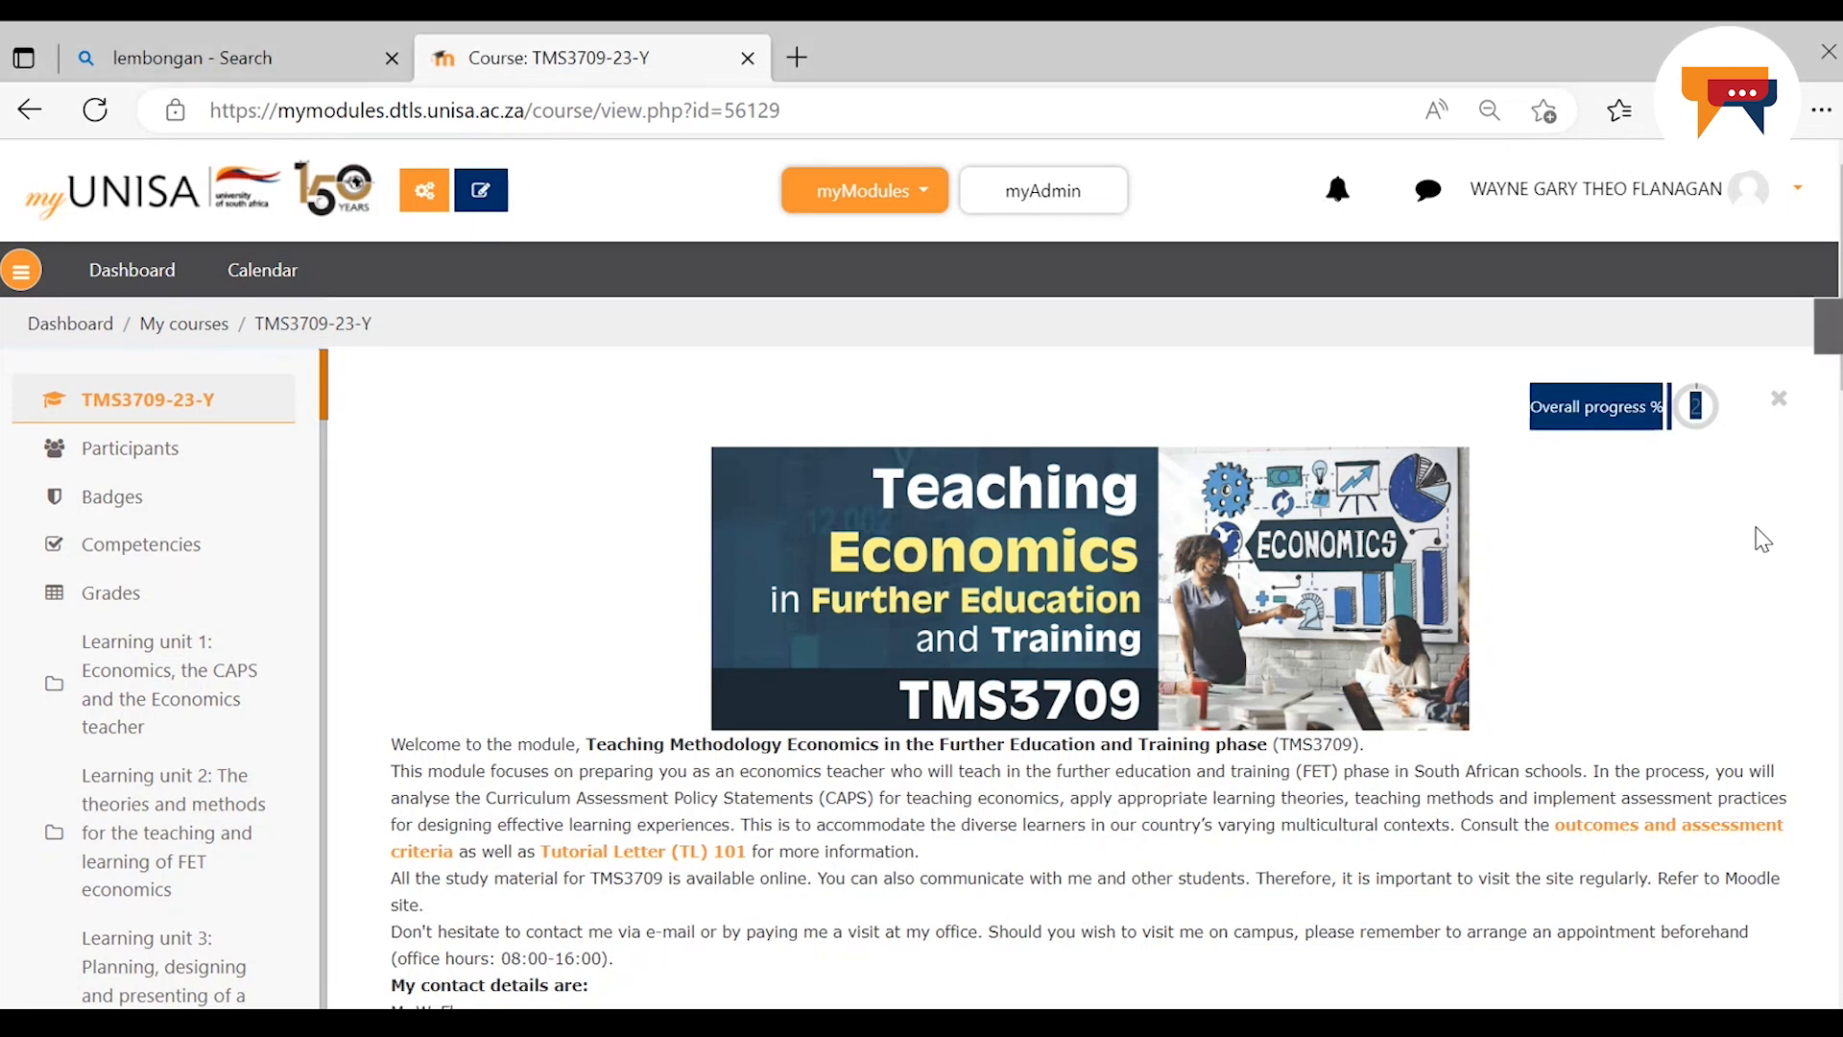
{"action": "mouse_move", "coordinate": [1731, 636]}
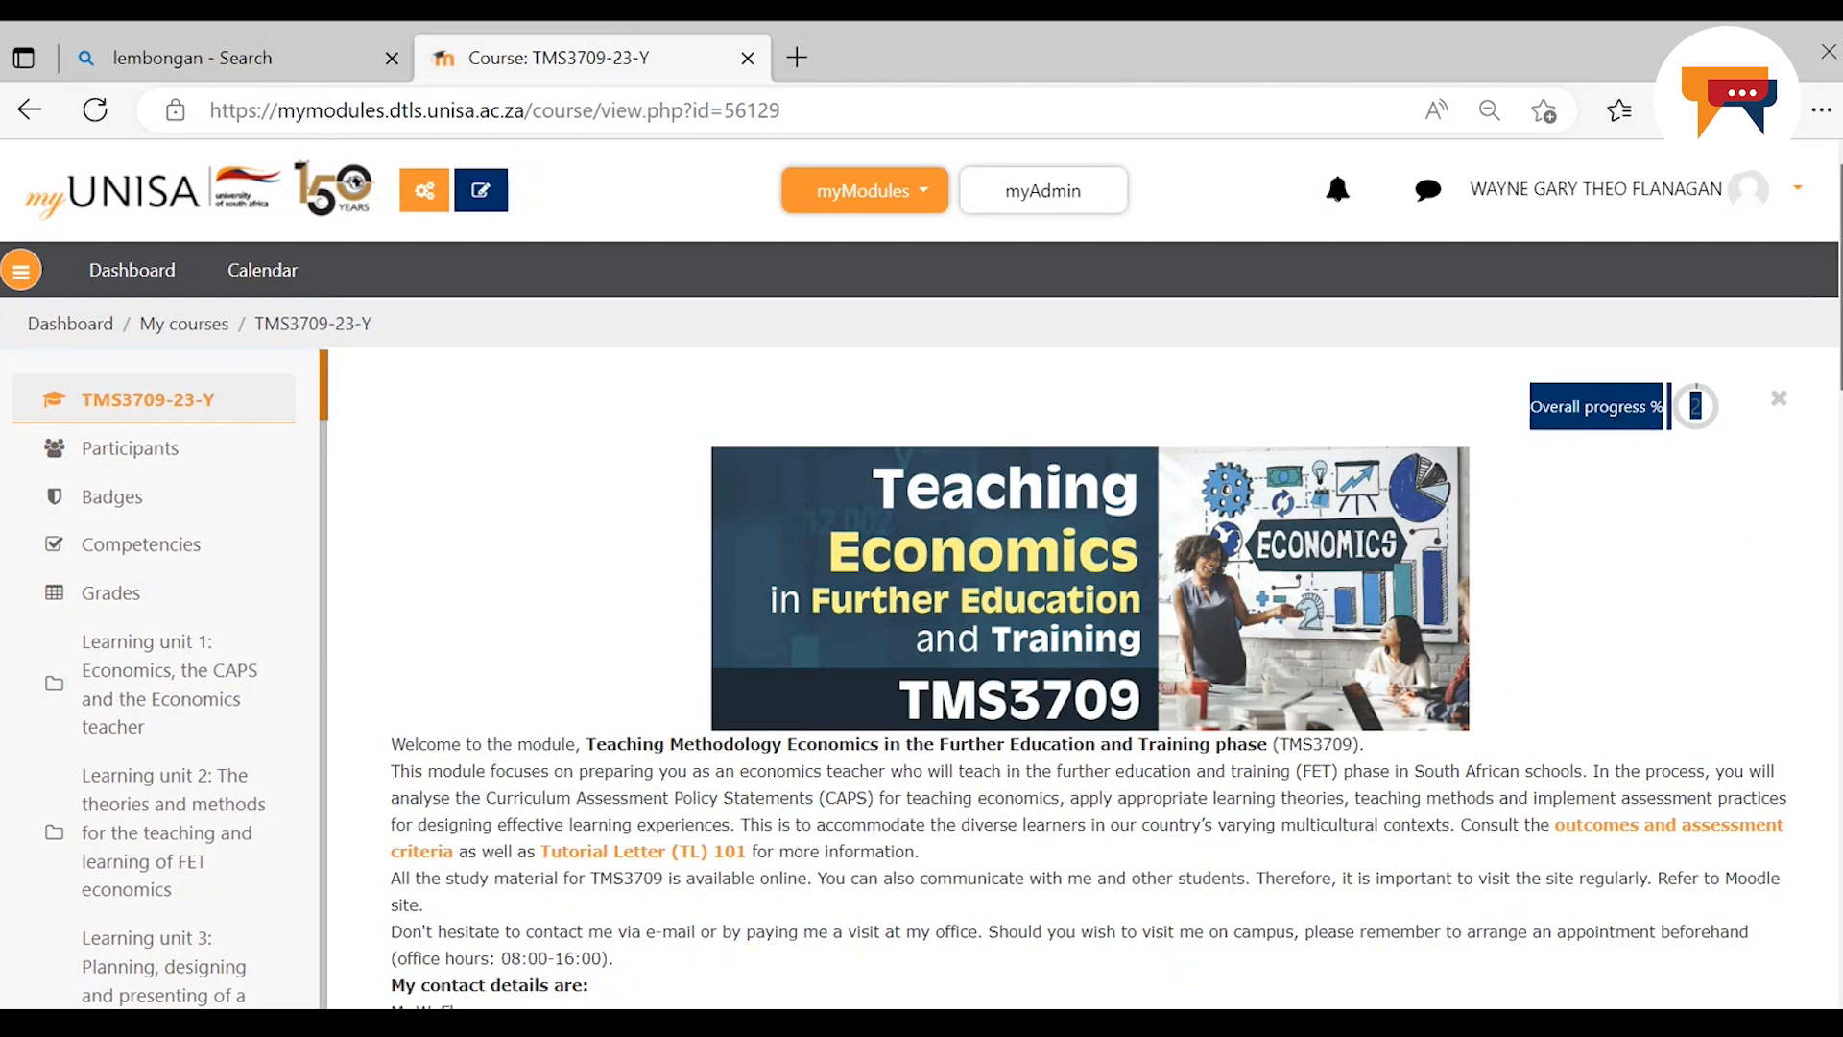
Scroll down the course page and open the TMS3709 Announcements forum
{"action": "scroll", "scroll_direction": "down", "scroll_amount": 3}
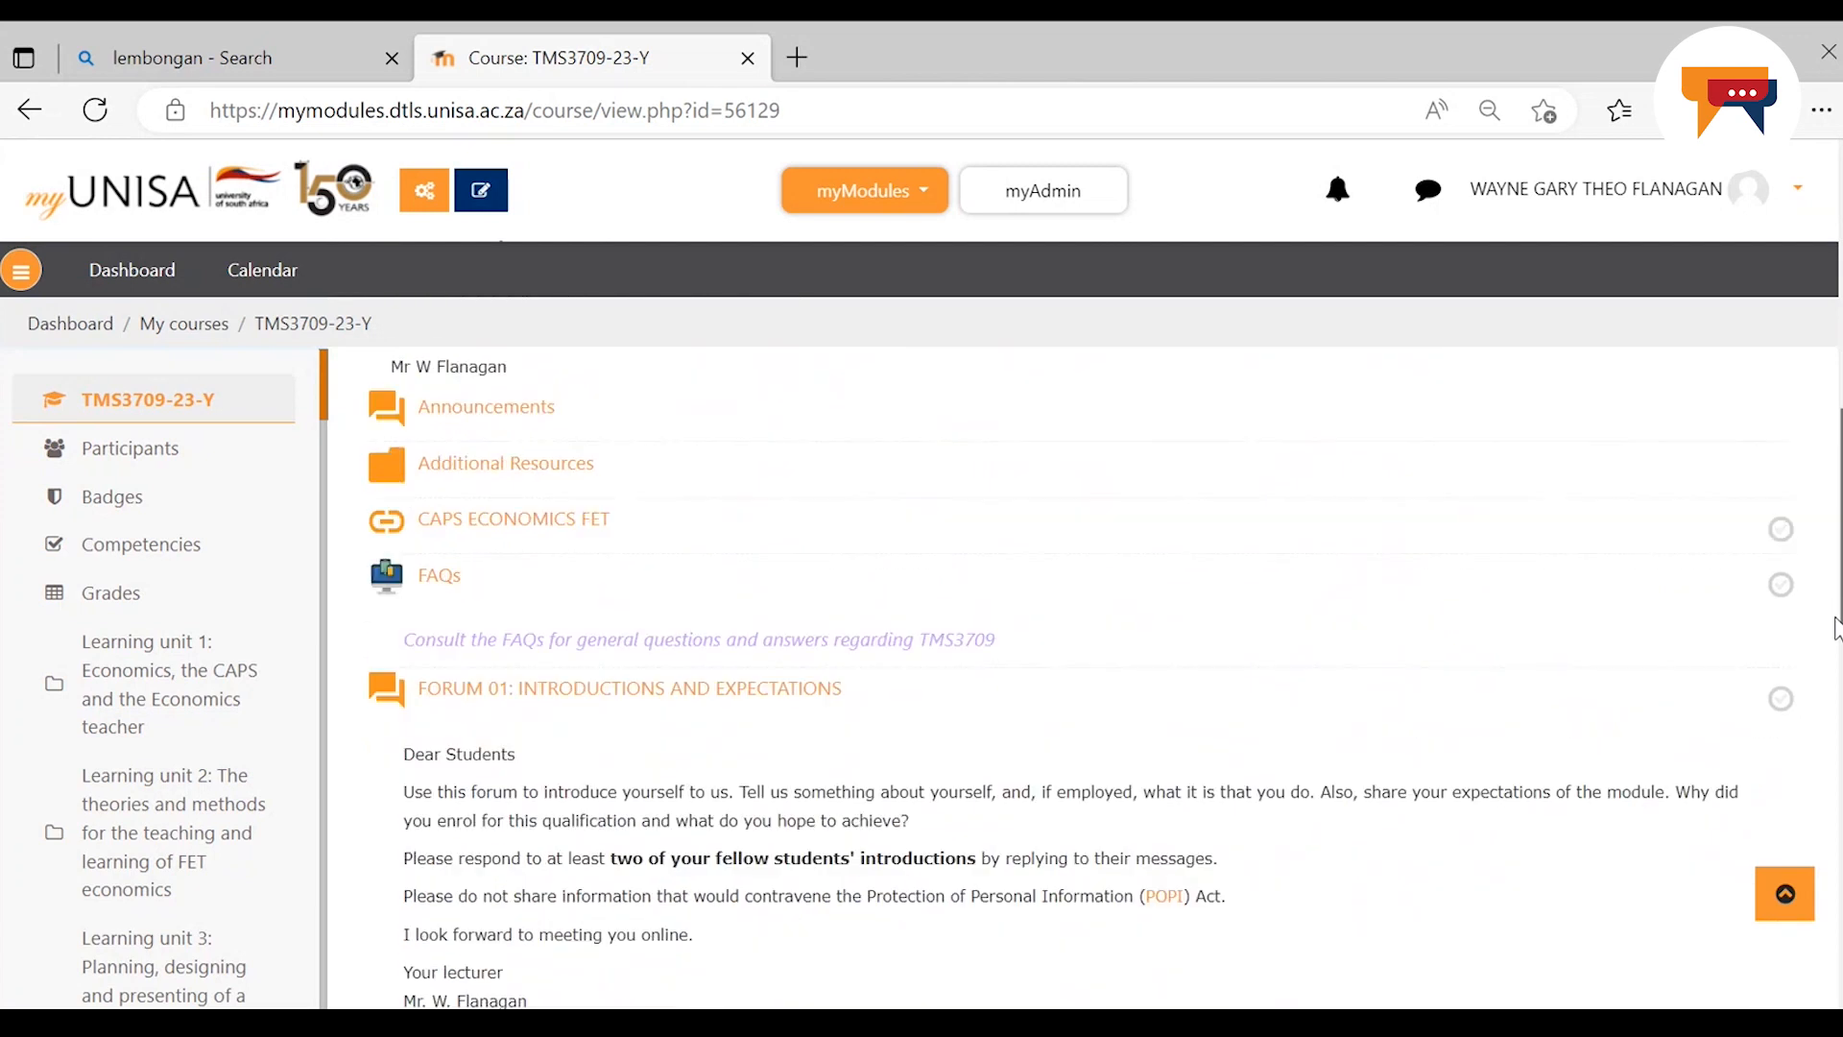
{"action": "scroll", "scroll_direction": "down", "scroll_amount": 3}
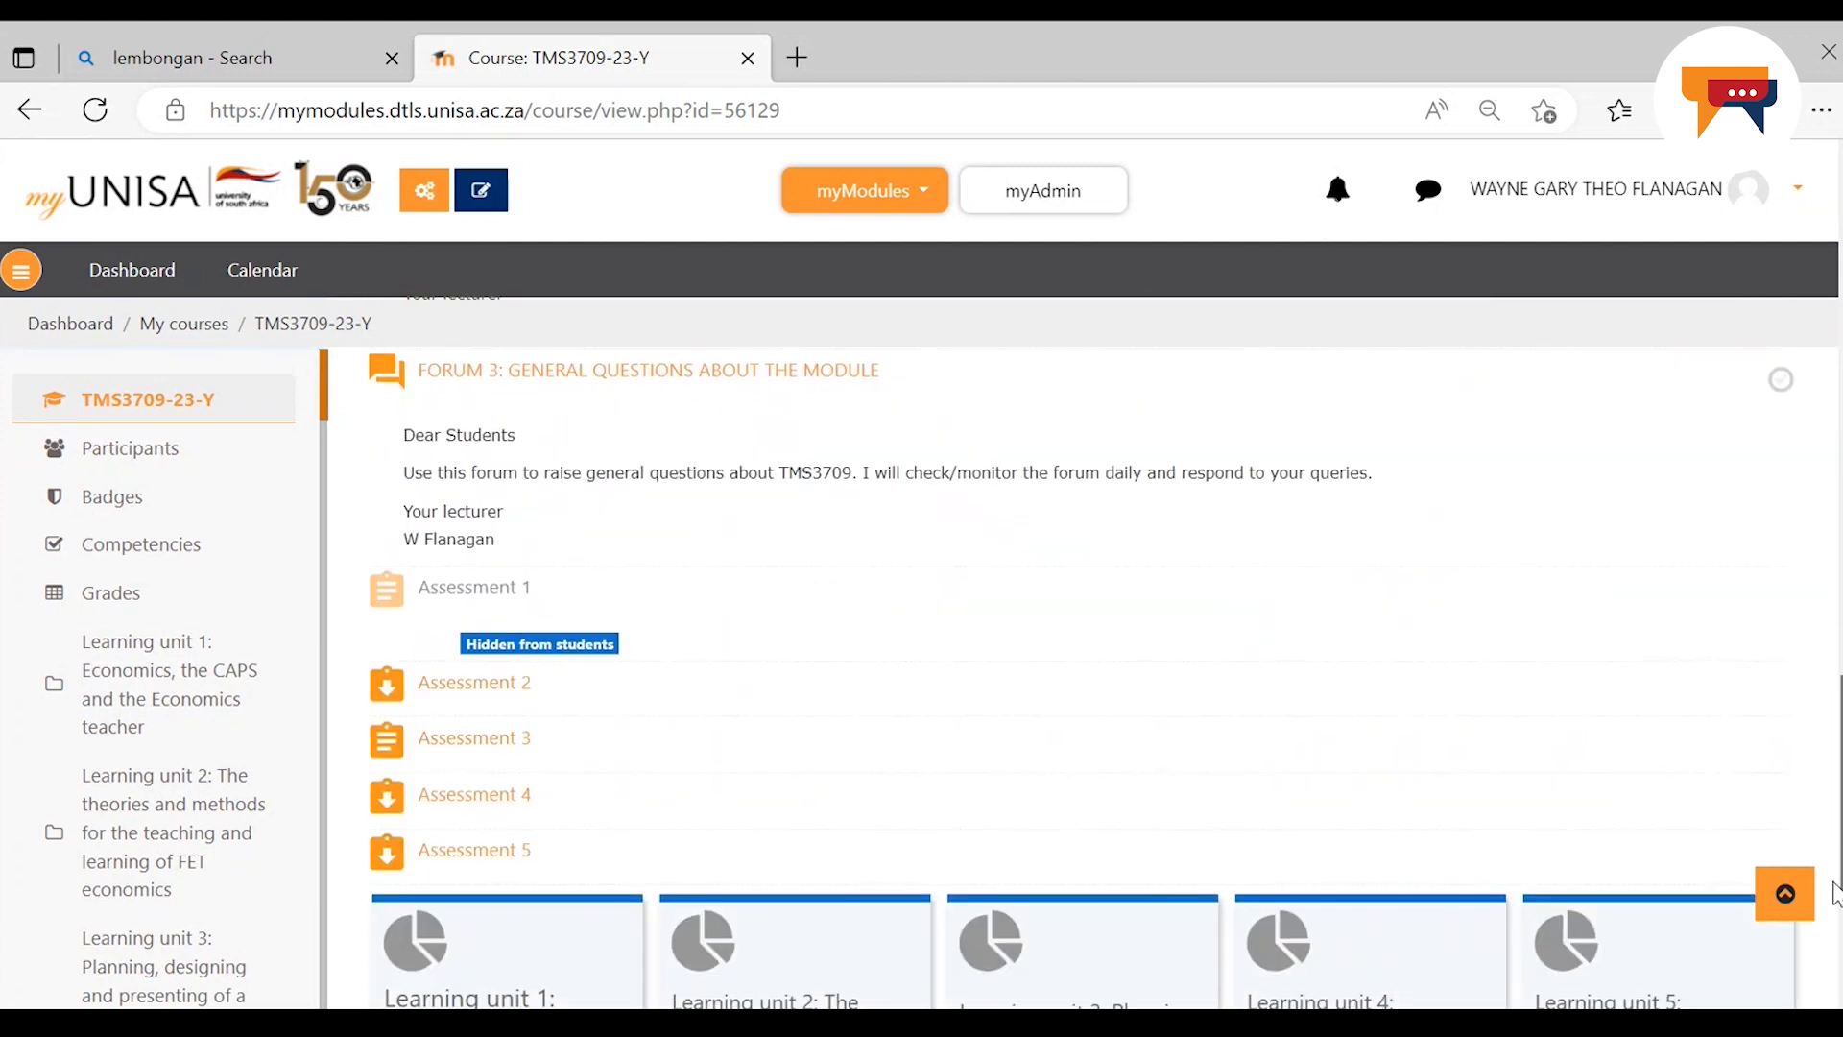
{"action": "scroll", "scroll_direction": "down", "scroll_amount": 3}
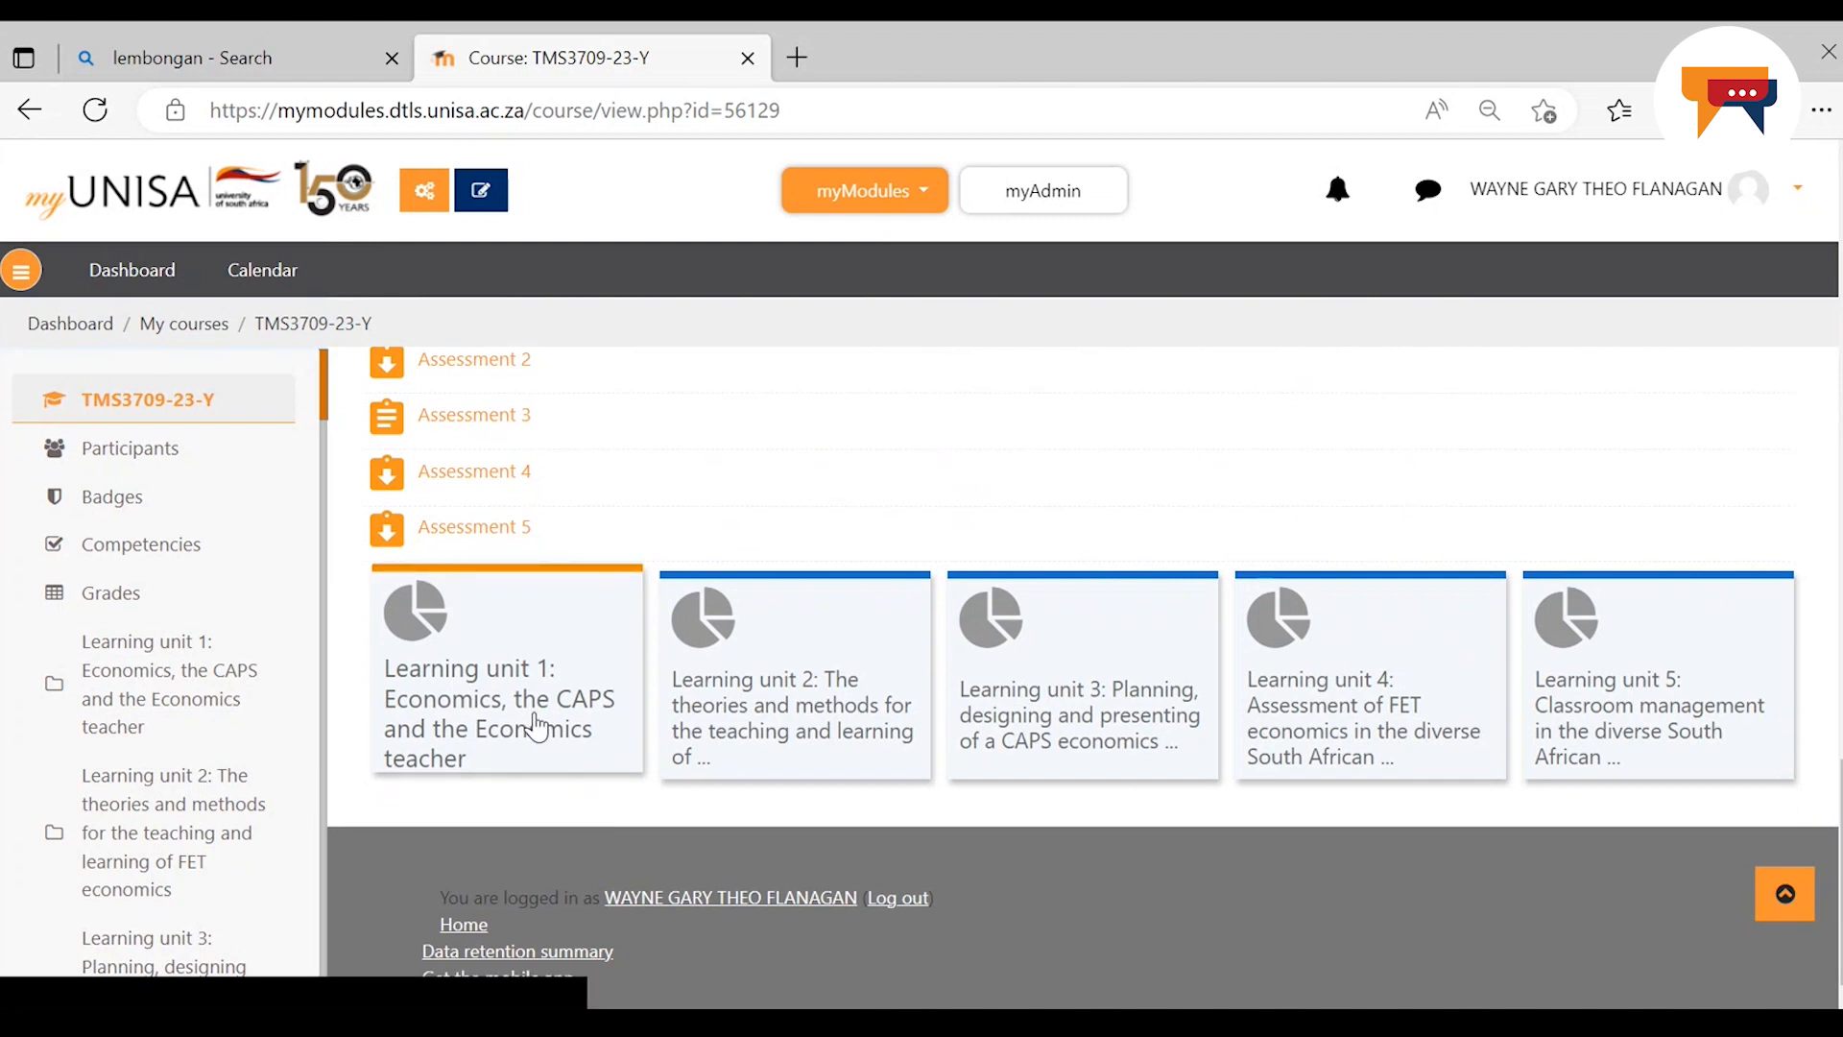
{"action": "mouse_move", "coordinate": [570, 645]}
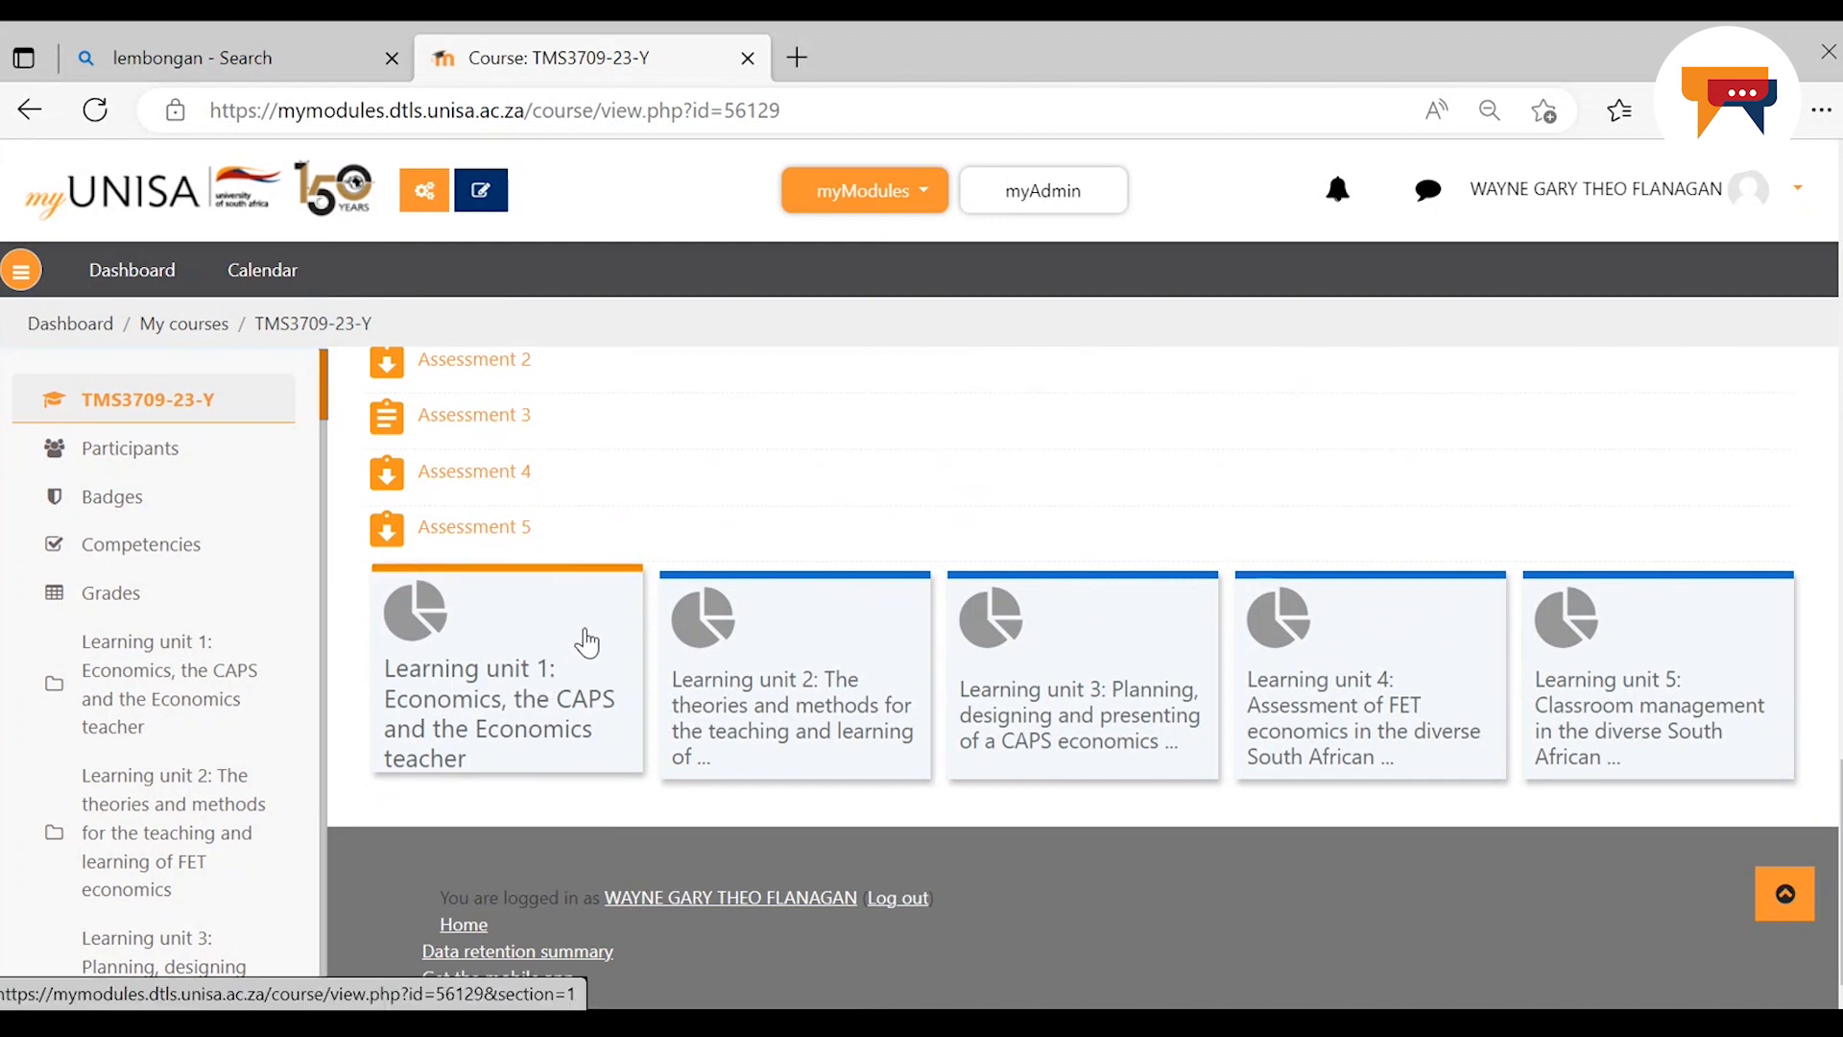
{"action": "mouse_move", "coordinate": [589, 624]}
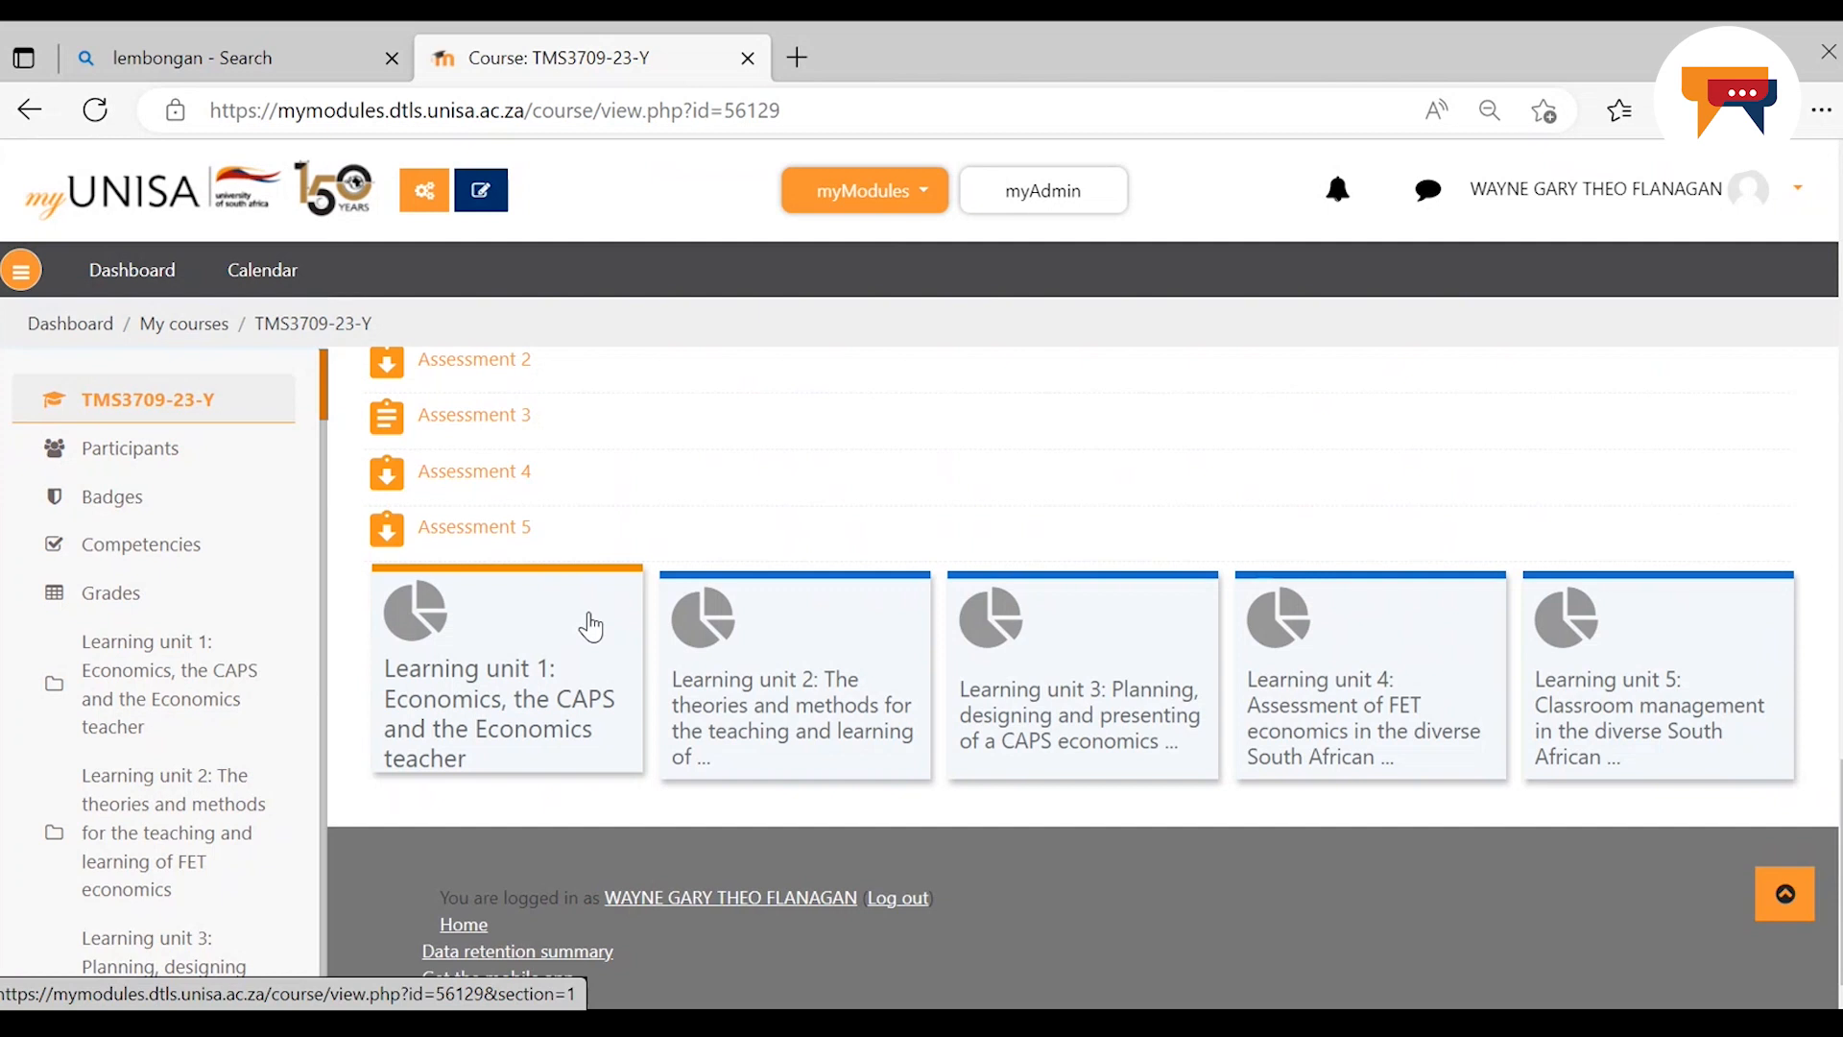
{"action": "mouse_move", "coordinate": [693, 622]}
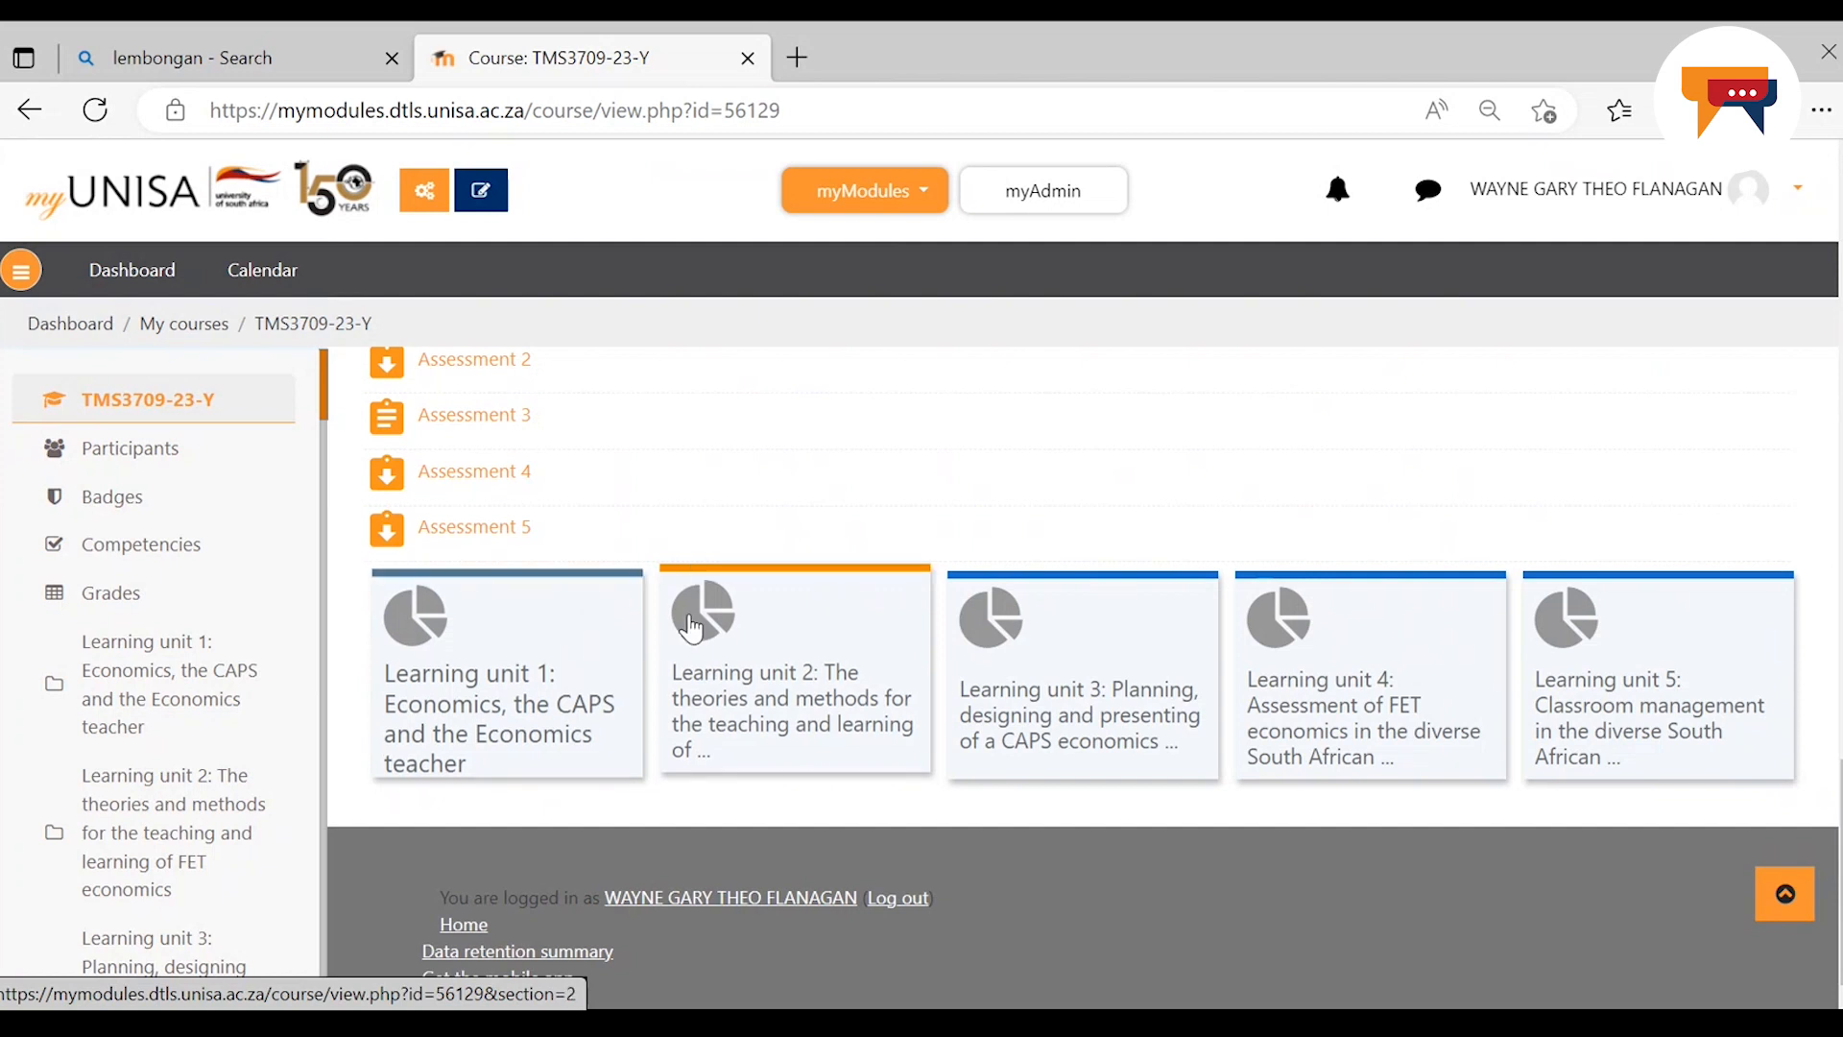
{"action": "mouse_move", "coordinate": [808, 658]}
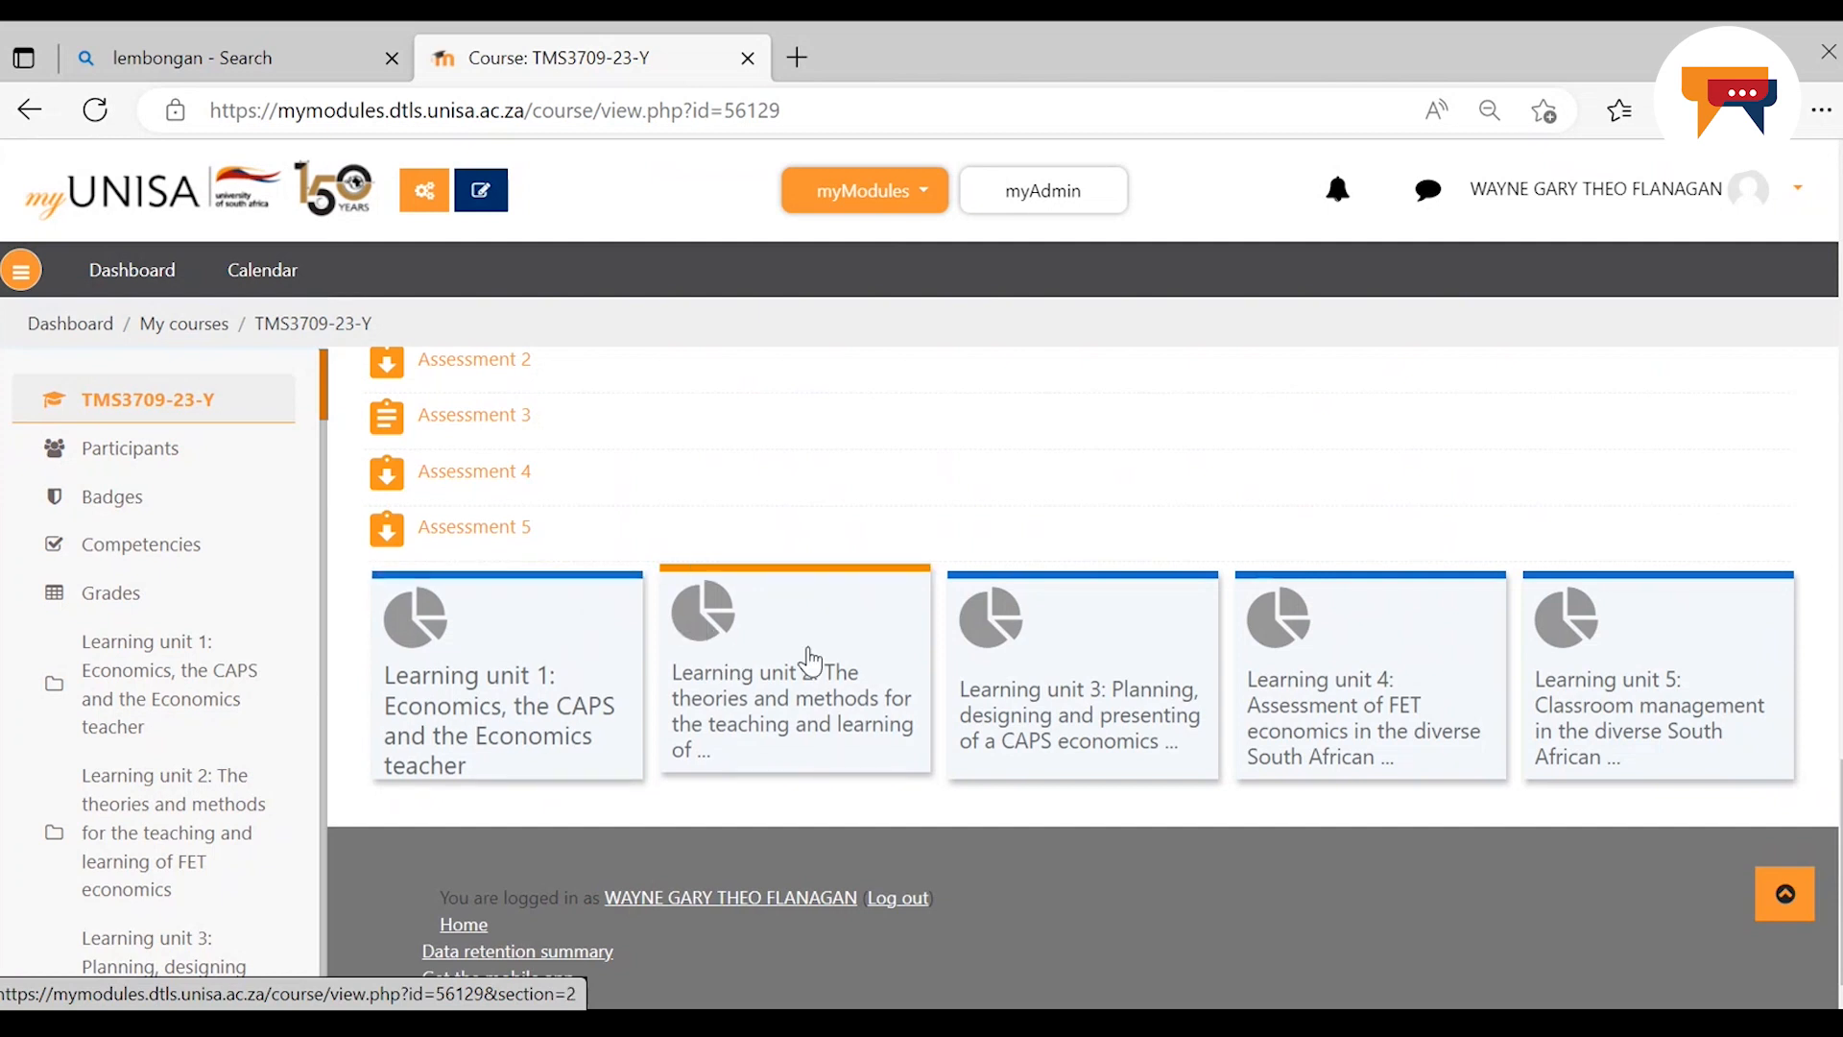
{"action": "mouse_move", "coordinate": [869, 644]}
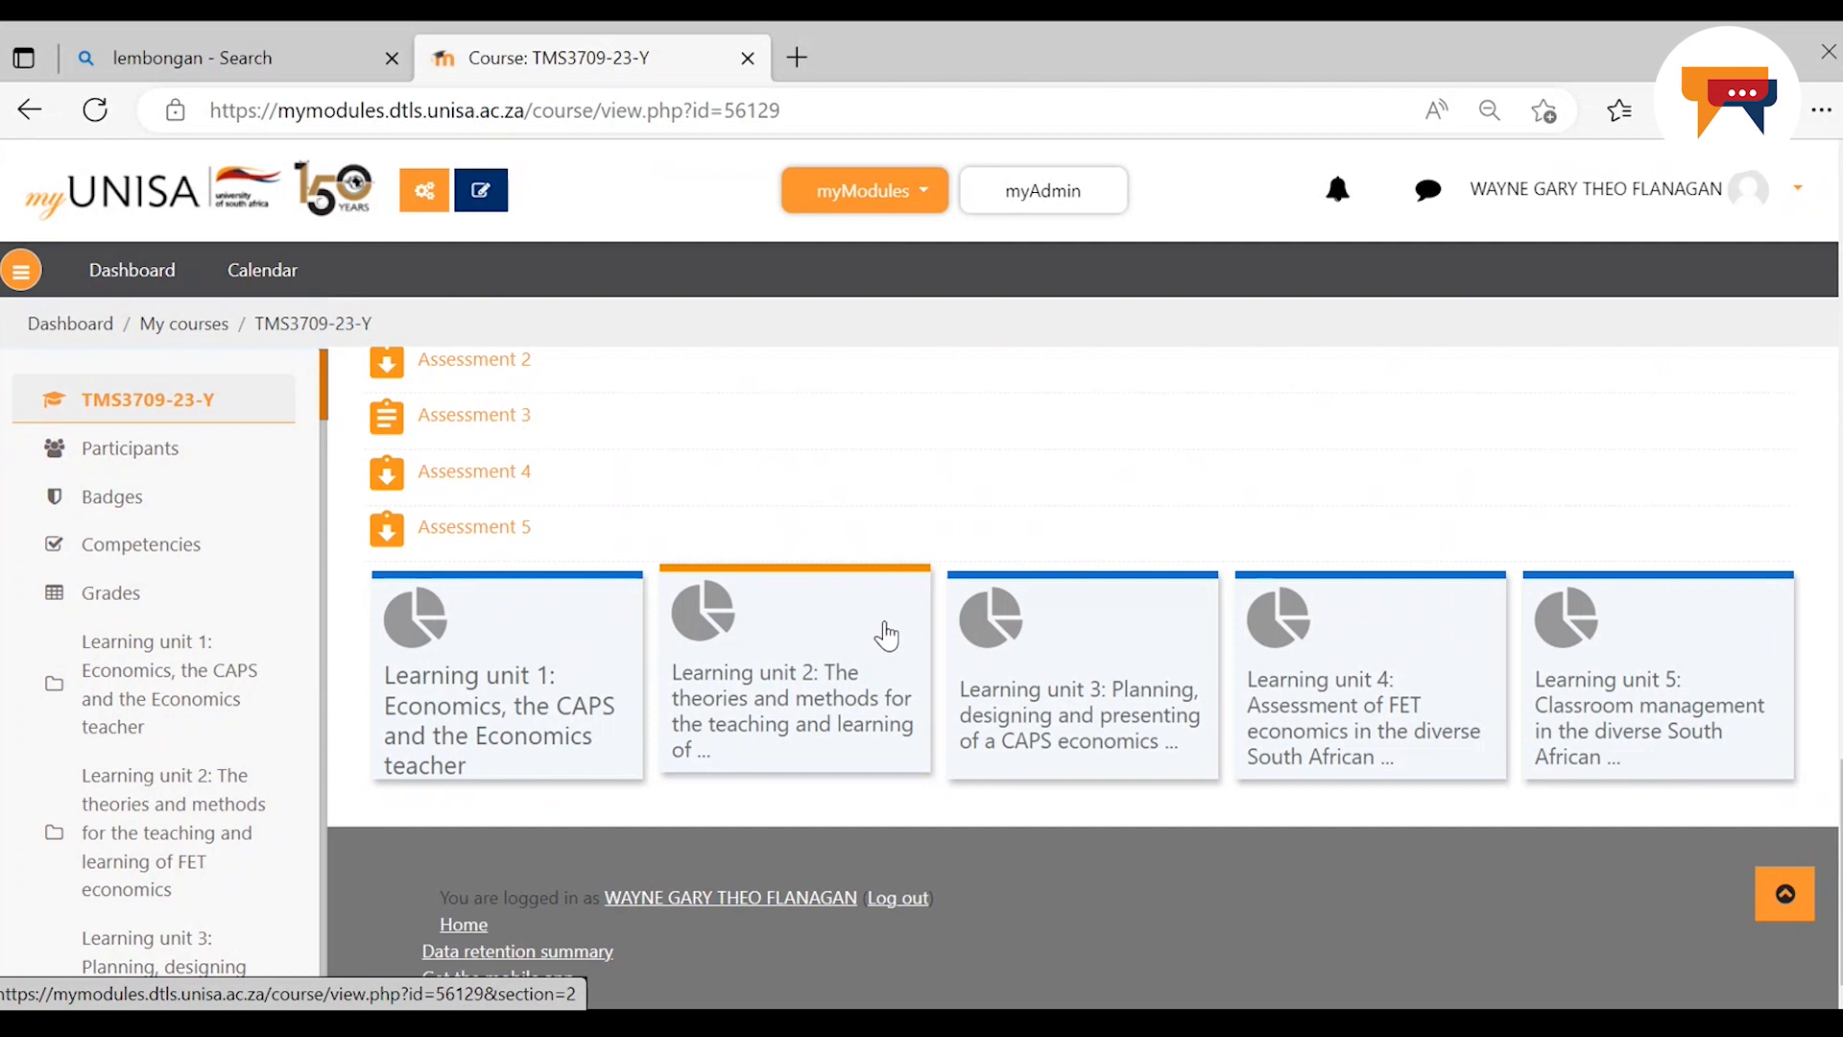
{"action": "mouse_move", "coordinate": [873, 636]}
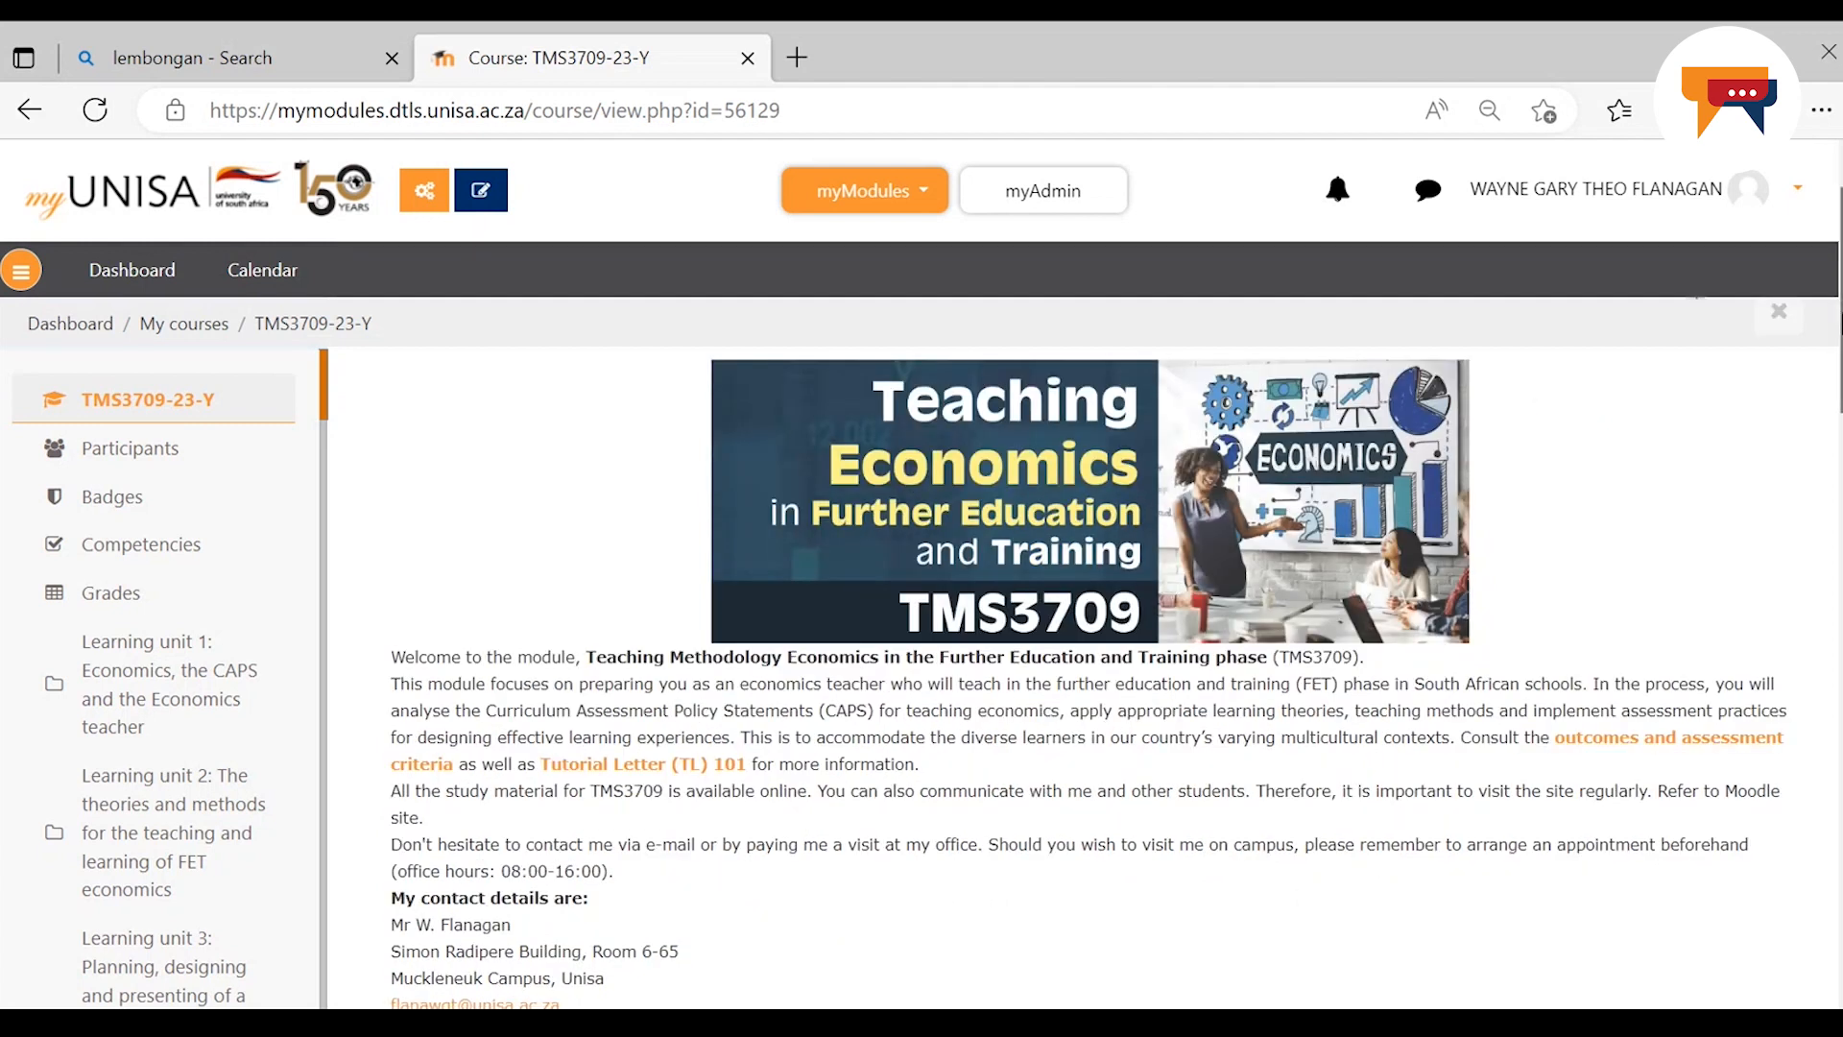
{"action": "scroll", "scroll_direction": "down", "scroll_amount": 3}
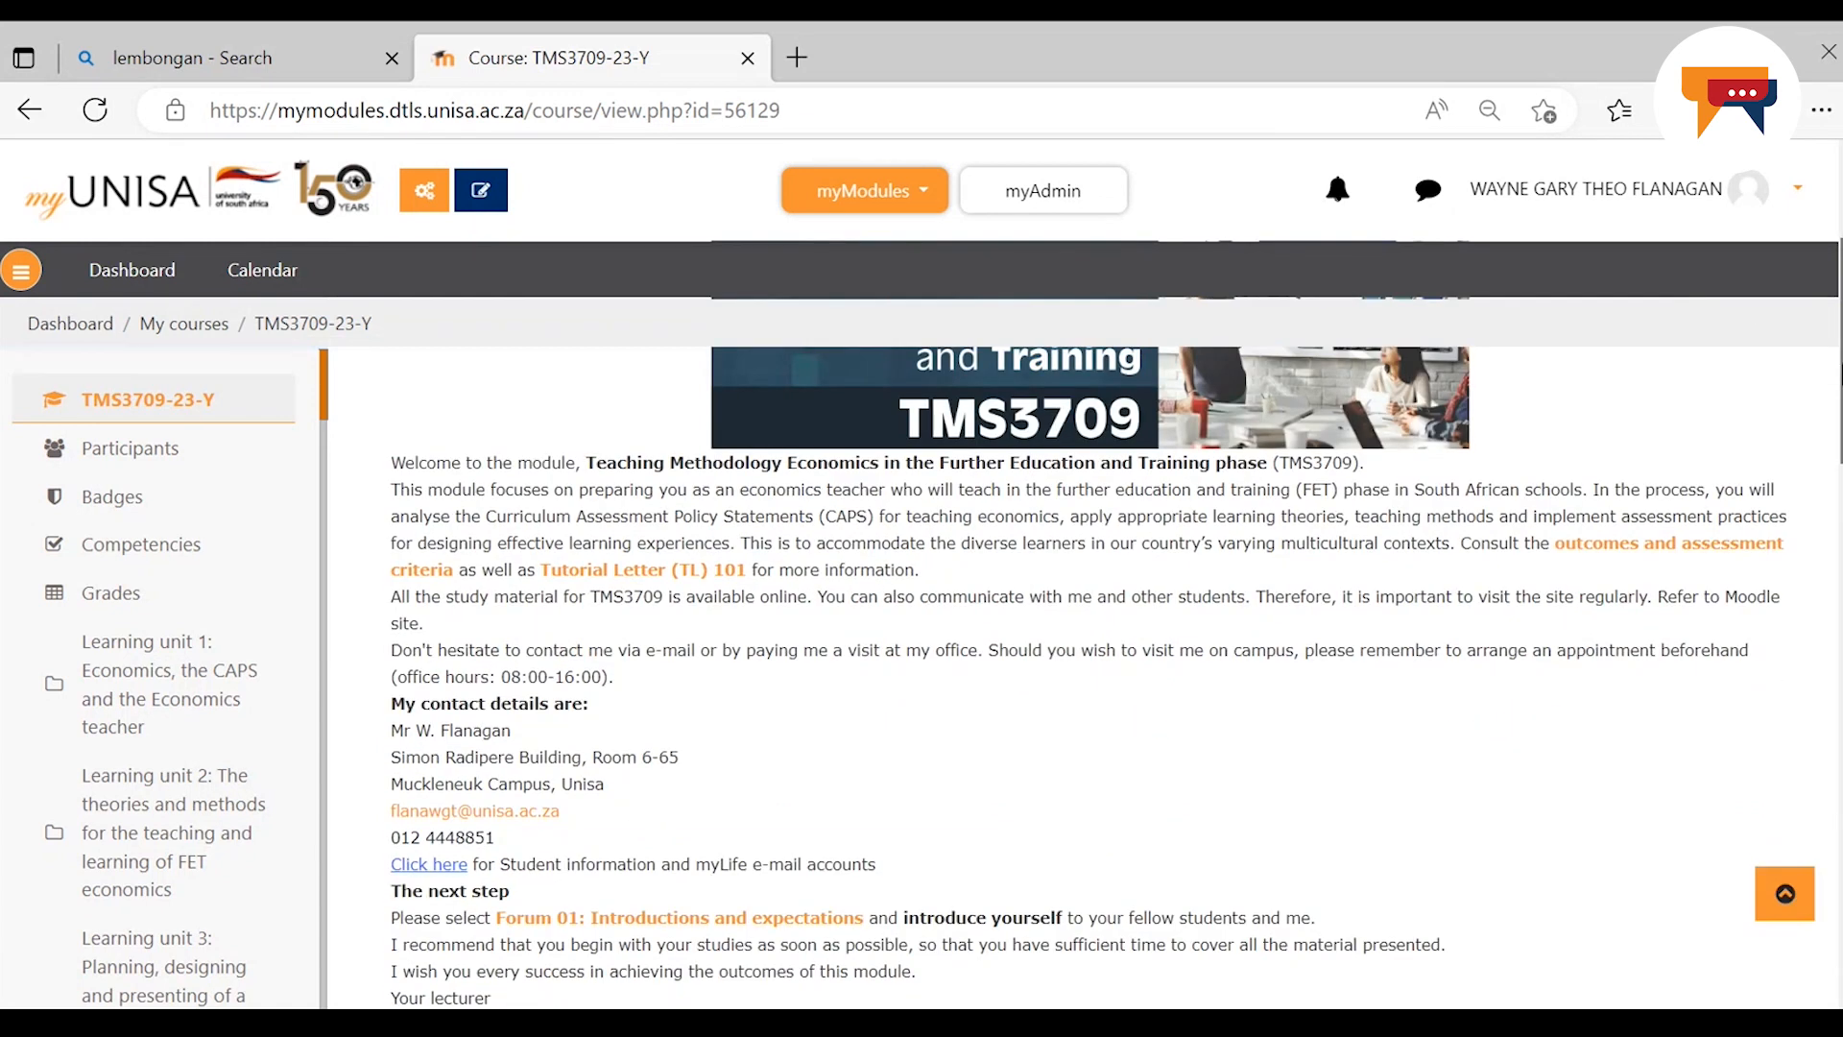
{"action": "scroll", "scroll_direction": "down", "scroll_amount": 3}
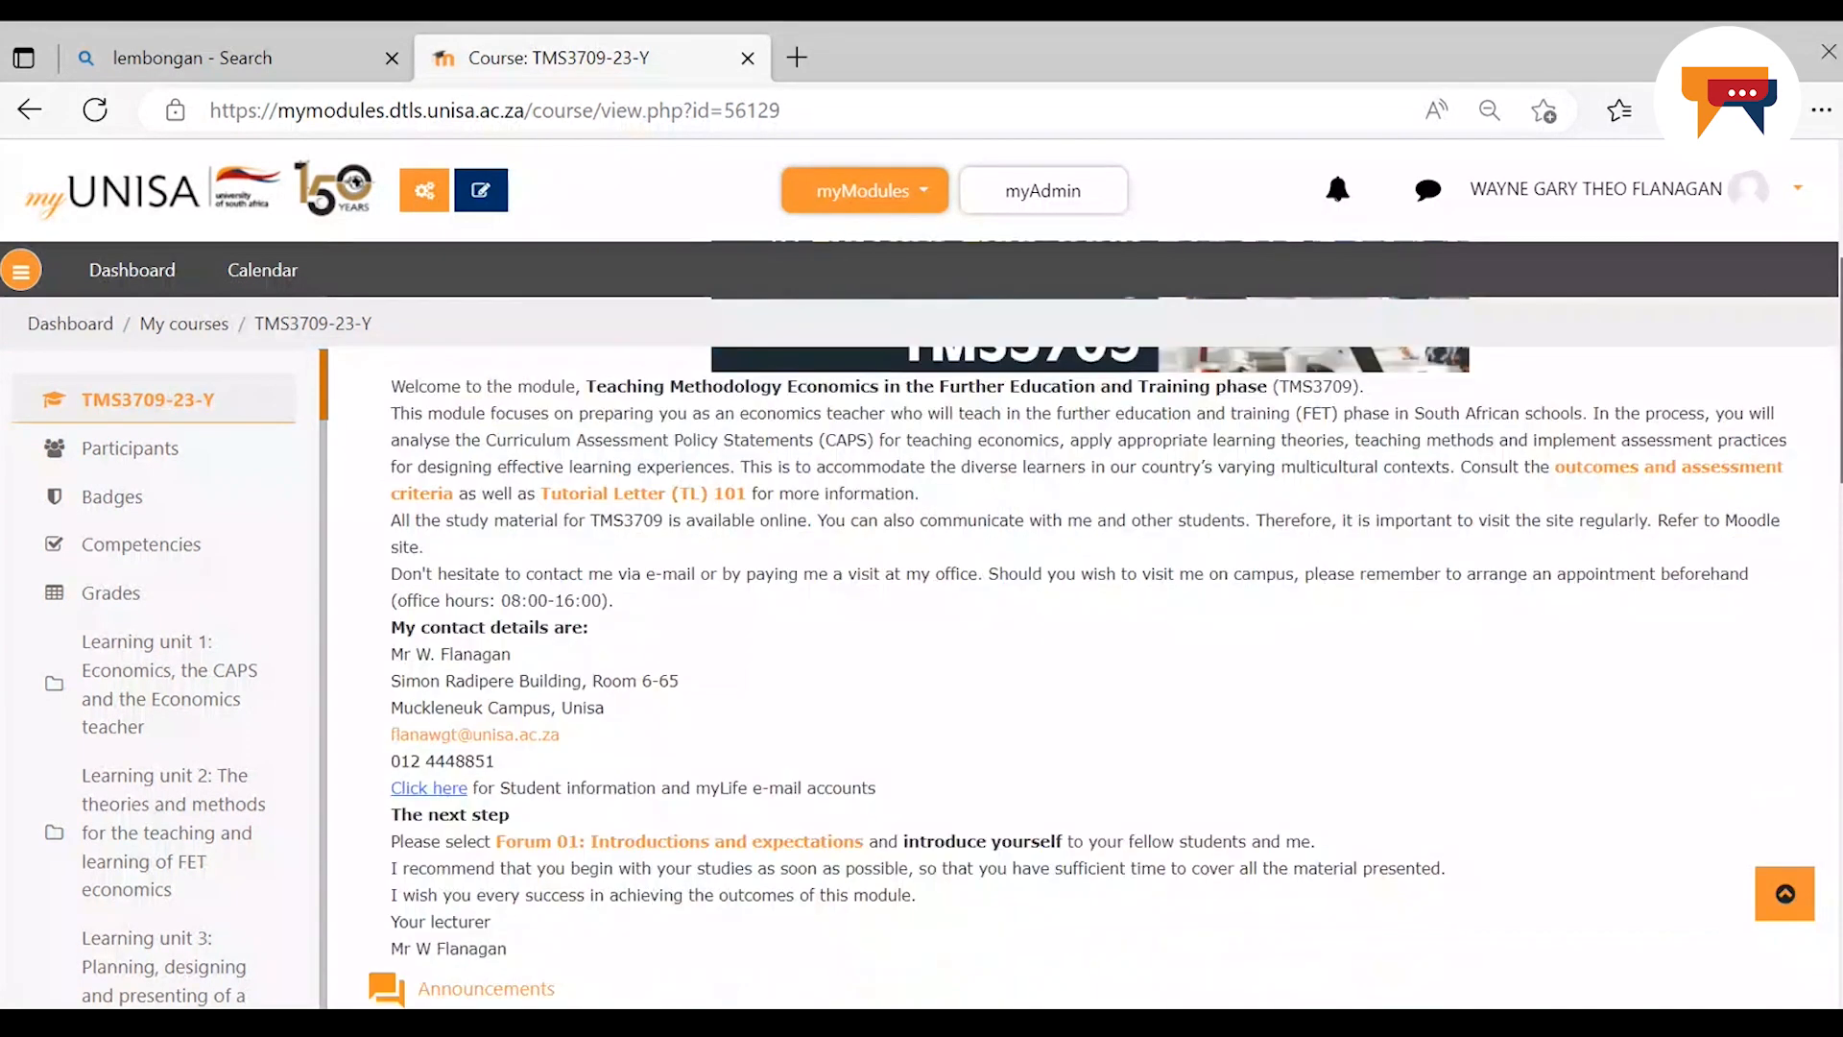
{"action": "scroll", "scroll_direction": "down", "scroll_amount": 3}
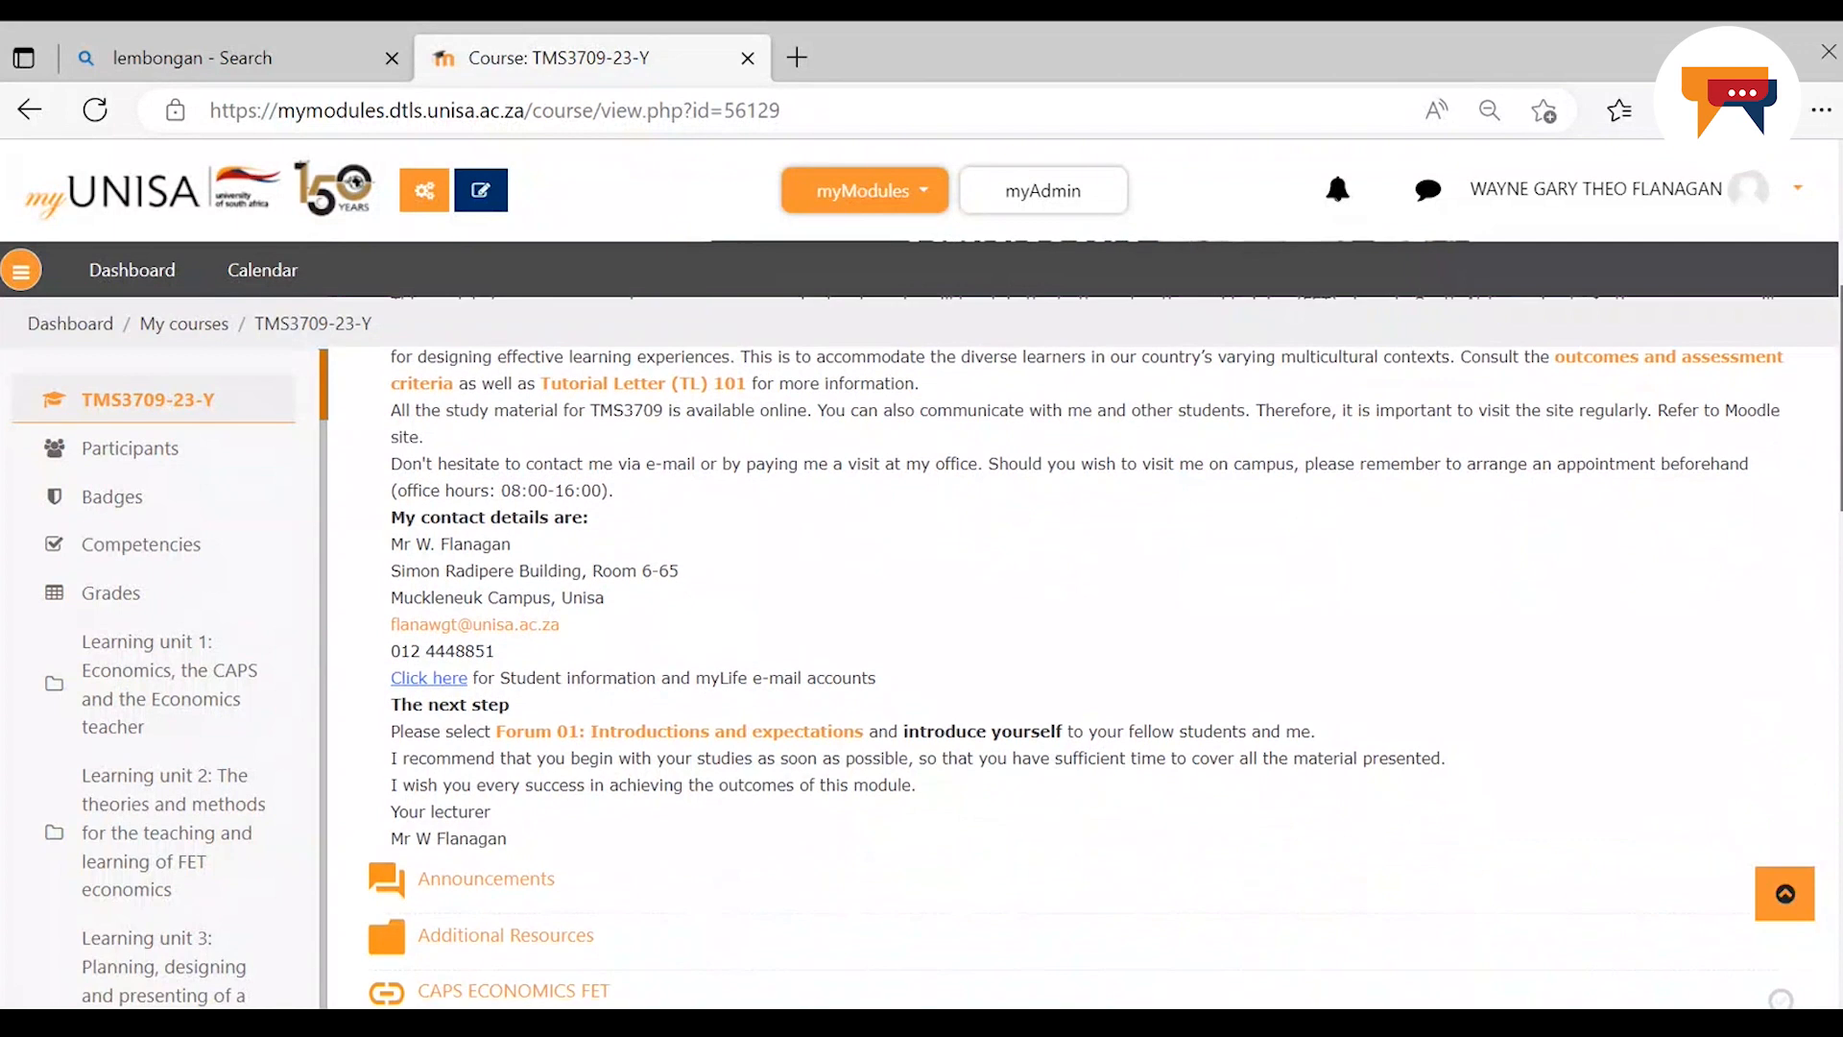
{"action": "scroll", "scroll_direction": "down", "scroll_amount": 3}
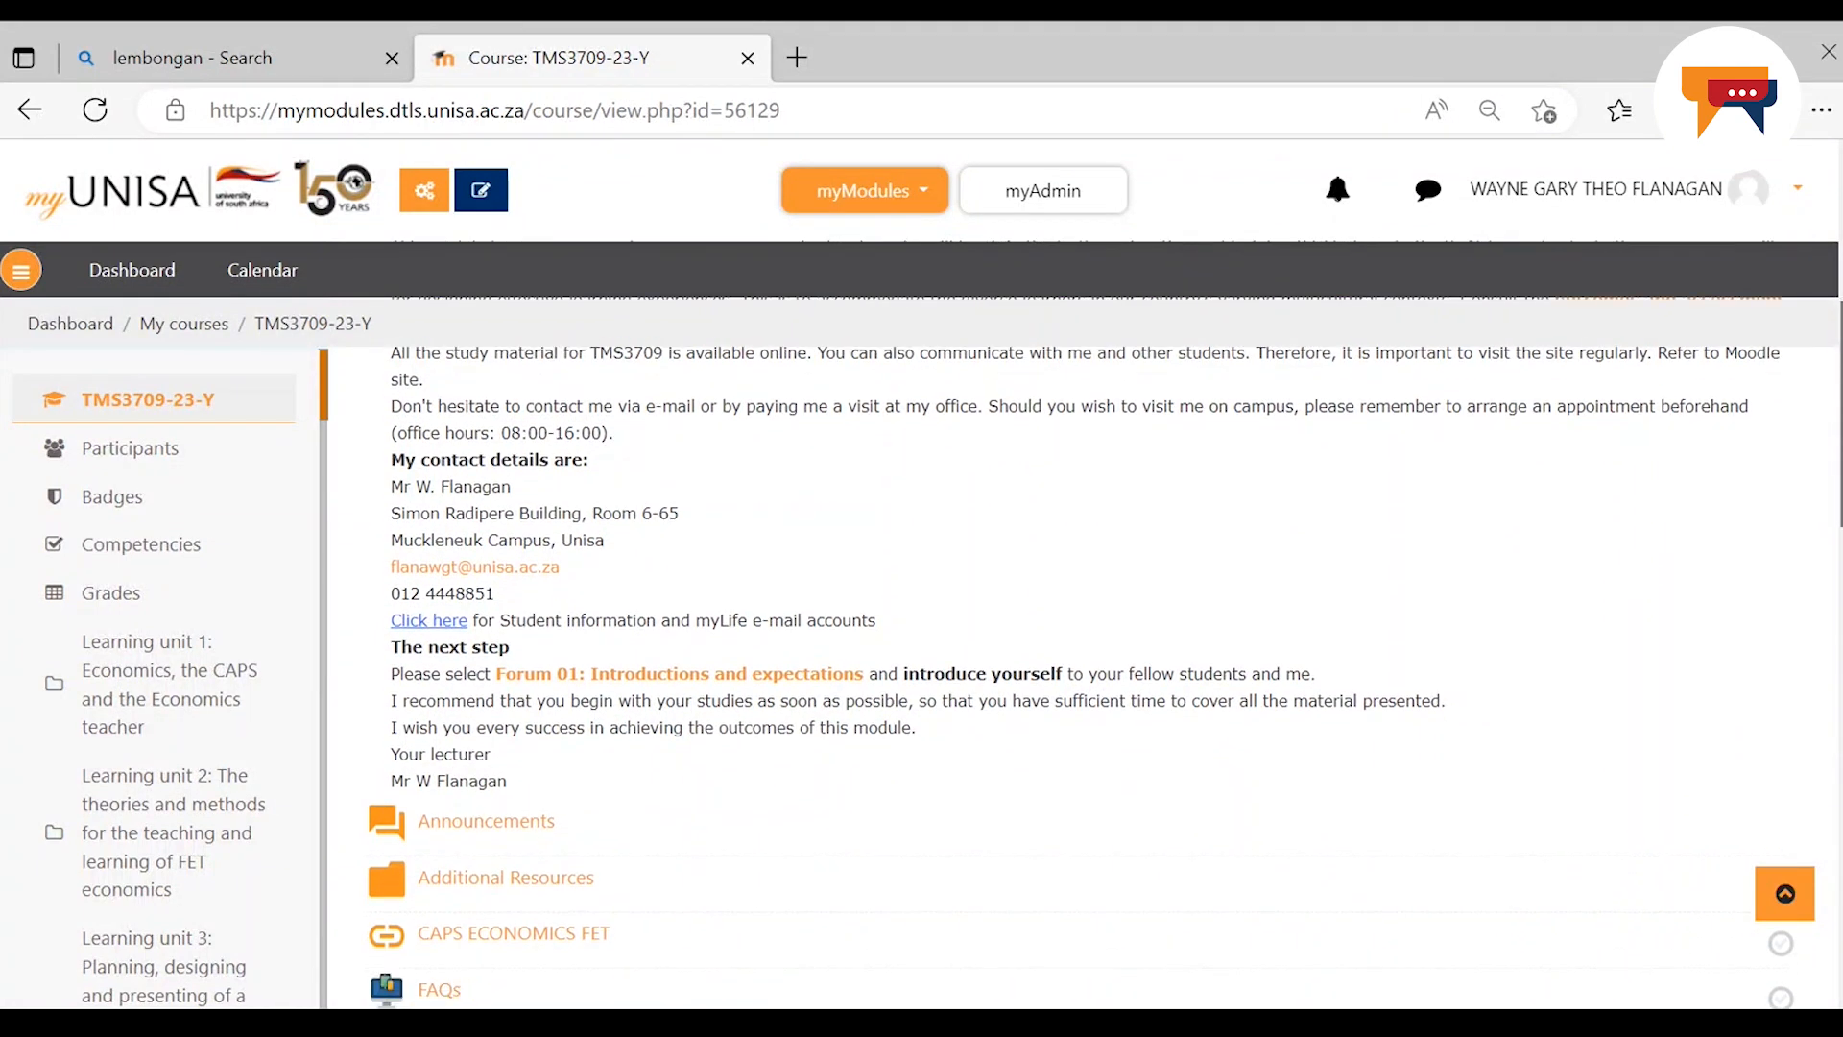
{"action": "scroll", "scroll_direction": "down", "scroll_amount": 3}
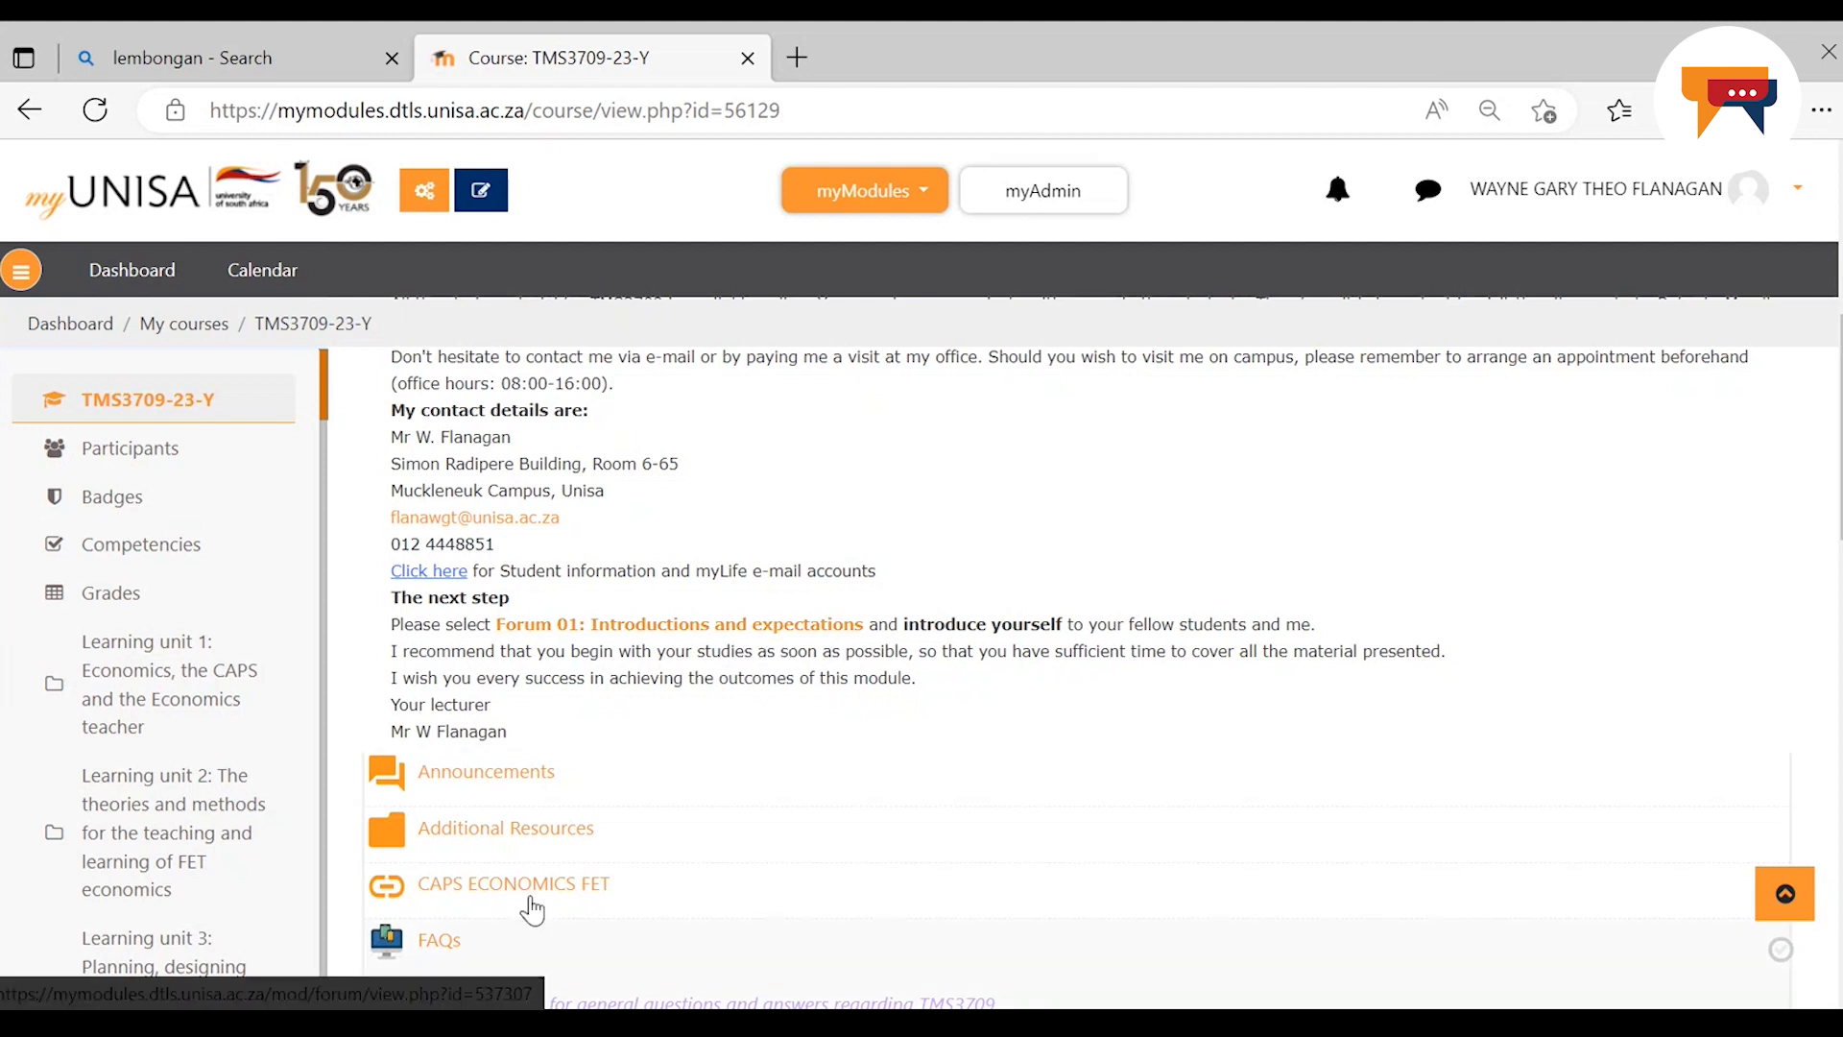
{"action": "left_click", "coordinate": [485, 772]}
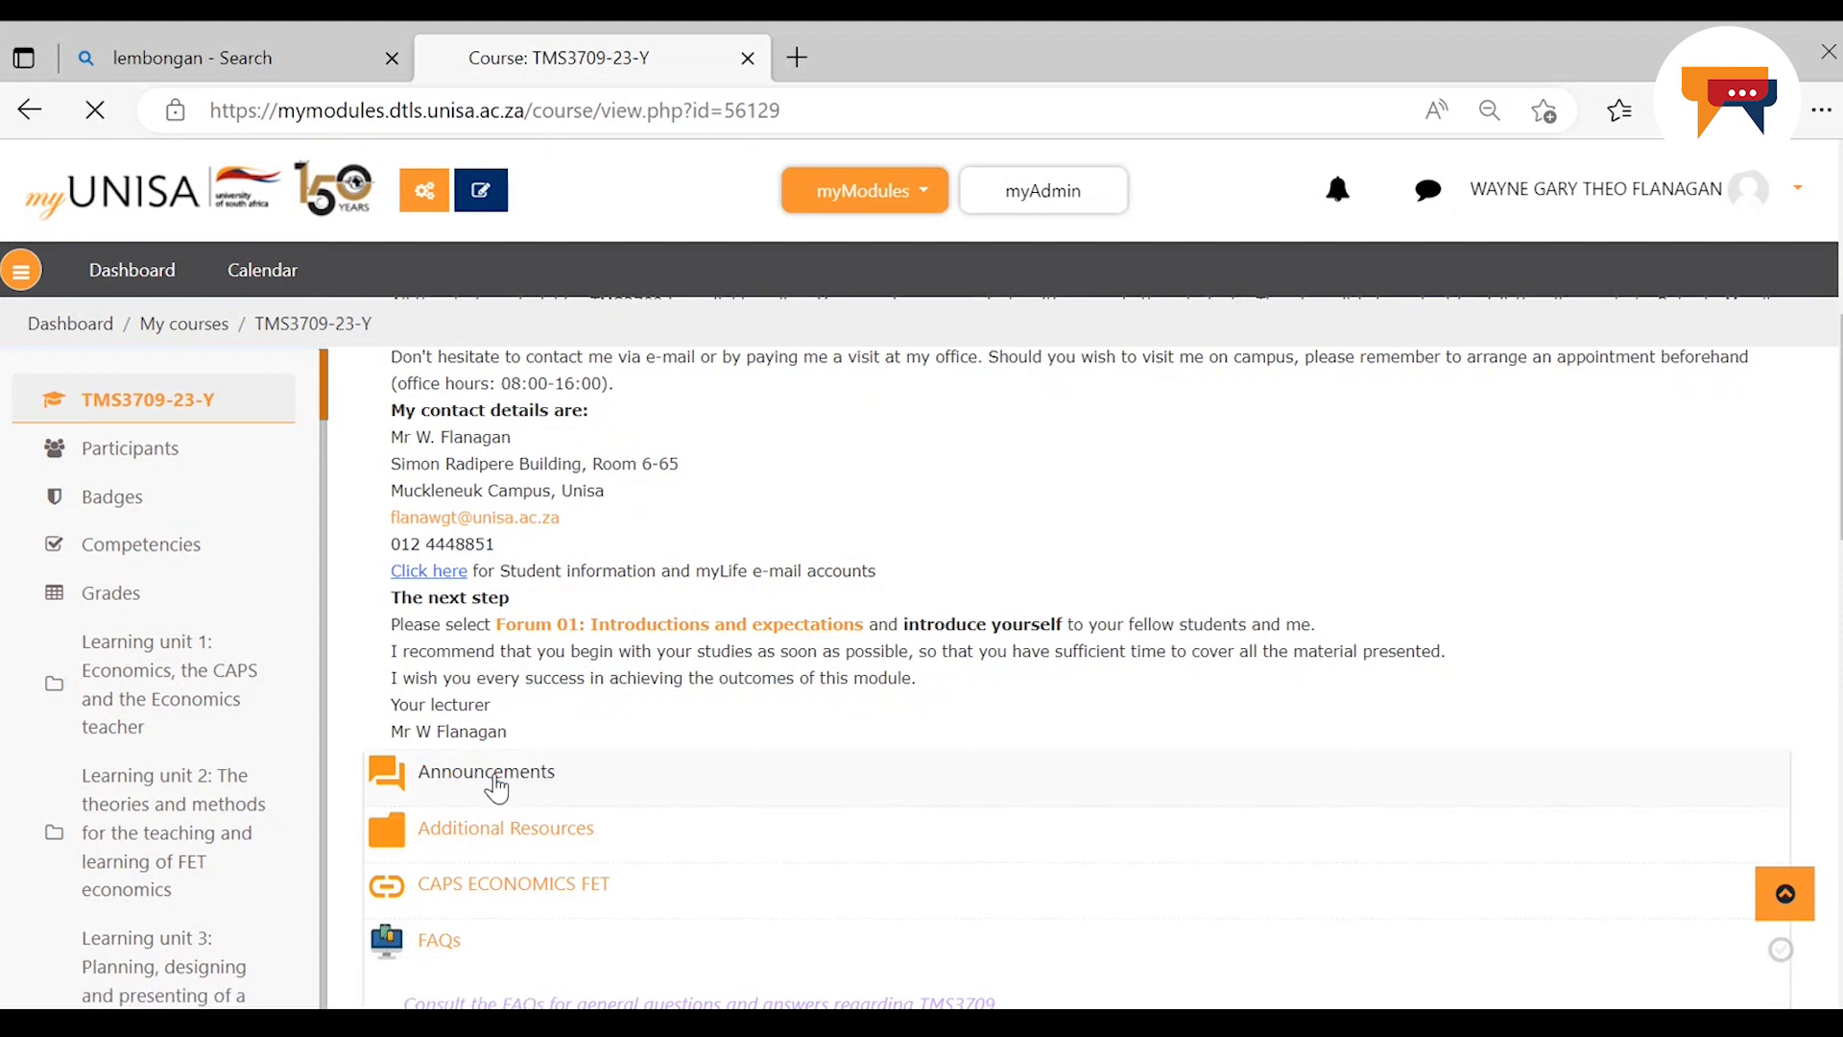
{"action": "left_click", "coordinate": [485, 771]}
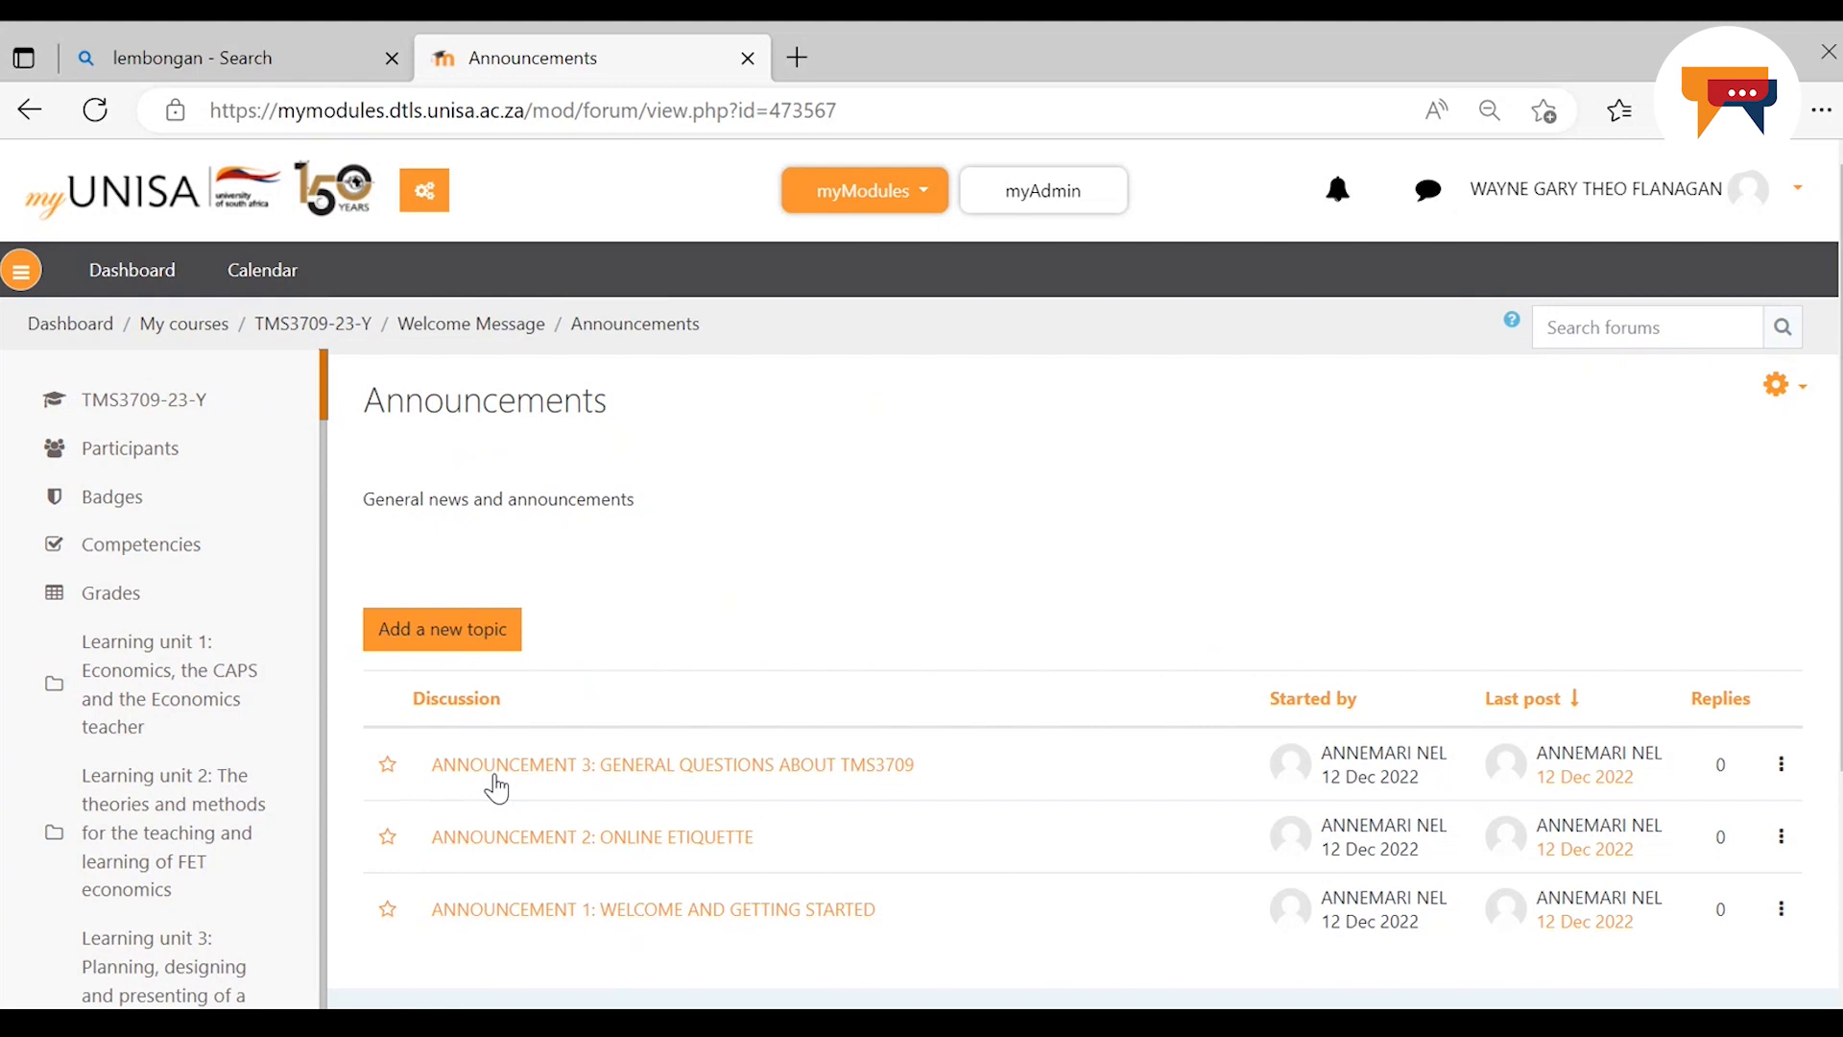
{"action": "mouse_move", "coordinate": [635, 796]}
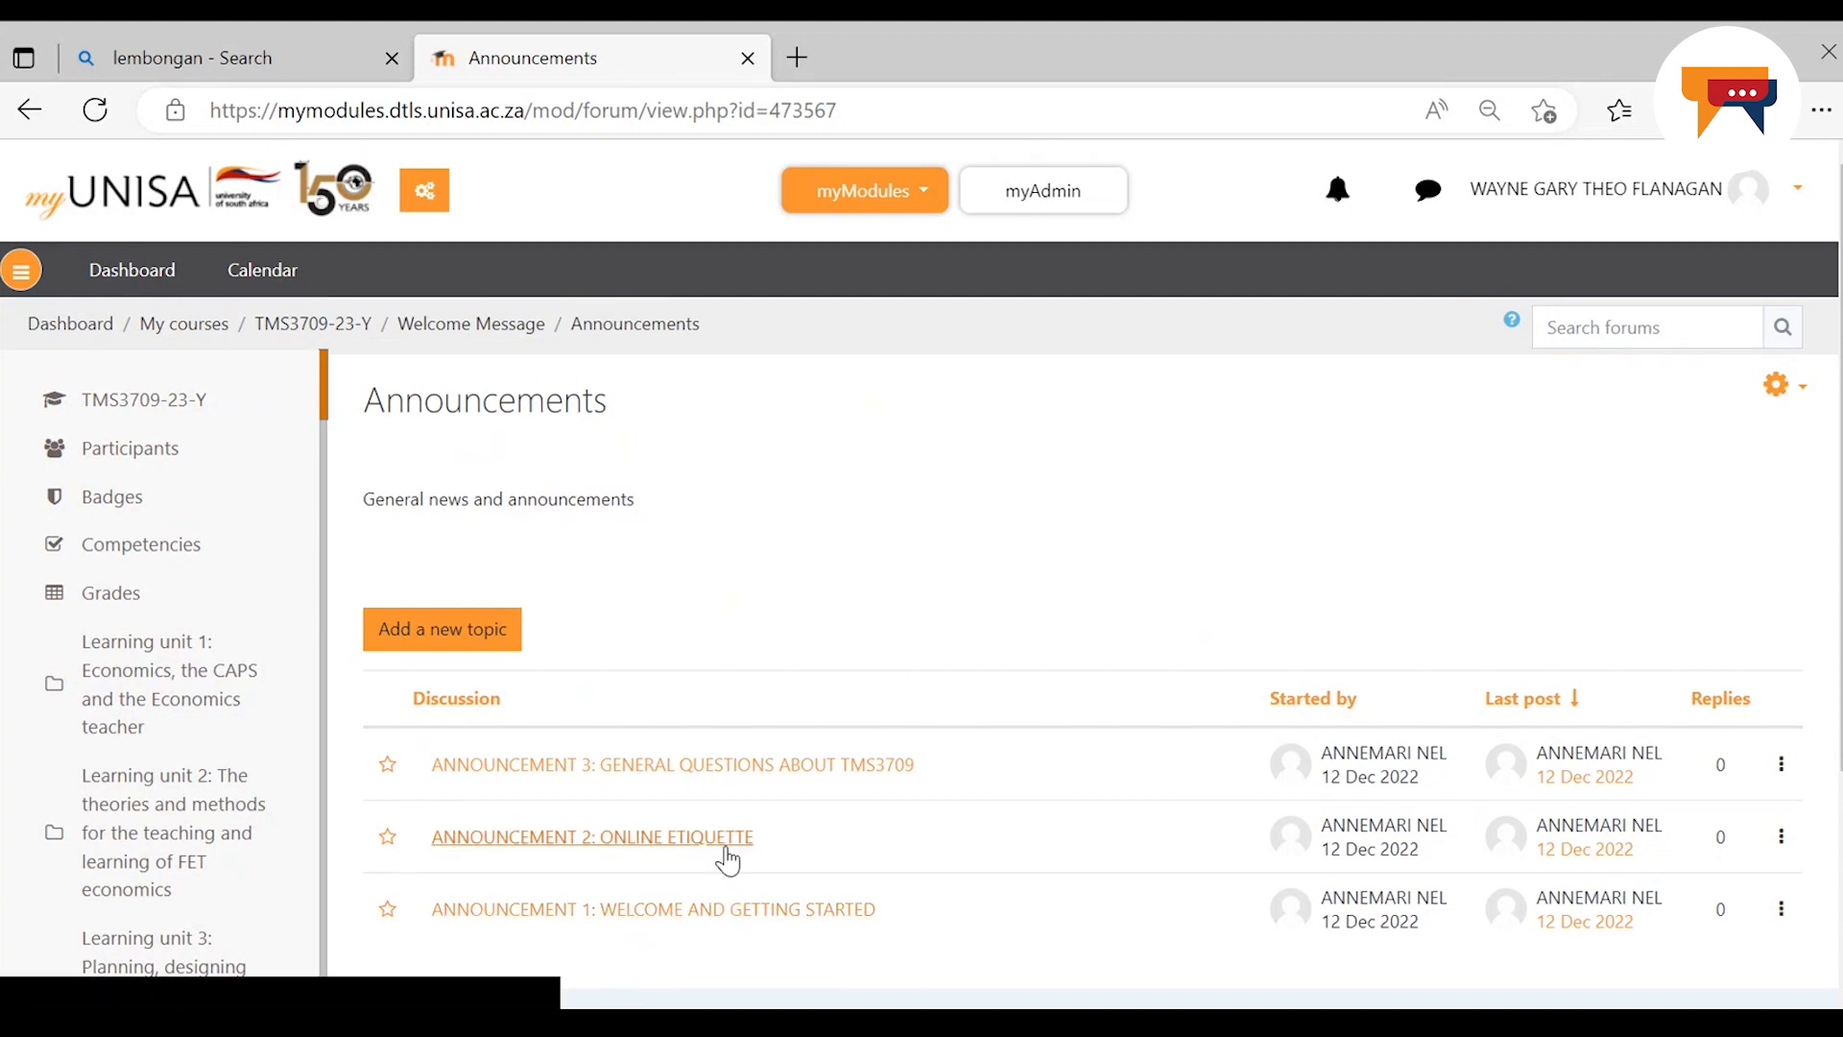
Open 'ANNOUNCEMENT 2: ONLINE ETIQUETTE' from the discussion list
{"action": "left_click", "coordinate": [591, 835]}
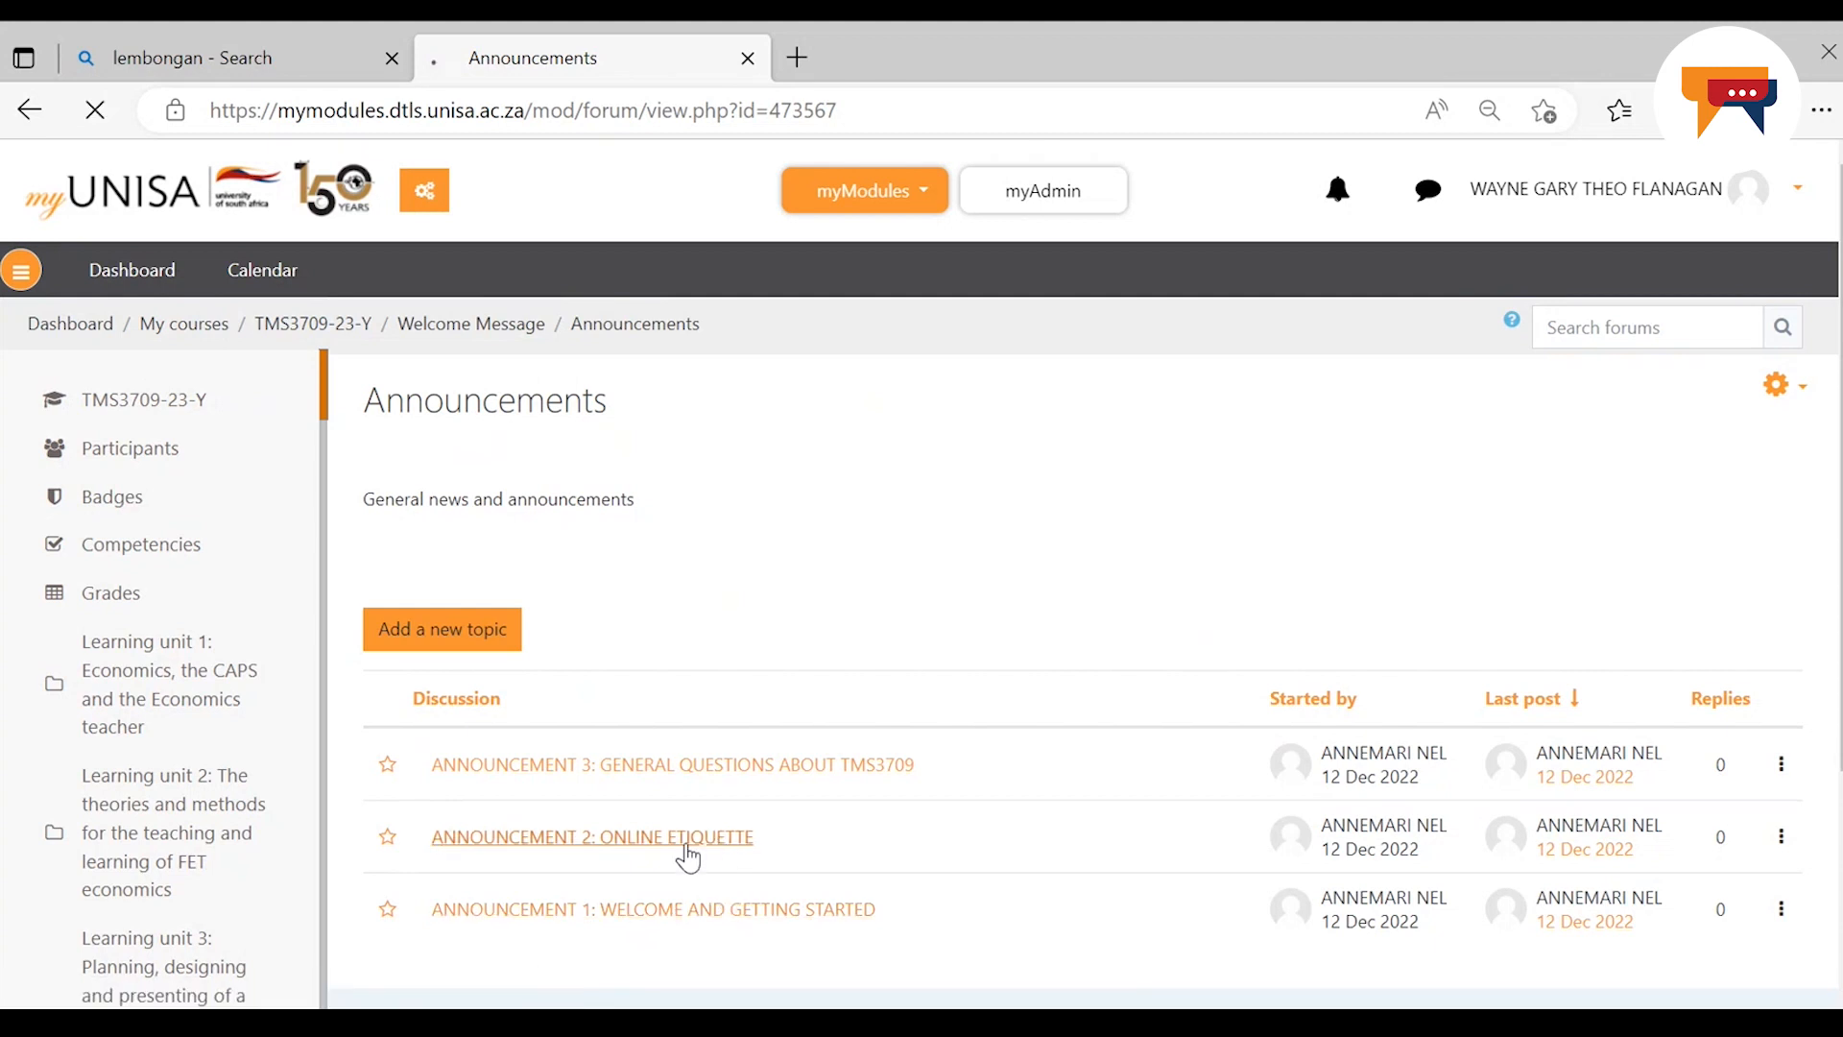
{"action": "left_click", "coordinate": [593, 837]}
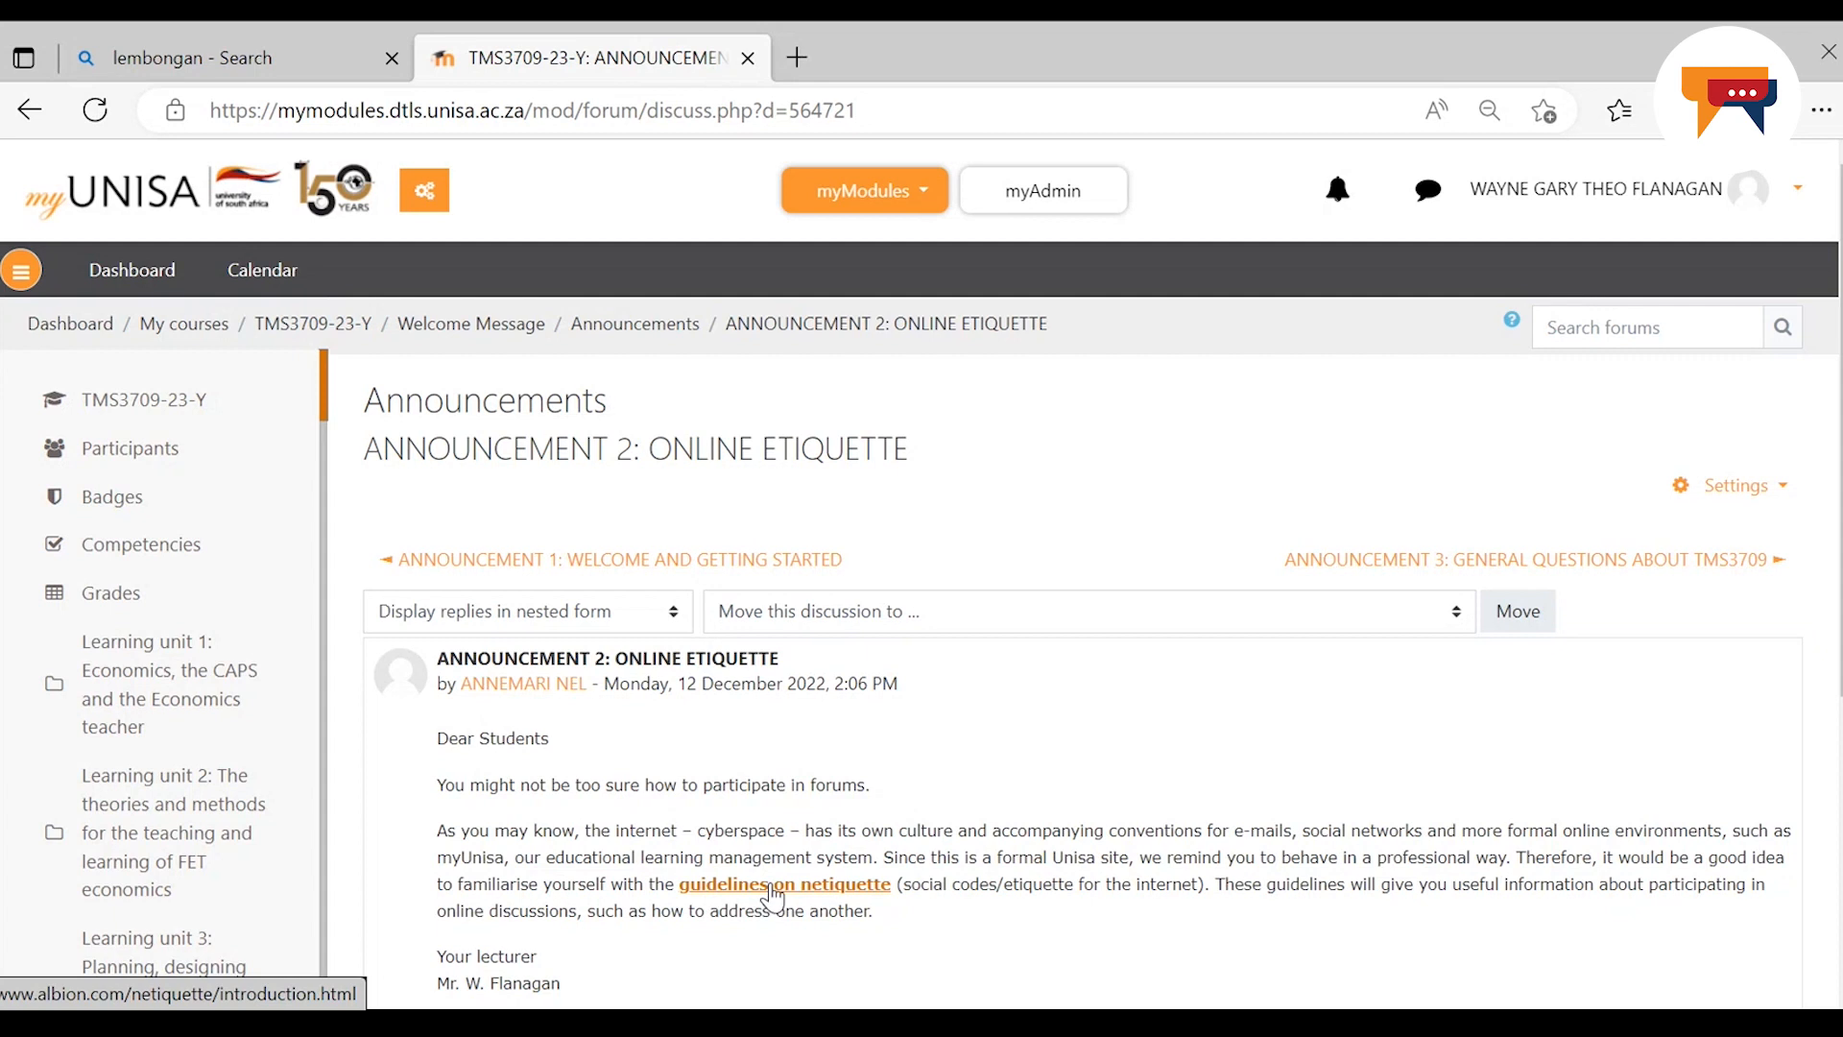
Open the 'guidelines on netiquette' link to albion.com in a new tab
{"action": "left_click", "coordinate": [783, 883]}
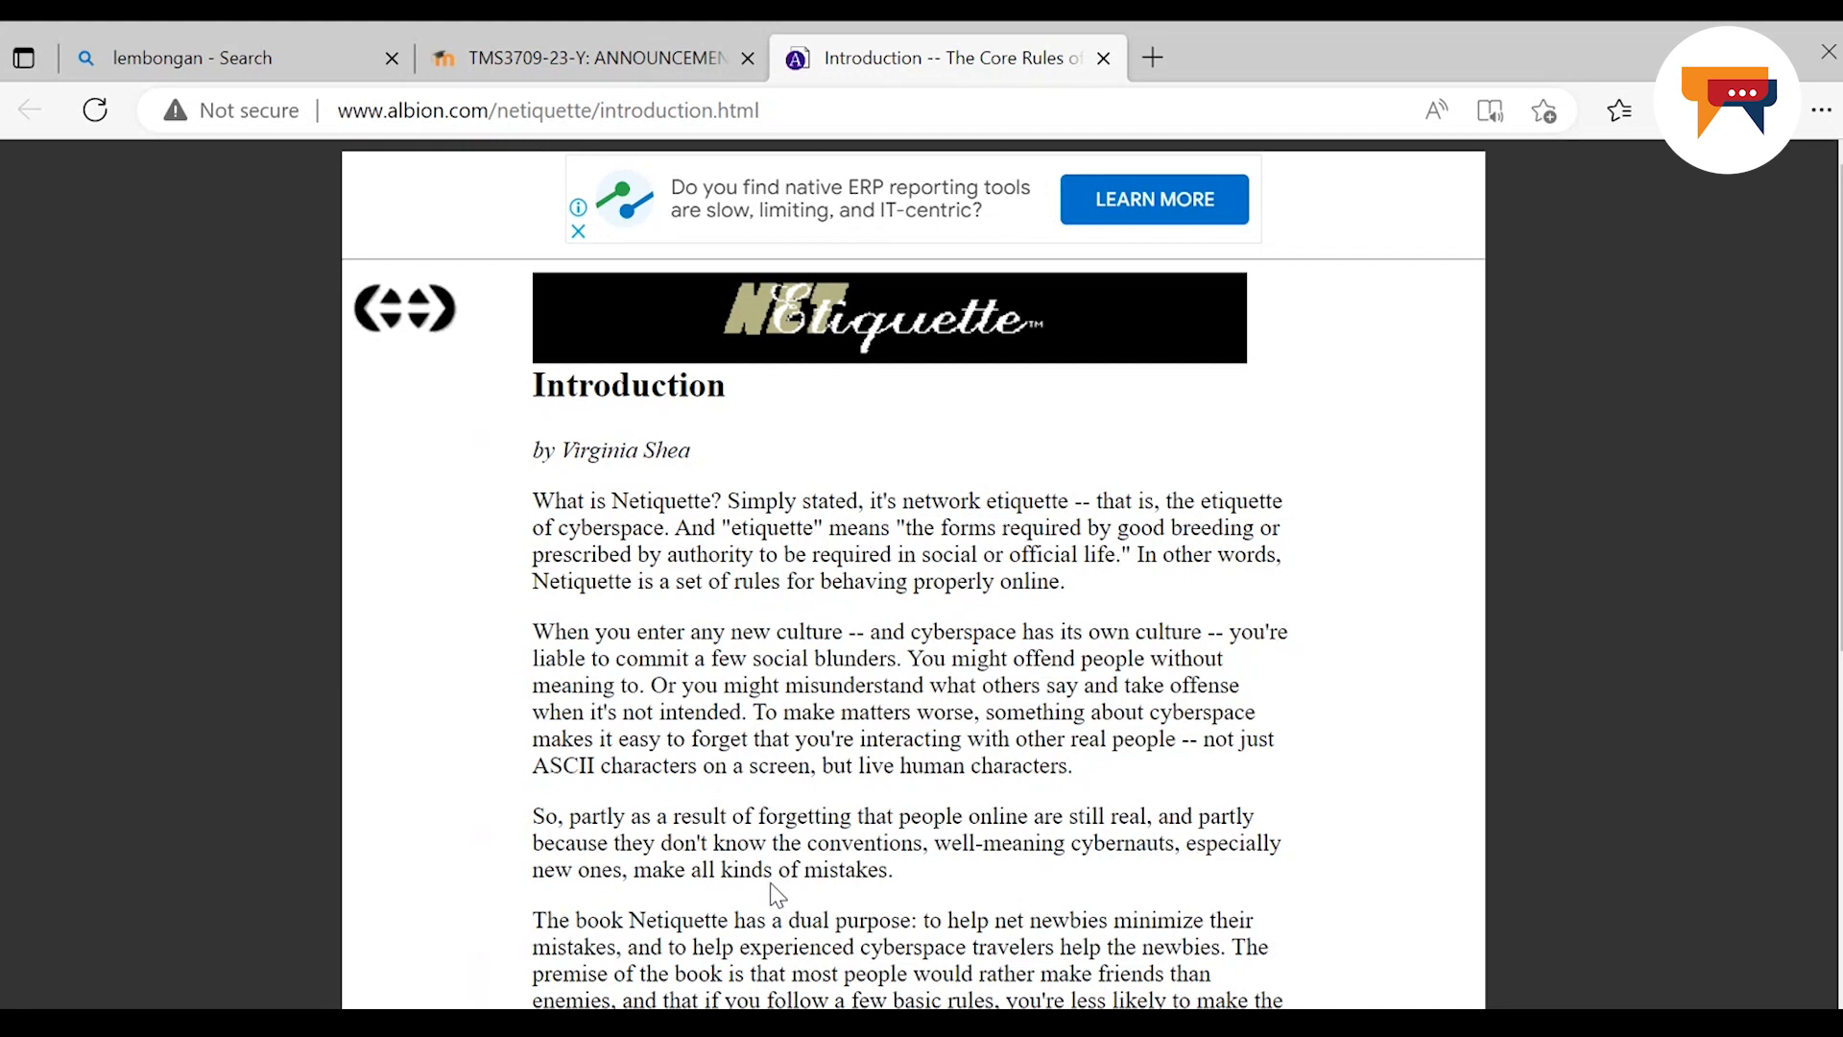
{"action": "mouse_move", "coordinate": [1286, 659]}
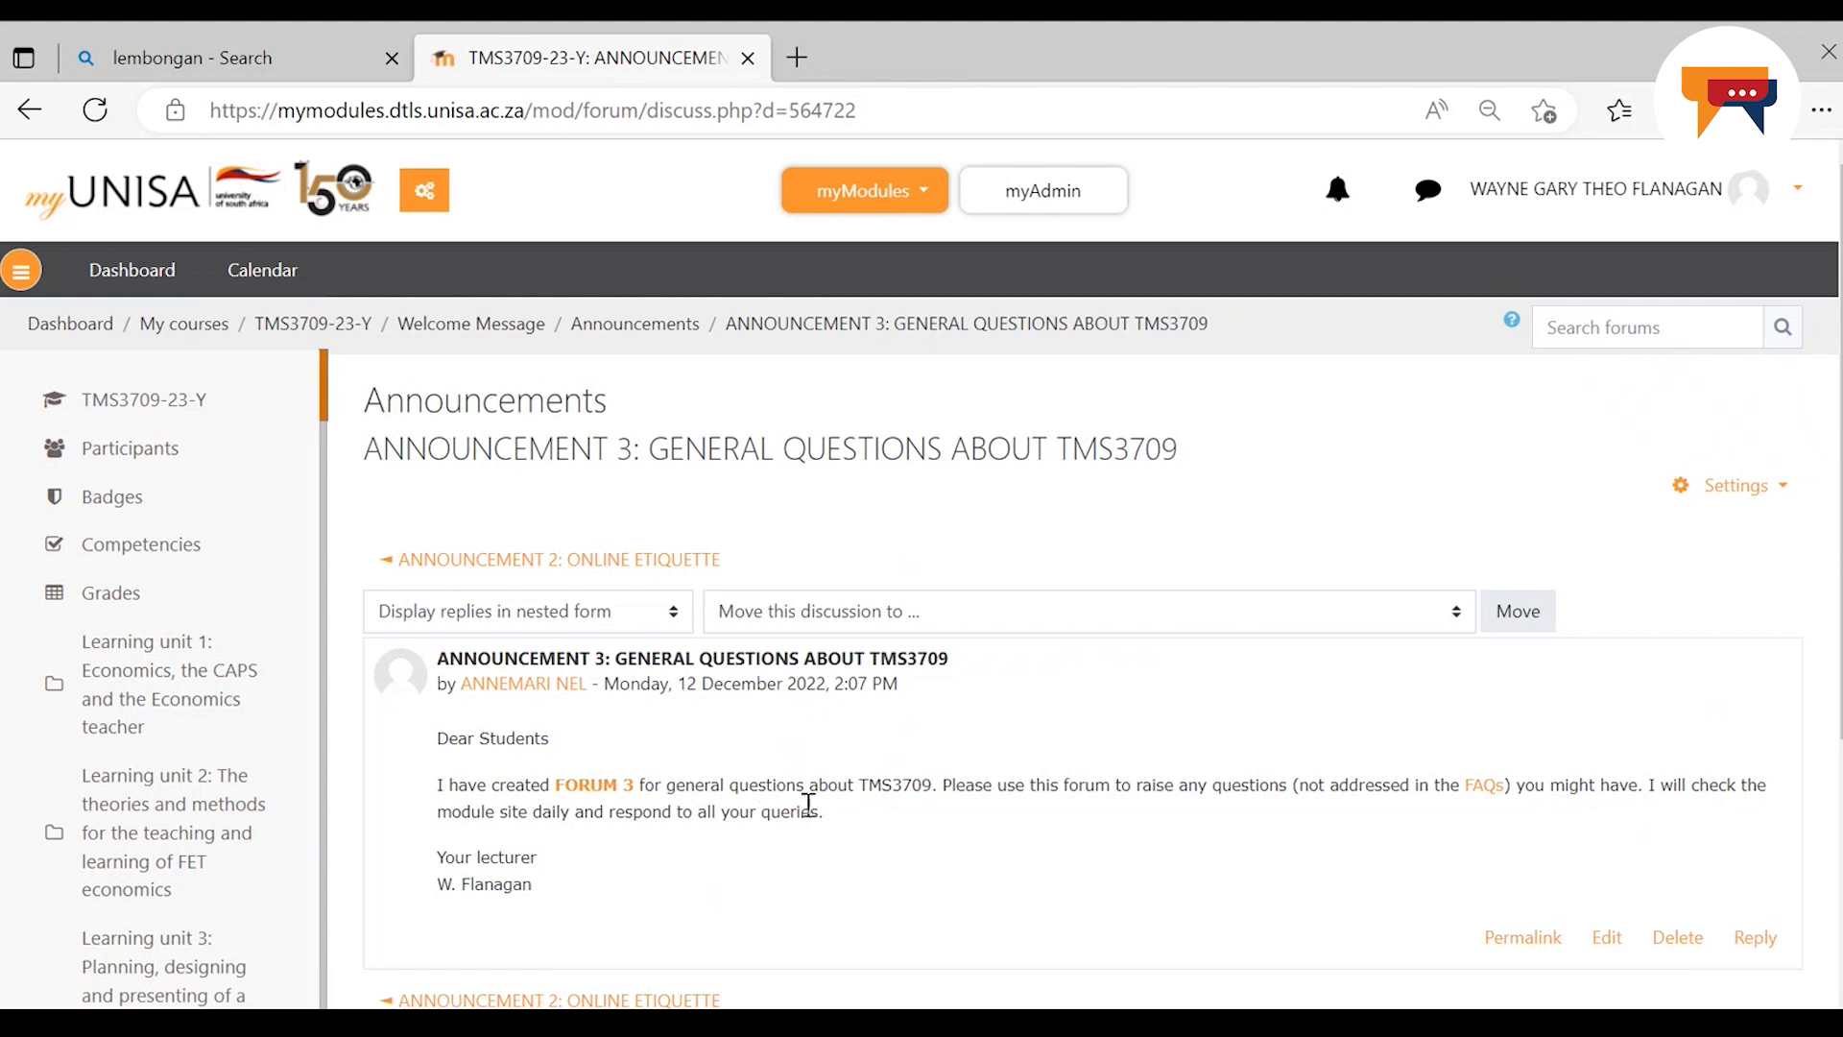
{"action": "mouse_move", "coordinate": [964, 808]}
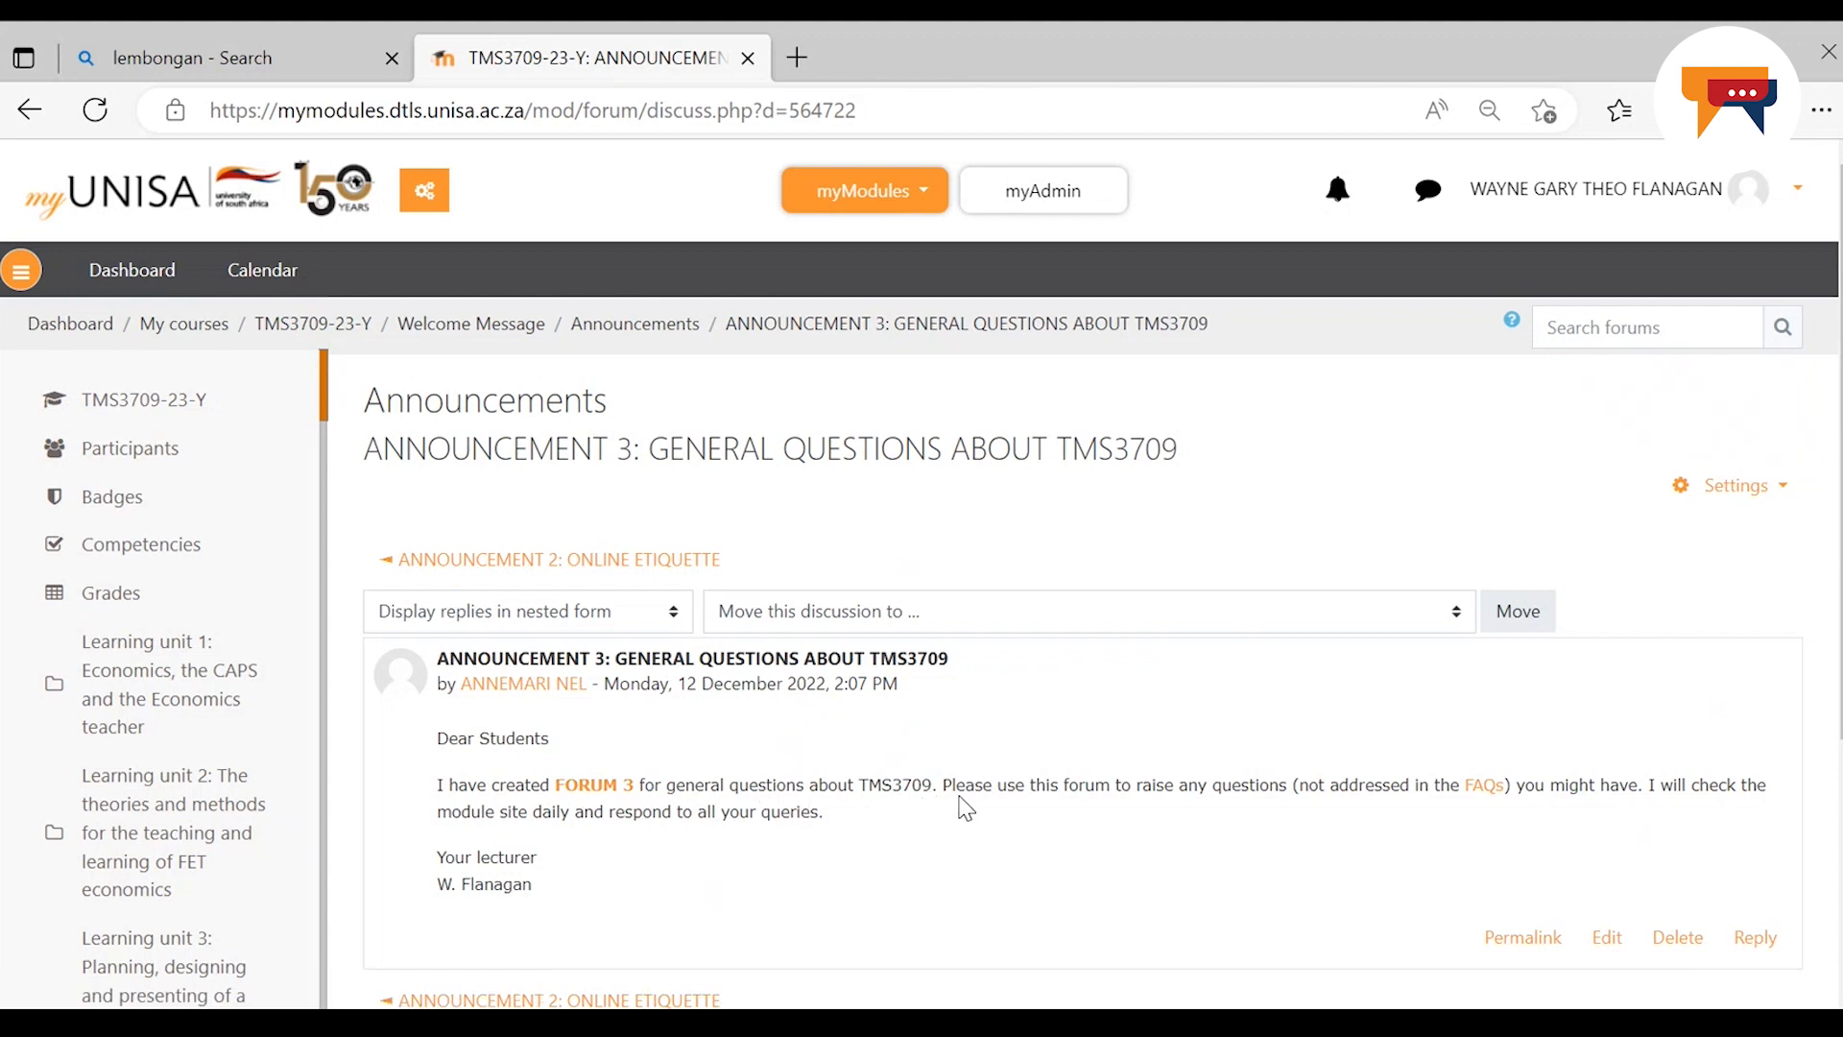
{"action": "mouse_move", "coordinate": [1114, 795]}
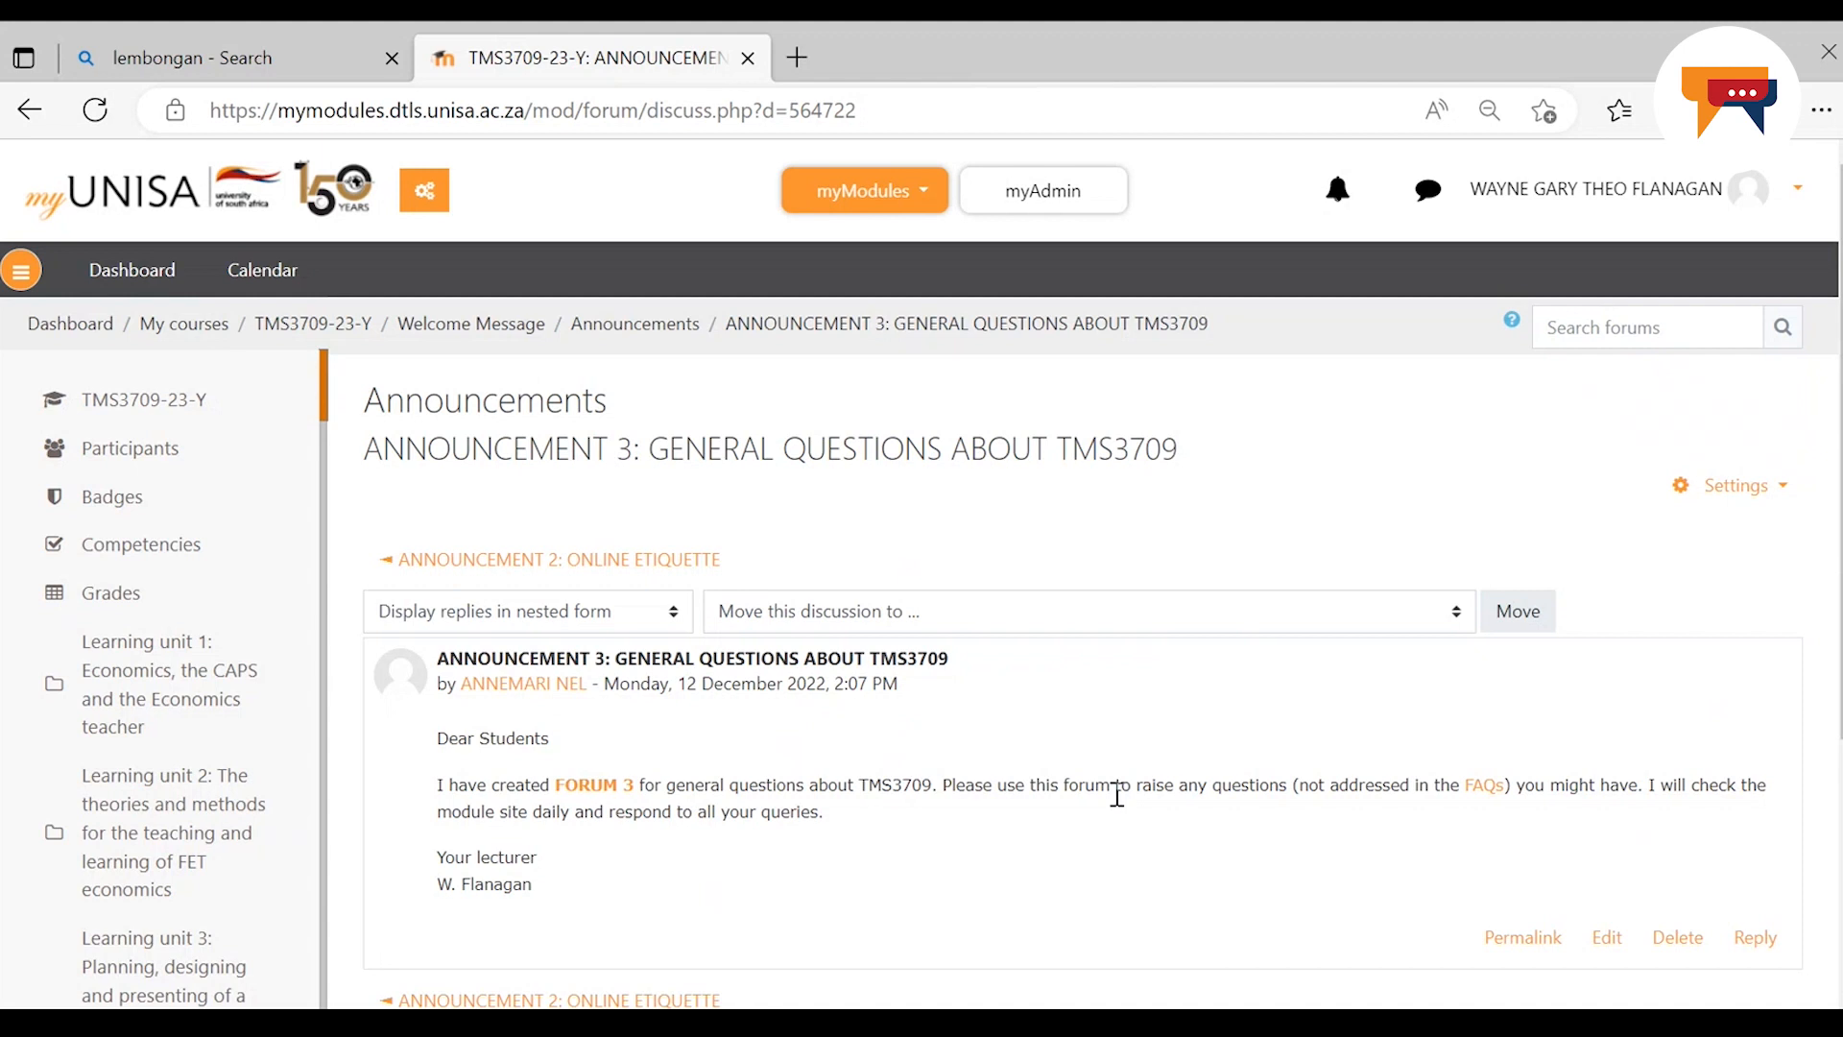
{"action": "mouse_move", "coordinate": [1160, 810]}
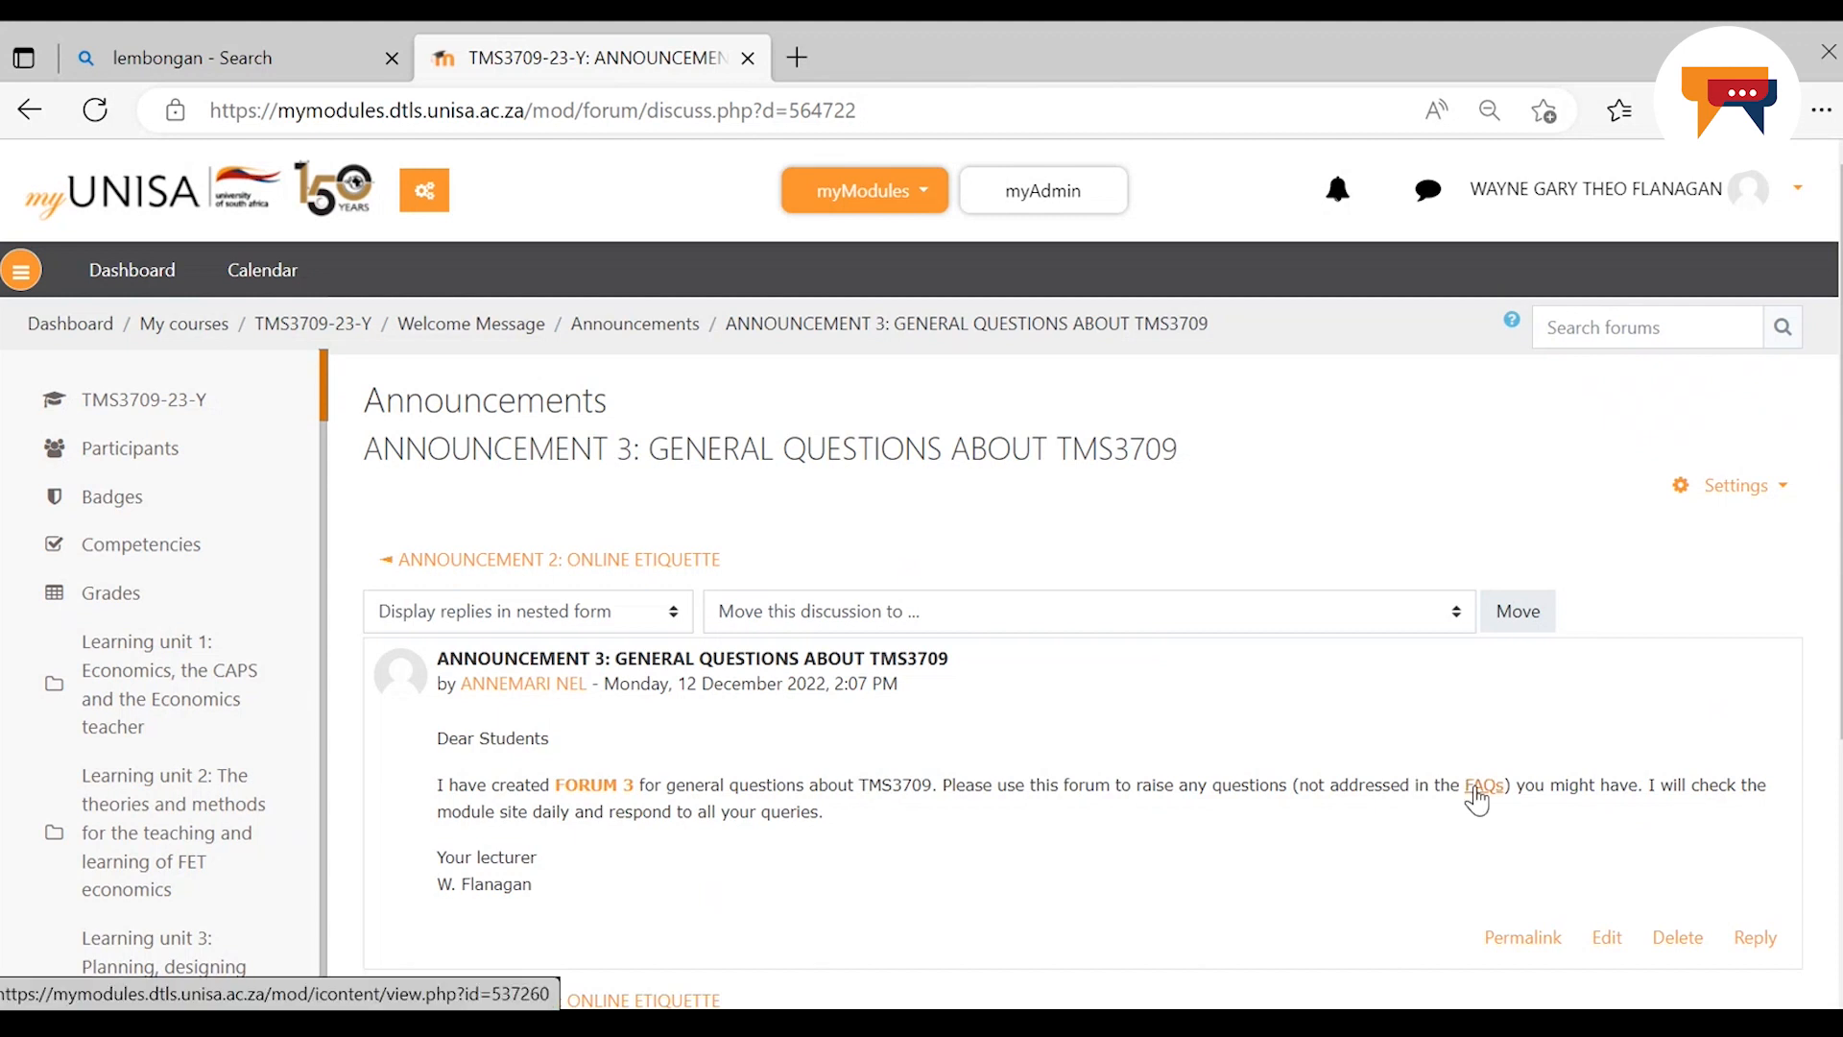
Open the module's FAQs page and read through the Category 1 tutorial letter FAQs
{"action": "left_click", "coordinate": [1484, 783]}
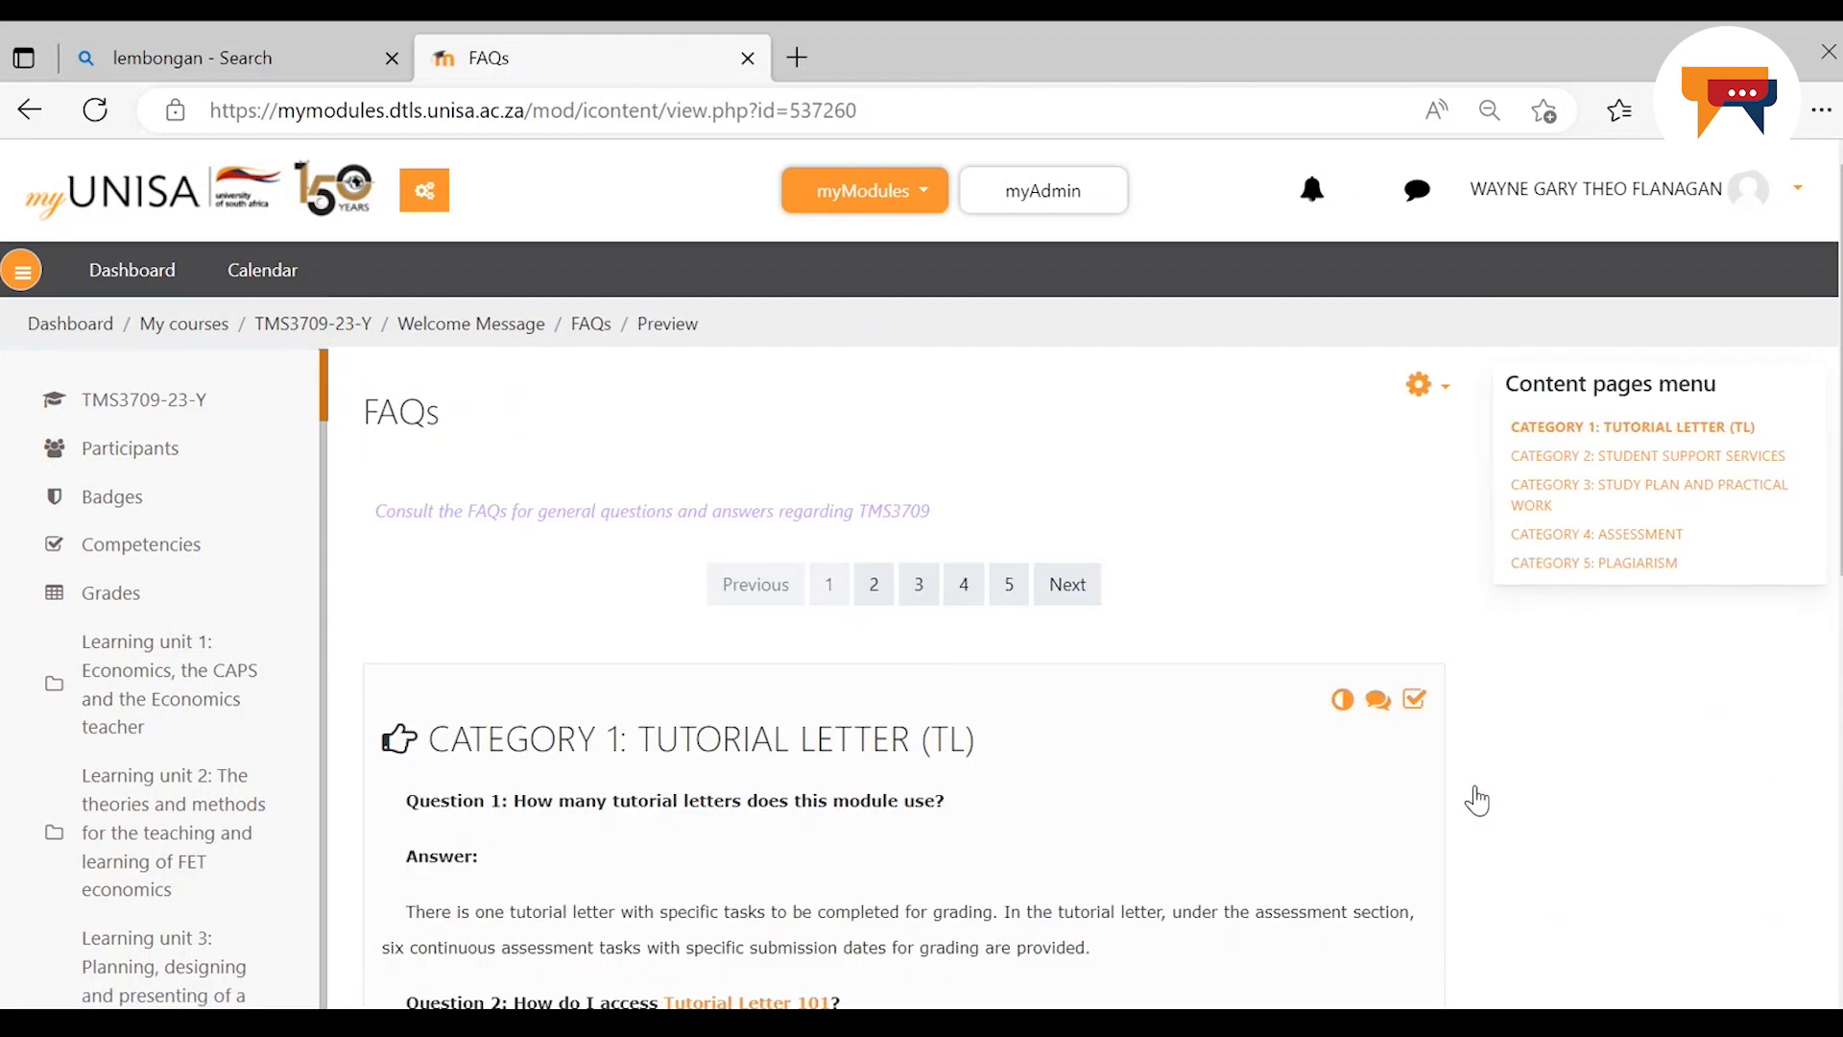
{"action": "mouse_move", "coordinate": [1479, 799]}
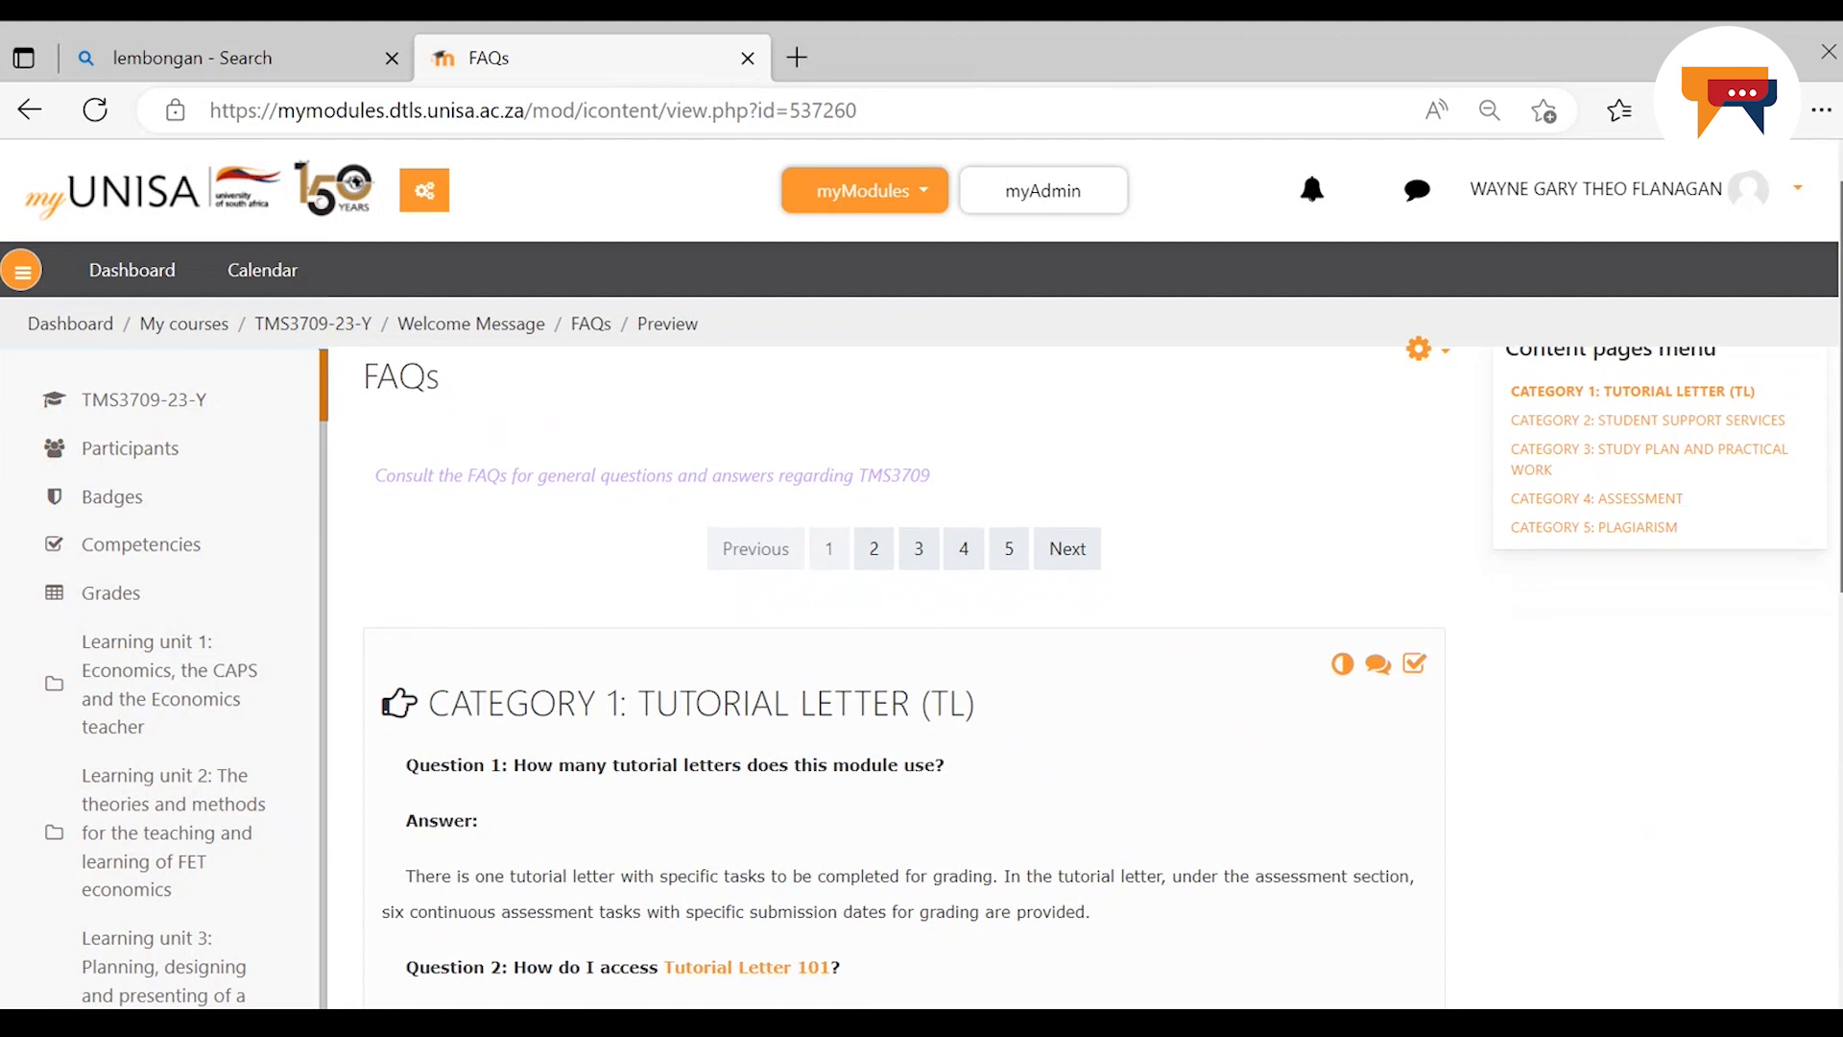
{"action": "scroll", "scroll_direction": "down", "scroll_amount": 3}
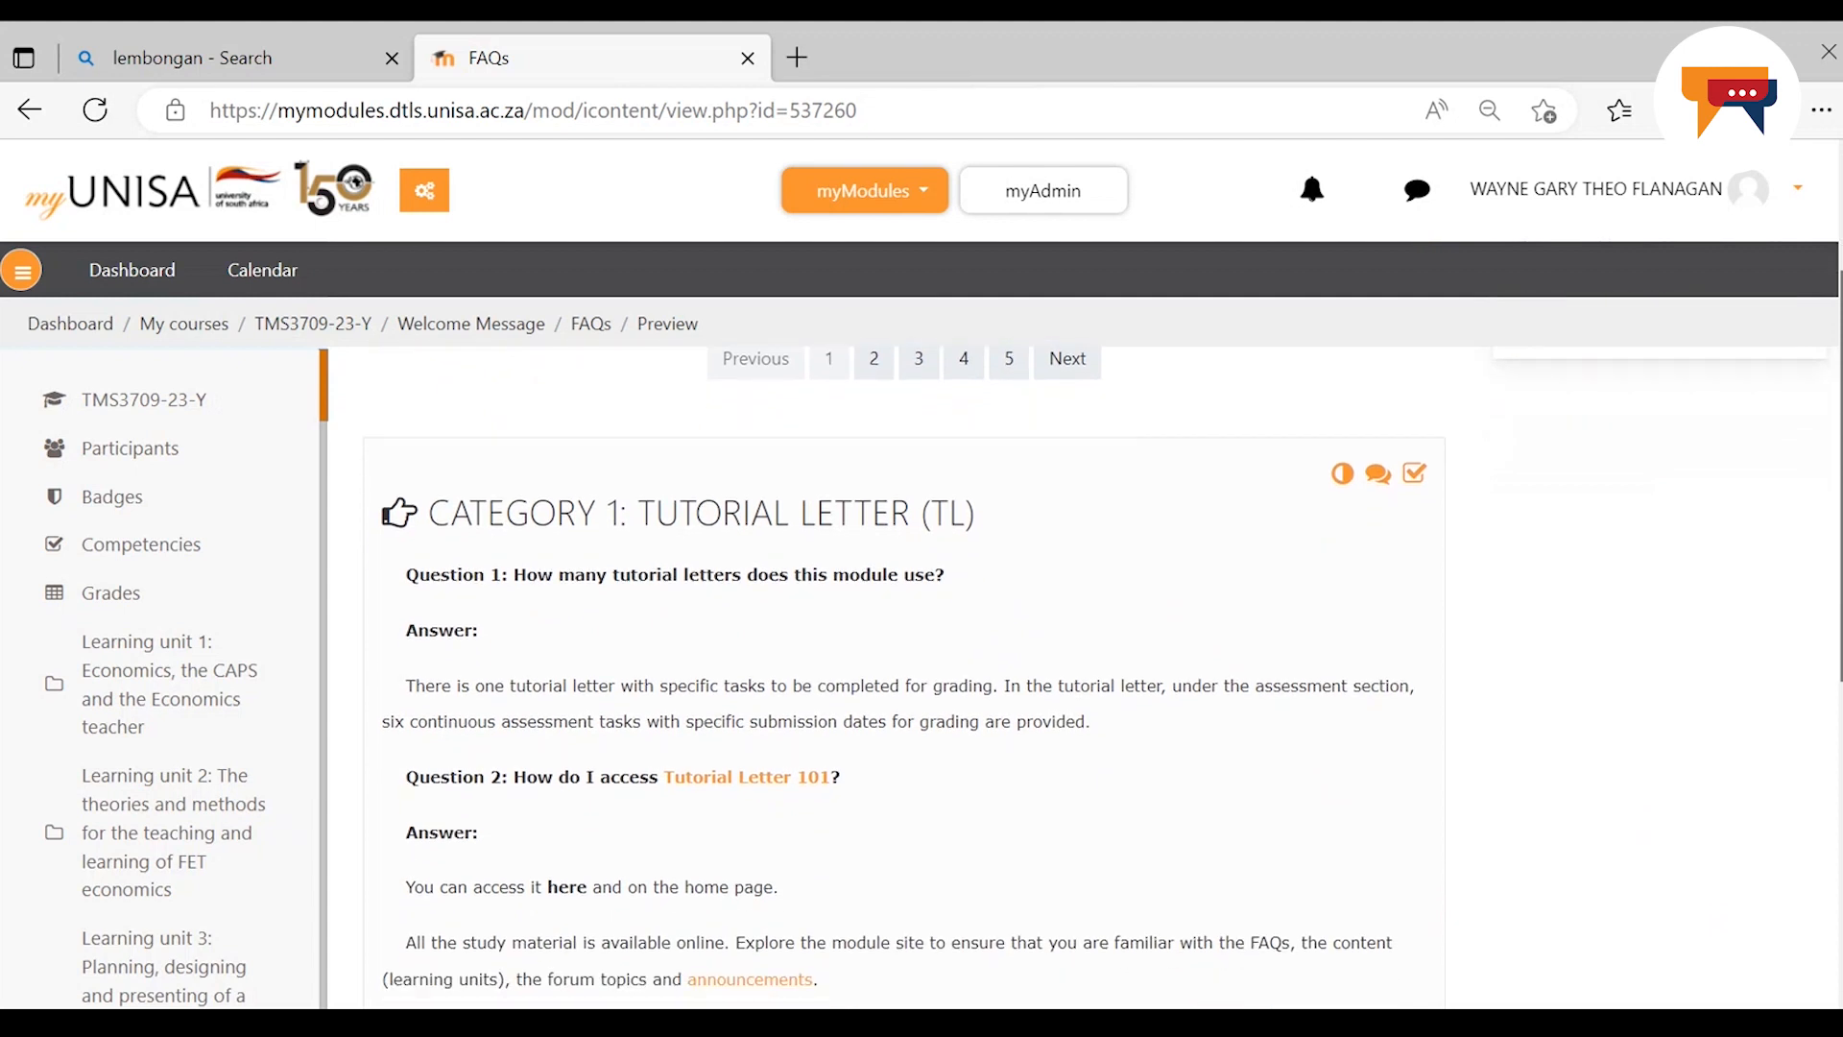
{"action": "scroll", "scroll_direction": "down", "scroll_amount": 3}
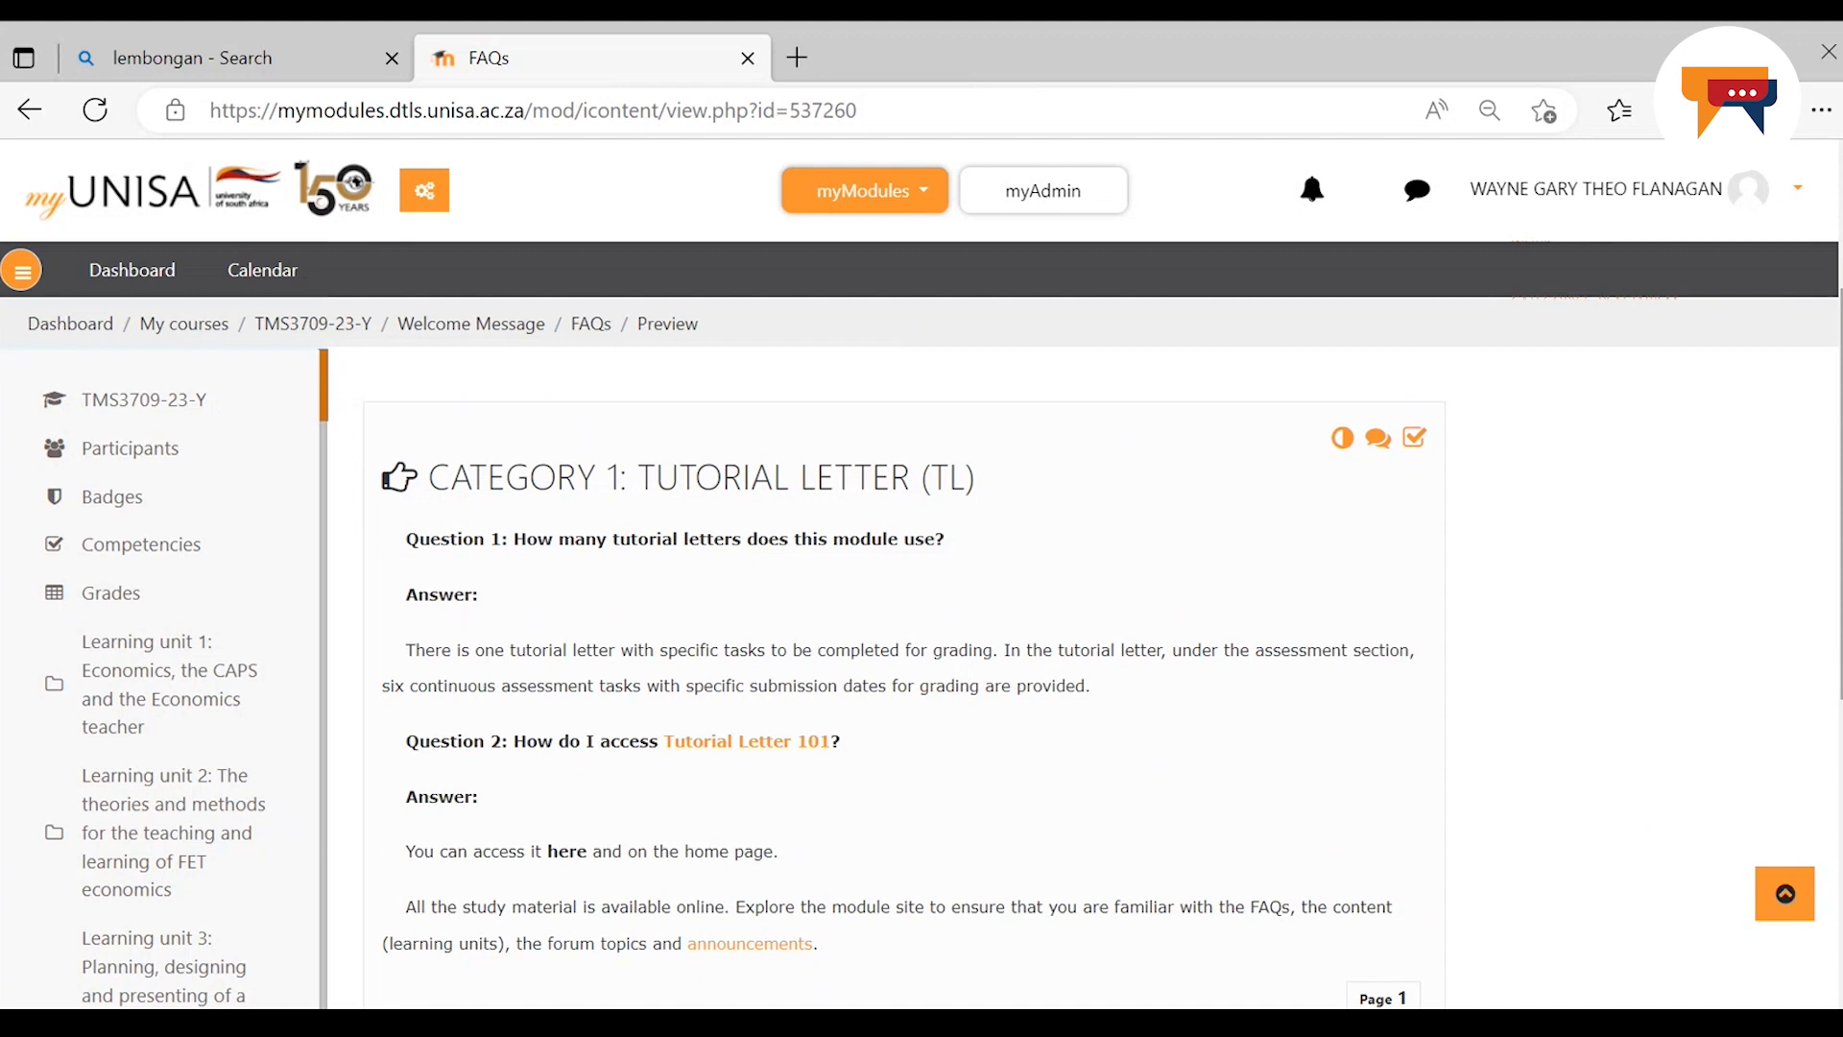
{"action": "scroll", "scroll_direction": "down", "scroll_amount": 3}
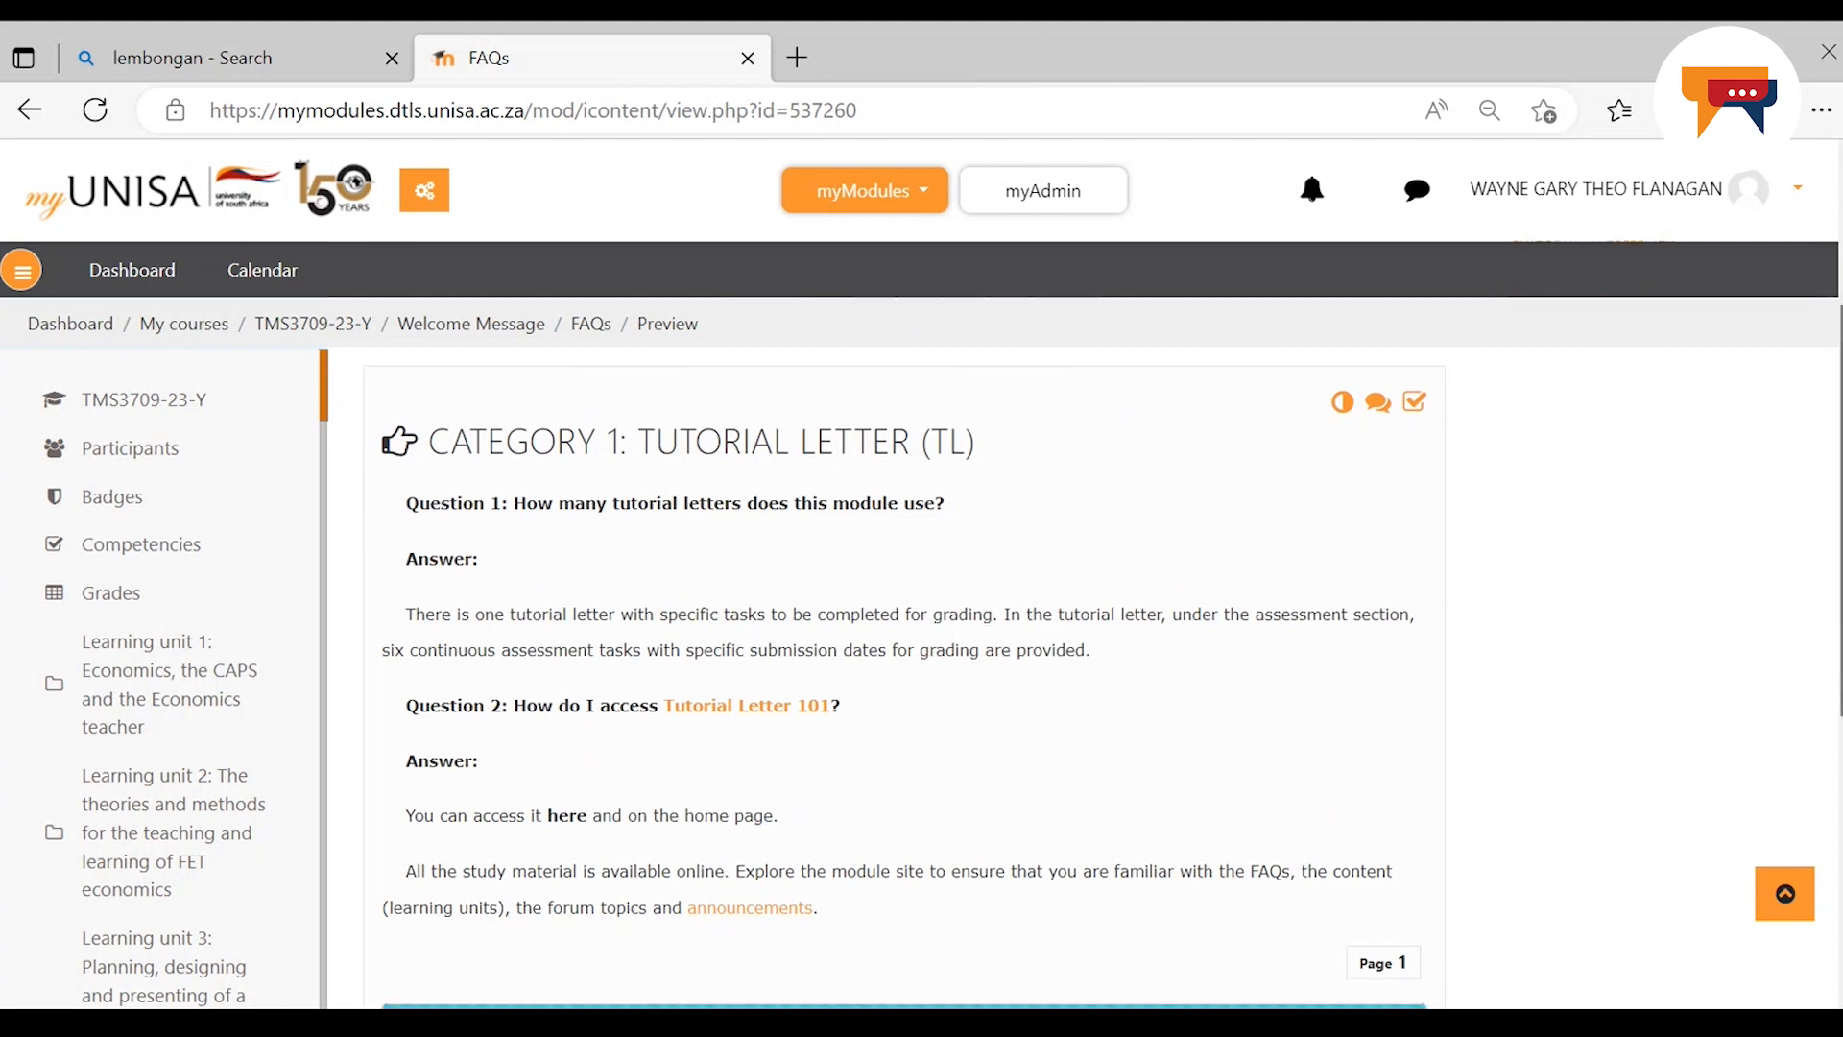
{"action": "scroll", "scroll_direction": "down", "scroll_amount": 3}
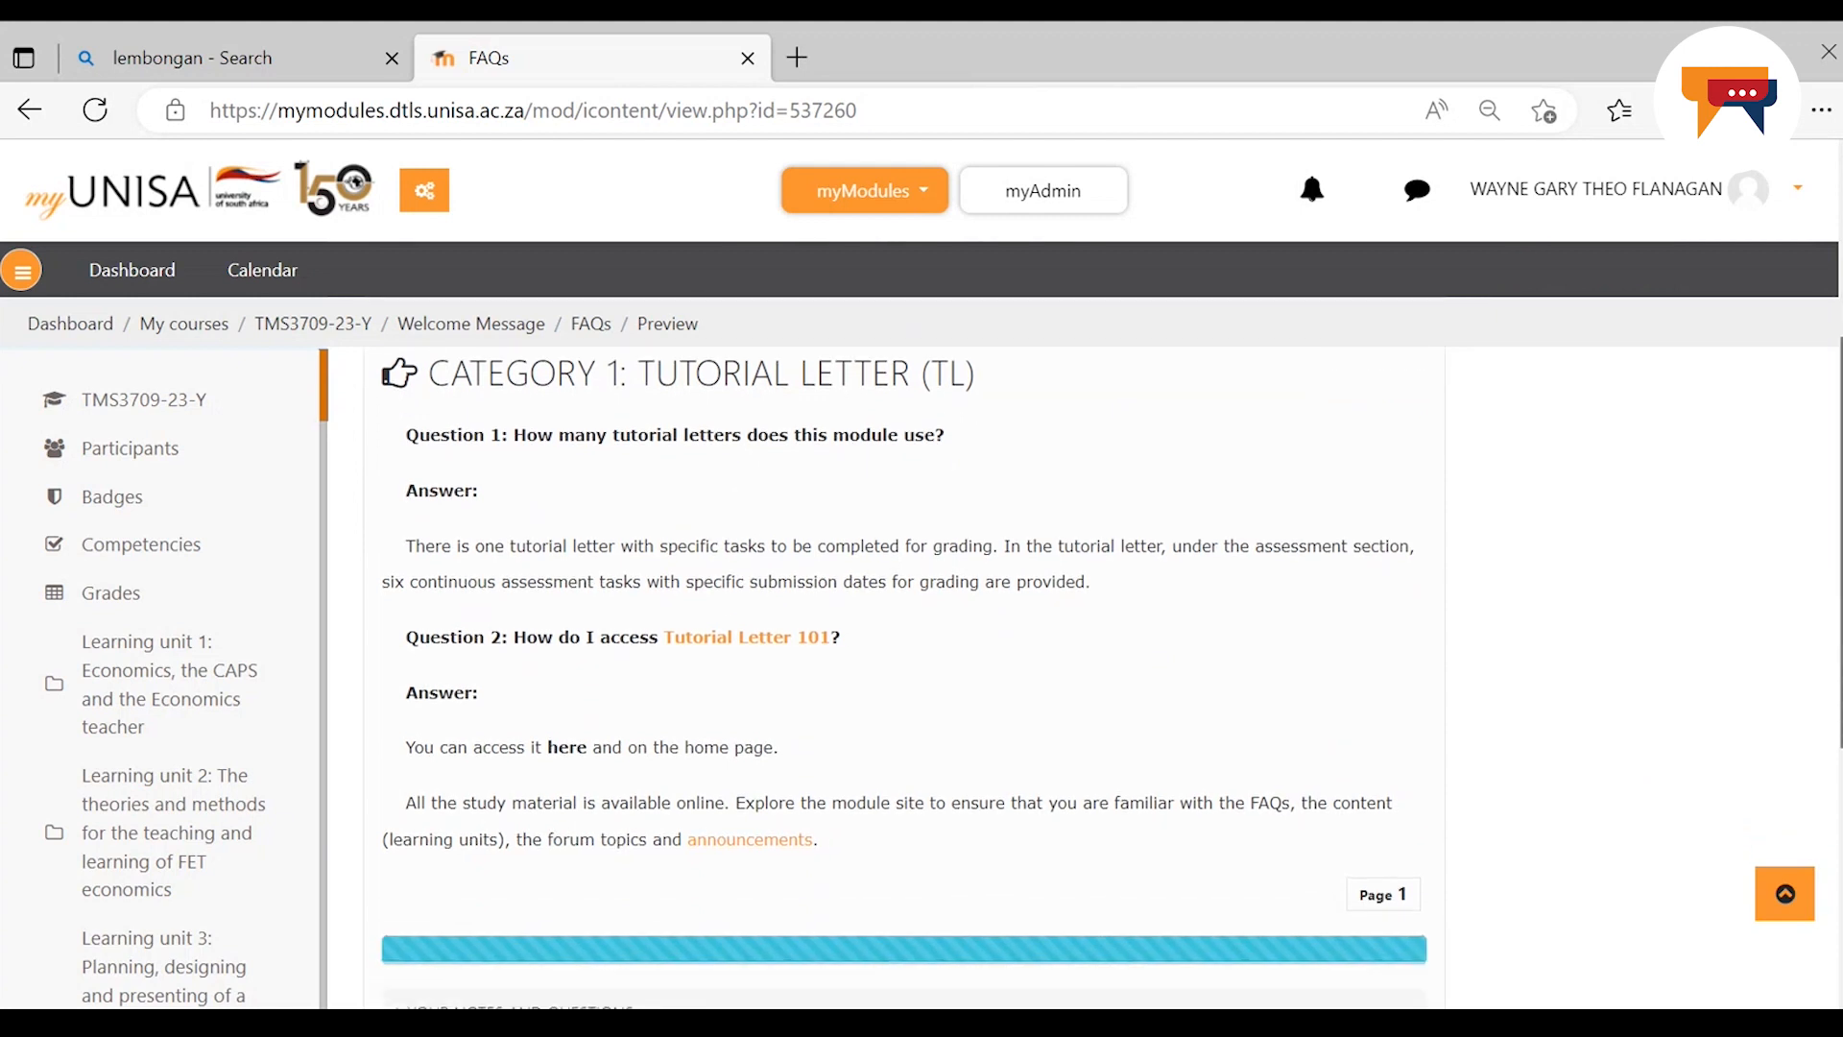
{"action": "scroll", "scroll_direction": "down", "scroll_amount": 3}
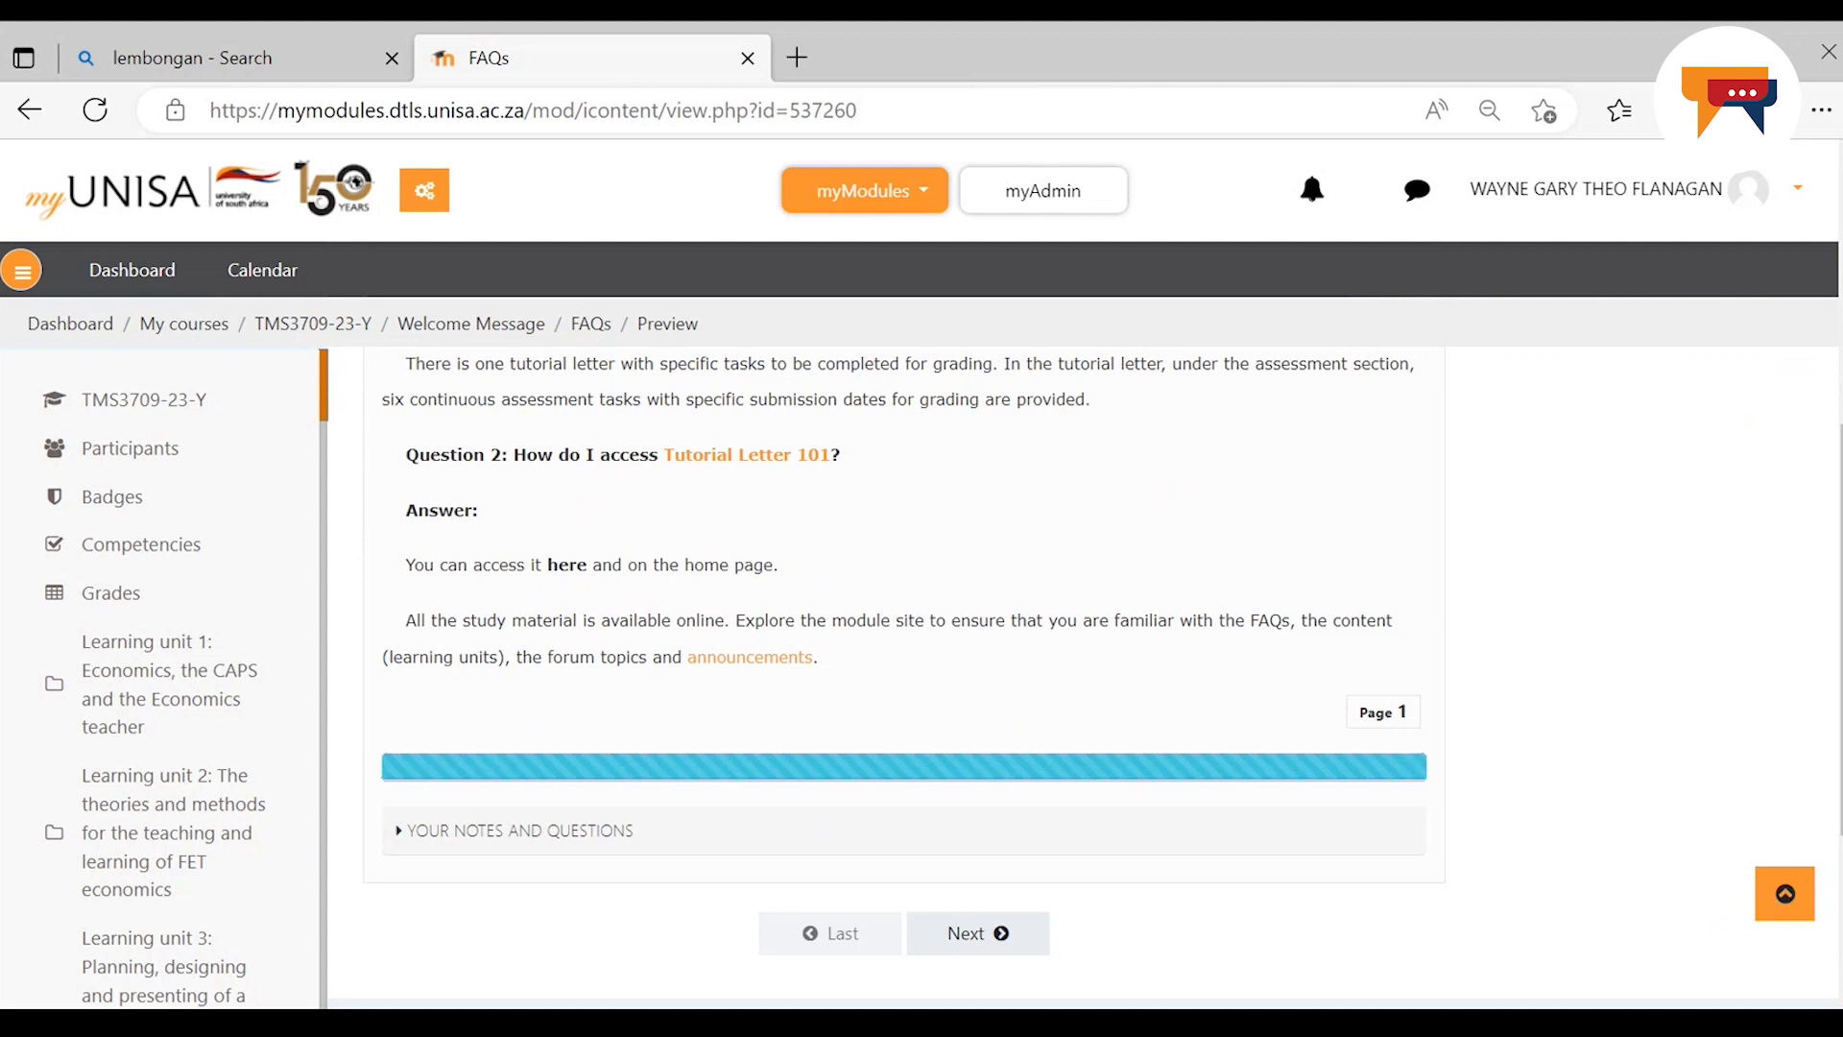
{"action": "mouse_move", "coordinate": [1596, 857]}
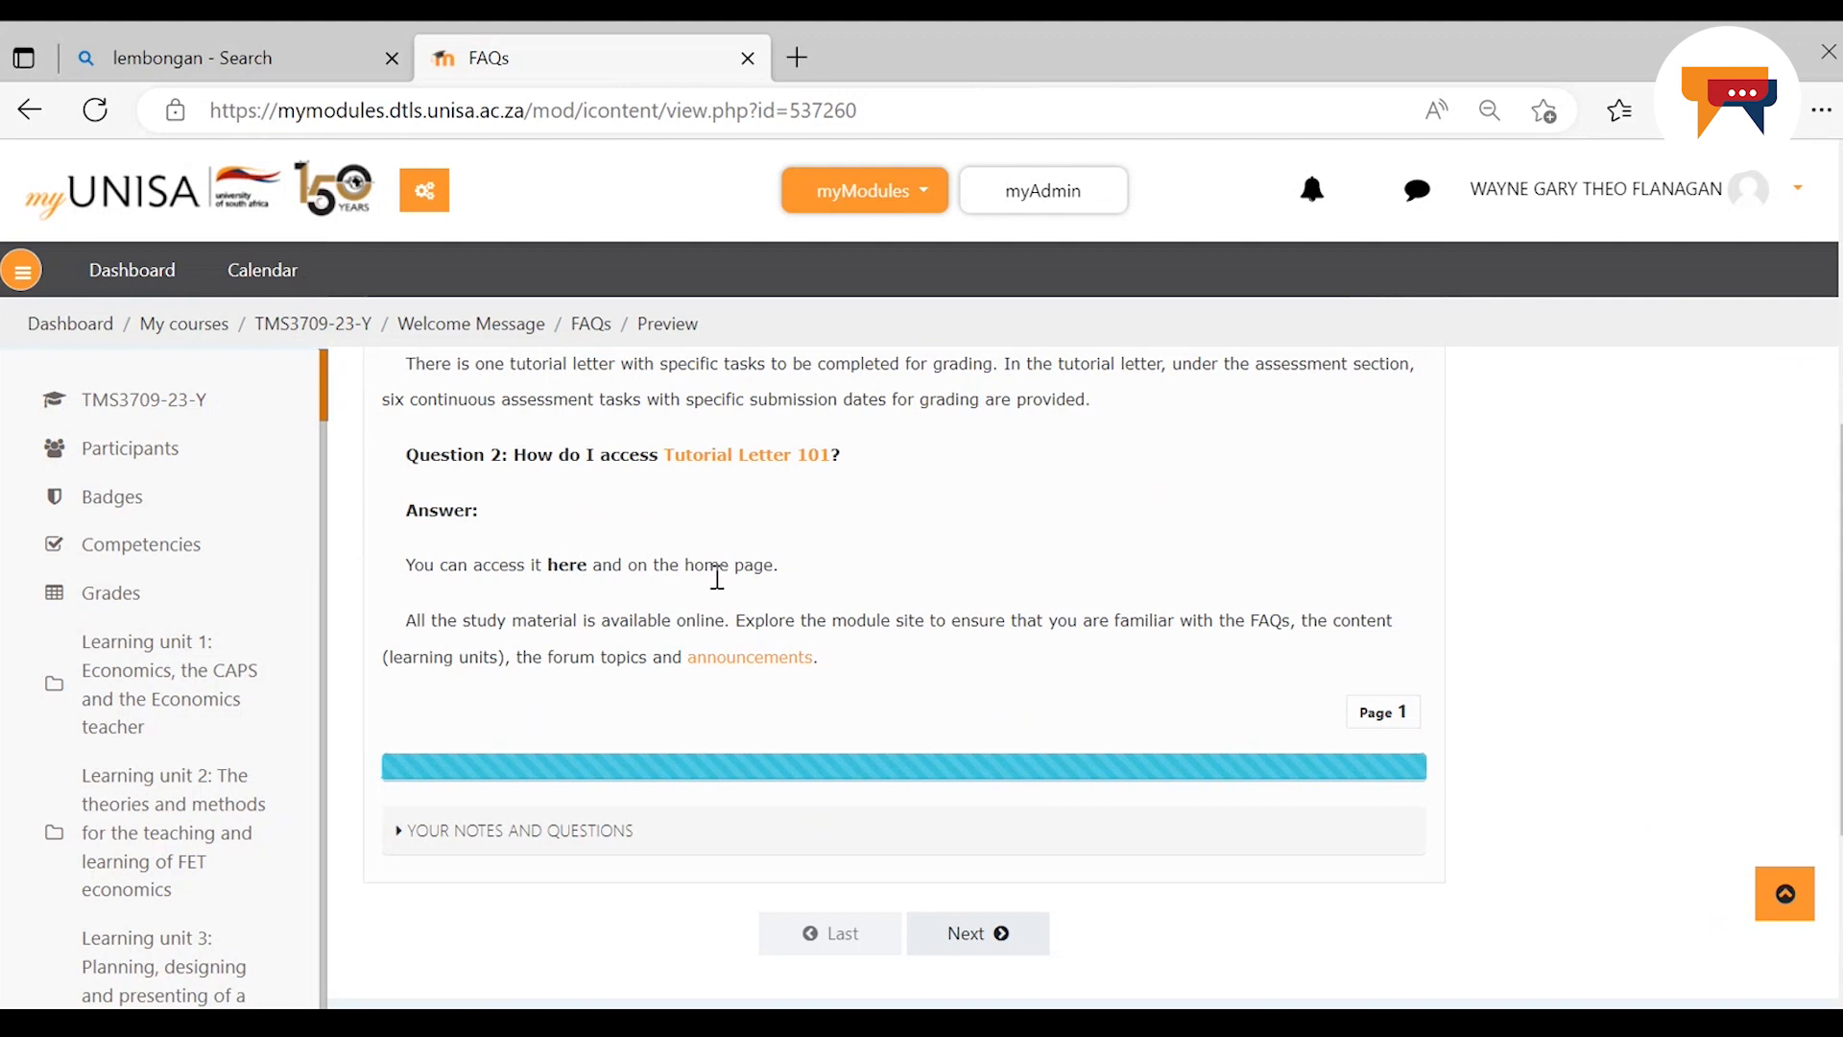
{"action": "mouse_move", "coordinate": [770, 617]}
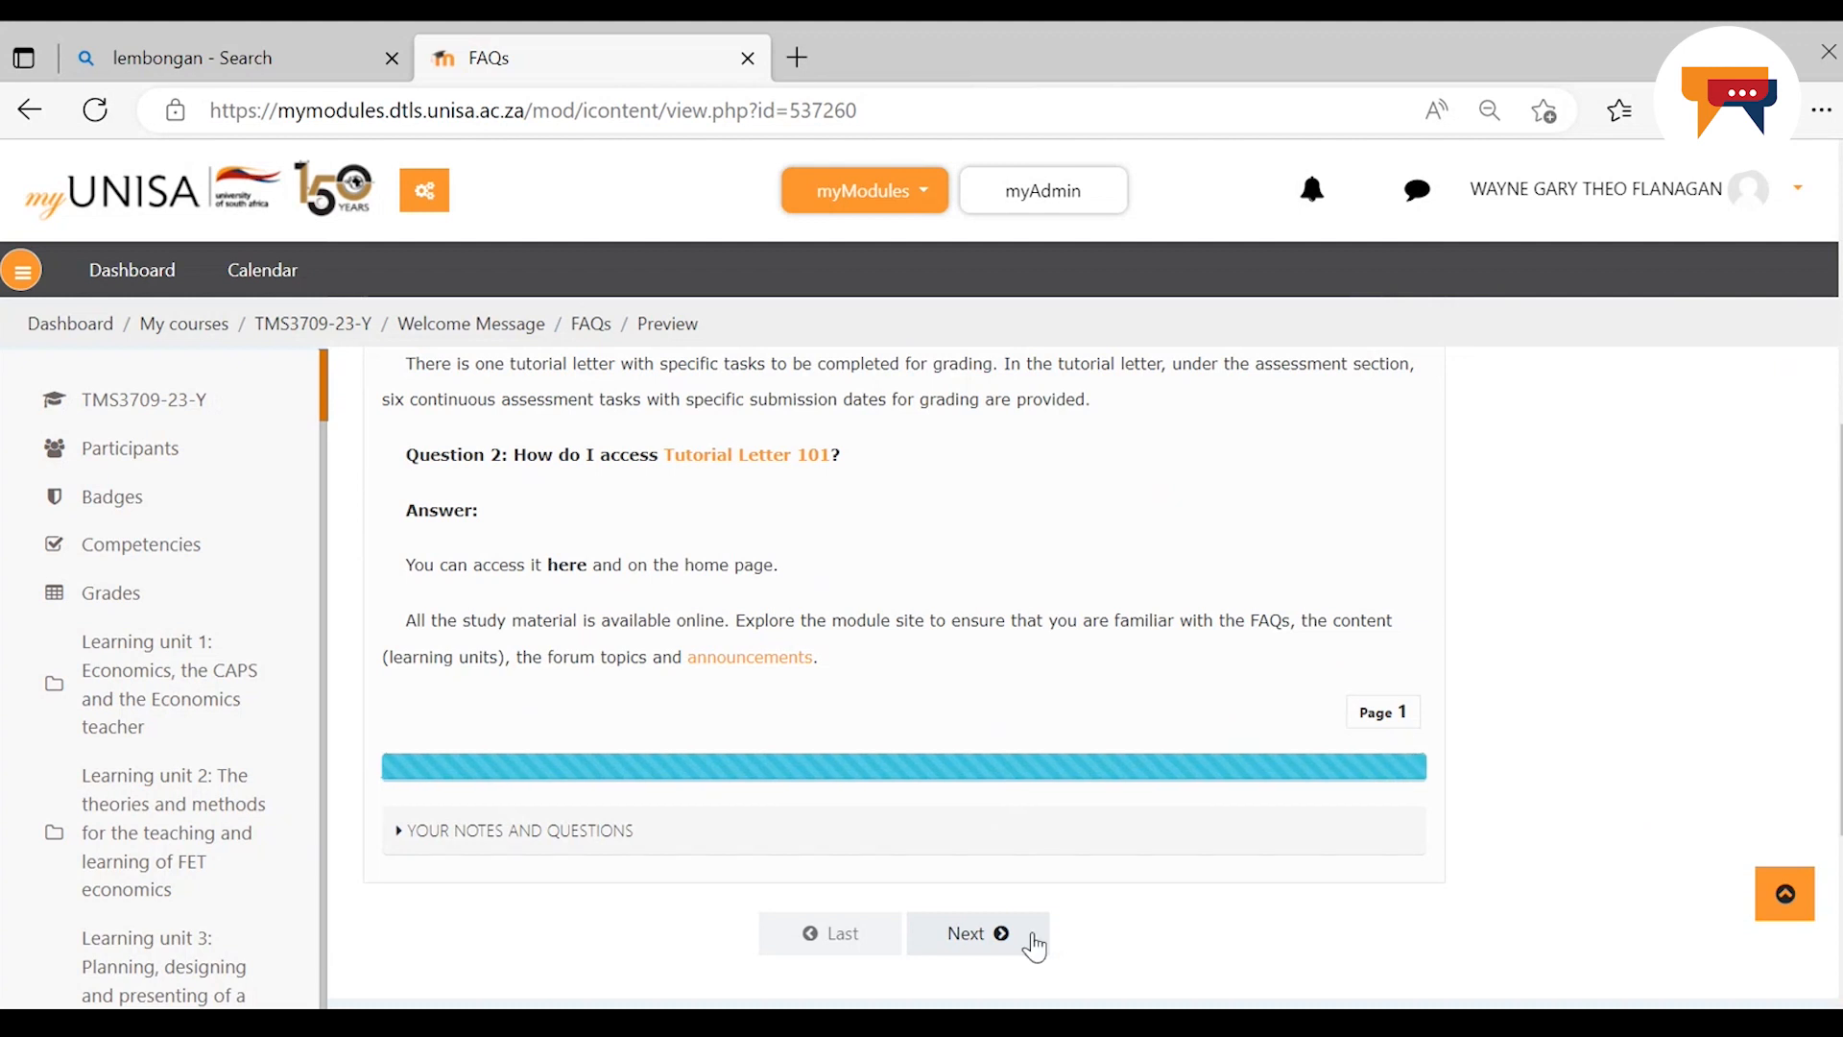
Go on to FAQ page 2, Category 2 on student support services
{"action": "left_click", "coordinate": [977, 933]}
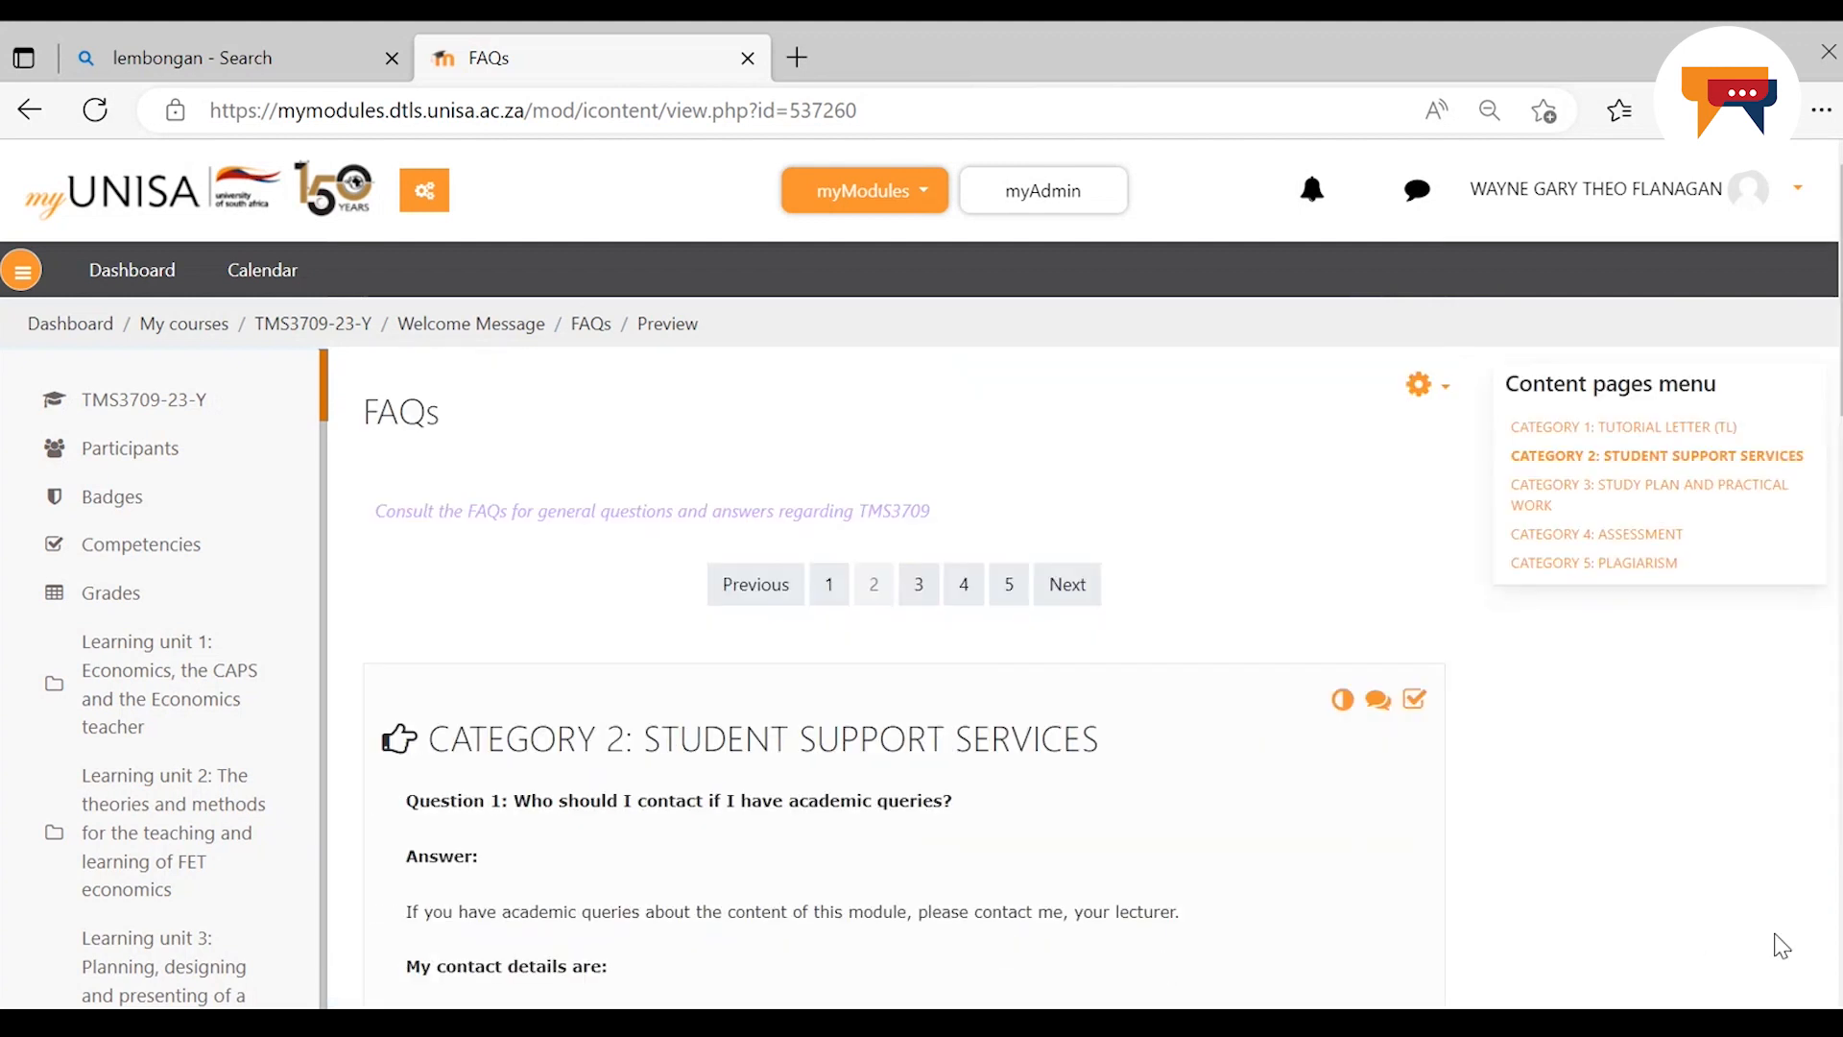
{"action": "scroll", "scroll_direction": "down", "scroll_amount": 3}
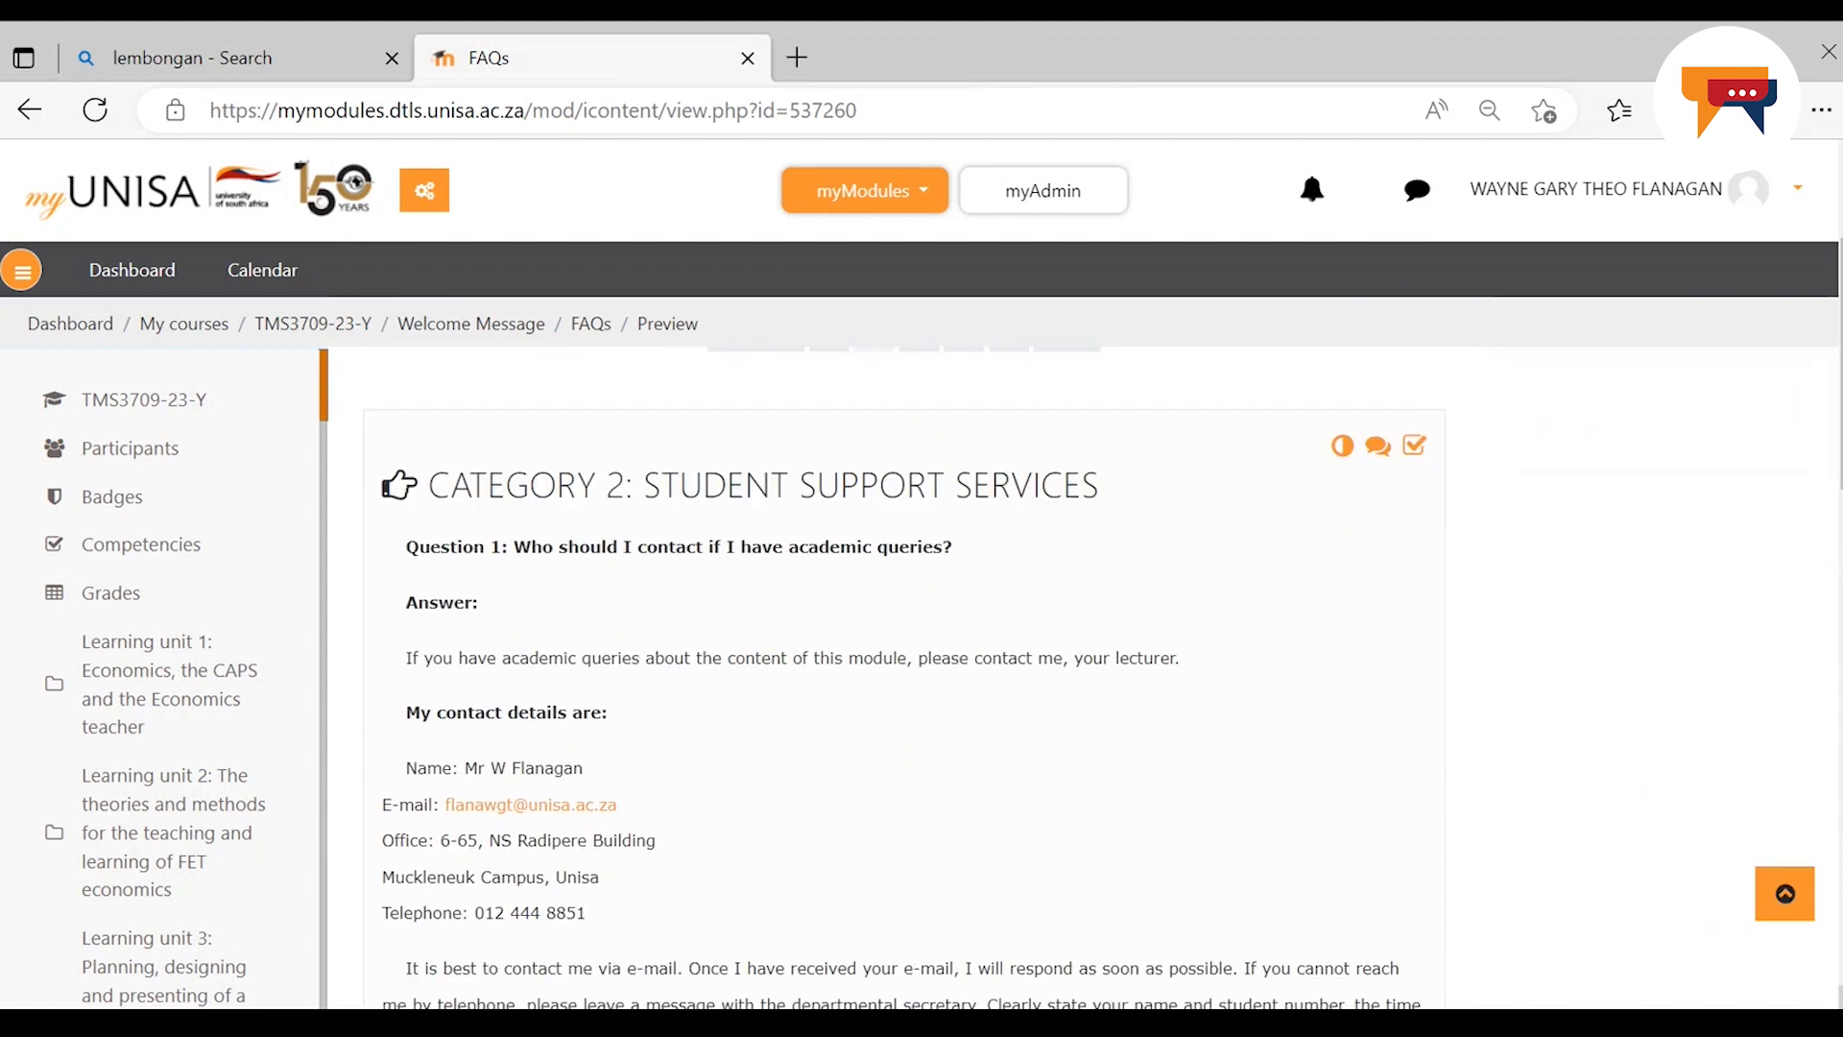
{"action": "scroll", "scroll_direction": "down", "scroll_amount": 3}
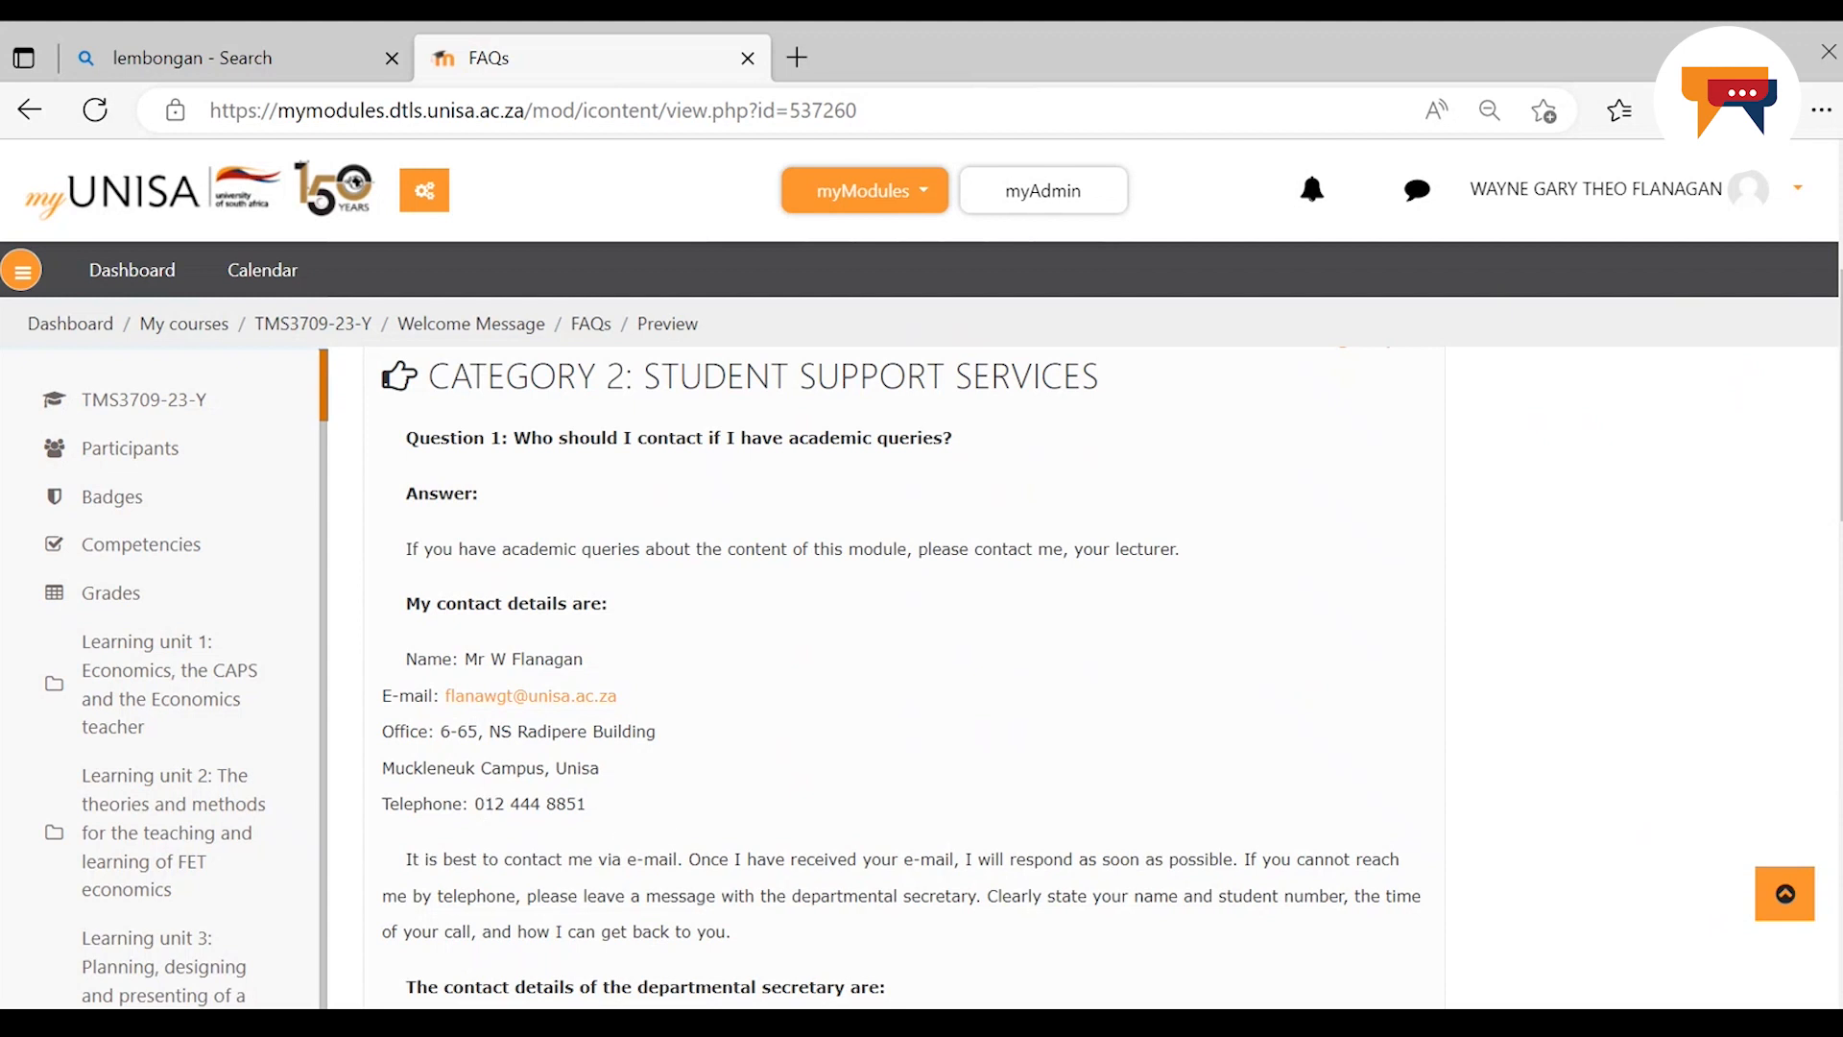
{"action": "scroll", "scroll_direction": "down", "scroll_amount": 3}
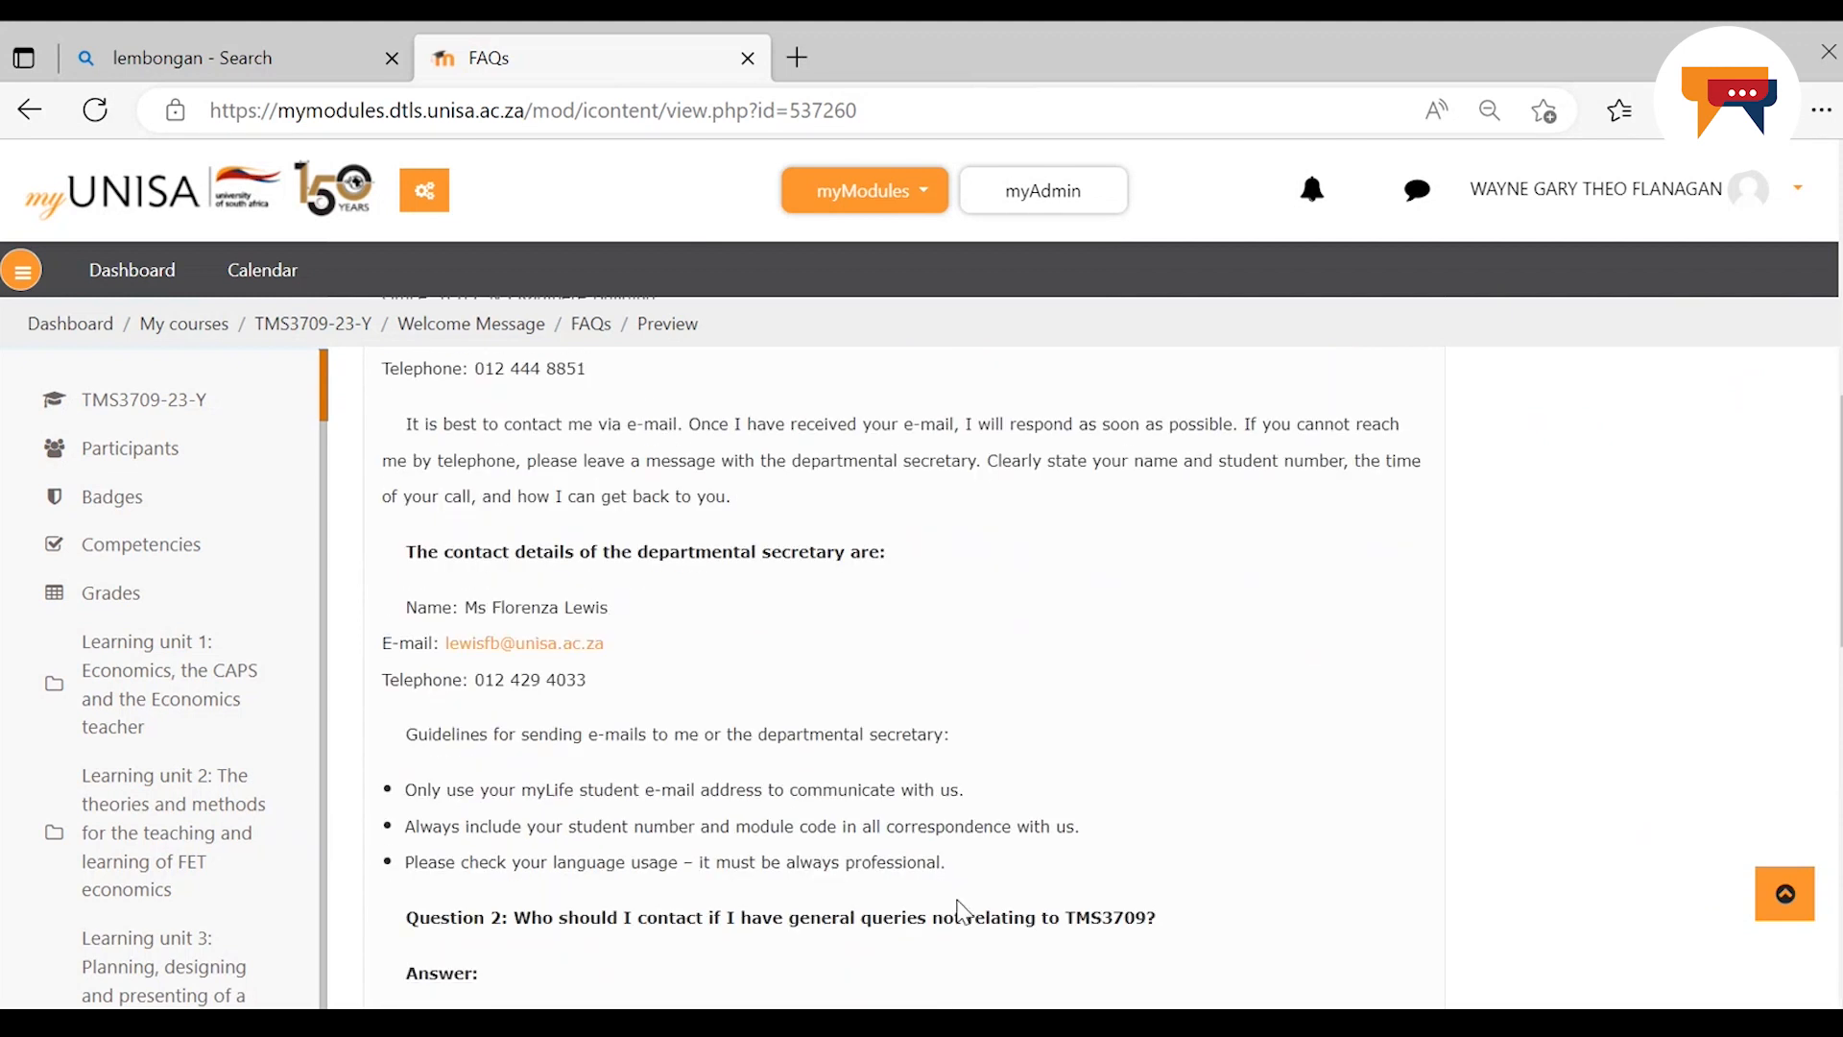
{"action": "mouse_move", "coordinate": [507, 632]}
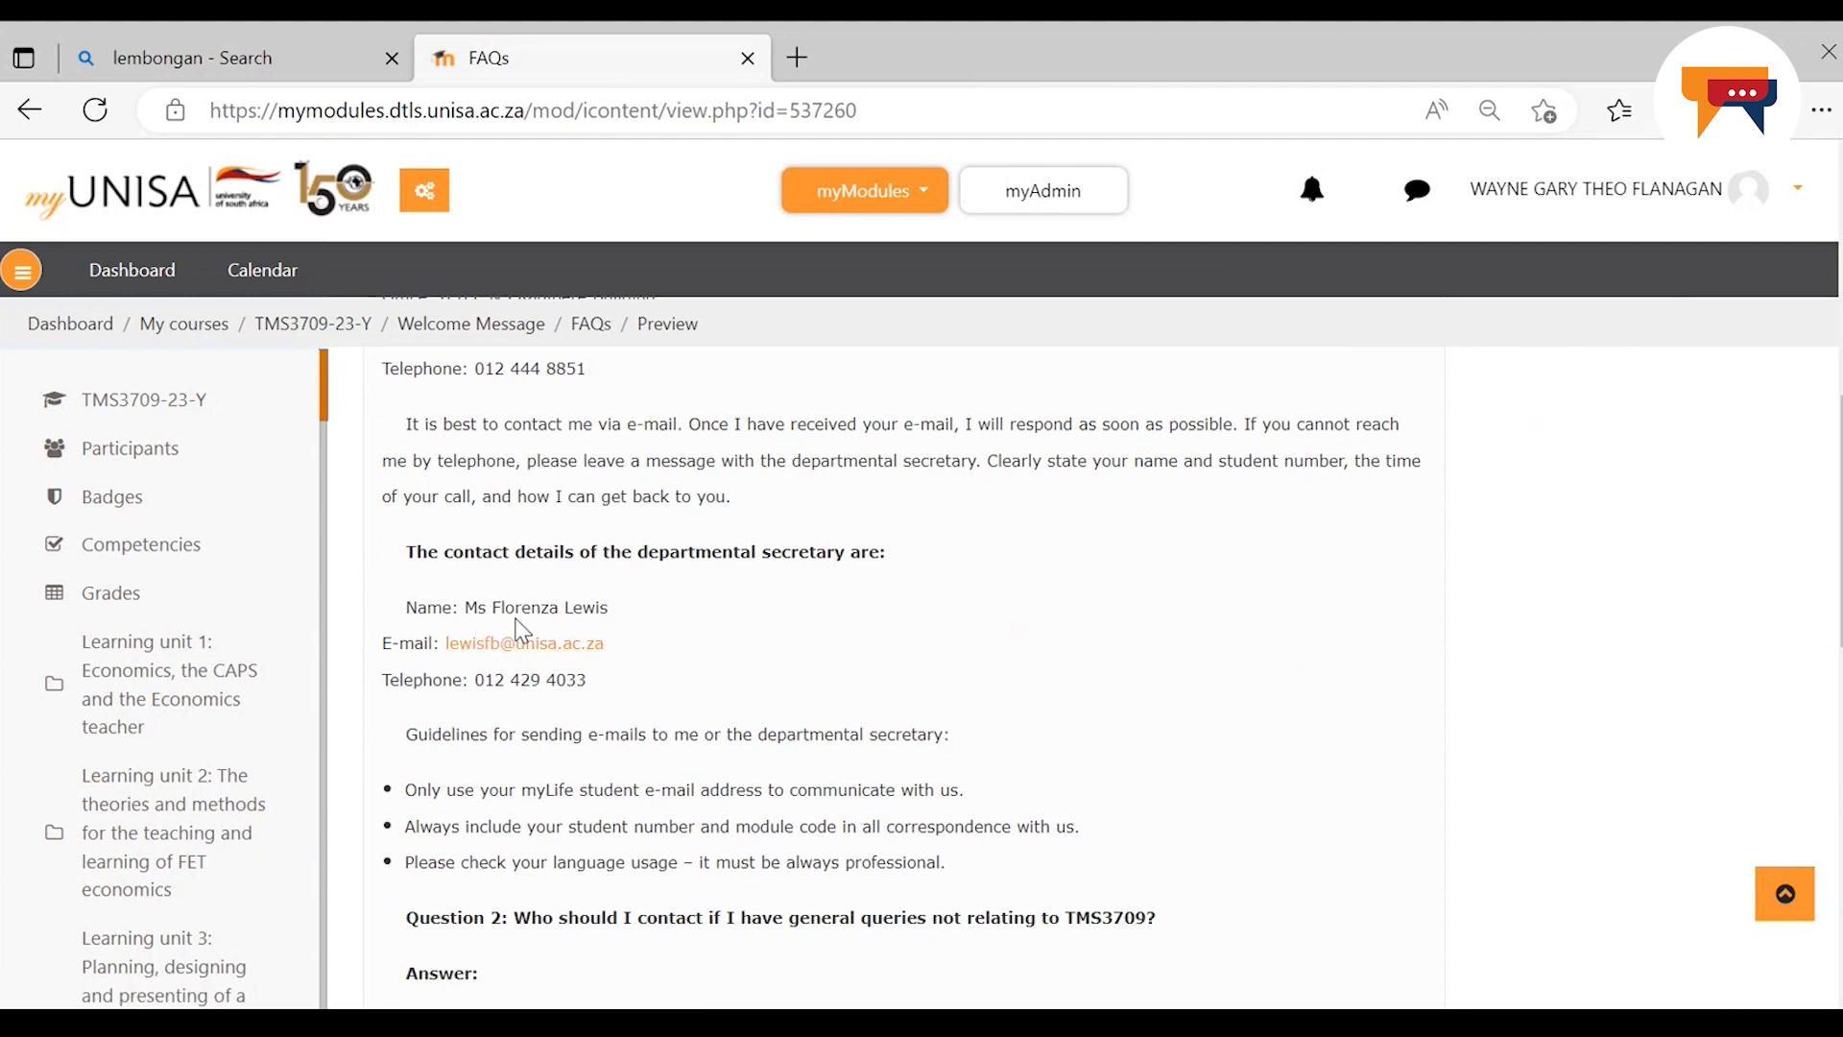
{"action": "mouse_move", "coordinate": [524, 643]}
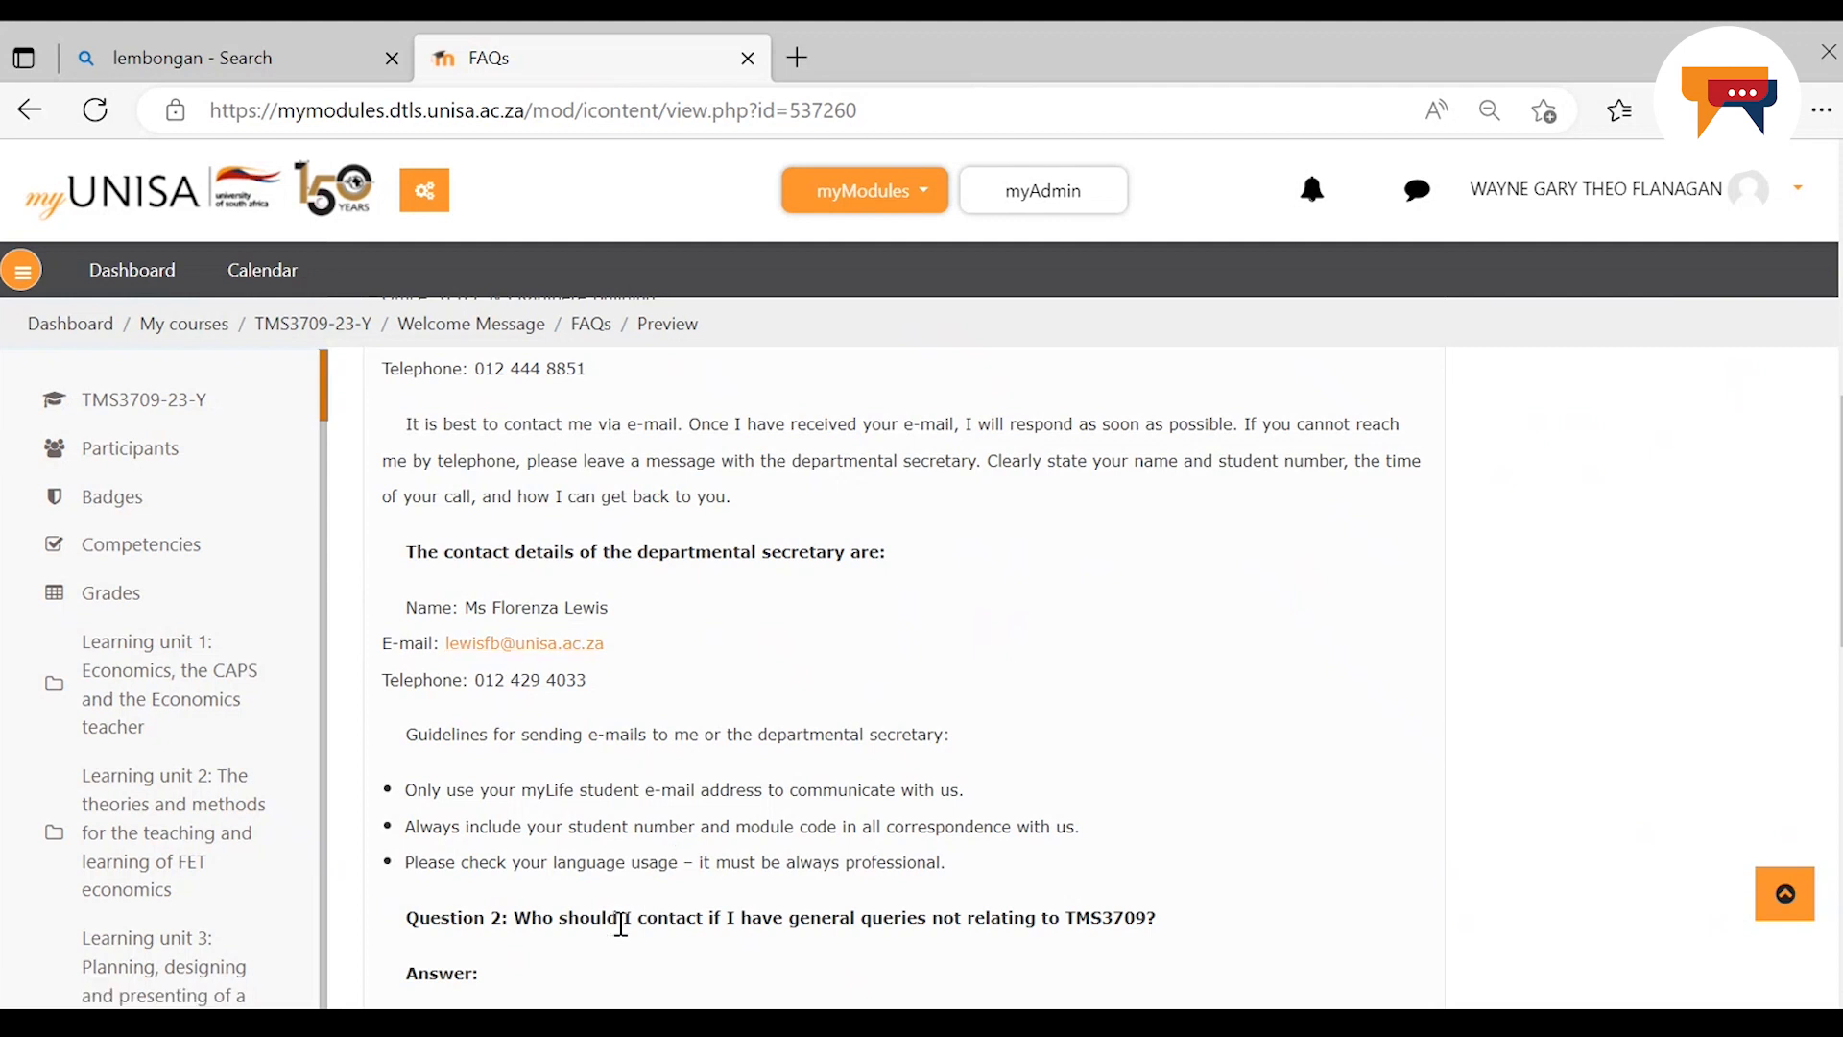
{"action": "mouse_move", "coordinate": [1201, 952]}
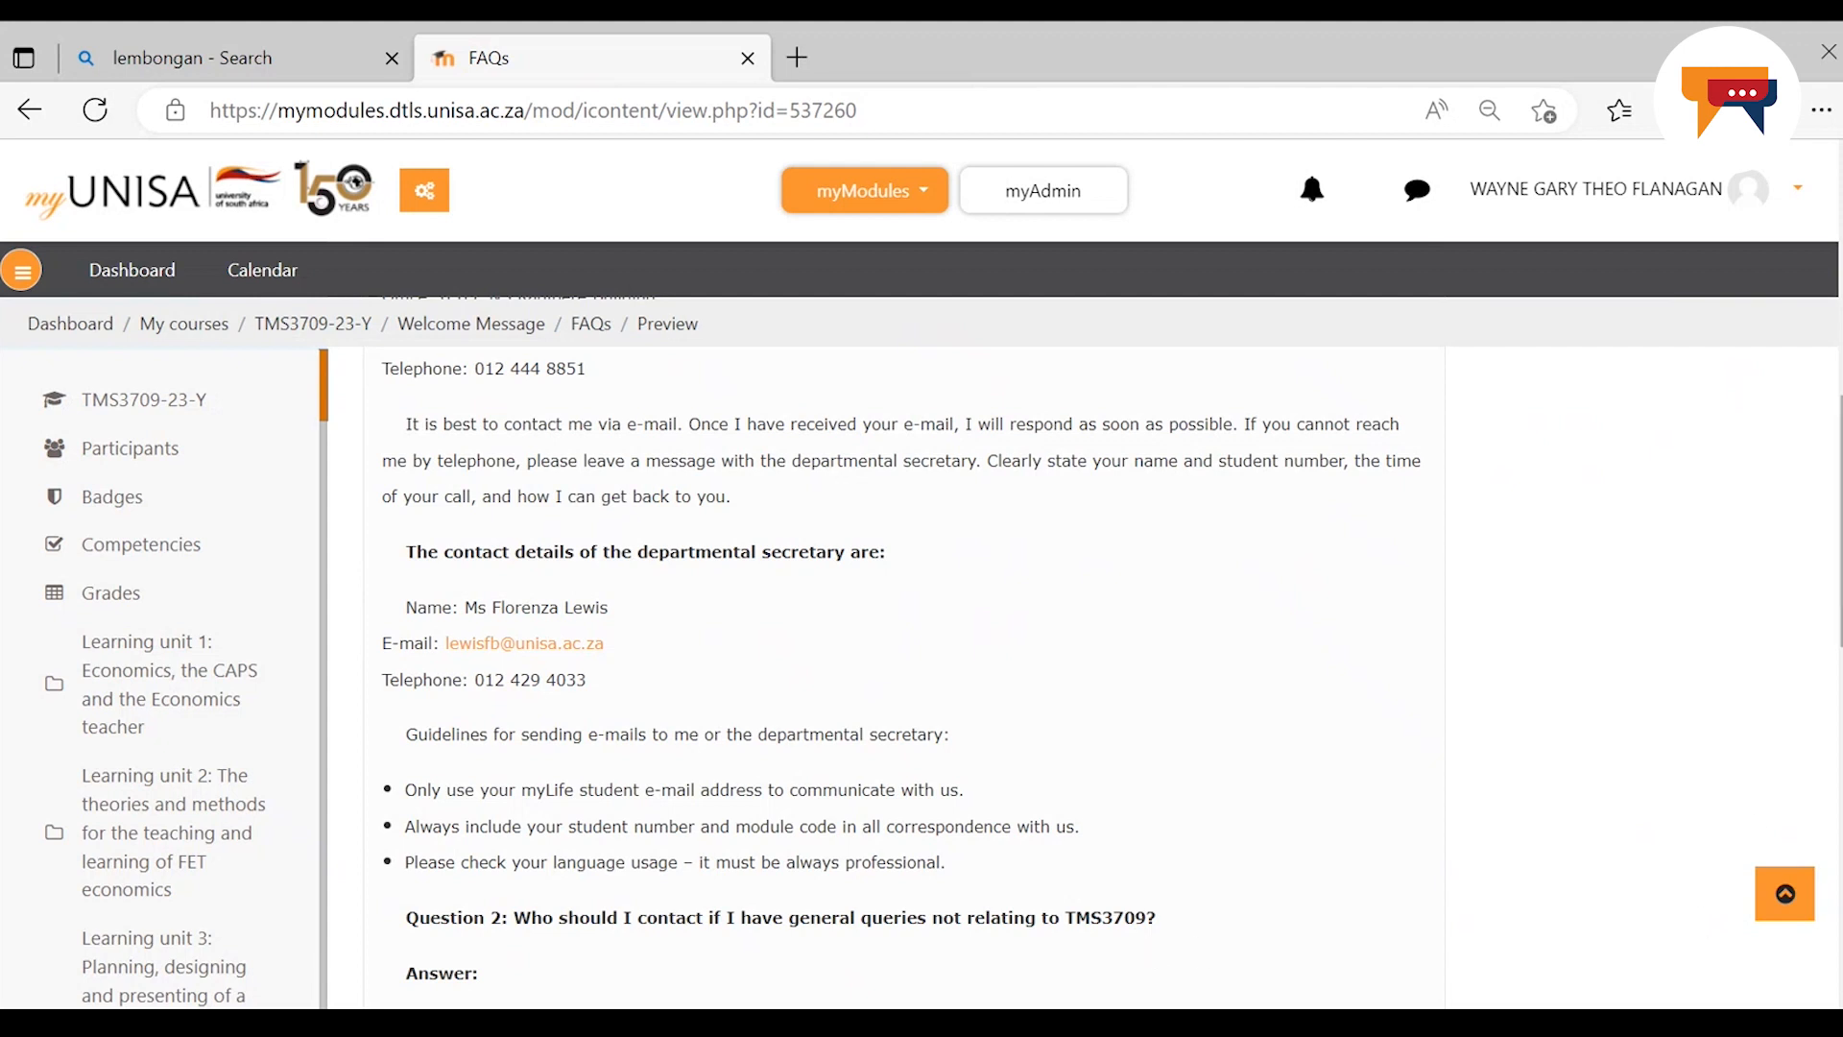
{"action": "scroll", "scroll_direction": "down", "scroll_amount": 3}
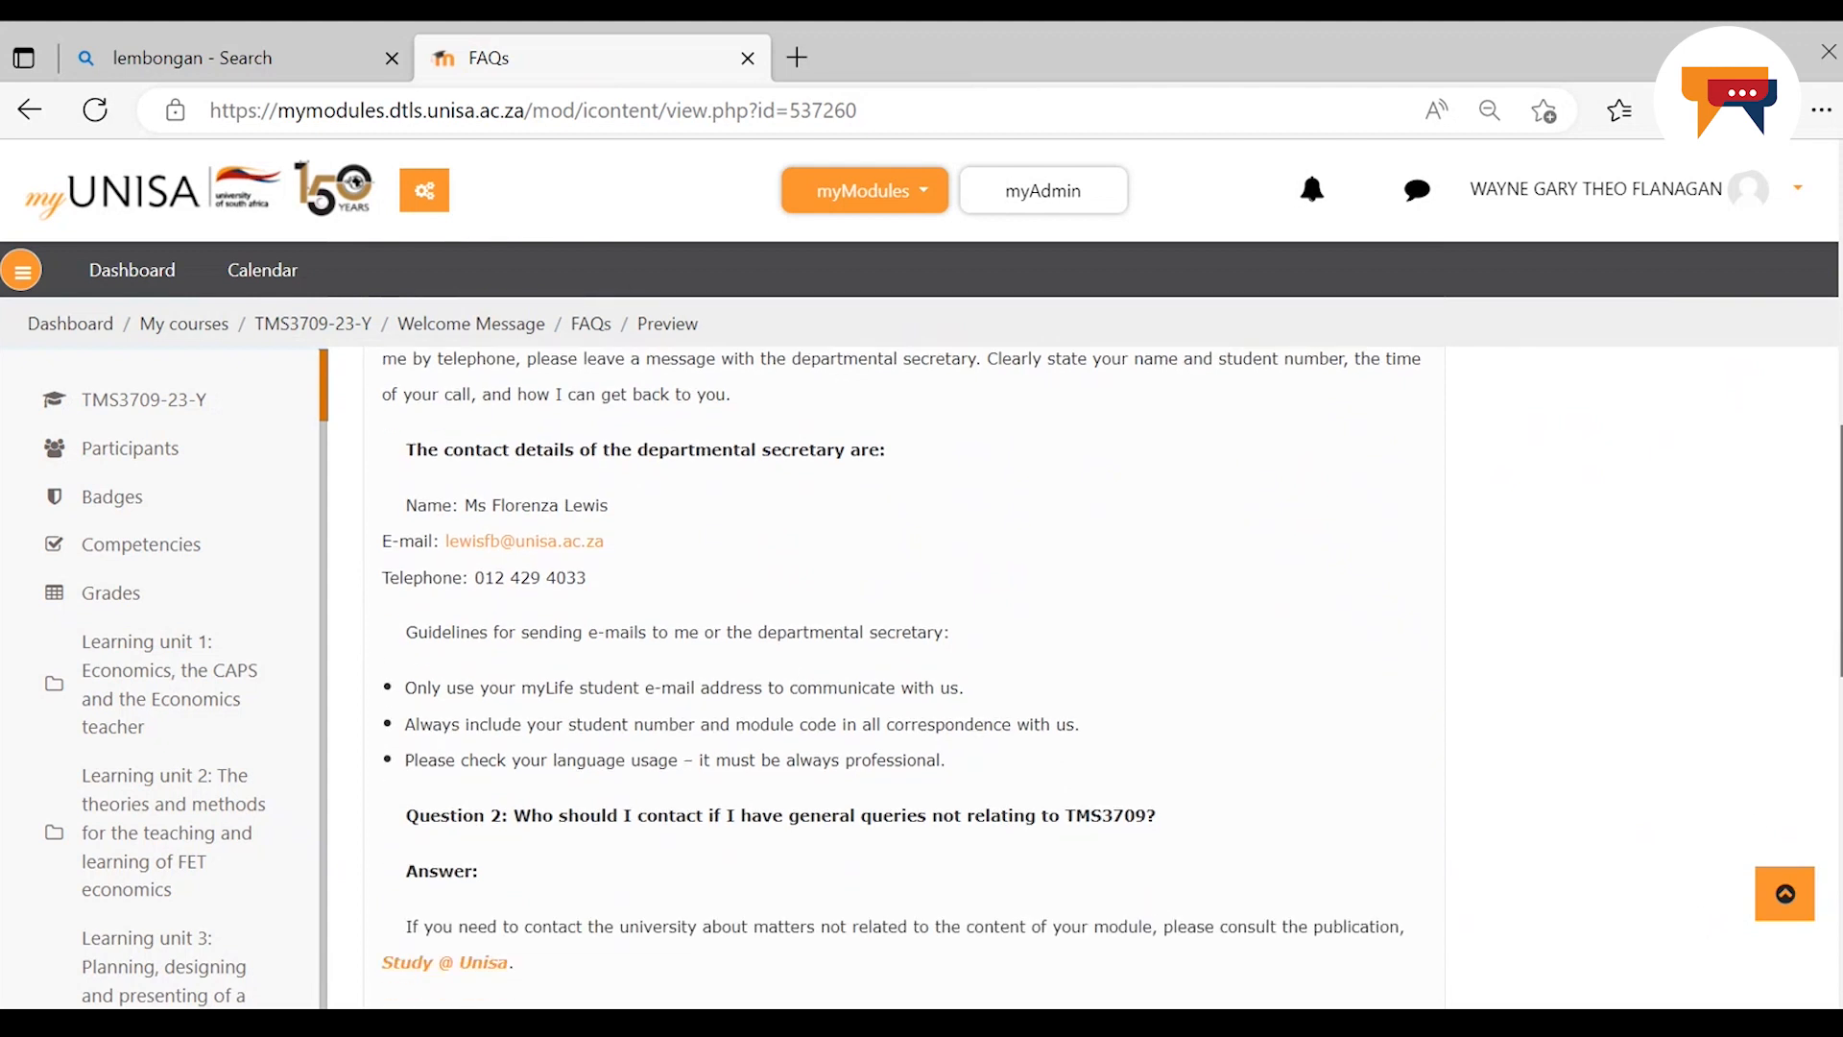
{"action": "scroll", "scroll_direction": "down", "scroll_amount": 3}
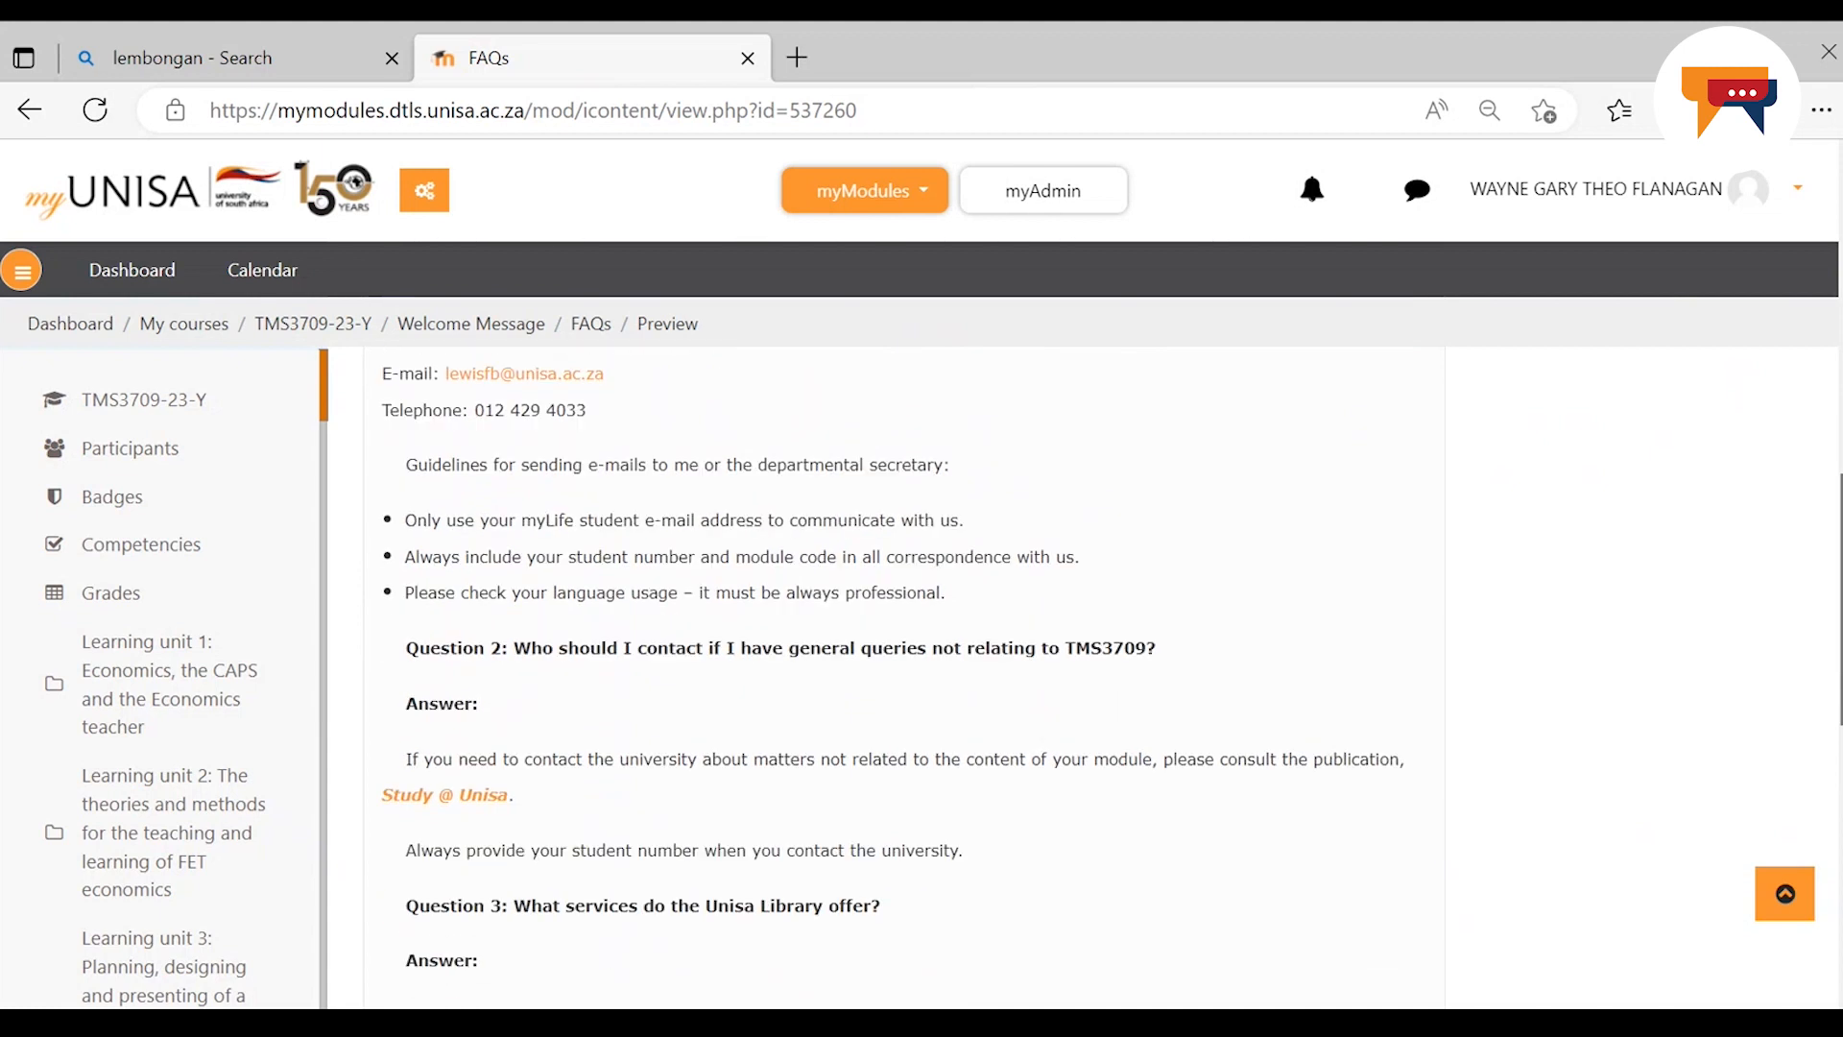
{"action": "scroll", "scroll_direction": "down", "scroll_amount": 3}
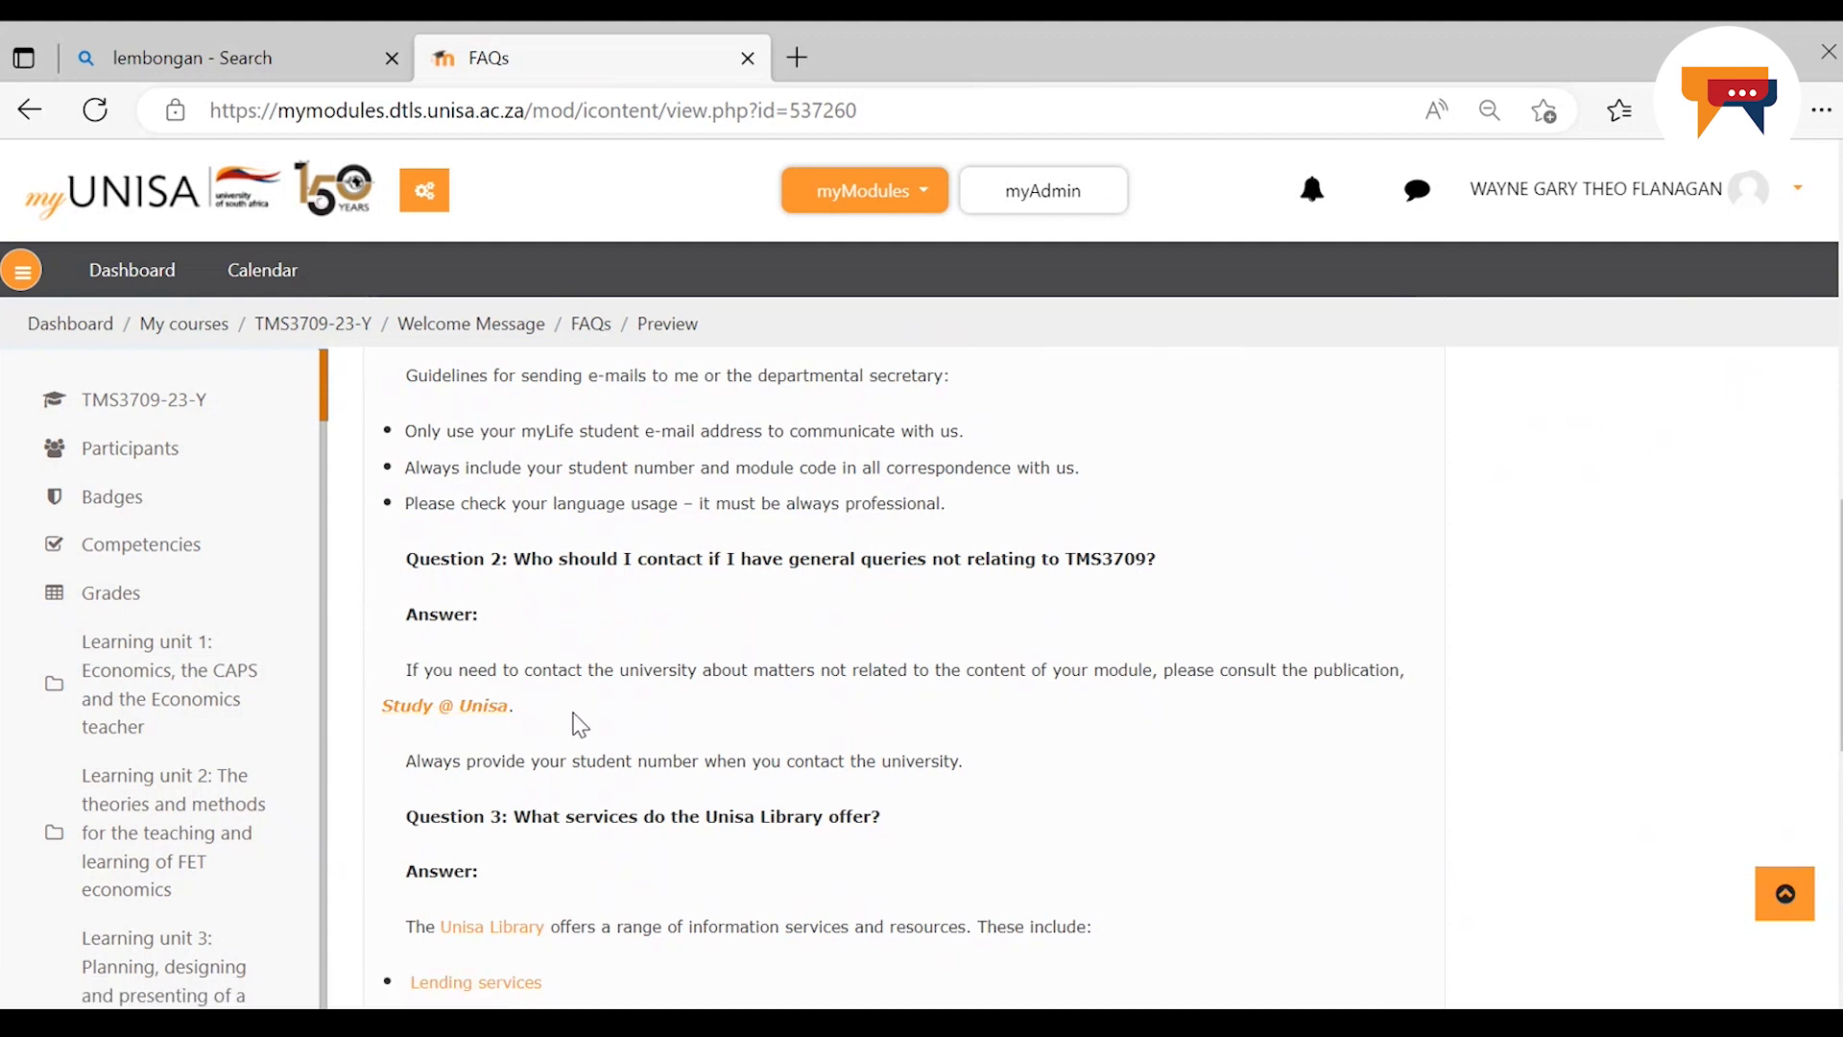
{"action": "mouse_move", "coordinate": [1730, 789]}
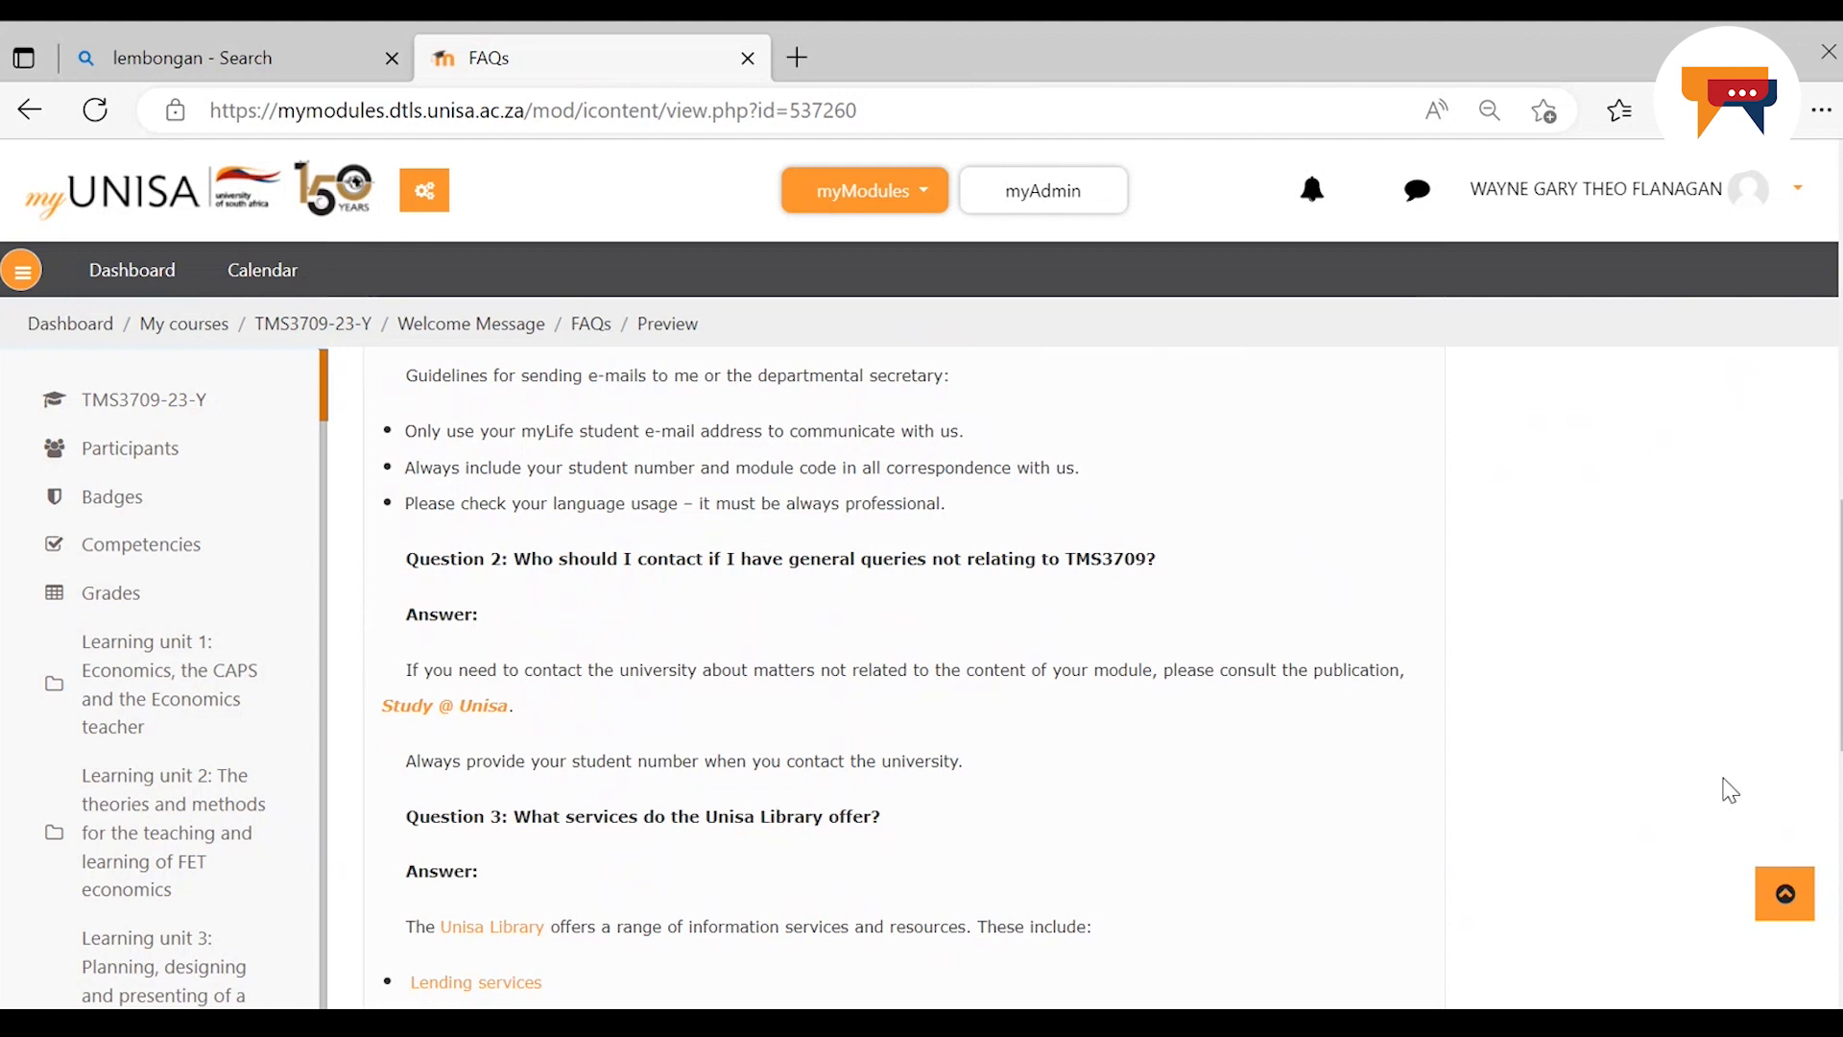
{"action": "scroll", "scroll_direction": "down", "scroll_amount": 3}
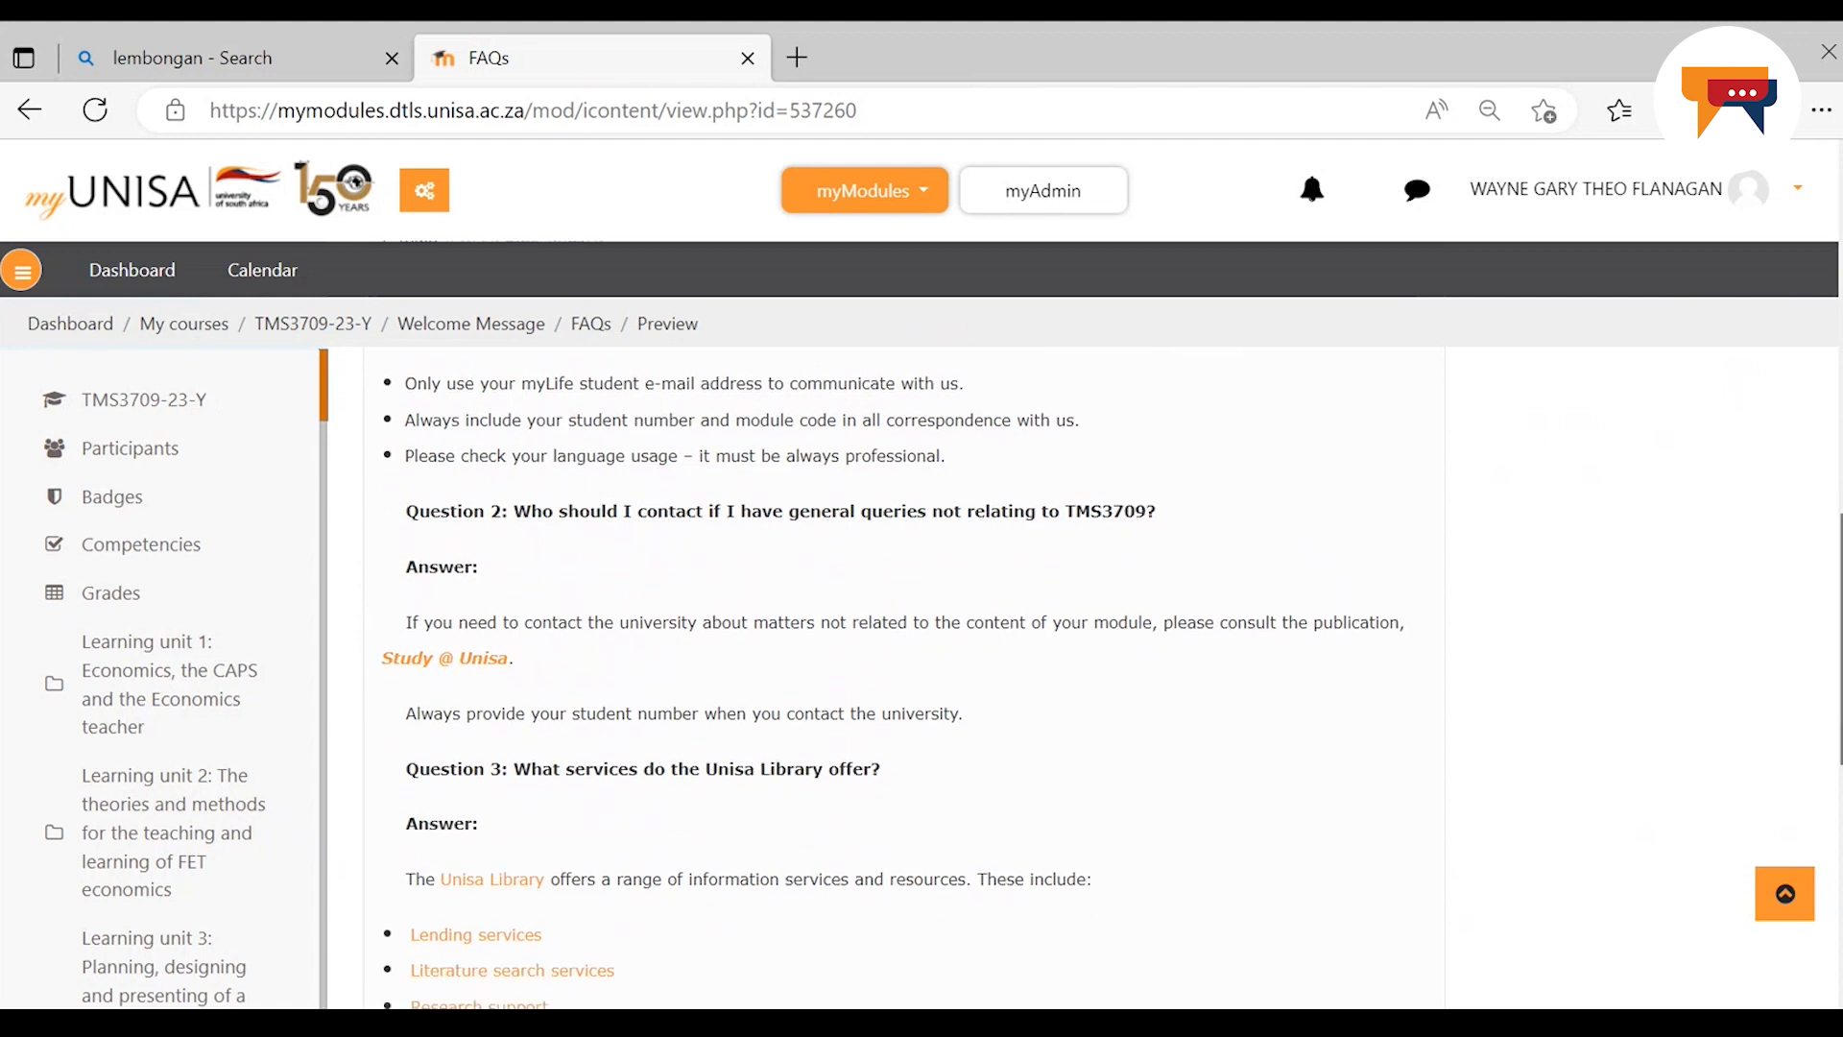
{"action": "scroll", "scroll_direction": "down", "scroll_amount": 3}
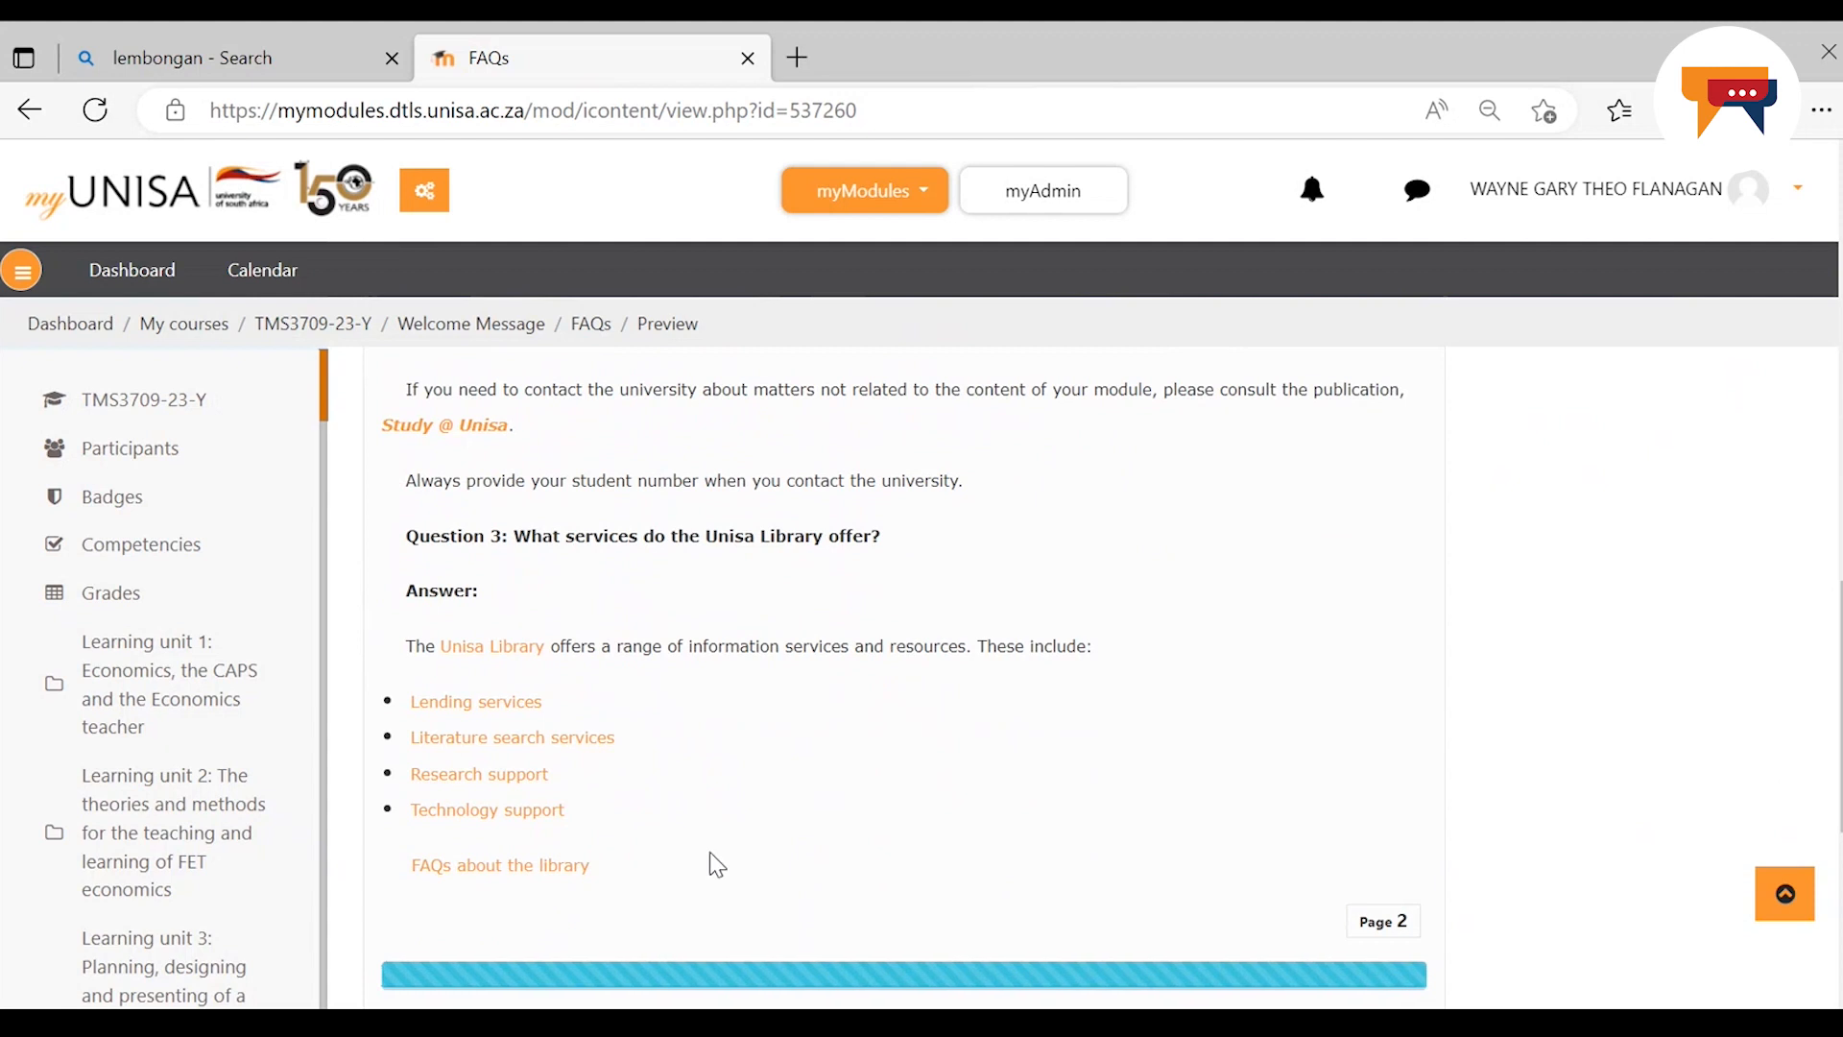
{"action": "mouse_move", "coordinate": [645, 724]}
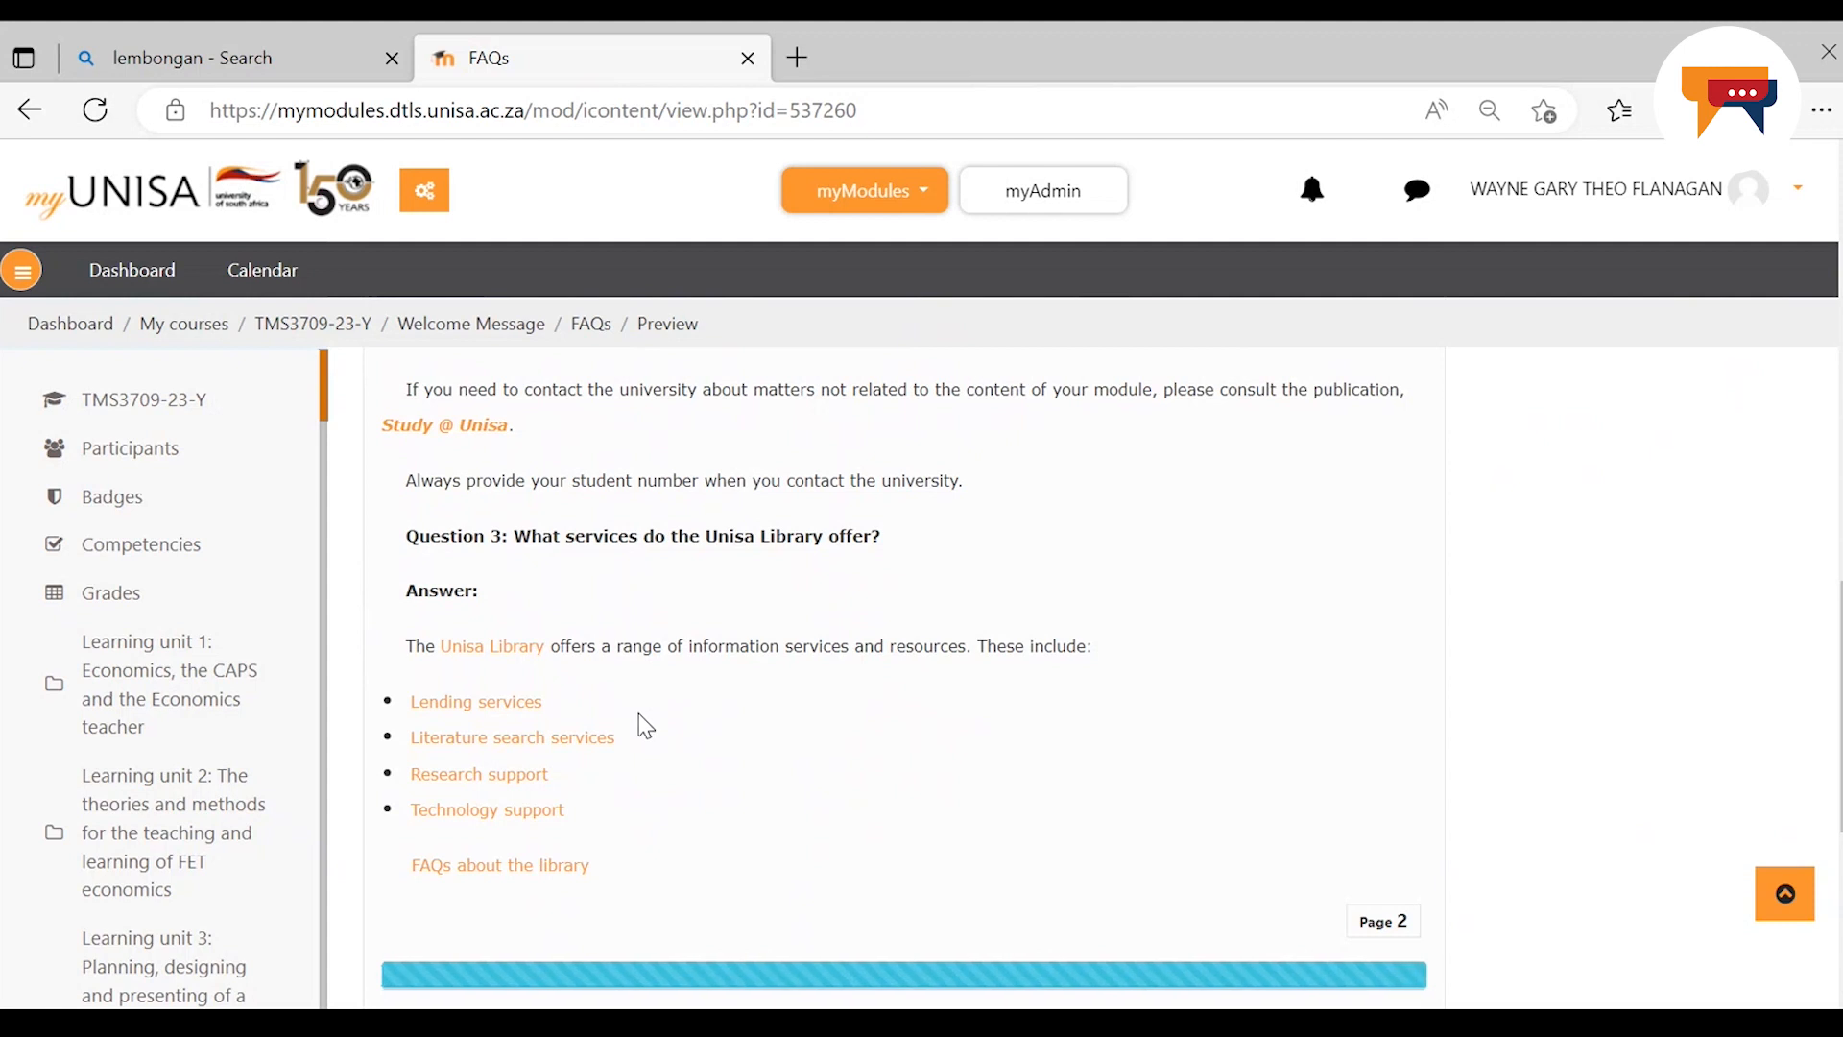
{"action": "mouse_move", "coordinate": [651, 724]}
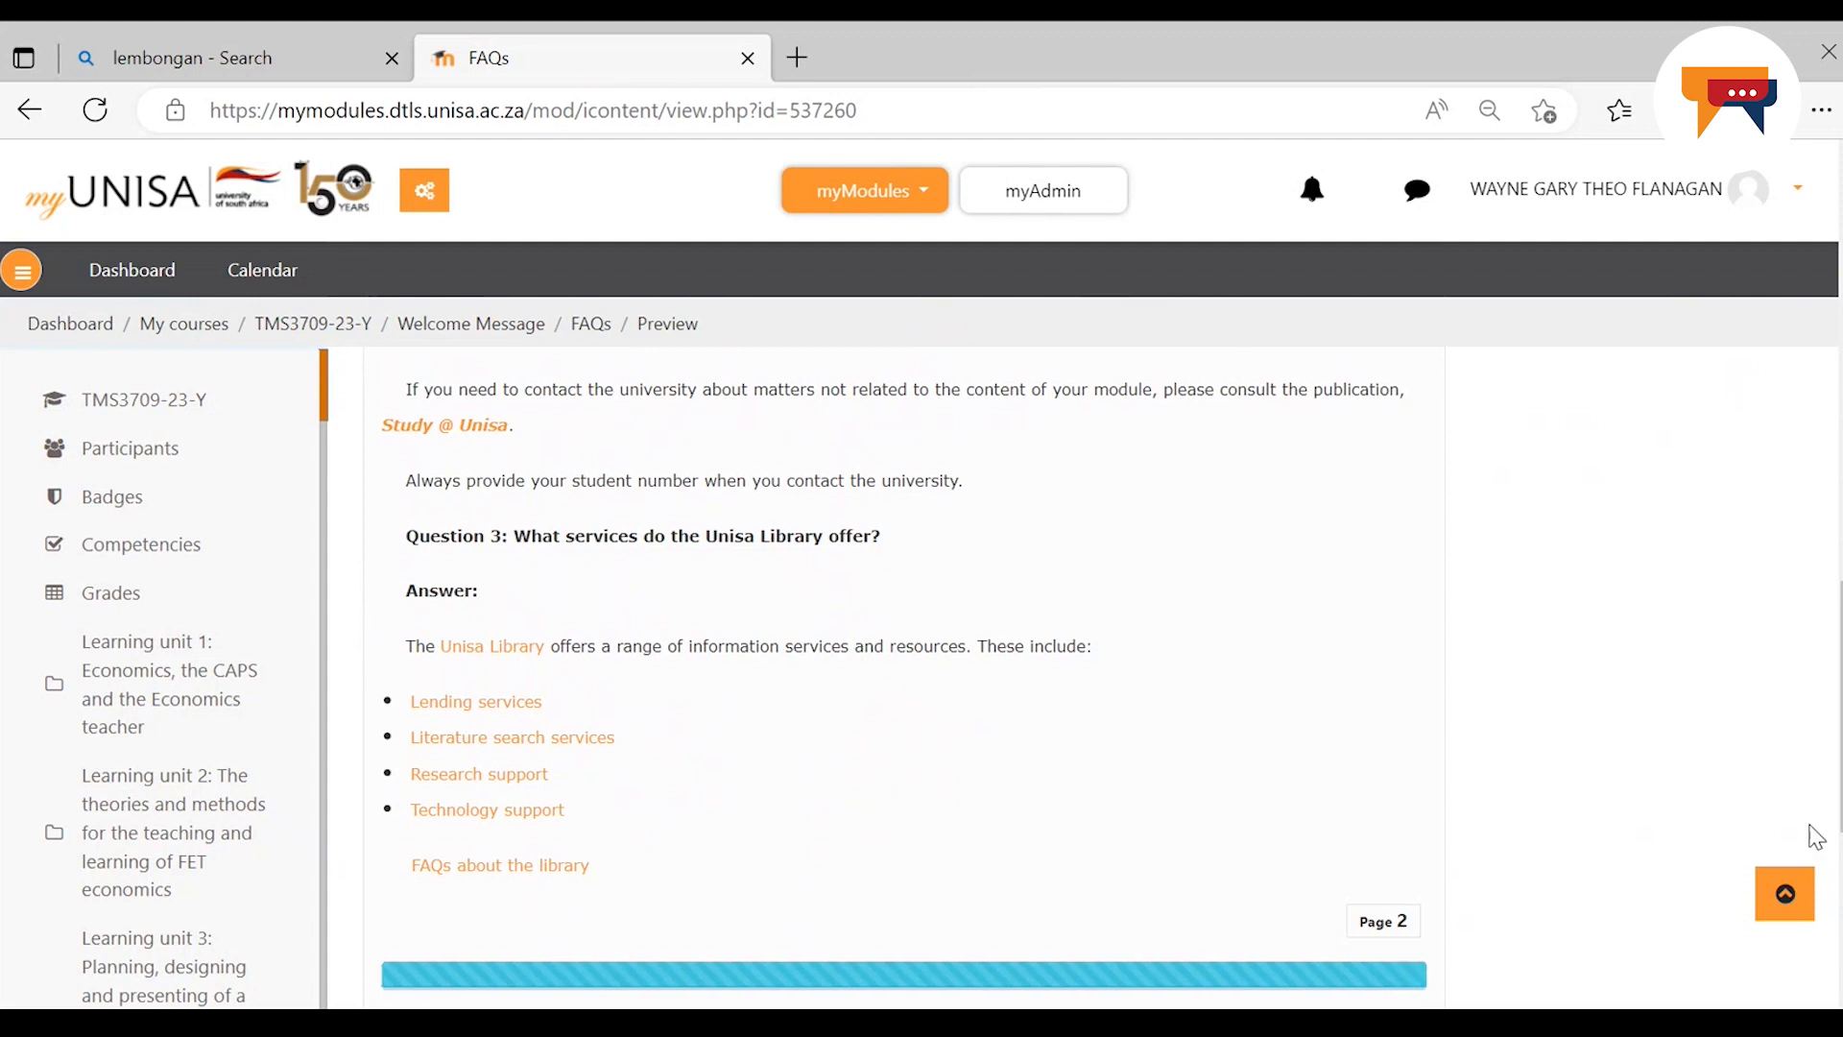
{"action": "scroll", "scroll_direction": "down", "scroll_amount": 3}
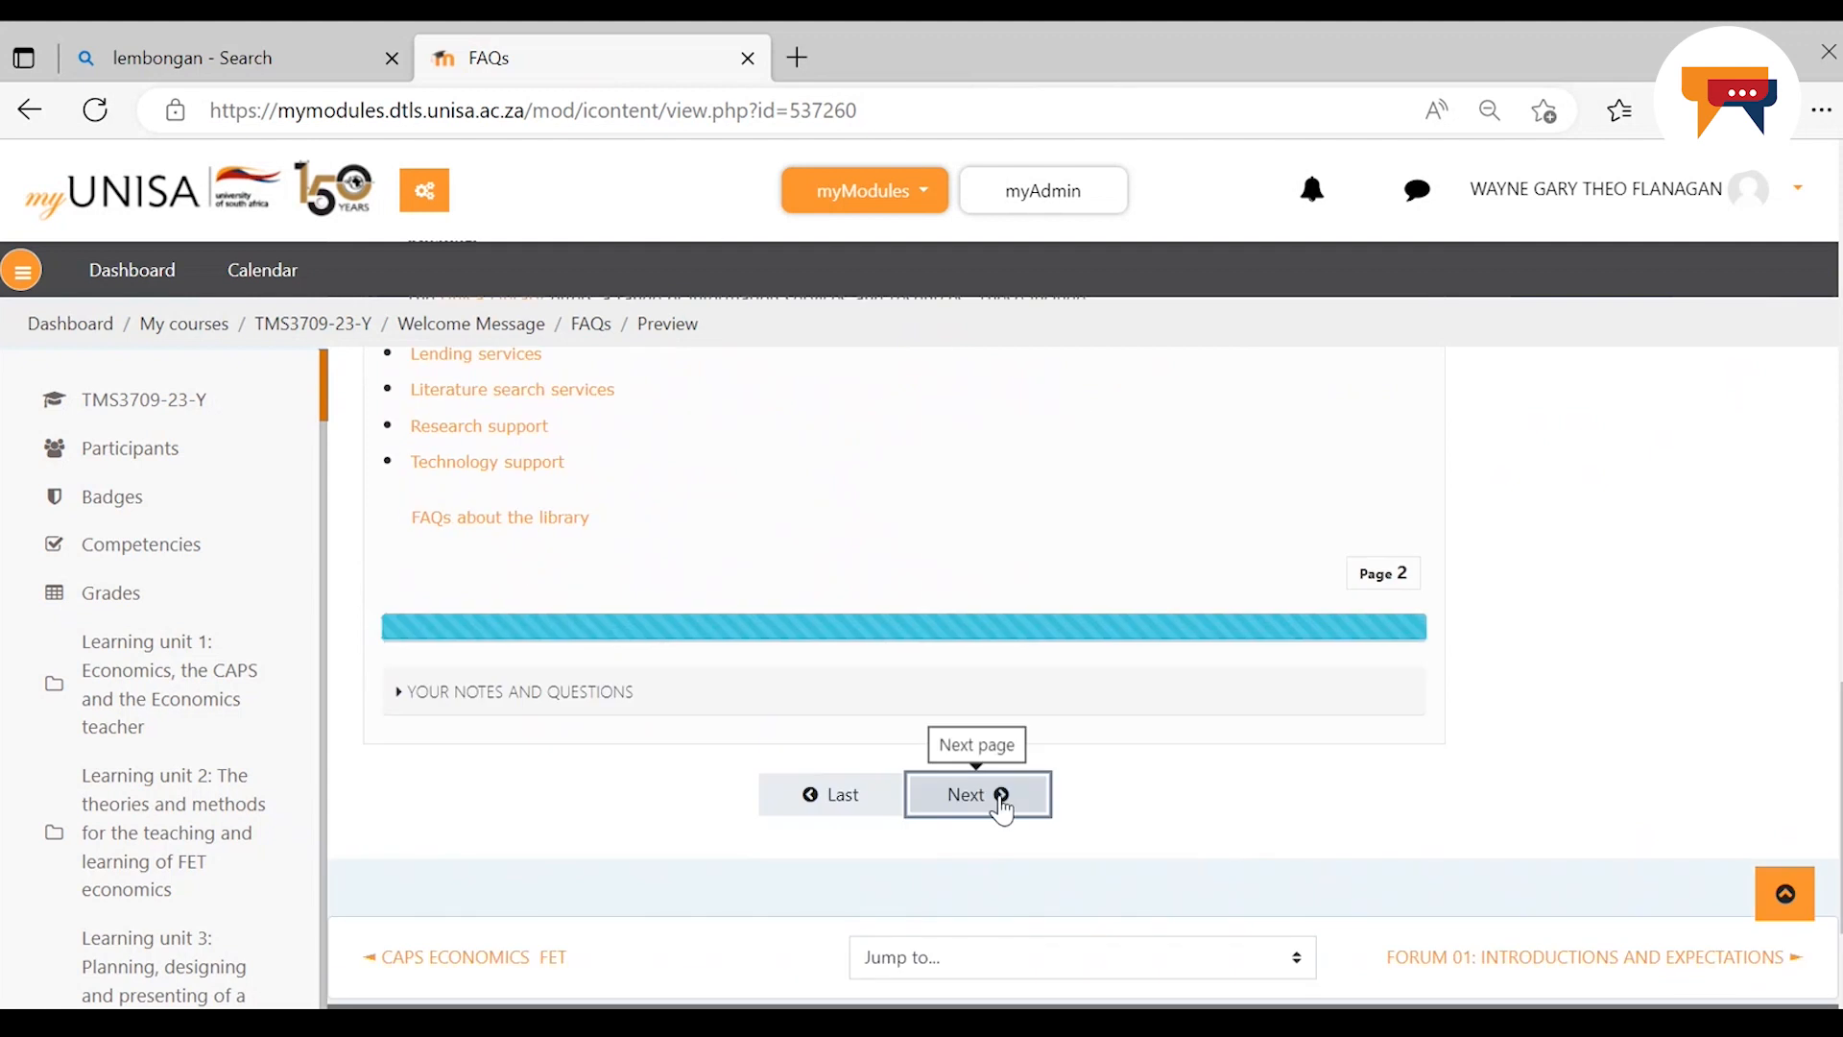
Advance to FAQ page 3, Category 3 on study plans and practical work, and read its guidelines
{"action": "left_click", "coordinate": [964, 795]}
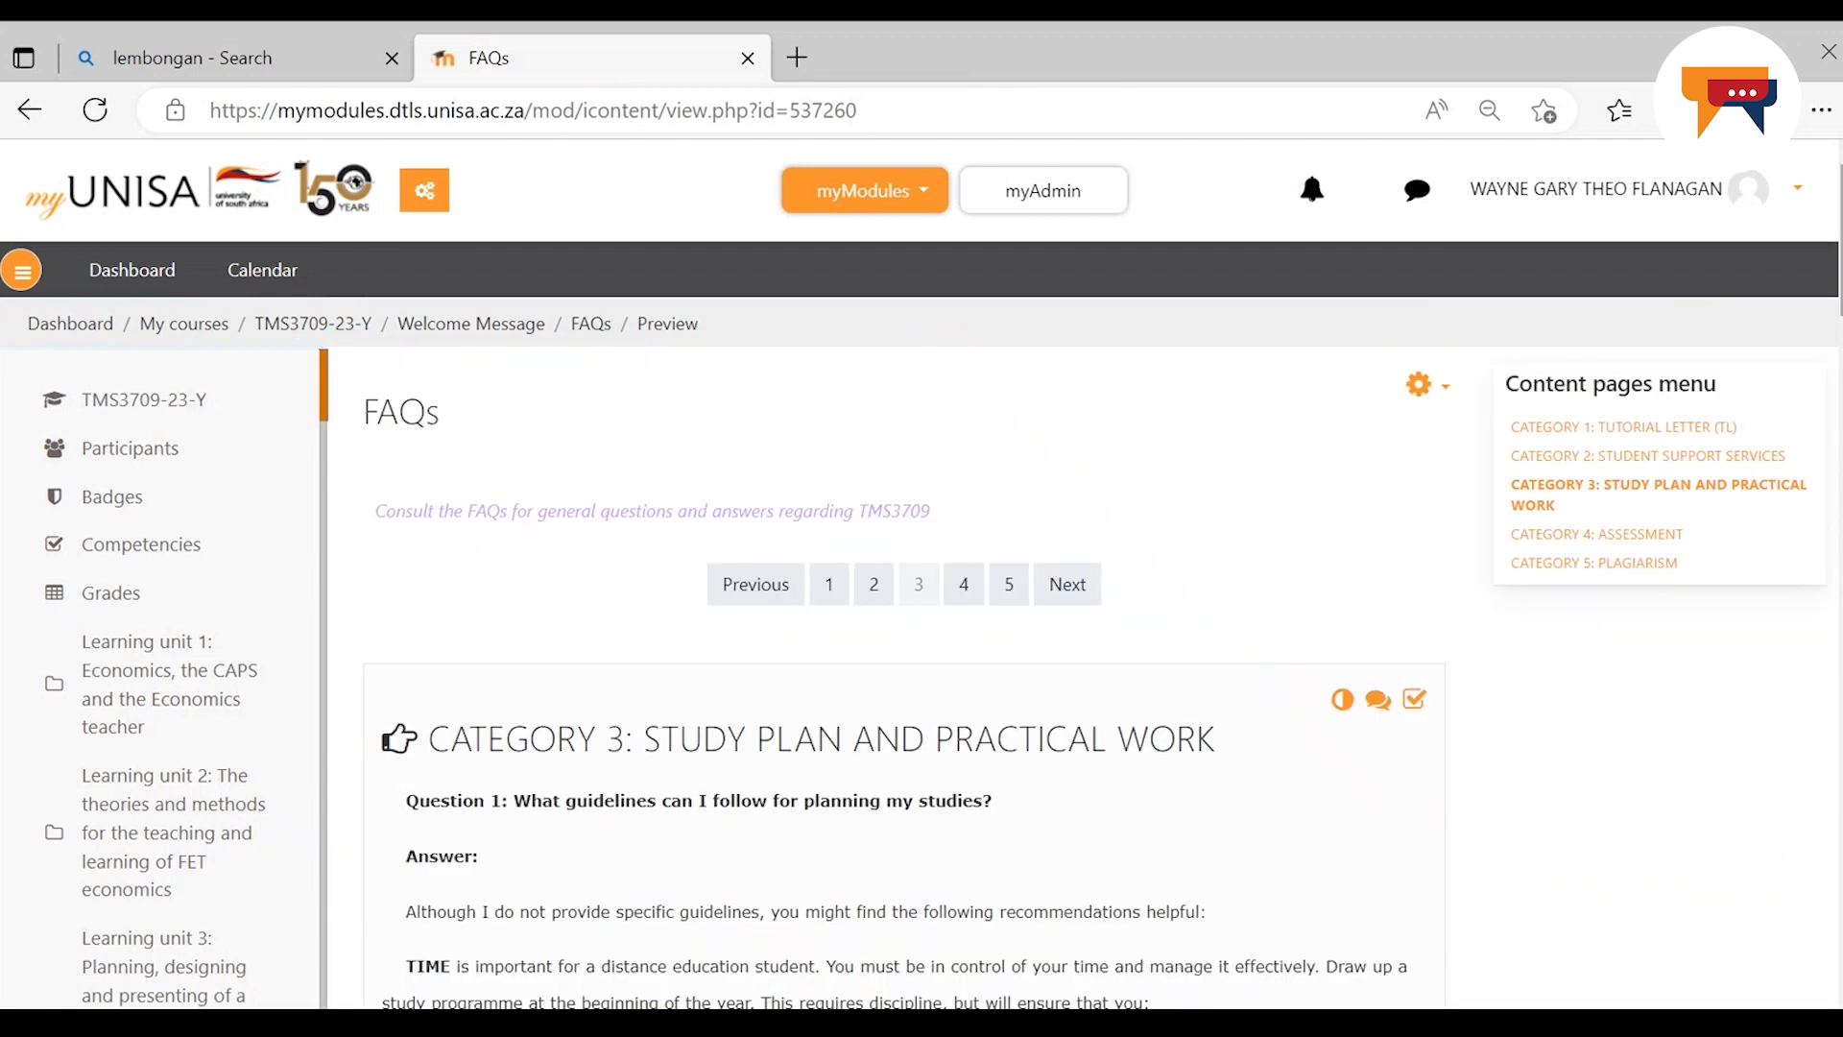
{"action": "scroll", "scroll_direction": "down", "scroll_amount": 3}
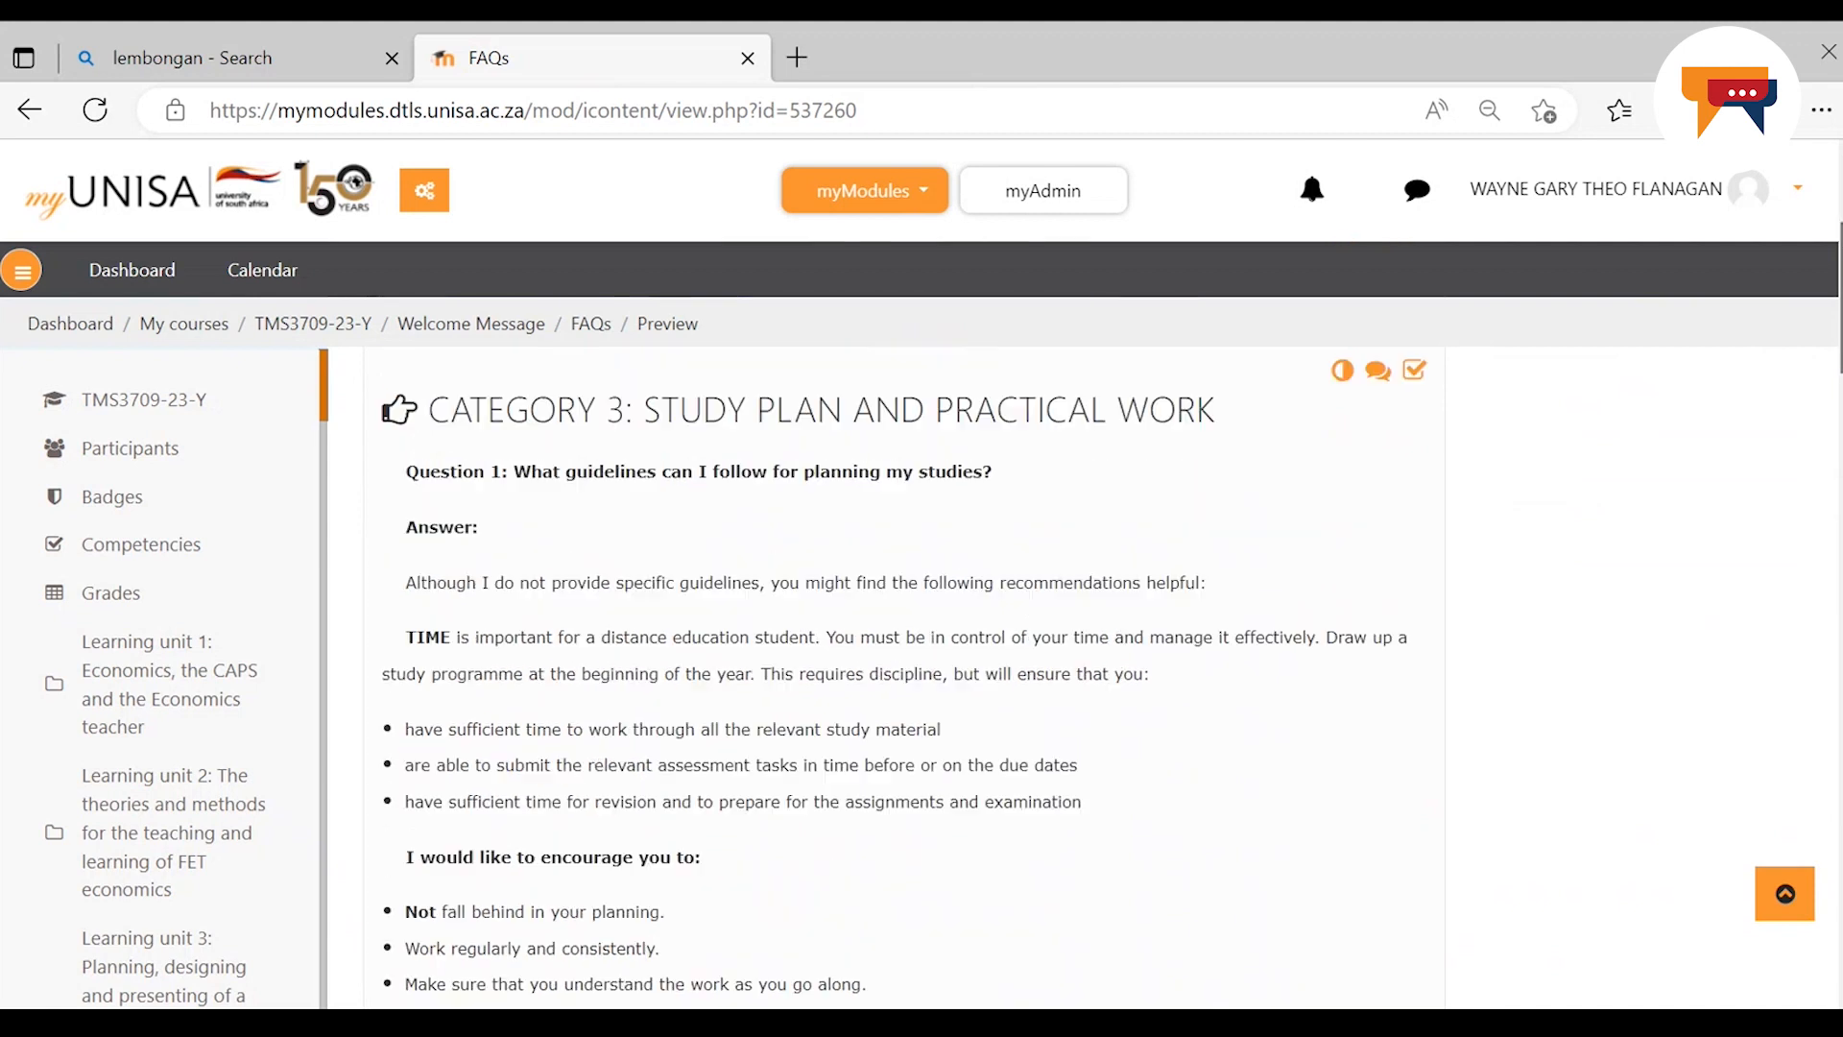
{"action": "scroll", "scroll_direction": "down", "scroll_amount": 3}
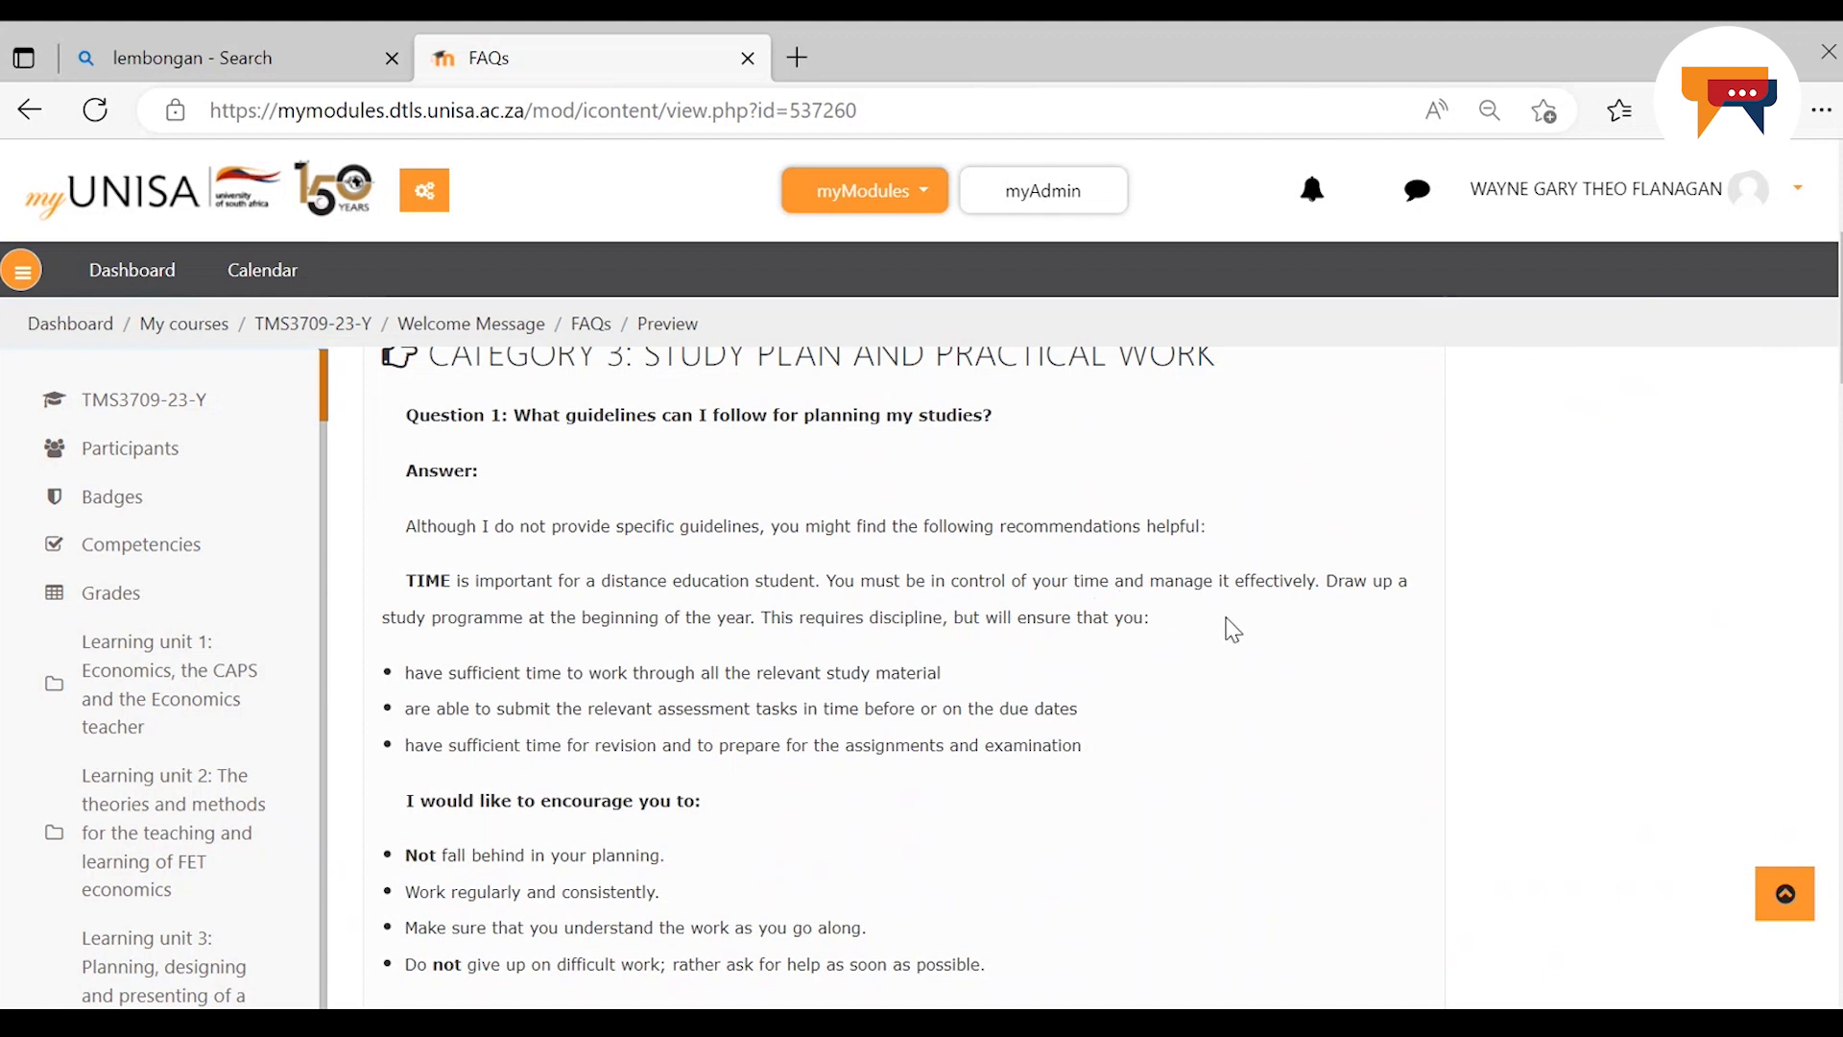
{"action": "mouse_move", "coordinate": [1052, 672]}
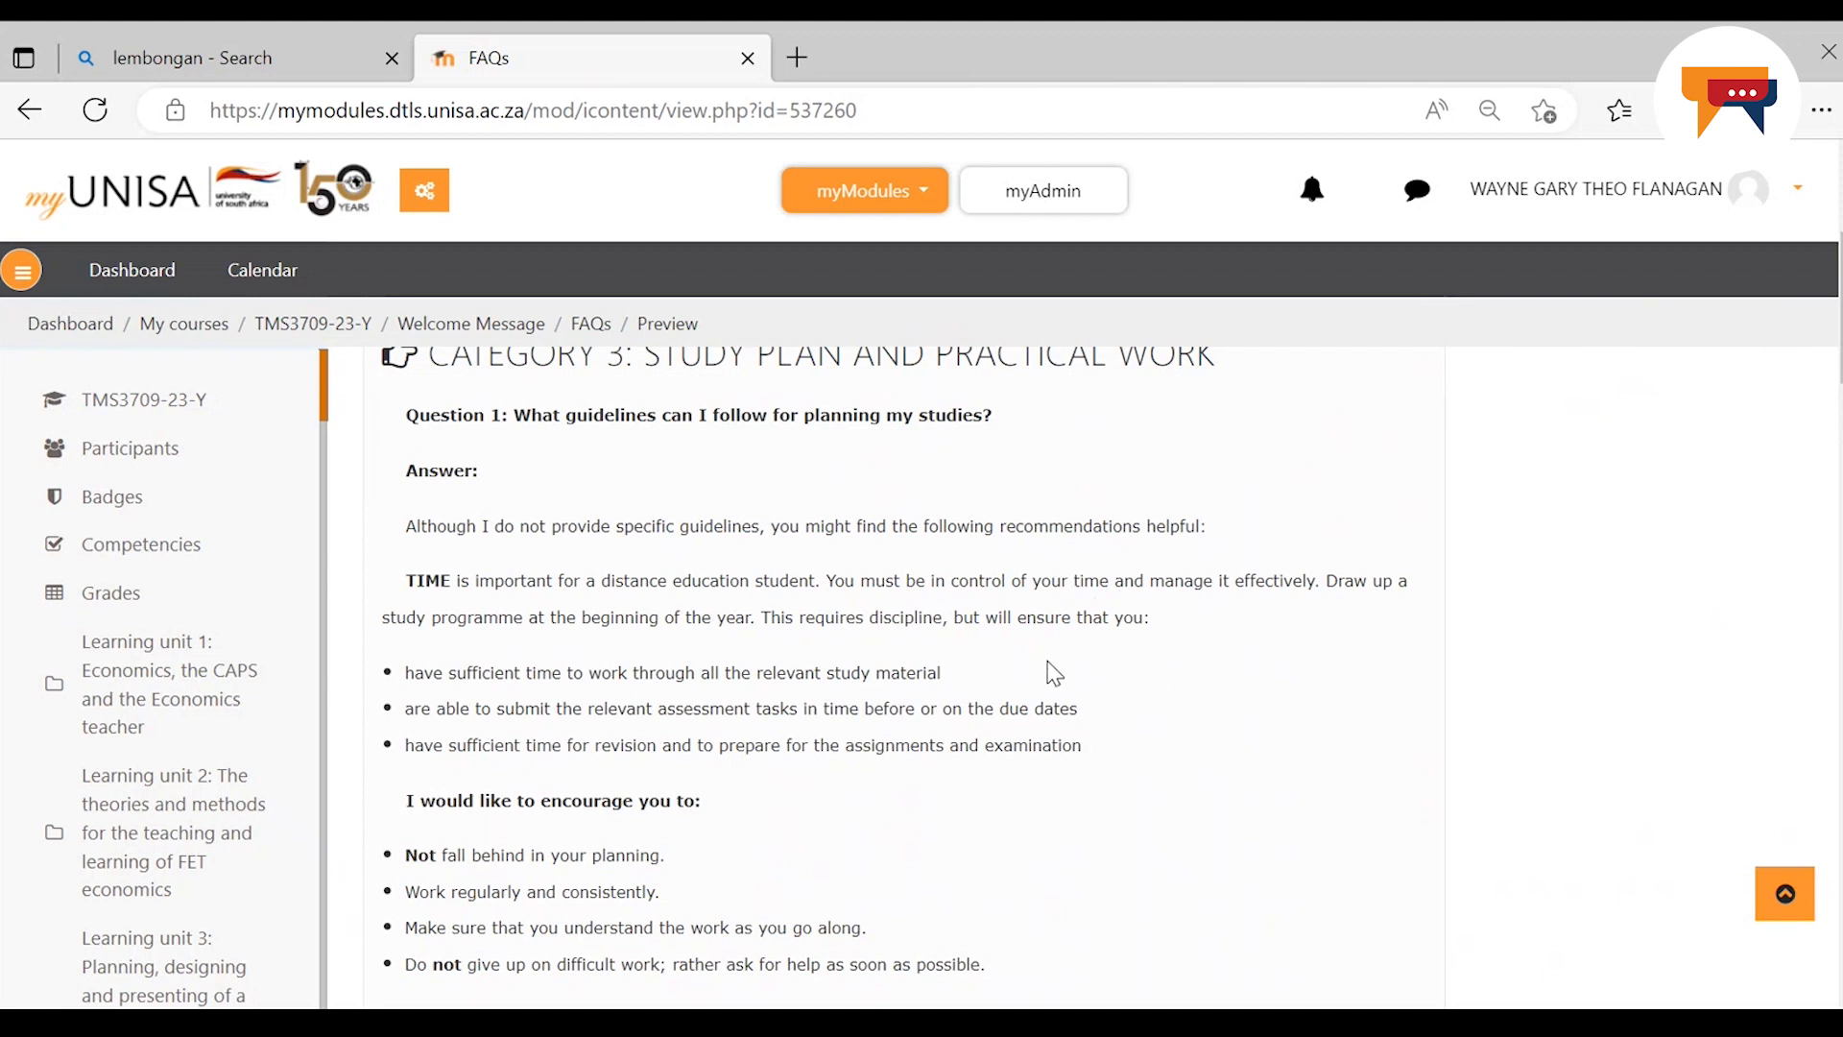
{"action": "mouse_move", "coordinate": [962, 783]}
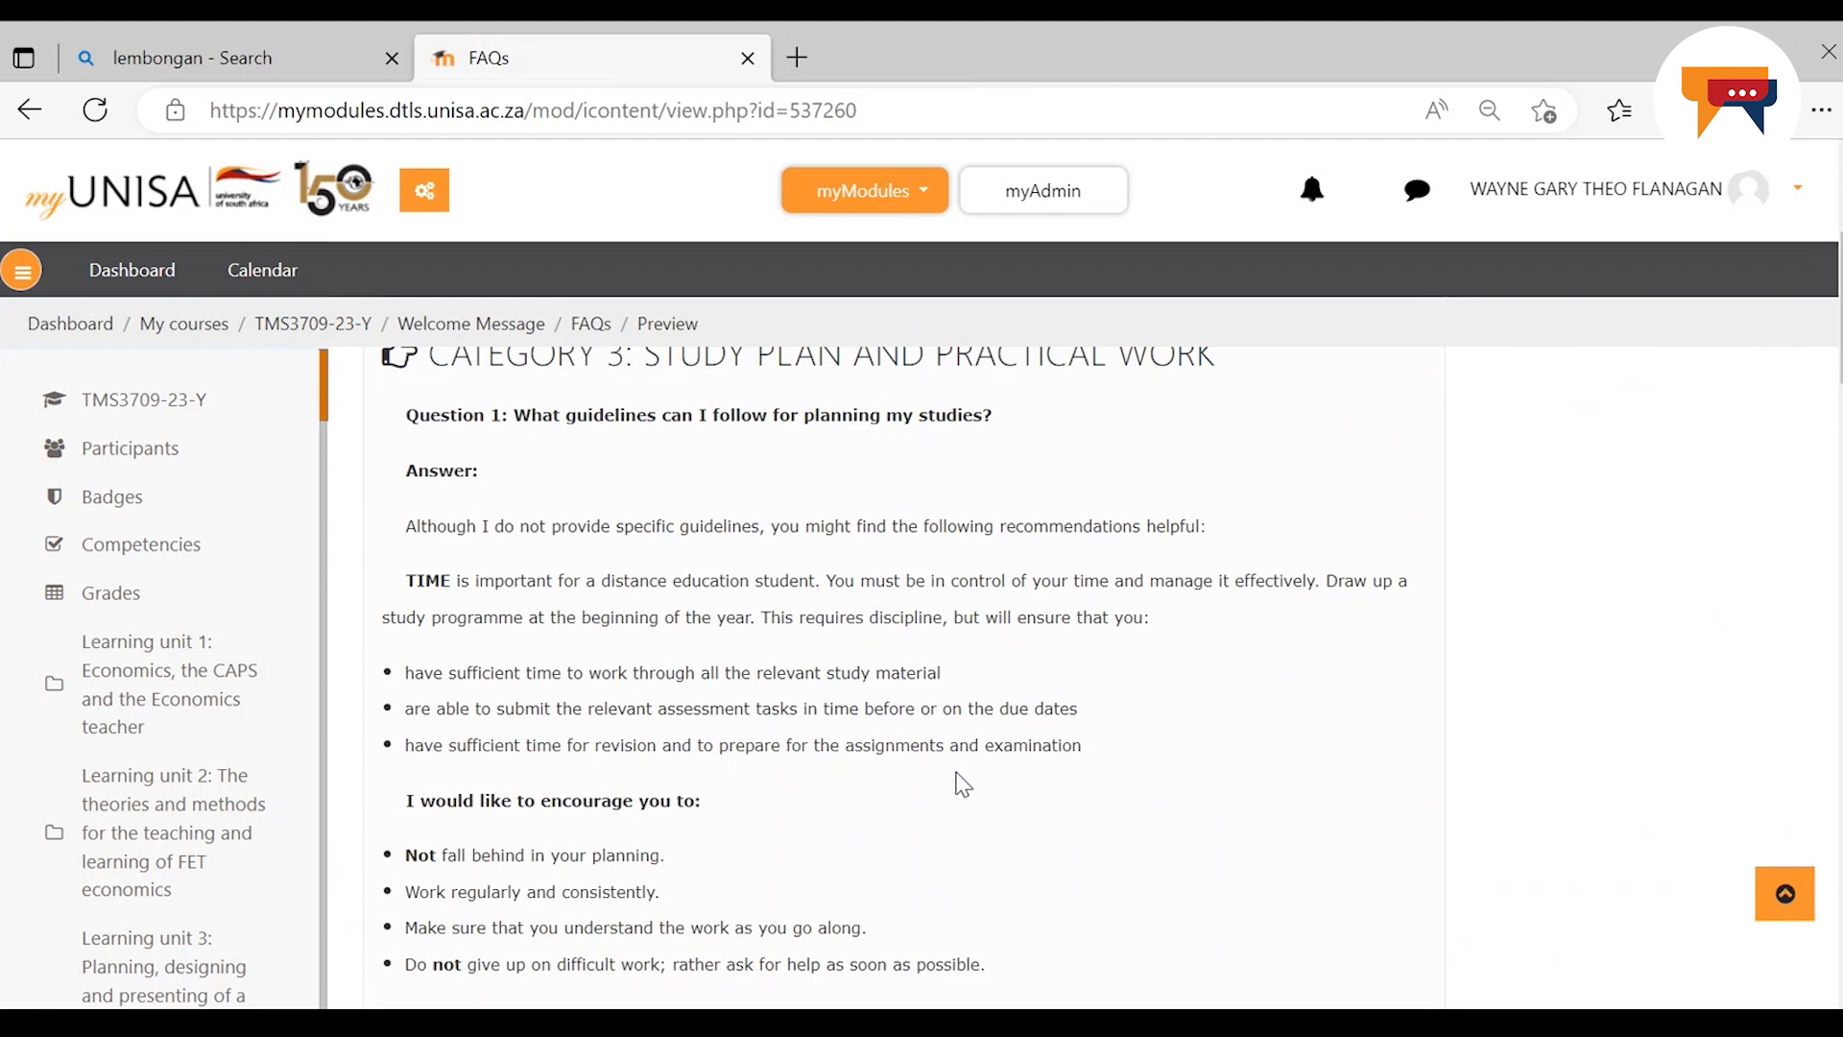
{"action": "mouse_move", "coordinate": [747, 814]}
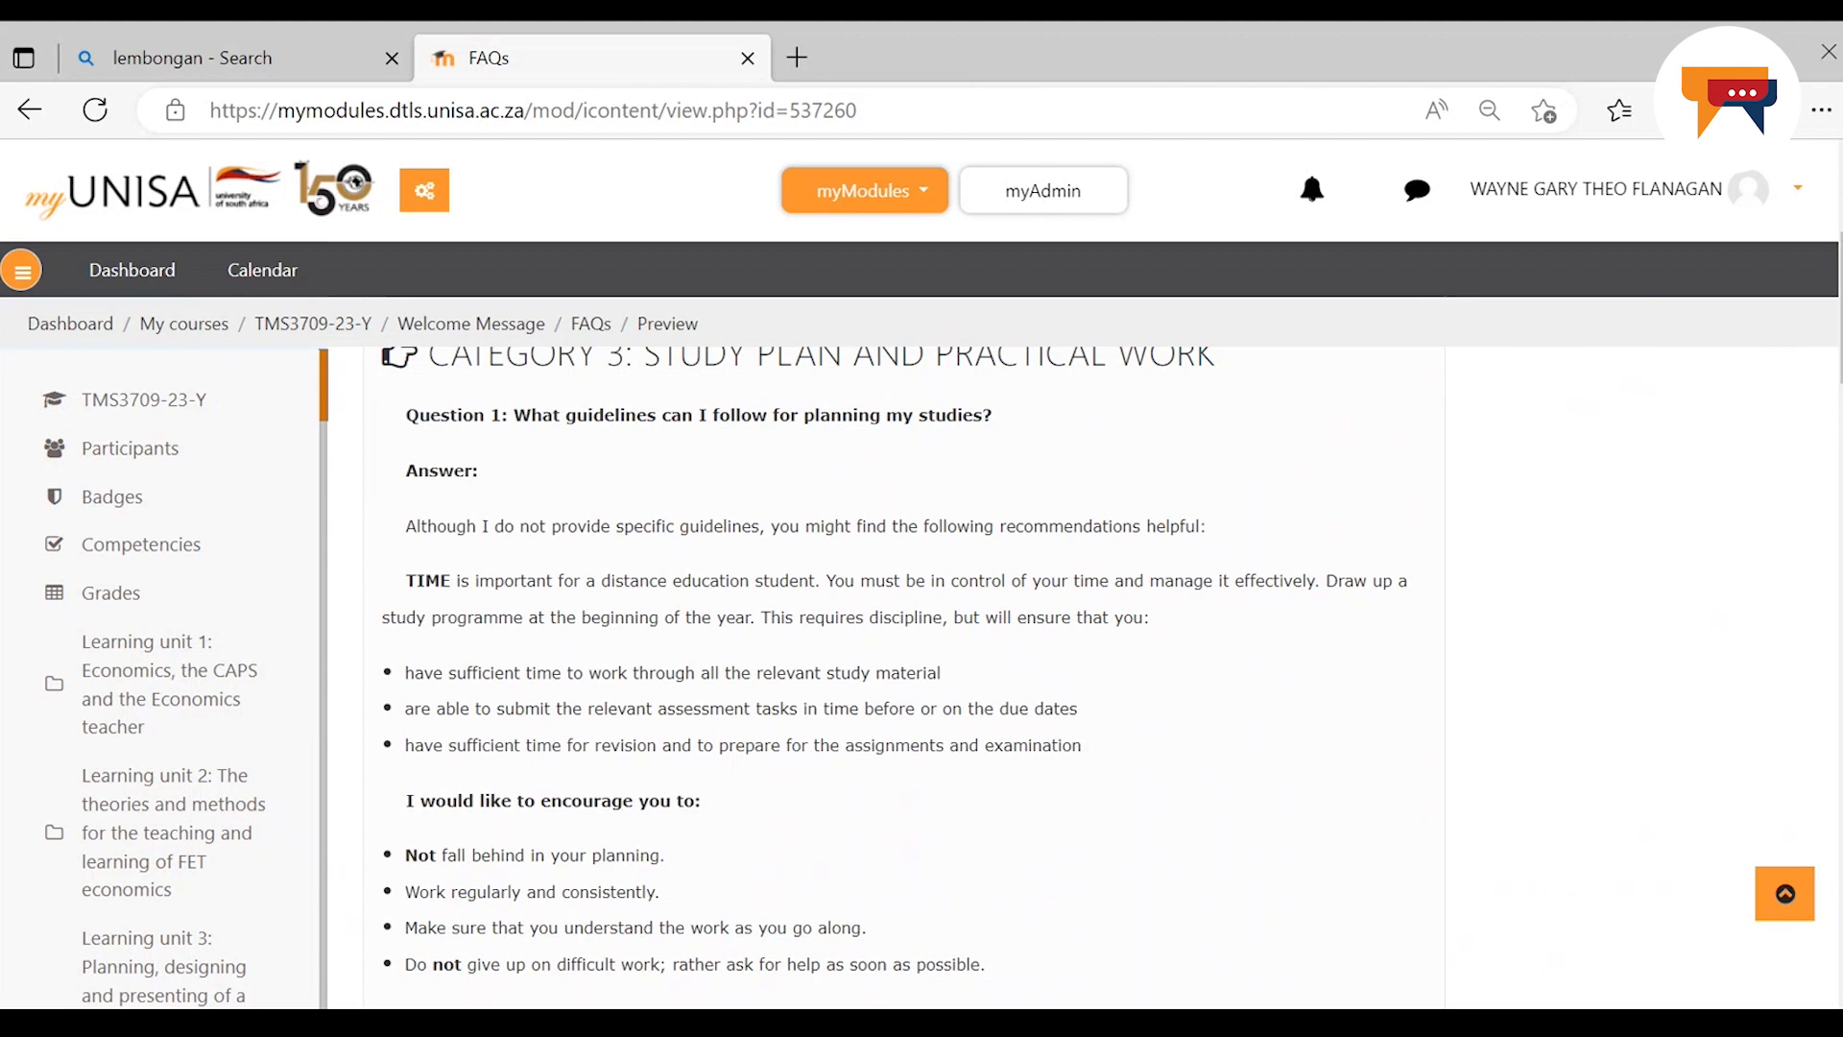
{"action": "scroll", "scroll_direction": "down", "scroll_amount": 3}
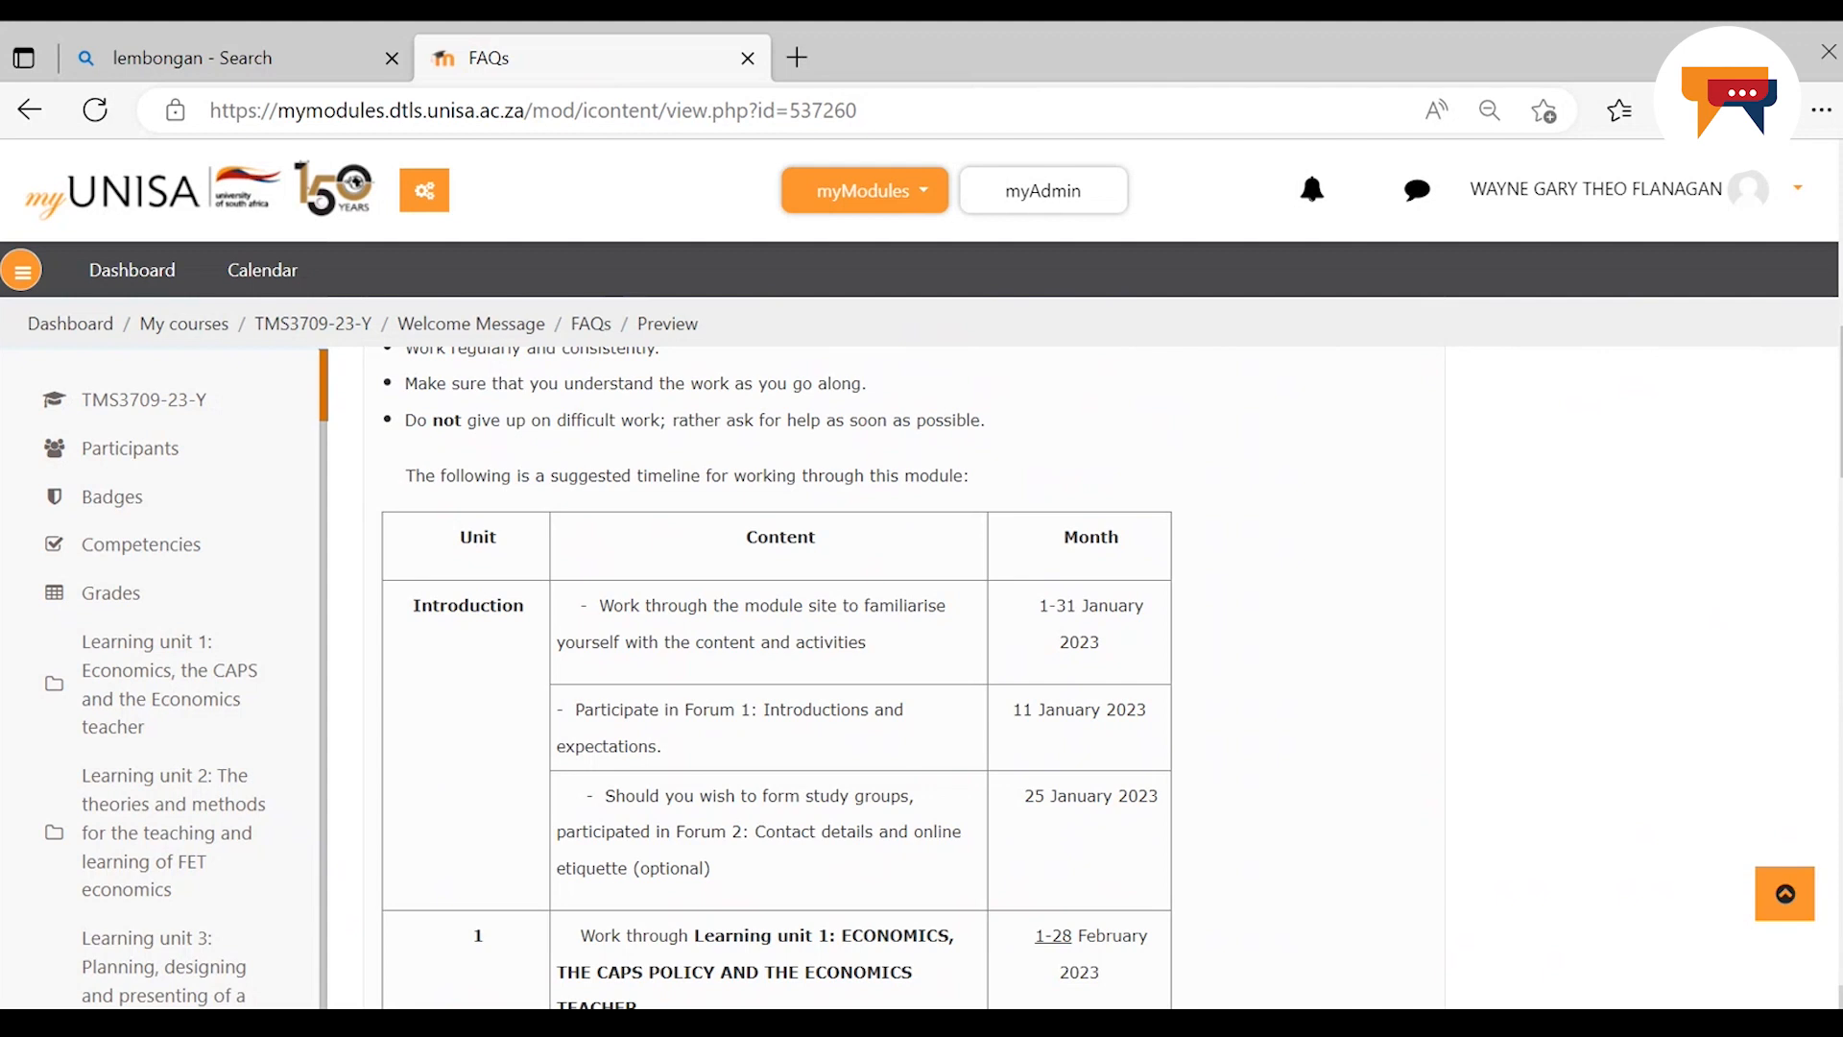
{"action": "mouse_move", "coordinate": [659, 626]}
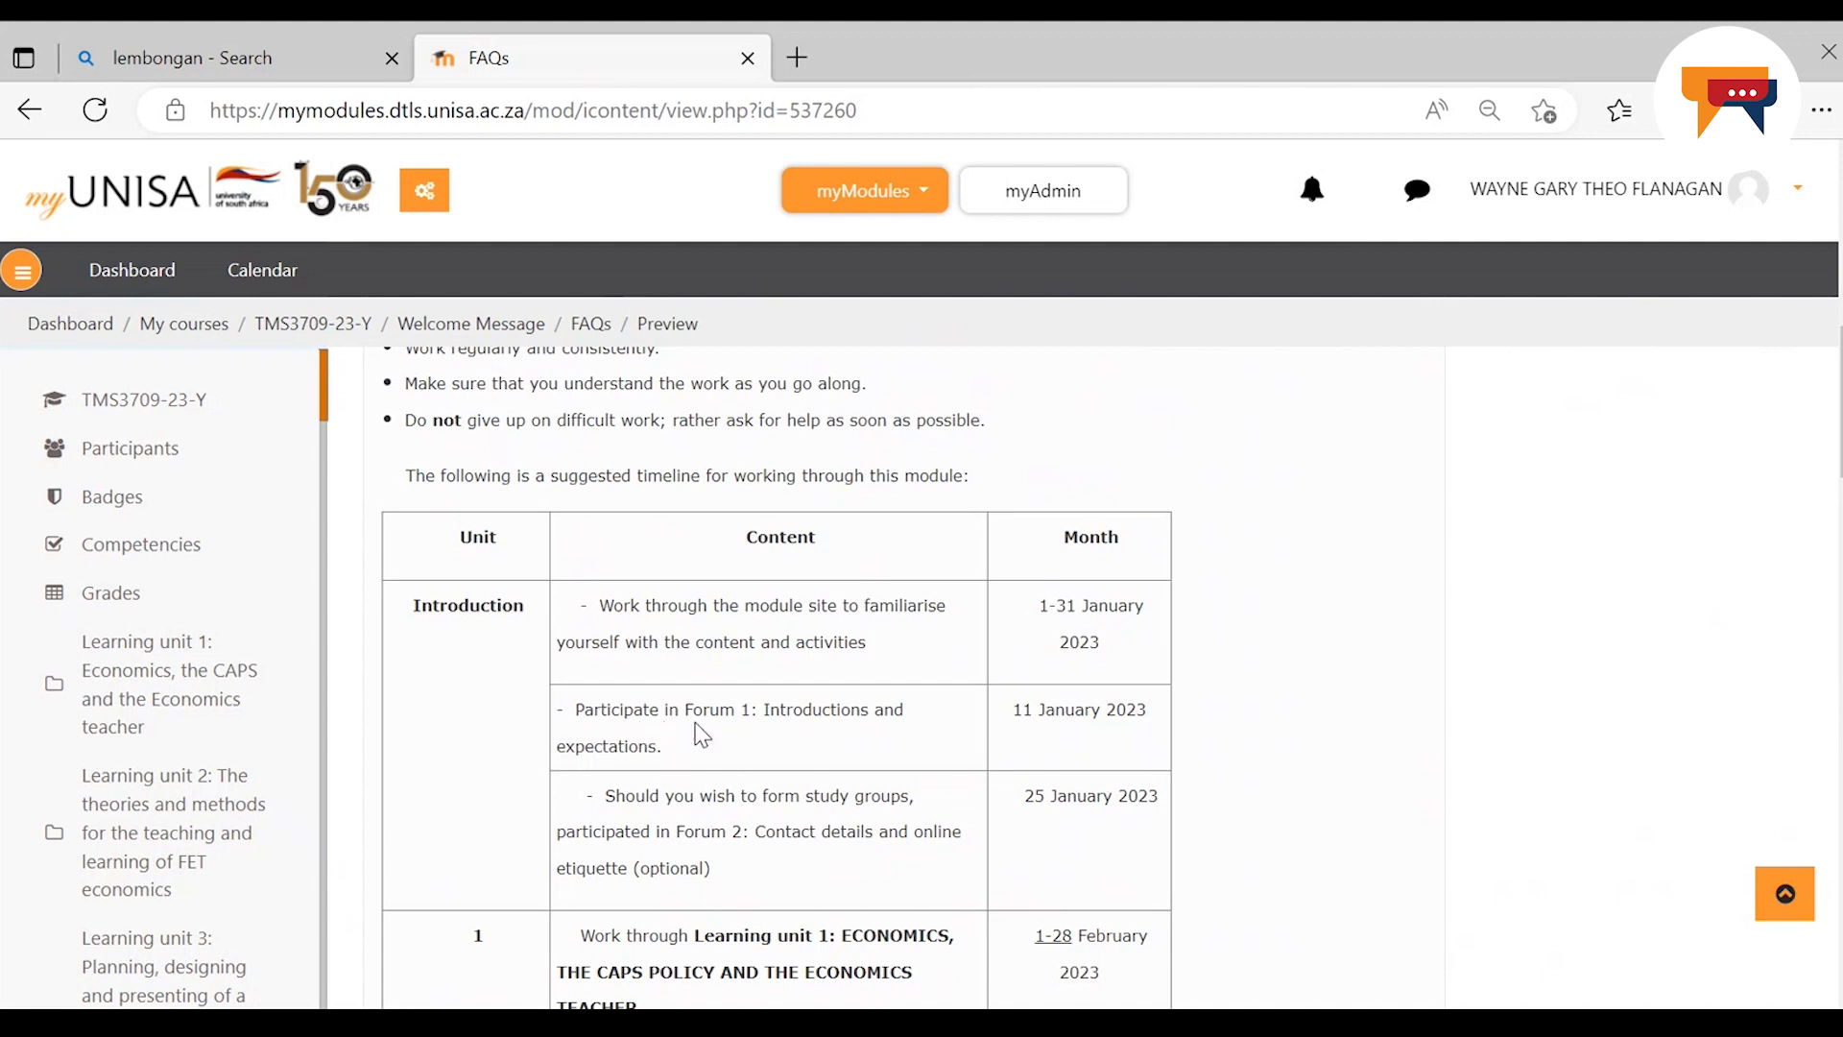
{"action": "mouse_move", "coordinate": [732, 734]}
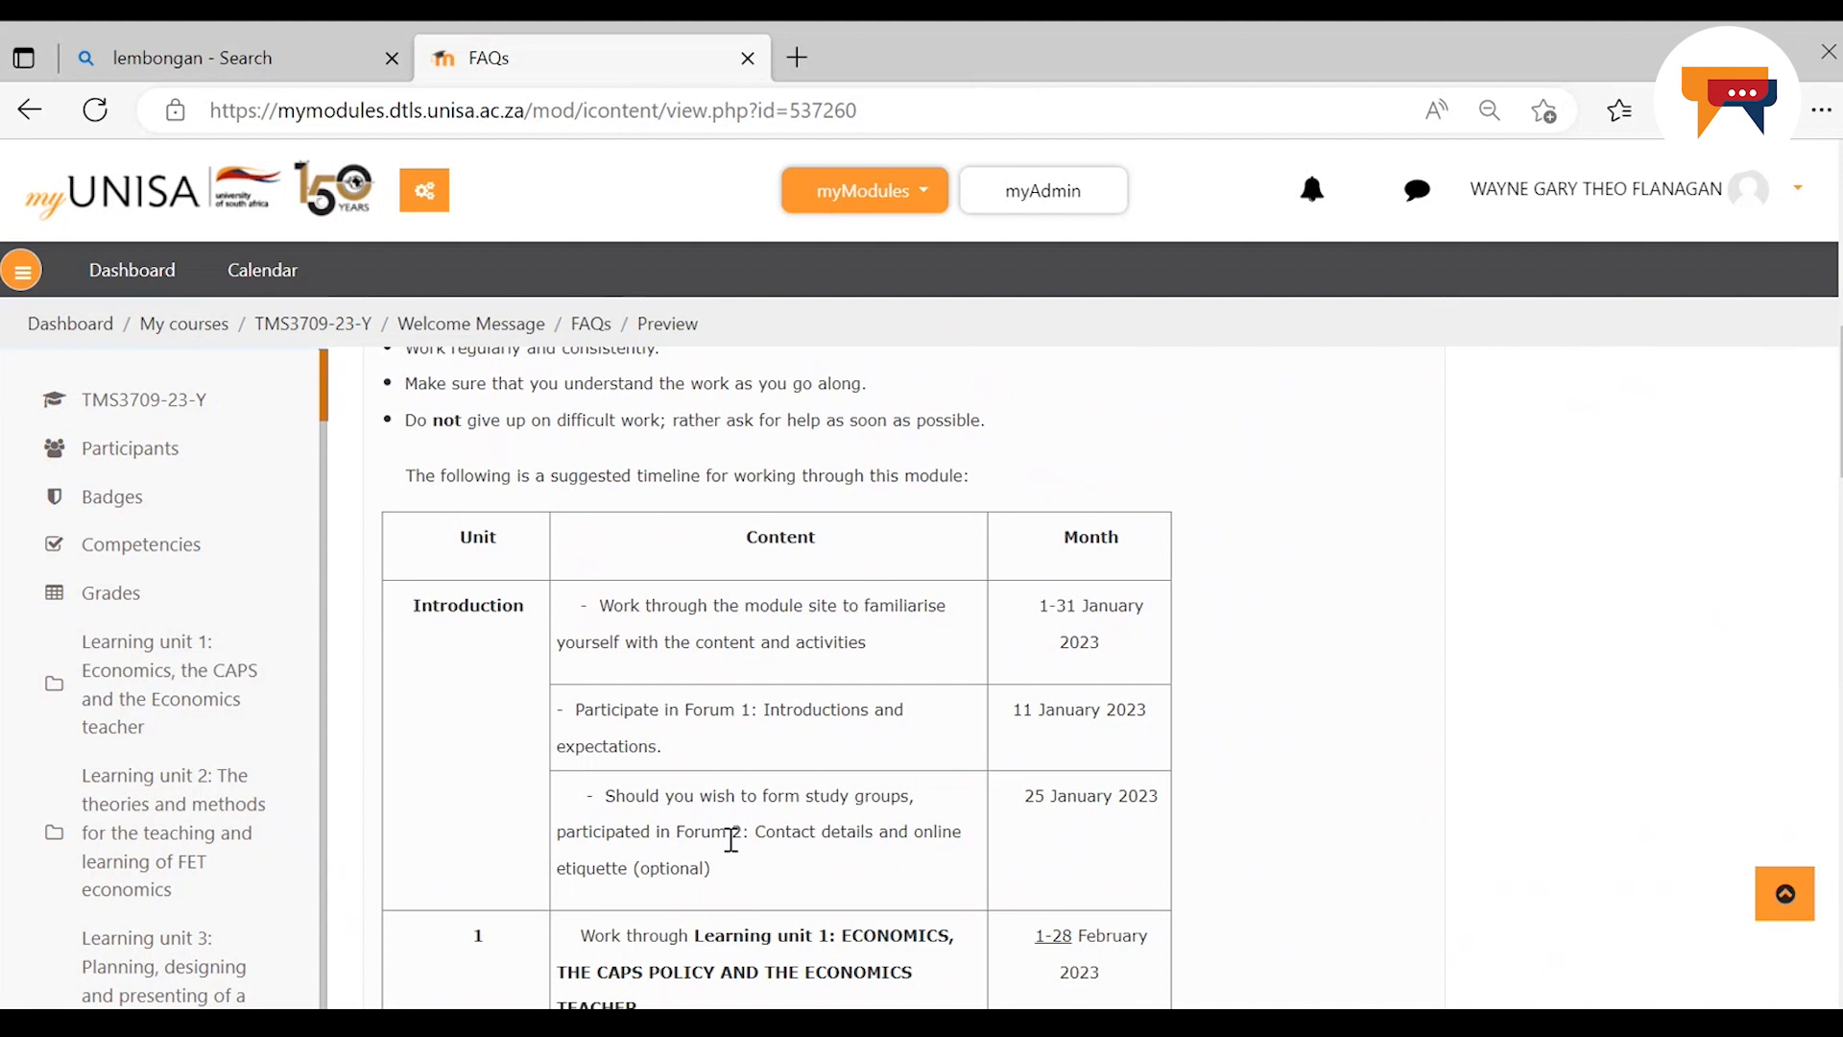
{"action": "mouse_move", "coordinate": [864, 864]}
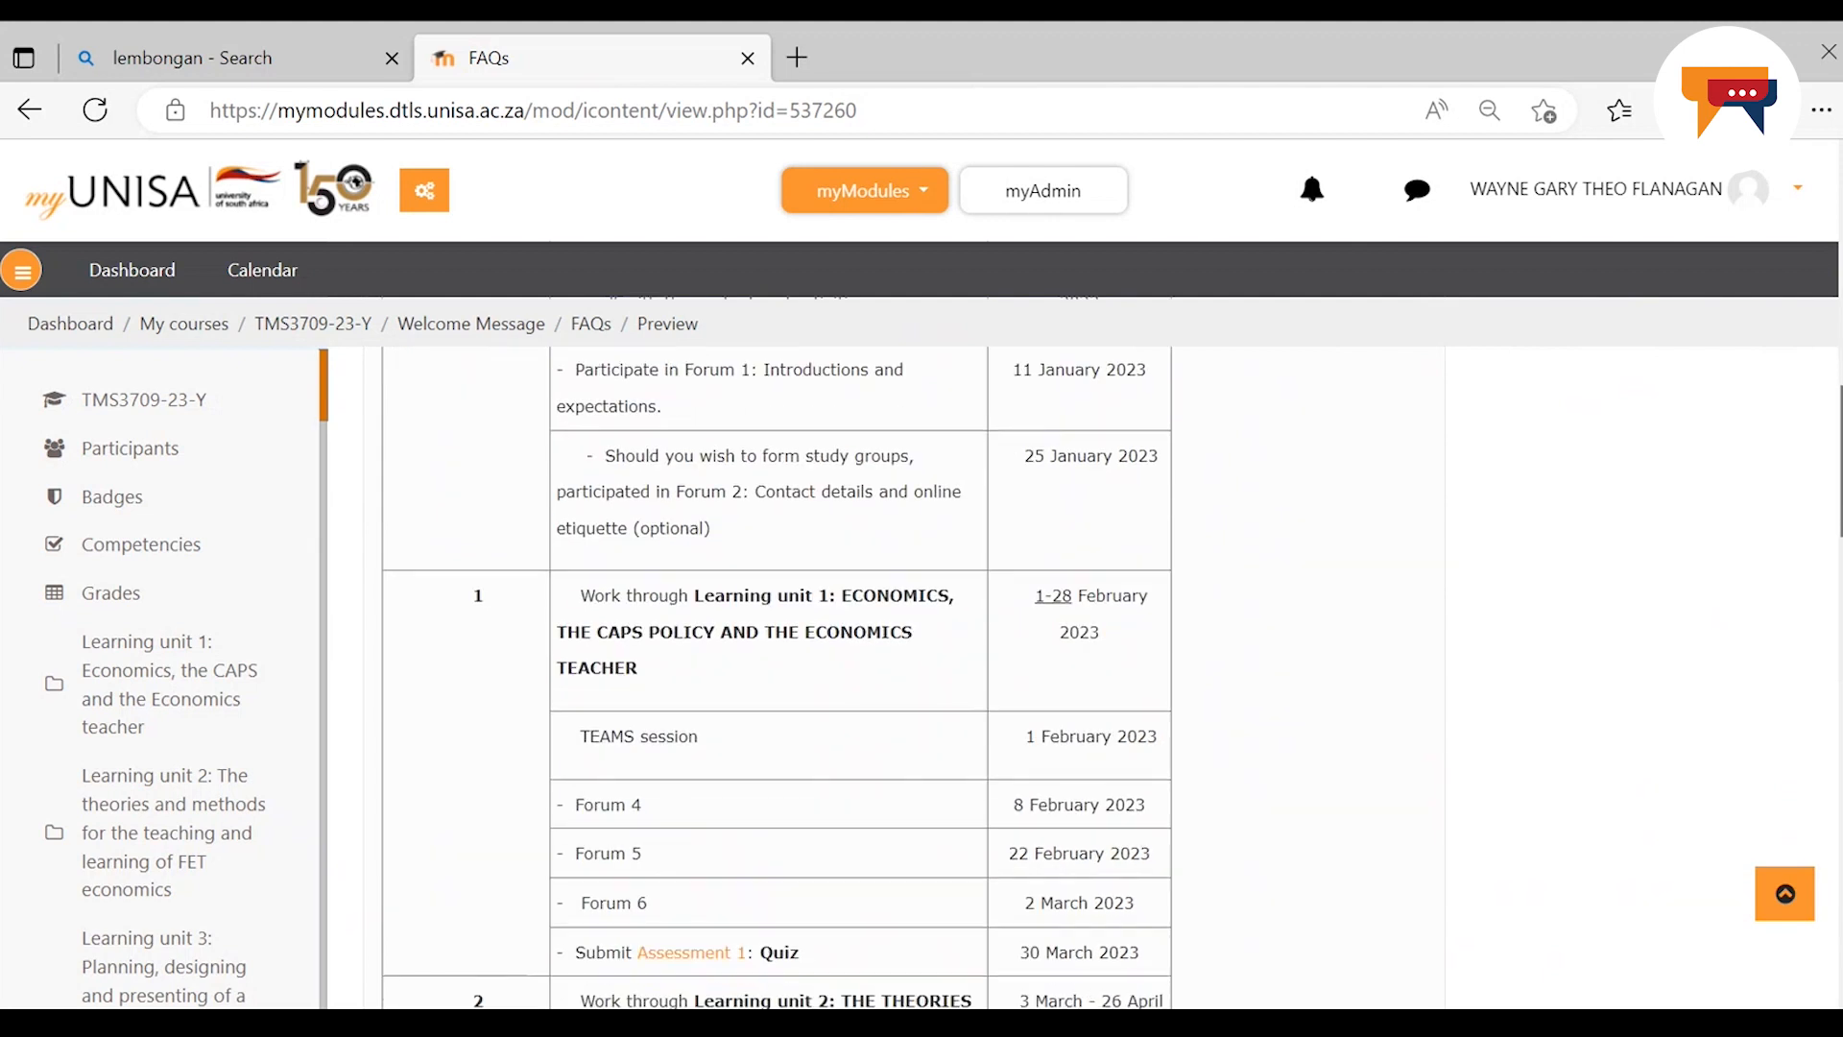
Scroll through the Learning unit 1 forum and quiz rows down to the first Learning unit 2 rows
{"action": "scroll", "scroll_direction": "down", "scroll_amount": 3}
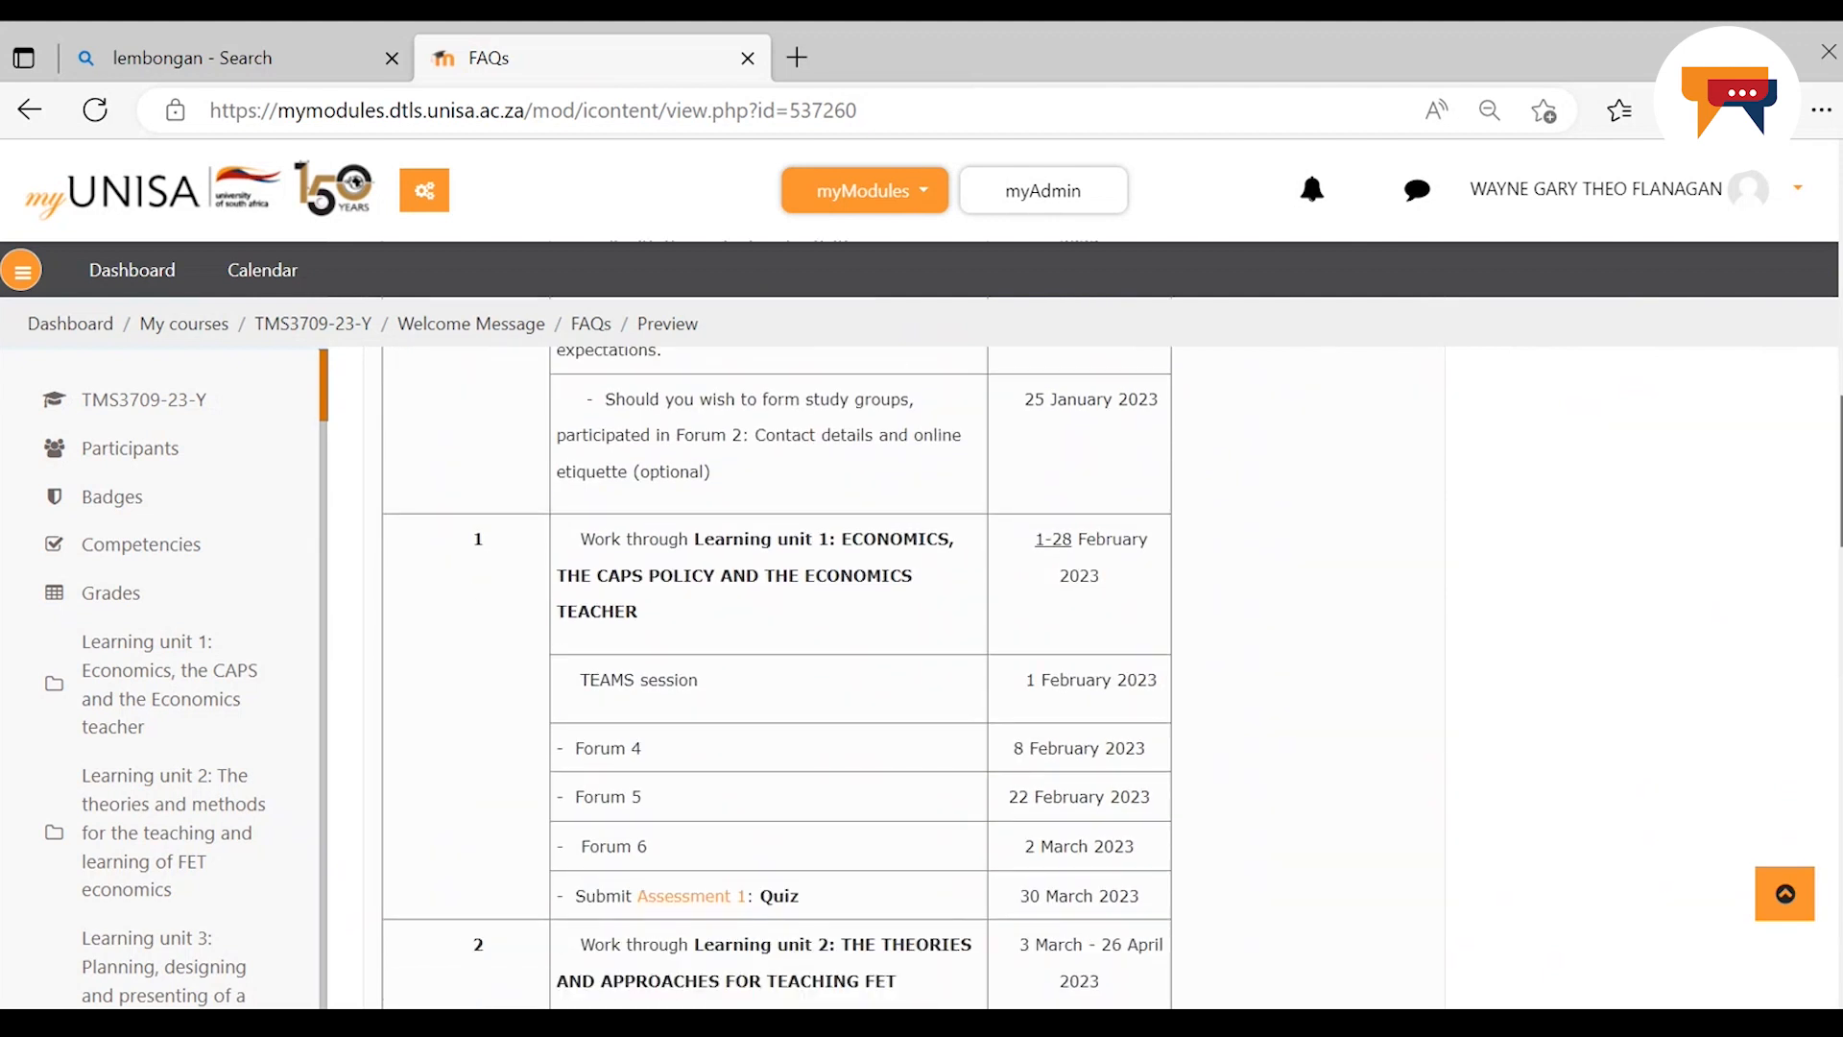
{"action": "scroll", "scroll_direction": "down", "scroll_amount": 3}
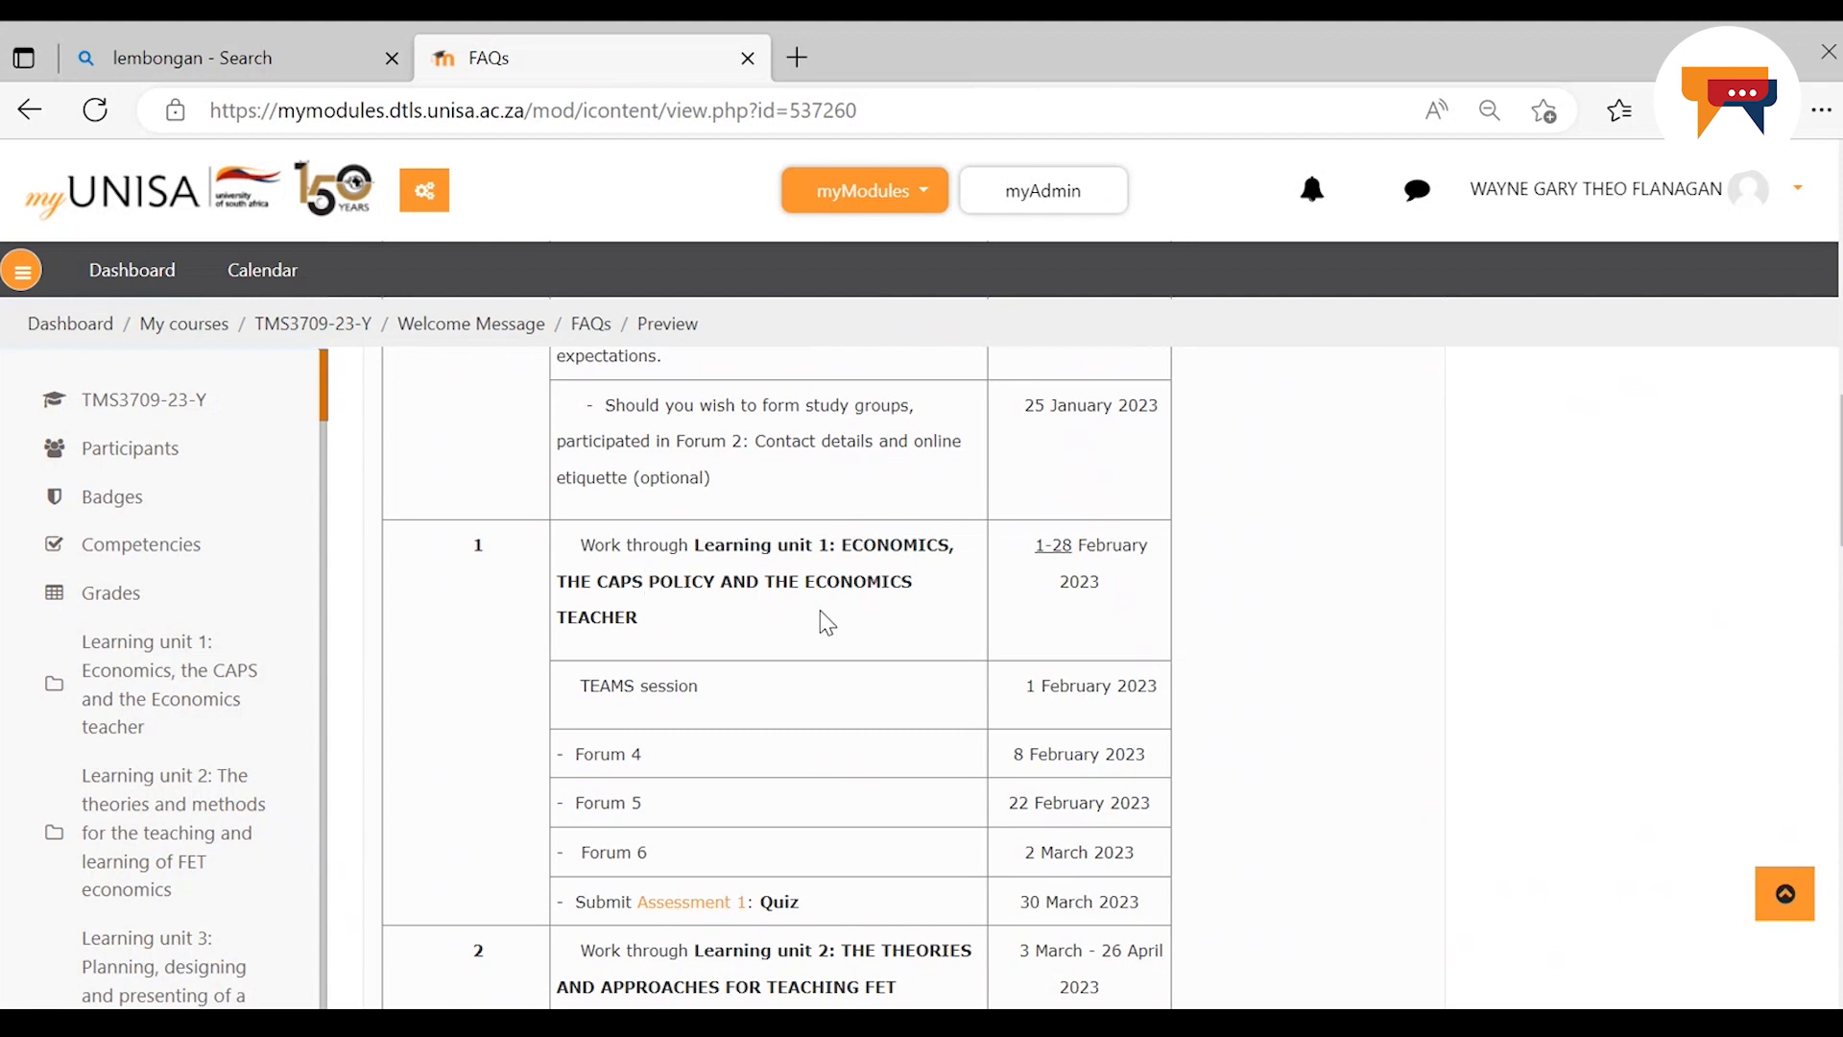
{"action": "mouse_move", "coordinate": [825, 677]}
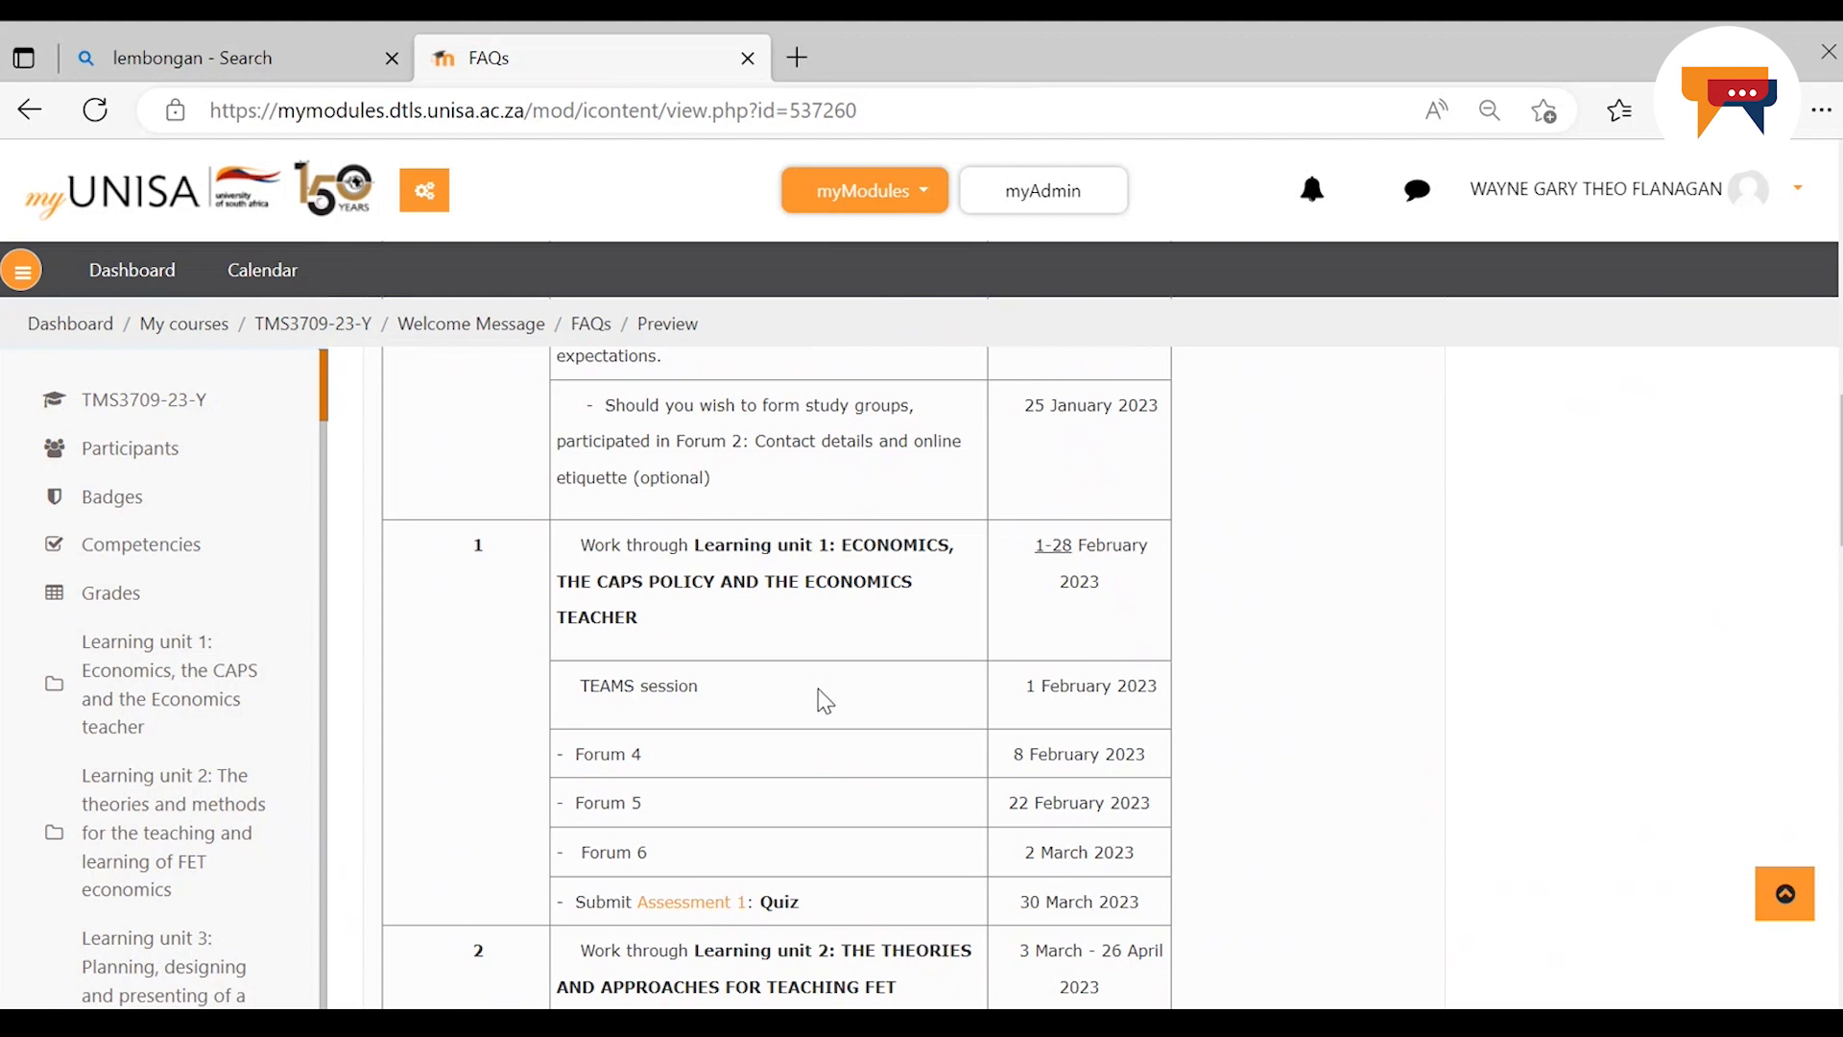
{"action": "mouse_move", "coordinate": [1065, 682]}
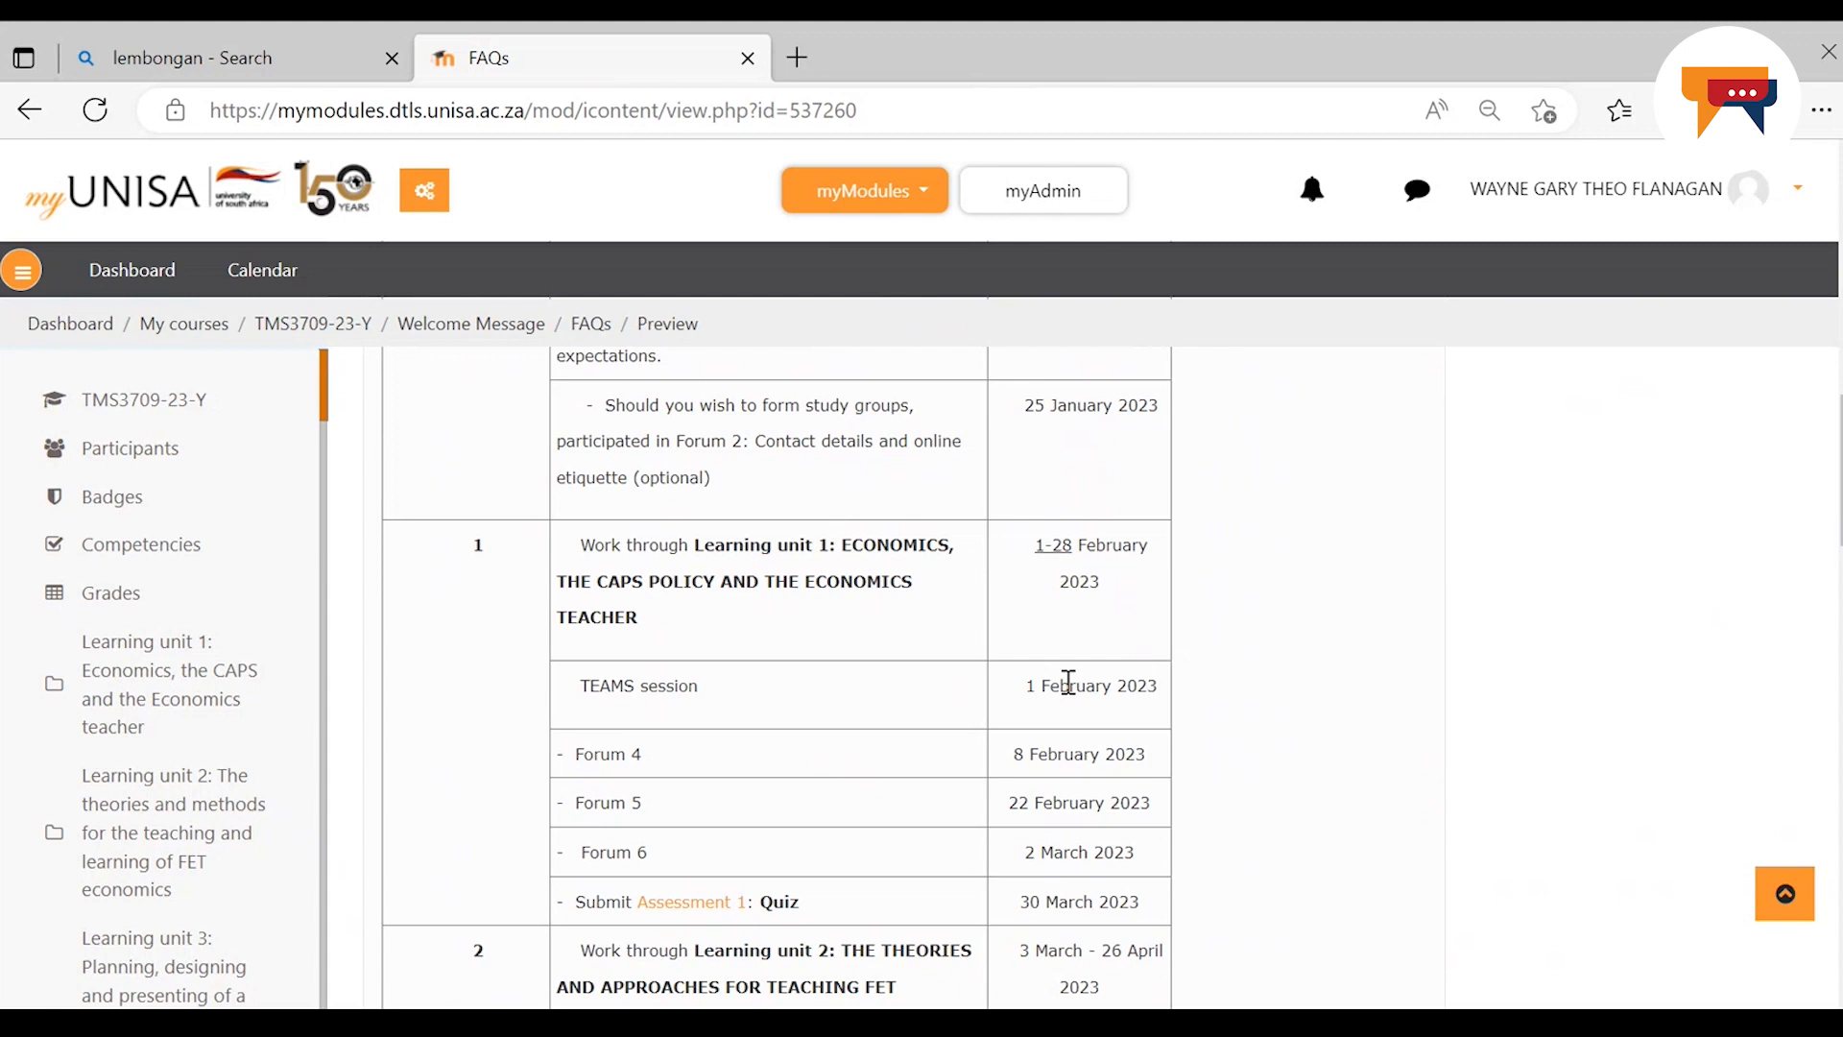
{"action": "mouse_move", "coordinate": [729, 761]}
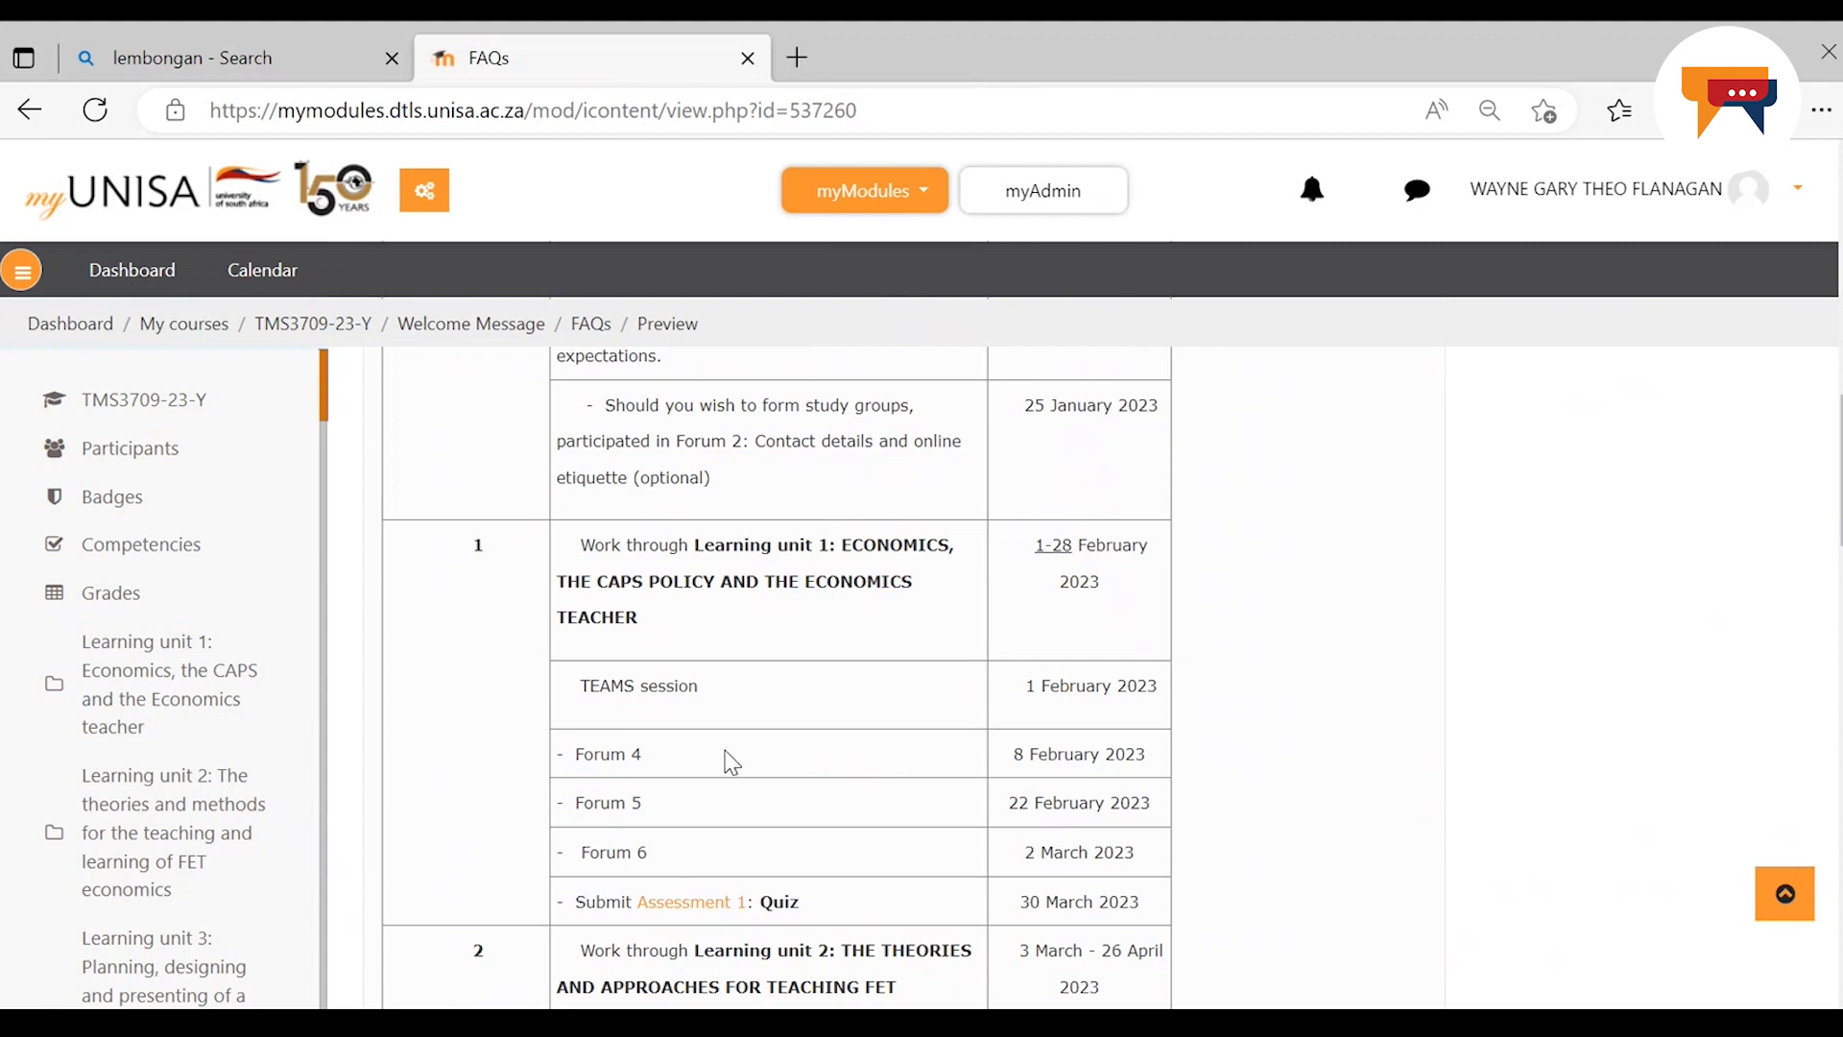
{"action": "mouse_move", "coordinate": [668, 762]}
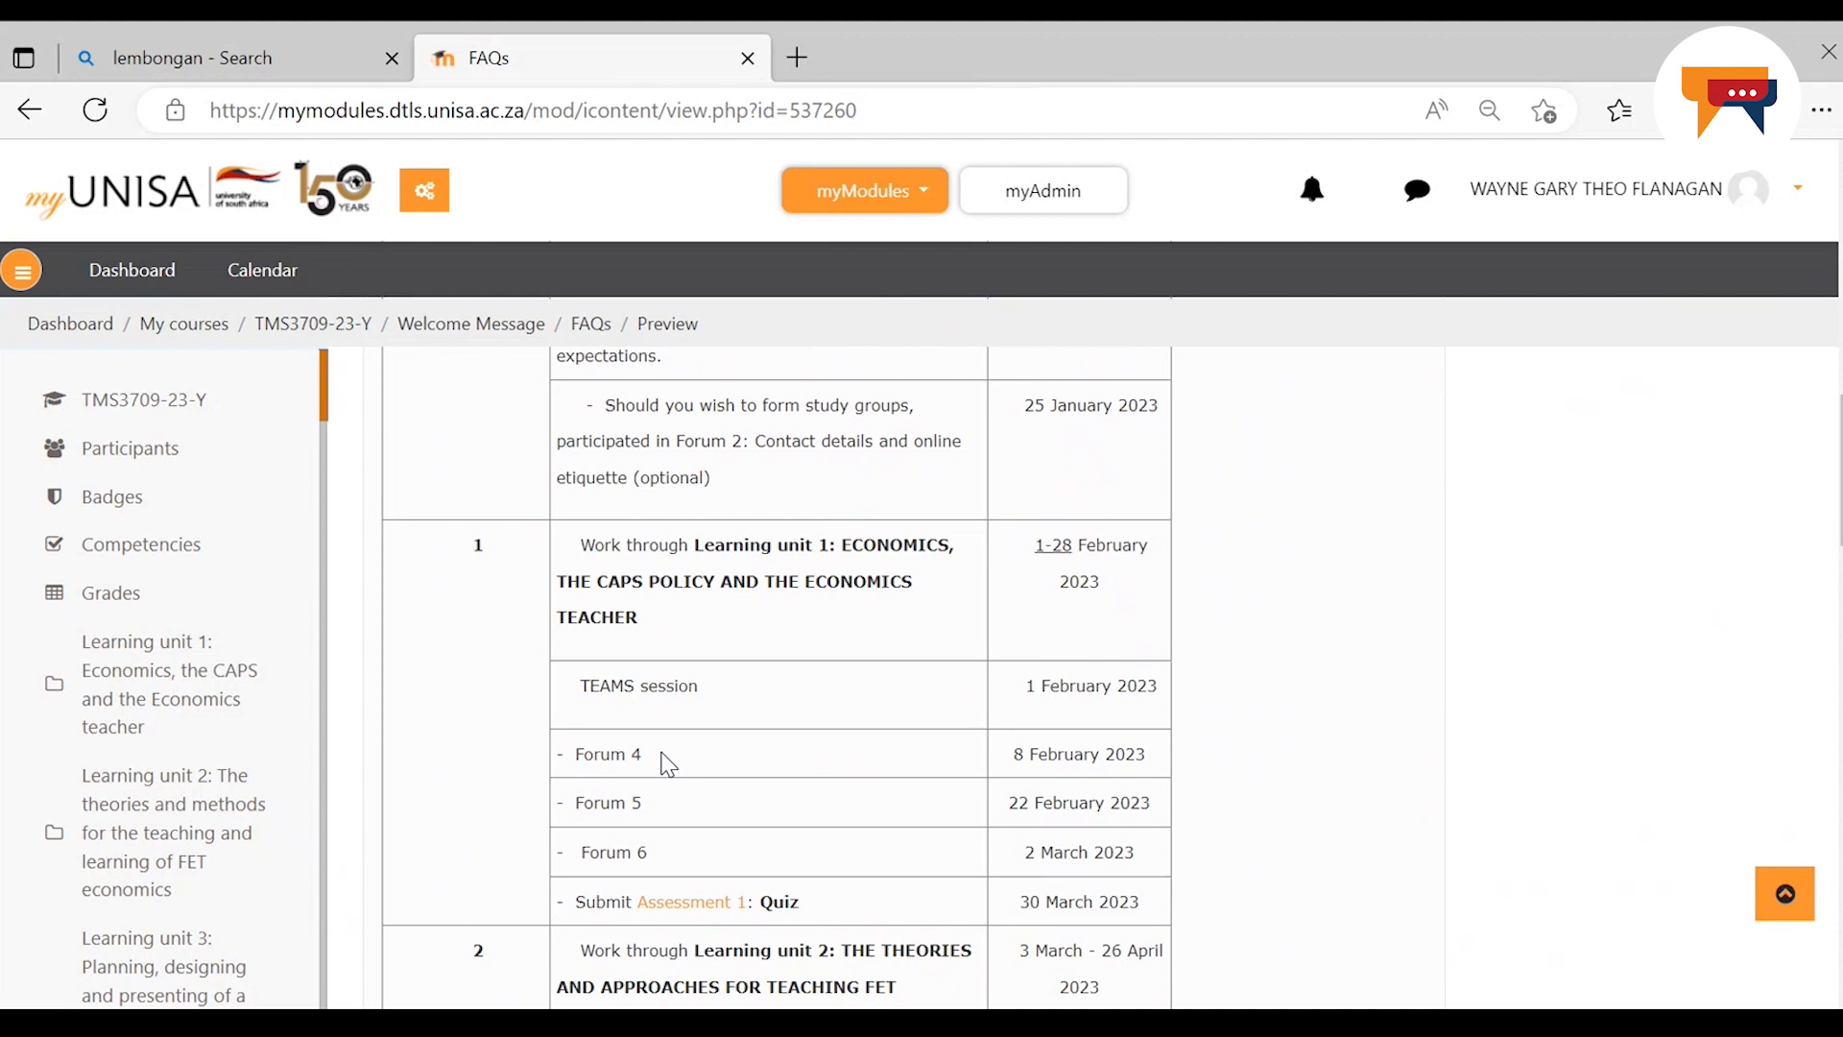
{"action": "mouse_move", "coordinate": [666, 811]}
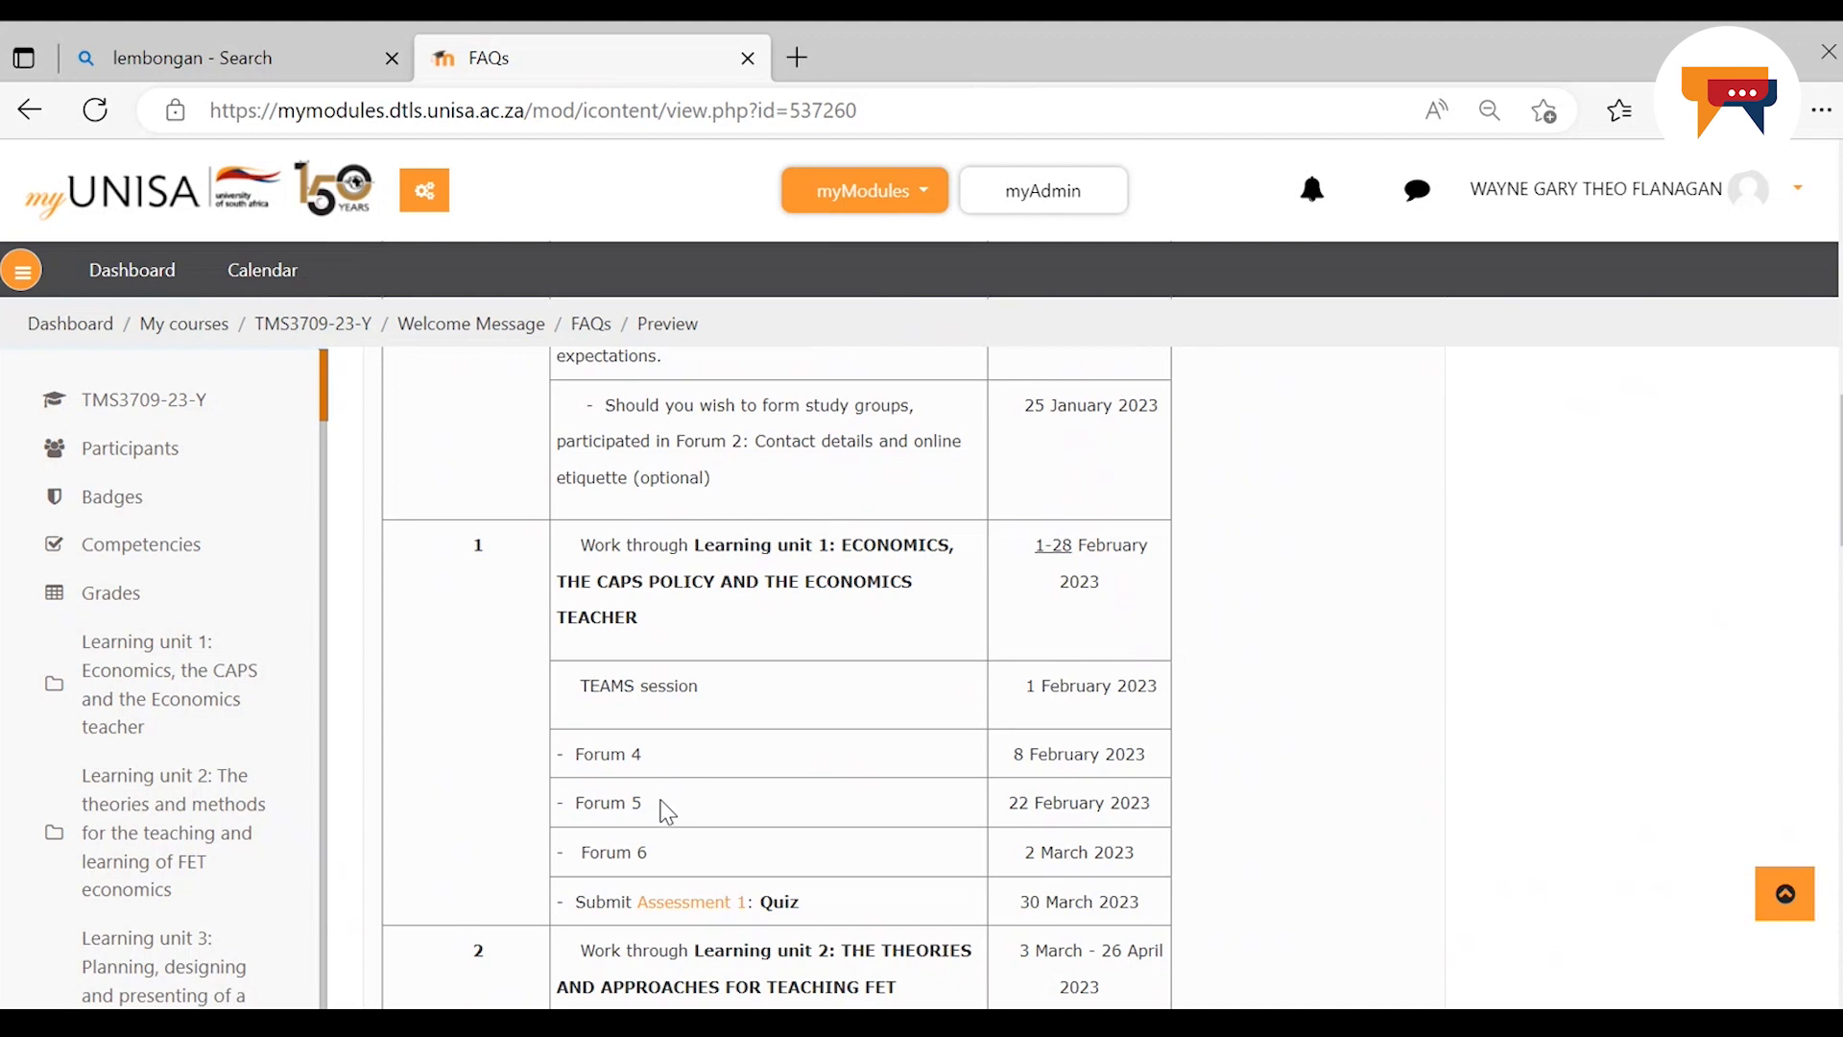
{"action": "mouse_move", "coordinate": [689, 862]}
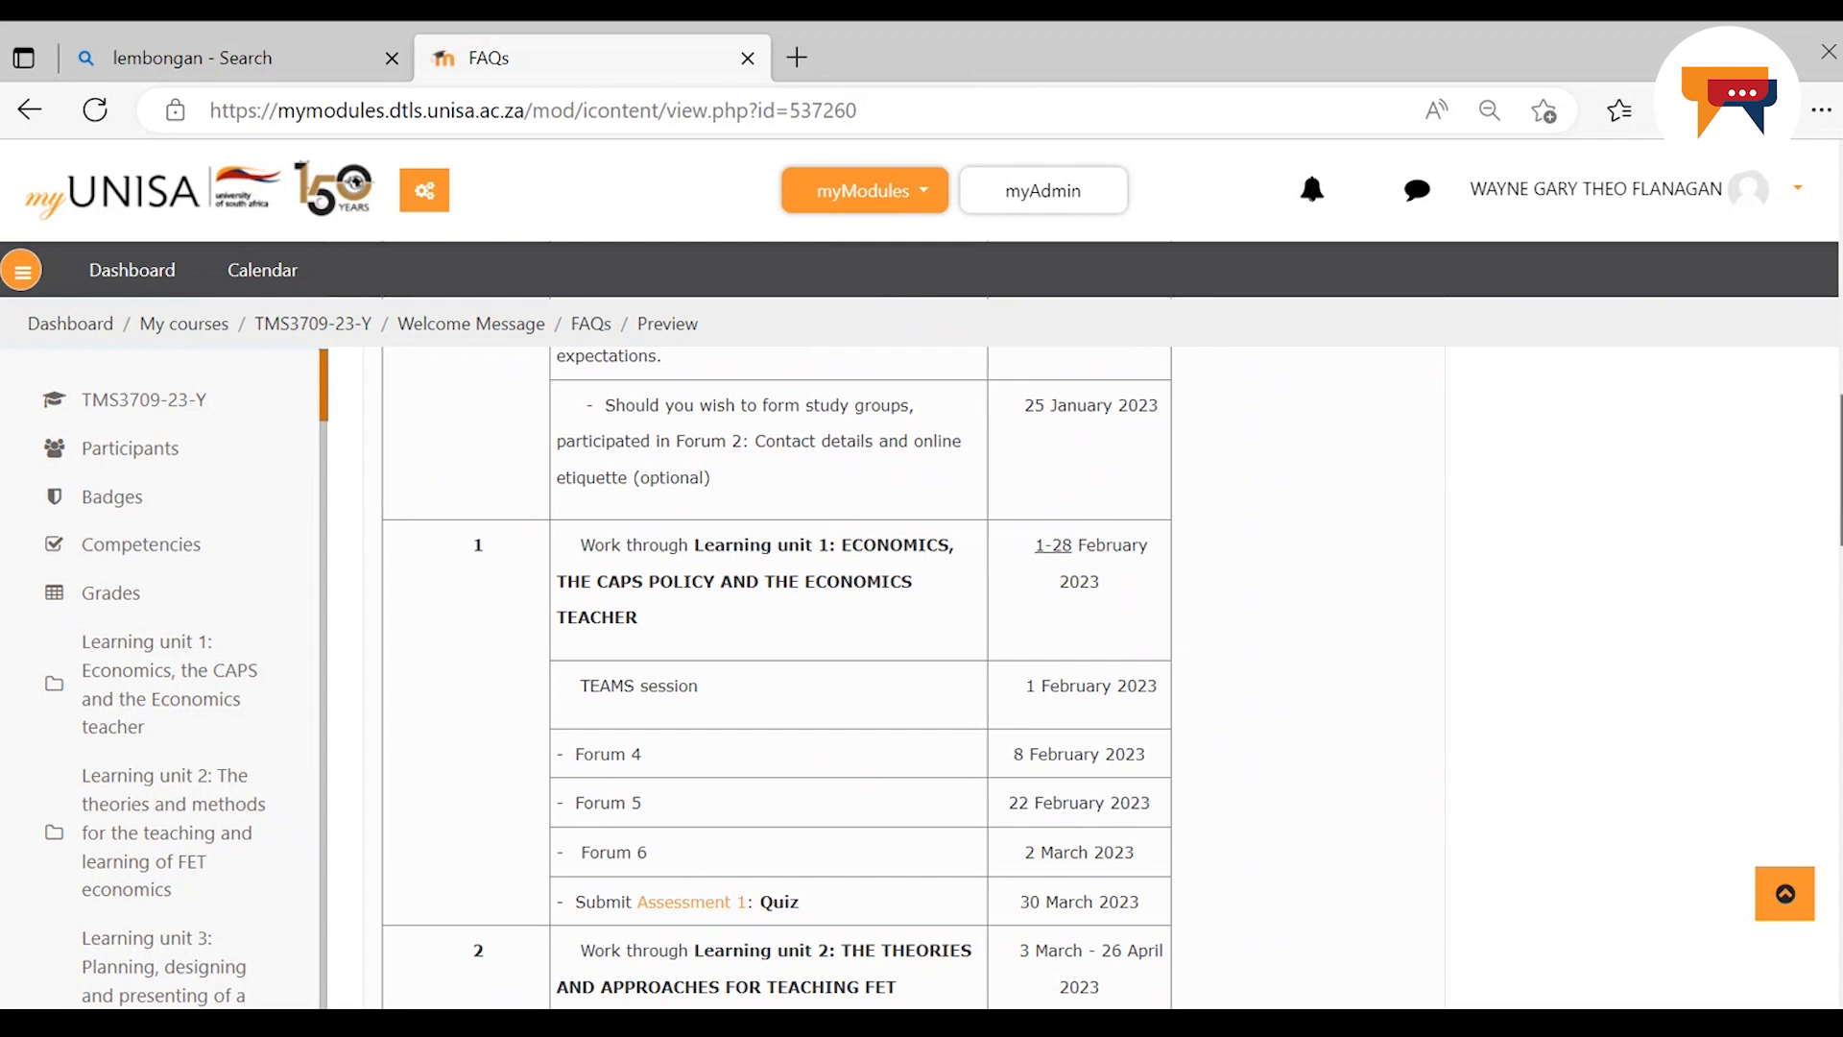
{"action": "scroll", "scroll_direction": "down", "scroll_amount": 3}
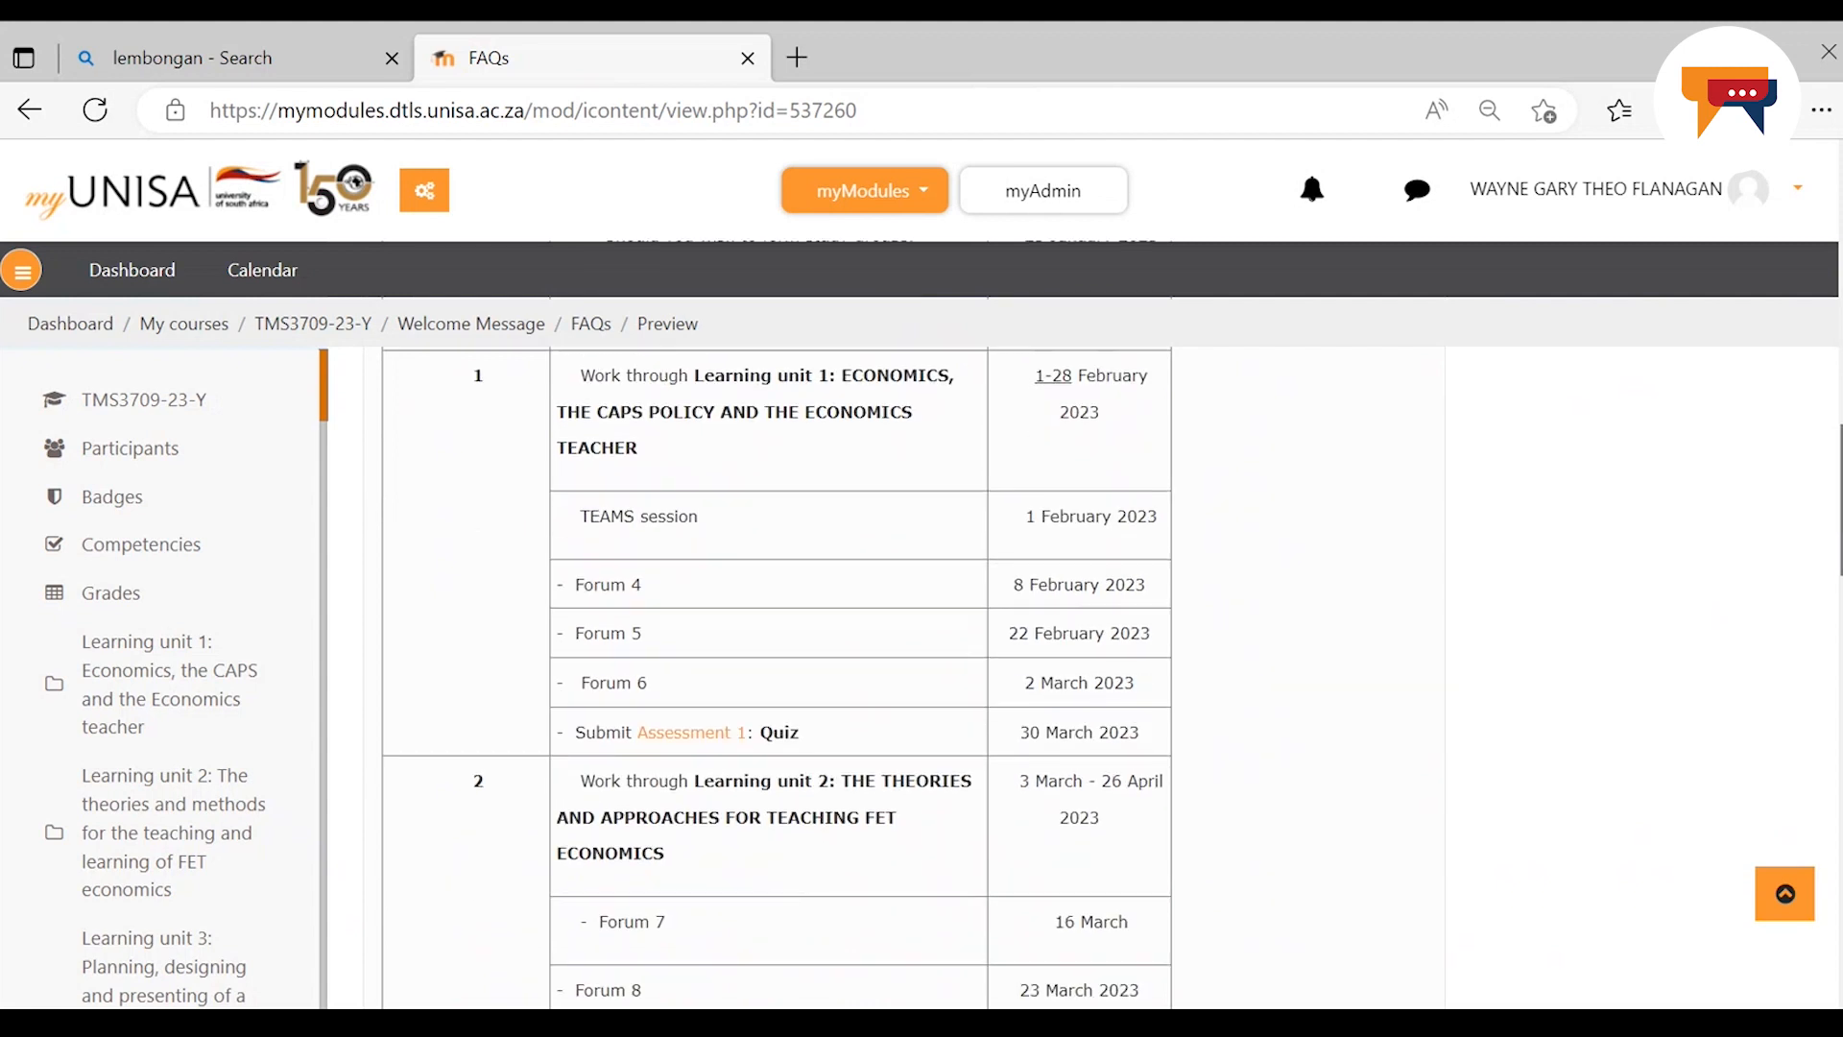
Scroll to the Learning unit 2 rows showing Forums 7, 8 and the Submit Assessment 1 quiz
{"action": "scroll", "scroll_direction": "down", "scroll_amount": 3}
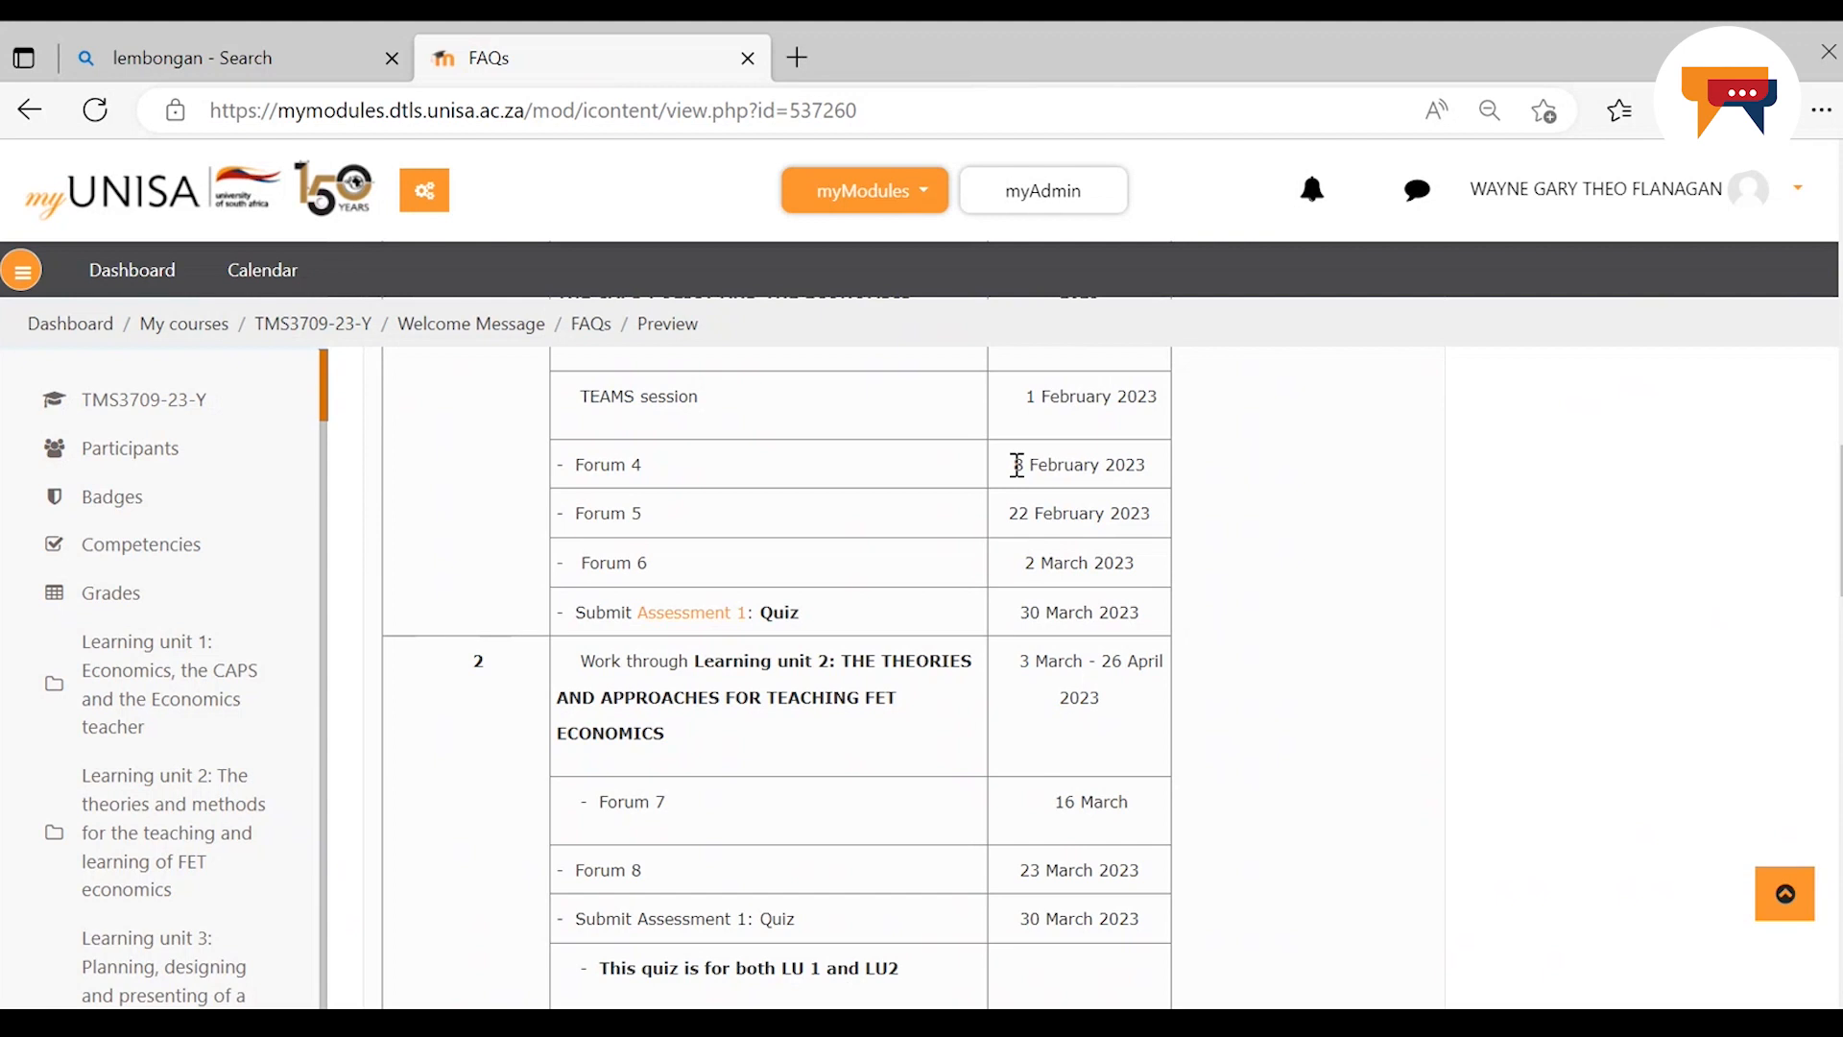
{"action": "mouse_move", "coordinate": [665, 645]}
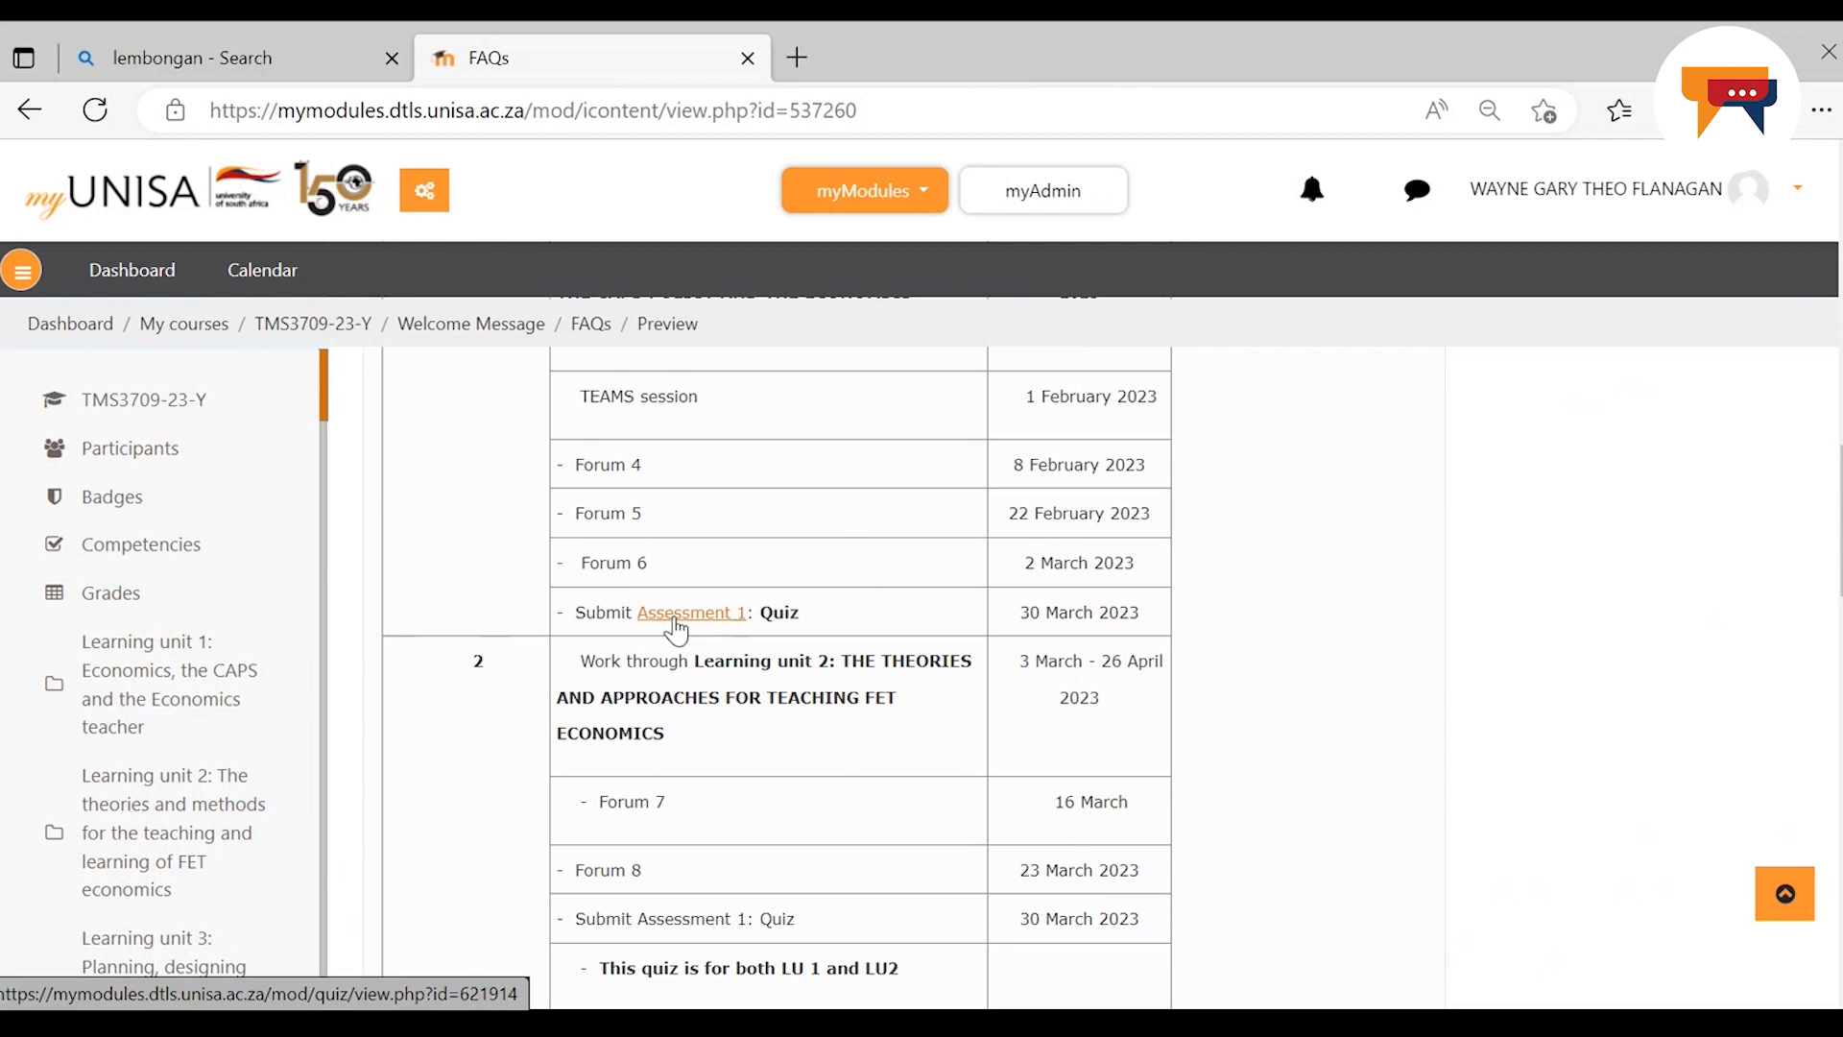
{"action": "mouse_move", "coordinate": [699, 622]}
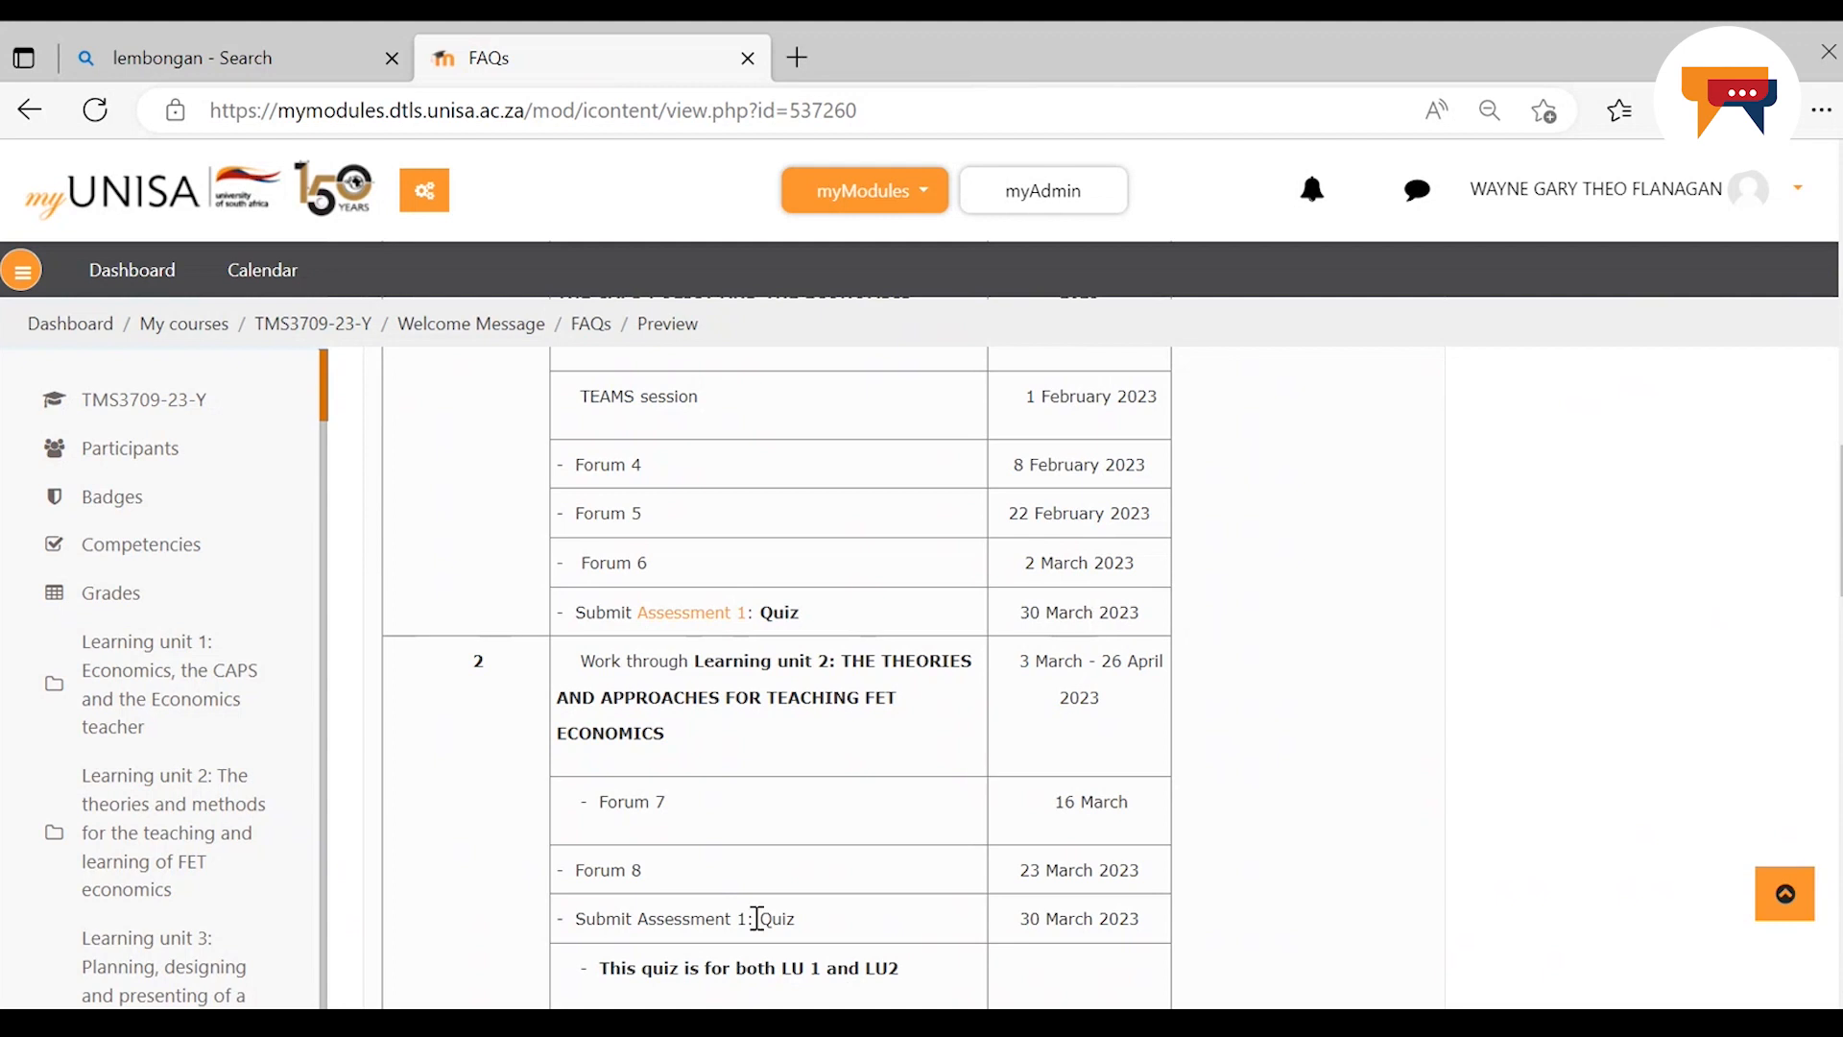
{"action": "mouse_move", "coordinate": [693, 702]}
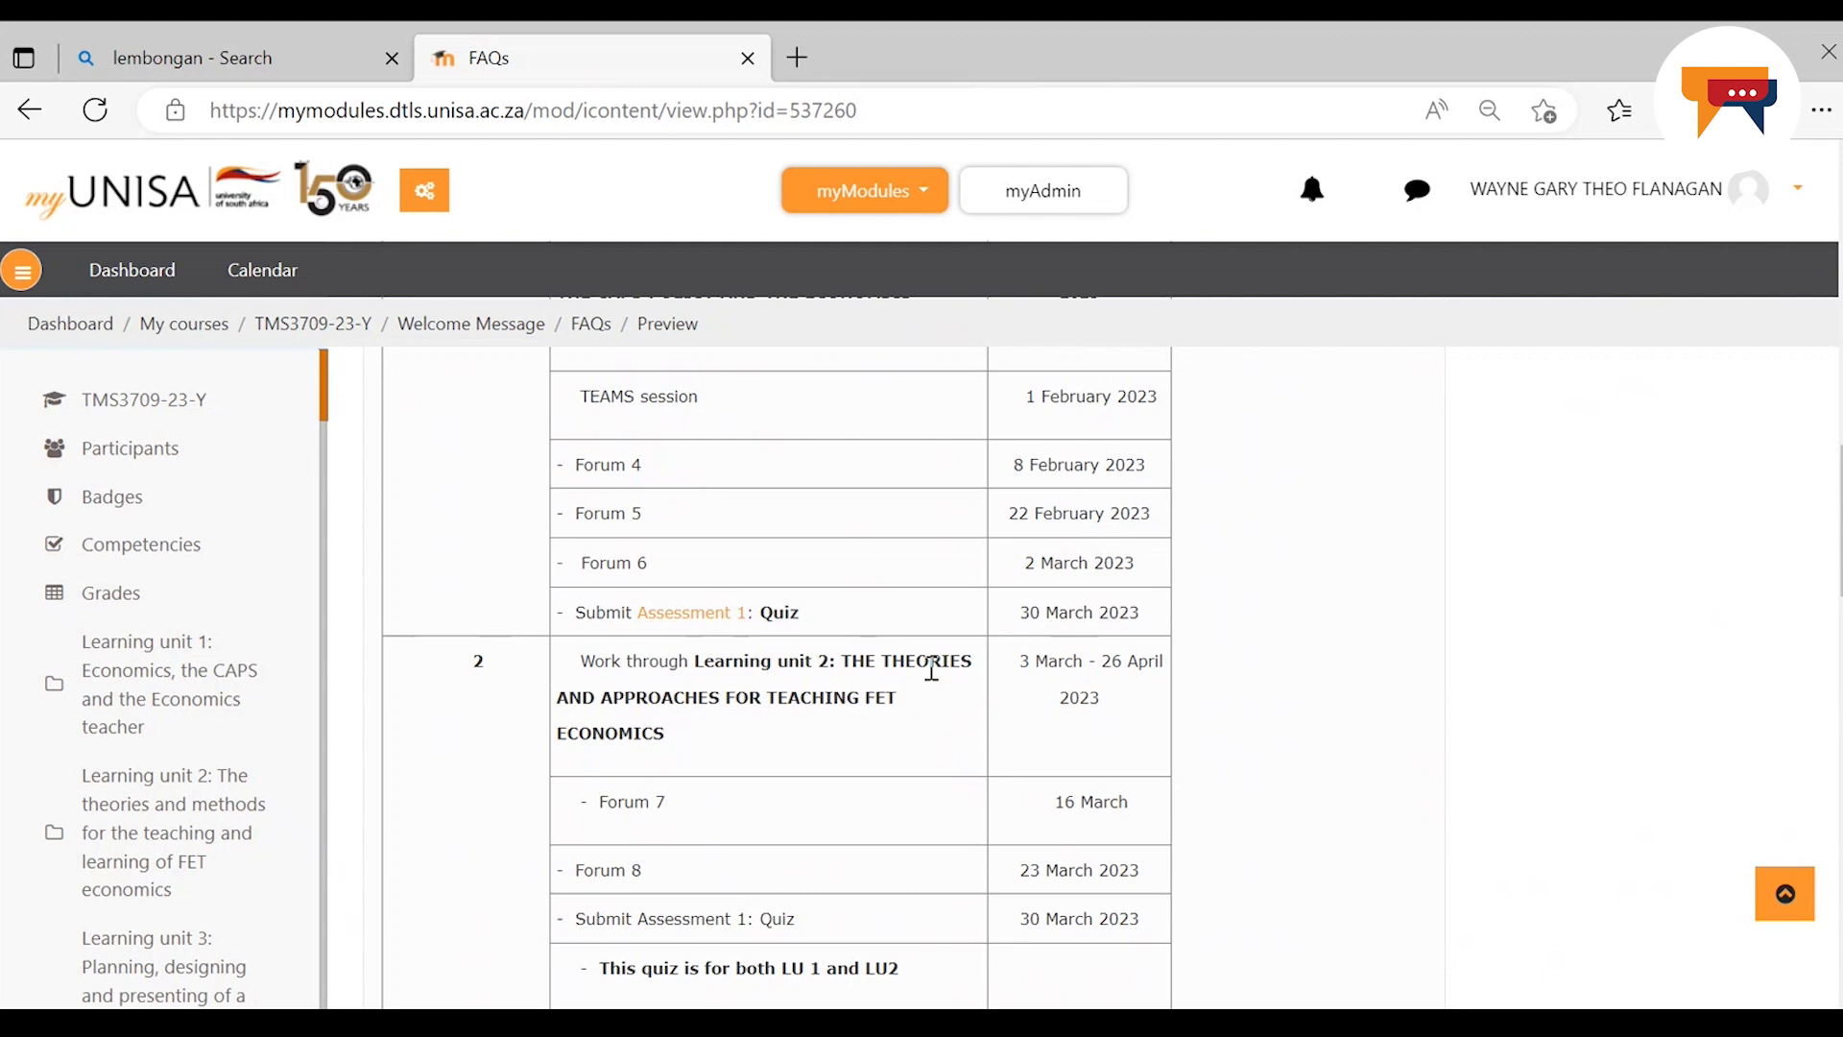
{"action": "mouse_move", "coordinate": [693, 793]}
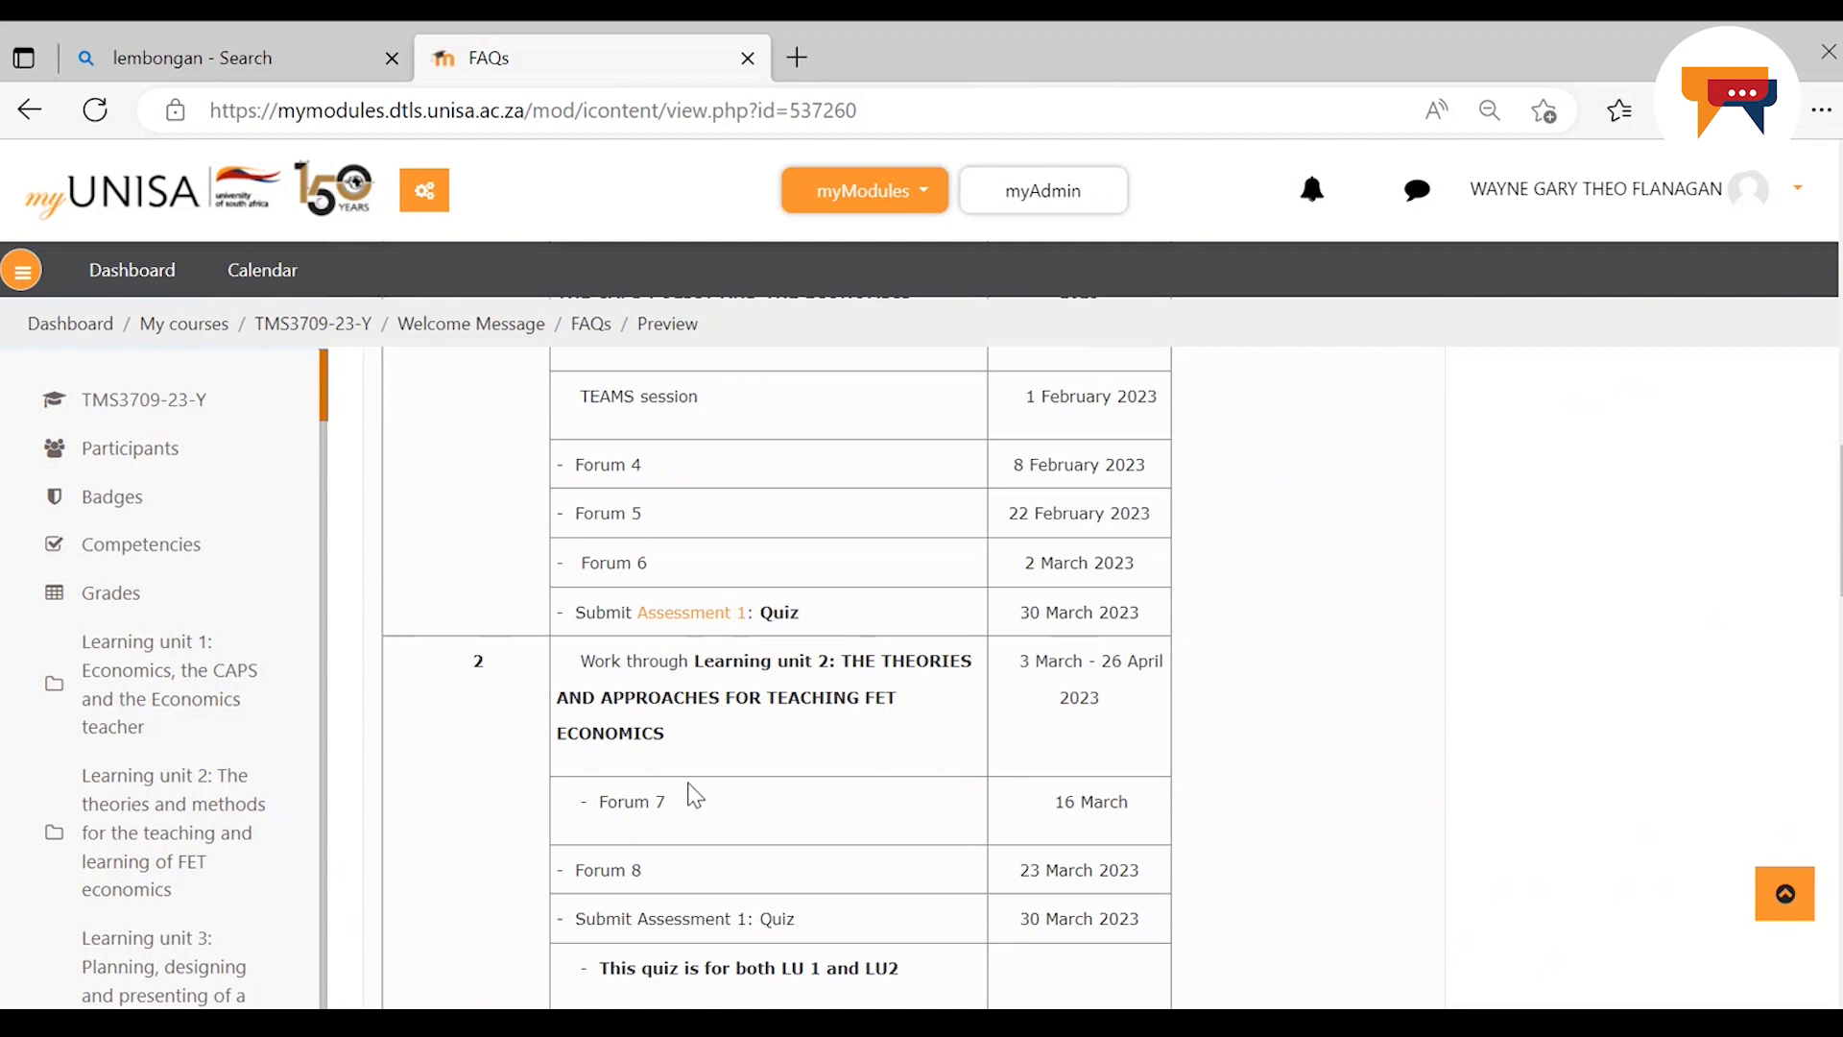
{"action": "mouse_move", "coordinate": [731, 768]}
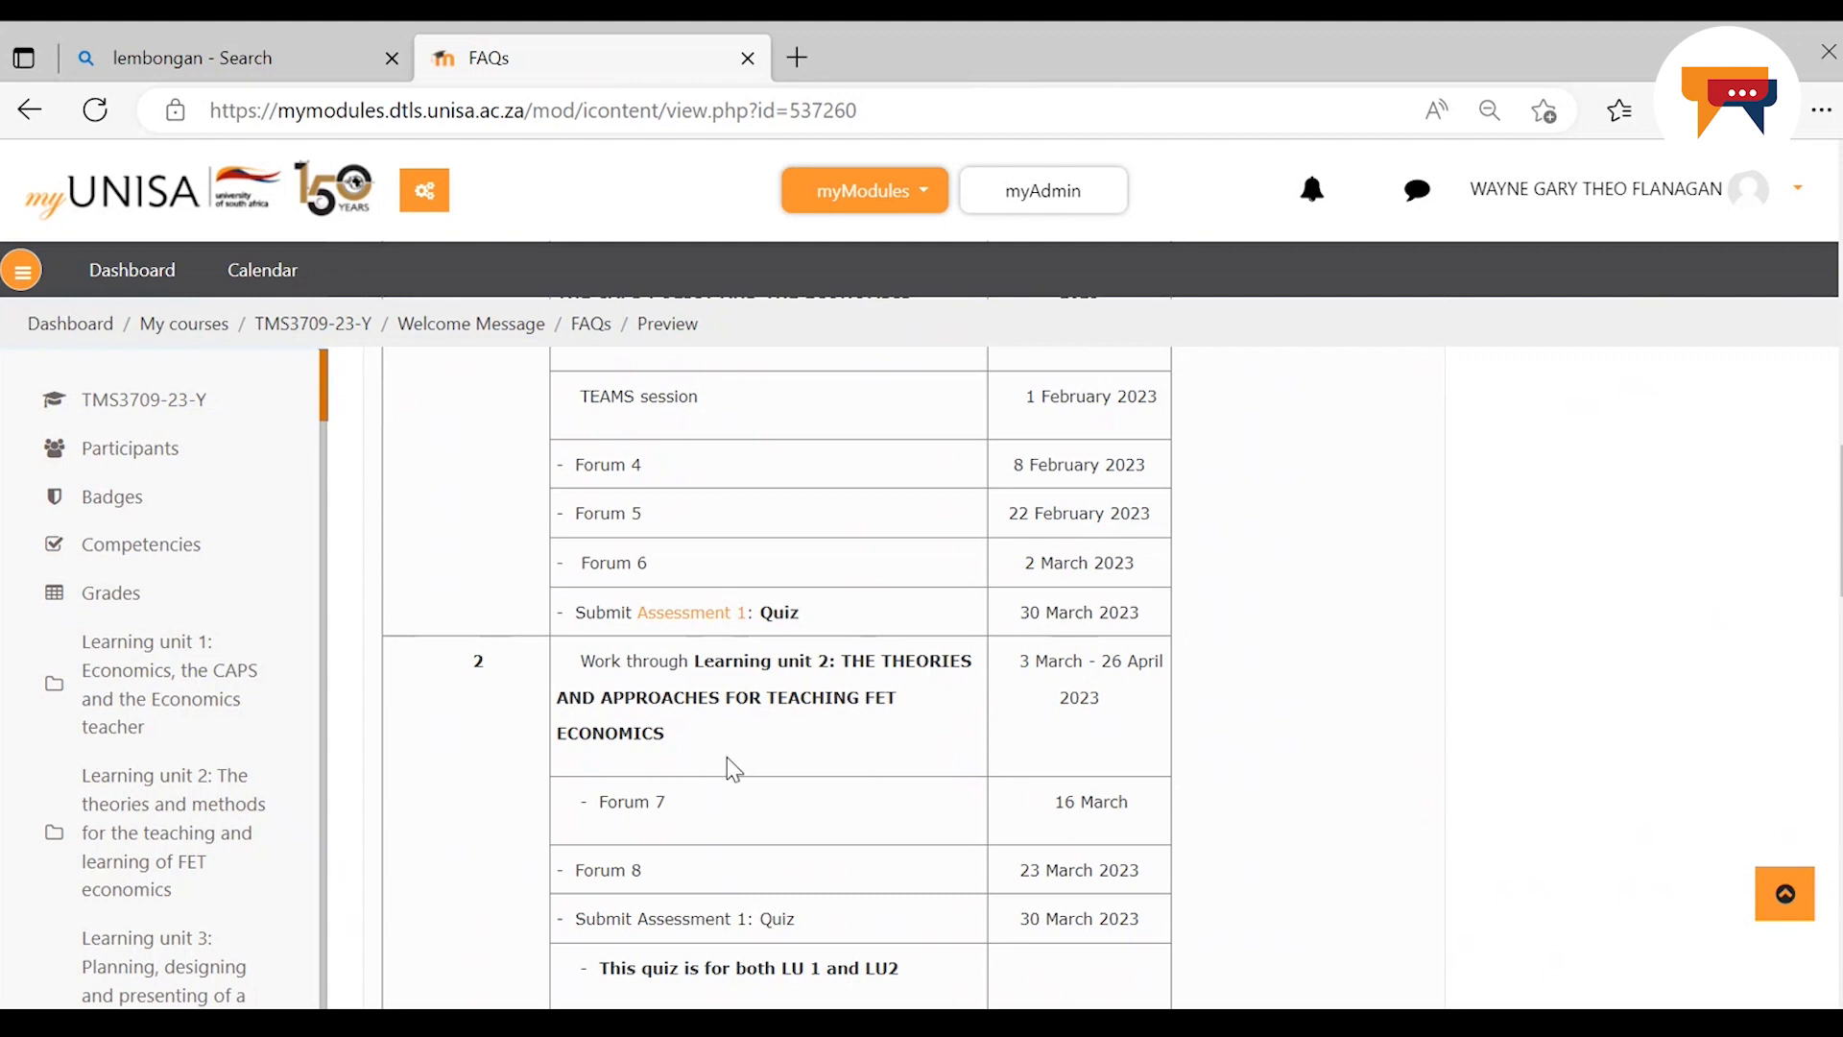
{"action": "mouse_move", "coordinate": [699, 820]}
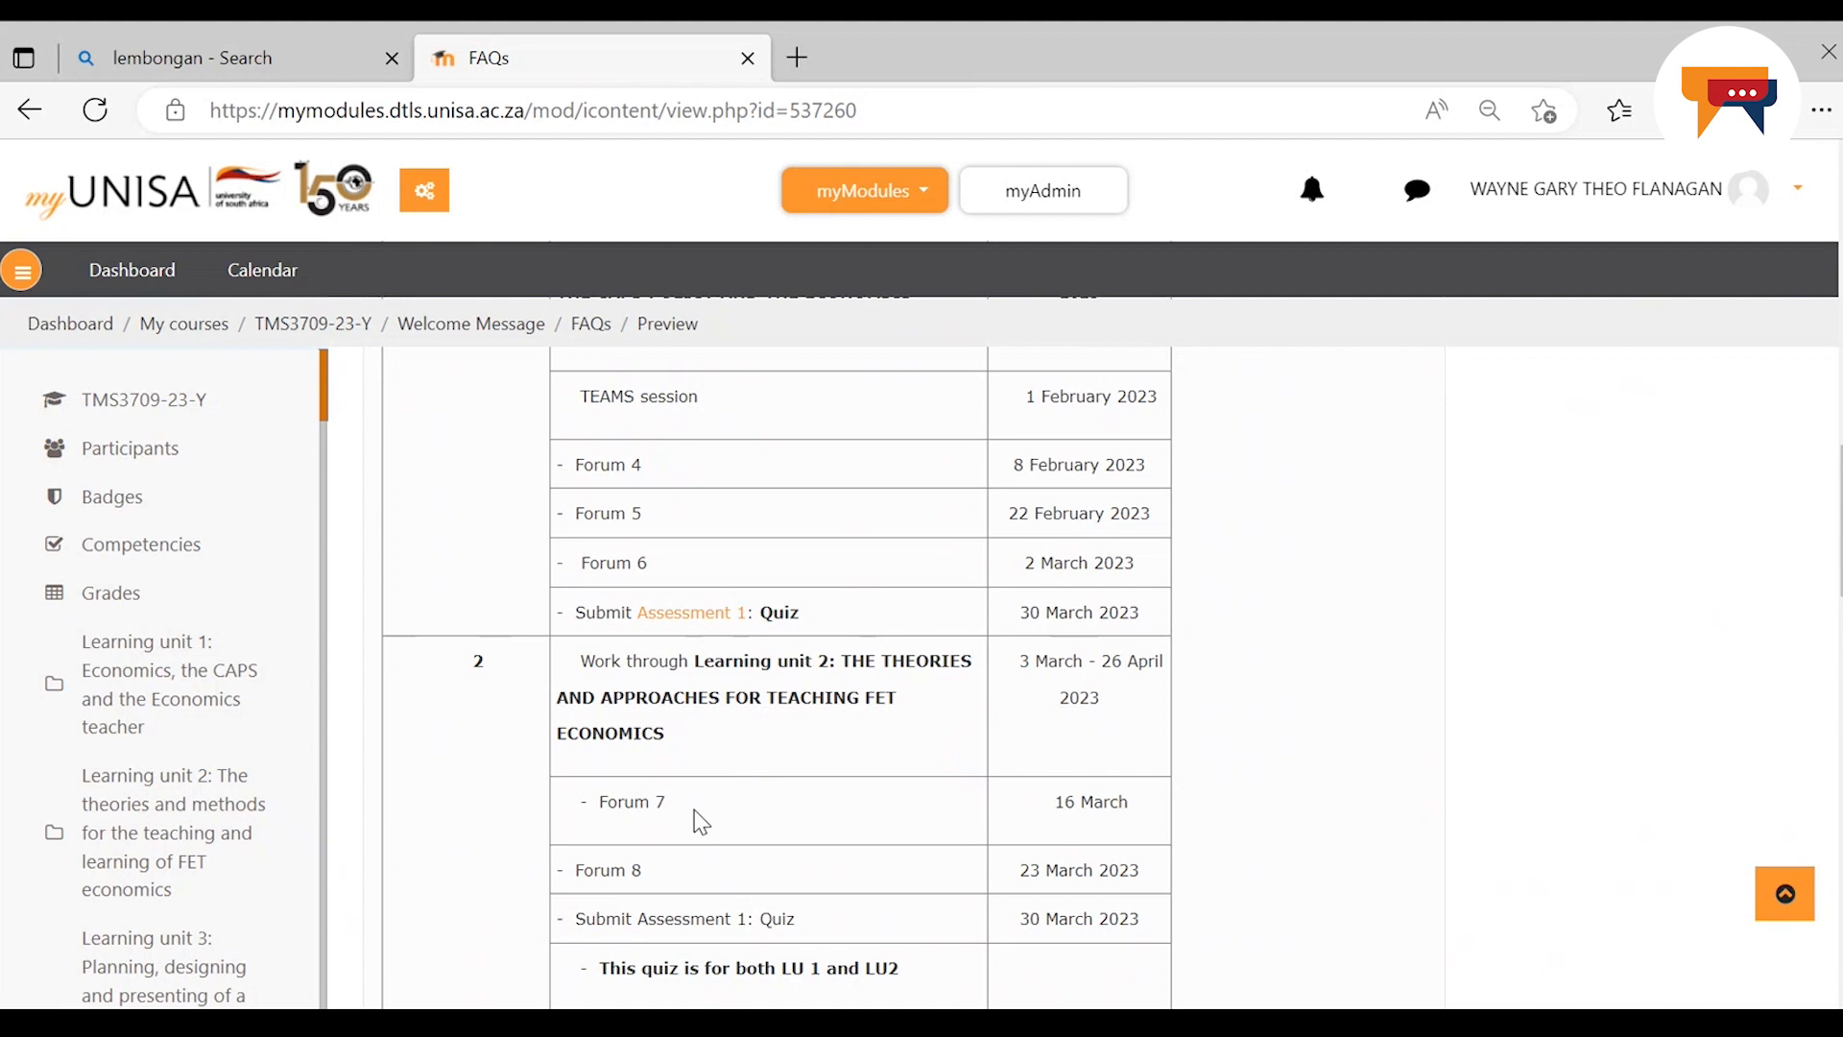
{"action": "mouse_move", "coordinate": [708, 876]}
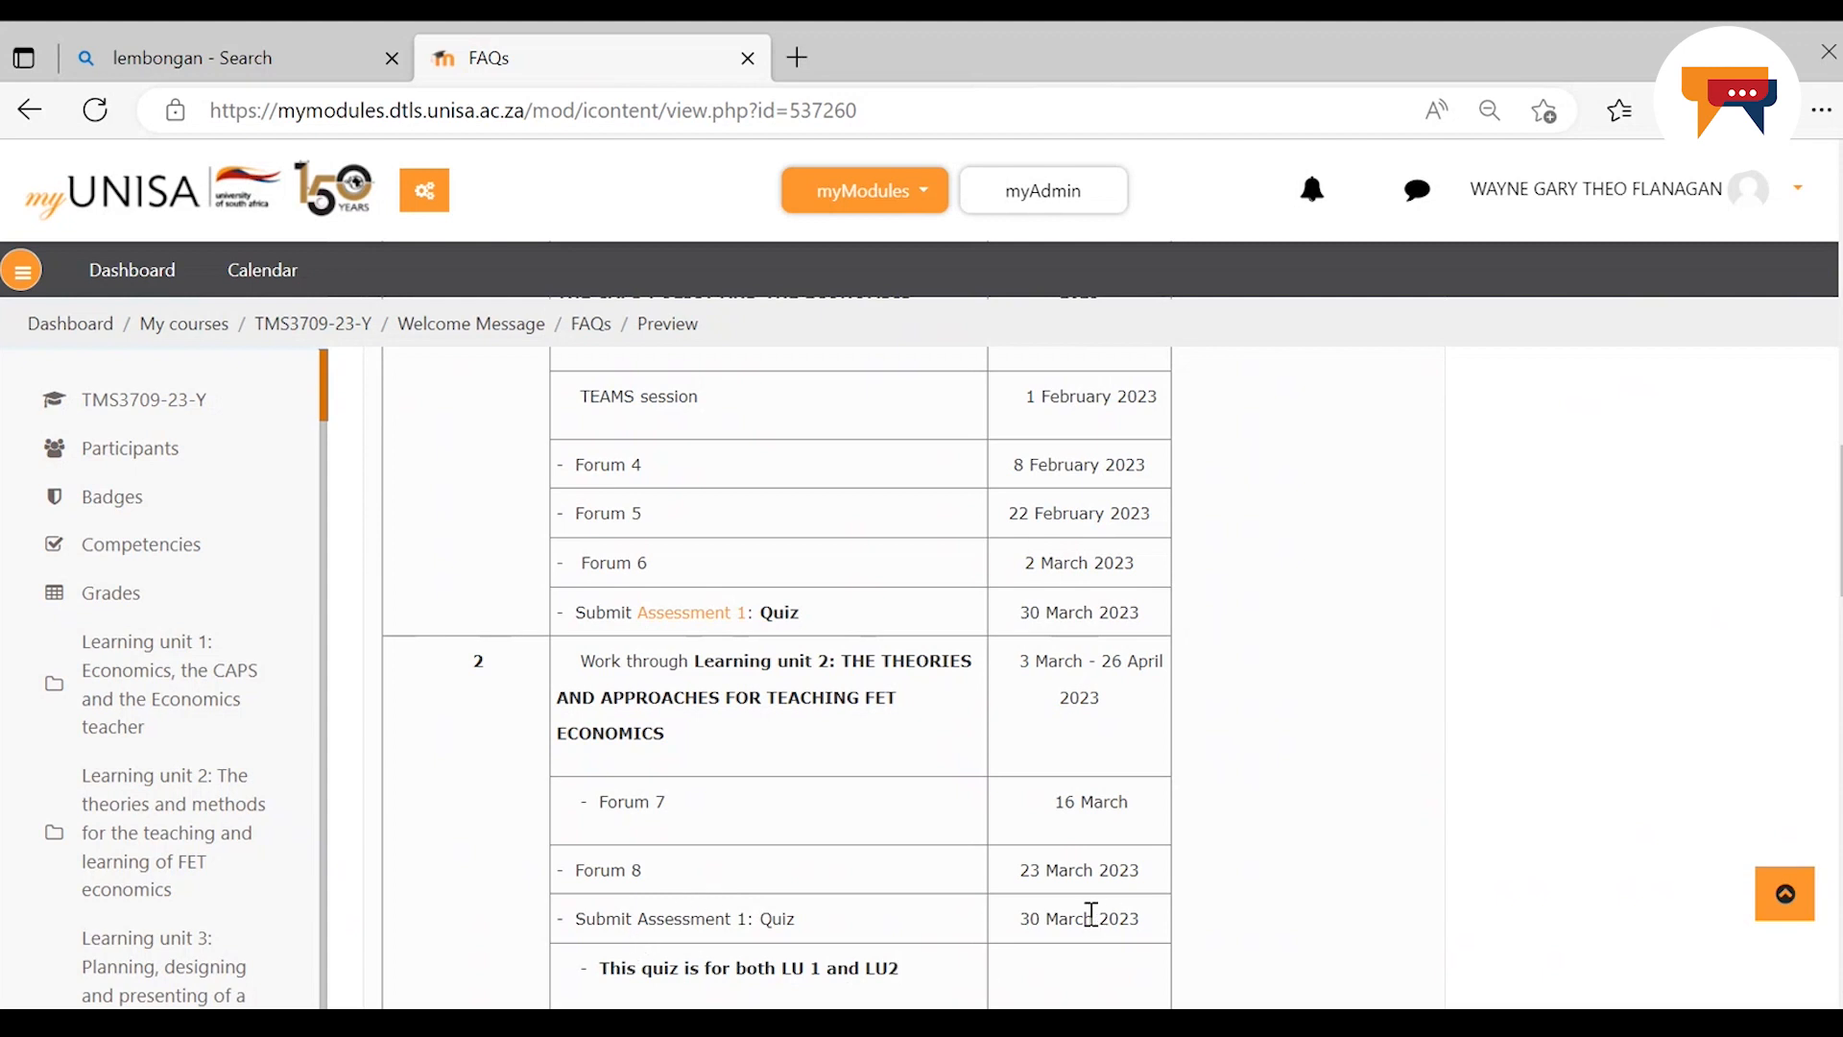
{"action": "mouse_move", "coordinate": [826, 926]}
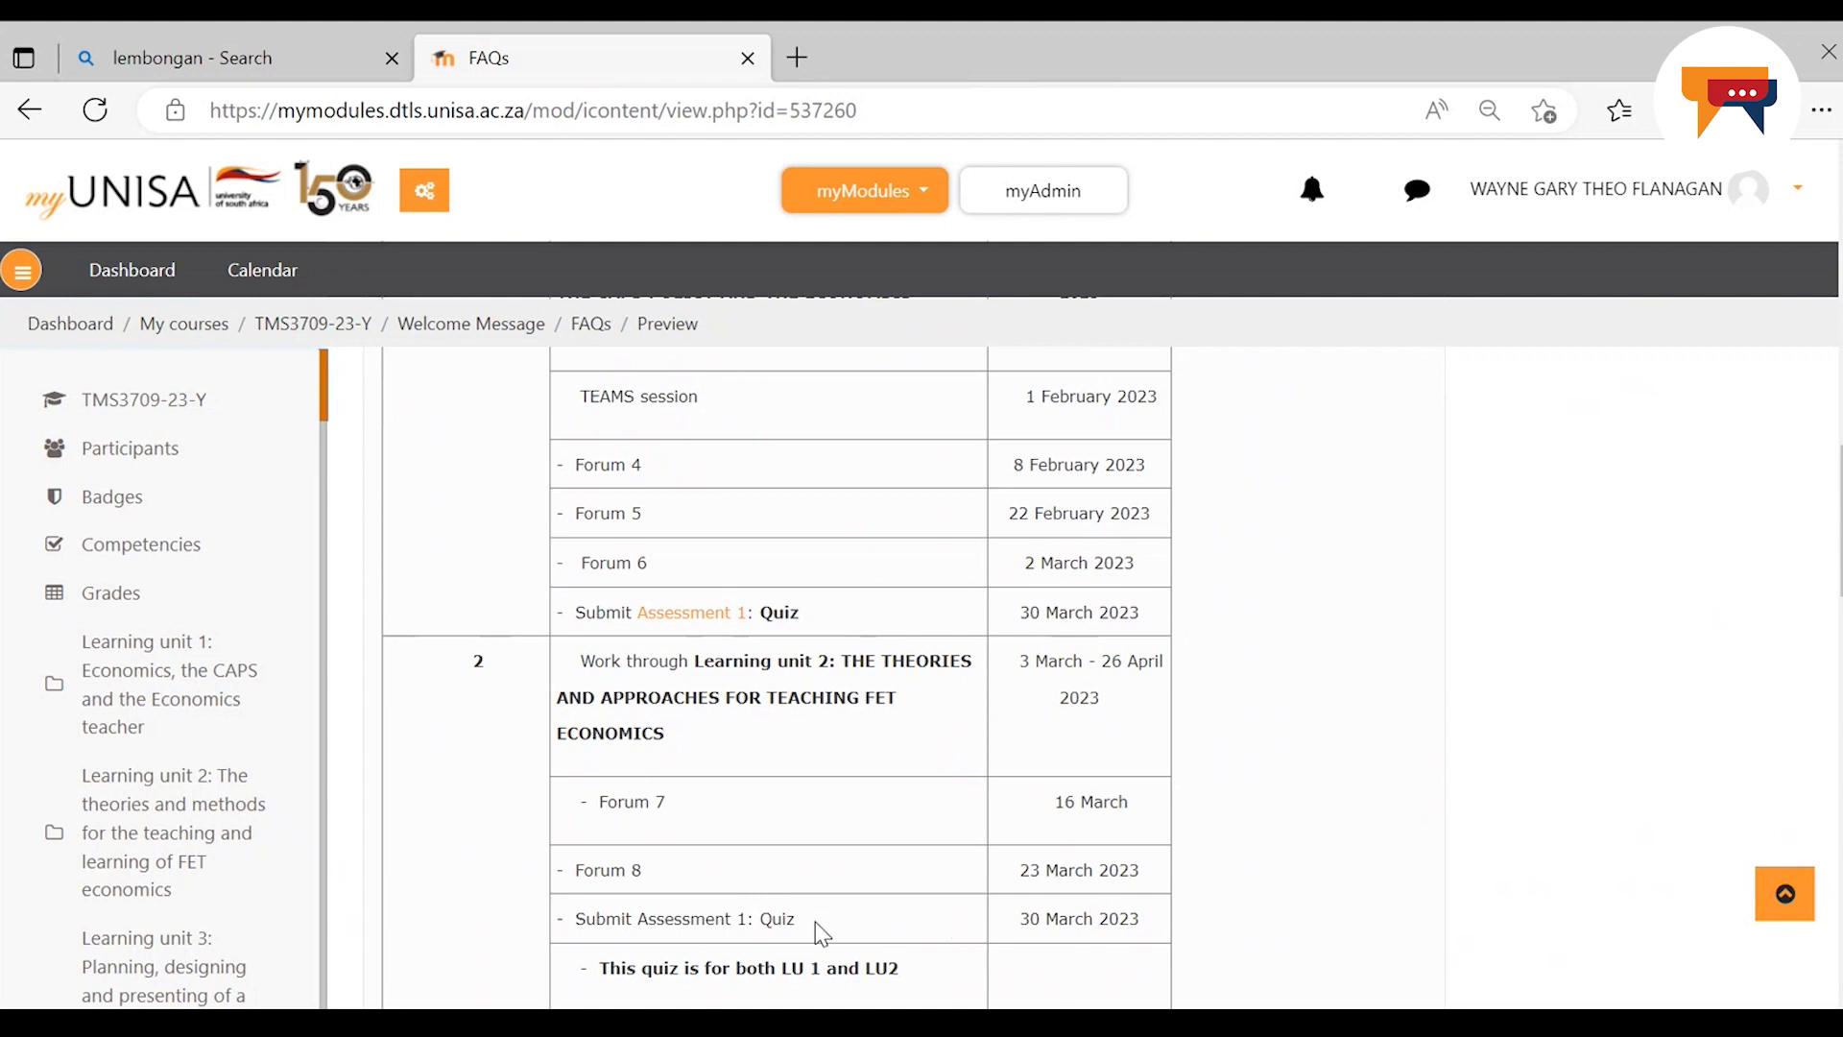
{"action": "mouse_move", "coordinate": [775, 991]}
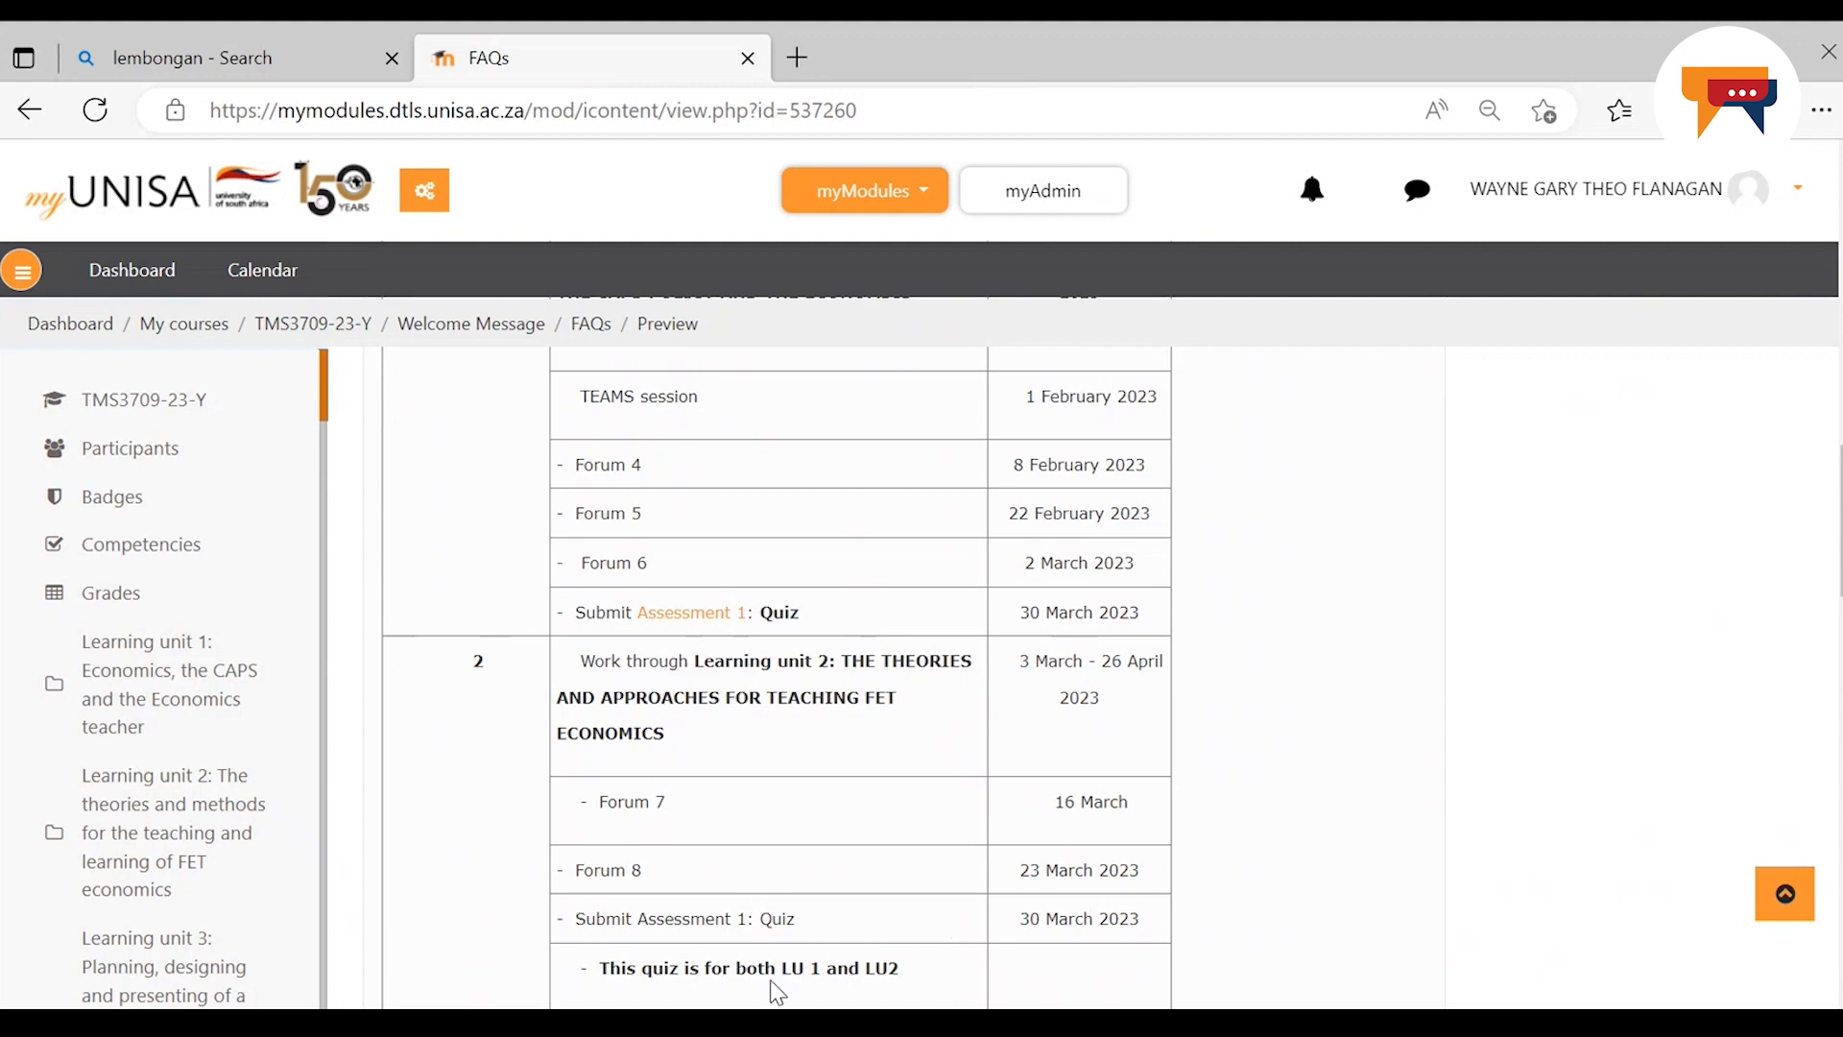
{"action": "mouse_move", "coordinate": [904, 985]}
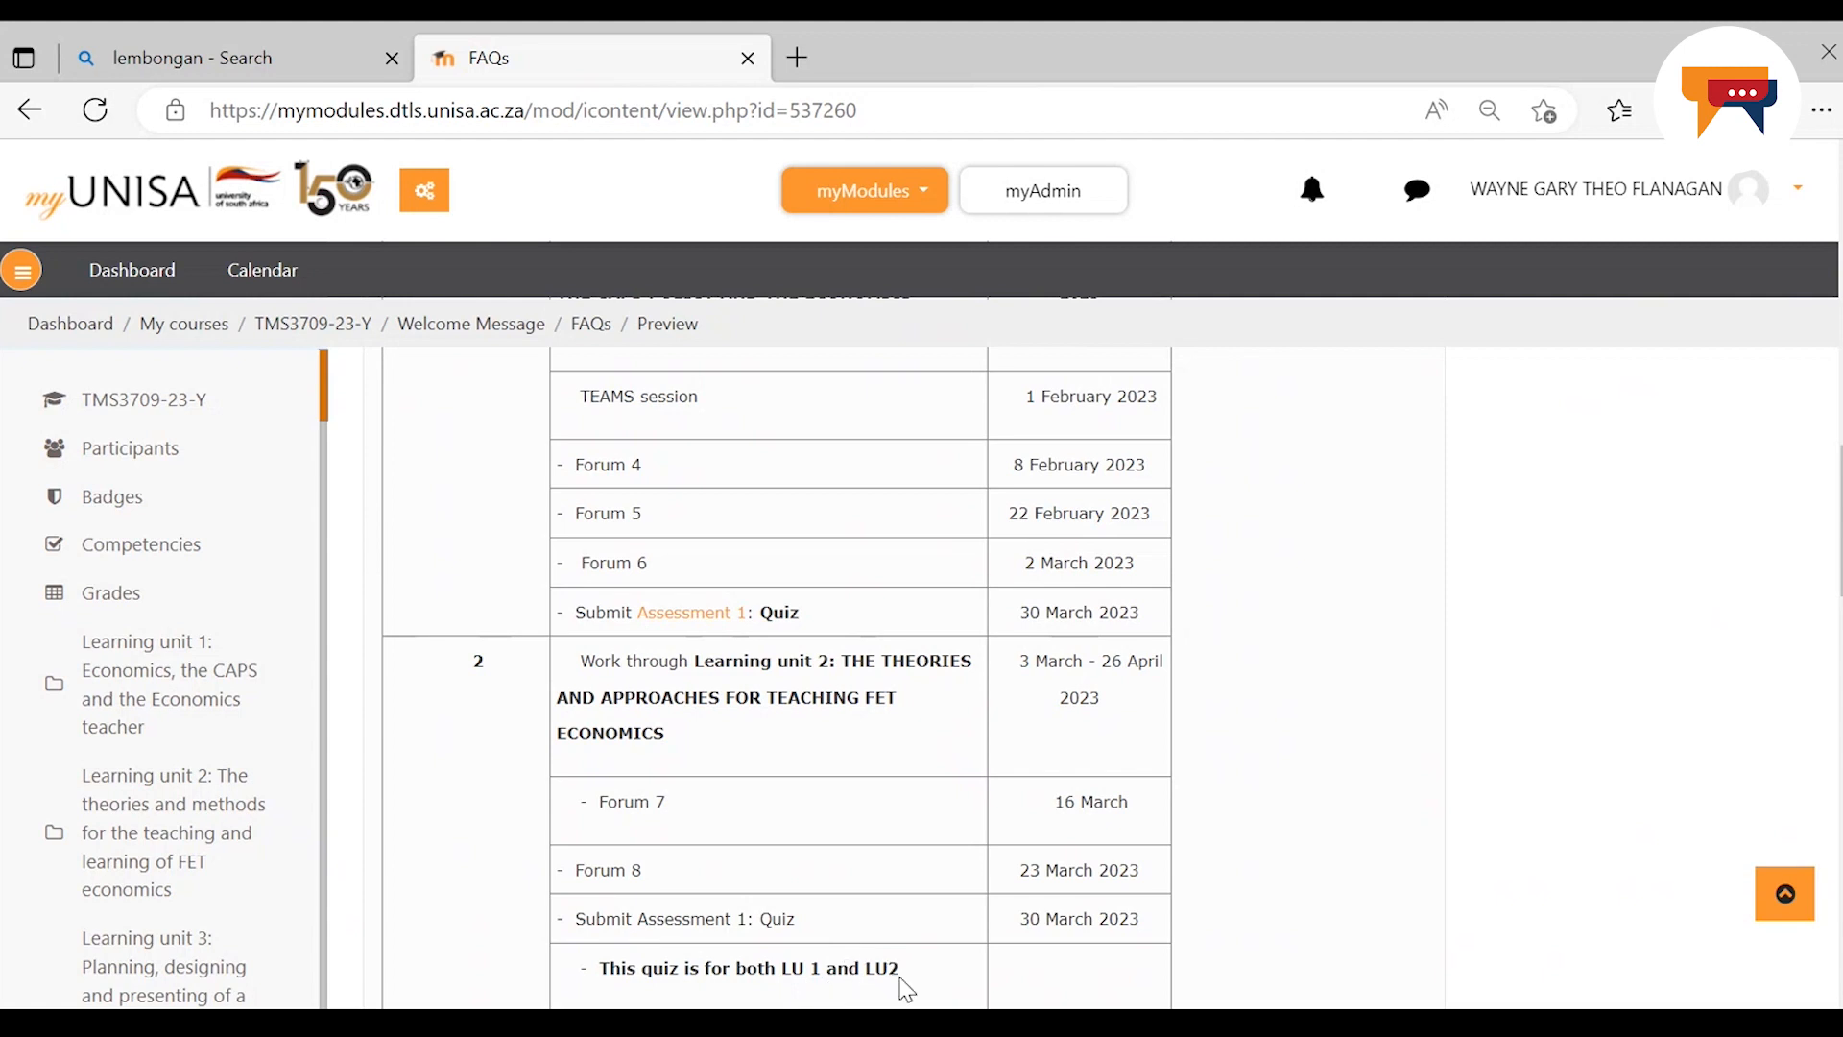
{"action": "mouse_move", "coordinate": [923, 978]}
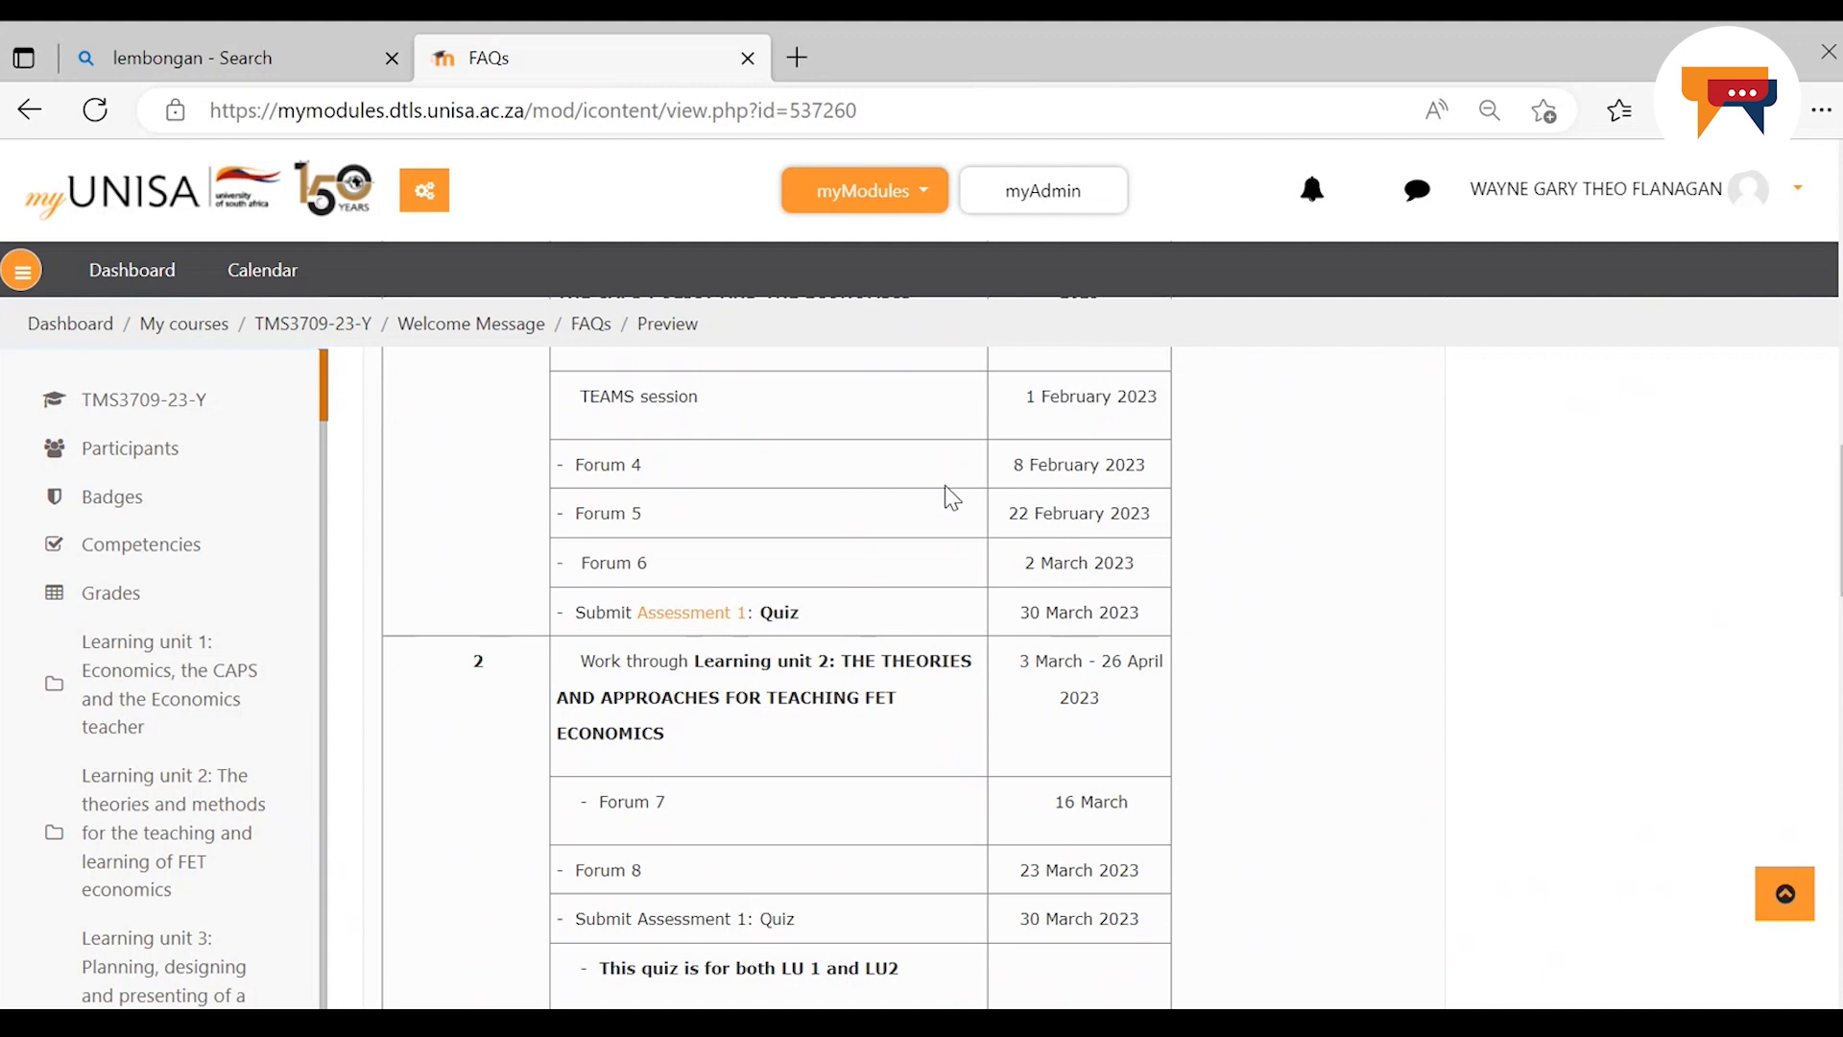
{"action": "mouse_move", "coordinate": [952, 514]}
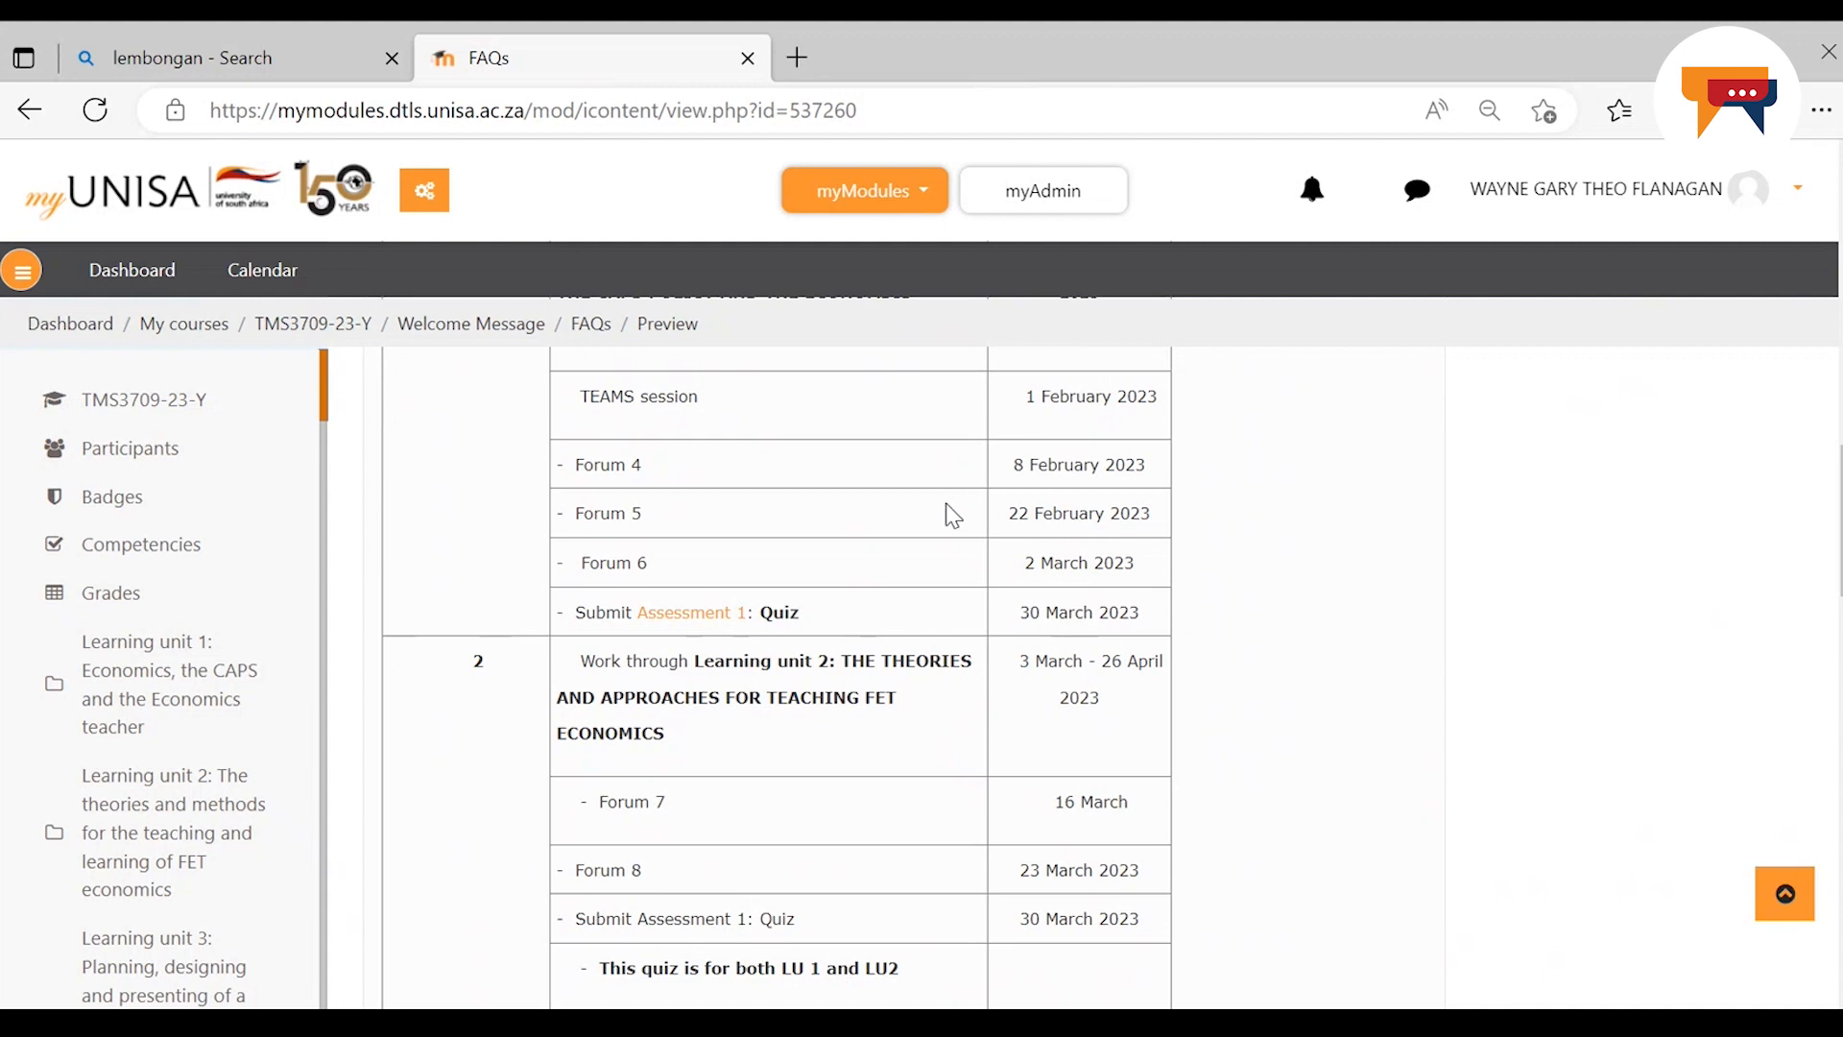
{"action": "mouse_move", "coordinate": [902, 833]}
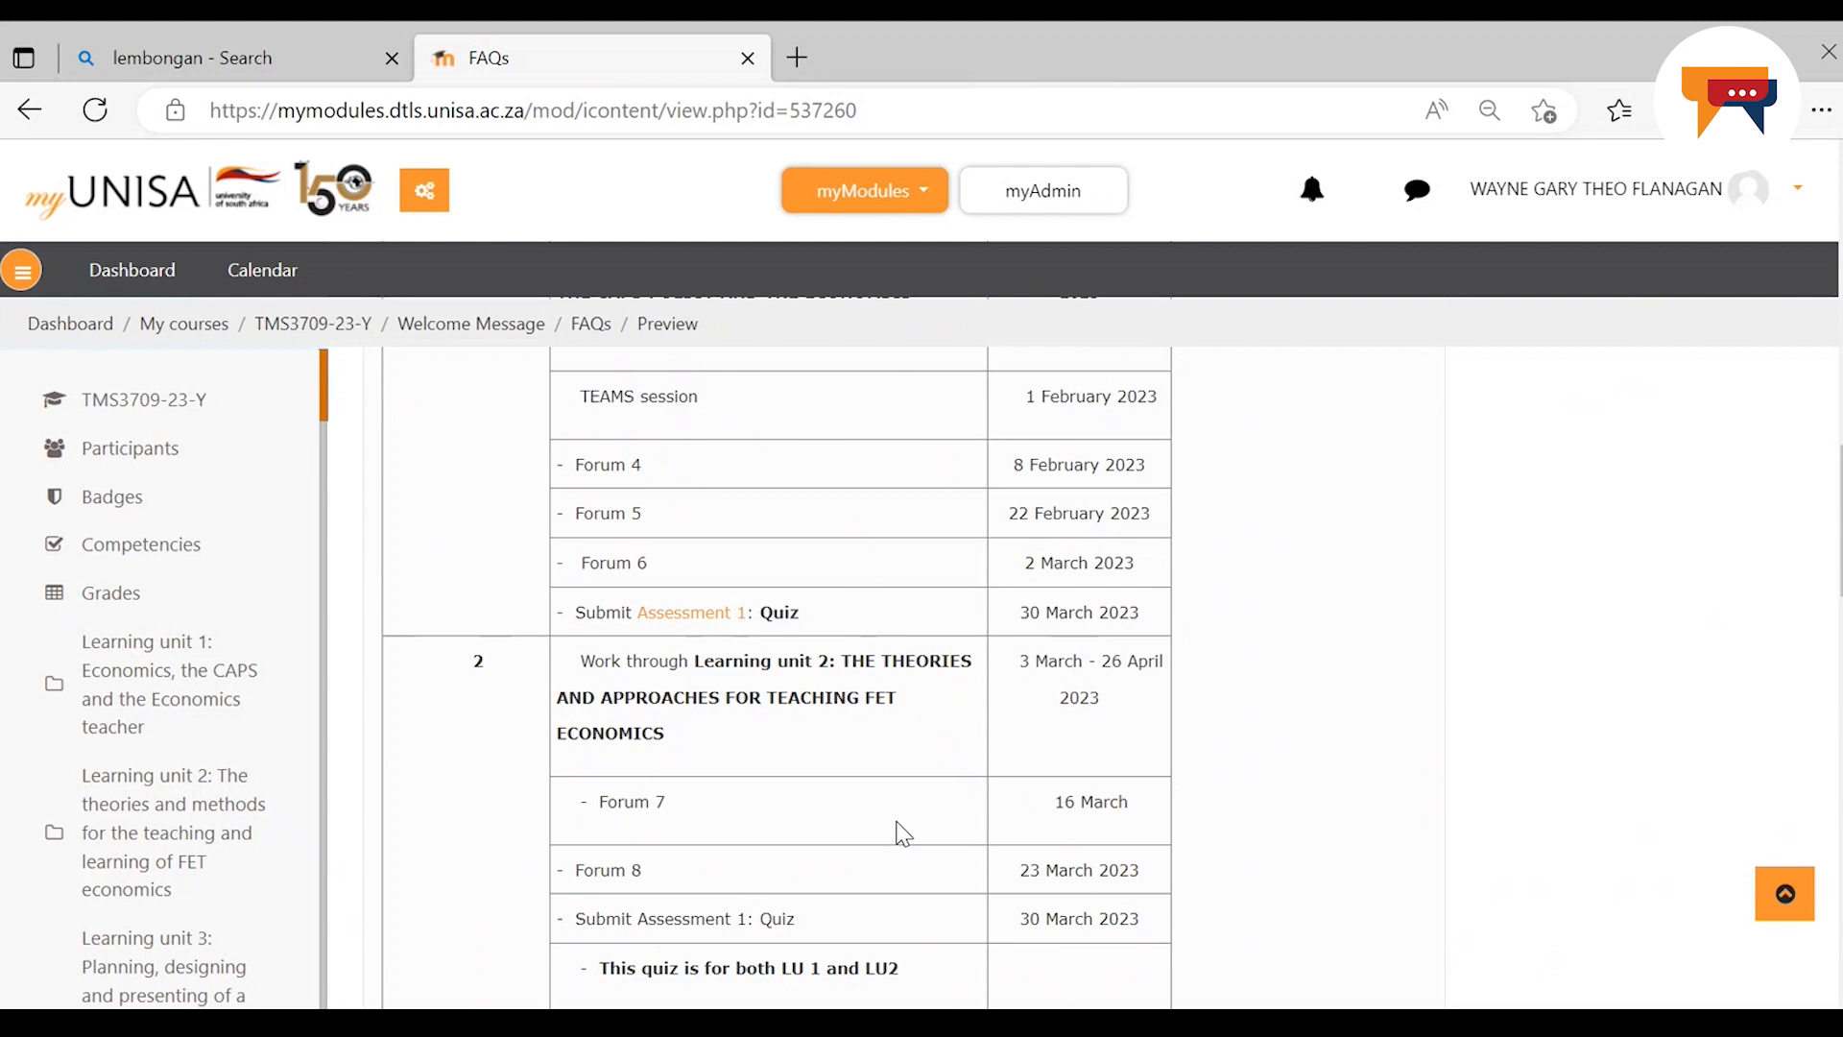
{"action": "mouse_move", "coordinate": [1448, 1000]}
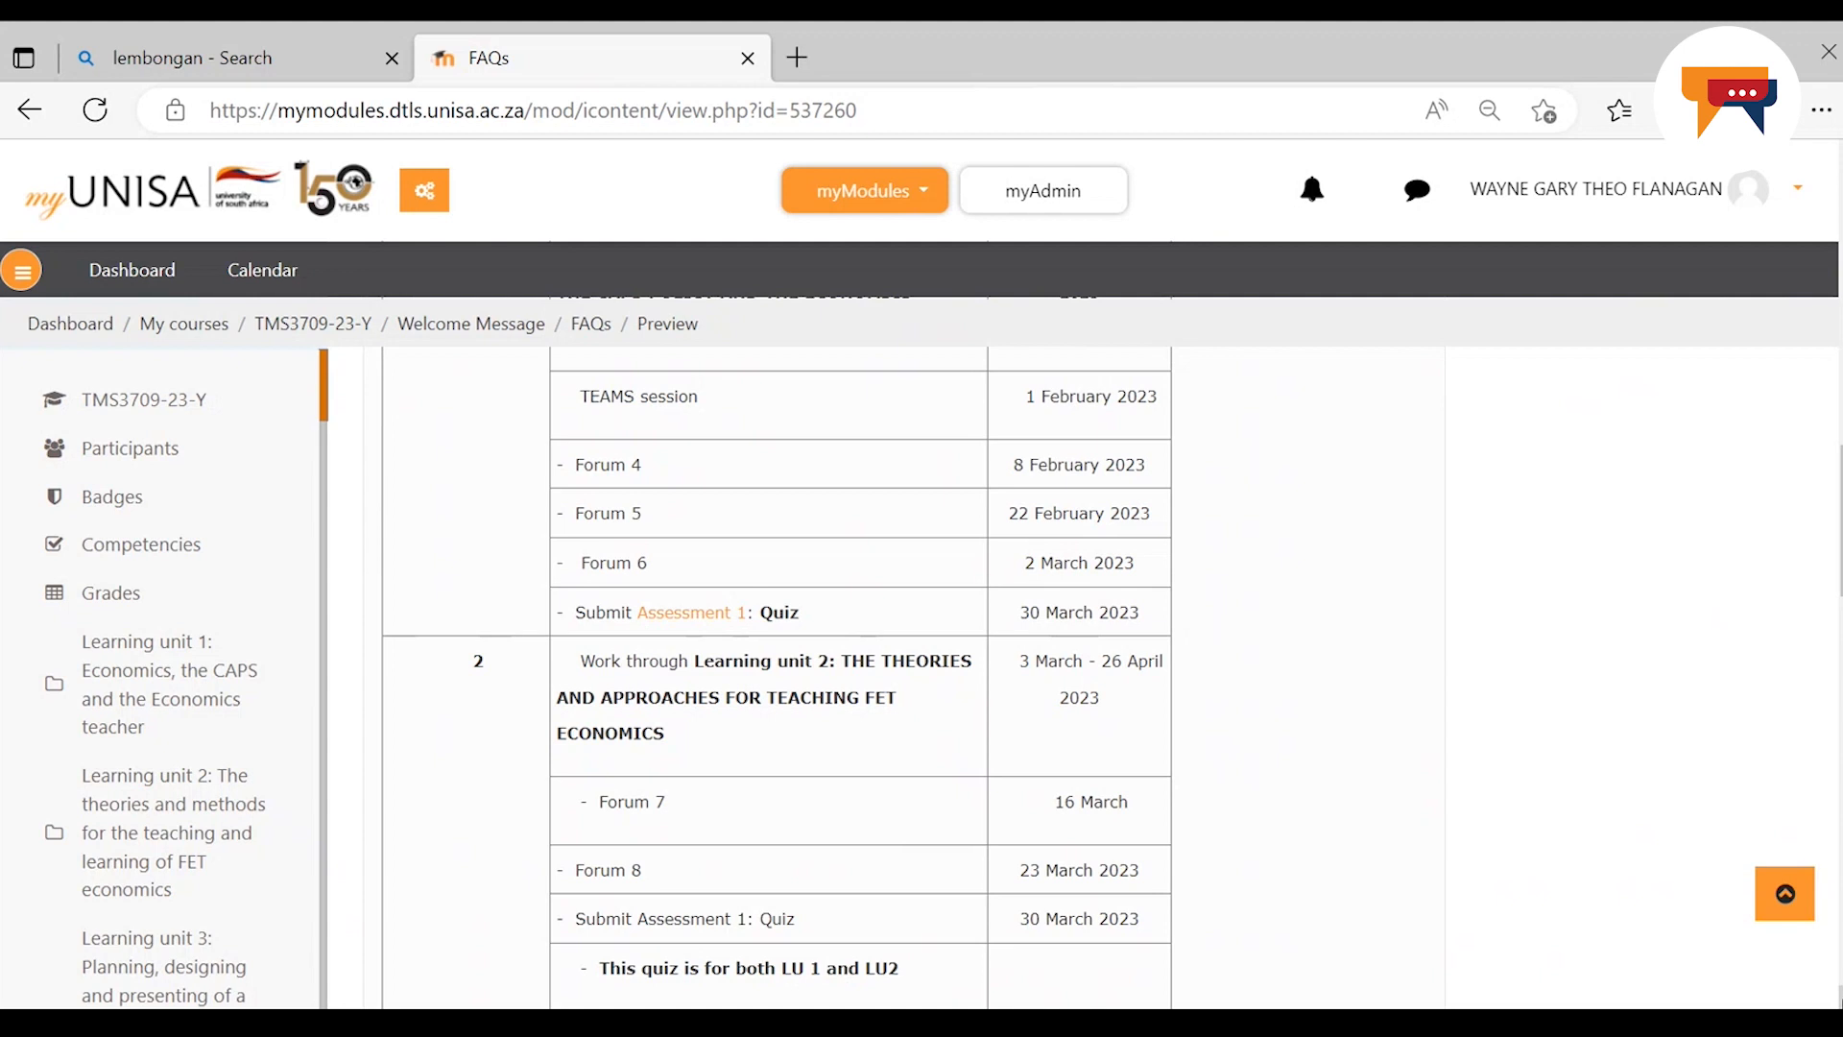
Scroll to the Assessment 2 written essay row and the Learning unit 3 heading (27 April to 14 July 2023)
{"action": "scroll", "scroll_direction": "down", "scroll_amount": 3}
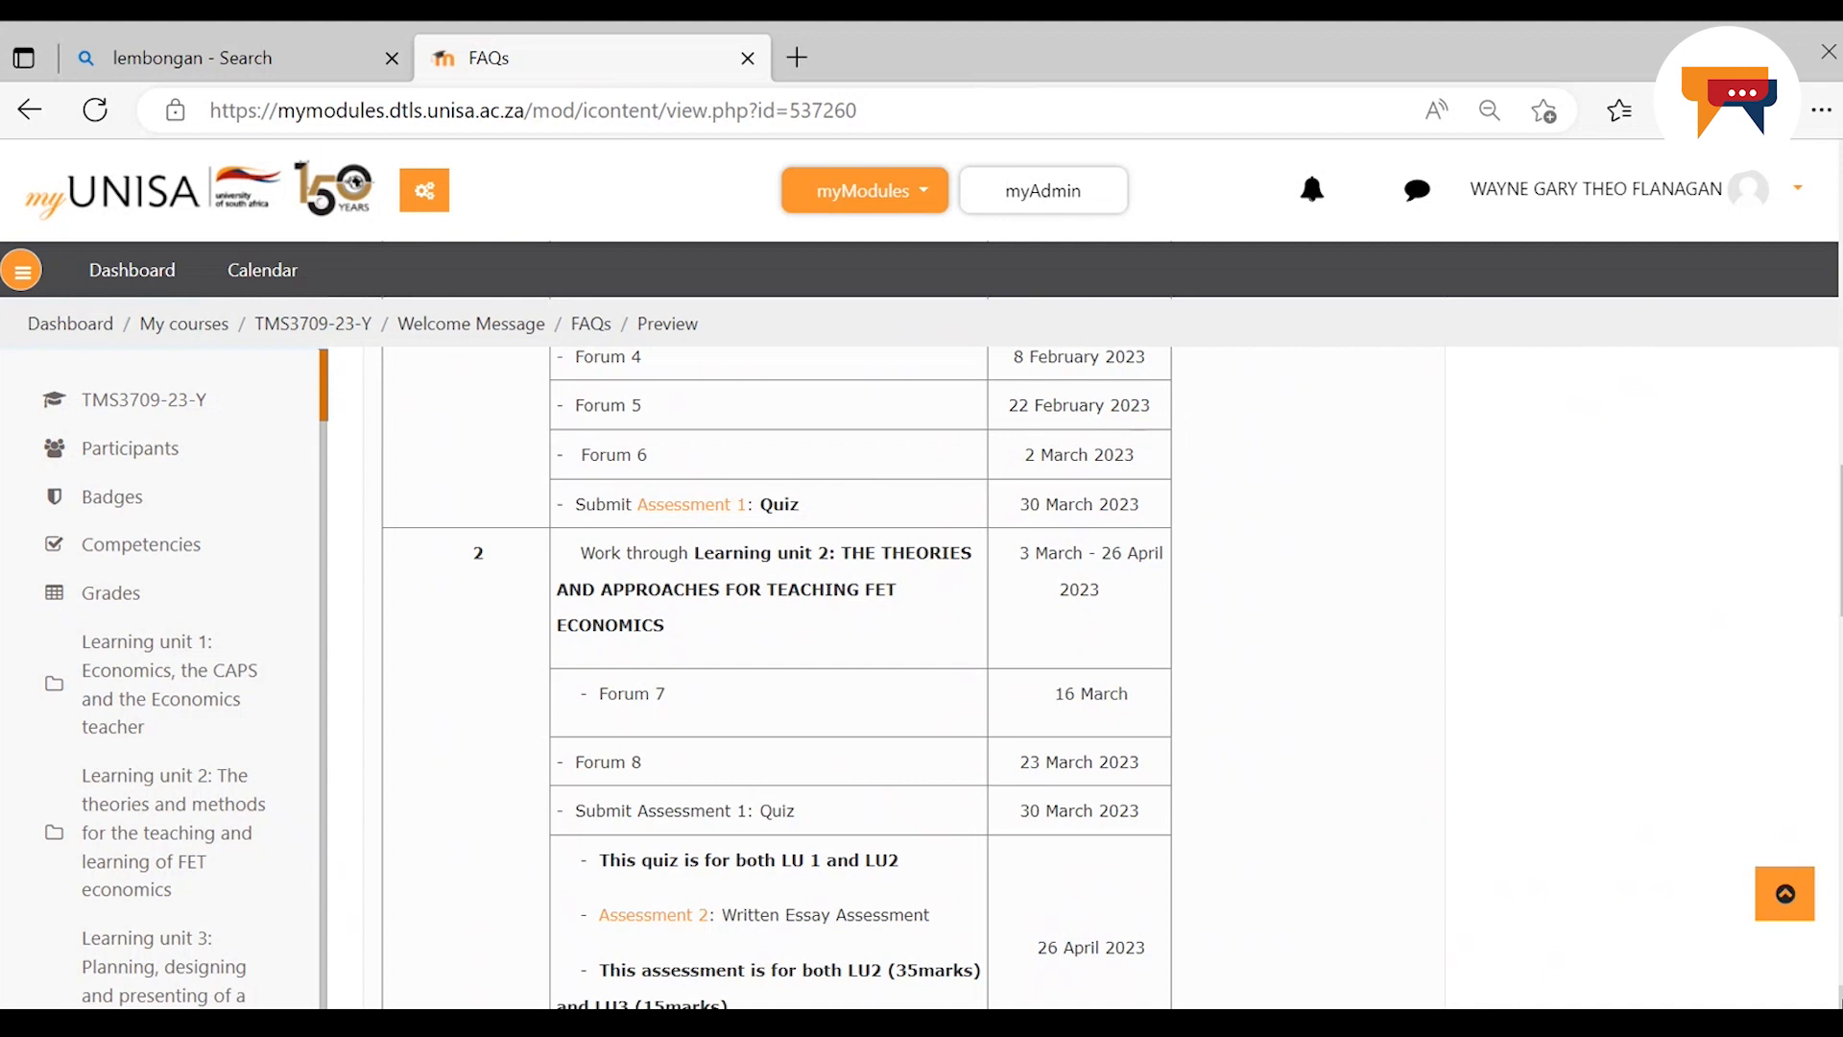
{"action": "scroll", "scroll_direction": "down", "scroll_amount": 3}
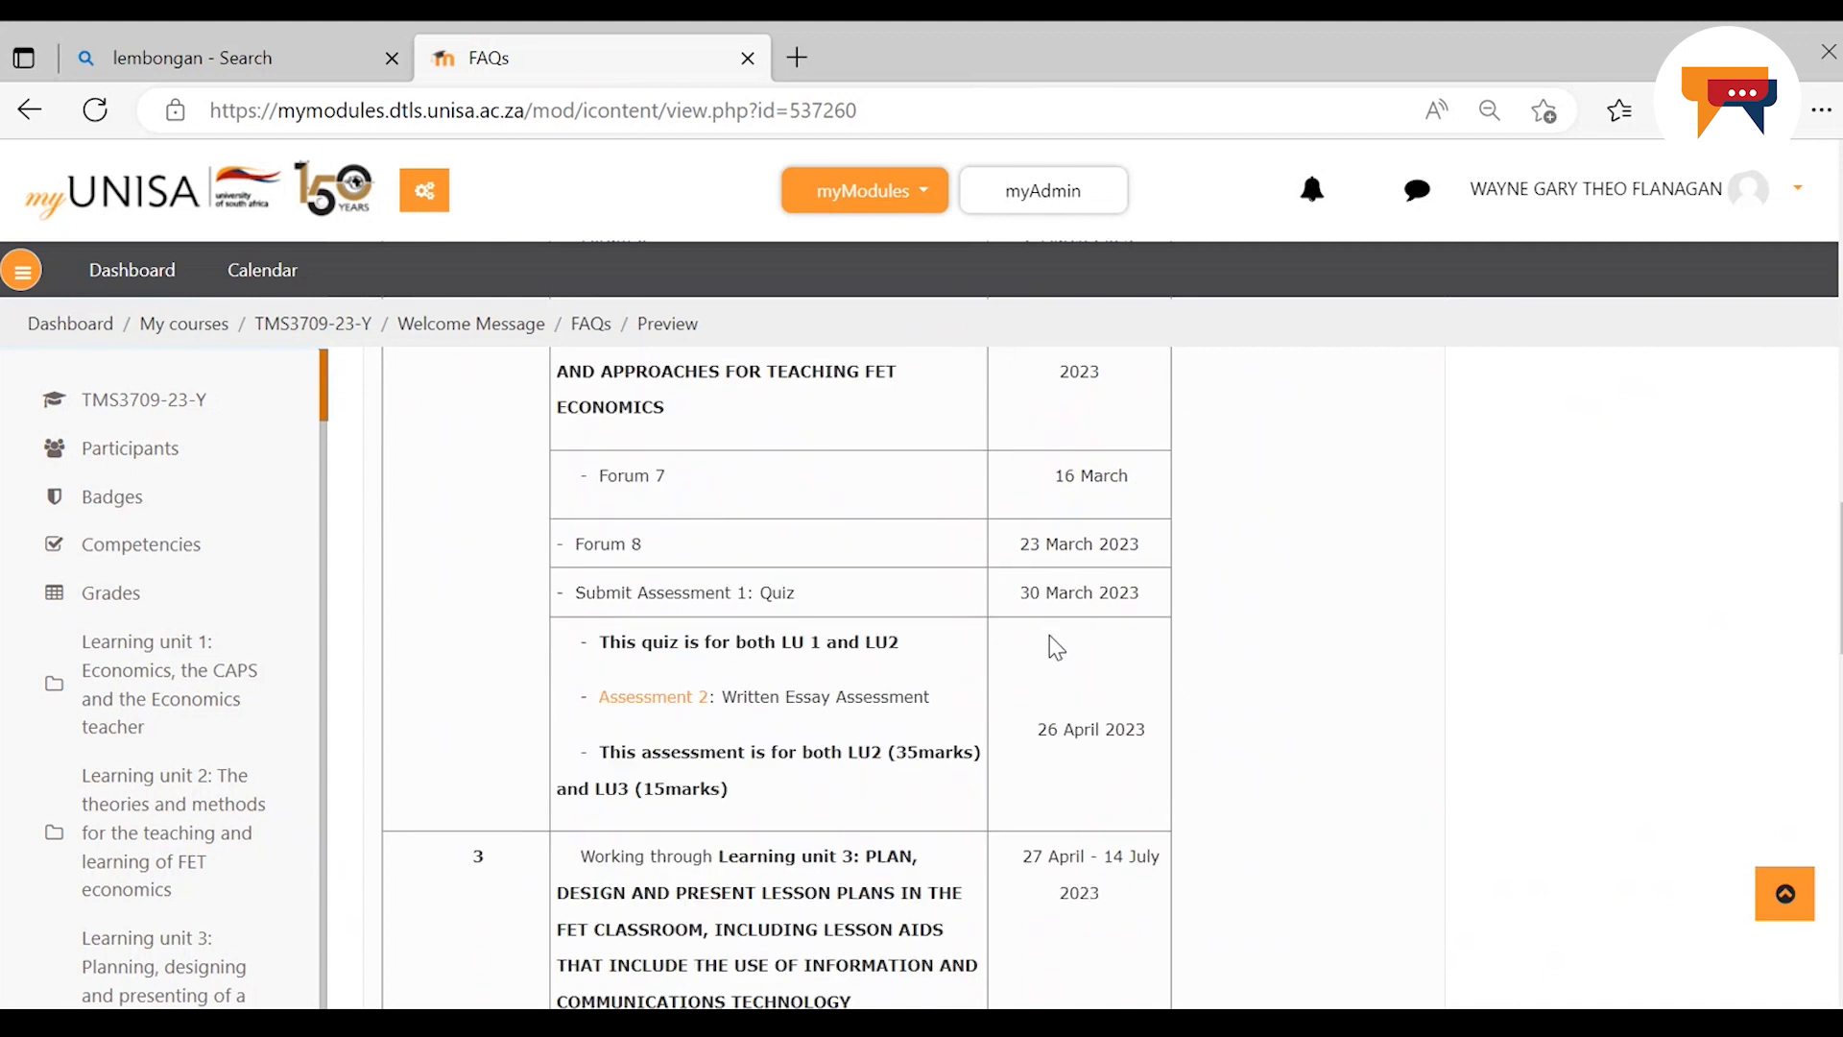
{"action": "mouse_move", "coordinate": [653, 695]}
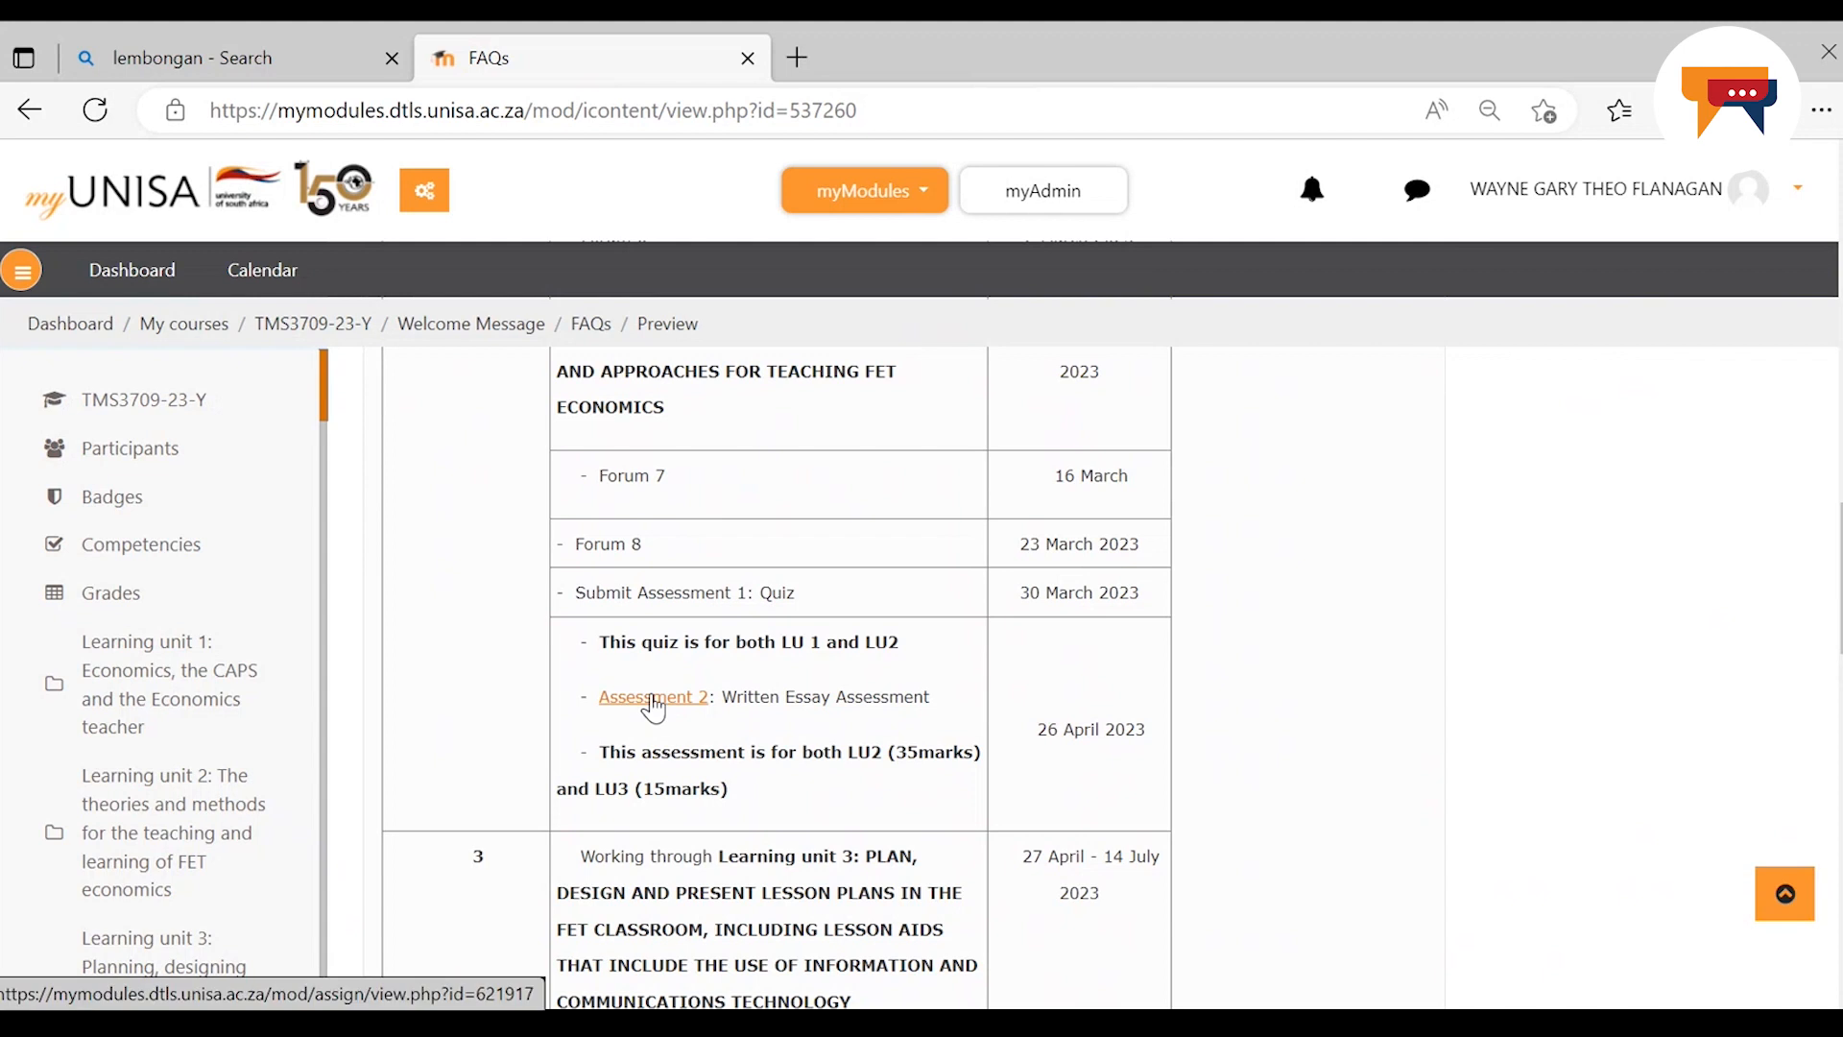
{"action": "mouse_move", "coordinate": [764, 726]}
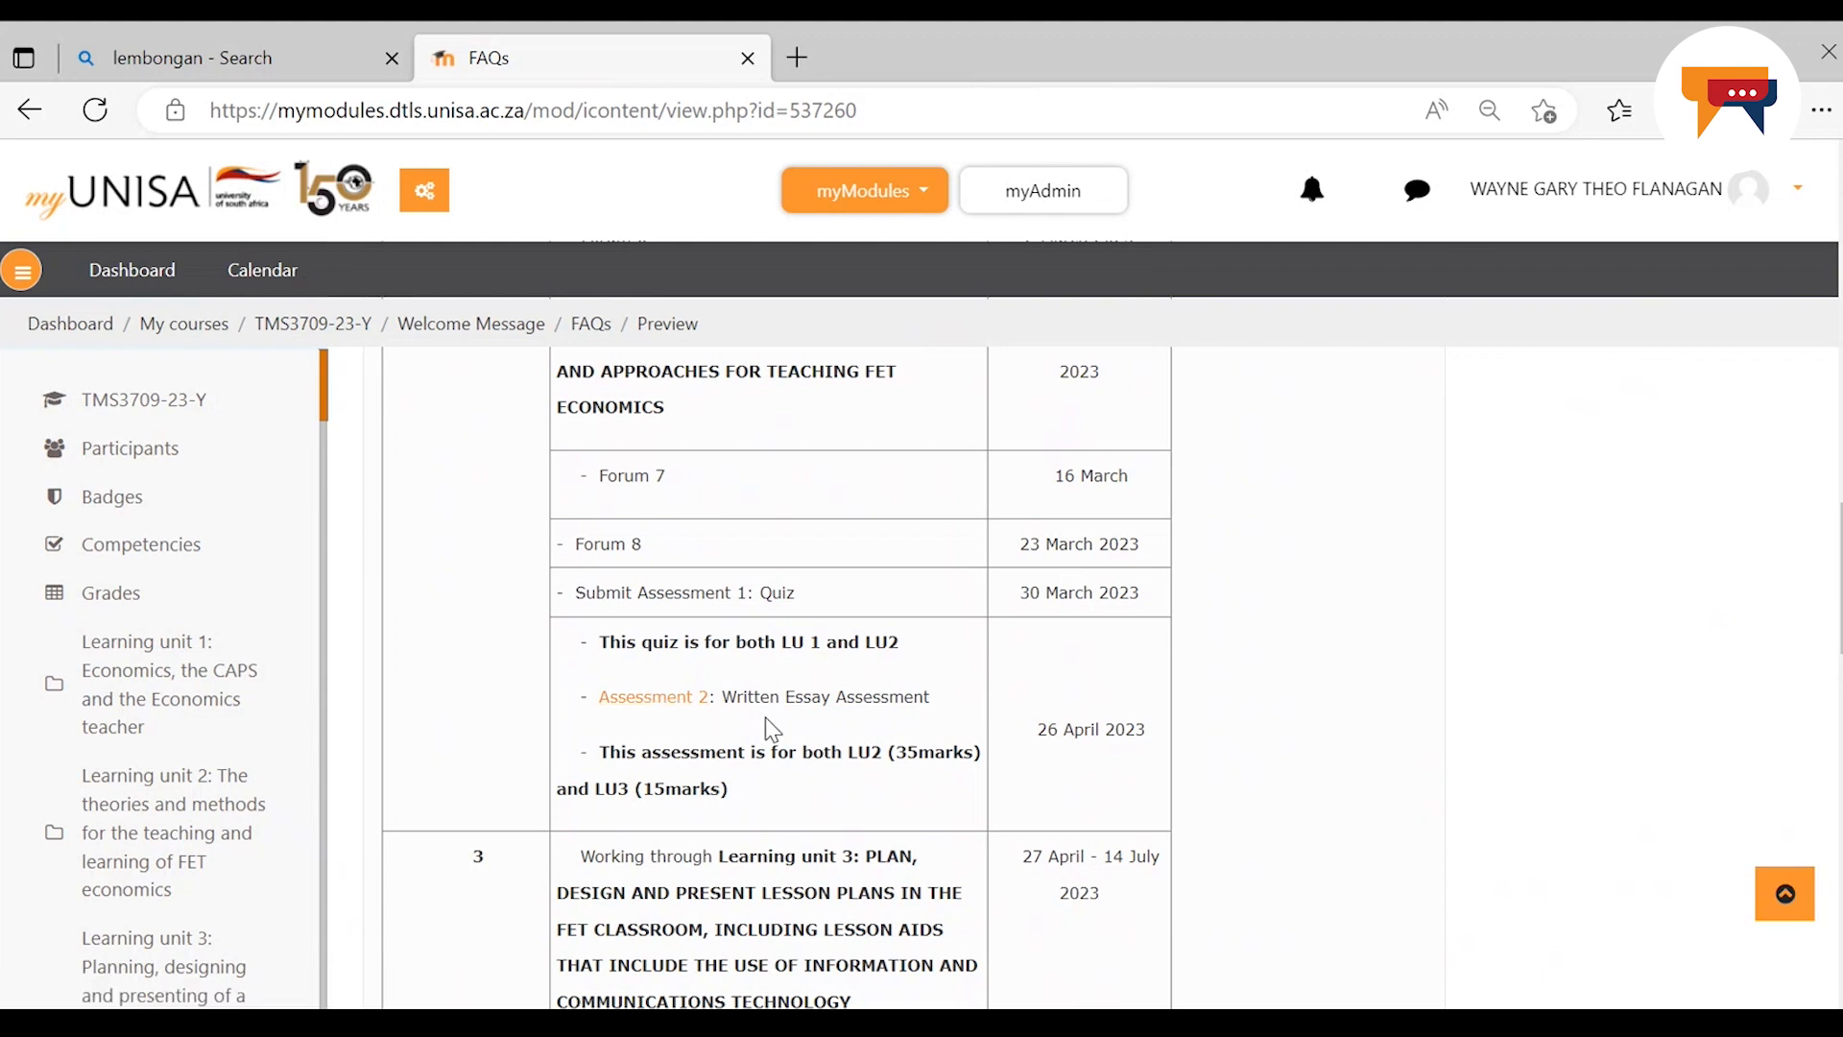
{"action": "mouse_move", "coordinate": [929, 716]}
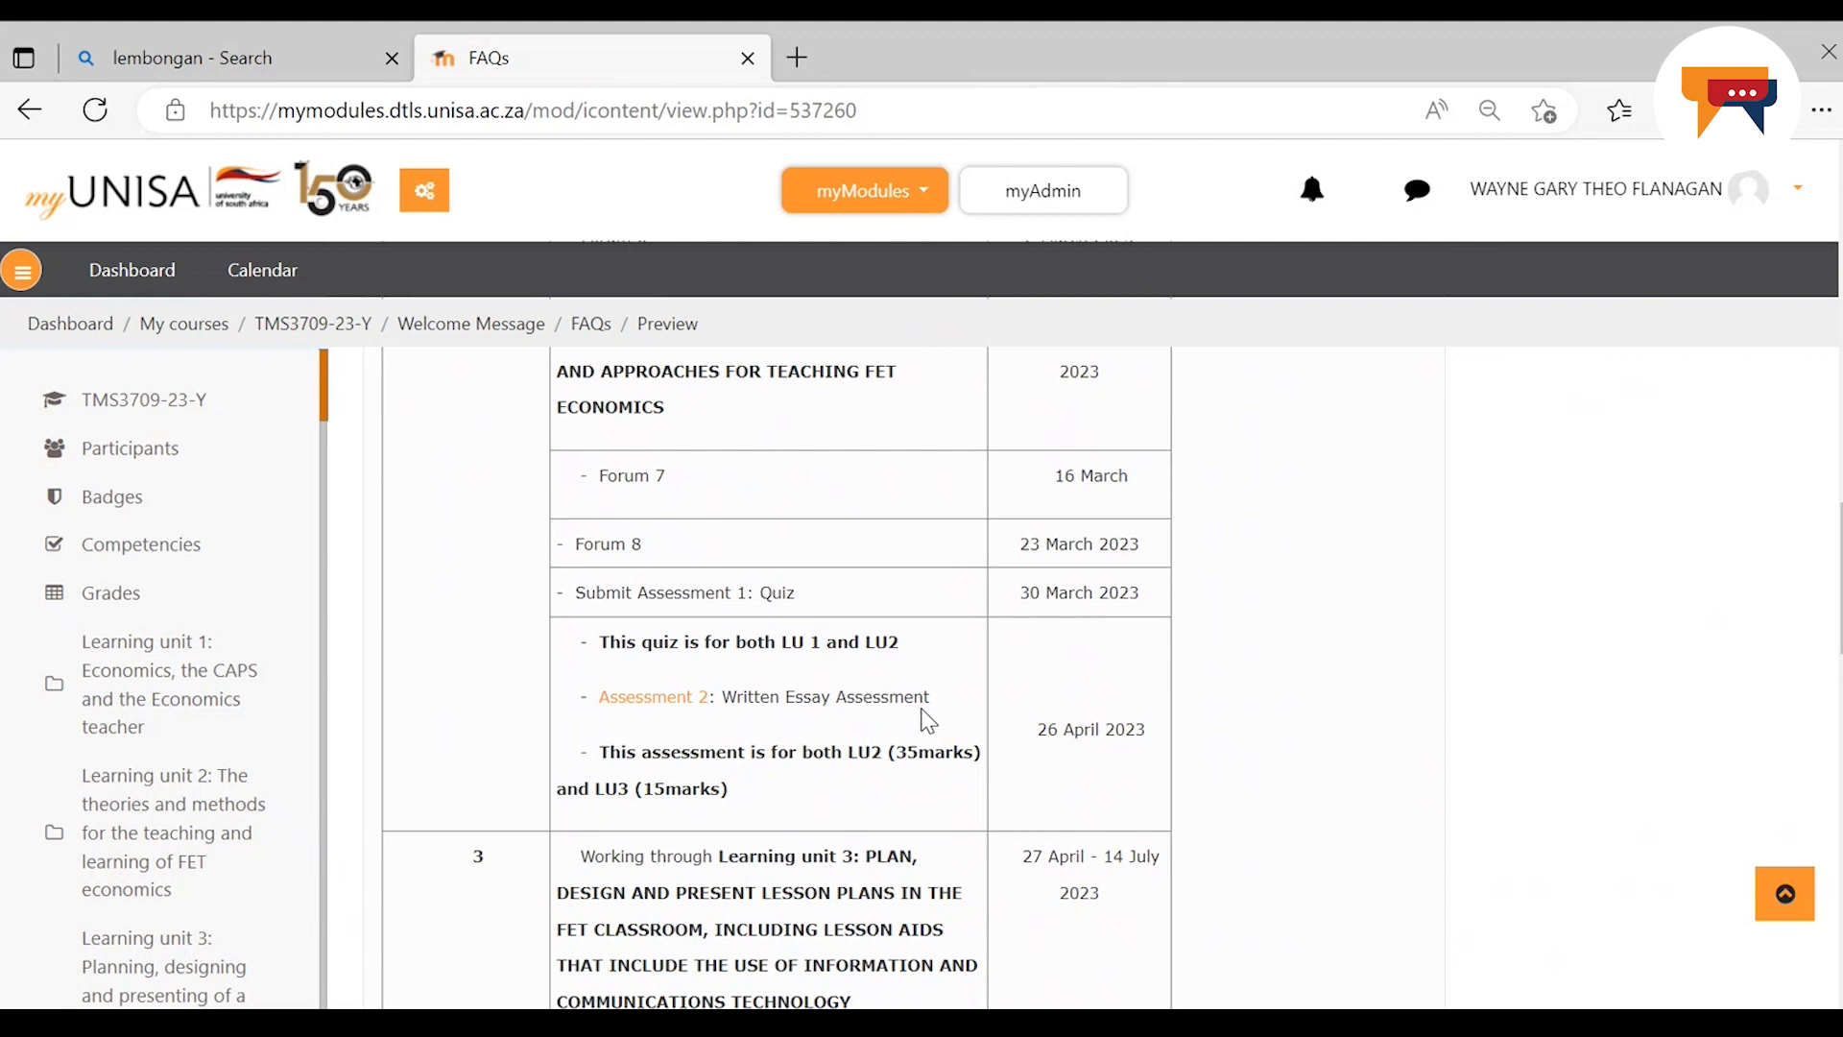
{"action": "mouse_move", "coordinate": [808, 762]}
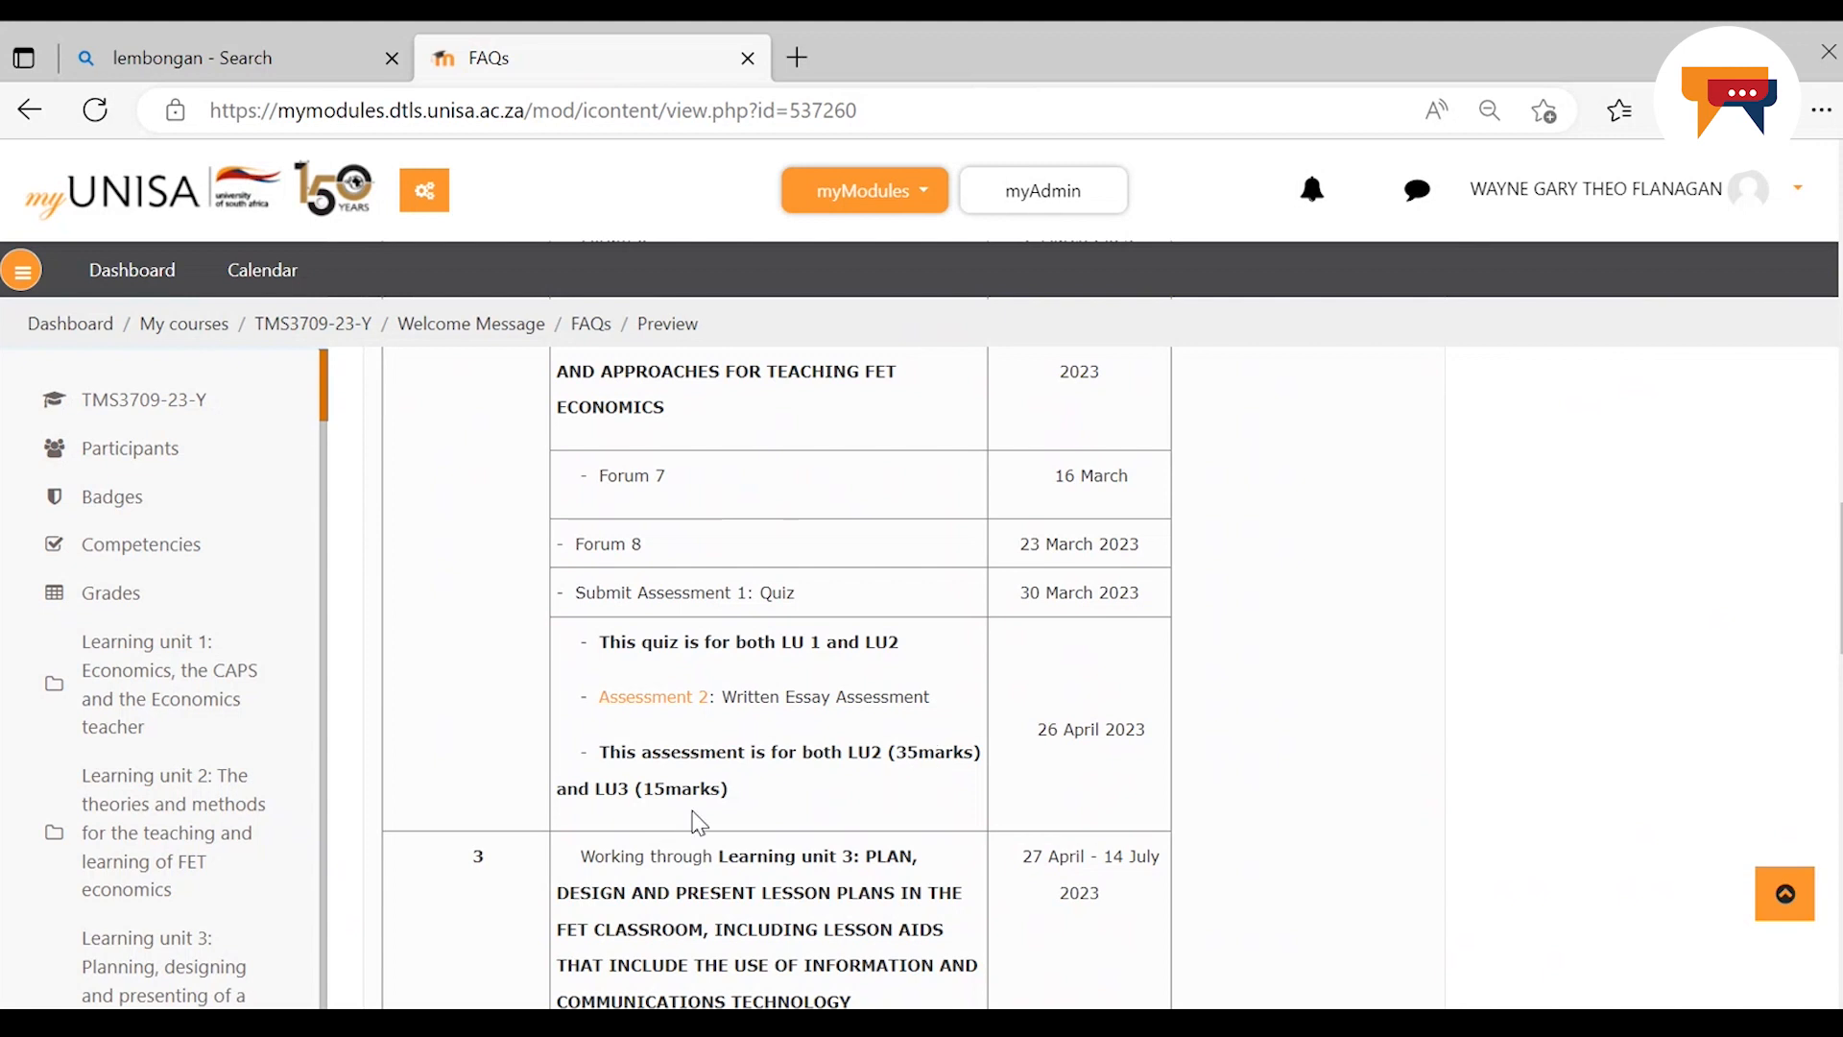
{"action": "mouse_move", "coordinate": [726, 810]}
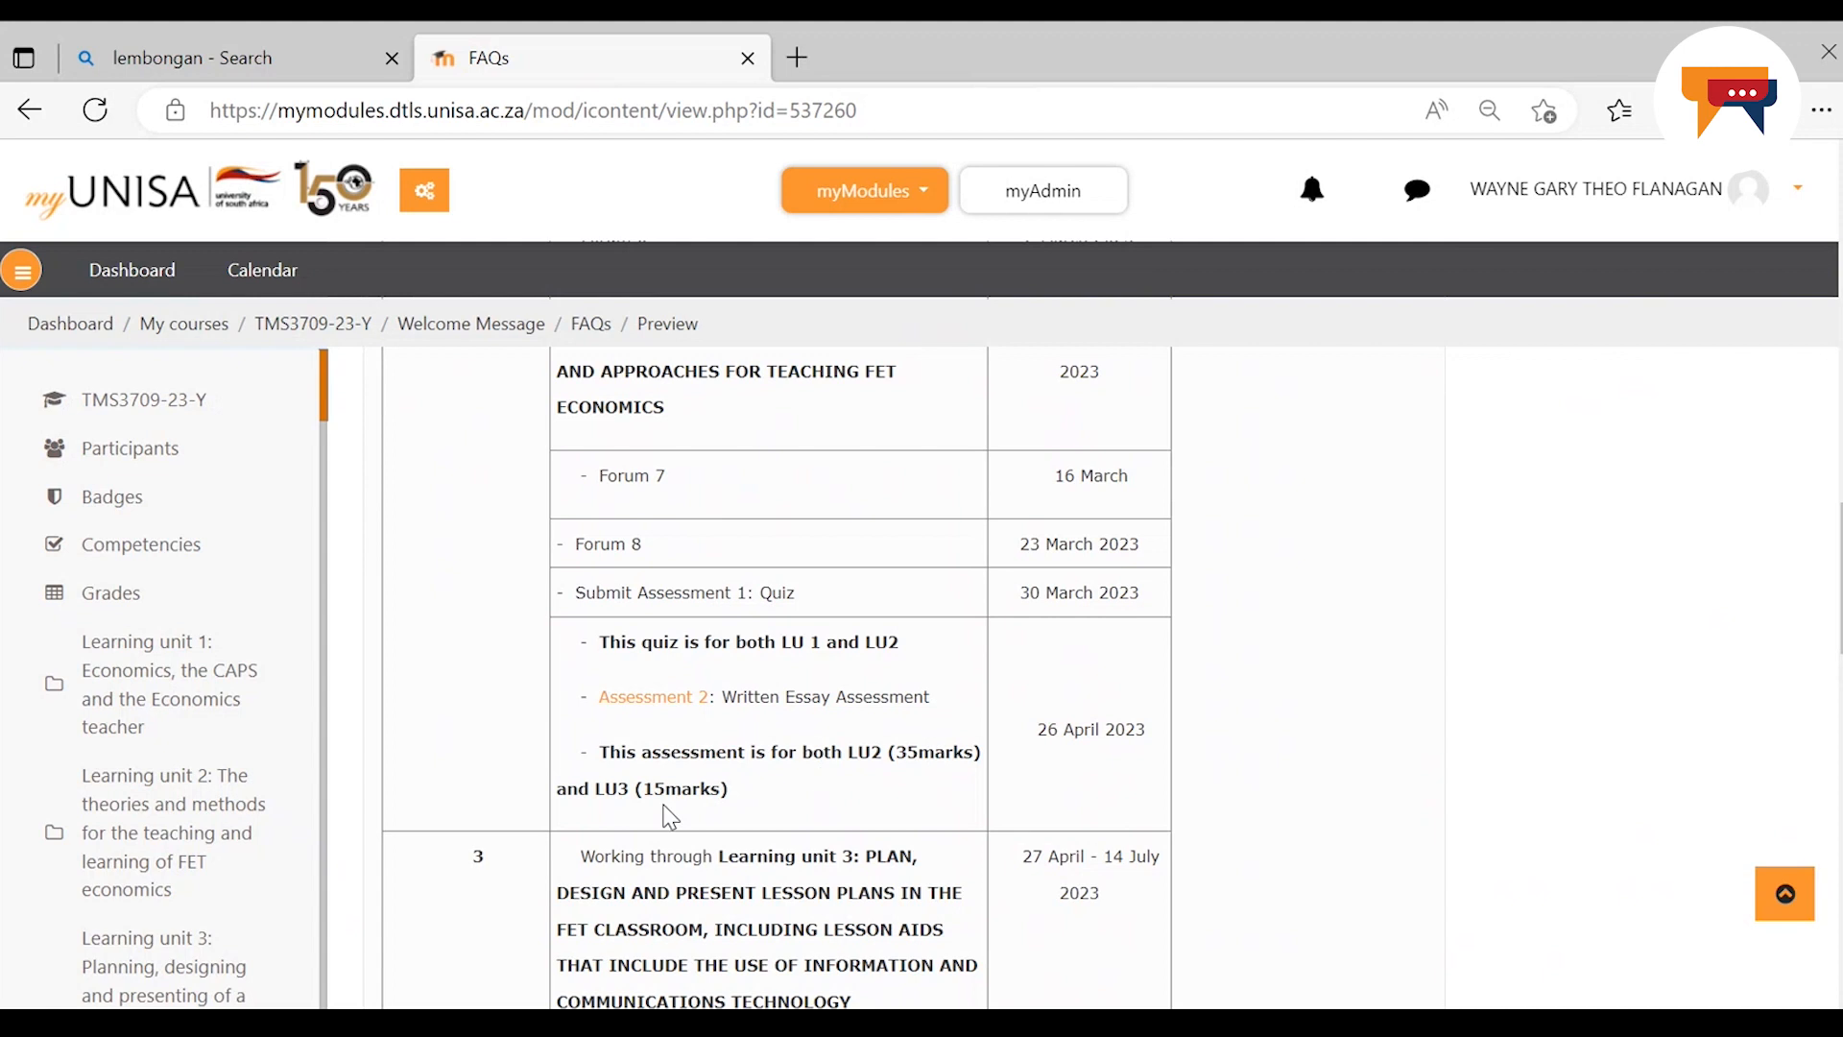
{"action": "mouse_move", "coordinate": [676, 817]}
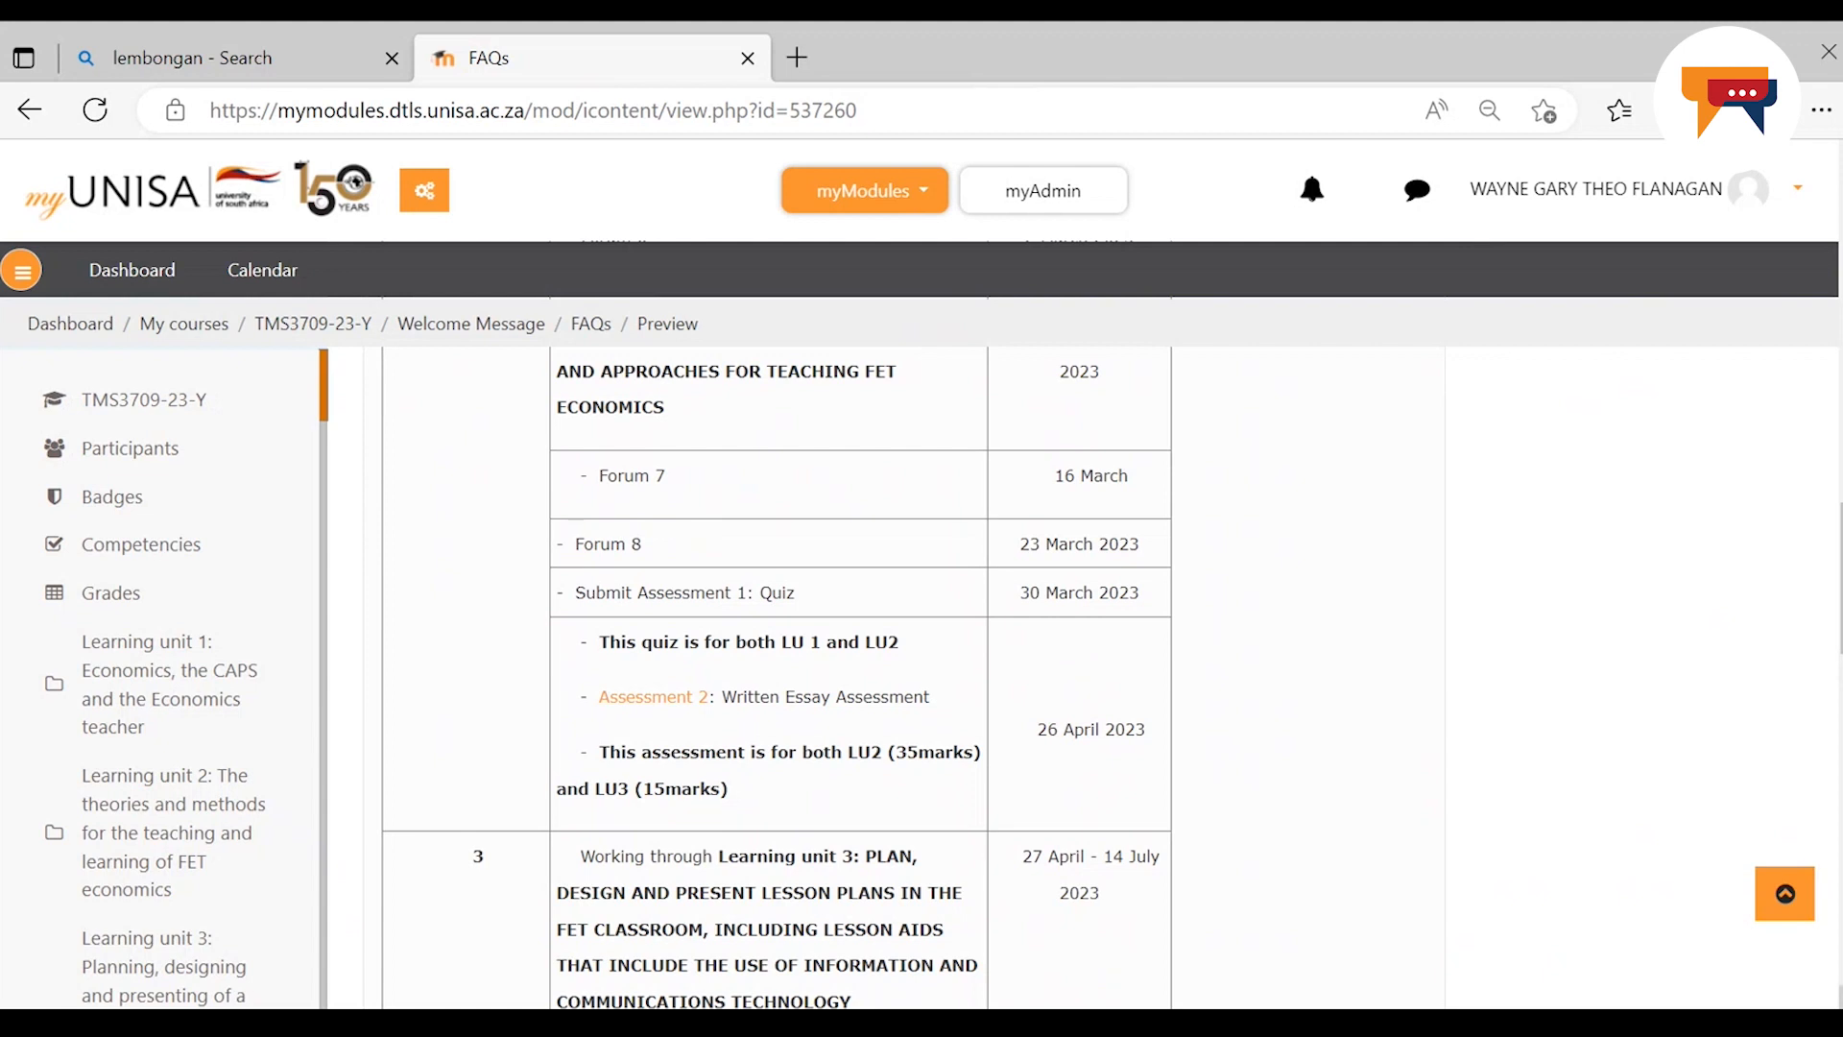
{"action": "scroll", "scroll_direction": "down", "scroll_amount": 3}
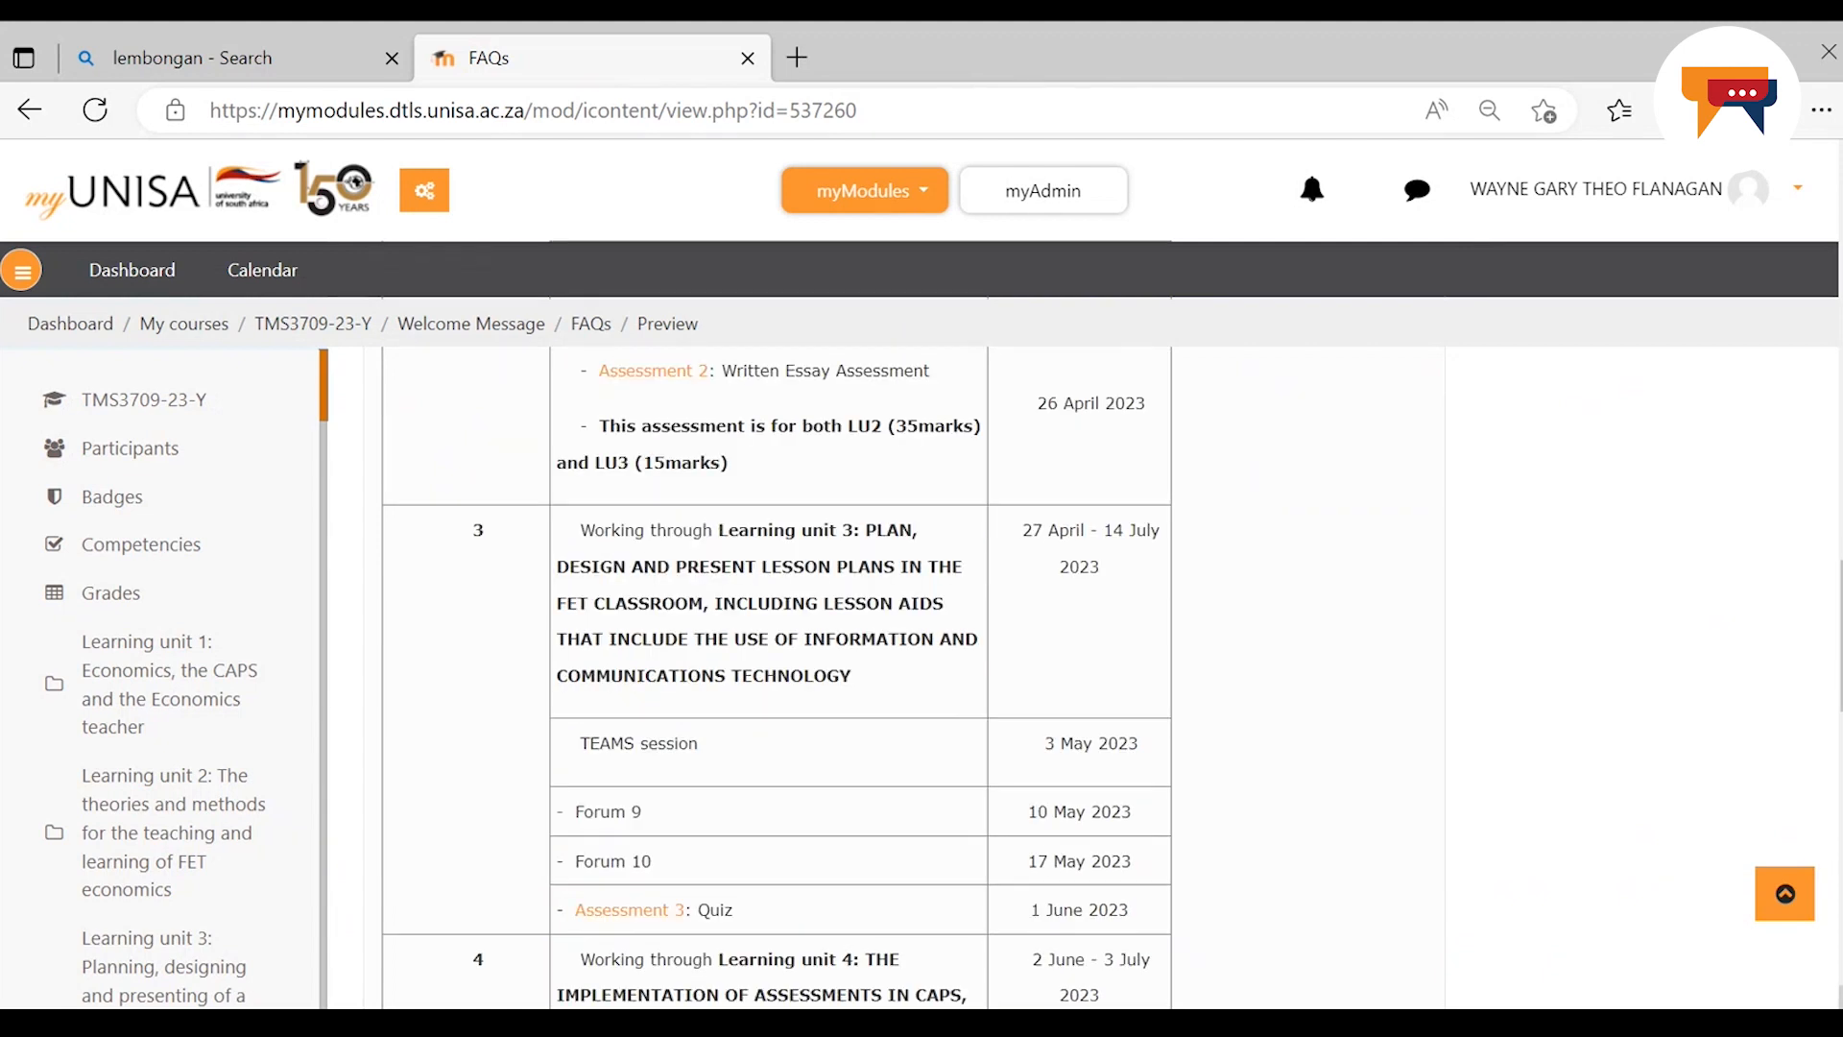
{"action": "scroll", "scroll_direction": "down", "scroll_amount": 3}
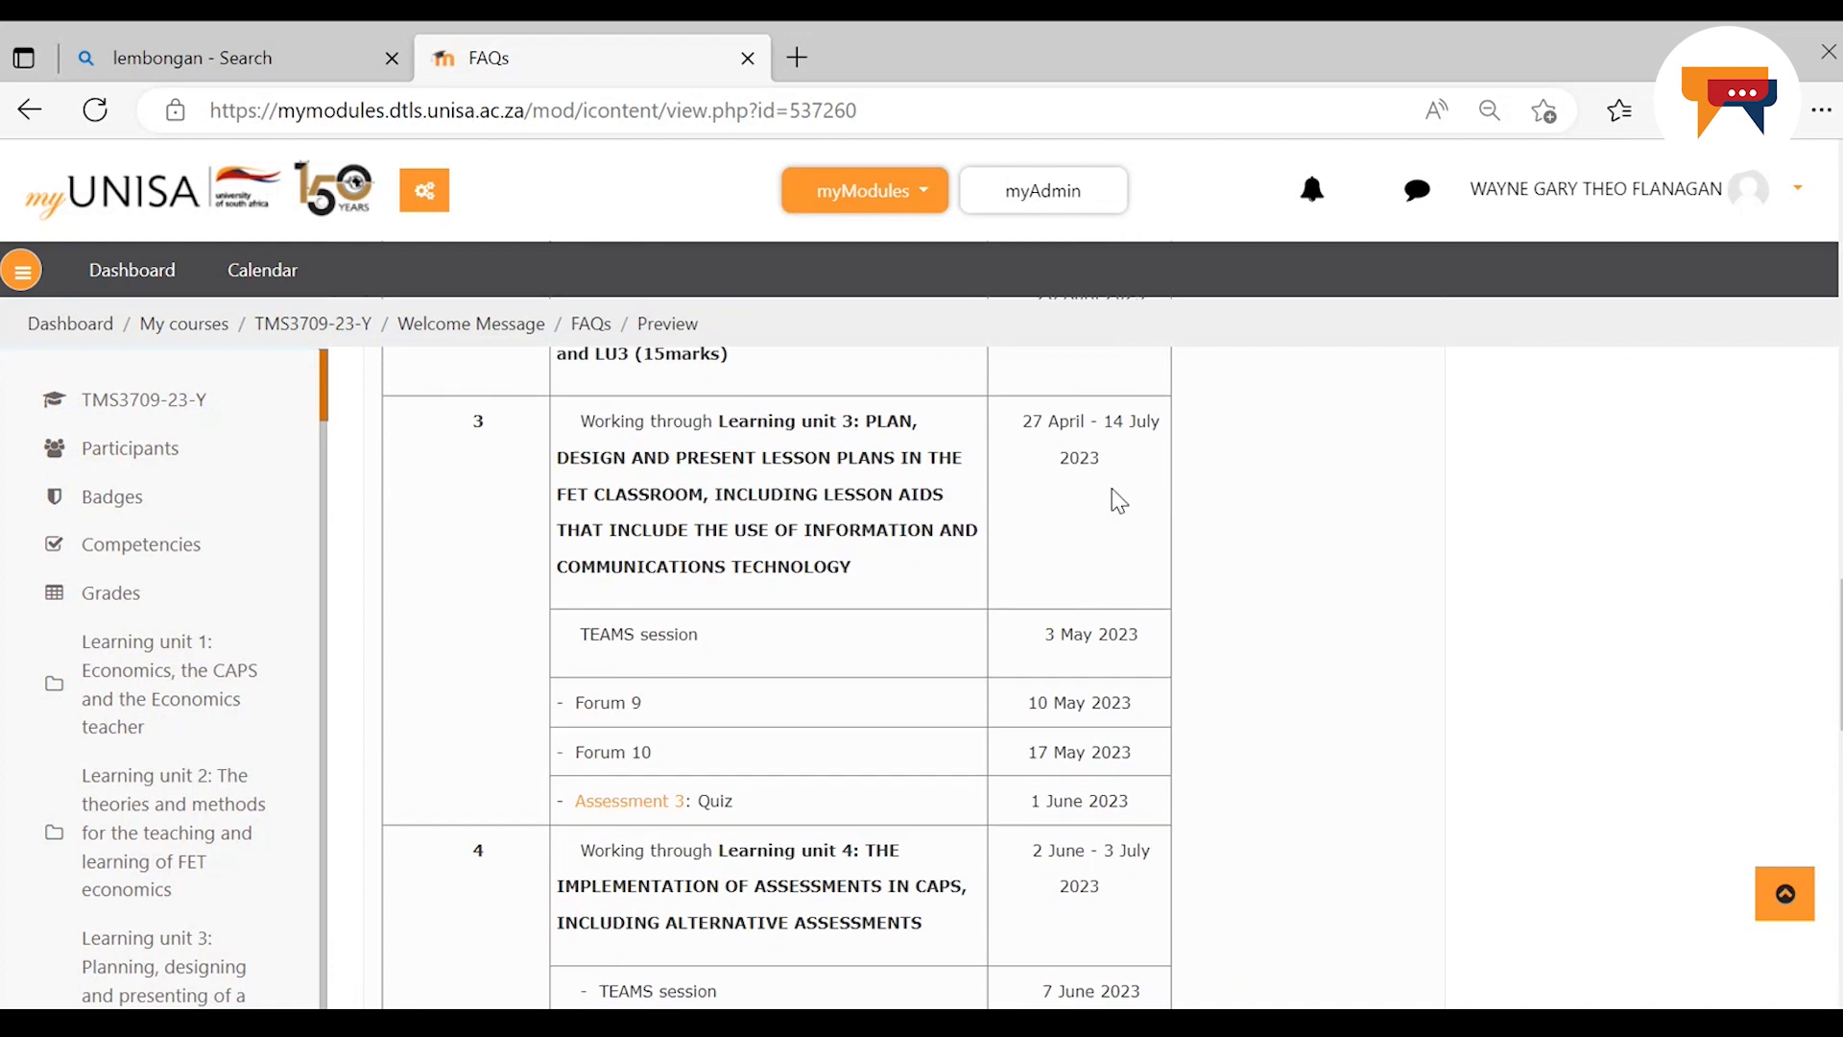
{"action": "mouse_move", "coordinate": [935, 432]}
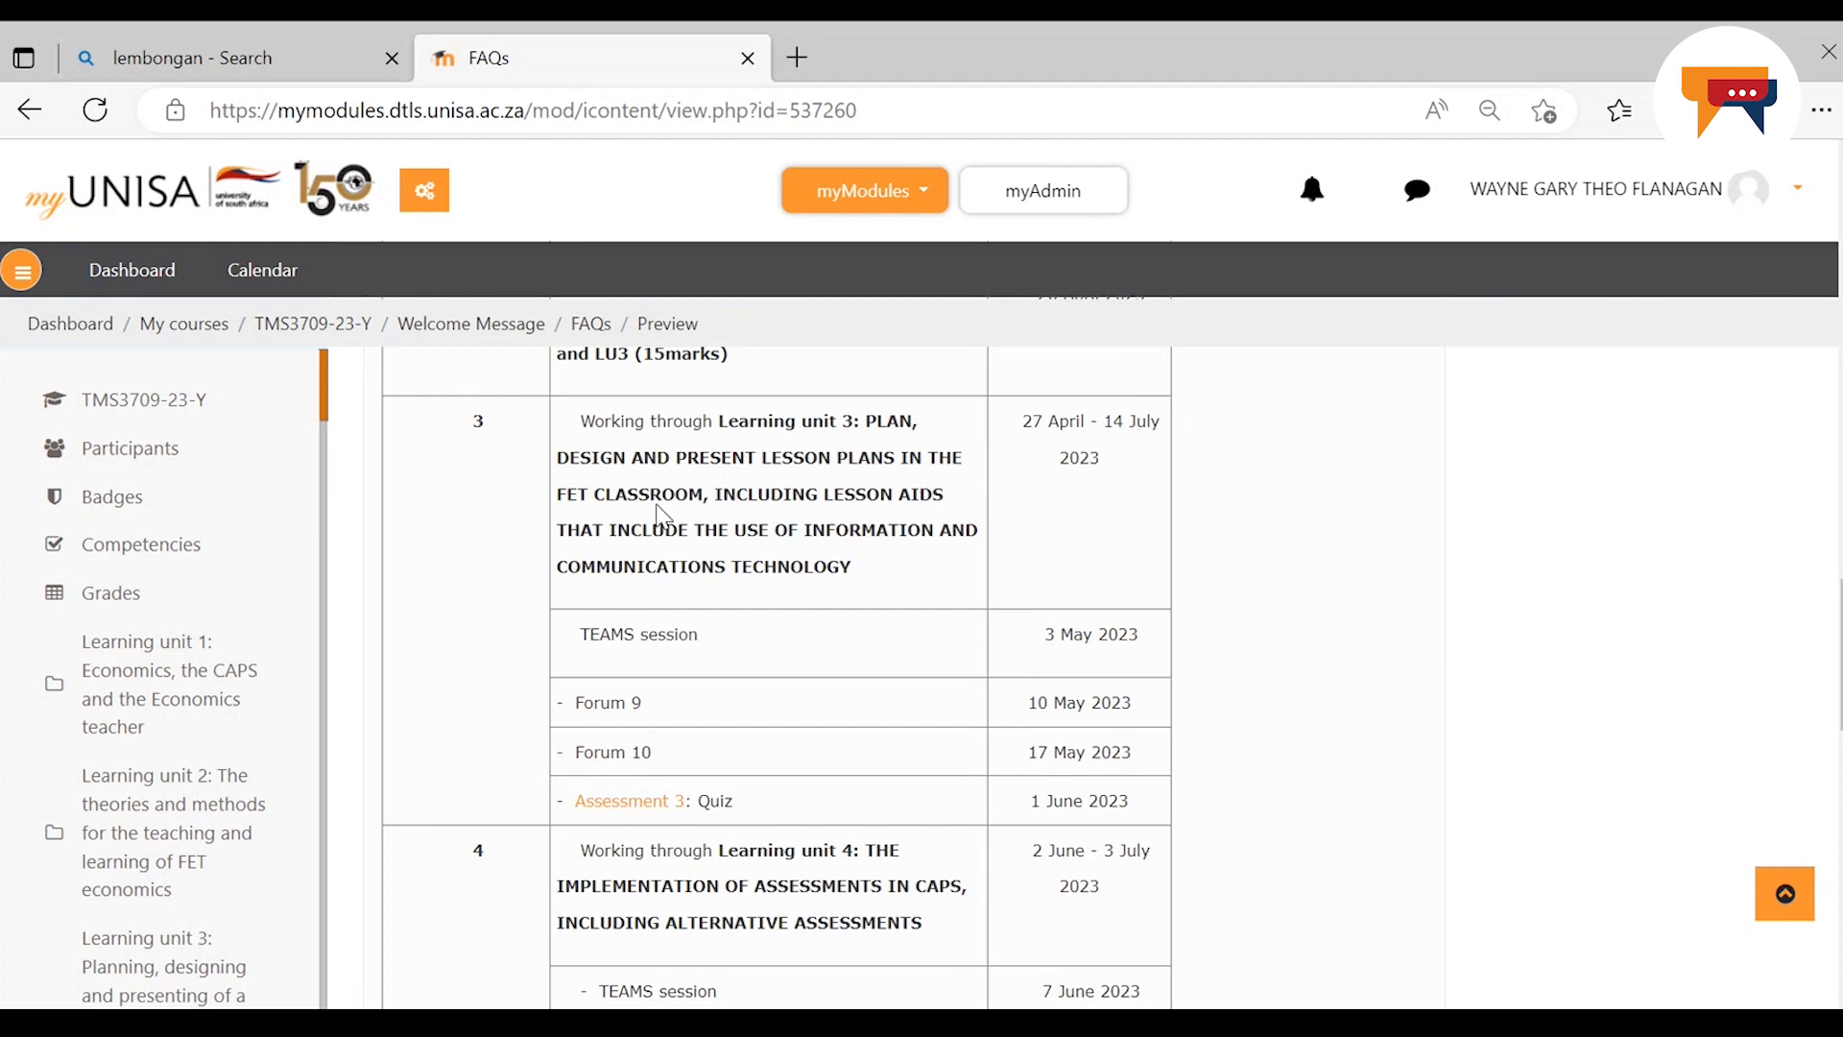
{"action": "mouse_move", "coordinate": [910, 522]}
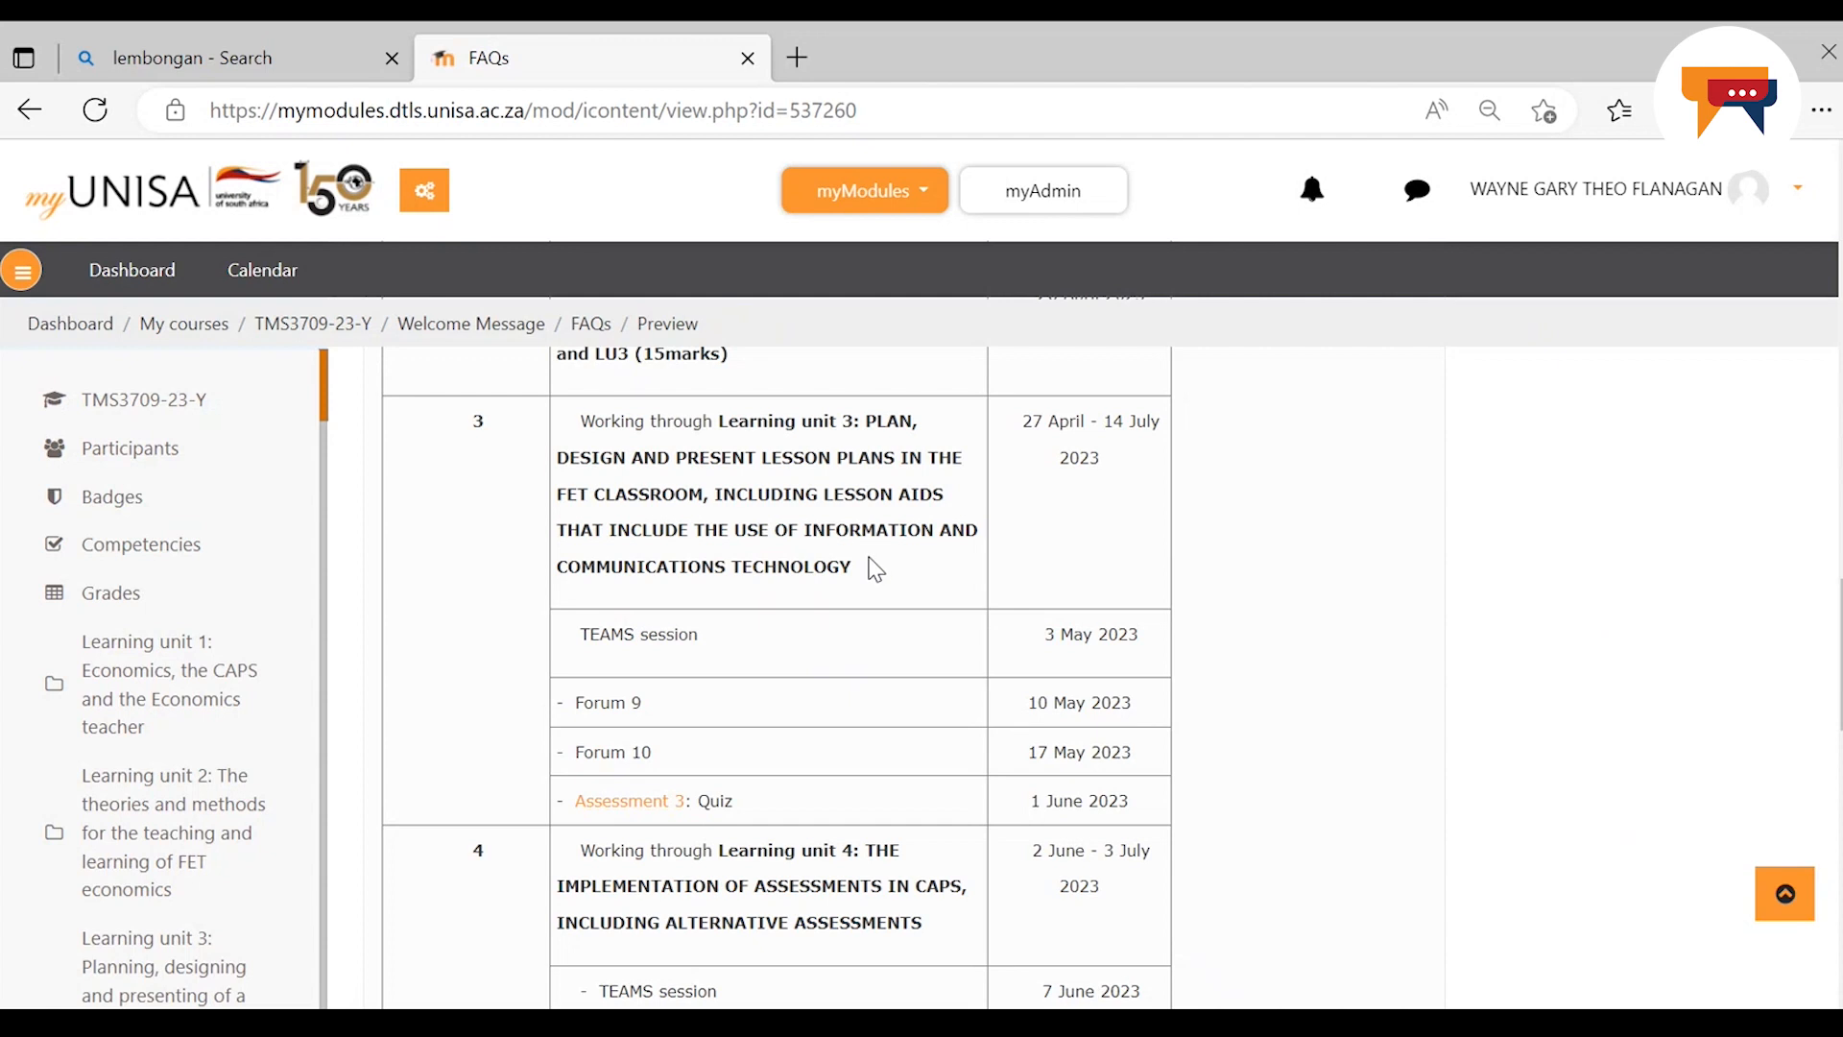
{"action": "mouse_move", "coordinate": [858, 631]}
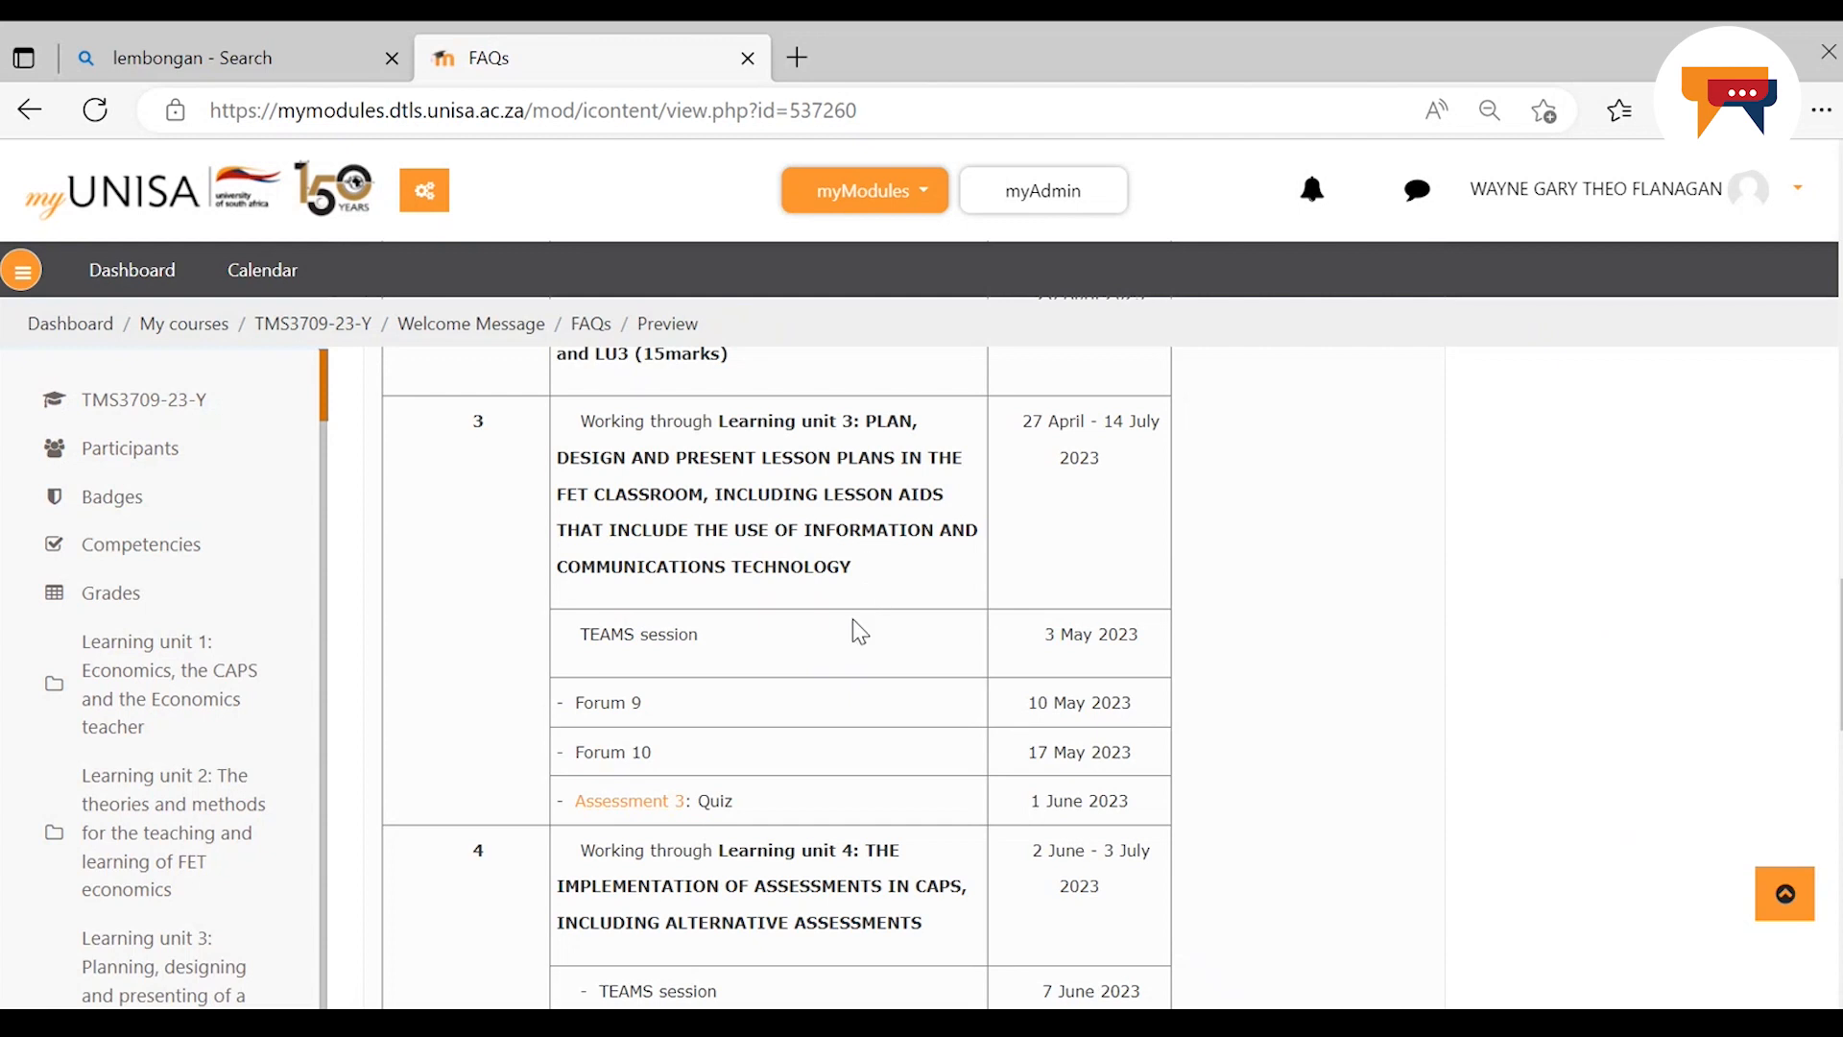
{"action": "mouse_move", "coordinate": [1049, 638]}
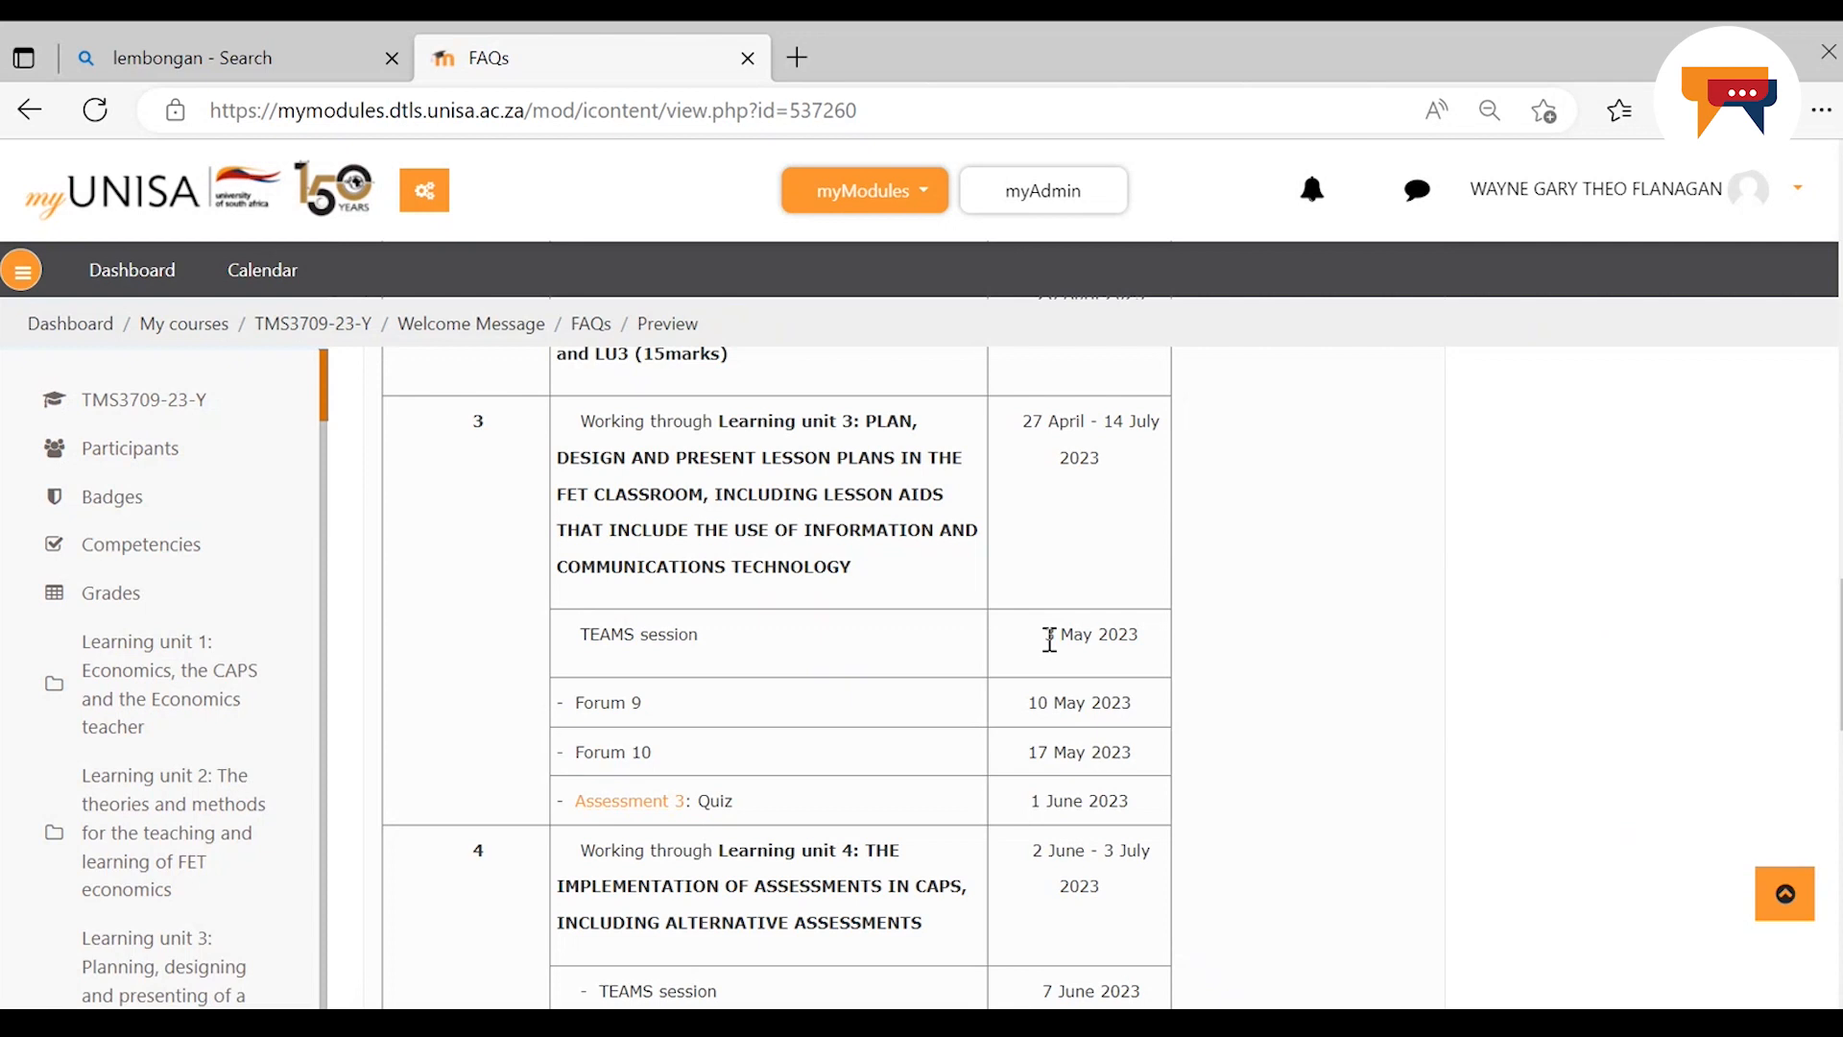
{"action": "mouse_move", "coordinate": [662, 708]}
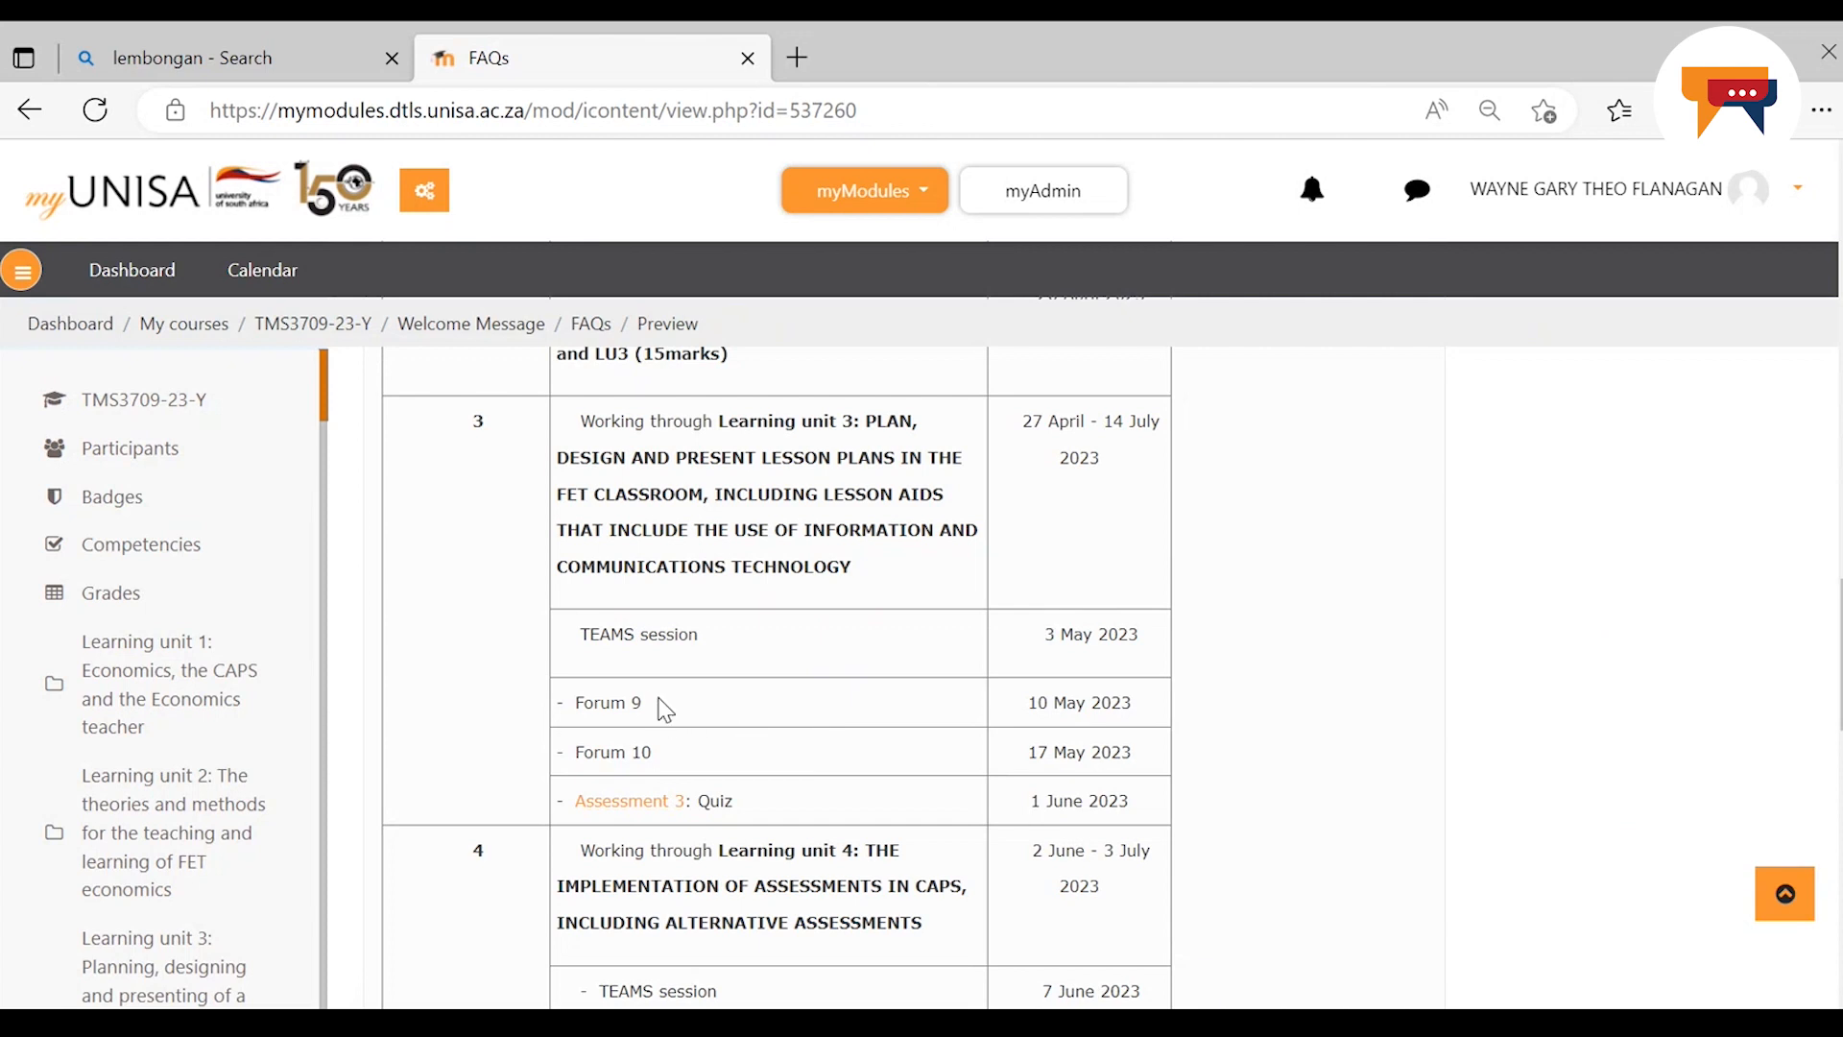
{"action": "mouse_move", "coordinate": [726, 775]}
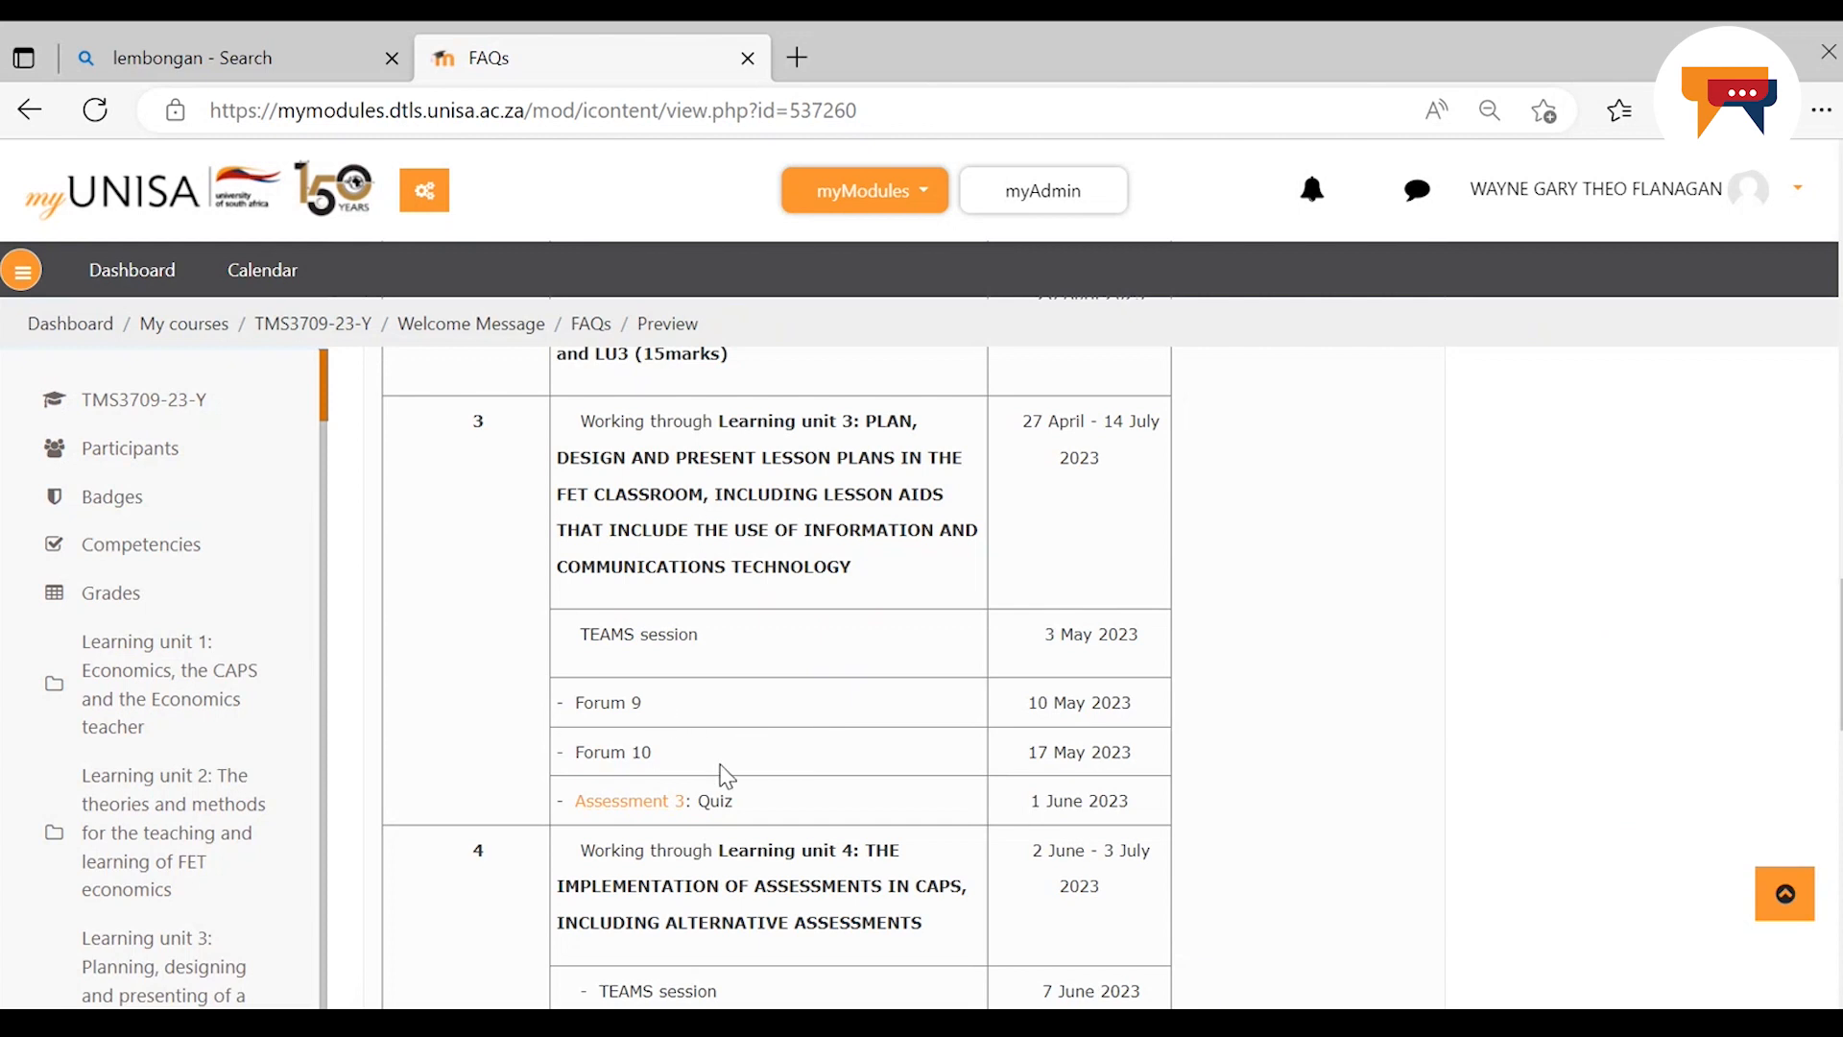
{"action": "mouse_move", "coordinate": [820, 607]}
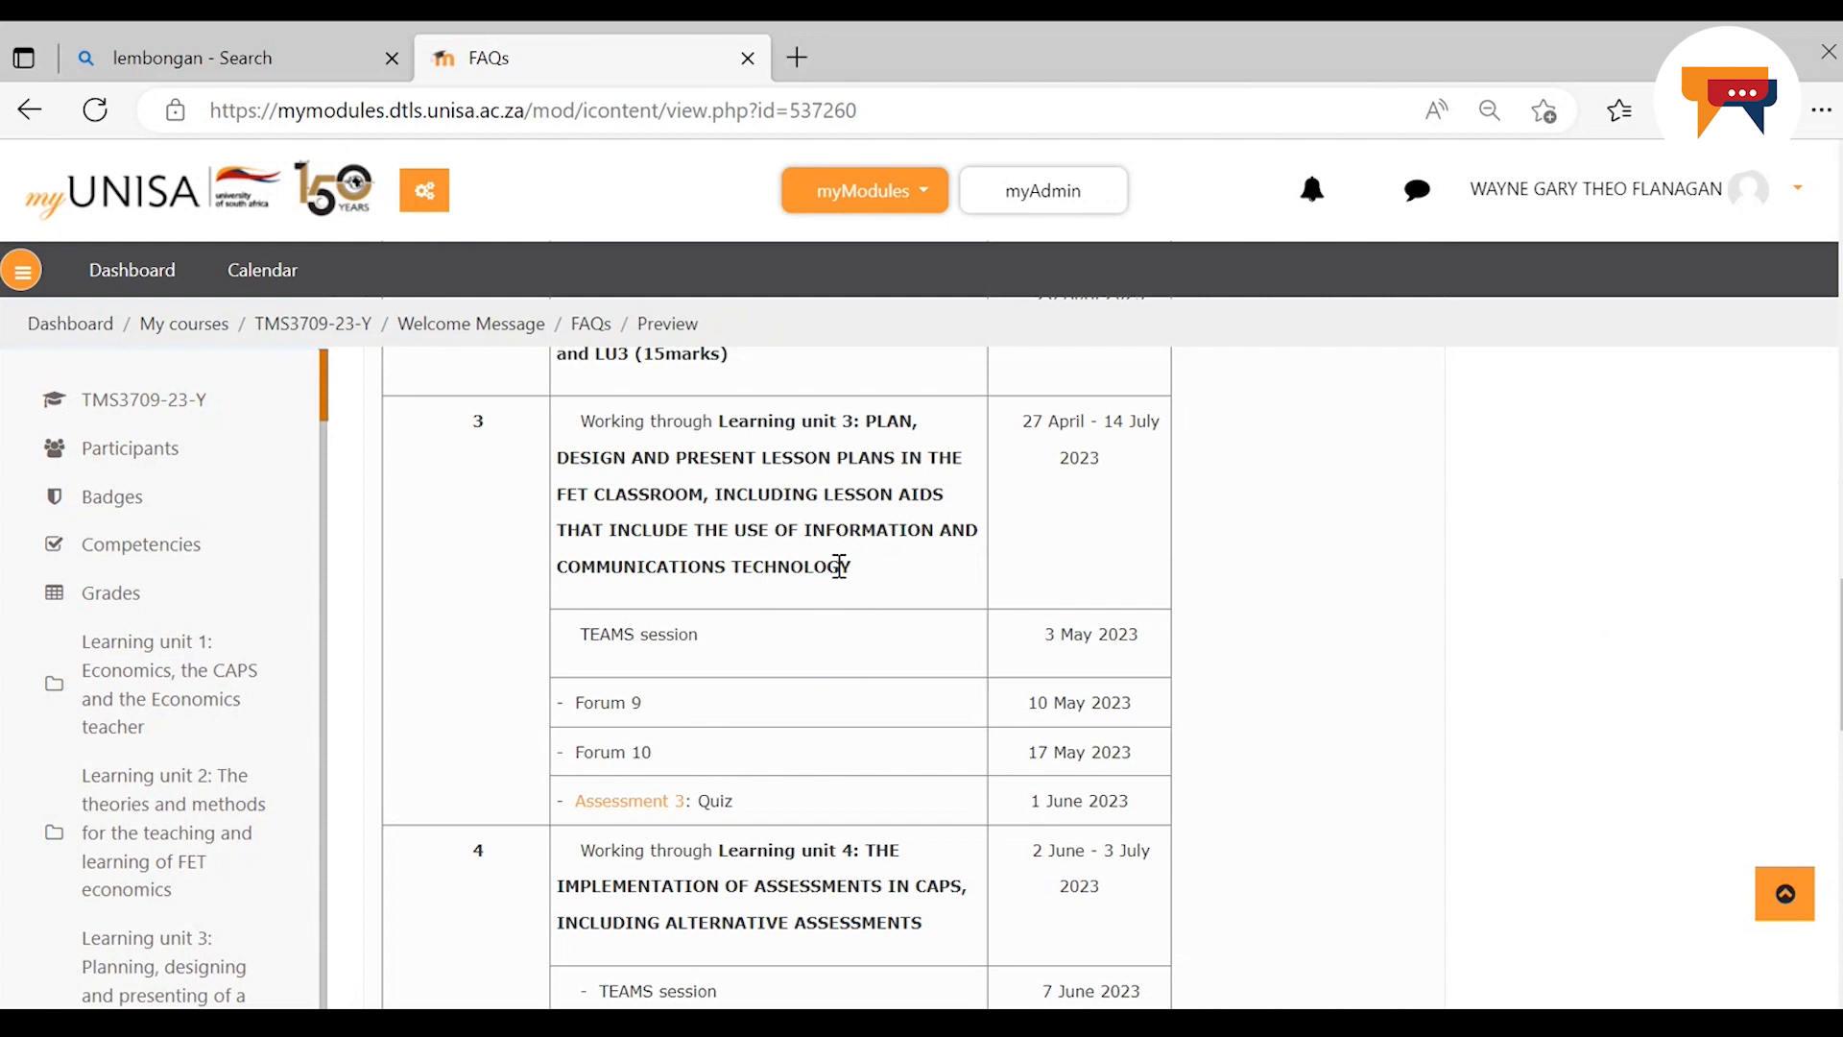
{"action": "mouse_move", "coordinate": [629, 800]}
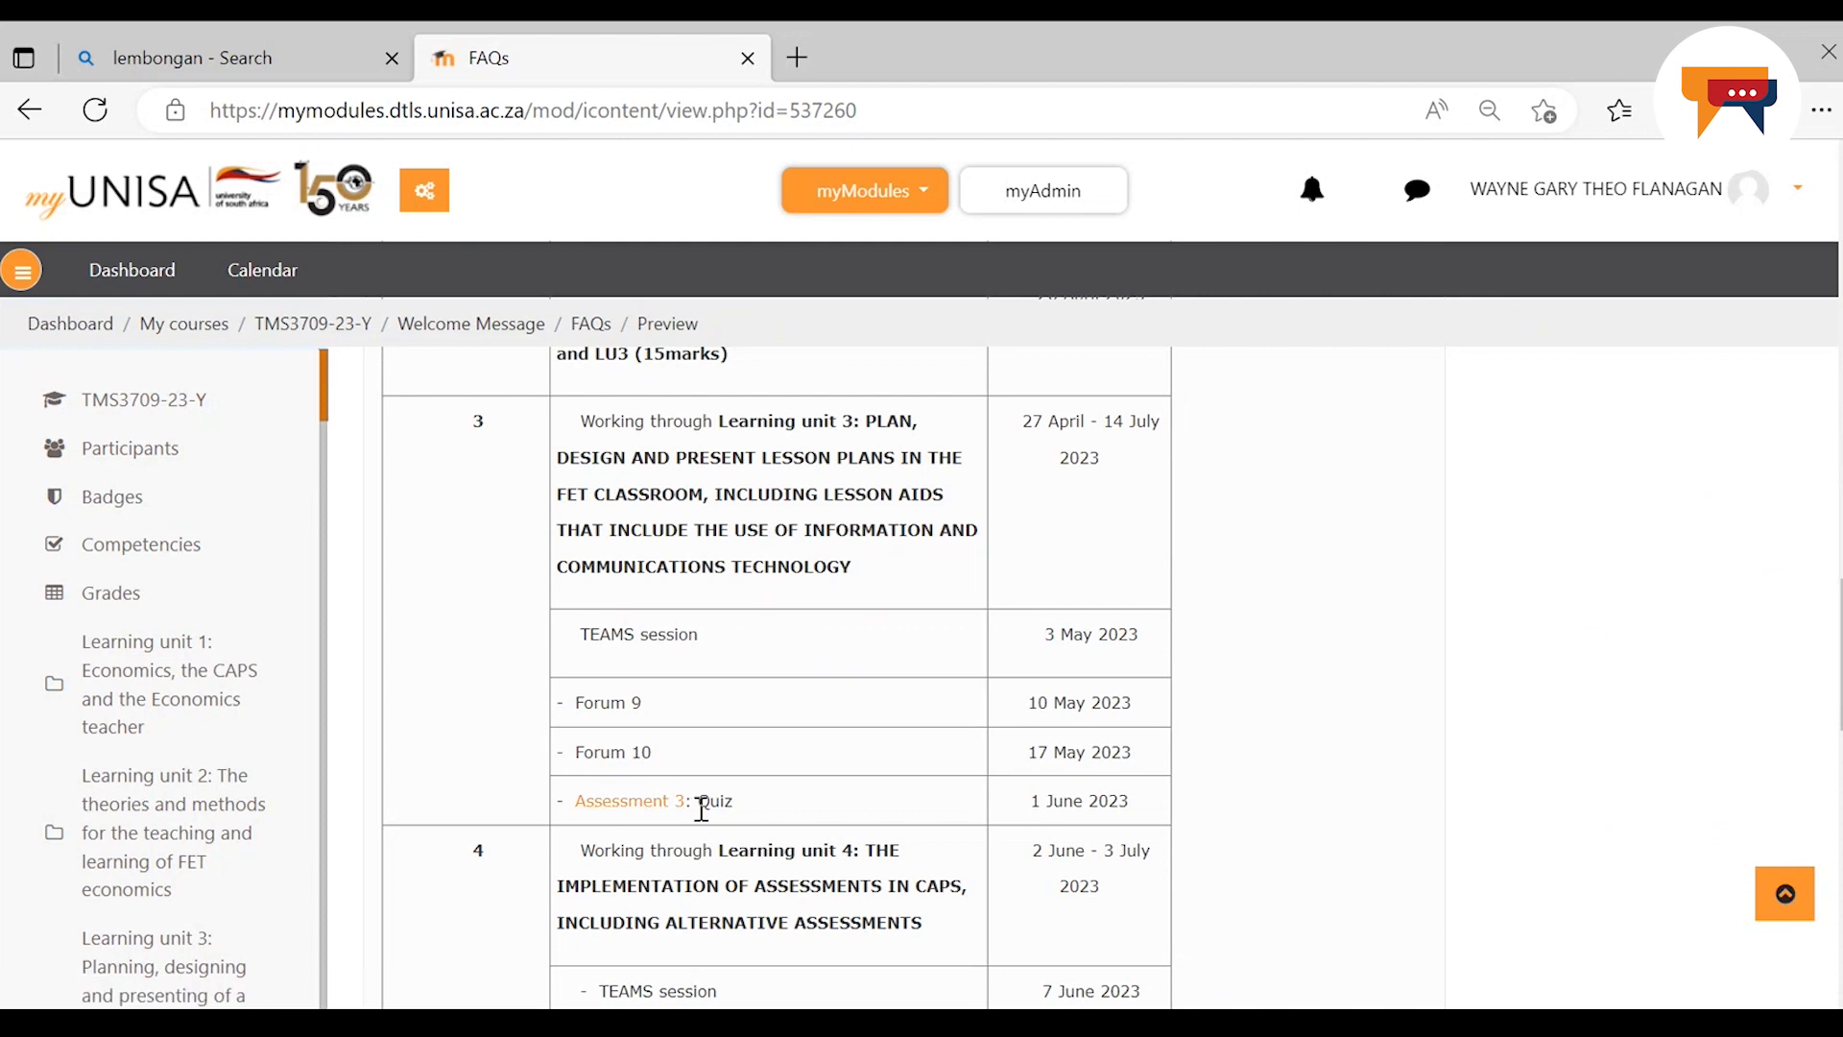
{"action": "mouse_move", "coordinate": [762, 810]}
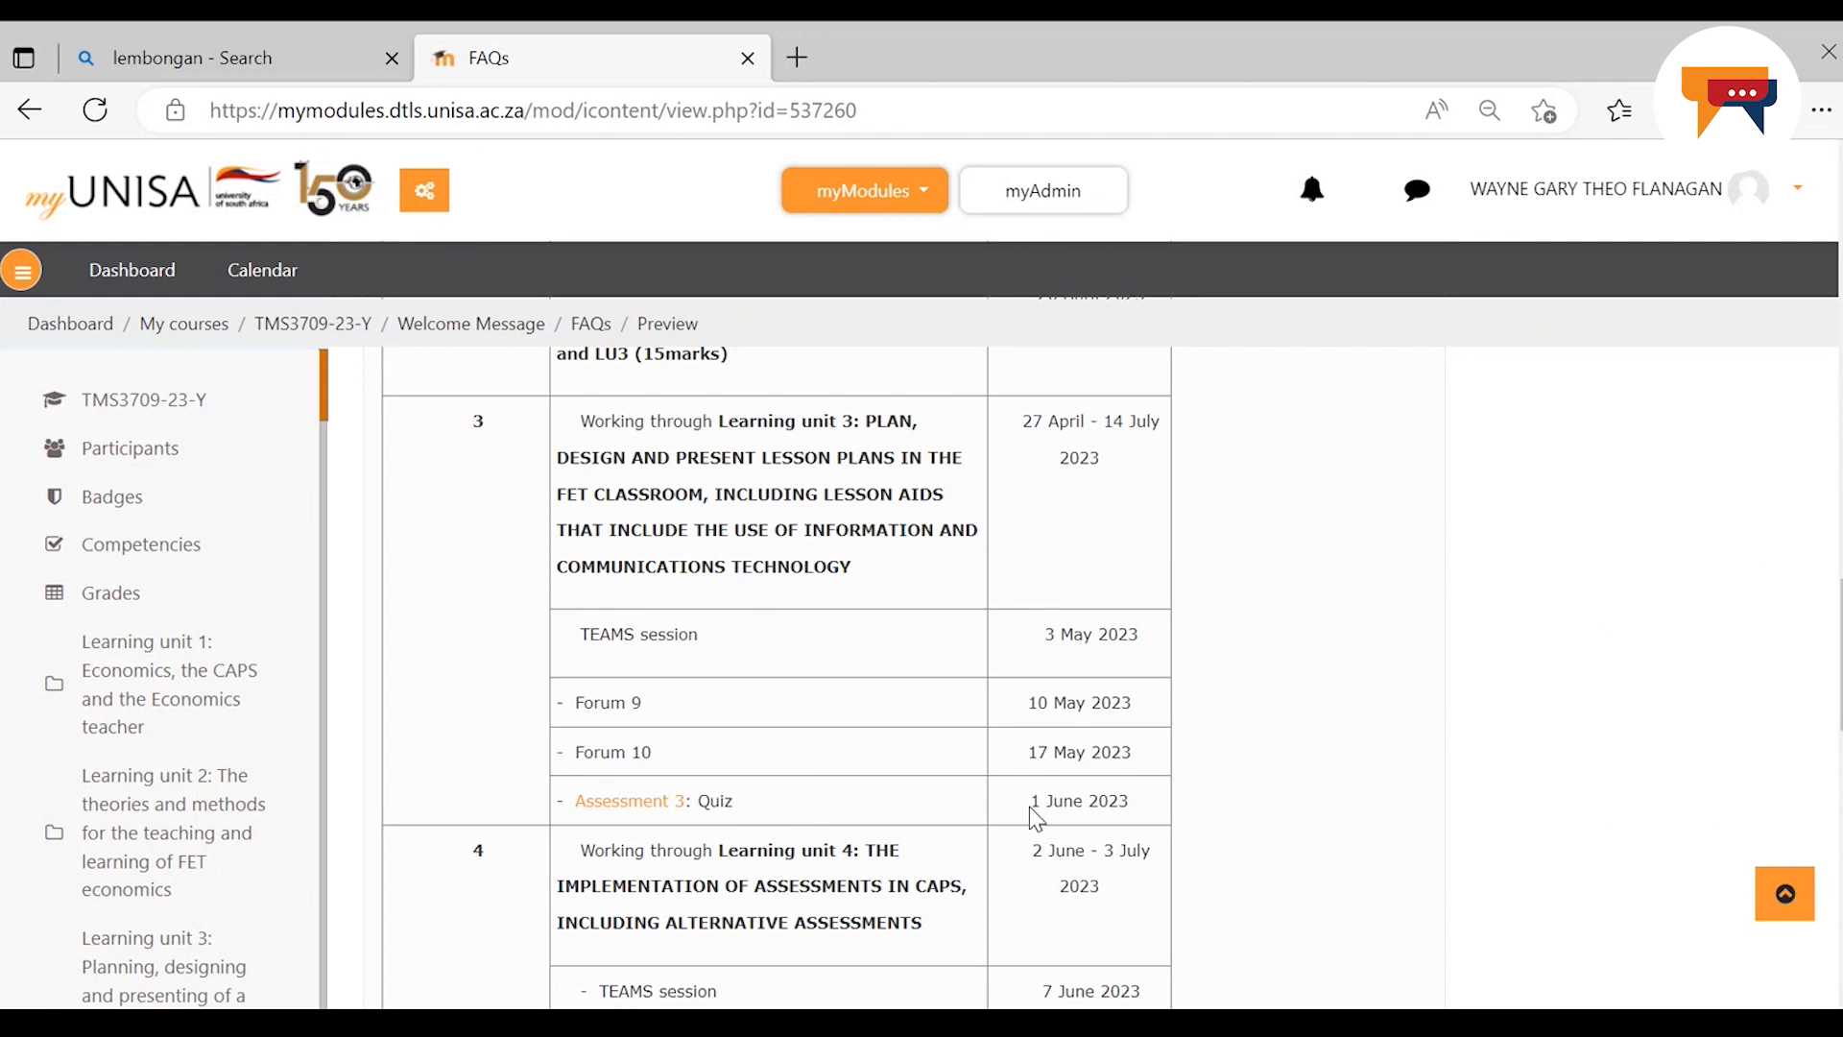
{"action": "mouse_move", "coordinate": [775, 823]}
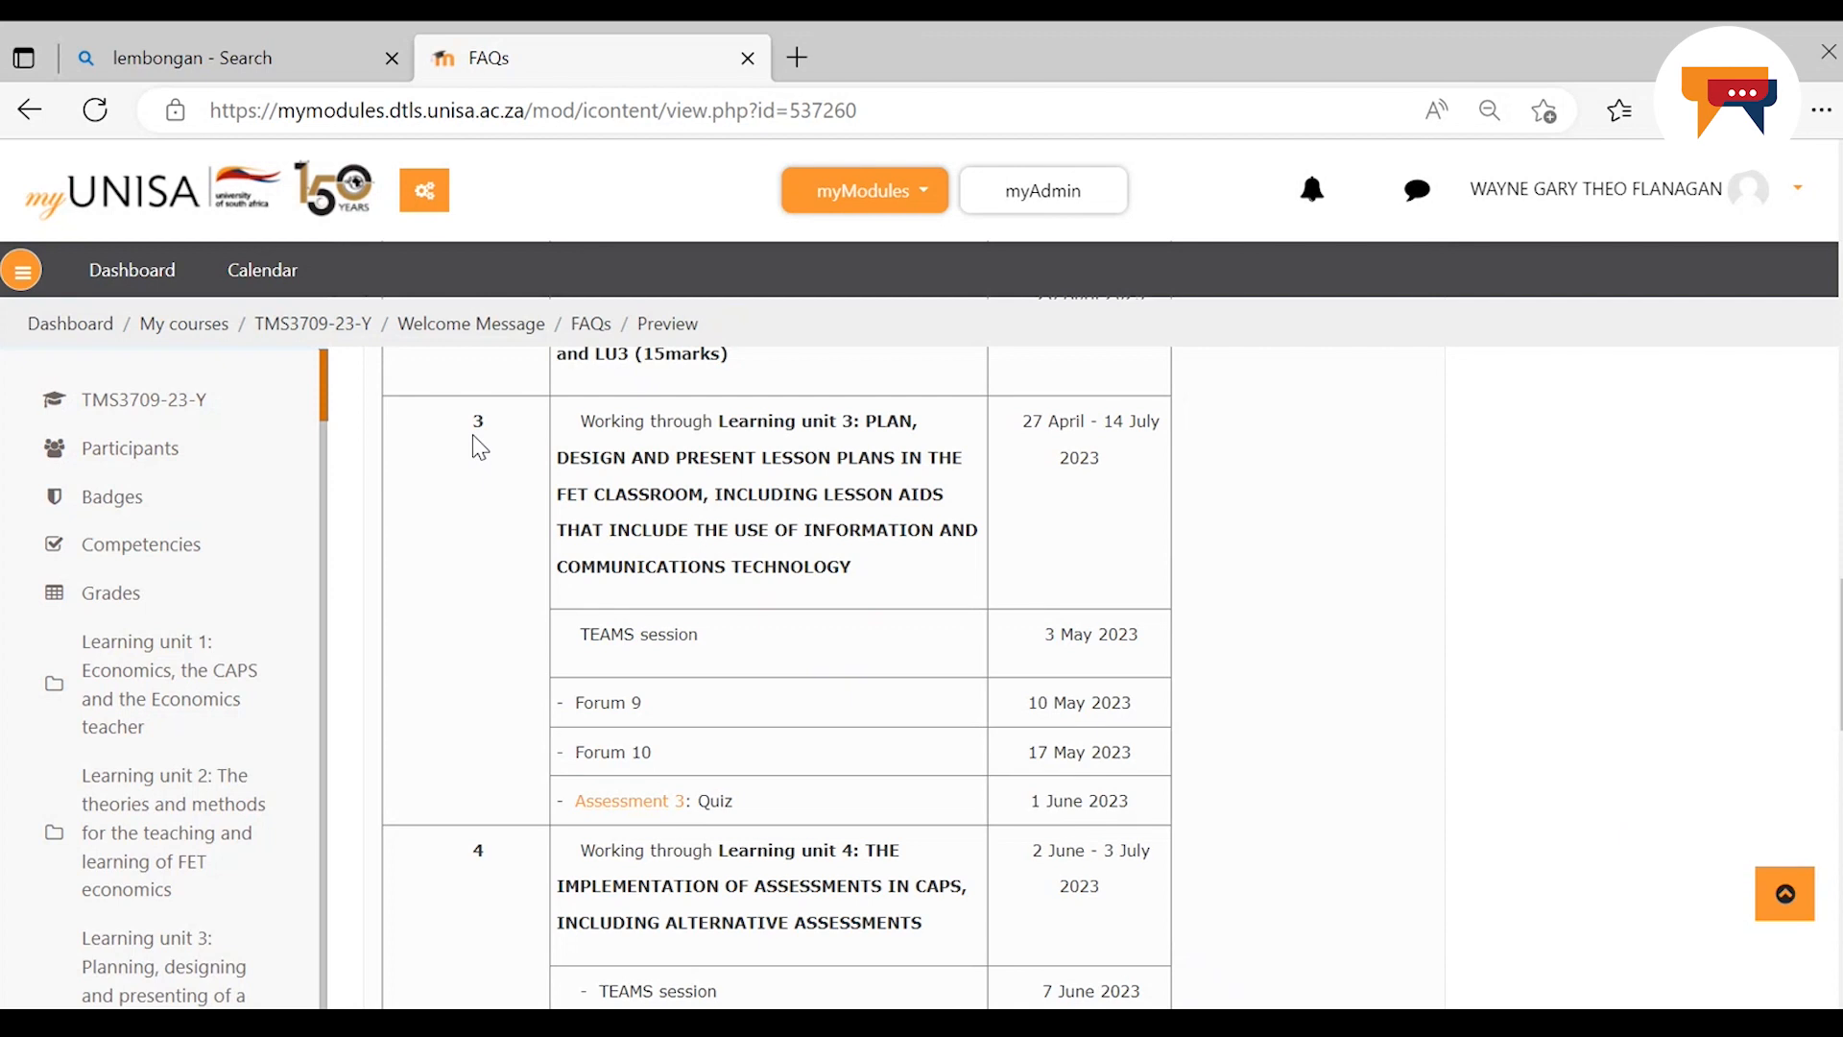
Scroll to the Learning unit 4 CAPS assessment rows, through Assessment 4 due 3 July 2023
{"action": "scroll", "scroll_direction": "down", "scroll_amount": 3}
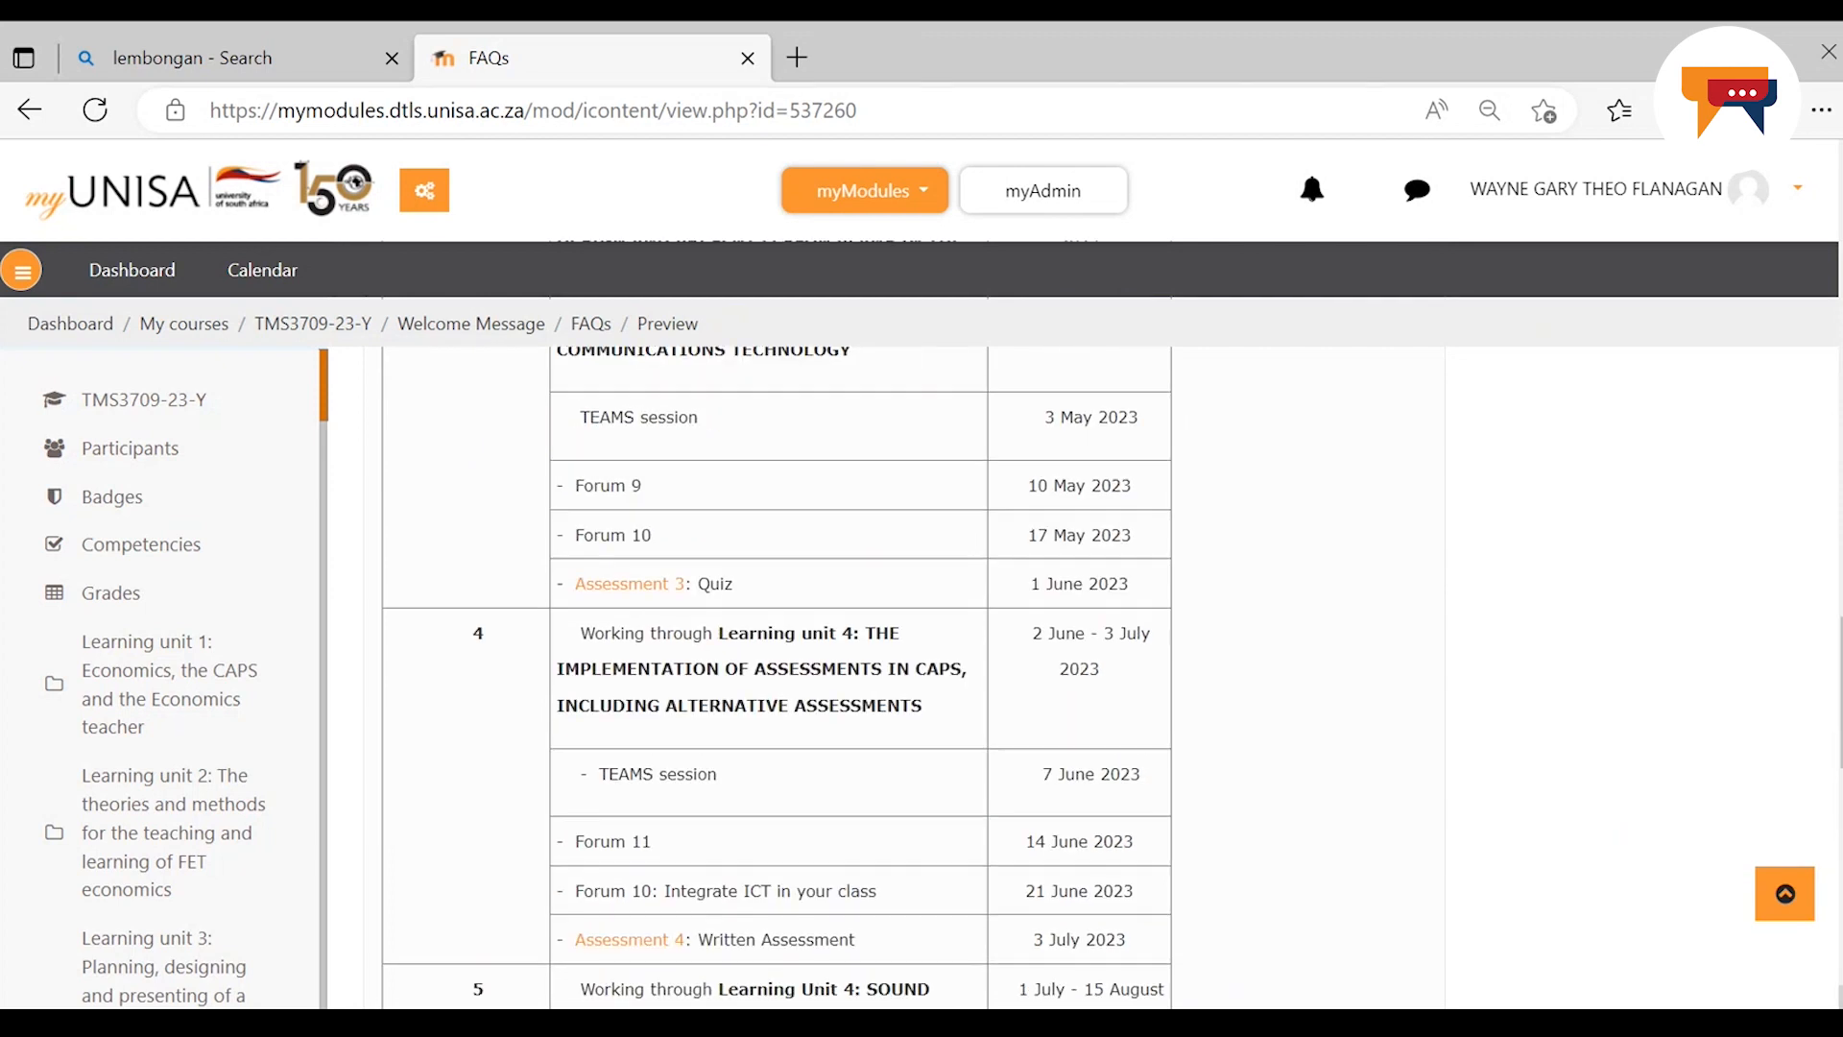
{"action": "scroll", "scroll_direction": "down", "scroll_amount": 3}
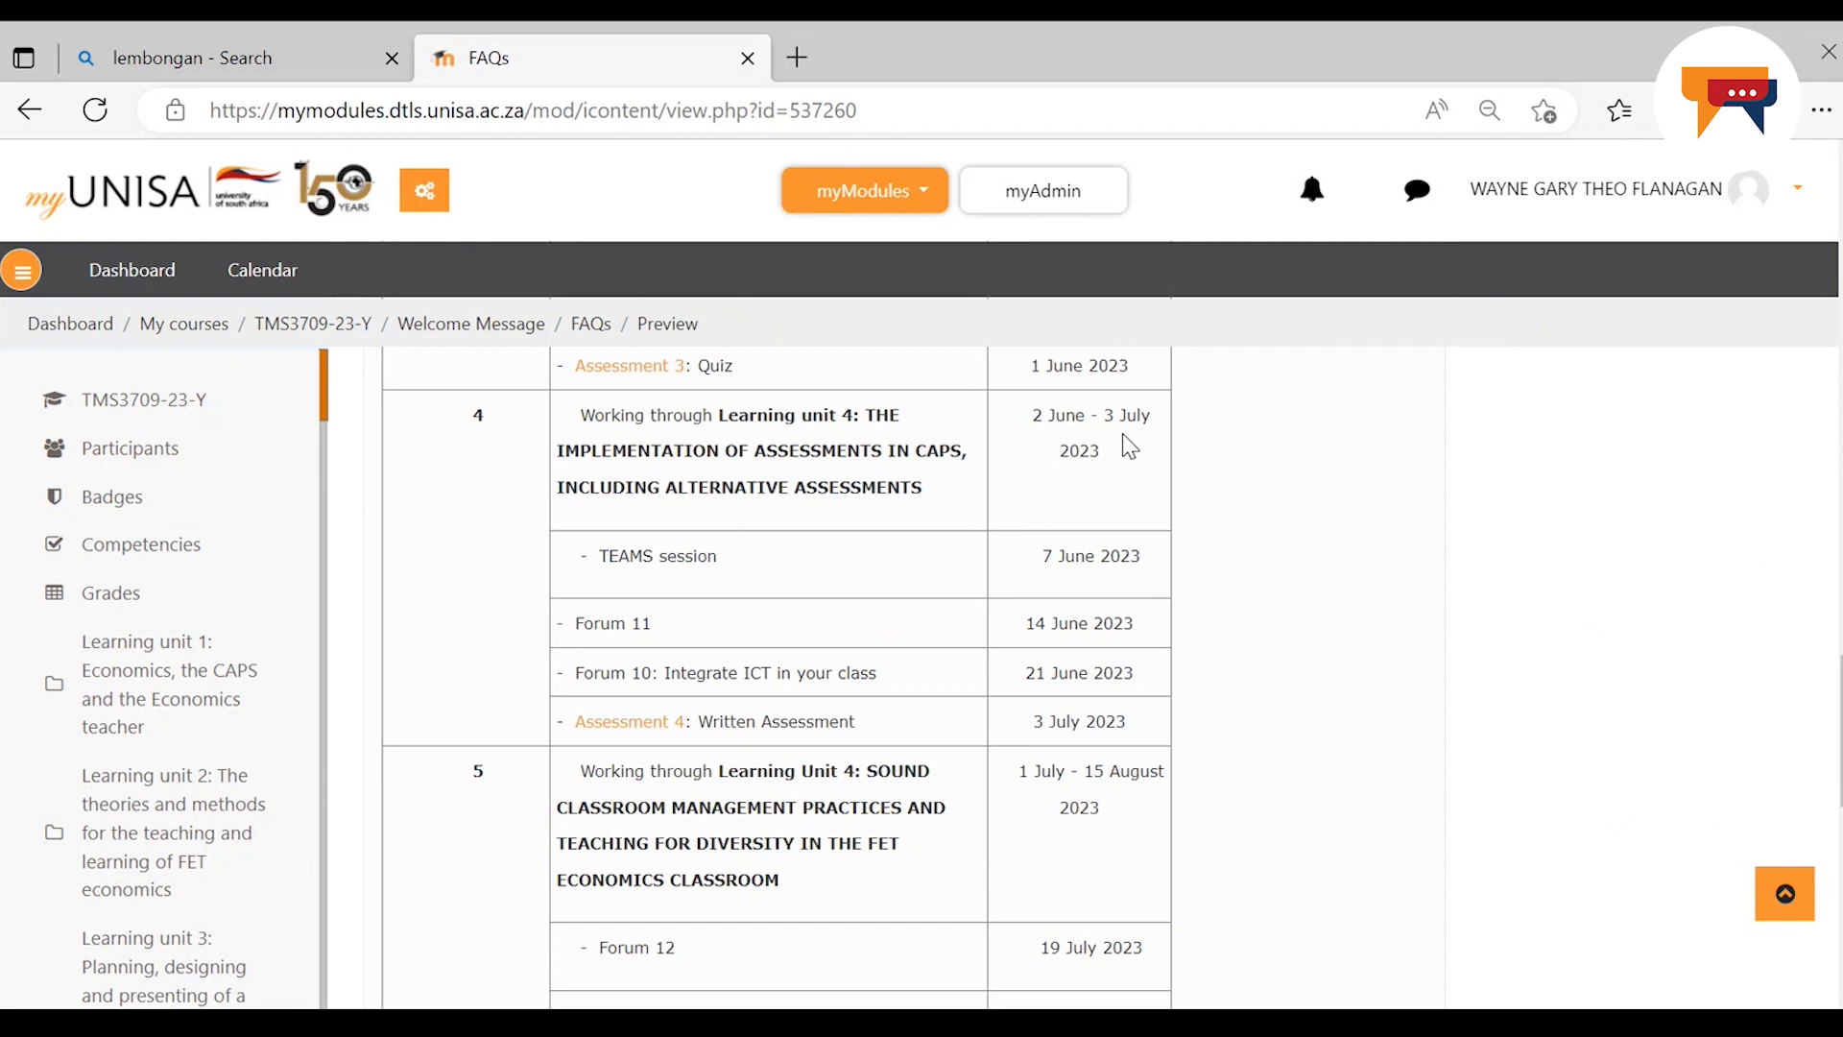
{"action": "mouse_move", "coordinate": [1065, 458]}
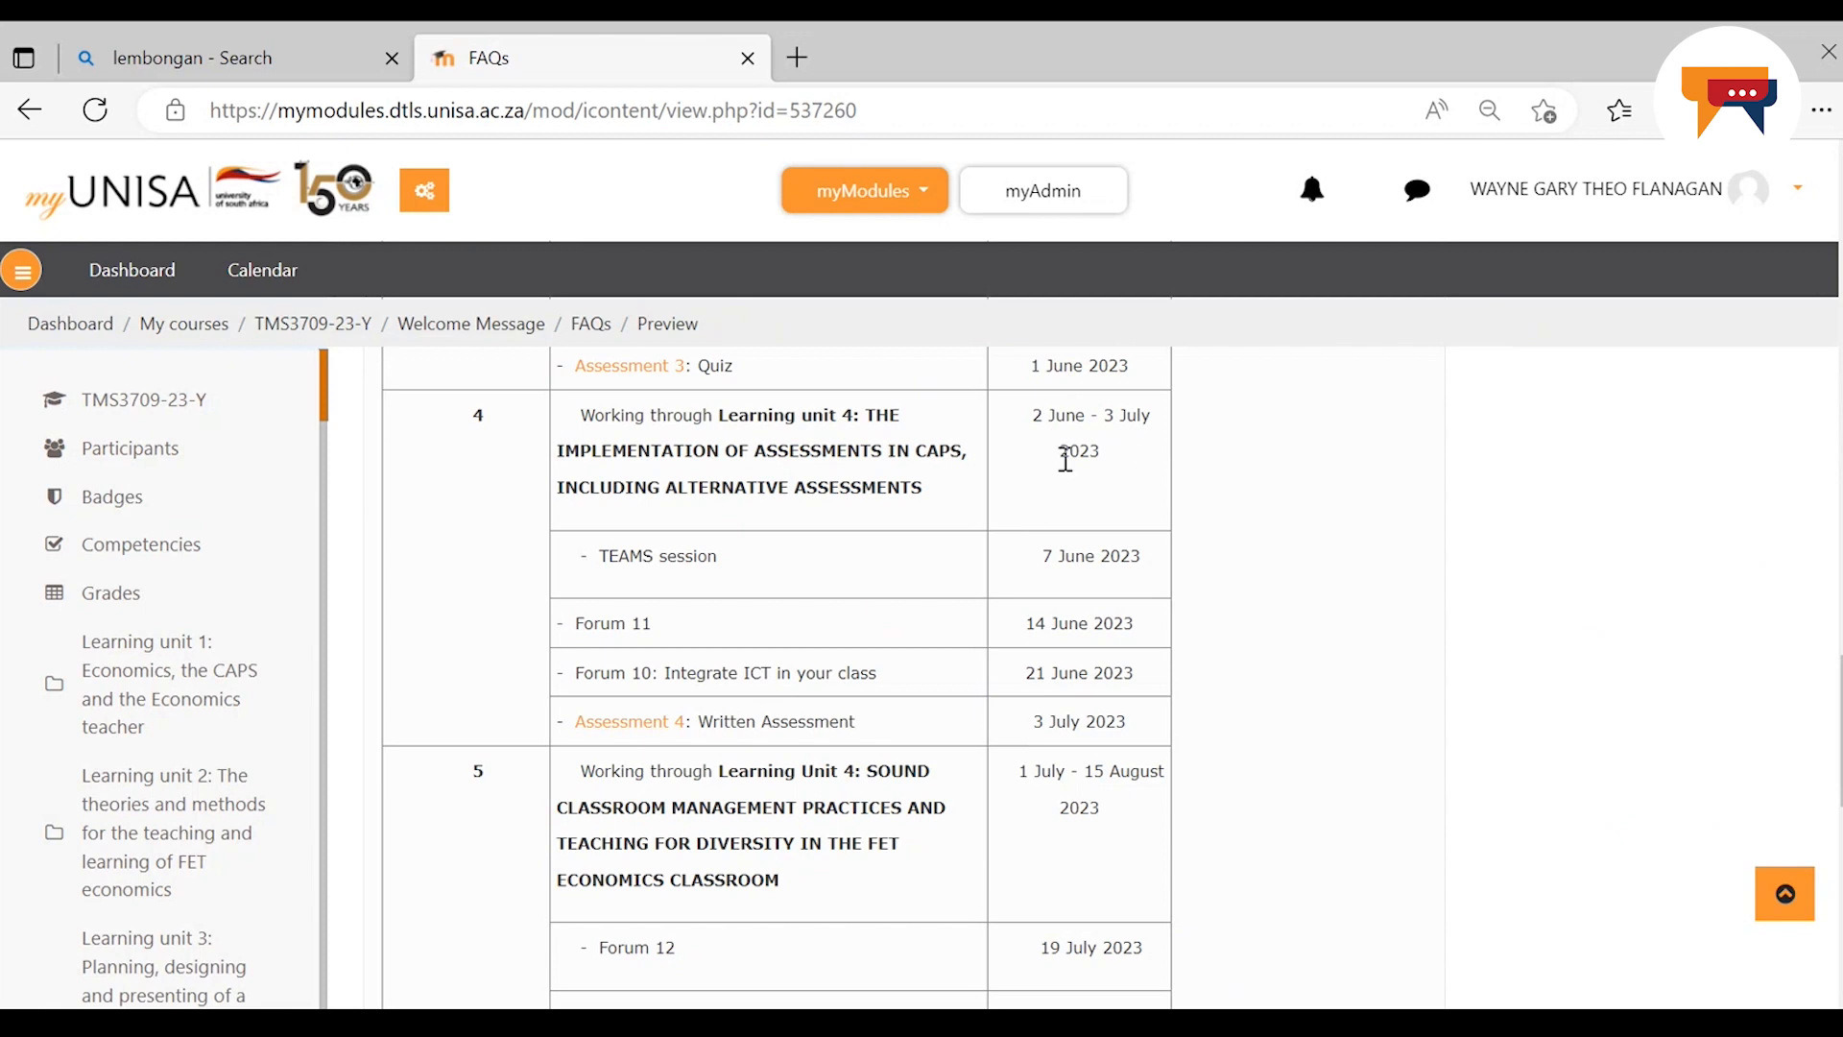
{"action": "mouse_move", "coordinate": [1628, 640]}
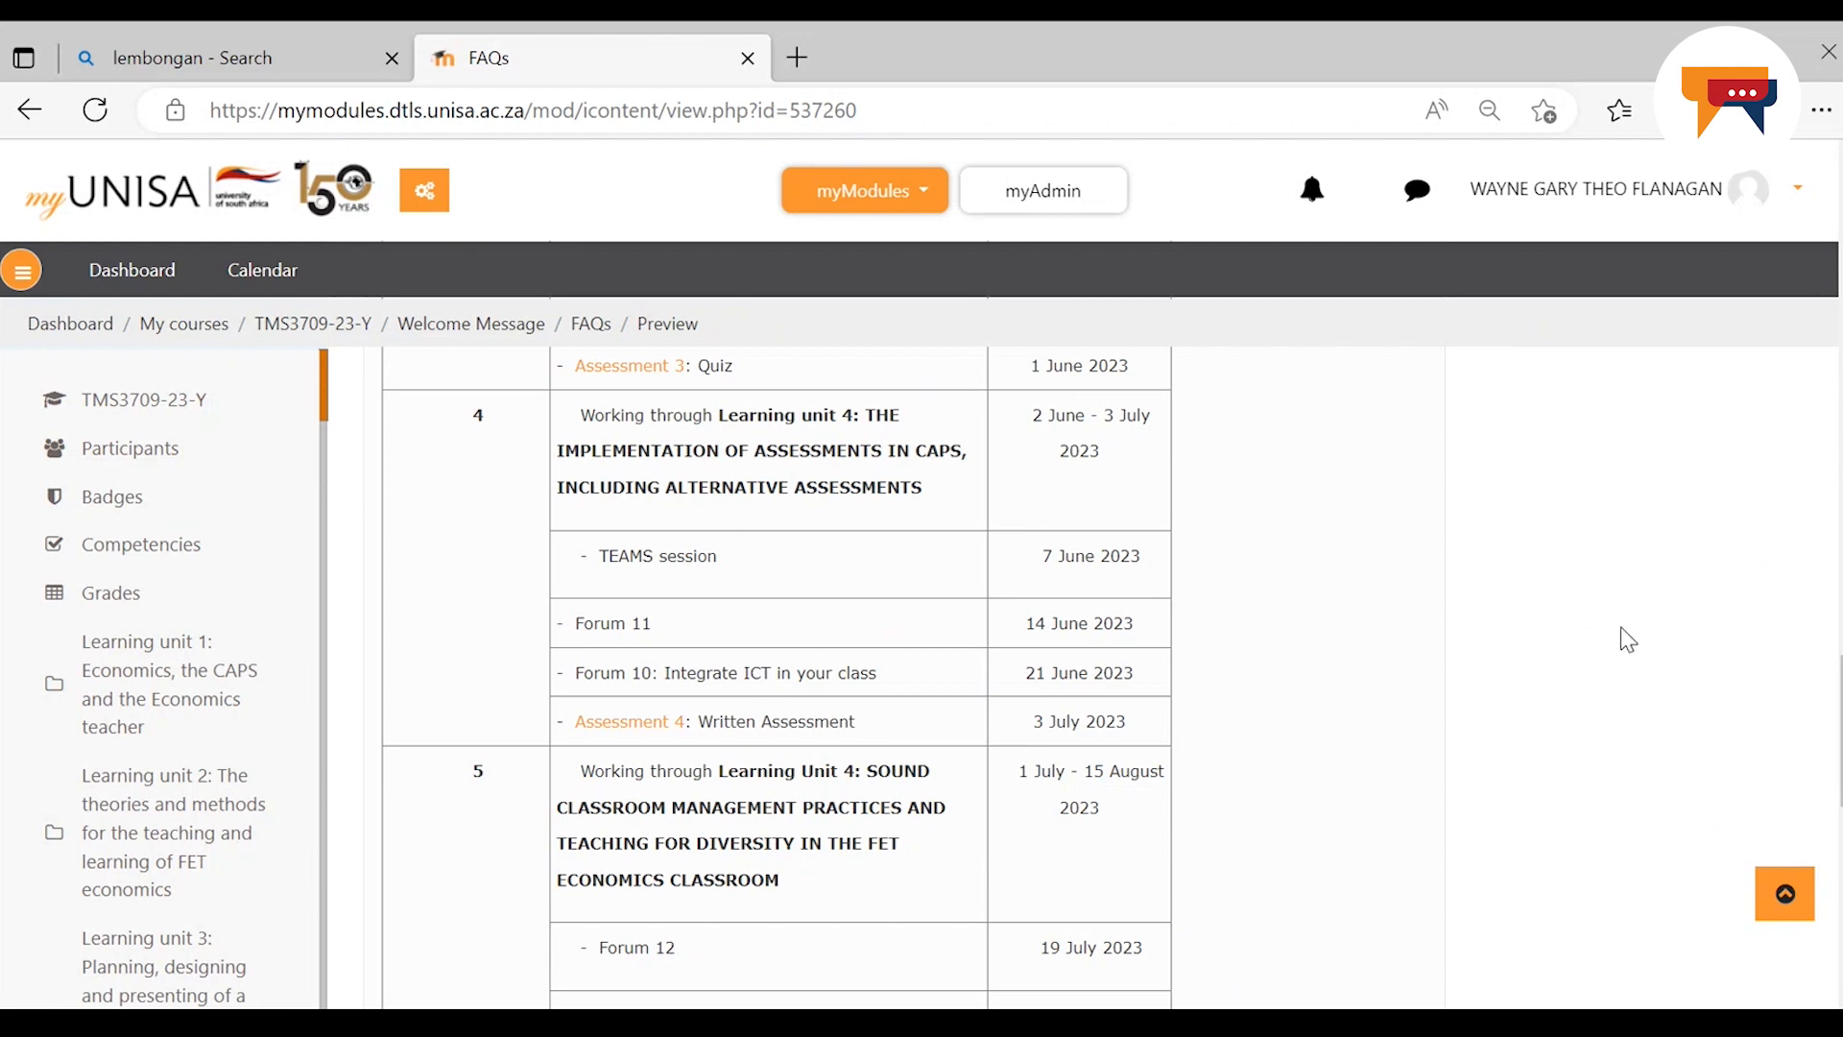
{"action": "mouse_move", "coordinate": [1820, 722]}
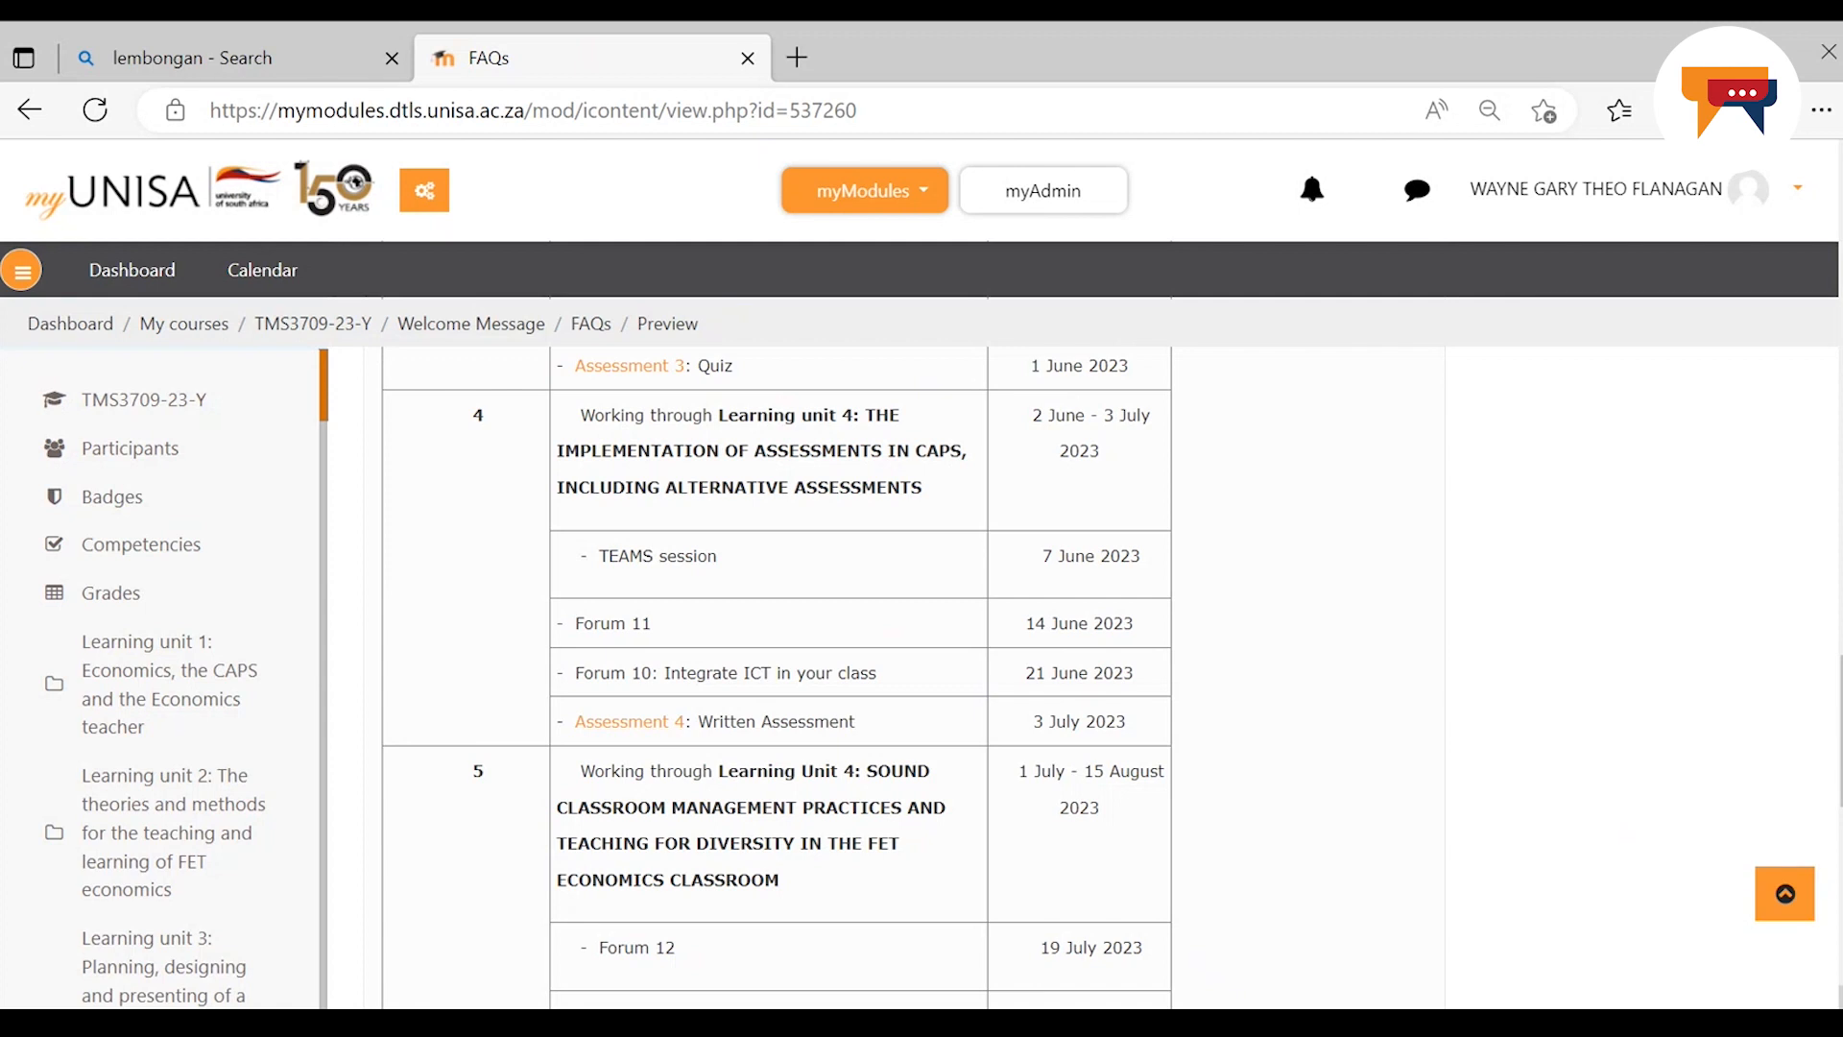
Scroll to the classroom management block ending with the Assessment 6 contingency due 28 September 2023
{"action": "scroll", "scroll_direction": "down", "scroll_amount": 3}
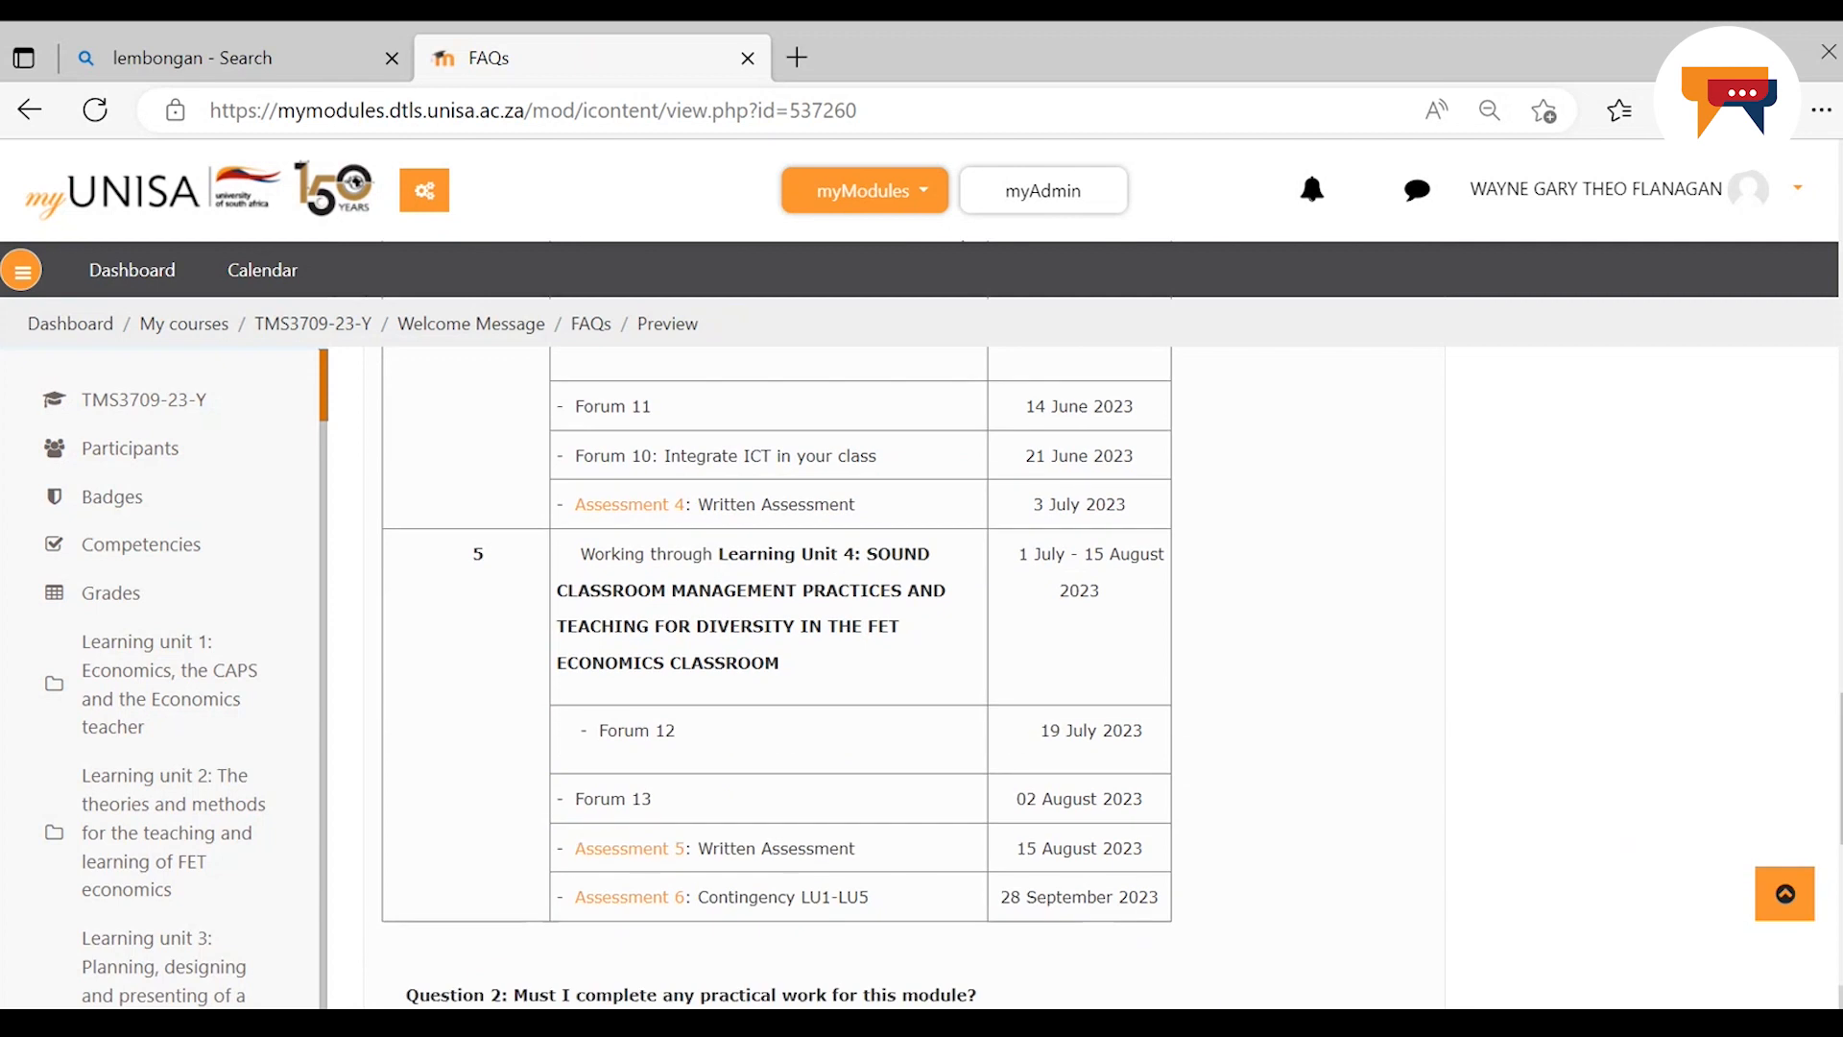
{"action": "scroll", "scroll_direction": "down", "scroll_amount": 3}
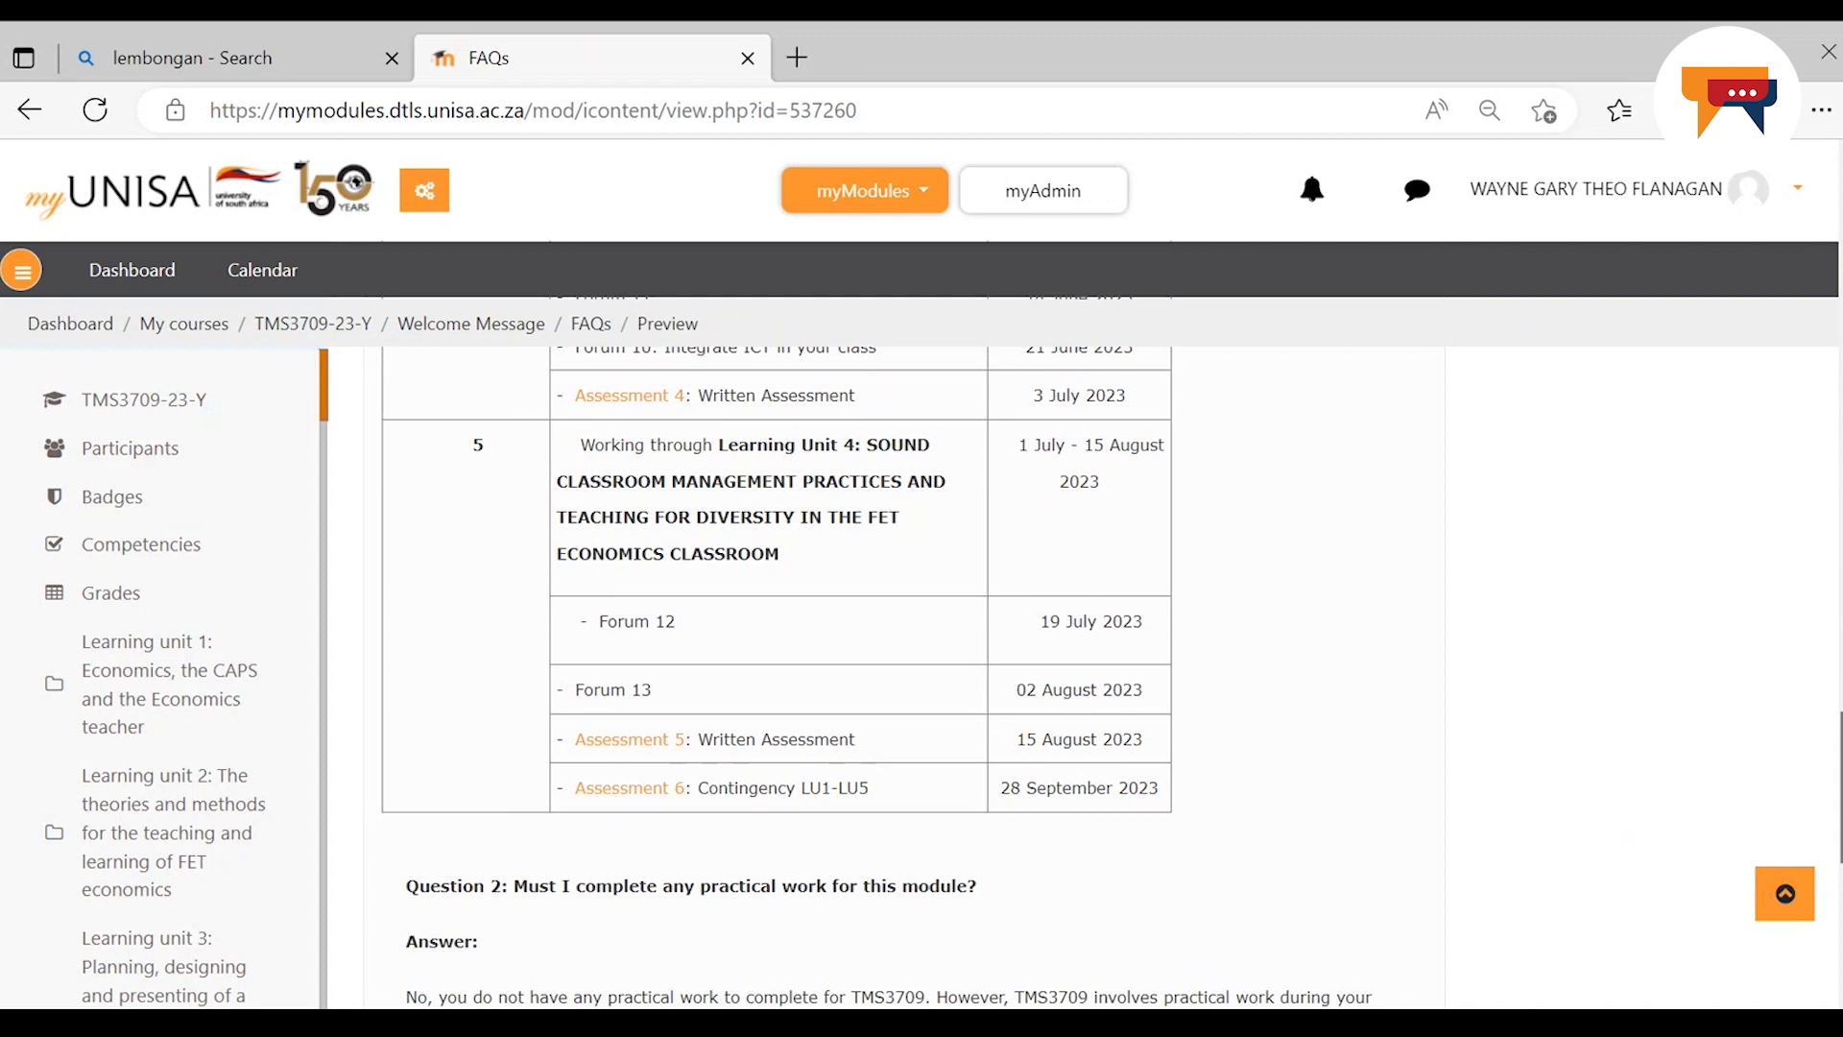
{"action": "scroll", "scroll_direction": "up", "scroll_amount": 3}
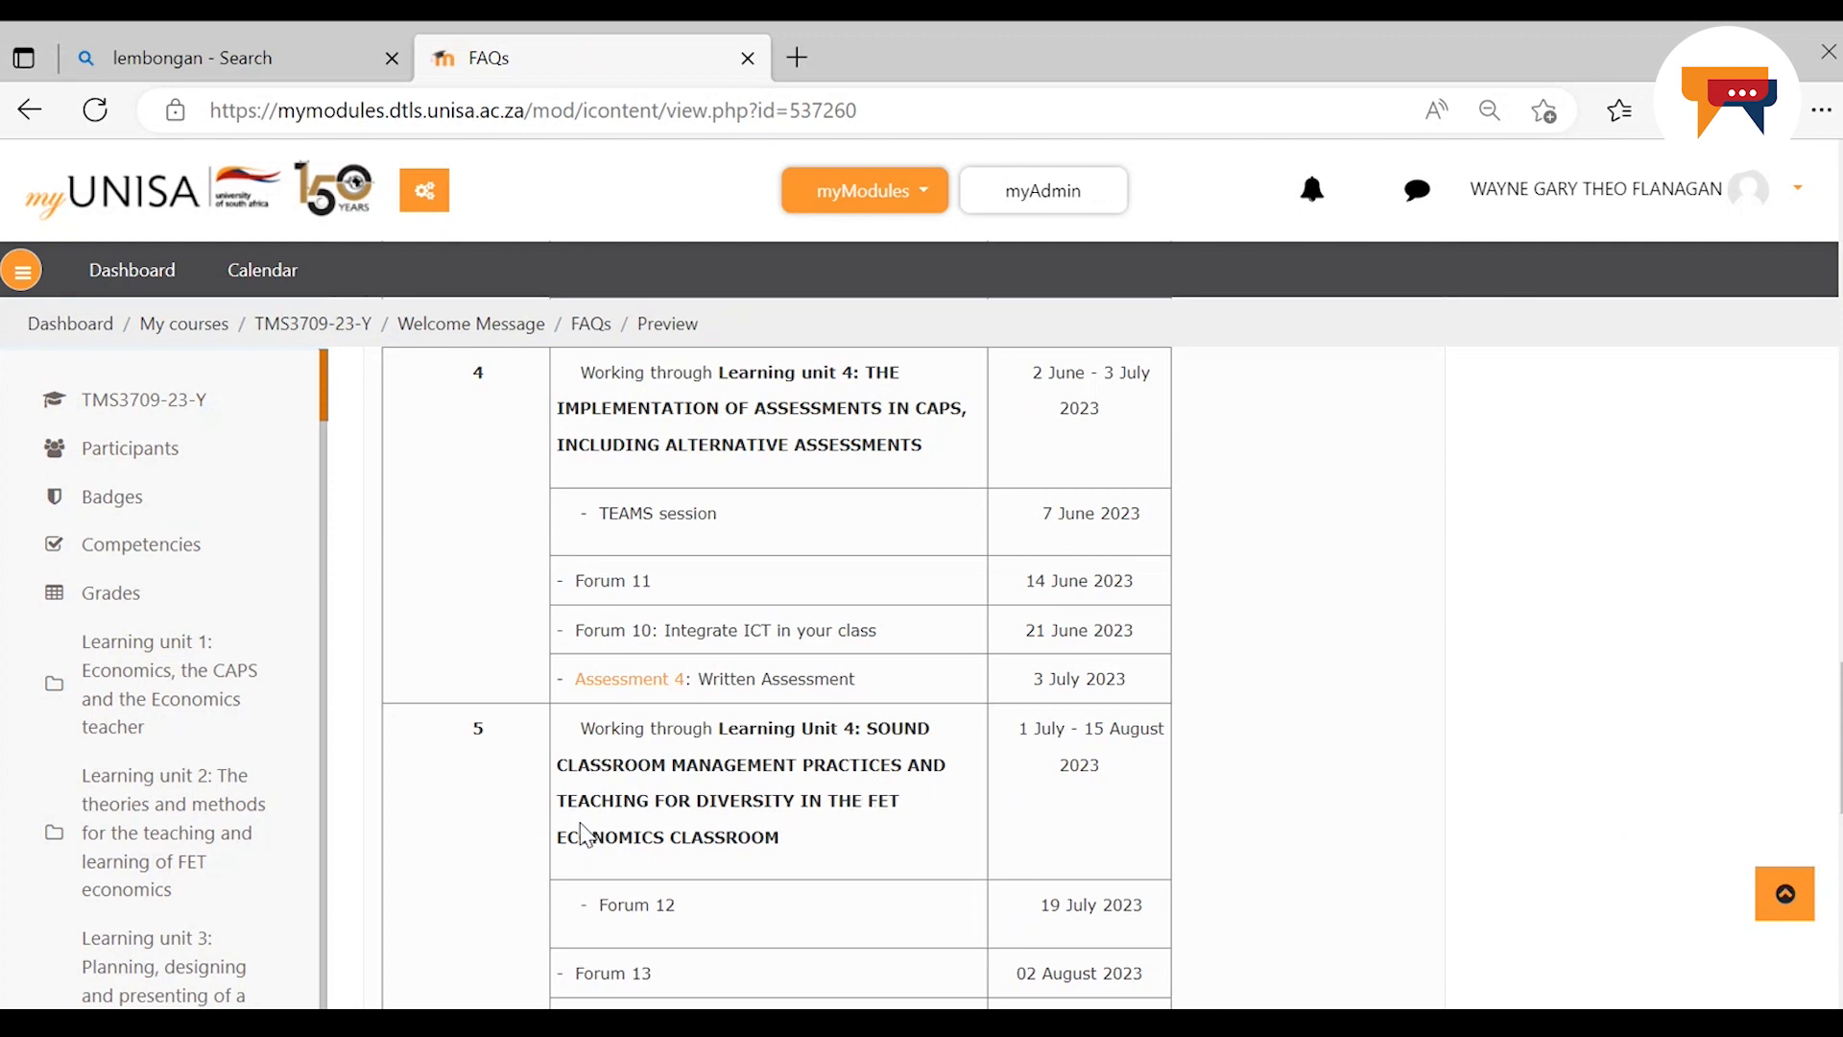
{"action": "mouse_move", "coordinate": [876, 829]}
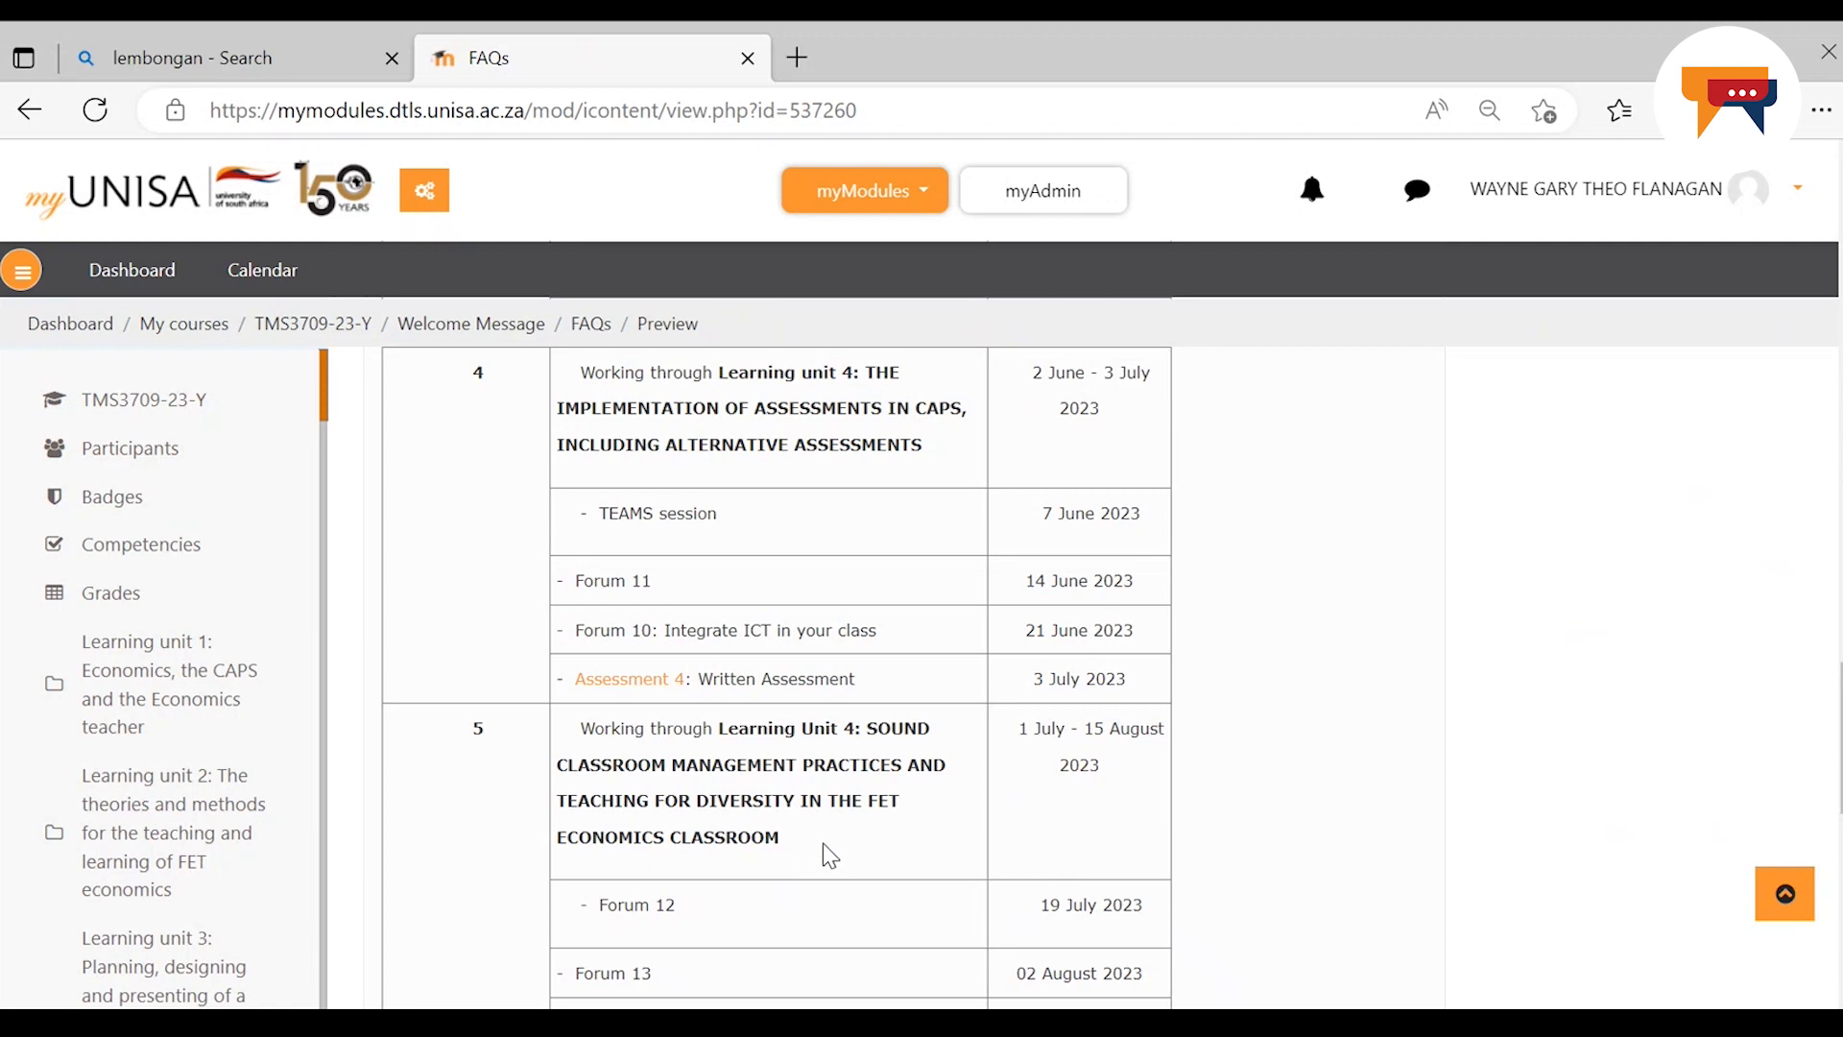
{"action": "mouse_move", "coordinate": [847, 860]}
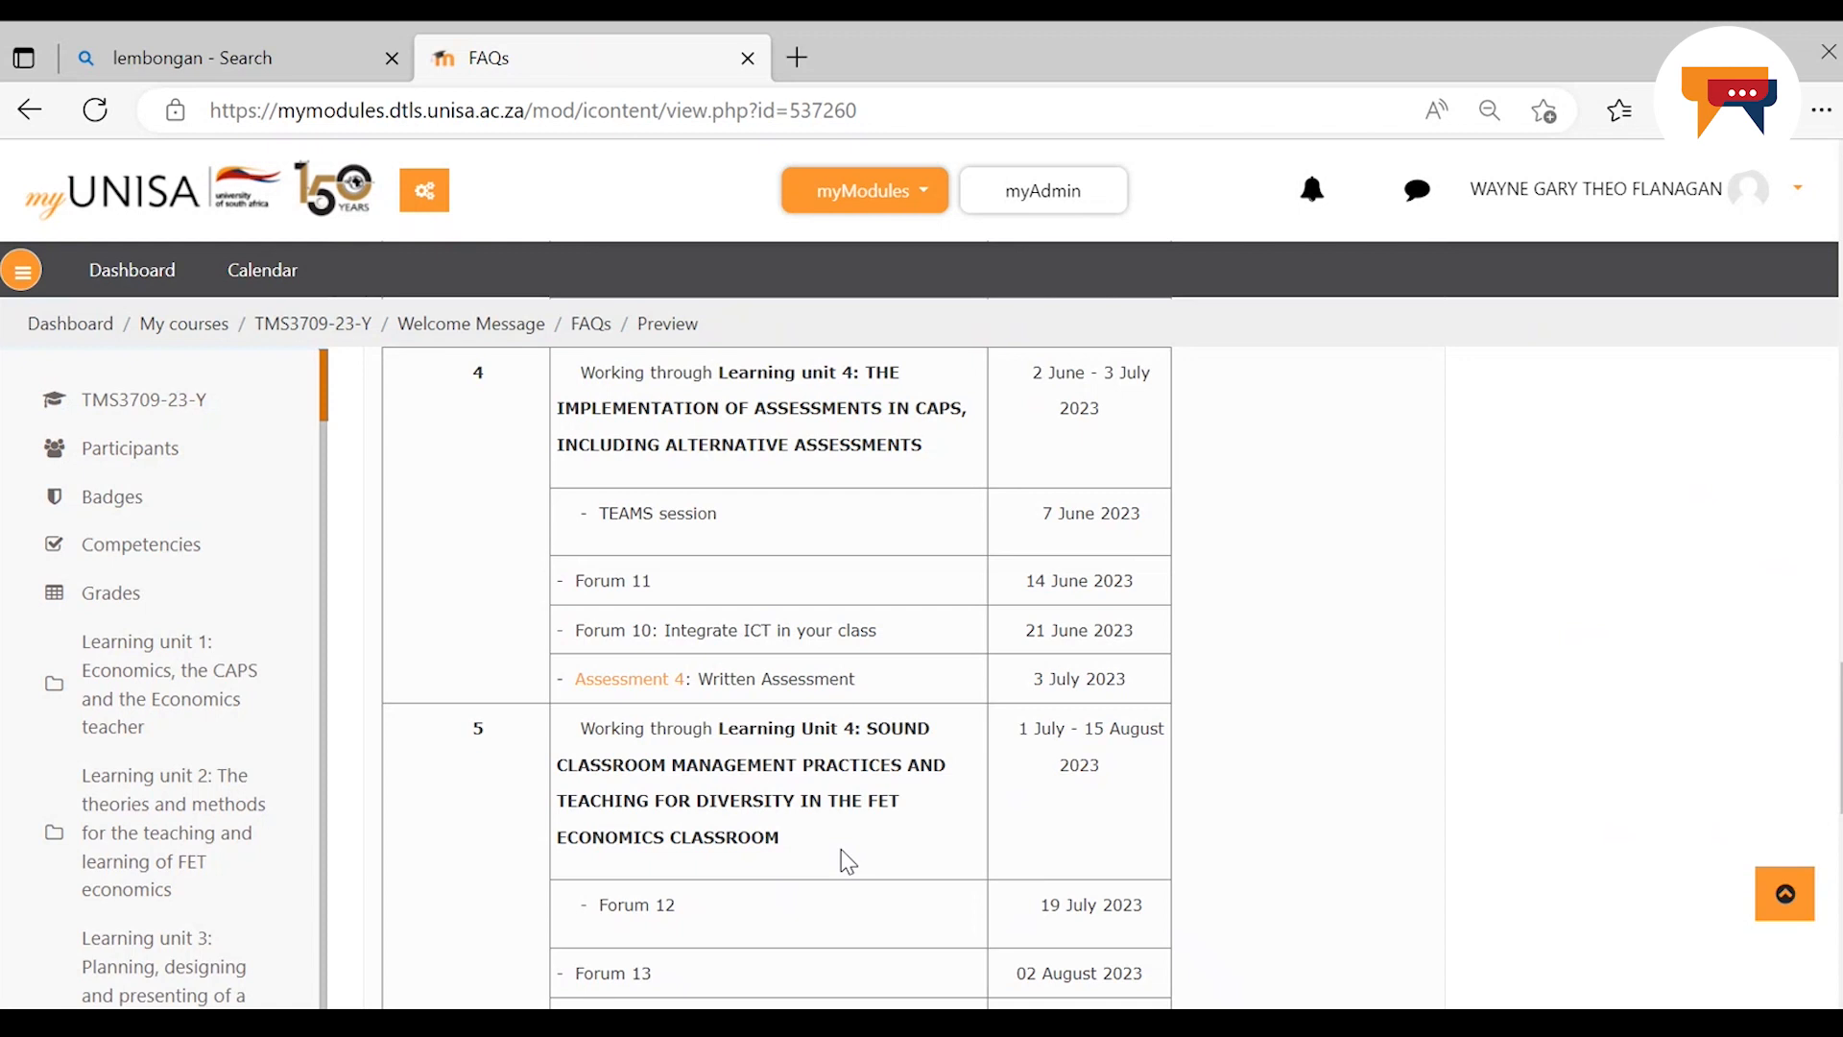
{"action": "mouse_move", "coordinate": [743, 791]}
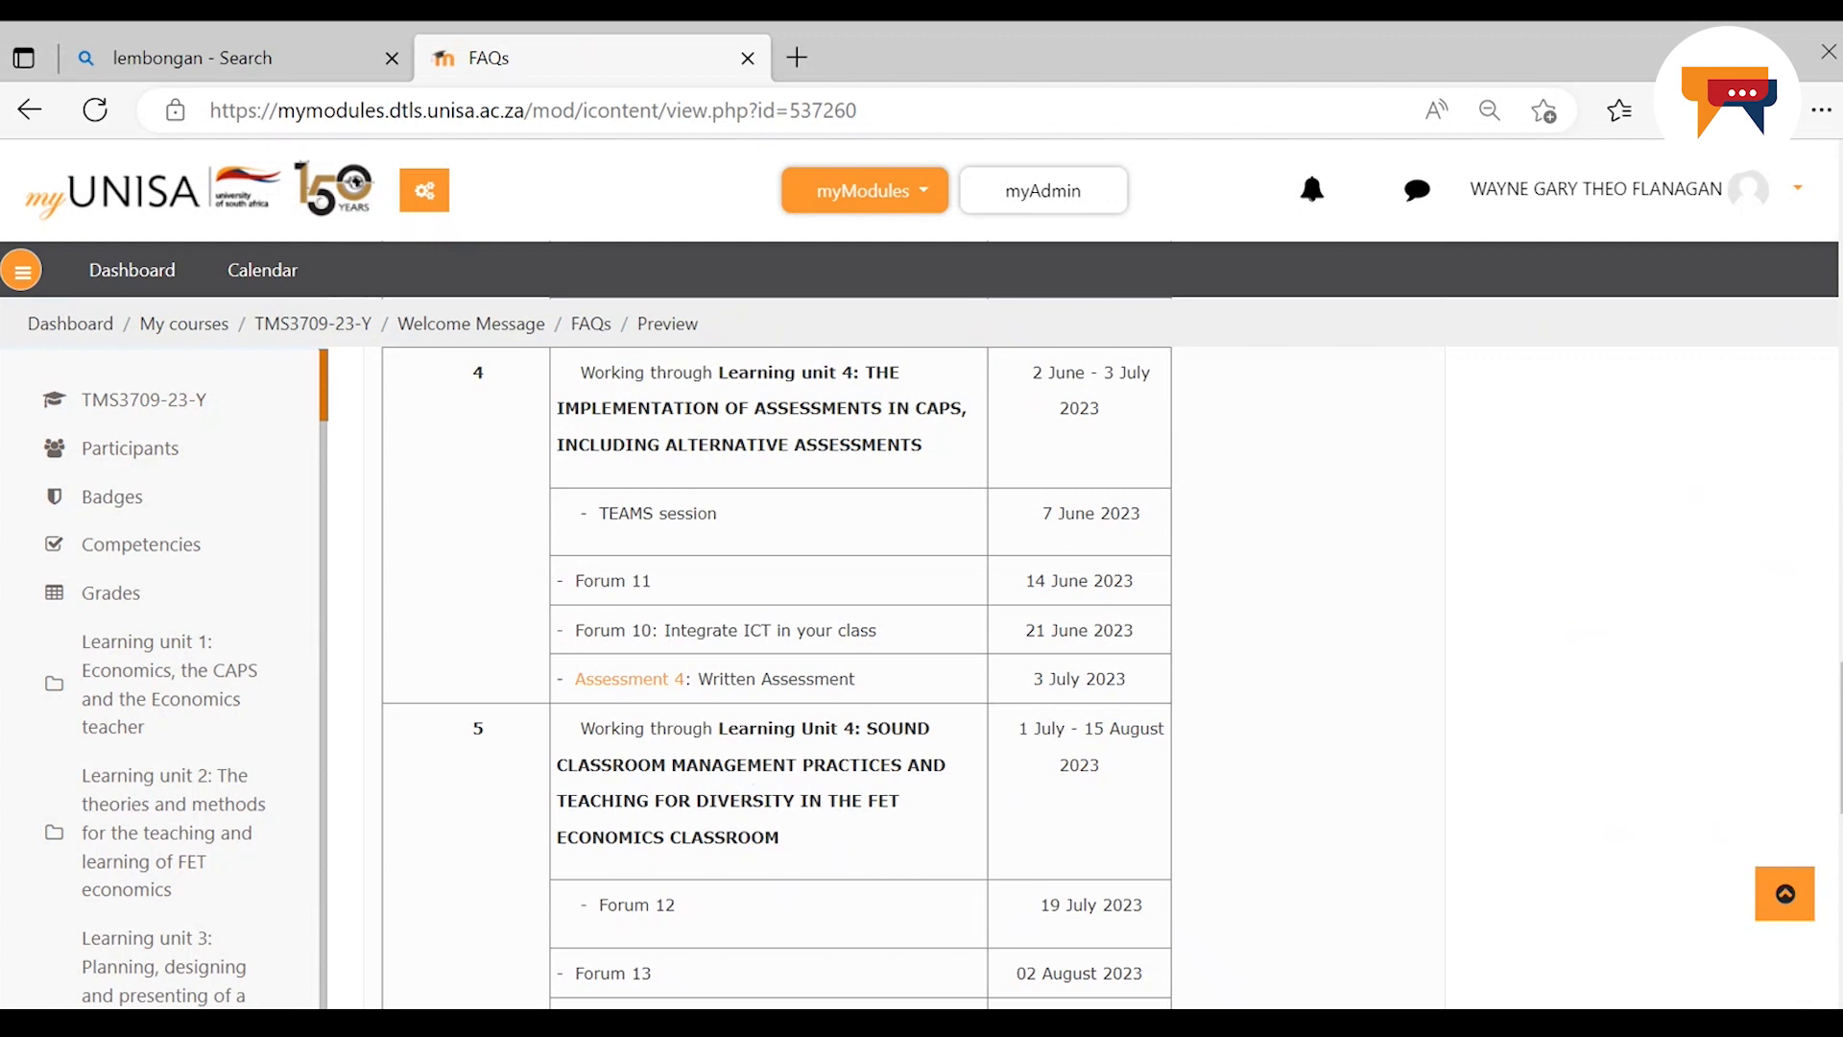
{"action": "scroll", "scroll_direction": "down", "scroll_amount": 3}
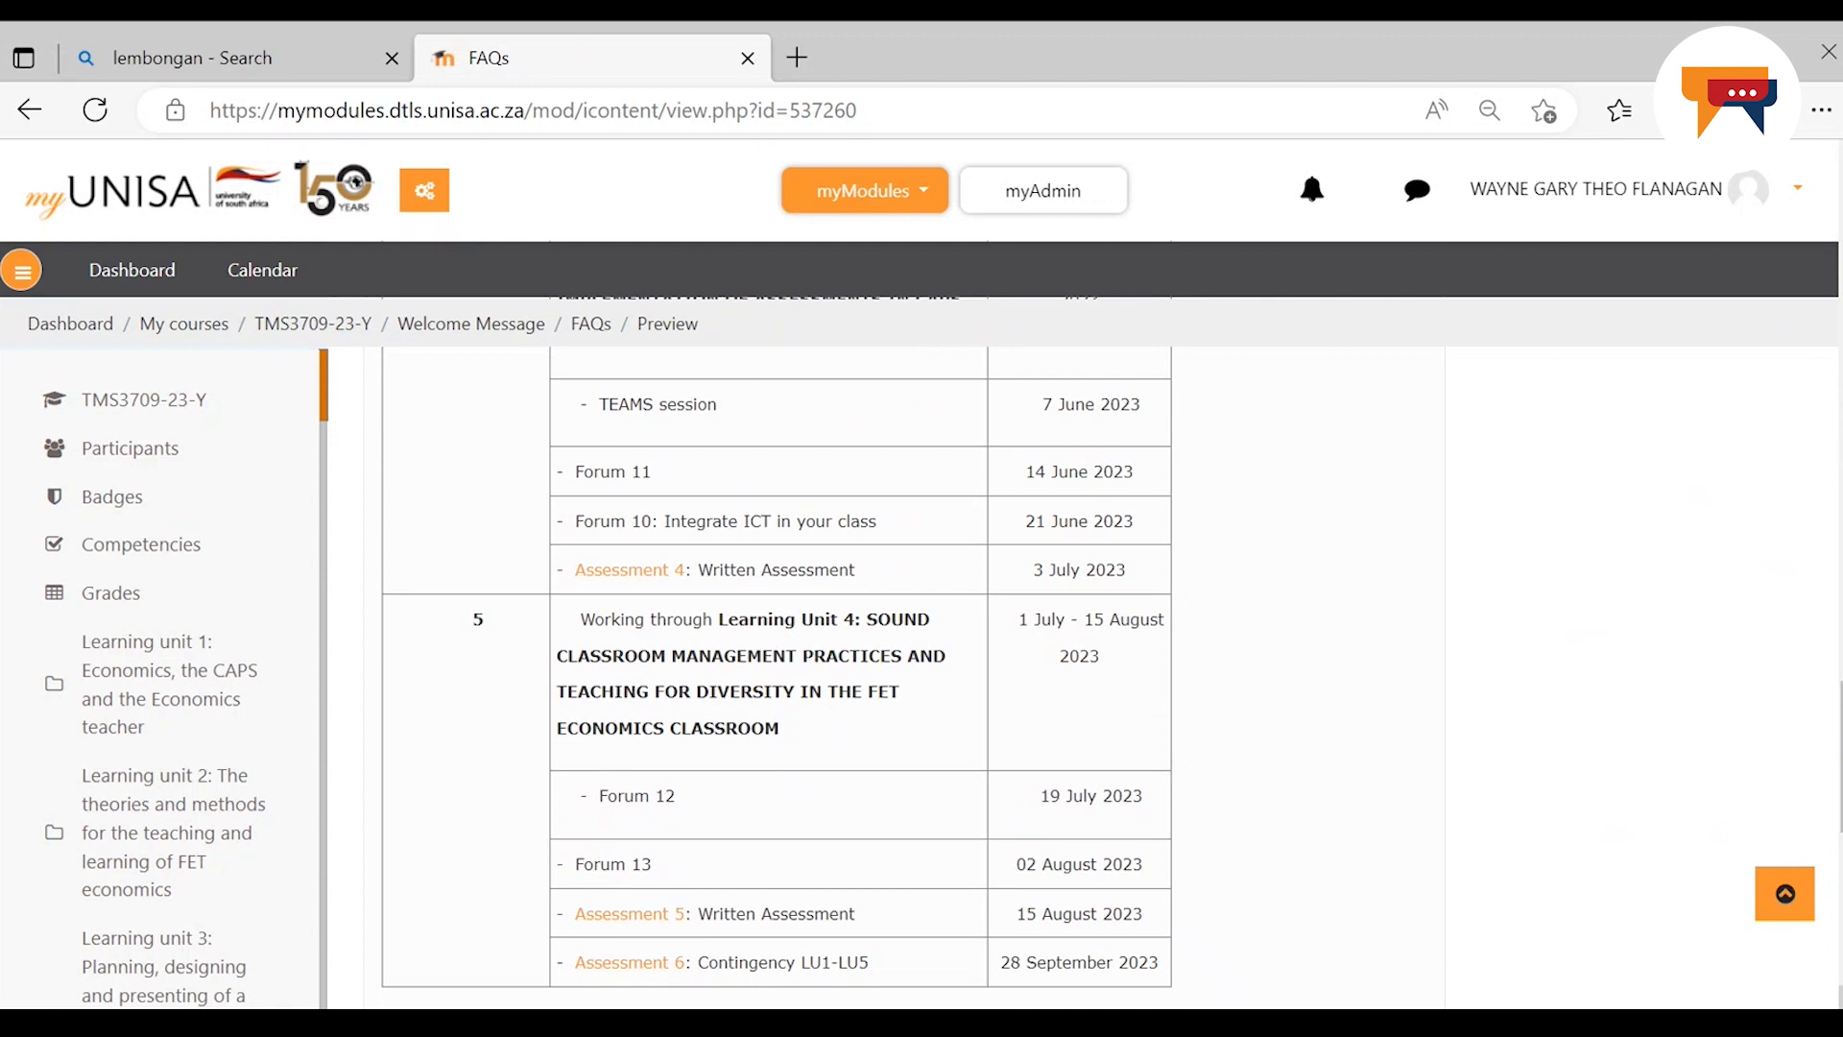
{"action": "scroll", "scroll_direction": "down", "scroll_amount": 3}
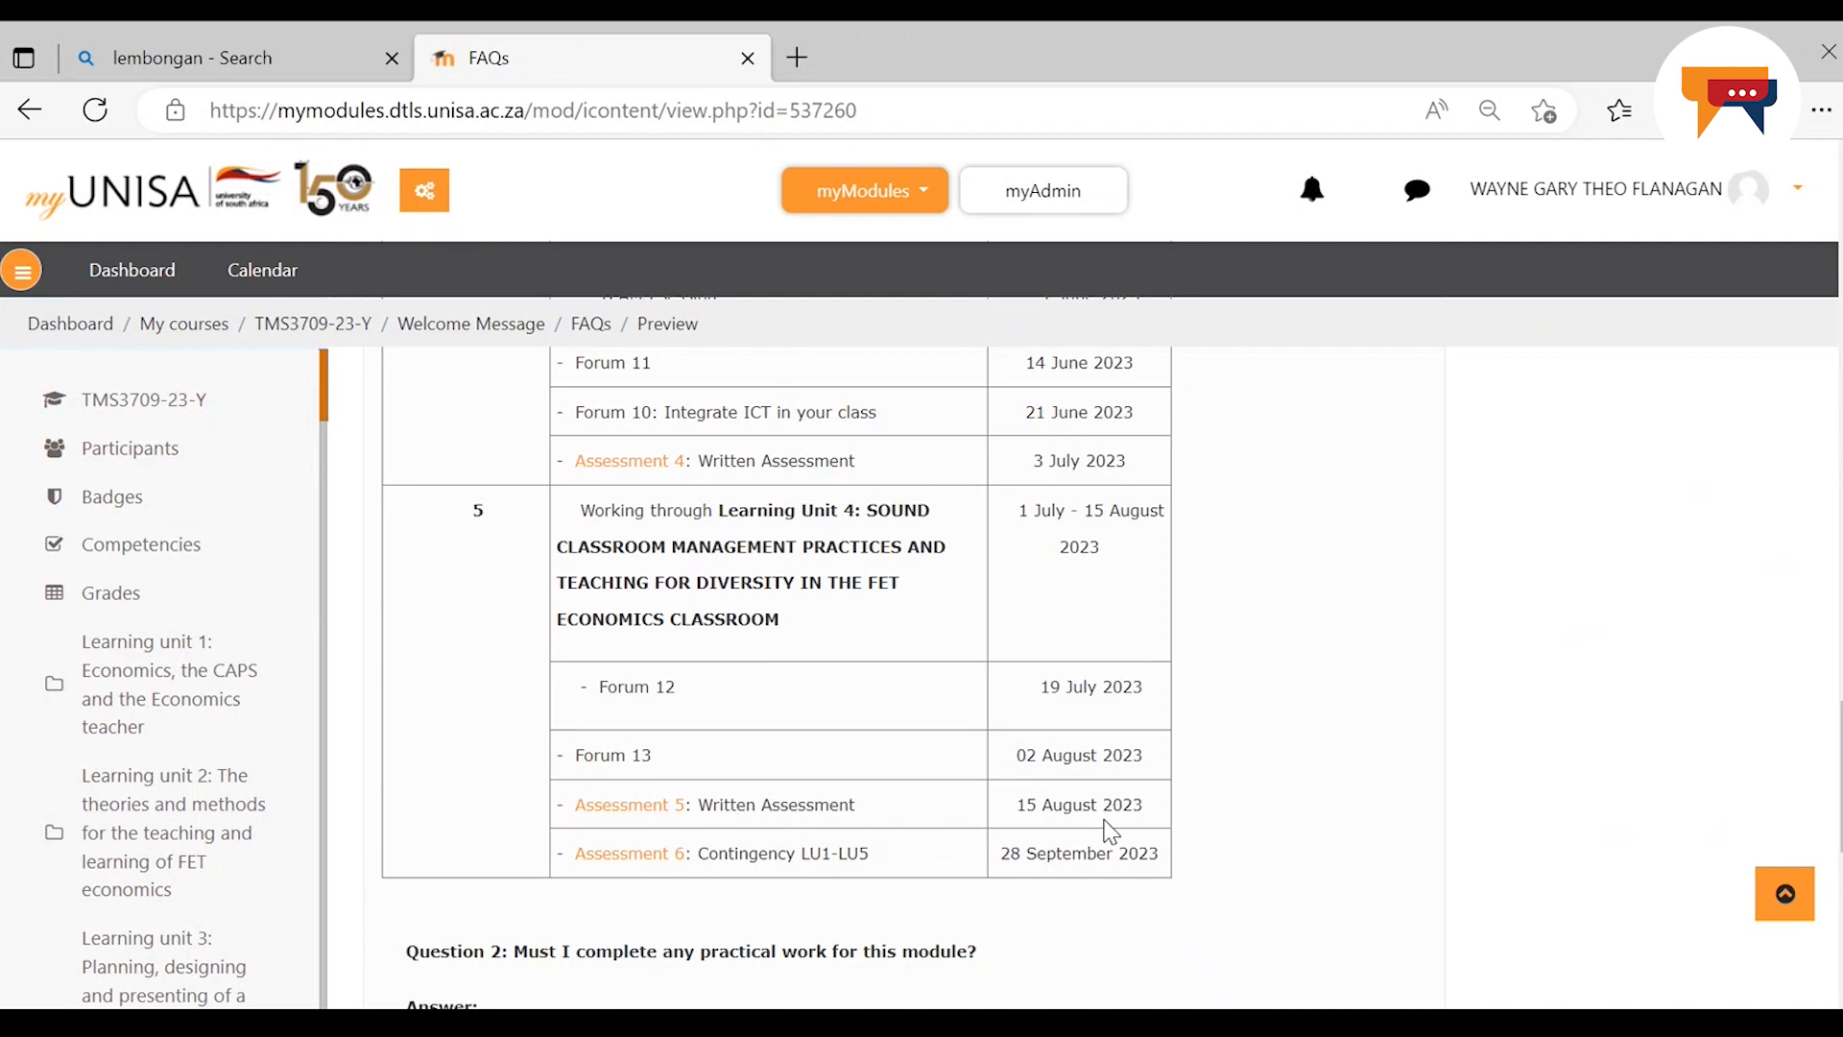
{"action": "mouse_move", "coordinate": [647, 498]}
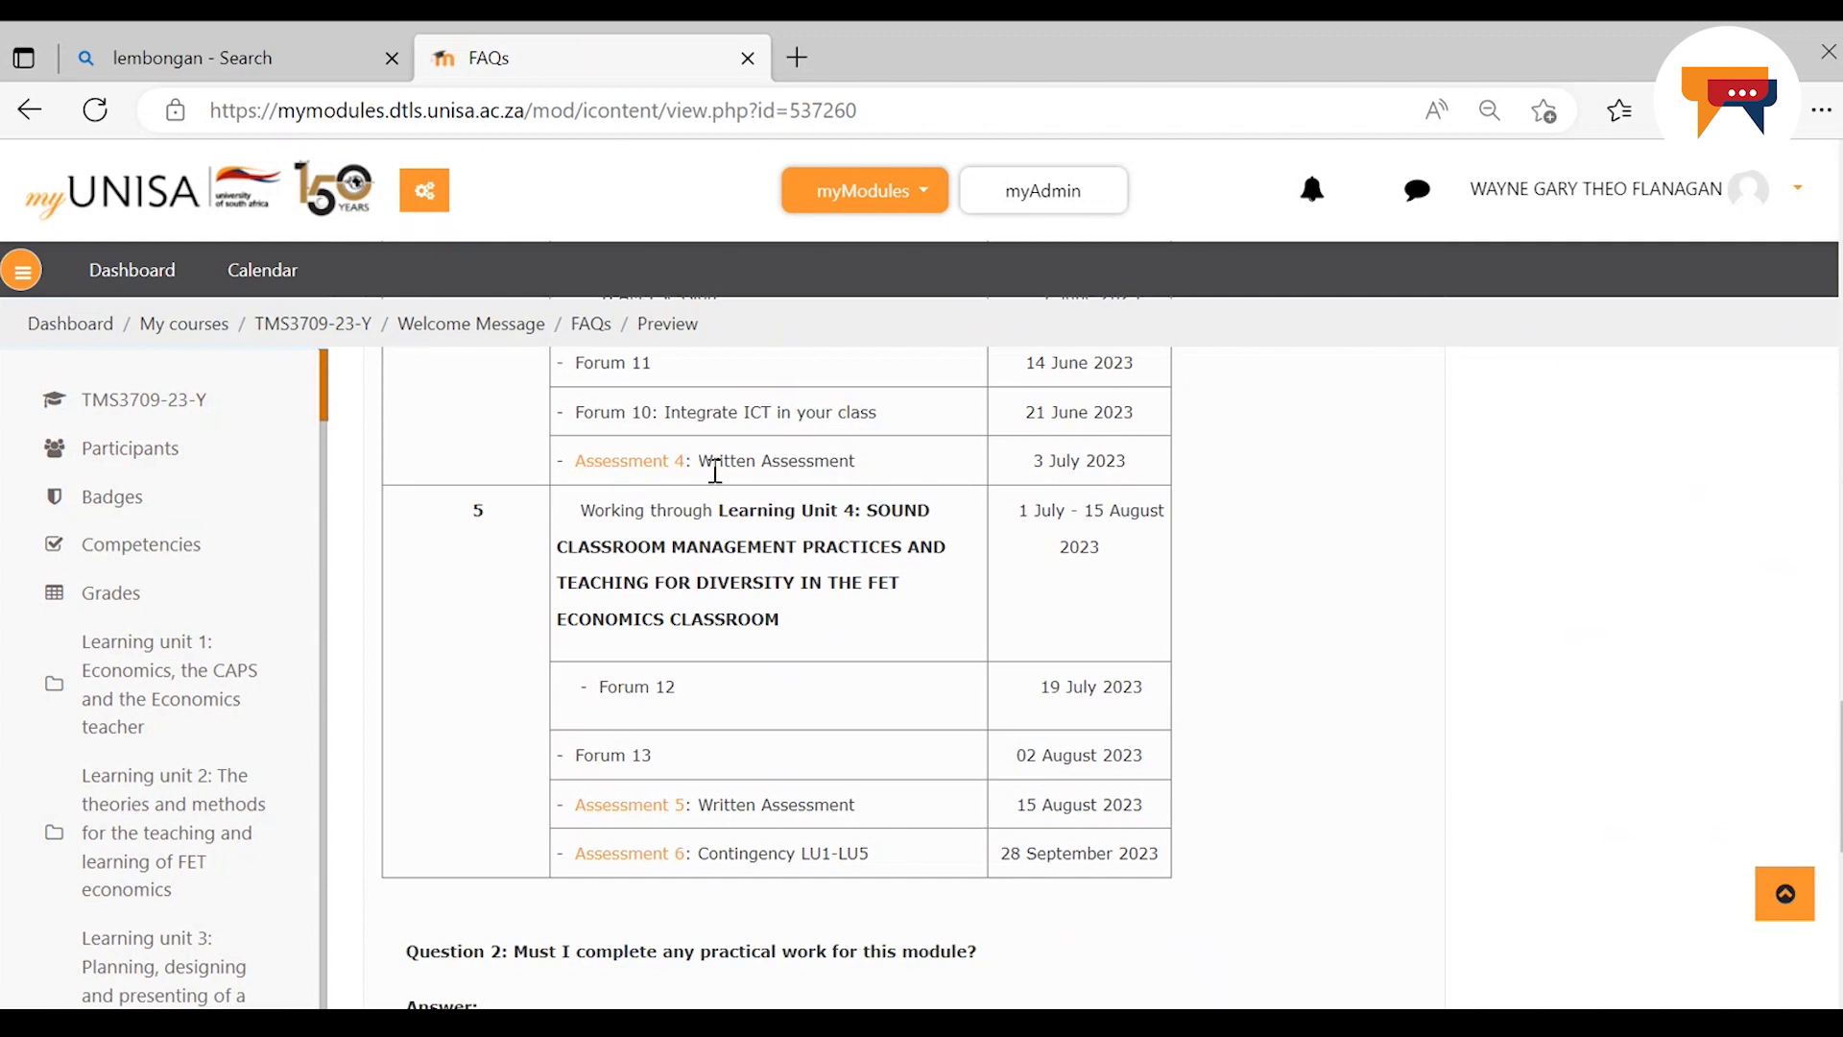
{"action": "mouse_move", "coordinate": [772, 473]}
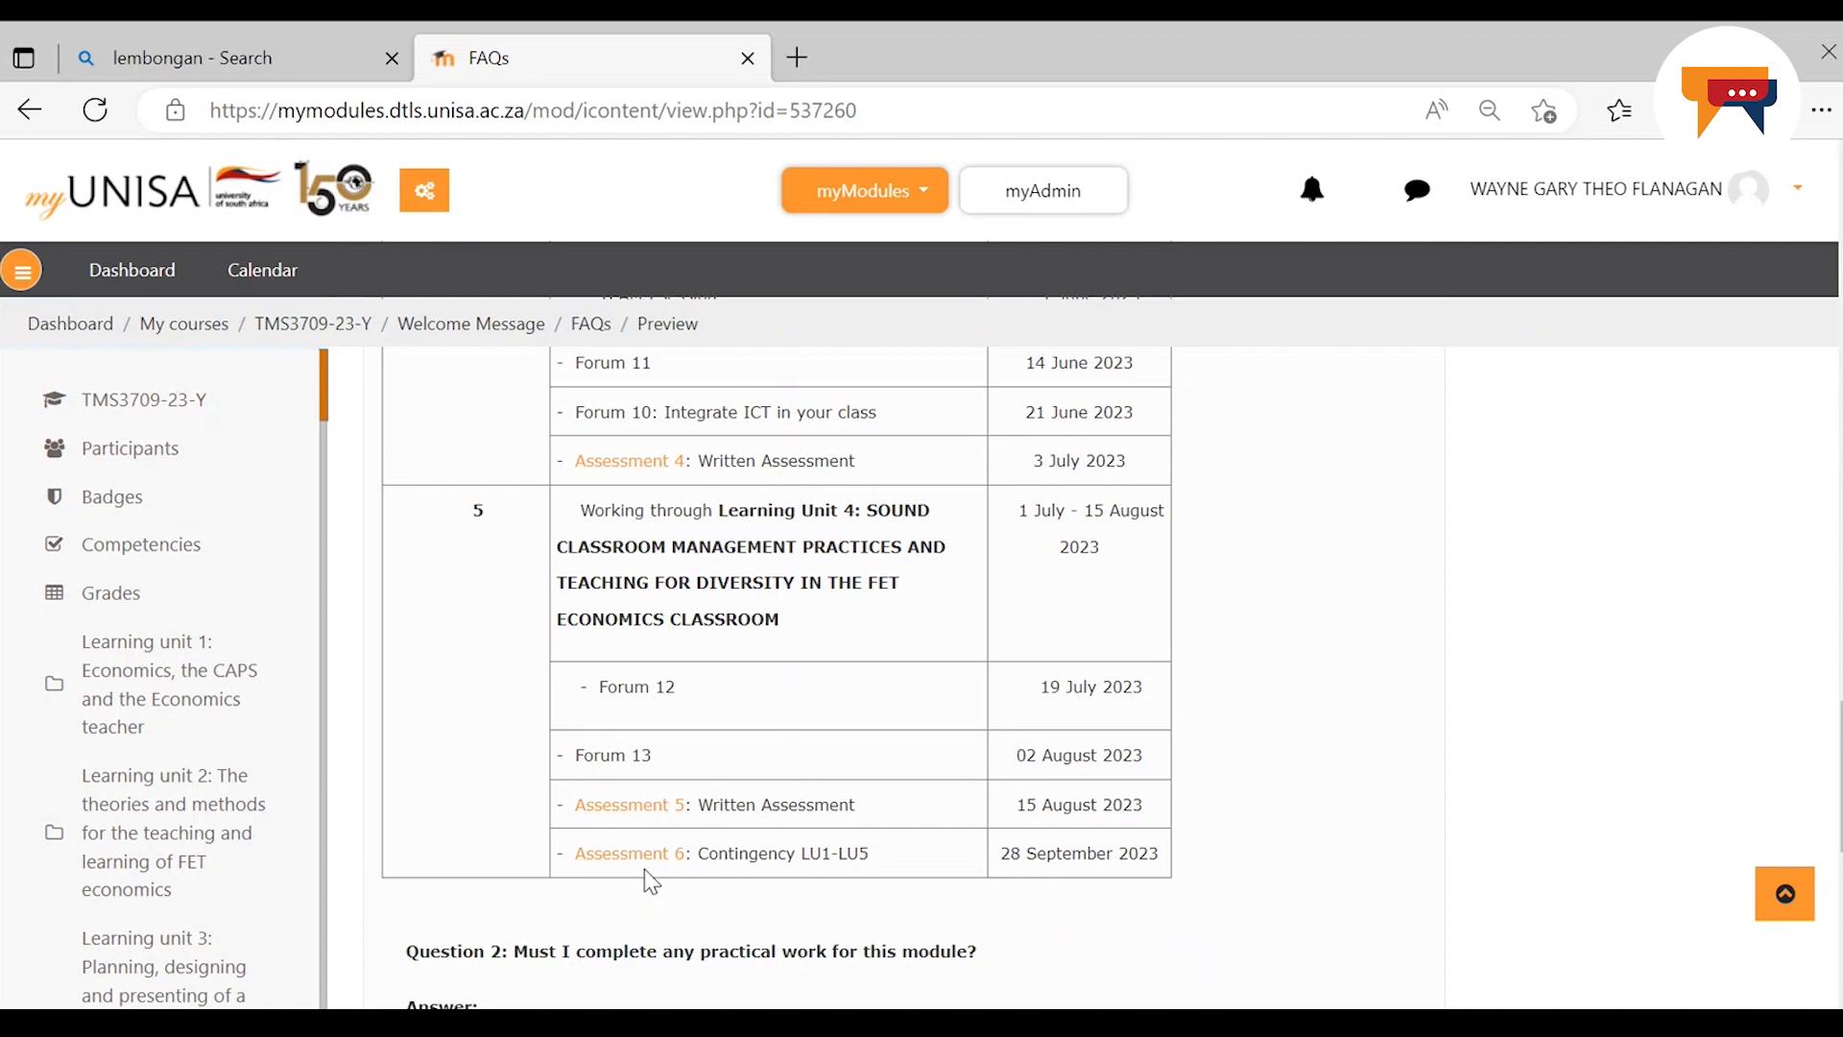
{"action": "mouse_move", "coordinate": [654, 877]}
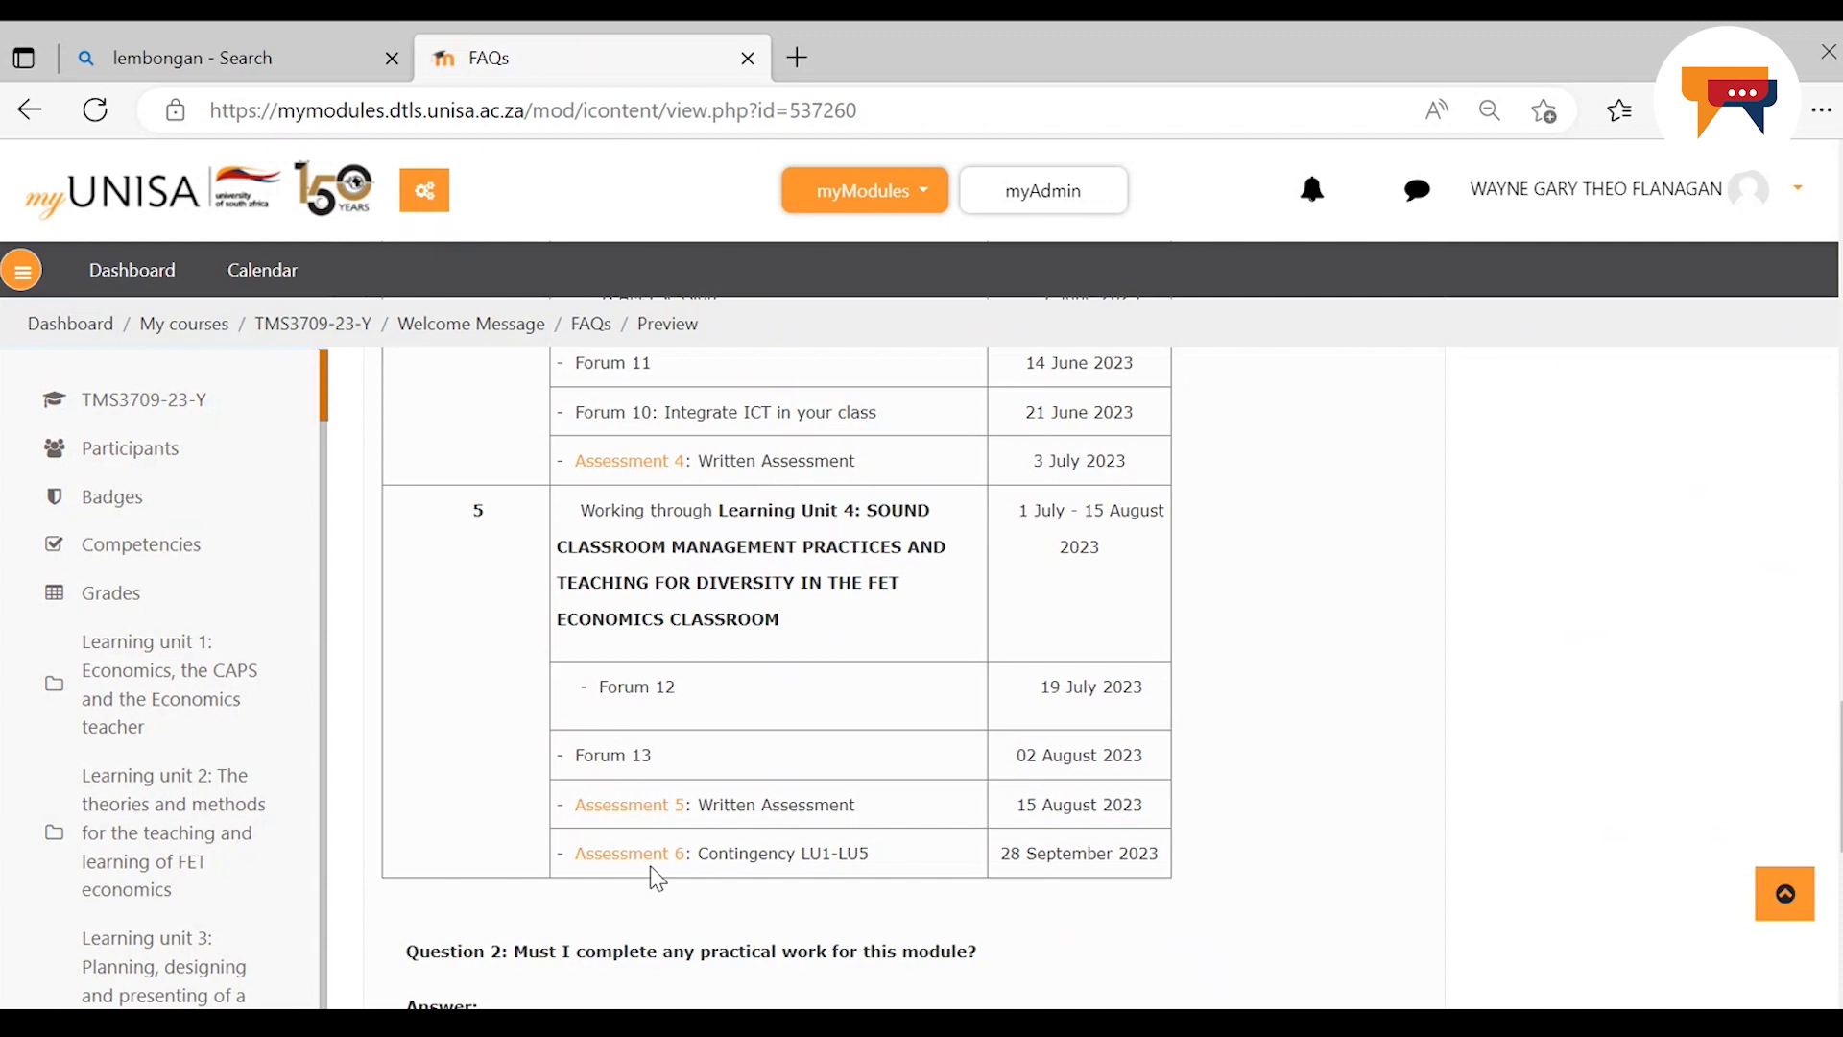
{"action": "mouse_move", "coordinate": [707, 880]}
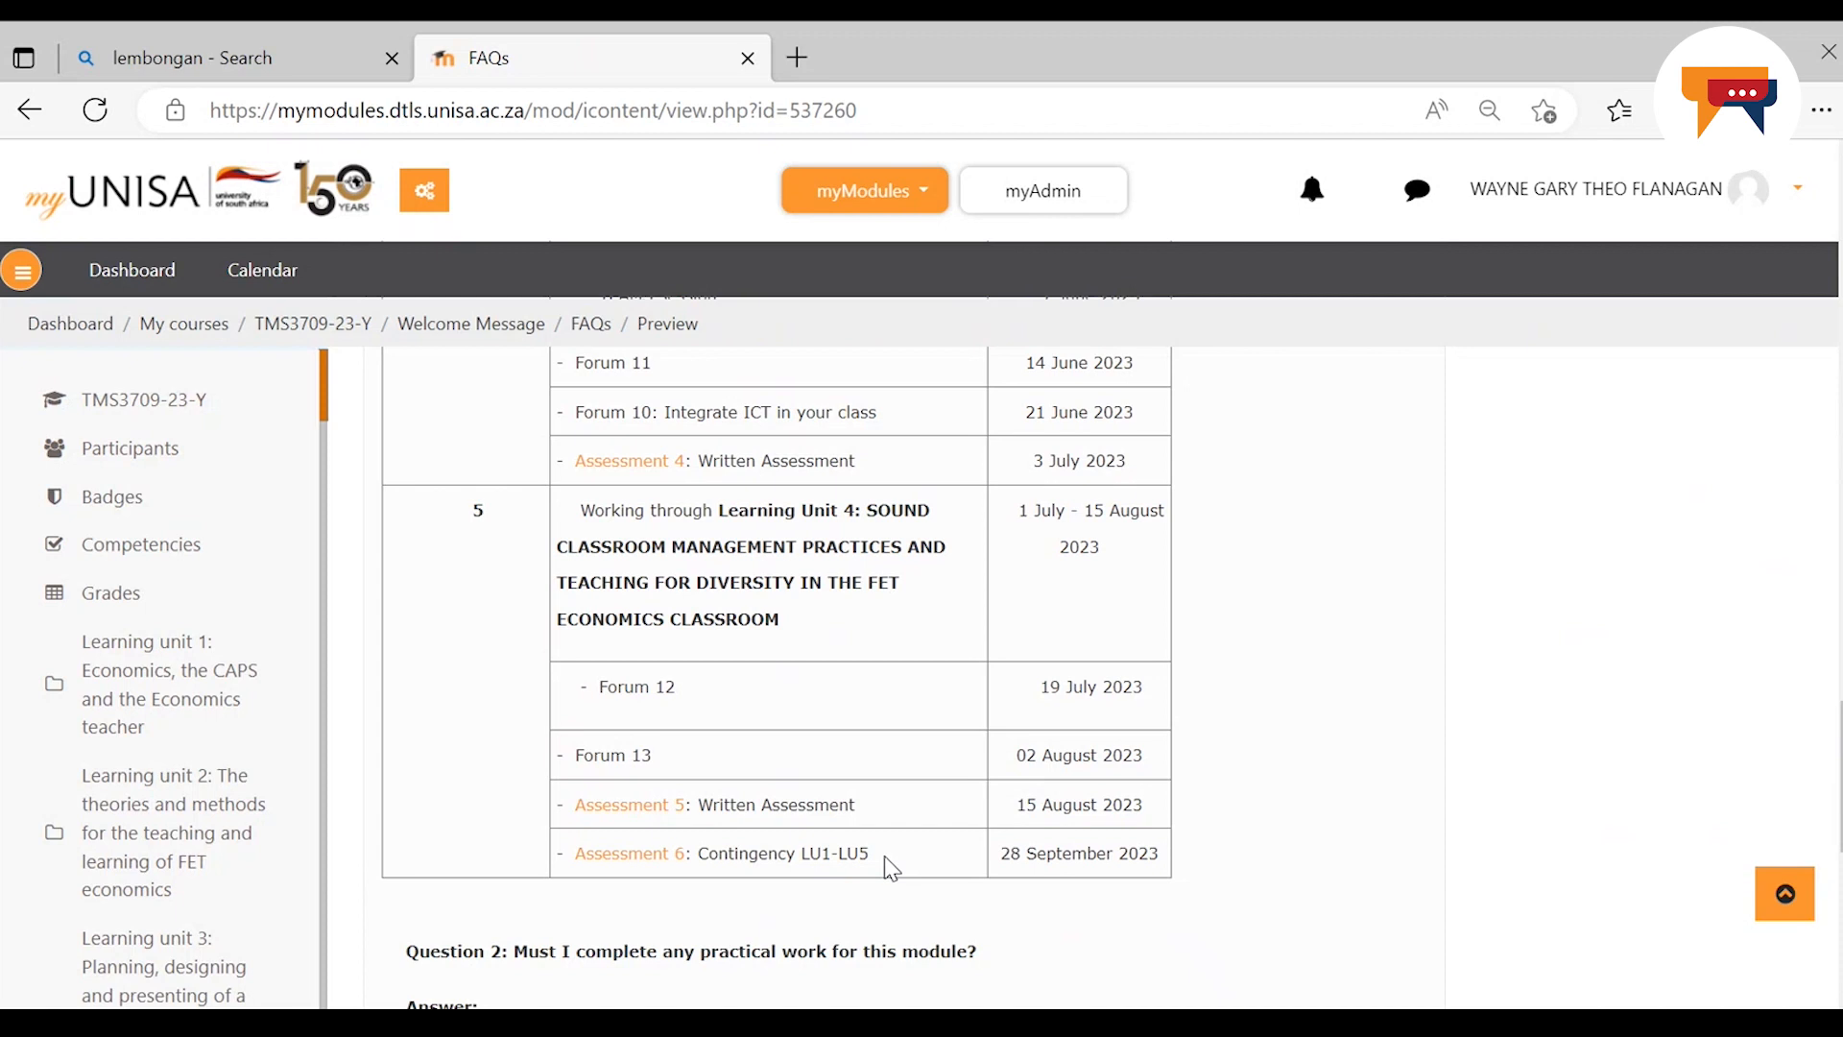
Scroll to the bottom of FAQ page 3 showing the Question 2 answer on practical work and the page buttons
{"action": "scroll", "scroll_direction": "down", "scroll_amount": 3}
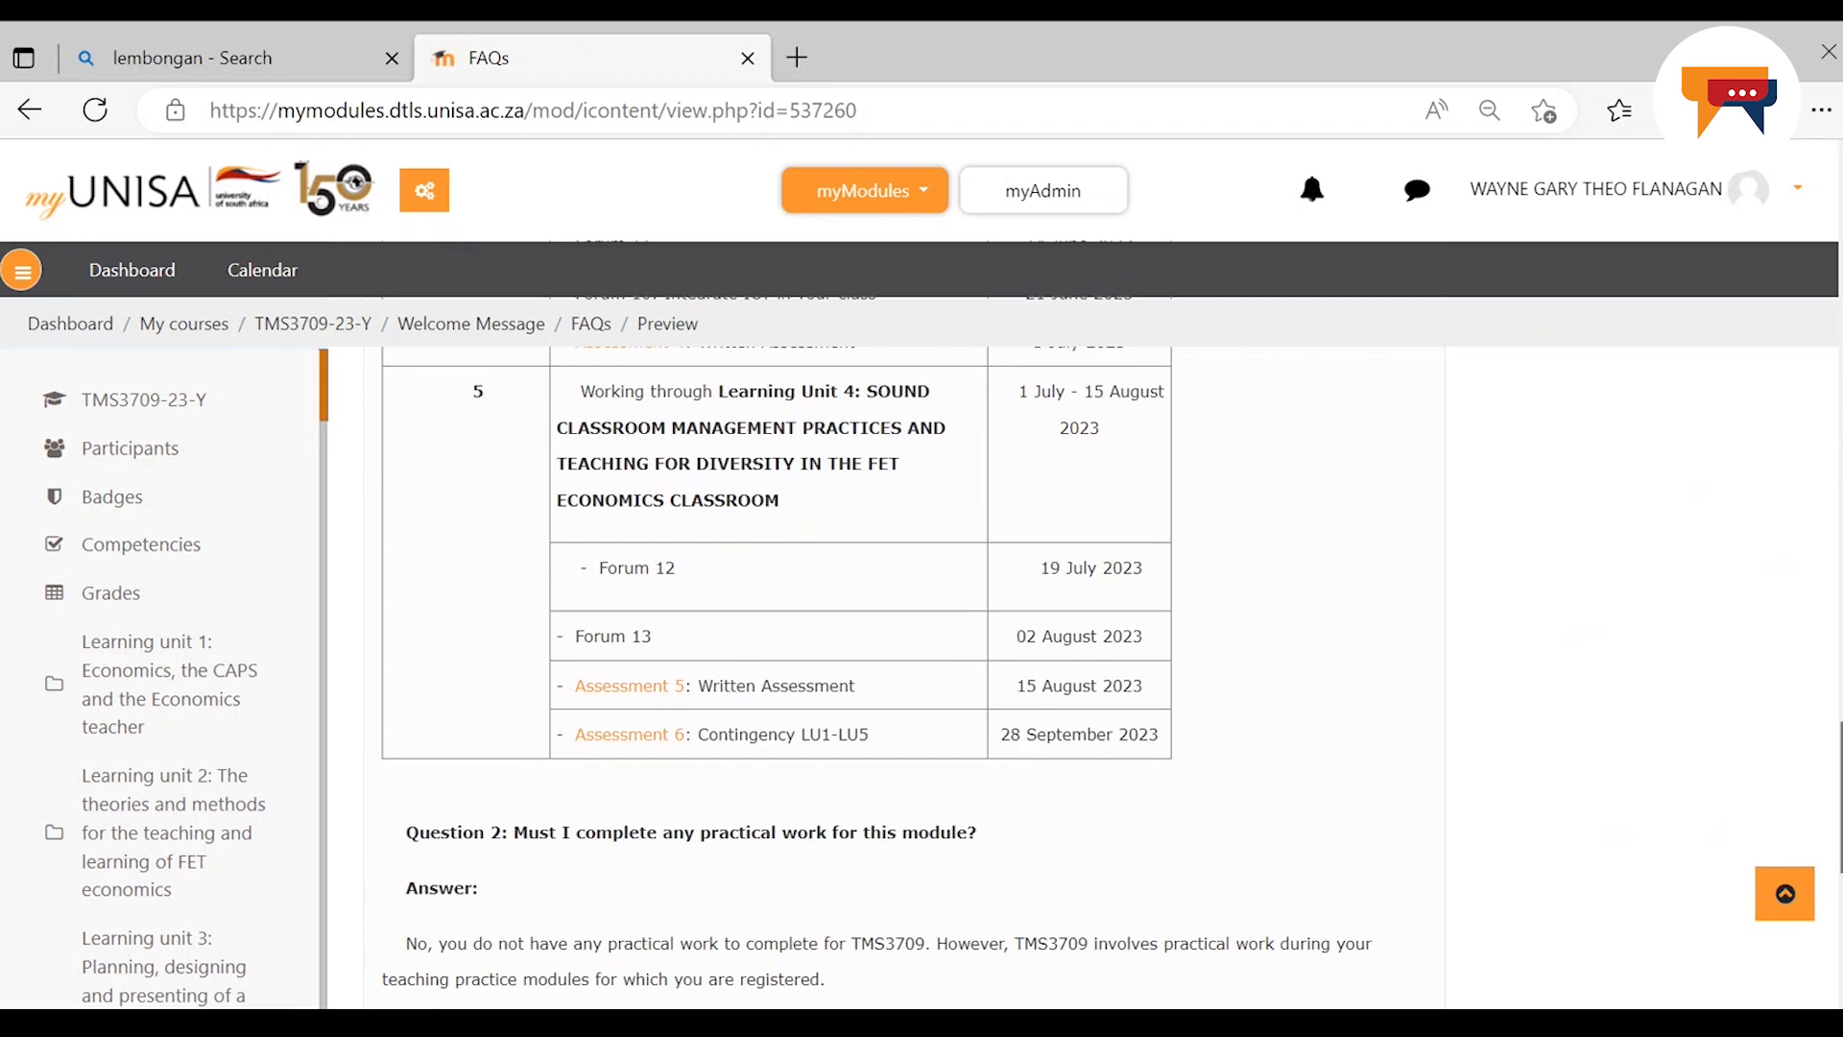
{"action": "scroll", "scroll_direction": "down", "scroll_amount": 3}
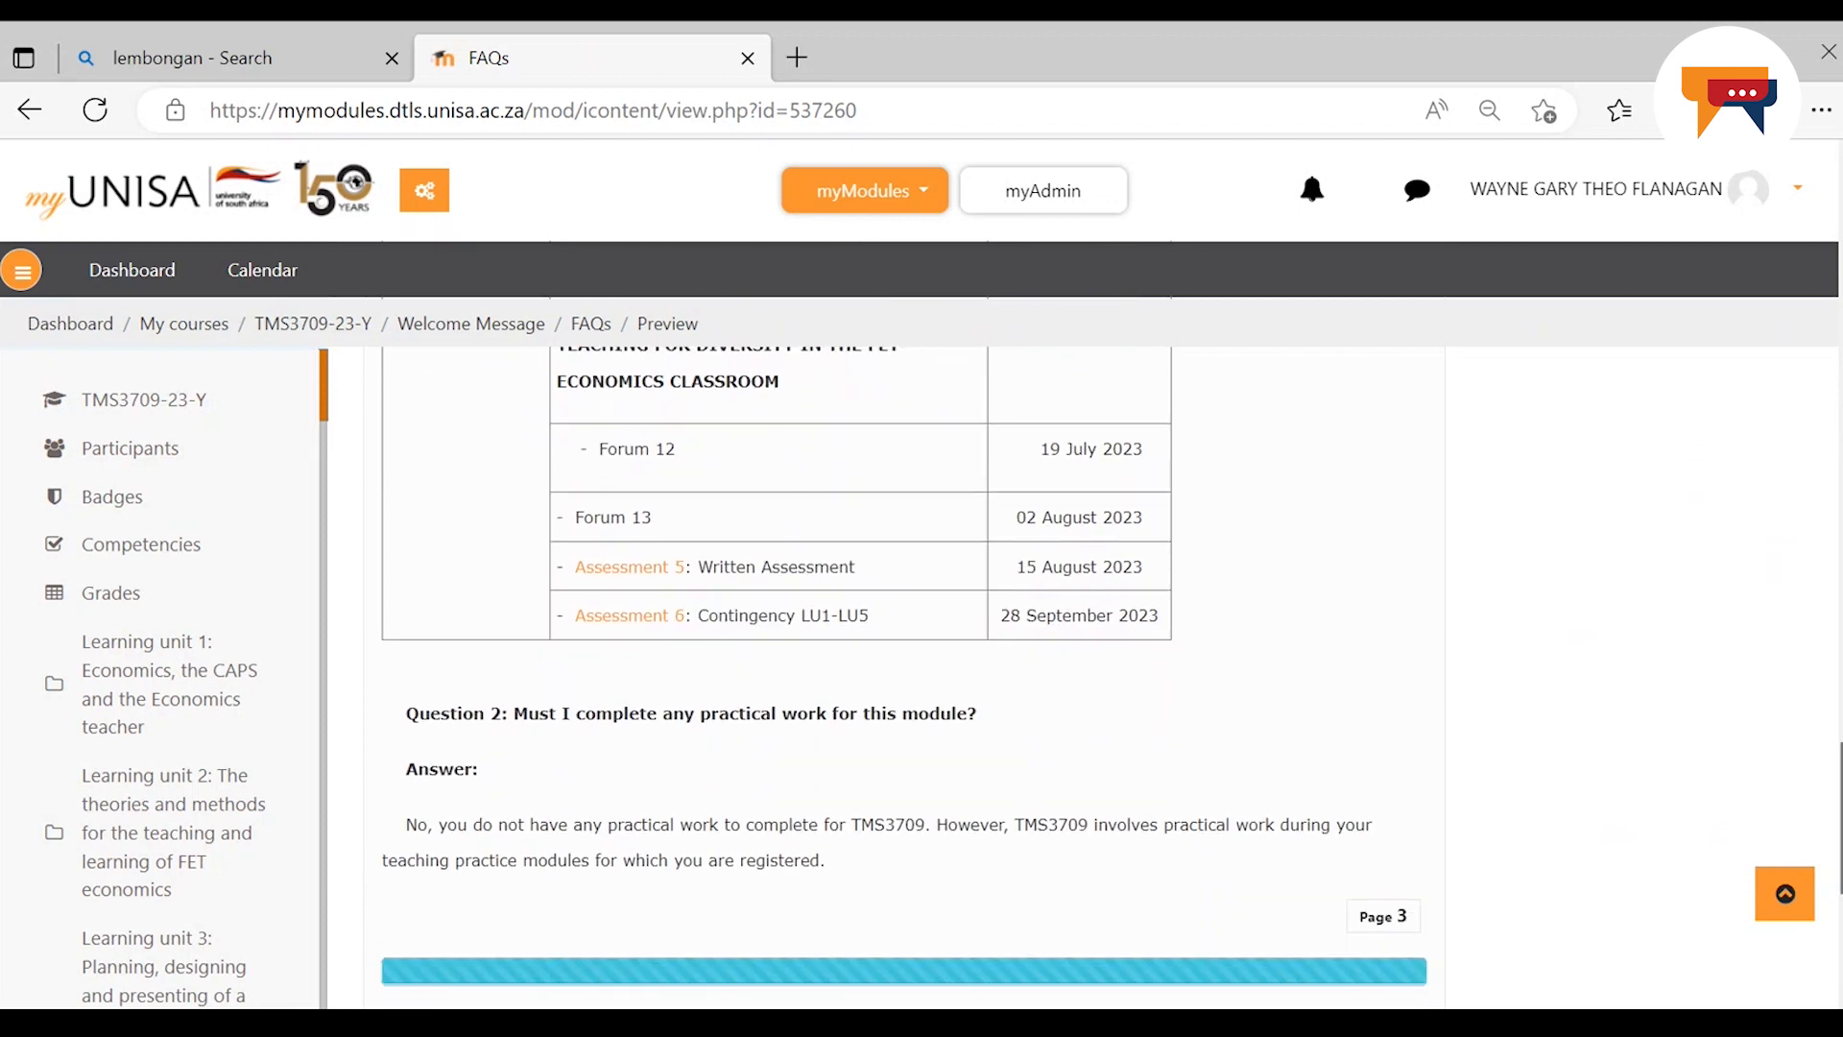
{"action": "scroll", "scroll_direction": "down", "scroll_amount": 3}
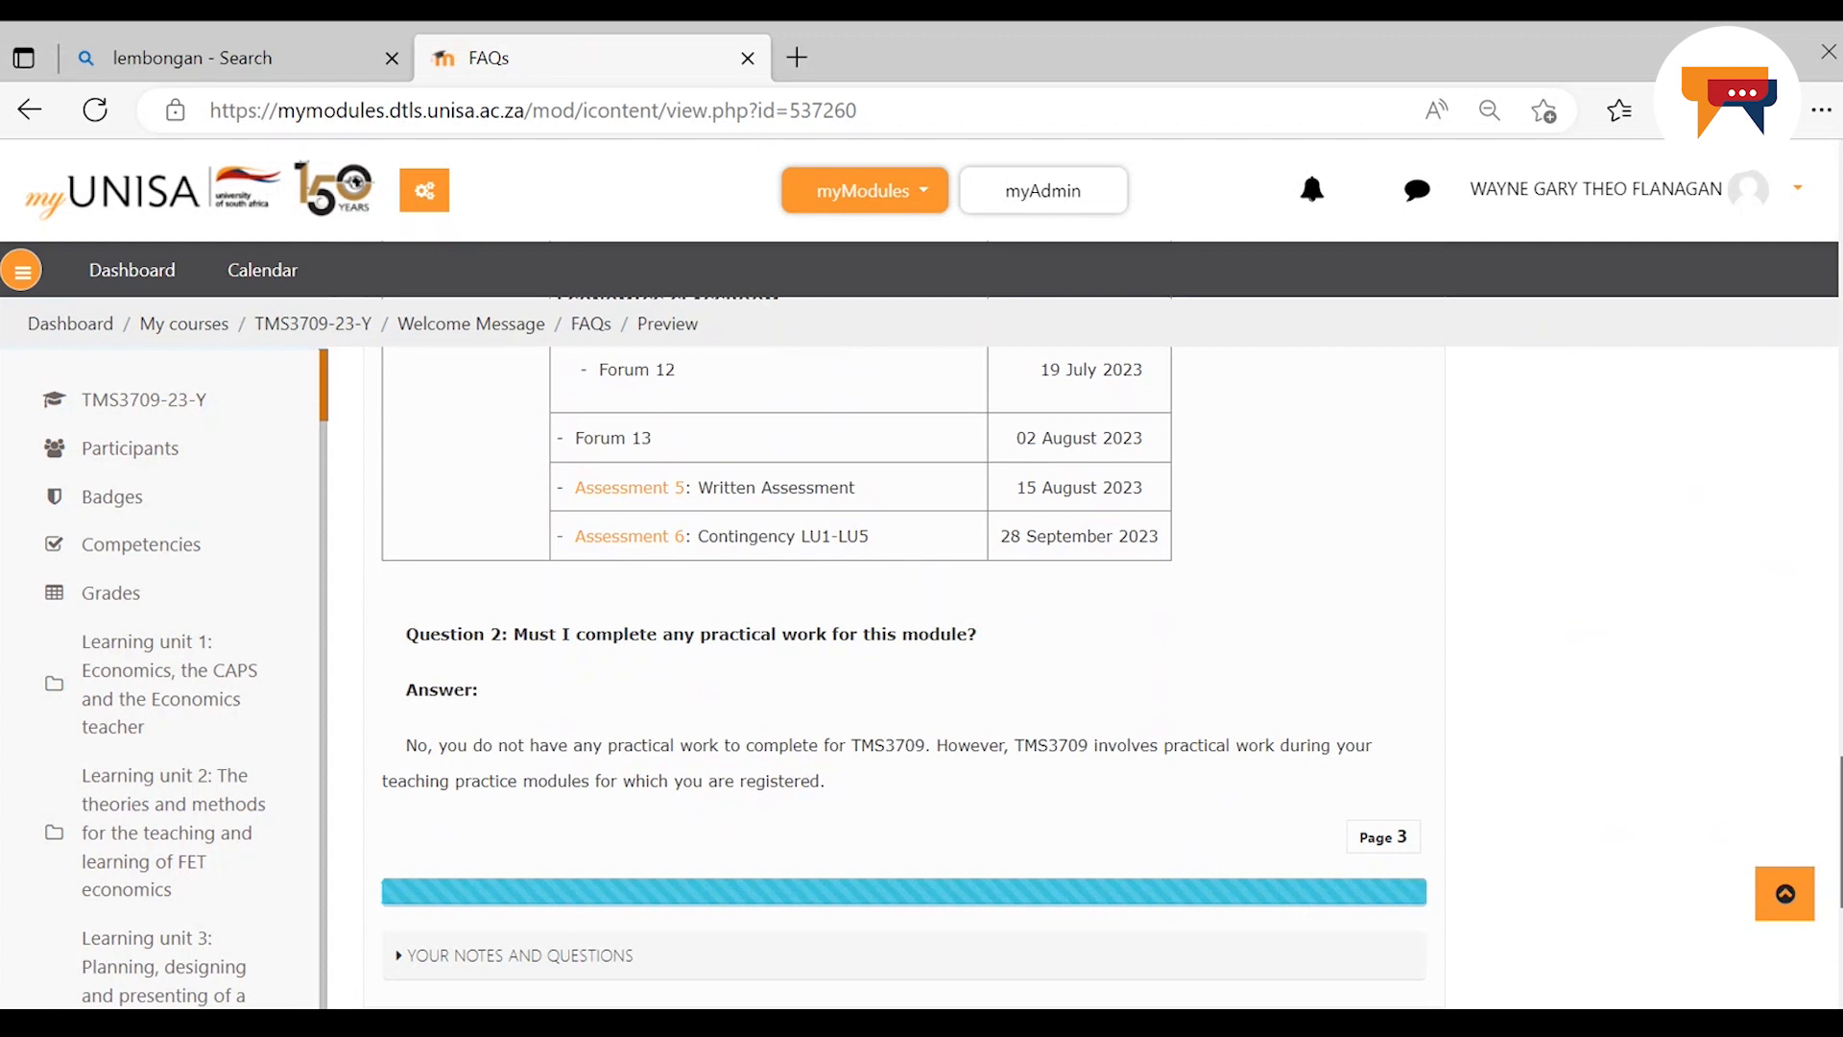
{"action": "scroll", "scroll_direction": "down", "scroll_amount": 3}
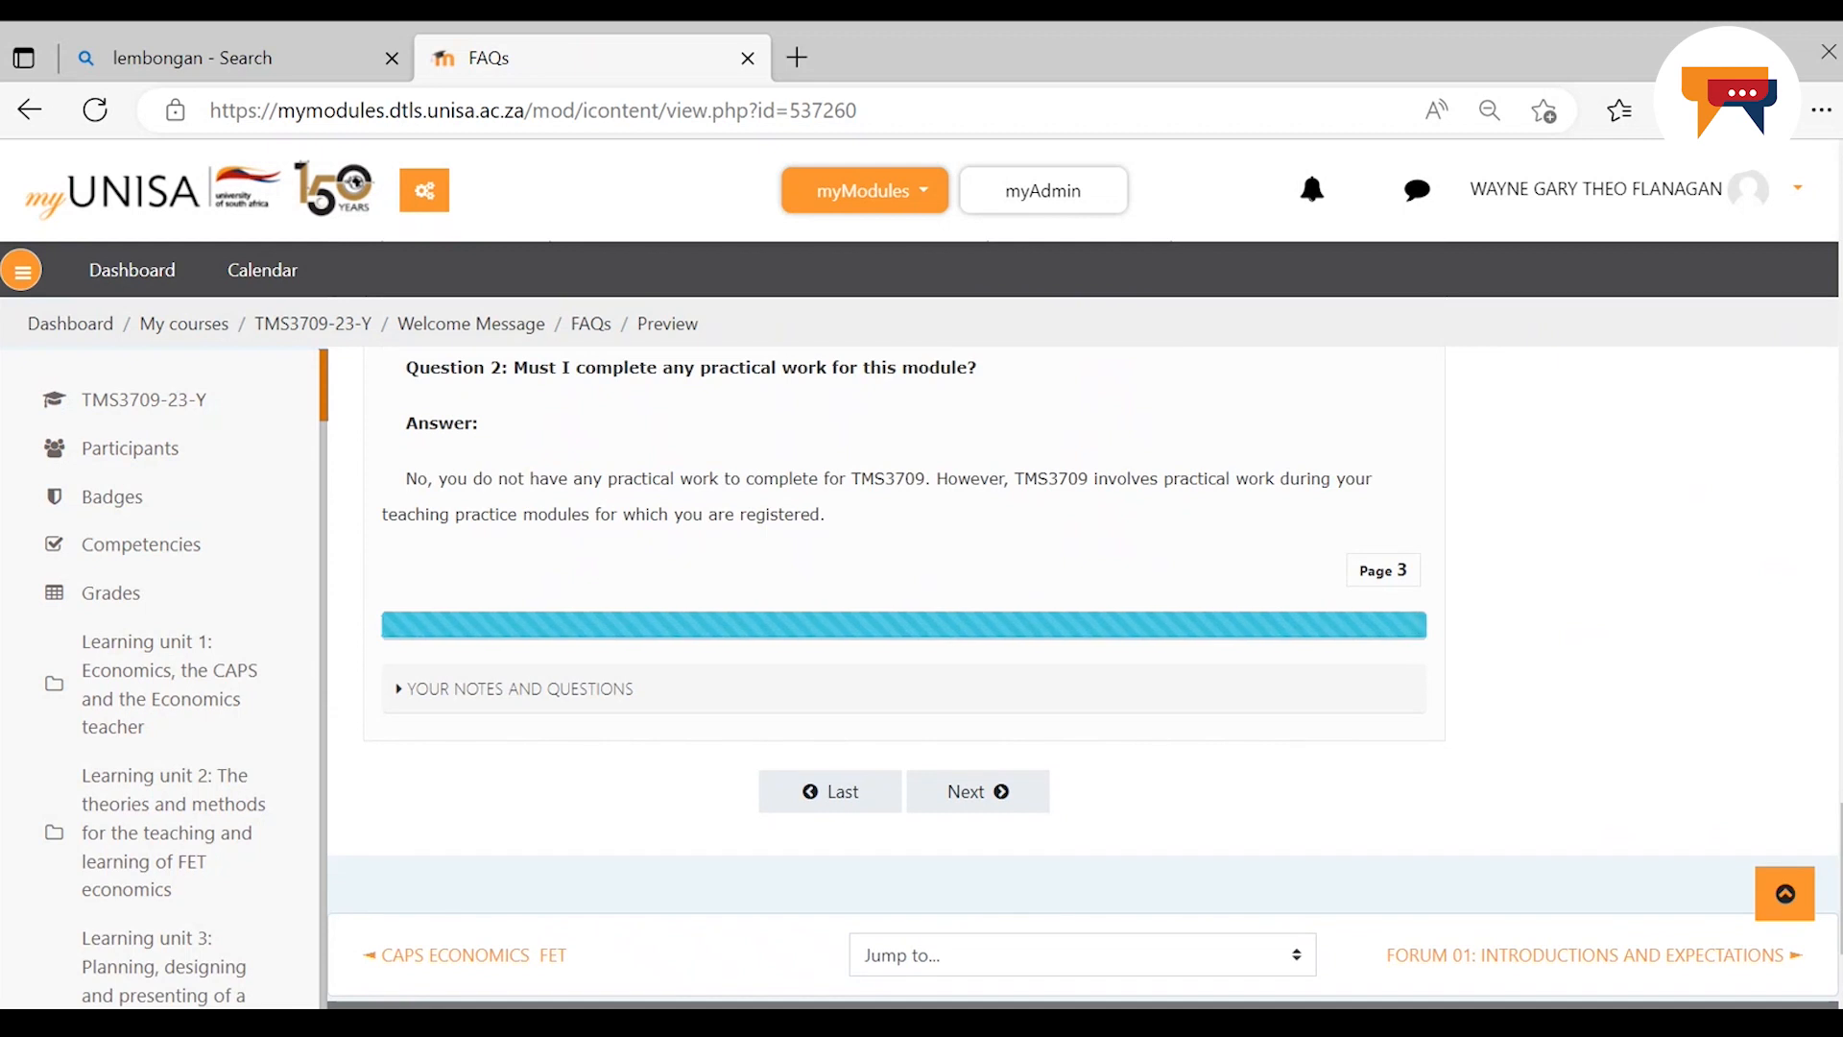
{"action": "mouse_move", "coordinate": [1761, 902]}
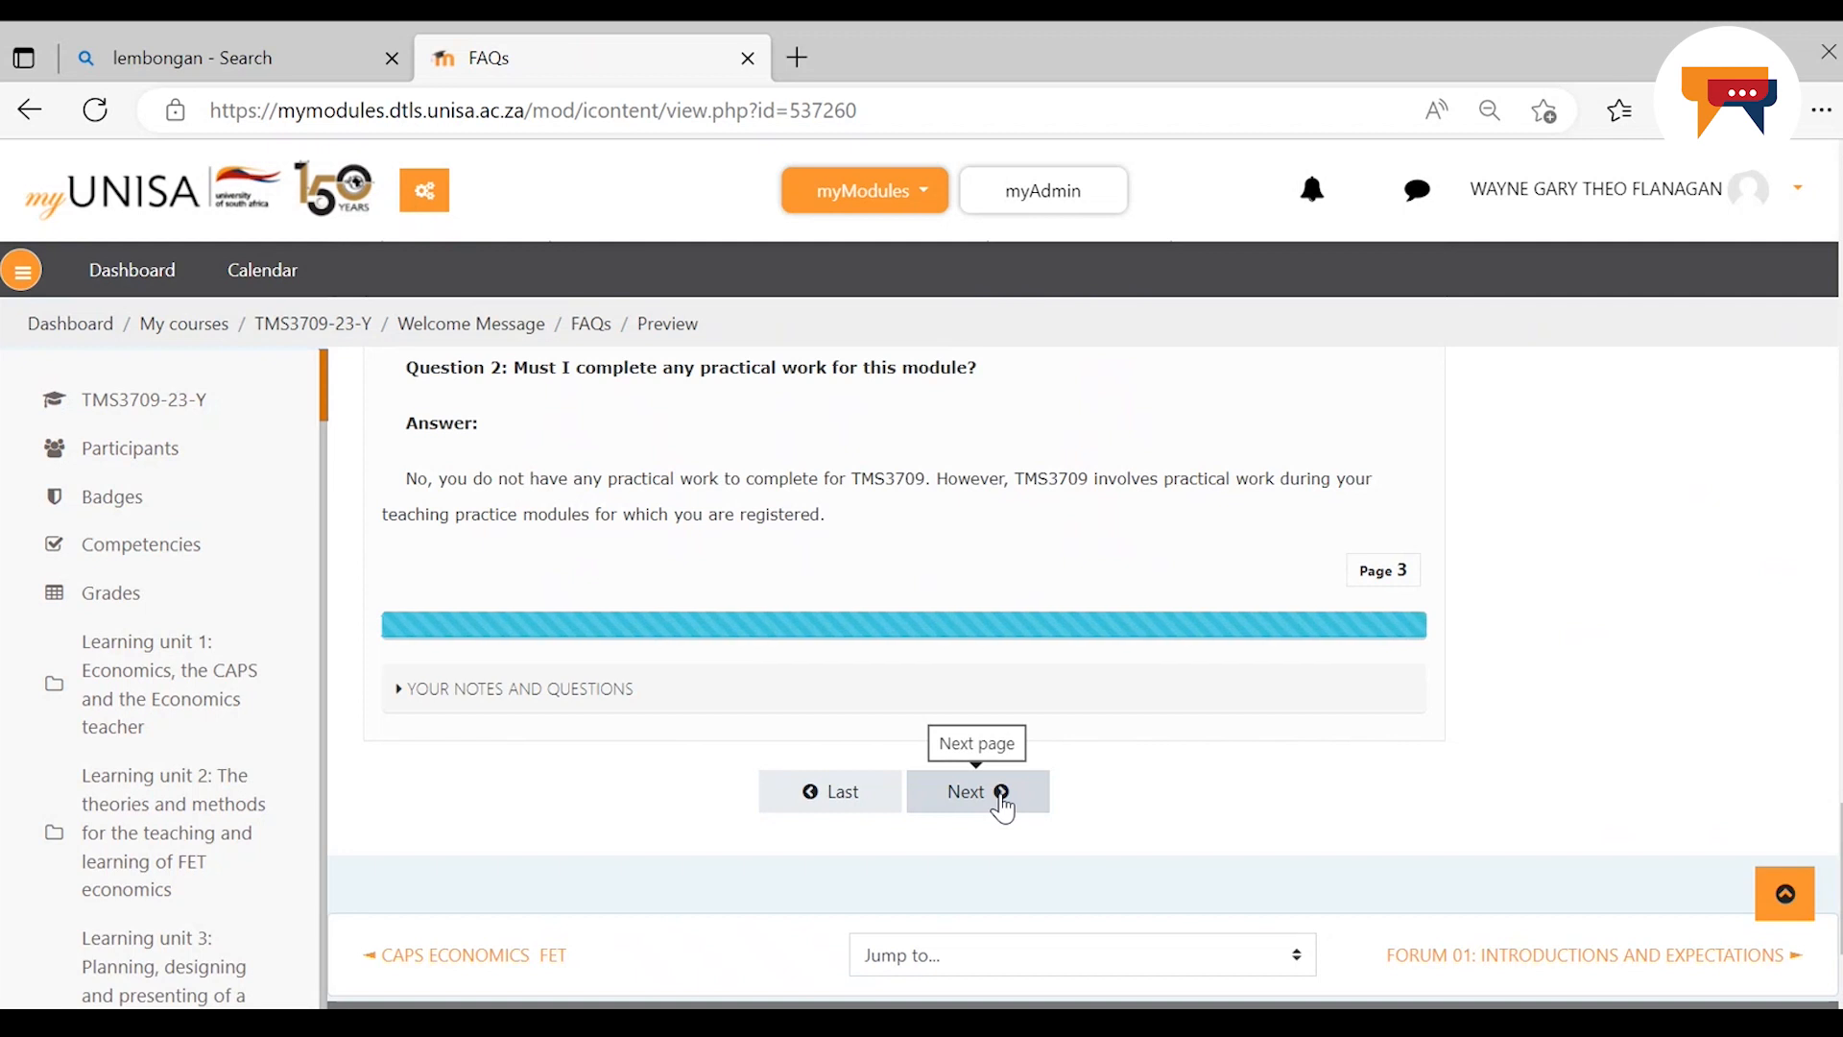
{"action": "left_click", "coordinate": [966, 791]}
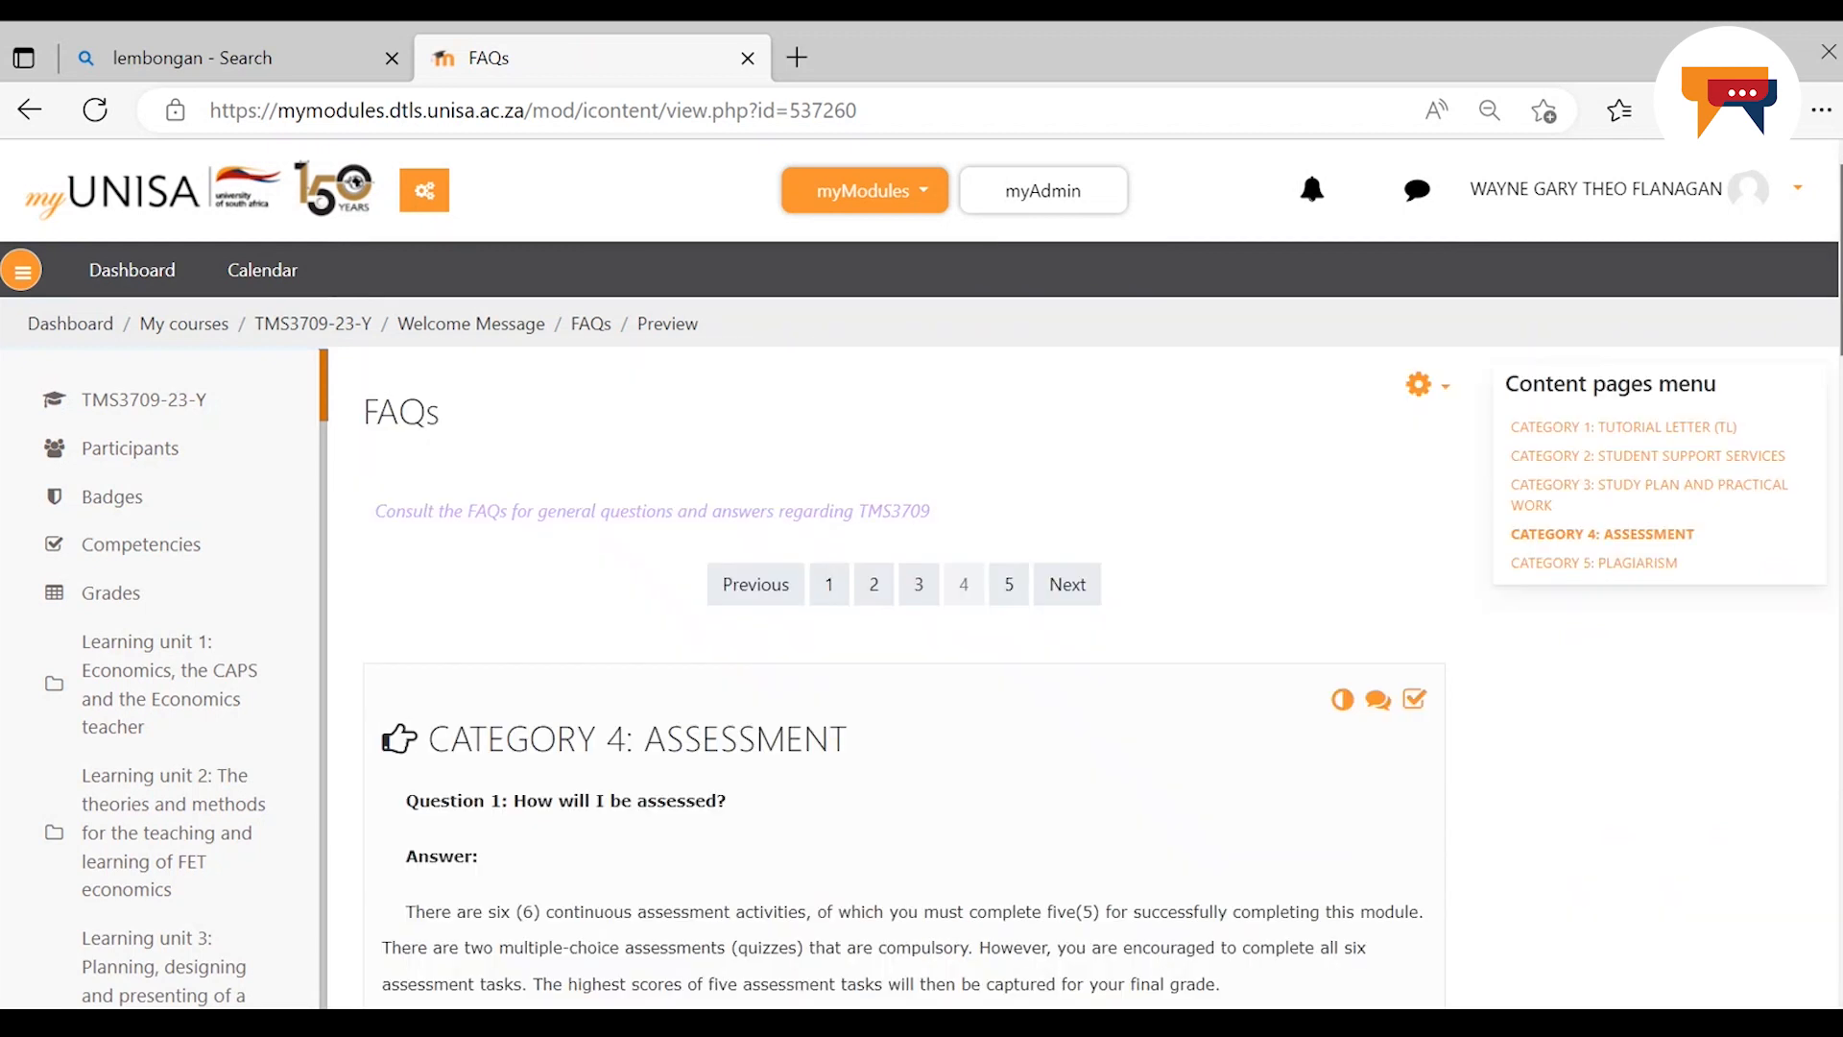
{"action": "scroll", "scroll_direction": "down", "scroll_amount": 3}
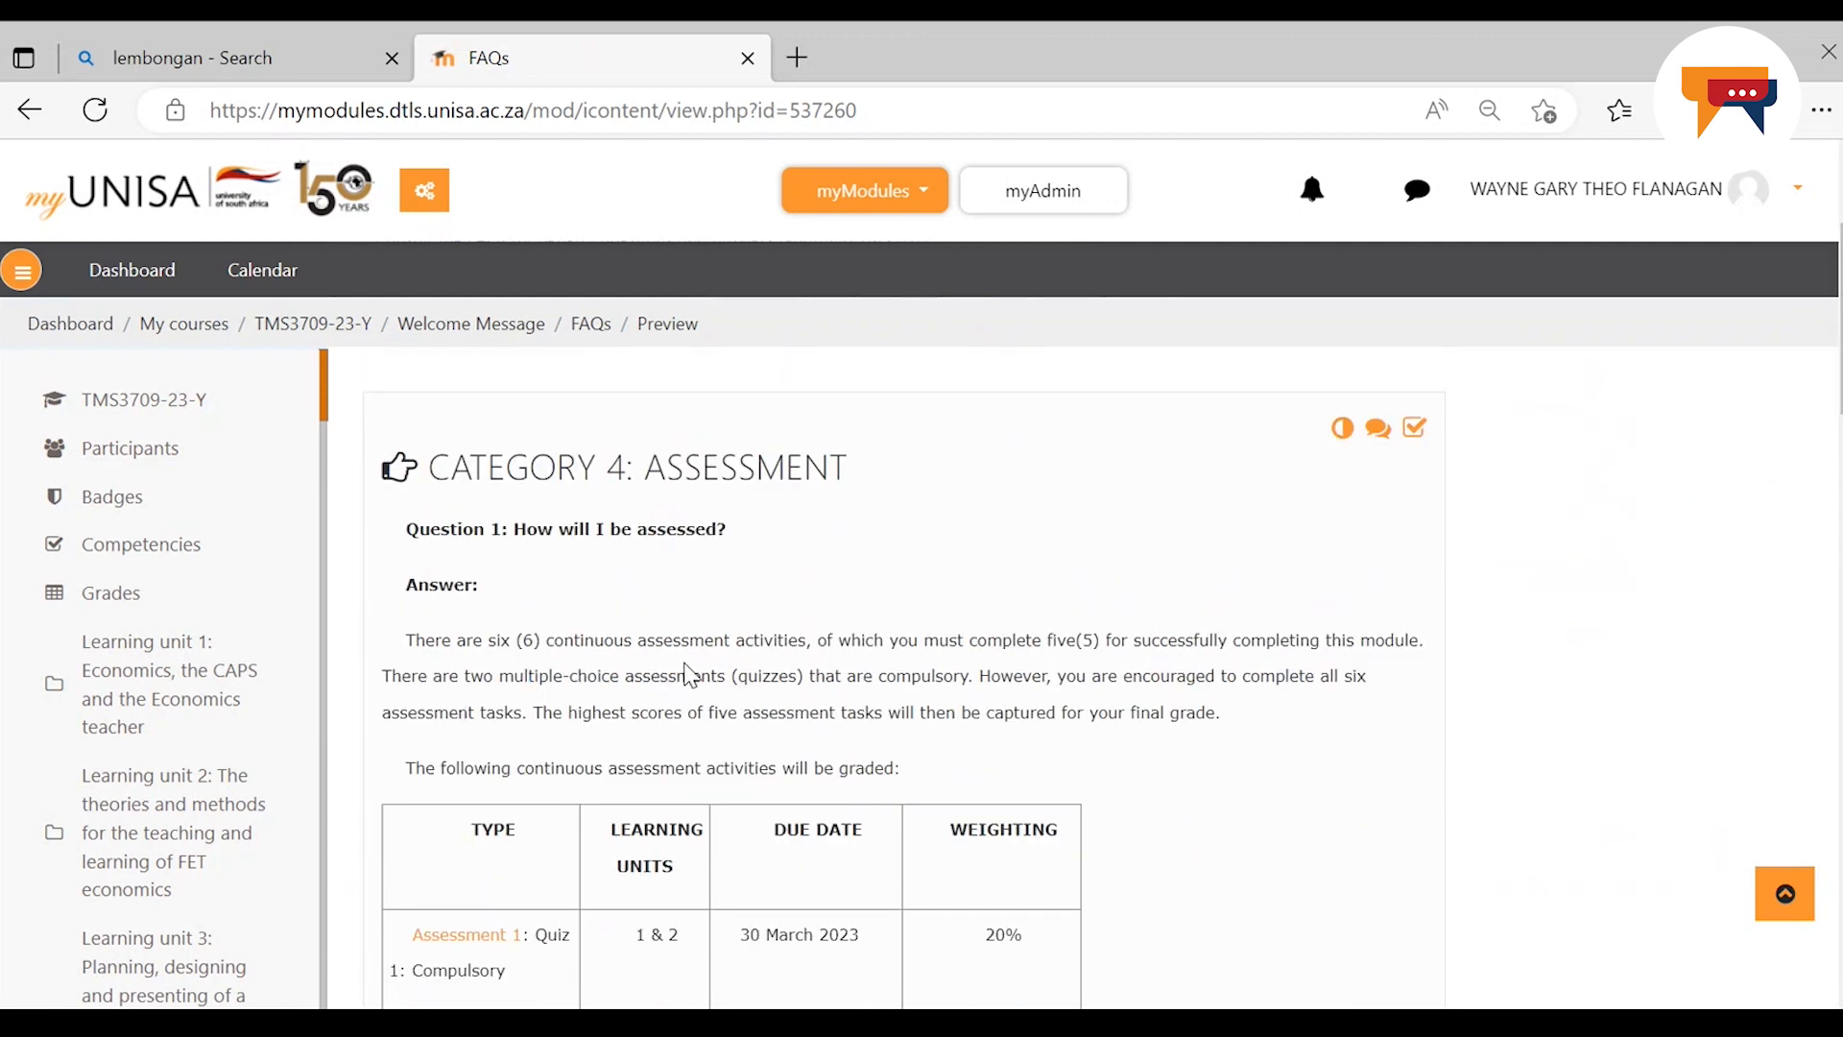
{"action": "mouse_move", "coordinate": [1062, 668]}
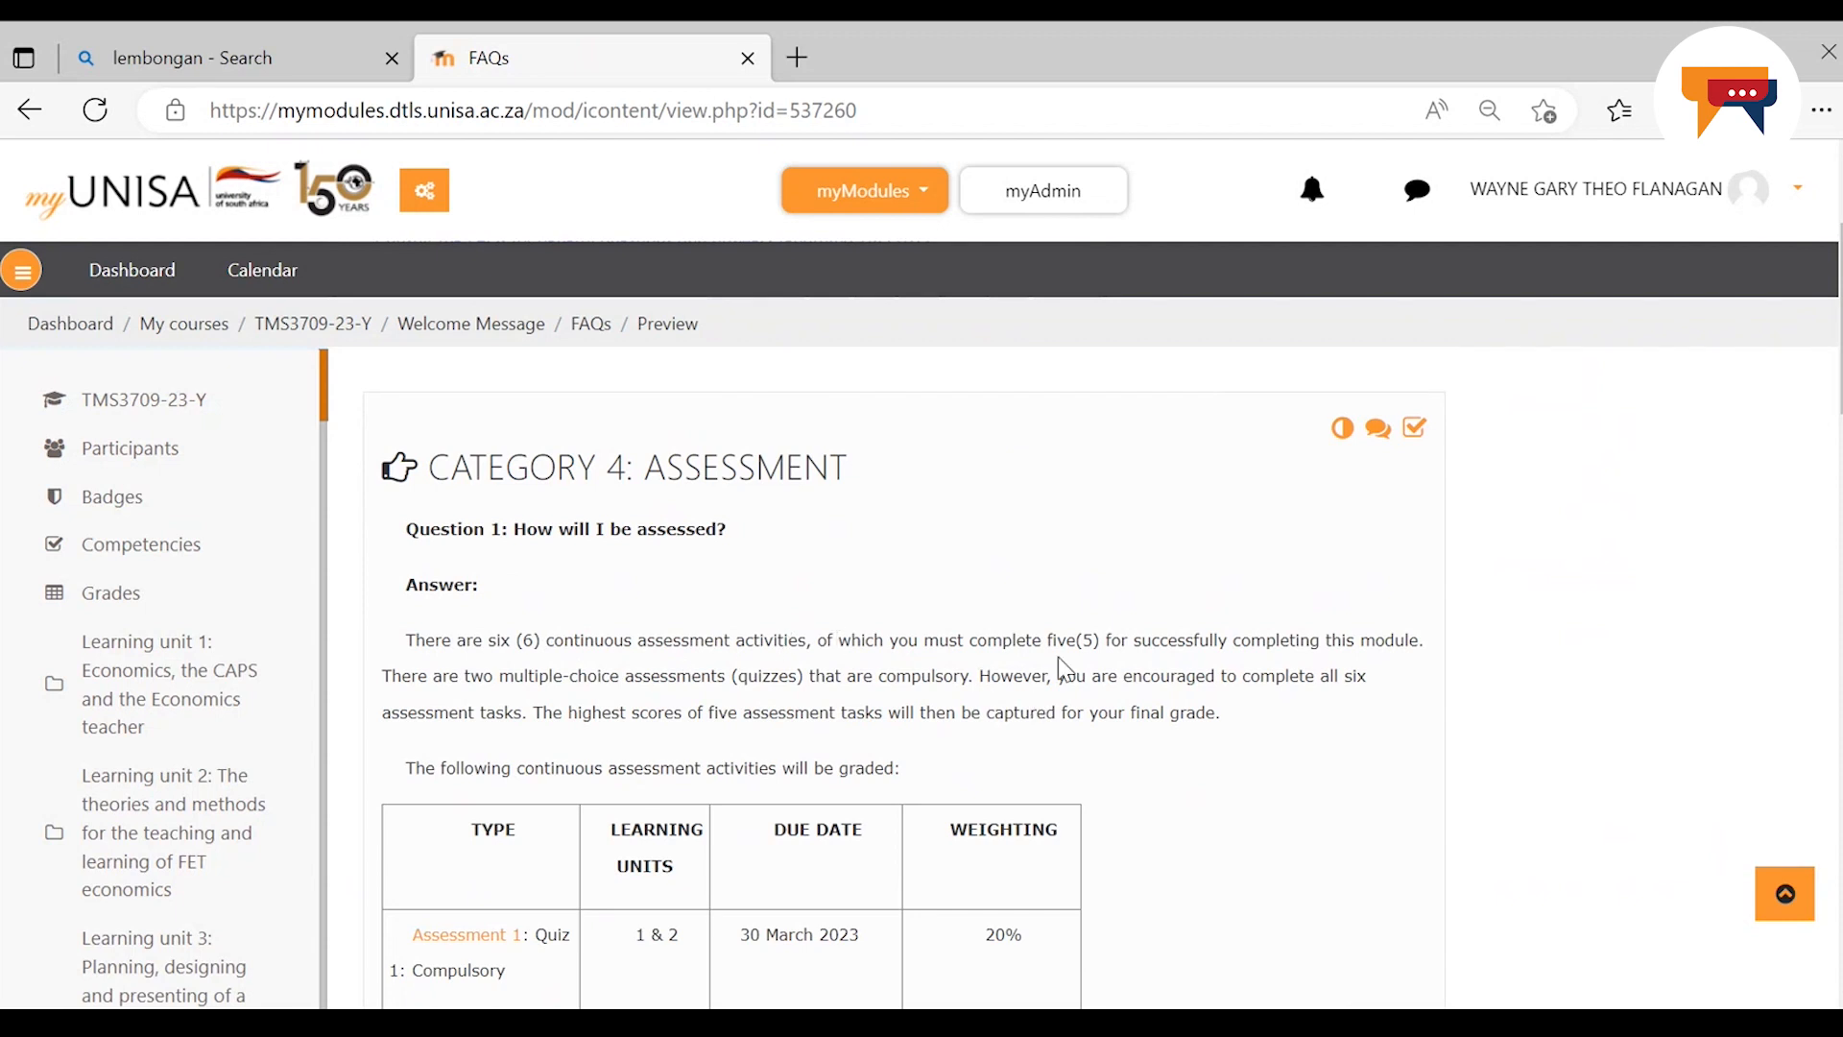
{"action": "mouse_move", "coordinate": [1229, 668]}
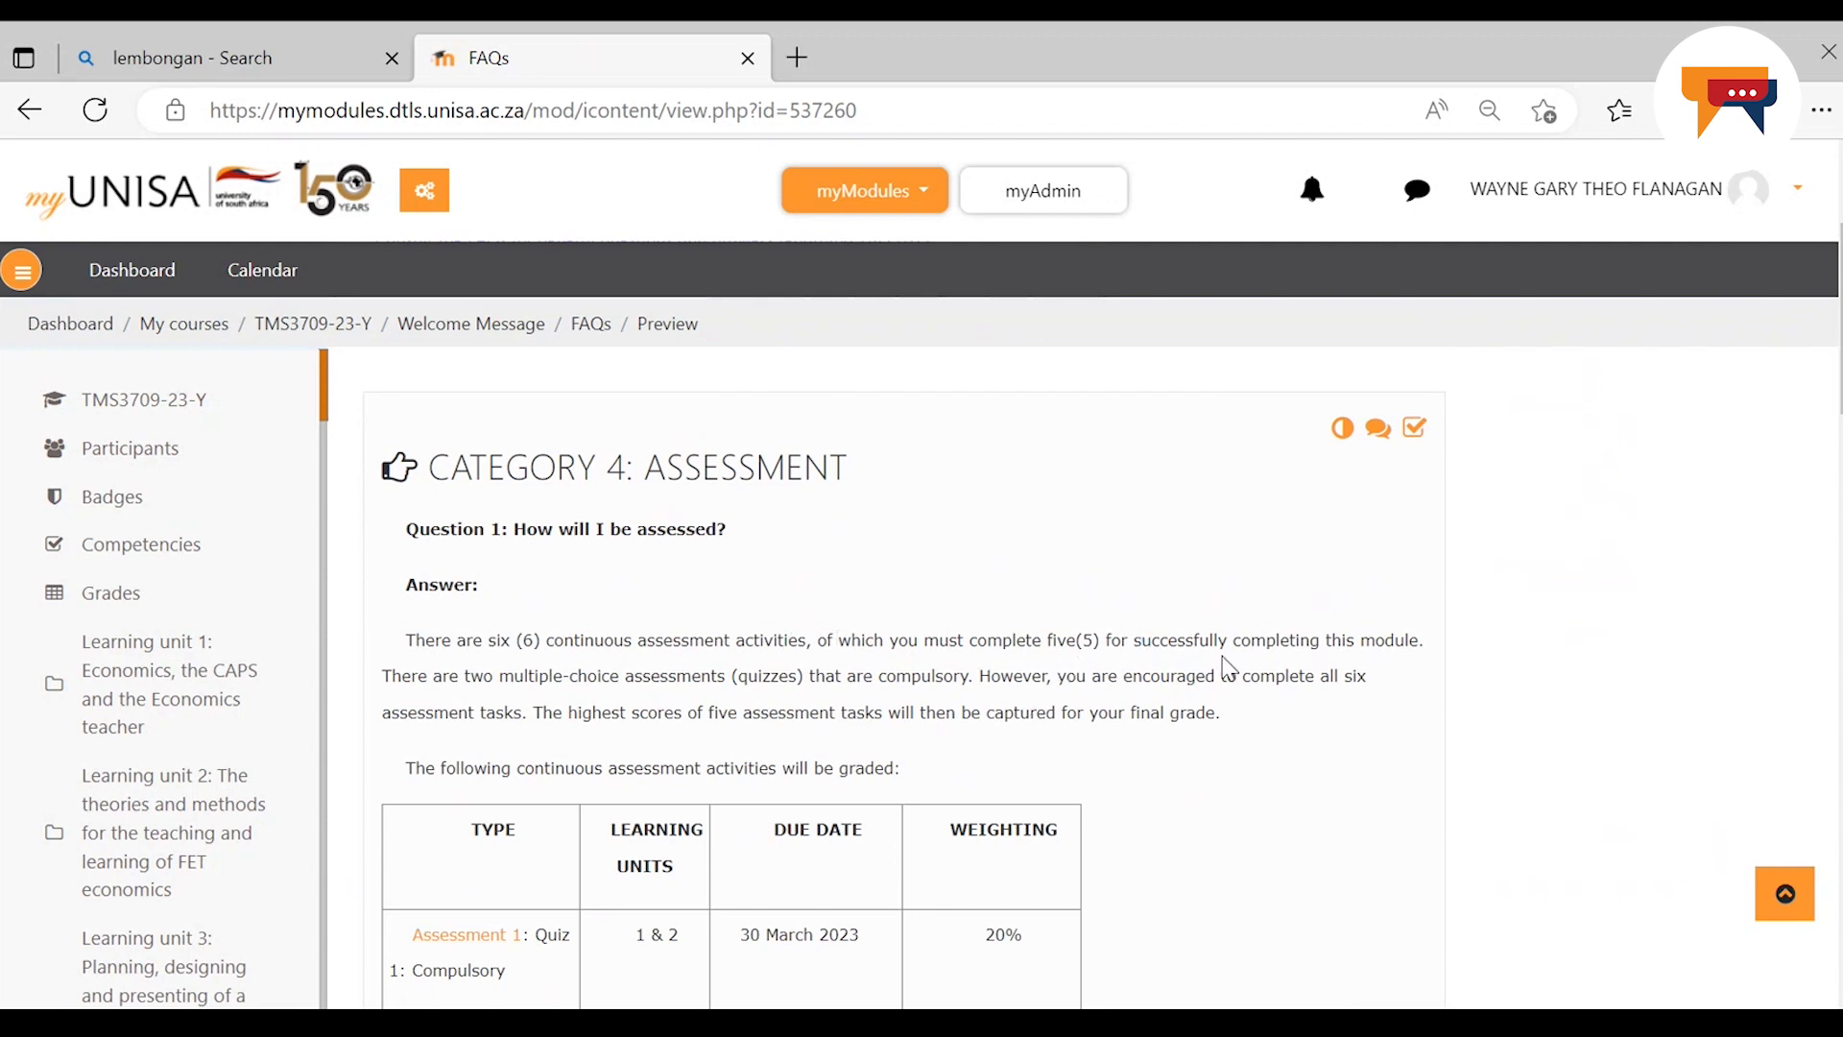
{"action": "mouse_move", "coordinate": [1415, 668]}
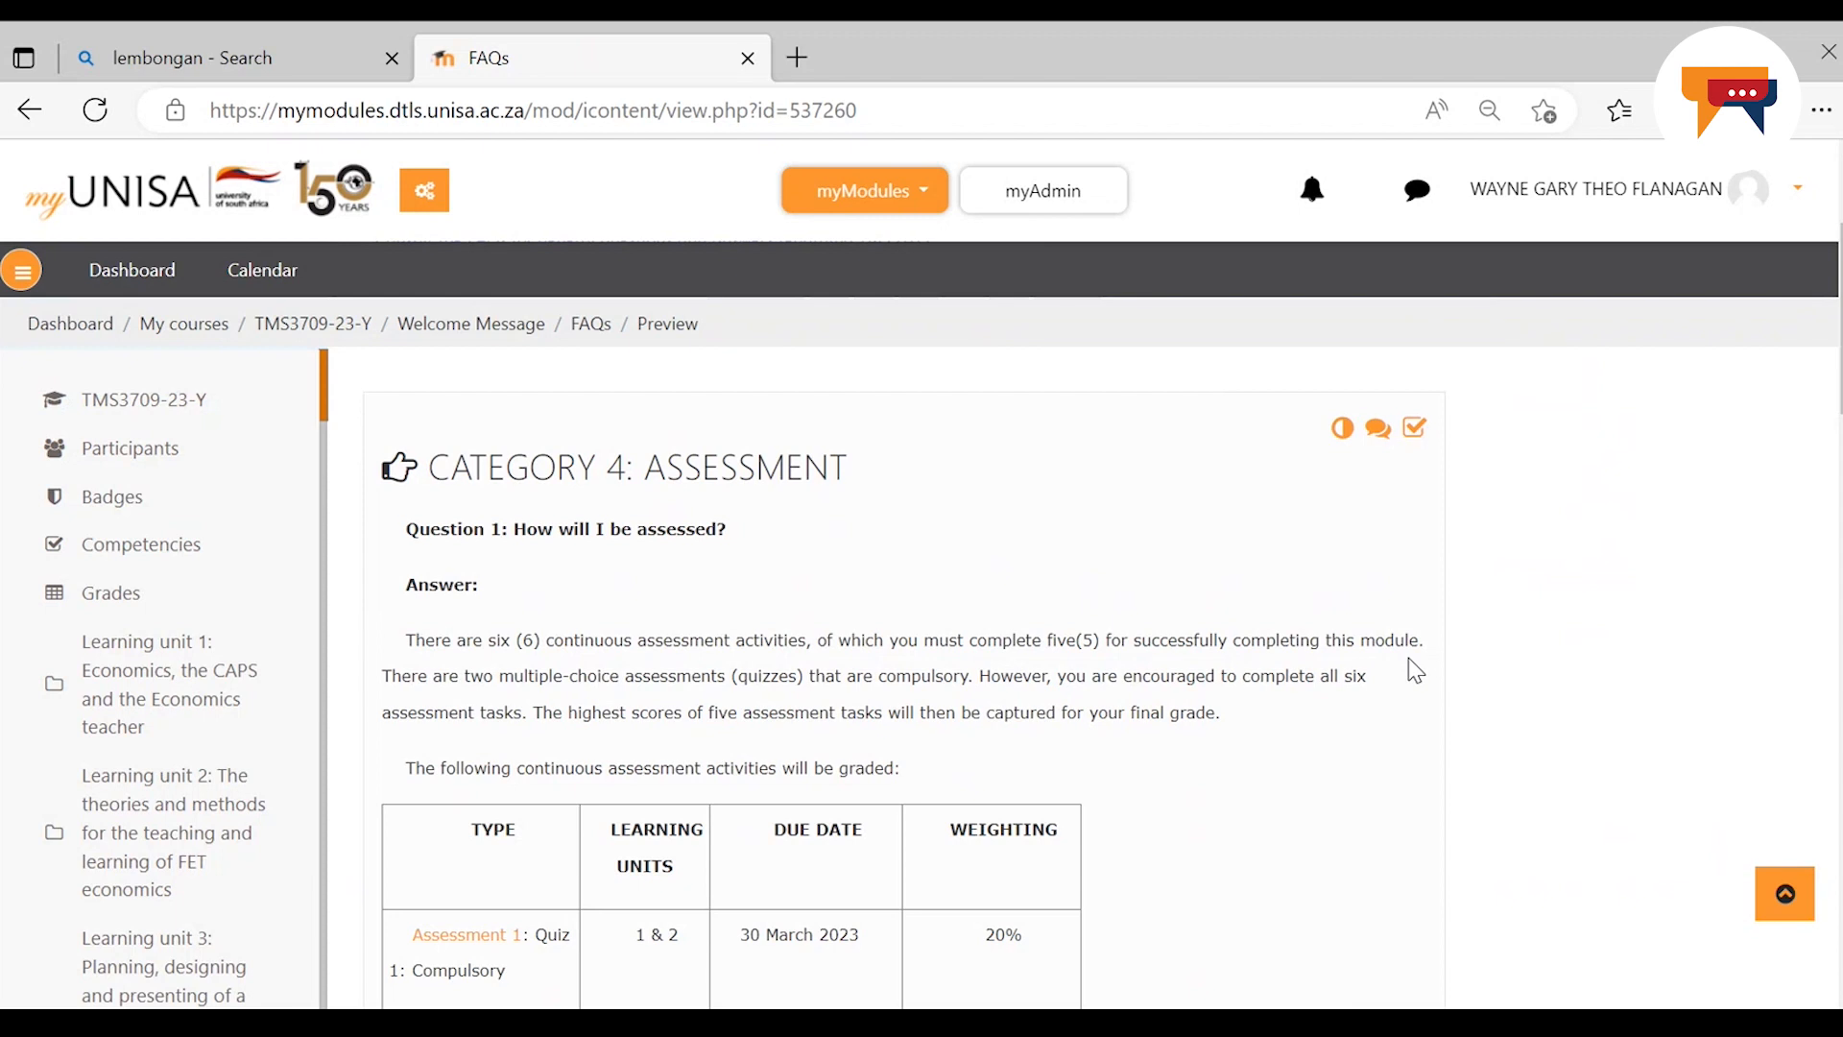
{"action": "mouse_move", "coordinate": [526, 641]}
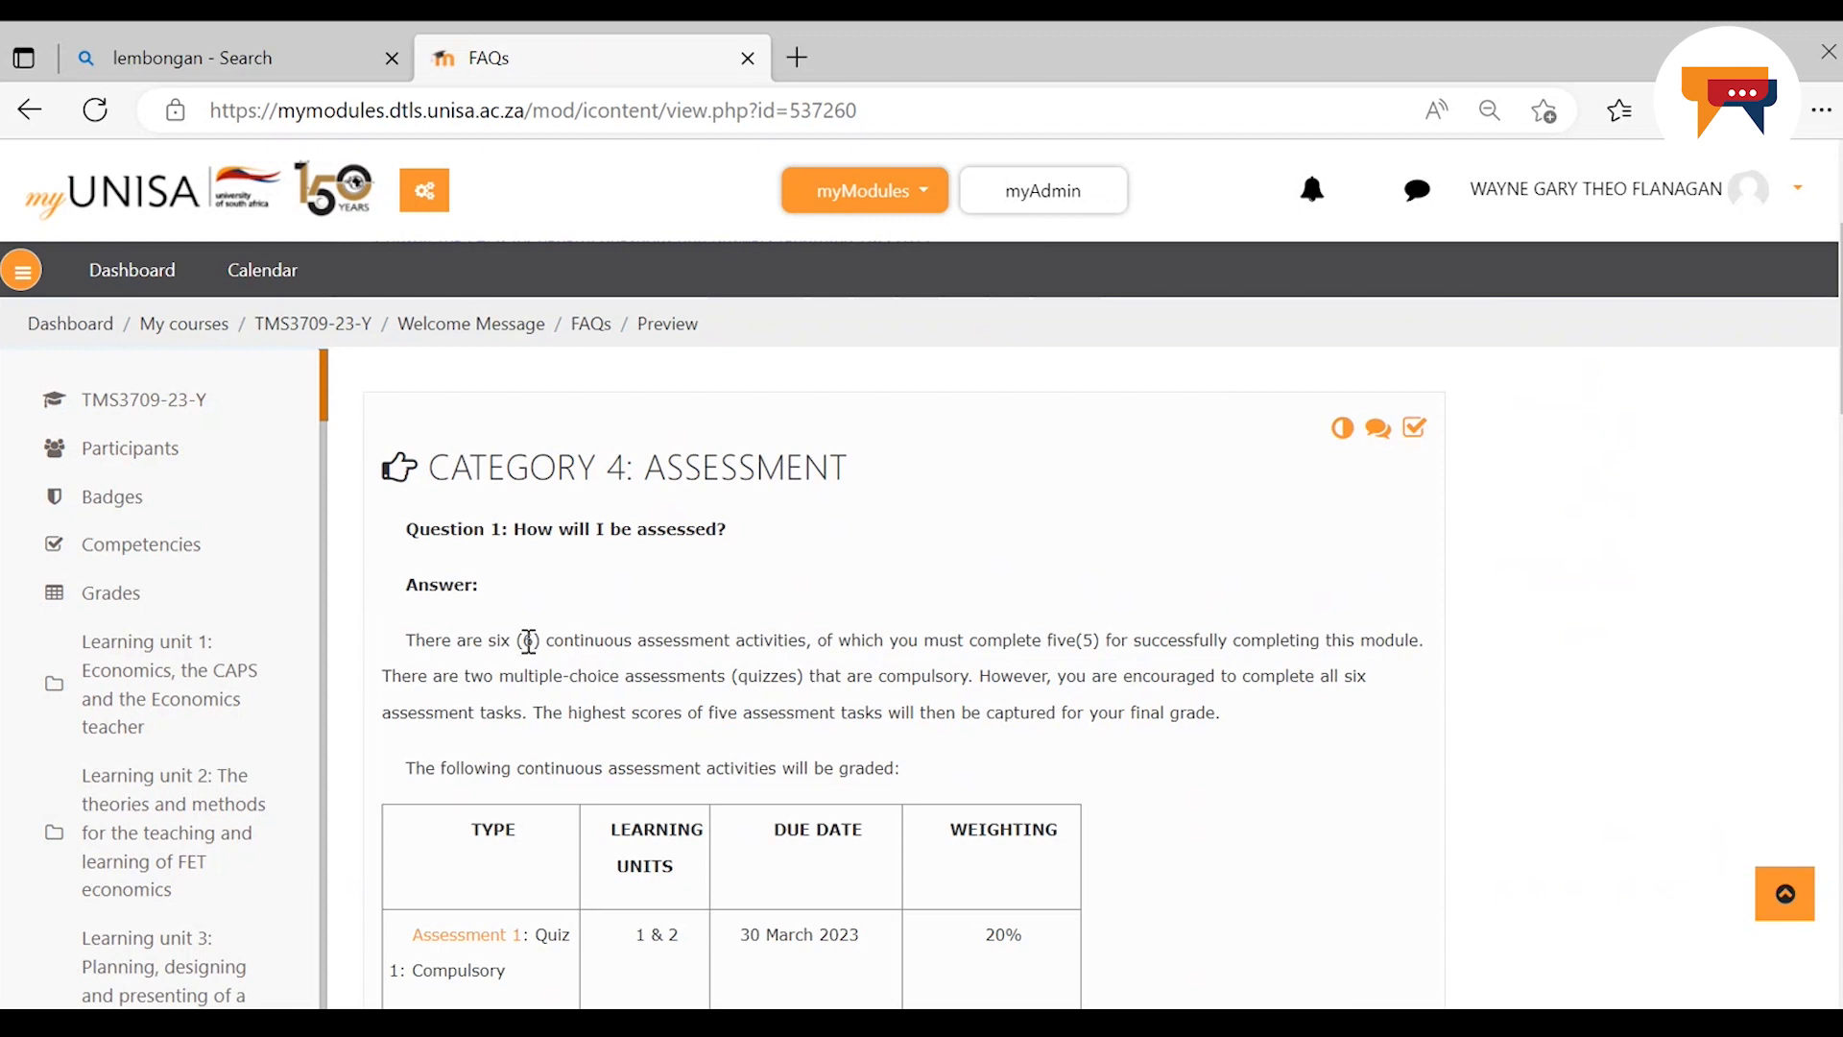
{"action": "mouse_move", "coordinate": [1141, 666]}
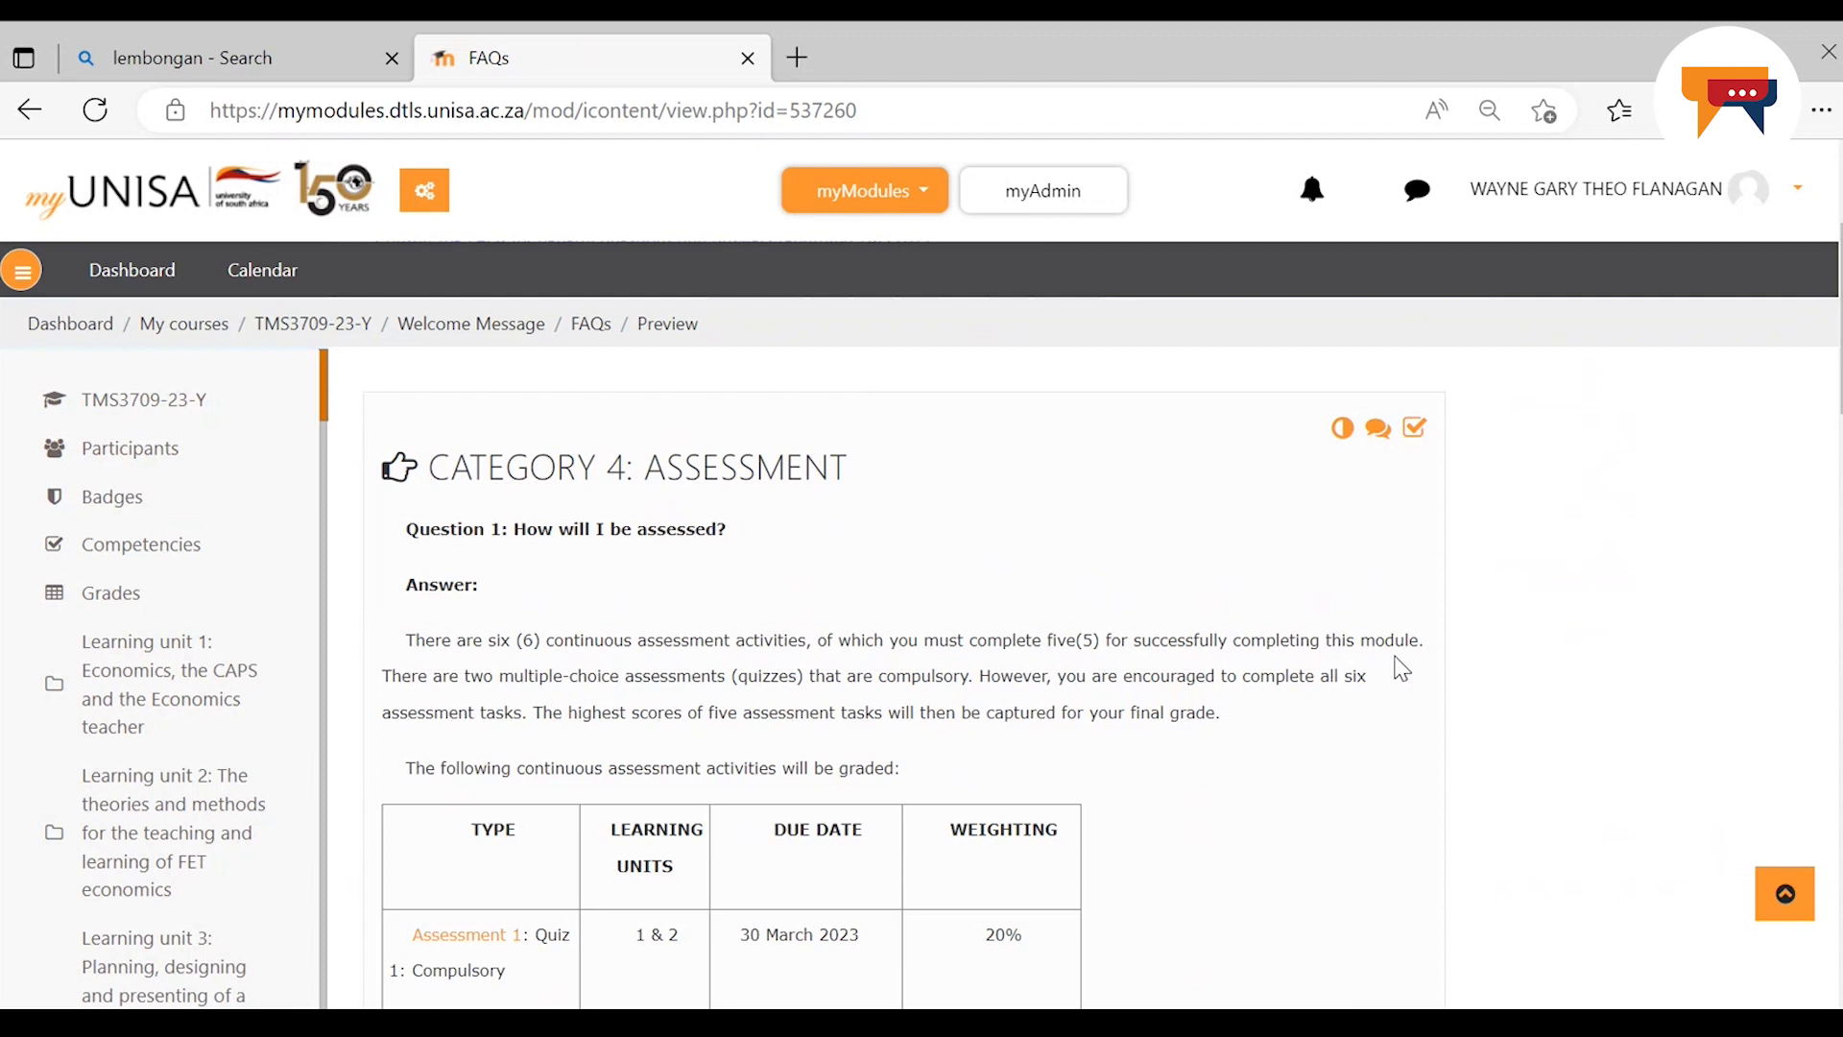
{"action": "mouse_move", "coordinate": [620, 709]}
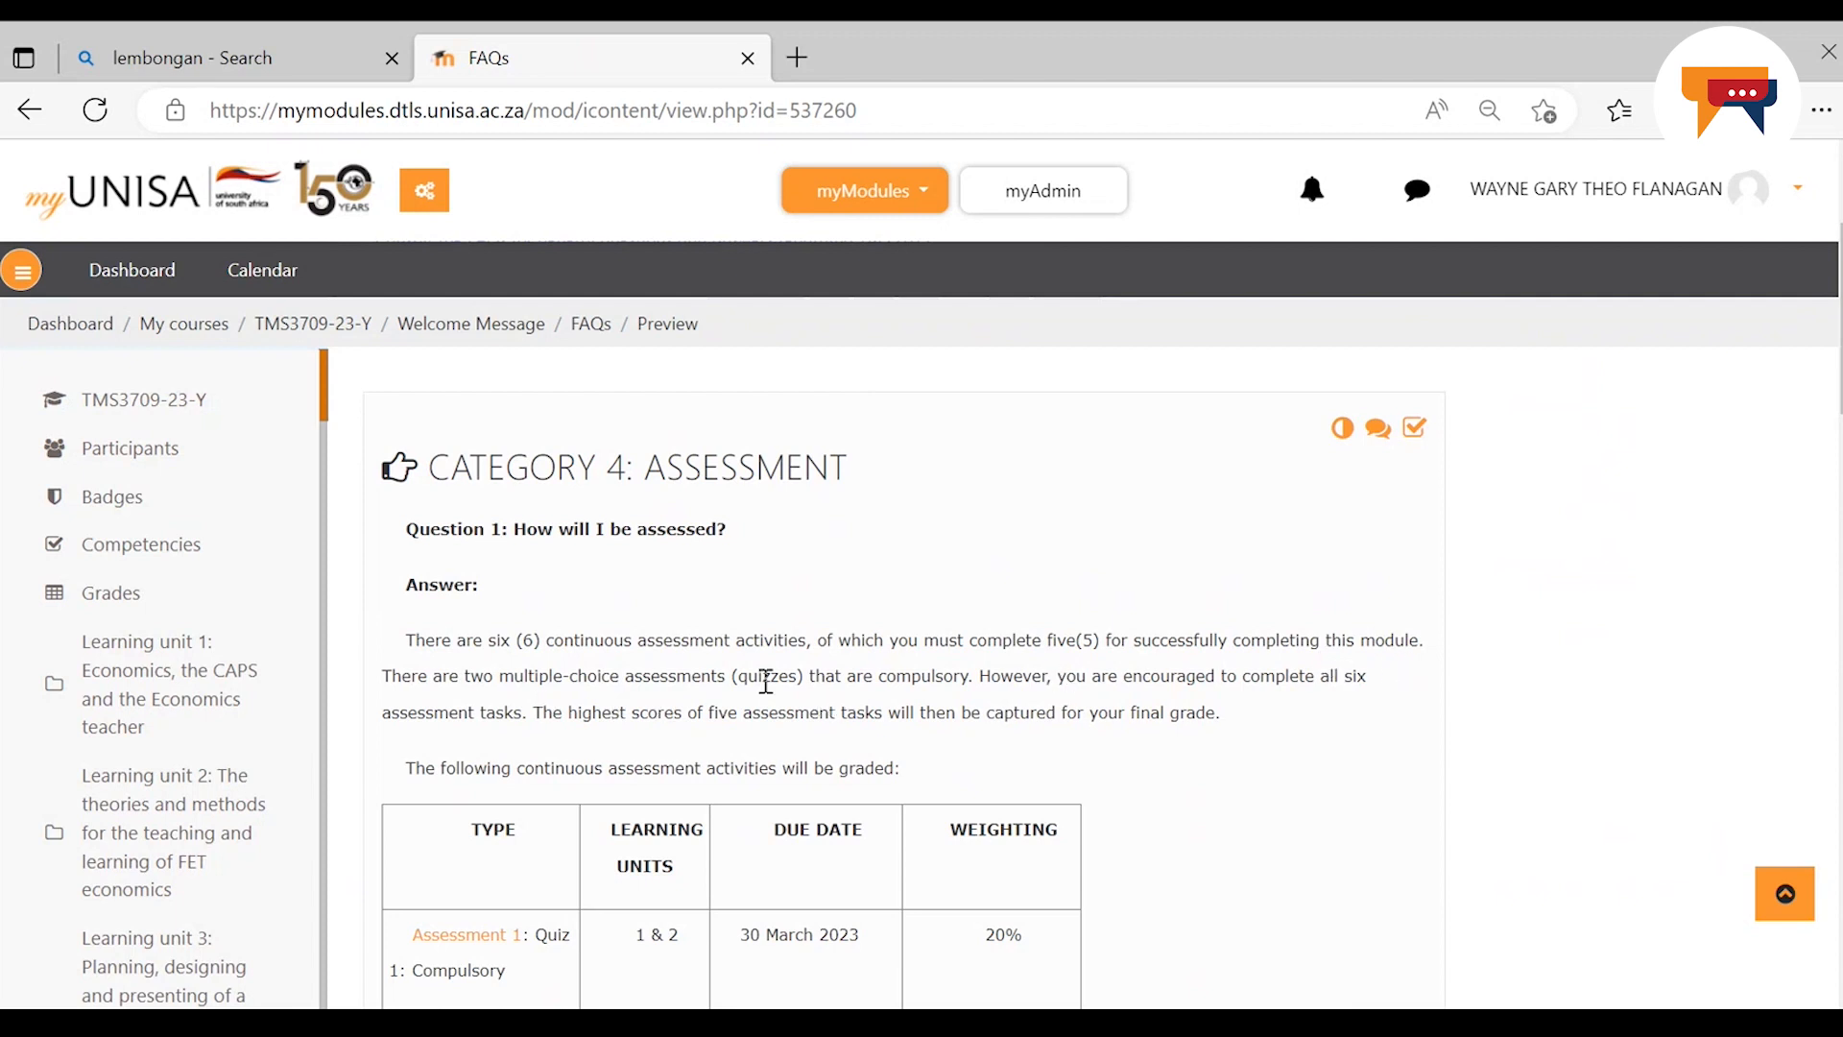
{"action": "mouse_move", "coordinate": [781, 686]}
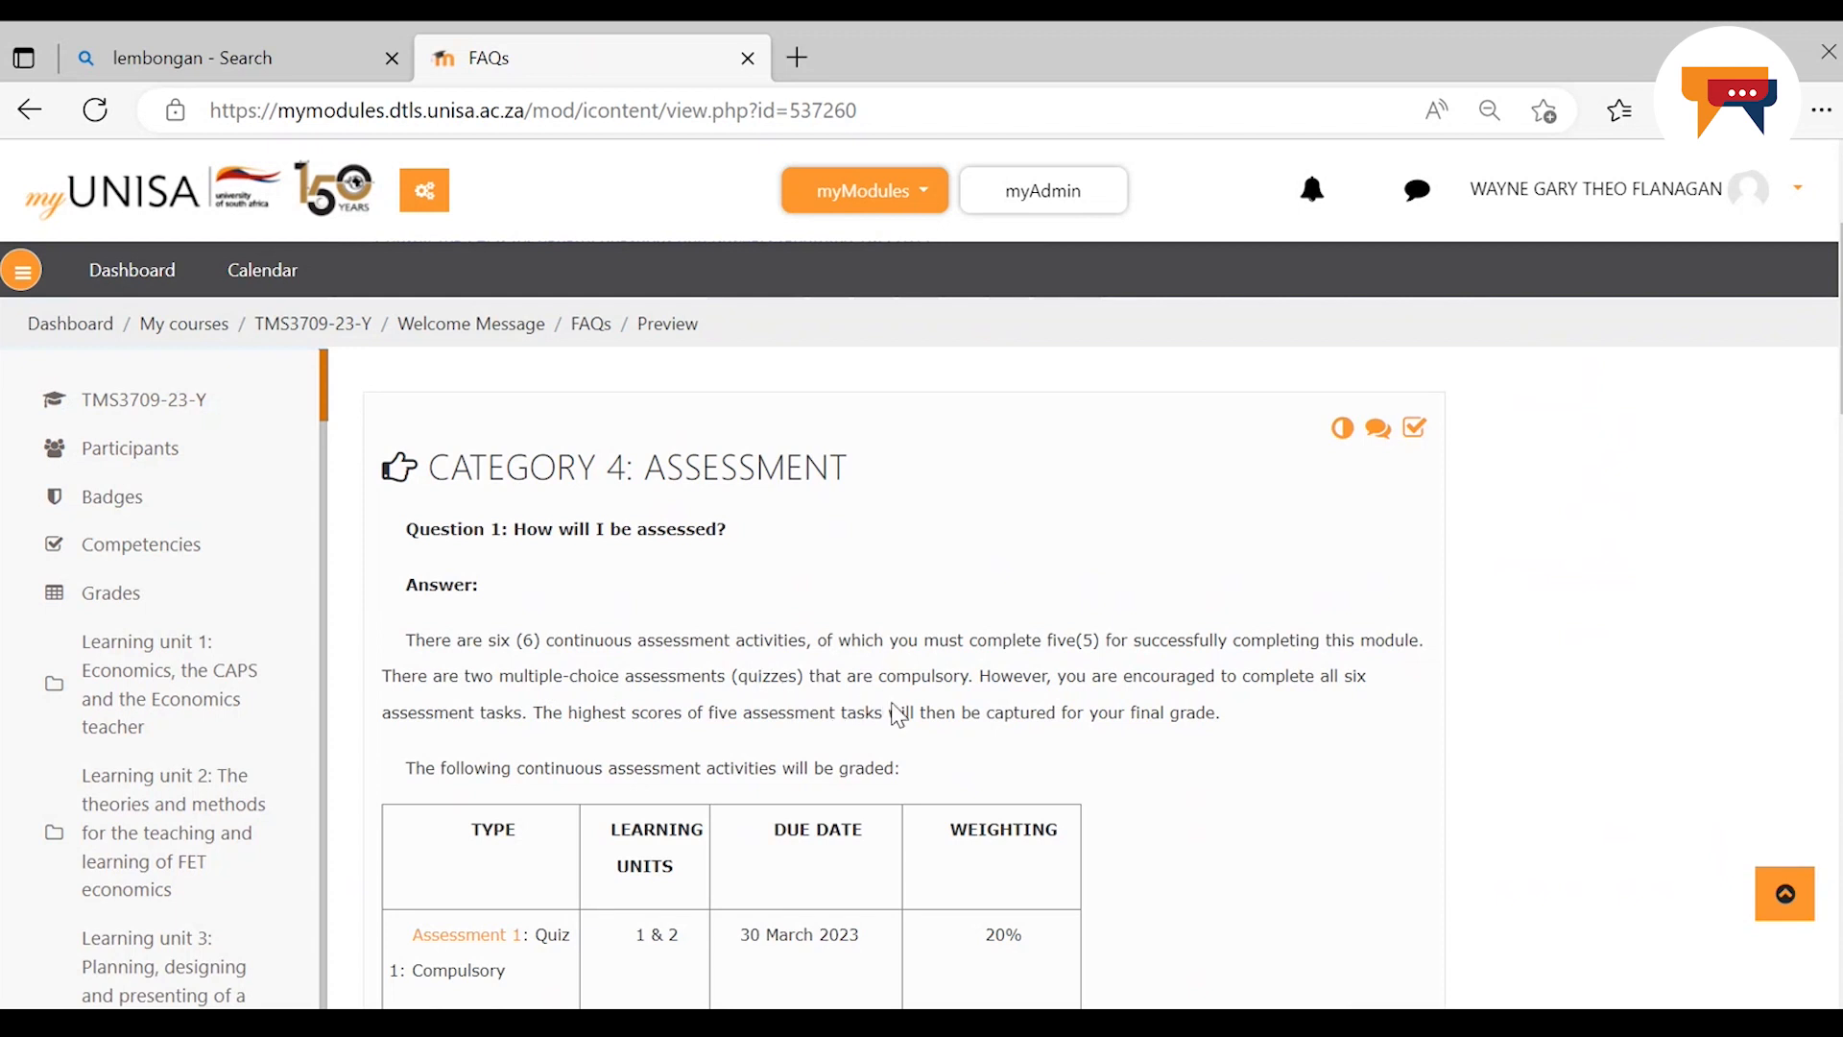
{"action": "mouse_move", "coordinate": [900, 714]}
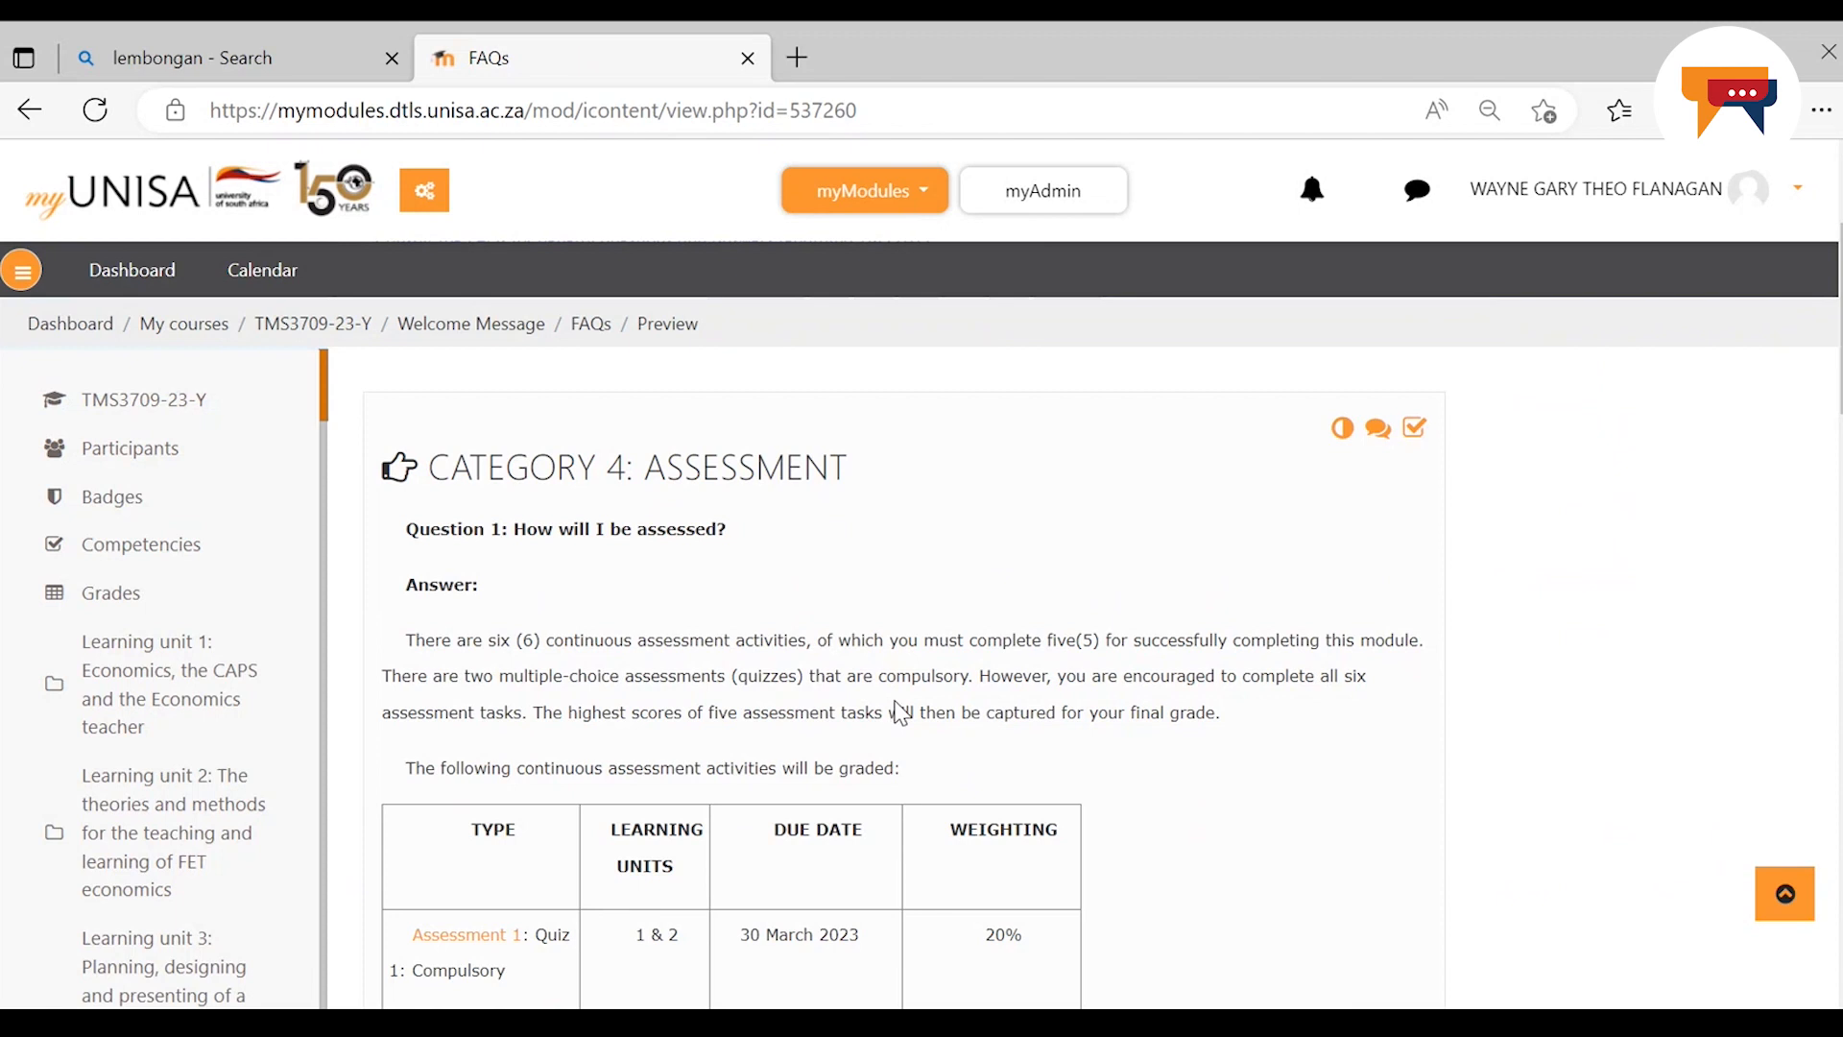
{"action": "mouse_move", "coordinate": [901, 711]}
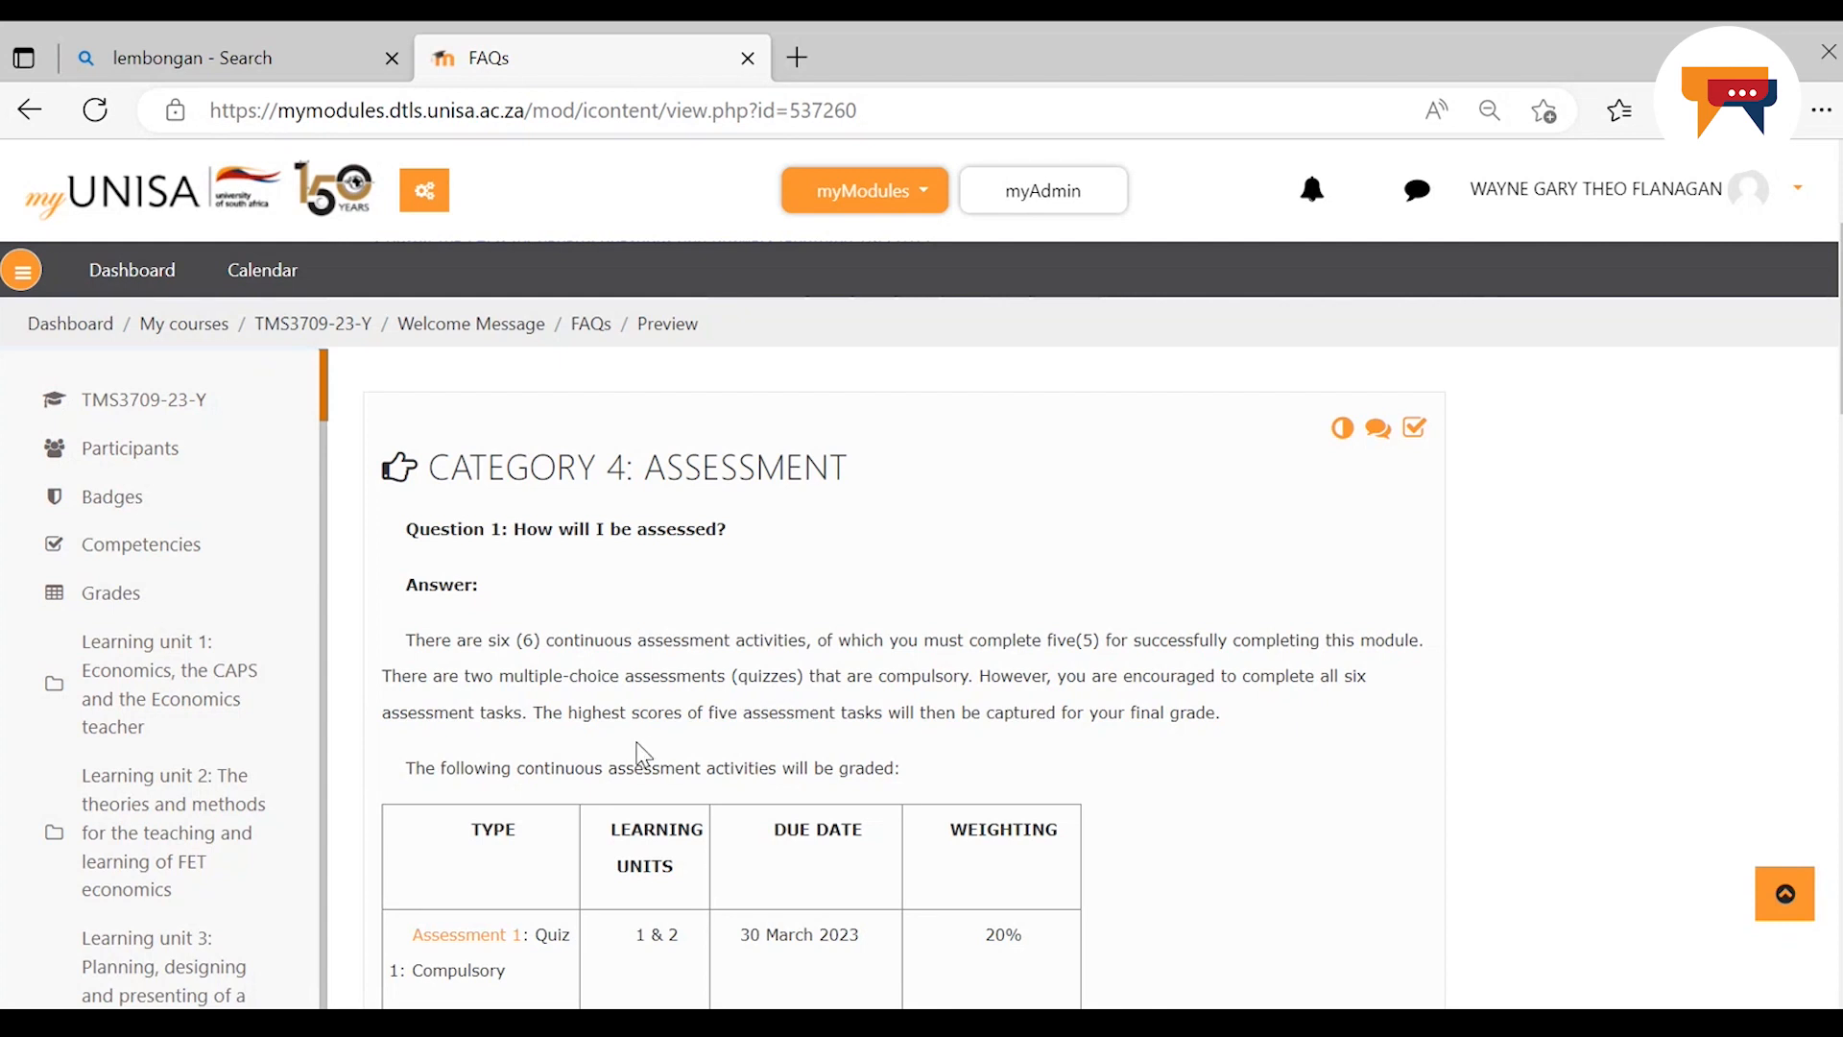
{"action": "mouse_move", "coordinate": [729, 722]}
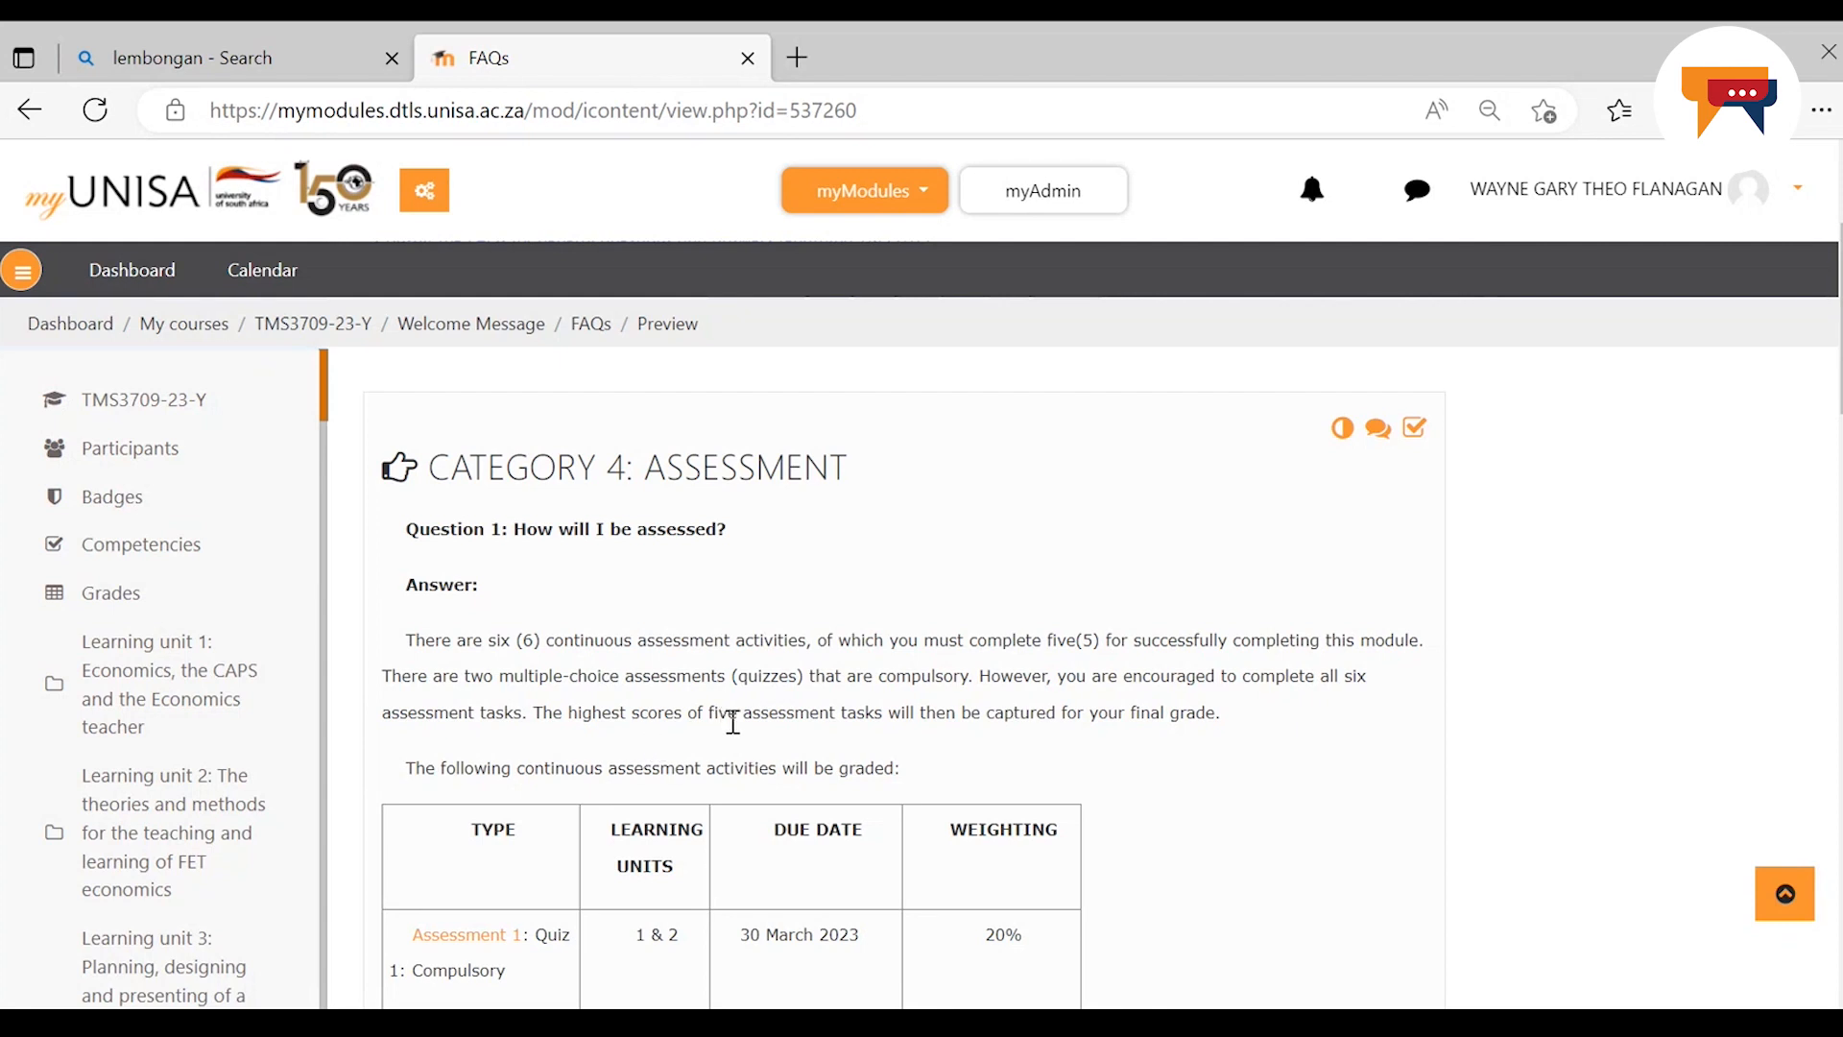
{"action": "mouse_move", "coordinate": [1019, 720]}
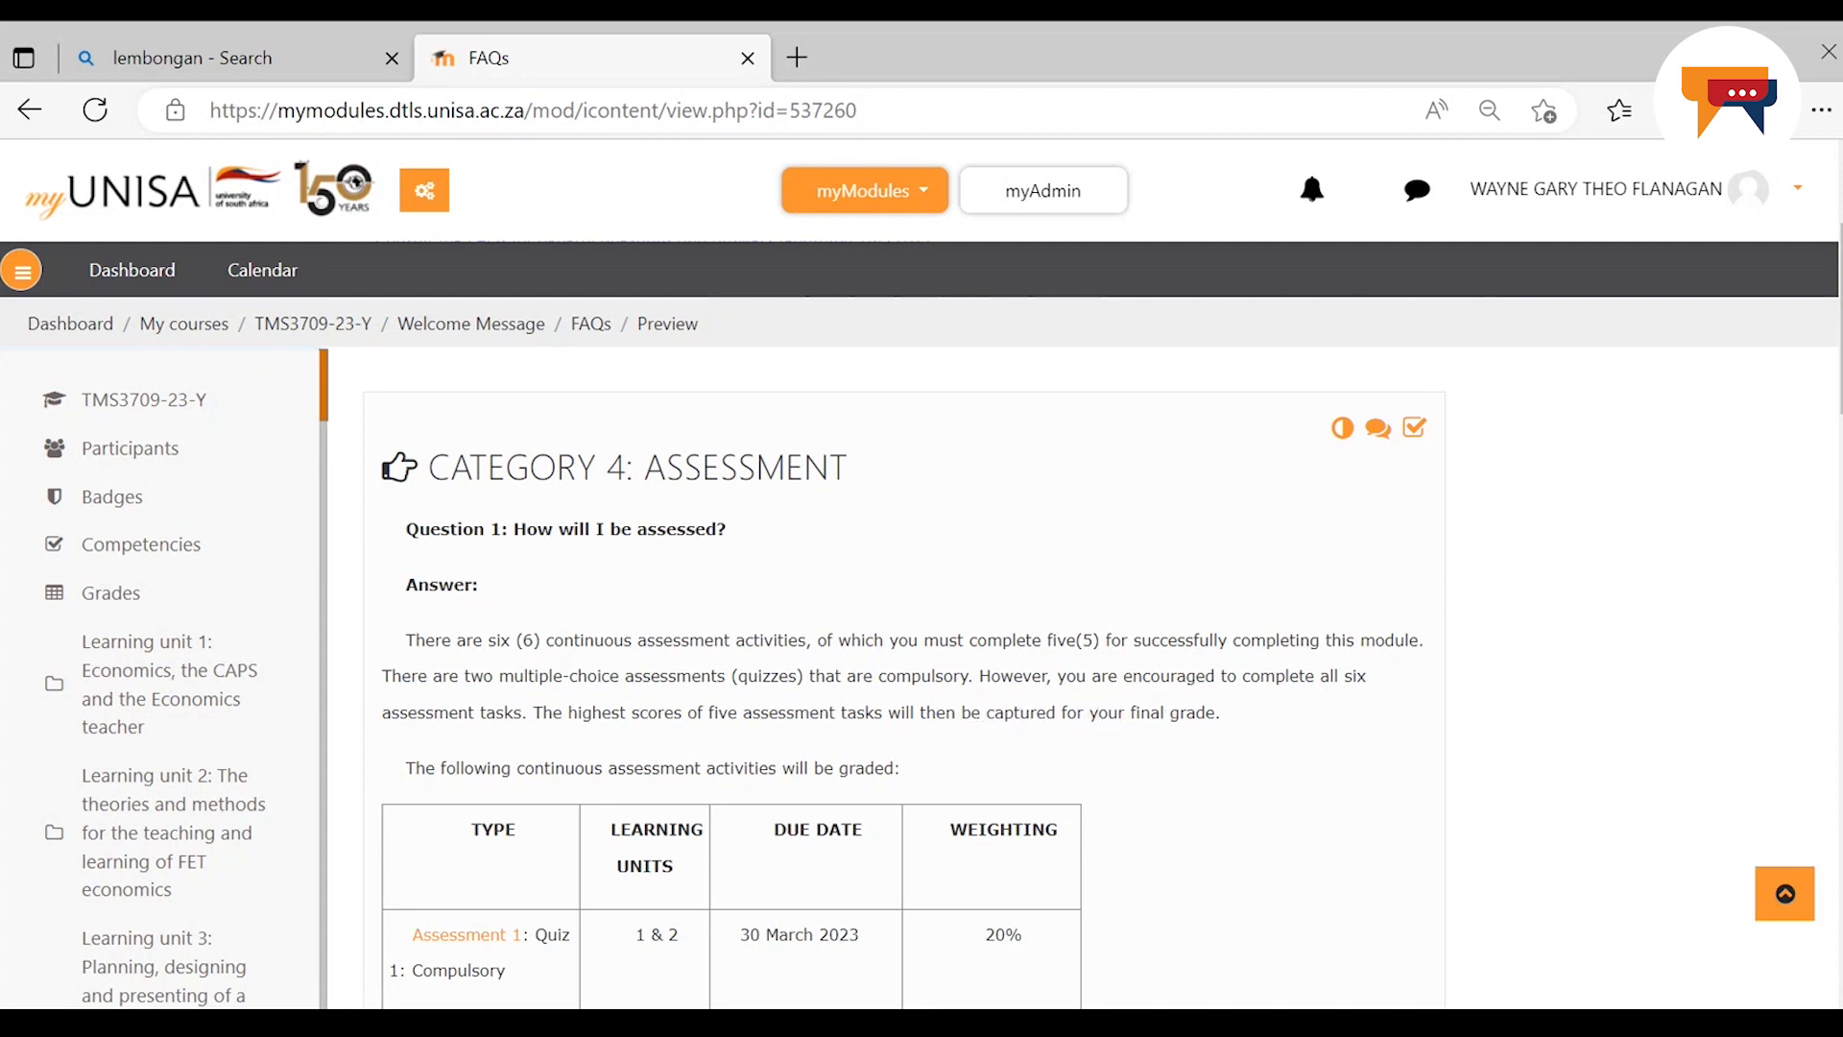
Scroll the FAQs page down to the assessment table listing Assessments 1 to 4 with due dates and 20% weightings
{"action": "scroll", "scroll_direction": "down", "scroll_amount": 3}
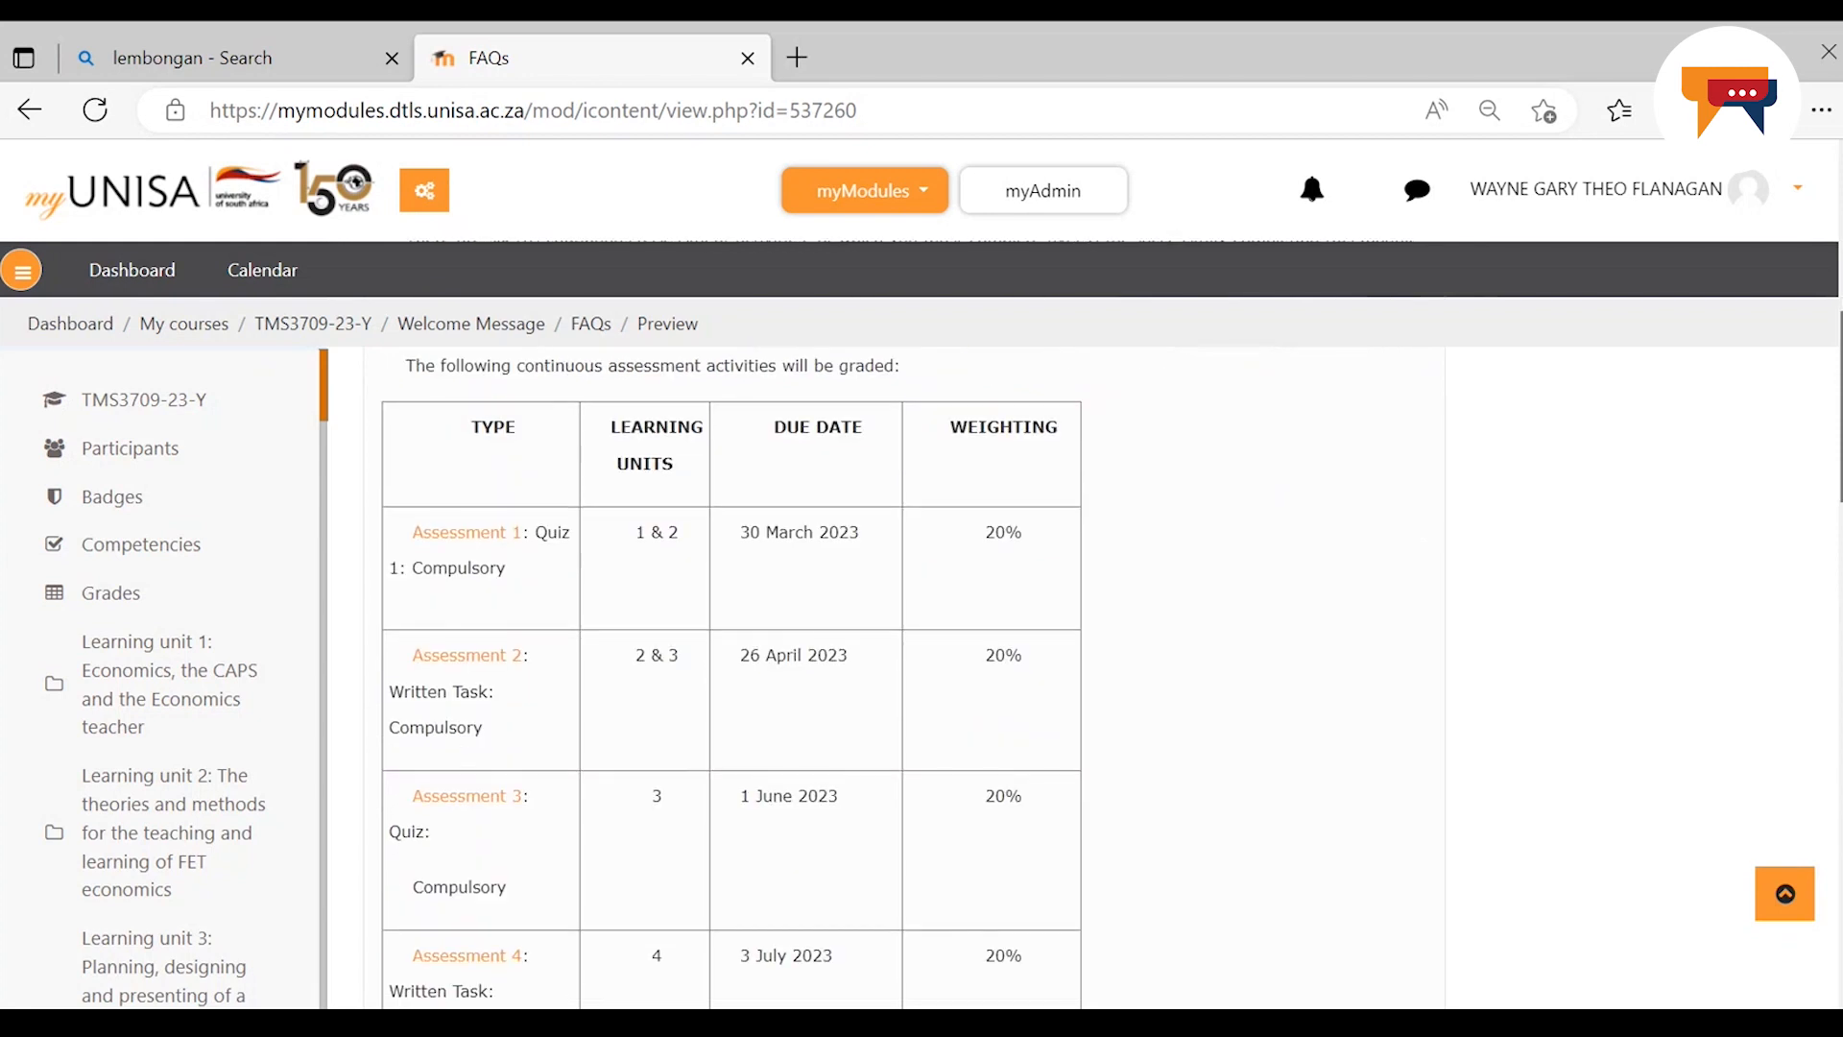
{"action": "scroll", "scroll_direction": "down", "scroll_amount": 3}
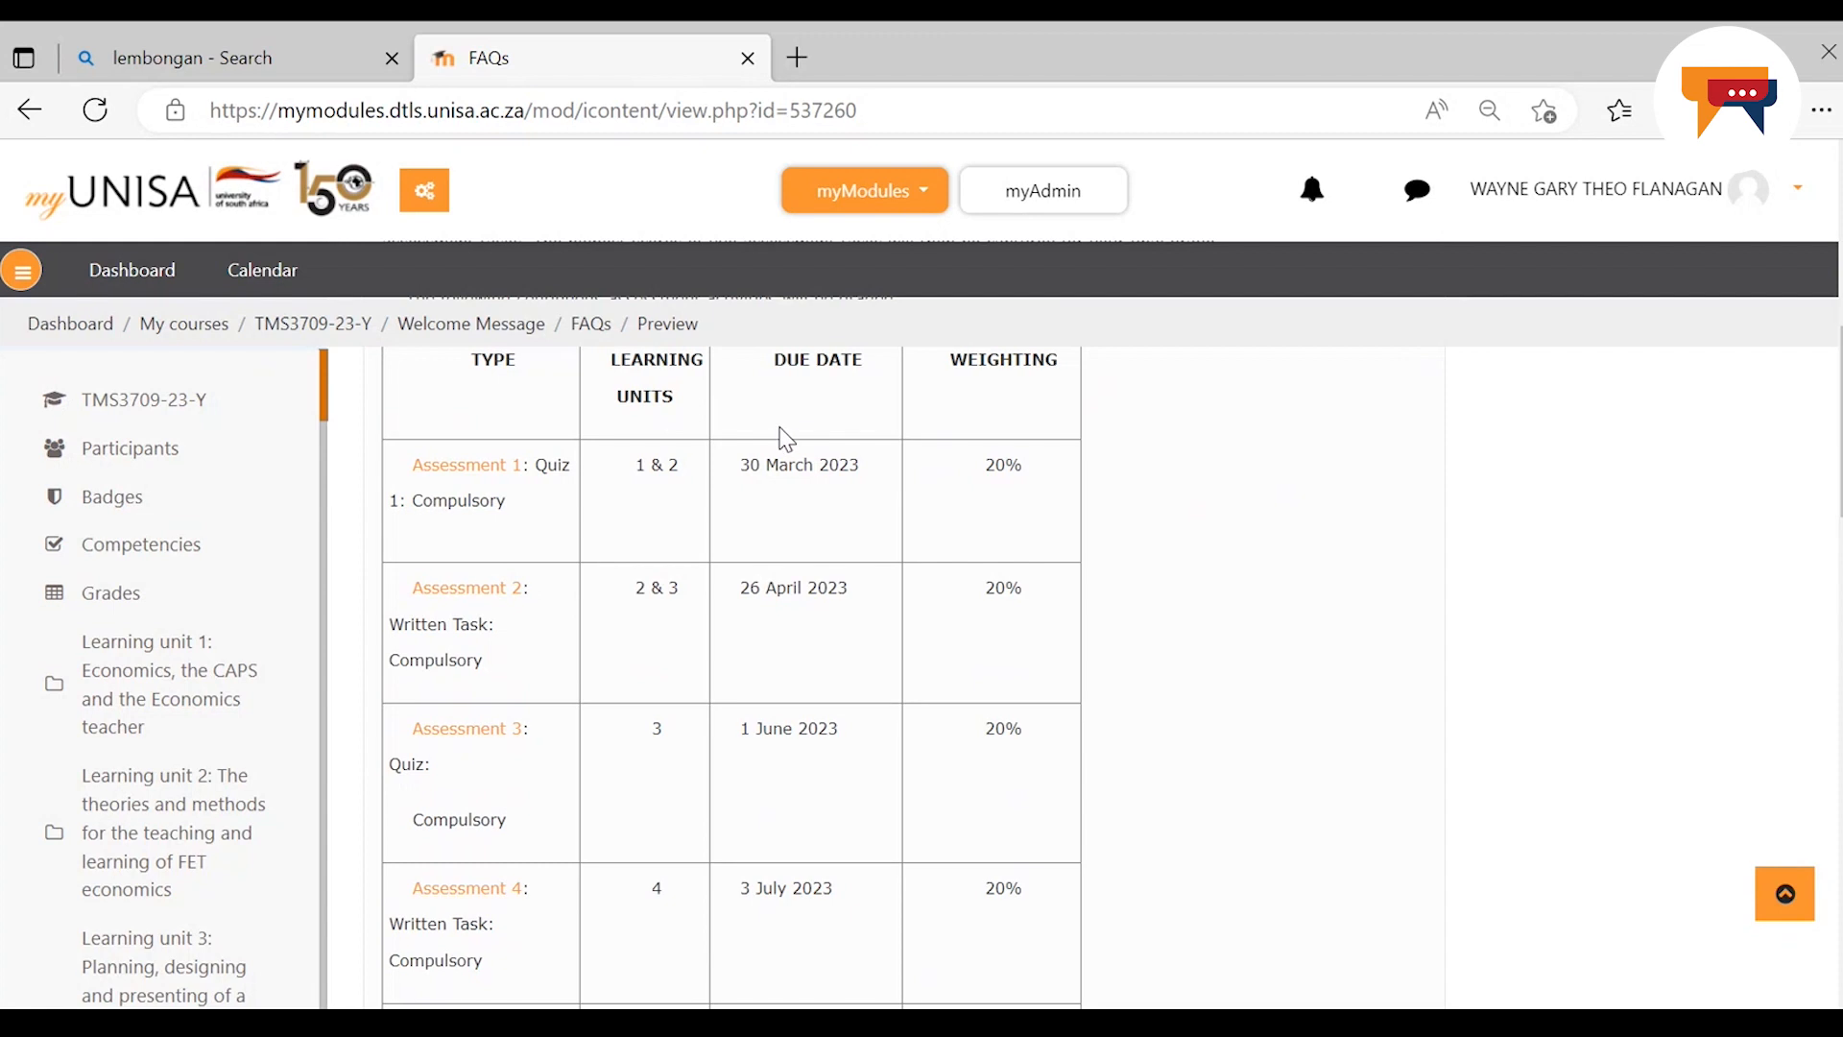
{"action": "mouse_move", "coordinate": [919, 417]}
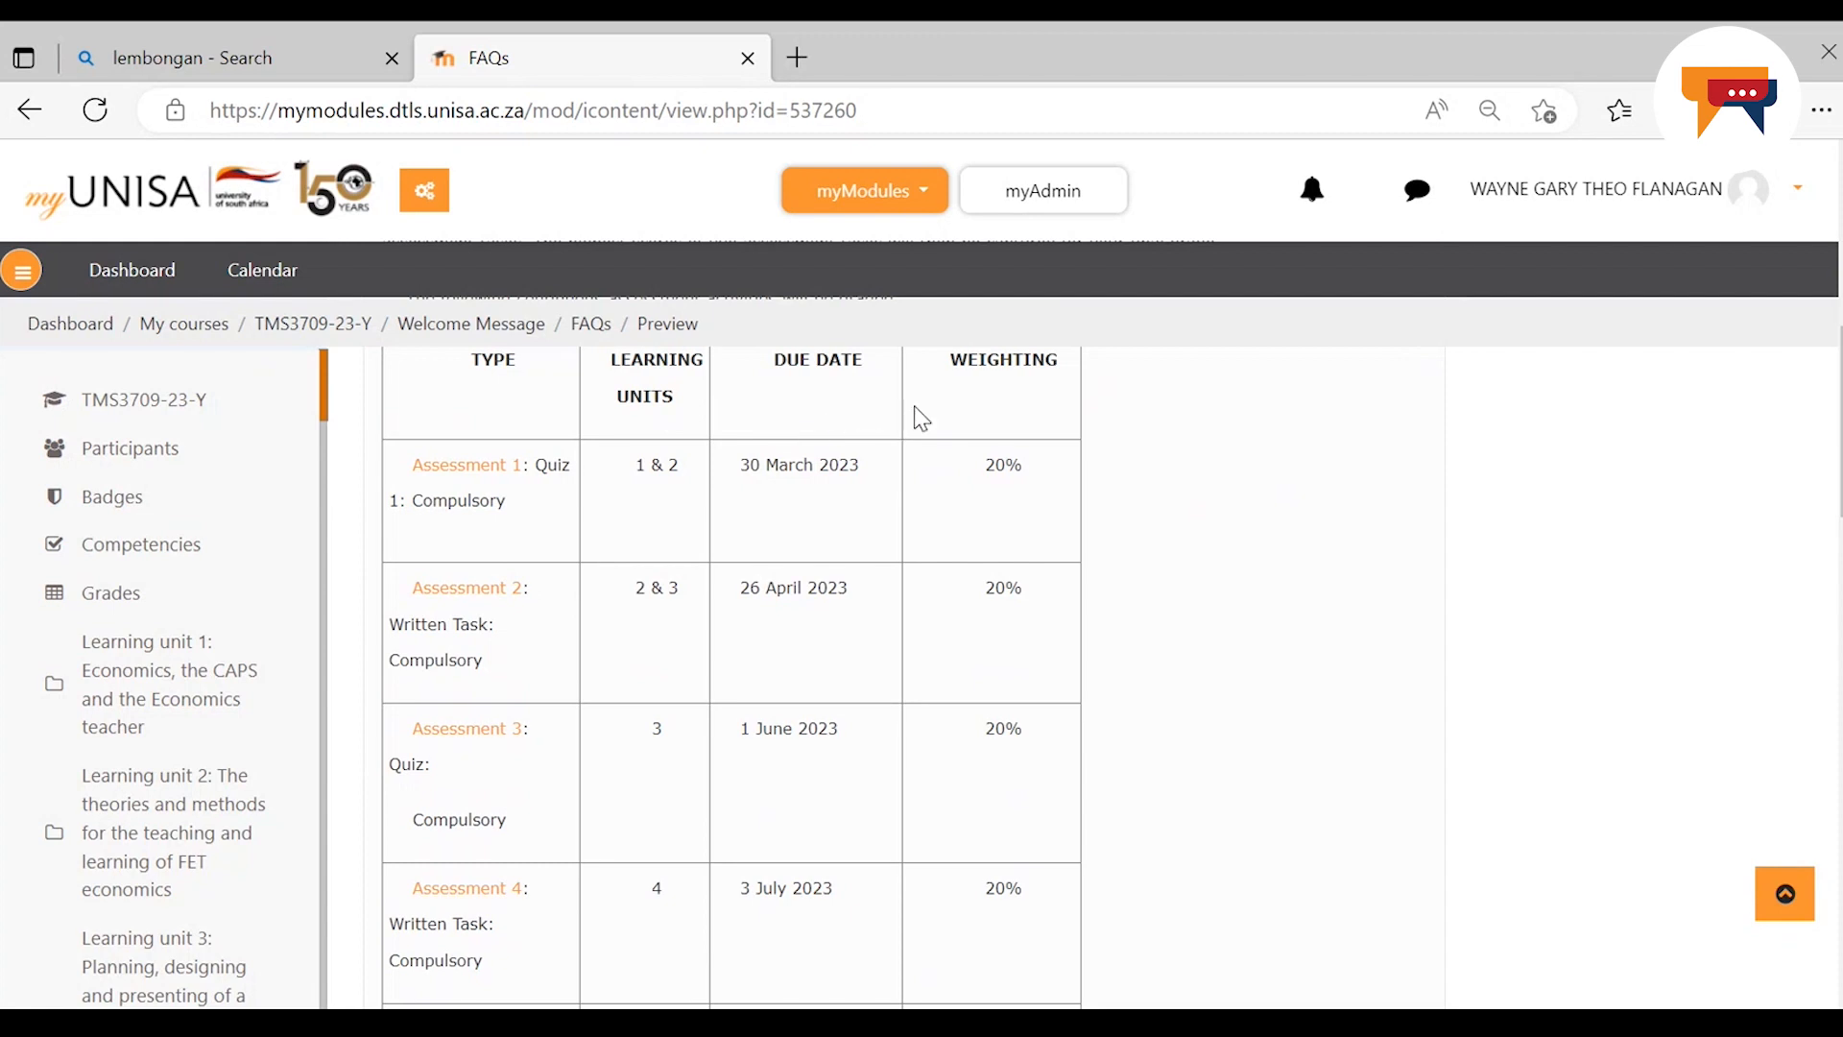
{"action": "mouse_move", "coordinate": [501, 493]}
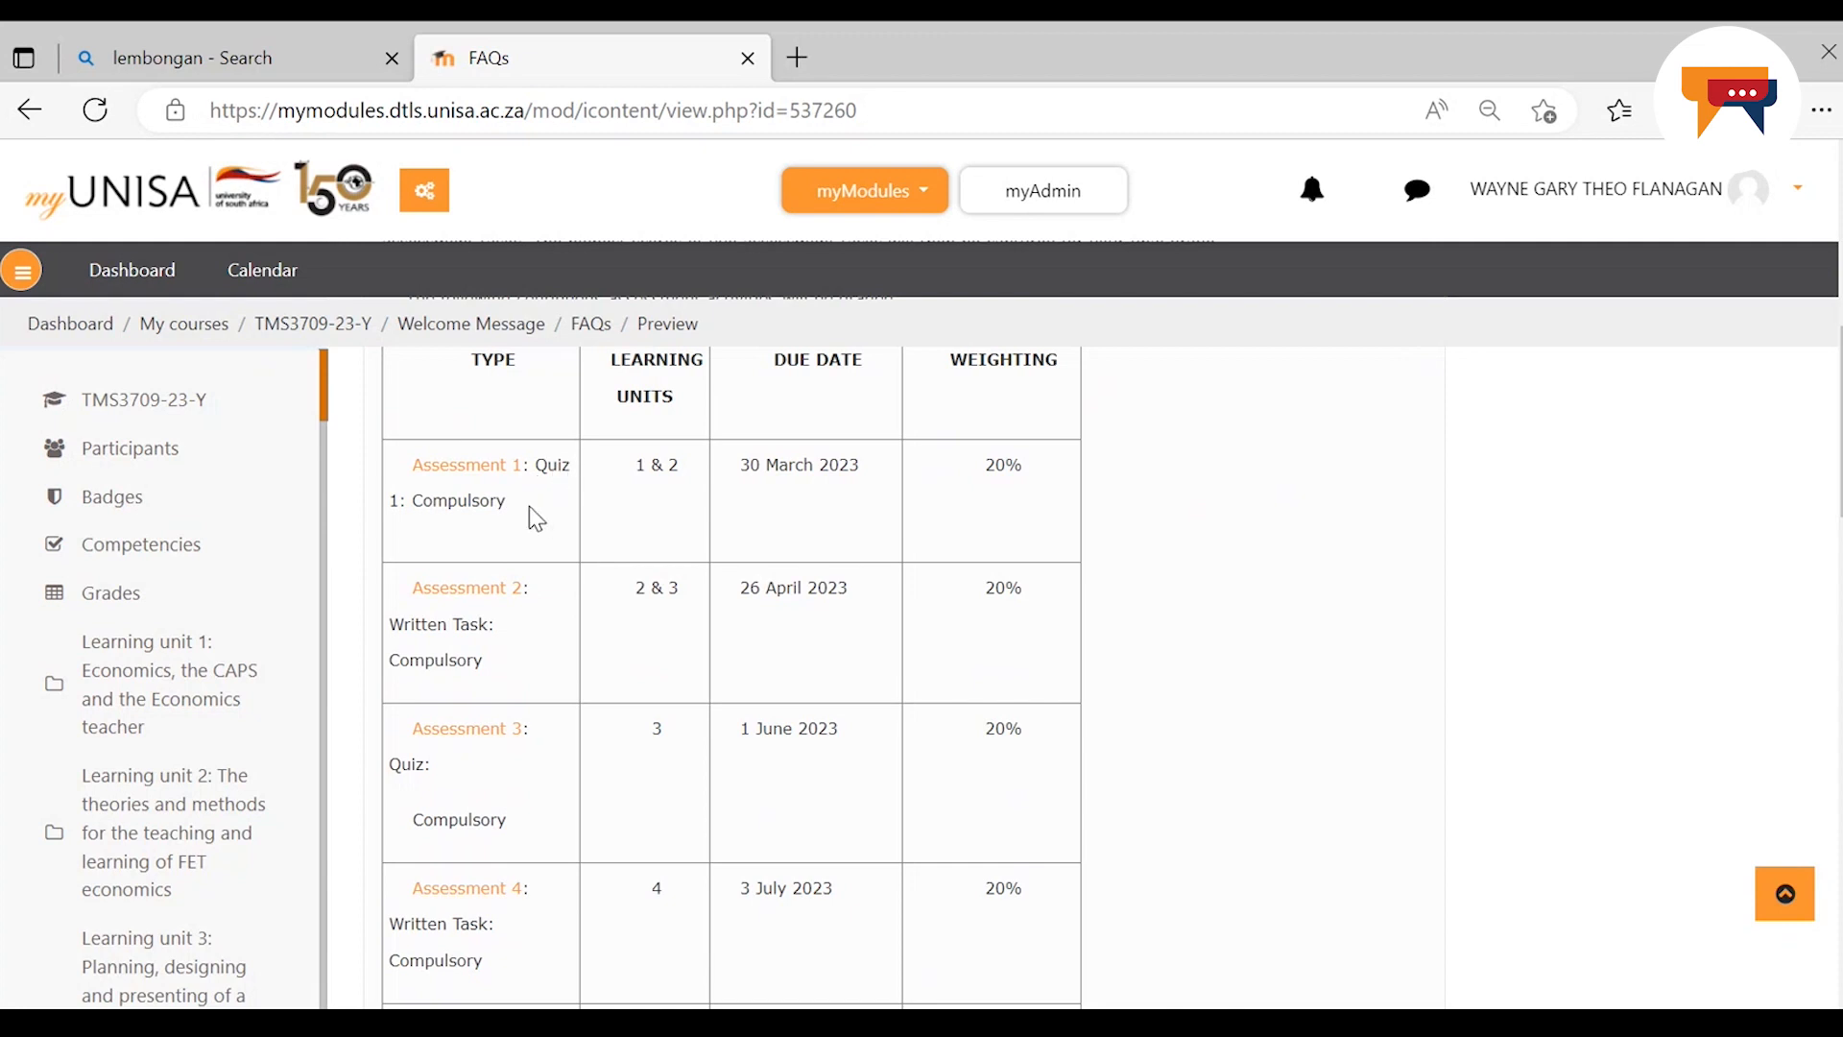
{"action": "mouse_move", "coordinate": [629, 482]}
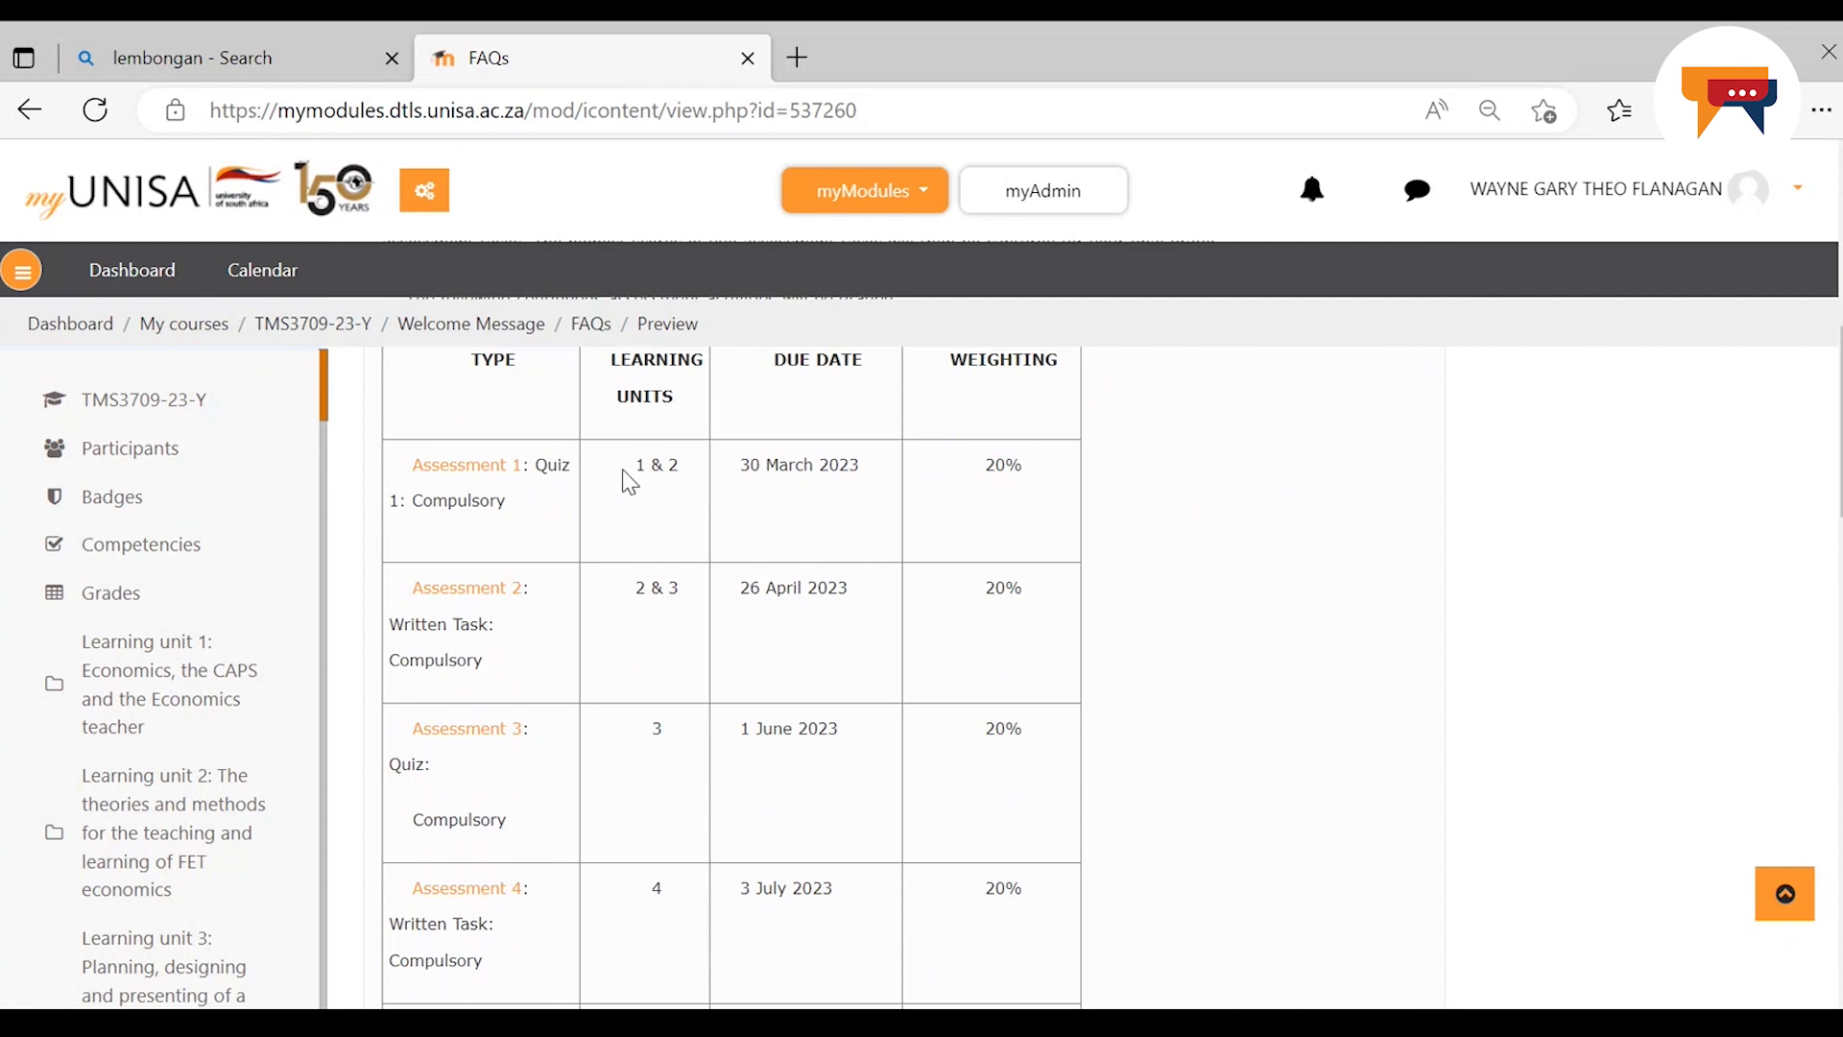
{"action": "mouse_move", "coordinate": [686, 478]}
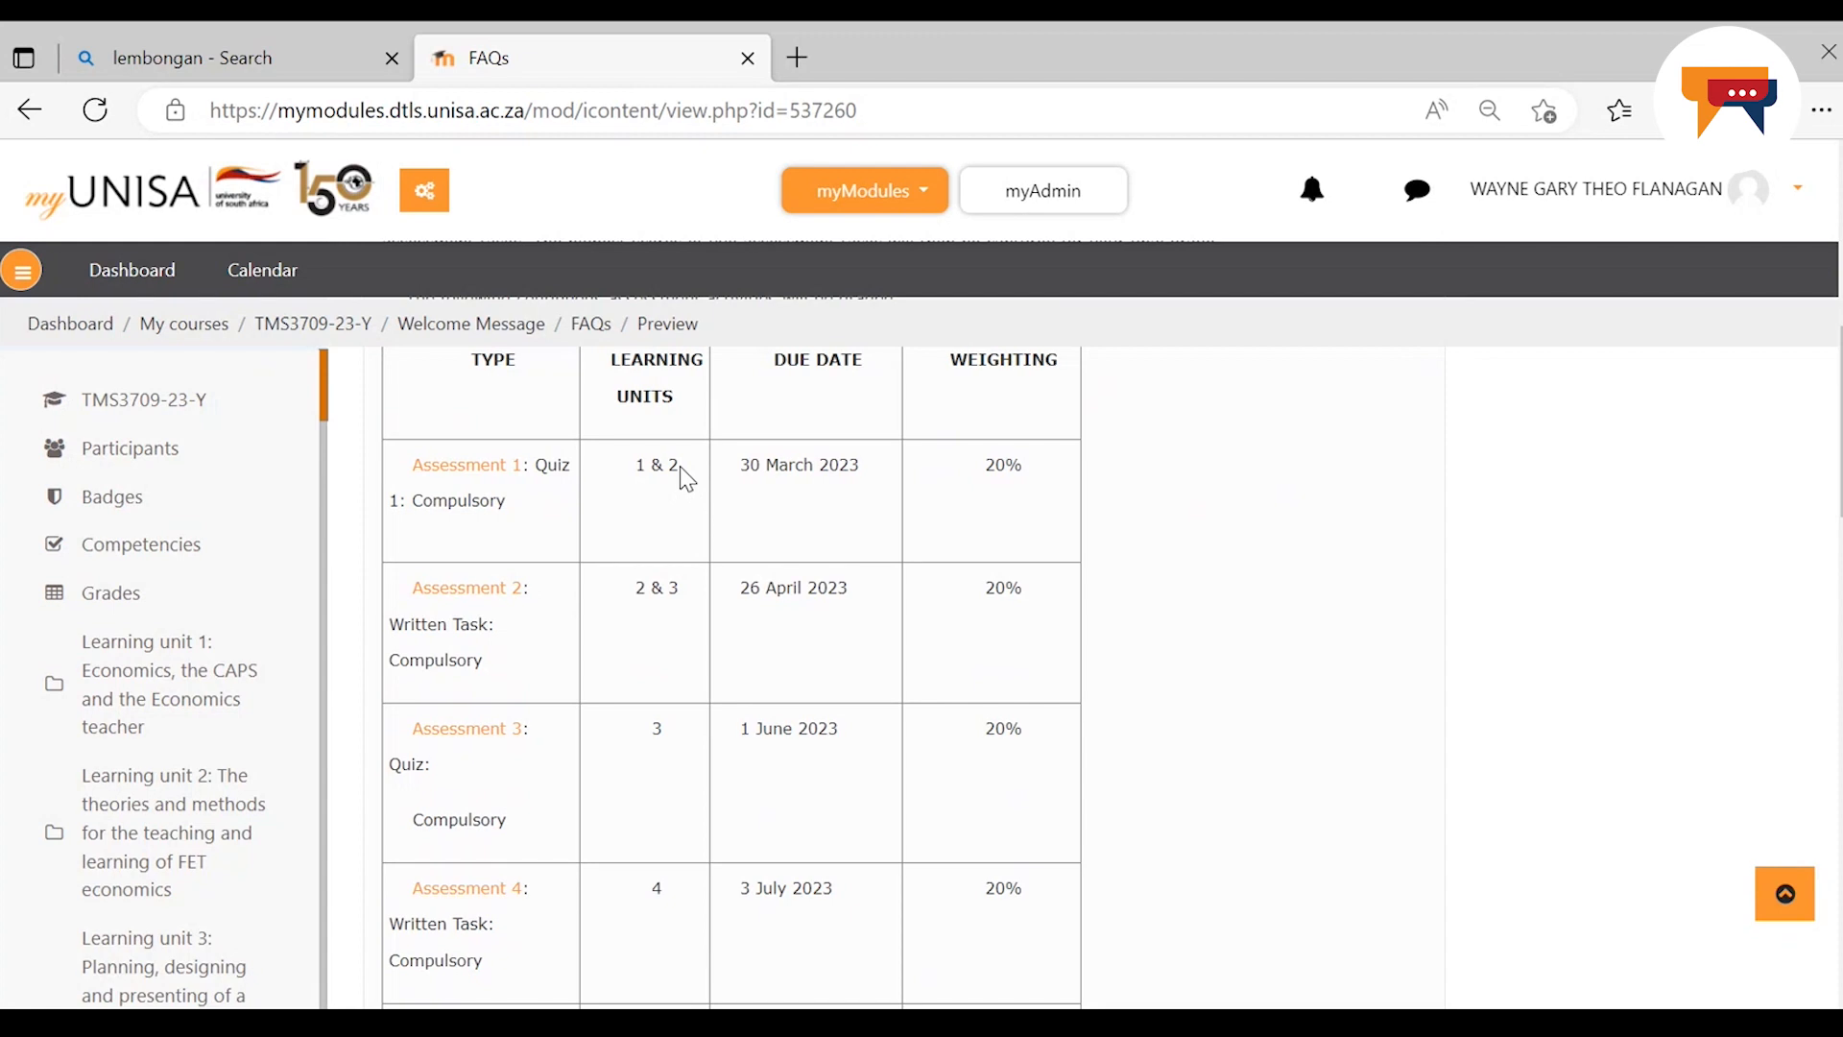
{"action": "mouse_move", "coordinate": [1013, 553]}
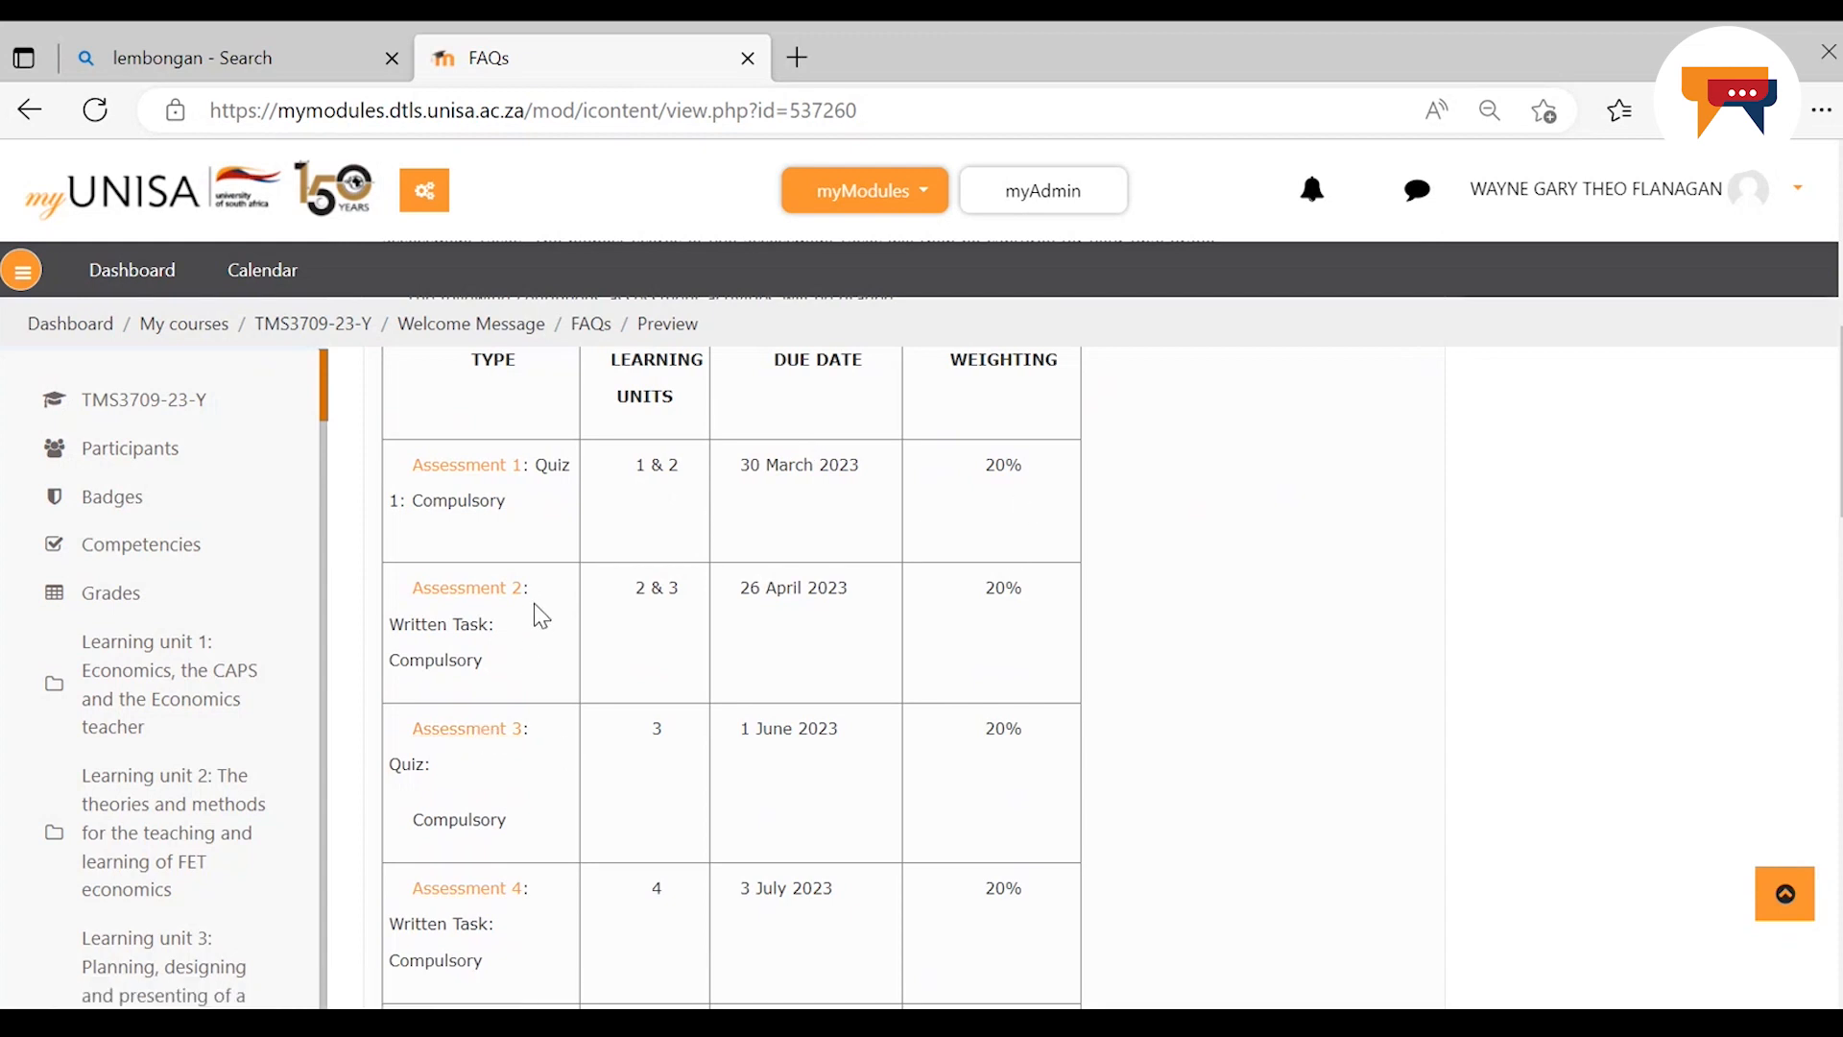
{"action": "mouse_move", "coordinate": [520, 686]}
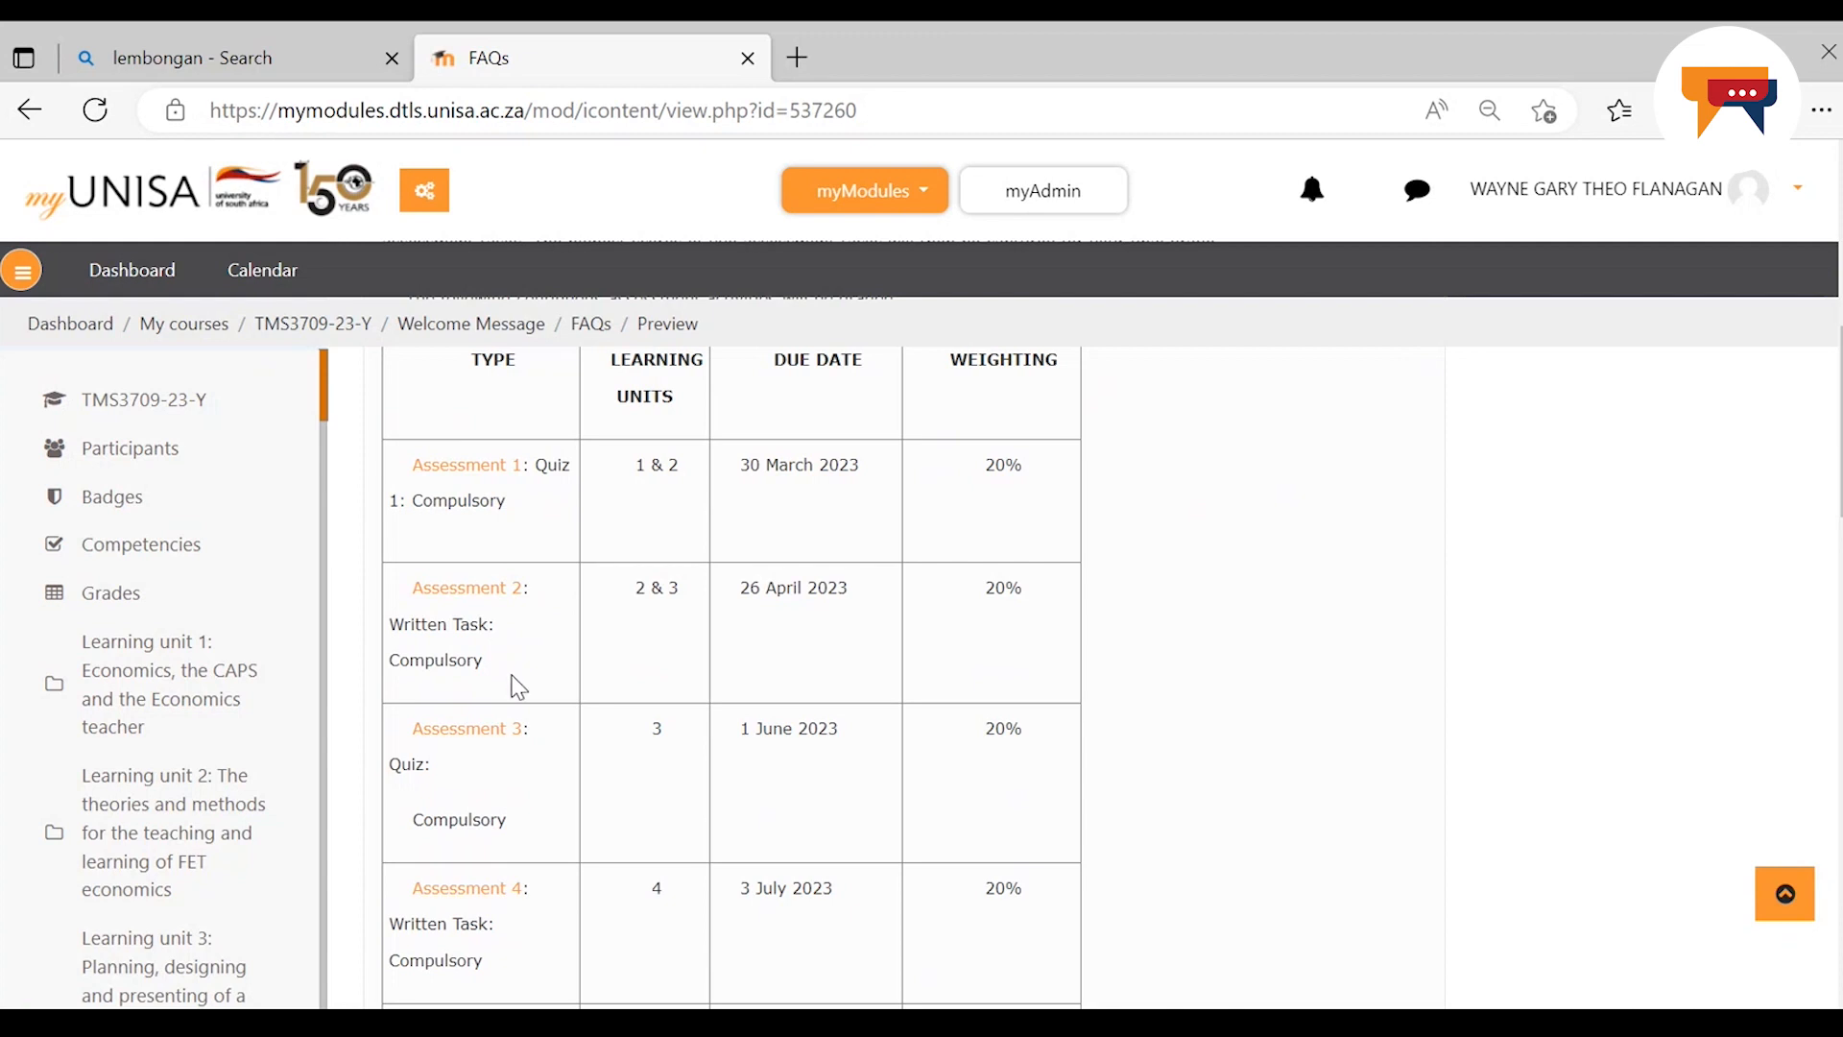
{"action": "mouse_move", "coordinate": [652, 622]}
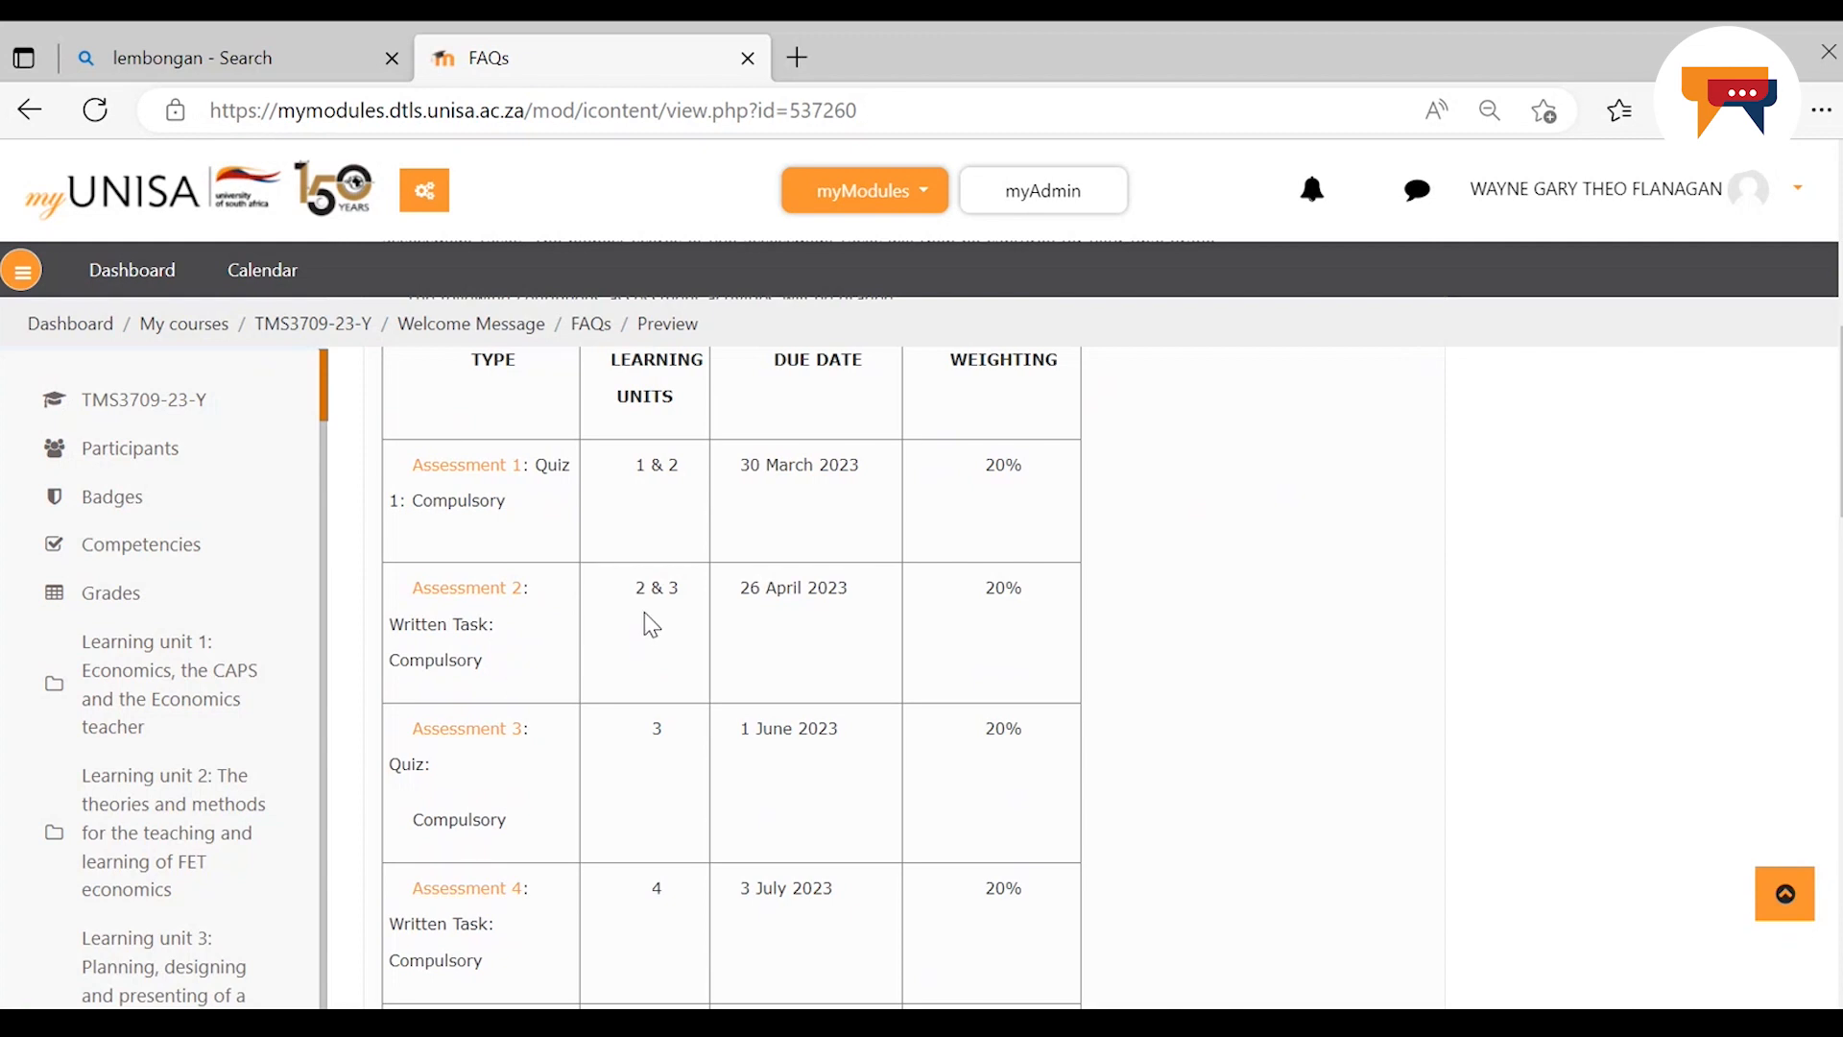
{"action": "mouse_move", "coordinate": [679, 620]}
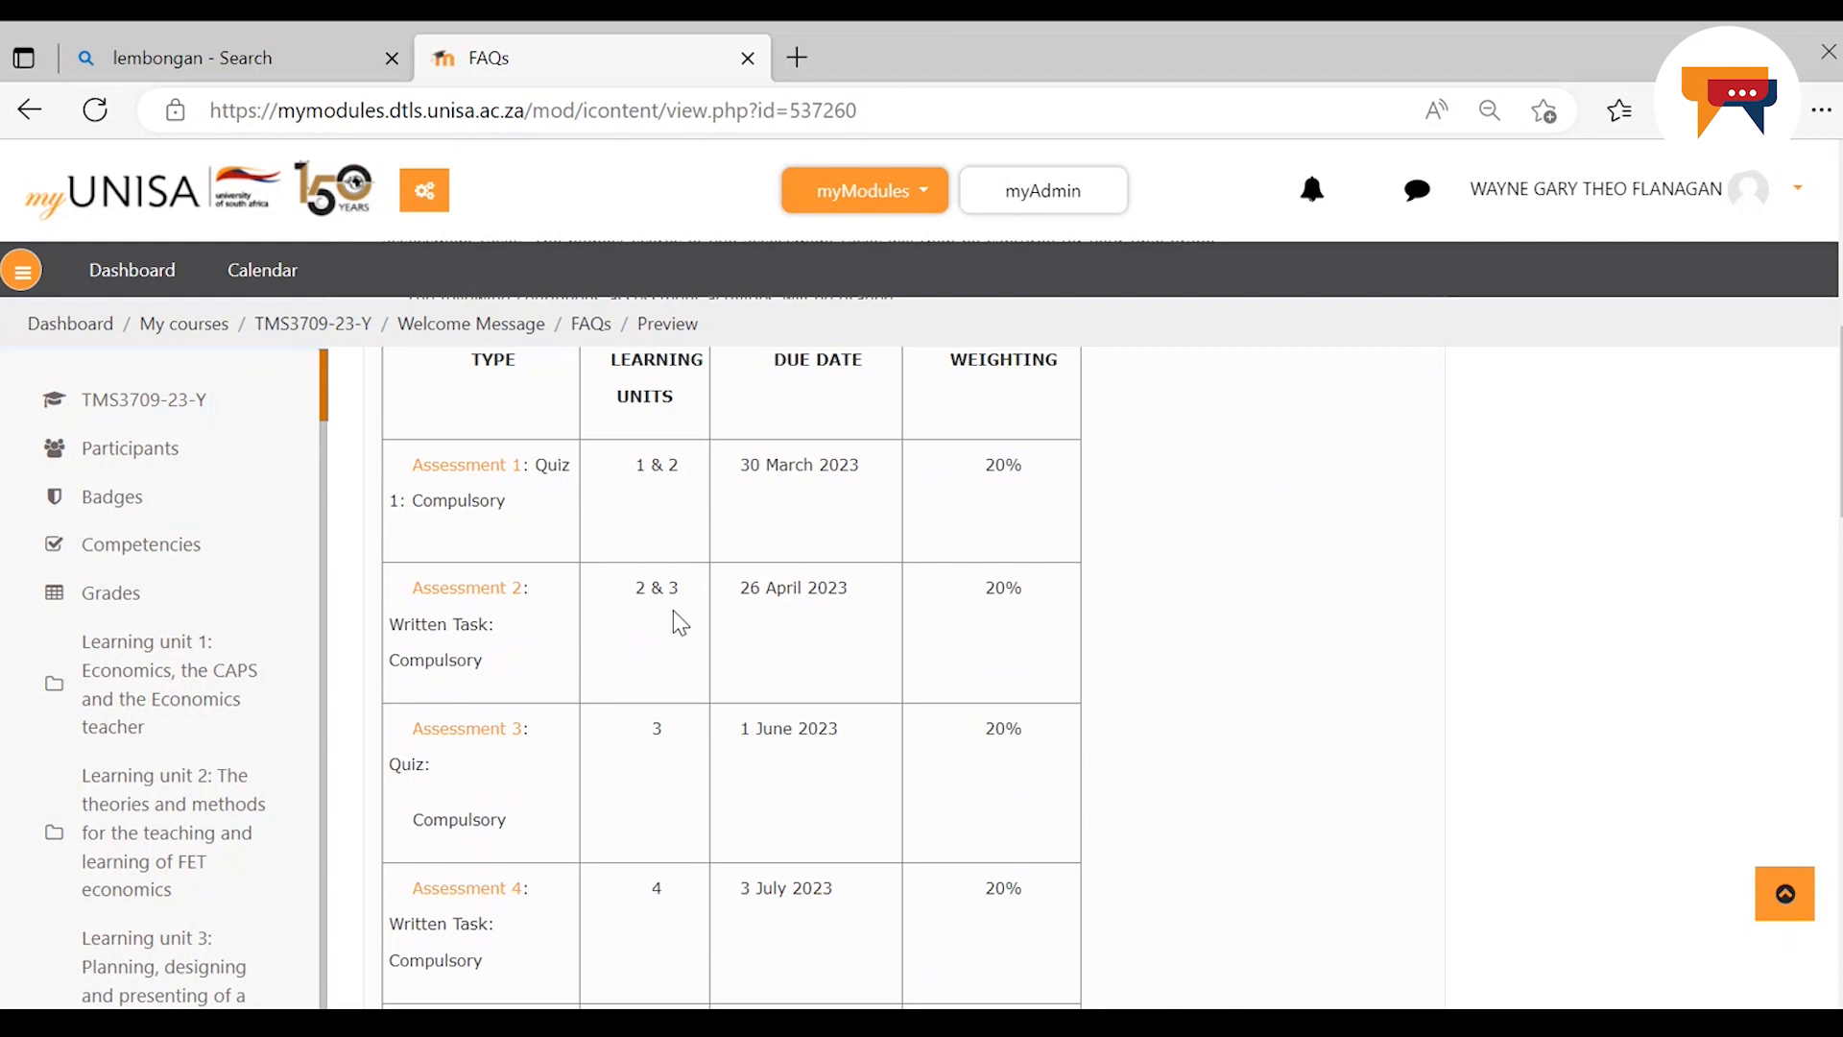
{"action": "mouse_move", "coordinate": [622, 629]}
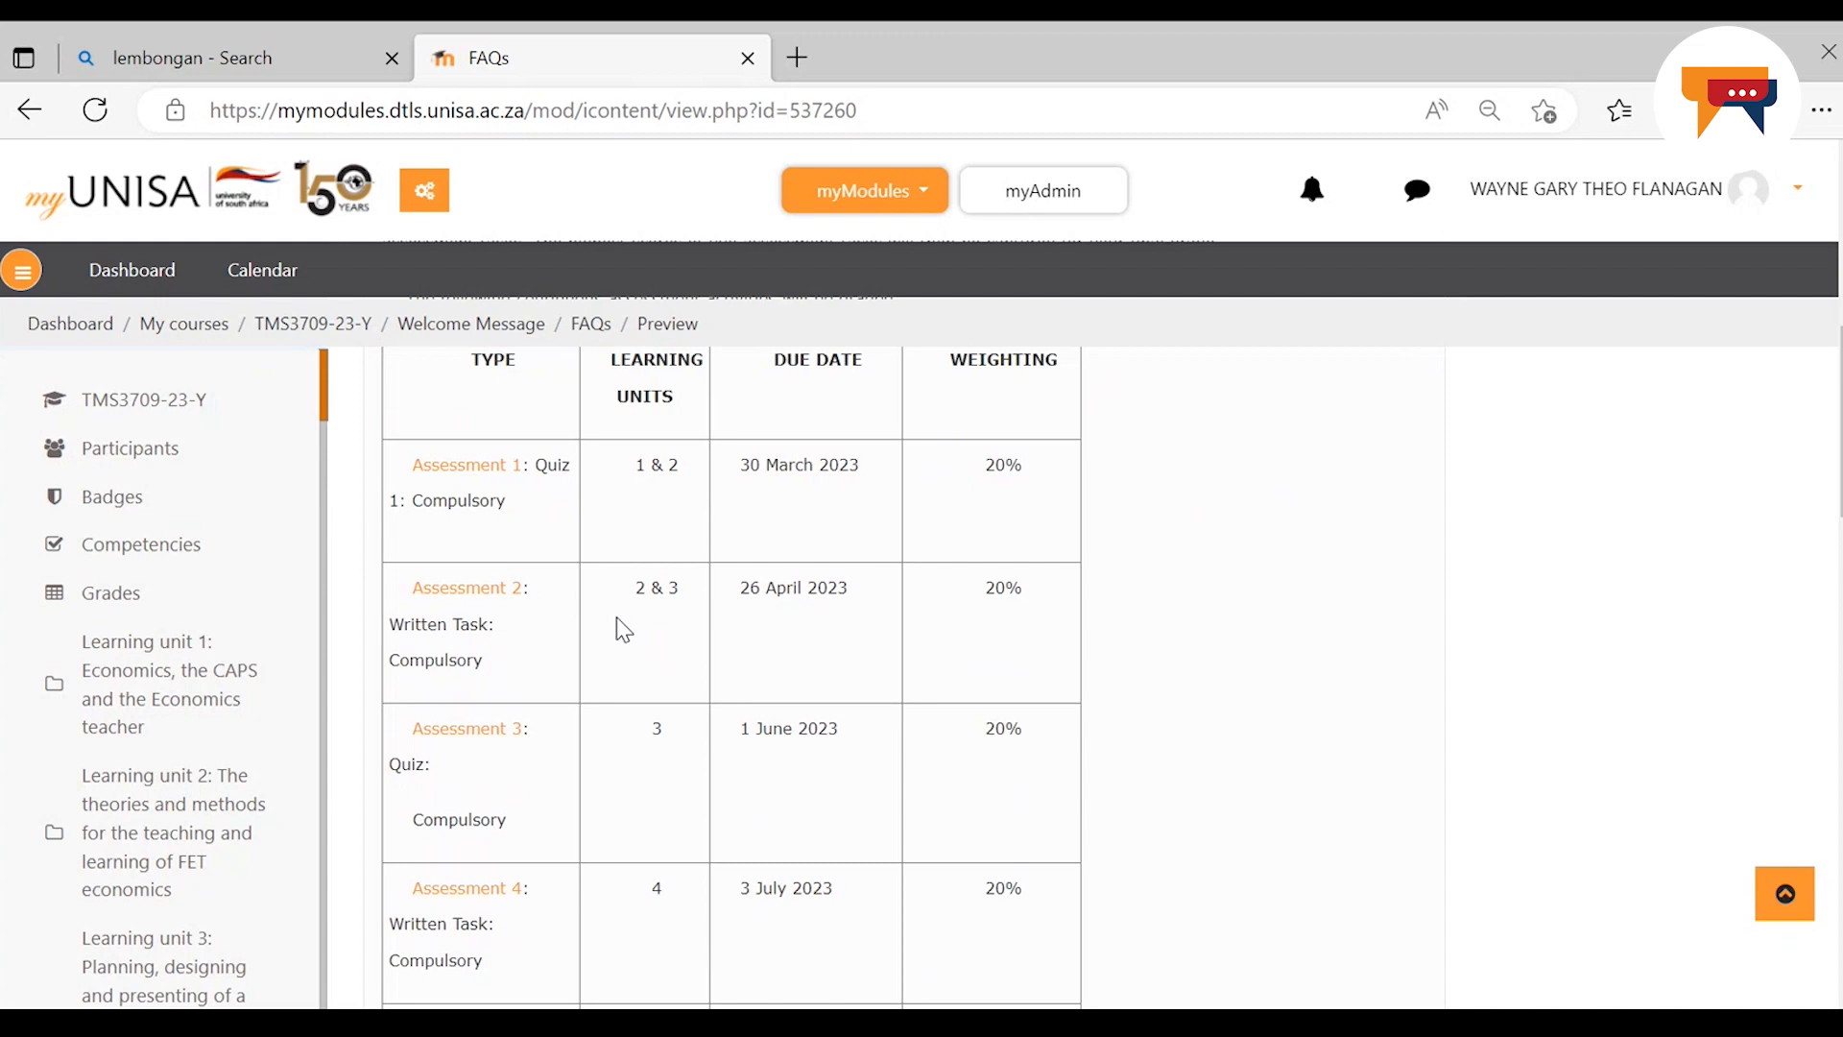
{"action": "mouse_move", "coordinate": [674, 626]}
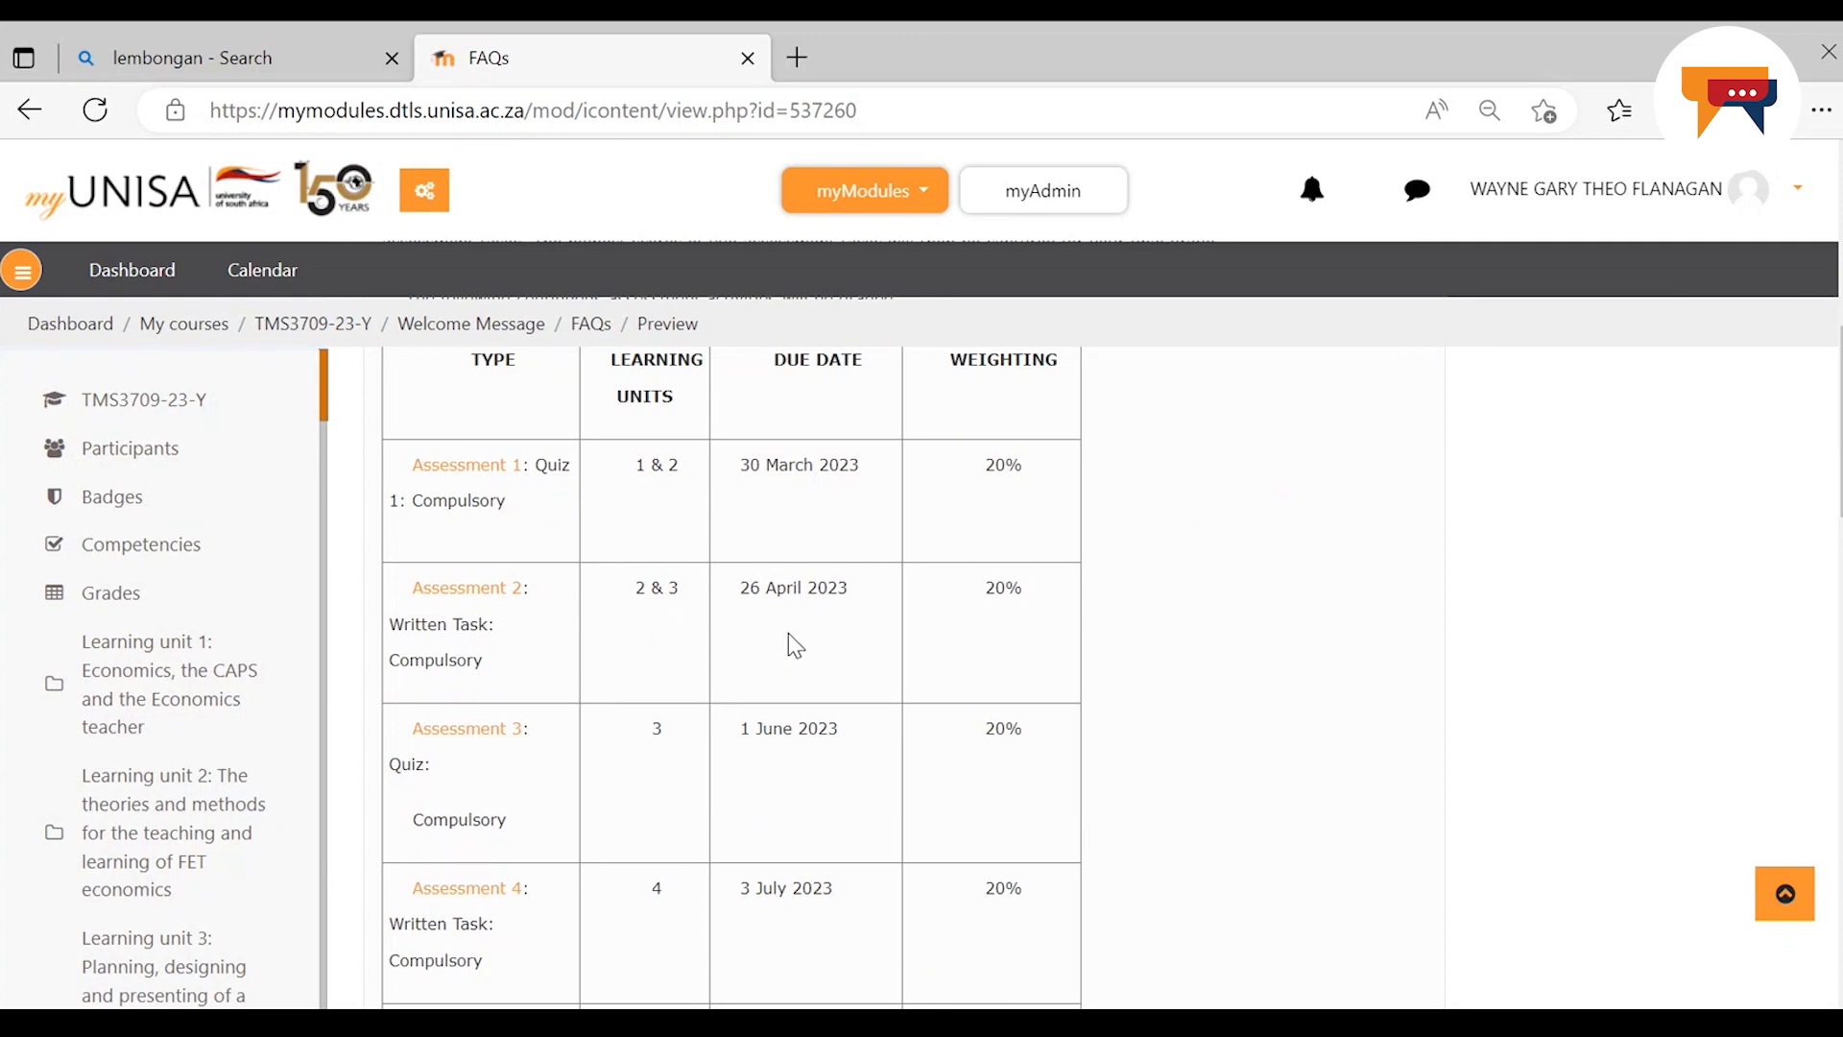
{"action": "mouse_move", "coordinate": [1035, 631]}
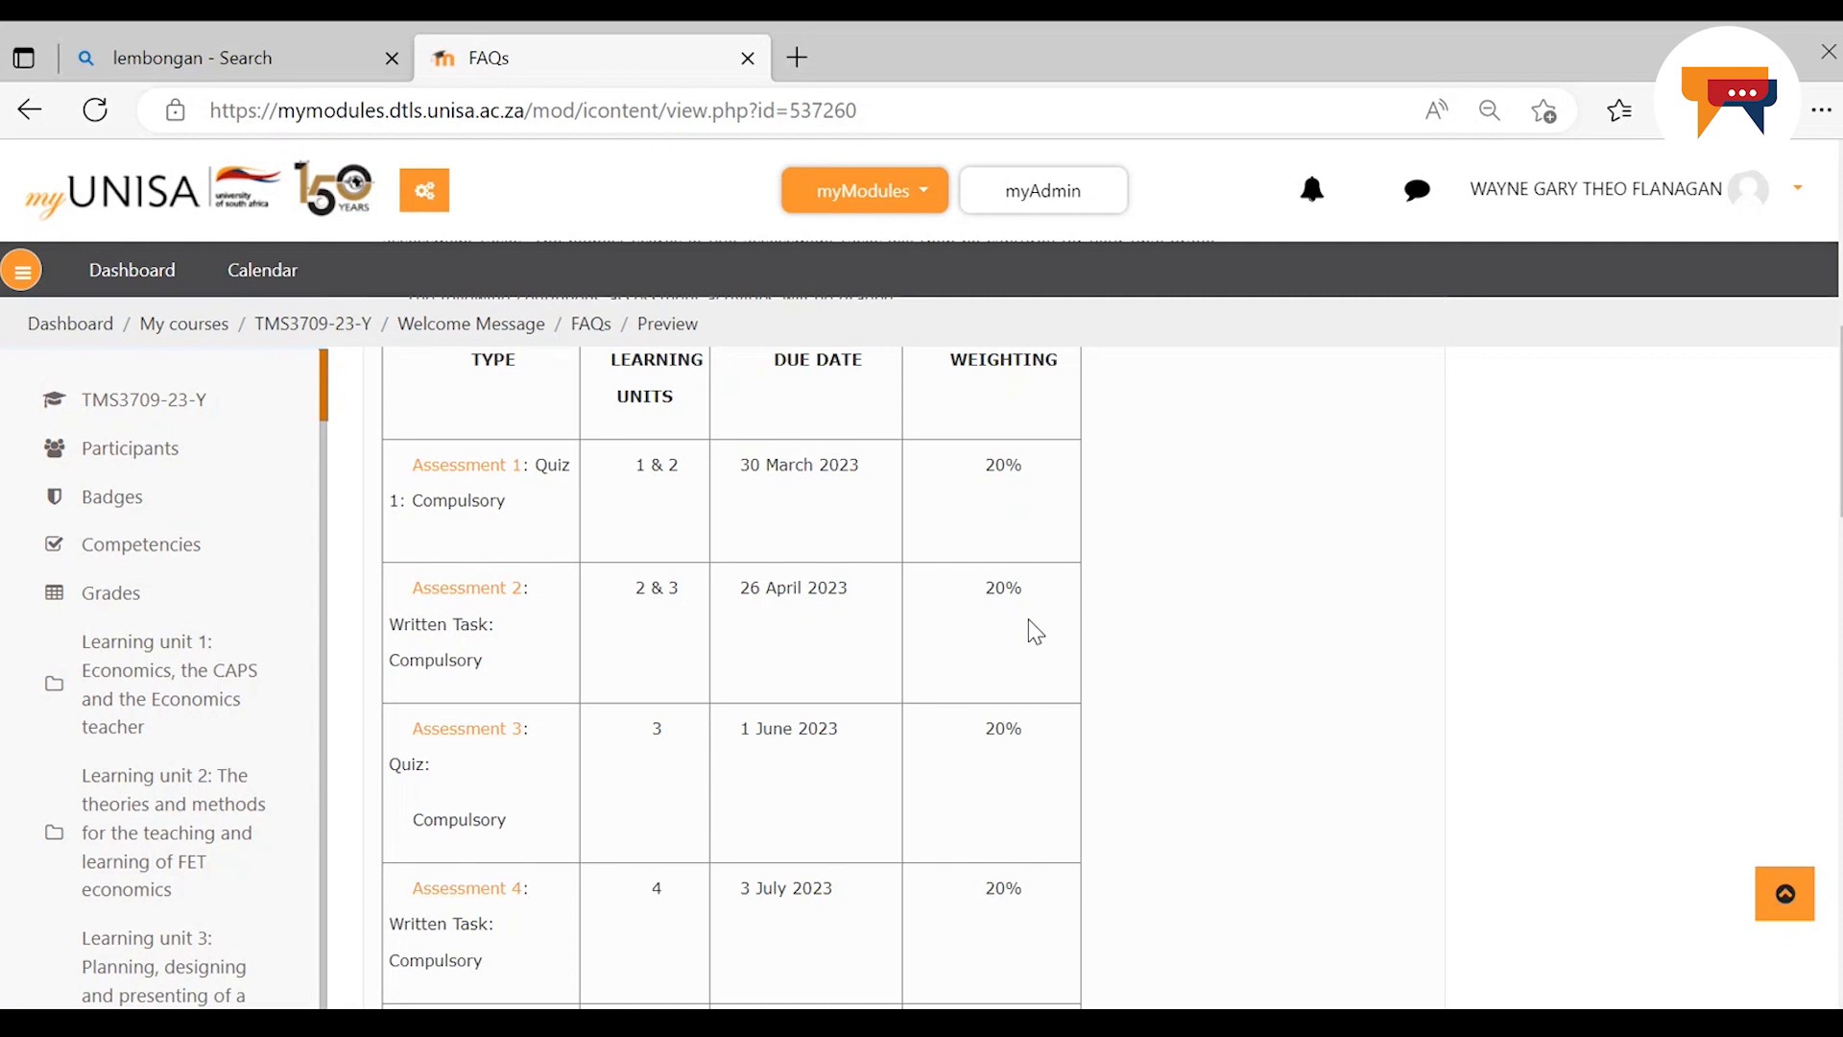
{"action": "mouse_move", "coordinate": [597, 814]}
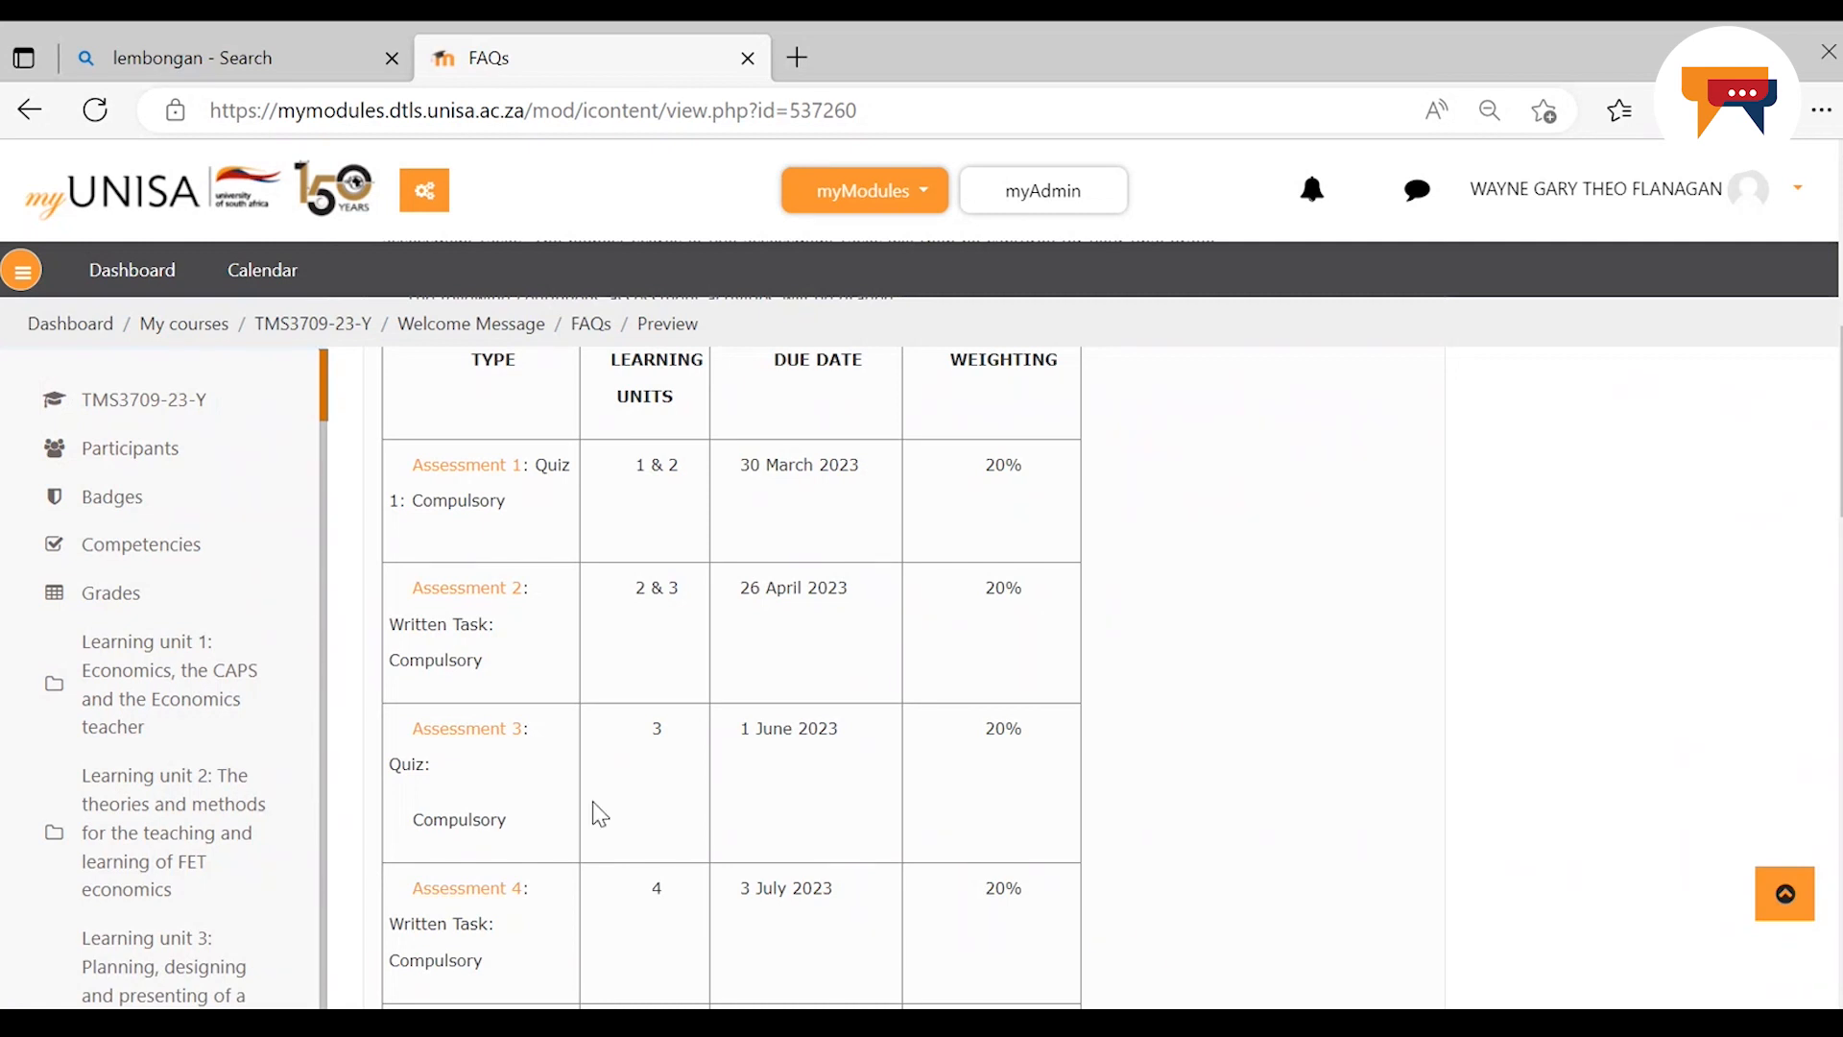
{"action": "mouse_move", "coordinate": [482, 770]}
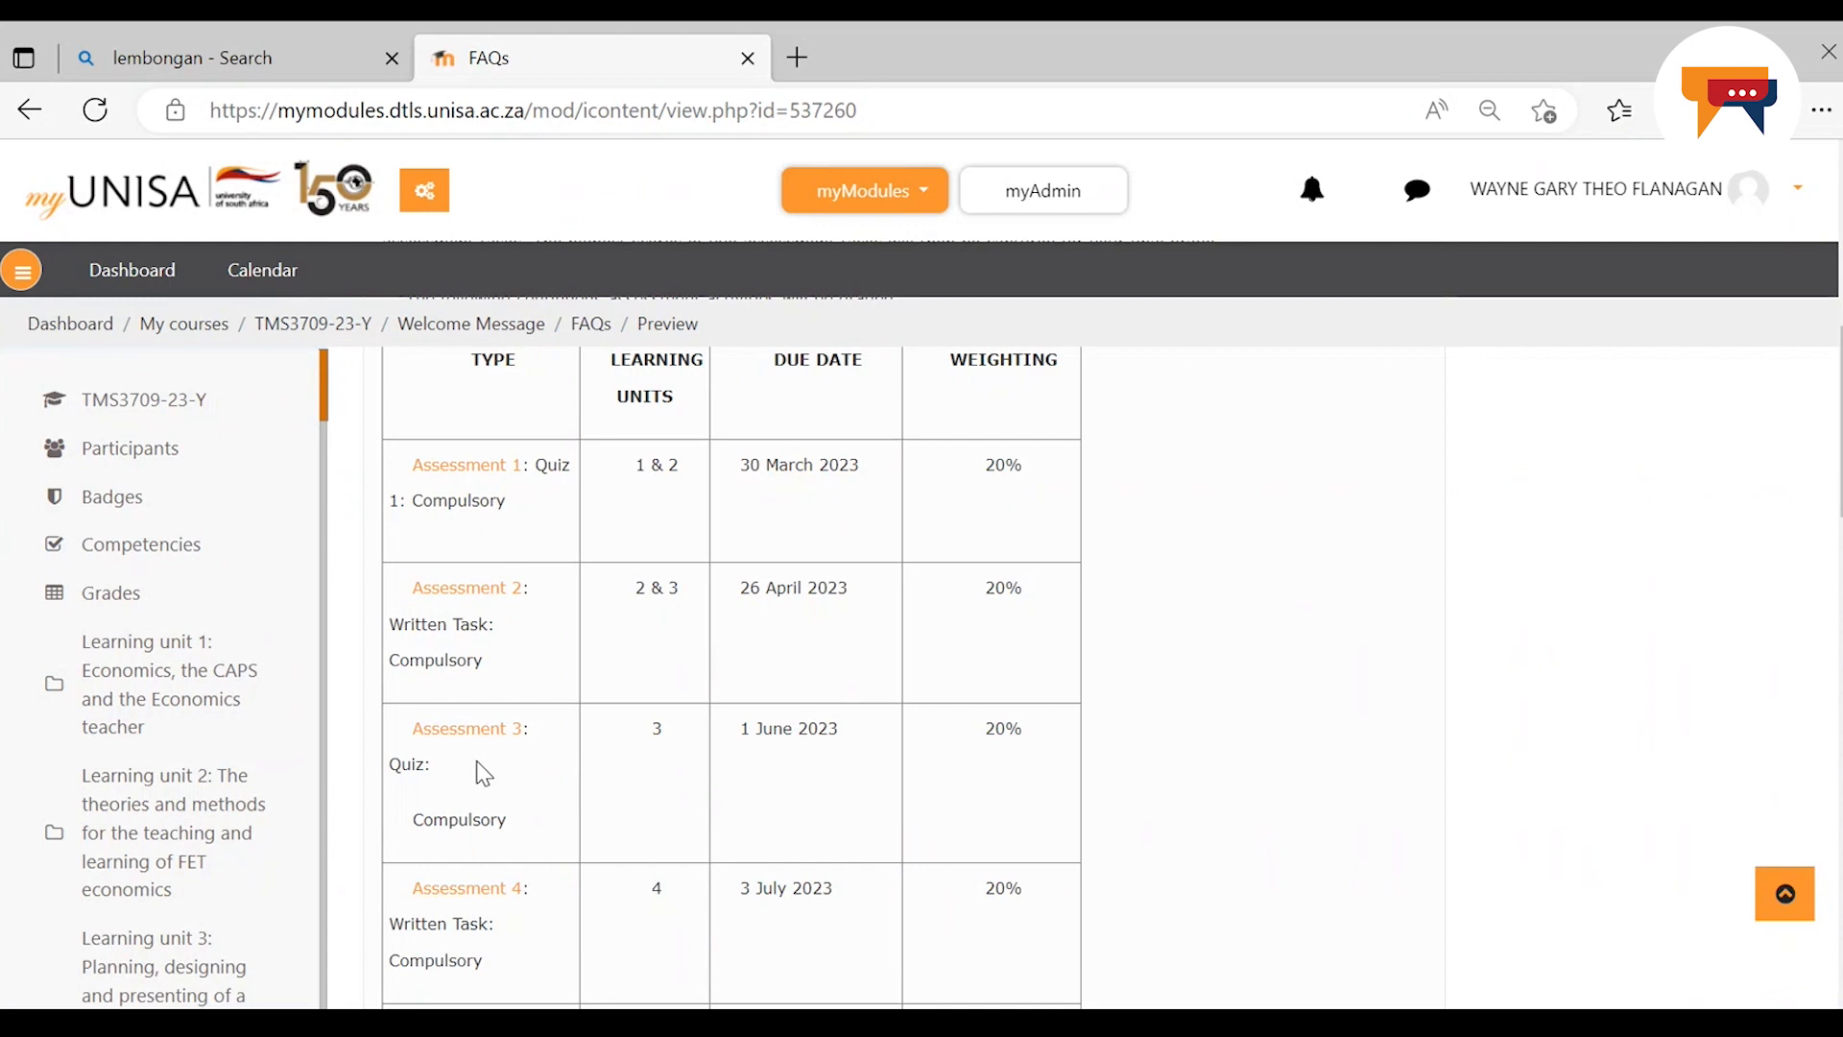
{"action": "mouse_move", "coordinate": [503, 804]}
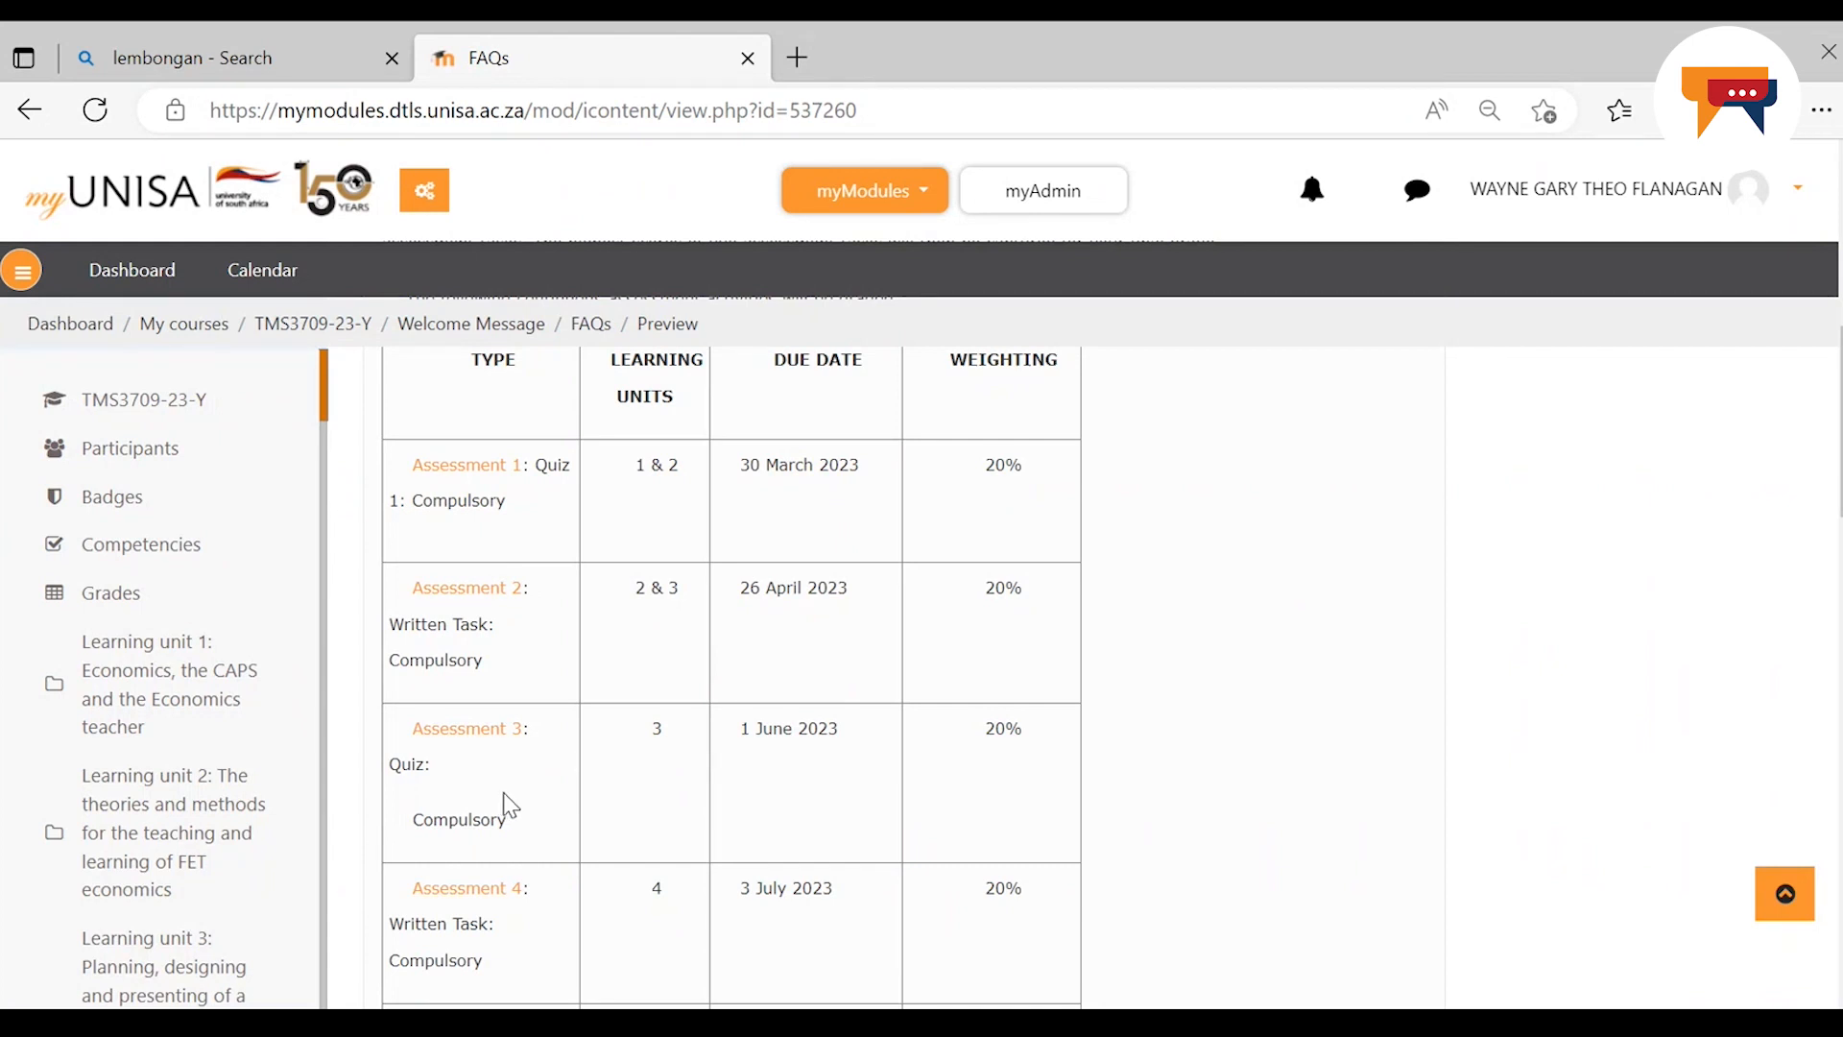
{"action": "mouse_move", "coordinate": [653, 764]}
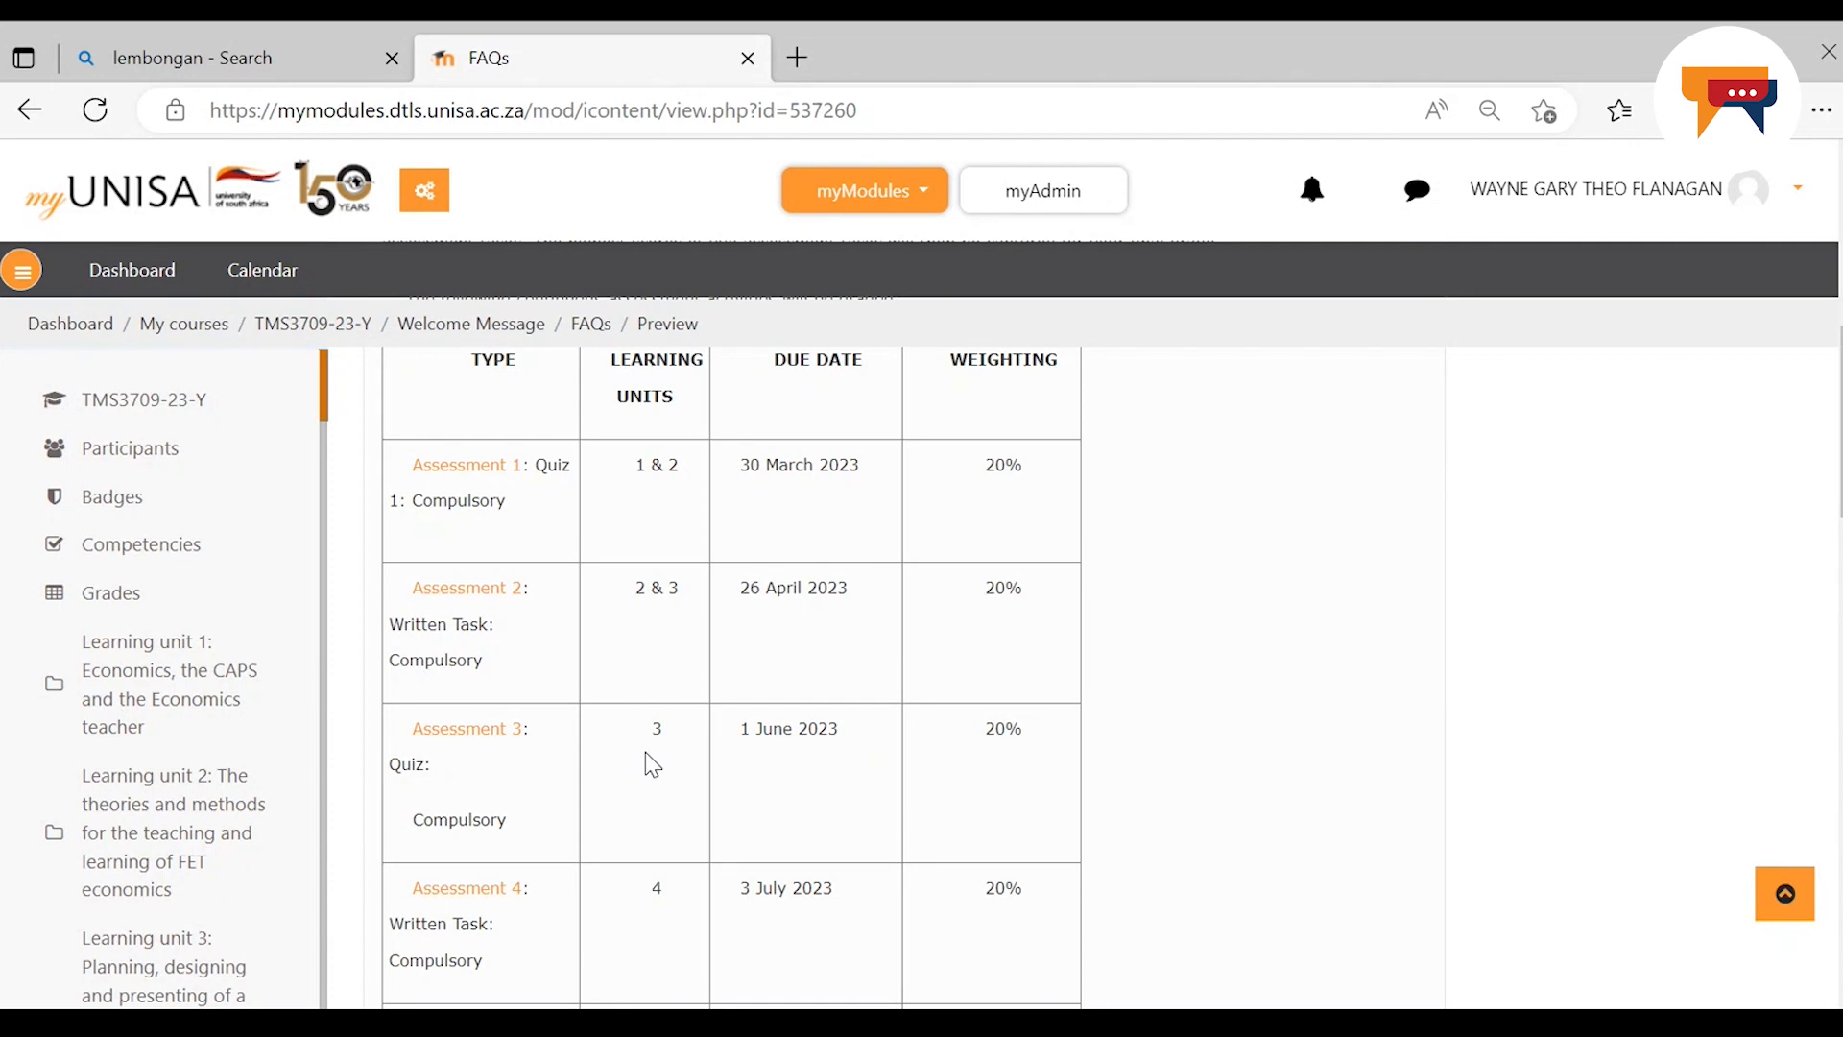
{"action": "mouse_move", "coordinate": [764, 725]}
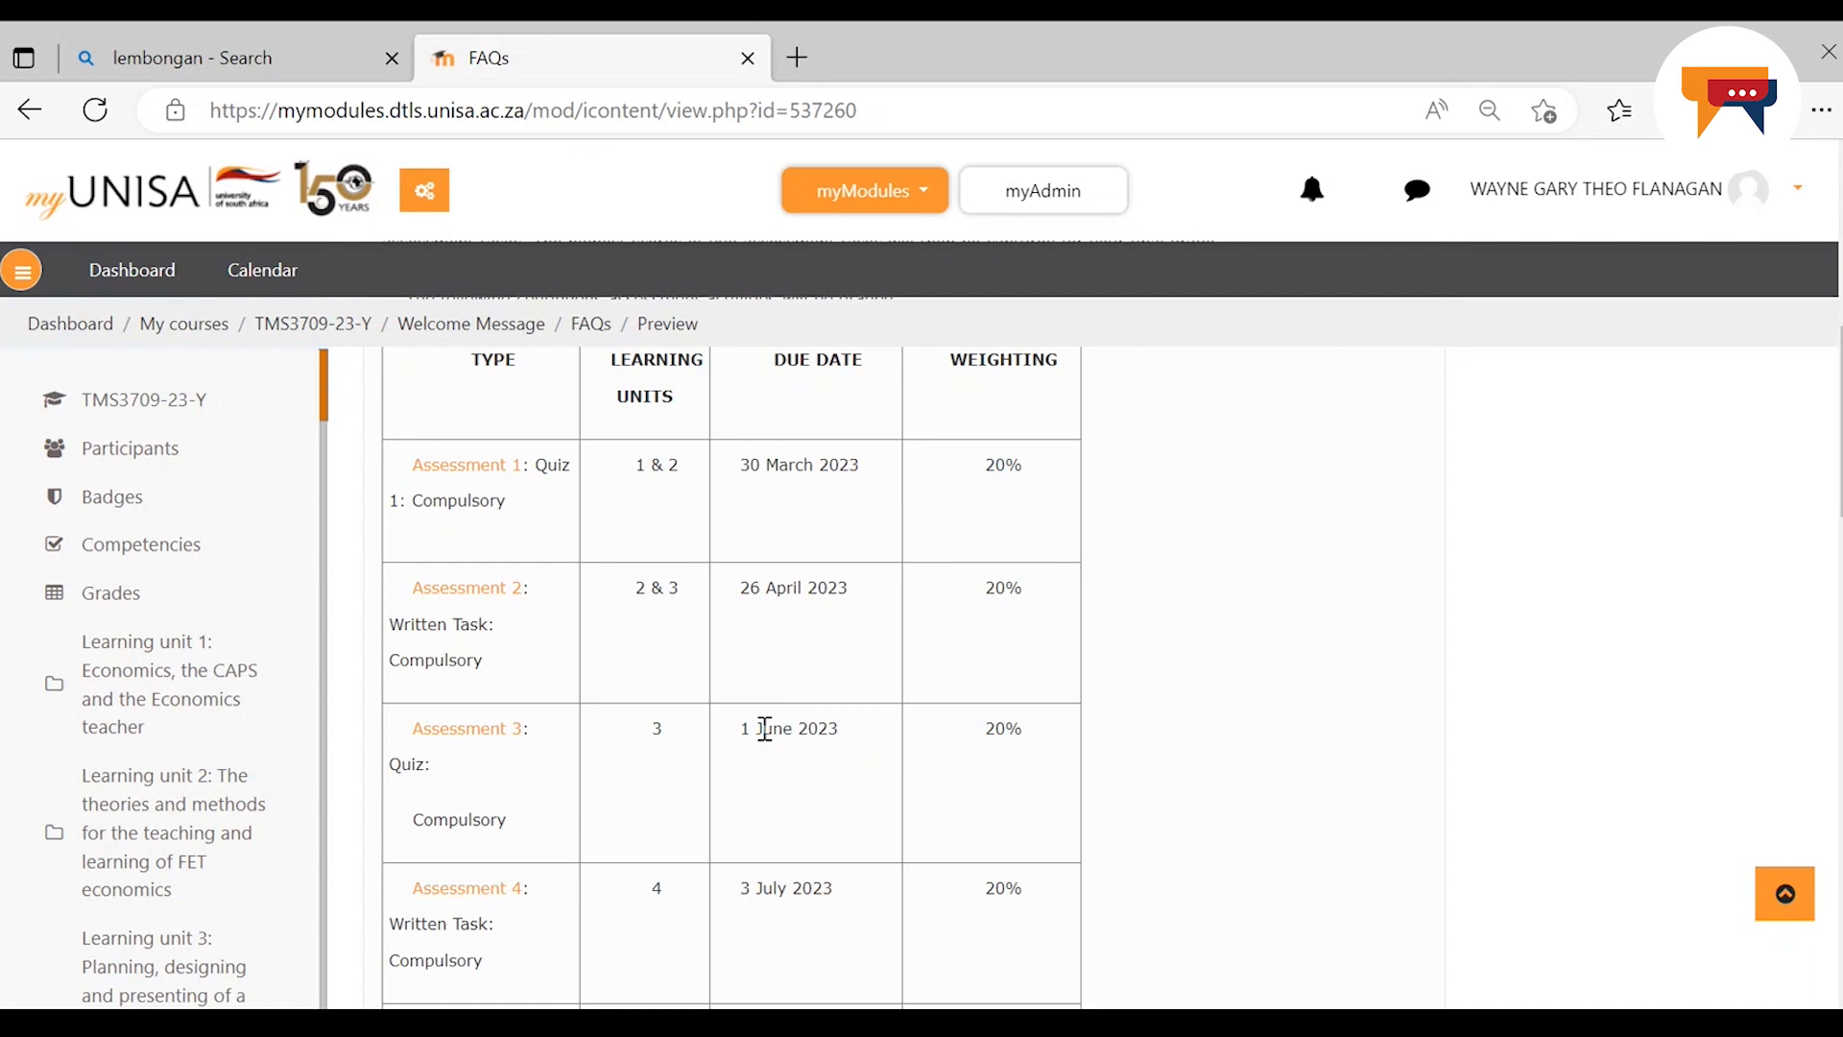
{"action": "mouse_move", "coordinate": [1025, 776]}
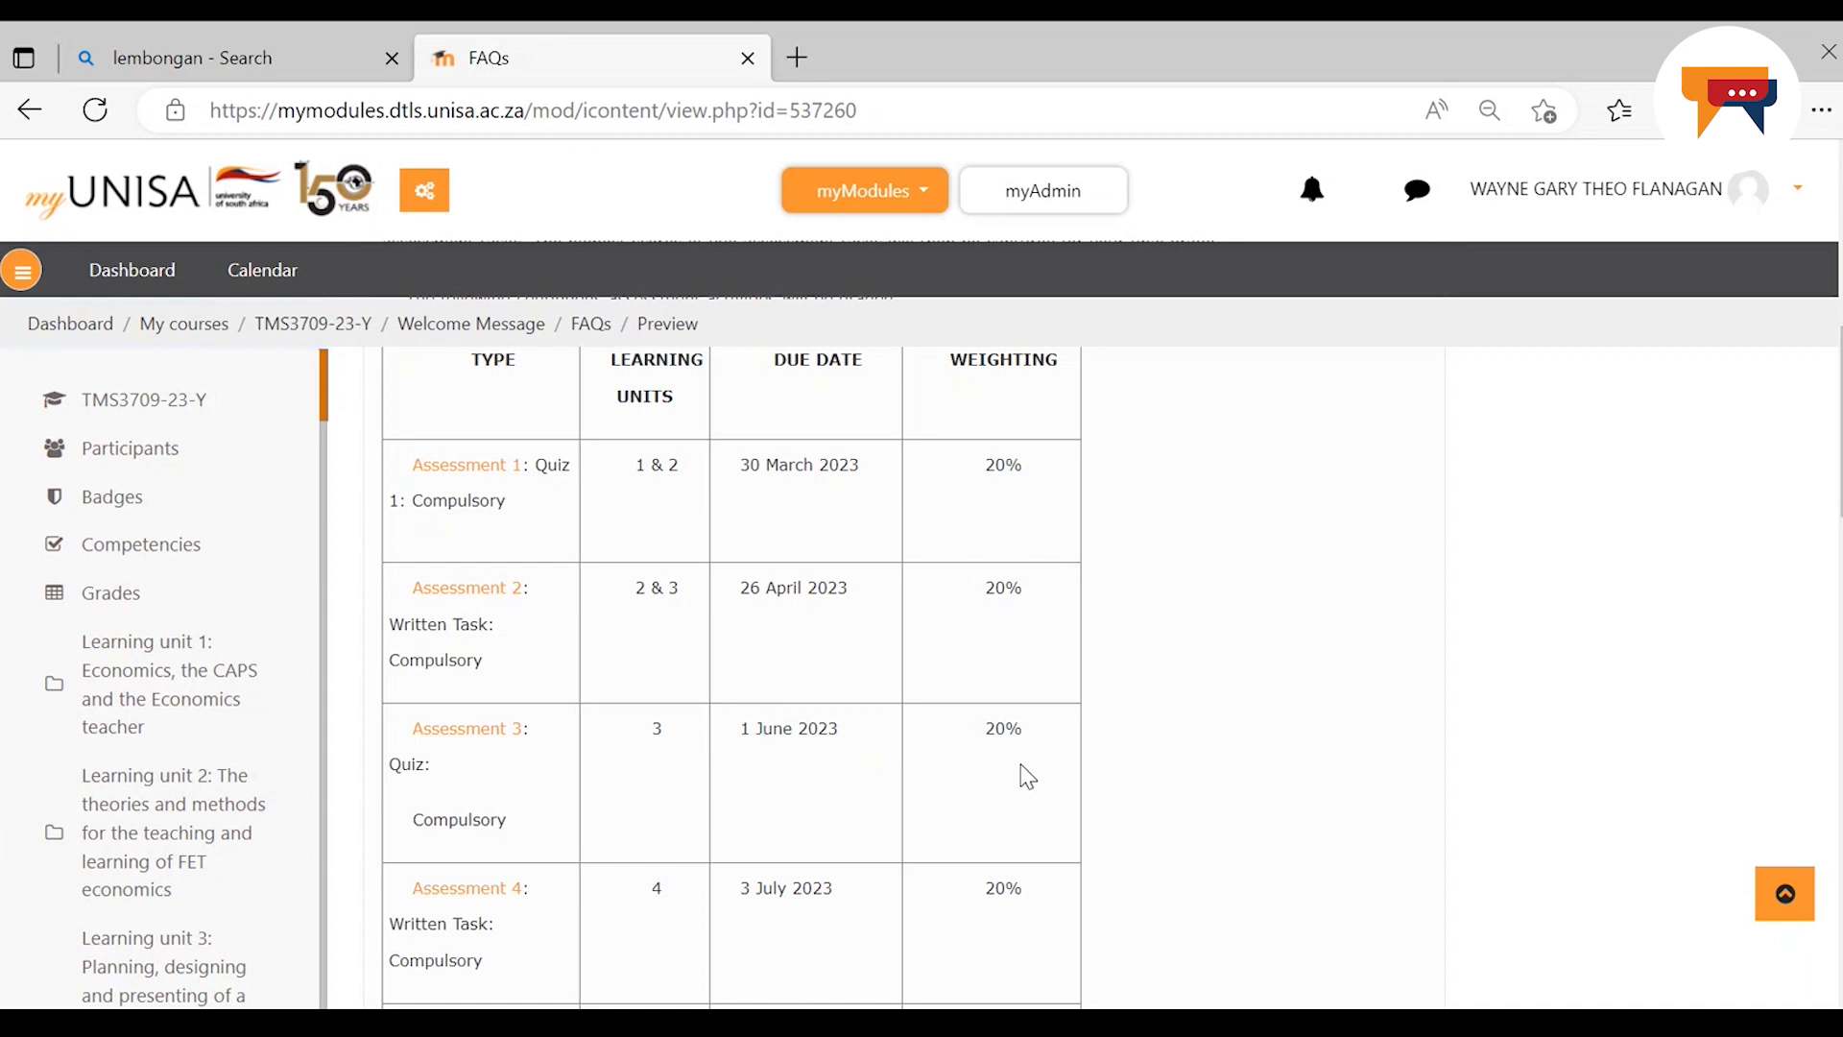
Scroll past the remaining assessment rows to the notes on compulsory assessments, no late submissions and Question 2
{"action": "scroll", "scroll_direction": "down", "scroll_amount": 3}
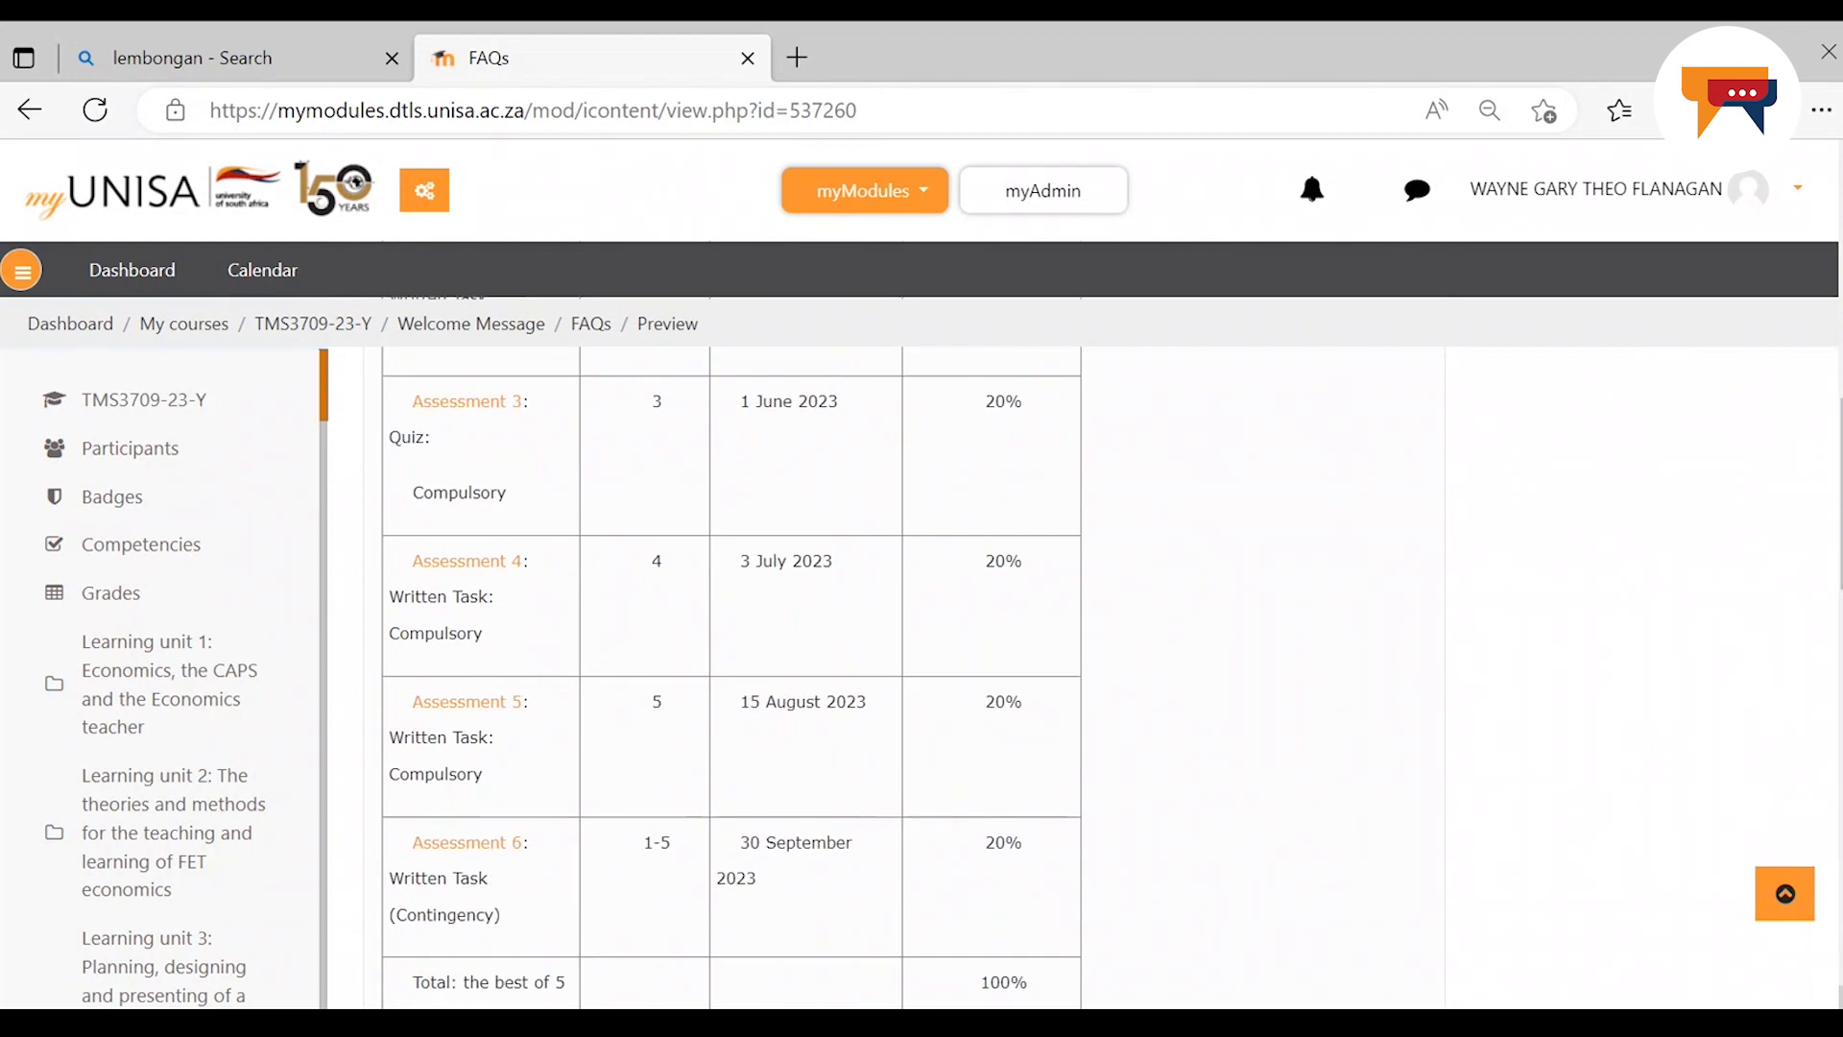
{"action": "scroll", "scroll_direction": "down", "scroll_amount": 3}
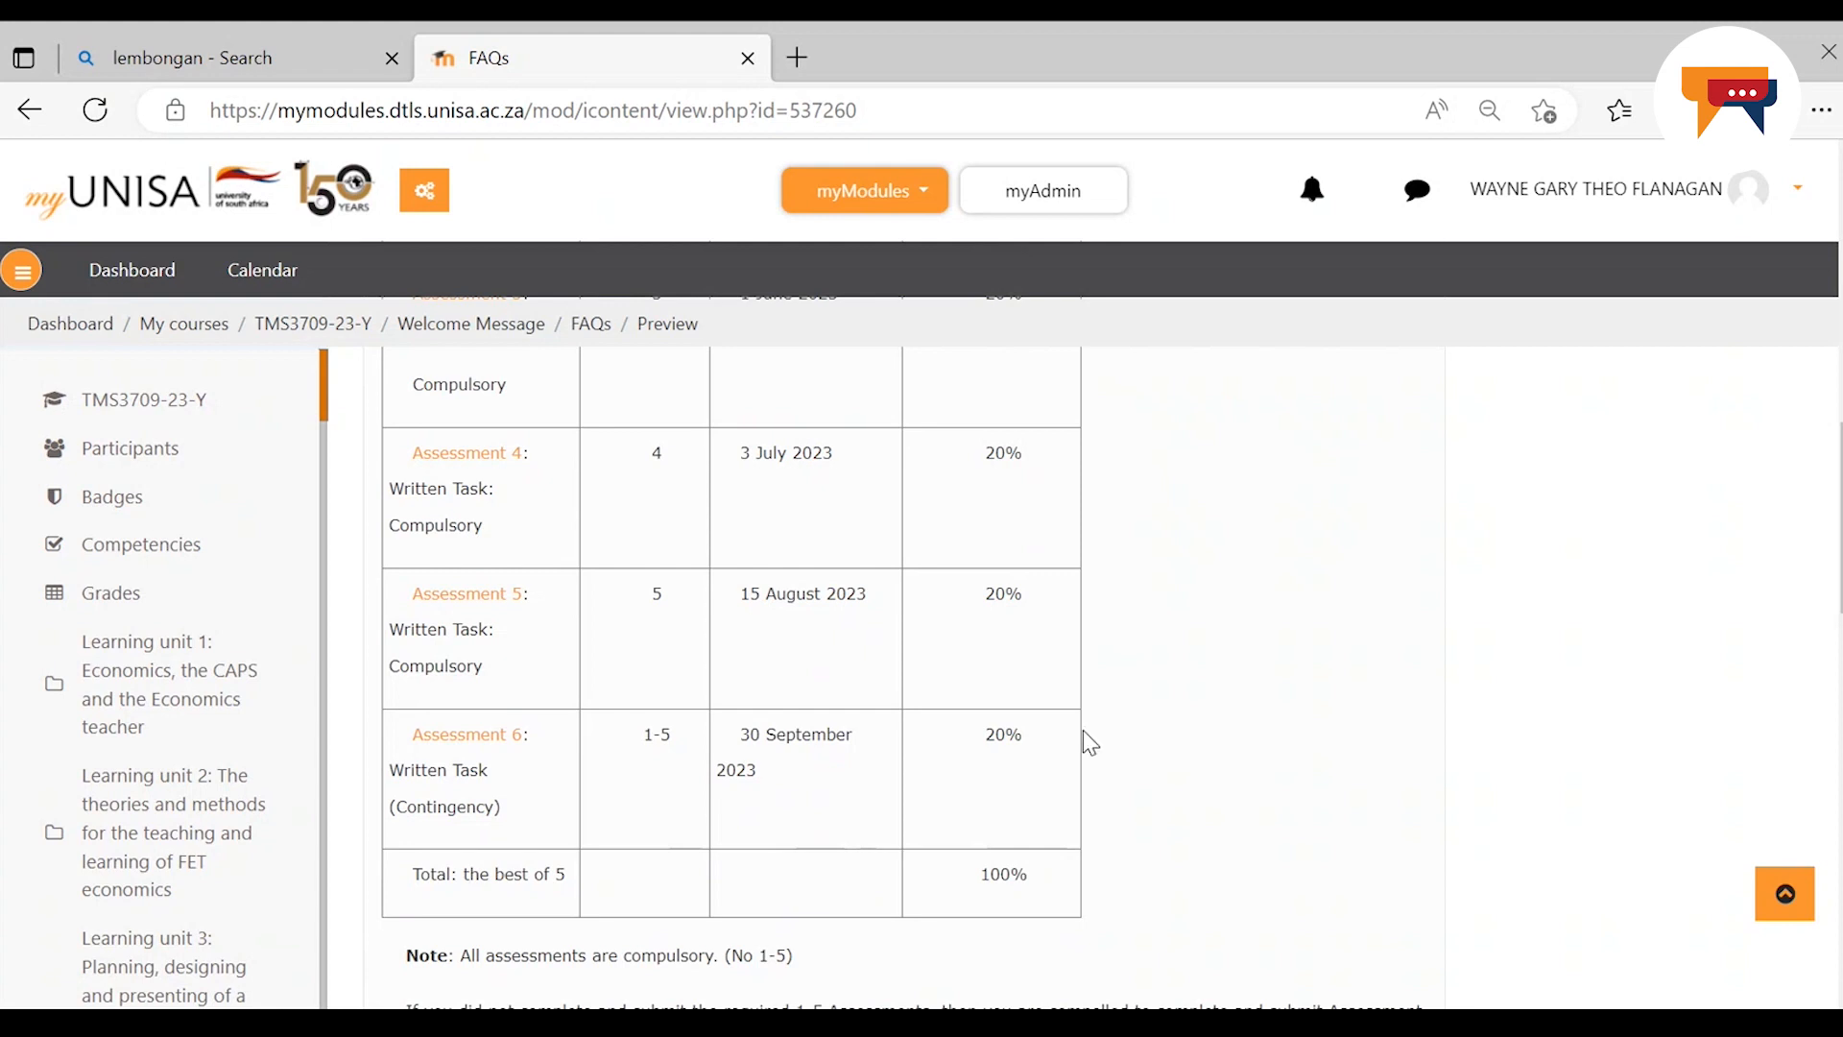
{"action": "mouse_move", "coordinate": [668, 514]}
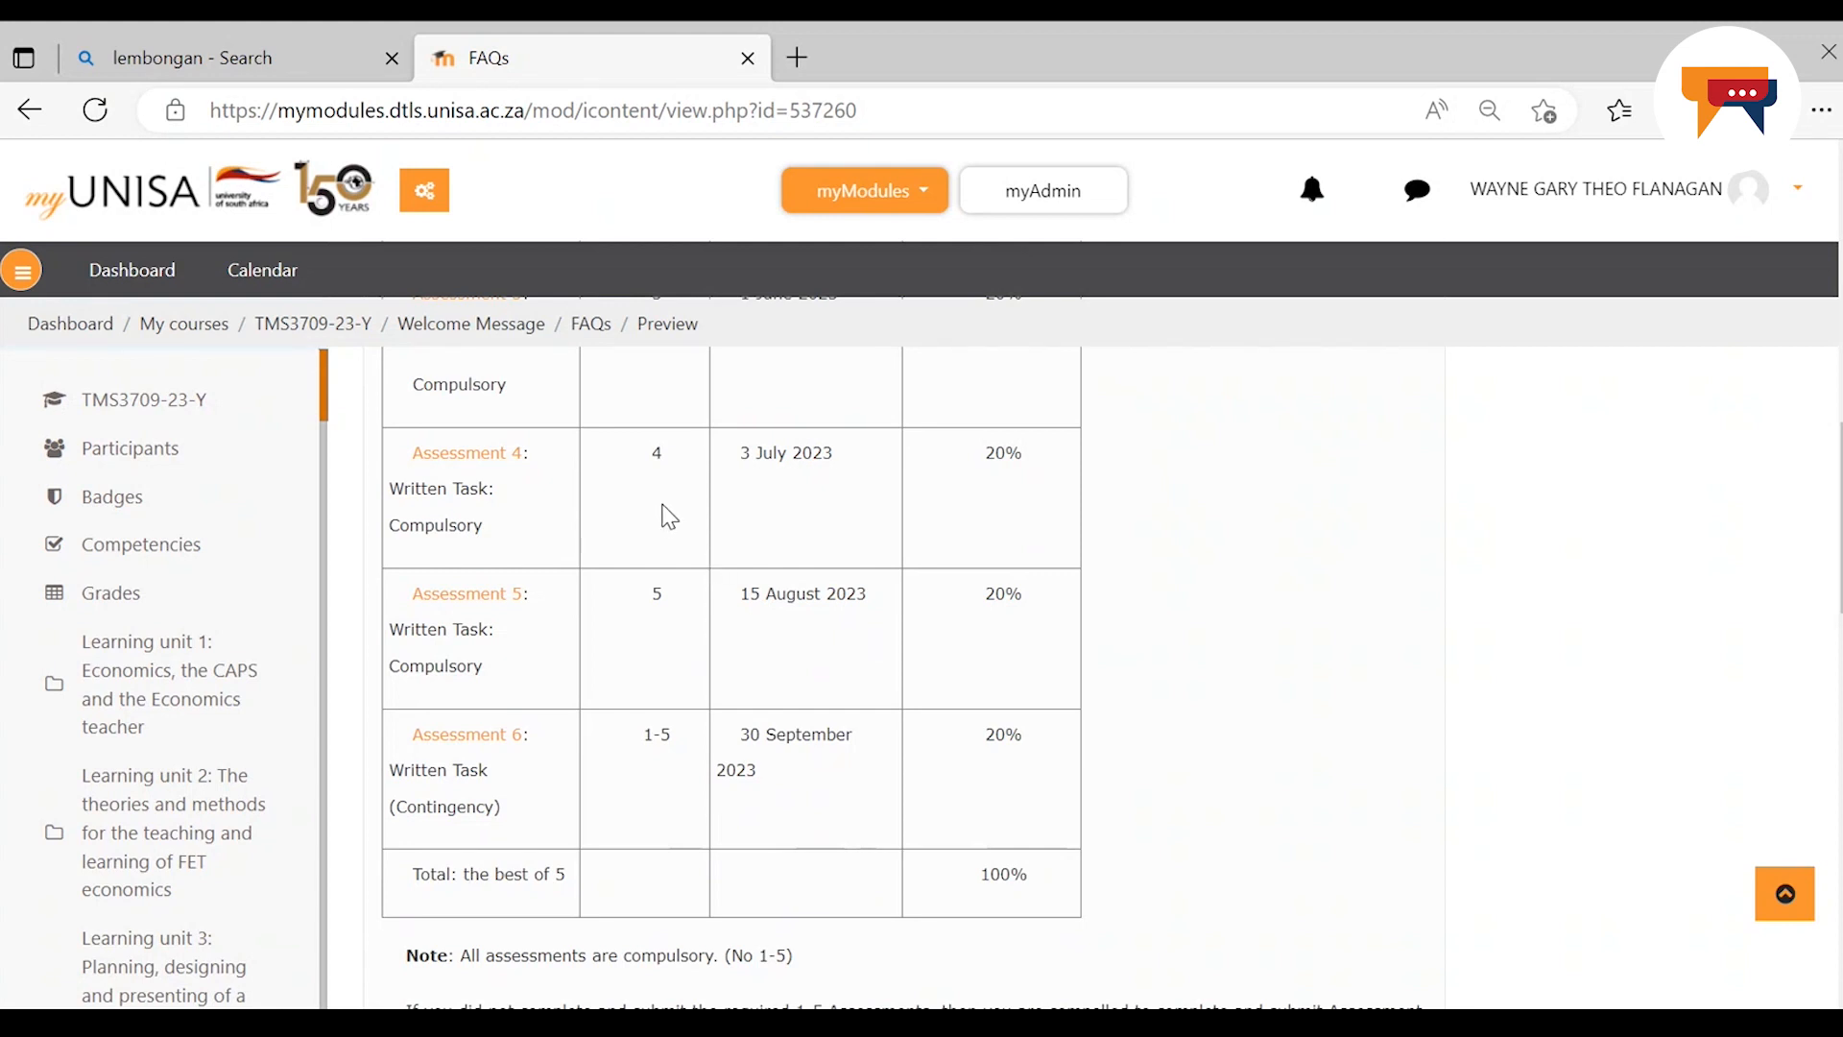
{"action": "mouse_move", "coordinate": [789, 503]}
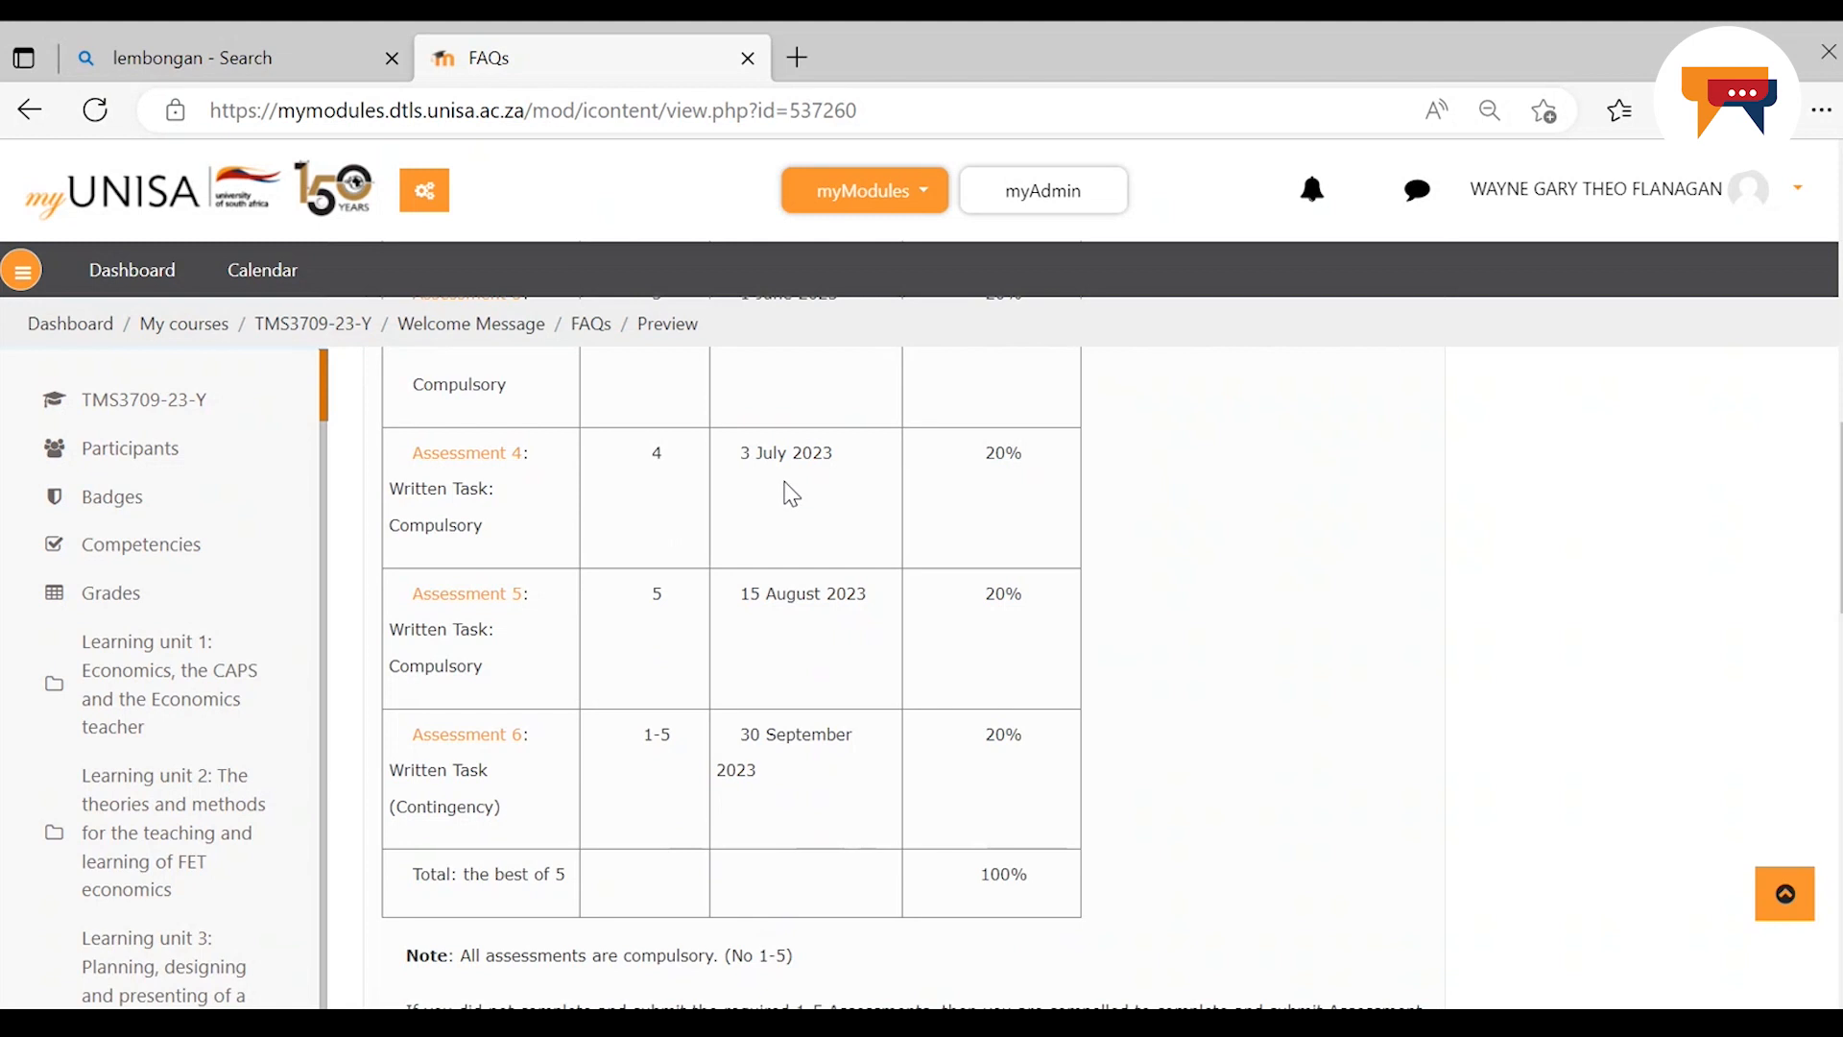
{"action": "mouse_move", "coordinate": [1014, 500]}
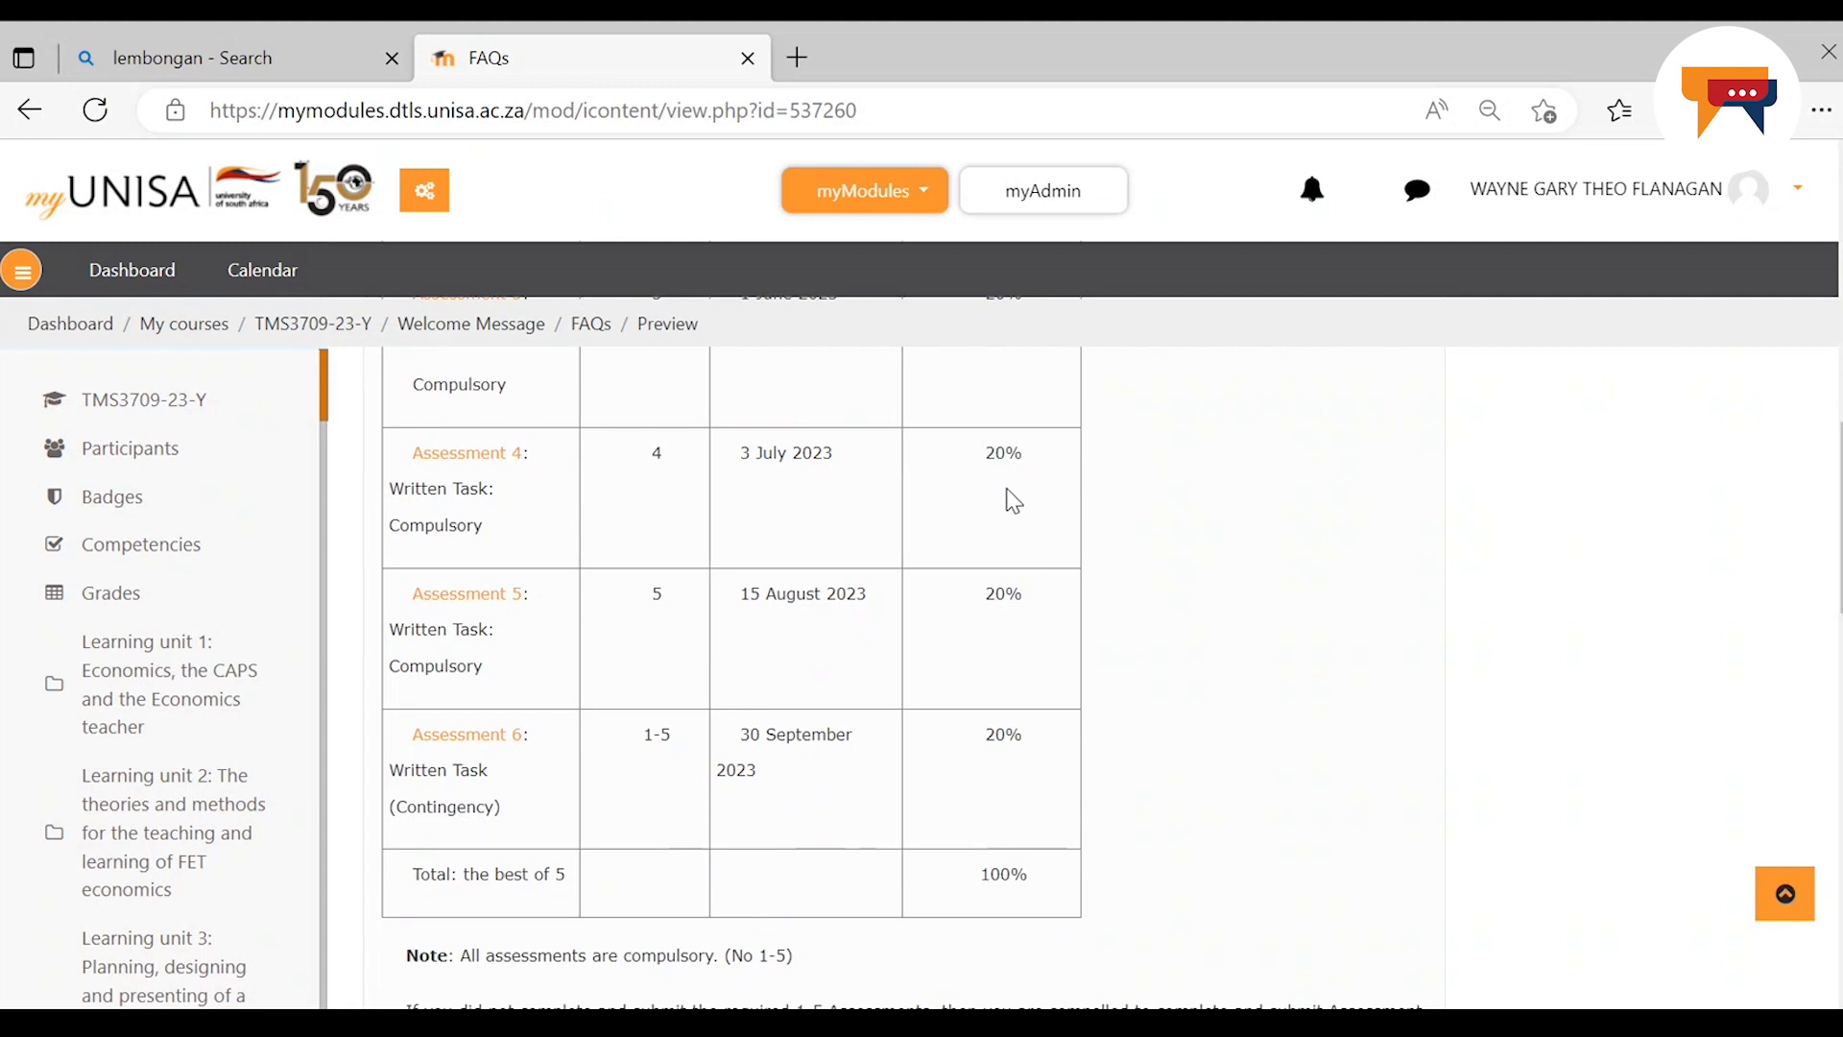
{"action": "mouse_move", "coordinate": [505, 647]}
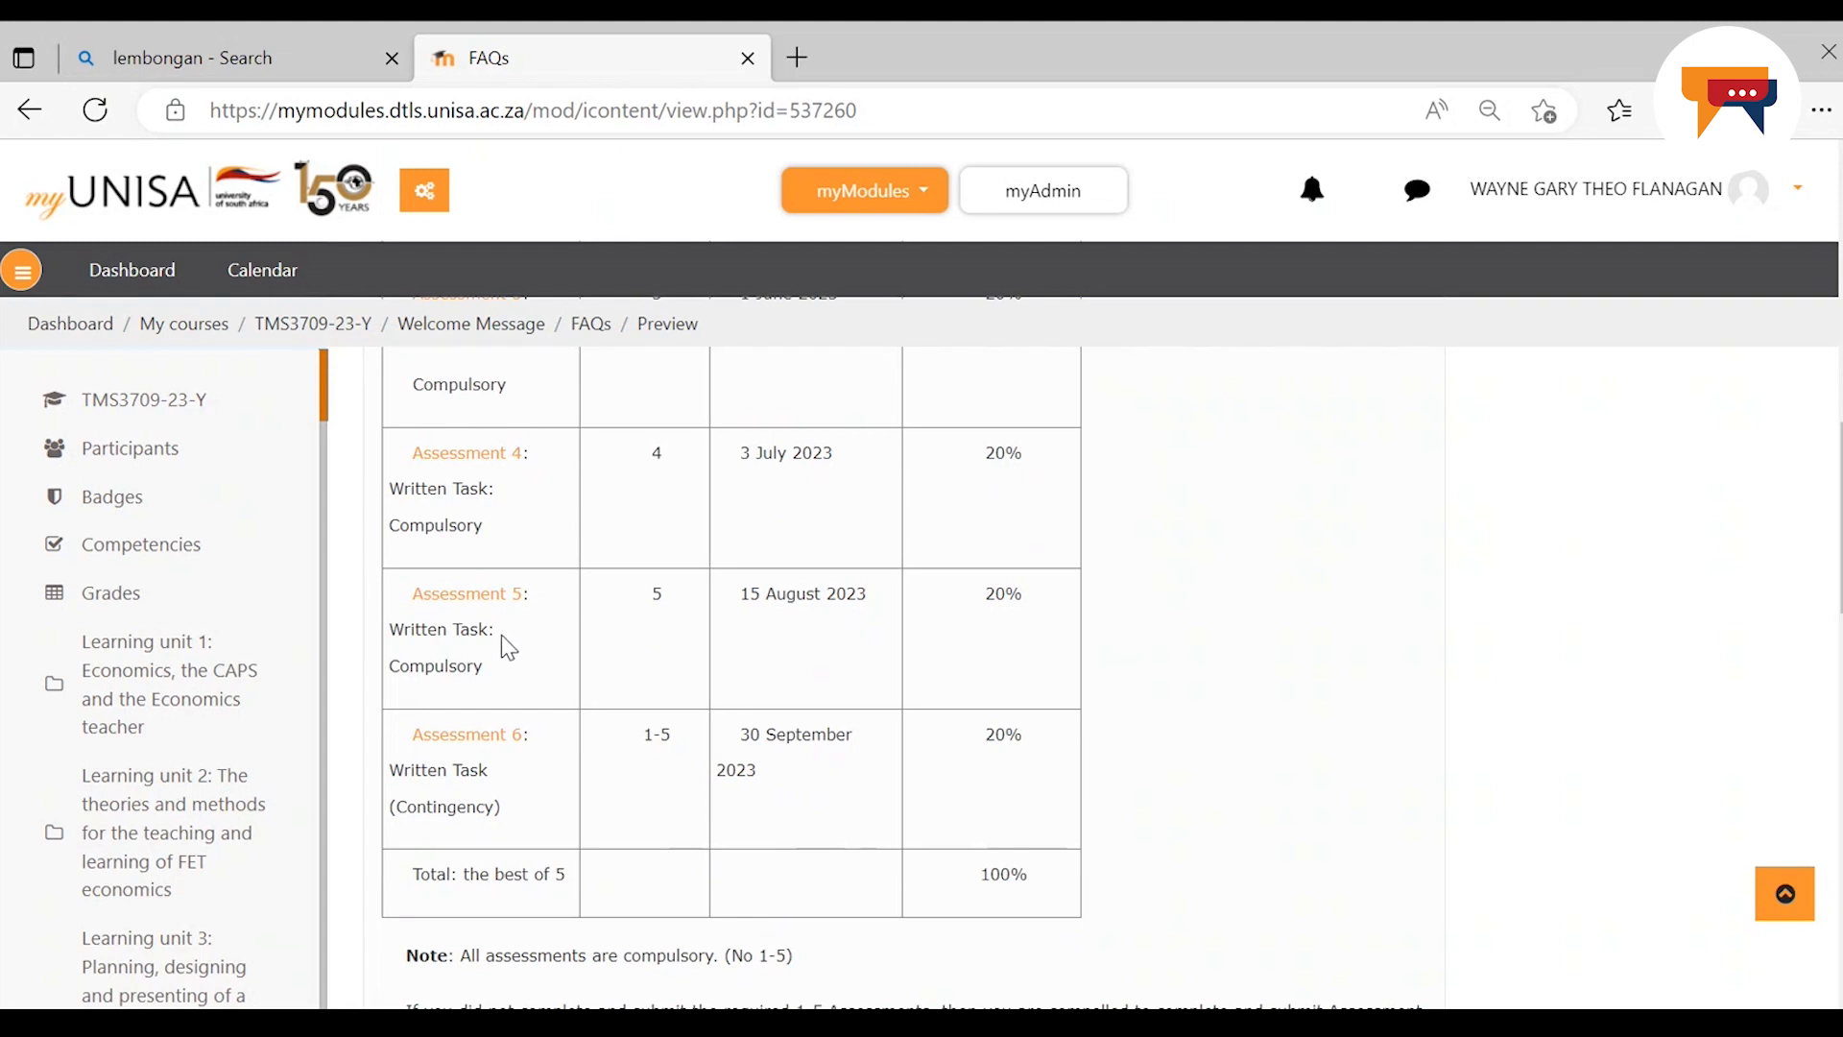
{"action": "mouse_move", "coordinate": [645, 632]}
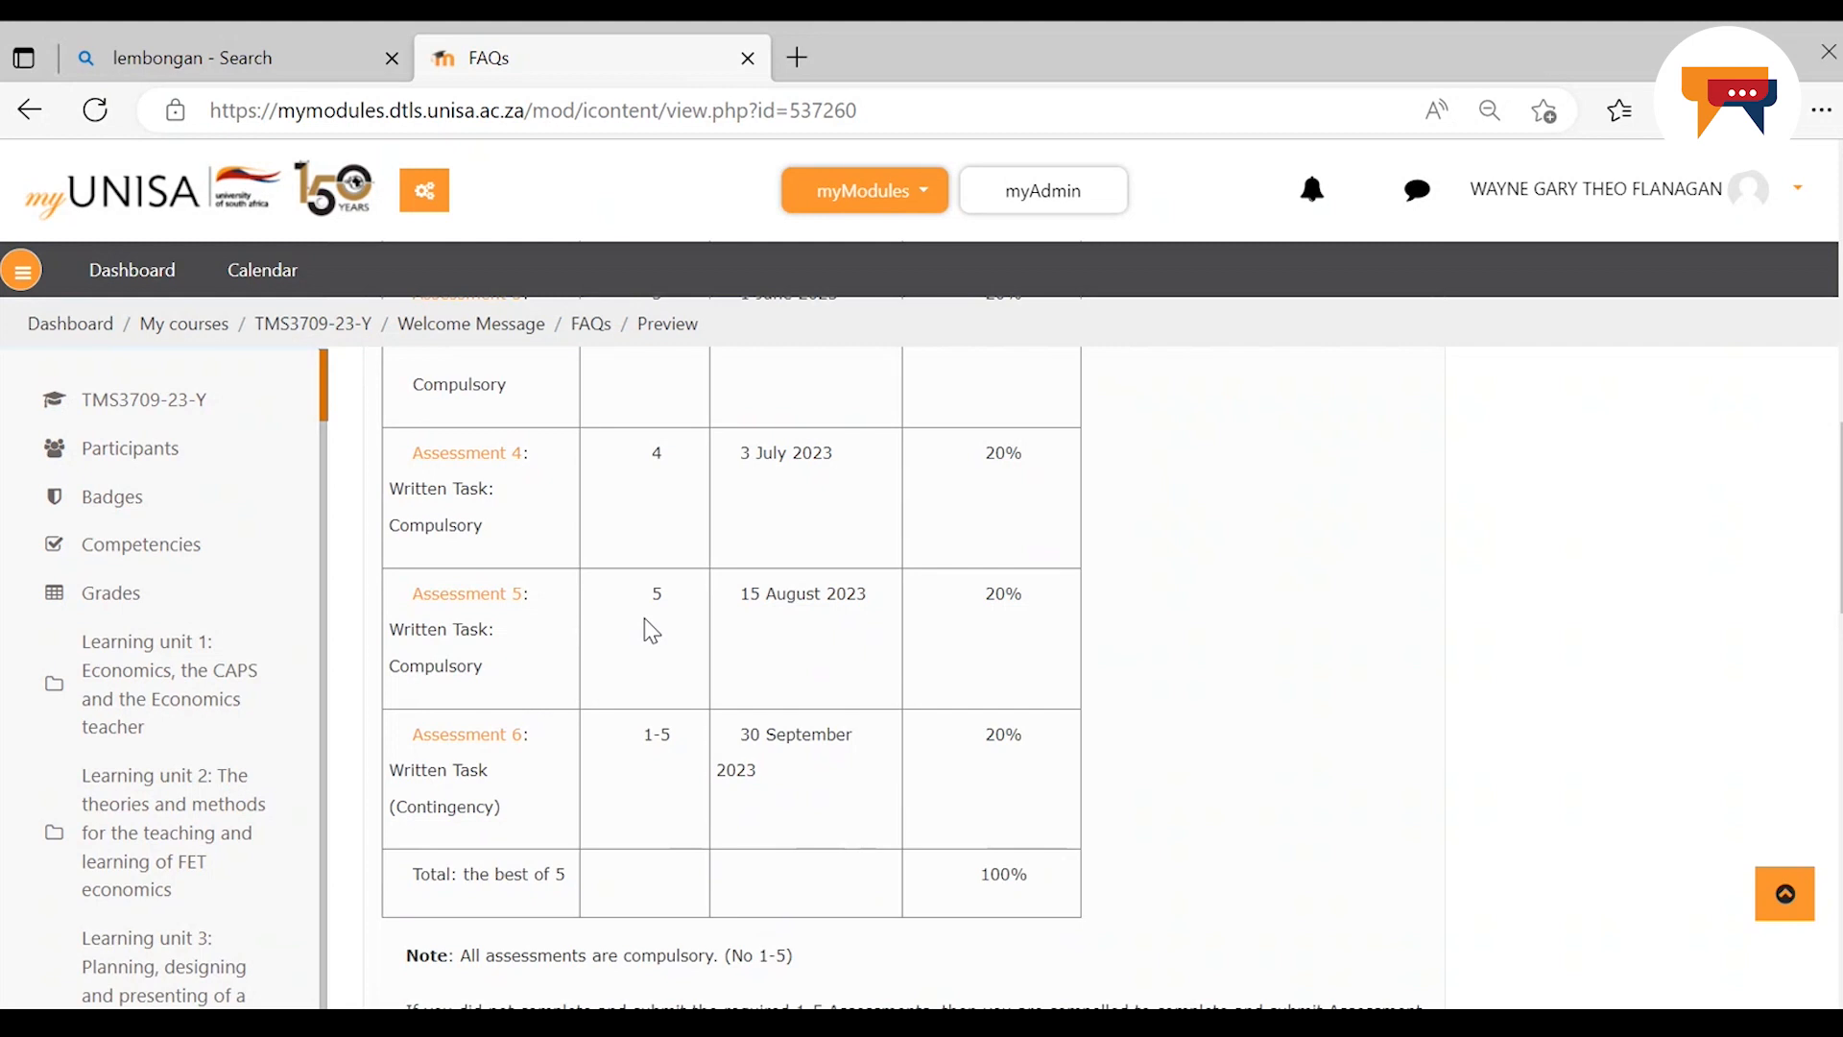
{"action": "mouse_move", "coordinate": [776, 616]}
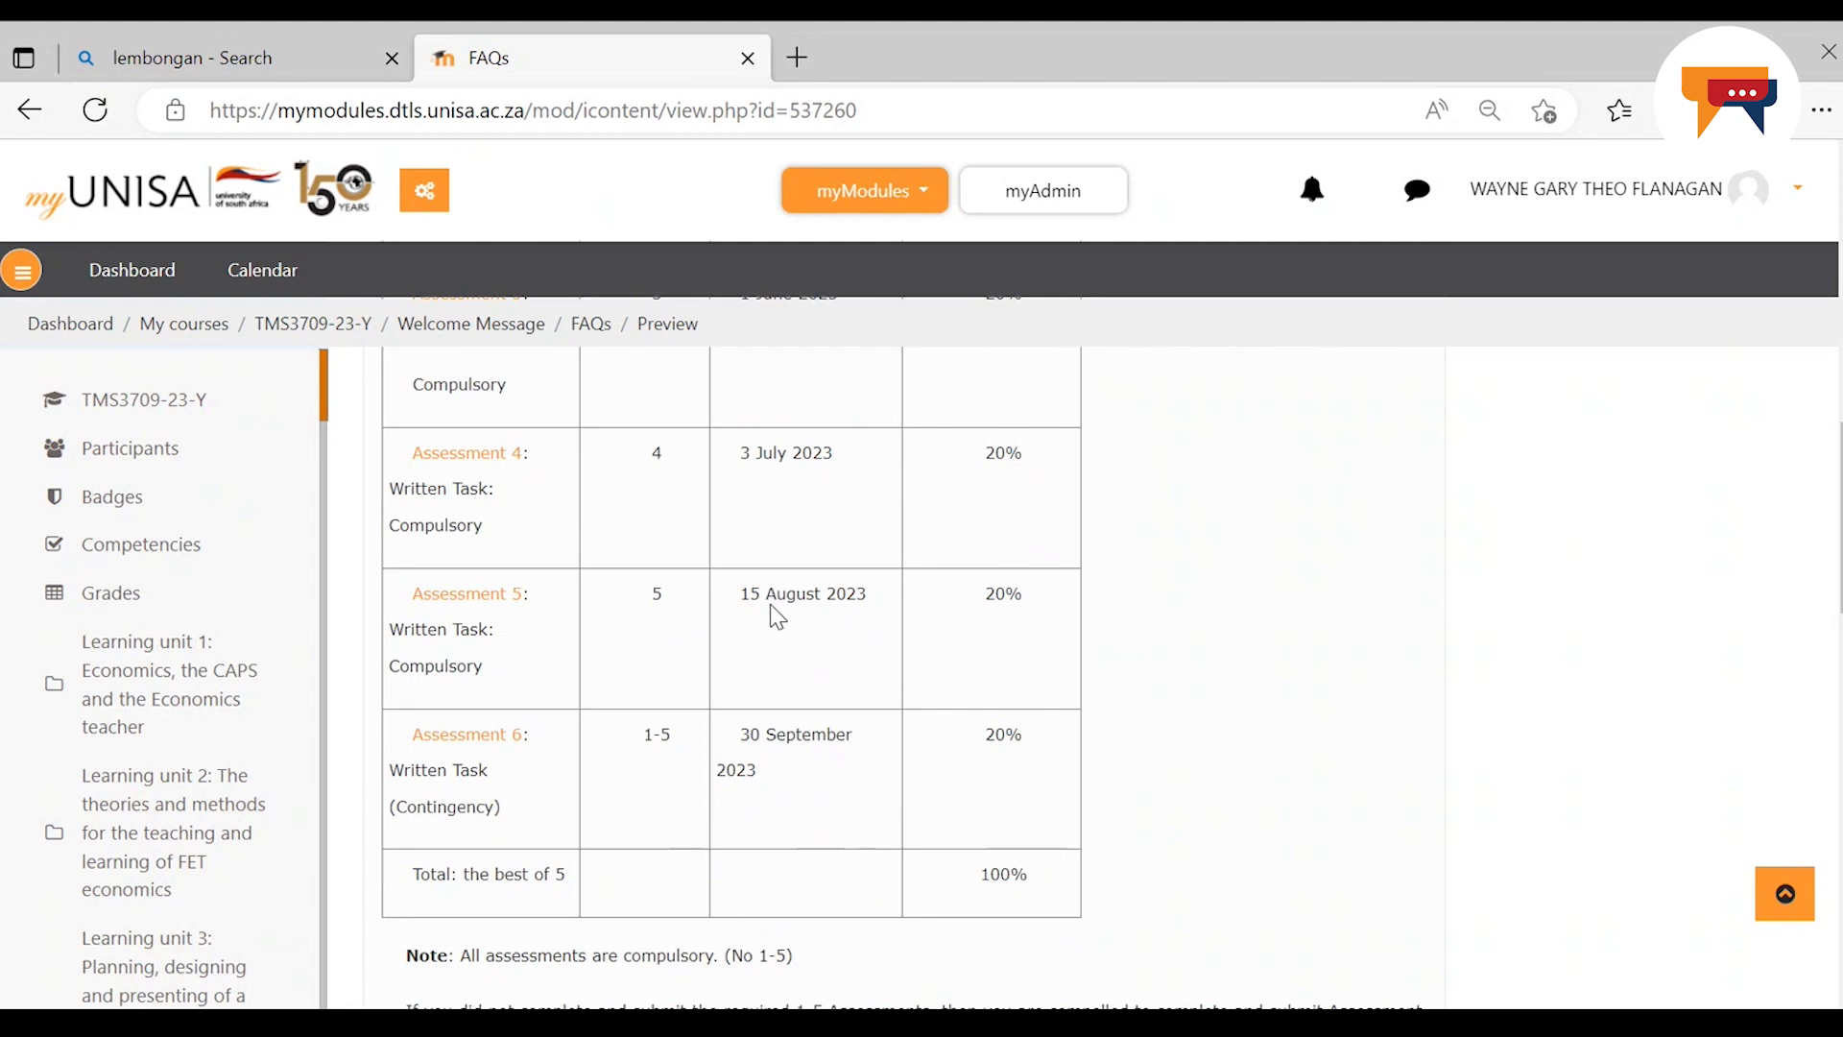
{"action": "mouse_move", "coordinate": [1017, 635]}
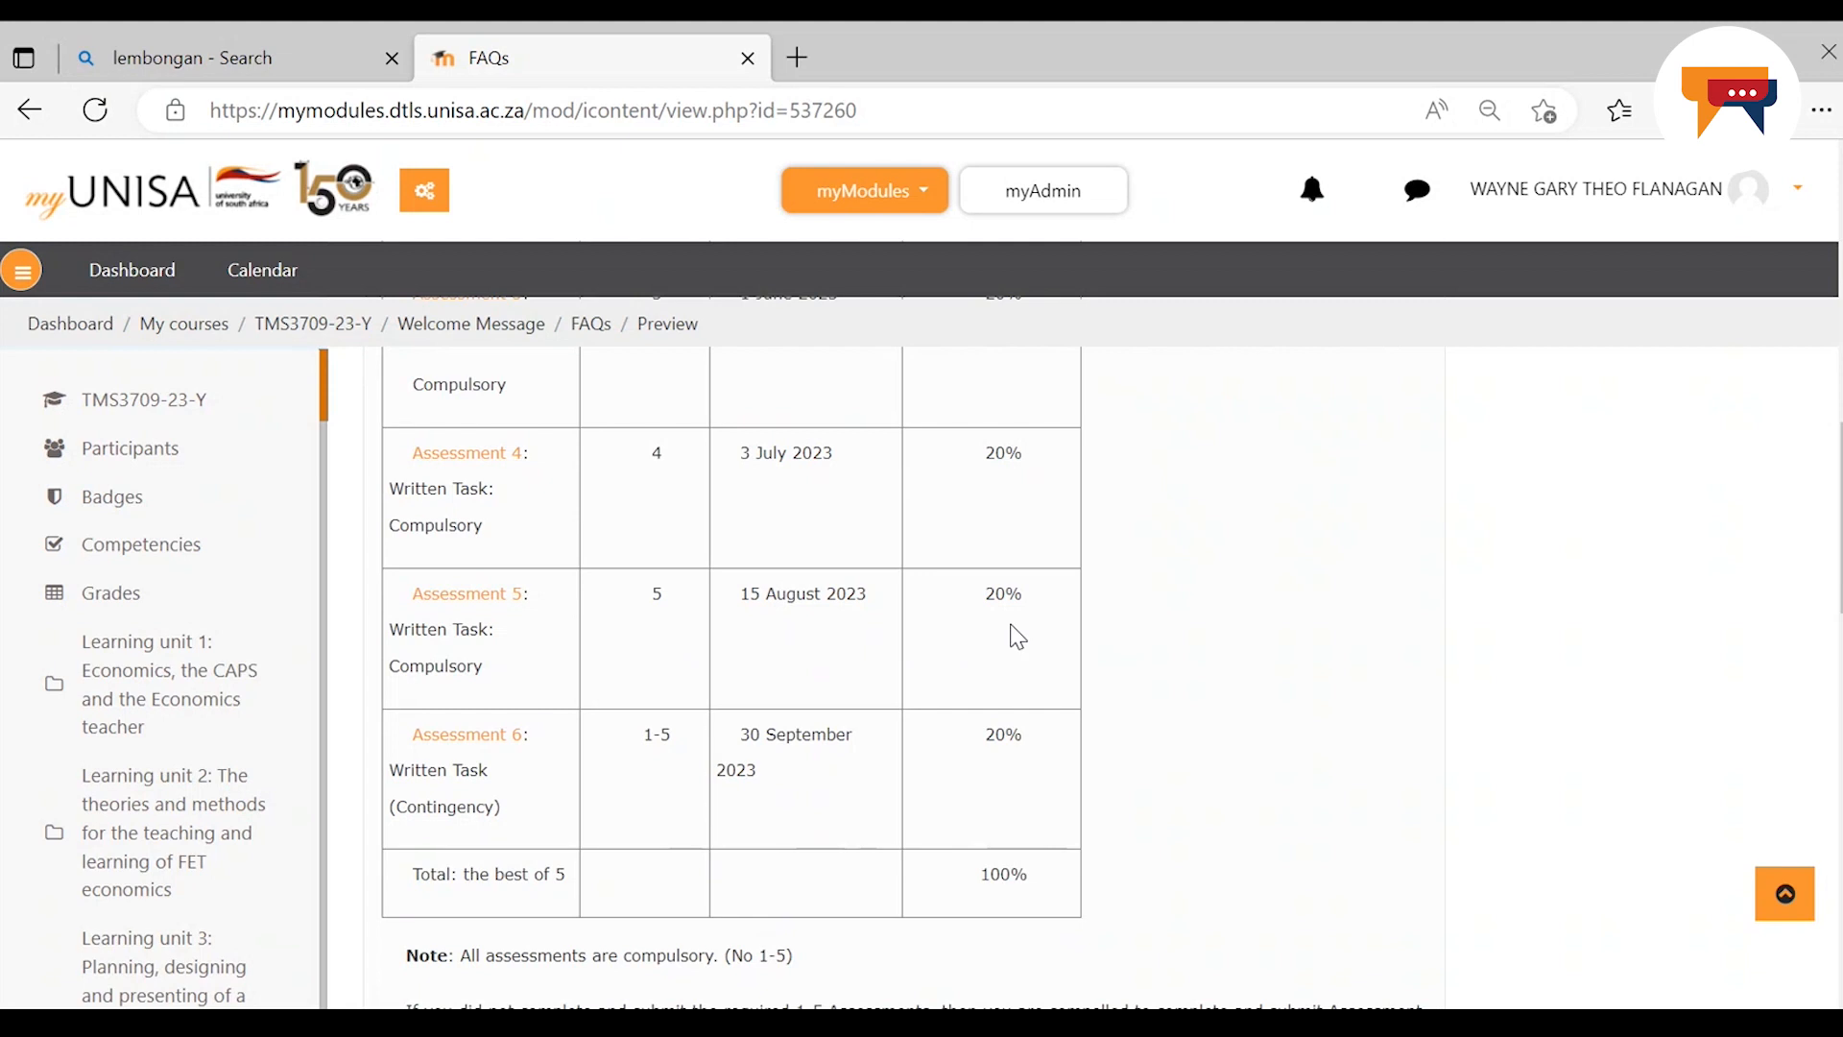
{"action": "mouse_move", "coordinate": [564, 735]}
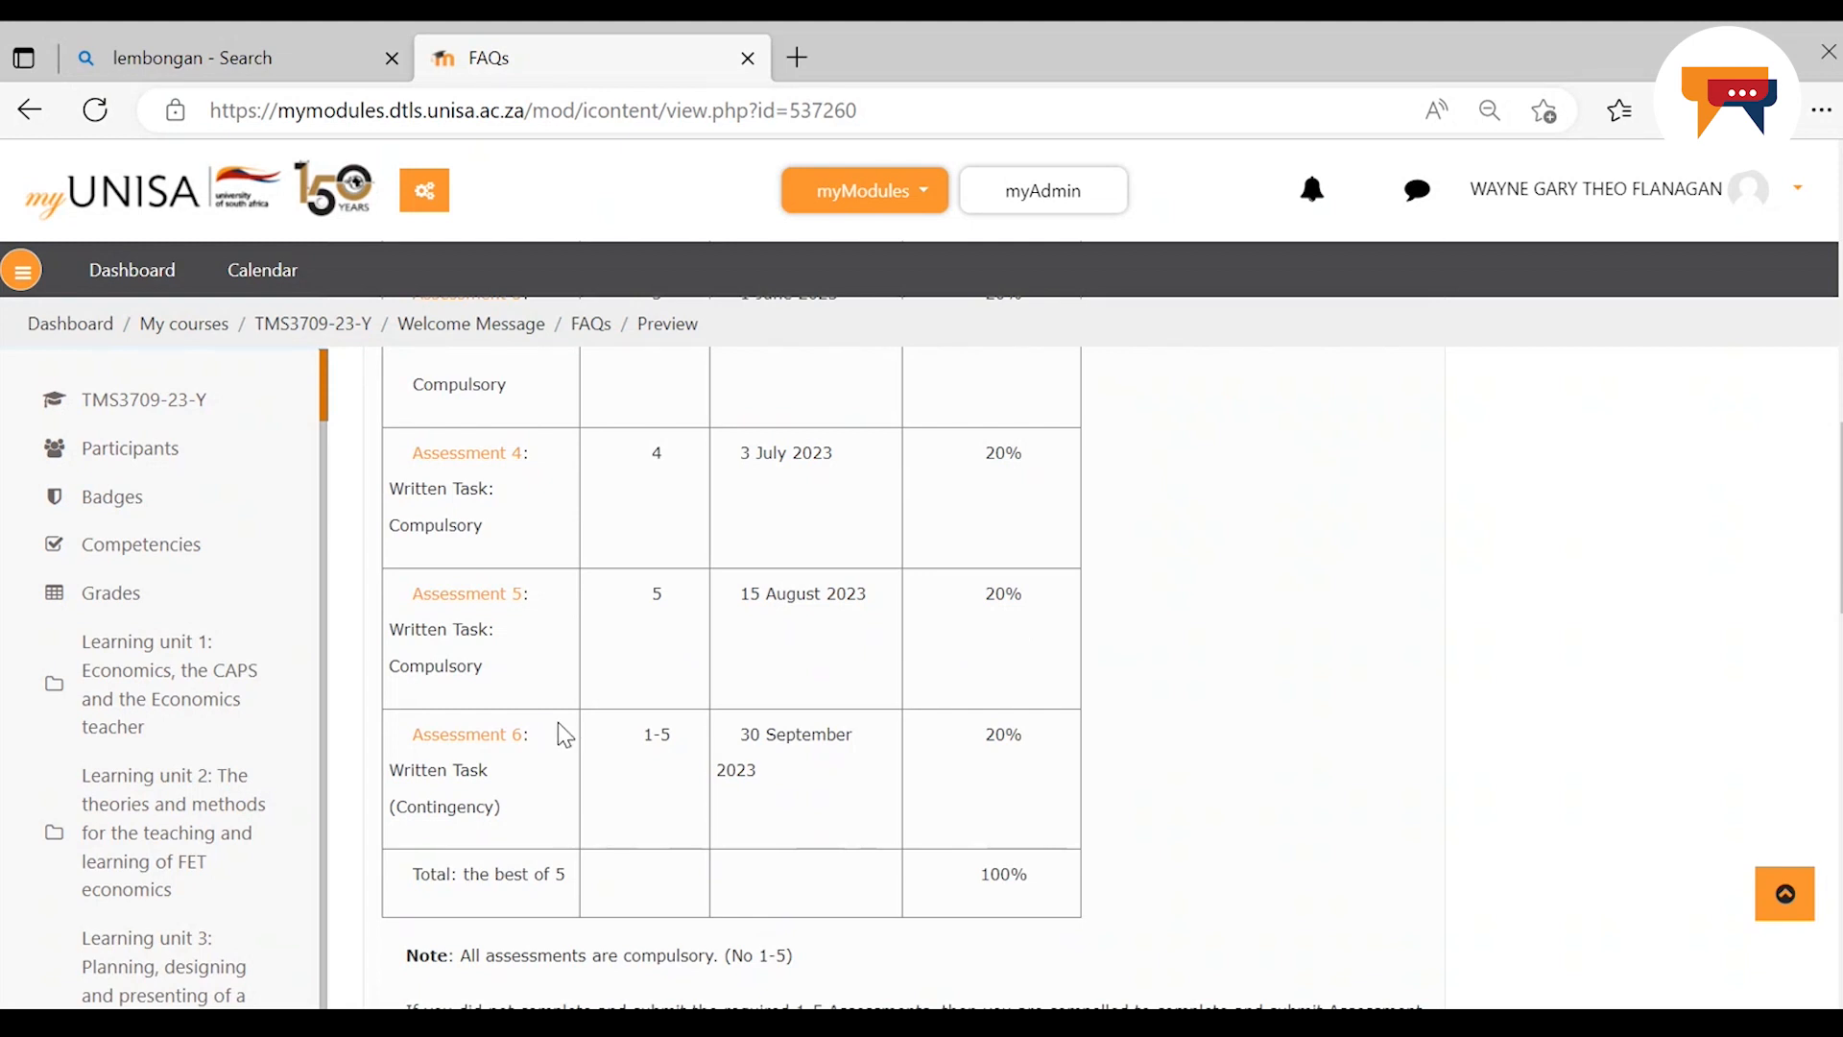
{"action": "mouse_move", "coordinate": [565, 693]}
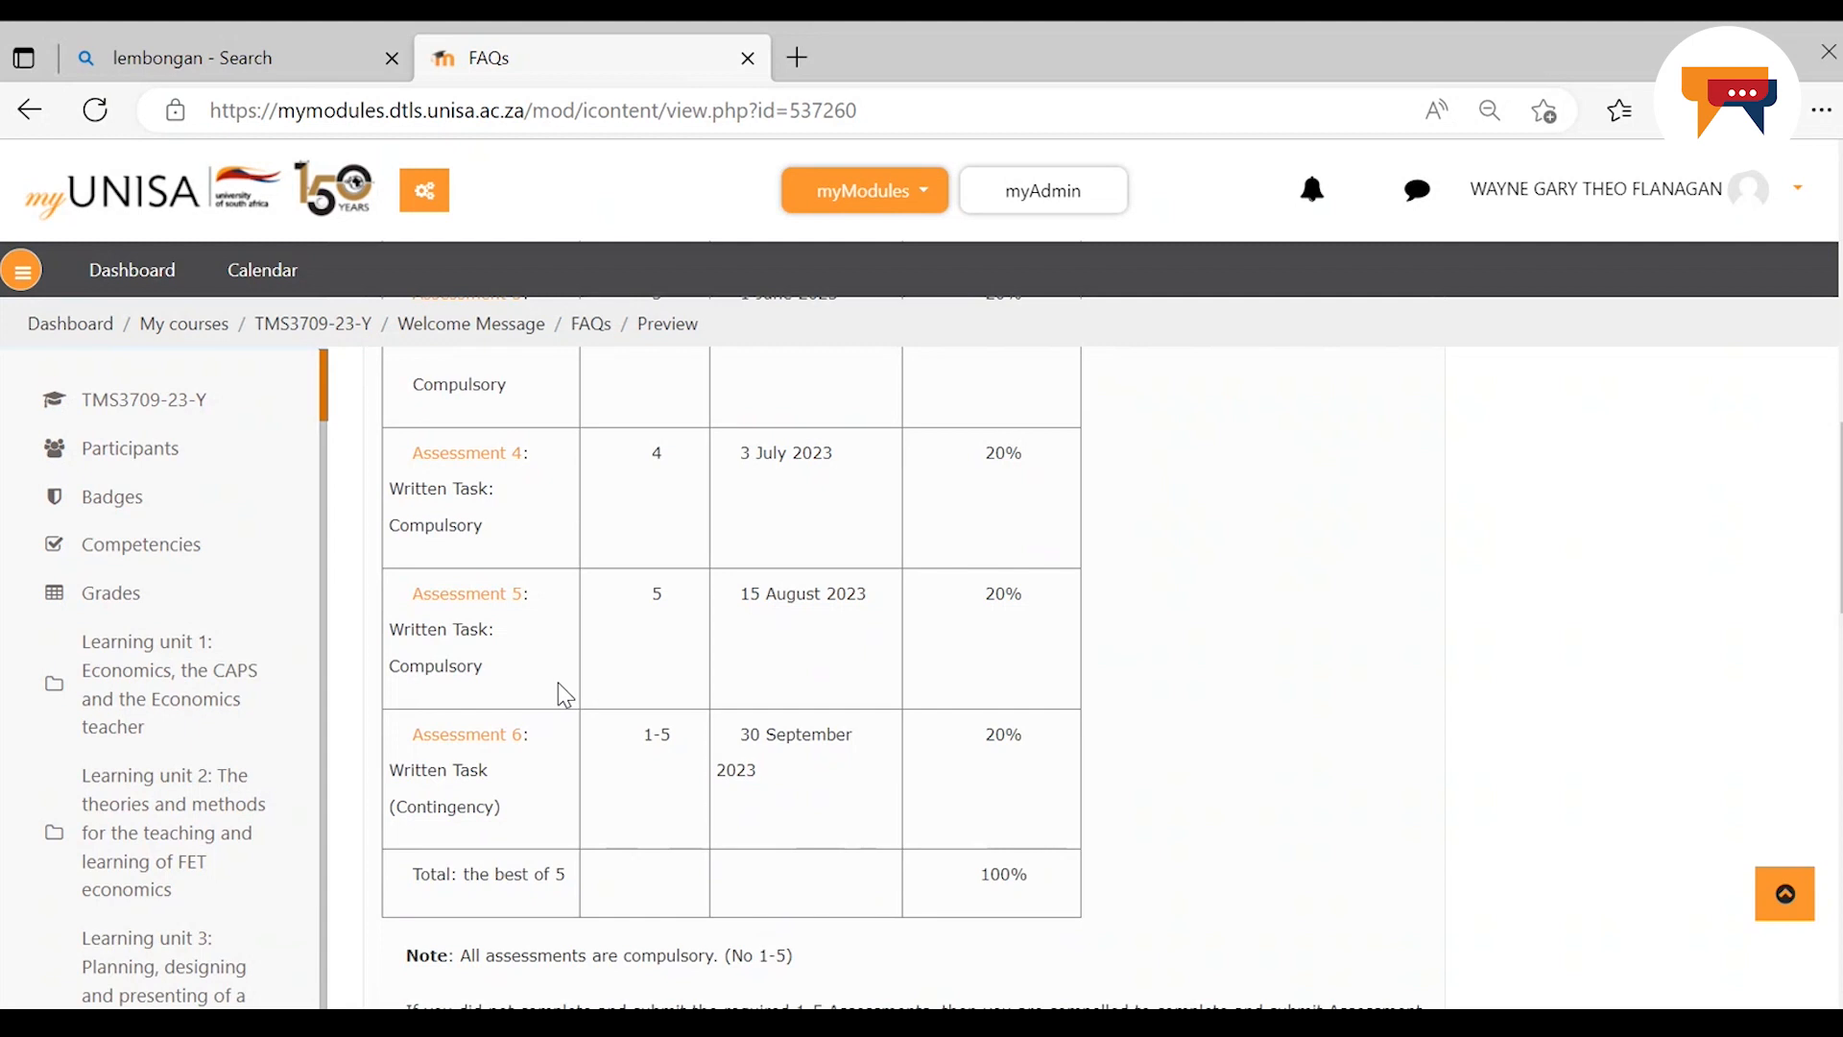
{"action": "left_click", "coordinate": [578, 684]}
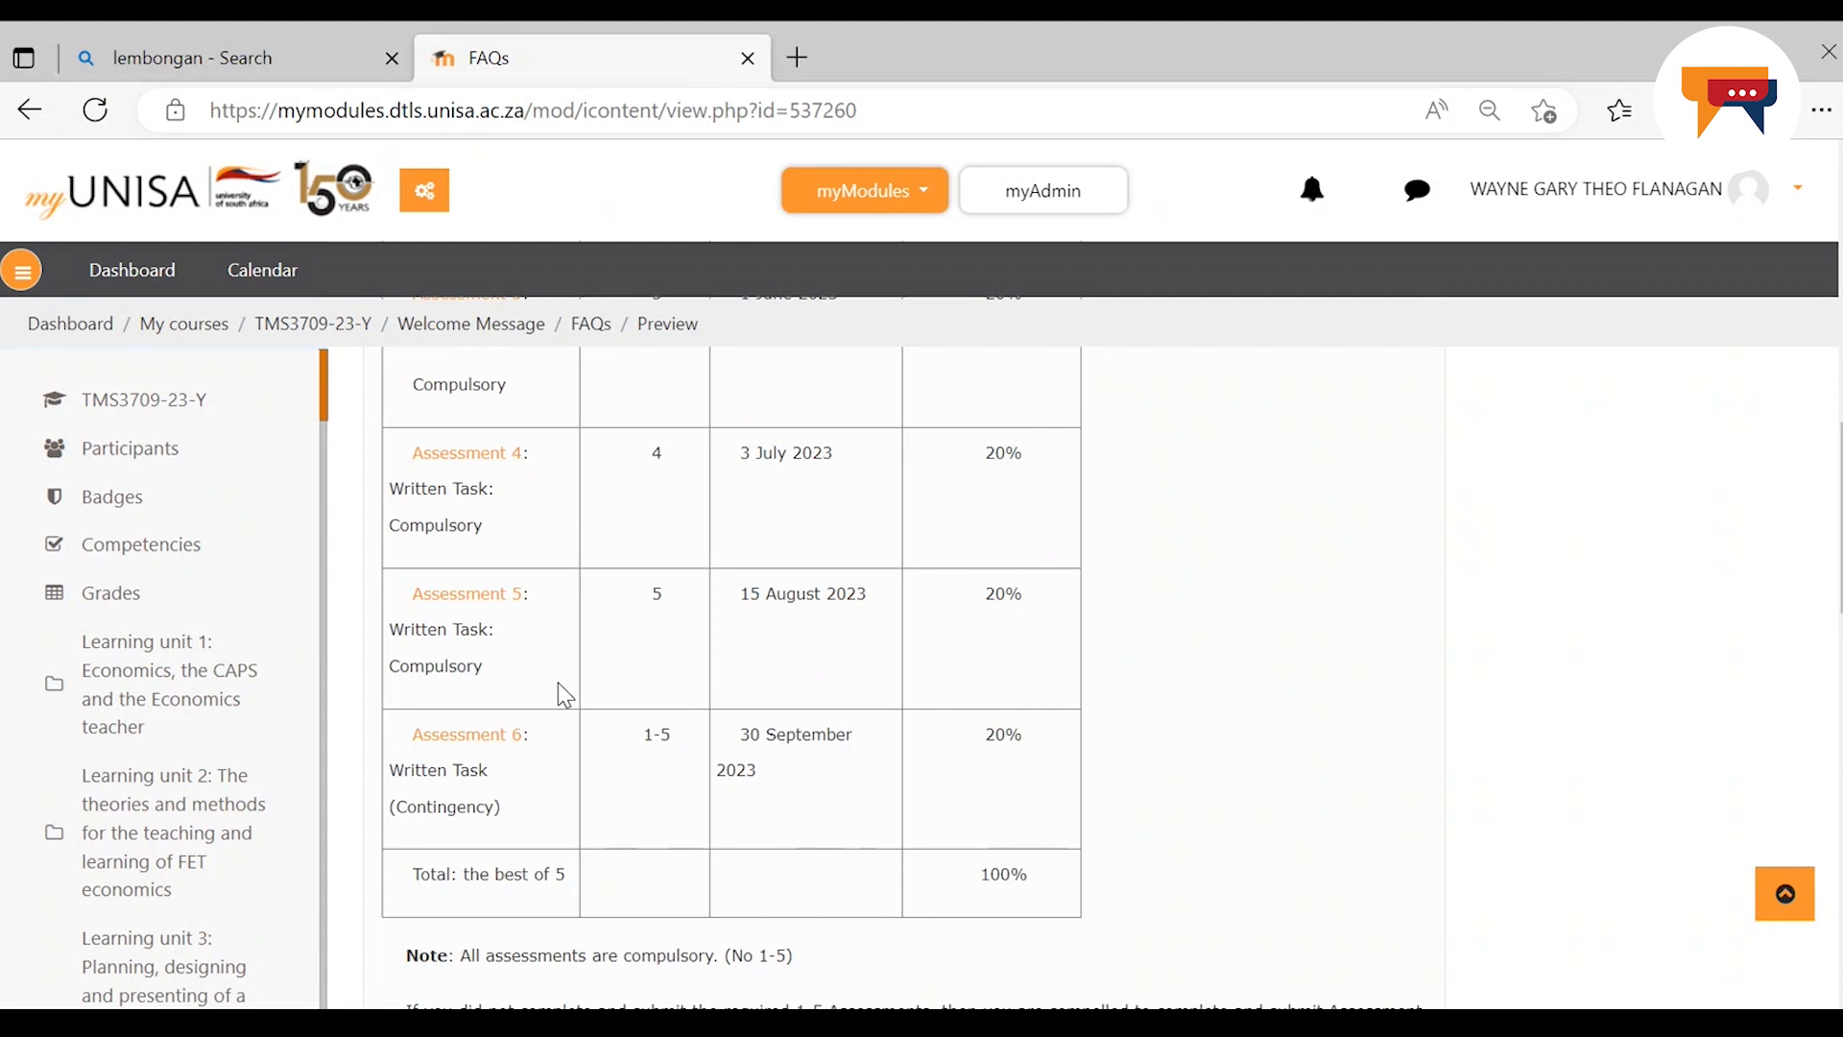
{"action": "mouse_move", "coordinate": [553, 762]}
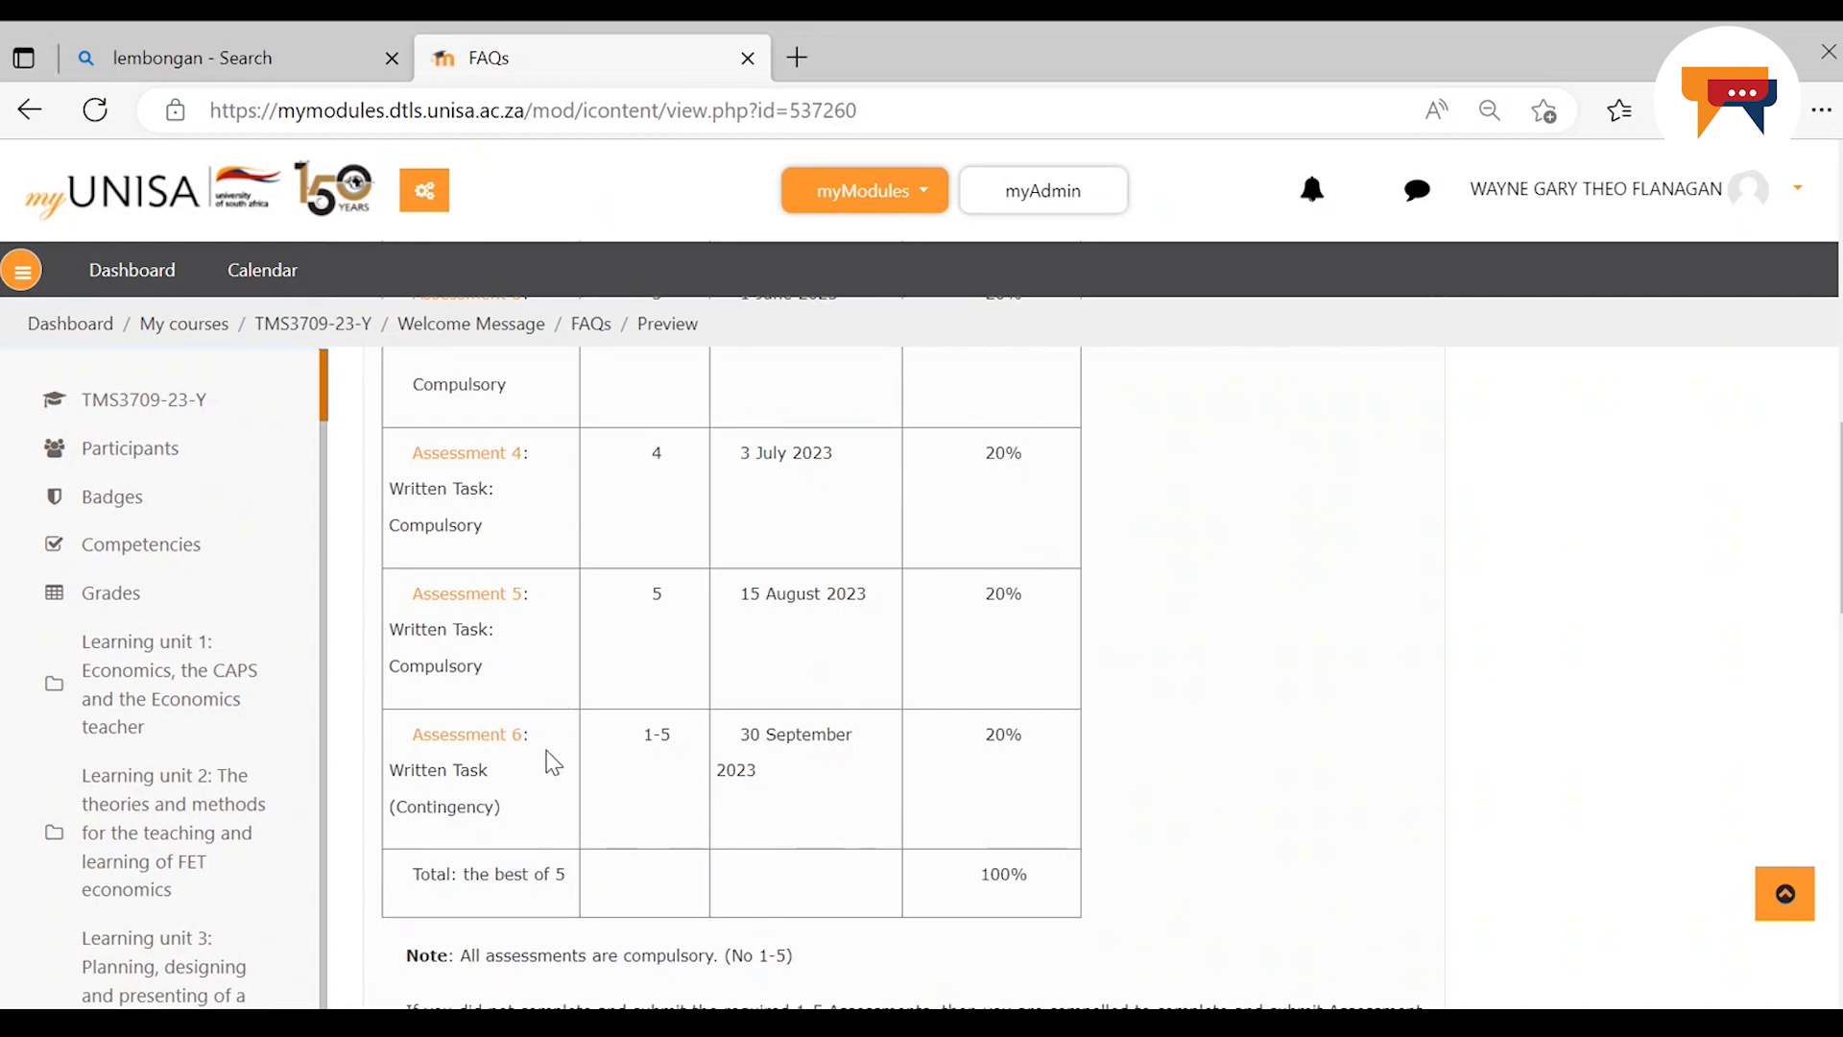
{"action": "mouse_move", "coordinate": [545, 848]}
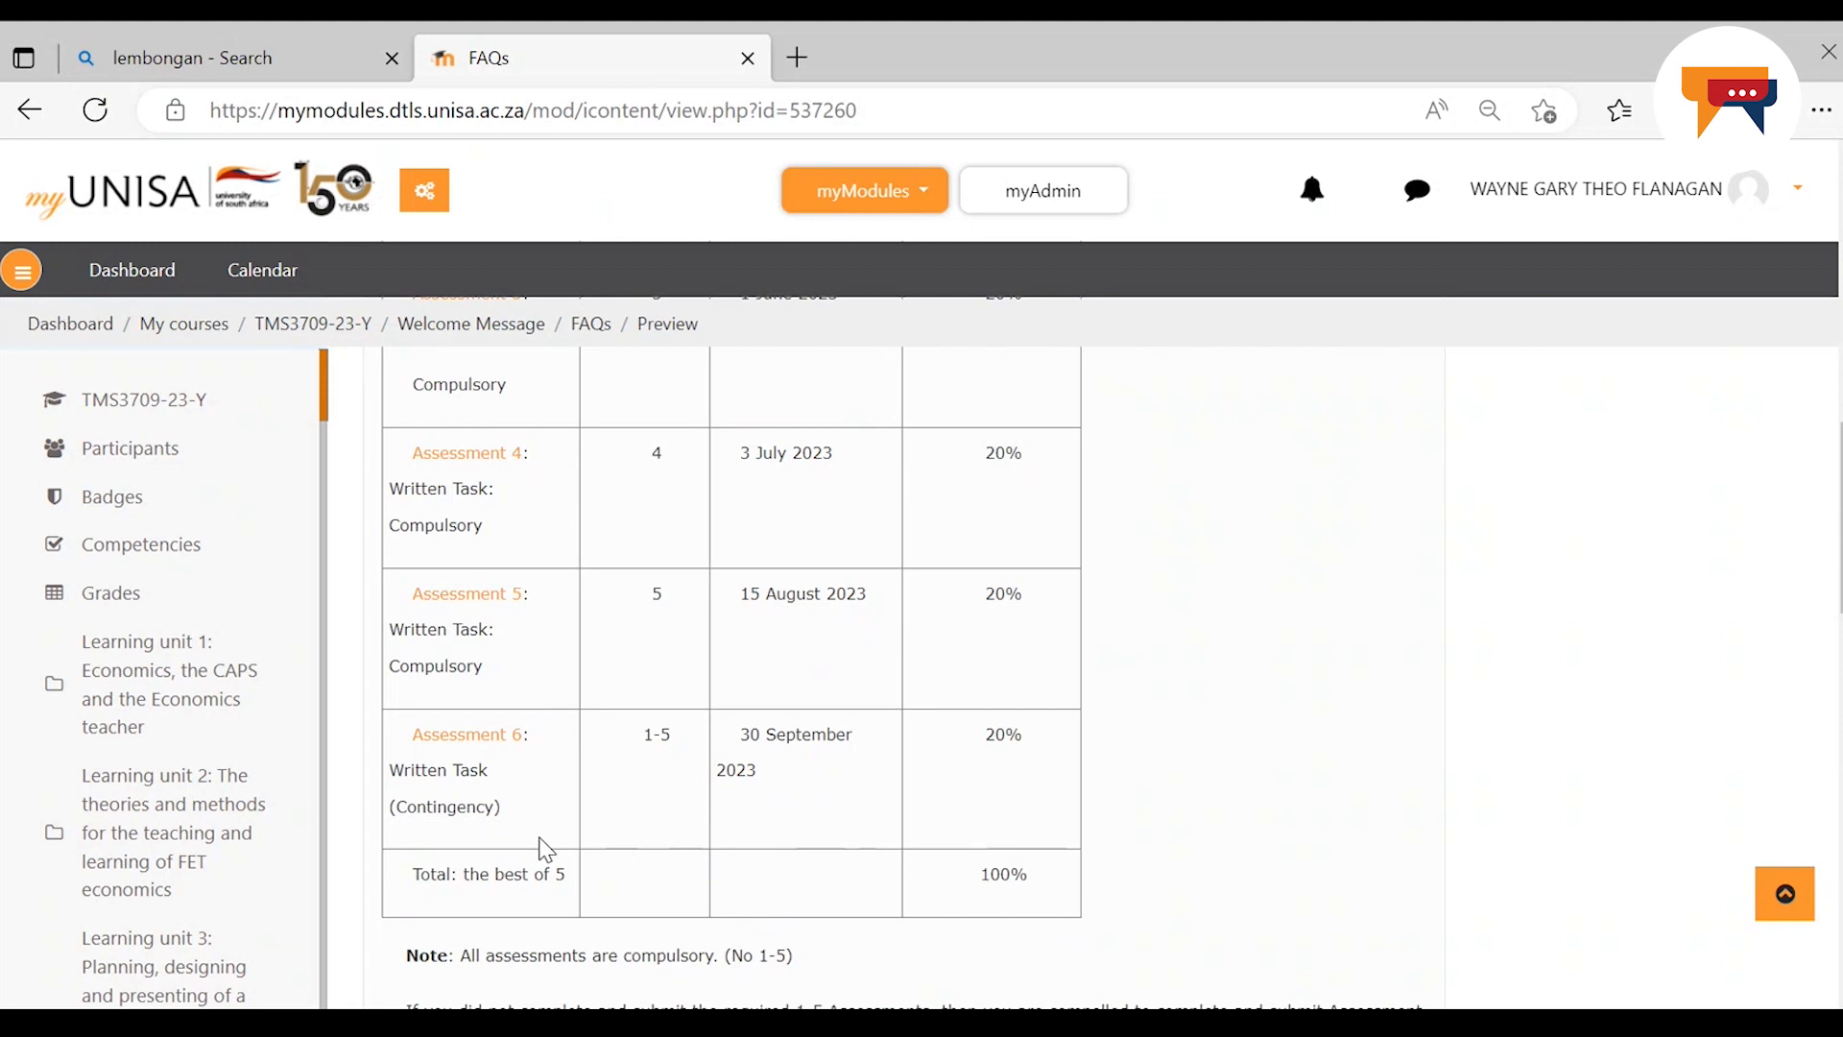
{"action": "mouse_move", "coordinate": [515, 844]}
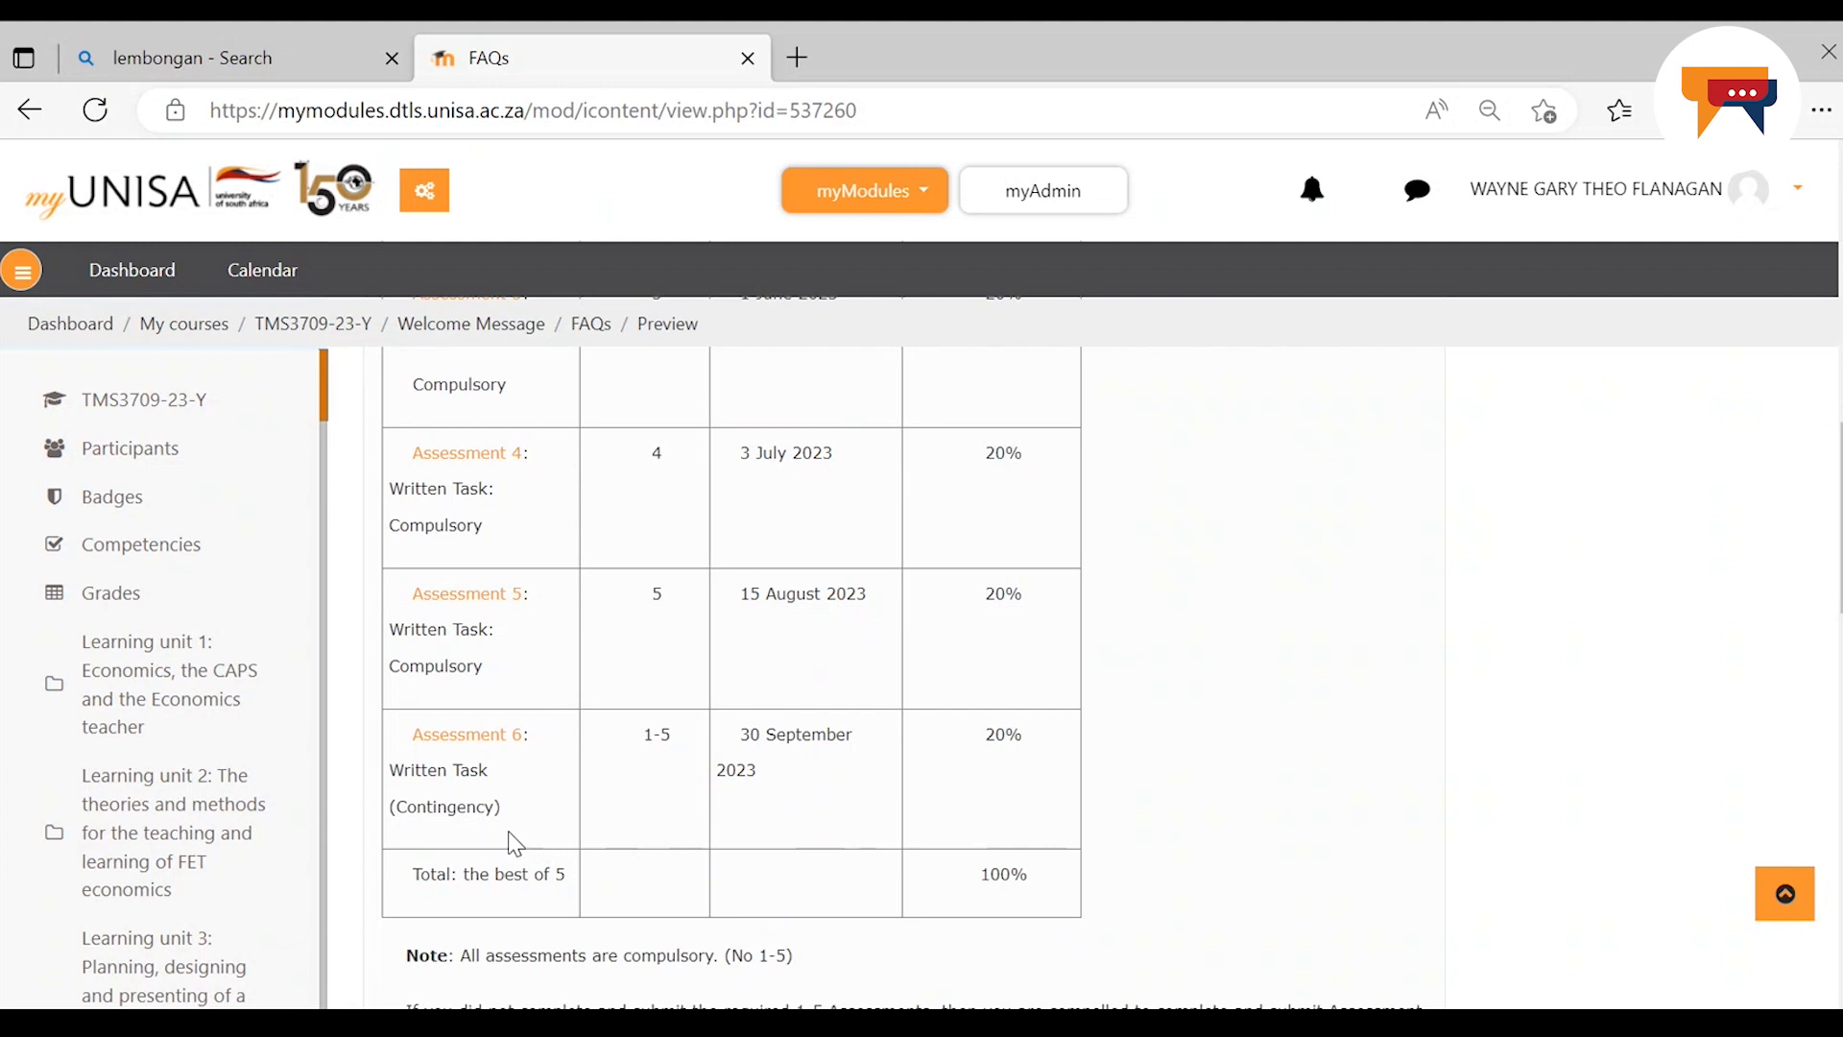
{"action": "mouse_move", "coordinate": [664, 774]}
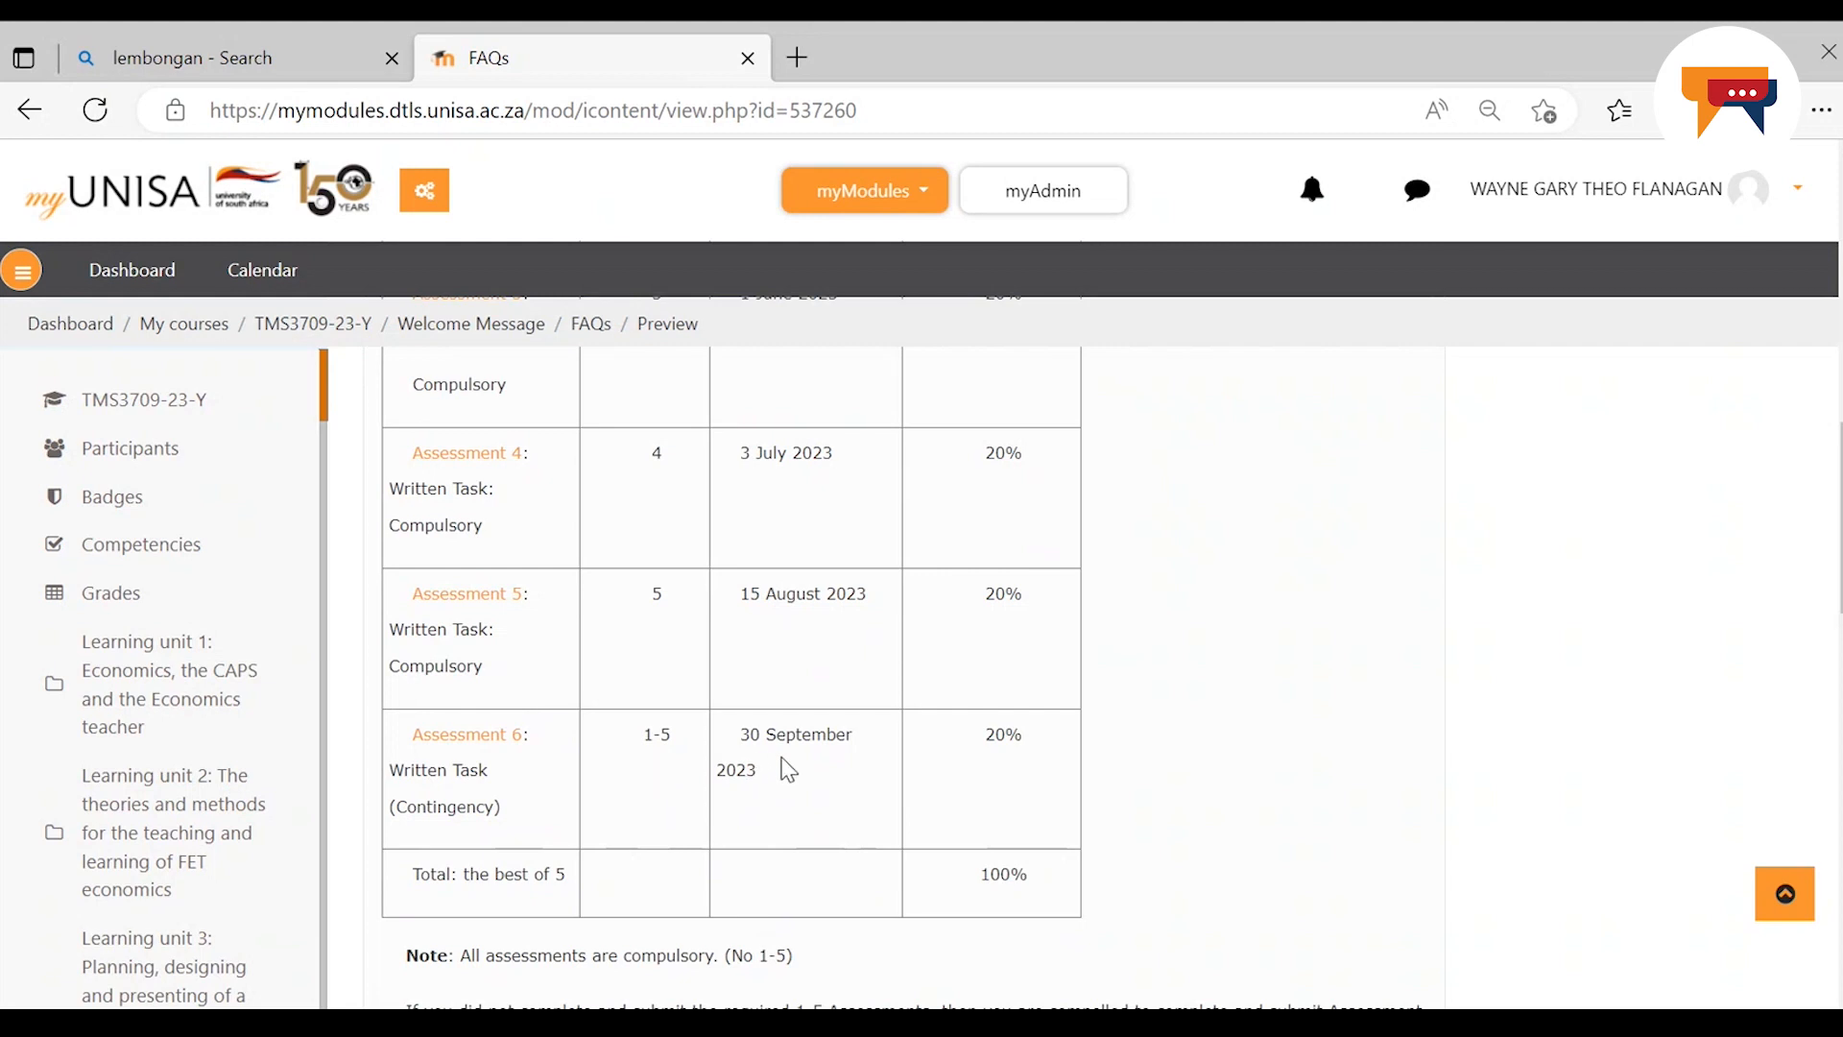
{"action": "mouse_move", "coordinate": [1011, 772]}
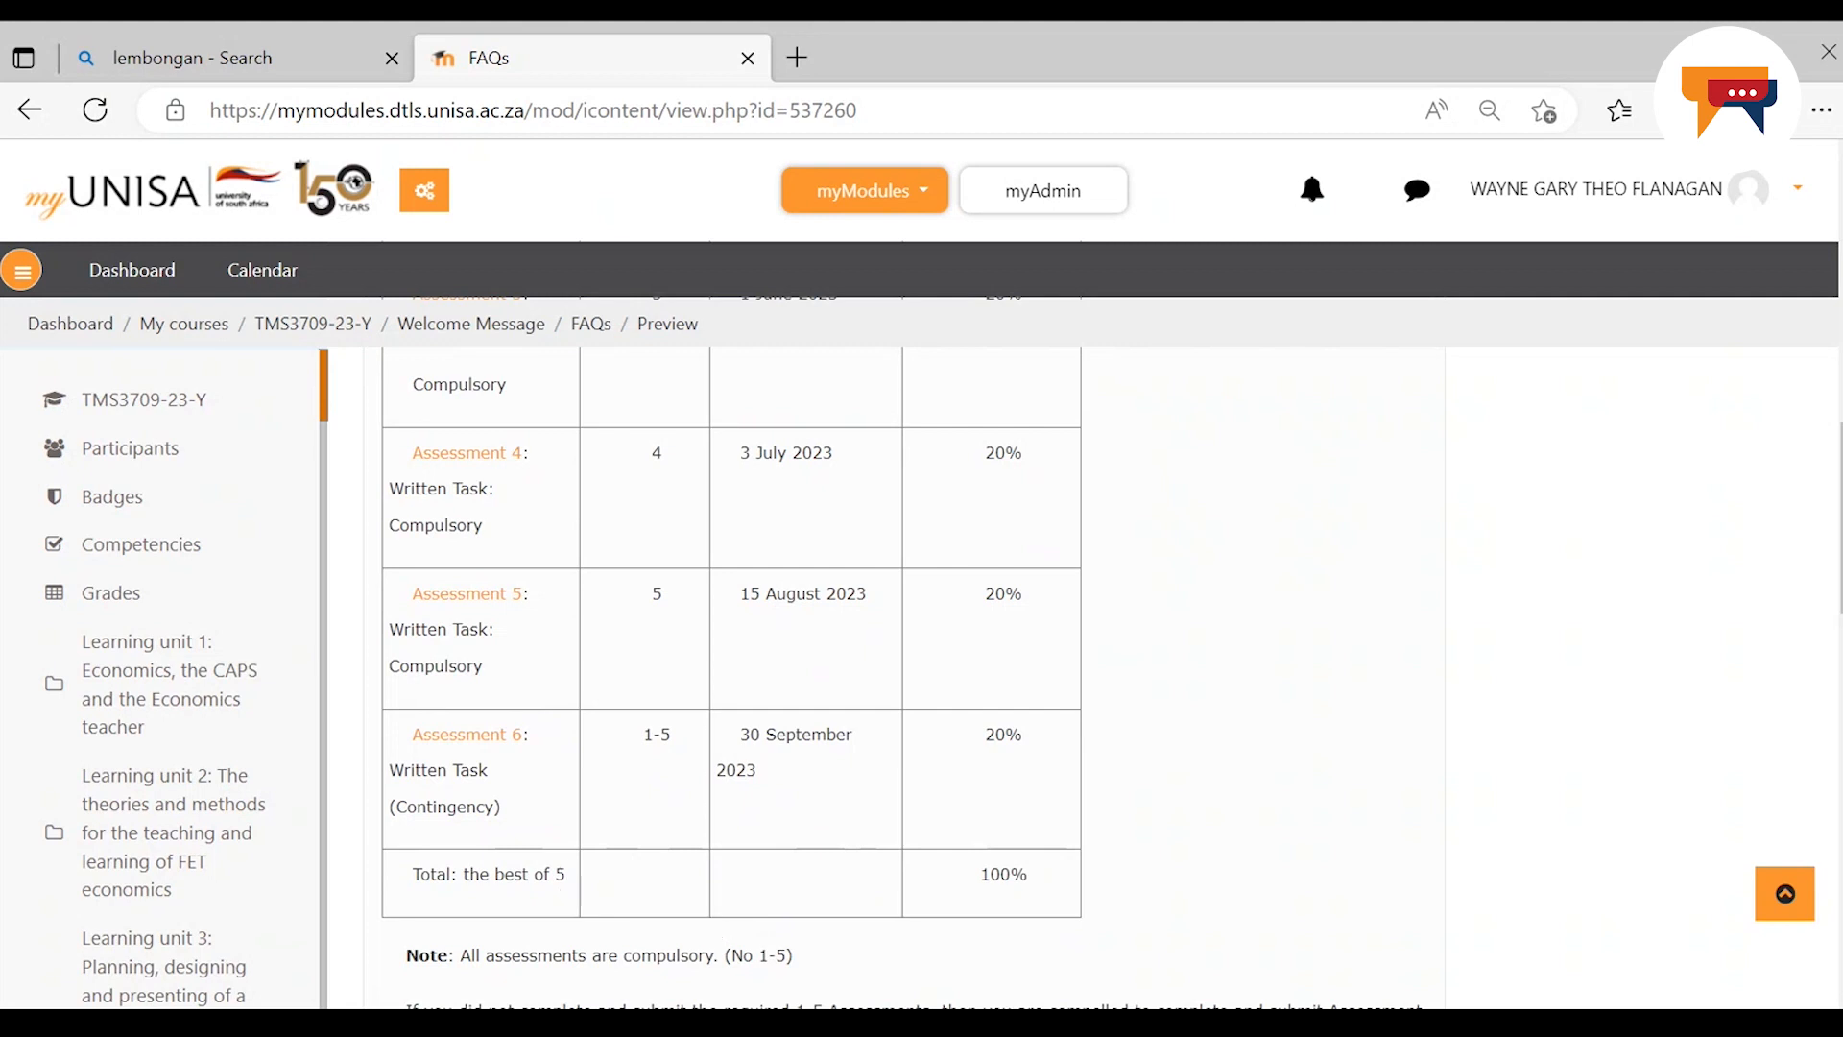
{"action": "scroll", "scroll_direction": "down", "scroll_amount": 3}
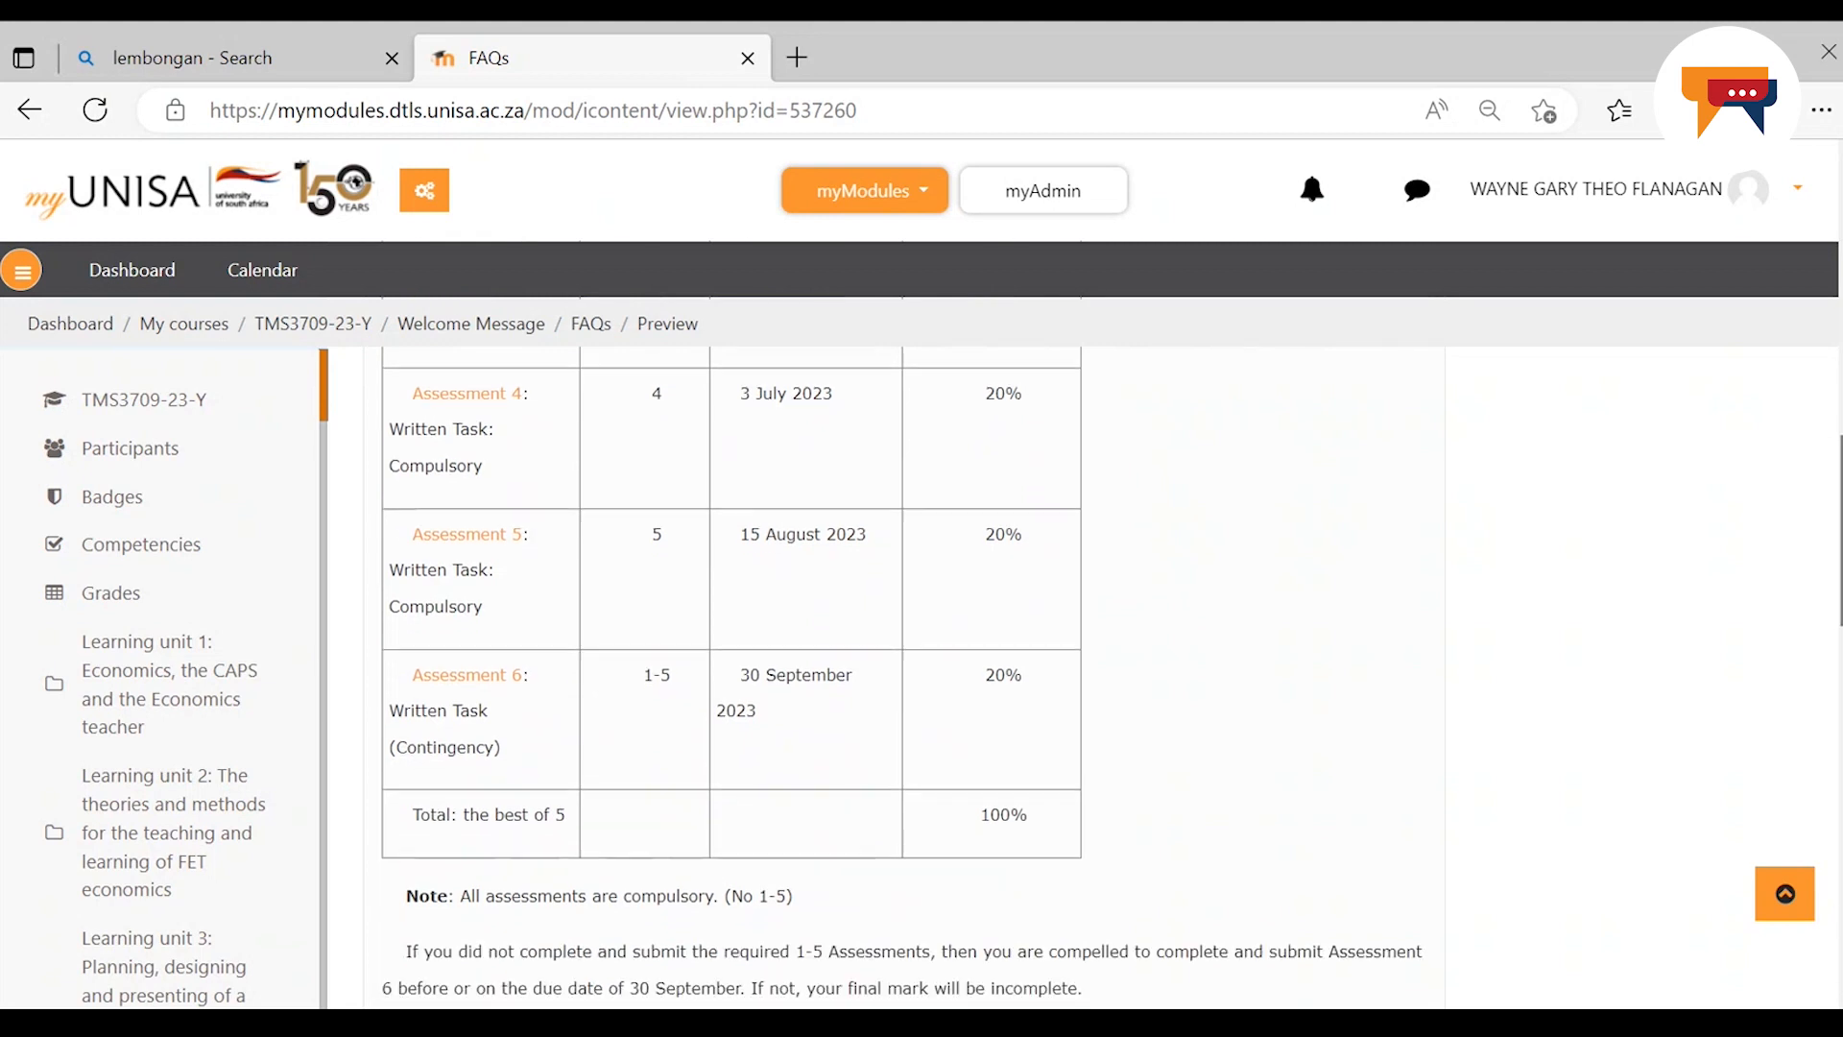
{"action": "scroll", "scroll_direction": "down", "scroll_amount": 3}
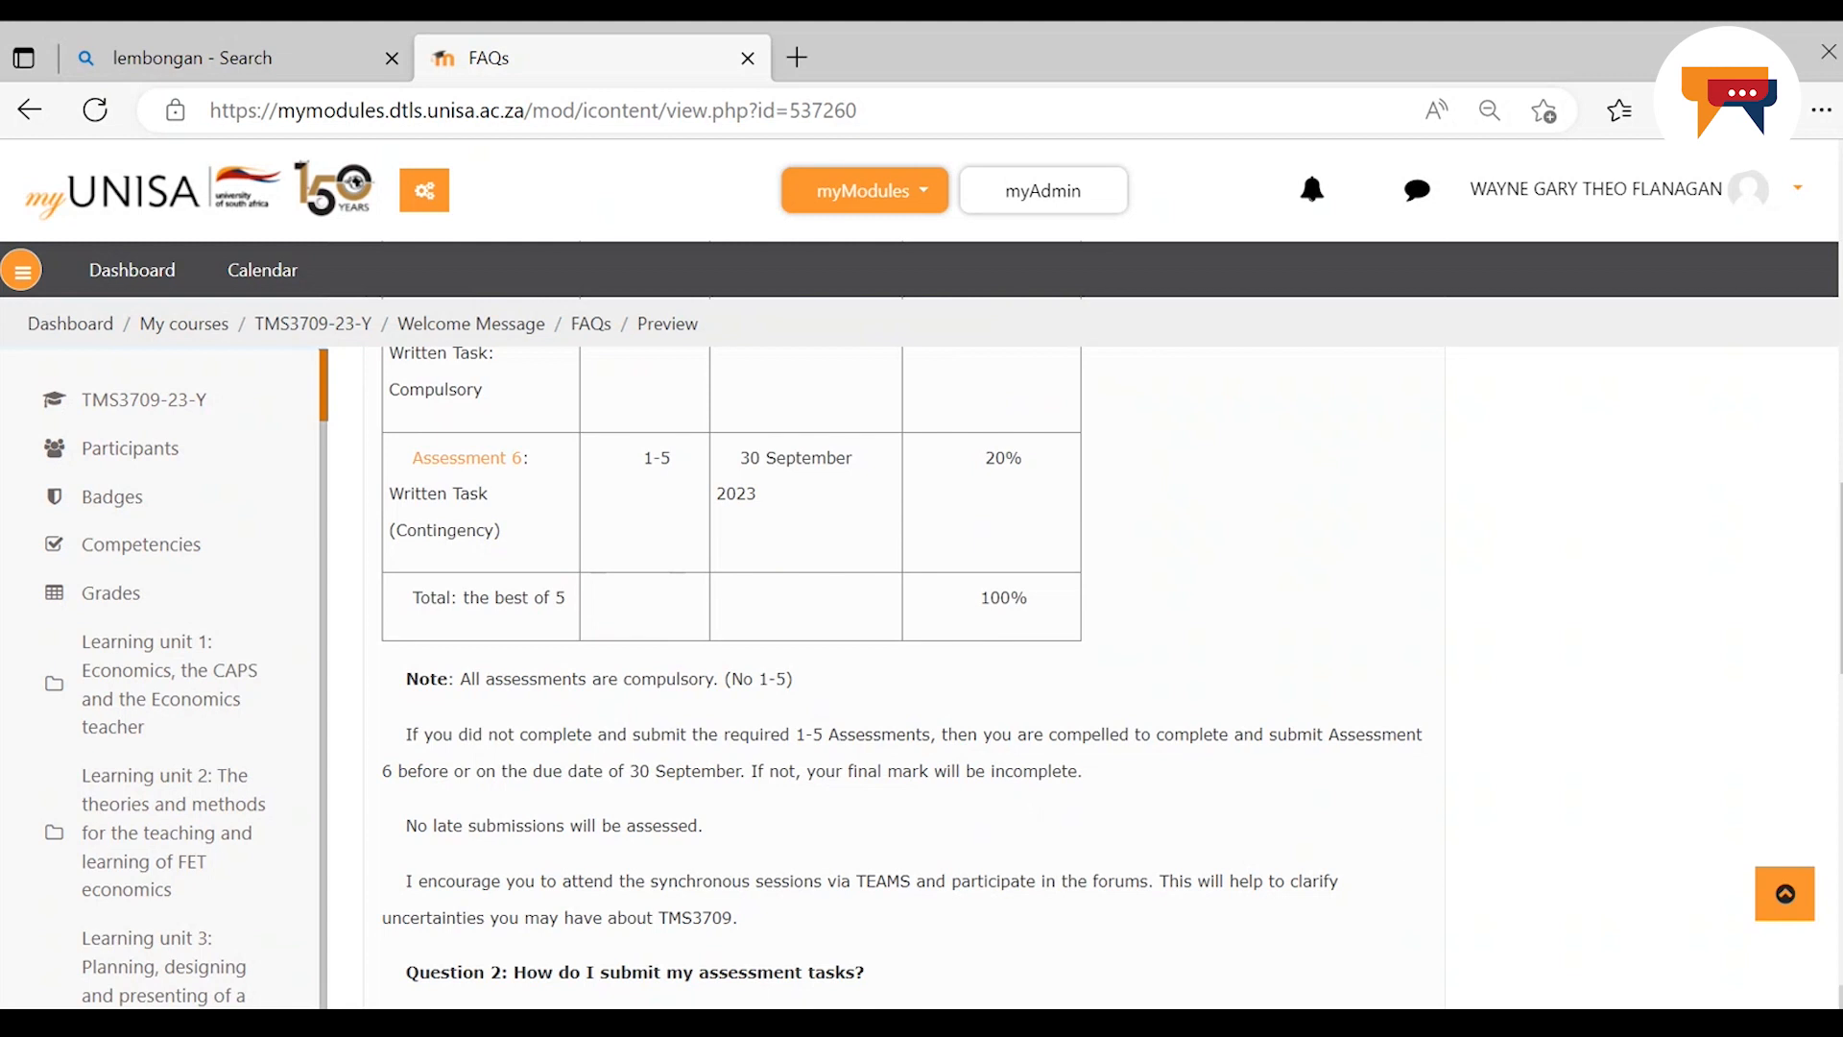
Scroll through Question 2 on submitting tasks and Question 4 confirming no exam, to the bottom of FAQ page 4
{"action": "scroll", "scroll_direction": "down", "scroll_amount": 3}
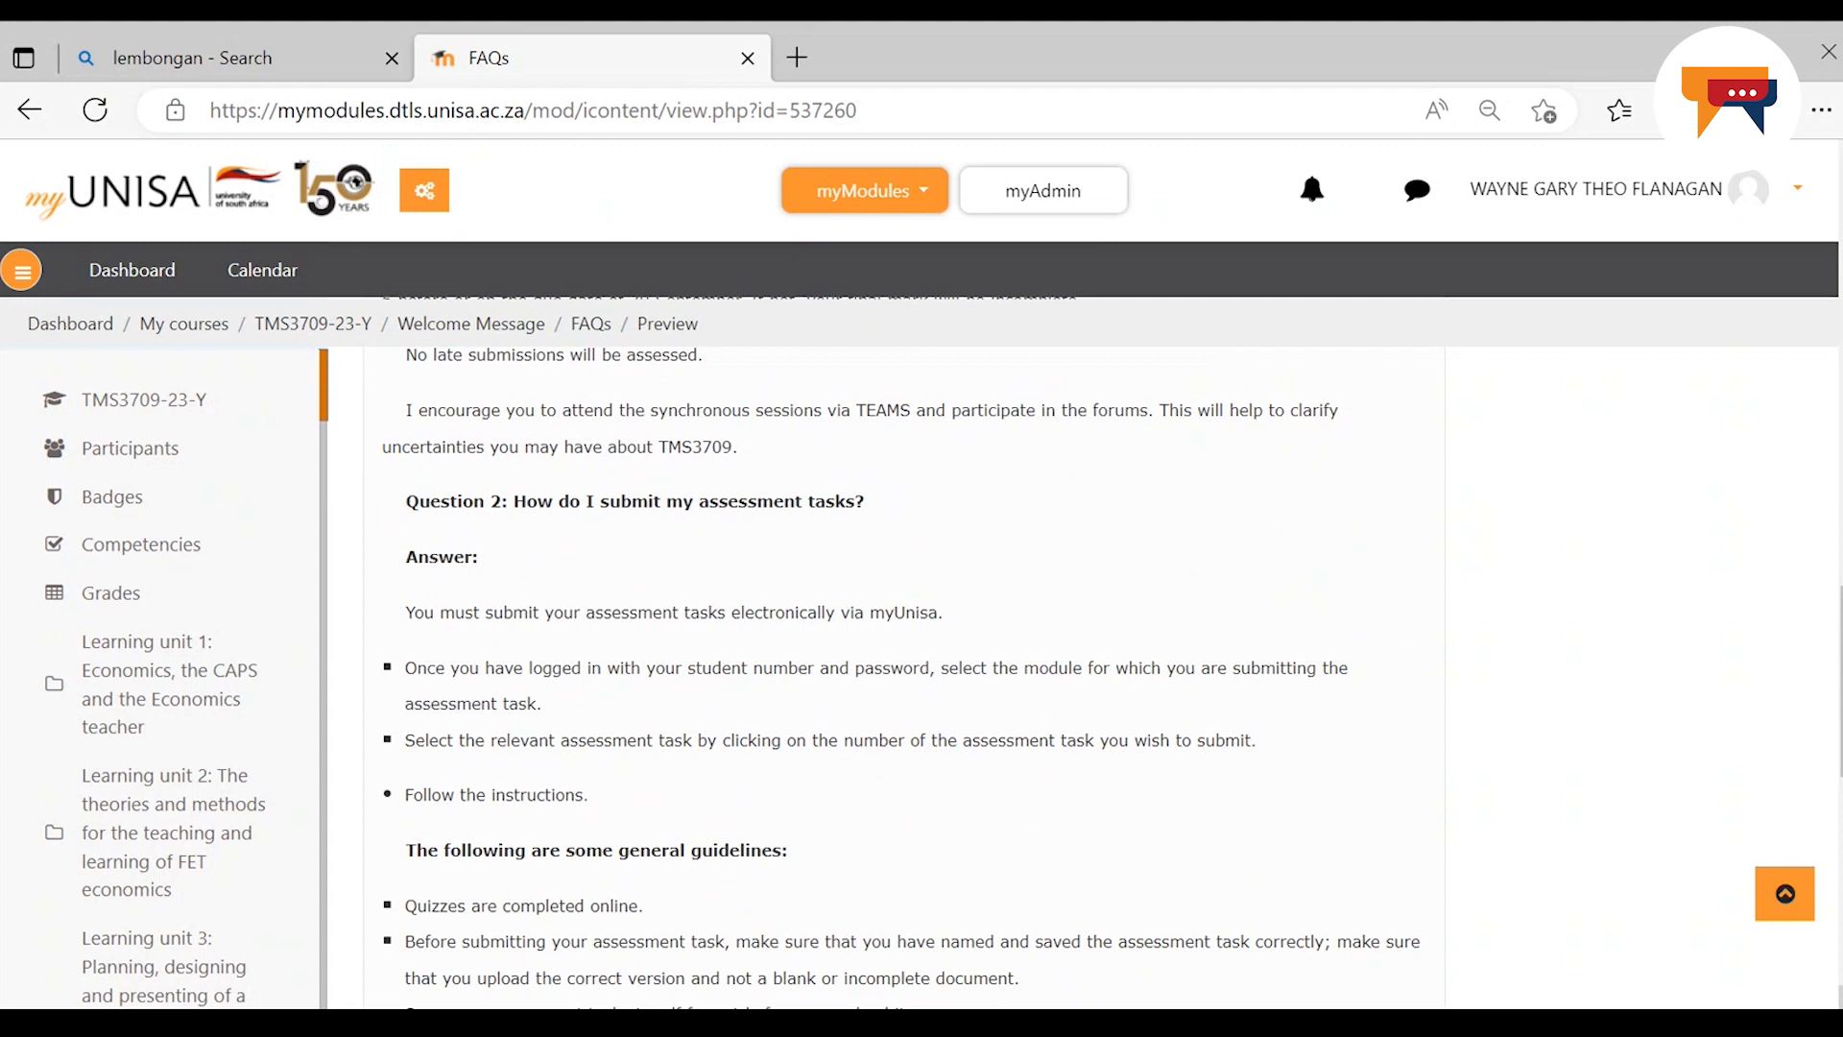
{"action": "mouse_move", "coordinate": [1072, 782]}
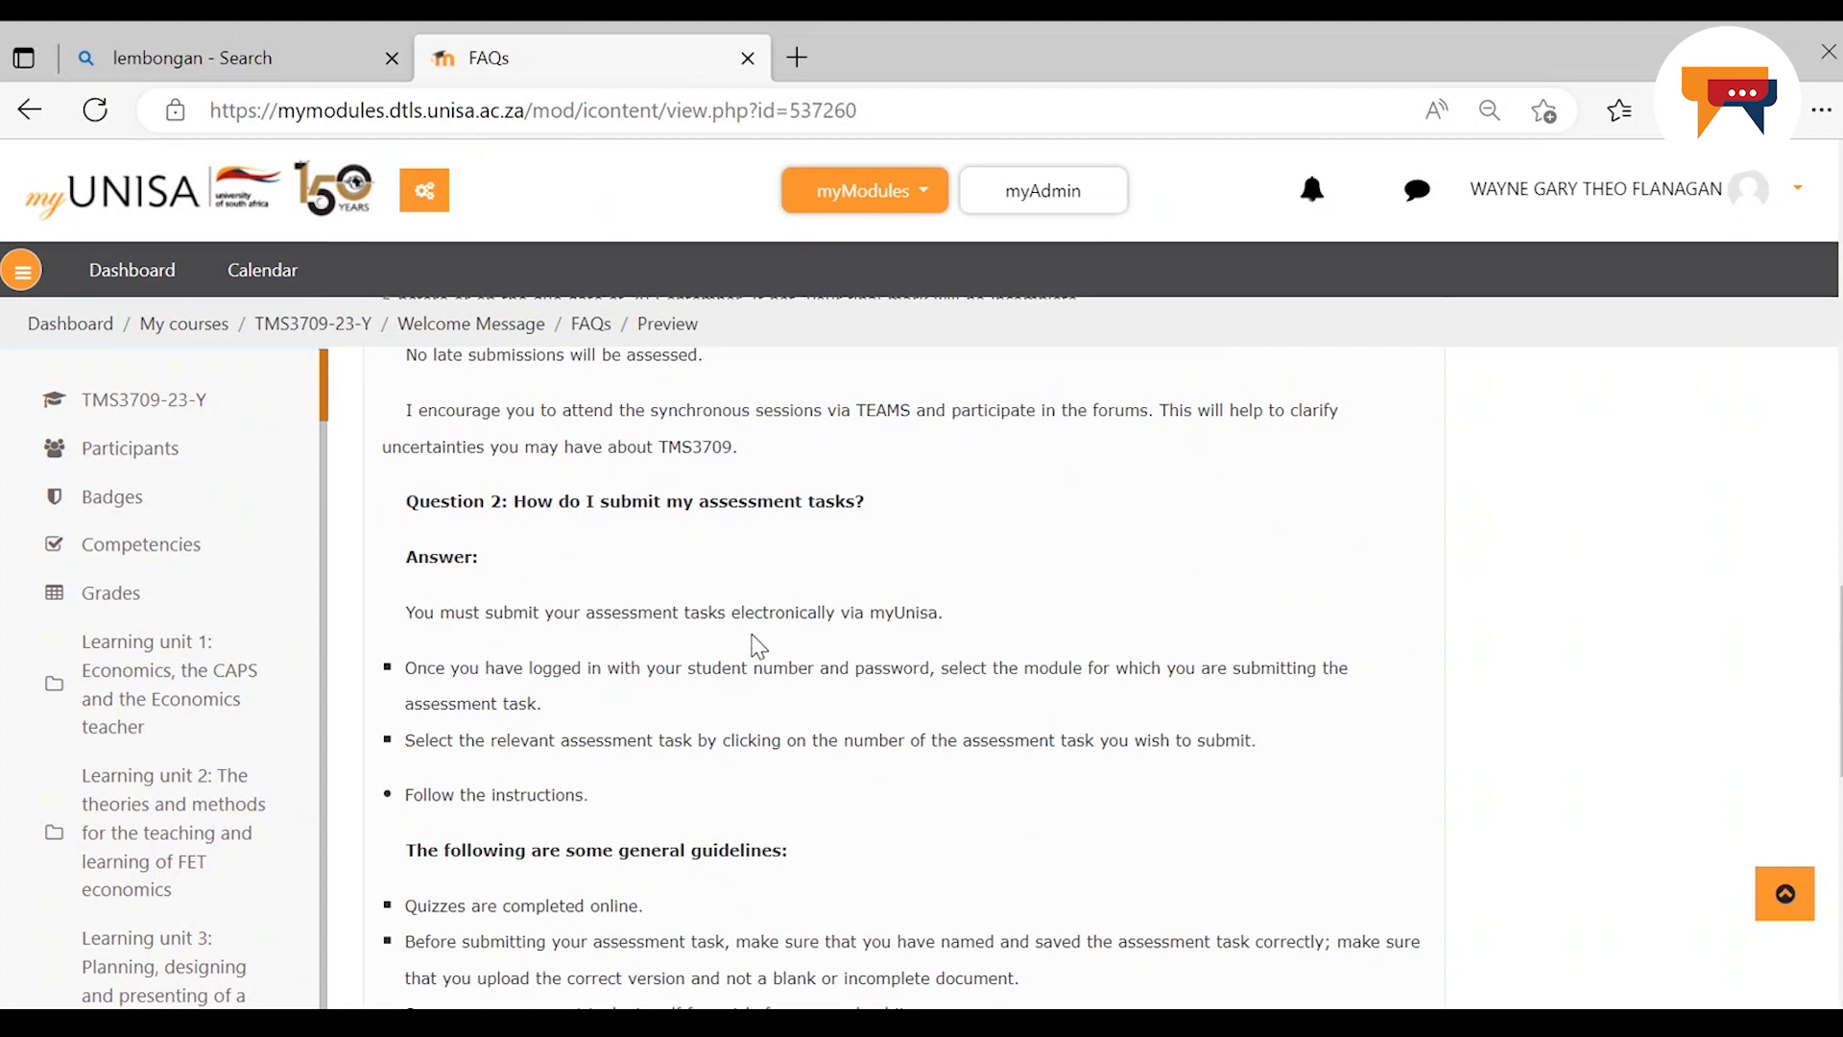
{"action": "mouse_move", "coordinate": [929, 635]}
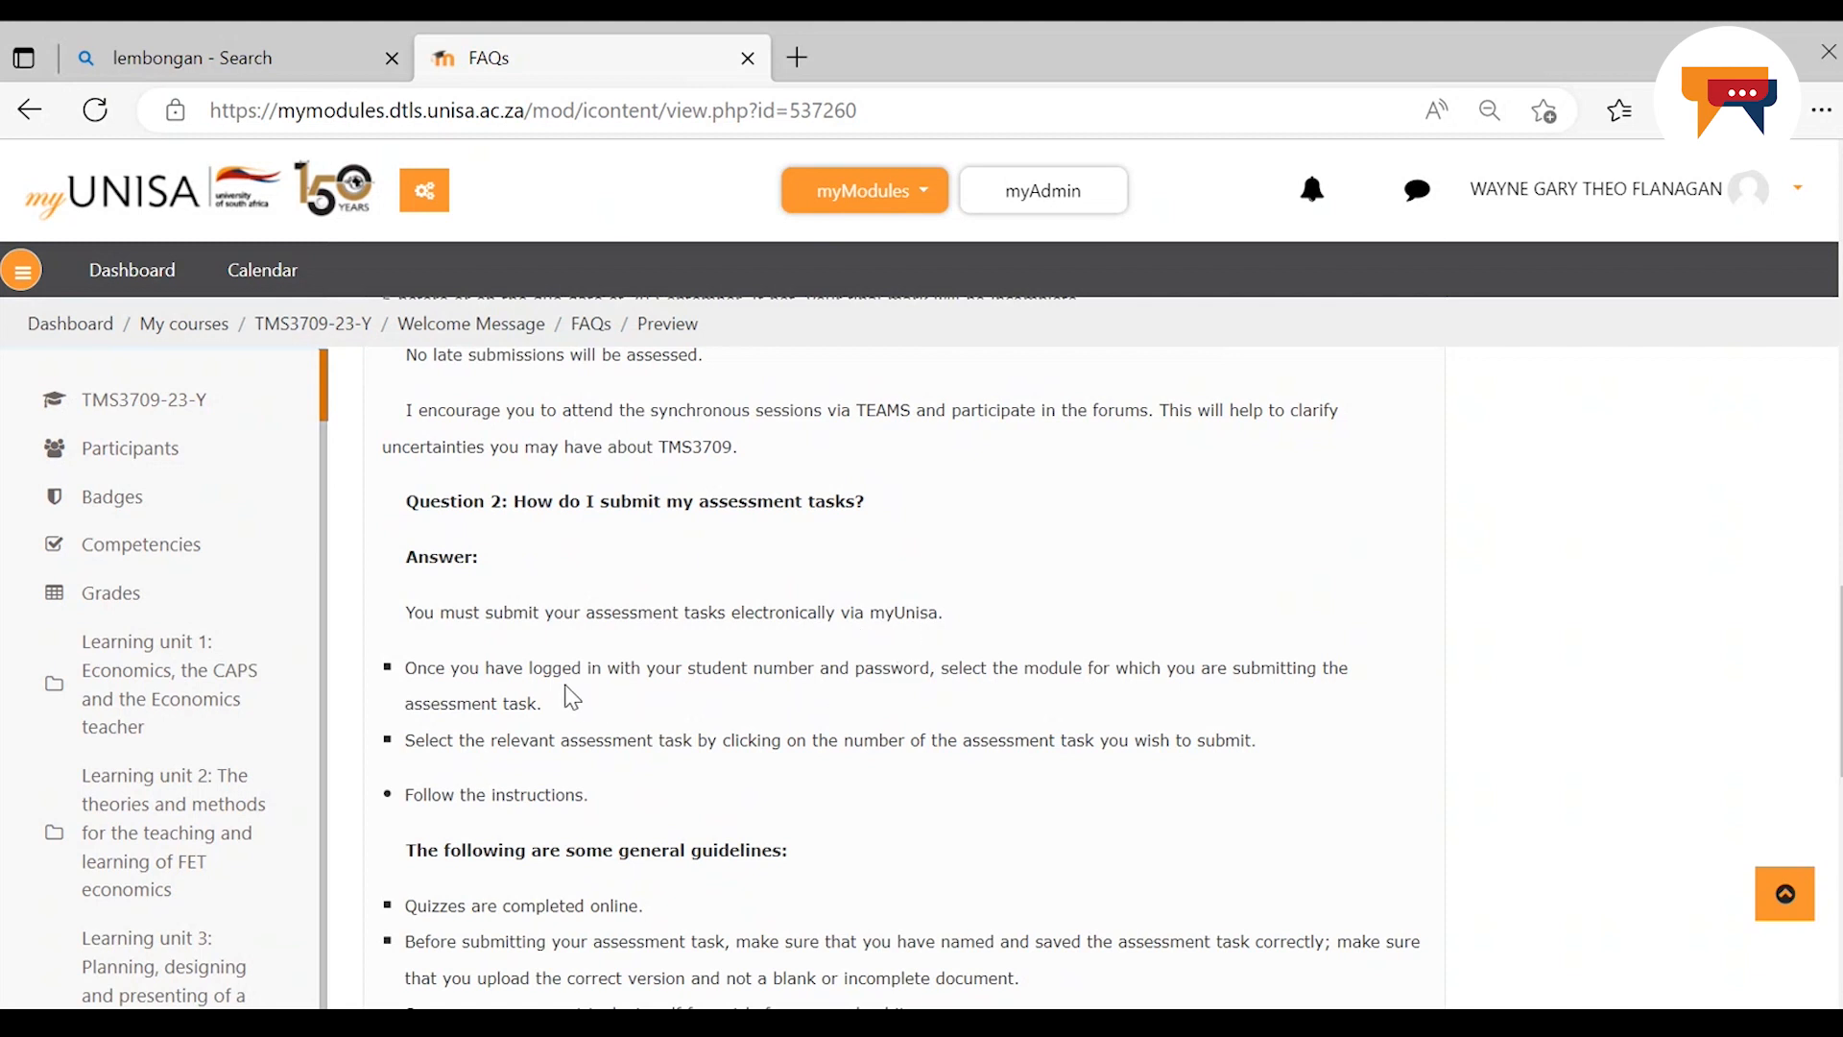
{"action": "mouse_move", "coordinate": [1234, 701]}
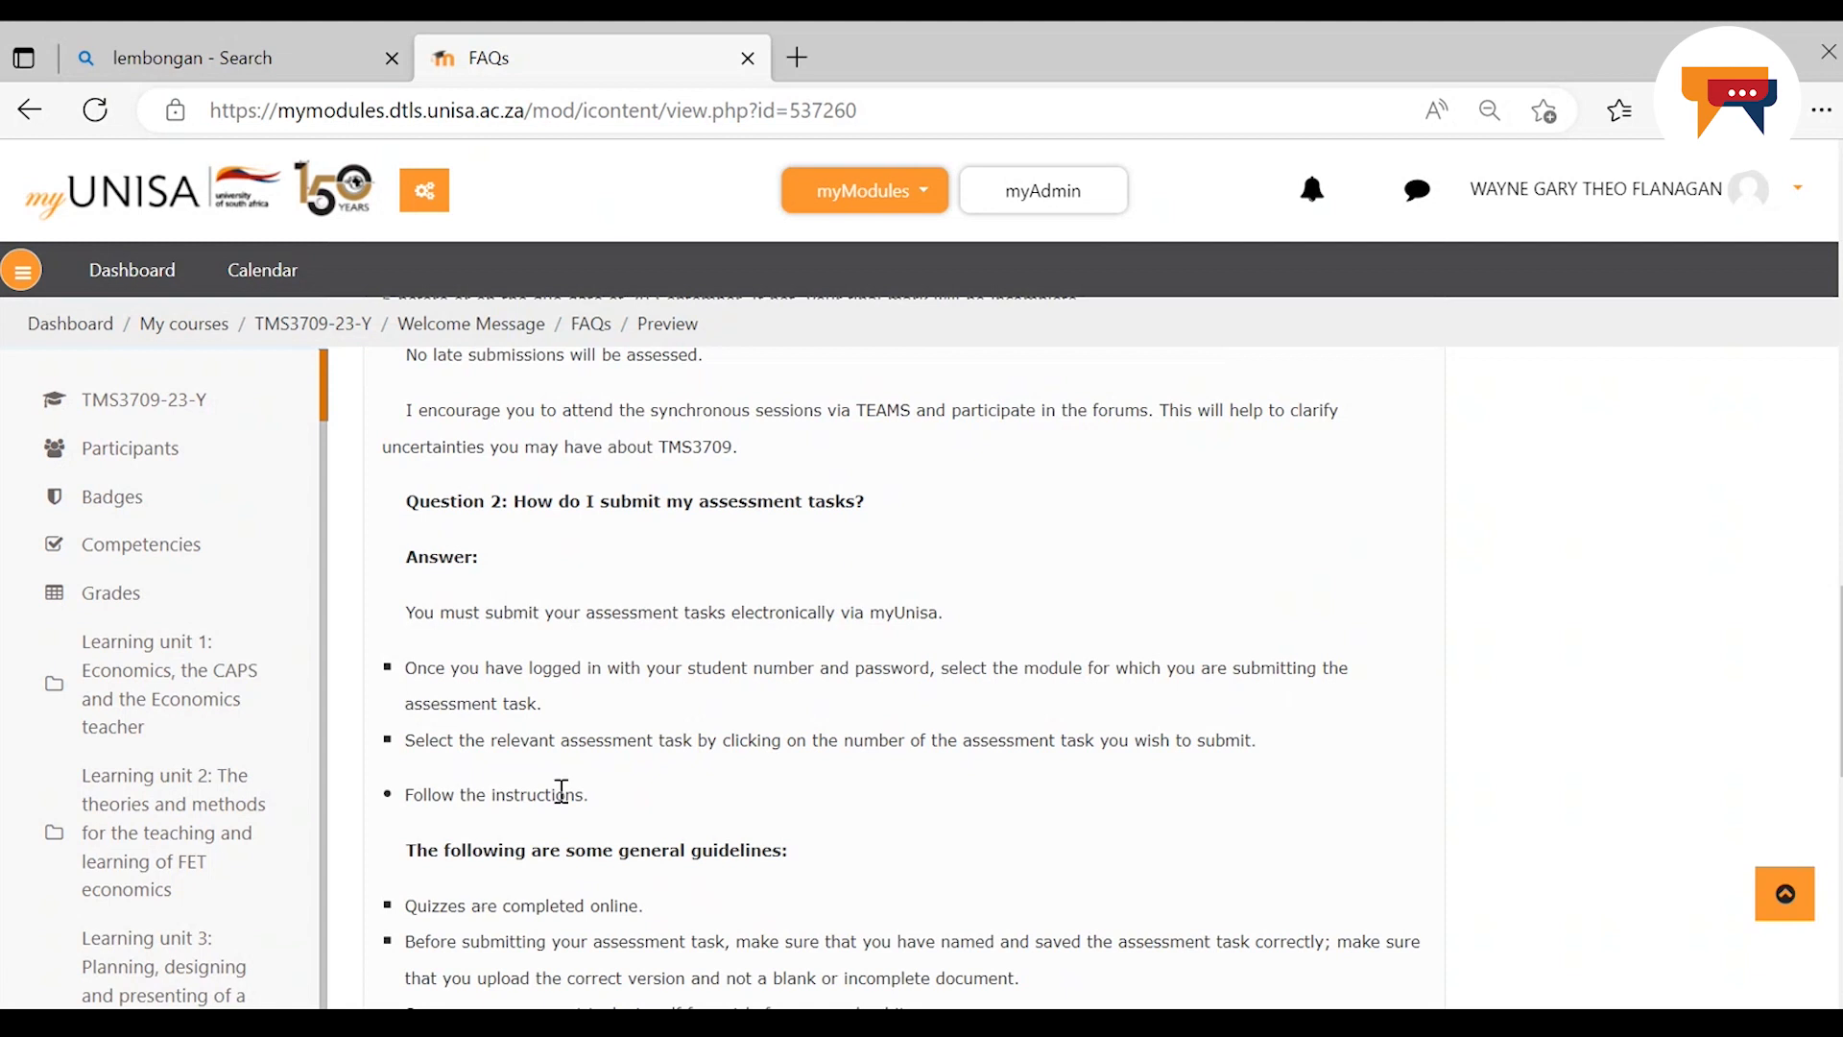
{"action": "mouse_move", "coordinate": [653, 818]}
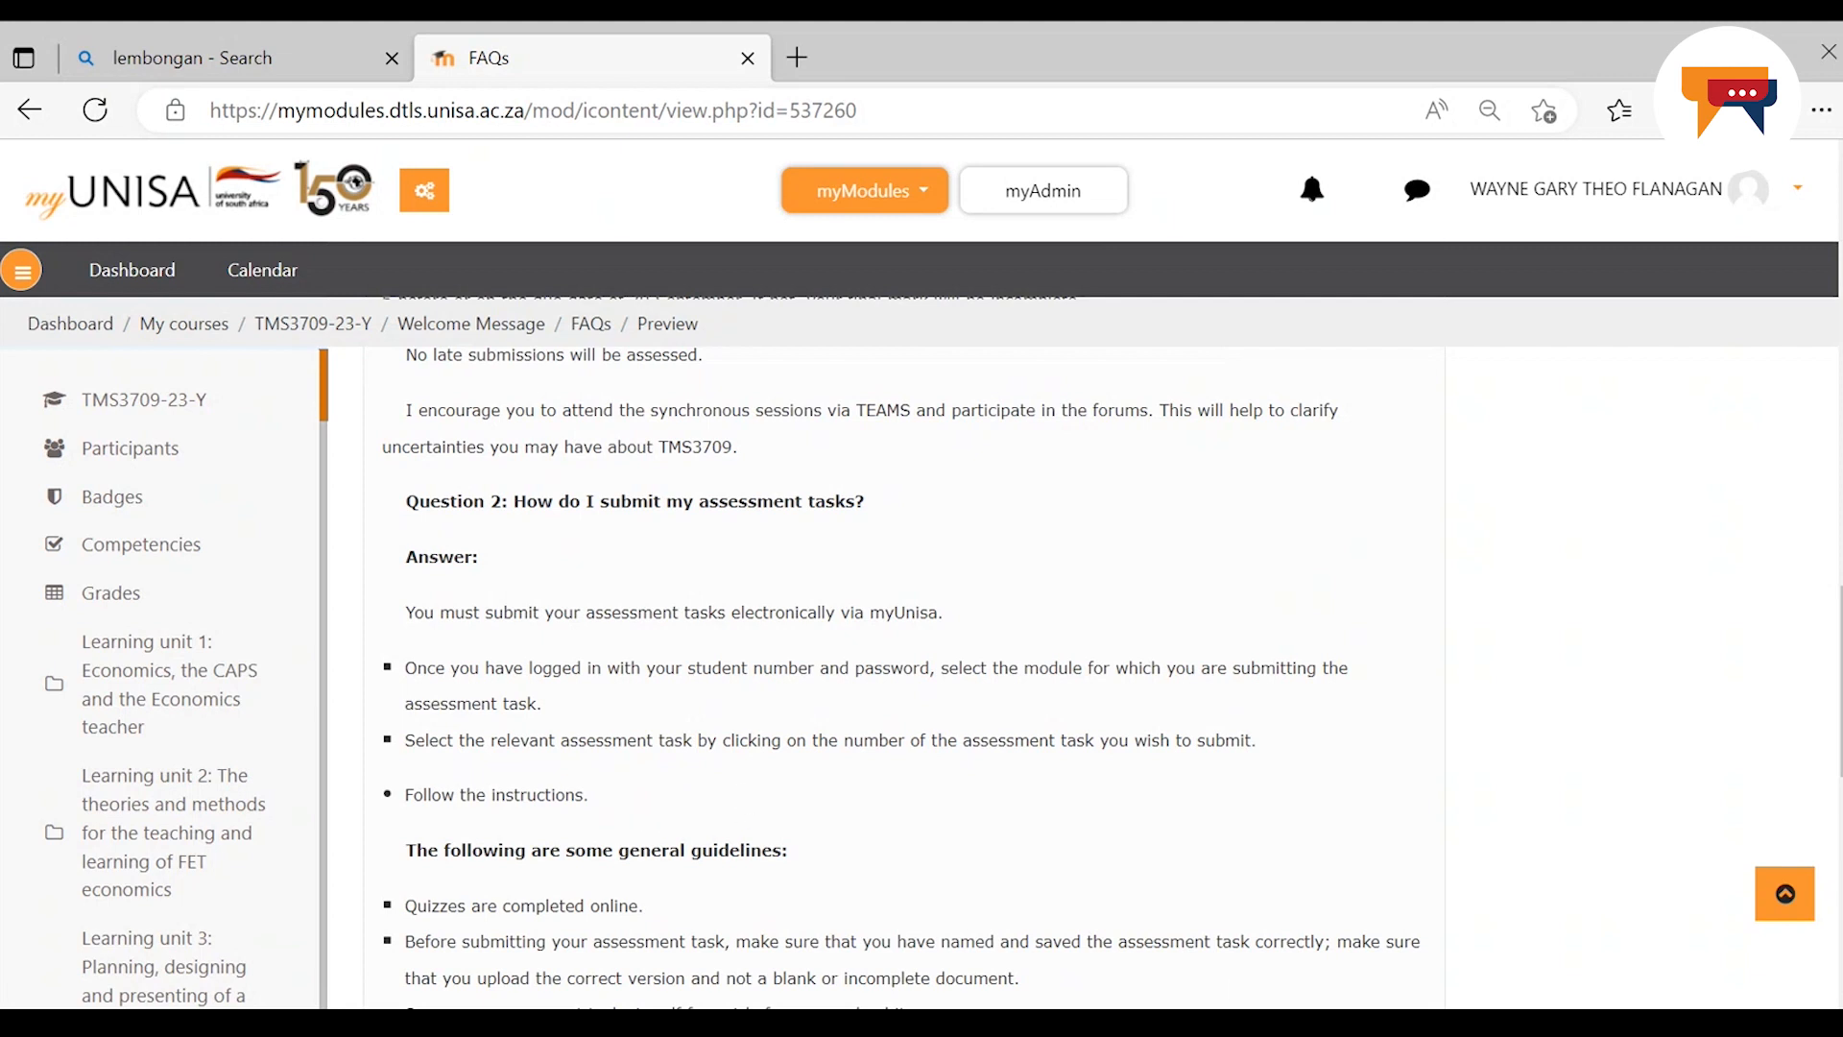
{"action": "scroll", "scroll_direction": "down", "scroll_amount": 3}
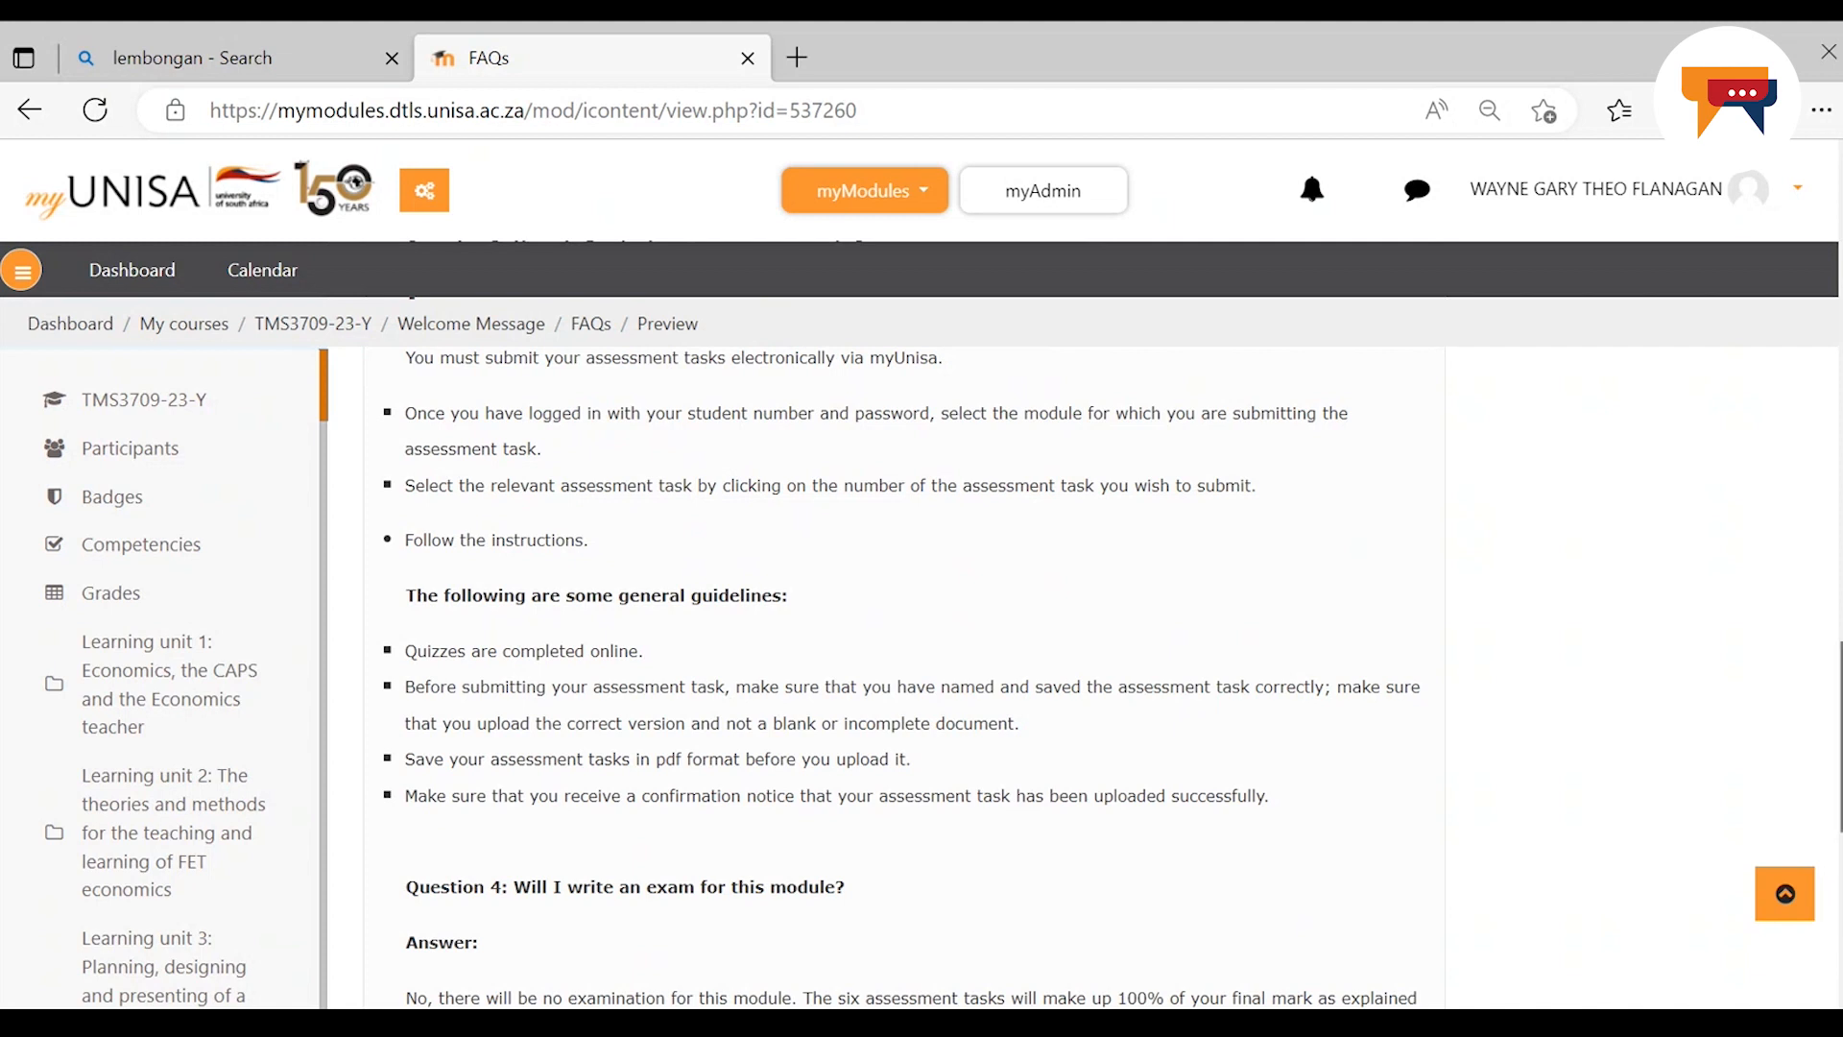
{"action": "scroll", "scroll_direction": "down", "scroll_amount": 3}
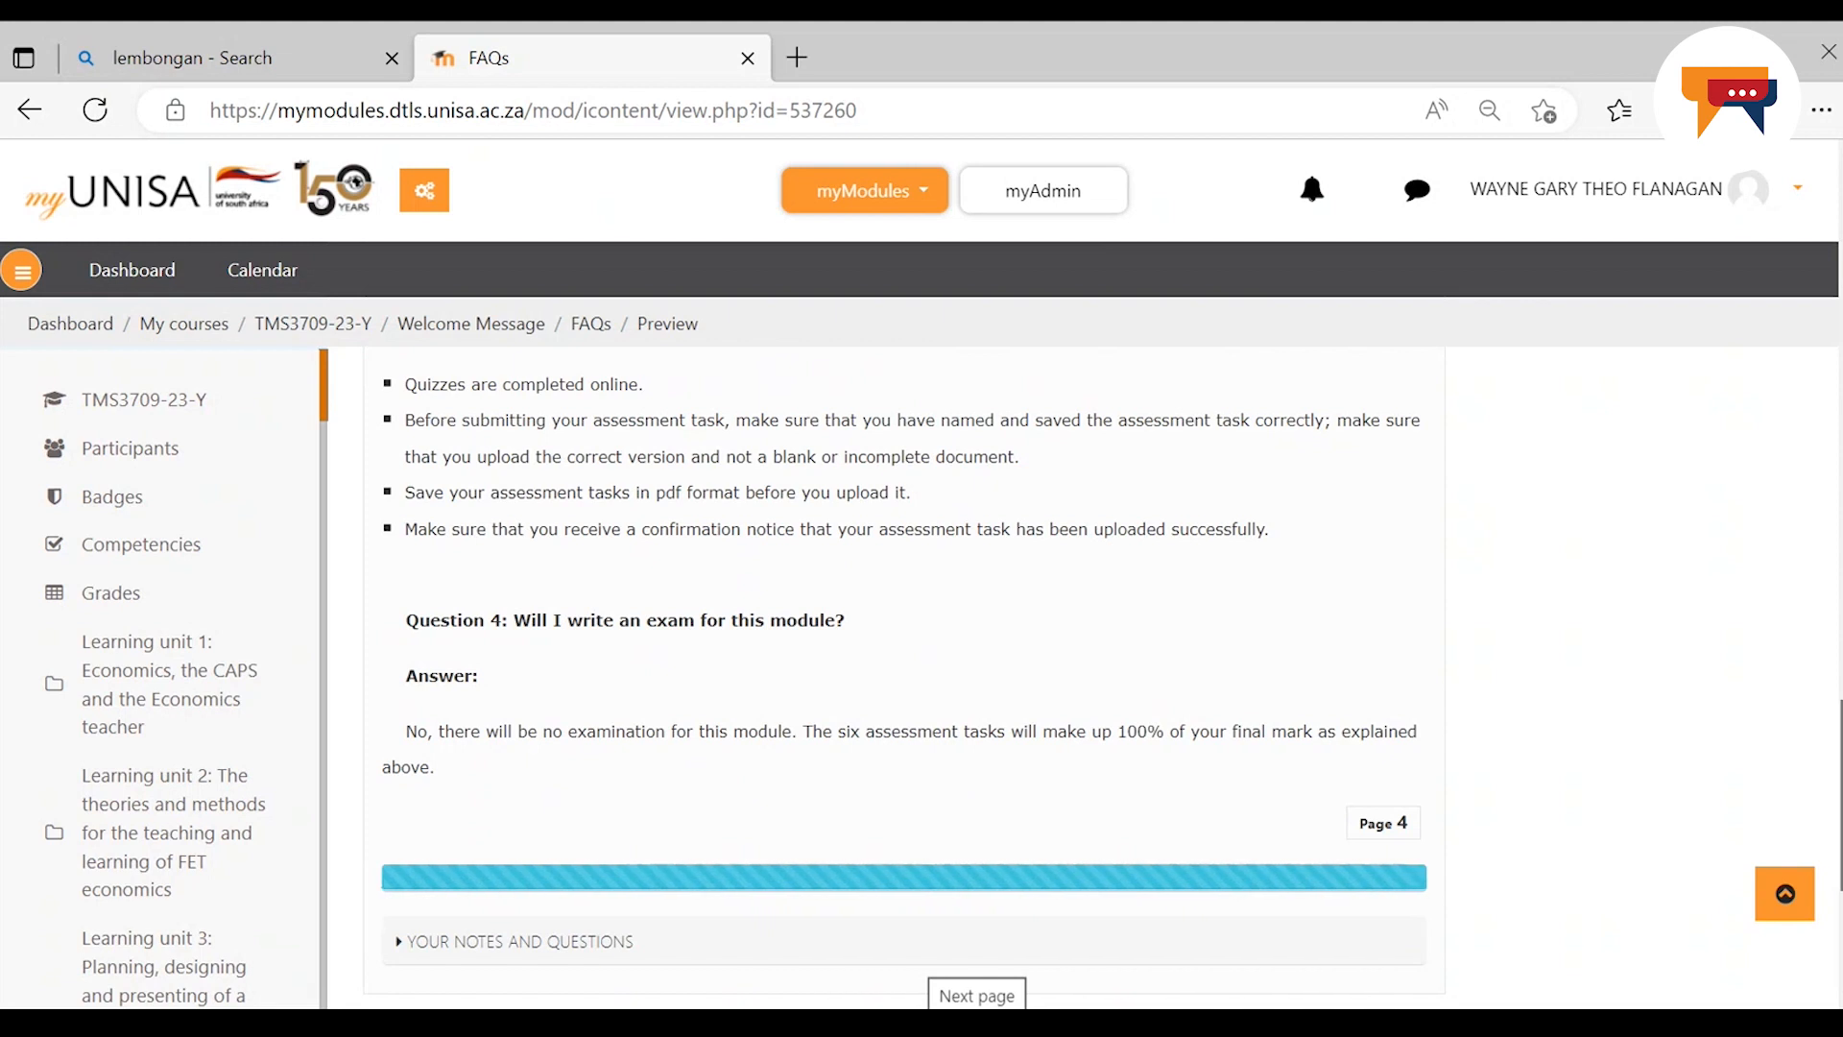
{"action": "scroll", "scroll_direction": "down", "scroll_amount": 3}
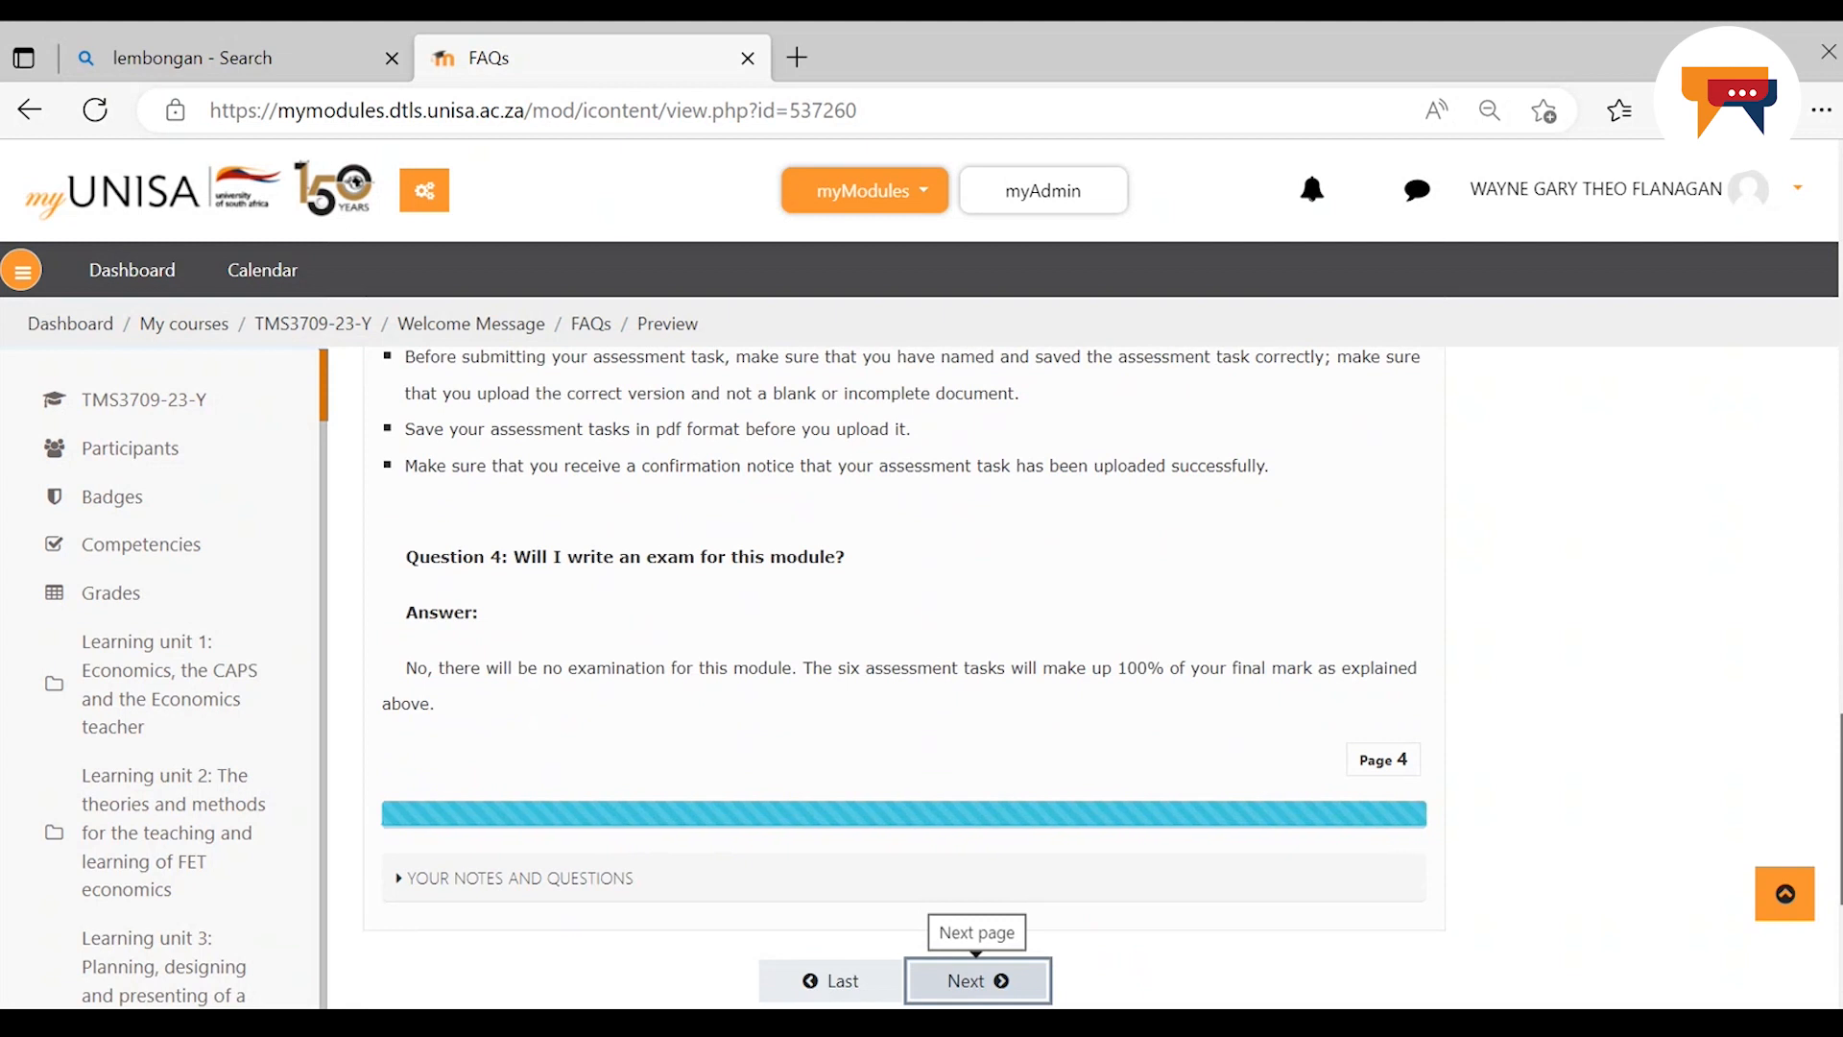
Move on to the next FAQ page and scroll back to the FAQs content pages menu
{"action": "left_click", "coordinate": [977, 981]}
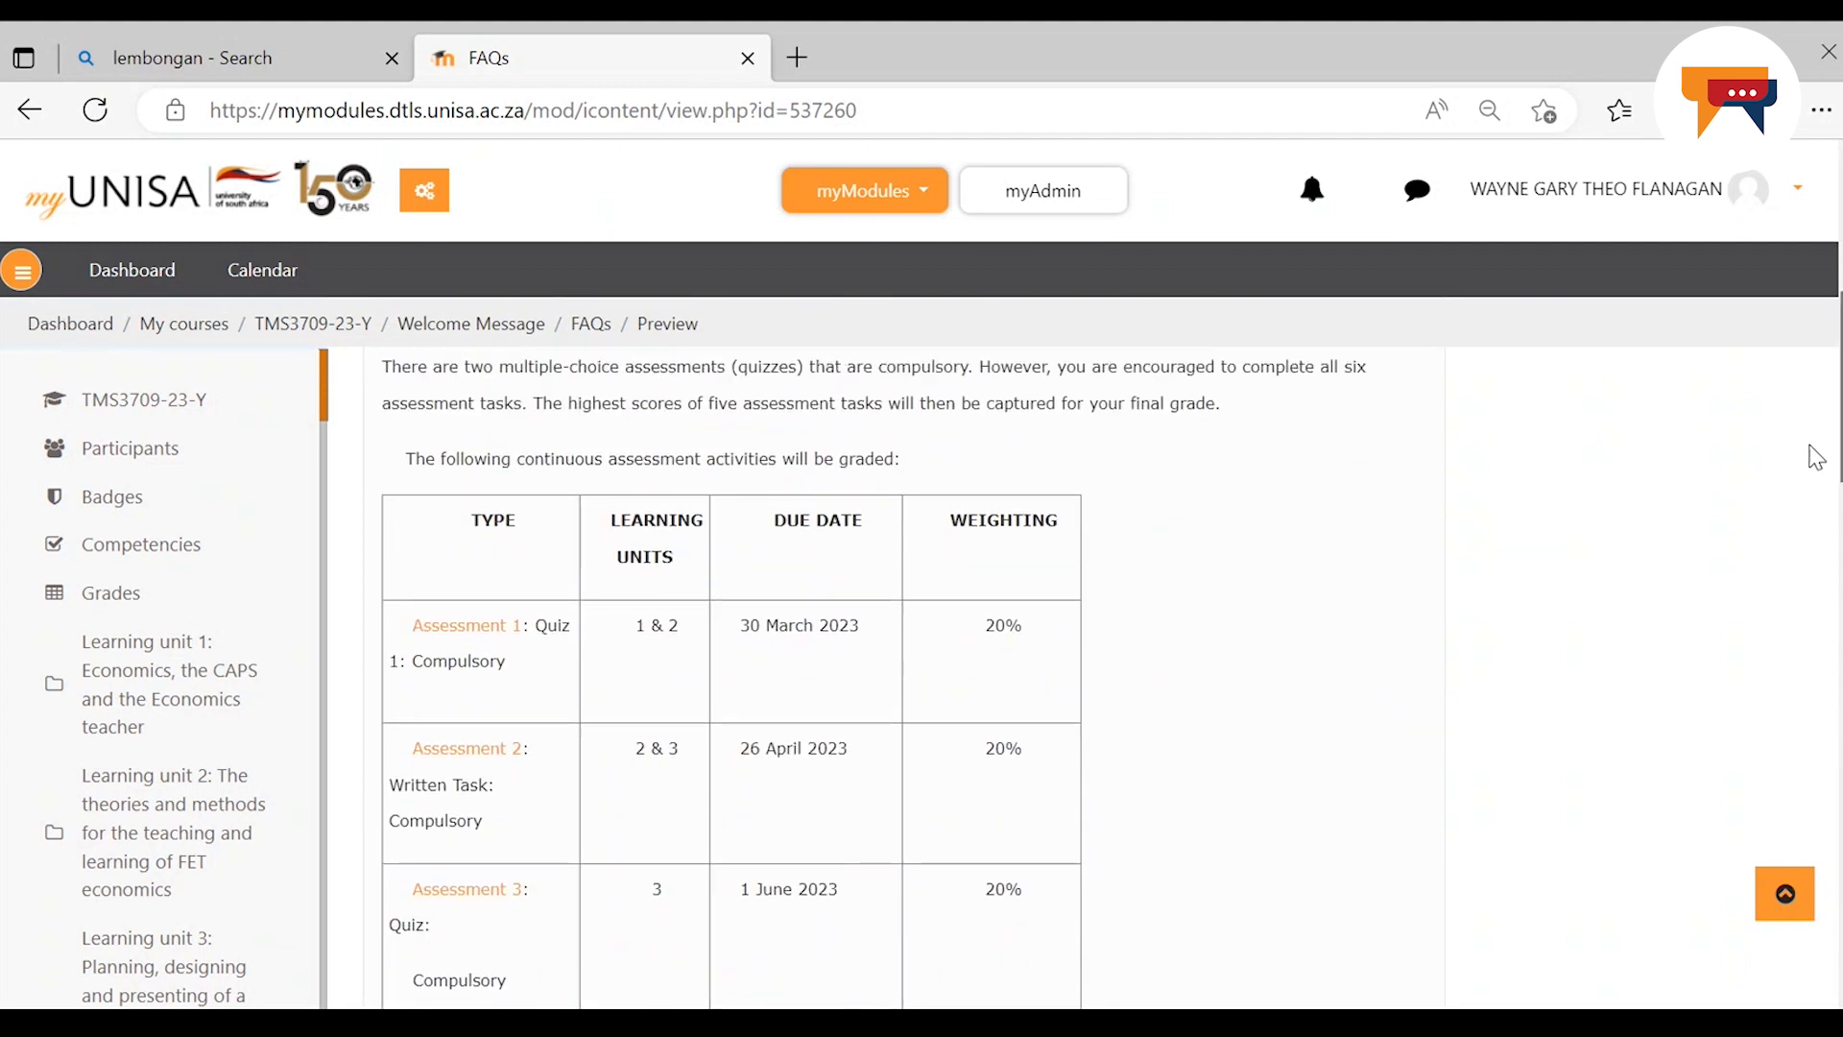
{"action": "scroll", "scroll_direction": "up", "scroll_amount": 3}
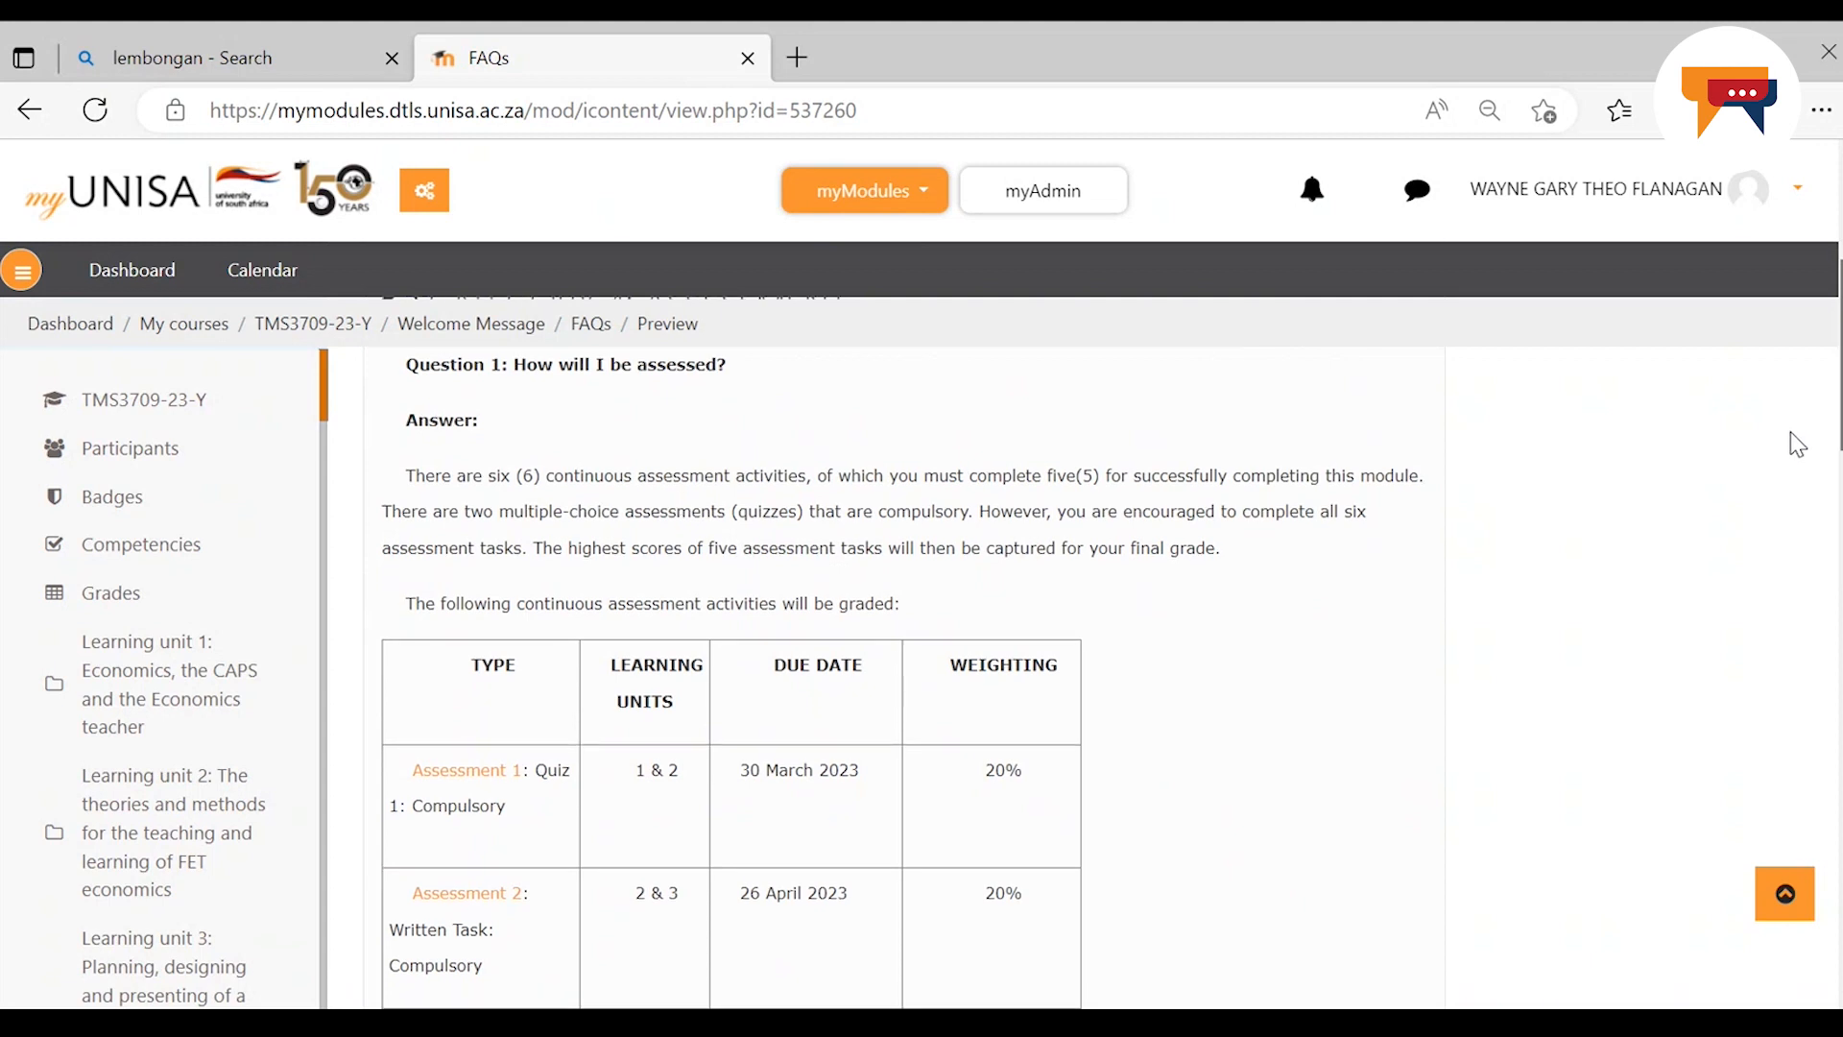
{"action": "scroll", "scroll_direction": "up", "scroll_amount": 3}
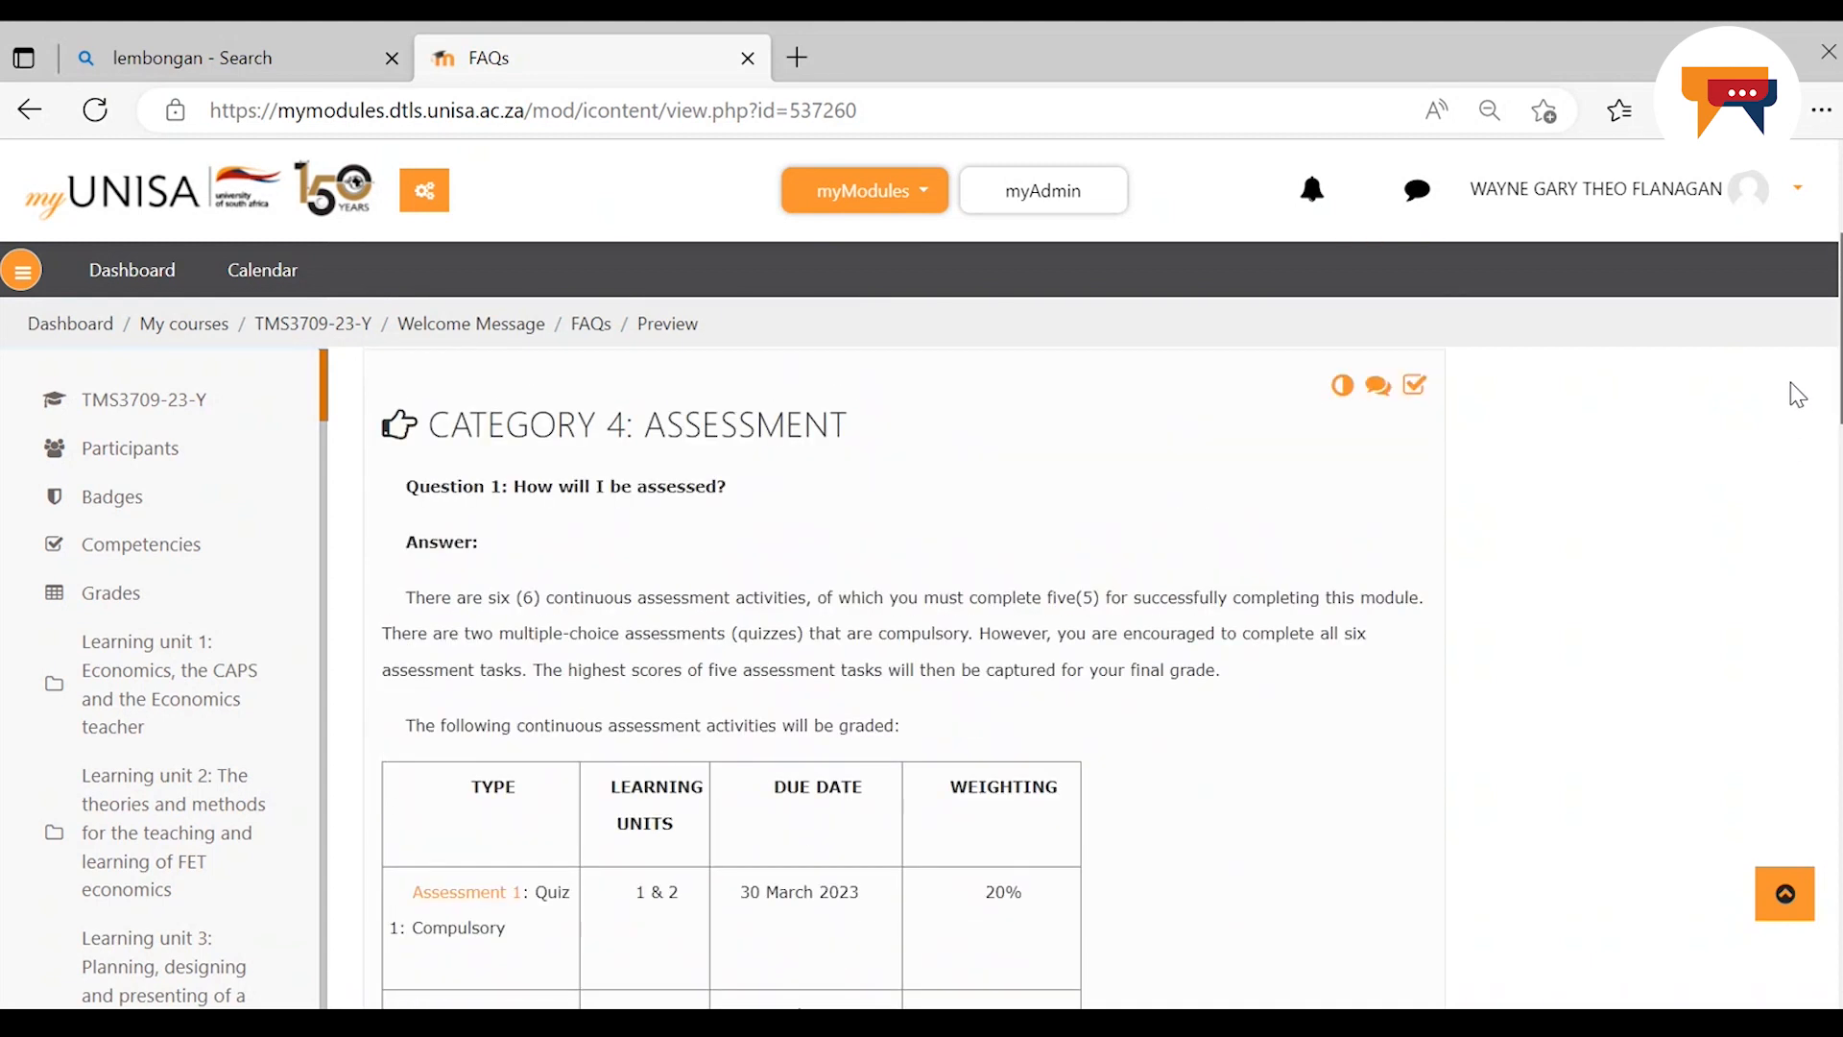
{"action": "scroll", "scroll_direction": "down", "scroll_amount": 3}
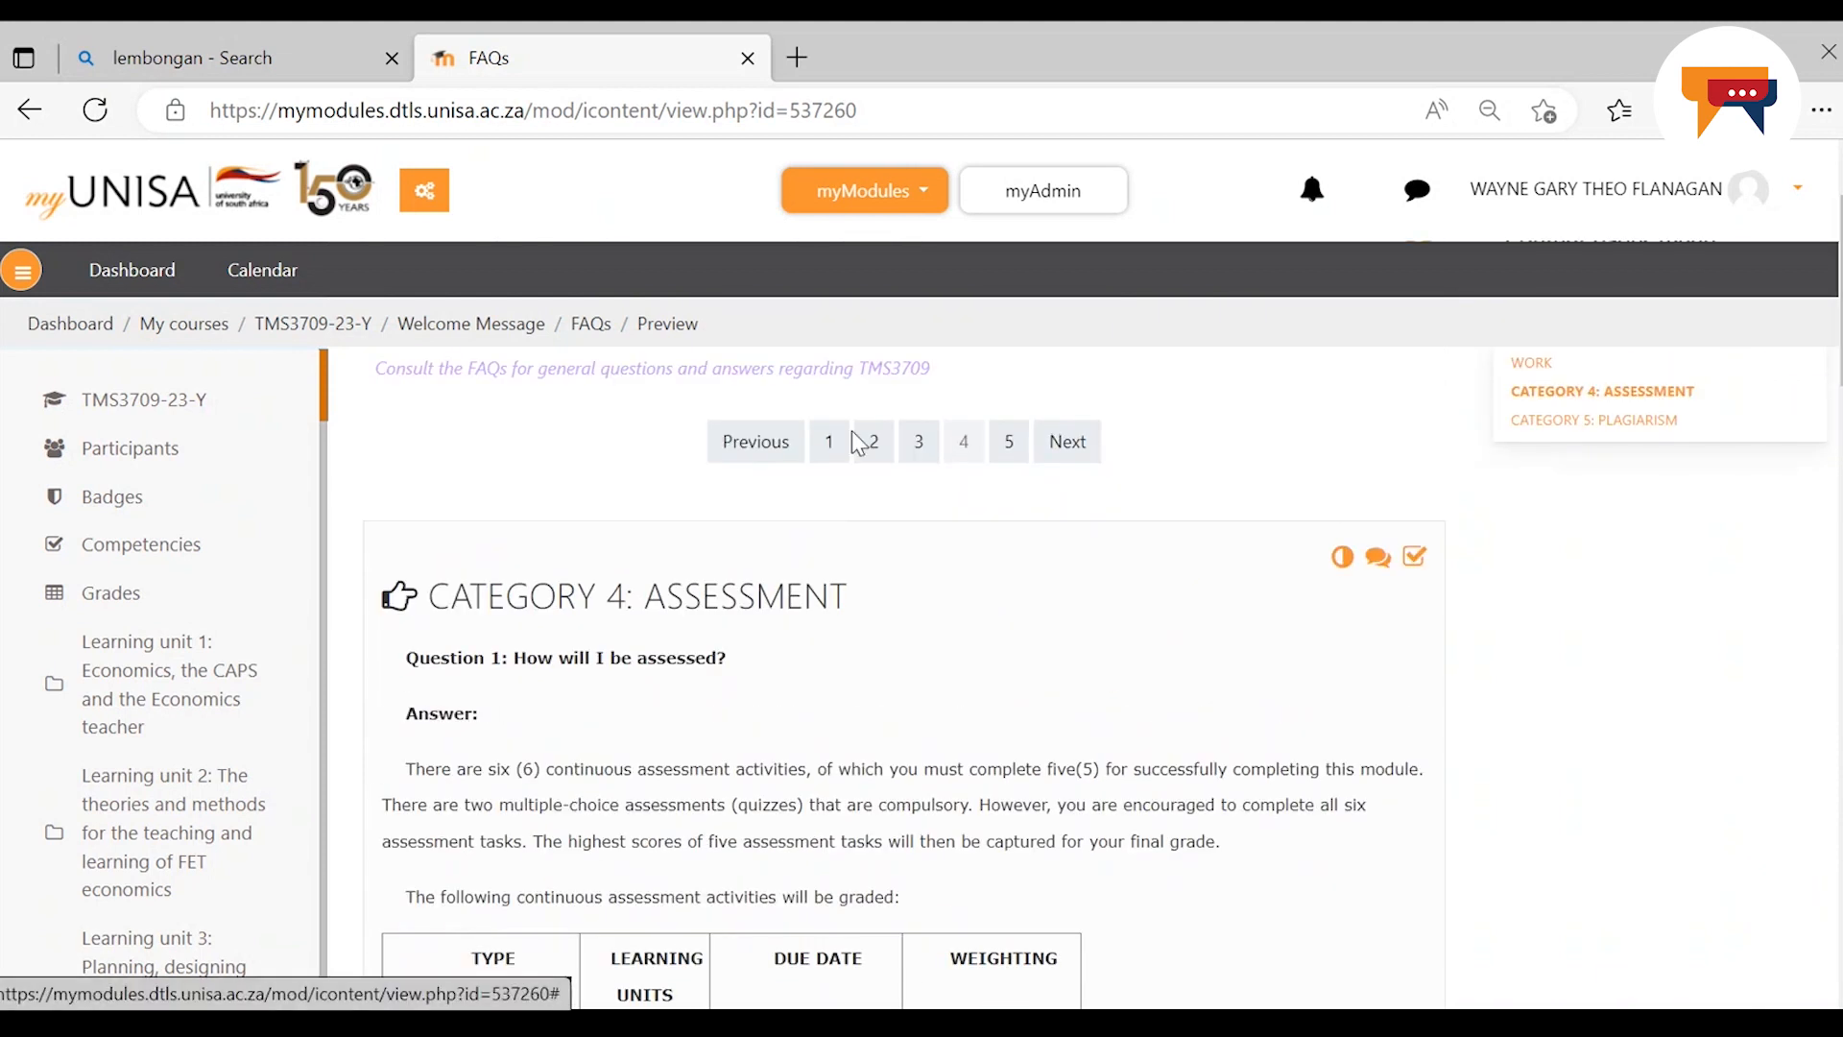
{"action": "scroll", "scroll_direction": "down", "scroll_amount": 3}
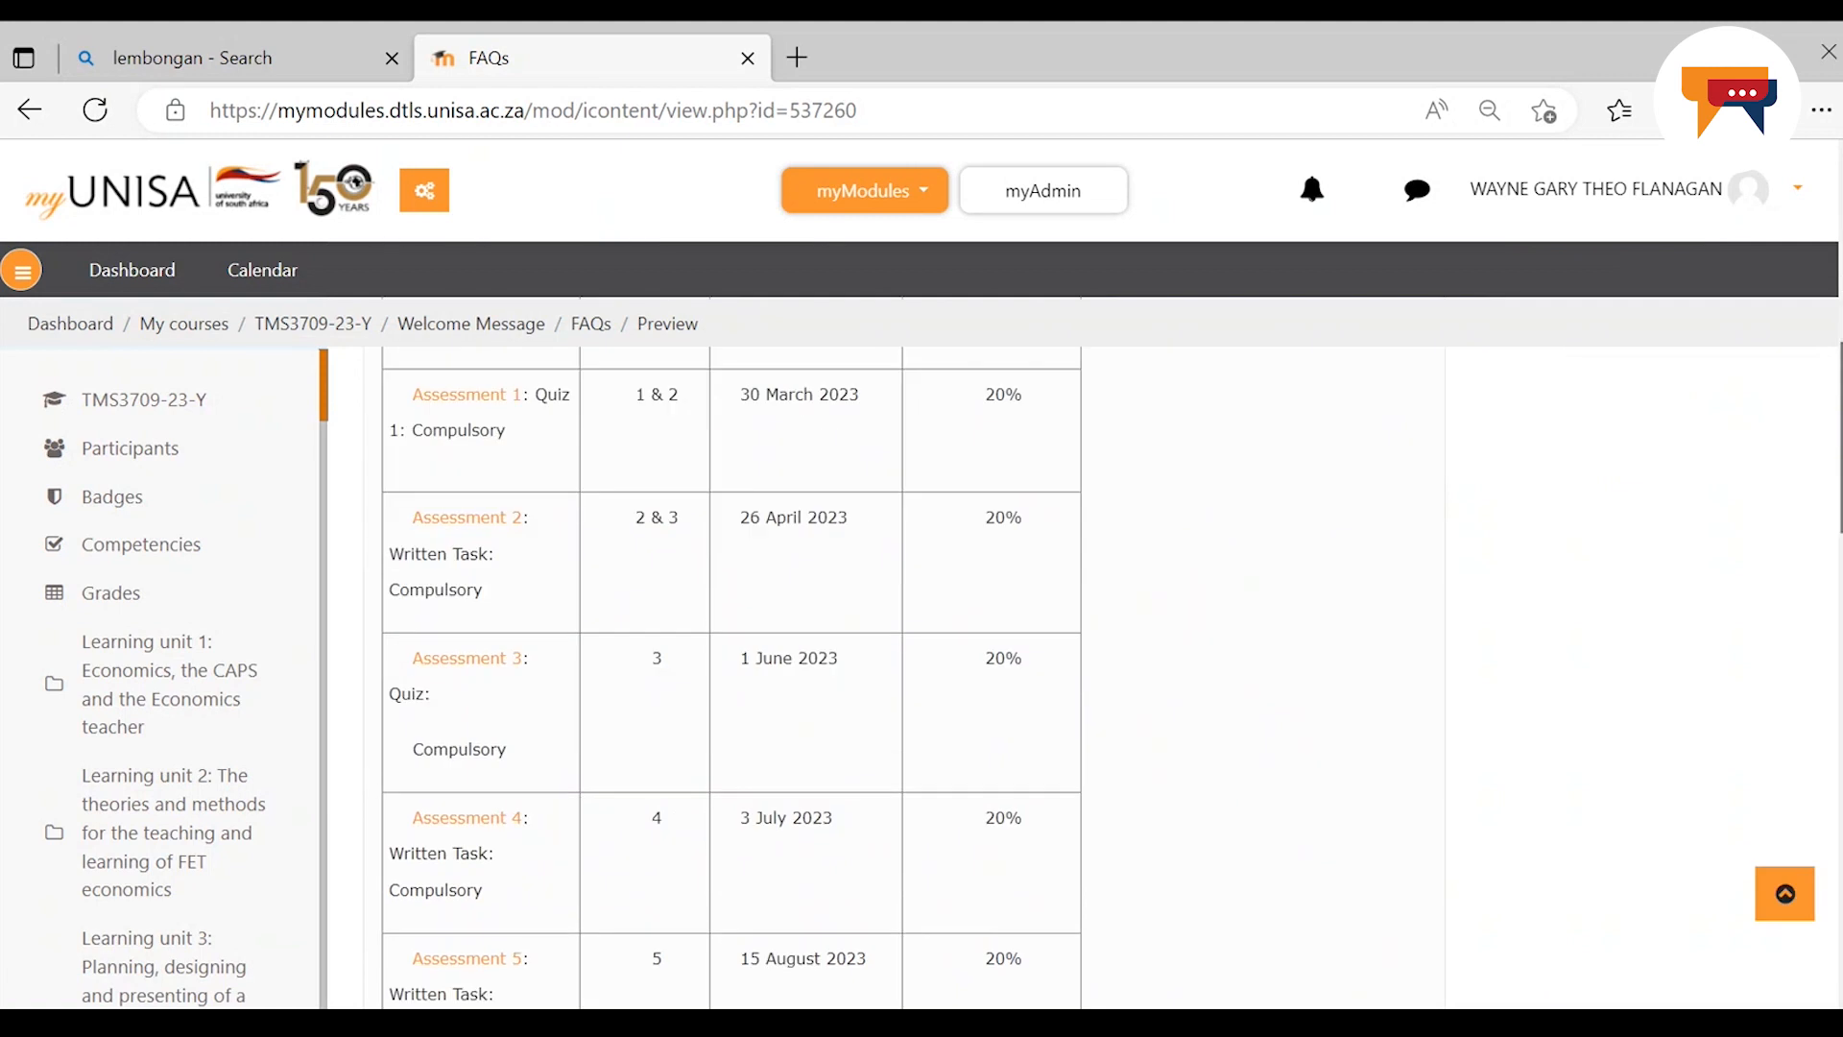
Open Category 3: Study Plan and Practical Work and scroll to the module timeline's learning unit 1 rows
{"action": "left_click", "coordinate": [977, 958]}
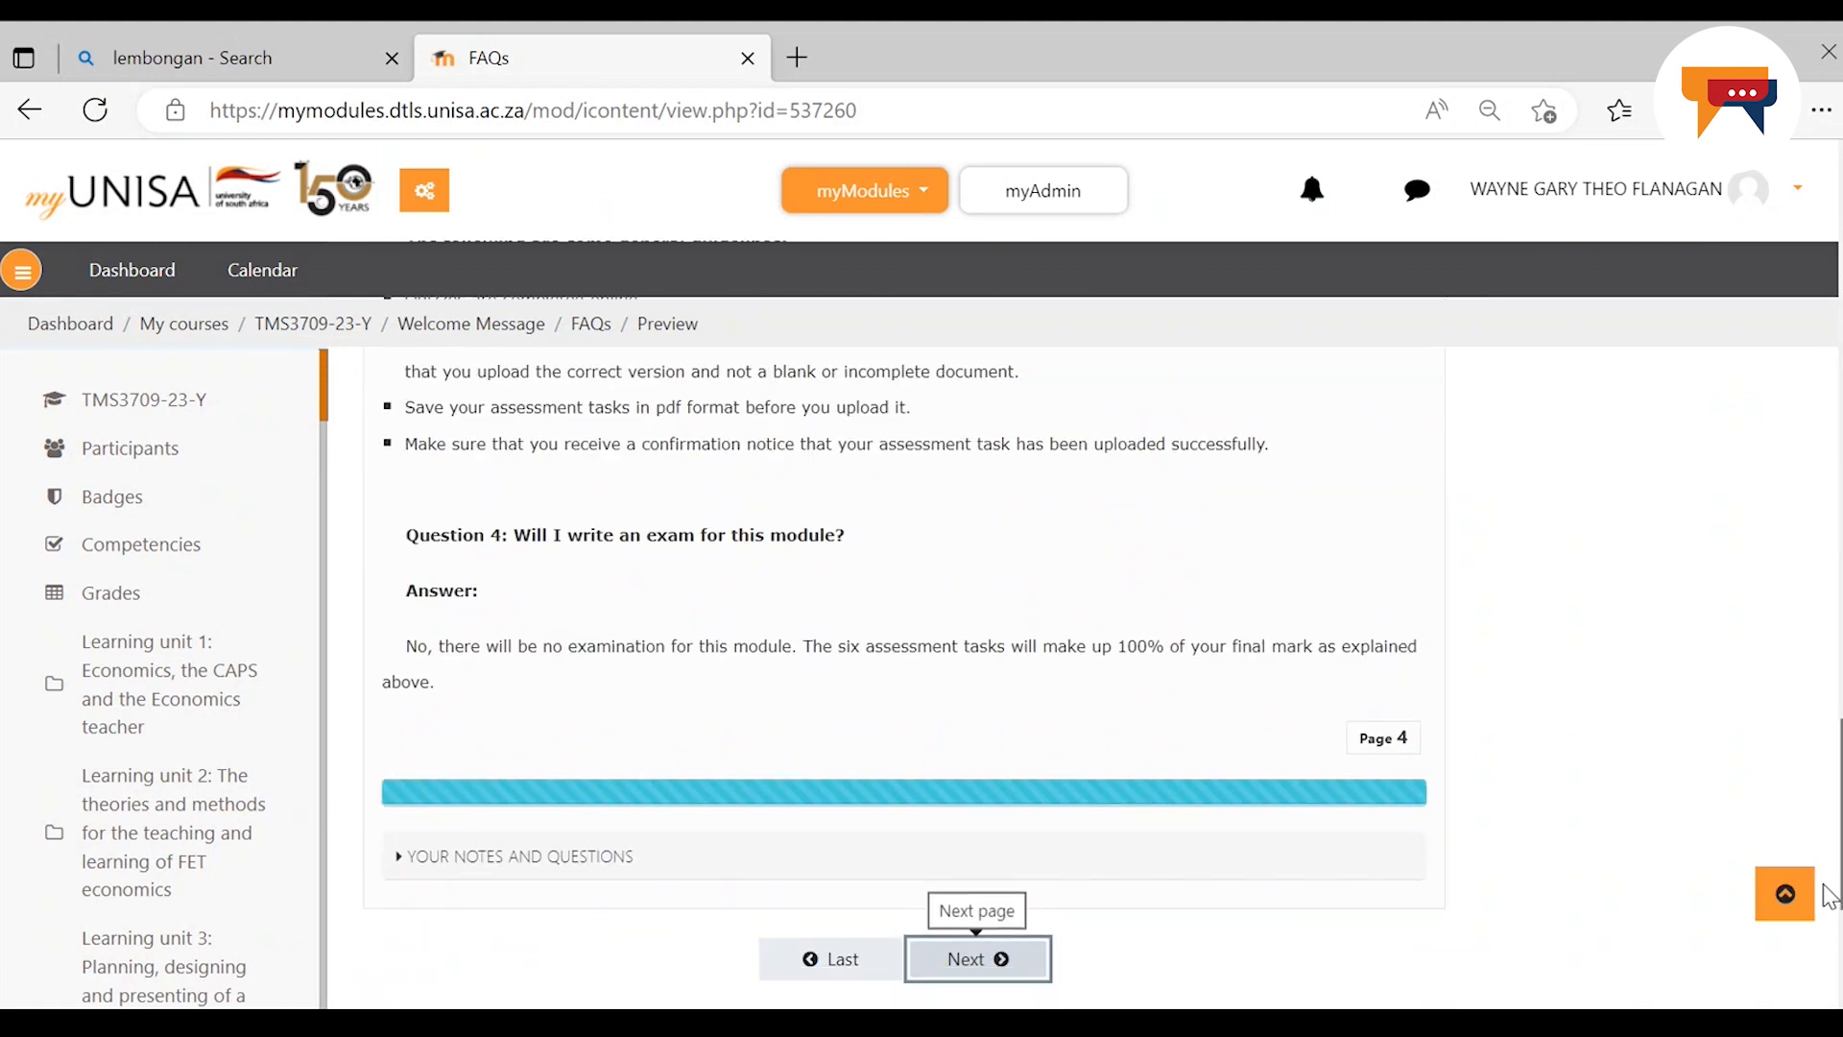
{"action": "left_click", "coordinate": [977, 958]}
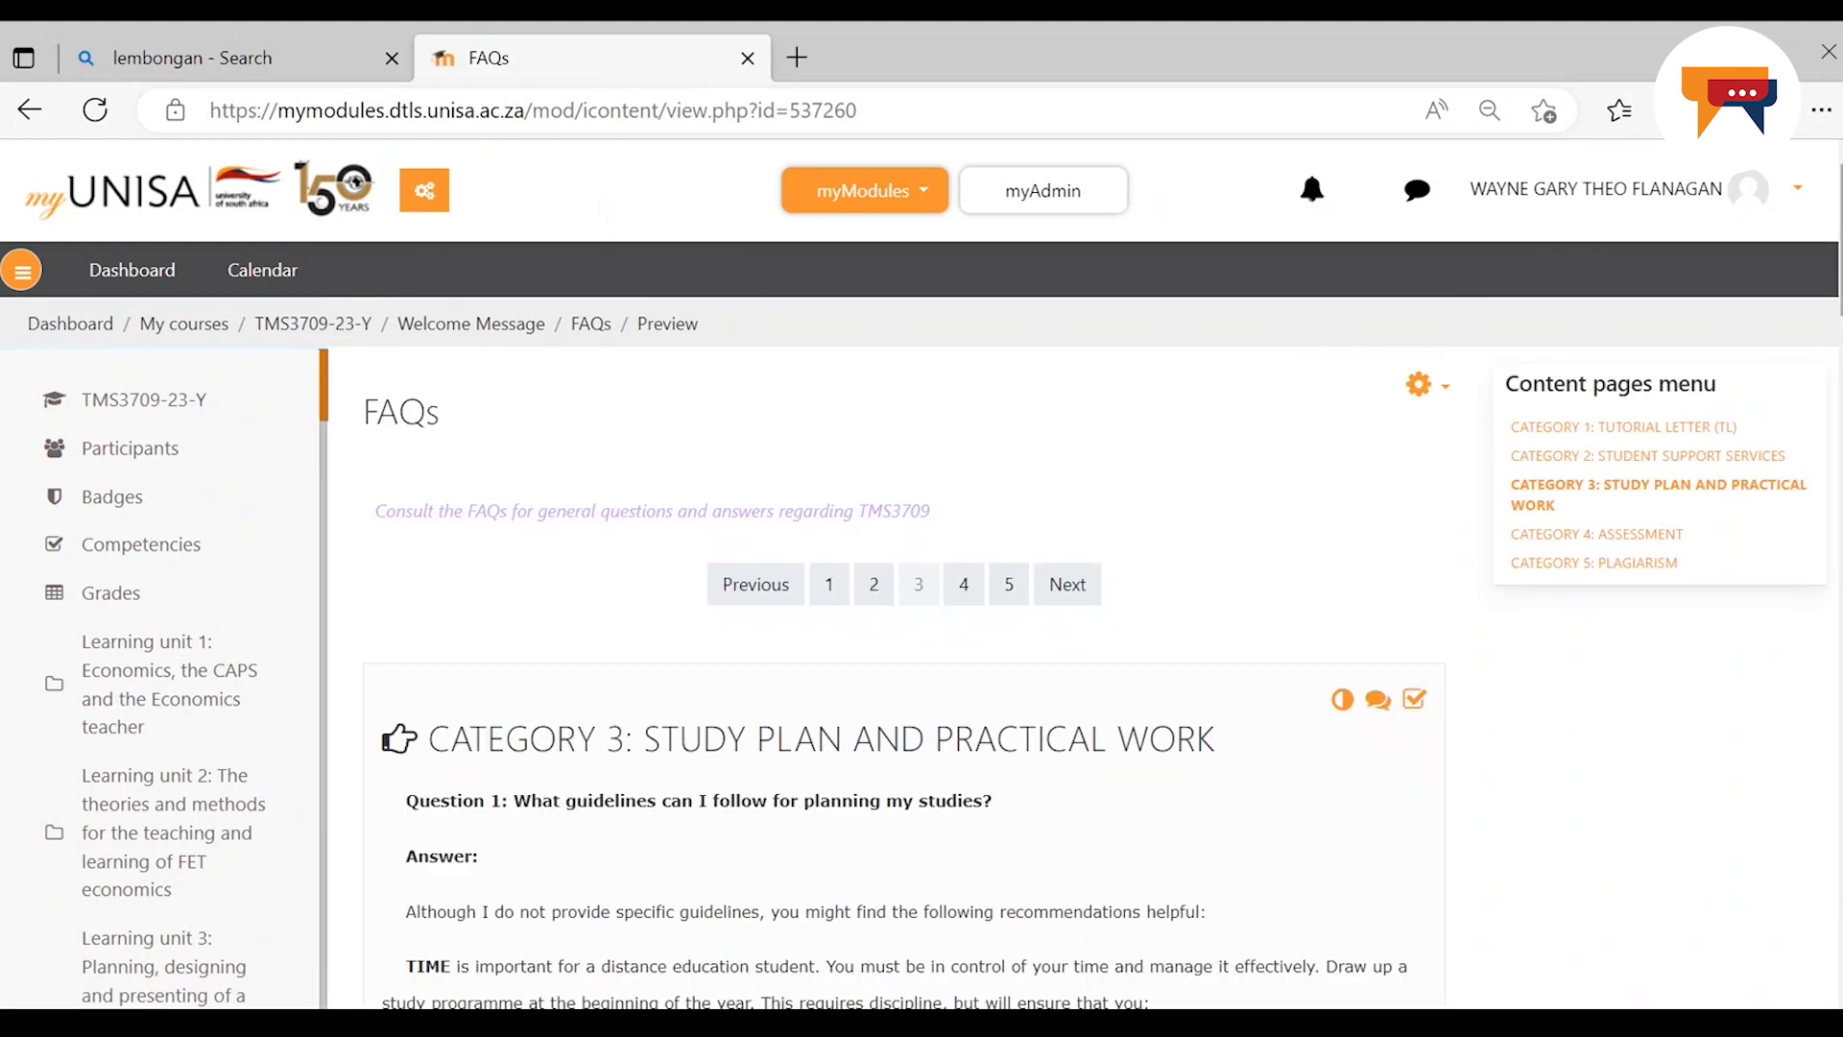
{"action": "scroll", "scroll_direction": "down", "scroll_amount": 3}
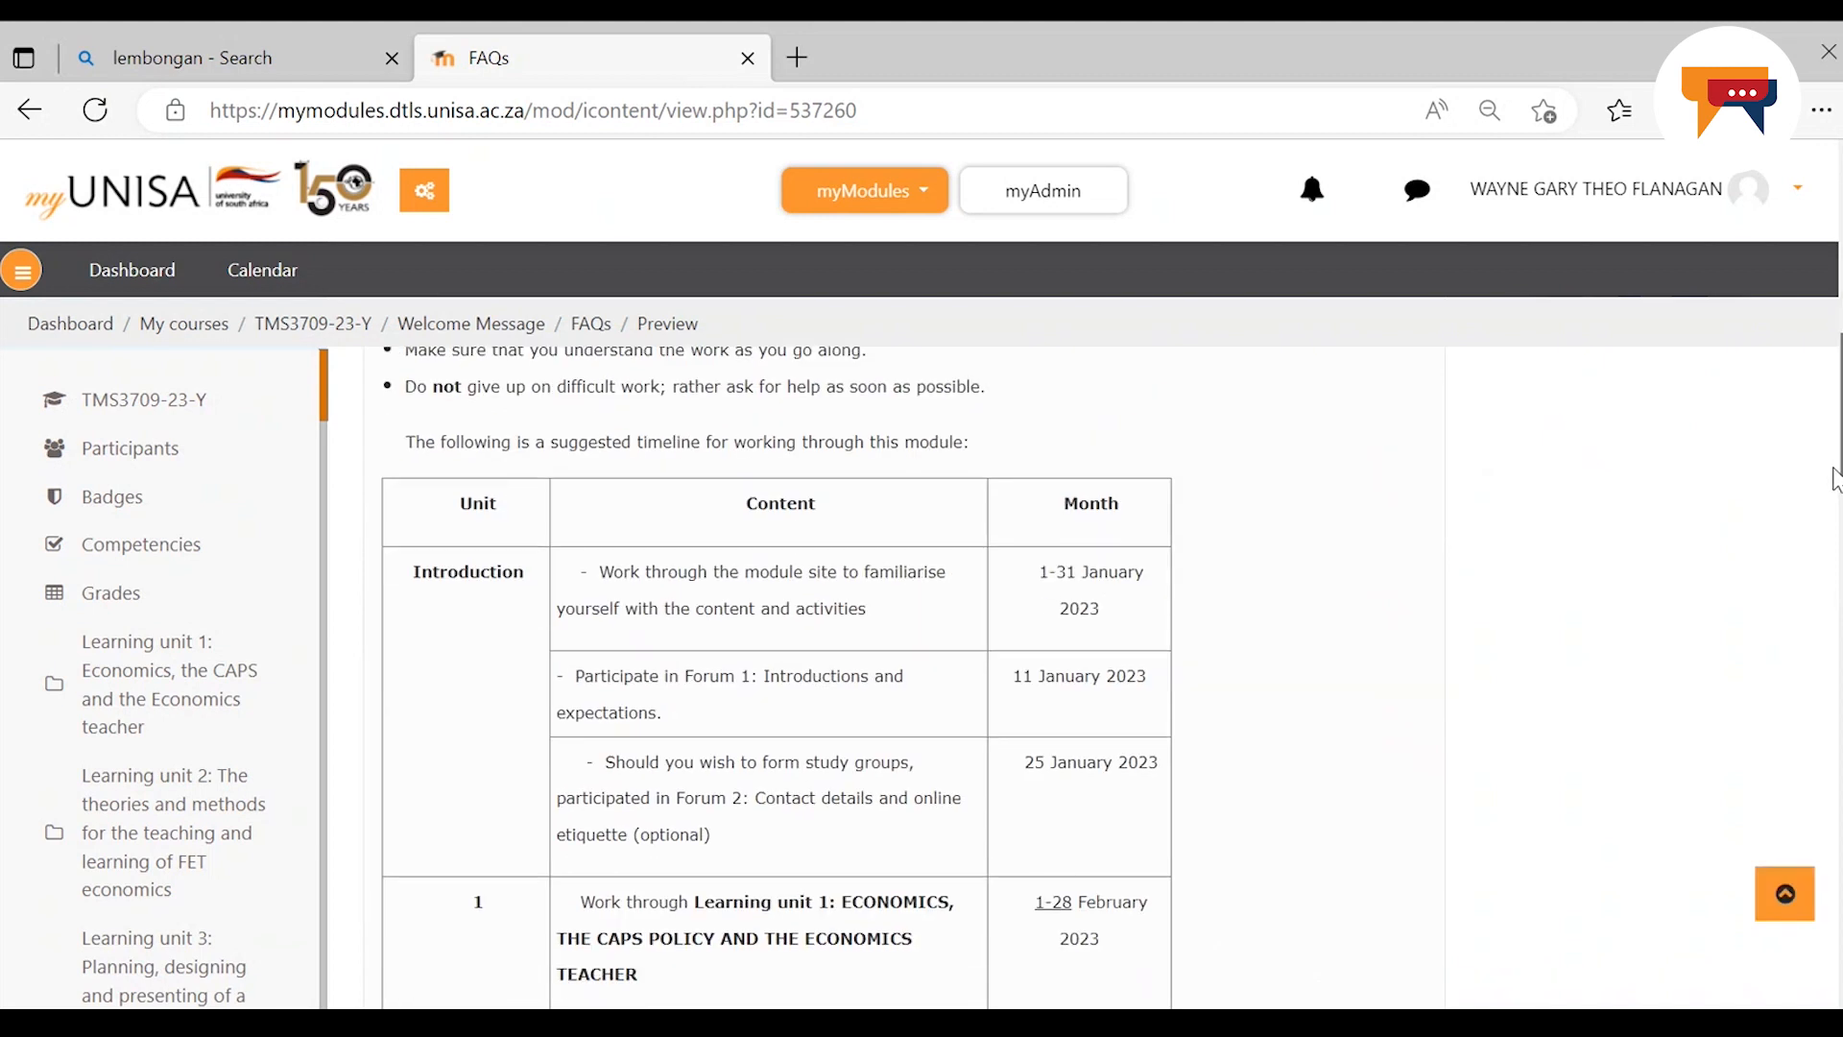
{"action": "scroll", "scroll_direction": "down", "scroll_amount": 3}
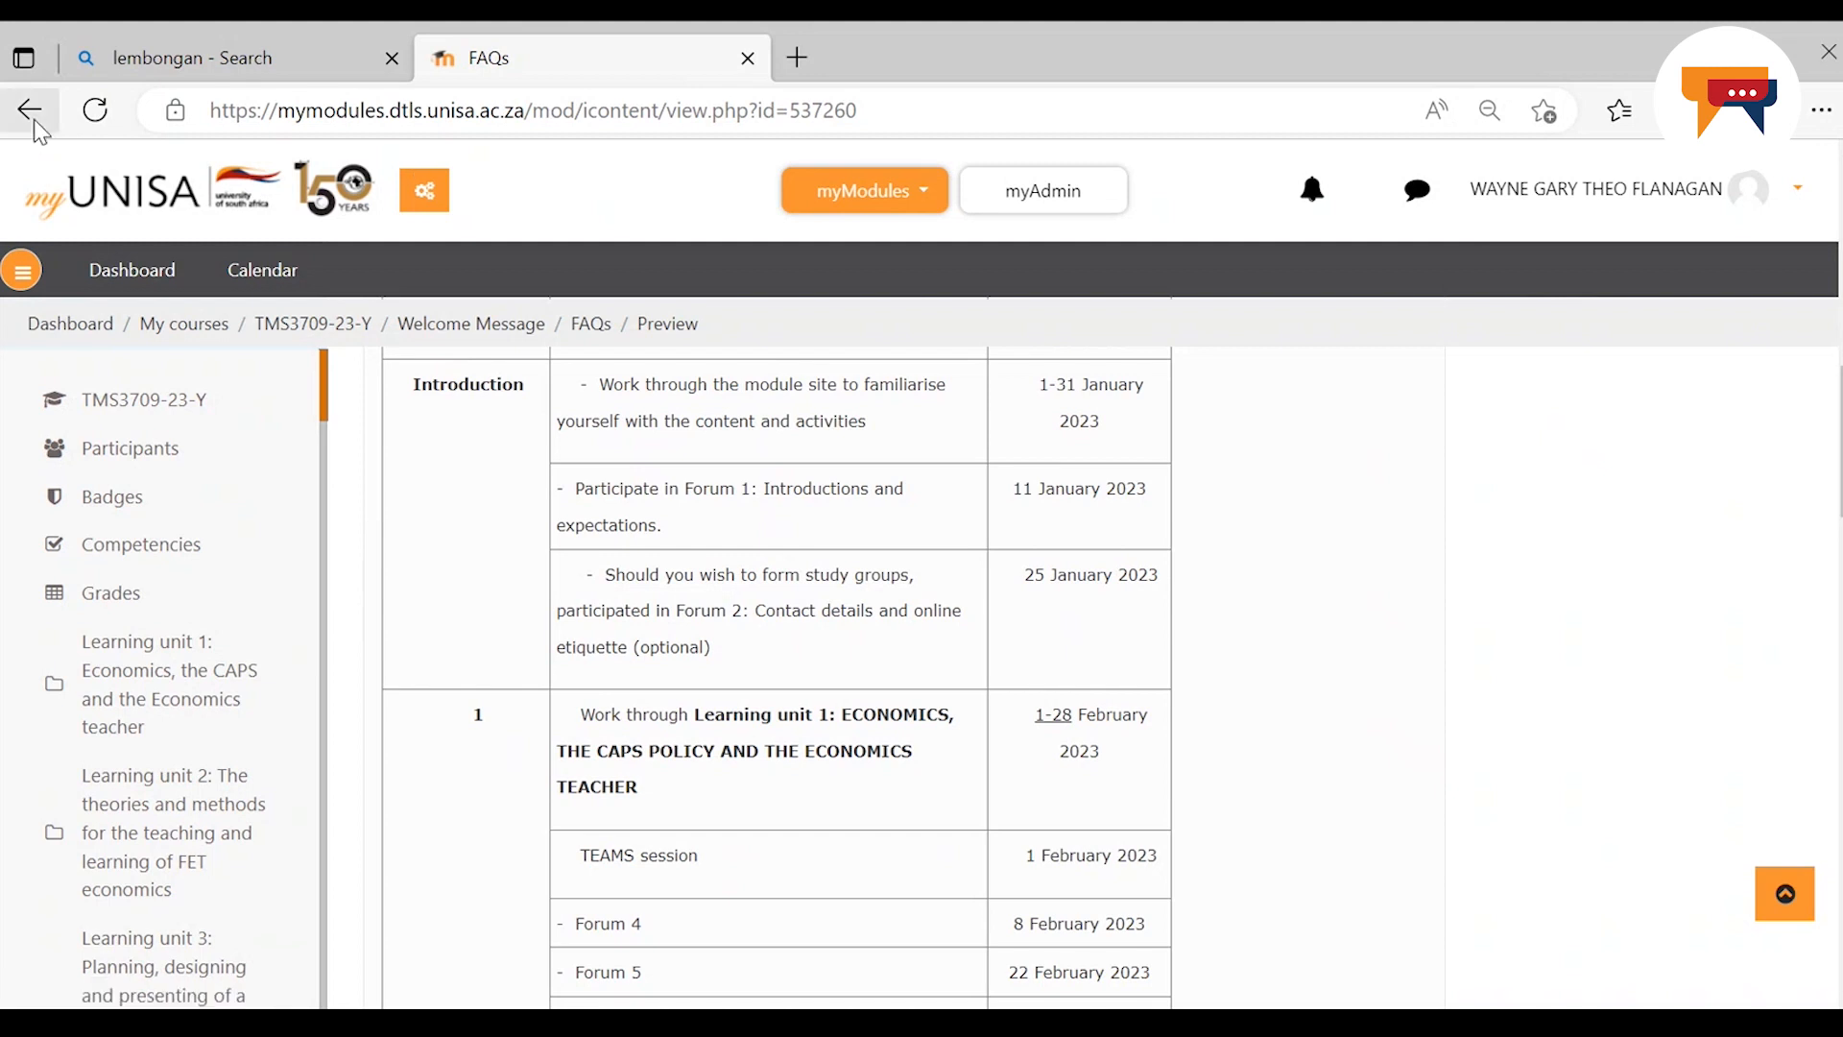
Return to the course page, look at the Announcements forum, and go back again
{"action": "left_click", "coordinate": [29, 110]}
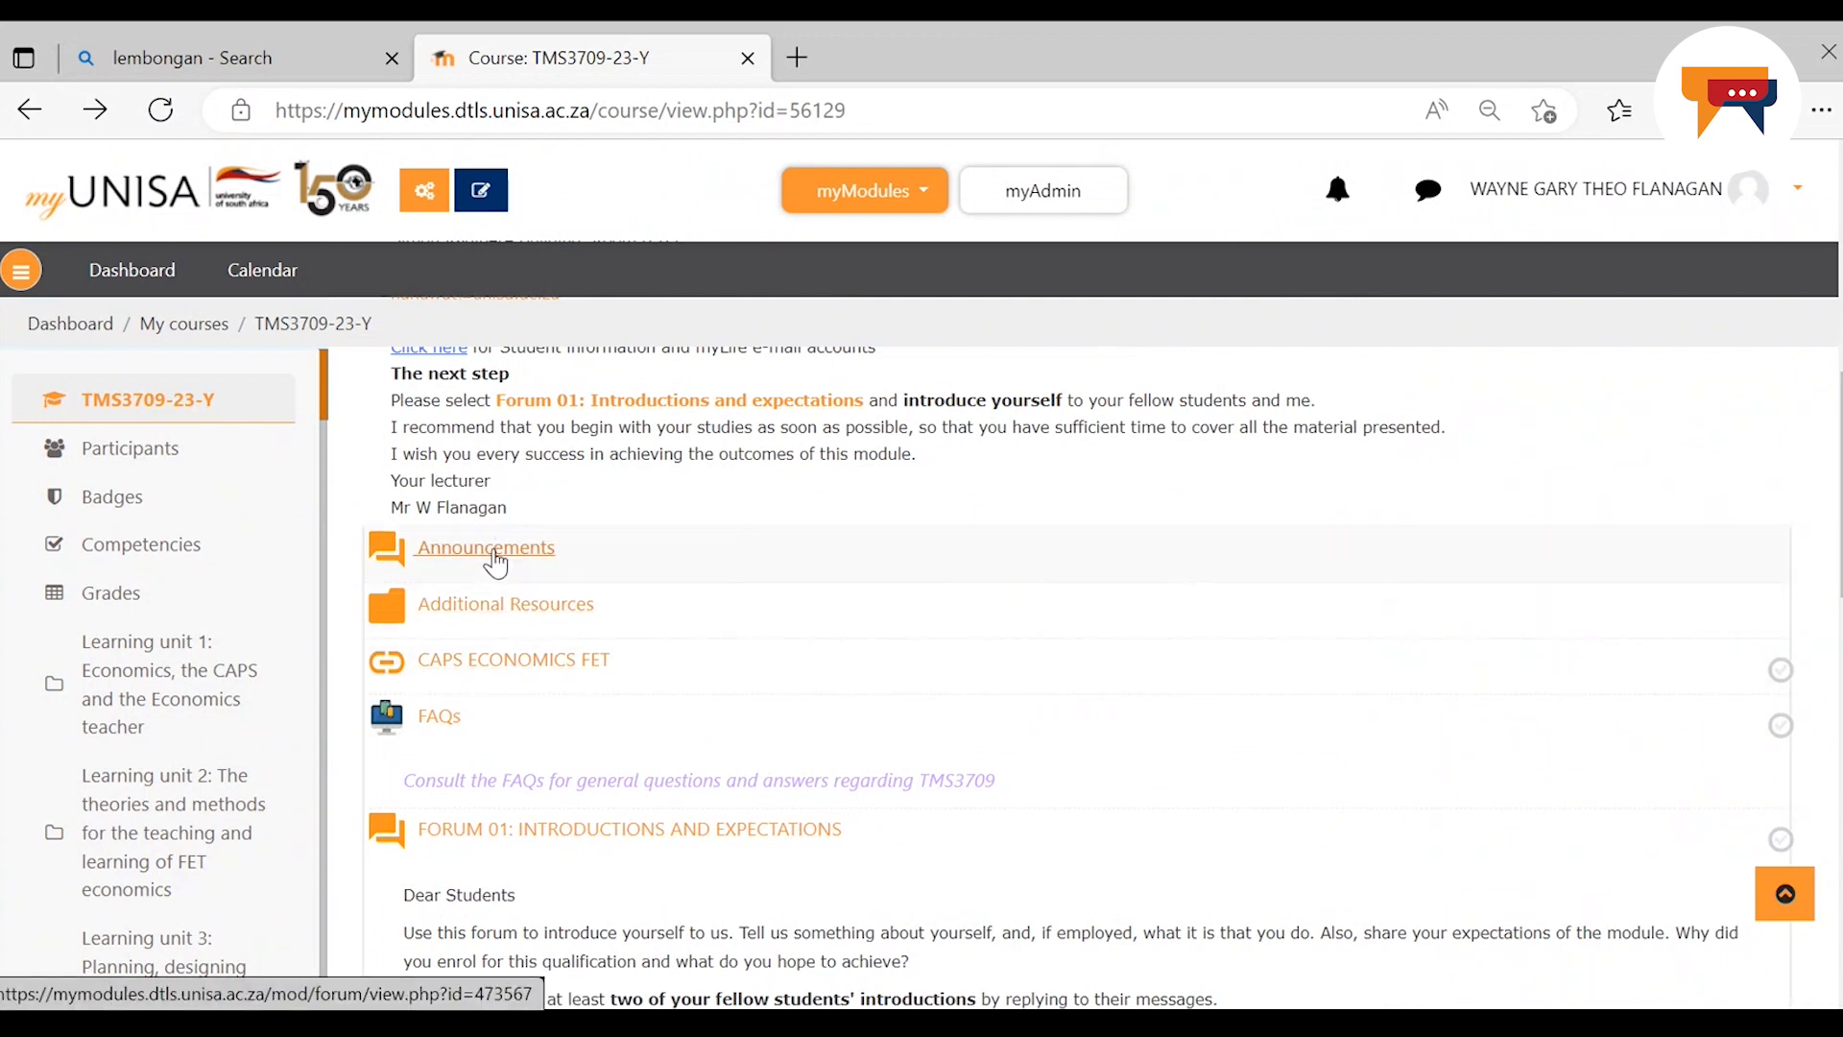
{"action": "left_click", "coordinate": [484, 548]}
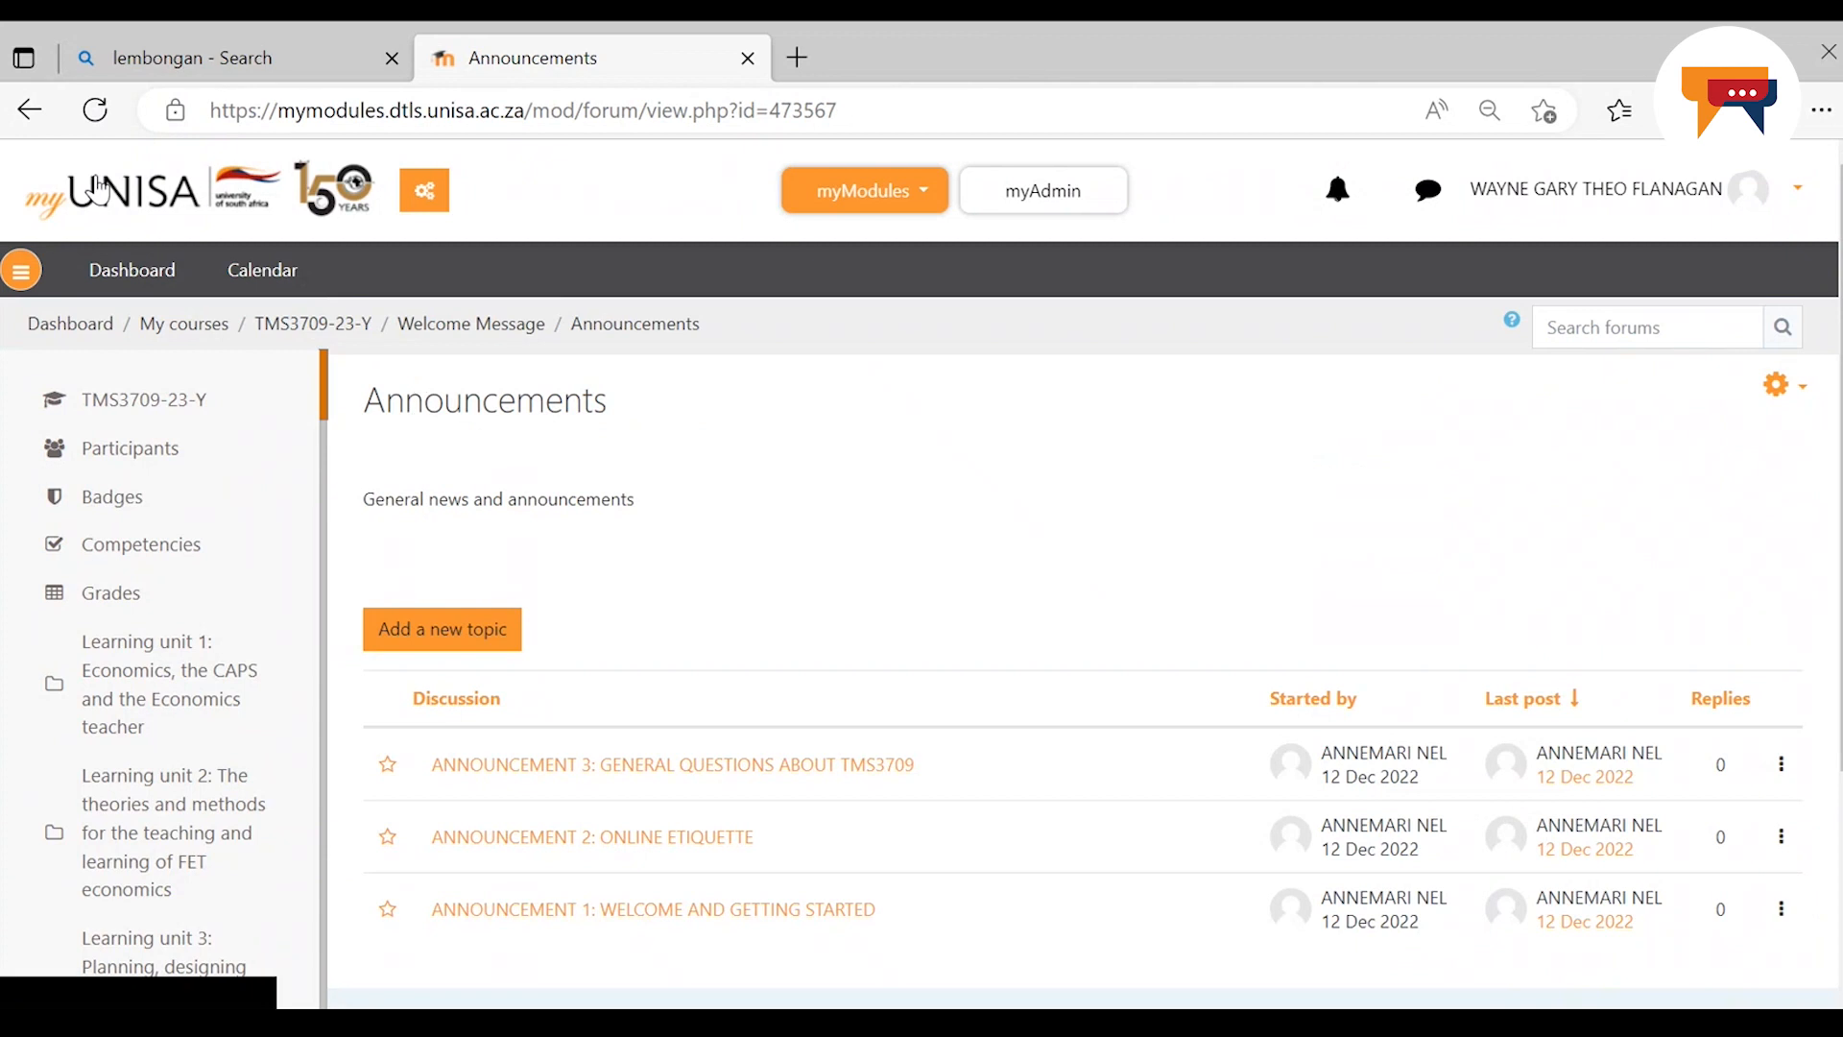
{"action": "left_click", "coordinate": [28, 110]}
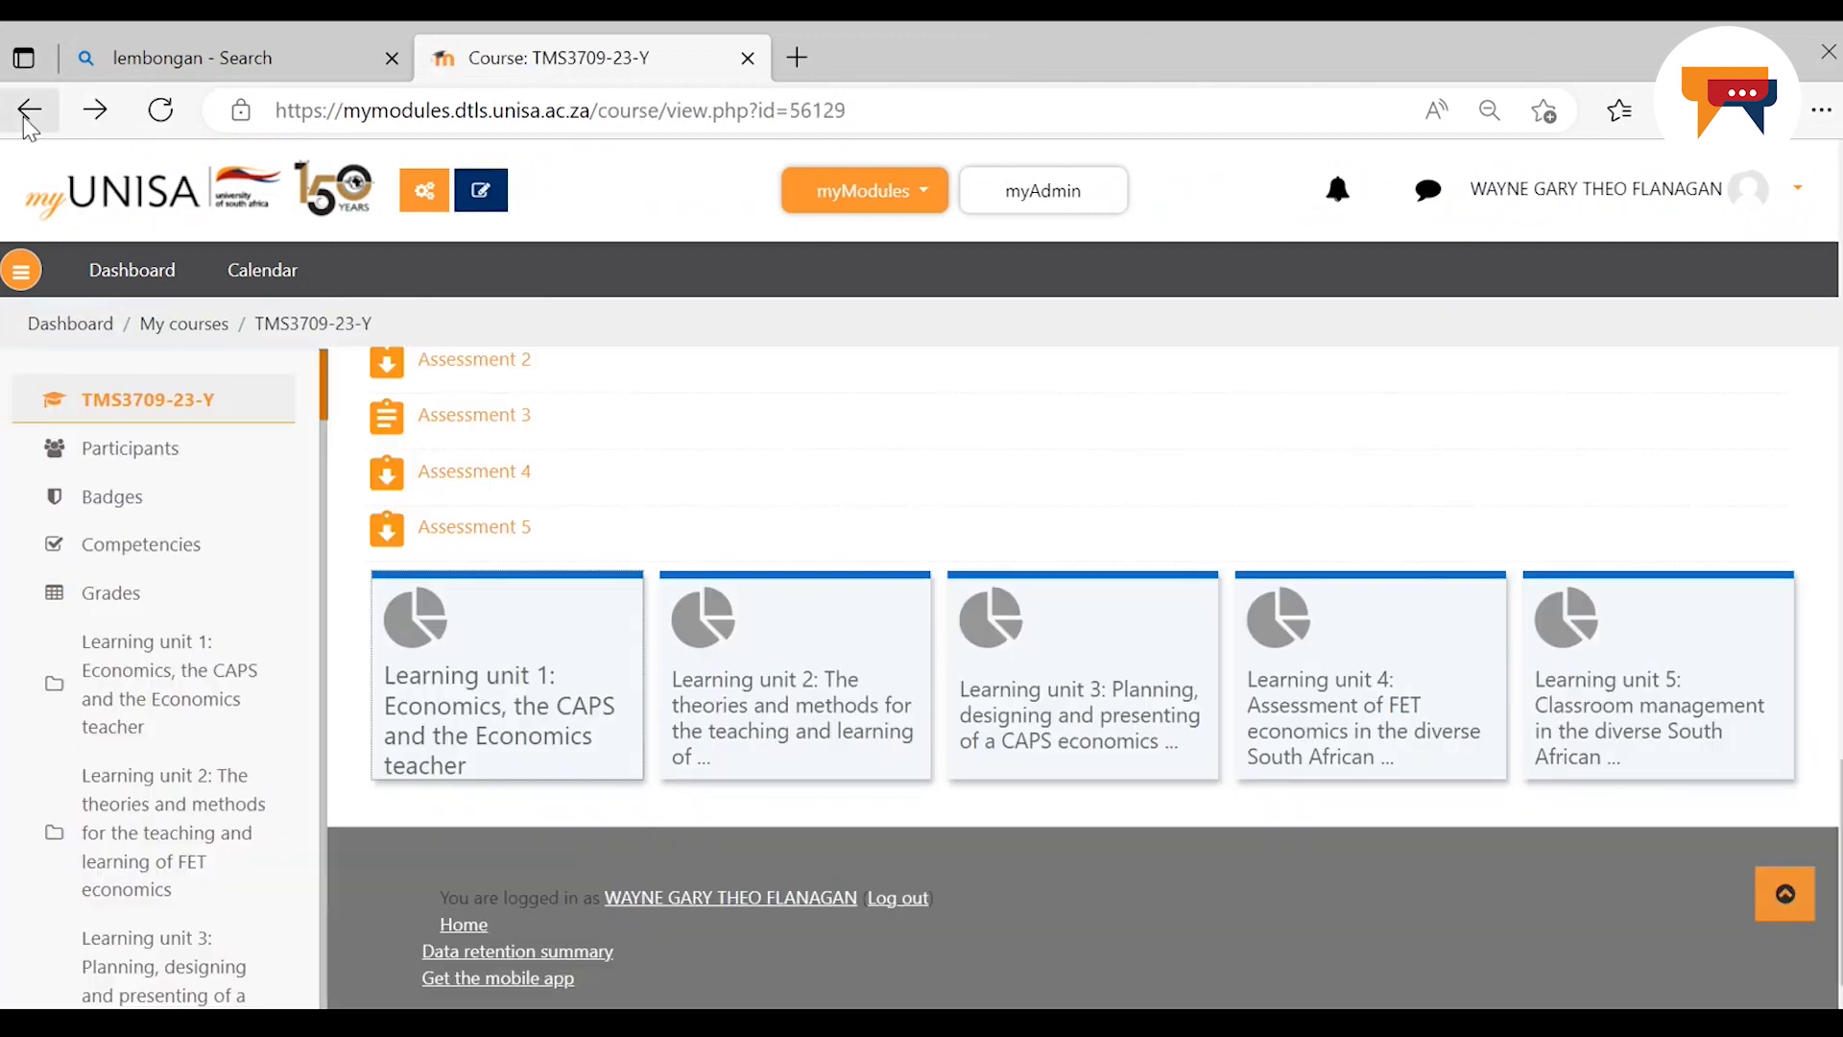
Open the Additional Resources folder listing two PDFs, a JPG image and a lesson plan document
{"action": "scroll", "scroll_direction": "down", "scroll_amount": 3}
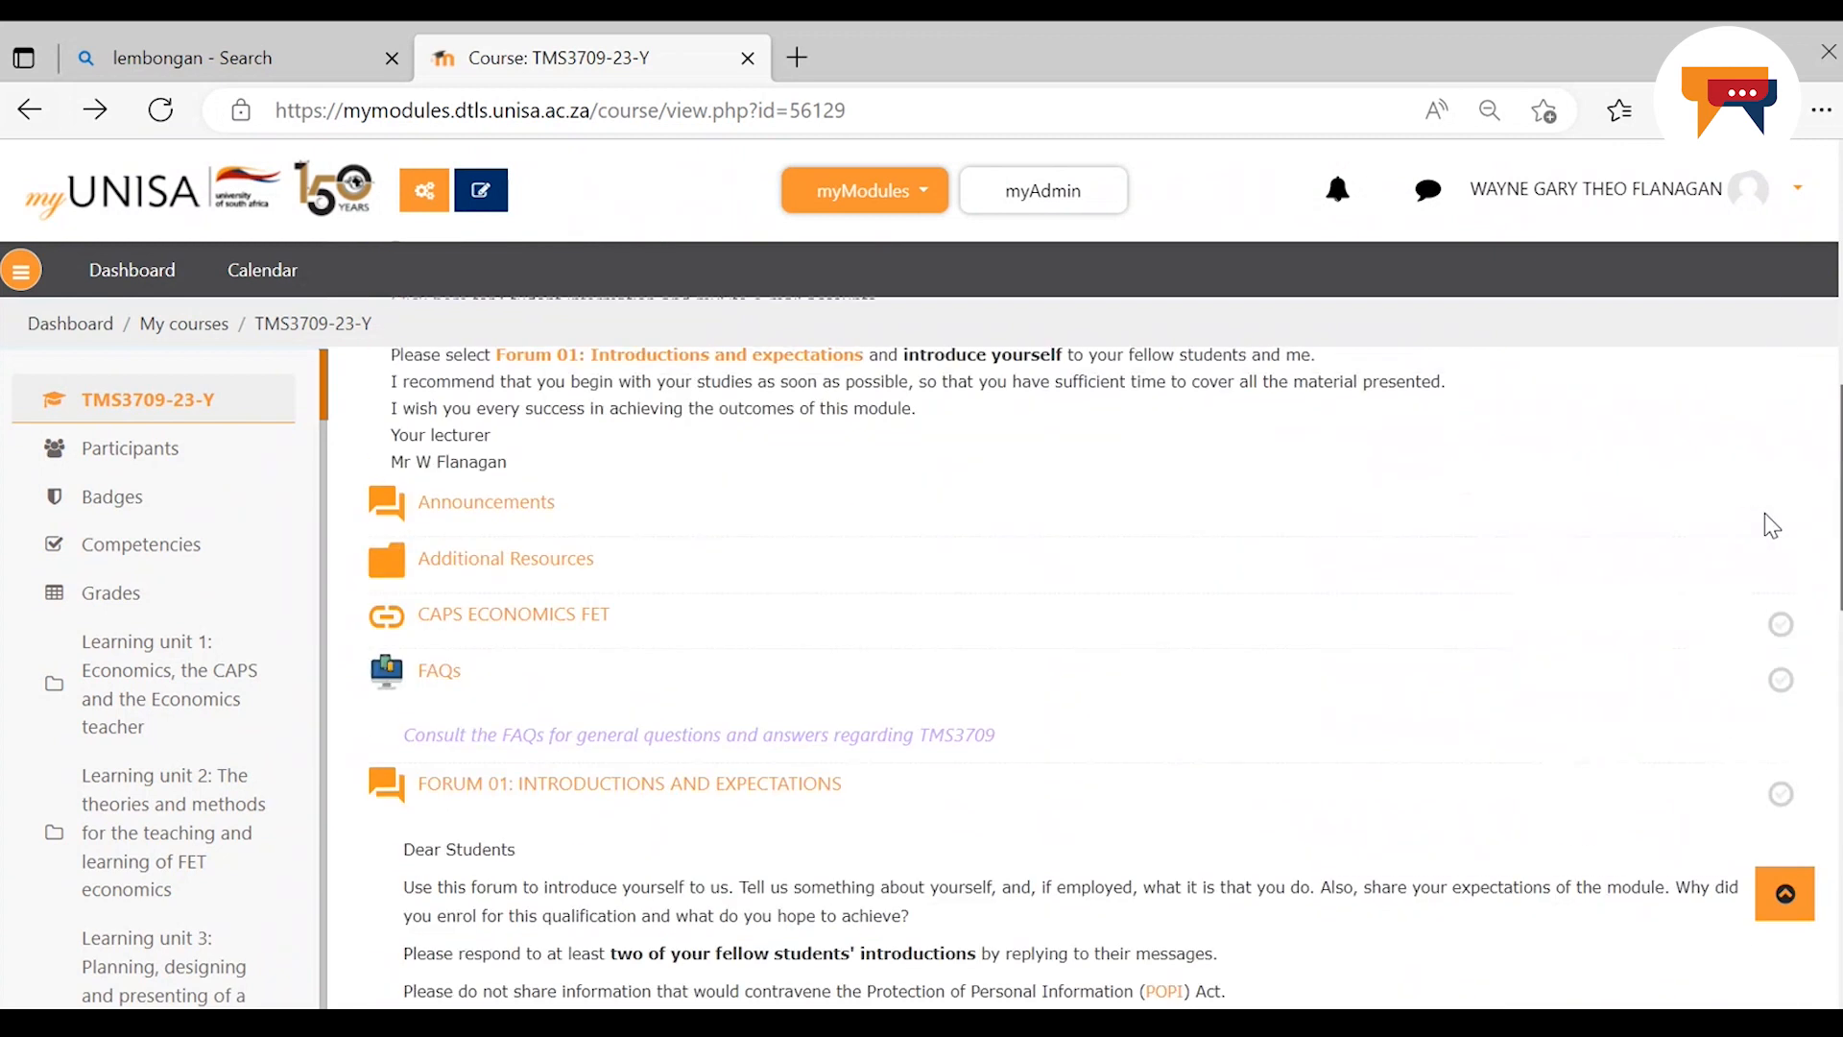
{"action": "left_click", "coordinate": [505, 557]}
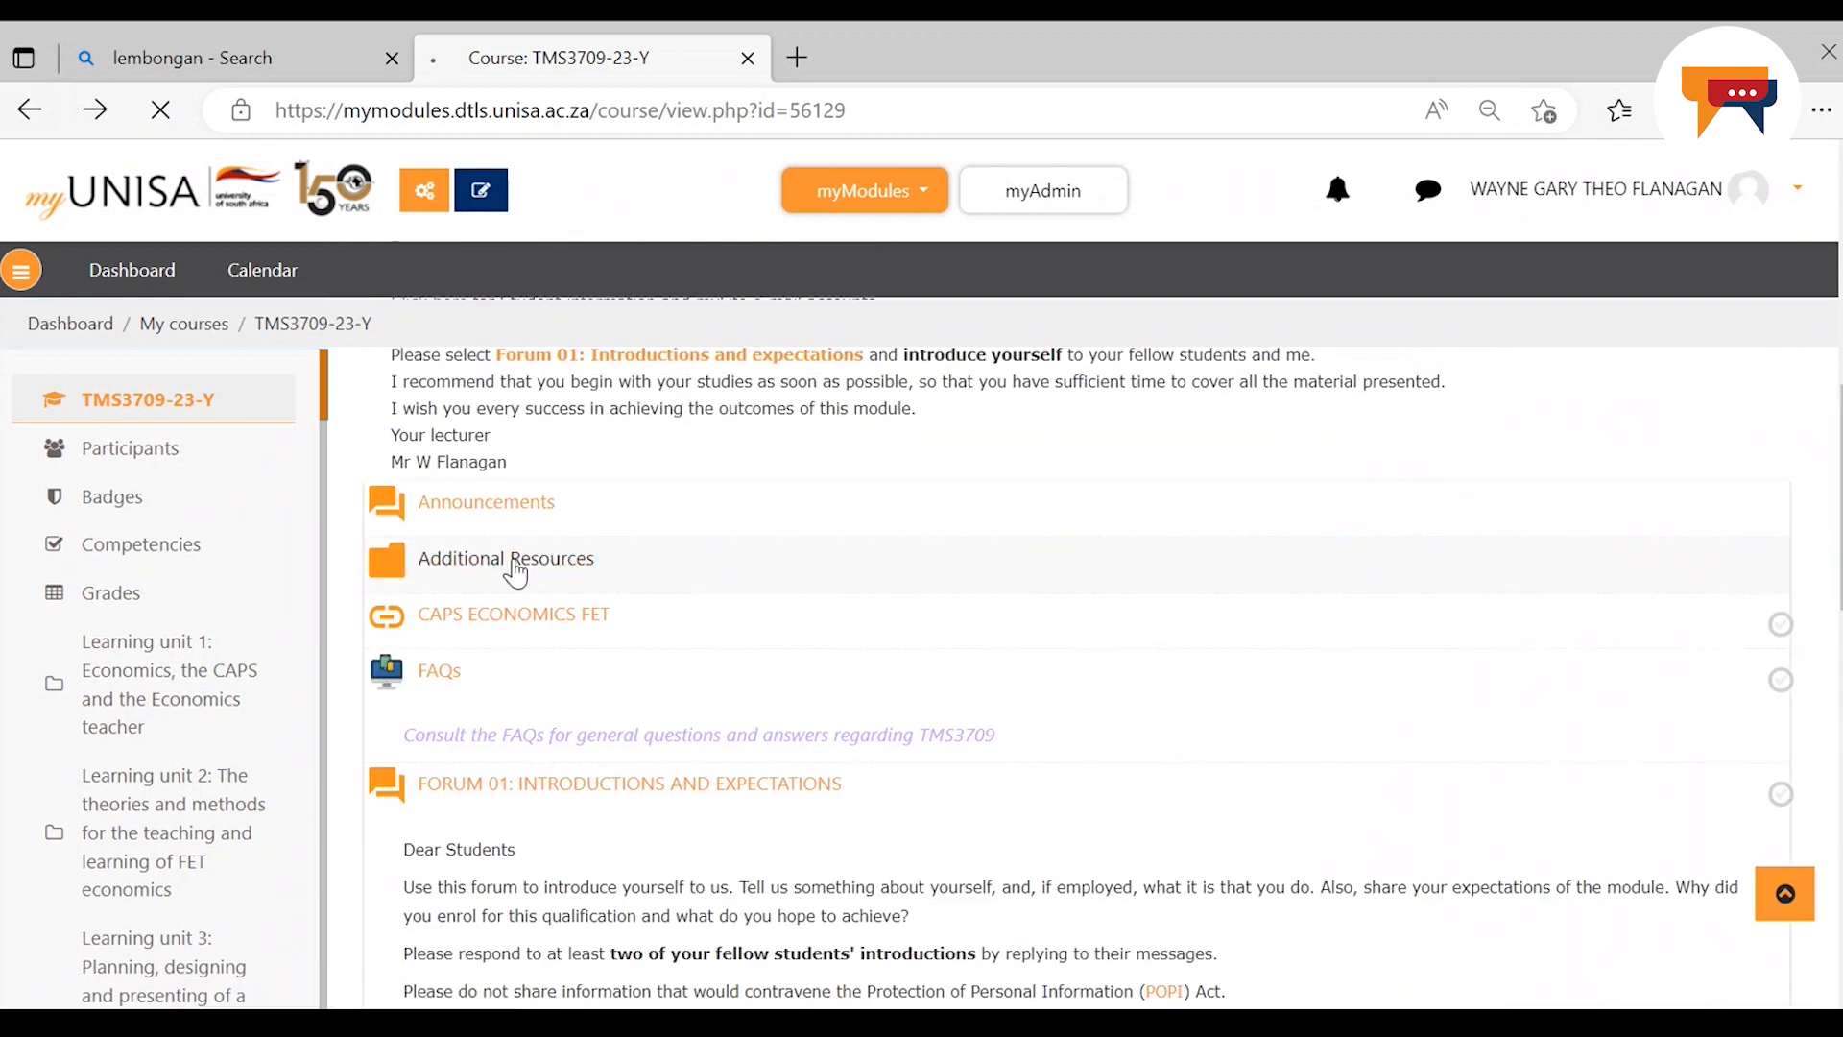
{"action": "left_click", "coordinate": [505, 556]}
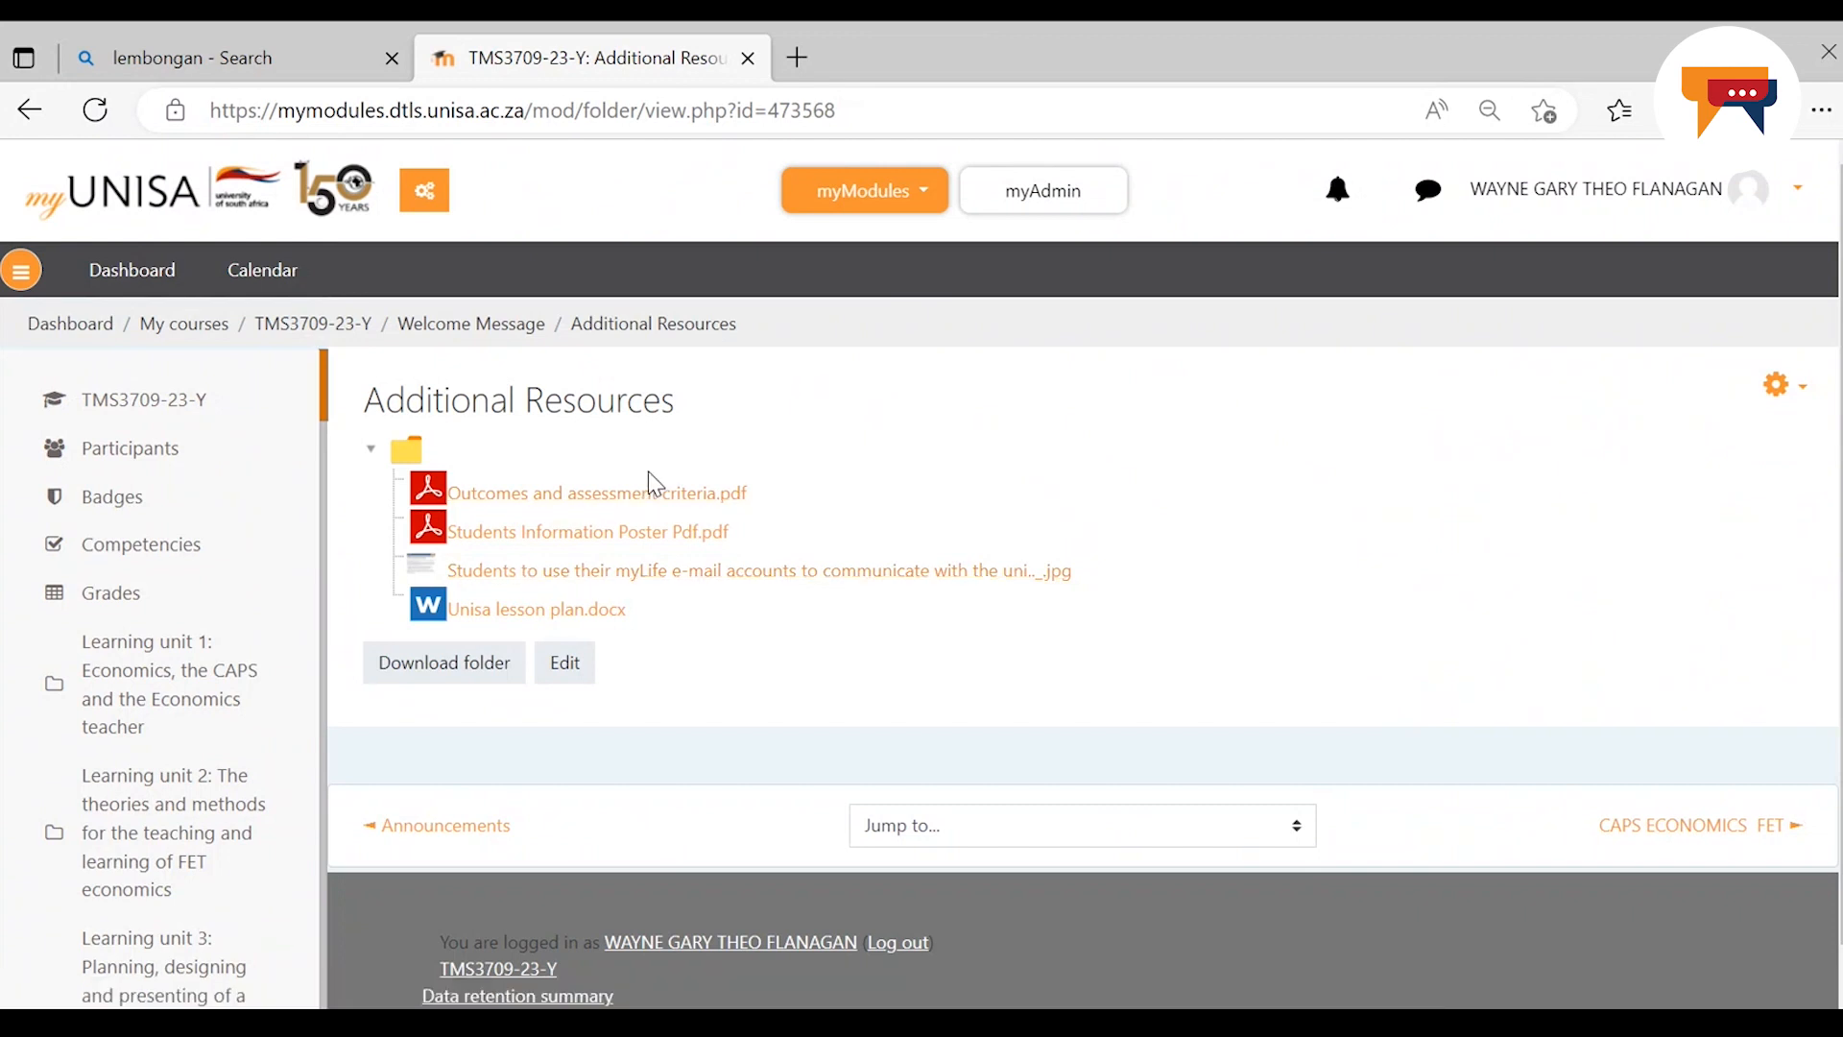
View the Outcomes and assessment criteria PDF in a new tab and close it
{"action": "left_click", "coordinate": [595, 494]}
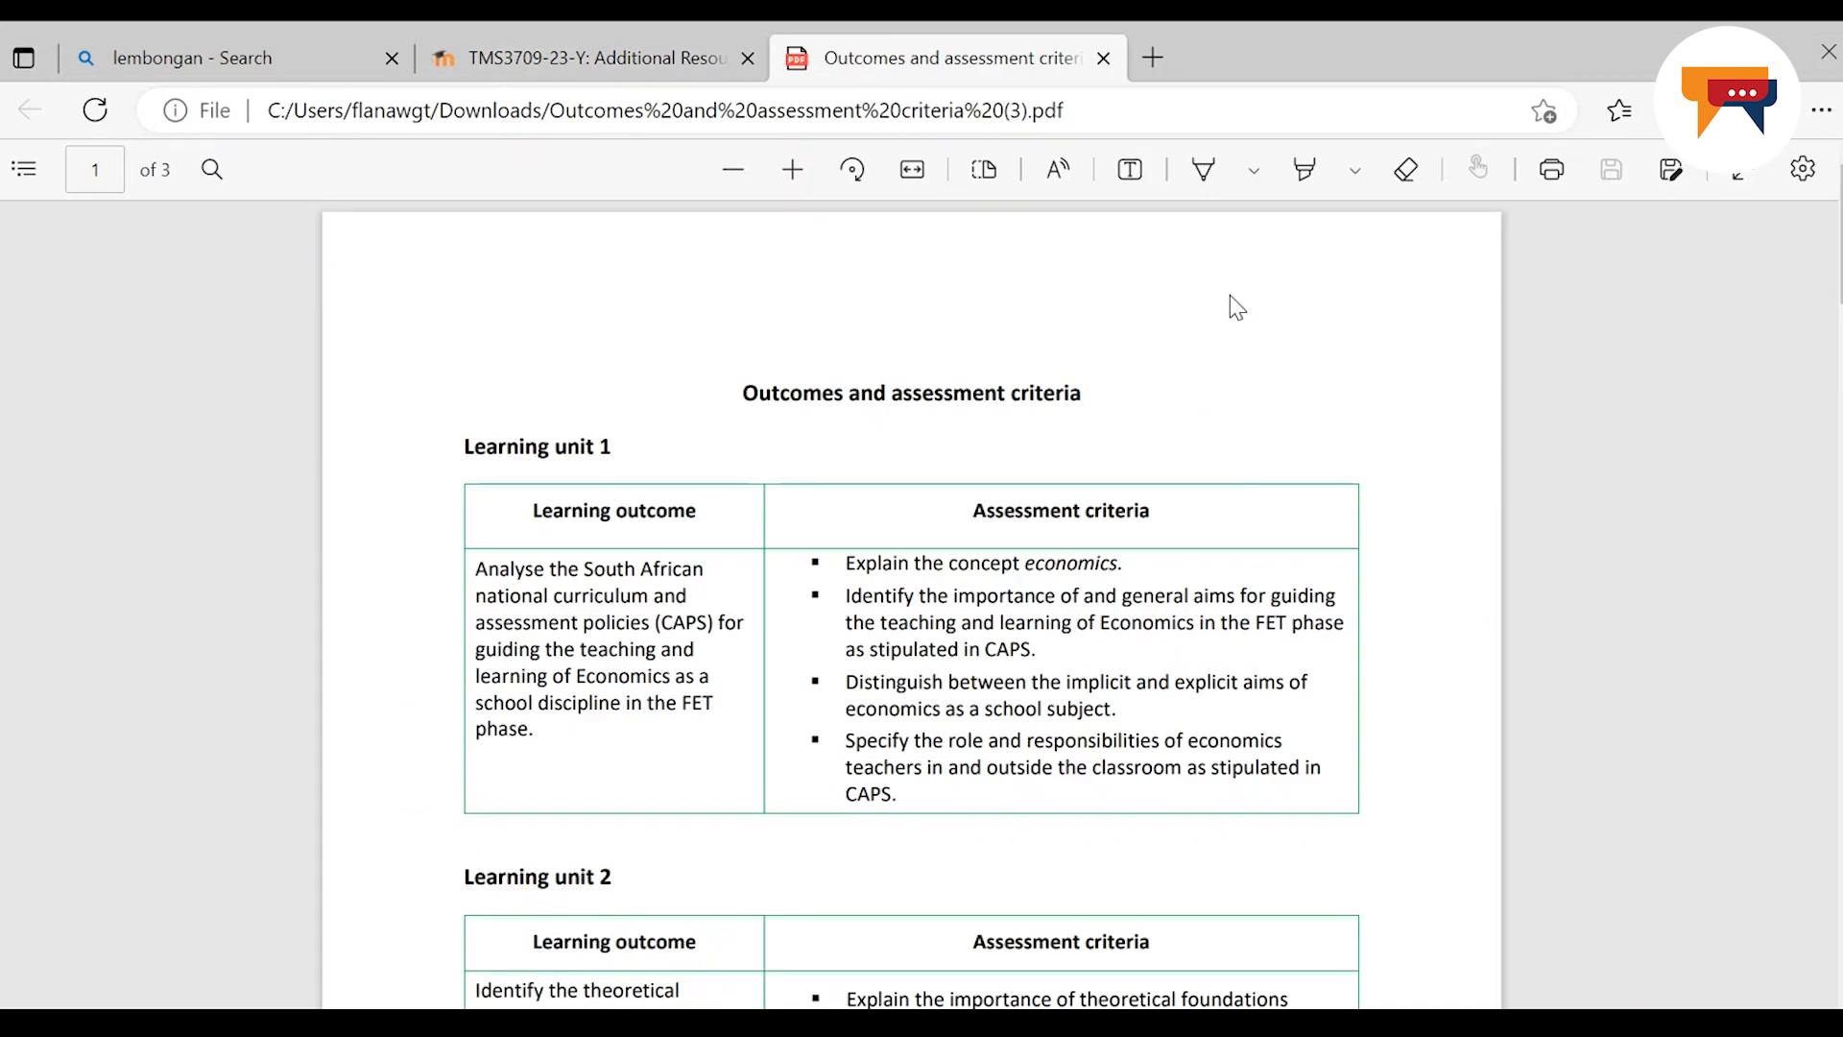
{"action": "mouse_move", "coordinate": [741, 654]}
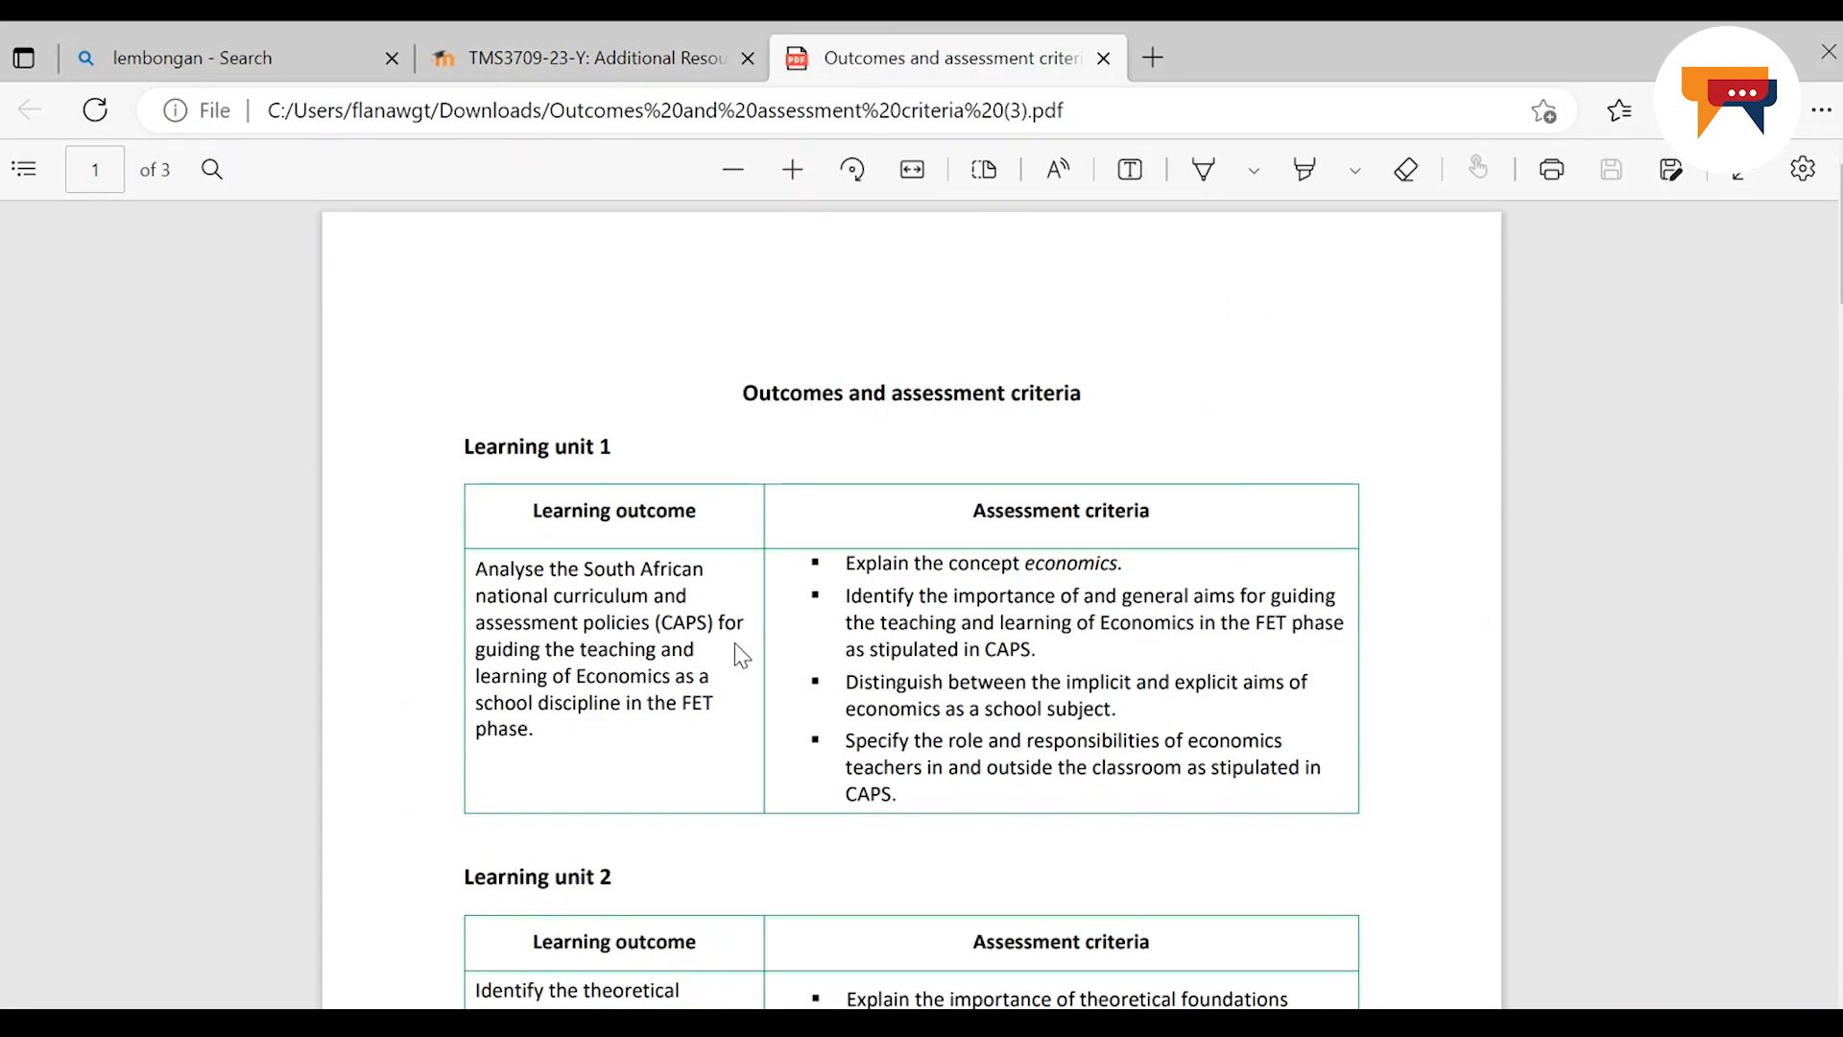
{"action": "mouse_move", "coordinate": [722, 530]}
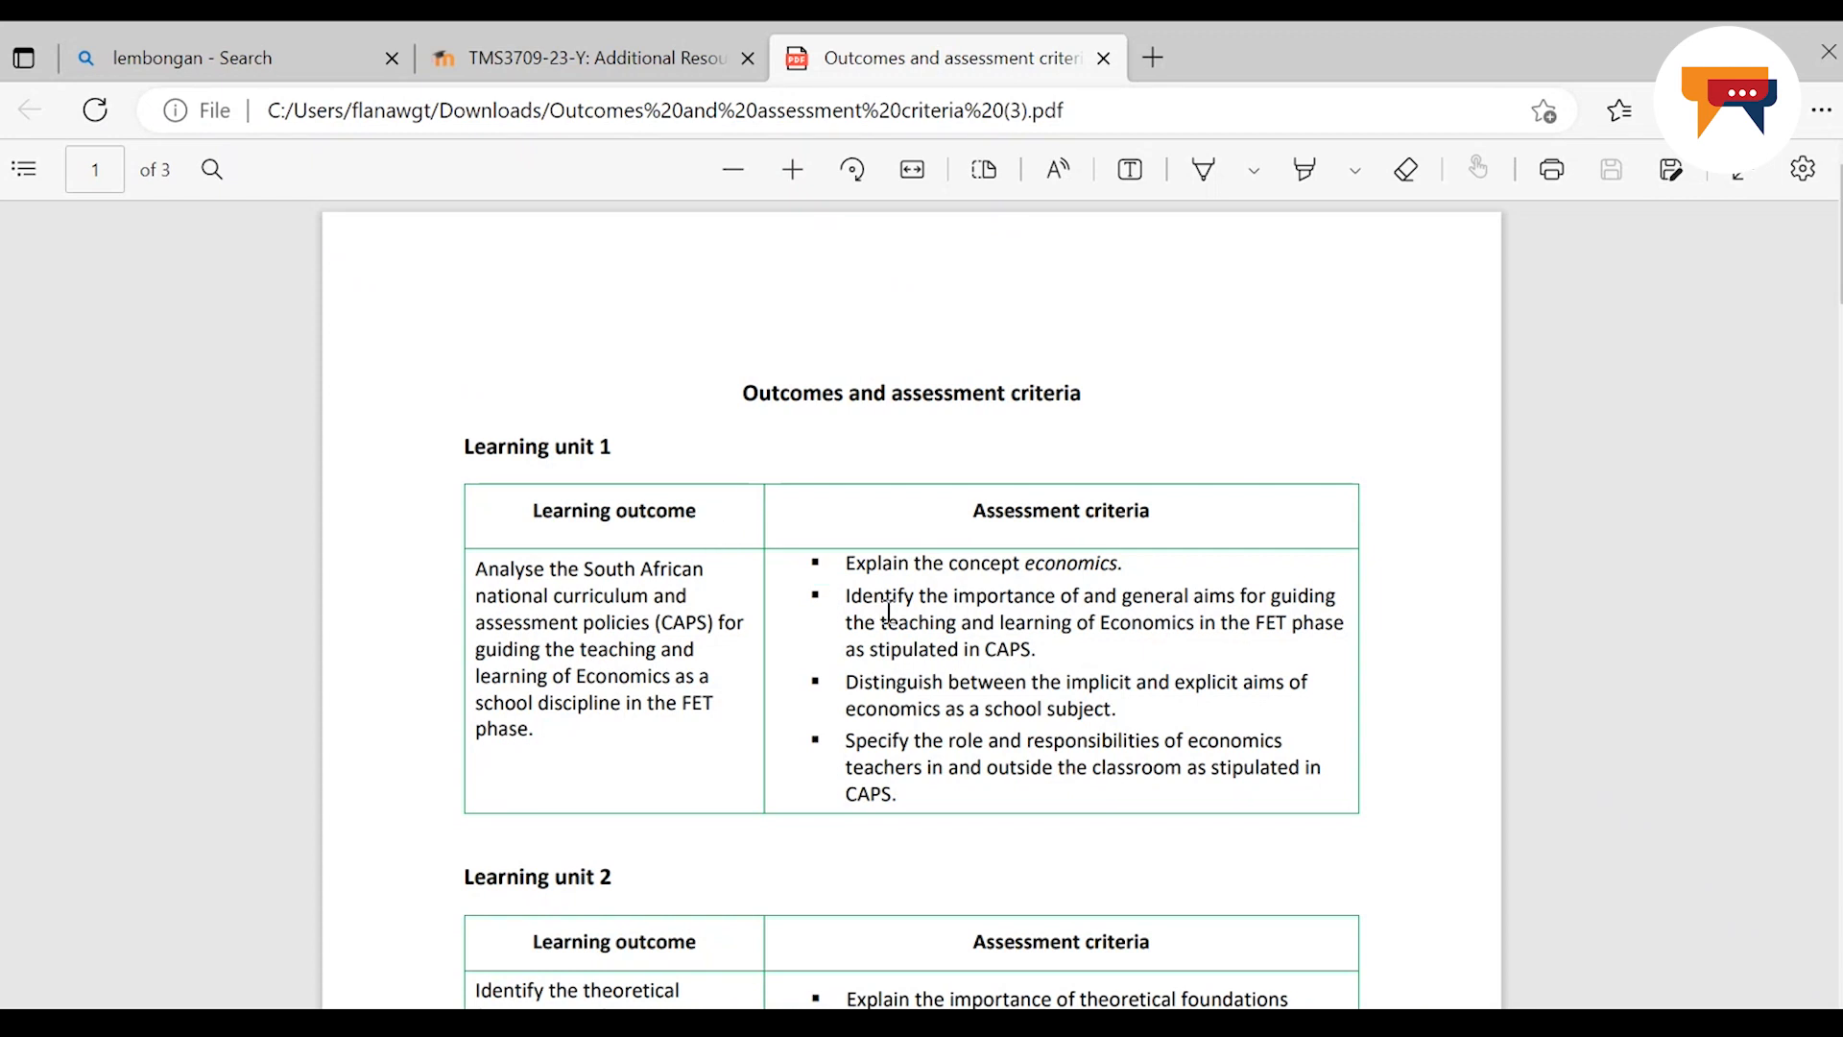
{"action": "mouse_move", "coordinate": [881, 611]}
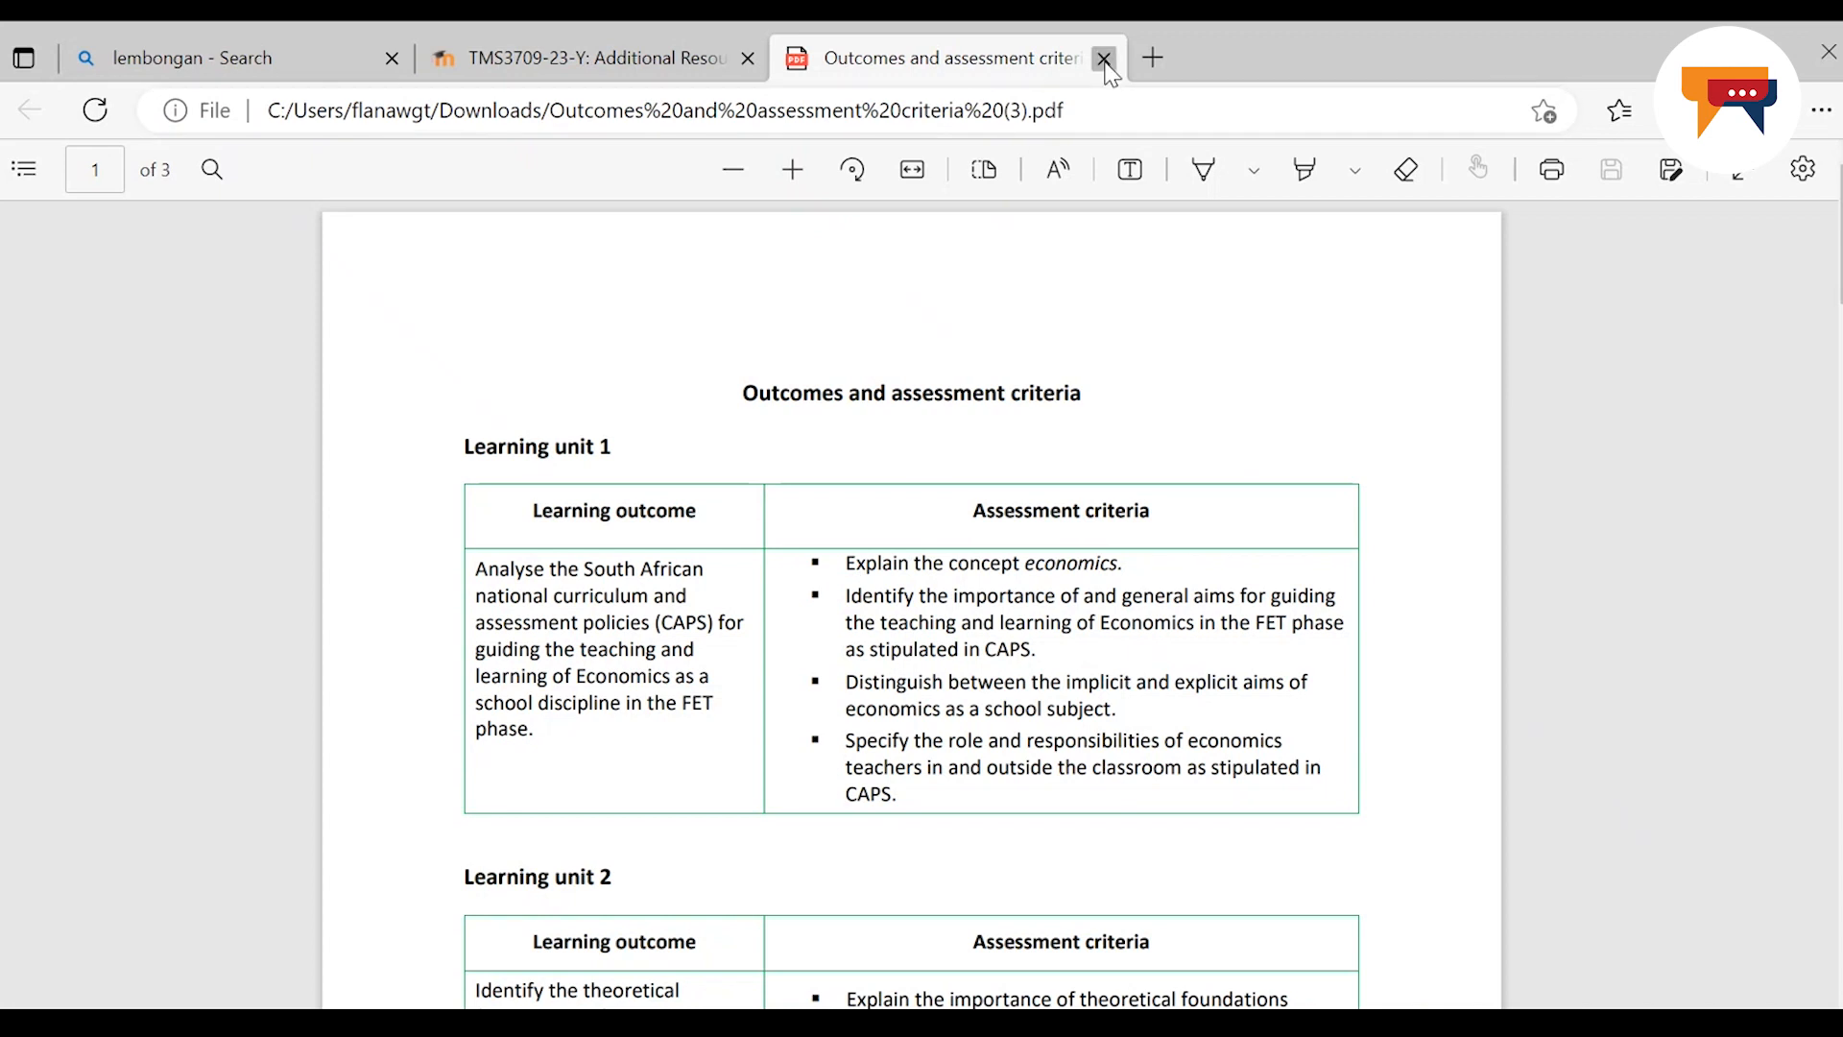
{"action": "left_click", "coordinate": [1102, 57]}
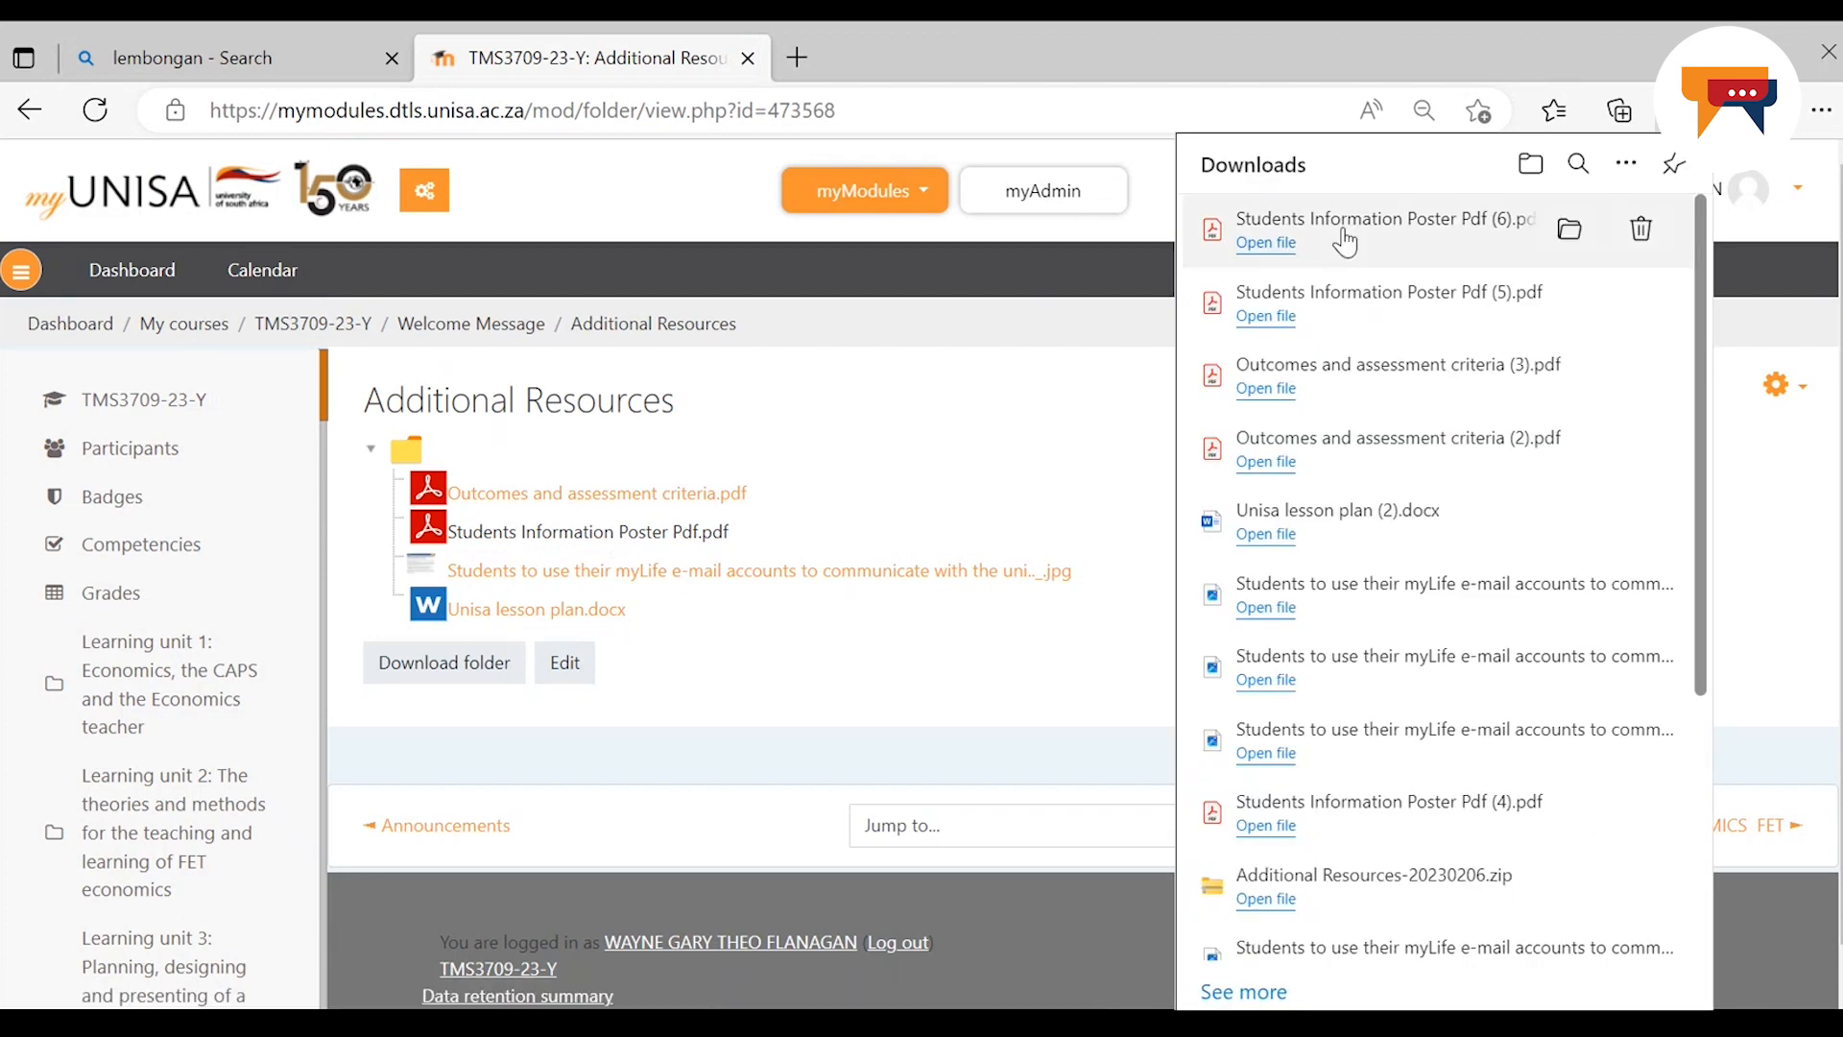
View the downloaded POPIA Students Information Poster and close it, returning to the folder
{"action": "left_click", "coordinate": [1265, 242]}
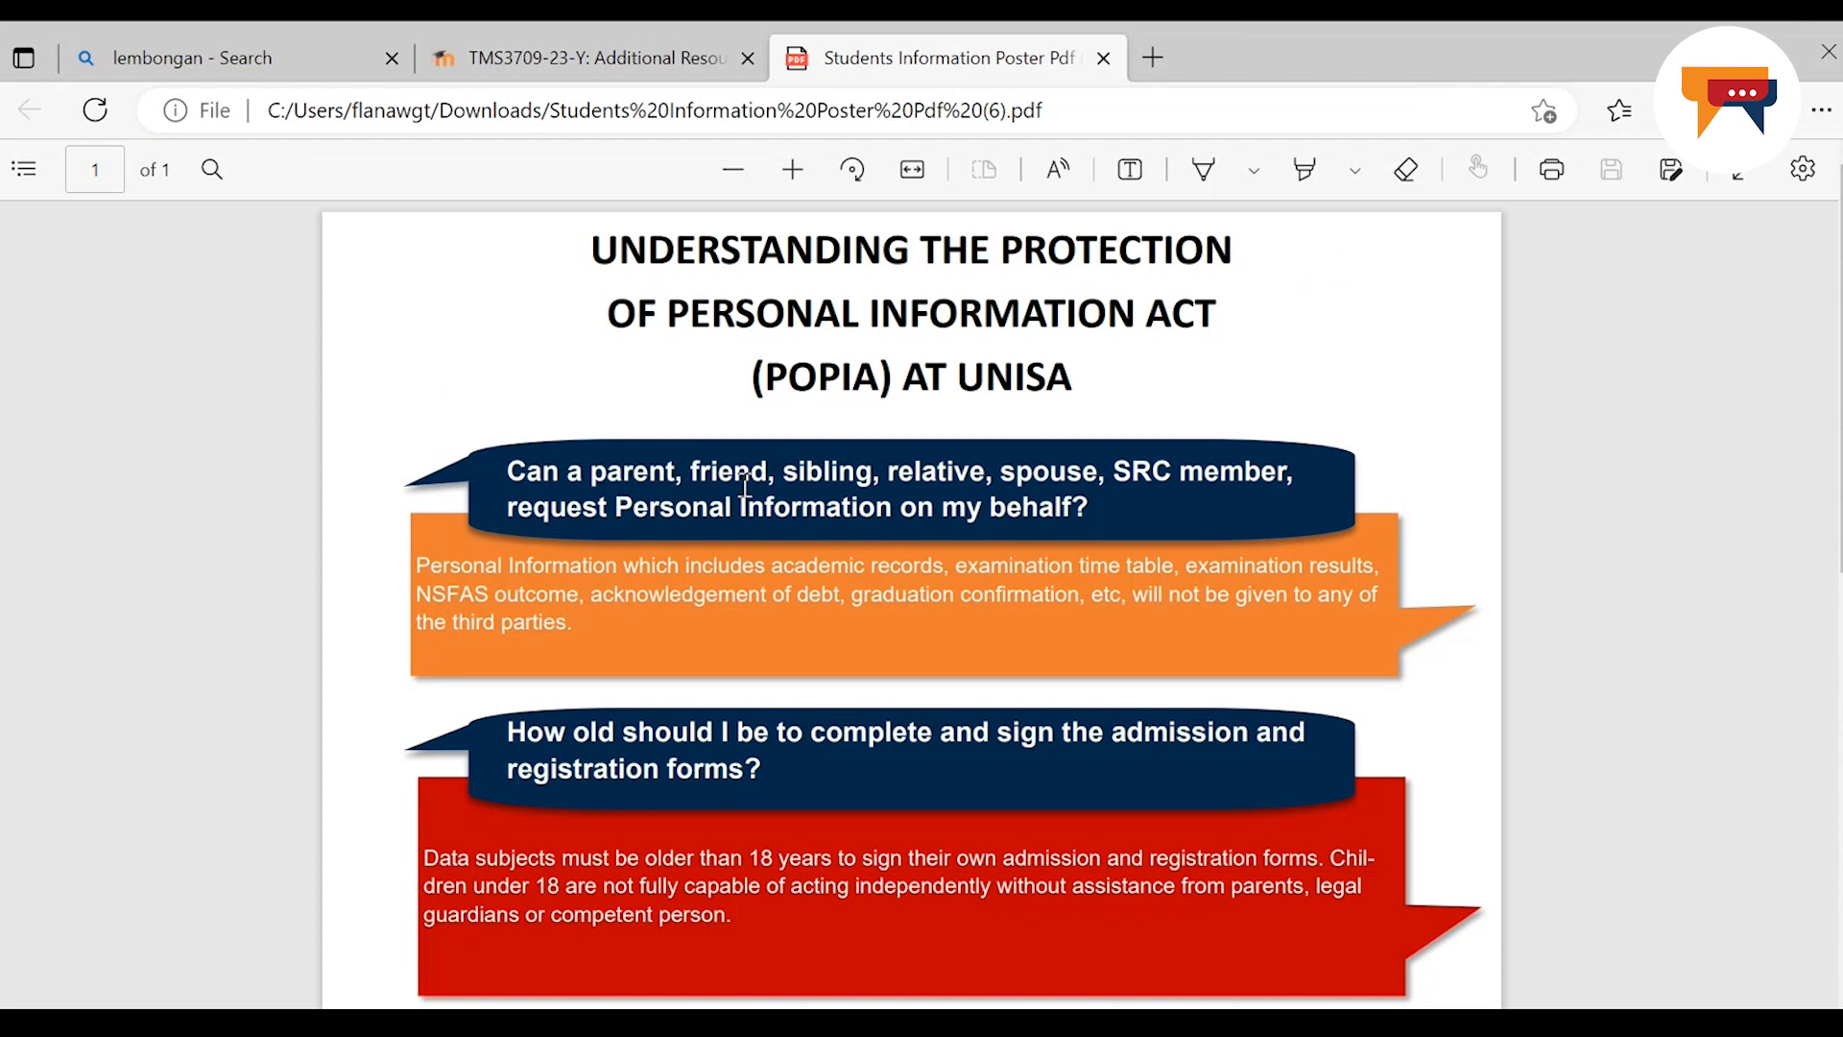
{"action": "mouse_move", "coordinate": [1198, 484]}
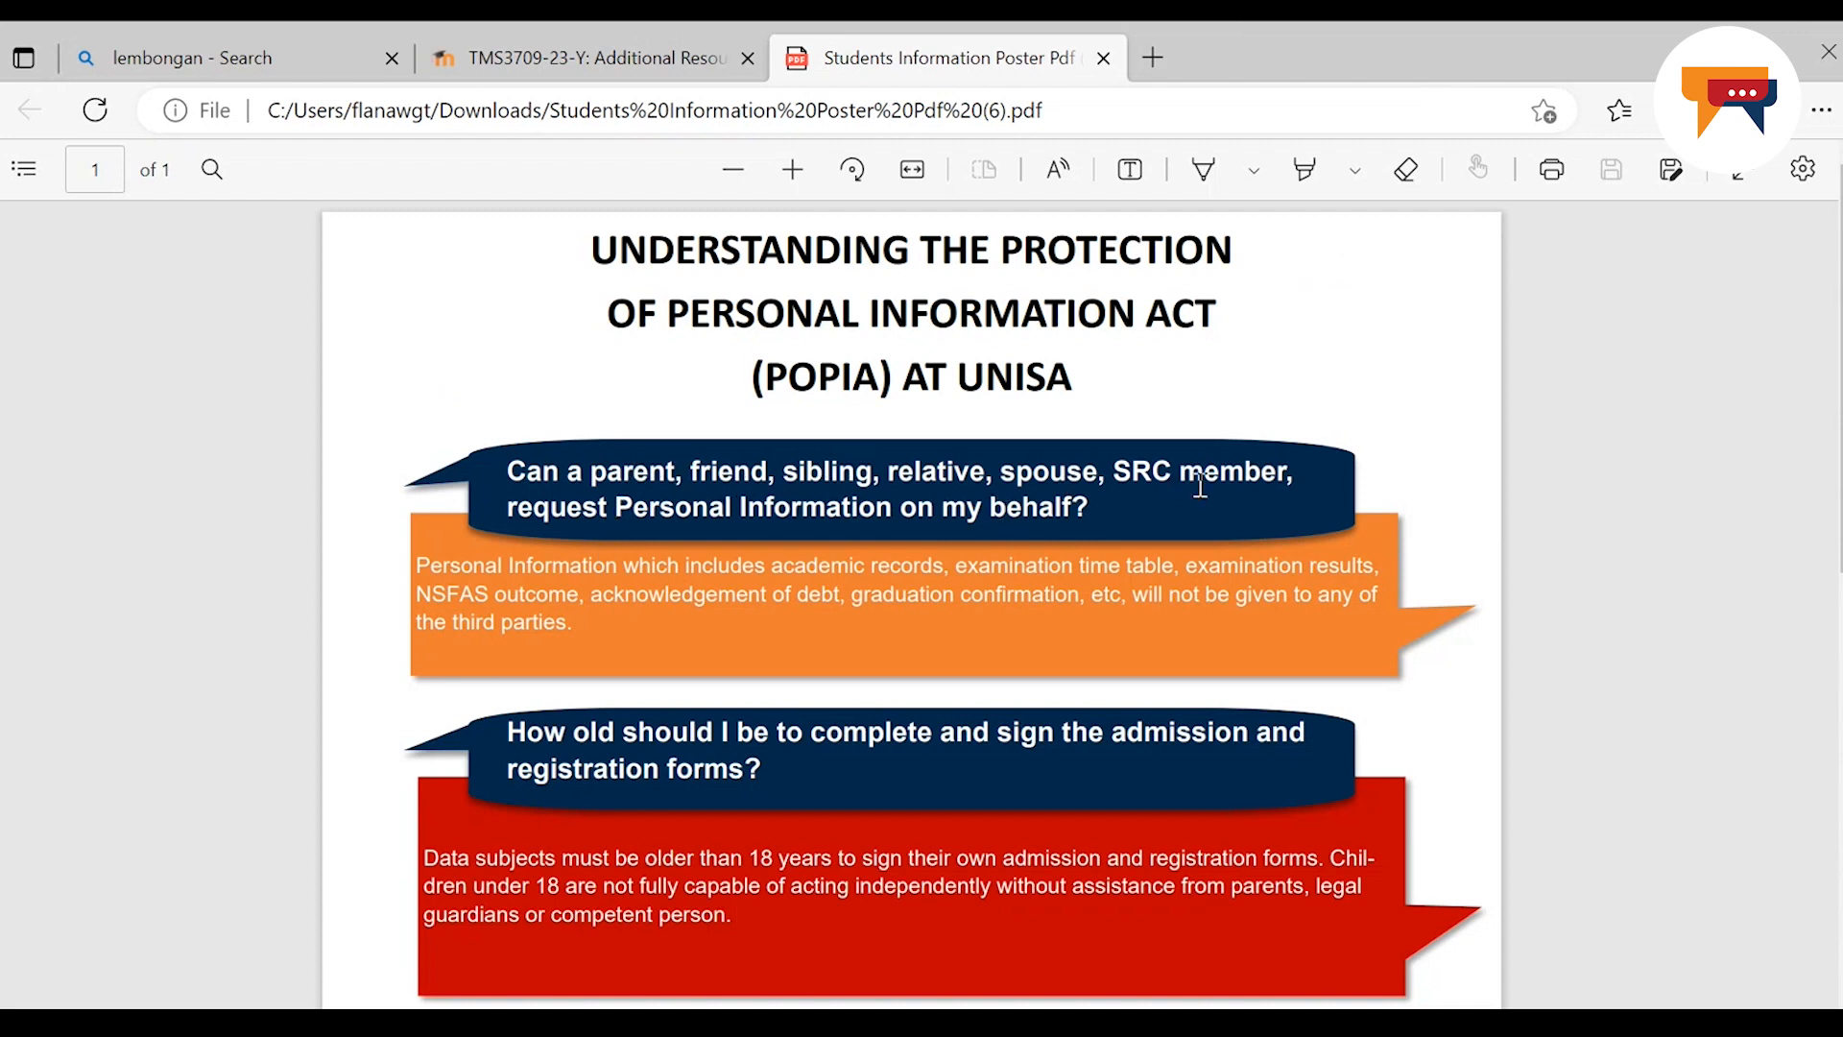
{"action": "mouse_move", "coordinate": [731, 514]}
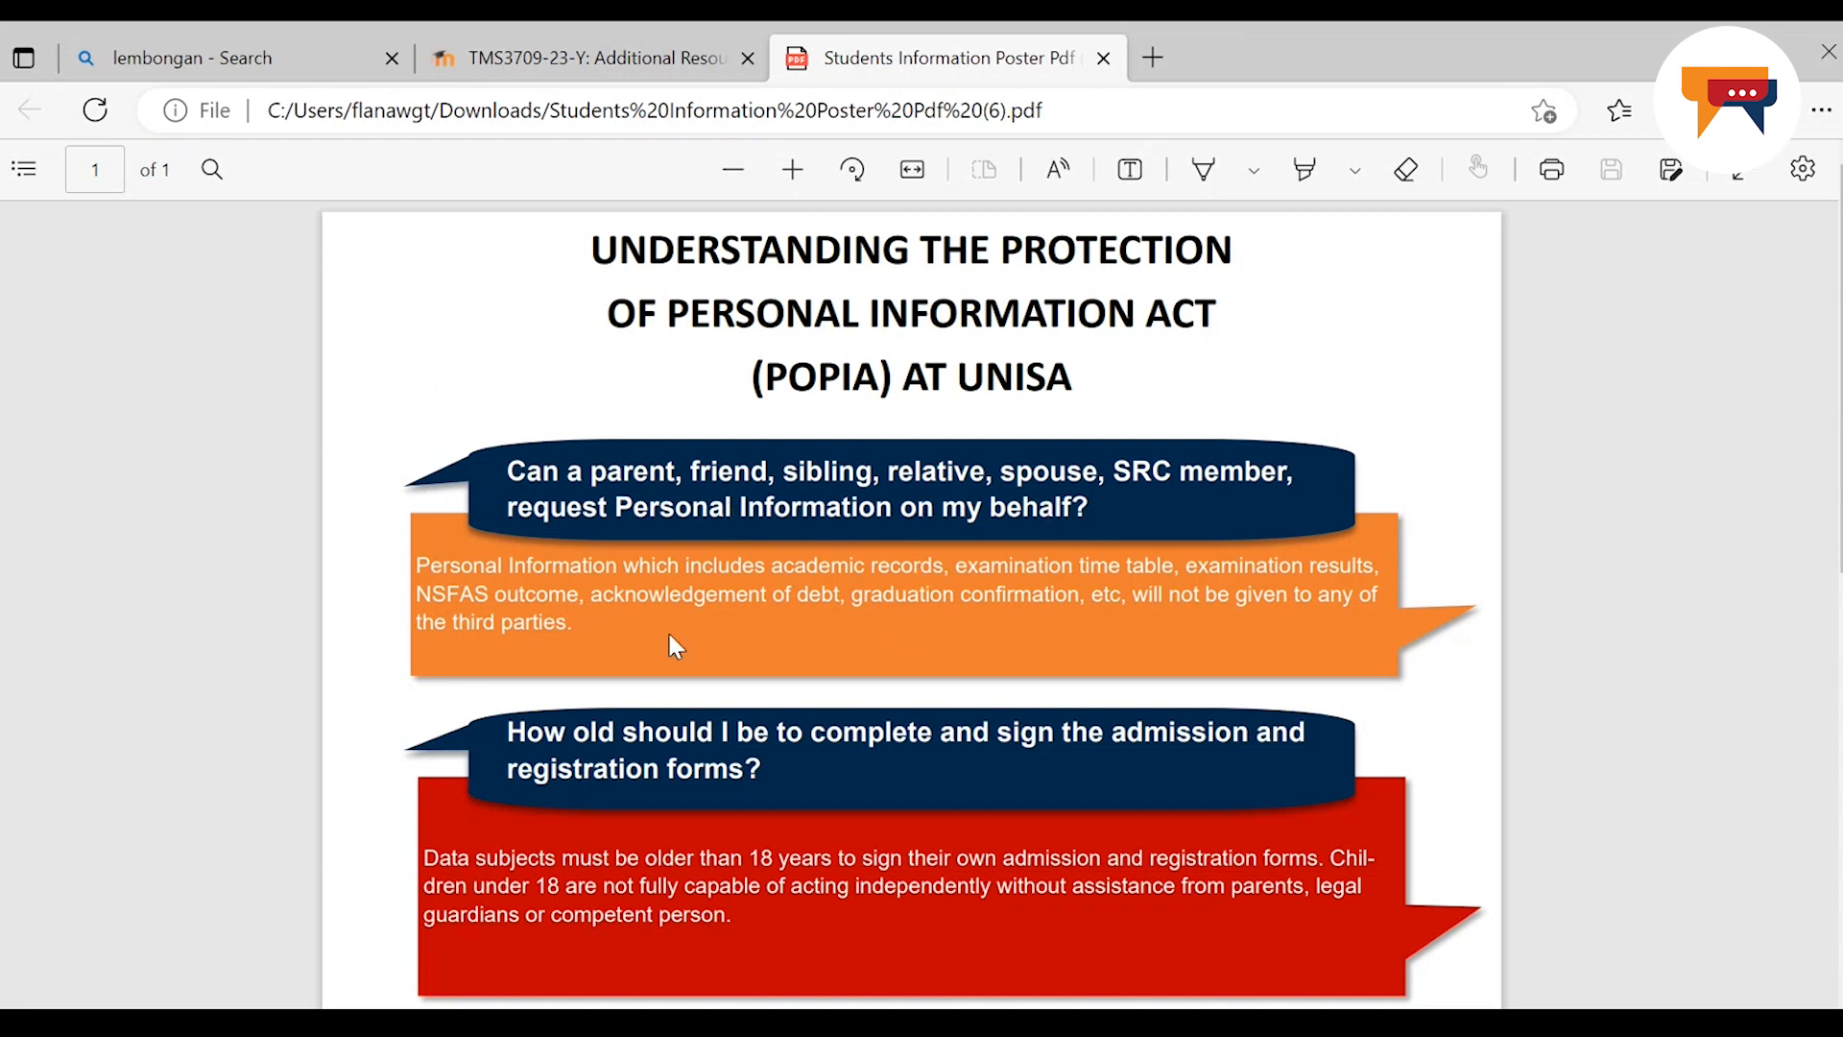
{"action": "mouse_move", "coordinate": [666, 630]}
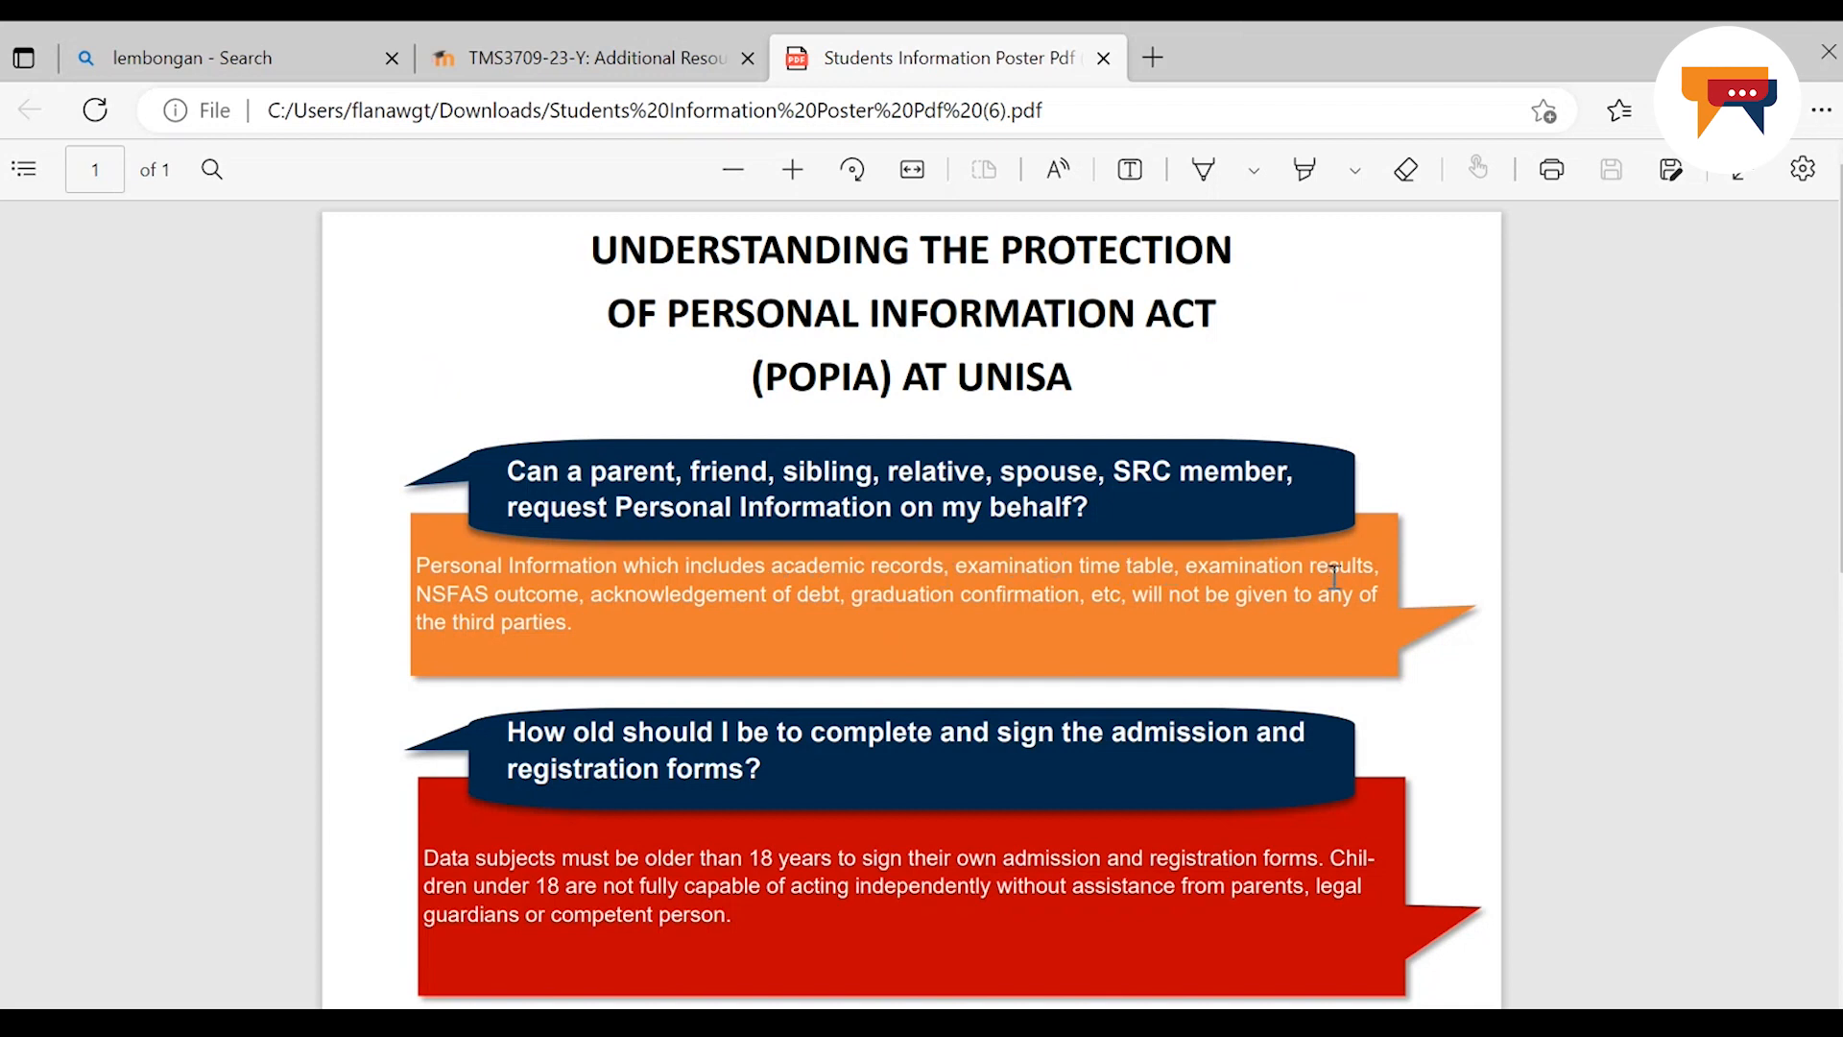
{"action": "mouse_move", "coordinate": [543, 607]}
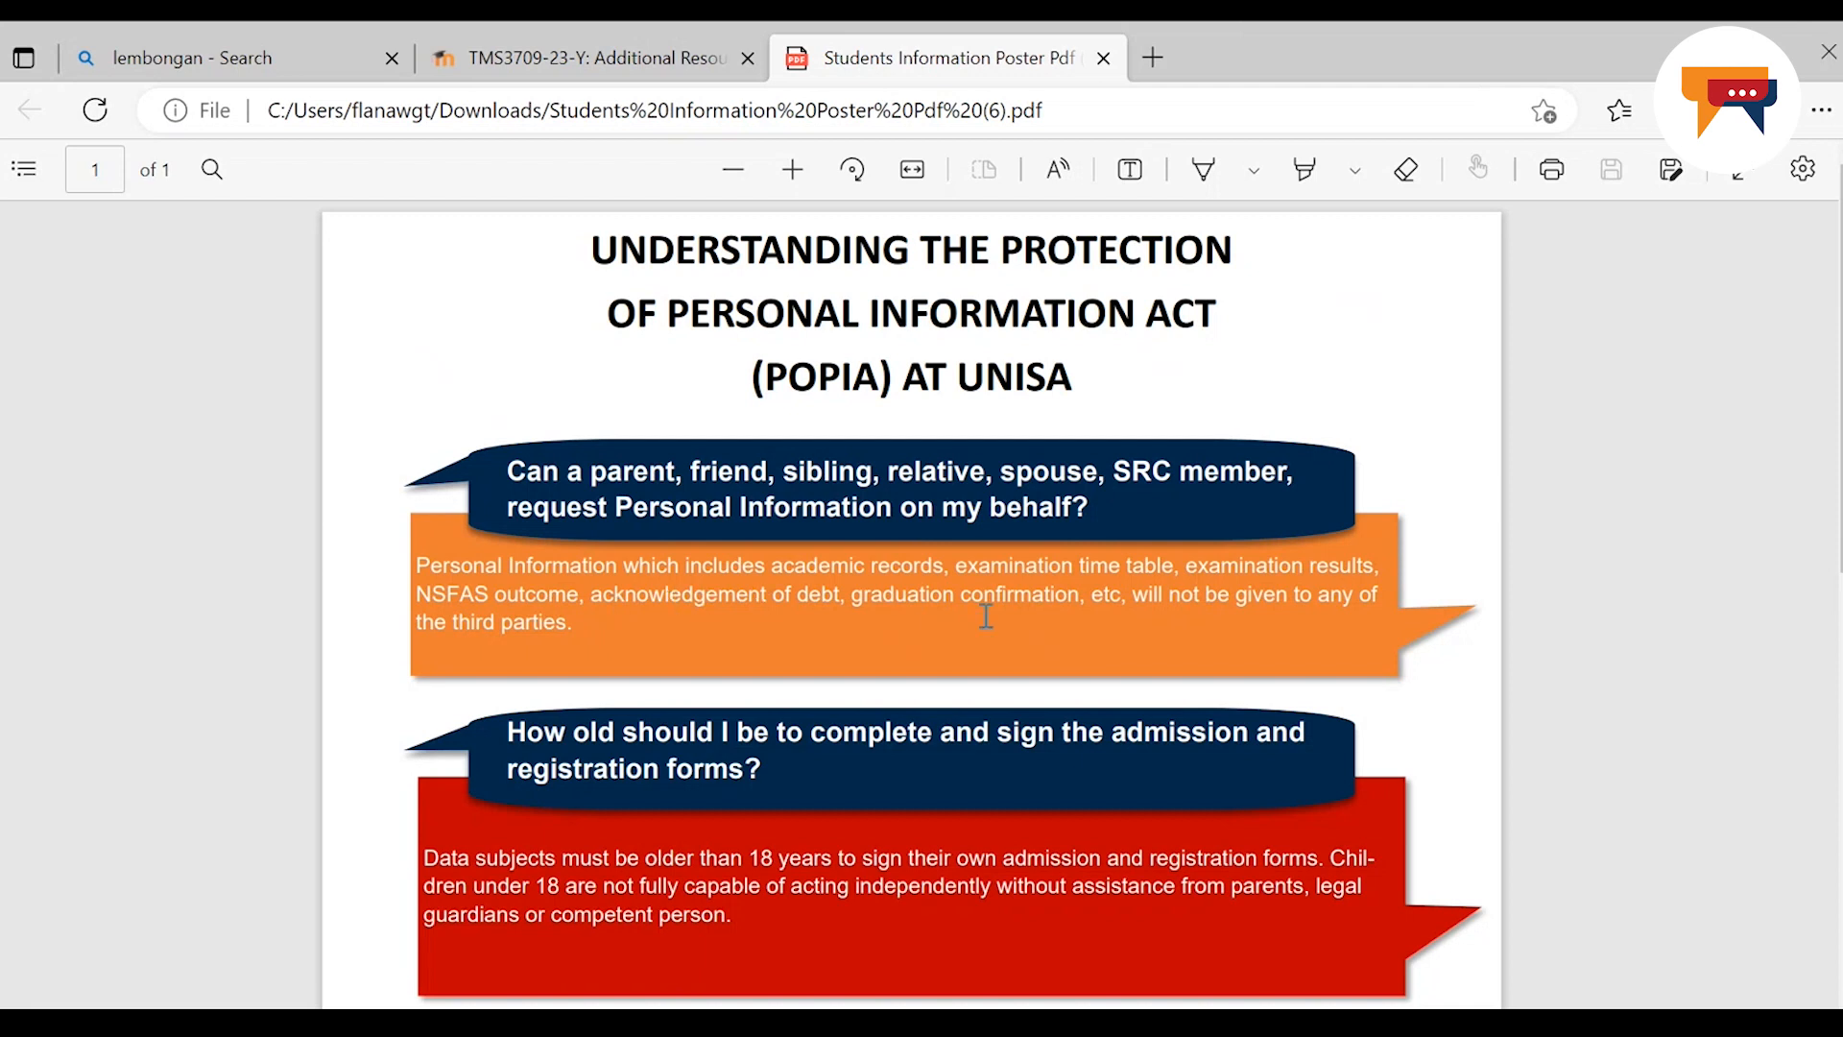
{"action": "mouse_move", "coordinate": [1241, 611]}
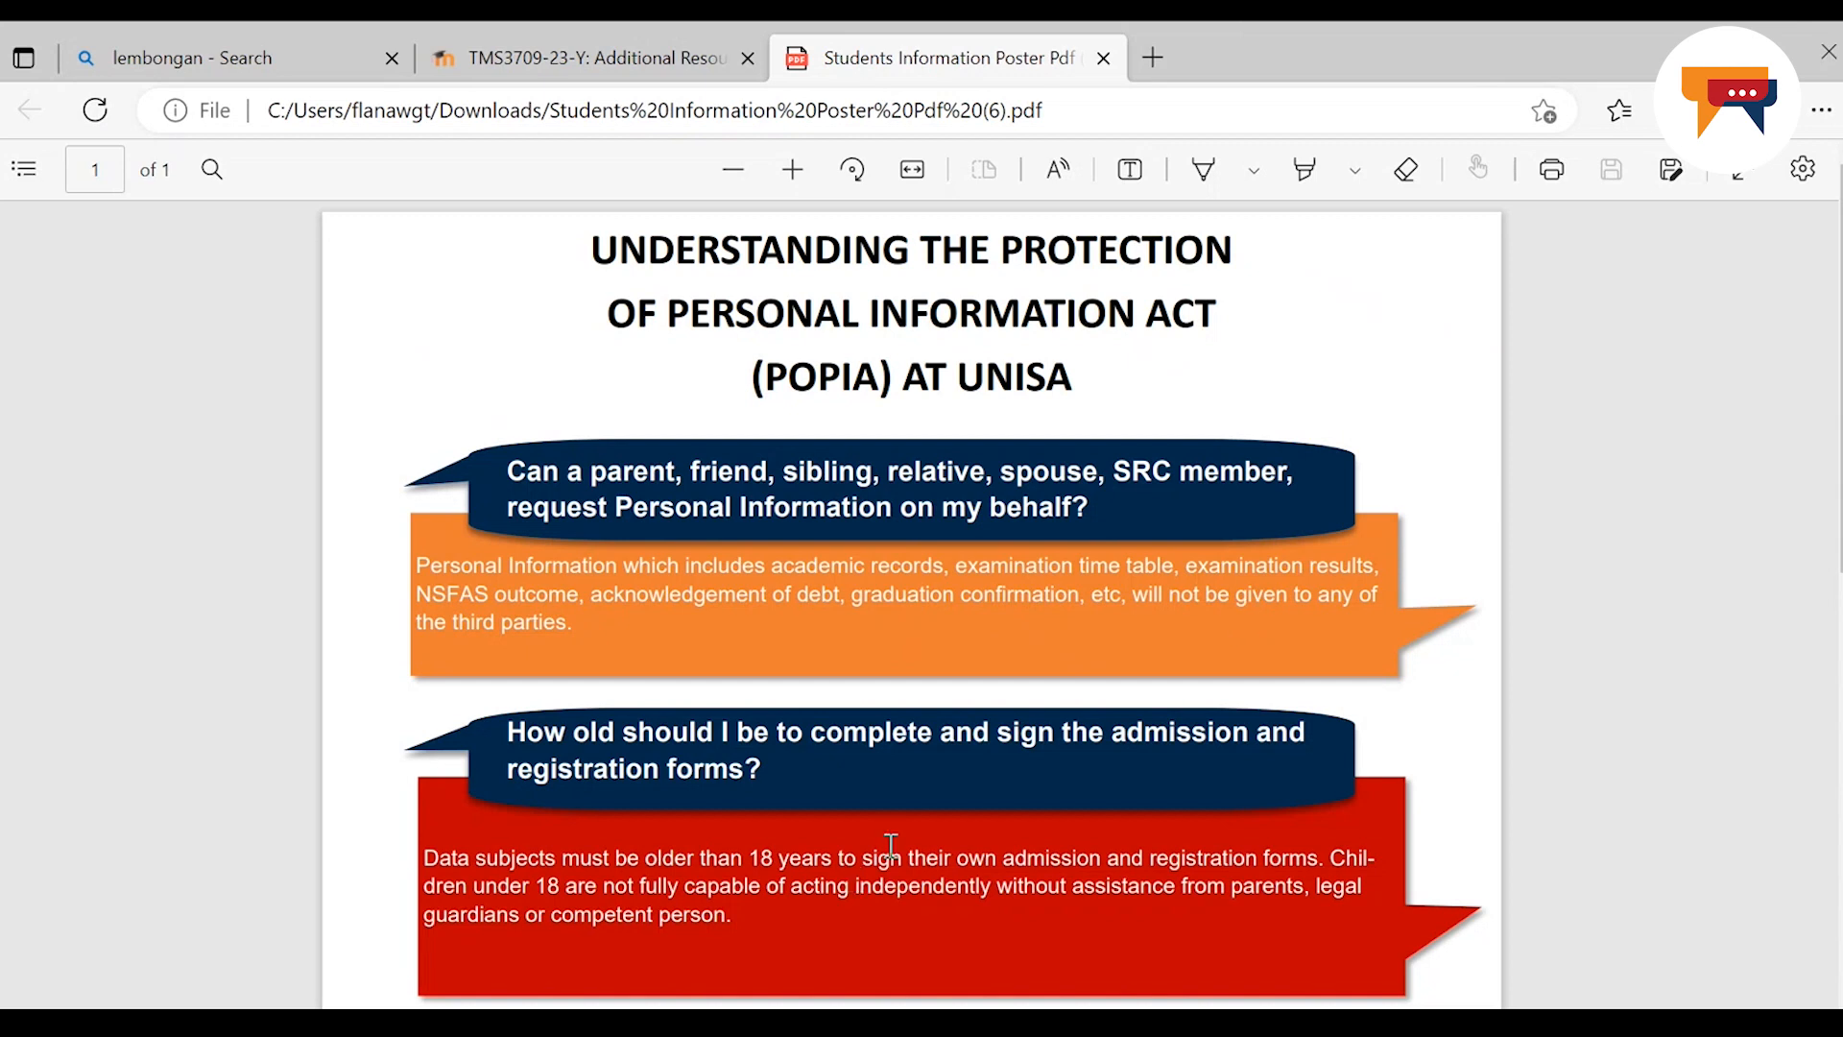
{"action": "mouse_move", "coordinate": [872, 338]}
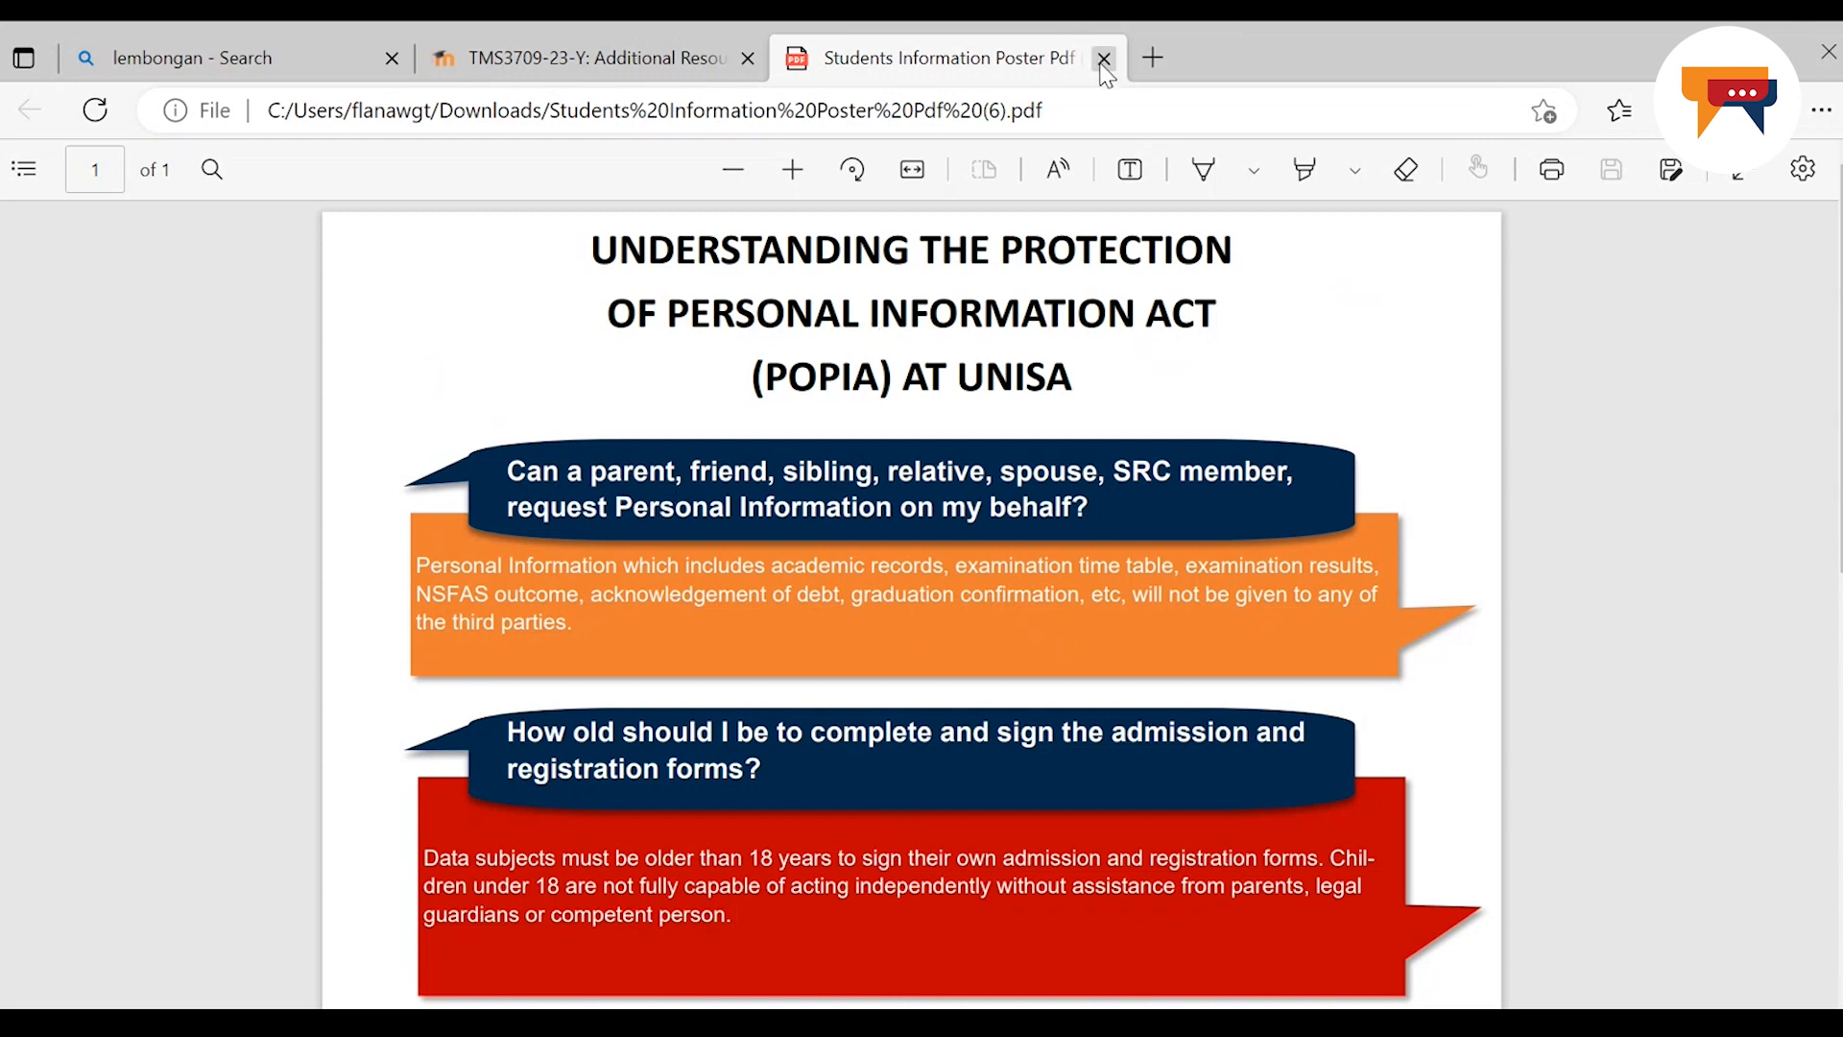
{"action": "left_click", "coordinate": [1102, 58]}
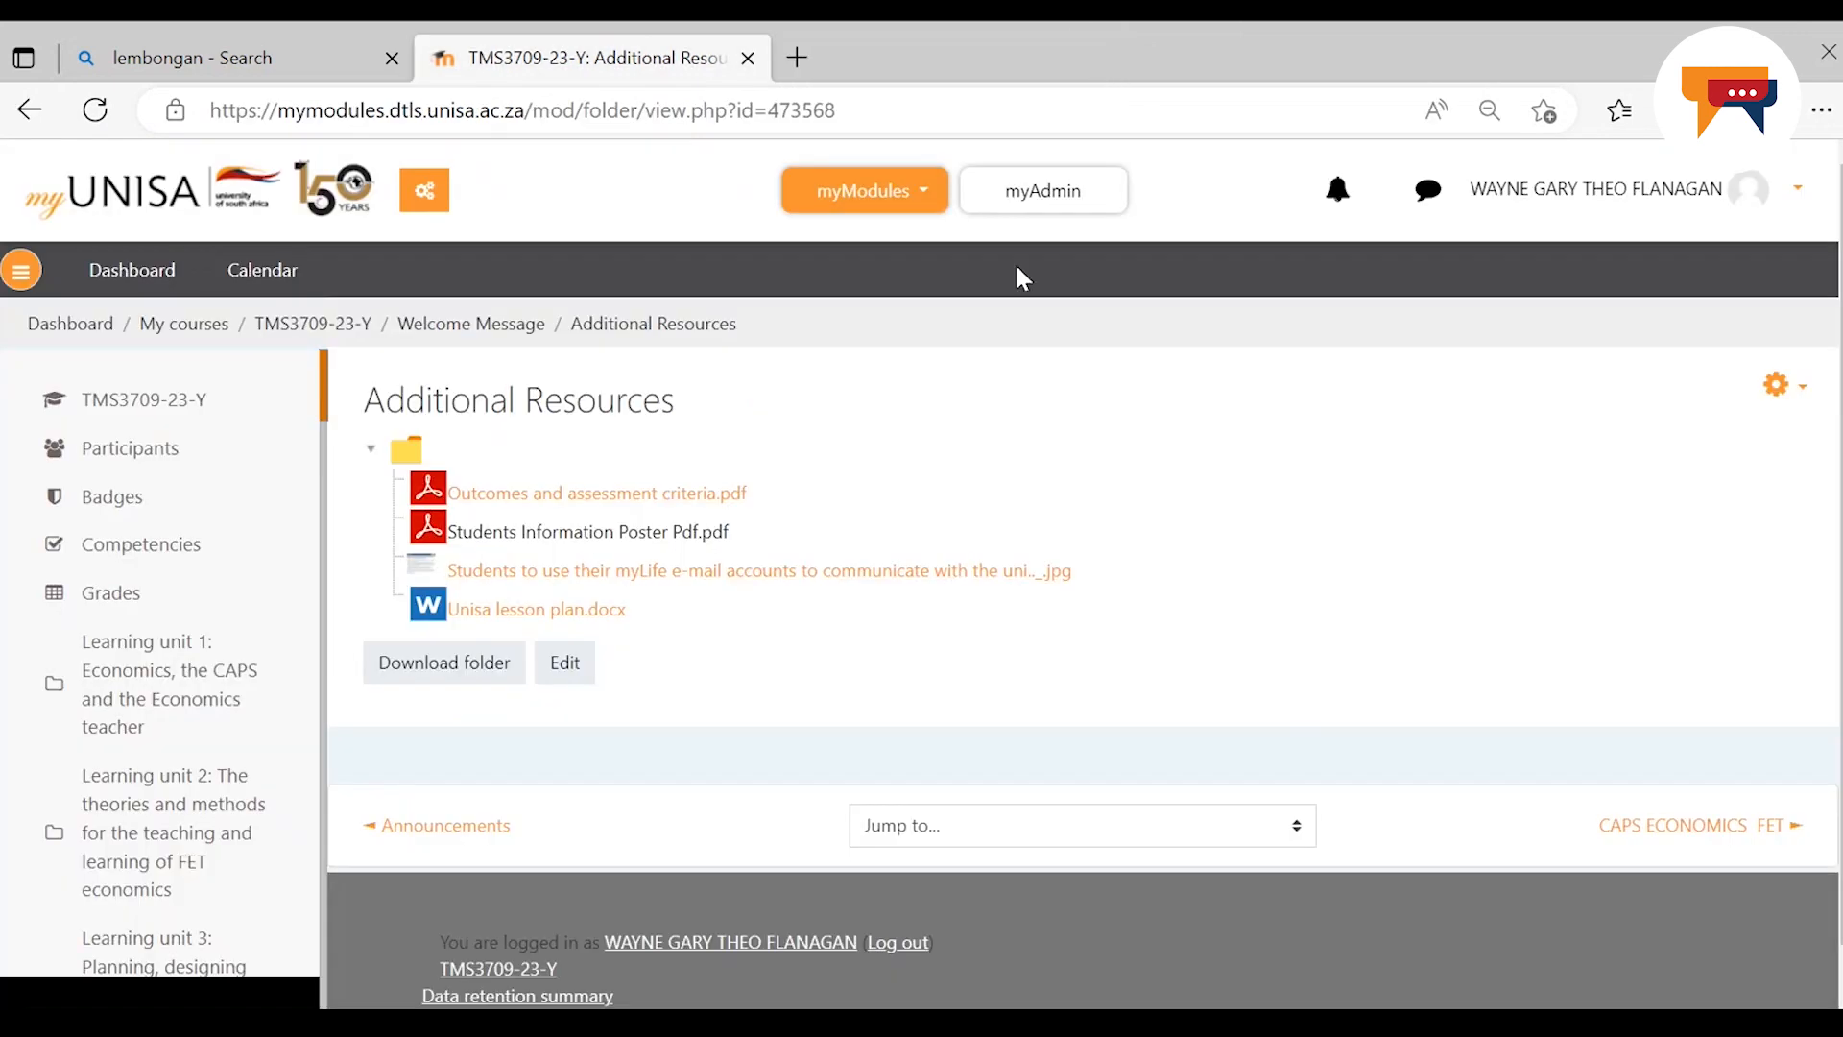
{"action": "mouse_move", "coordinate": [621, 591]}
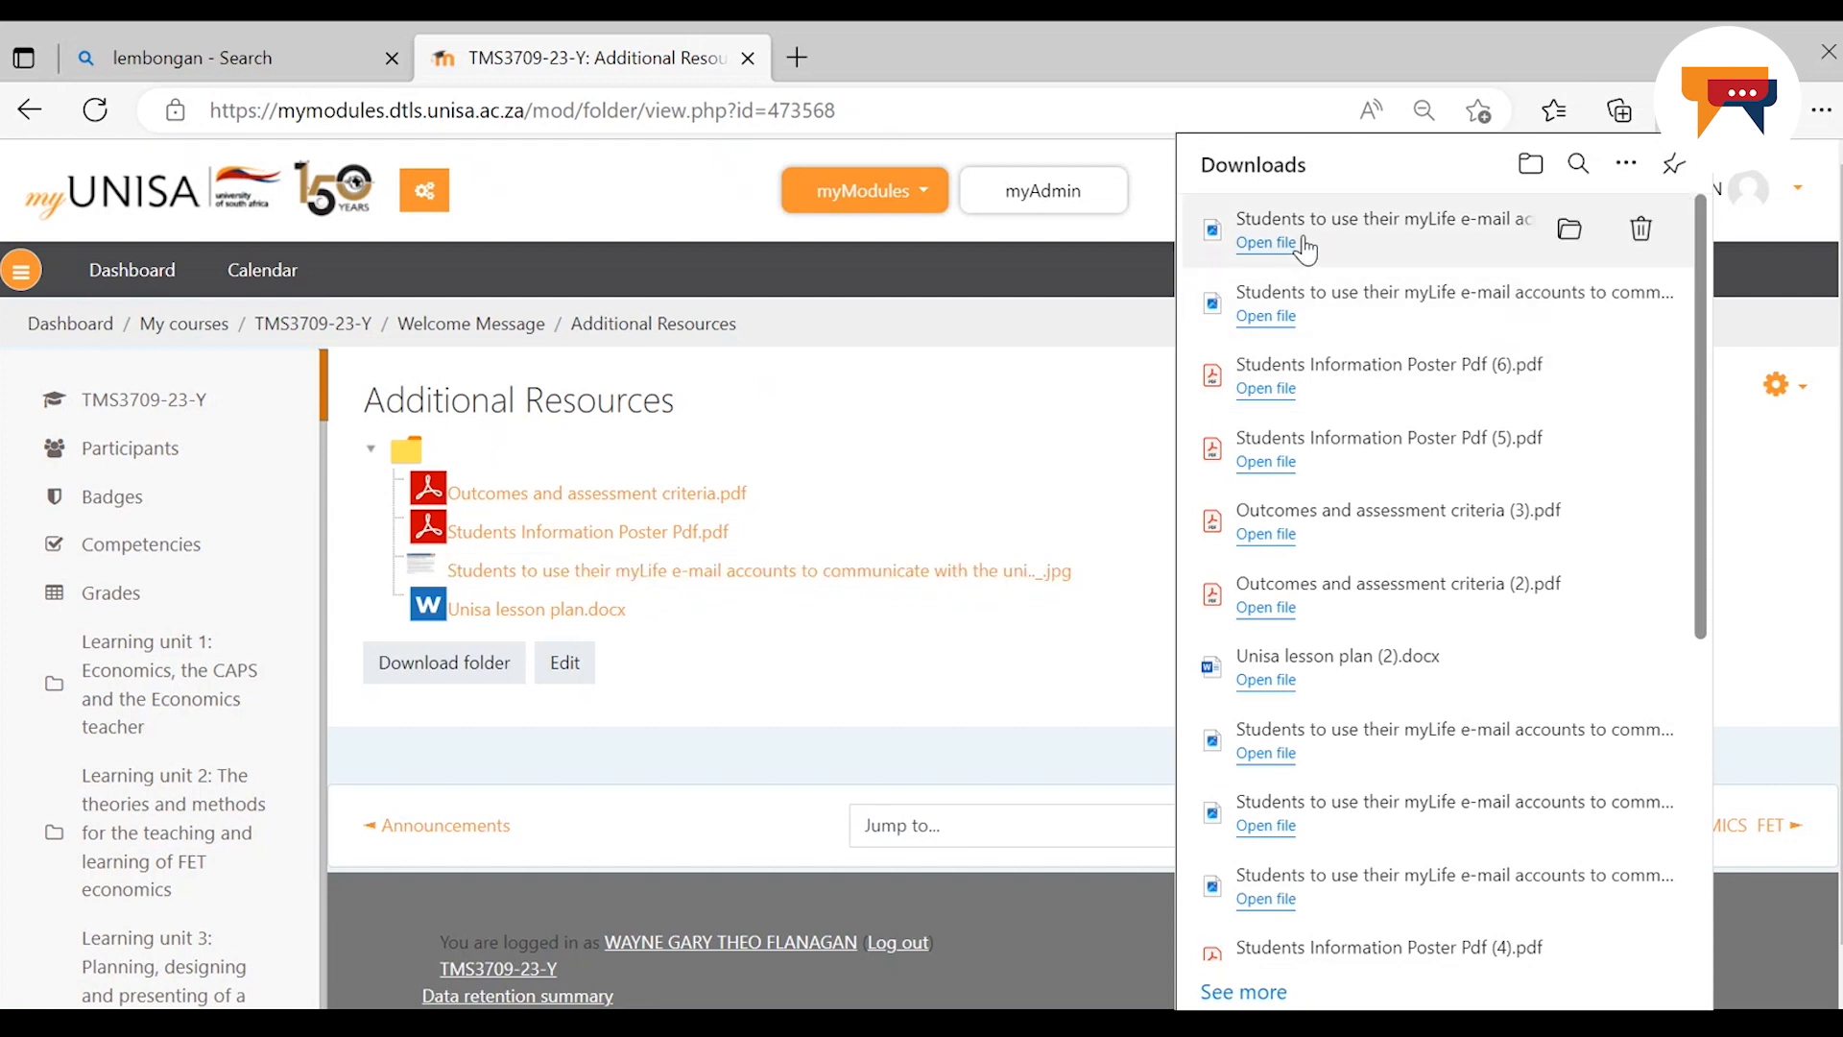
Open the downloaded myLife e-mail accounts notice image in the image viewer
{"action": "left_click", "coordinate": [1265, 241]}
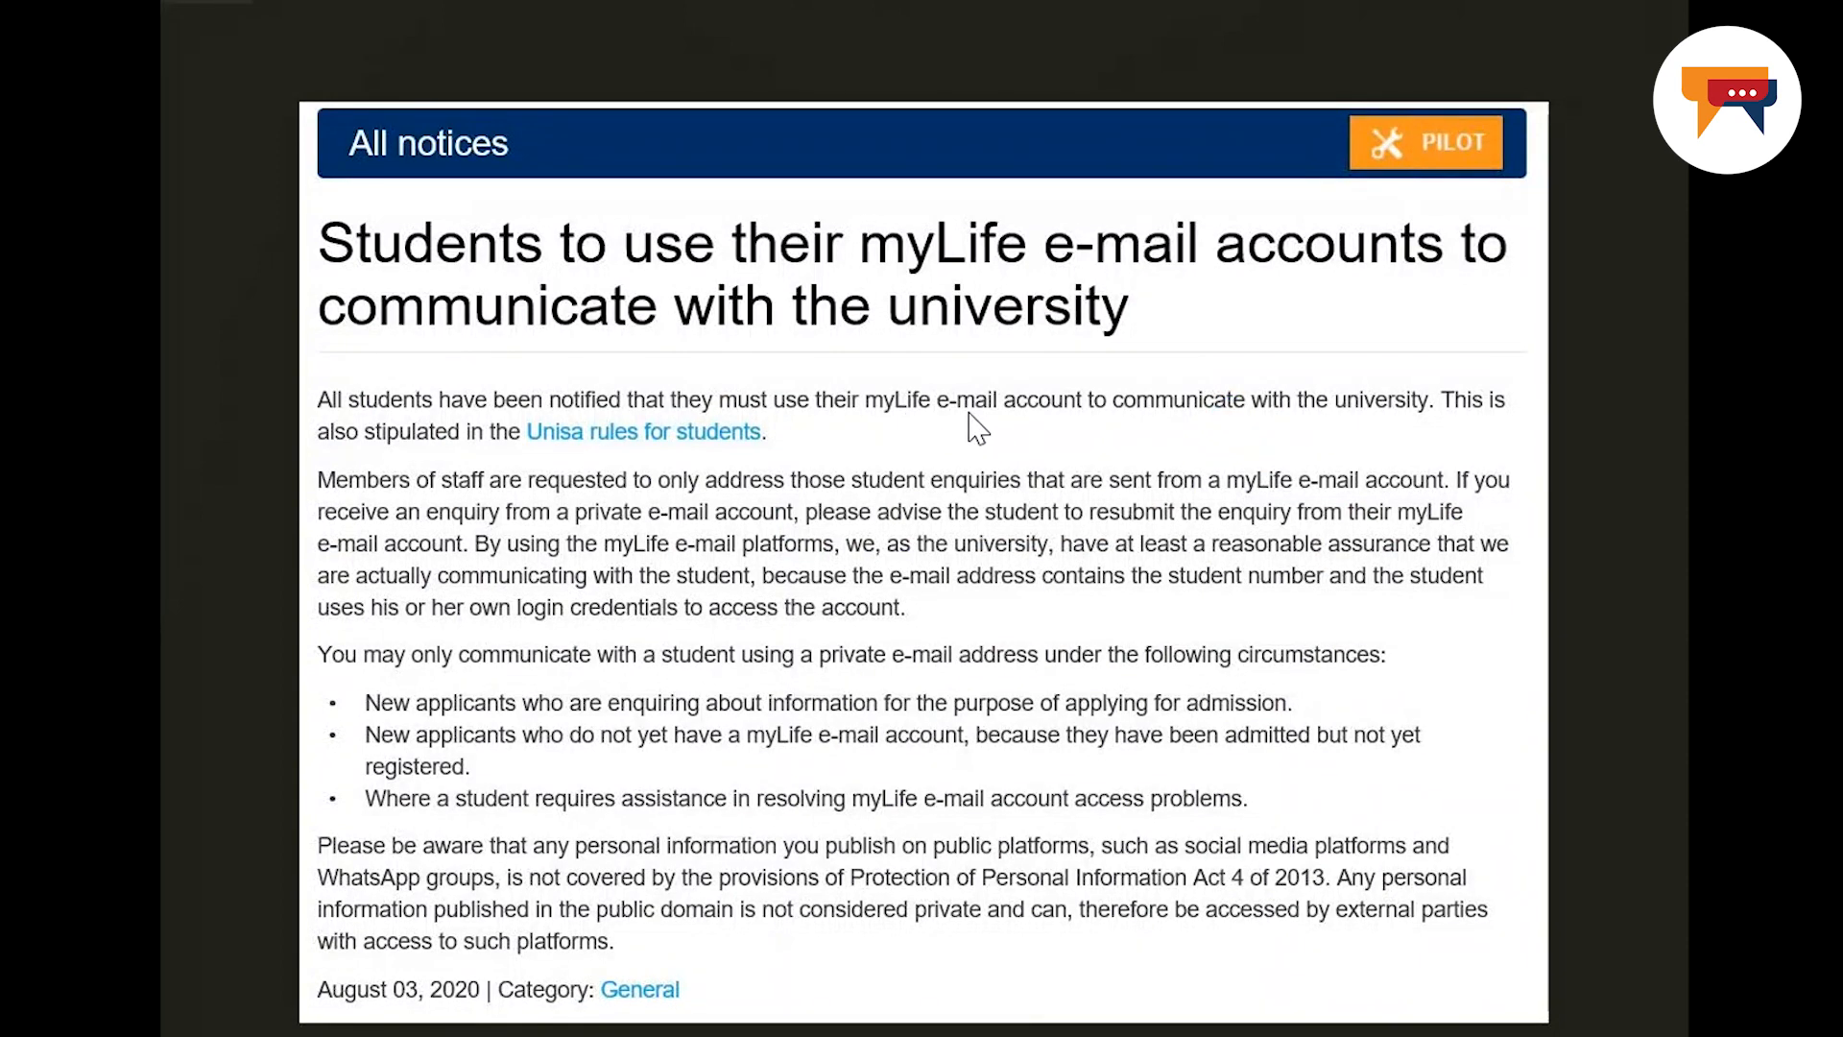
{"action": "mouse_move", "coordinate": [1217, 432]}
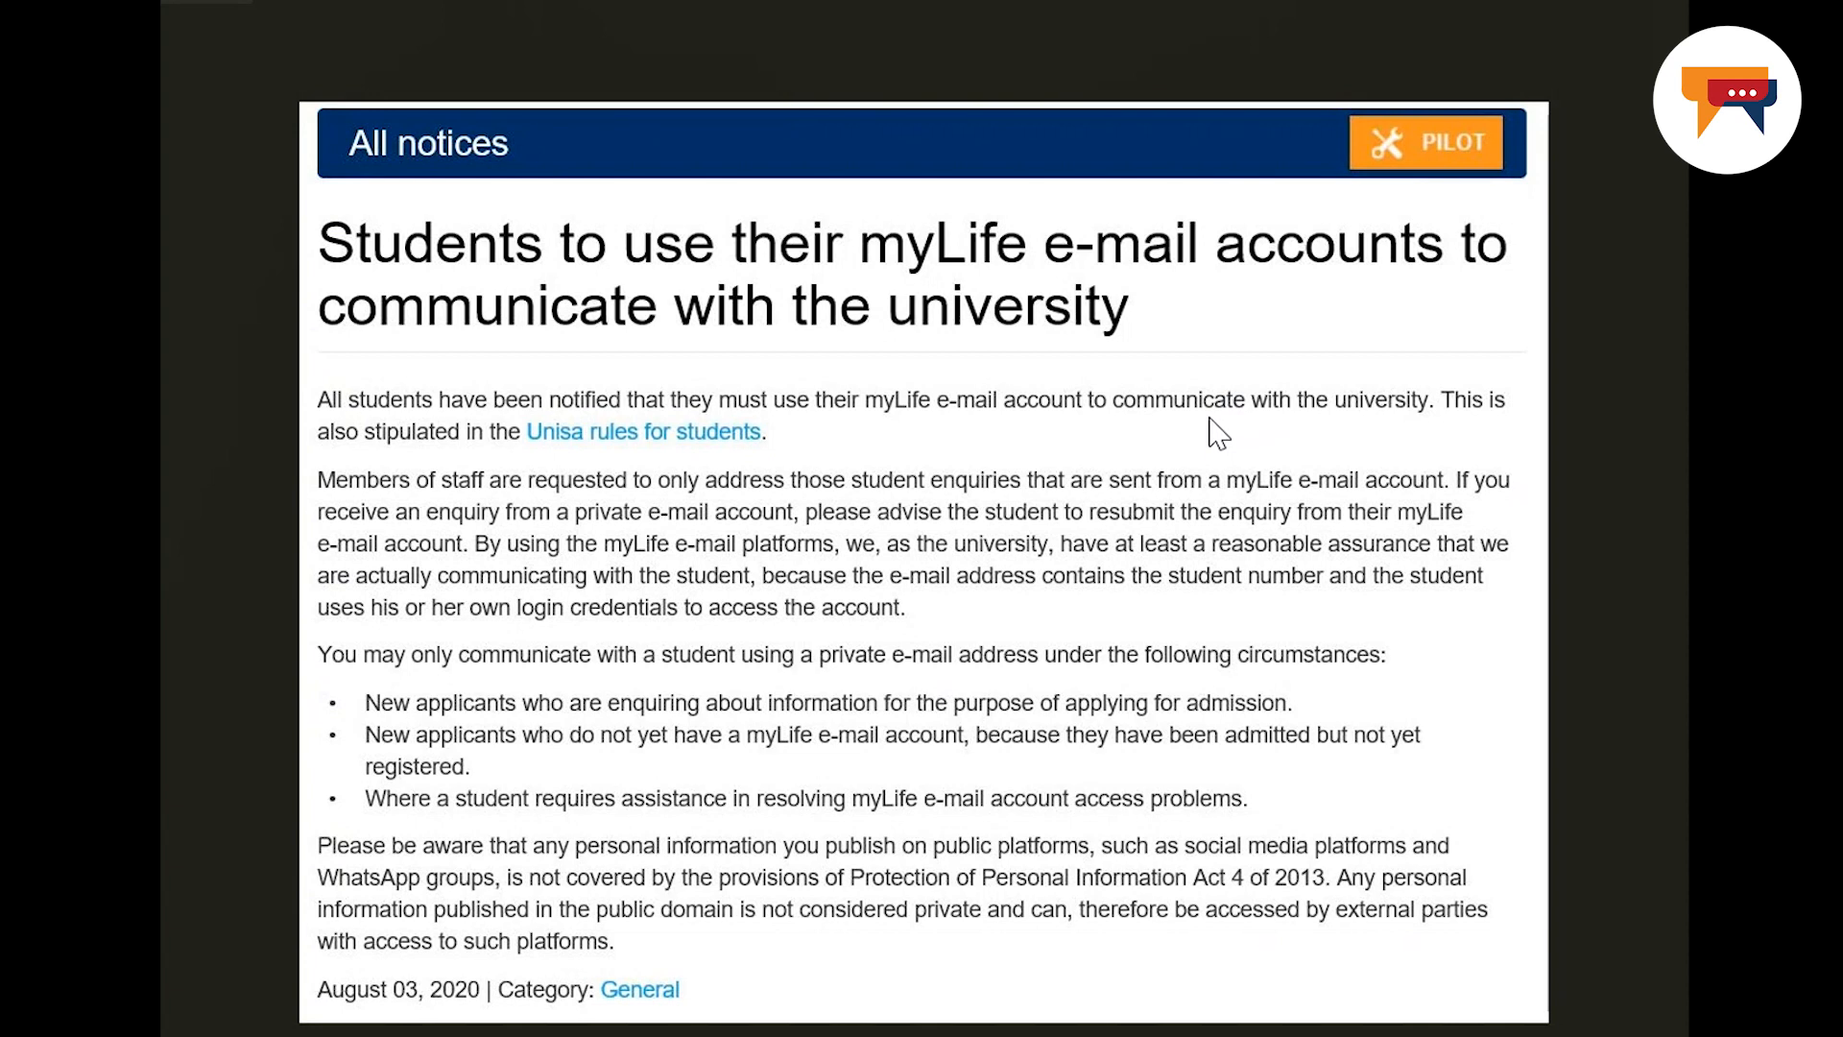
{"action": "mouse_move", "coordinate": [620, 499]}
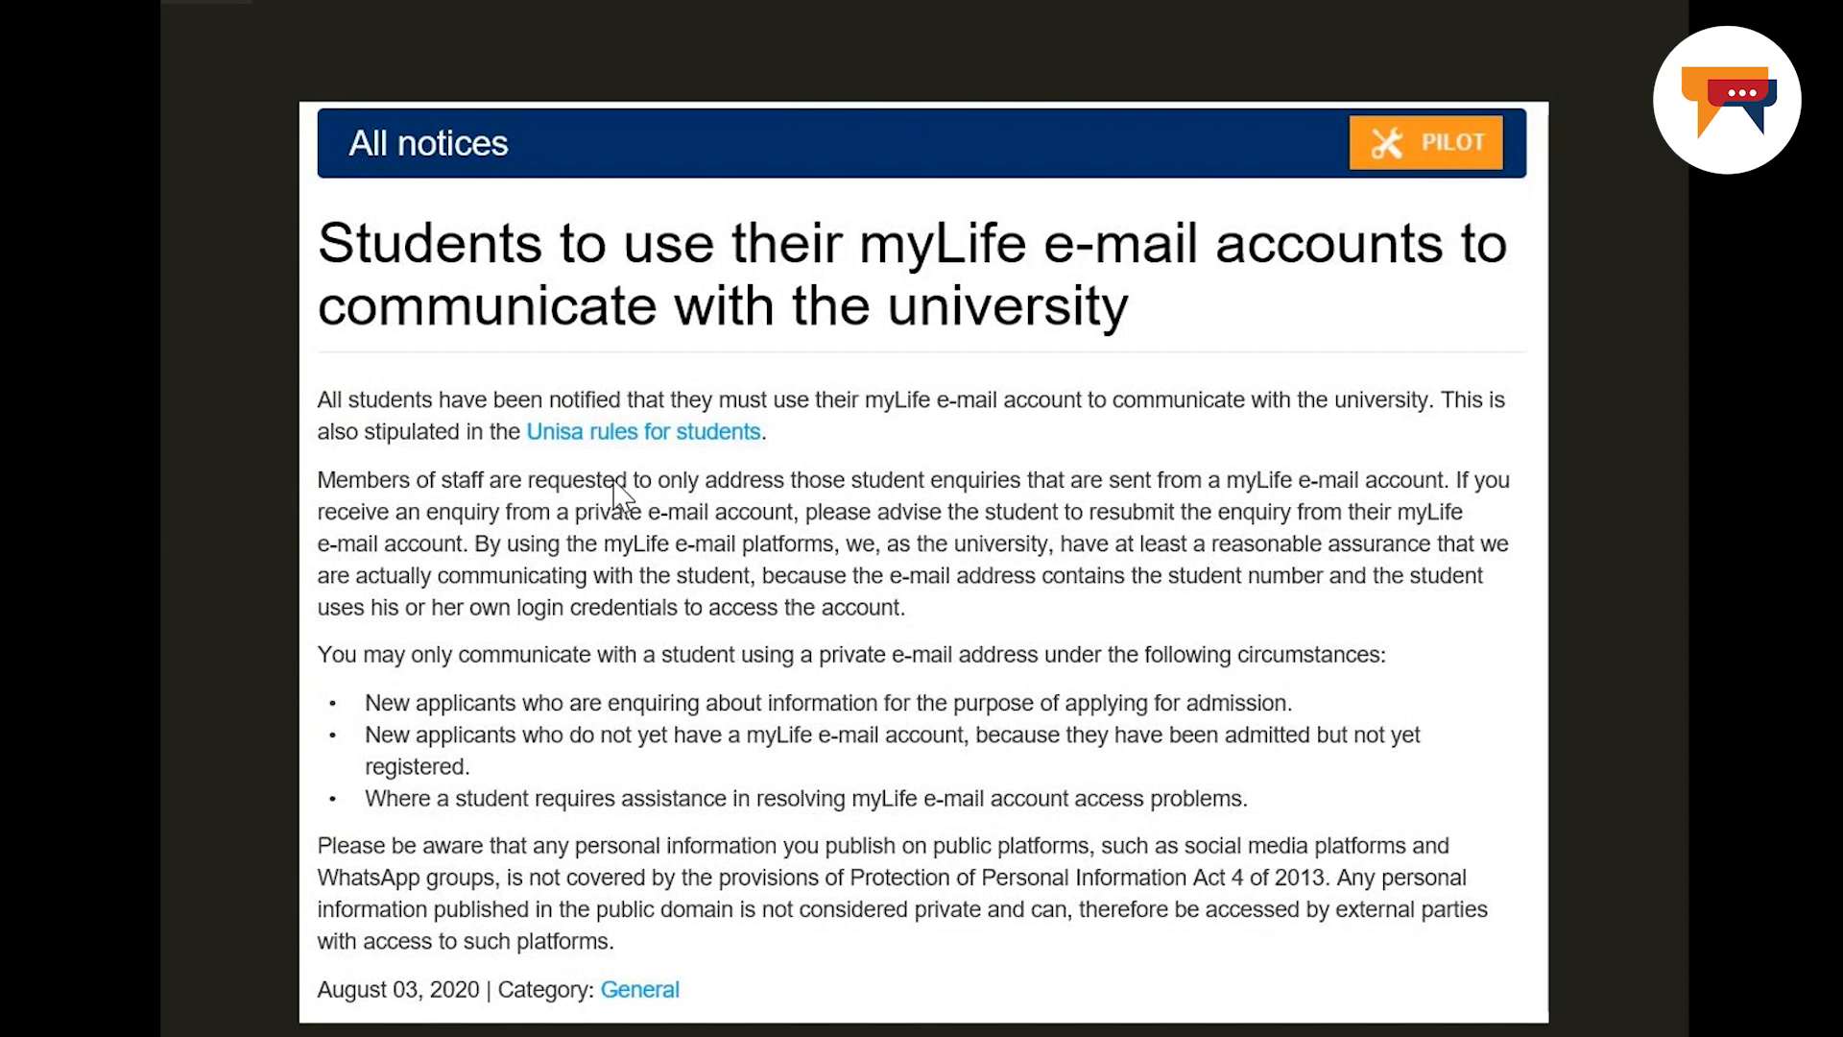
{"action": "mouse_move", "coordinate": [1123, 470]}
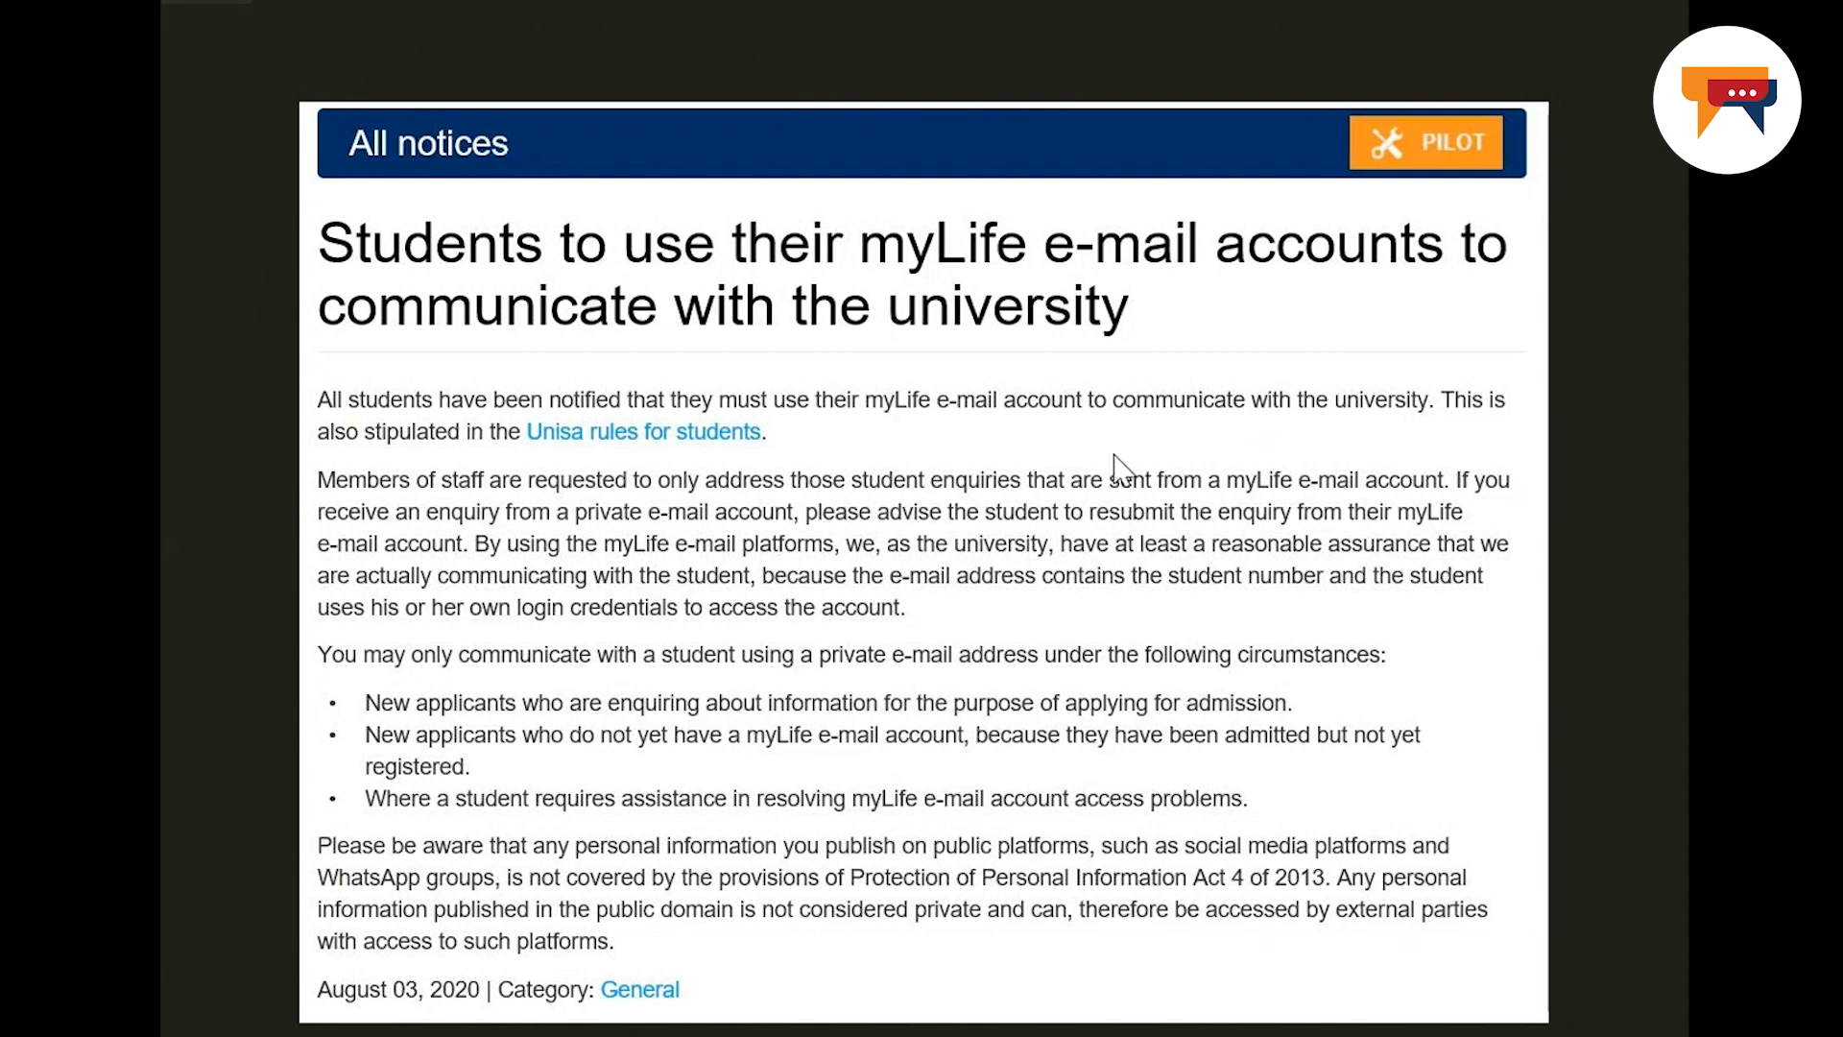
{"action": "mouse_move", "coordinate": [1319, 499]}
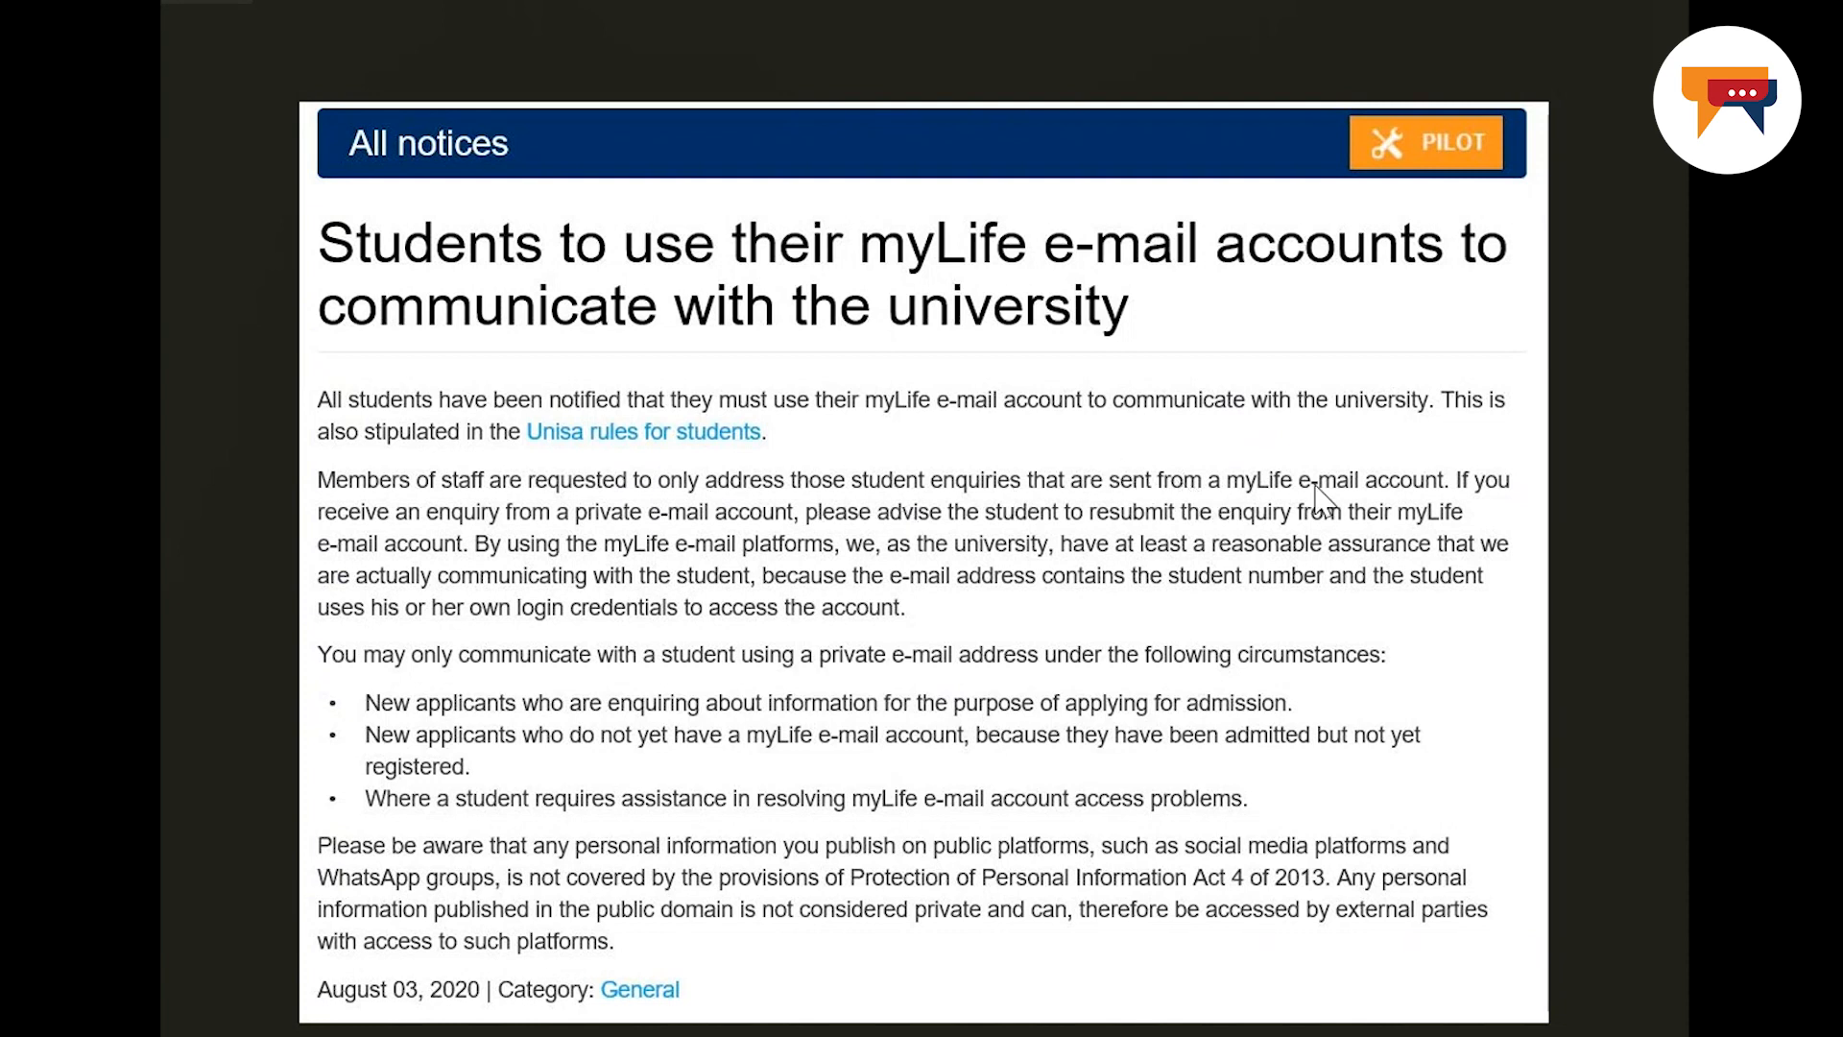
{"action": "mouse_move", "coordinate": [1357, 496]}
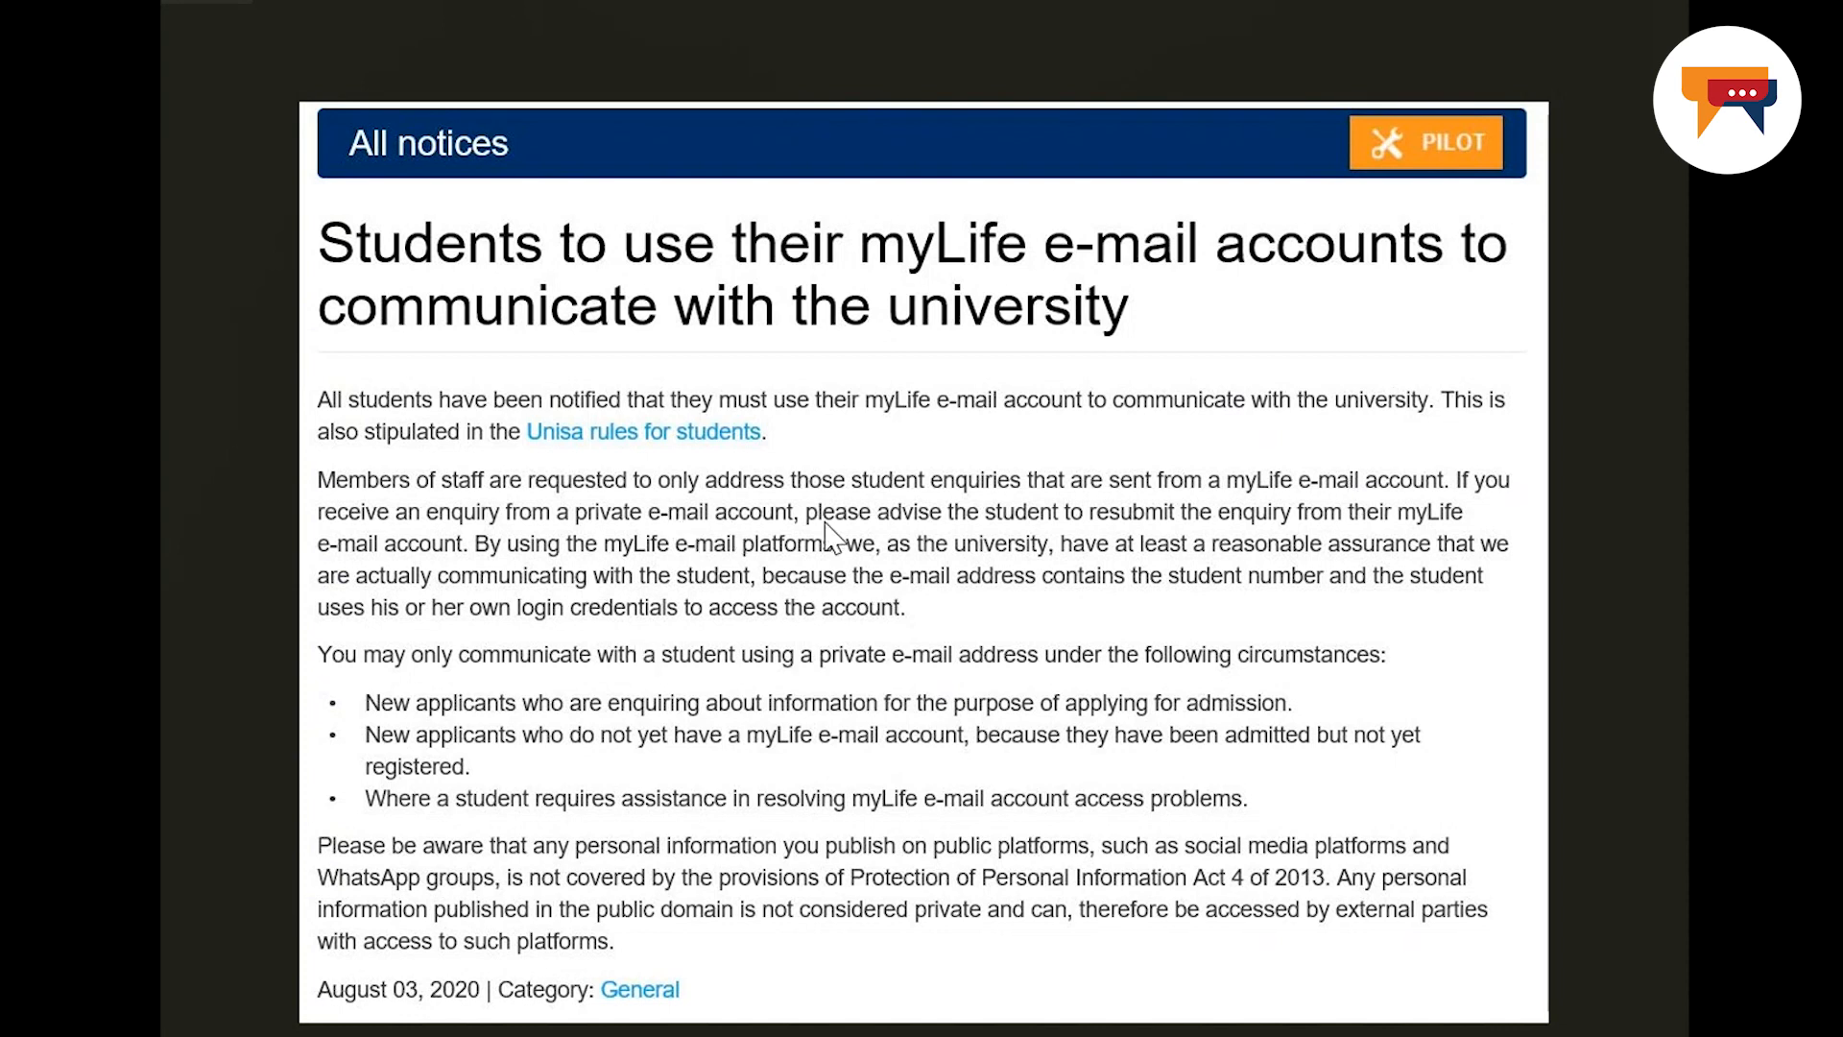
{"action": "mouse_move", "coordinate": [1307, 543]}
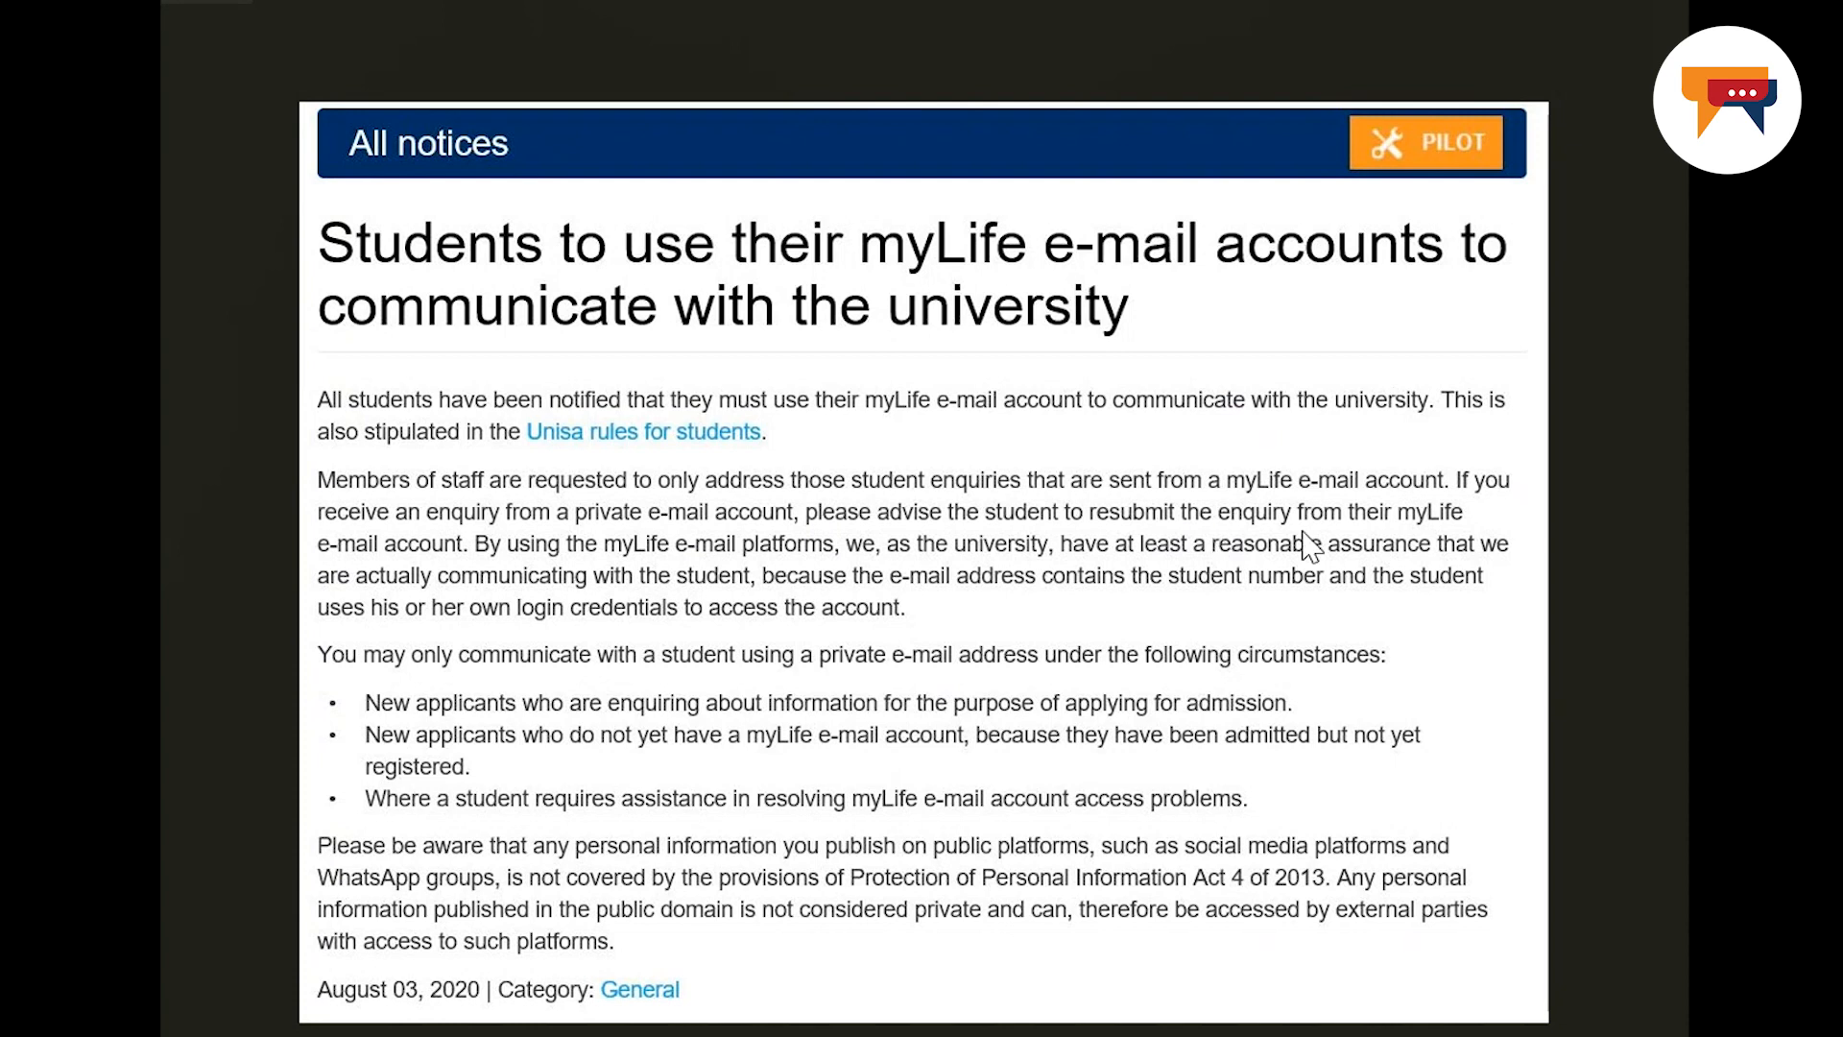
{"action": "mouse_move", "coordinate": [1422, 526]}
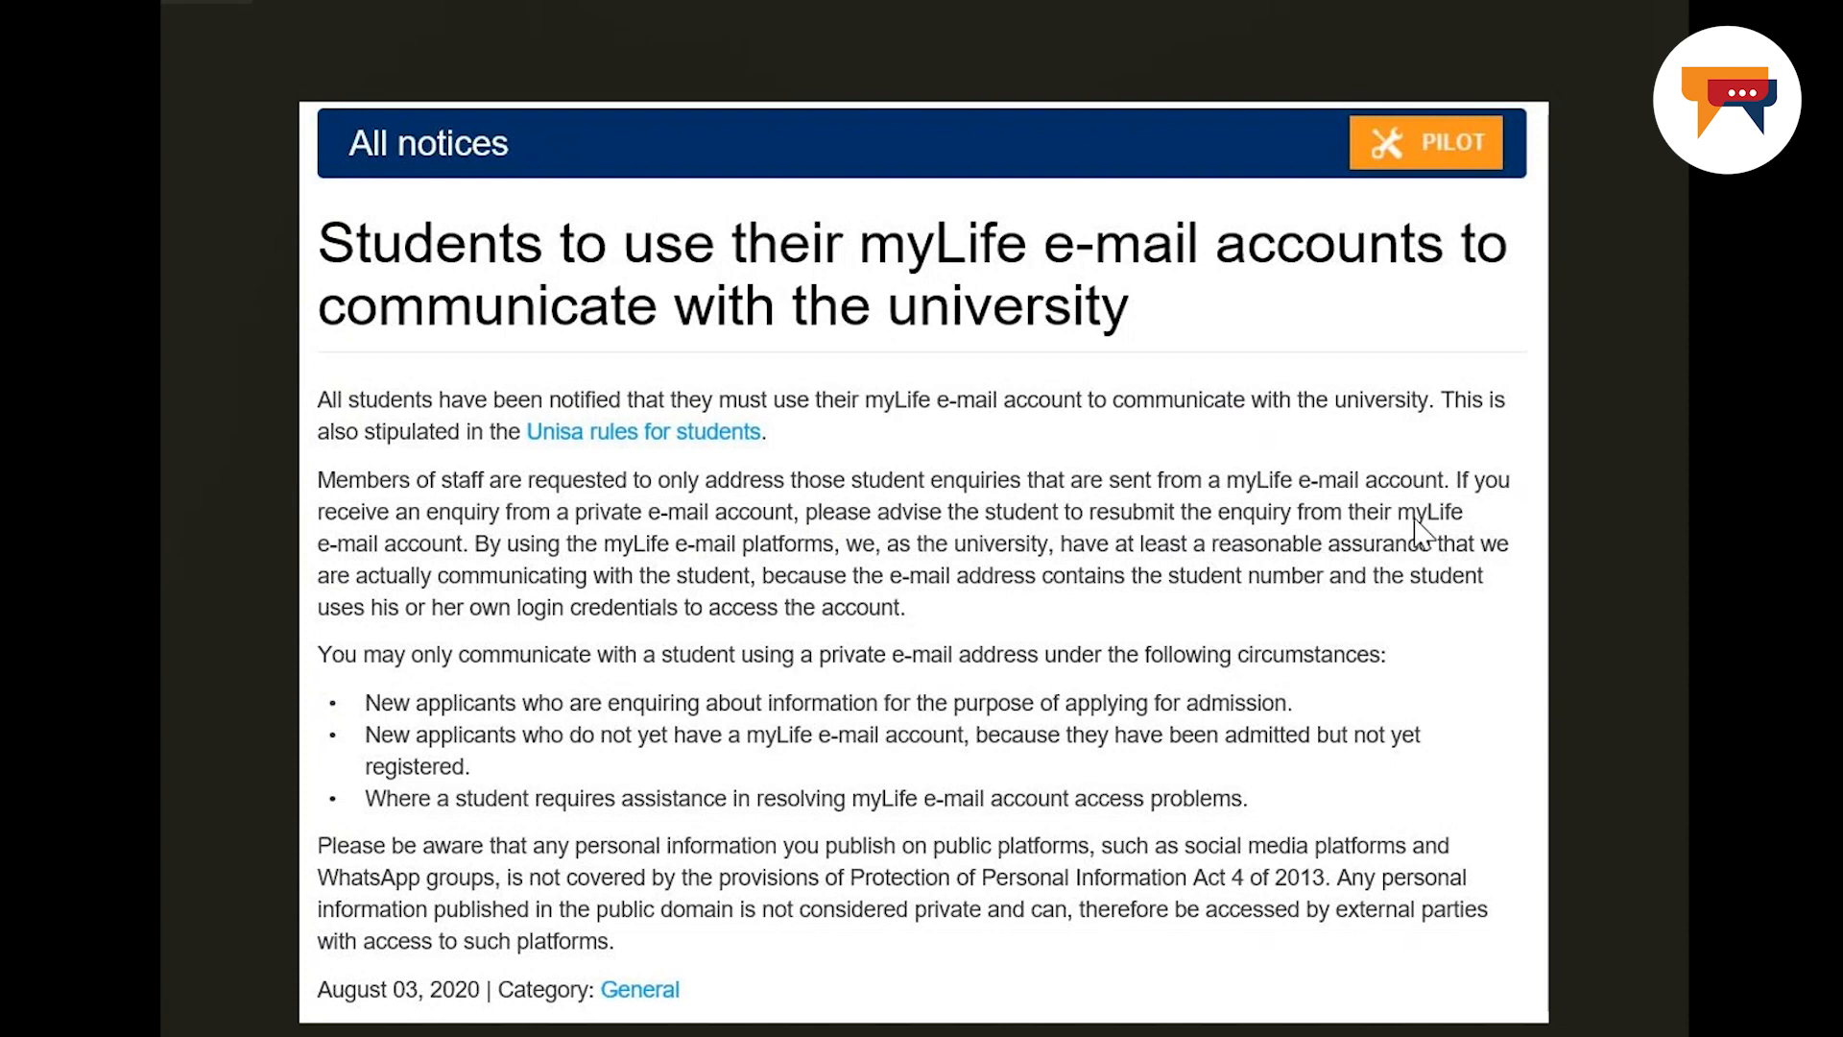
{"action": "mouse_move", "coordinate": [286, 830]}
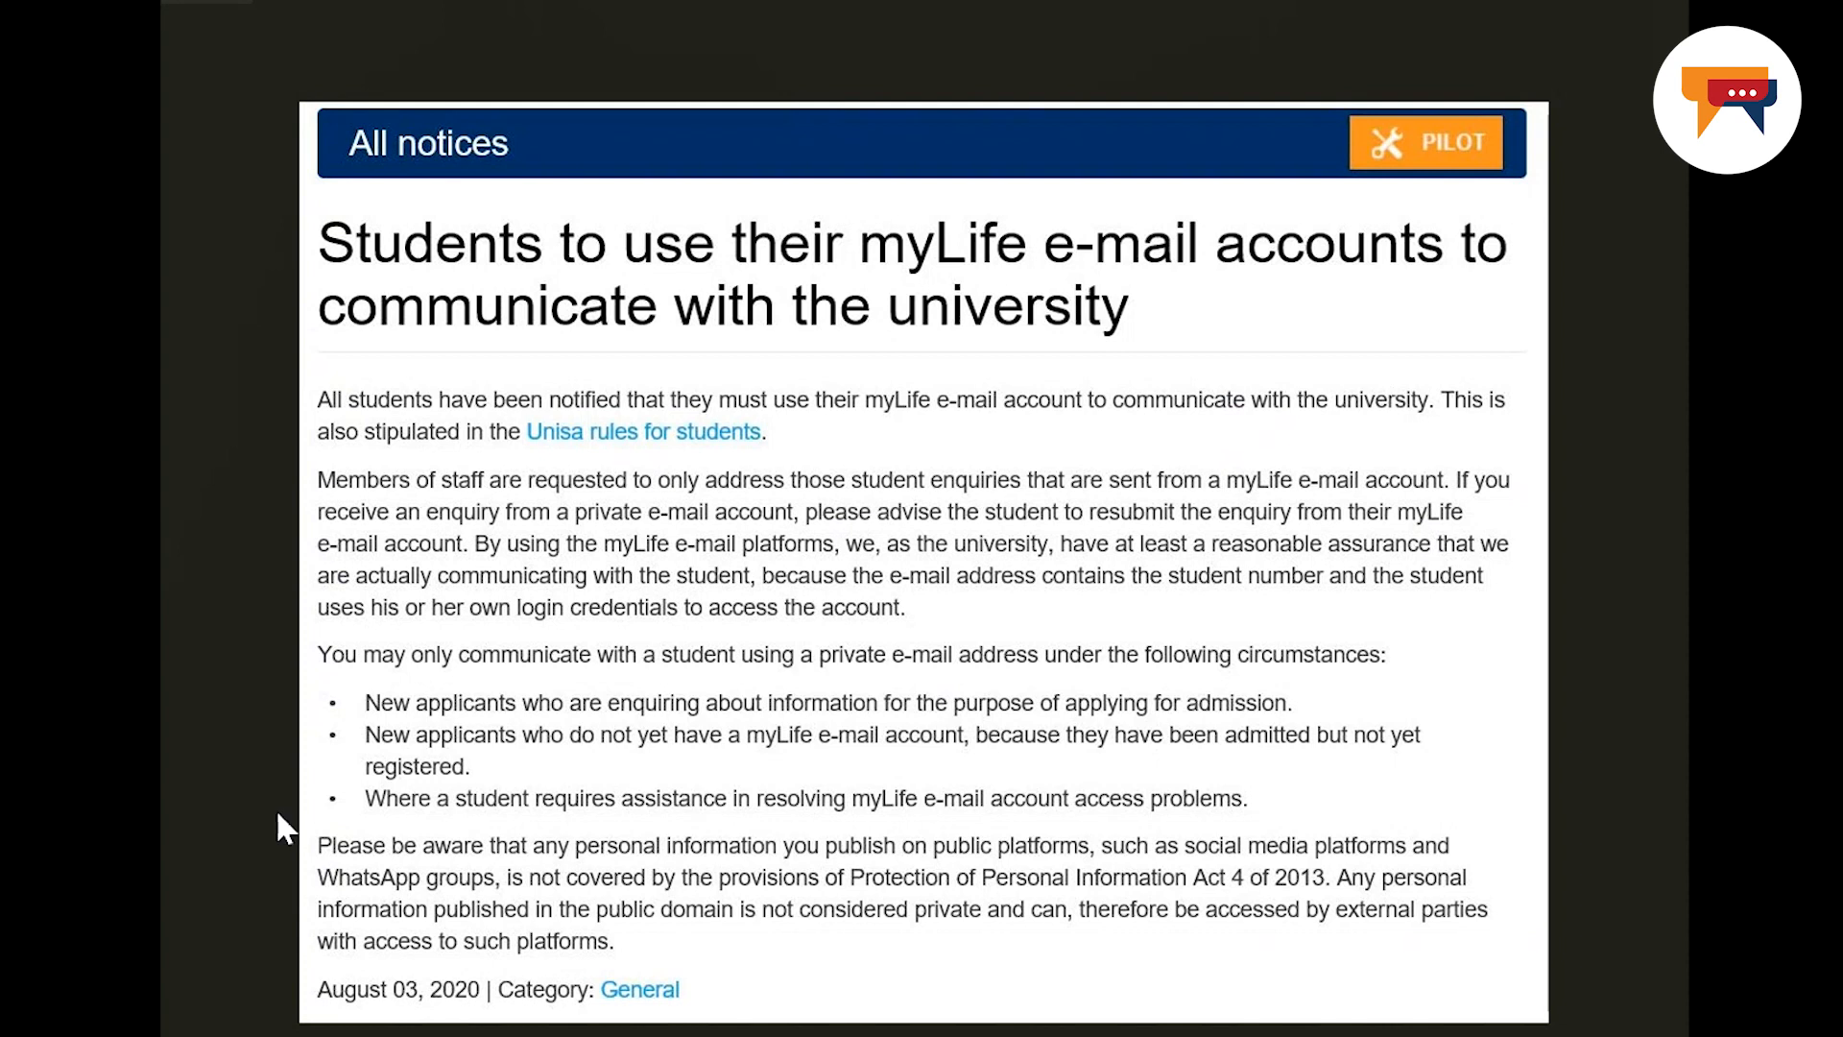
{"action": "mouse_move", "coordinate": [568, 679]}
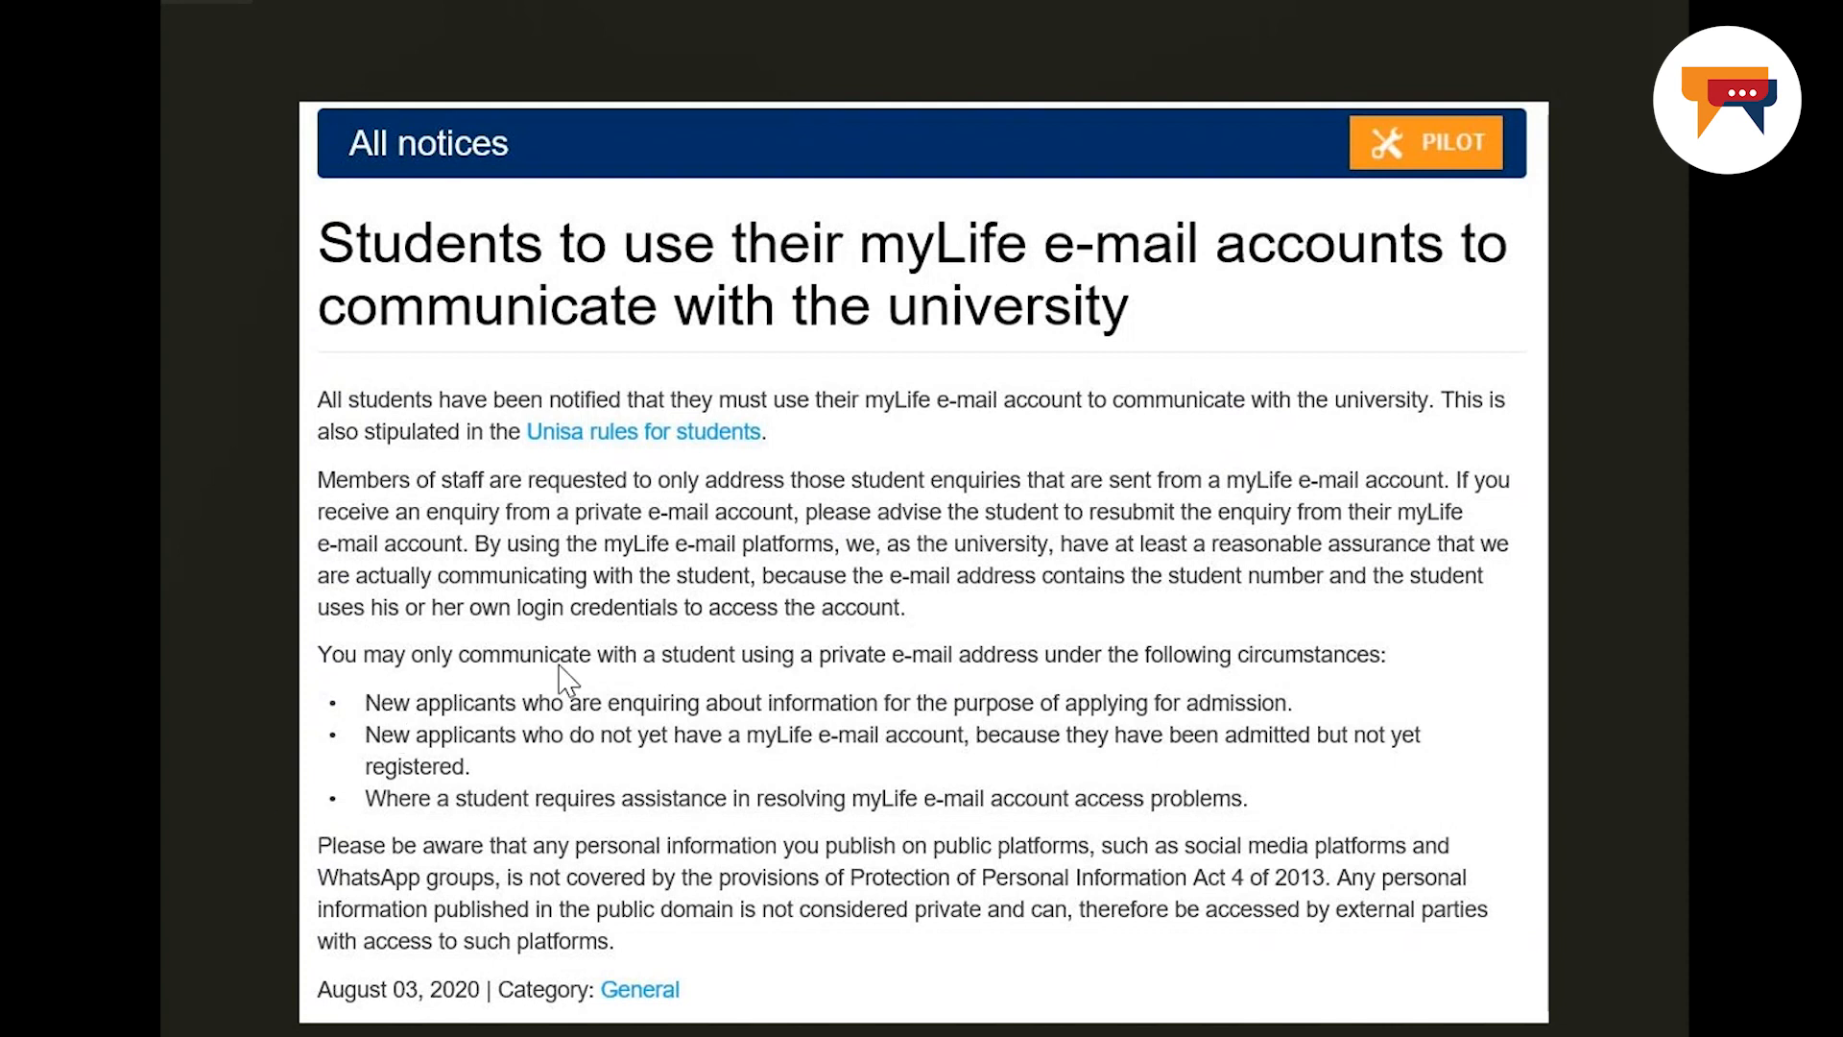
{"action": "mouse_move", "coordinate": [1077, 687]}
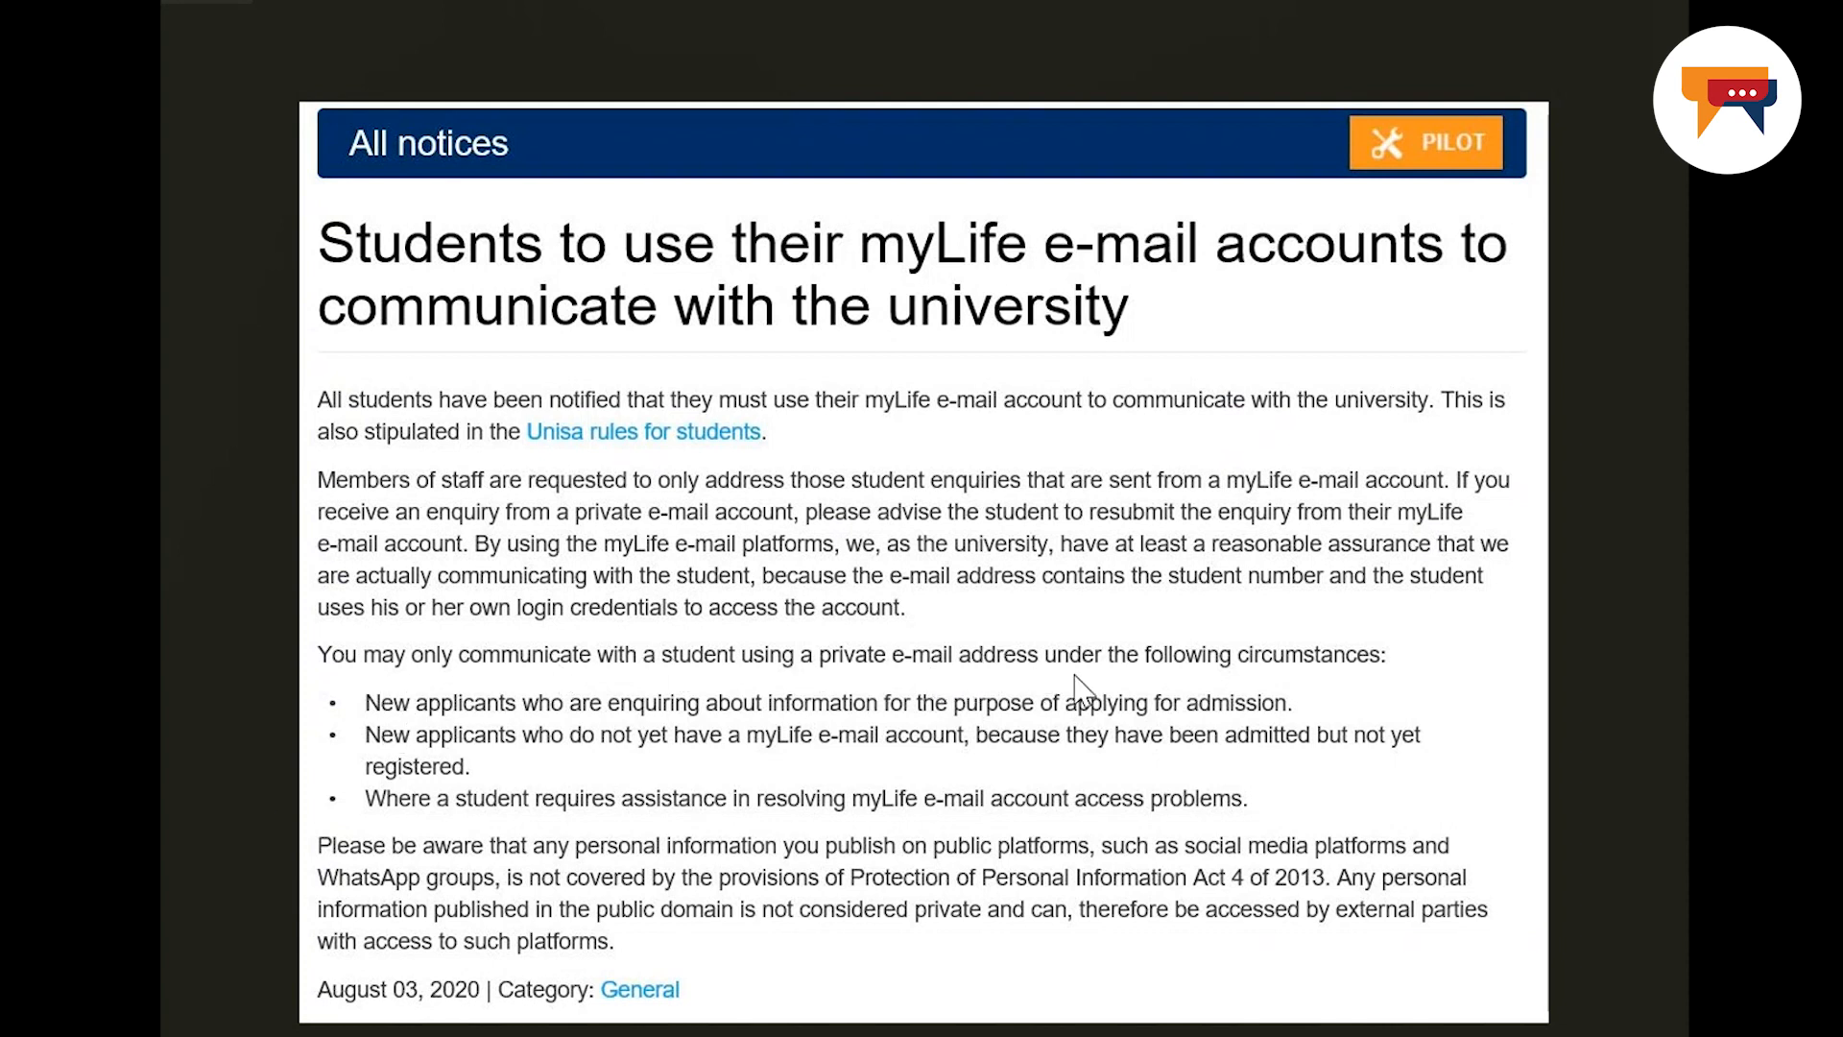
{"action": "mouse_move", "coordinate": [1340, 693]}
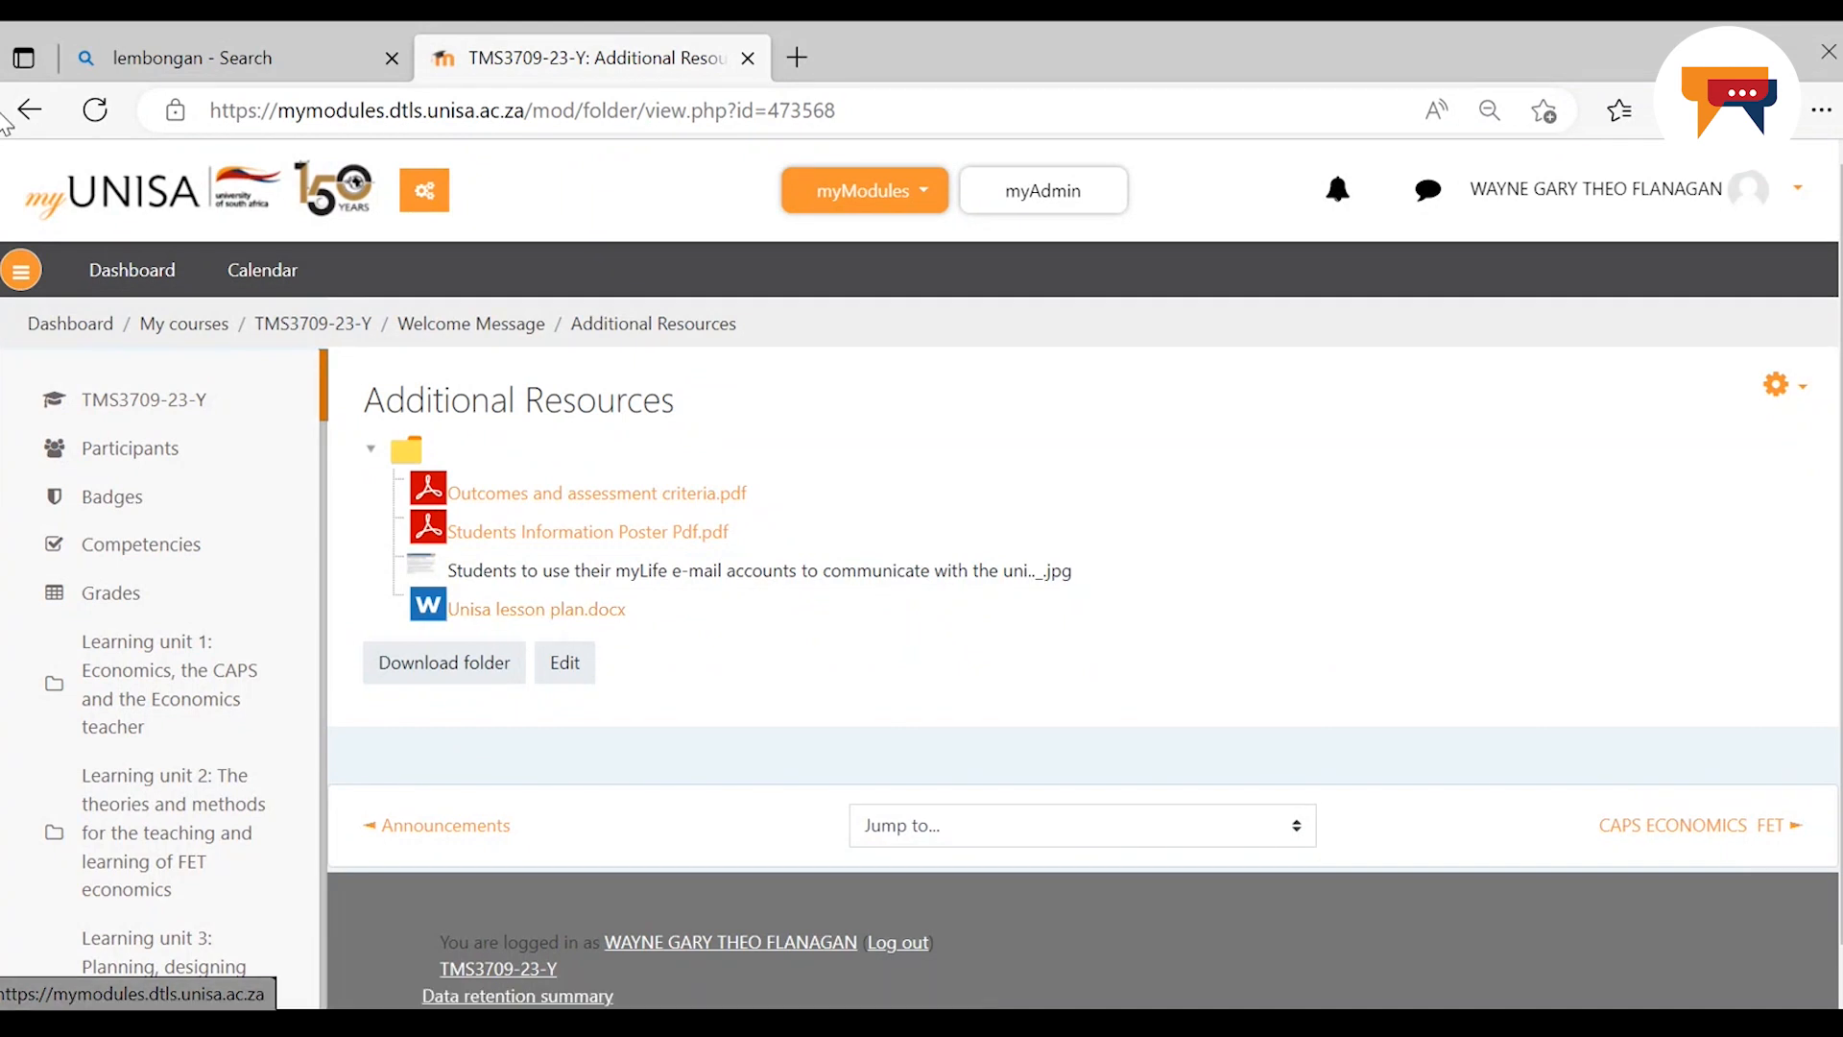
Return to the TMS3709-23-Y course page and open the course FAQs
{"action": "left_click", "coordinate": [29, 109]}
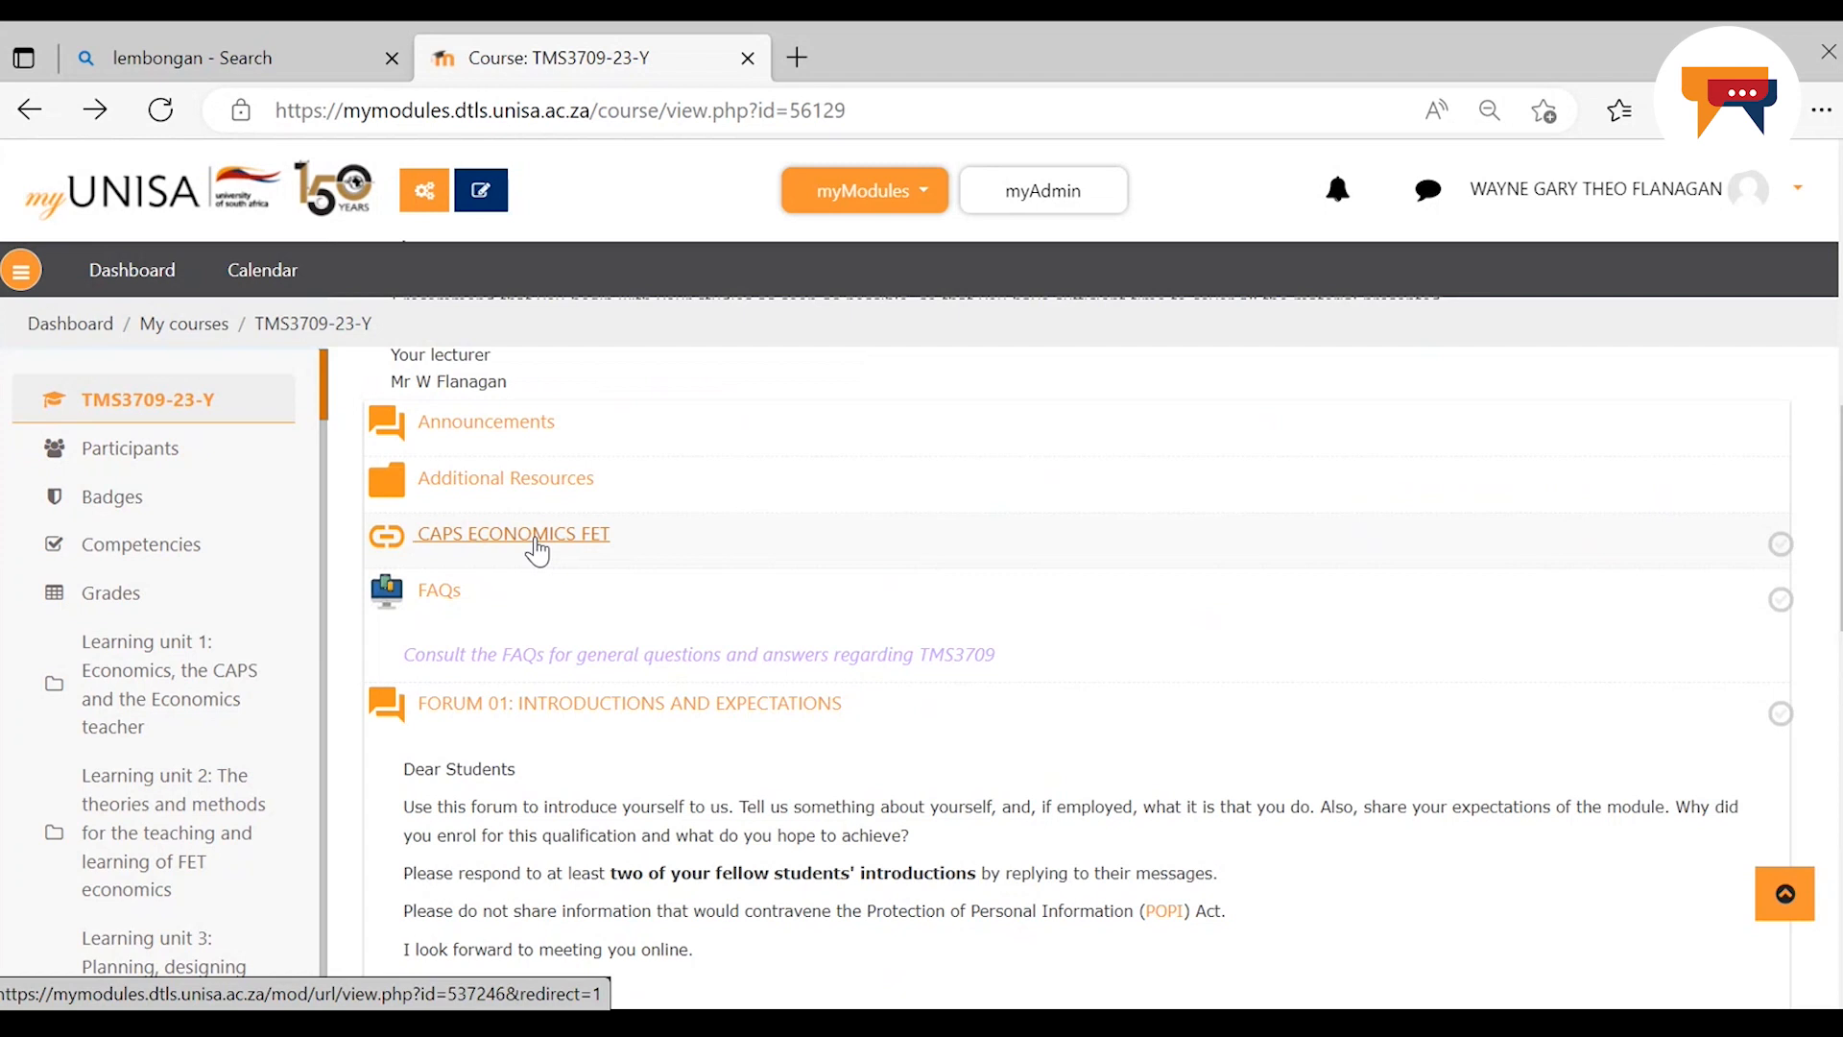
{"action": "left_click", "coordinate": [511, 534]}
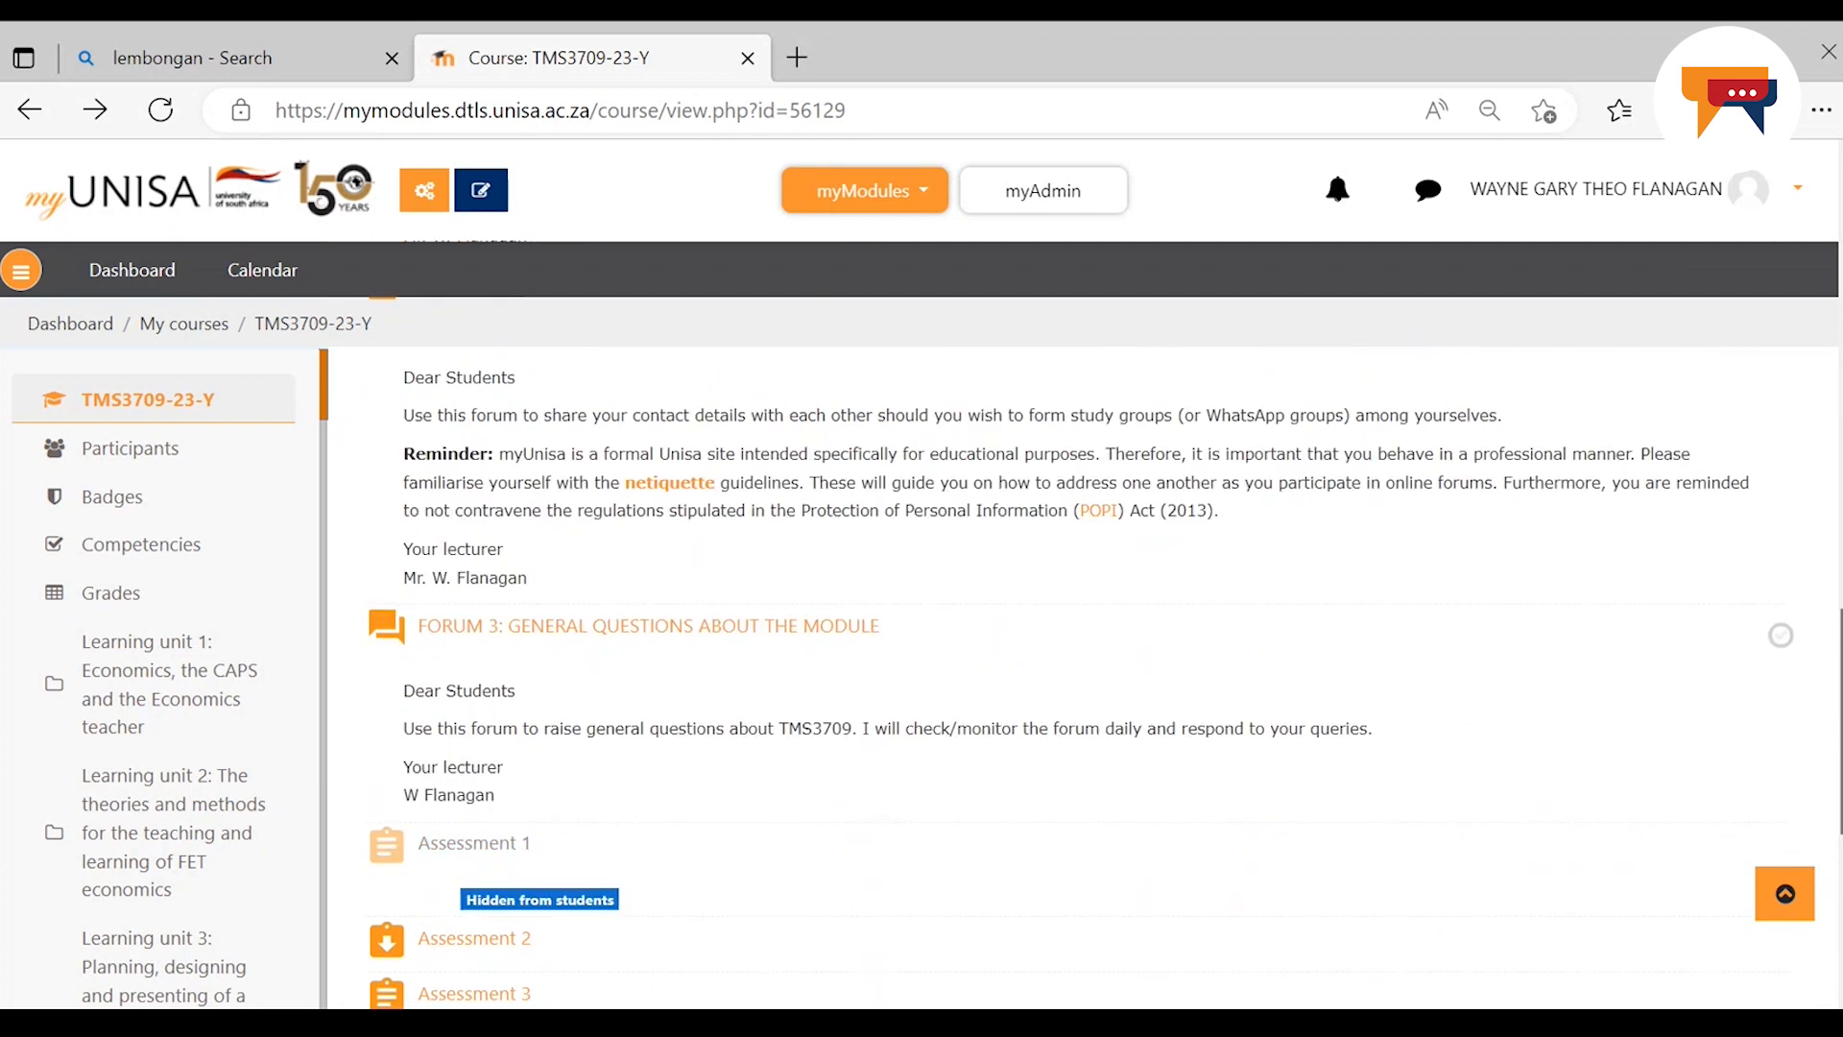
{"action": "scroll", "scroll_direction": "up", "scroll_amount": 3}
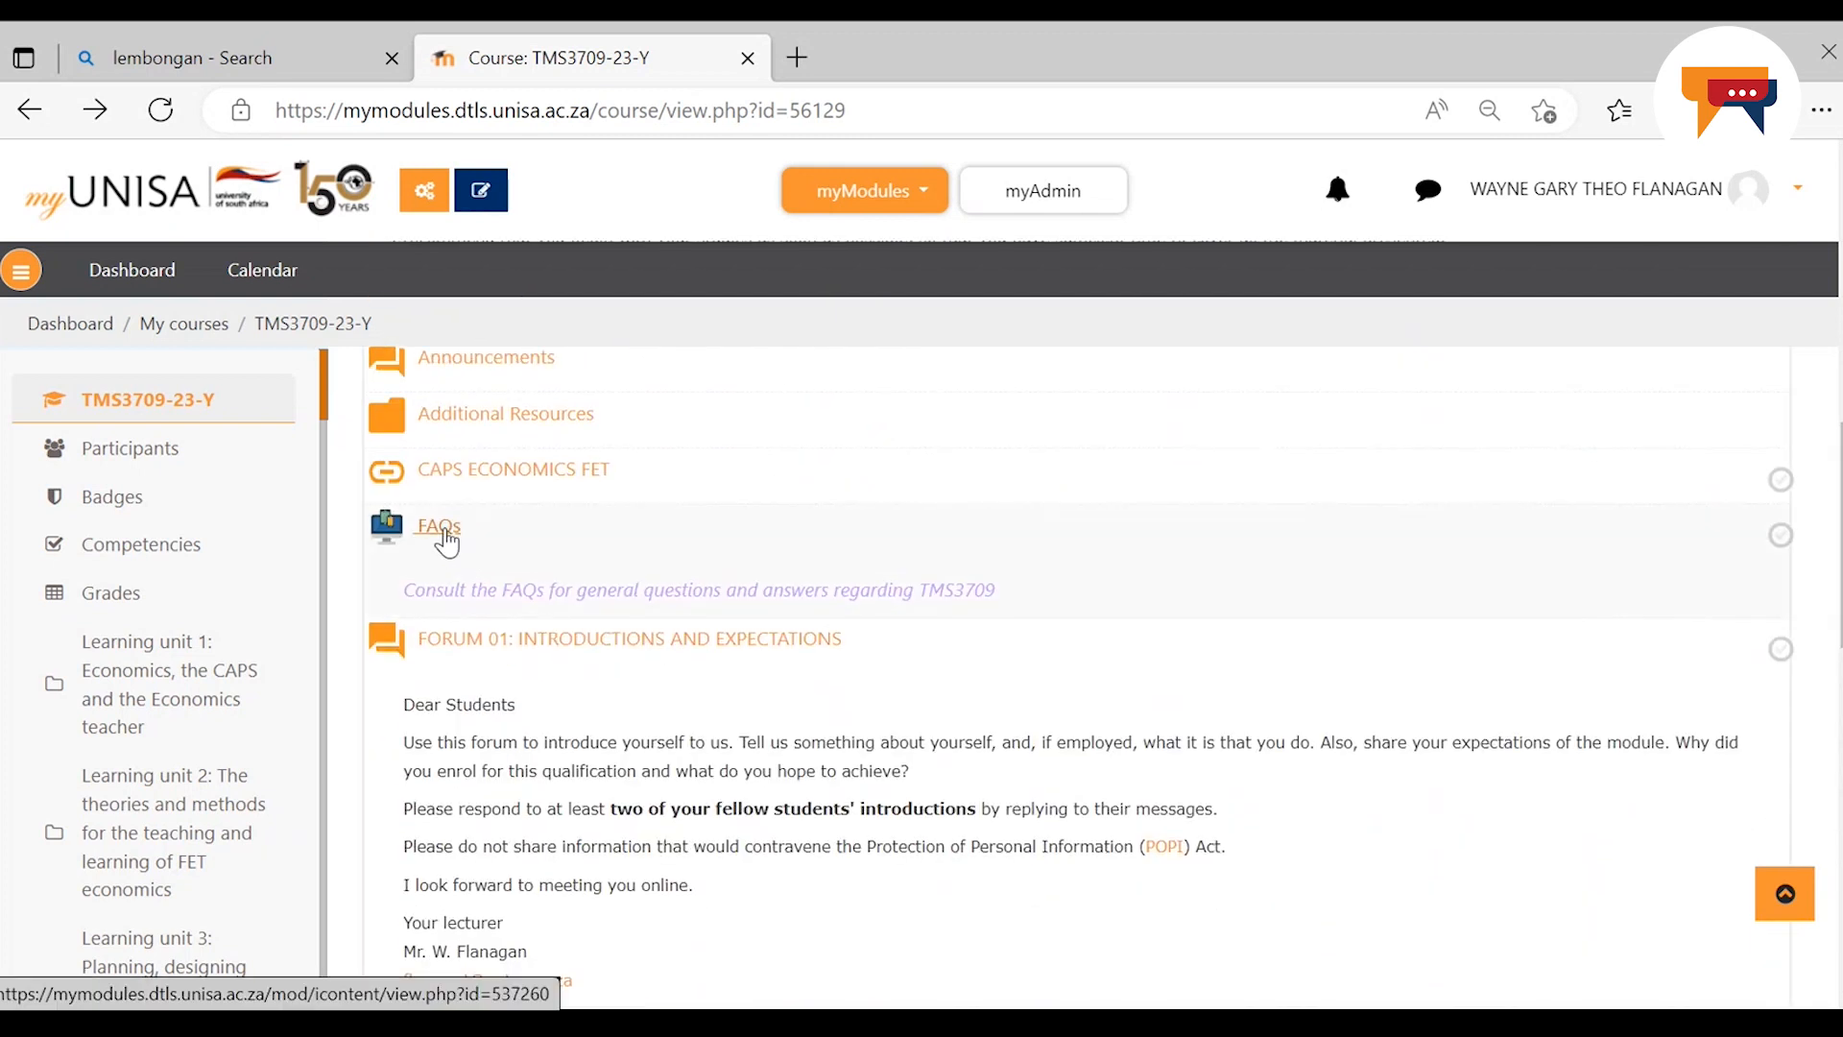
{"action": "left_click", "coordinate": [438, 526]}
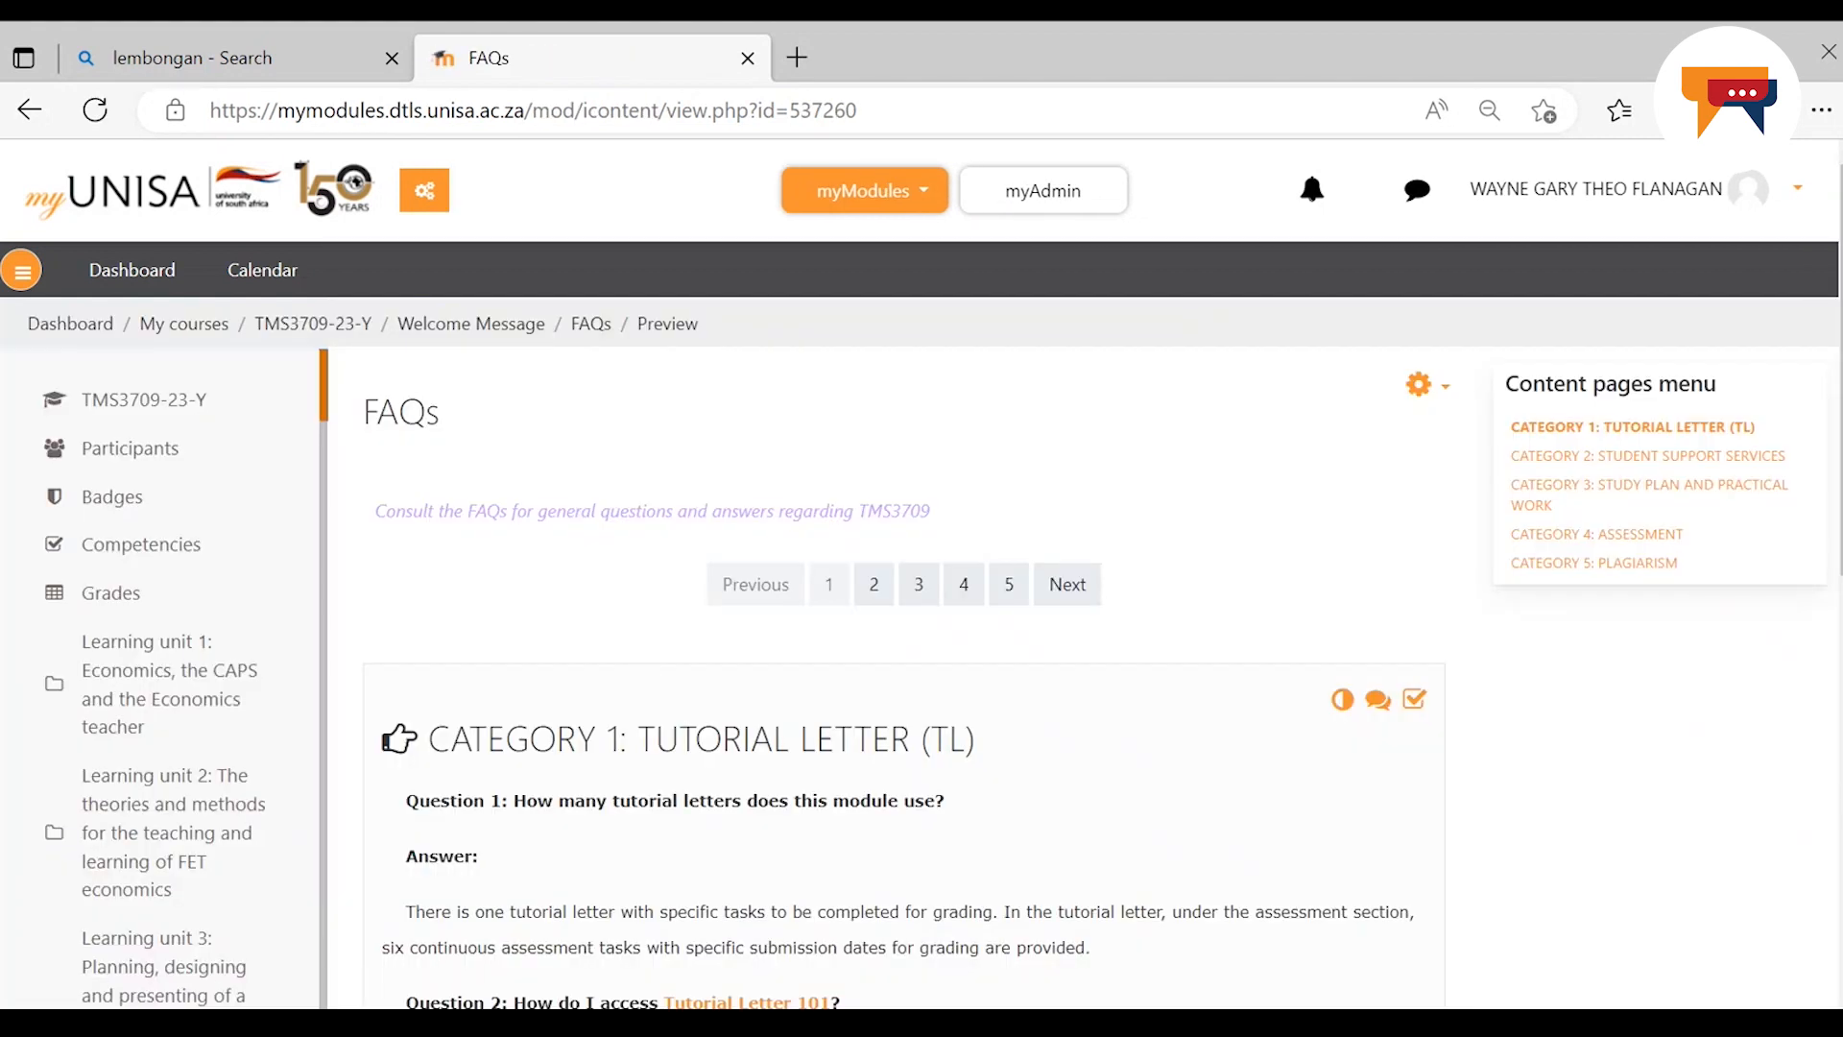
Scroll through the Category 1 tutorial letter answers, including how to access Tutorial Letter 101
{"action": "scroll", "scroll_direction": "down", "scroll_amount": 3}
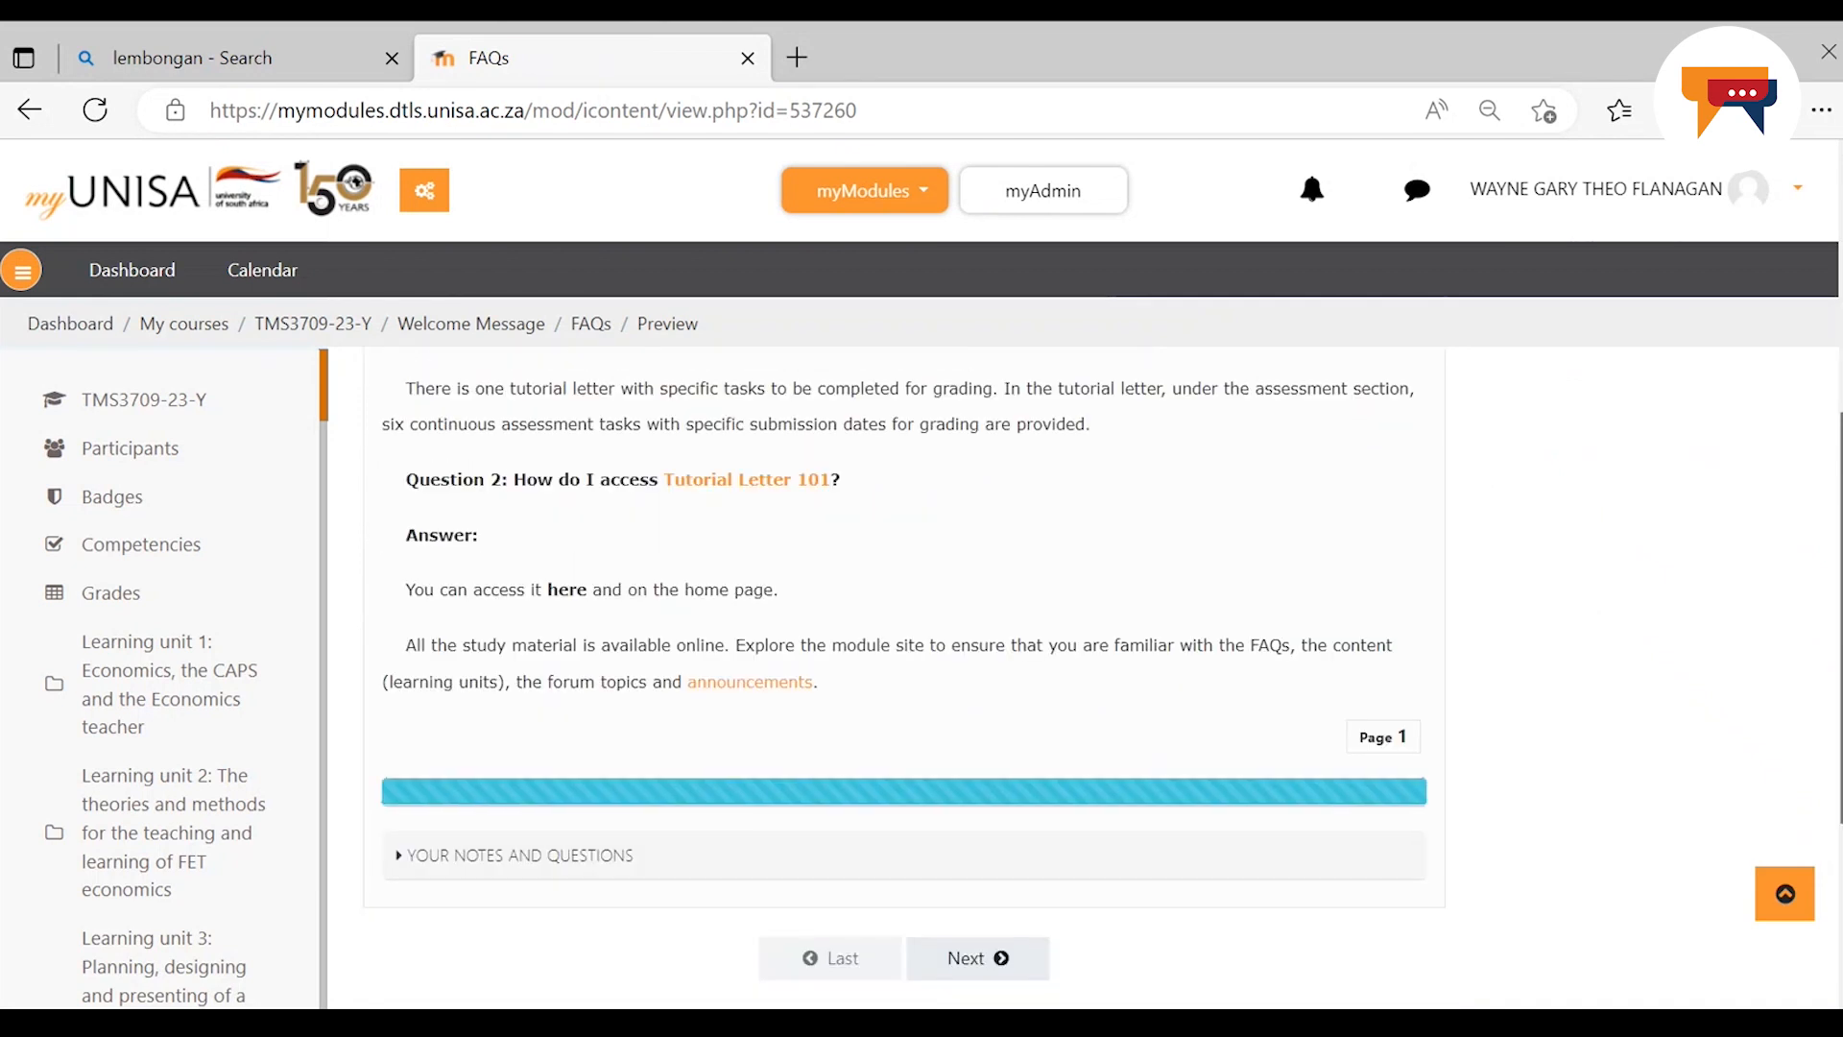
{"action": "scroll", "scroll_direction": "down", "scroll_amount": 3}
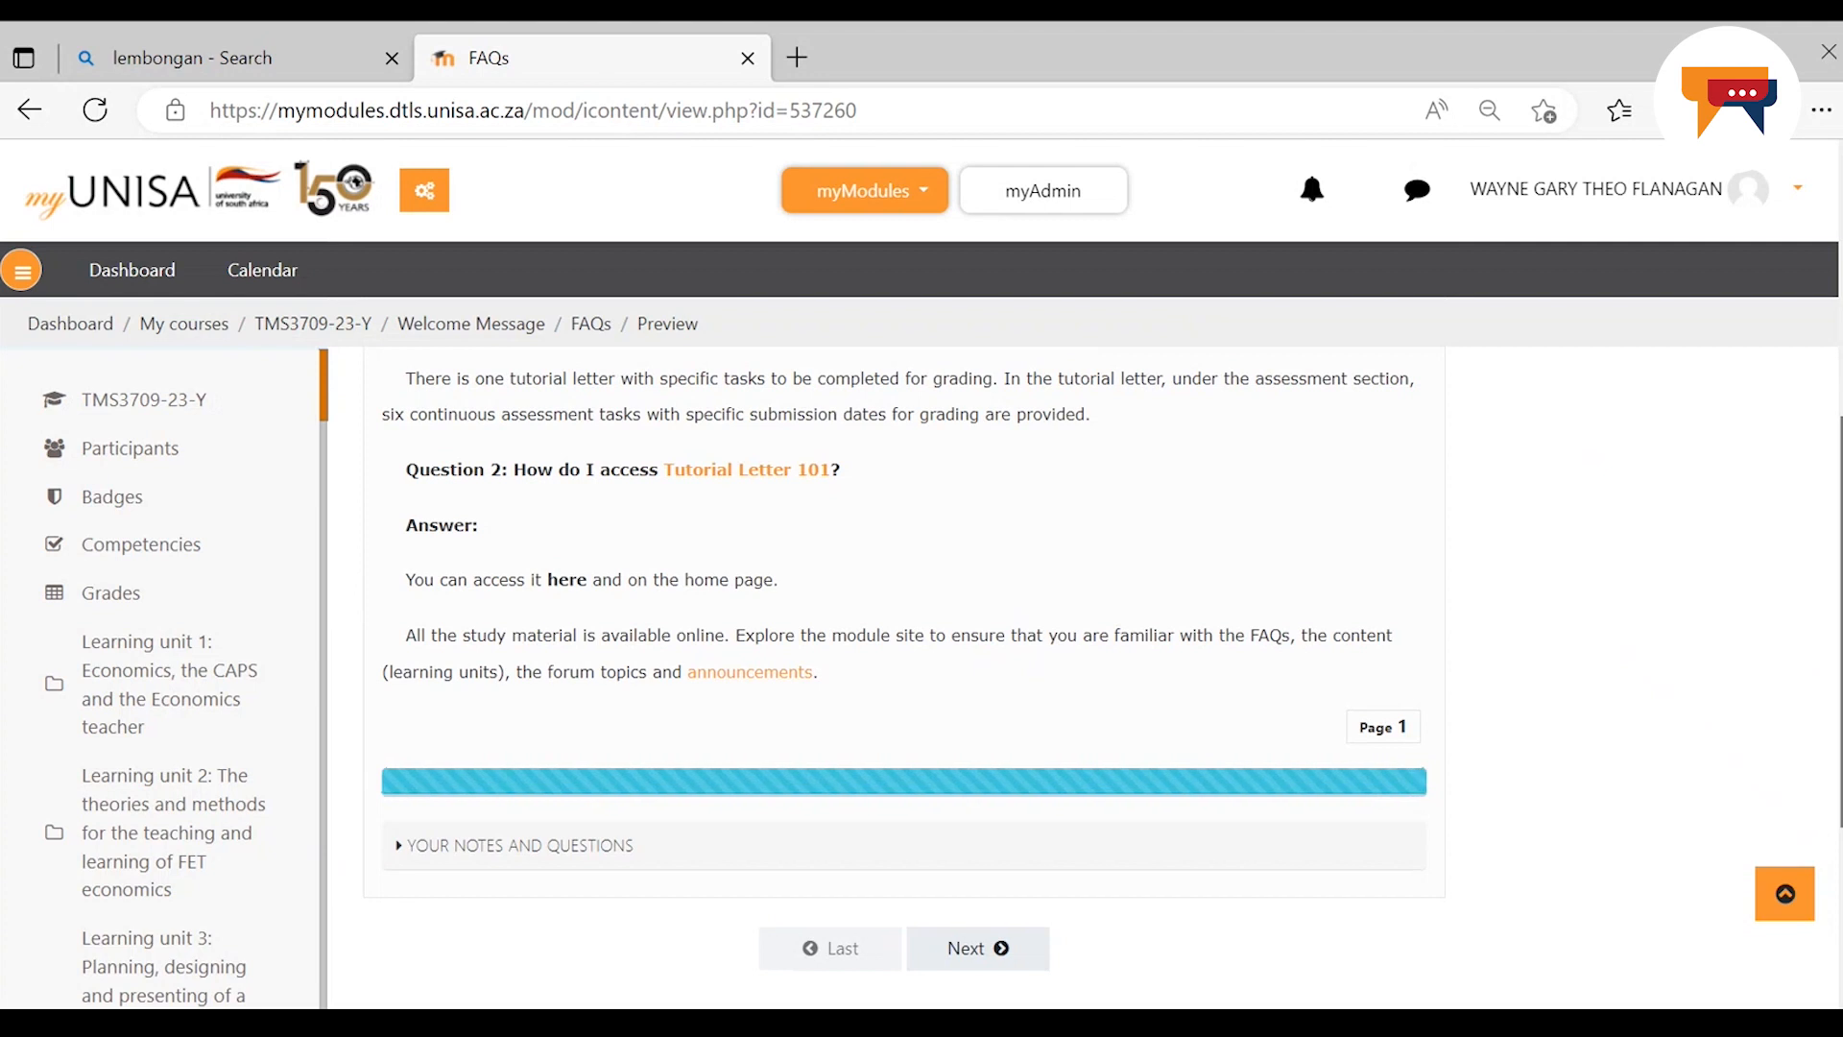
{"action": "scroll", "scroll_direction": "down", "scroll_amount": 3}
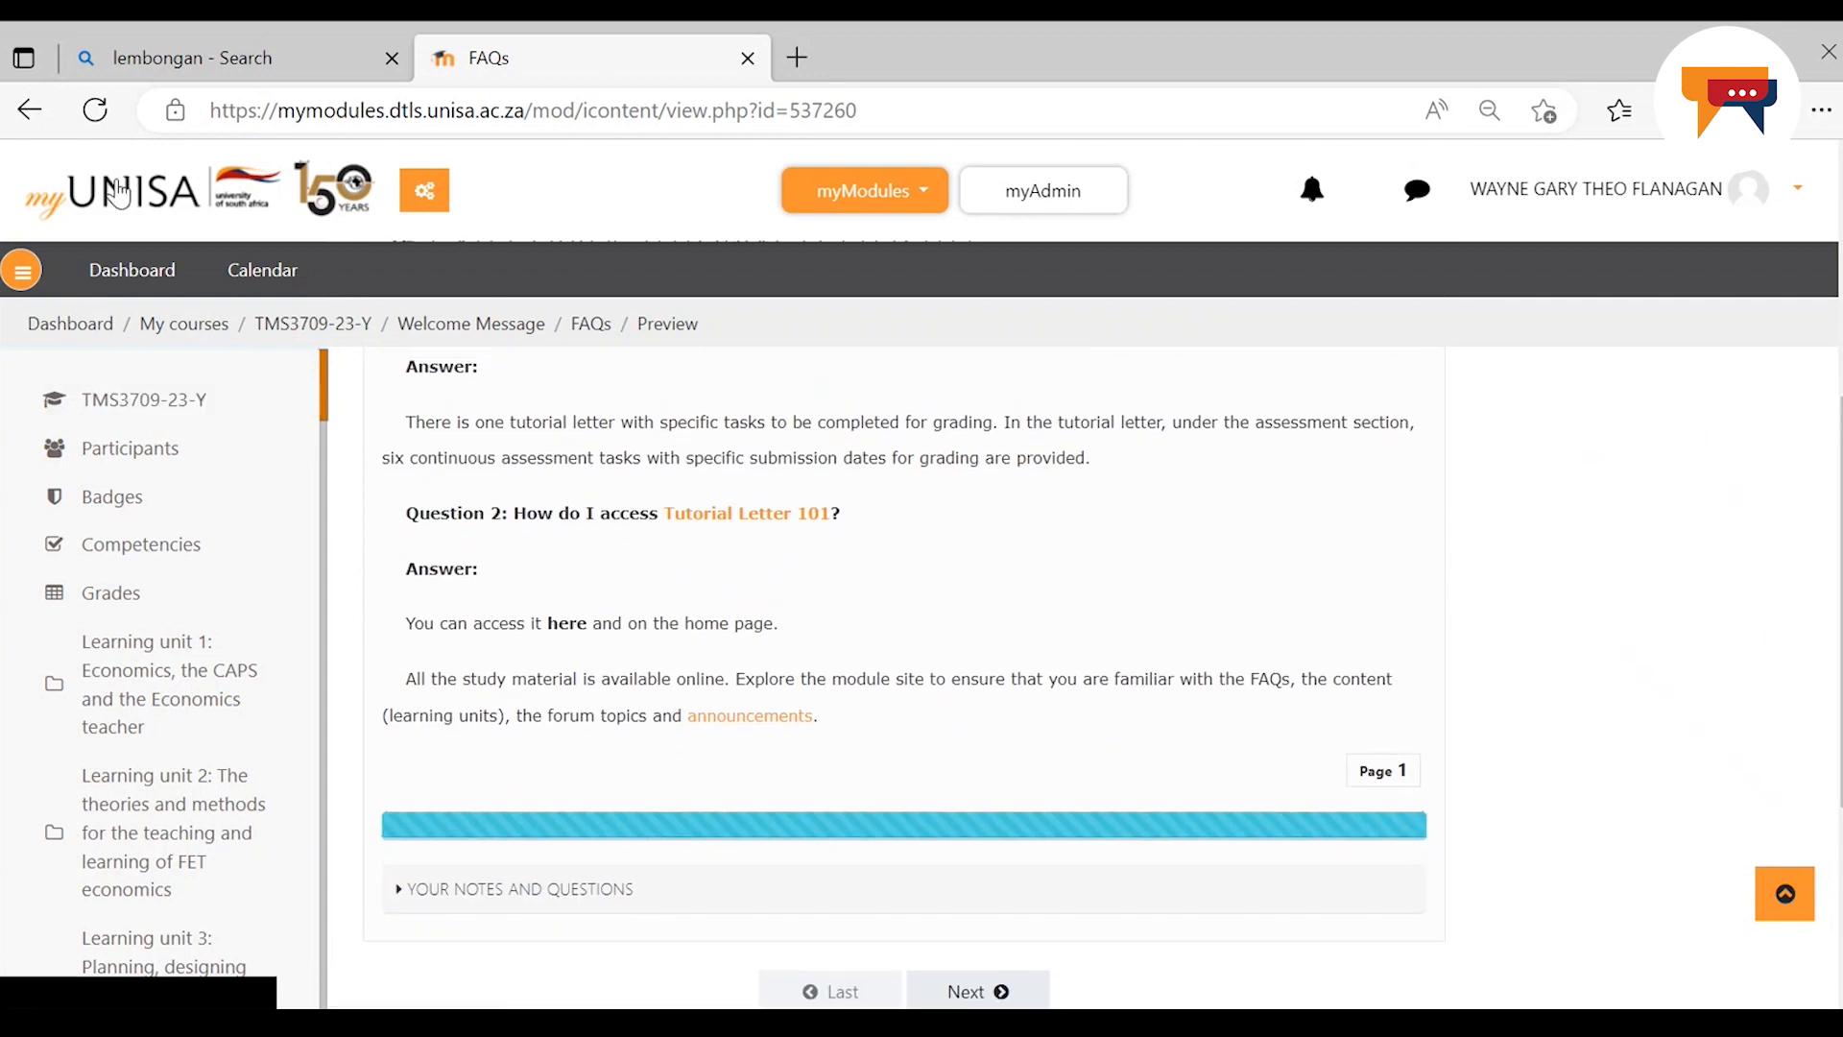
Go back to the course page and scroll to the Assessment 1–5 list and the five learning unit tiles
{"action": "left_click", "coordinate": [29, 109]}
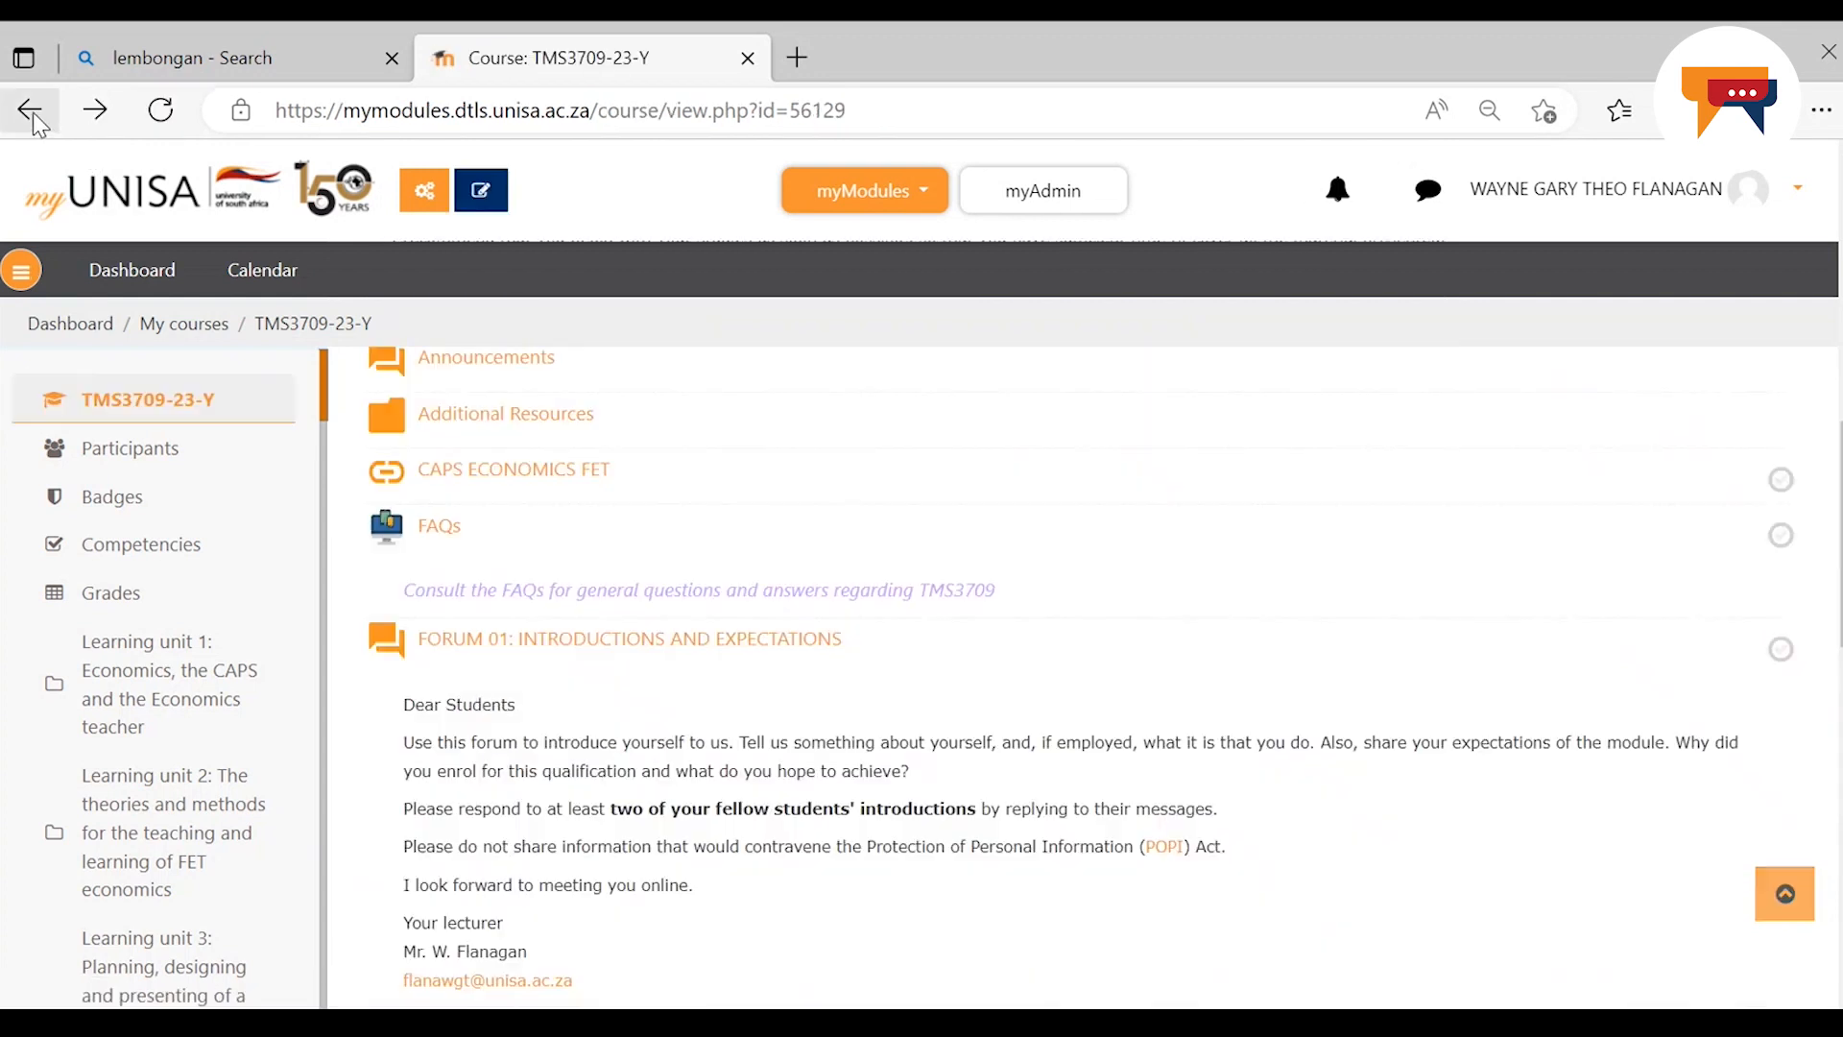
{"action": "scroll", "scroll_direction": "down", "scroll_amount": 3}
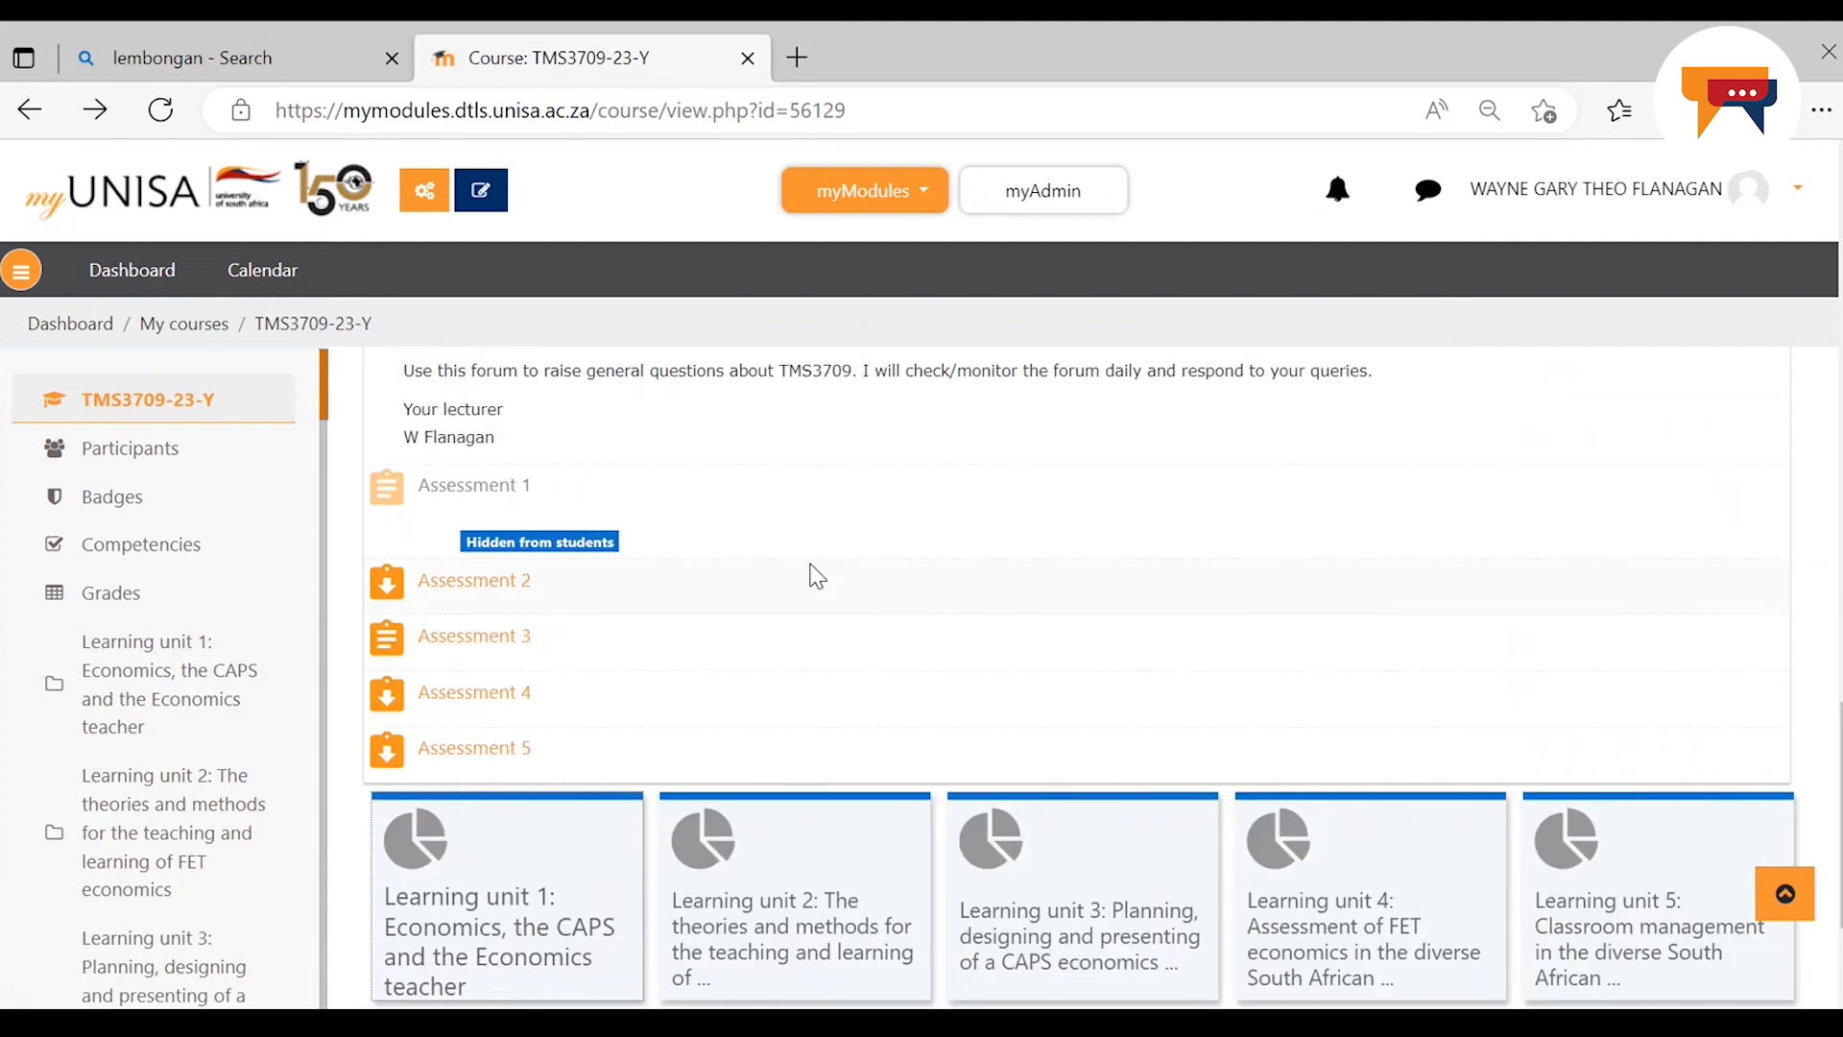
{"action": "mouse_move", "coordinate": [588, 499]}
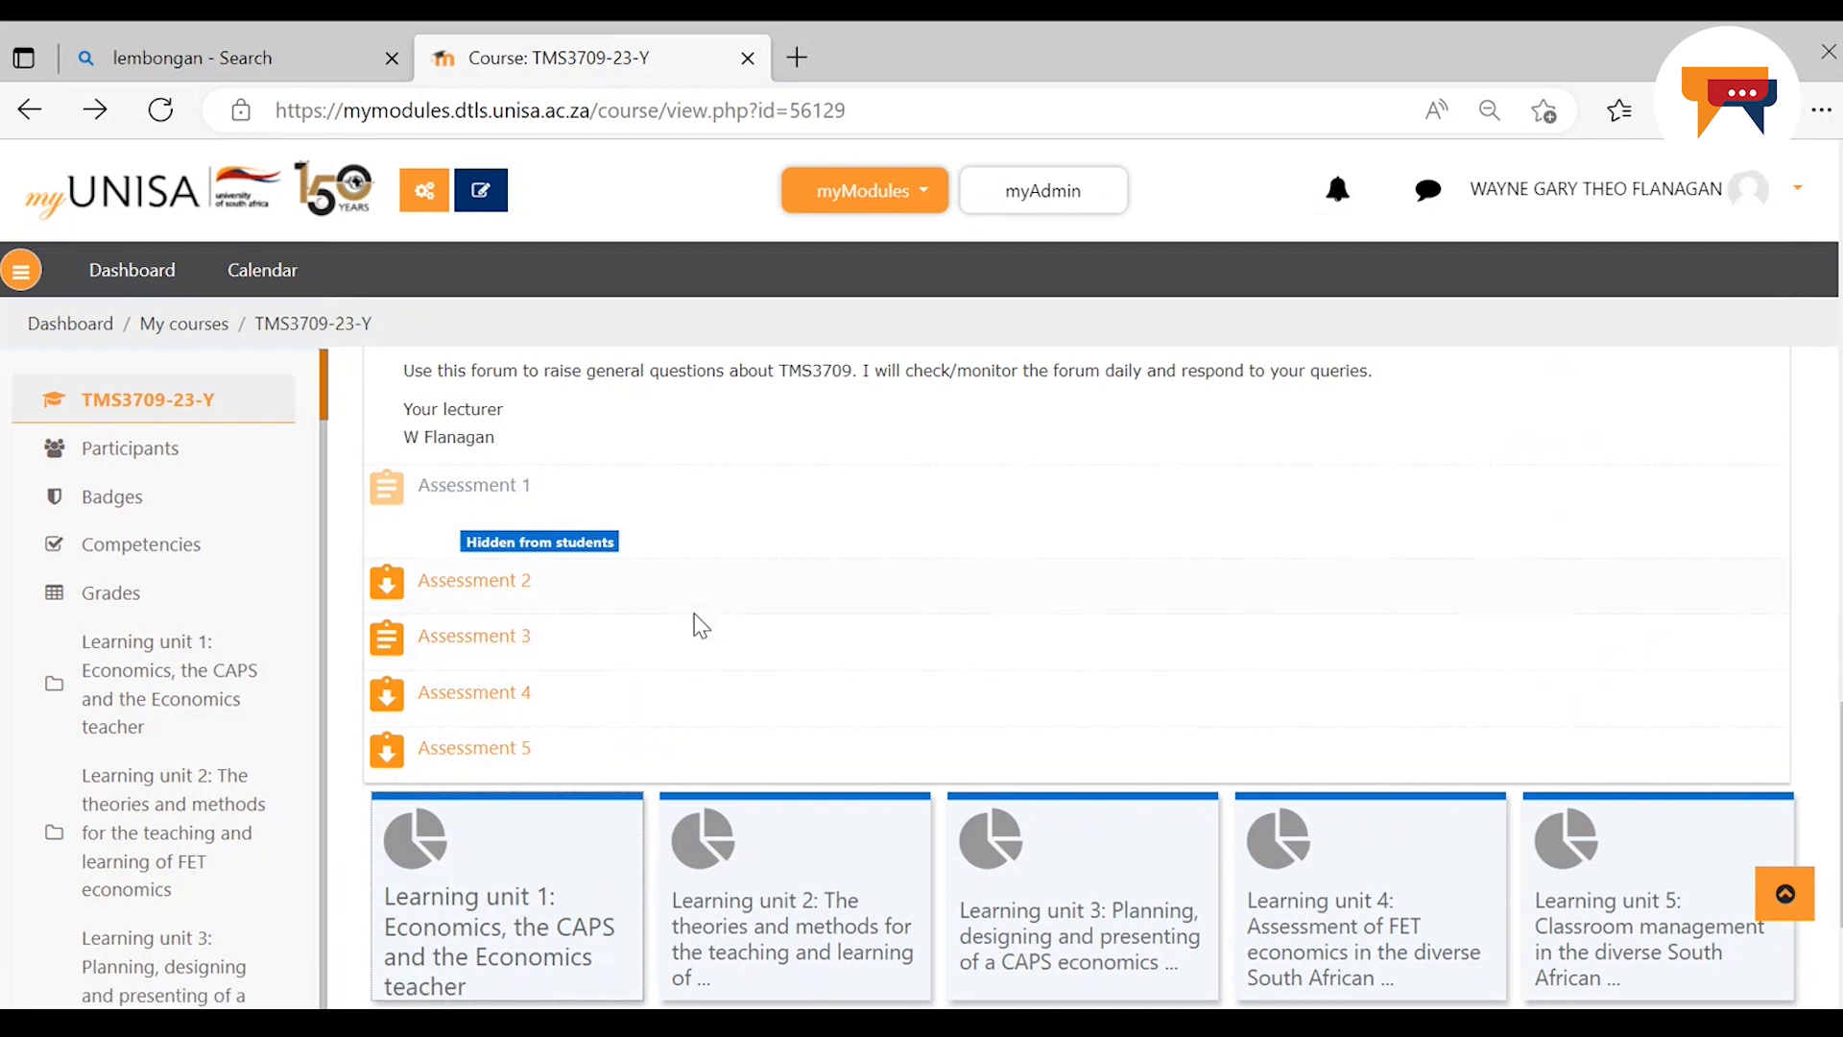
{"action": "mouse_move", "coordinate": [670, 556]}
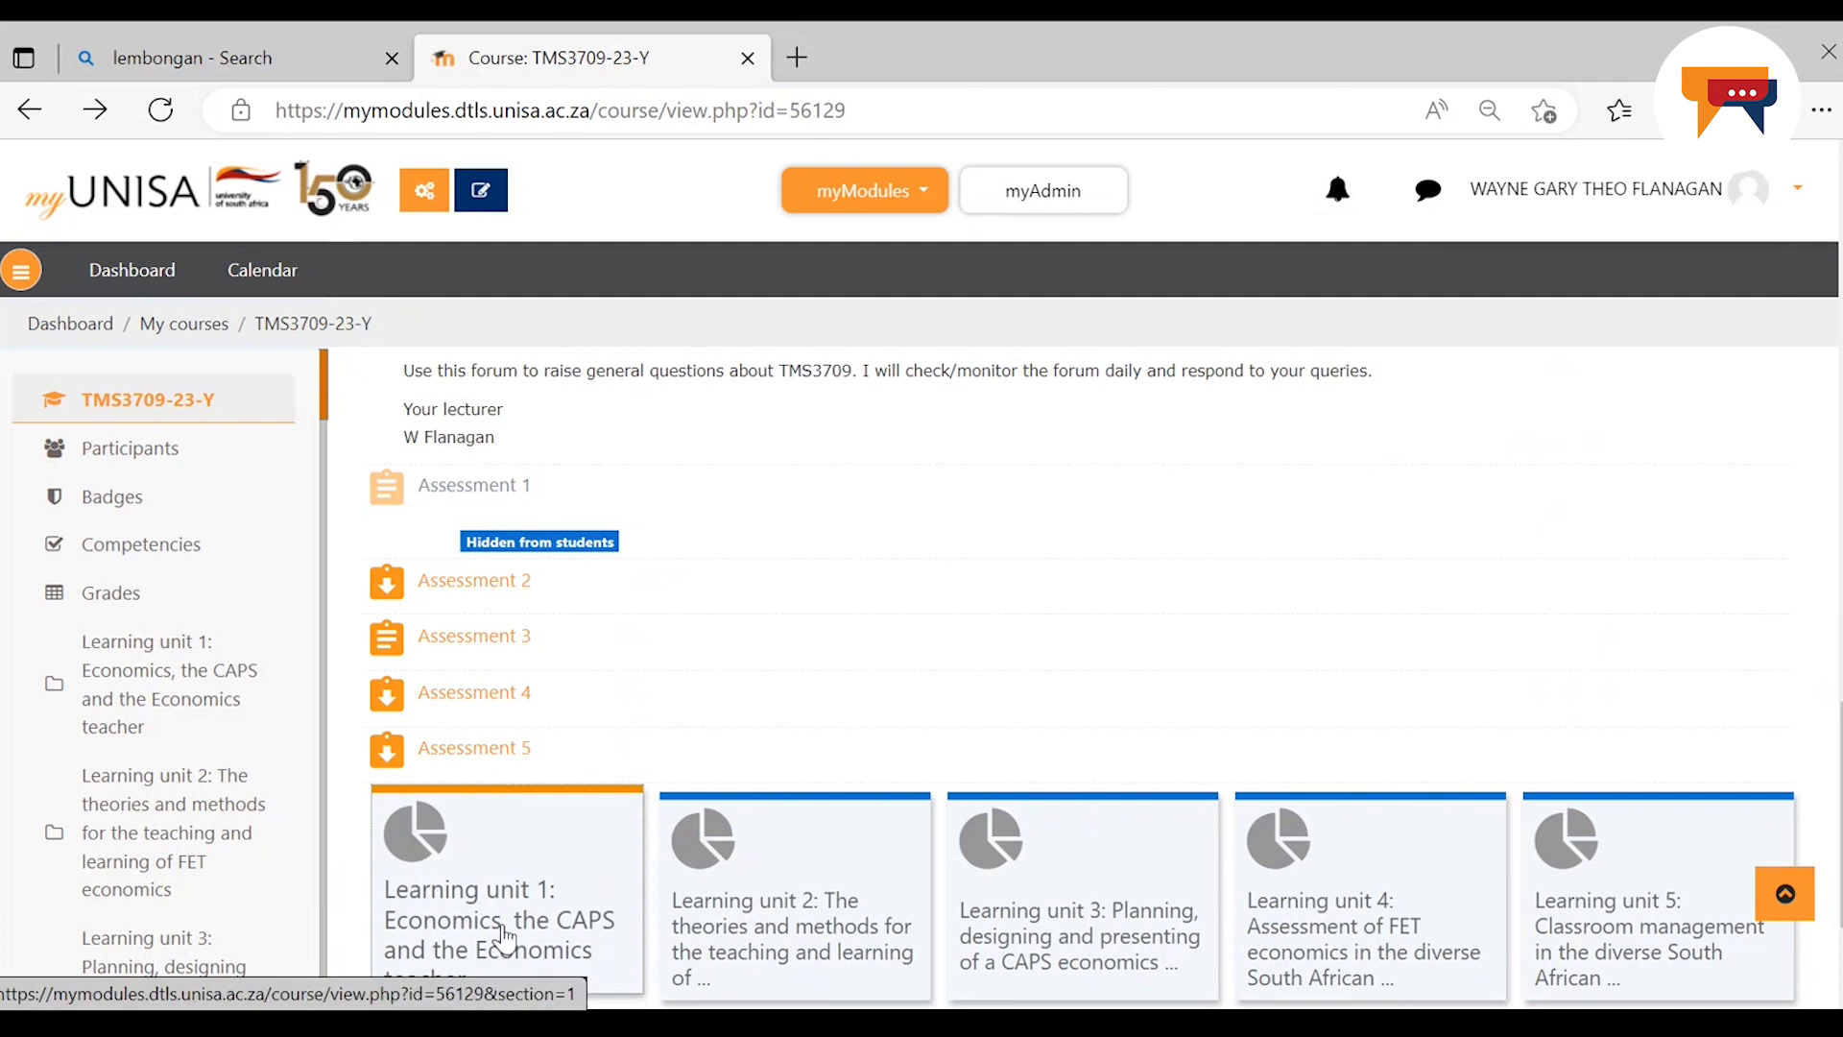
Open Learning unit 1's page 1.1 on the introduction, outcome and assessment criteria
{"action": "left_click", "coordinate": [499, 920]}
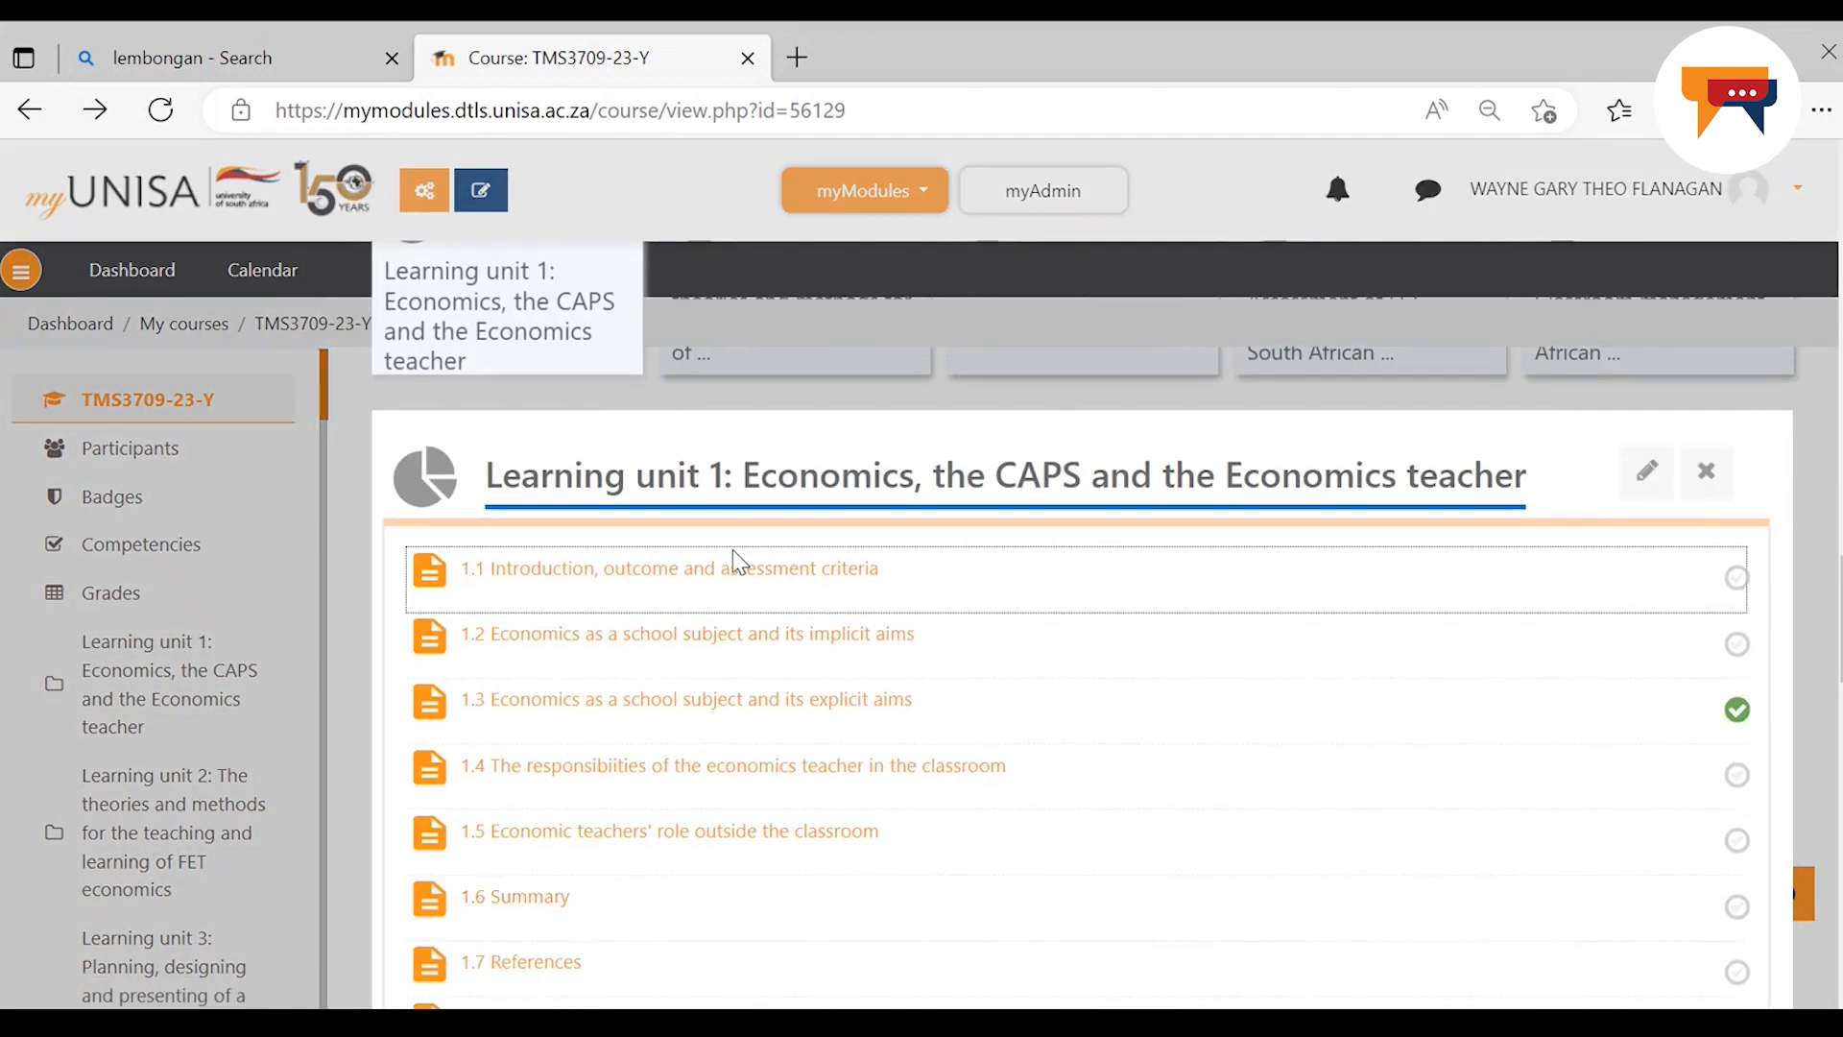
{"action": "mouse_move", "coordinate": [699, 576]}
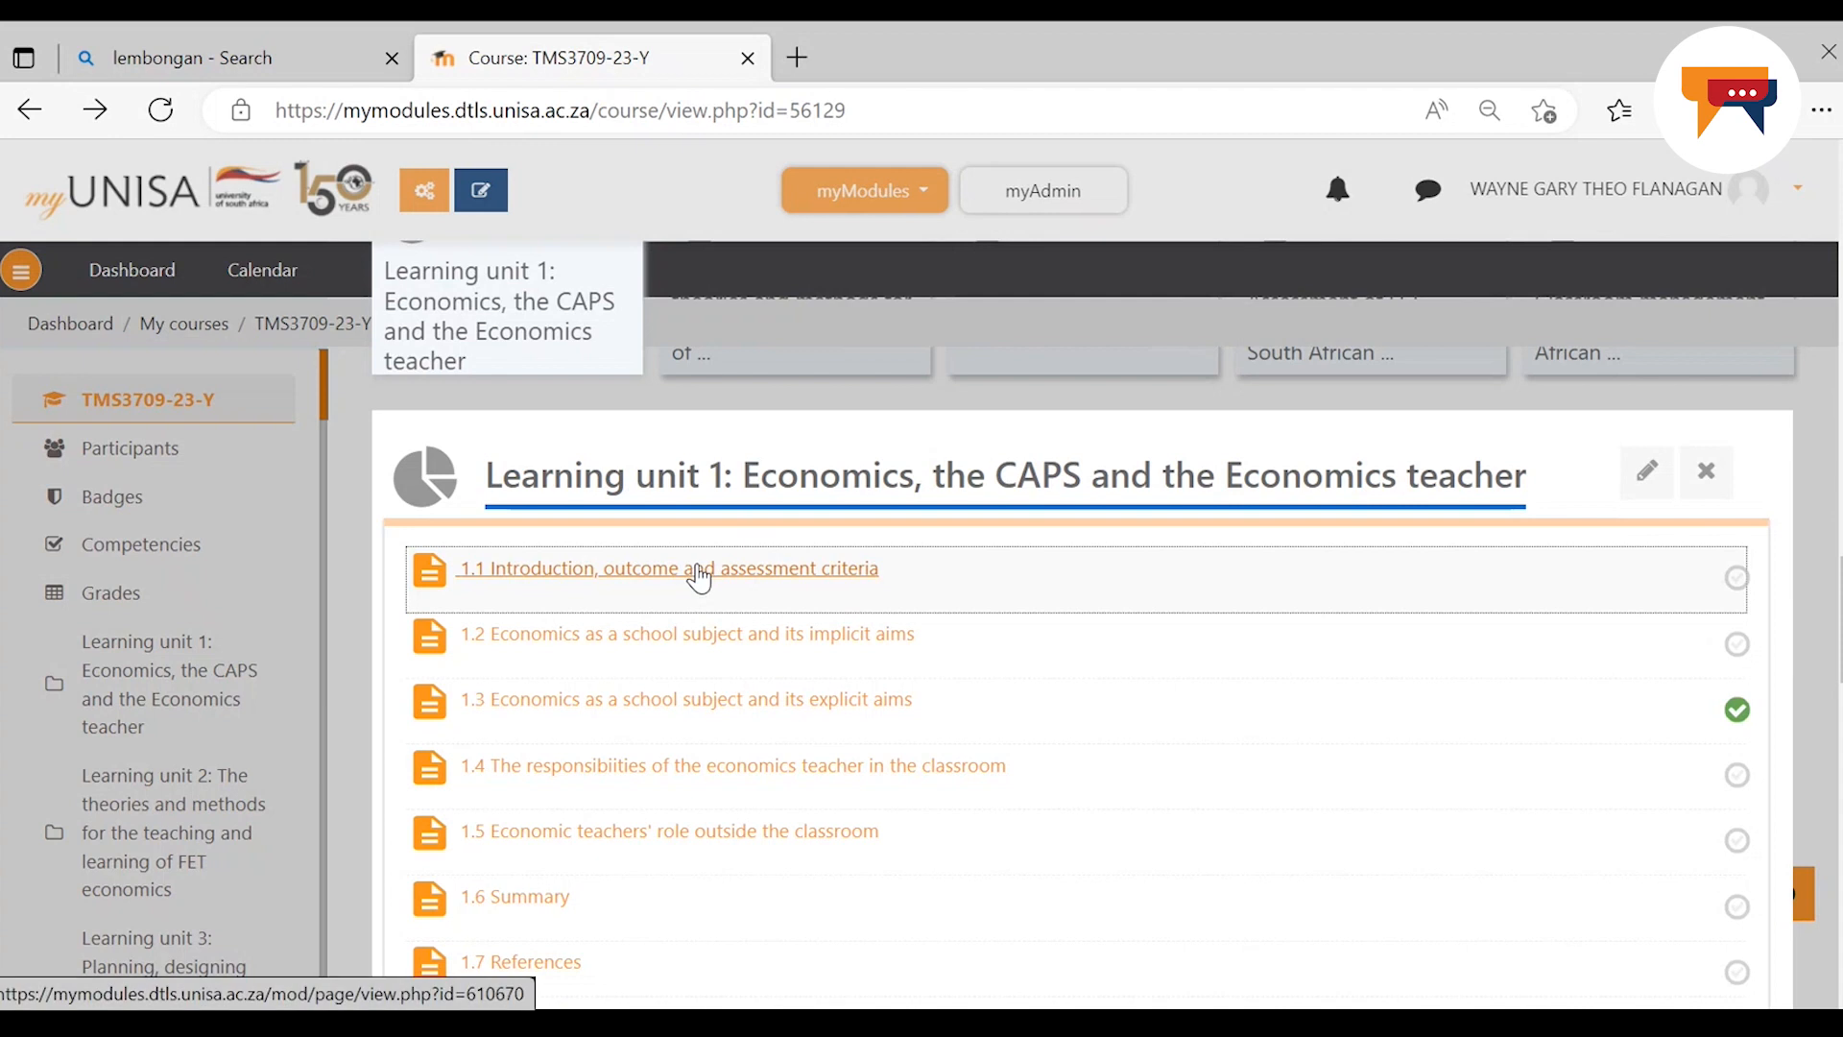
{"action": "left_click", "coordinate": [668, 569]}
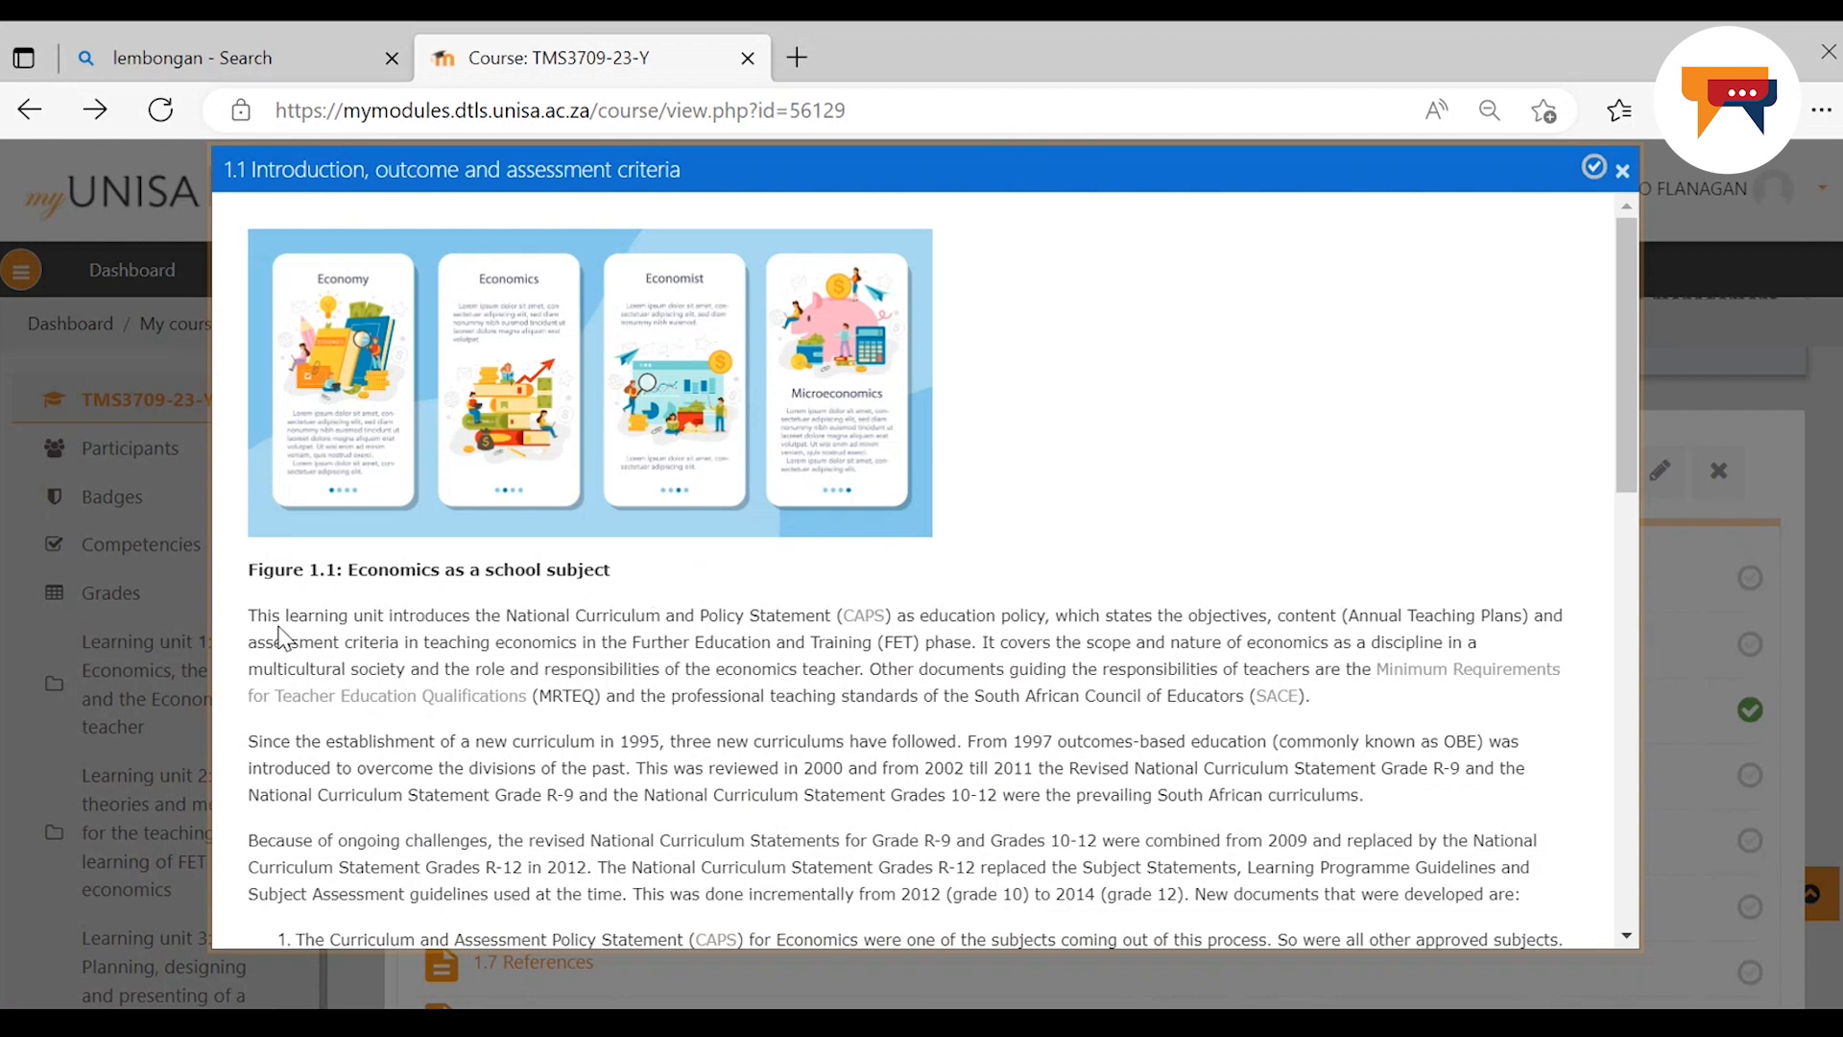
{"action": "mouse_move", "coordinate": [278, 636]}
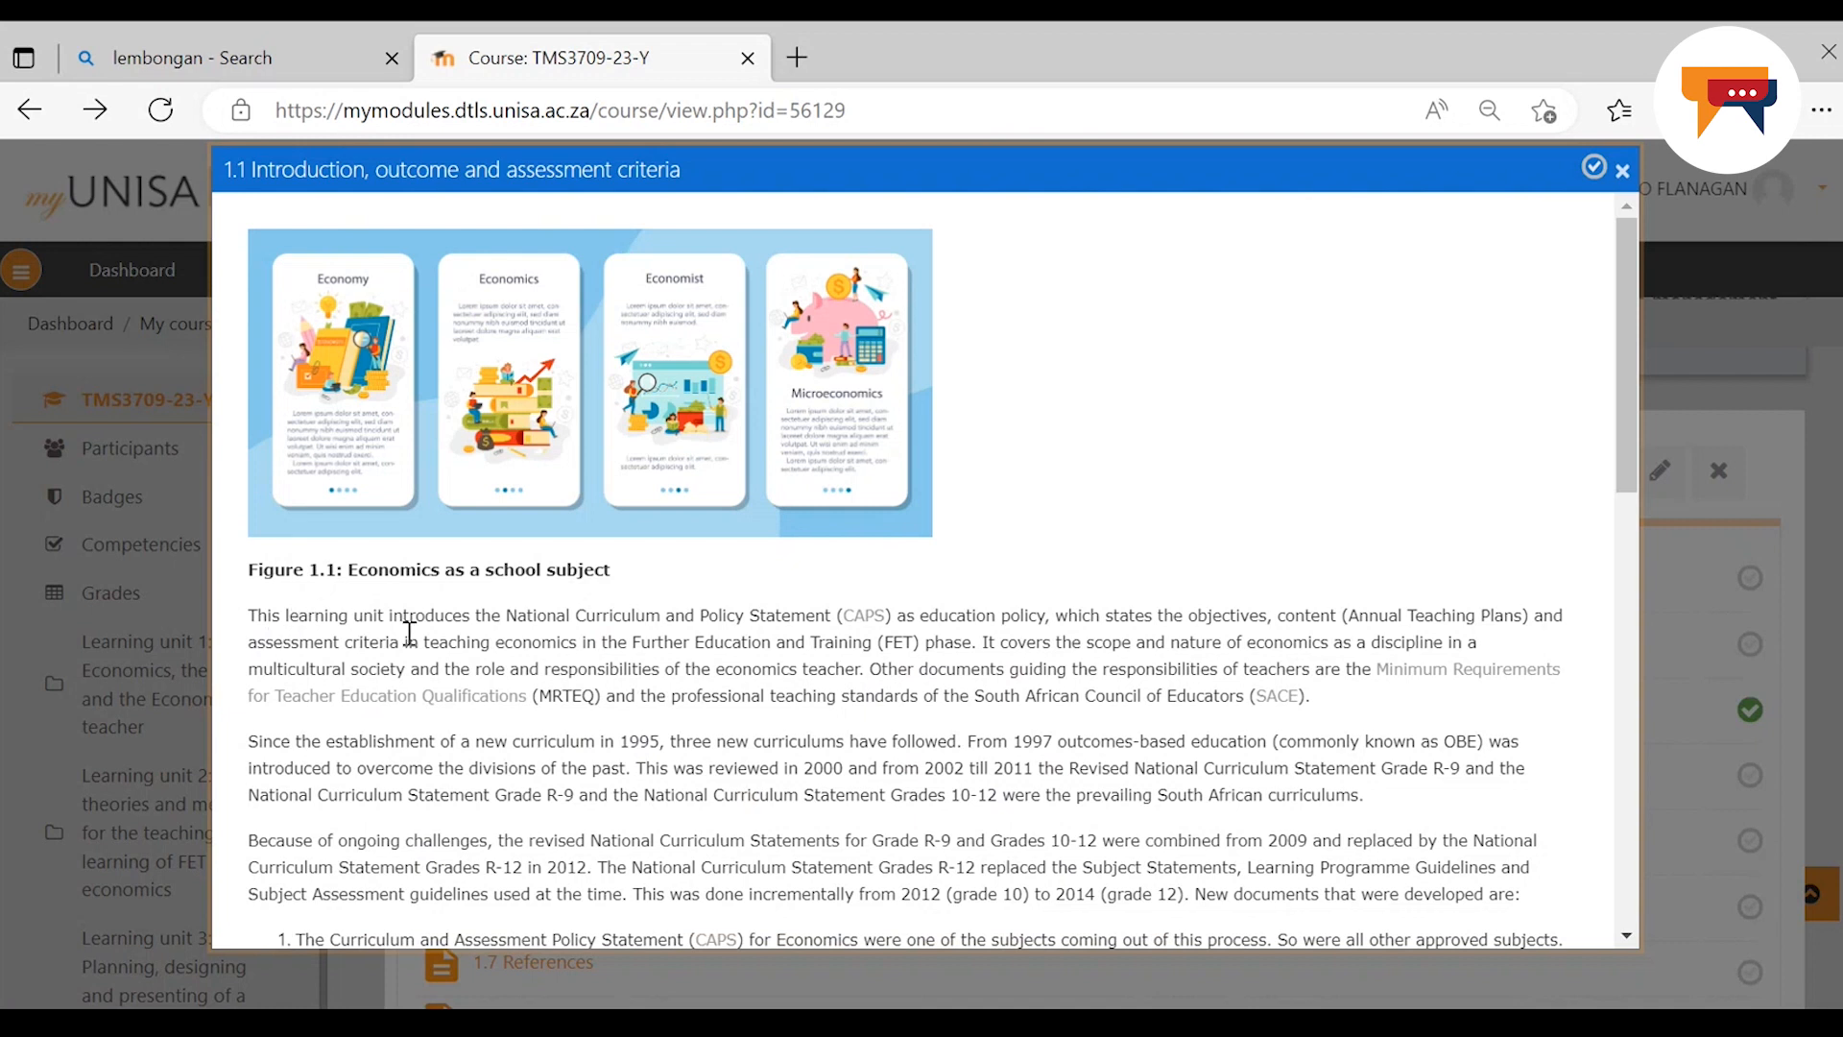
{"action": "mouse_move", "coordinate": [757, 612]}
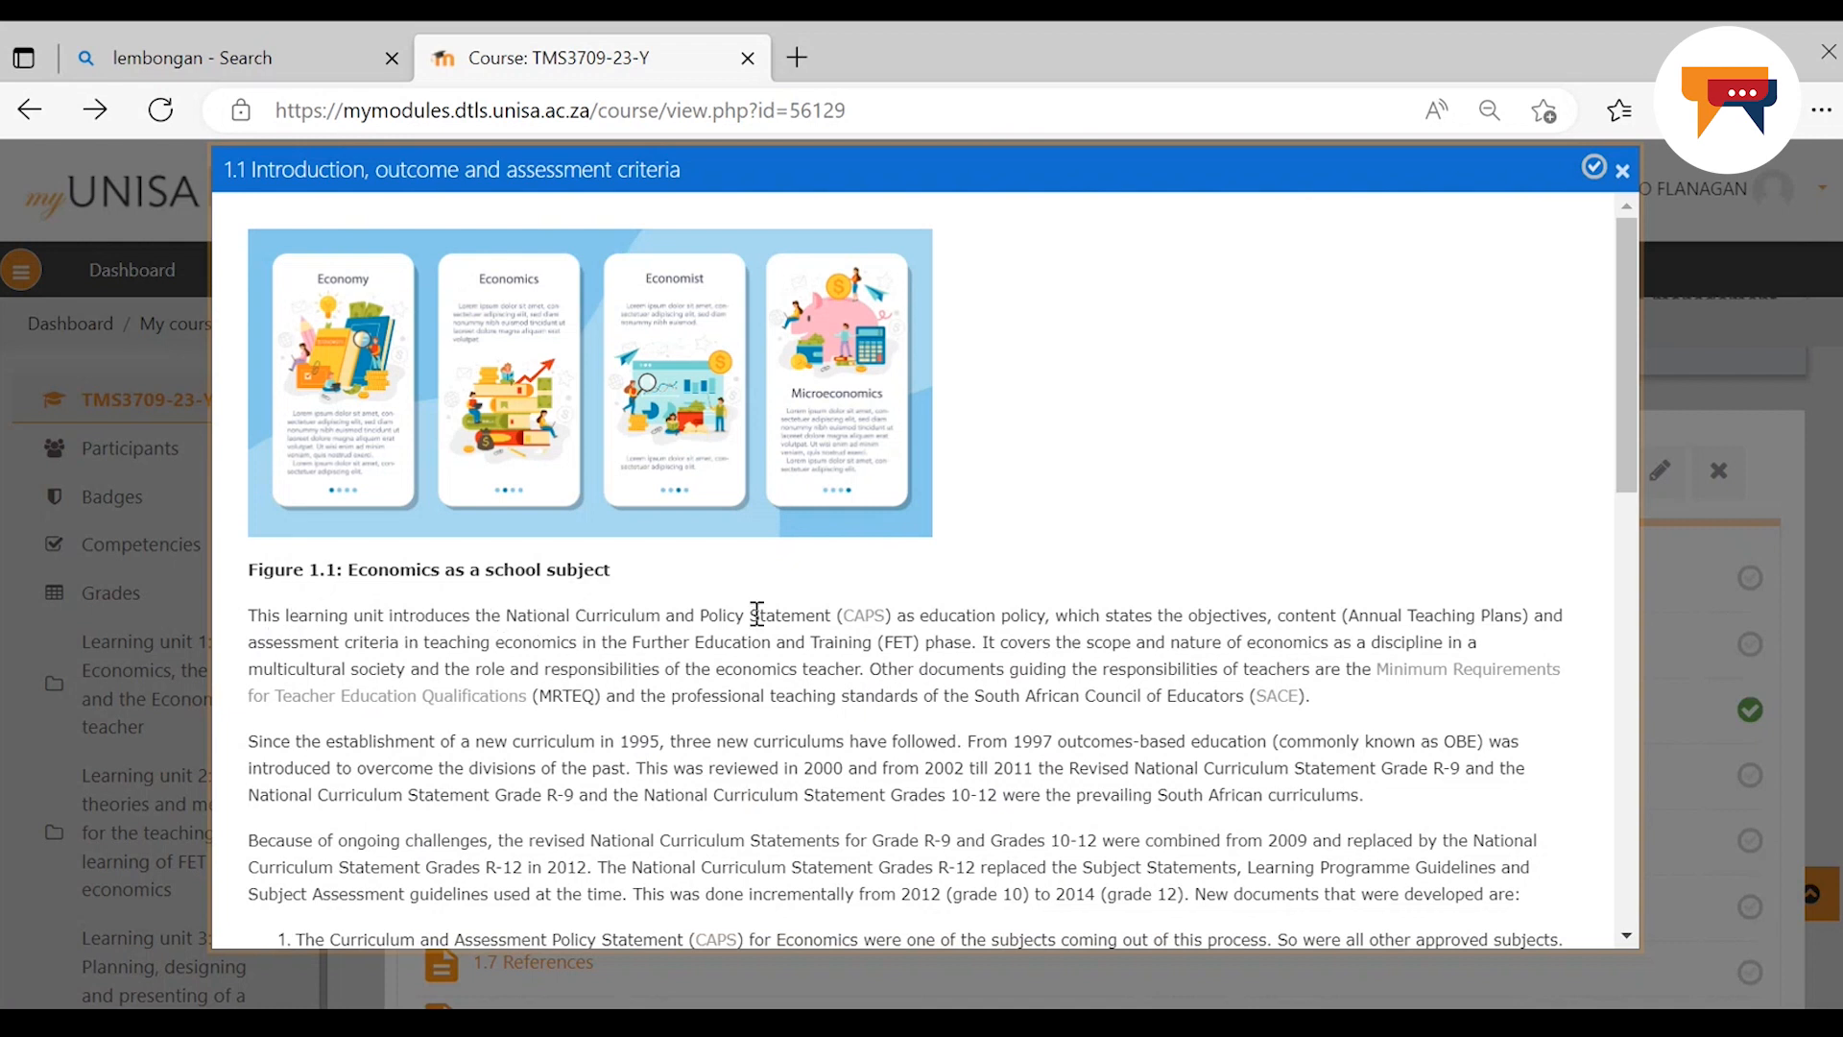
{"action": "mouse_move", "coordinate": [864, 615]}
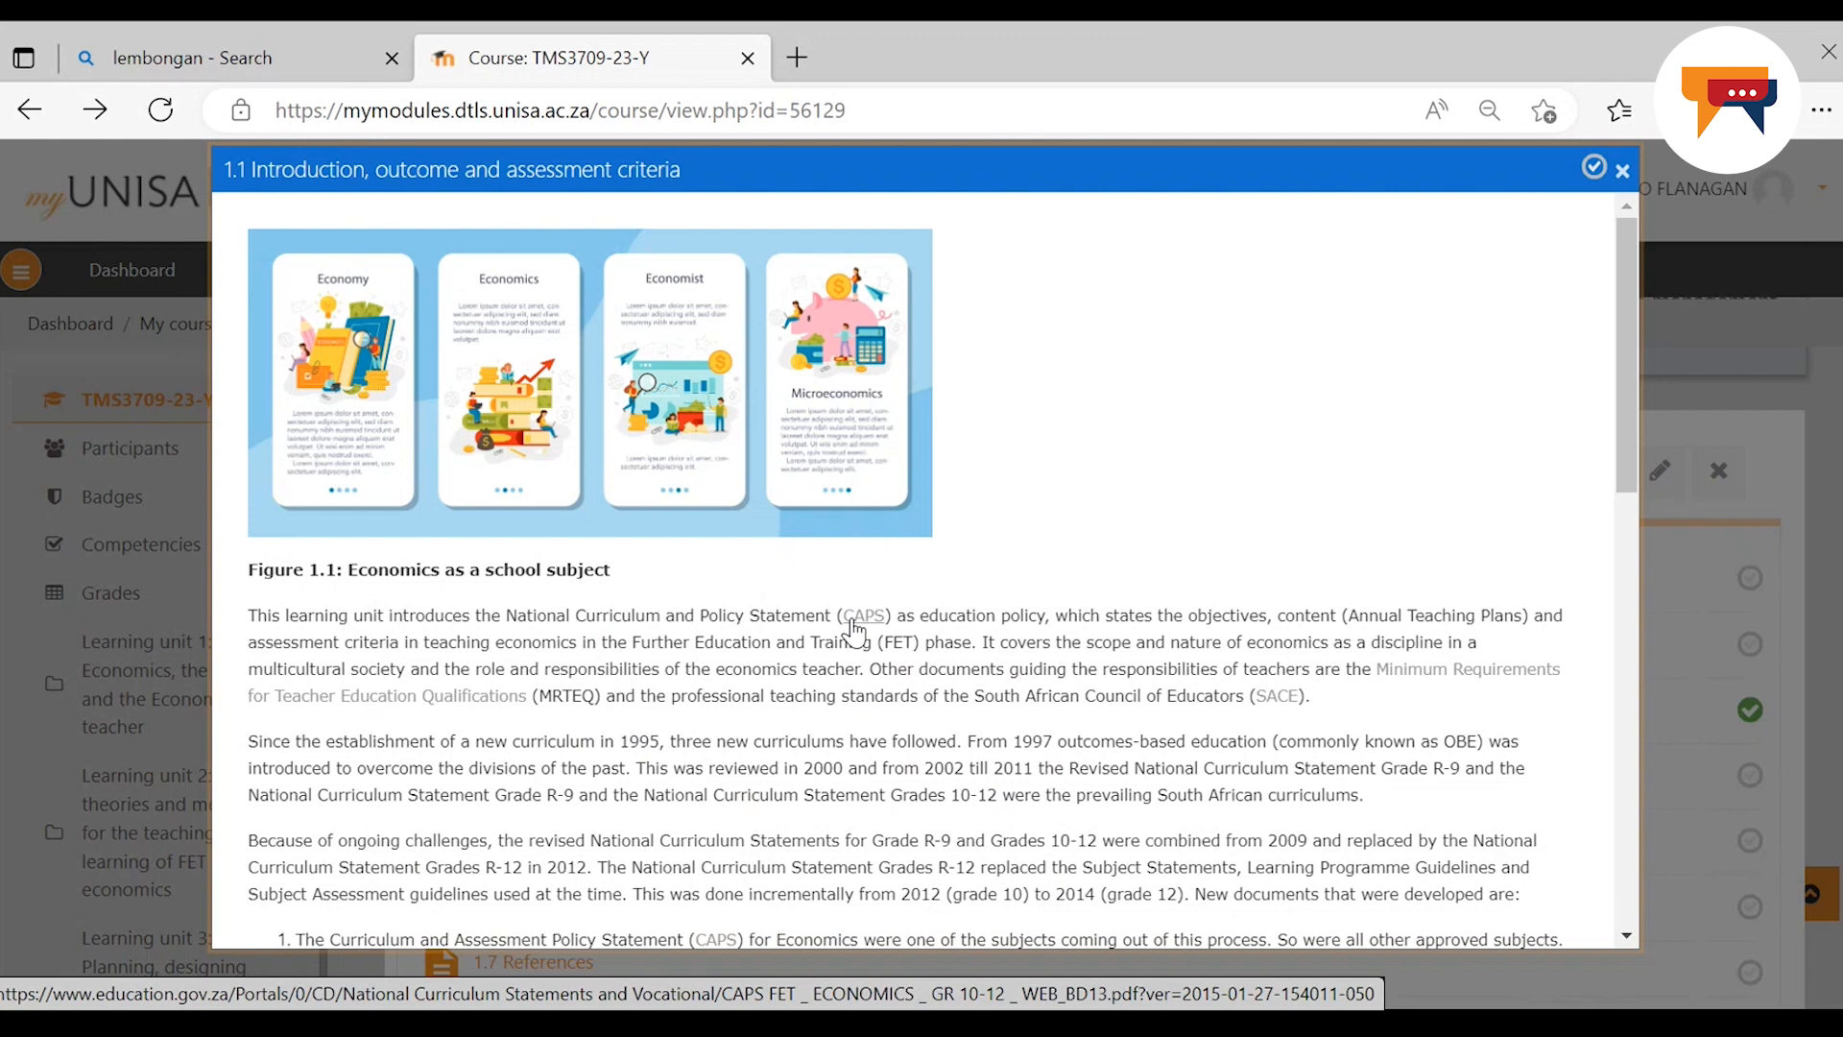
{"action": "left_click", "coordinate": [866, 614]}
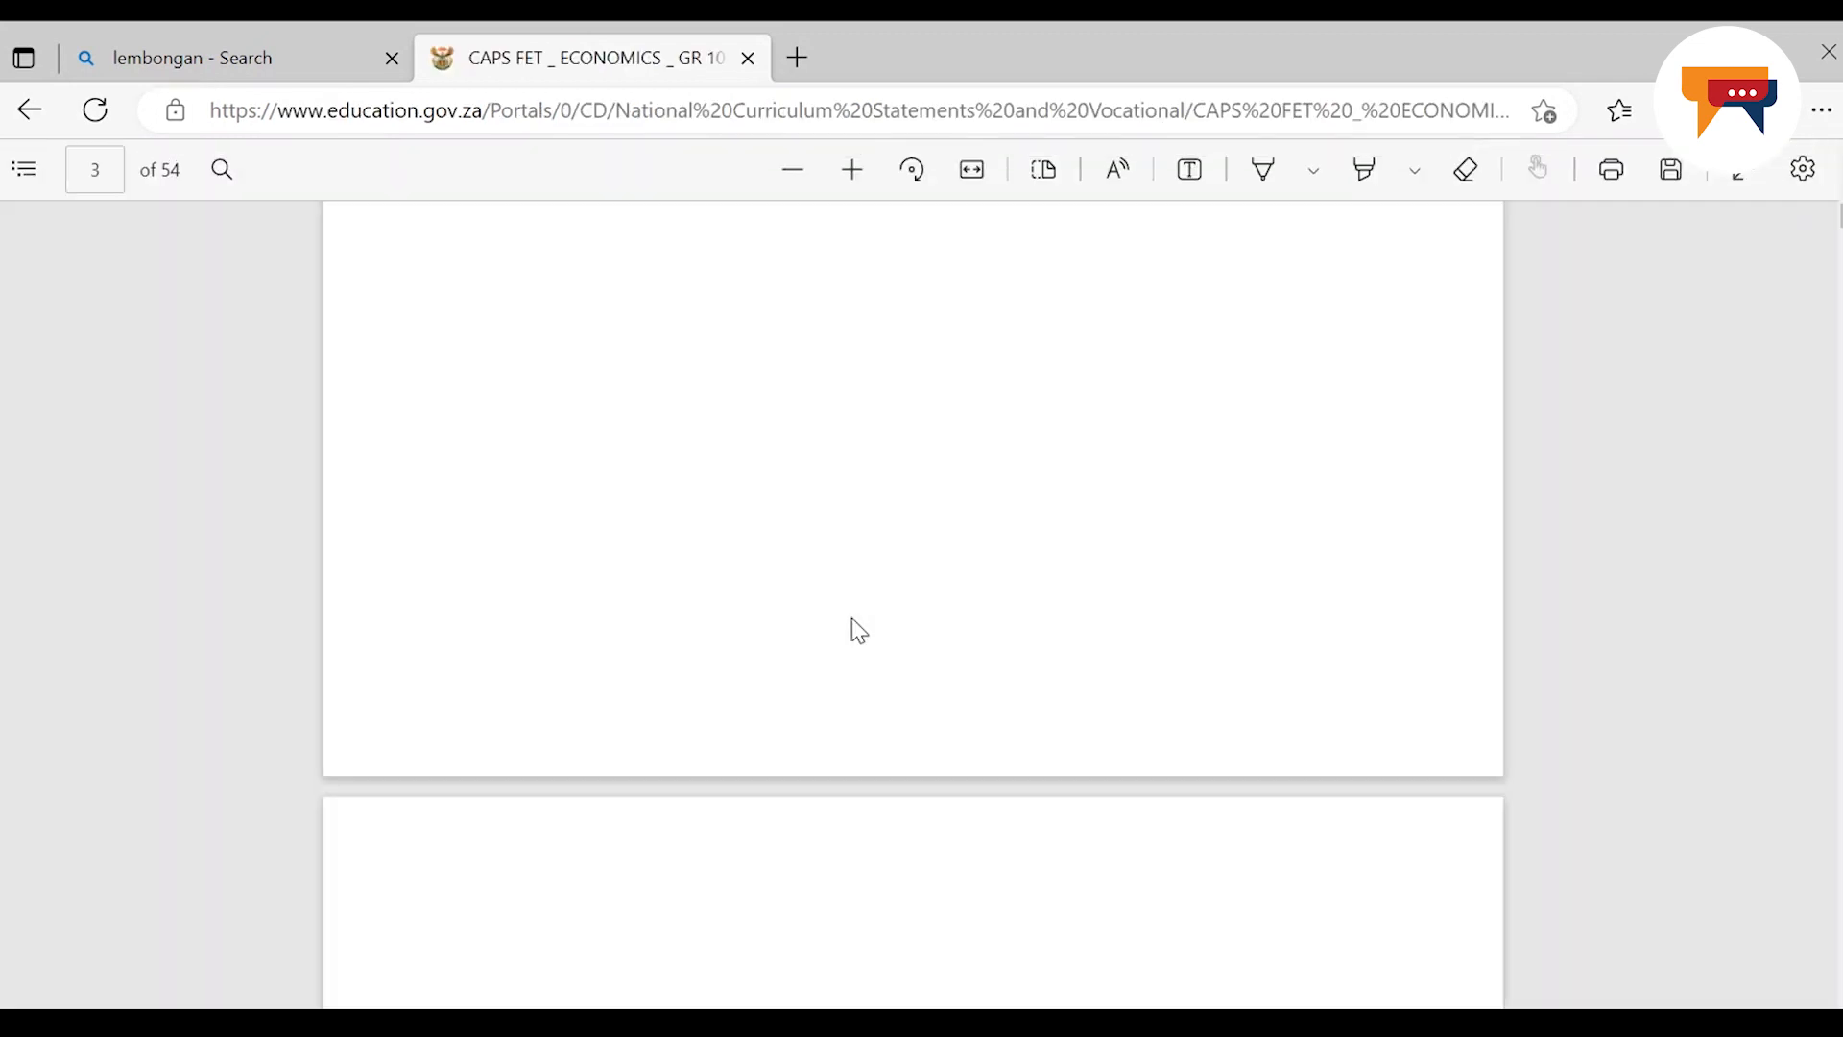
{"action": "scroll", "scroll_direction": "down", "scroll_amount": 3}
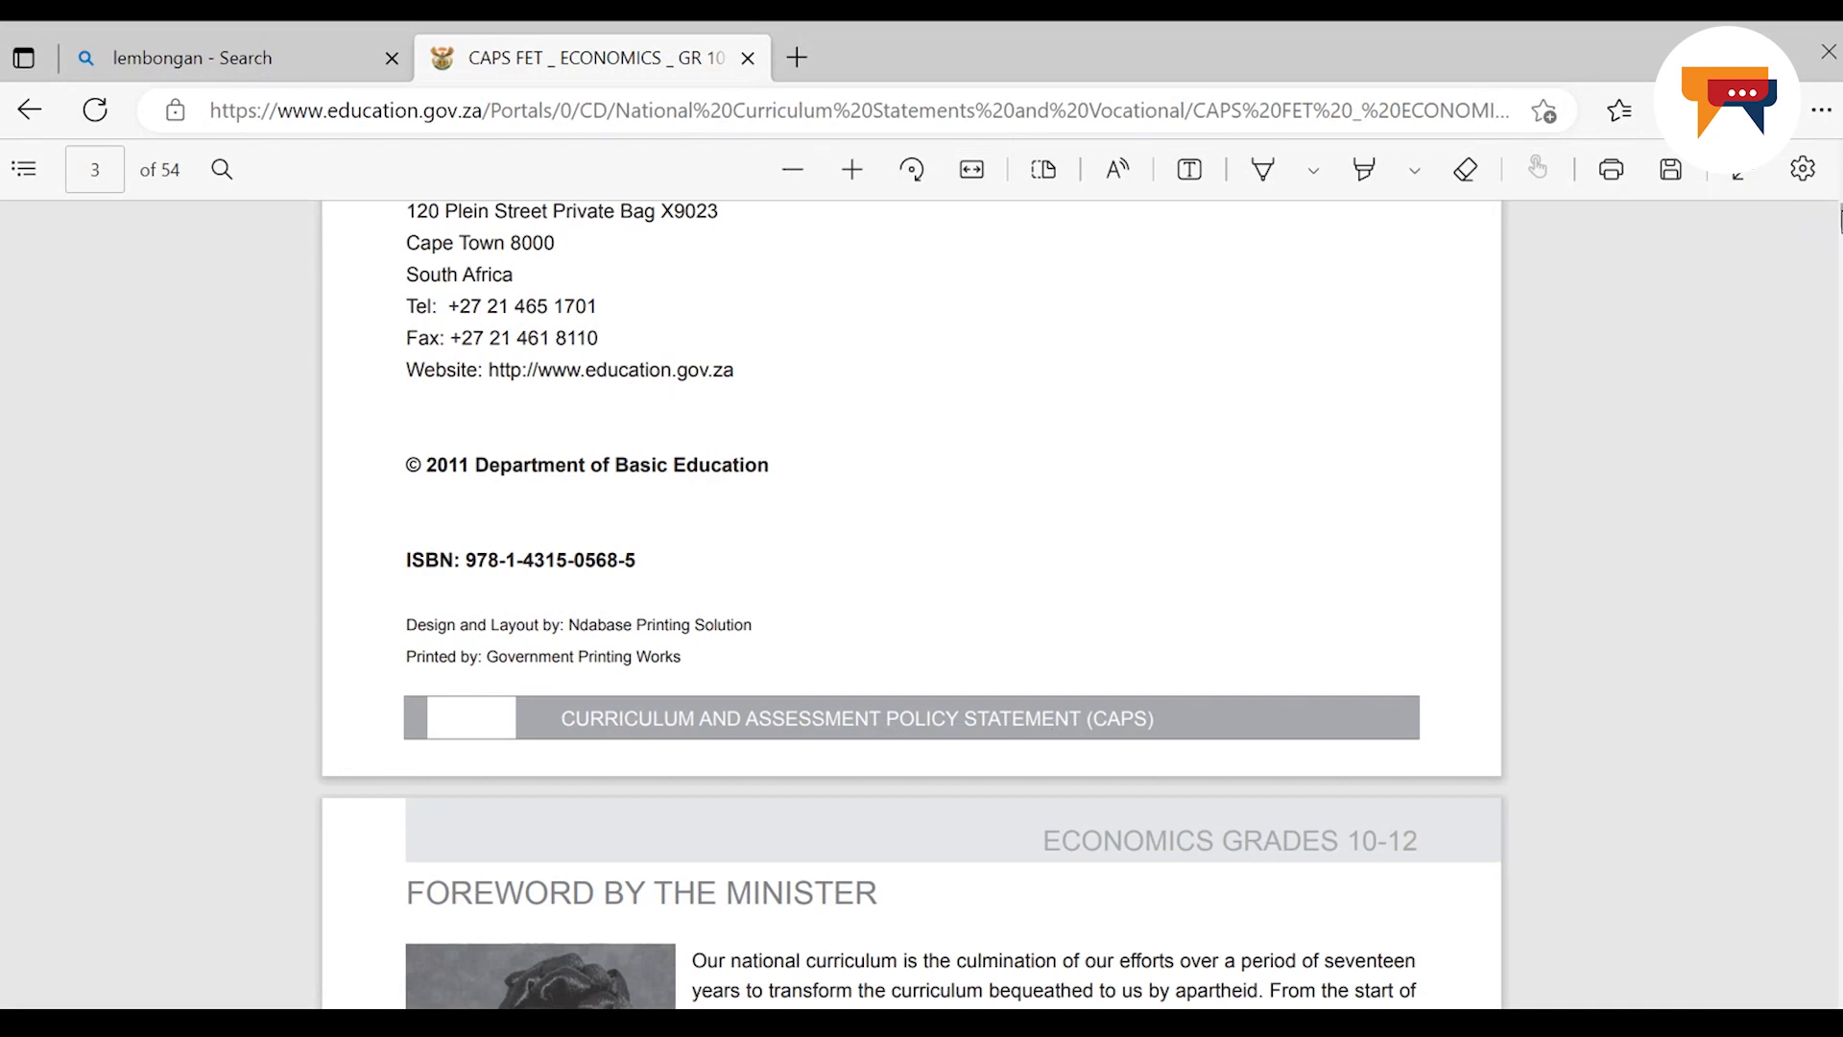
{"action": "scroll", "scroll_direction": "down", "scroll_amount": 3}
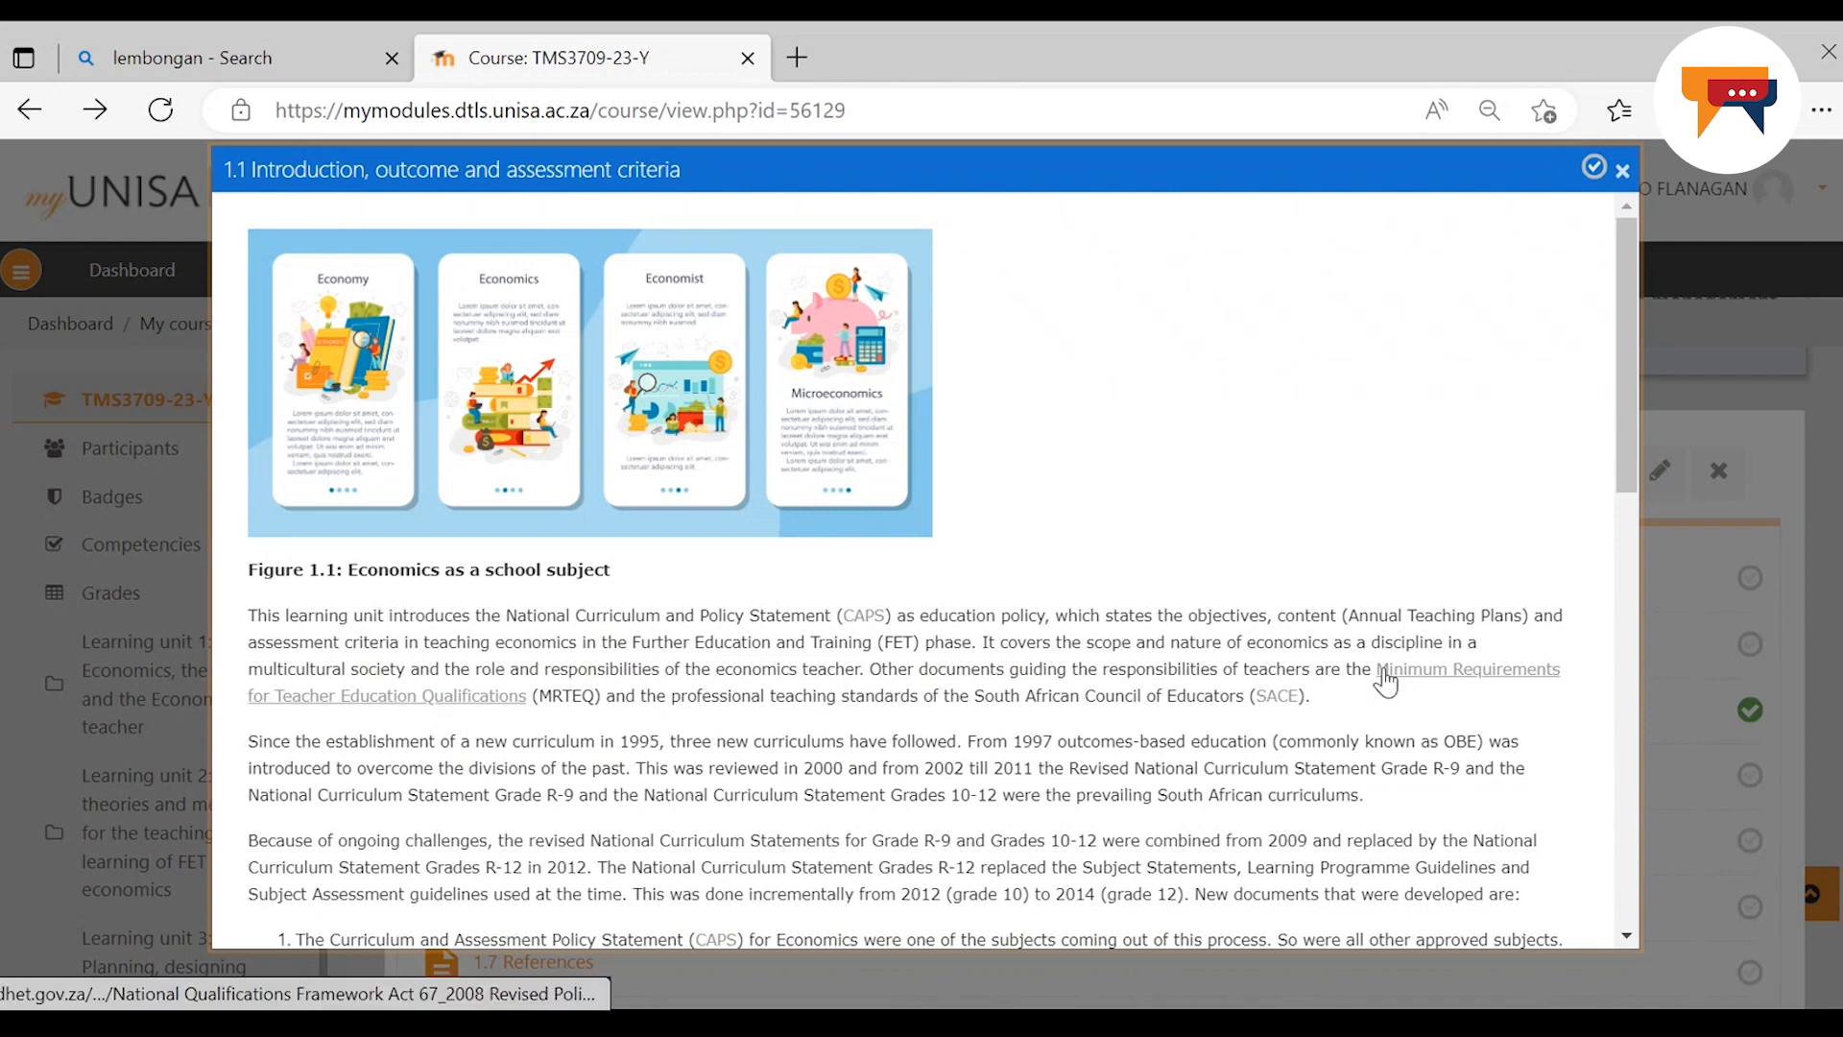
{"action": "mouse_move", "coordinate": [1386, 682]}
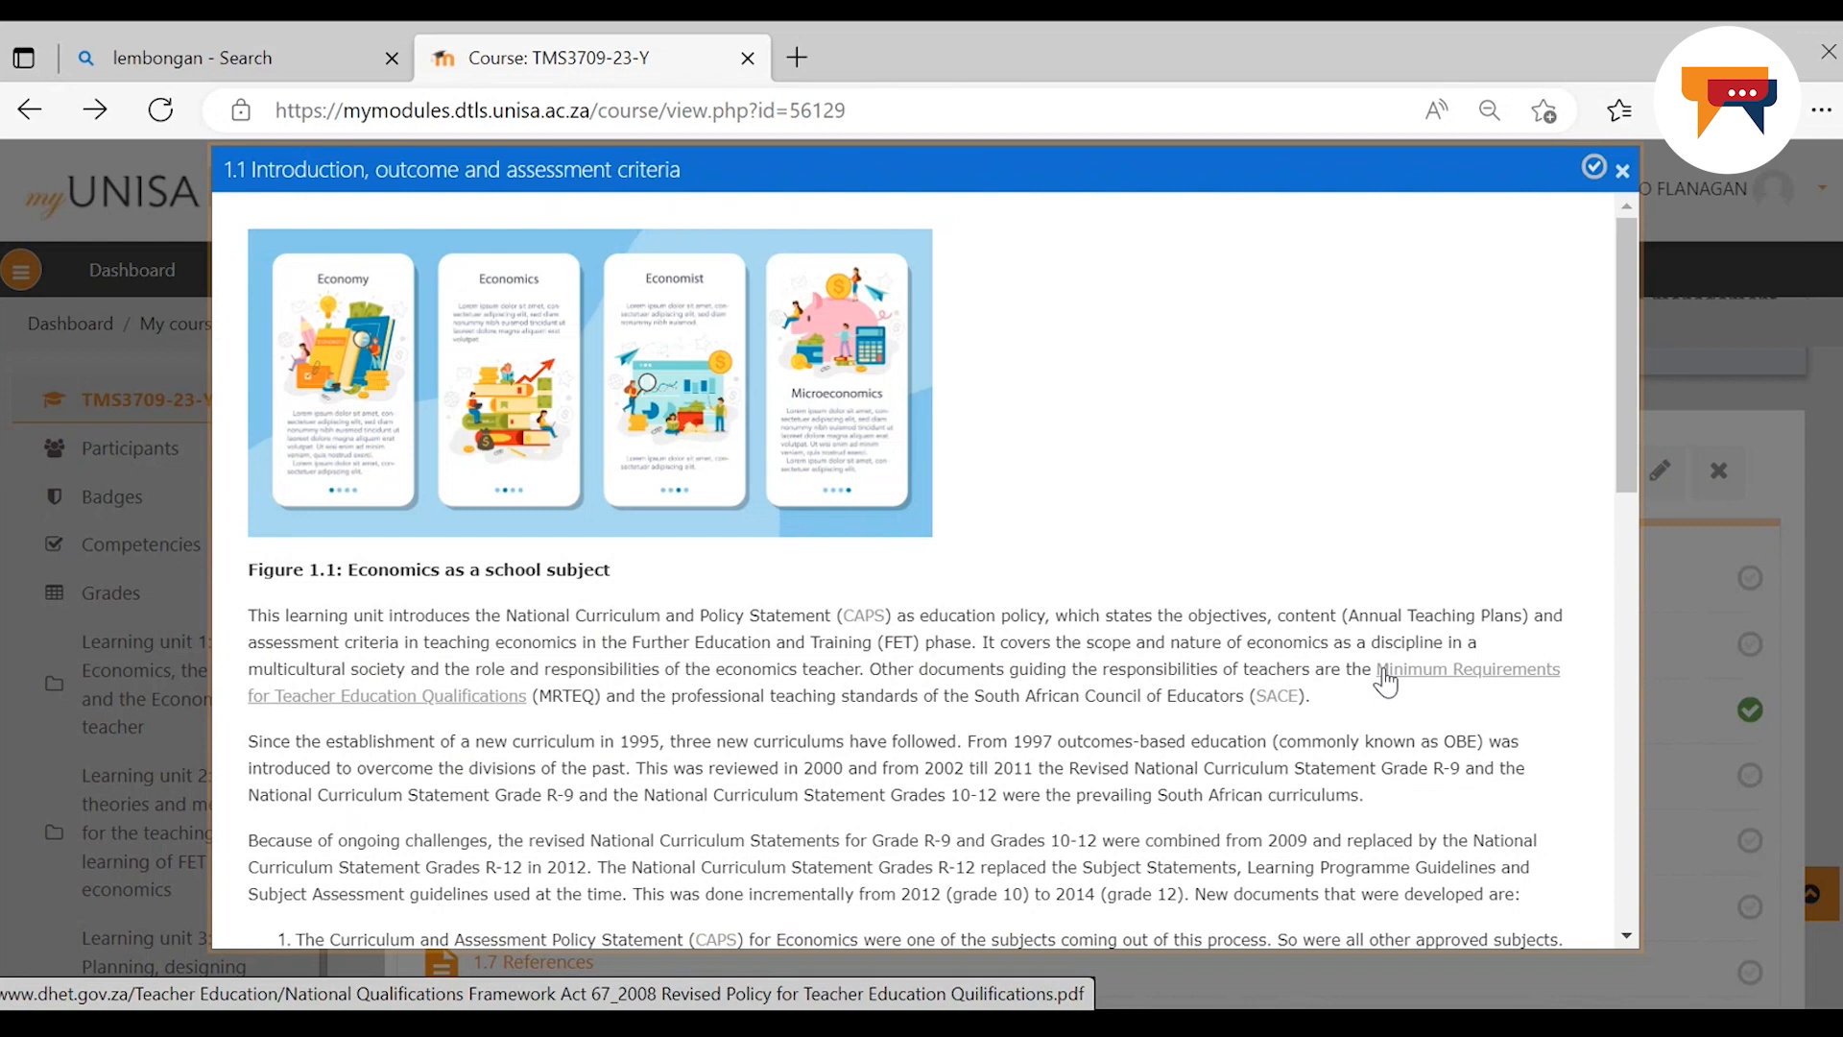
{"action": "mouse_move", "coordinate": [989, 695]}
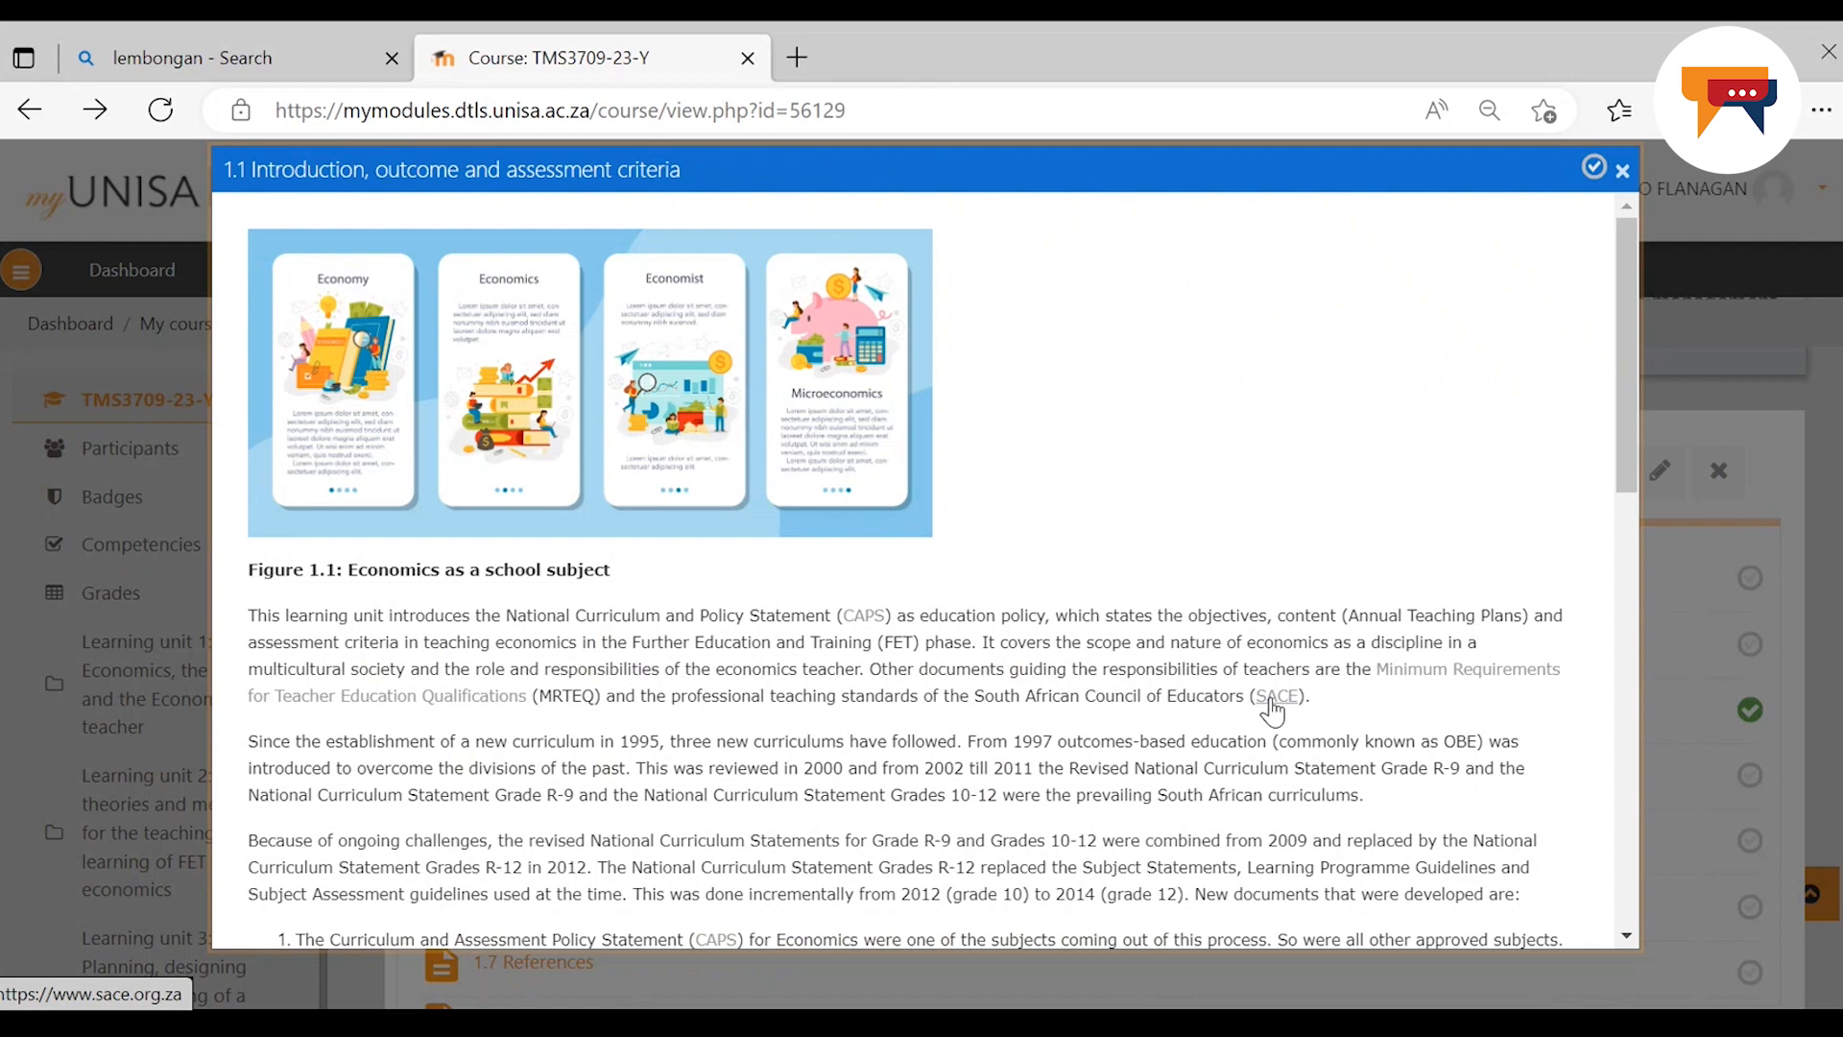
Close the 1.1 page and show Learning unit 1's lessons 1.1 to 1.7 again
{"action": "left_click", "coordinate": [1278, 695]}
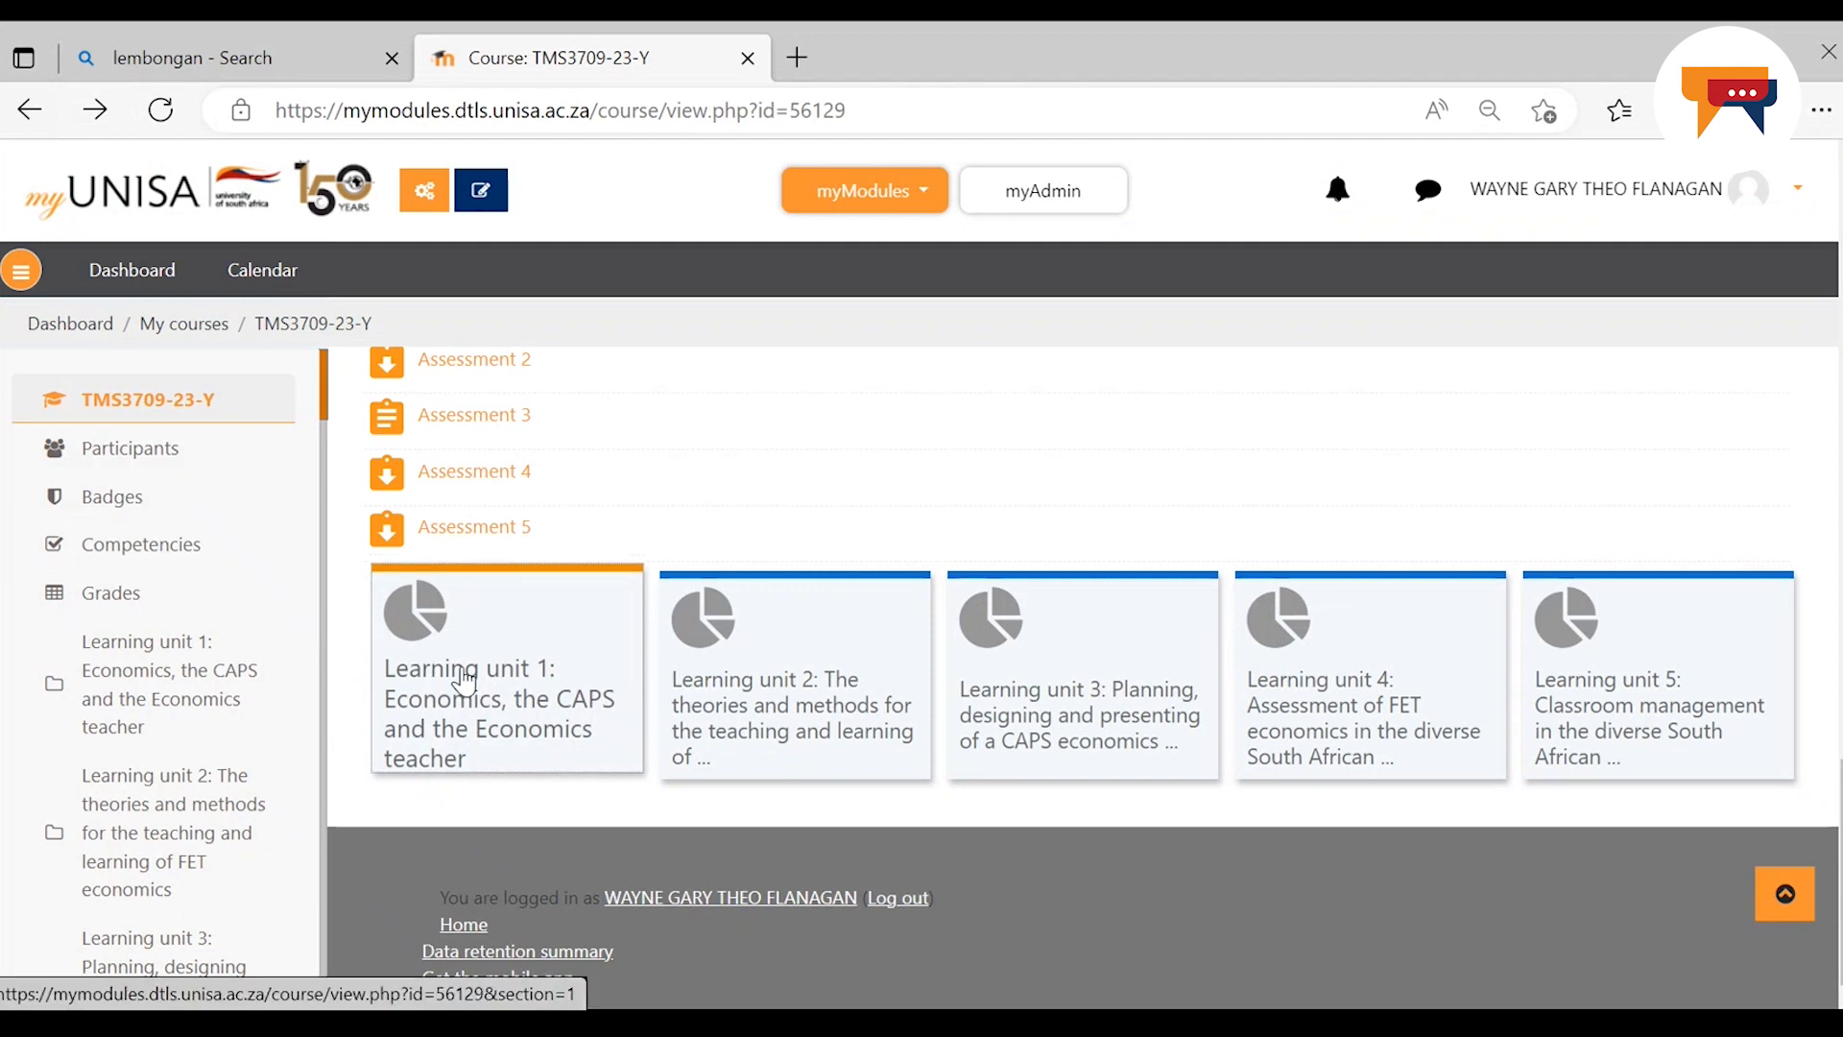
{"action": "left_click", "coordinate": [506, 670]}
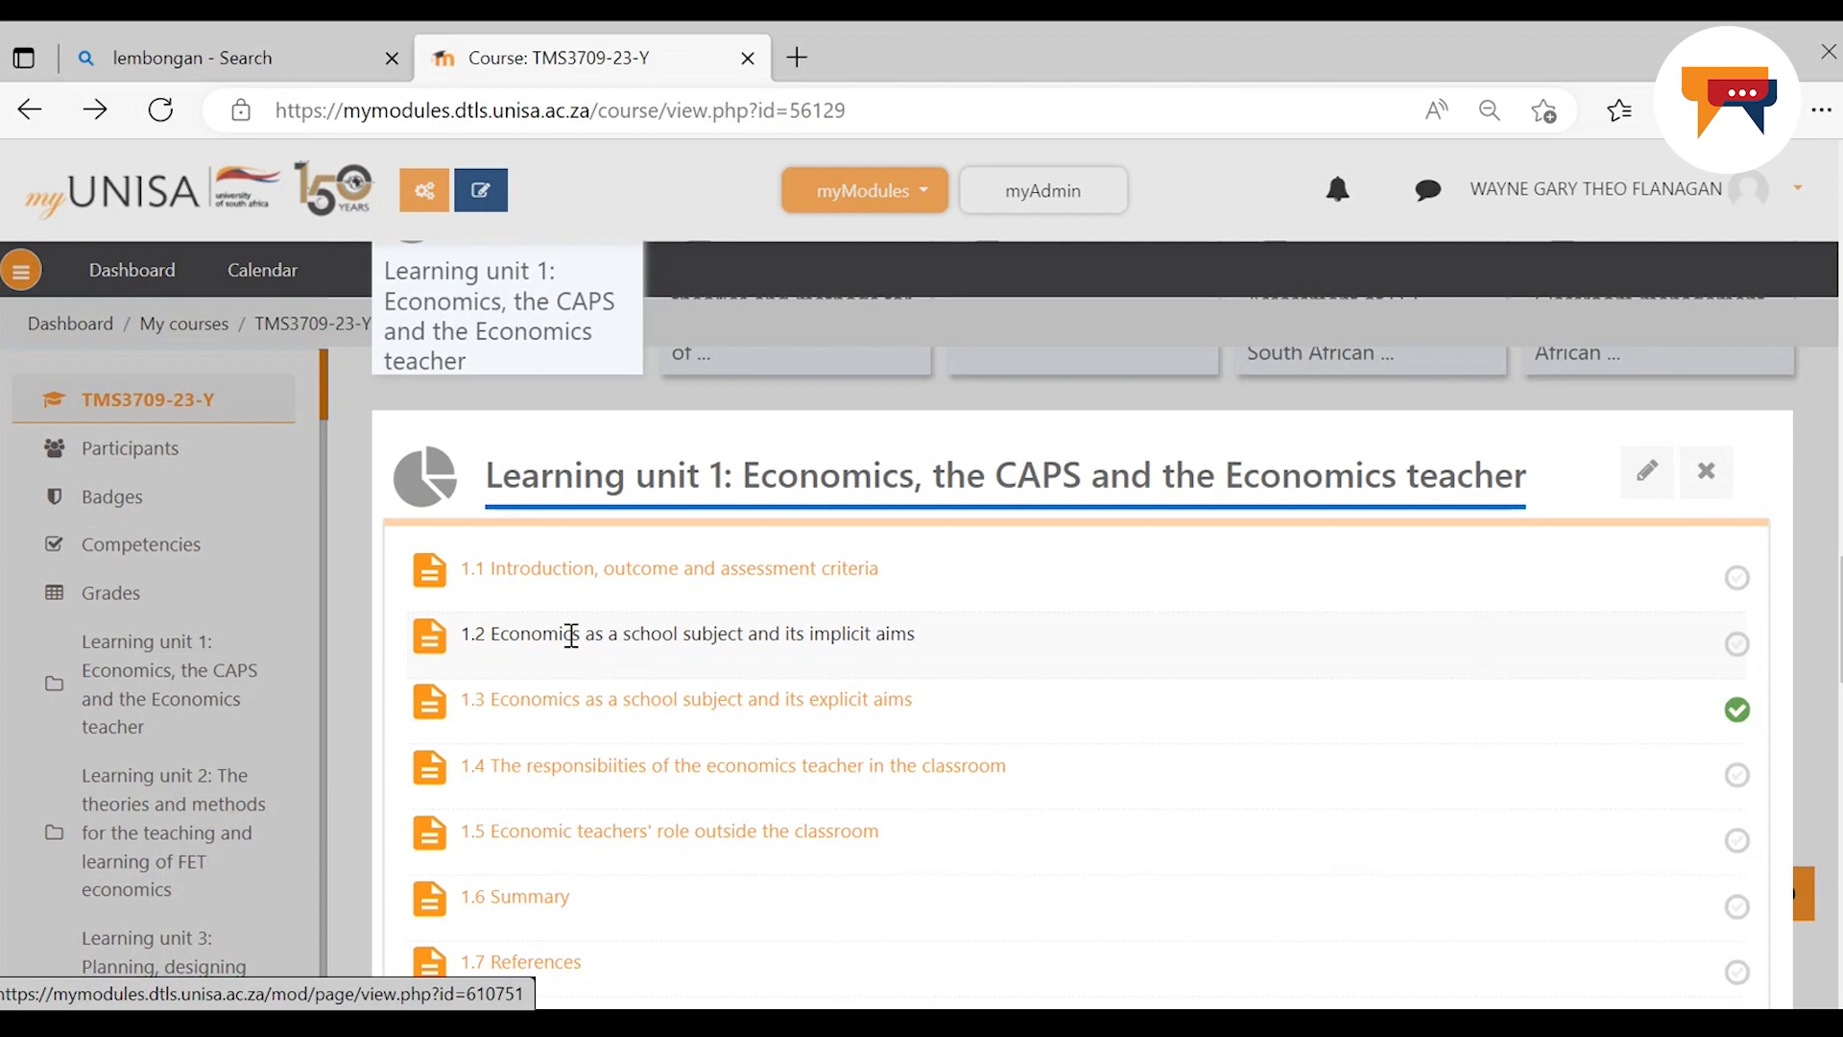
Read page 1.2 on the implicit aims of economics down to its 'Now participate in Forum 4' line
{"action": "left_click", "coordinate": [687, 632]}
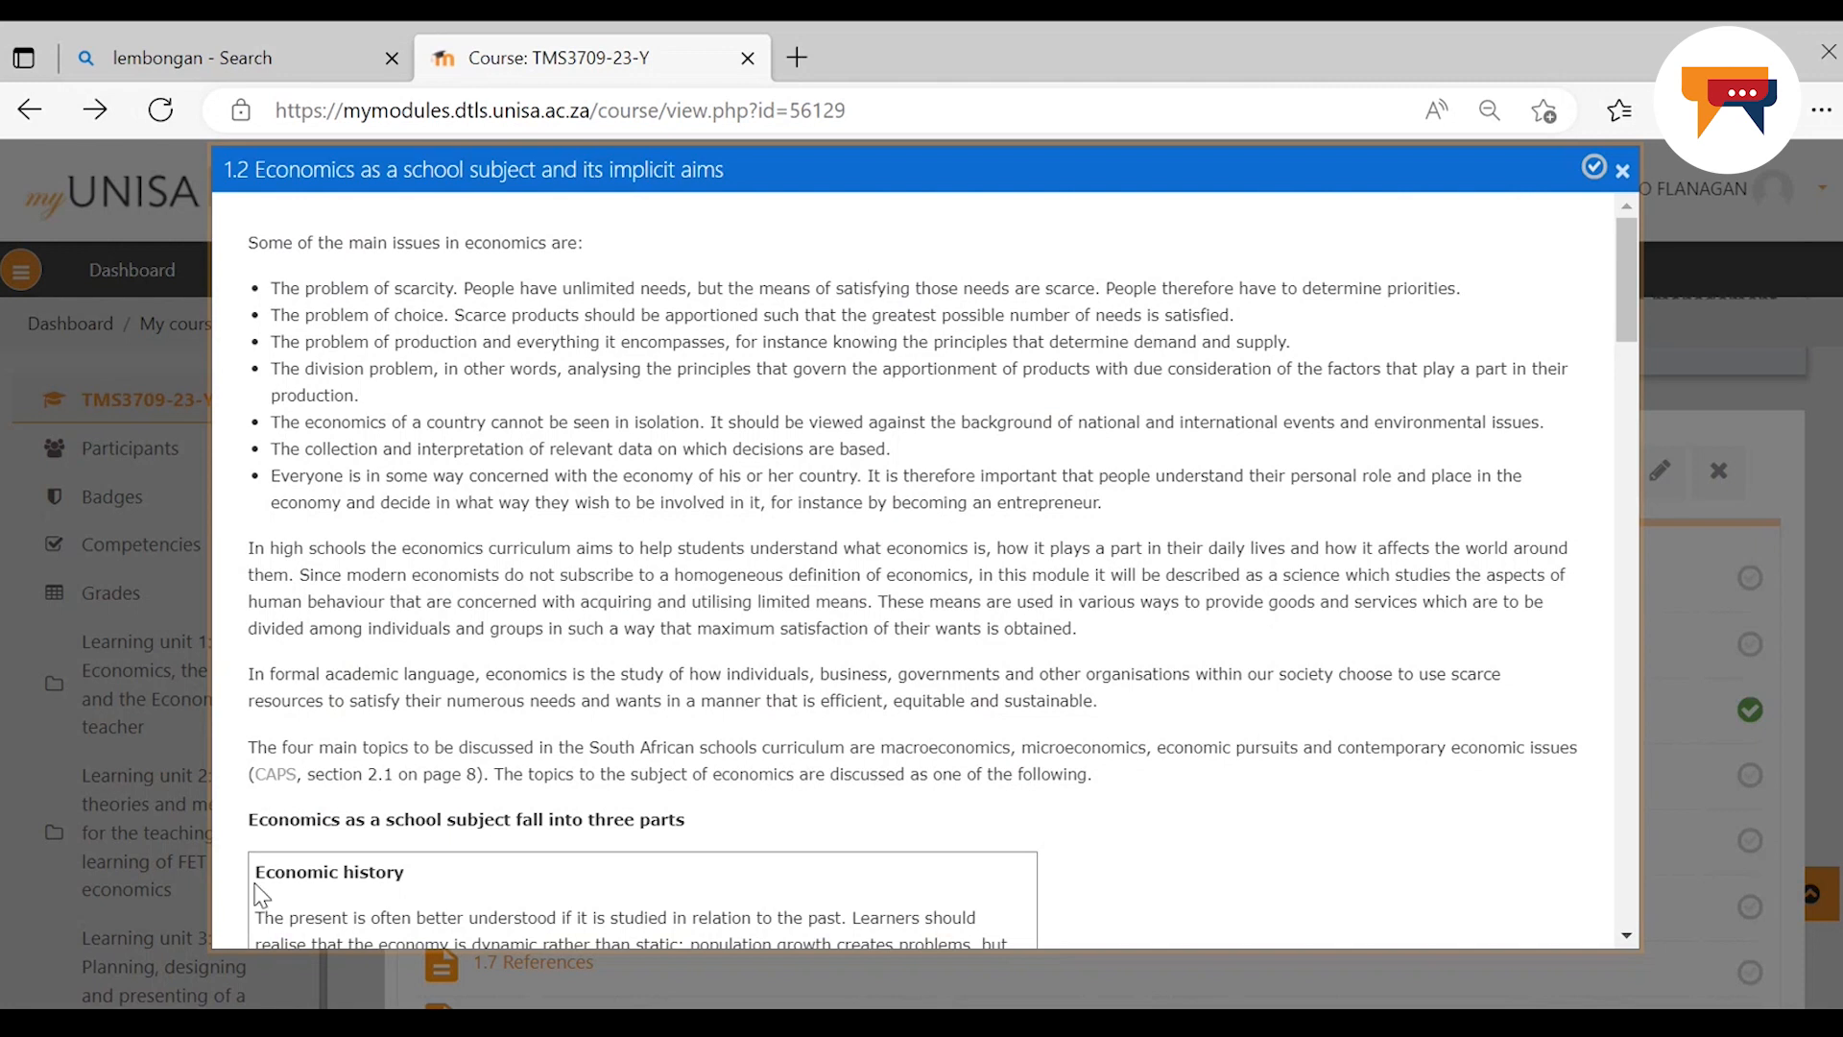
{"action": "mouse_move", "coordinate": [831, 802]}
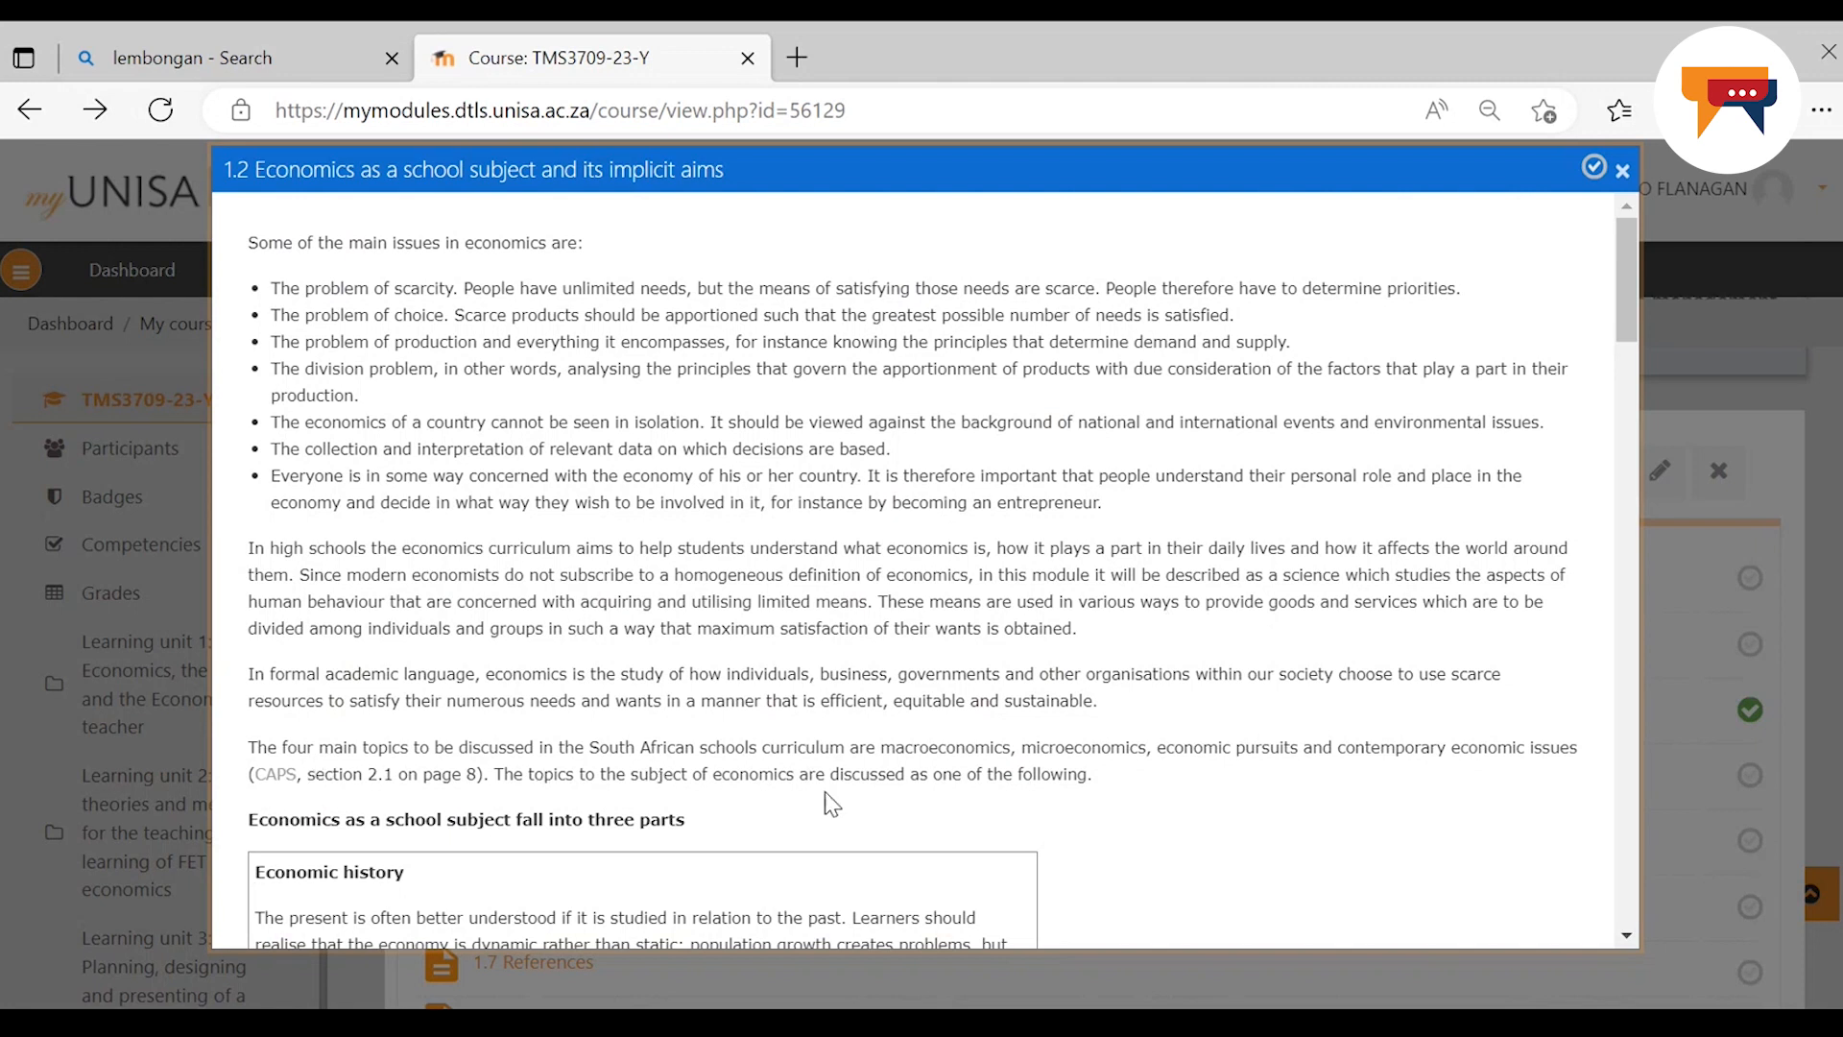
{"action": "mouse_move", "coordinate": [1042, 772]}
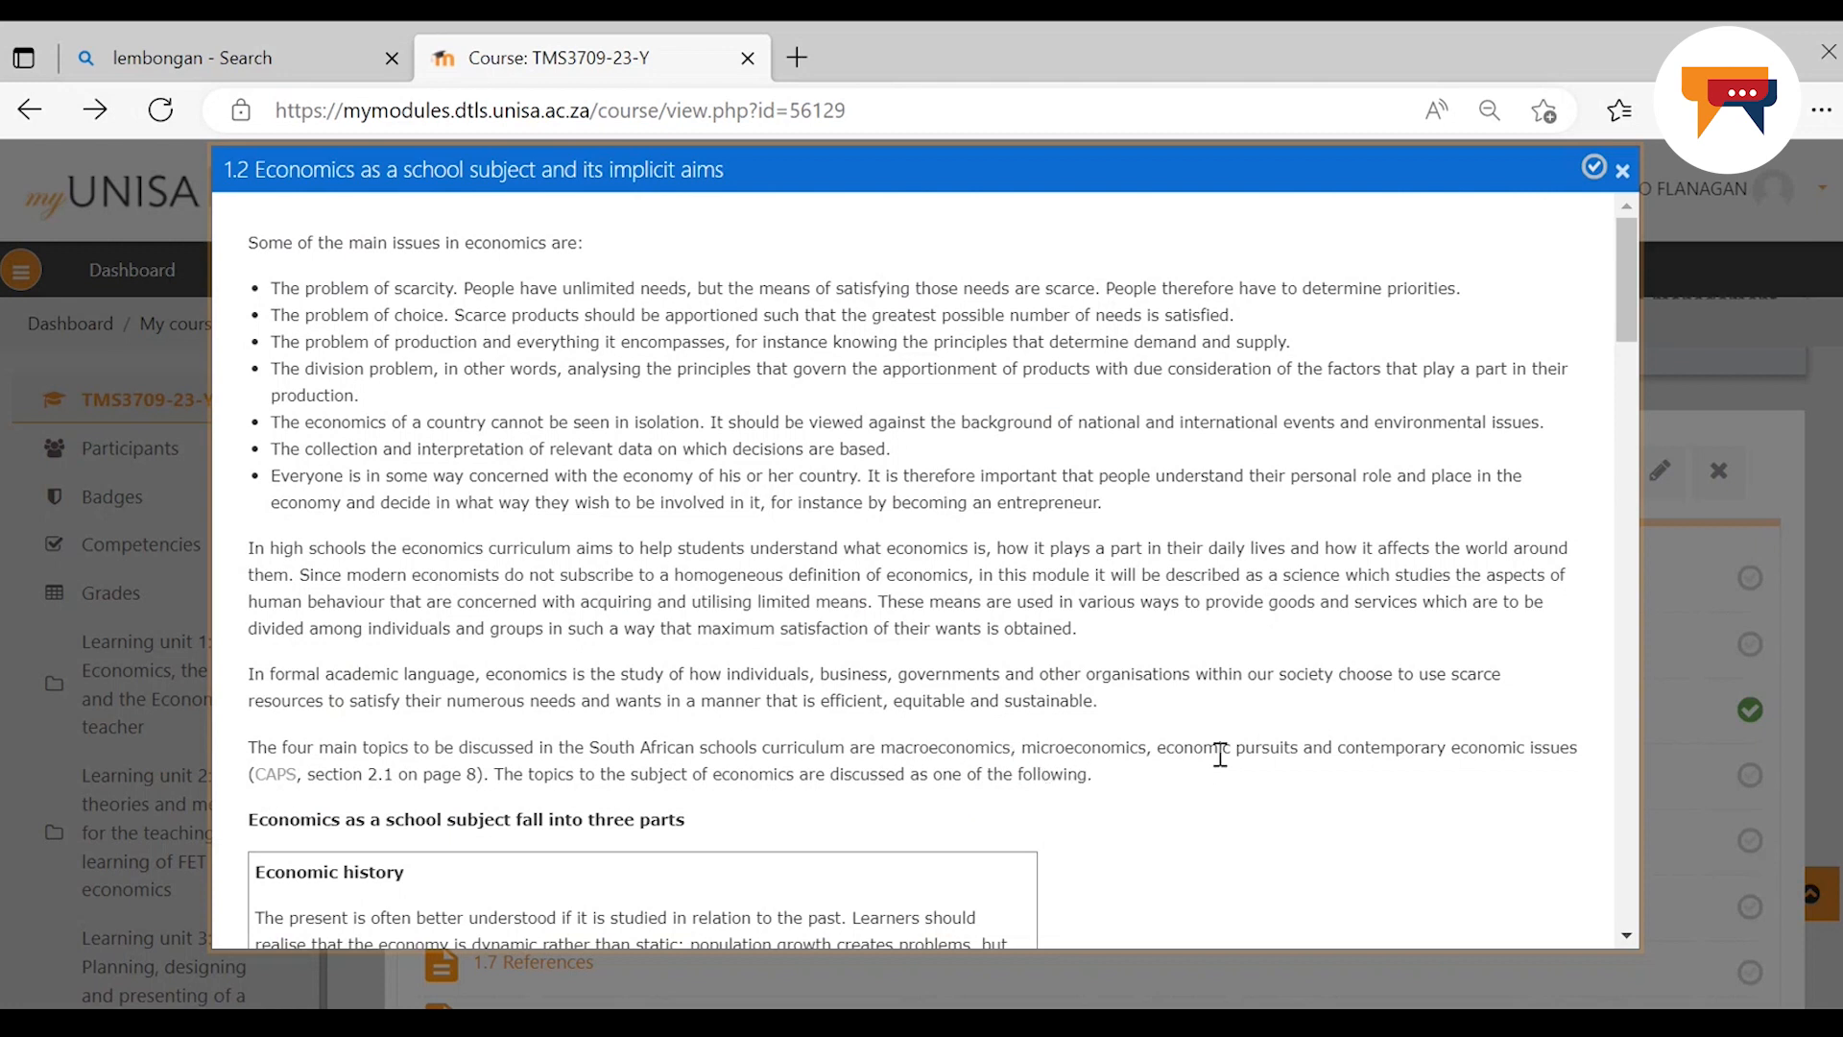
{"action": "mouse_move", "coordinate": [1344, 807]}
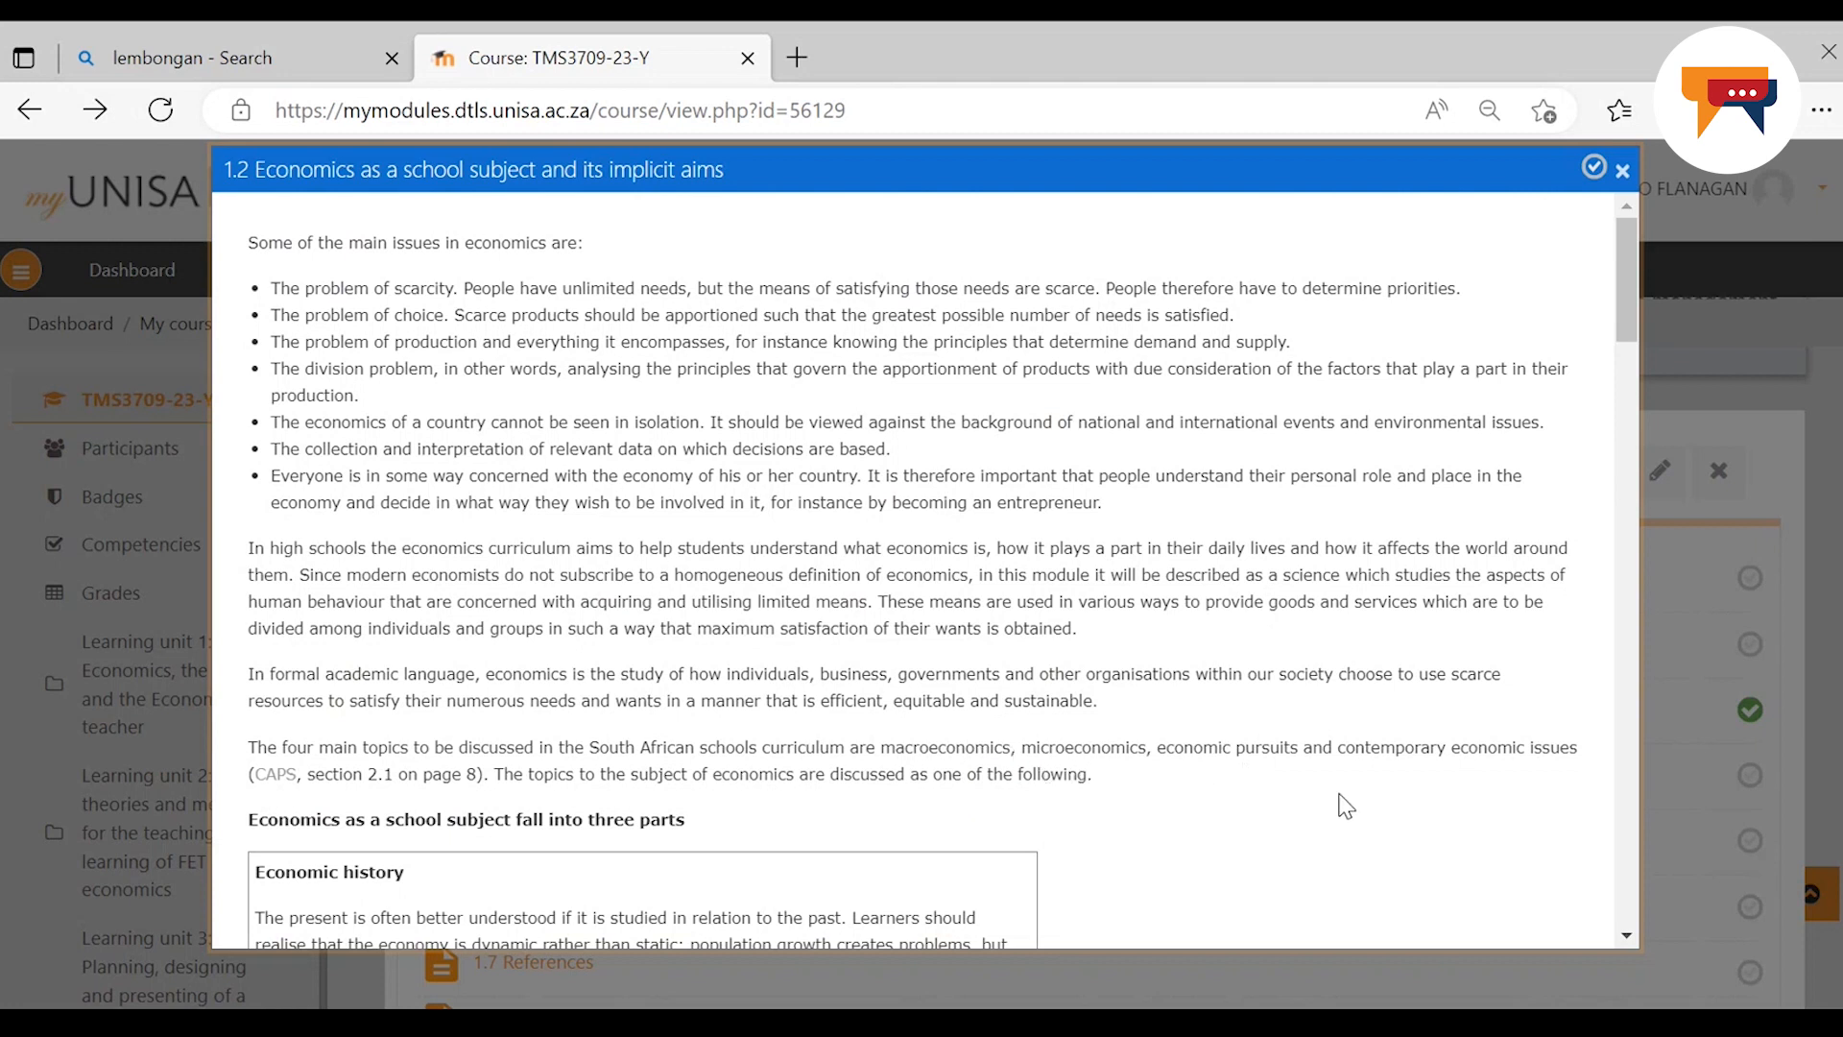
{"action": "mouse_move", "coordinate": [1363, 787]}
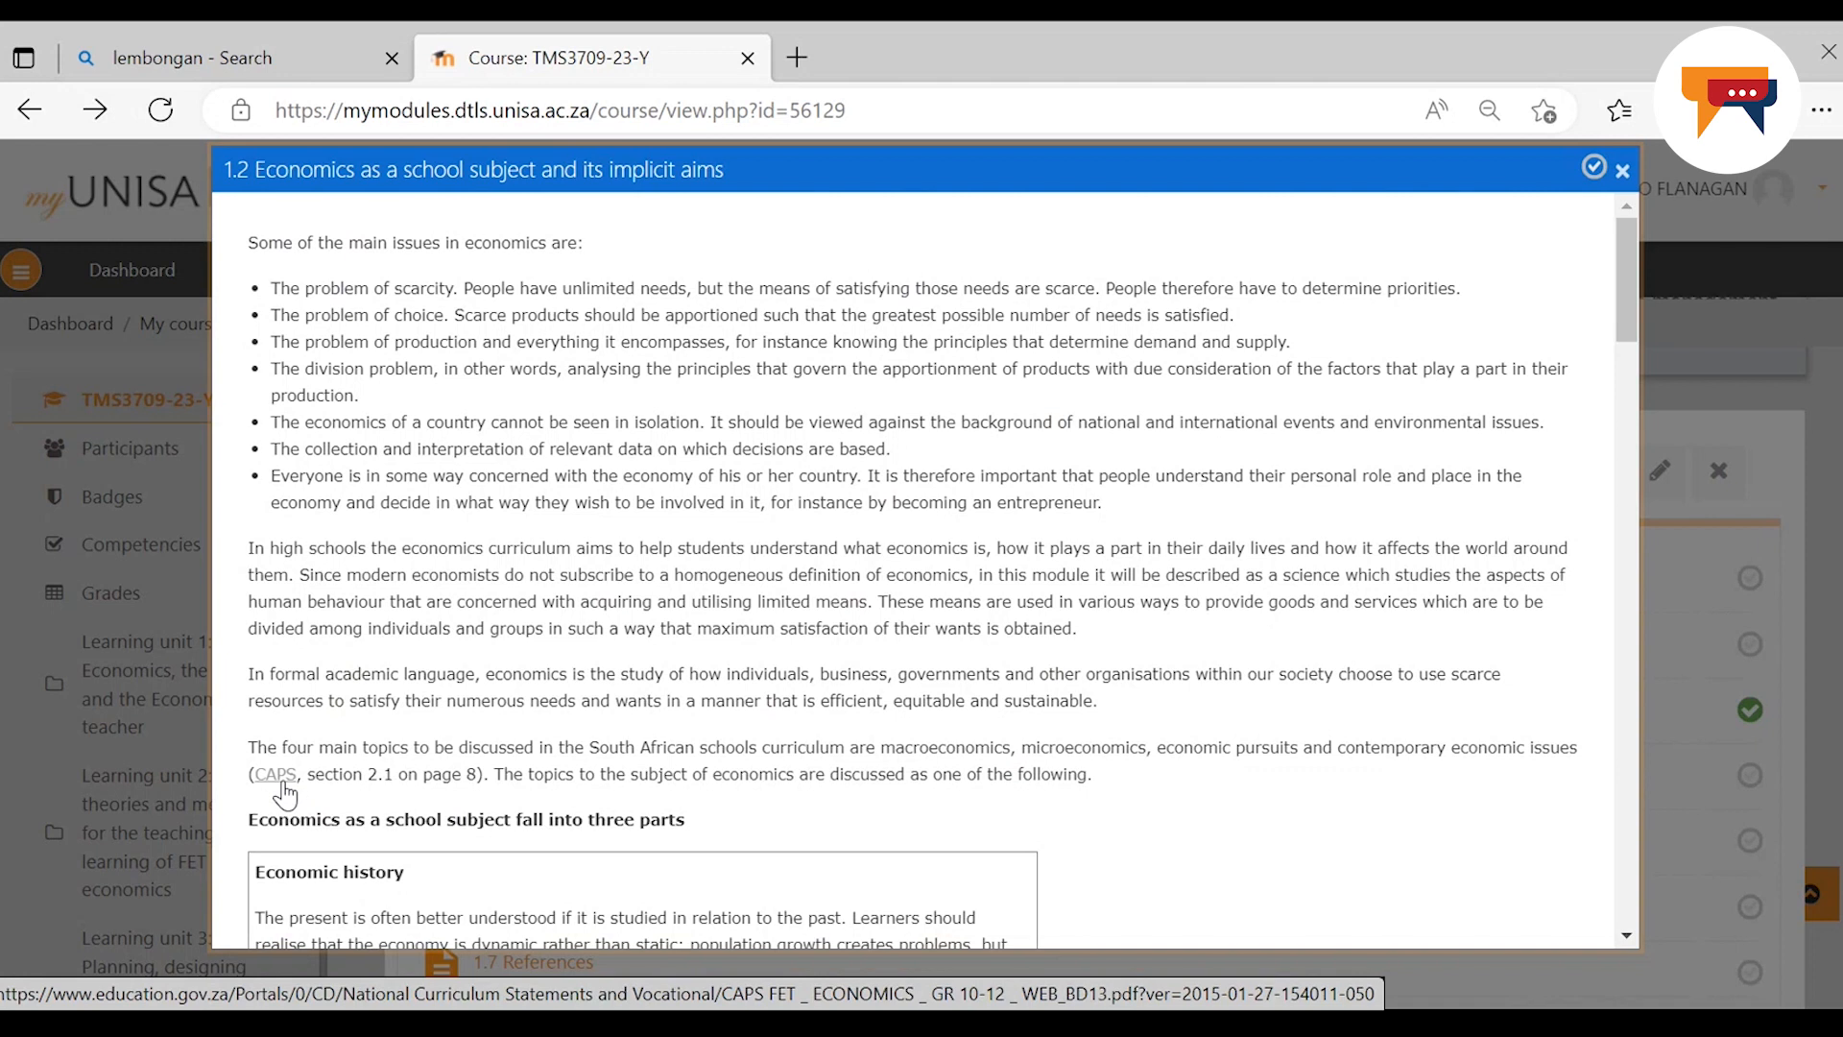
{"action": "mouse_move", "coordinate": [1274, 1002]}
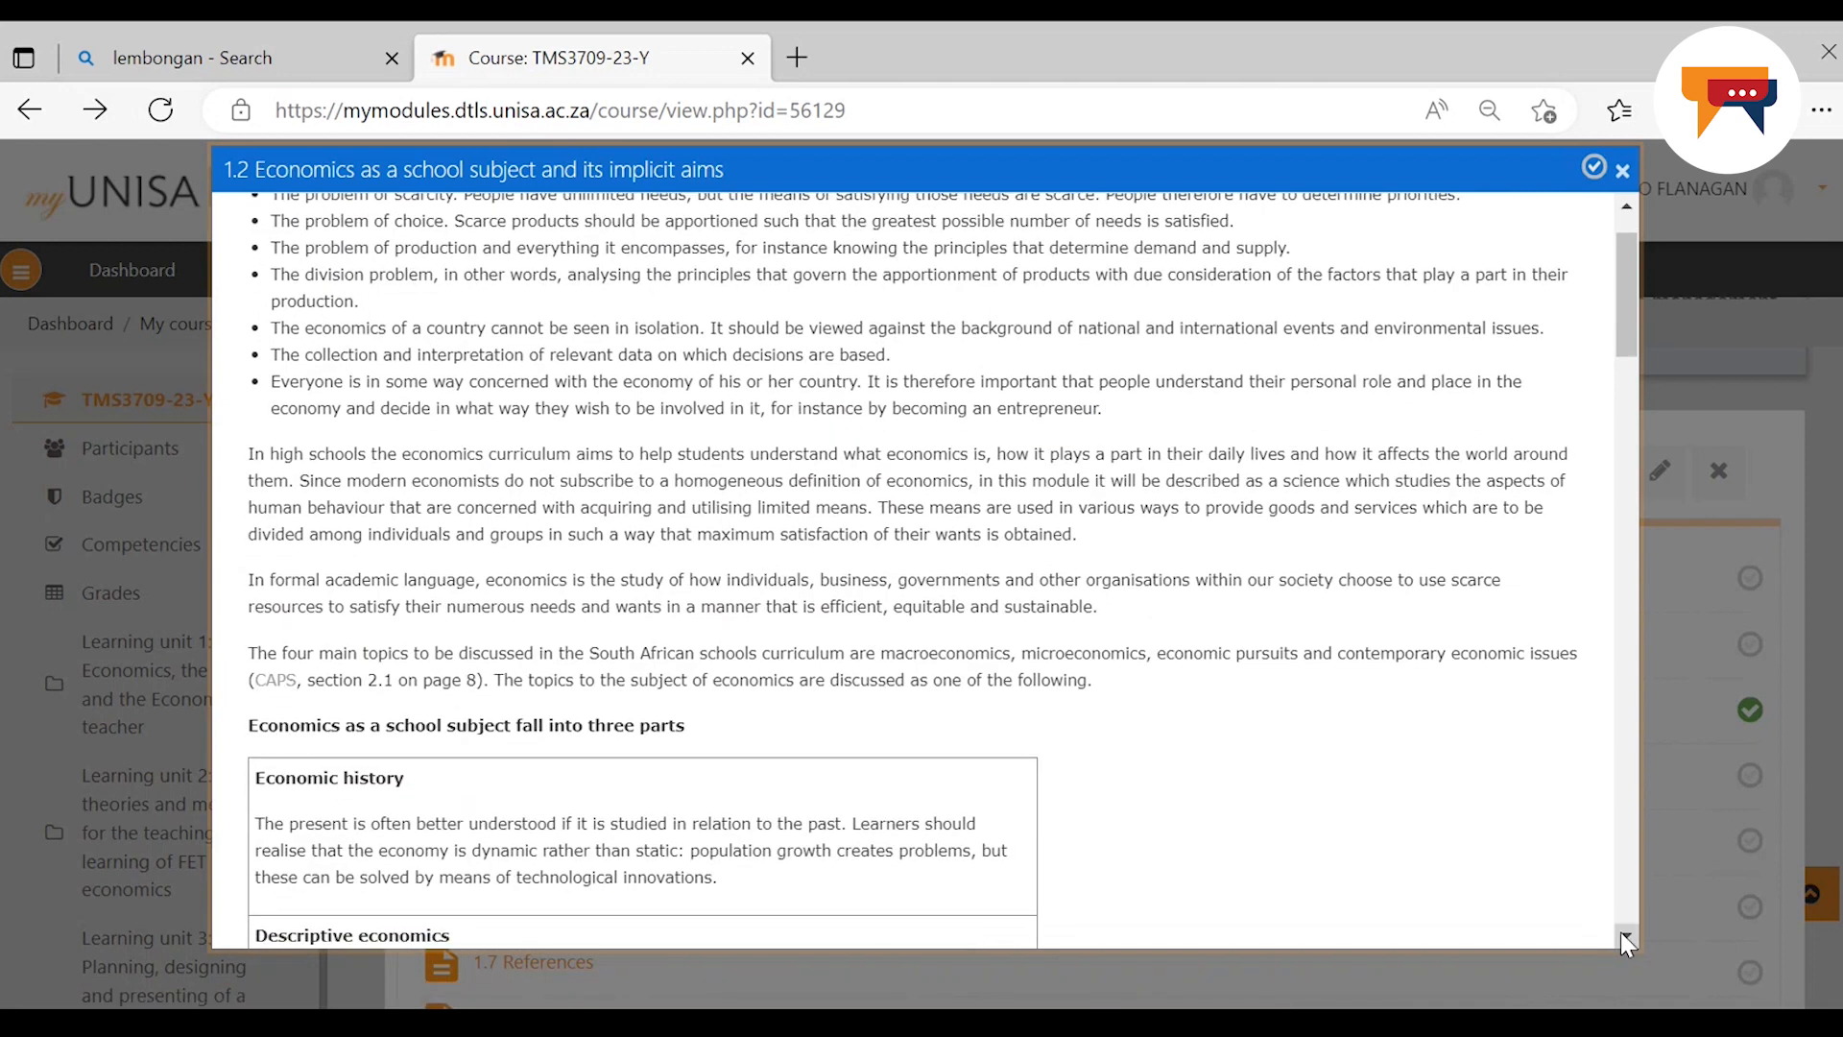
{"action": "scroll", "scroll_direction": "down", "scroll_amount": 3}
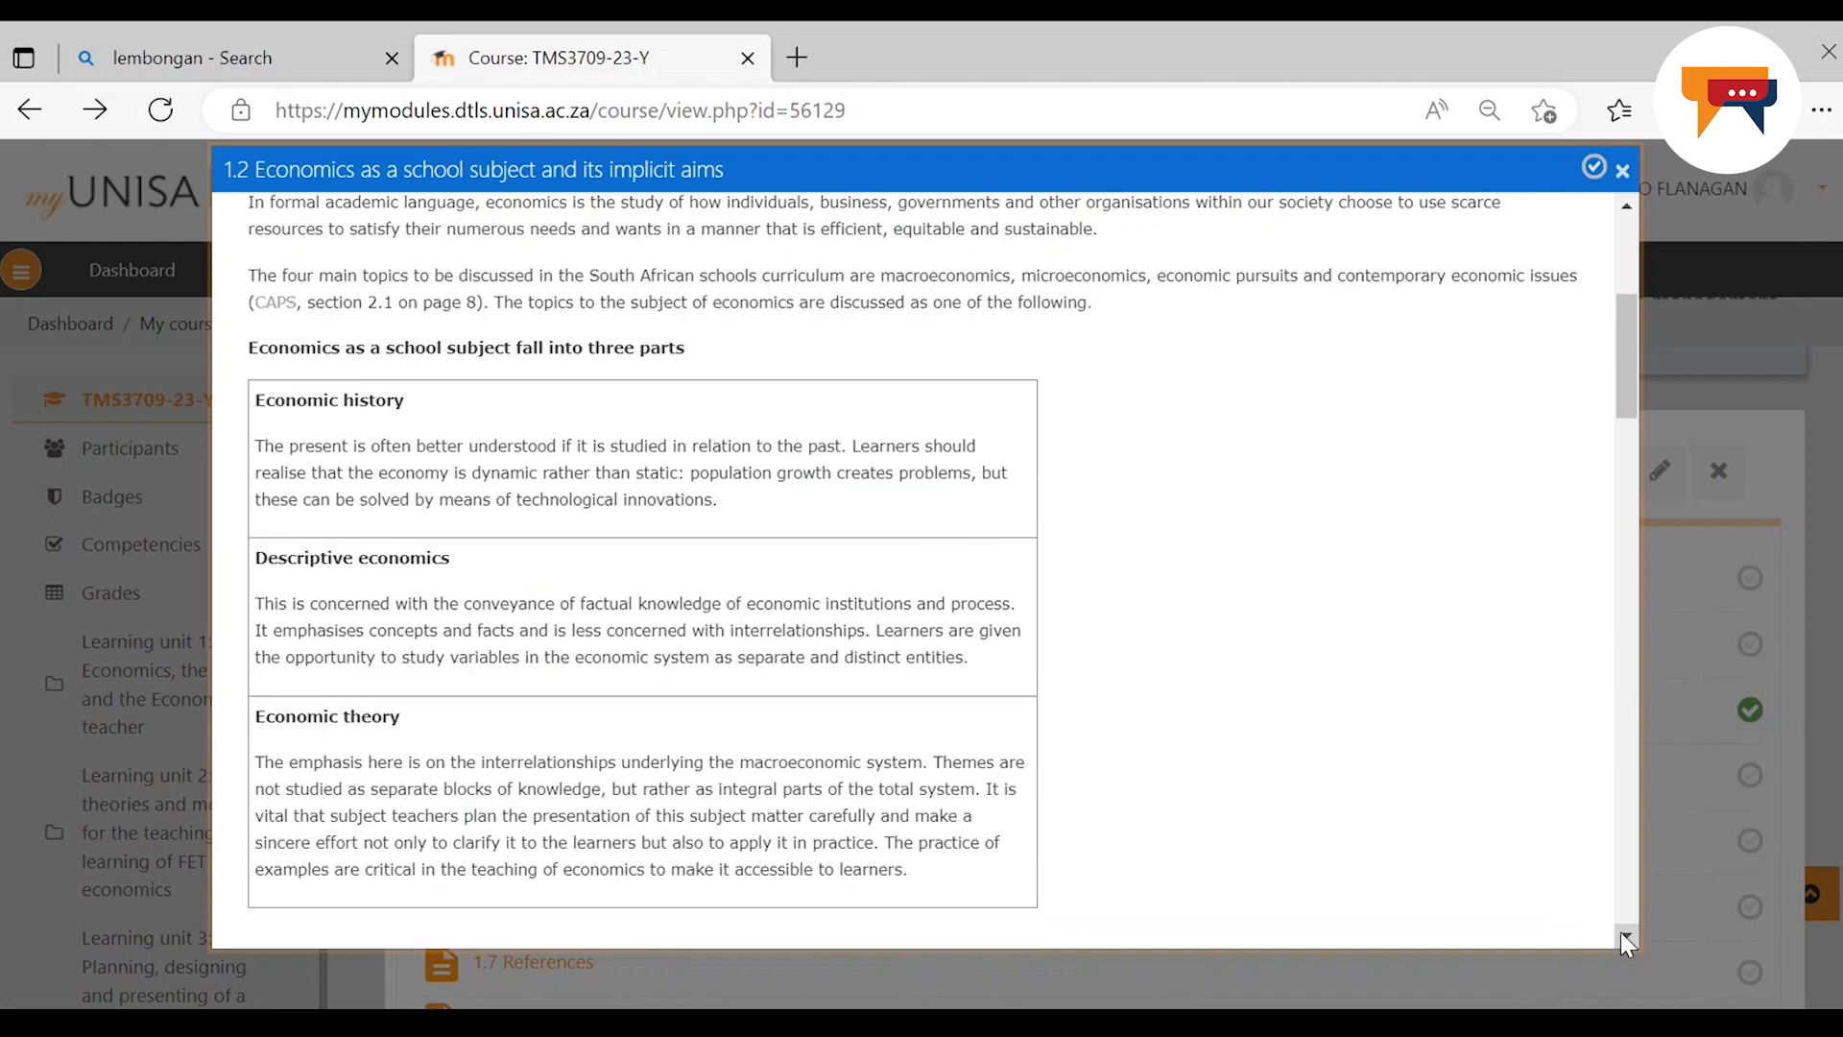
{"action": "scroll", "scroll_direction": "down", "scroll_amount": 3}
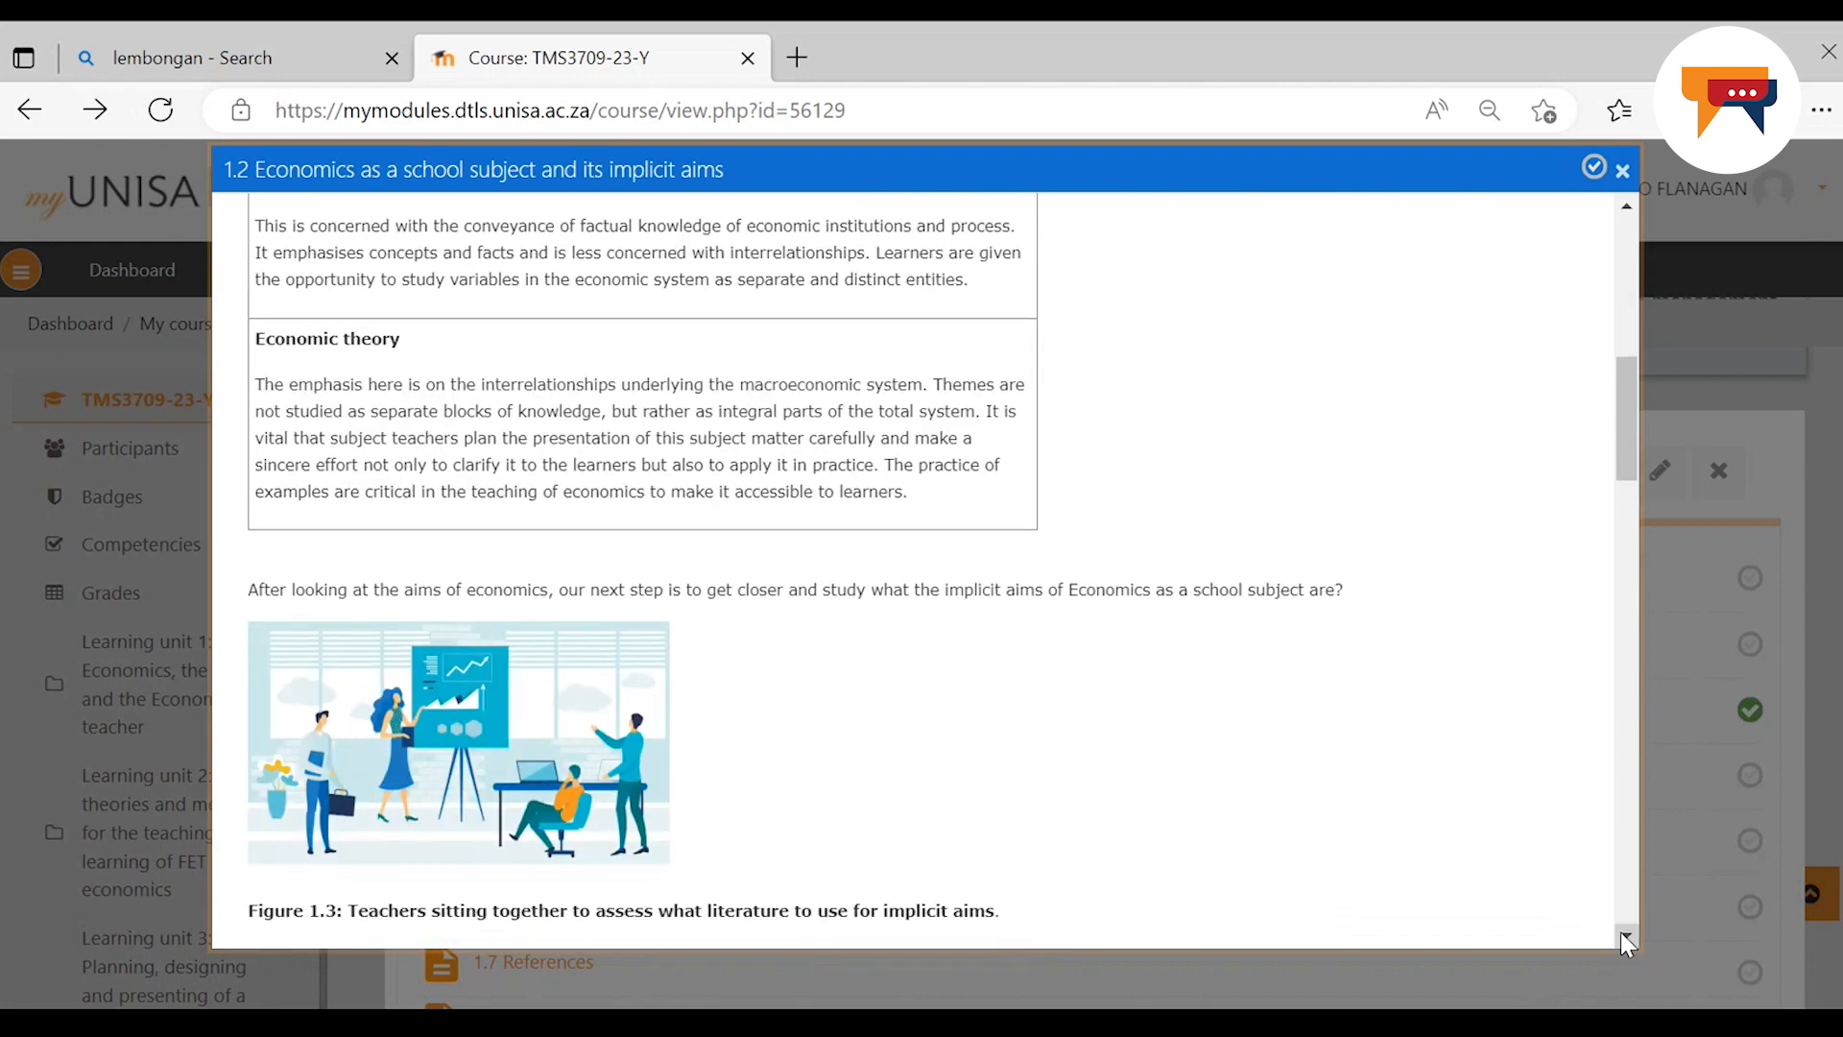
{"action": "scroll", "scroll_direction": "down", "scroll_amount": 3}
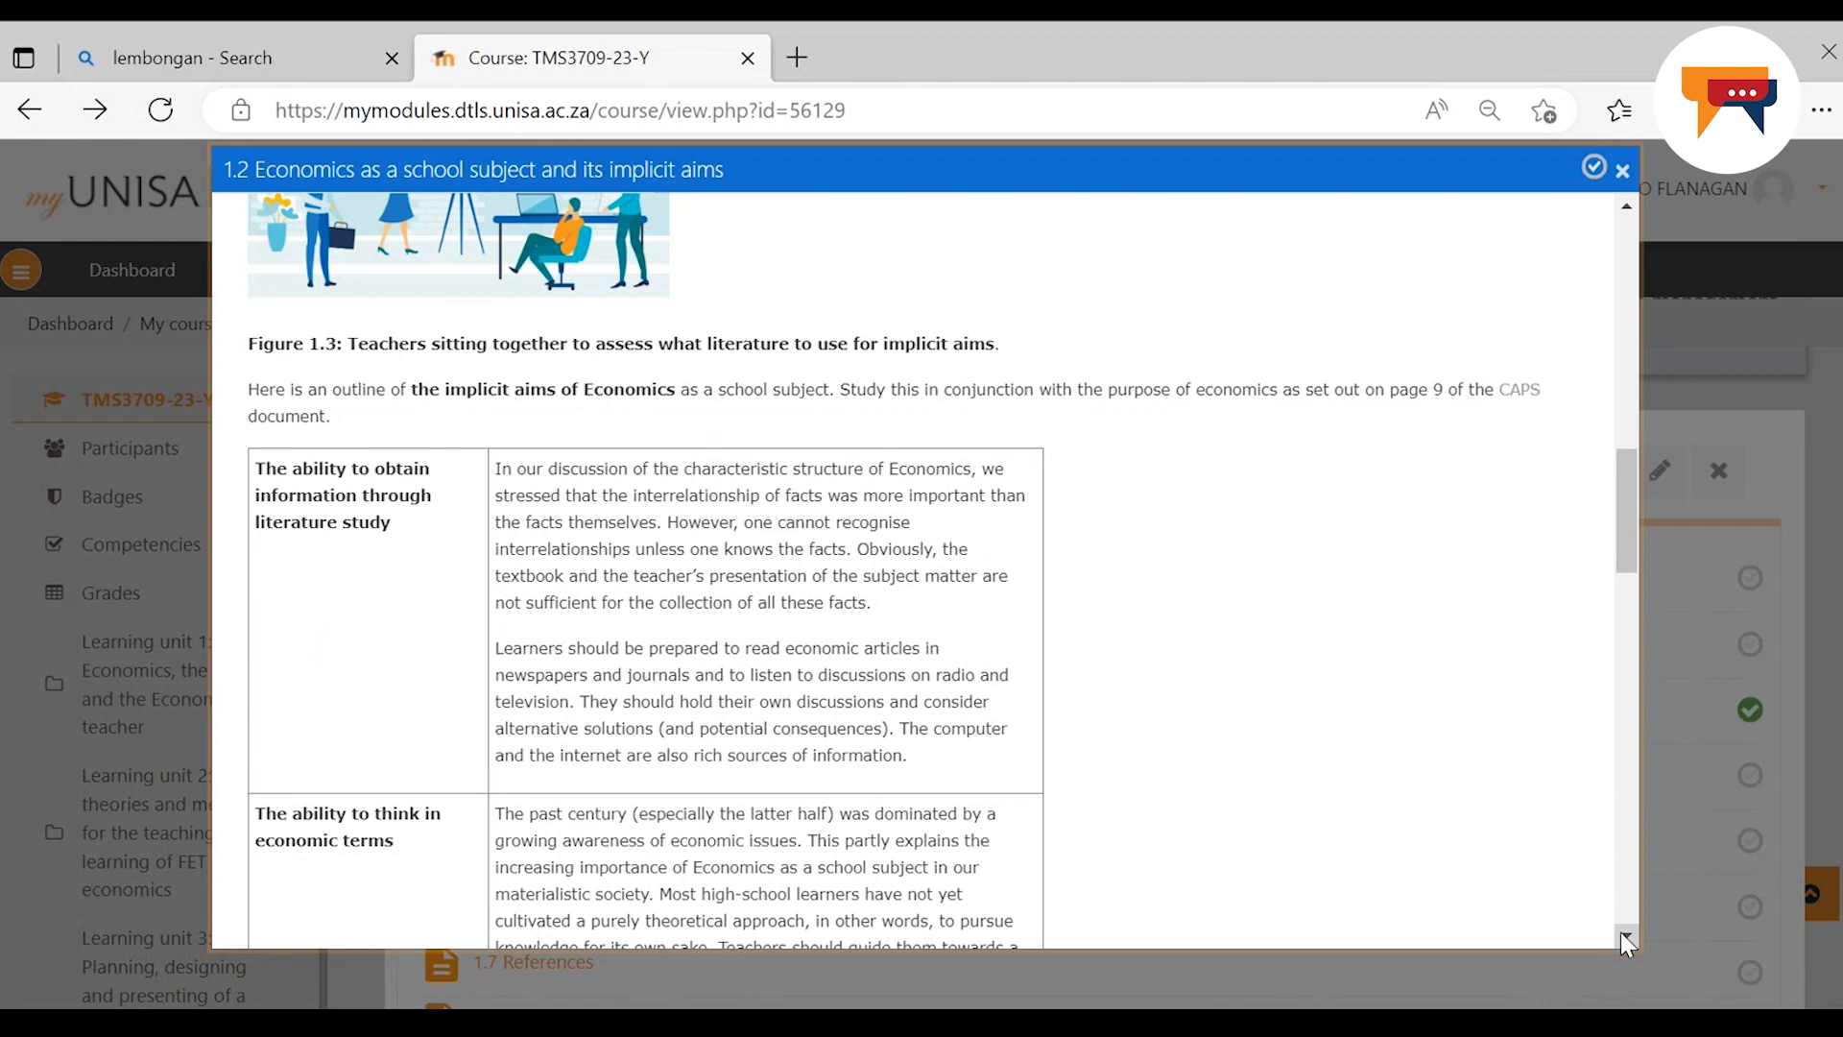
{"action": "scroll", "scroll_direction": "down", "scroll_amount": 3}
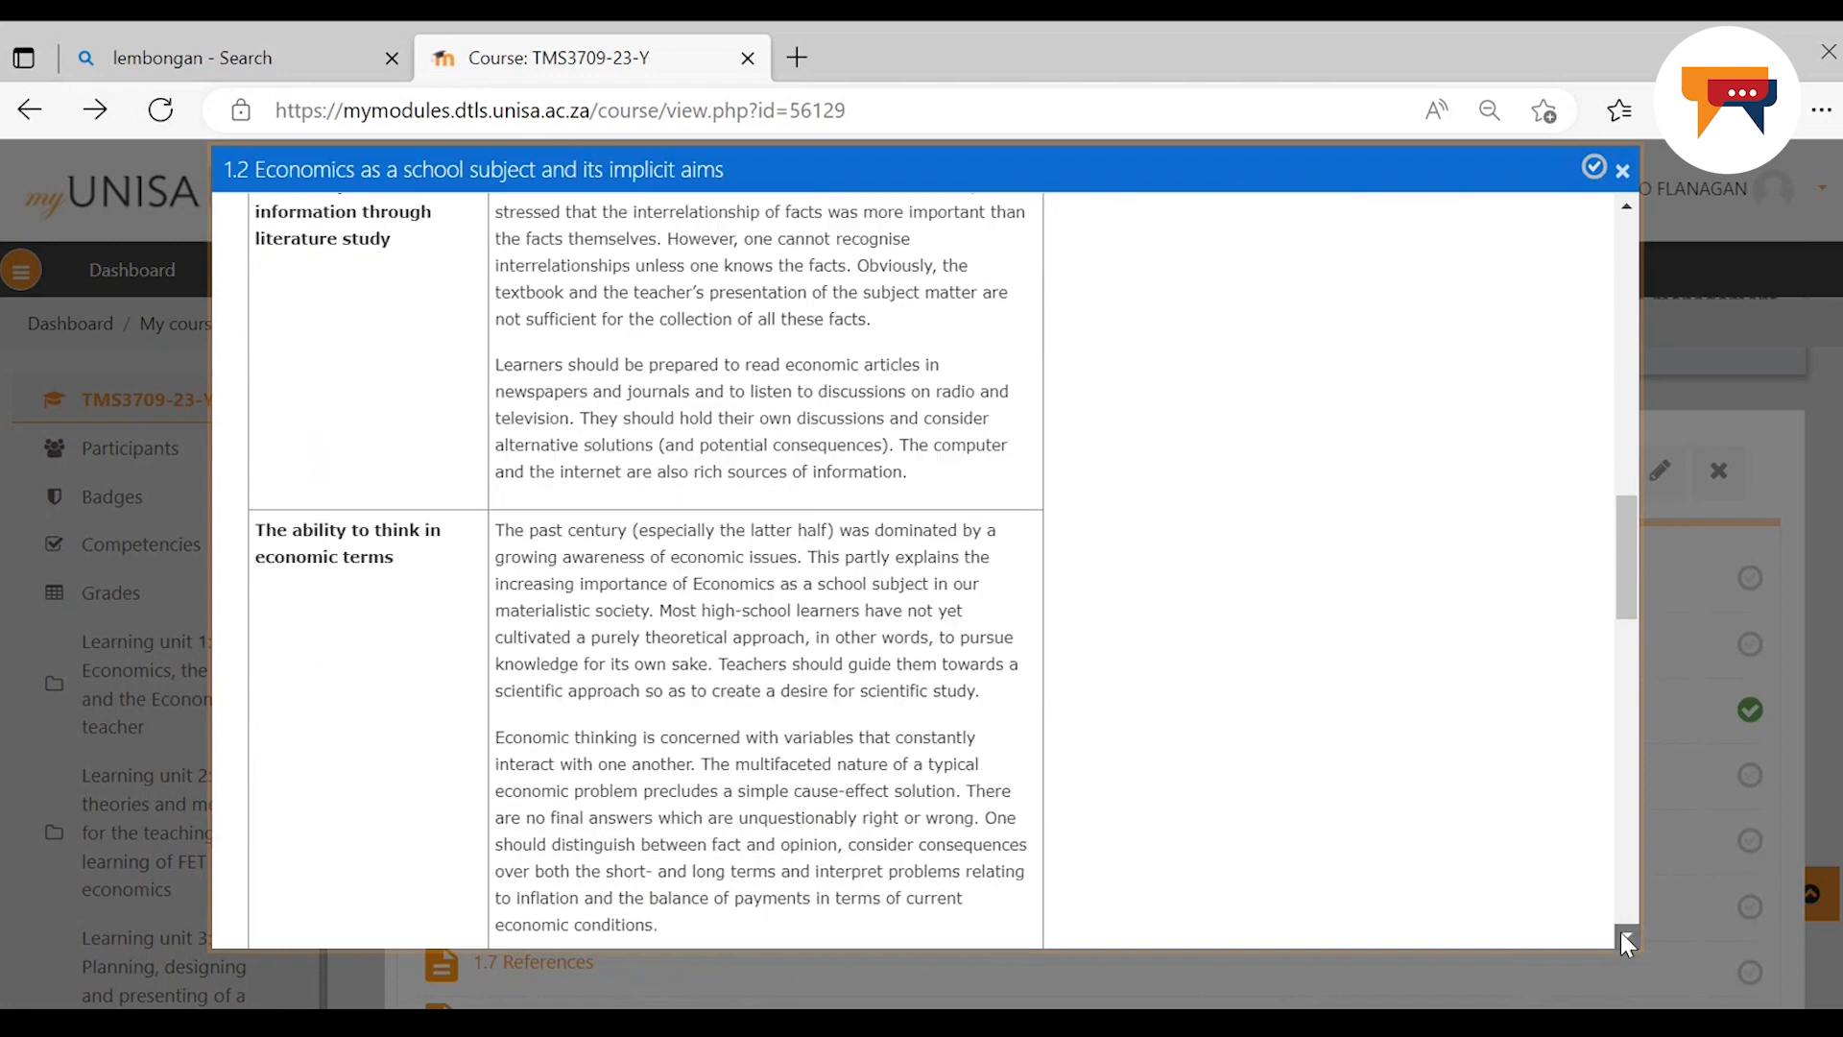
{"action": "scroll", "scroll_direction": "down", "scroll_amount": 3}
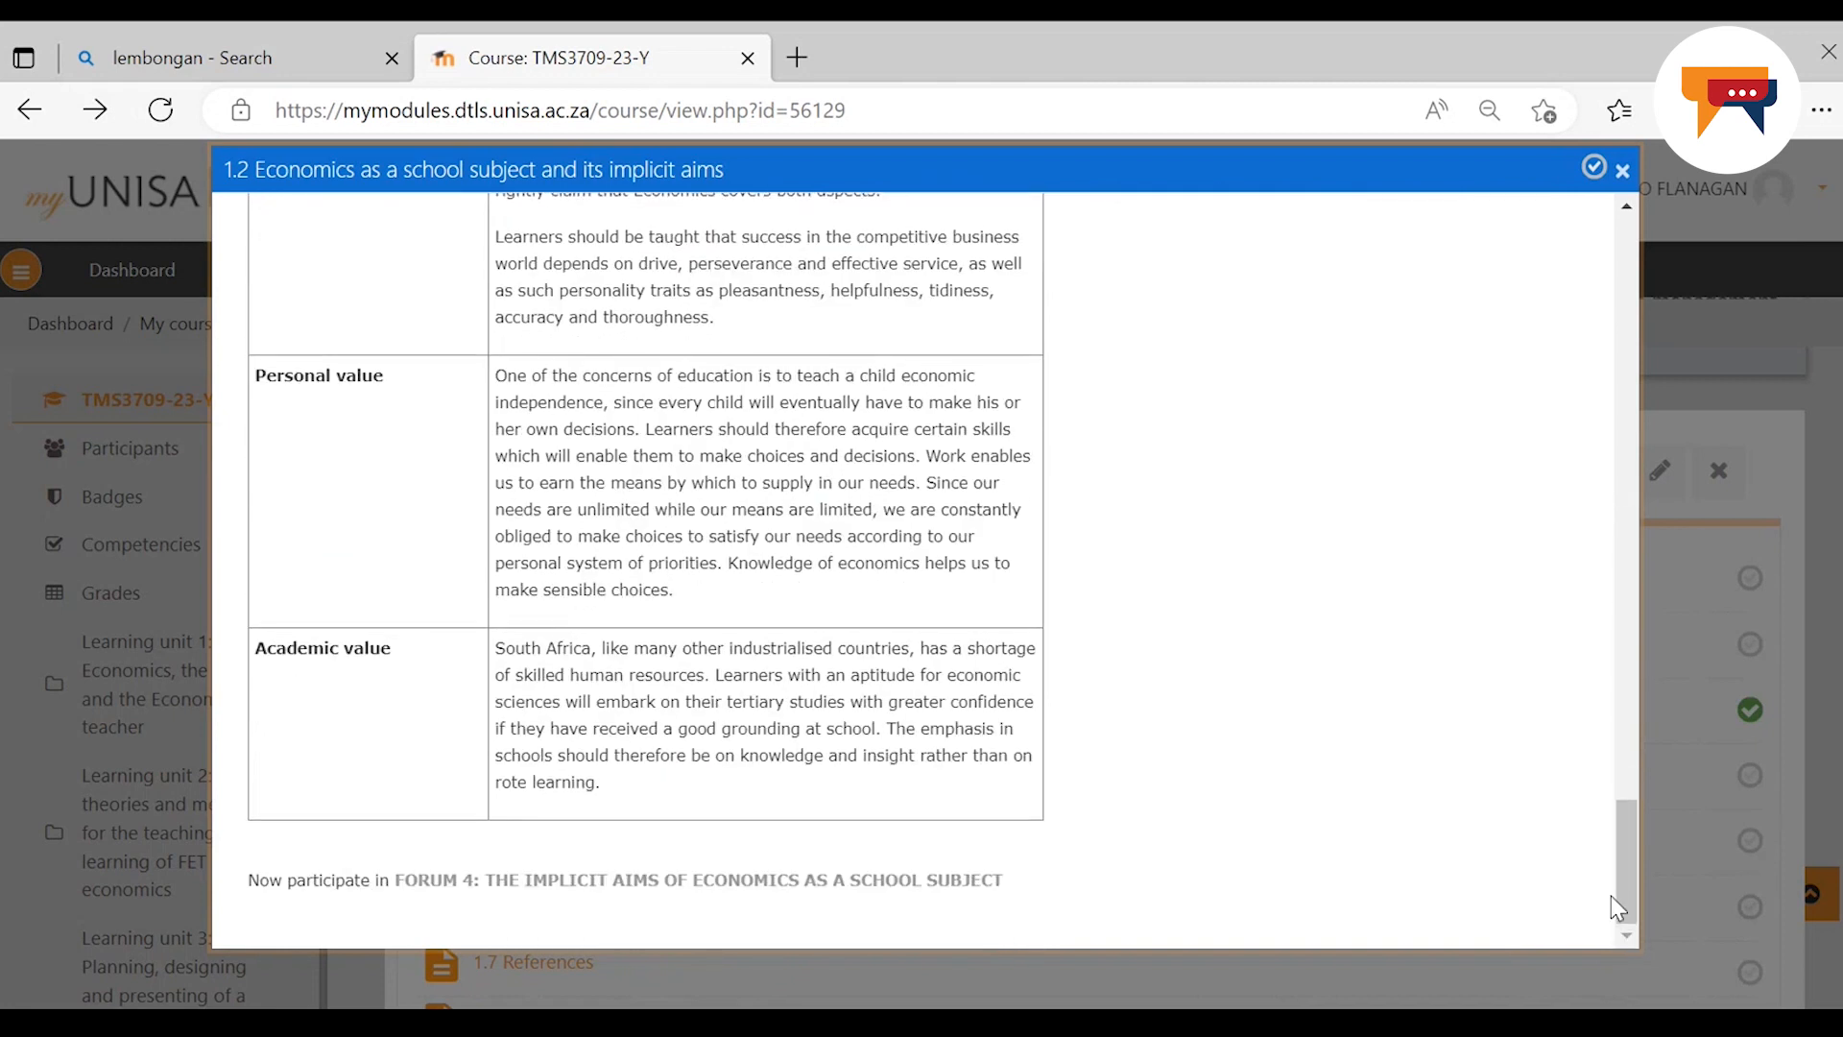
Close 1.2, read page 1.3 on explicit aims to its Forum 5 prompt, then close it
{"action": "left_click", "coordinate": [1622, 169]}
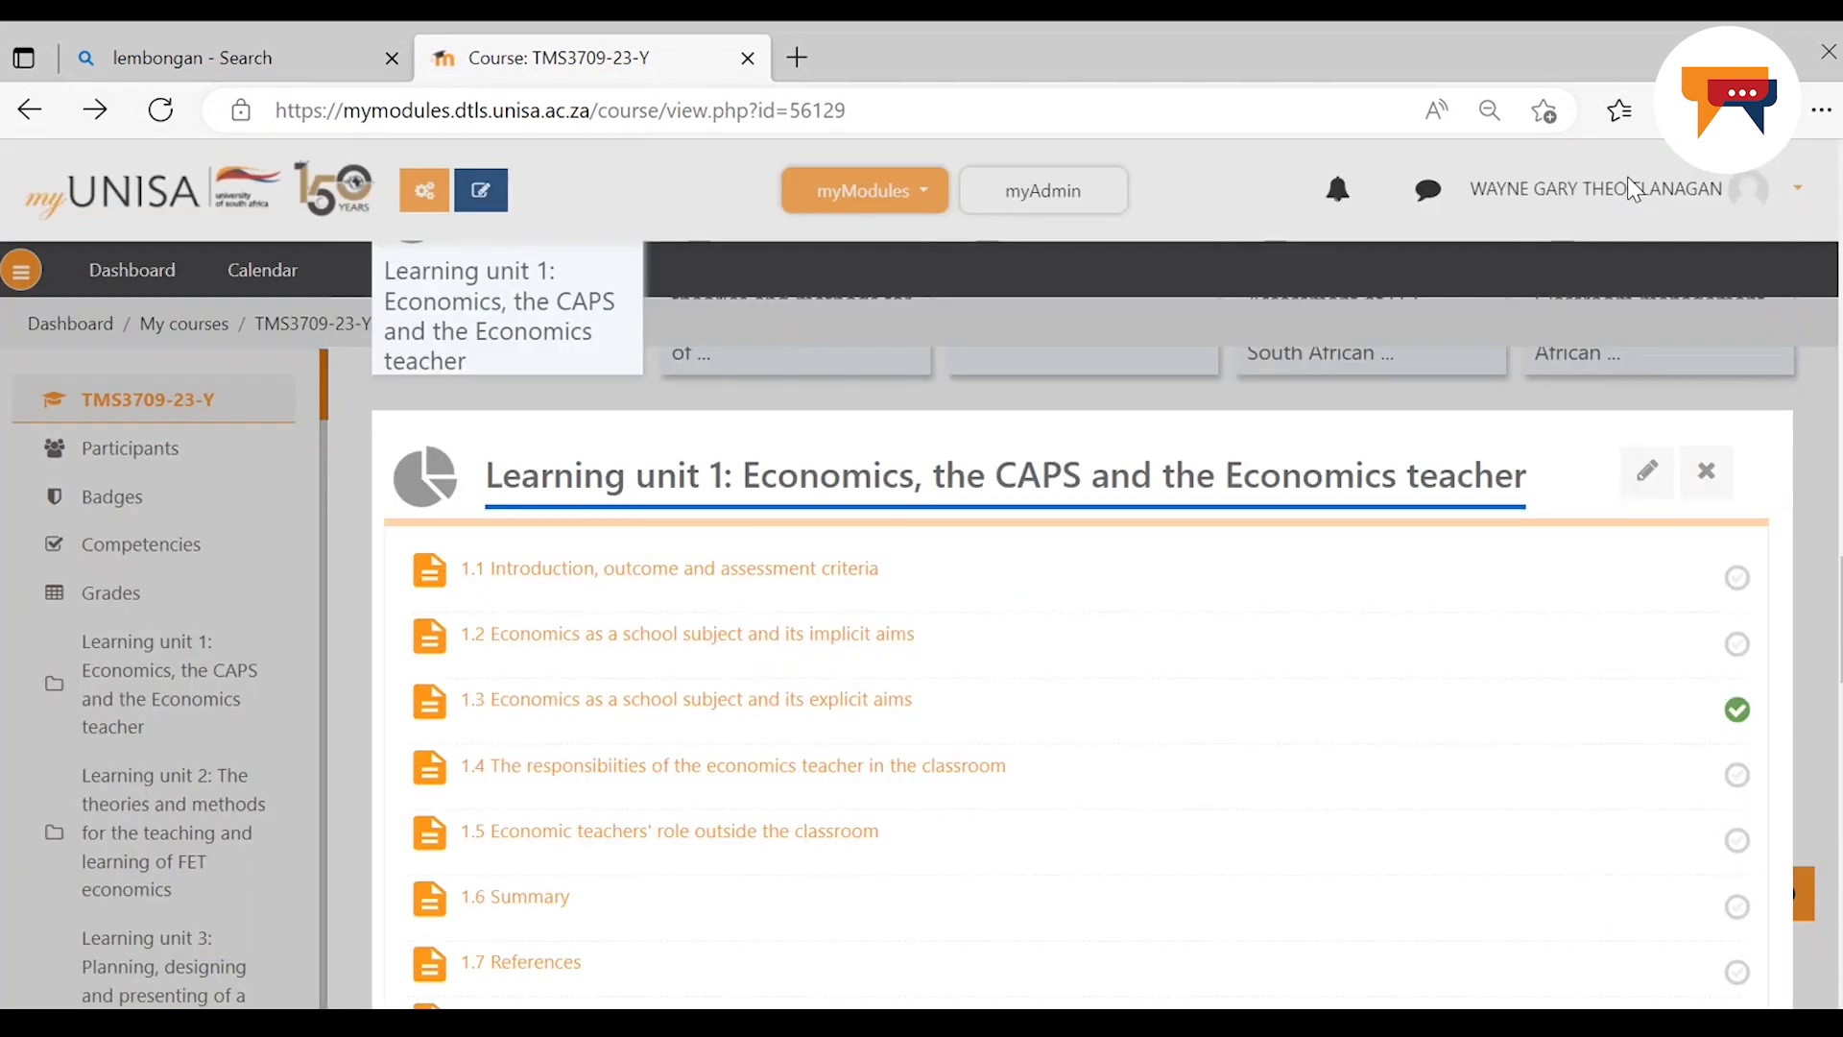
{"action": "mouse_move", "coordinate": [703, 720]}
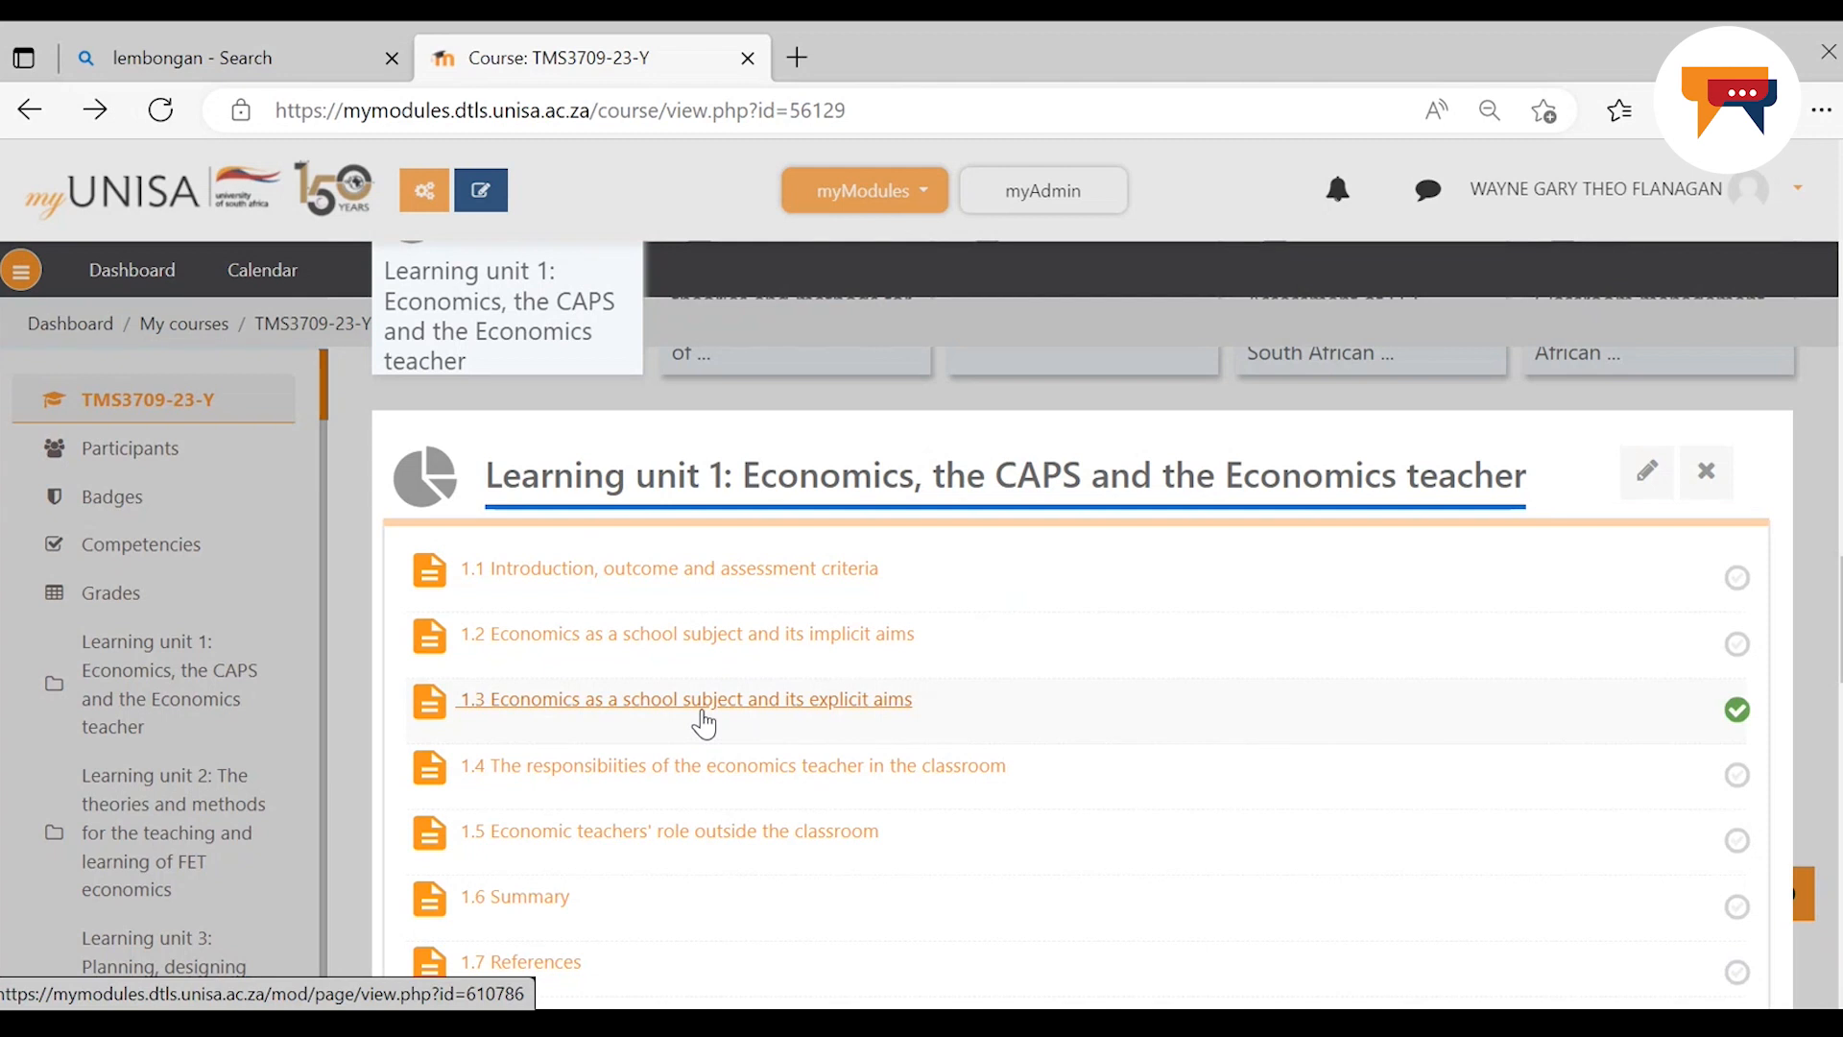
{"action": "left_click", "coordinate": [683, 699]}
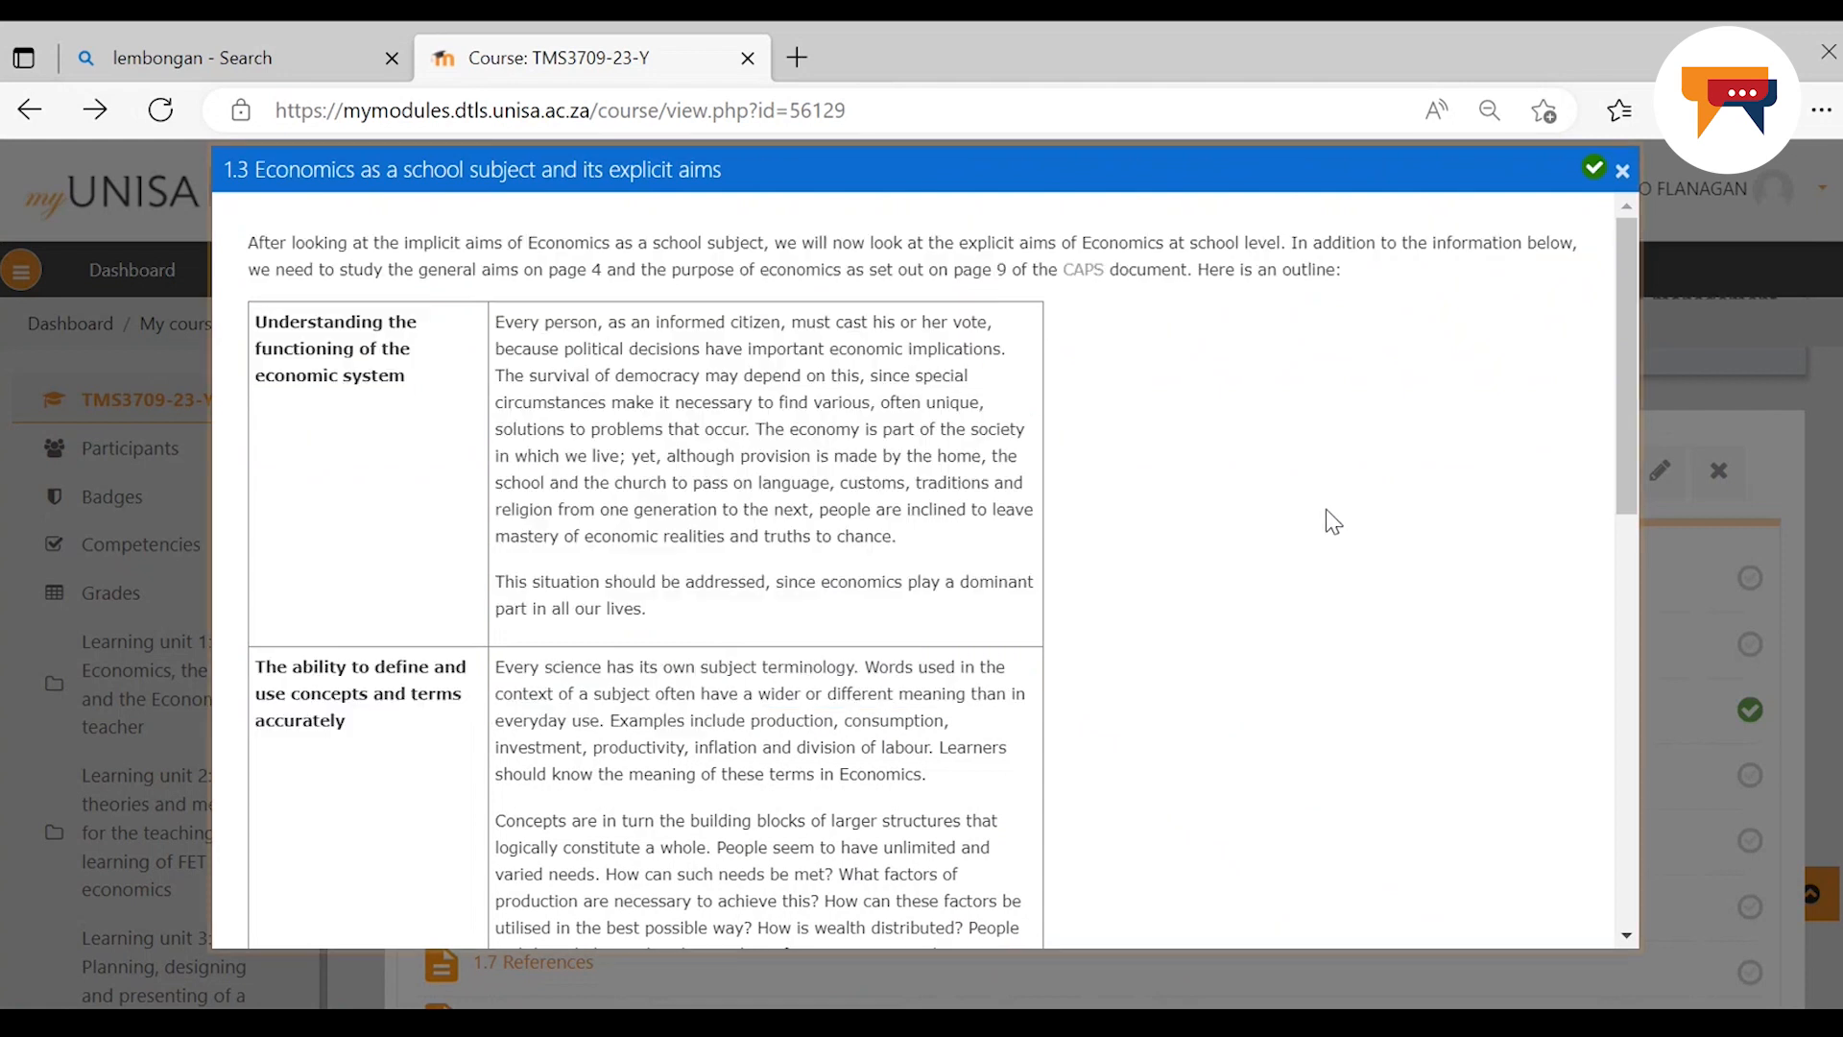
{"action": "mouse_move", "coordinate": [1596, 657]}
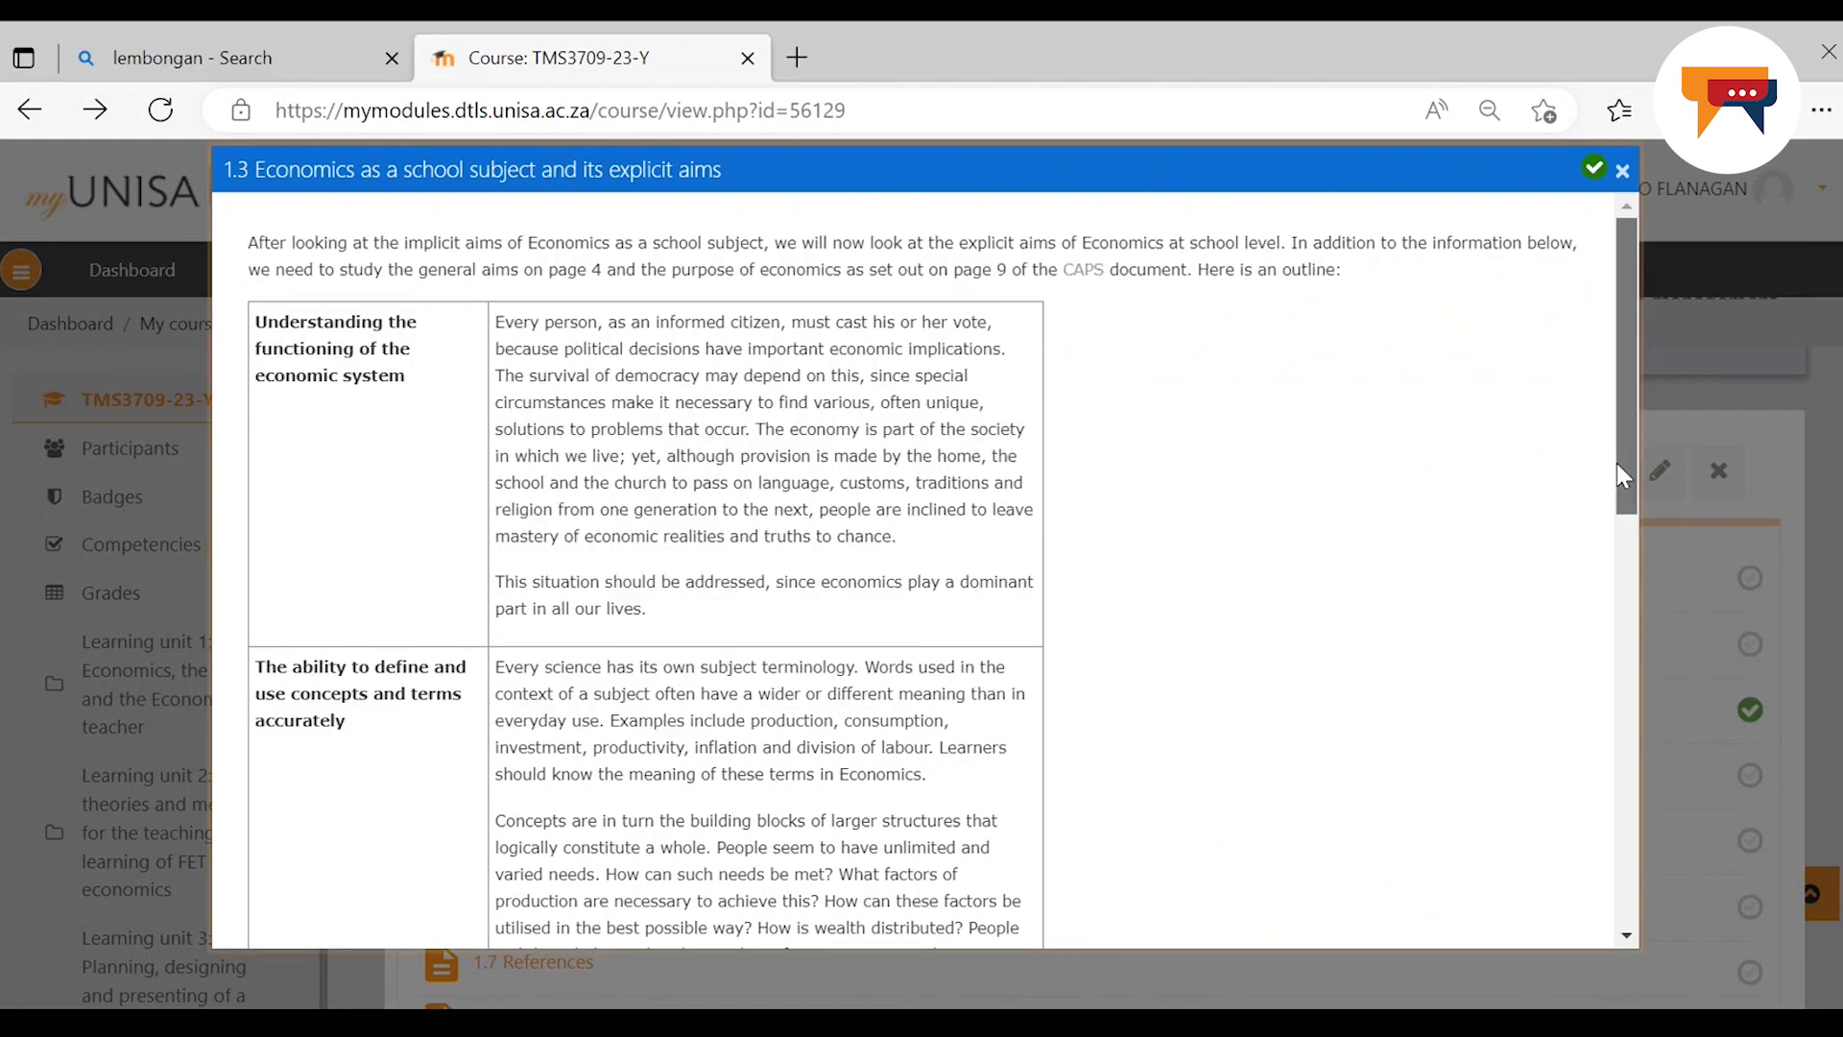
{"action": "scroll", "scroll_direction": "down", "scroll_amount": 3}
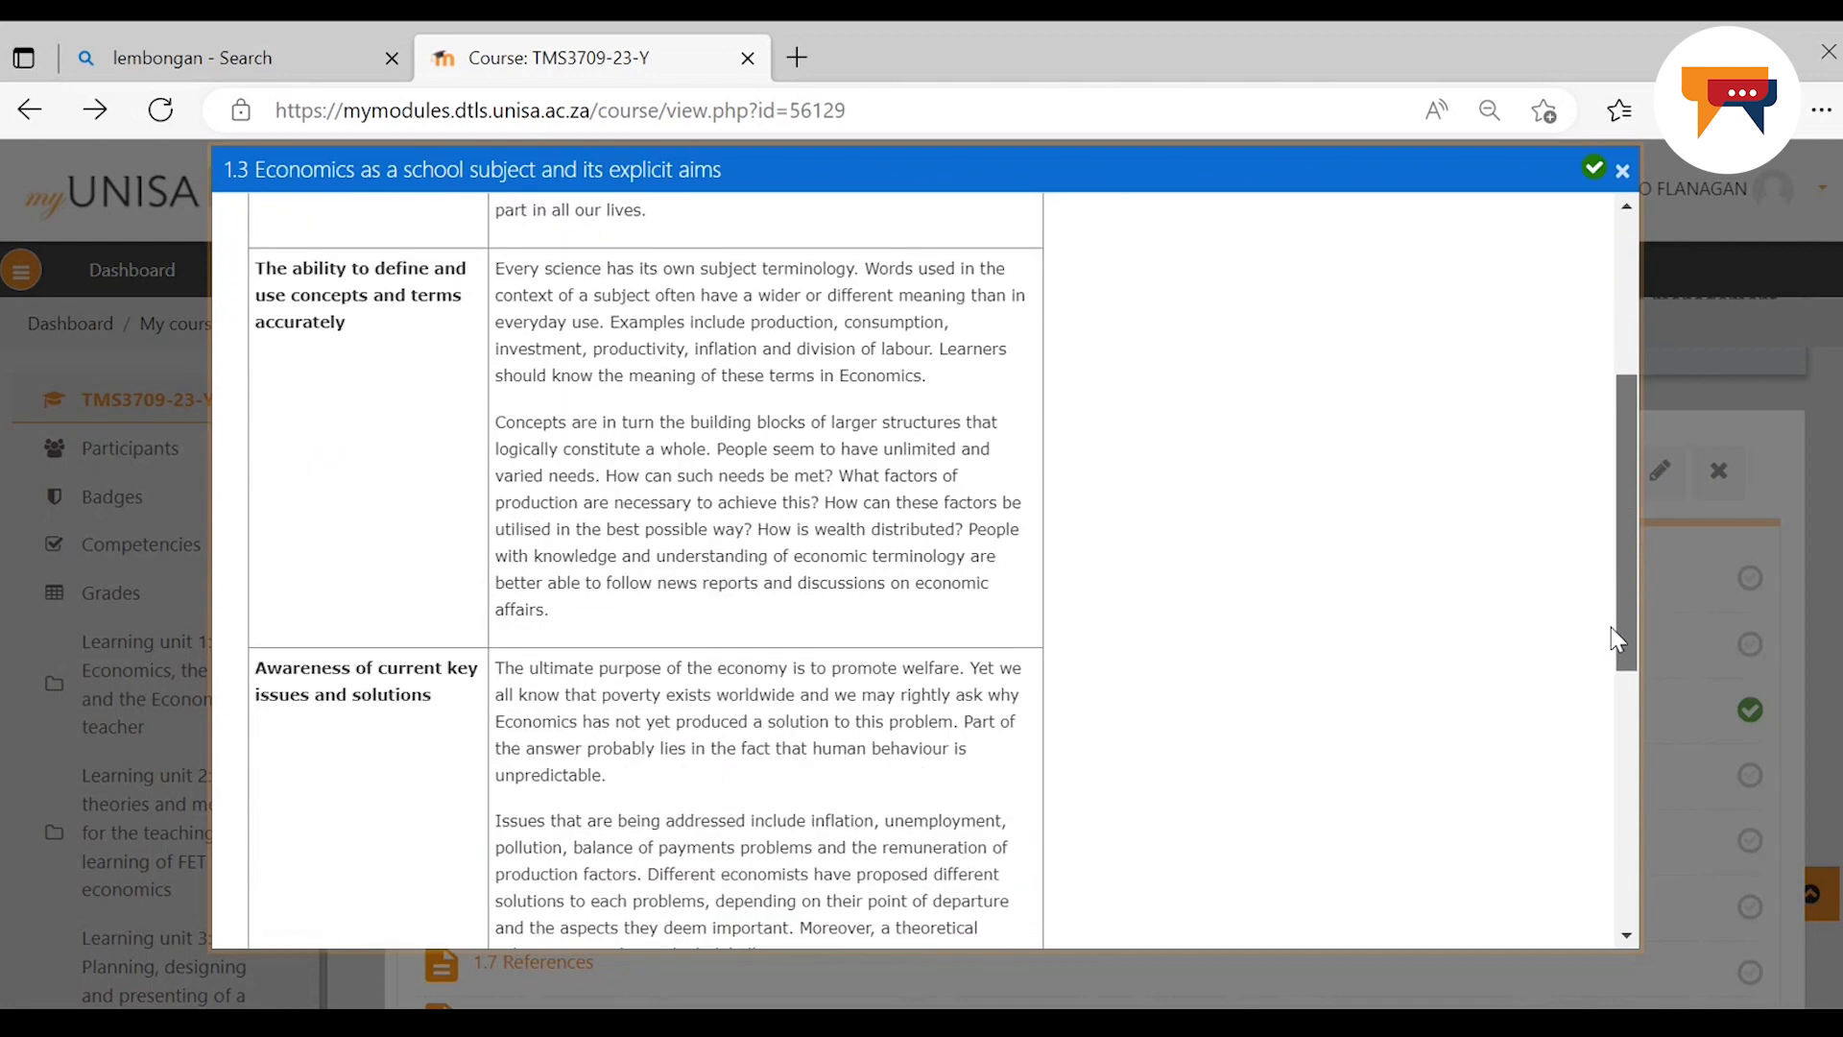
{"action": "scroll", "scroll_direction": "down", "scroll_amount": 3}
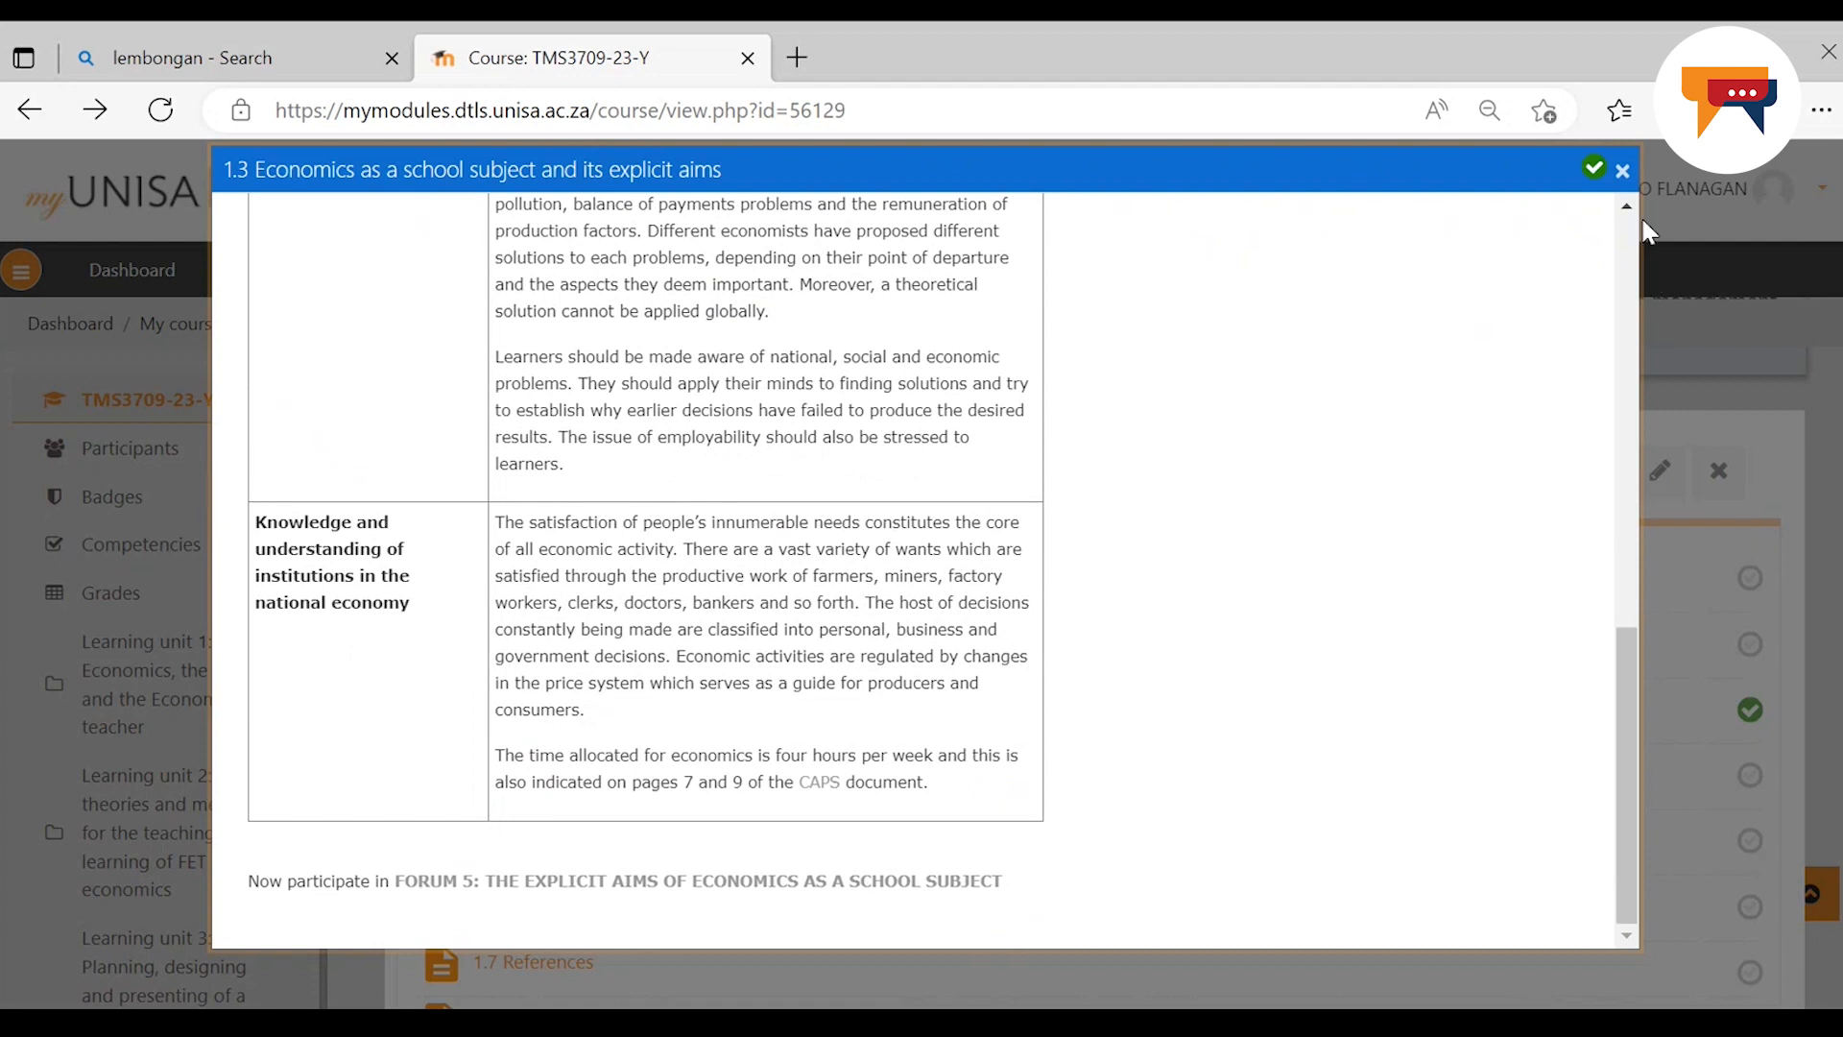
{"action": "left_click", "coordinate": [1624, 169]}
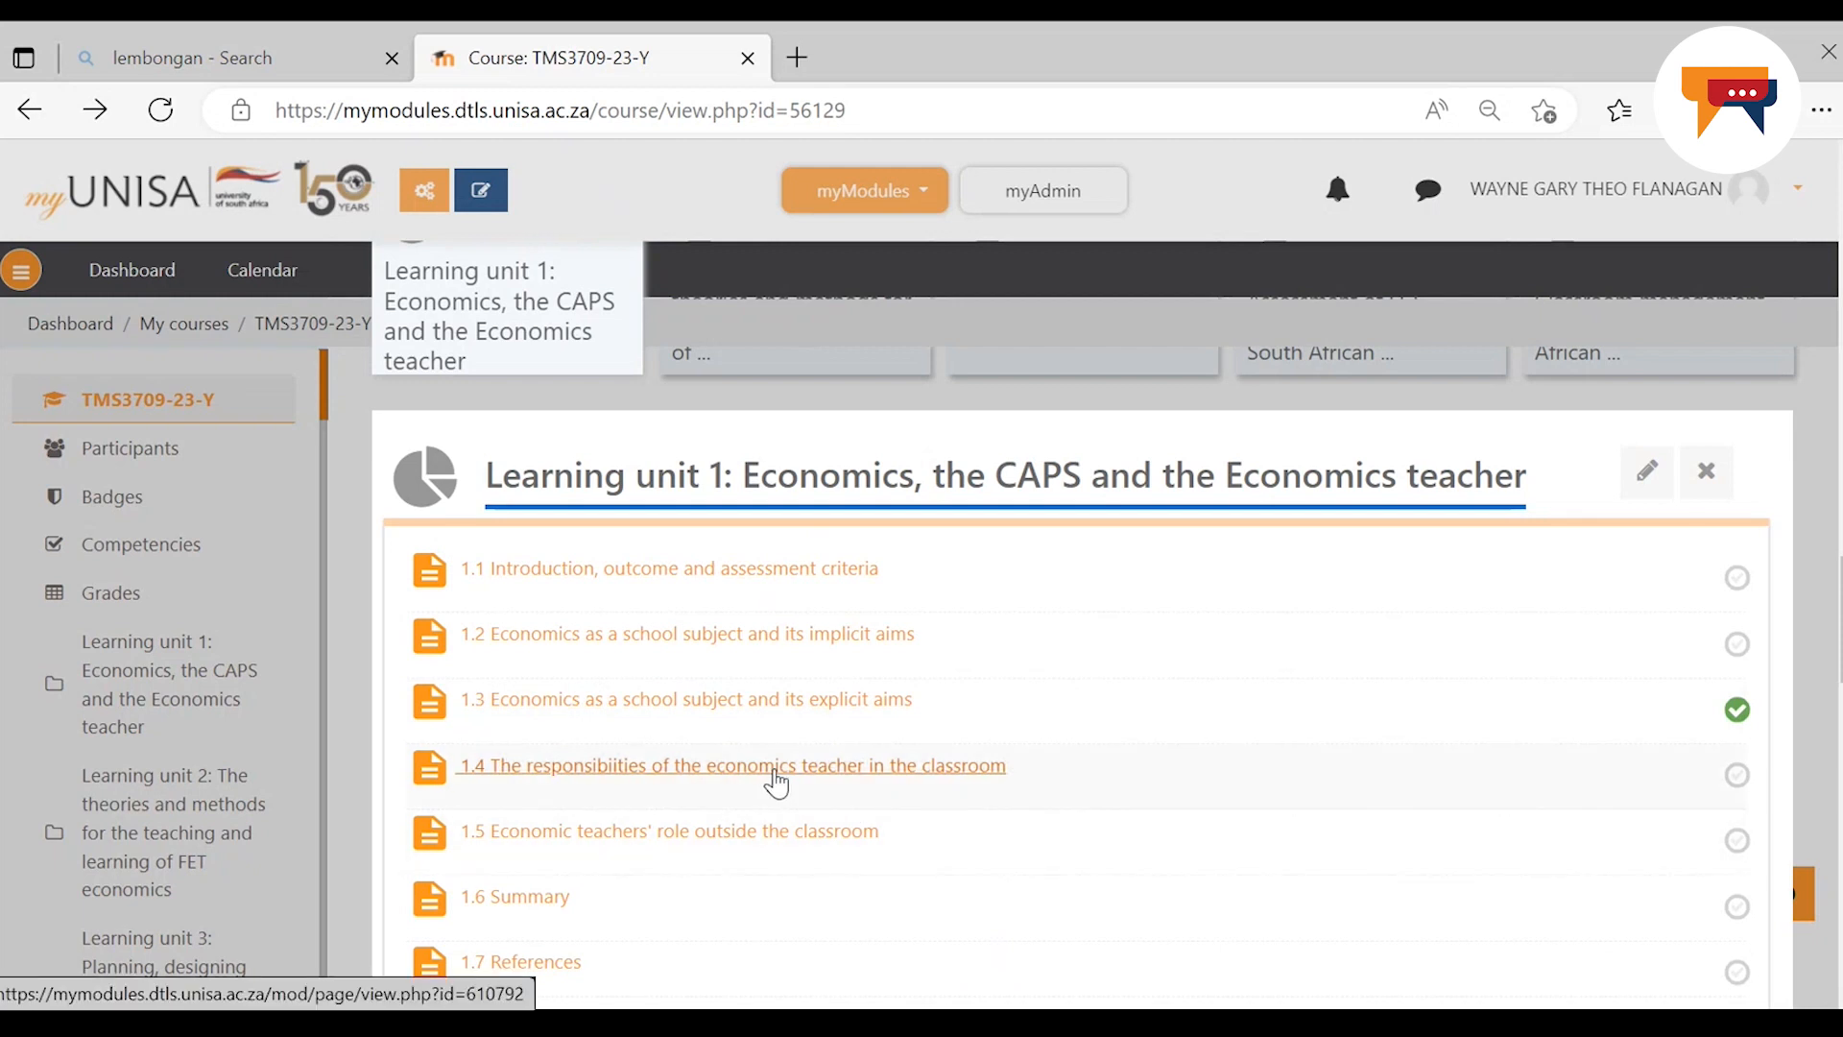
Read page 1.4 on the teacher's classroom responsibilities through its teaching skills table, then leave it
{"action": "left_click", "coordinate": [730, 766]}
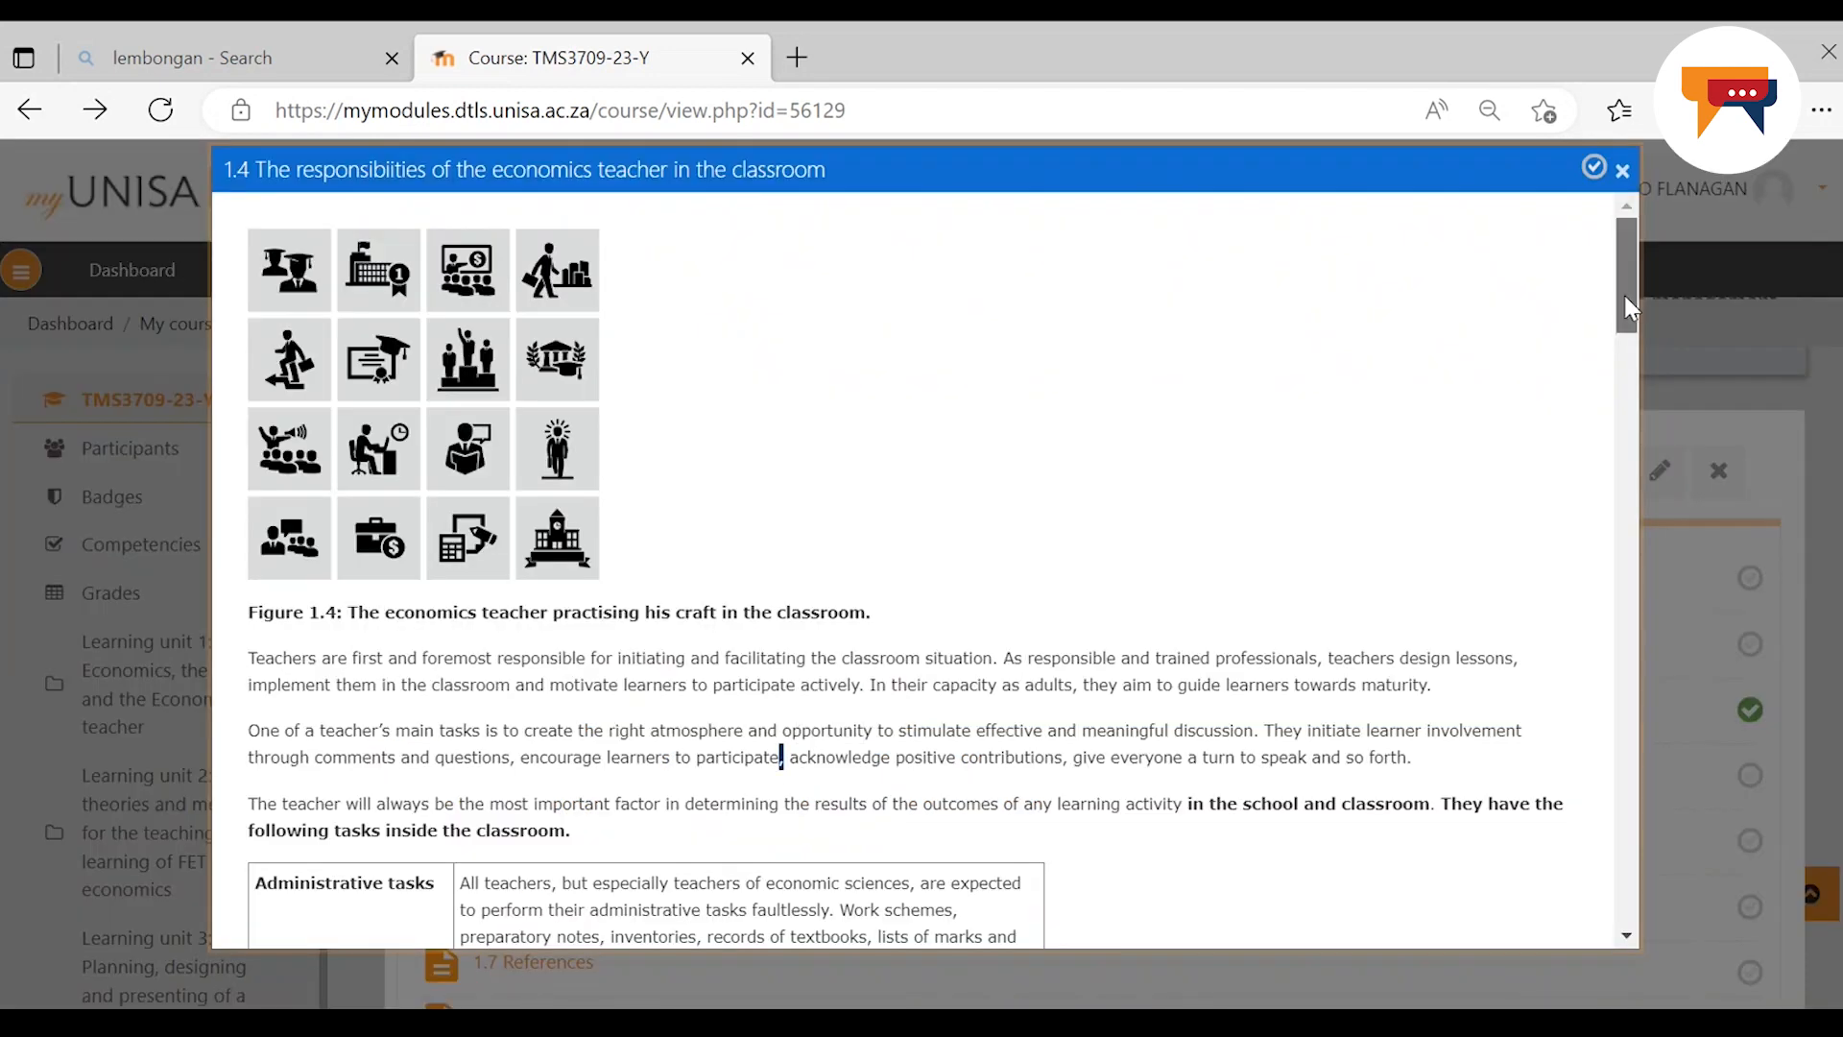
{"action": "scroll", "scroll_direction": "down", "scroll_amount": 3}
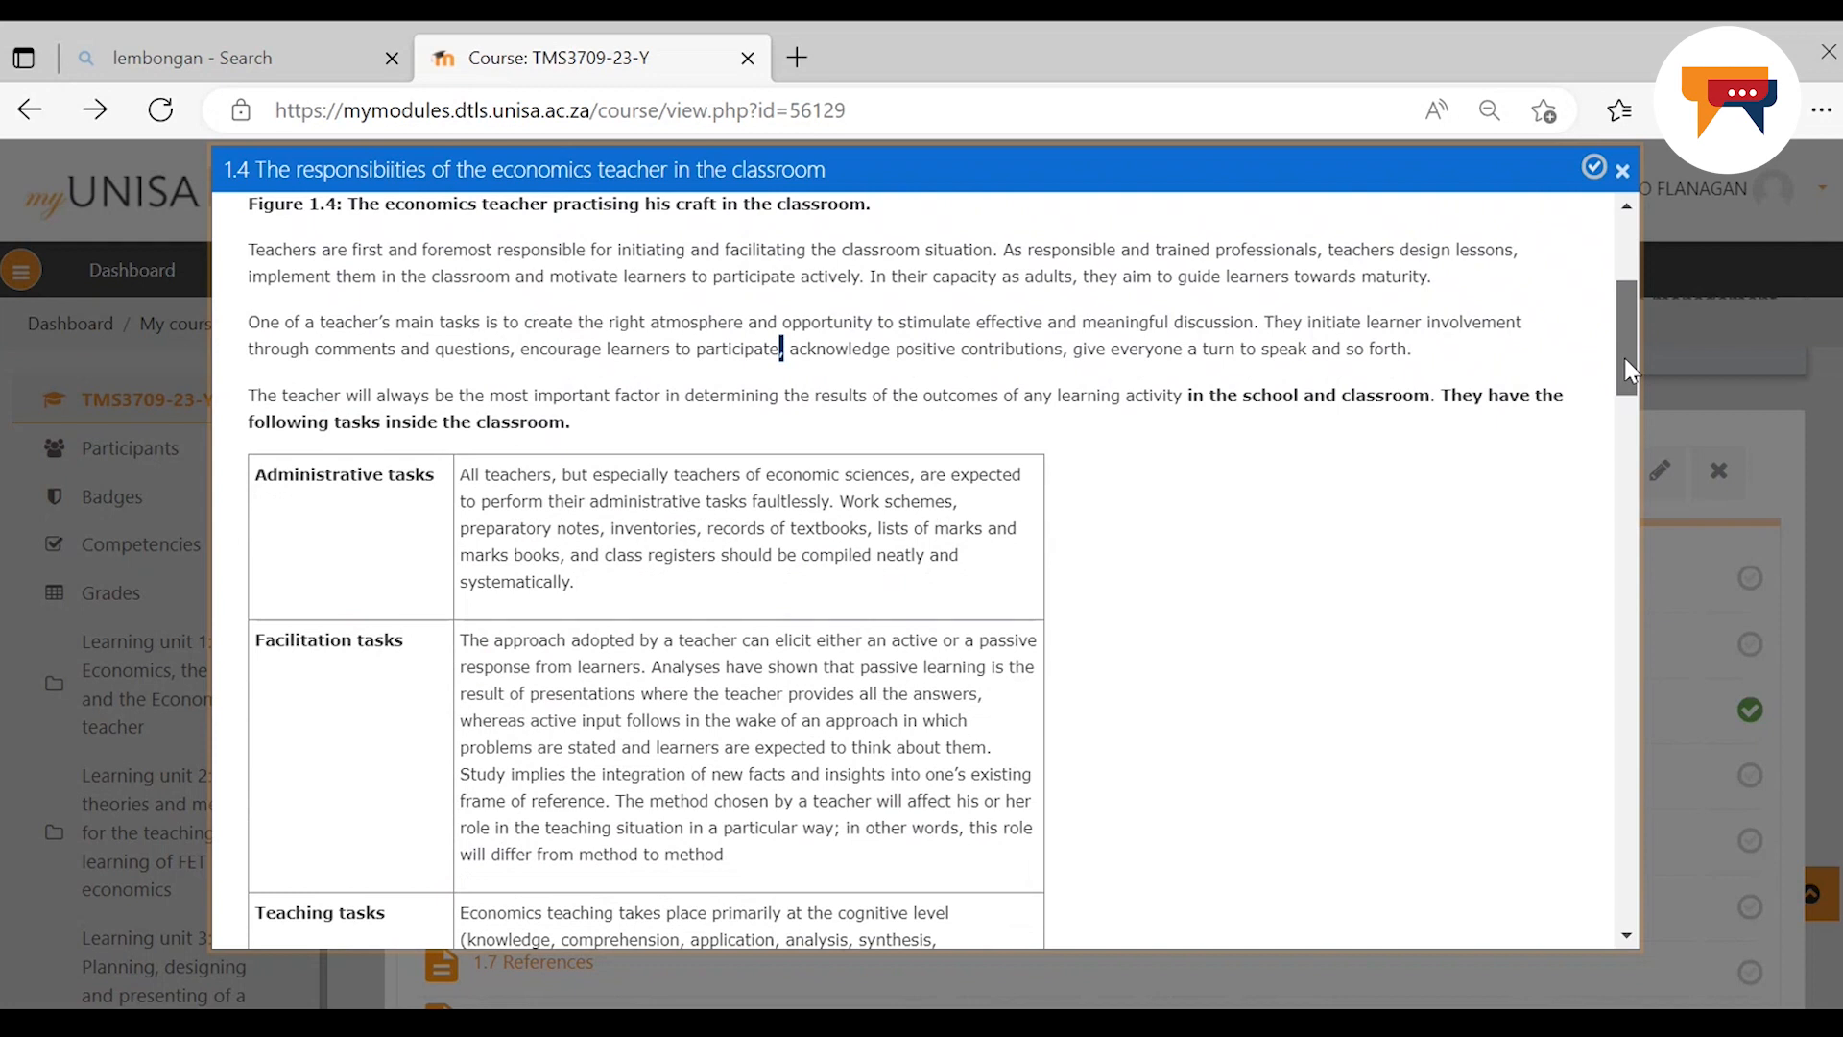
{"action": "scroll", "scroll_direction": "down", "scroll_amount": 3}
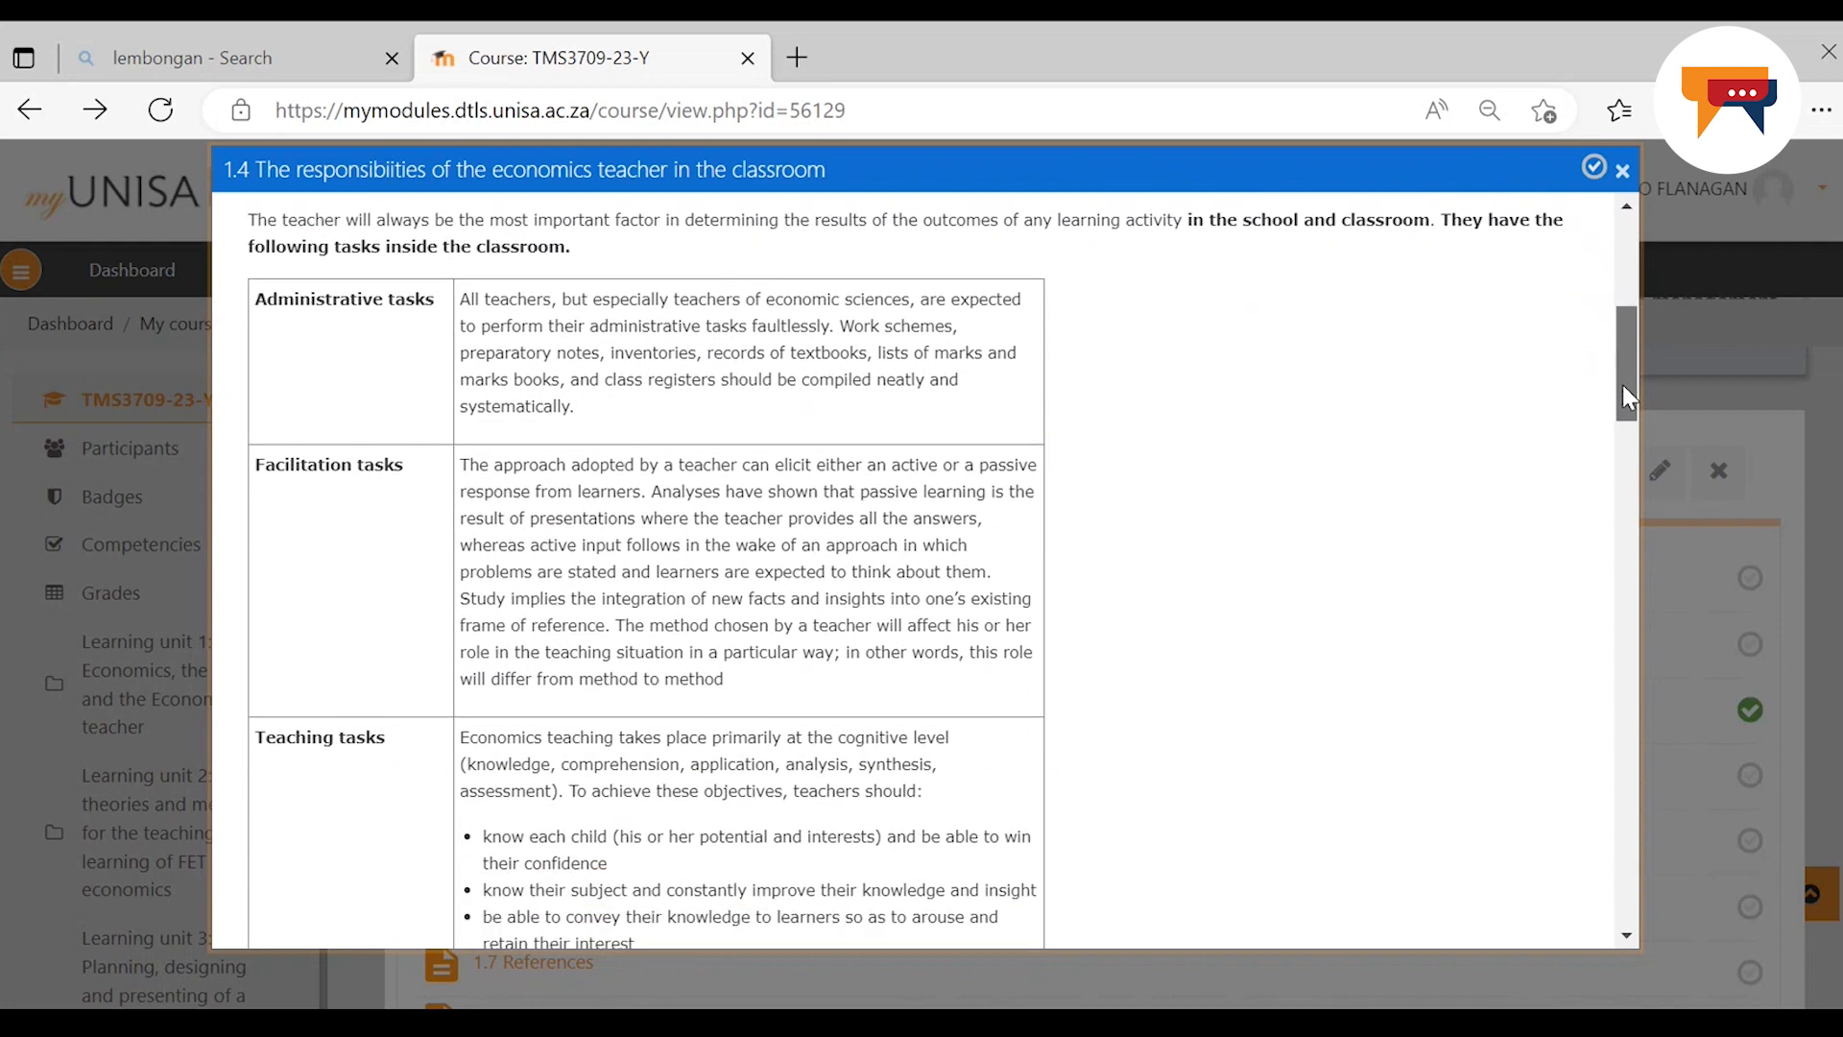
{"action": "scroll", "scroll_direction": "down", "scroll_amount": 3}
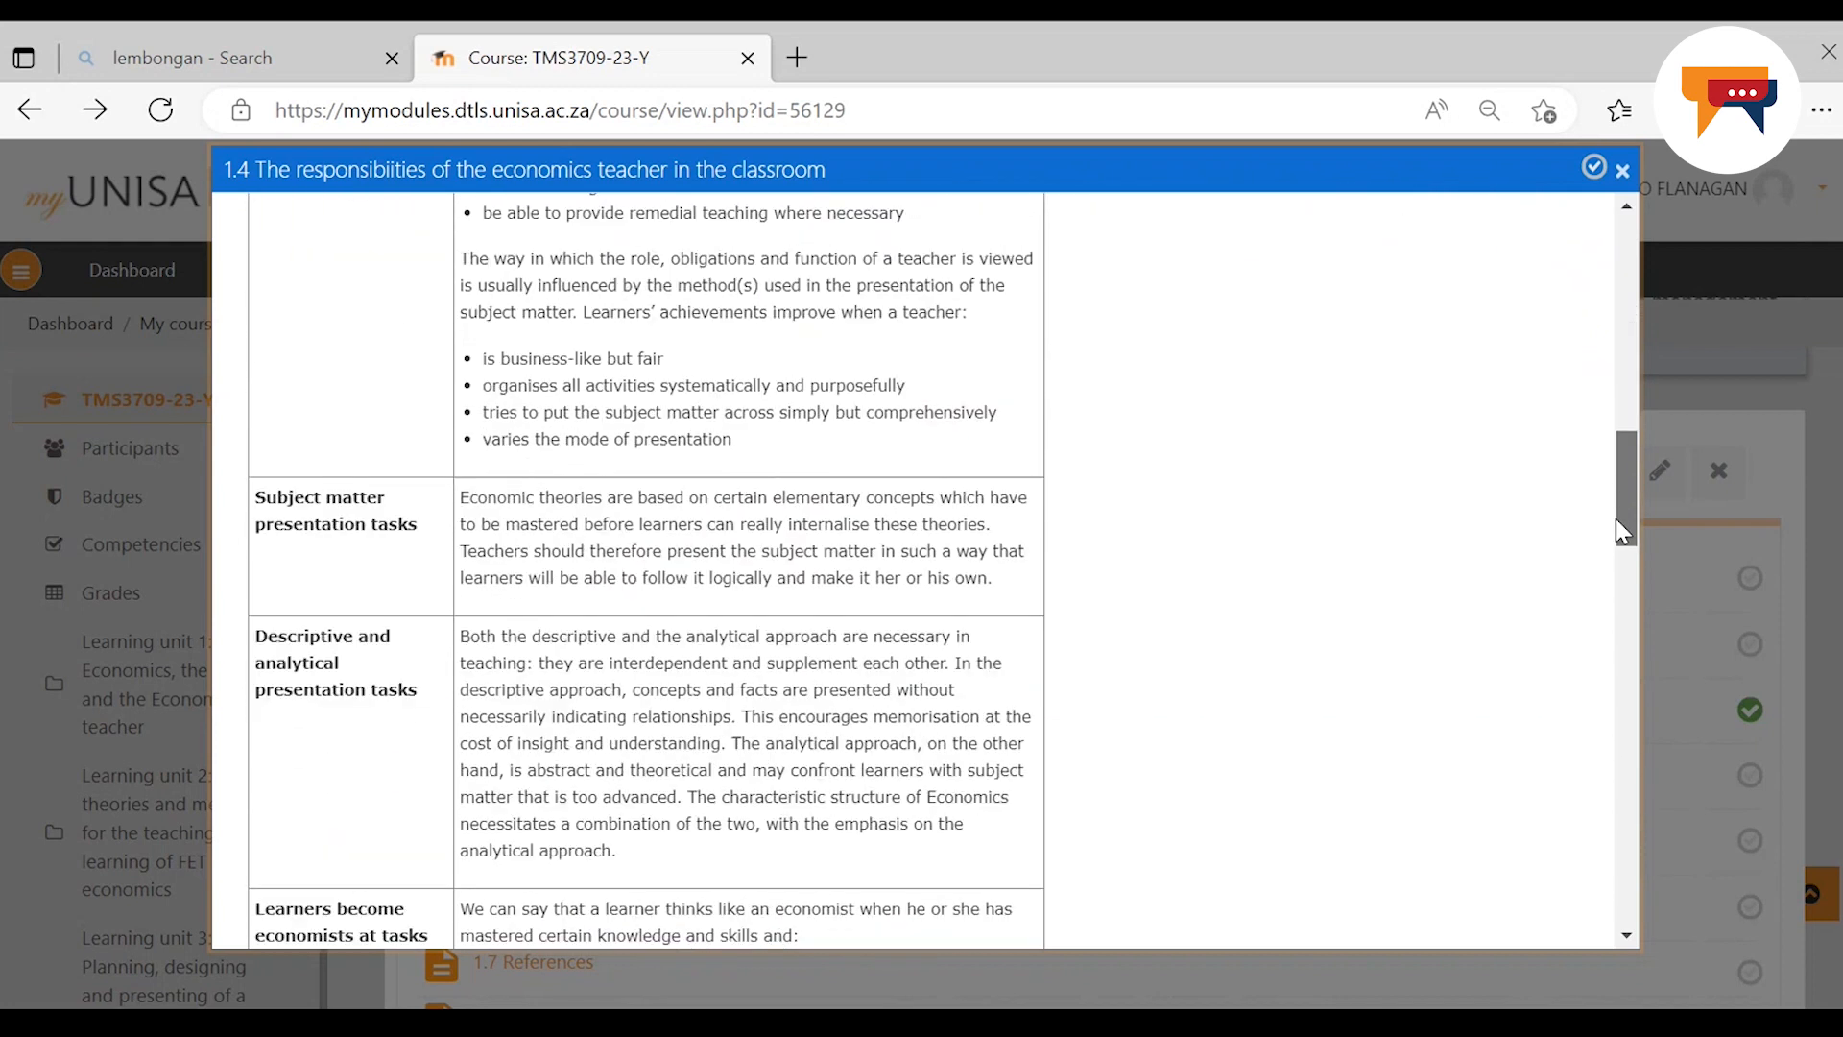
{"action": "scroll", "scroll_direction": "down", "scroll_amount": 3}
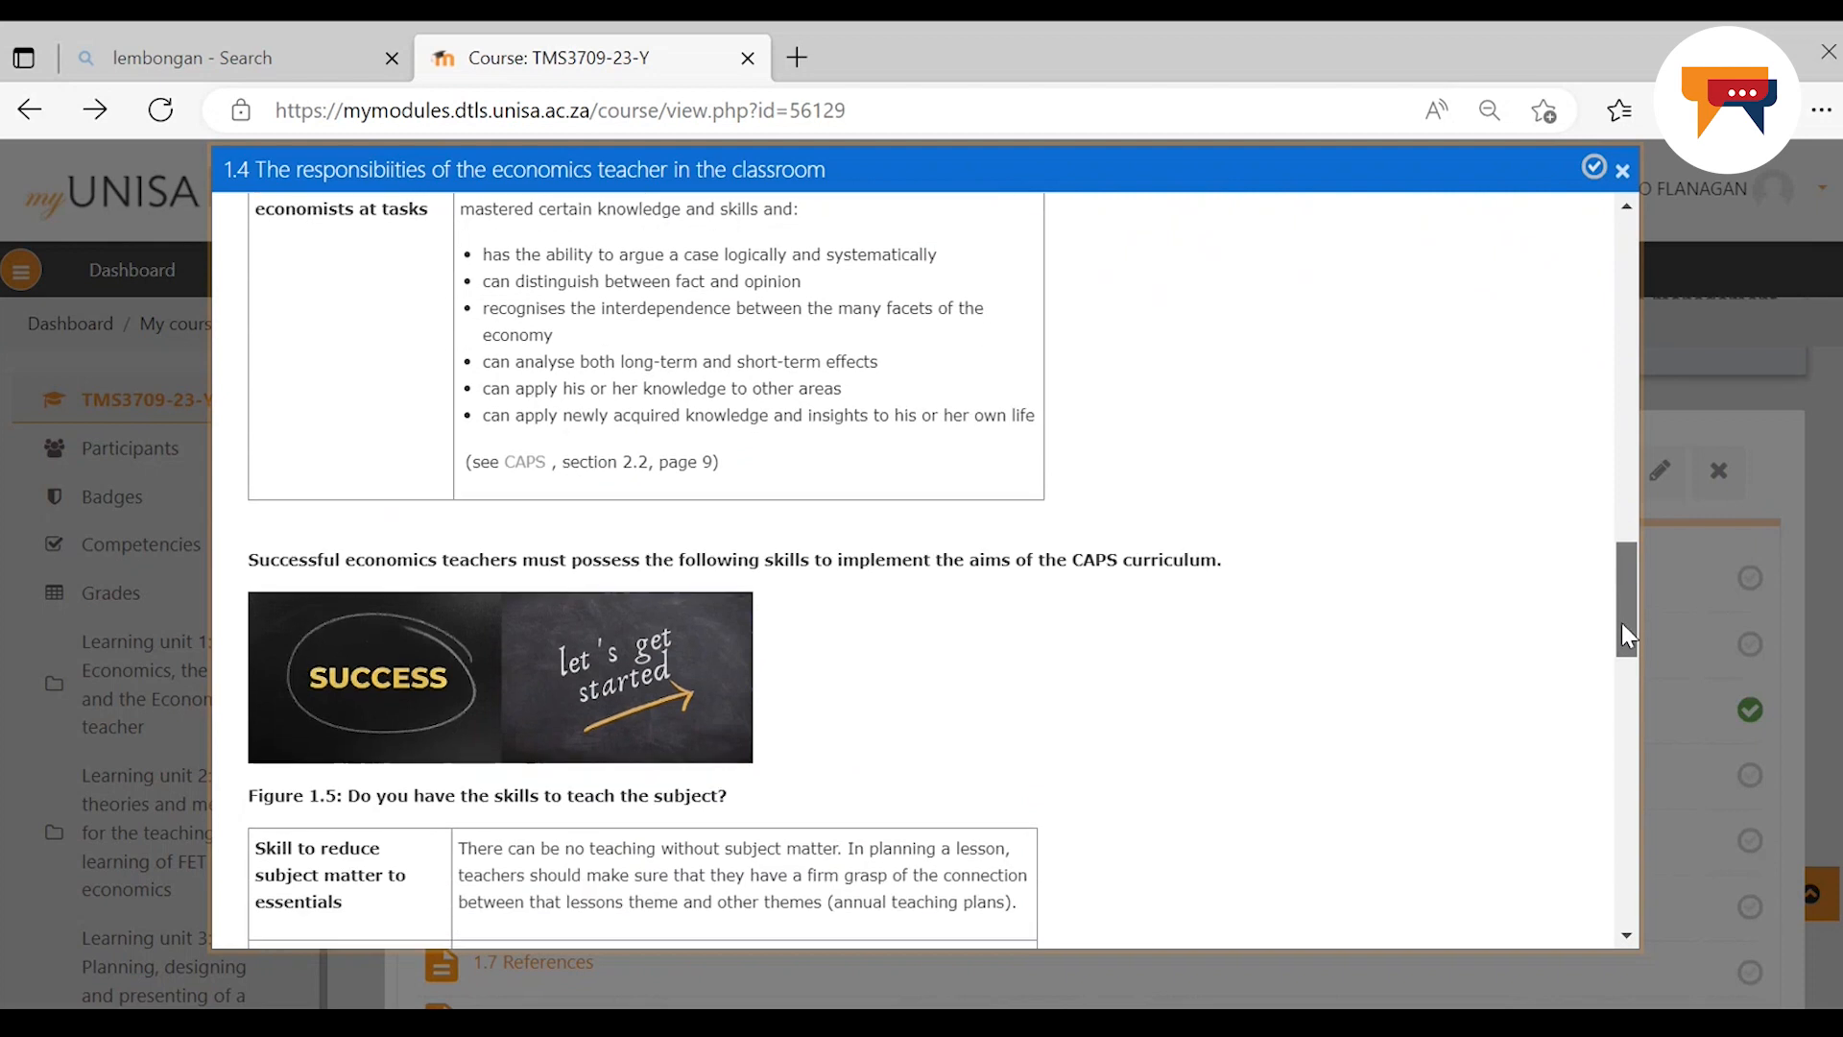
{"action": "scroll", "scroll_direction": "down", "scroll_amount": 3}
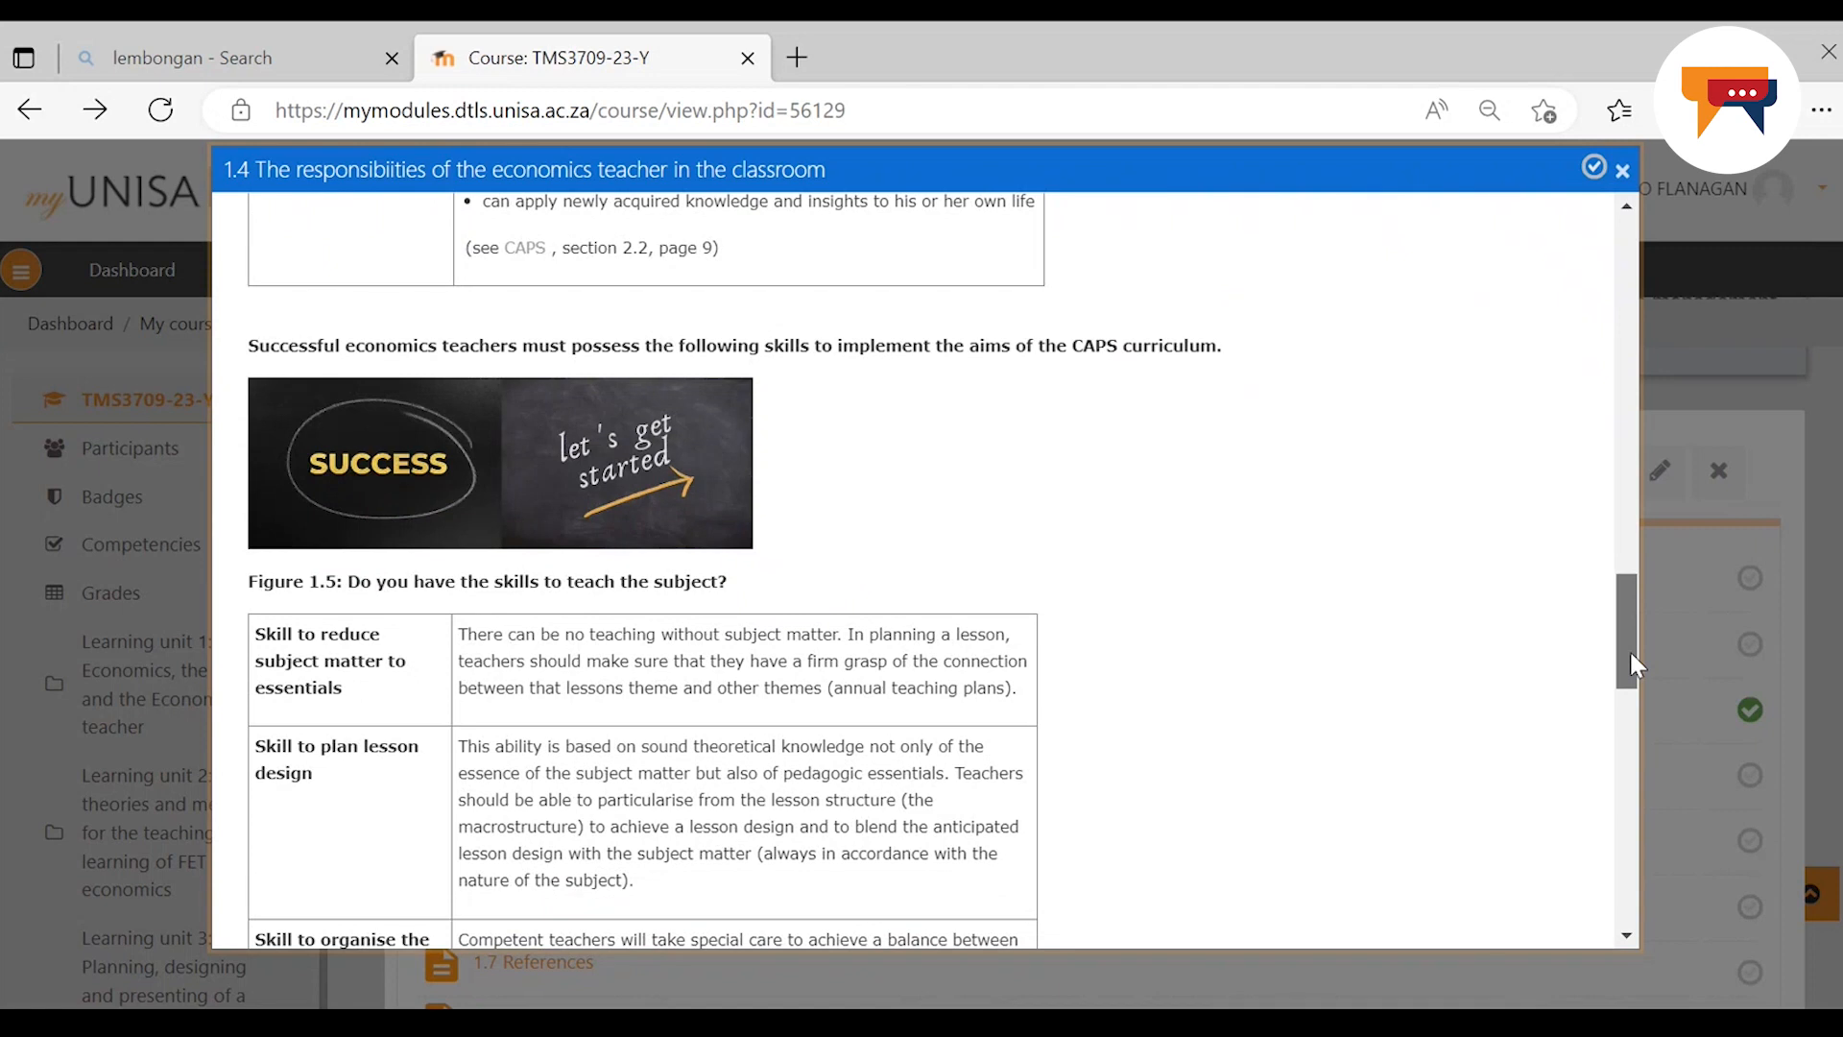
{"action": "scroll", "scroll_direction": "down", "scroll_amount": 3}
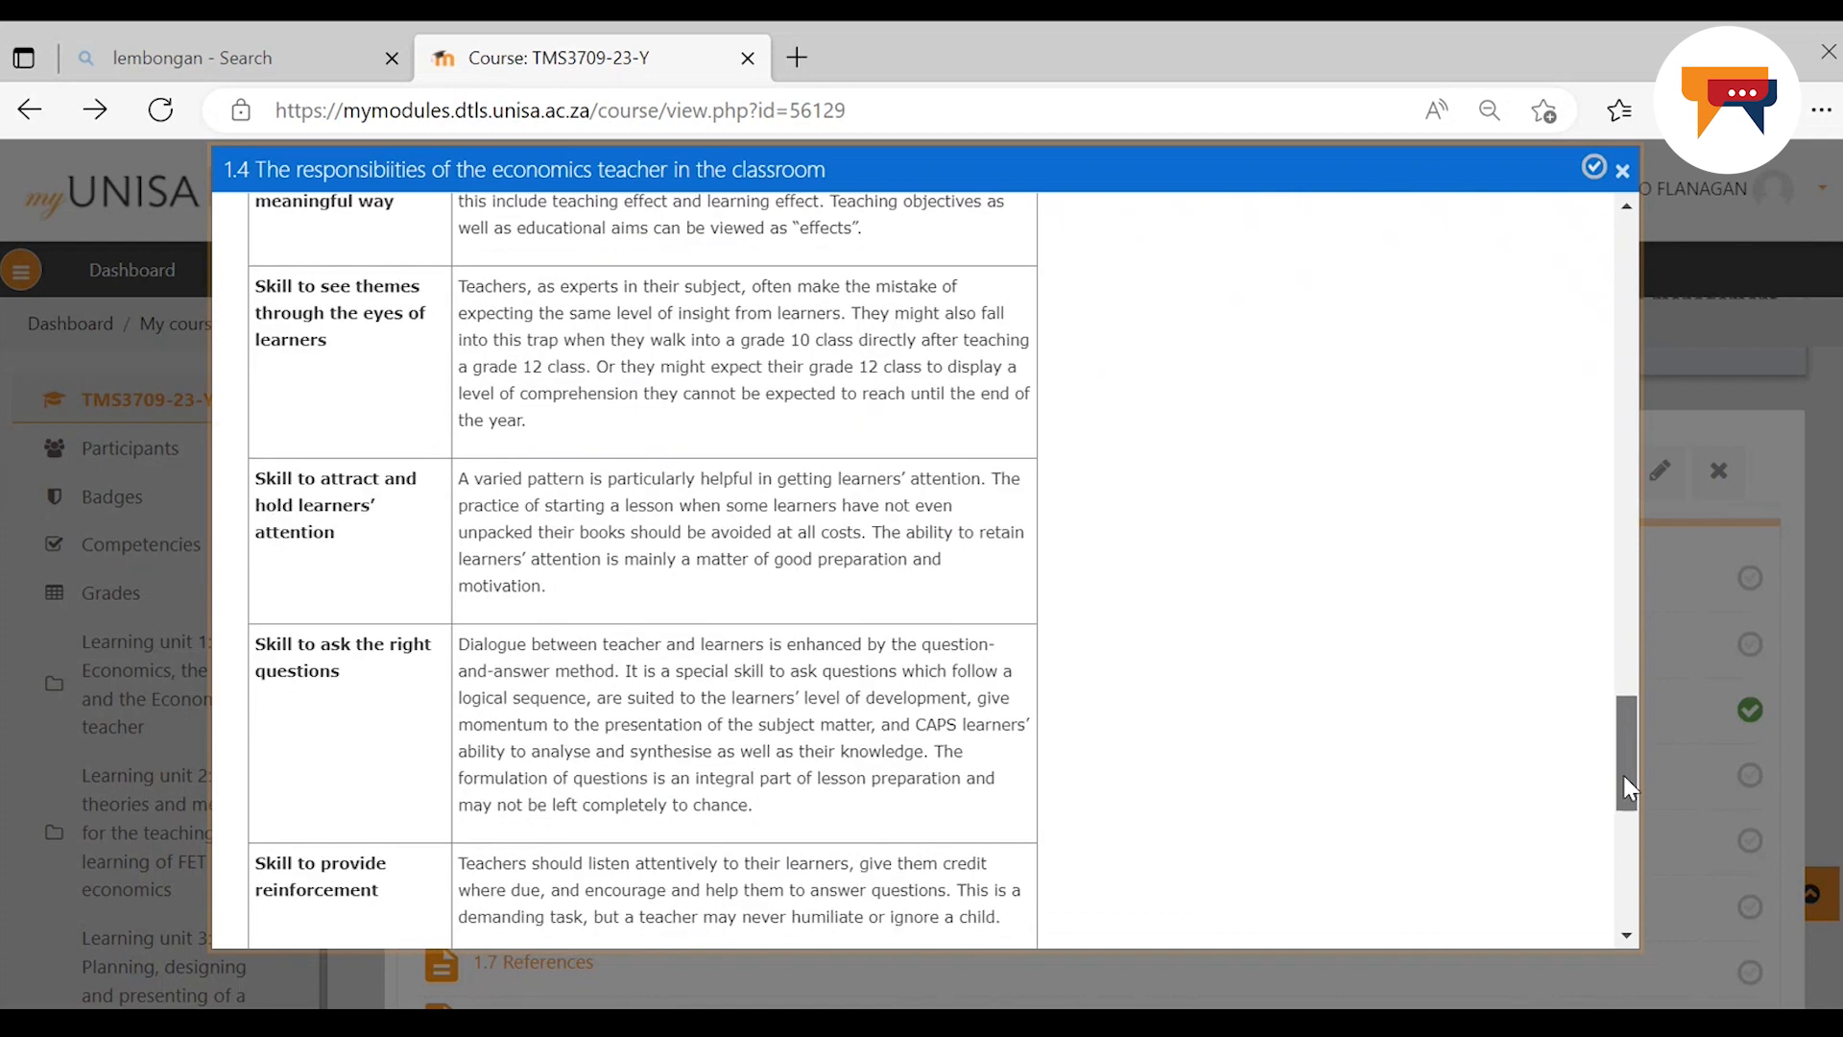
{"action": "scroll", "scroll_direction": "down", "scroll_amount": 3}
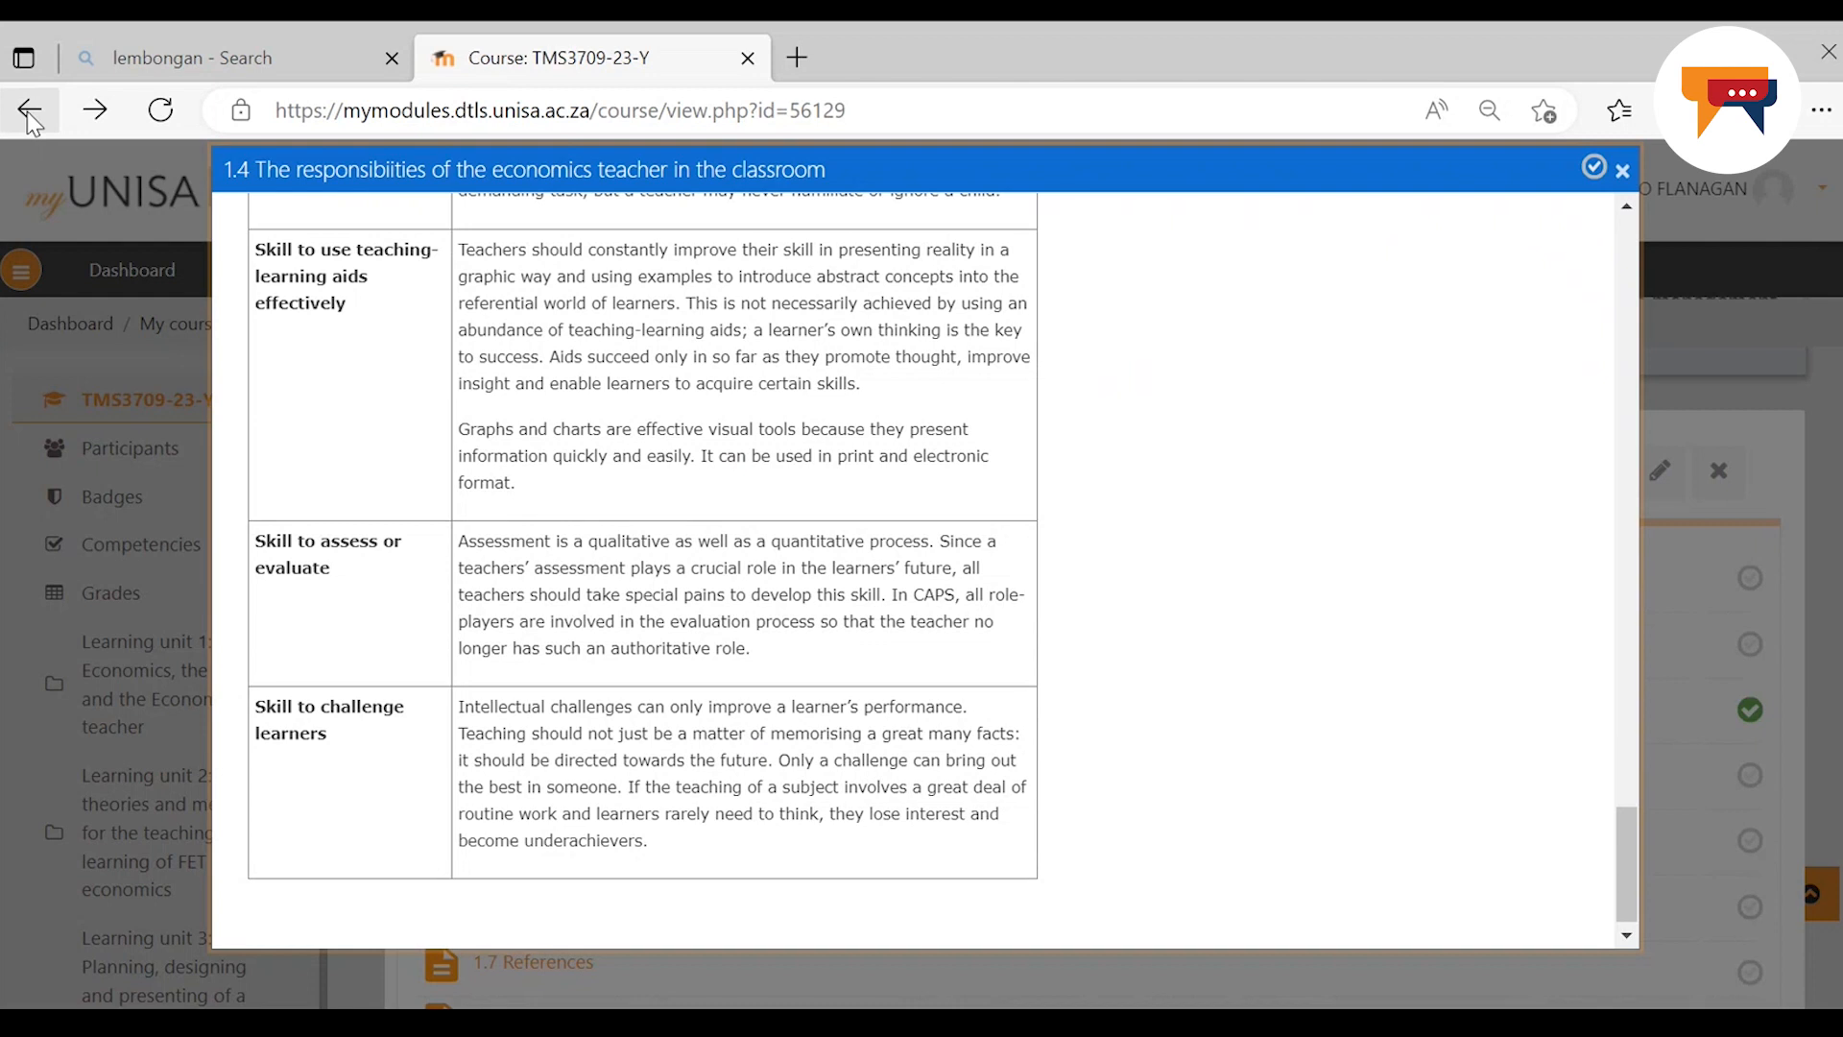
{"action": "left_click", "coordinate": [1622, 169]}
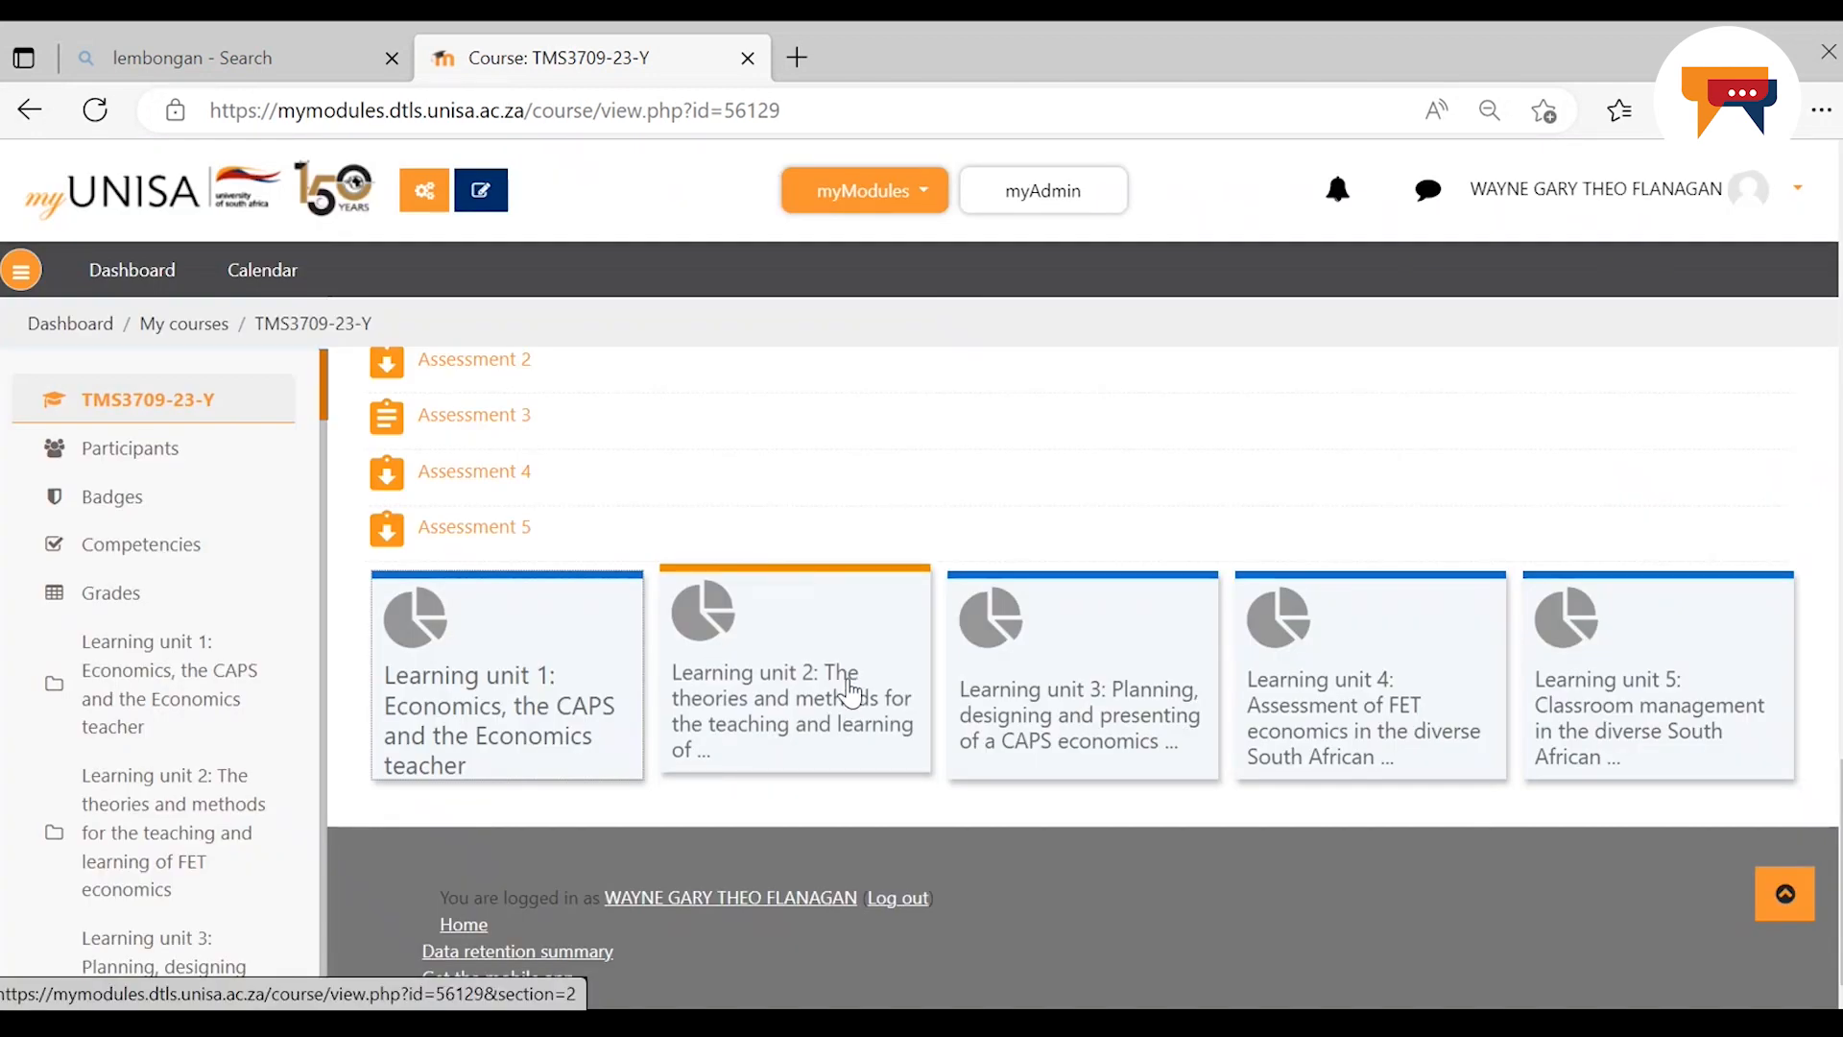
Show Learning unit 2 on theories and methods for teaching FET economics with its lessons from 2.1
{"action": "left_click", "coordinate": [792, 676]}
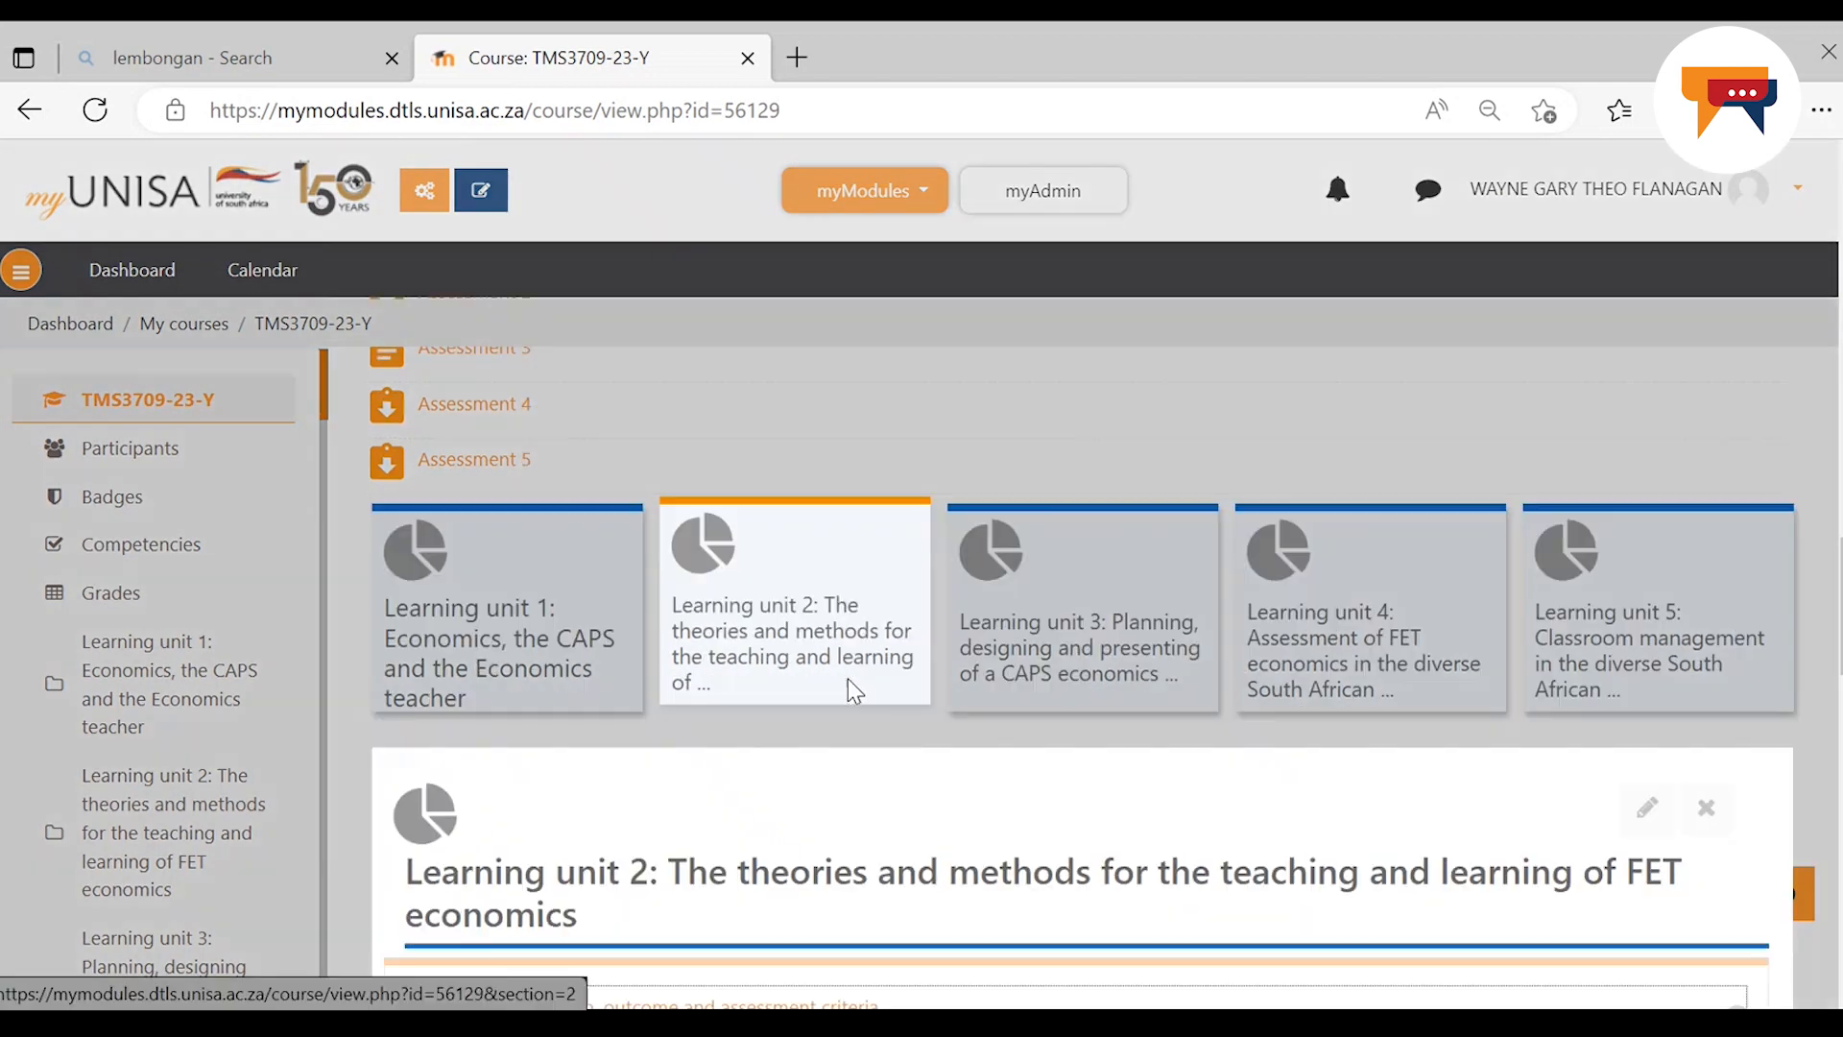
{"action": "scroll", "scroll_direction": "down", "scroll_amount": 3}
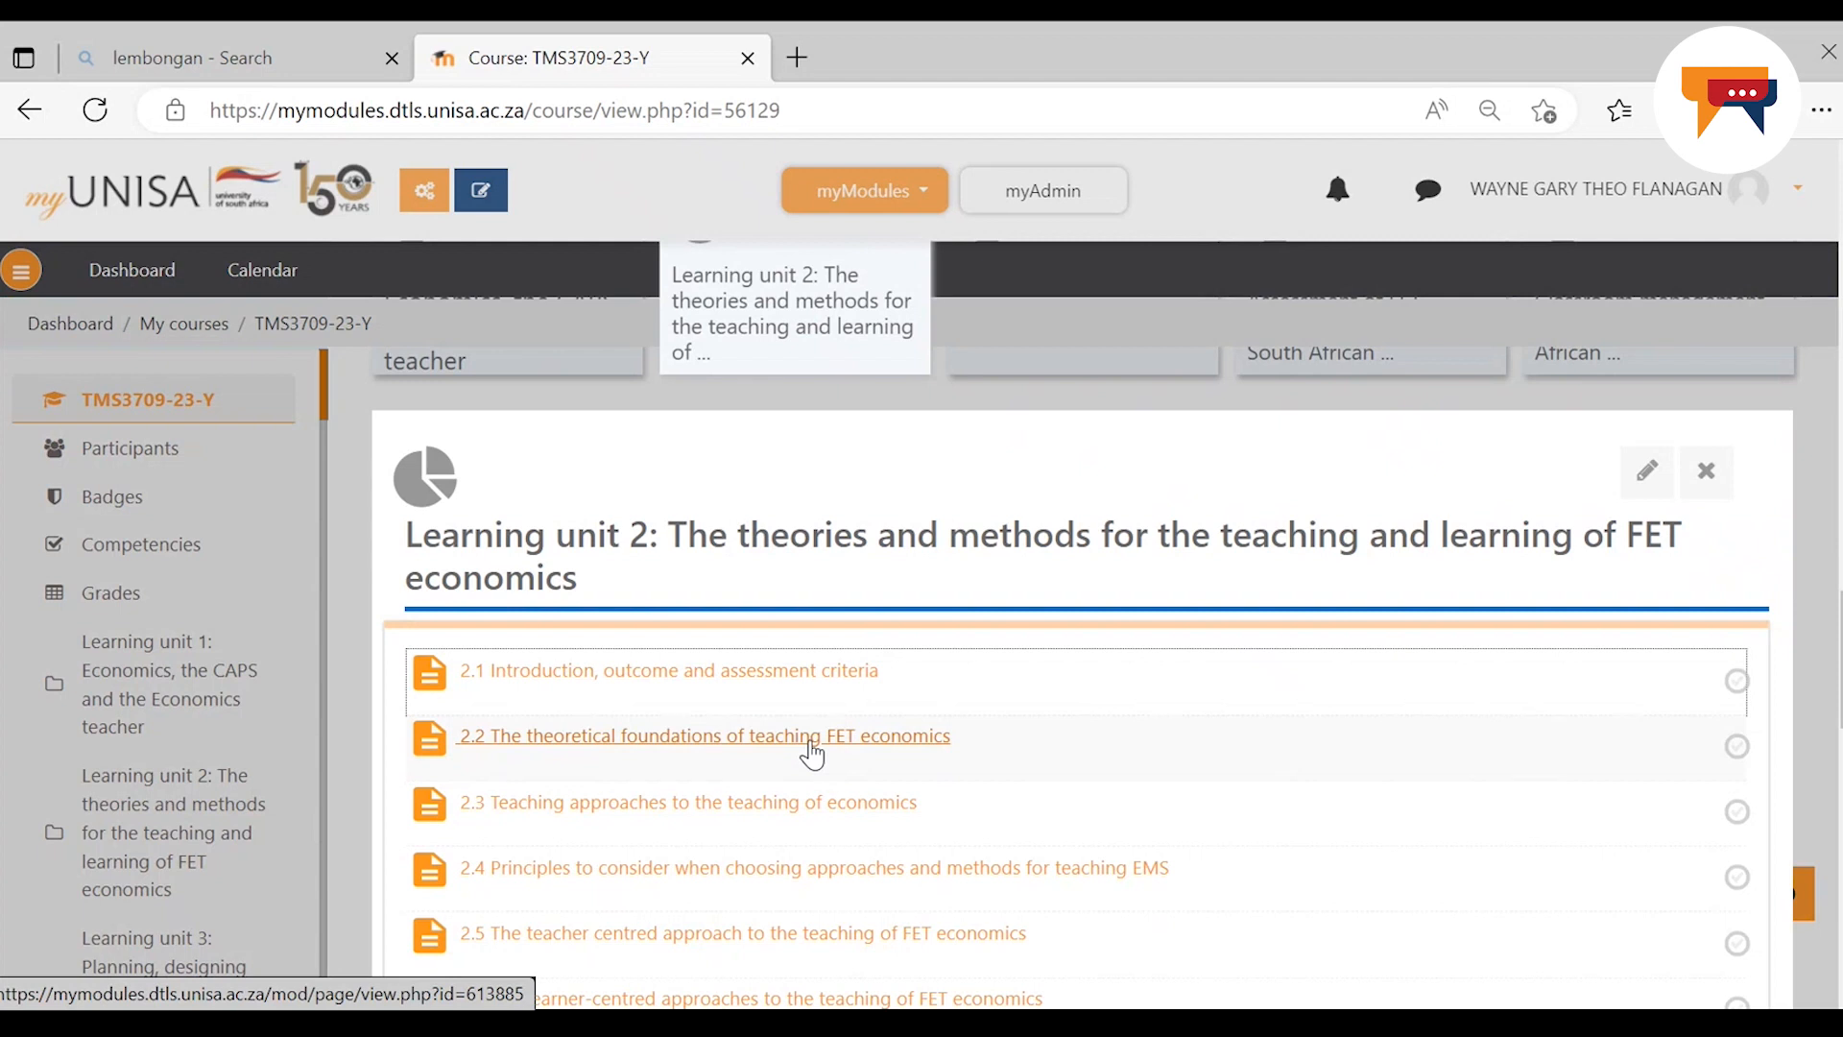
Read section 2.2 on theoretical foundations of teaching FET economics to its Forum 7 prompt, then close it
{"action": "left_click", "coordinate": [705, 736]}
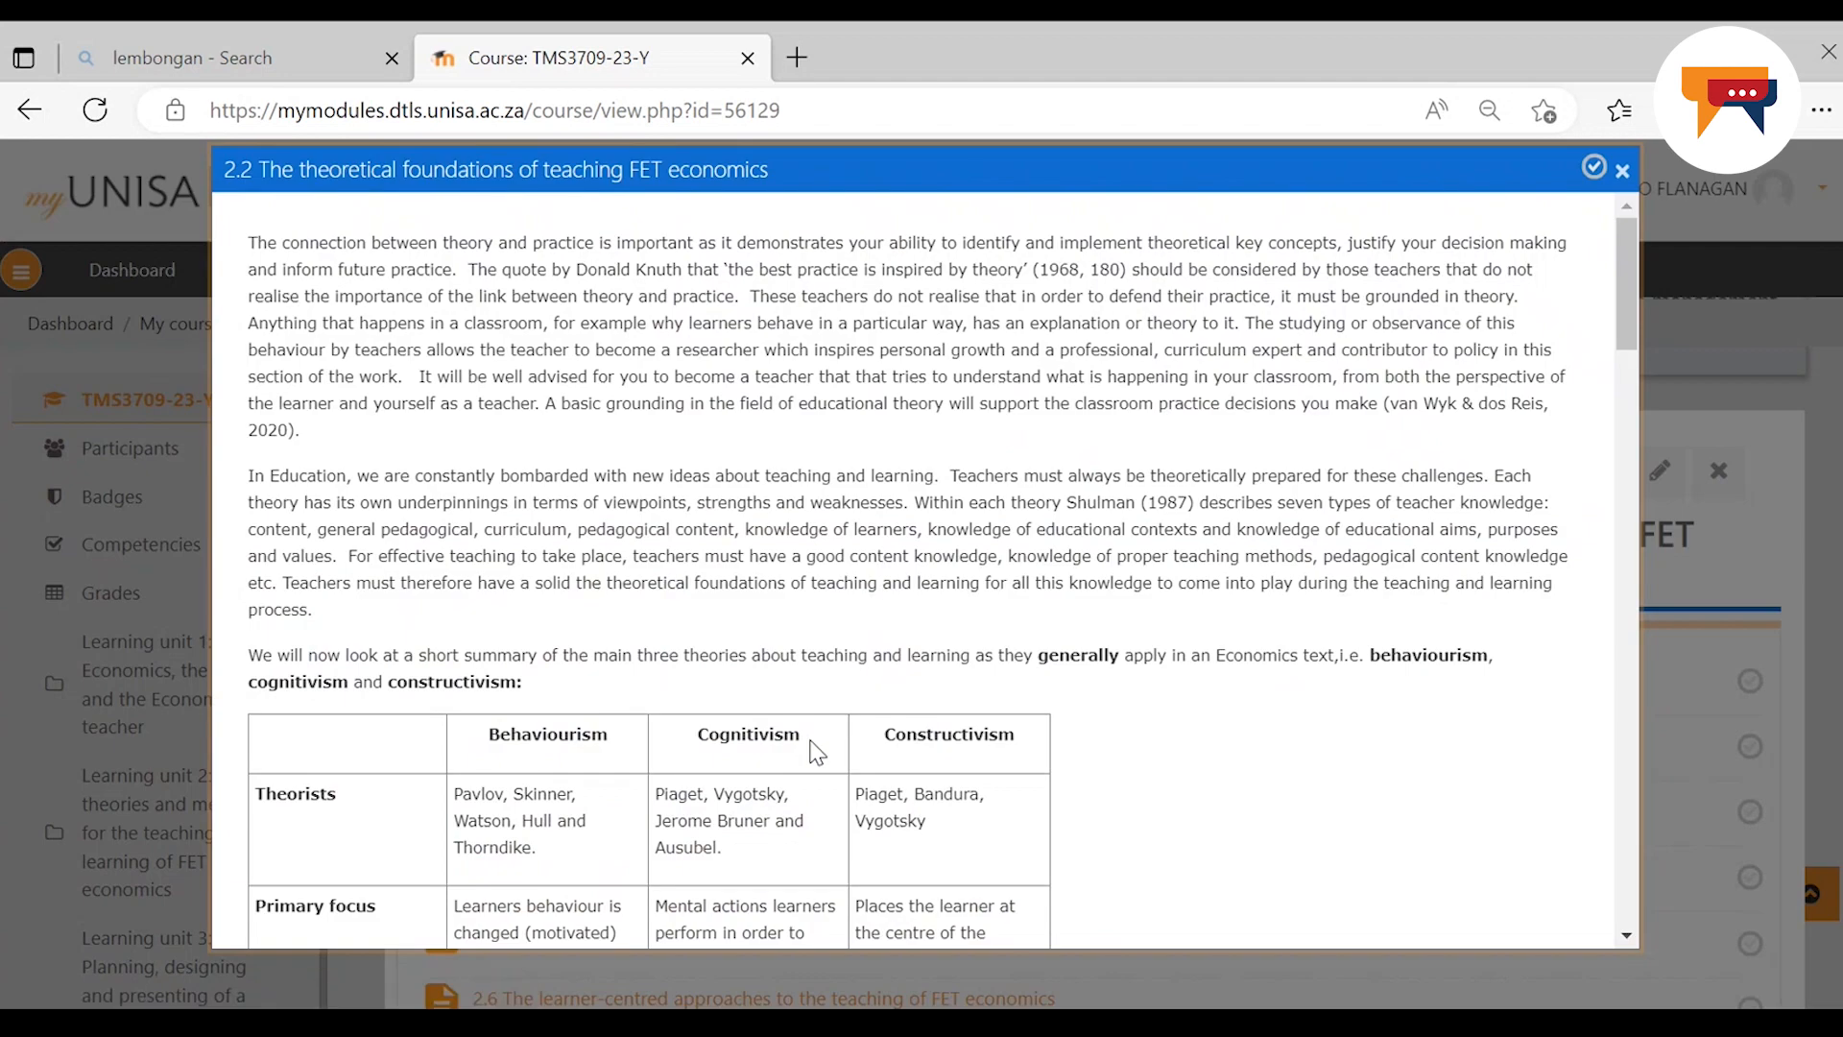
{"action": "mouse_move", "coordinate": [873, 771]}
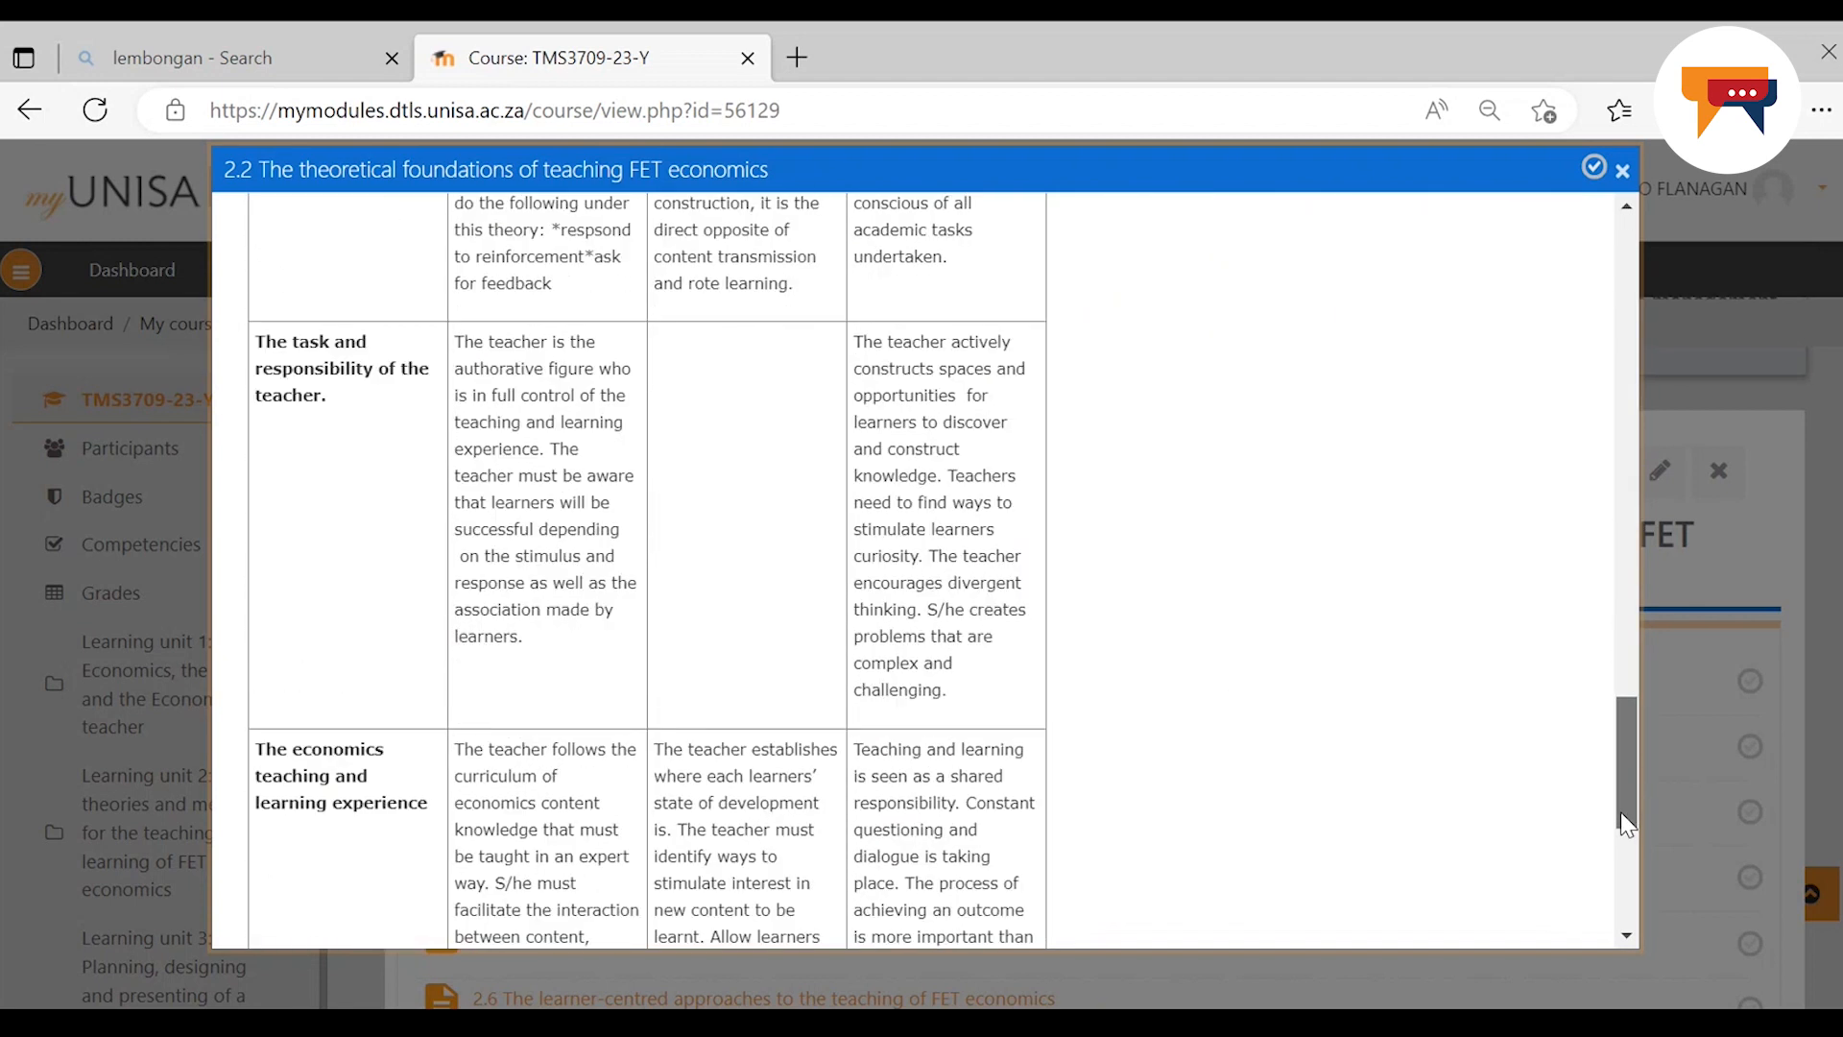
{"action": "scroll", "scroll_direction": "down", "scroll_amount": 3}
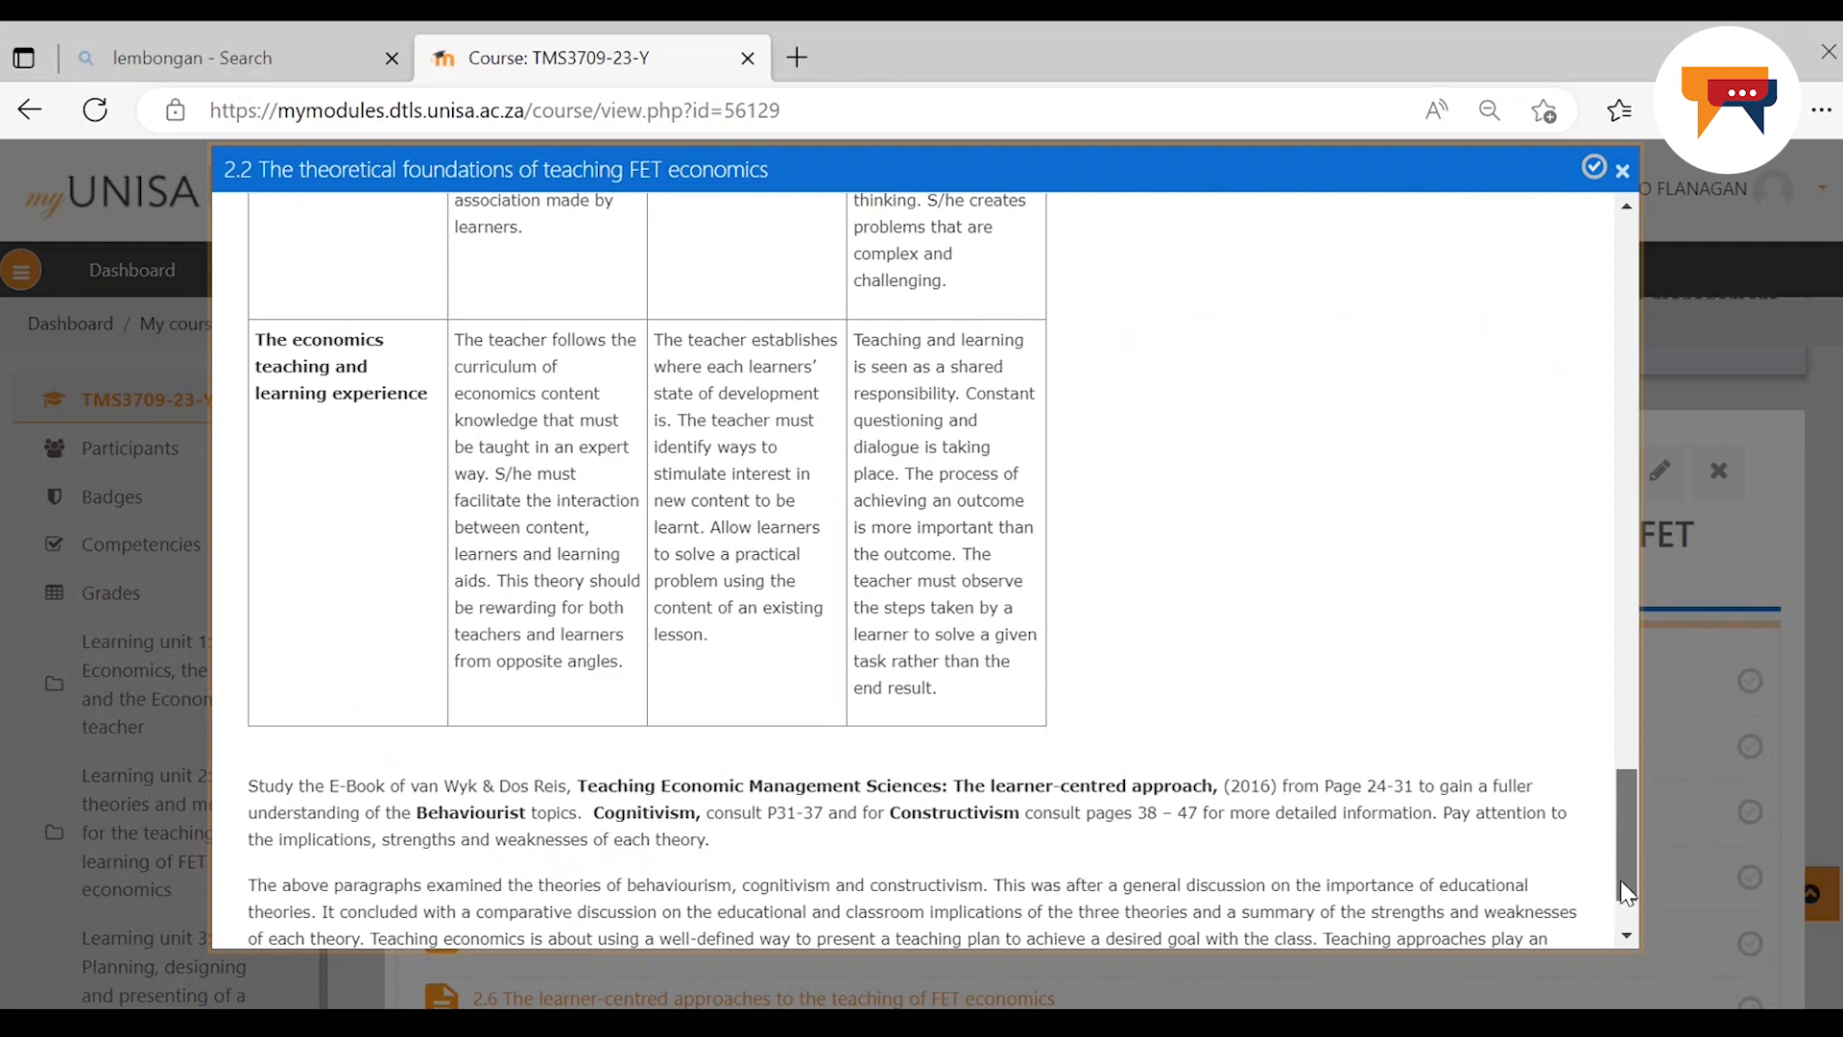
{"action": "scroll", "scroll_direction": "down", "scroll_amount": 3}
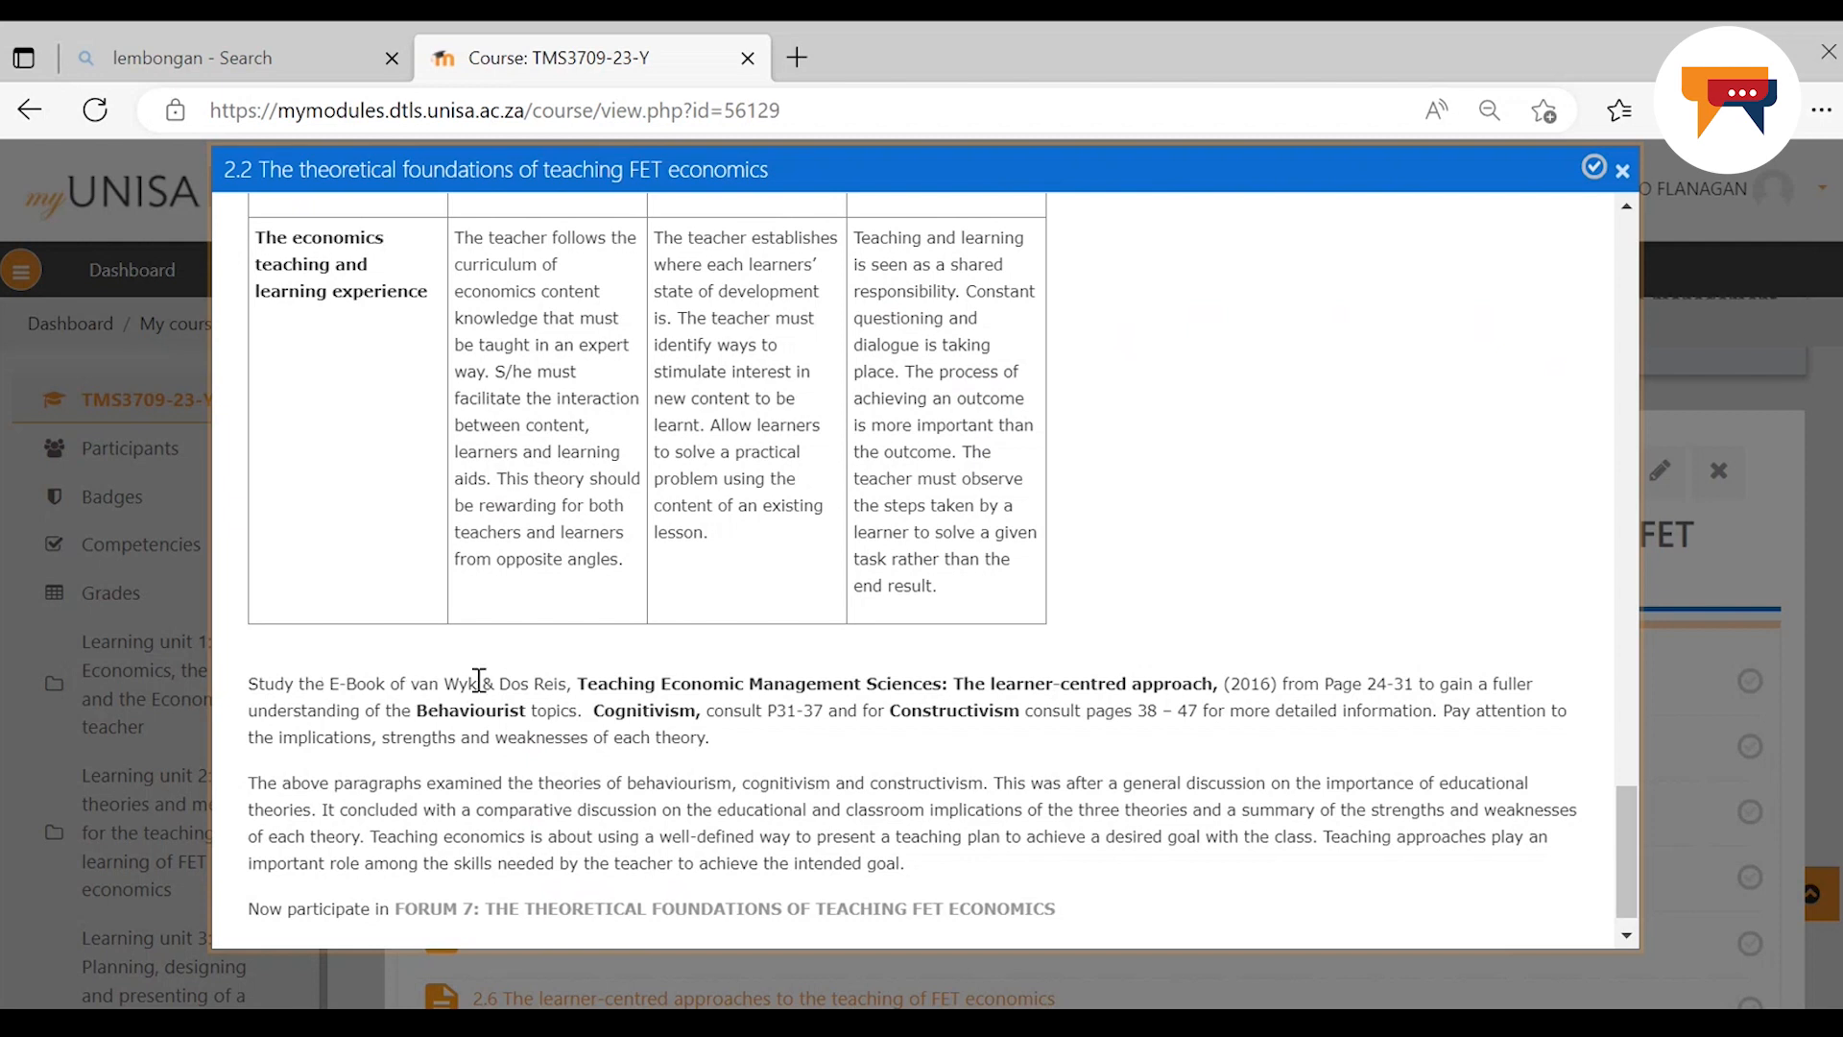
{"action": "mouse_move", "coordinate": [695, 705]}
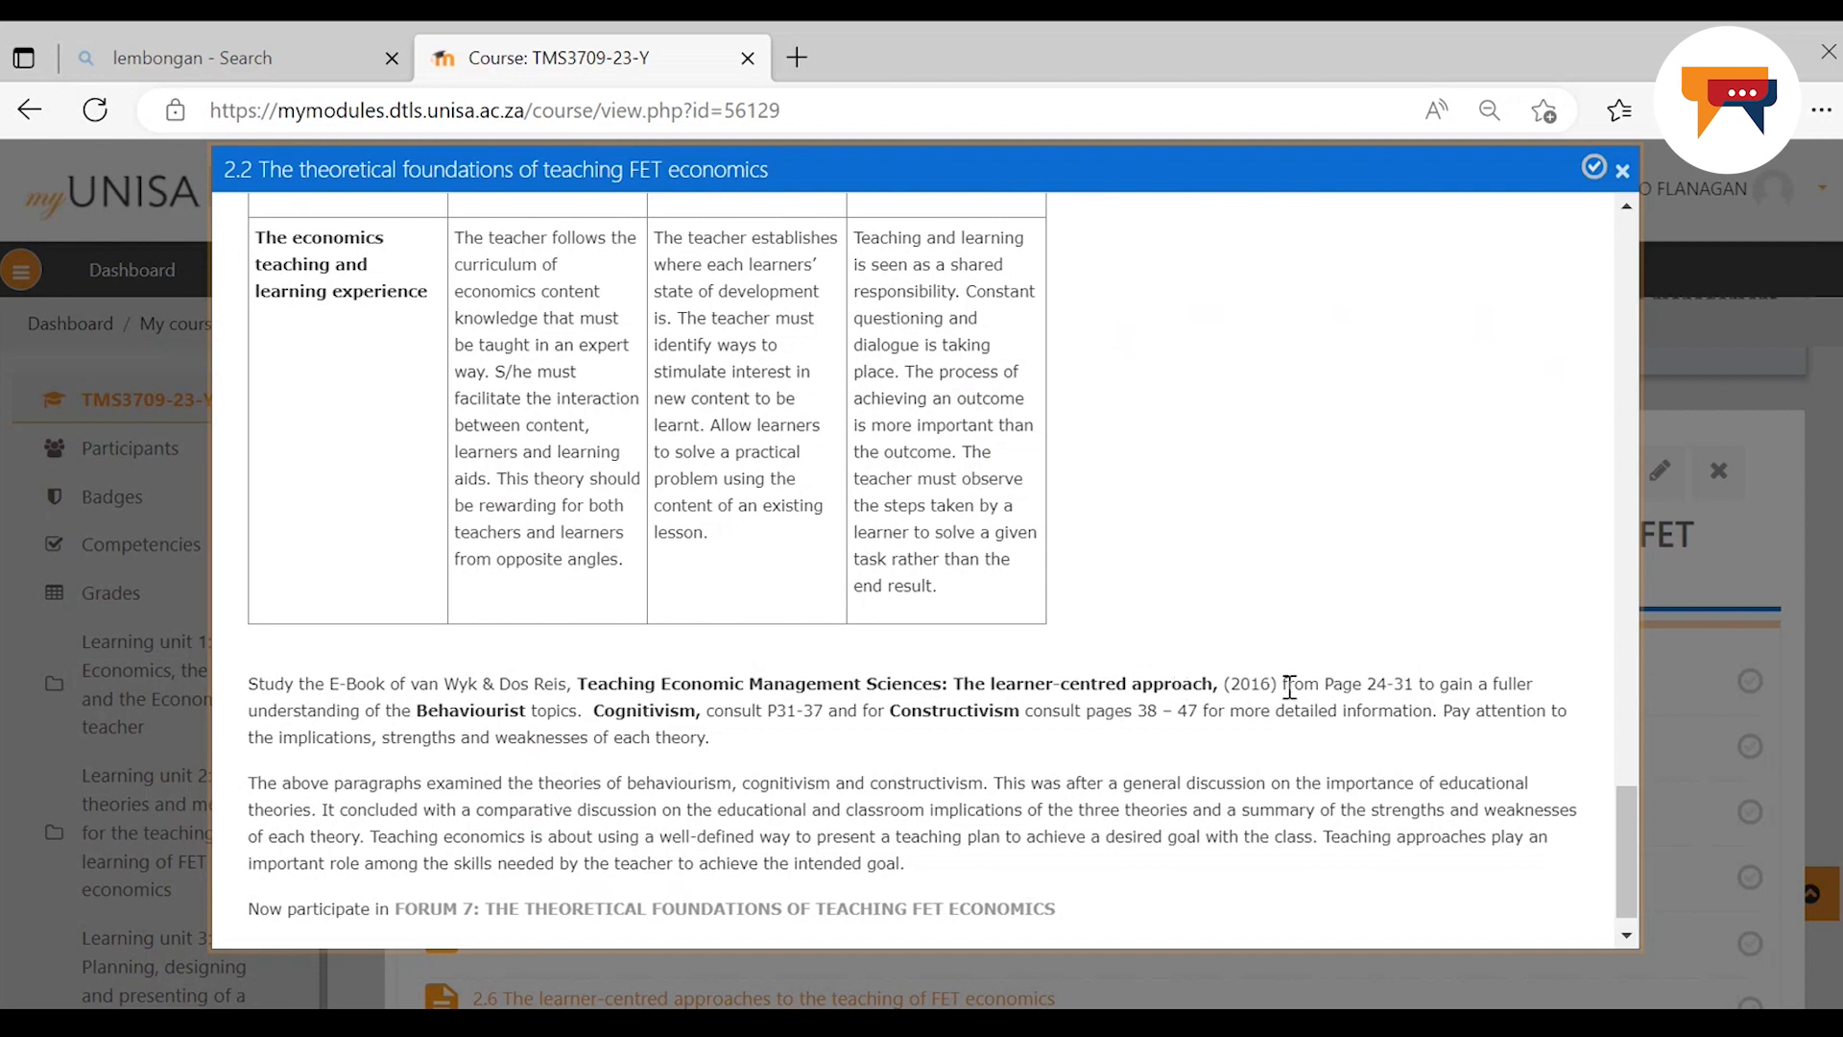
{"action": "mouse_move", "coordinate": [1411, 714]}
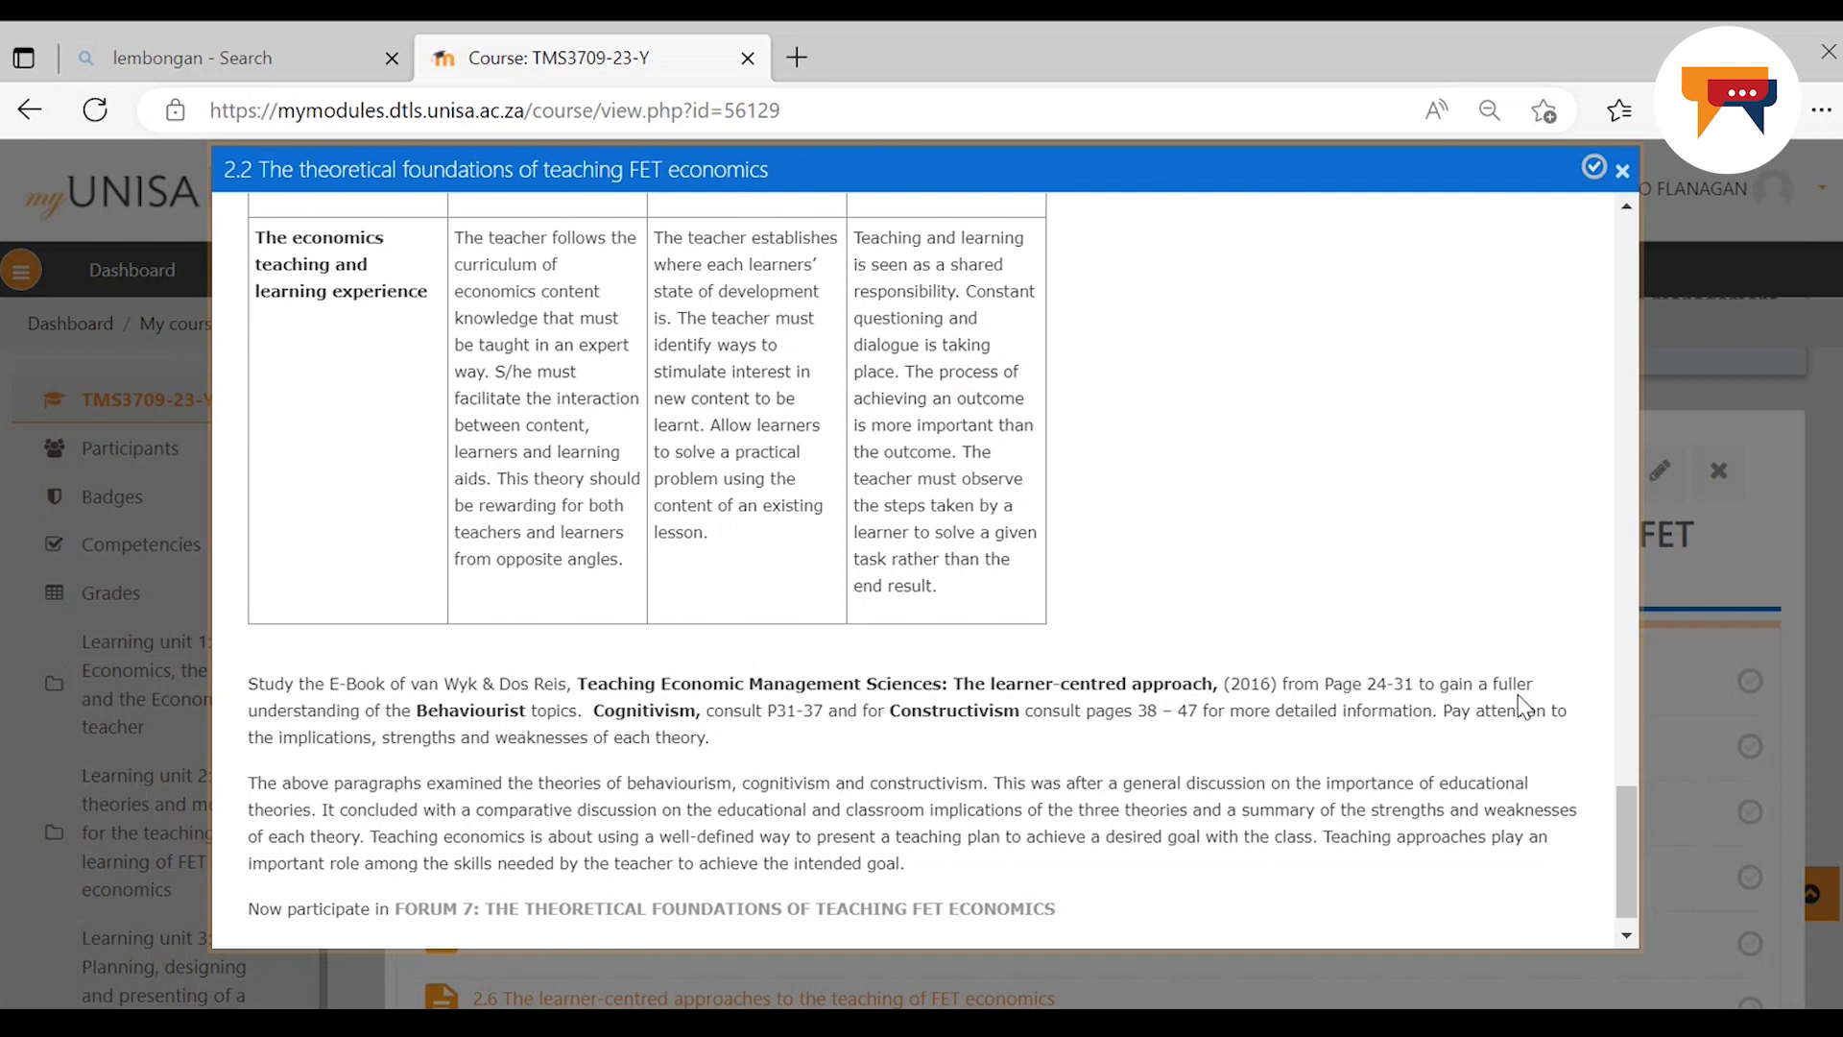
{"action": "mouse_move", "coordinate": [526, 783]}
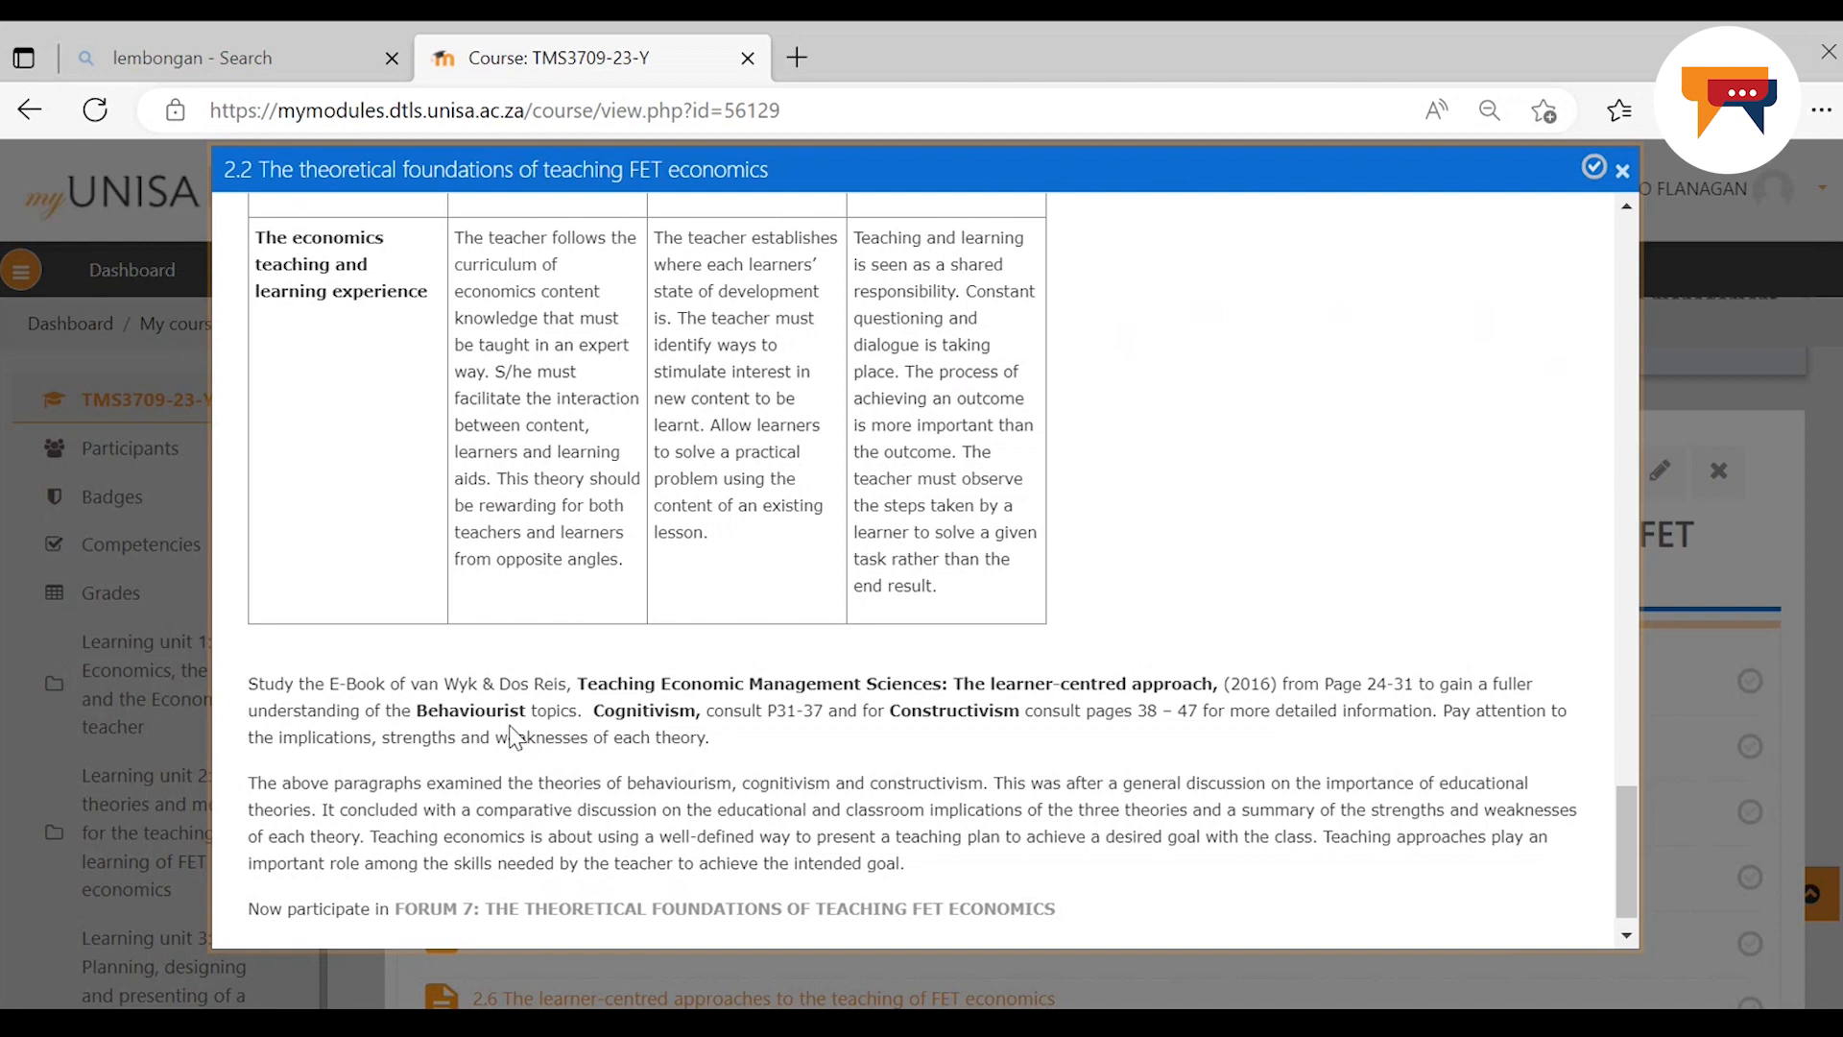
{"action": "mouse_move", "coordinate": [641, 736]}
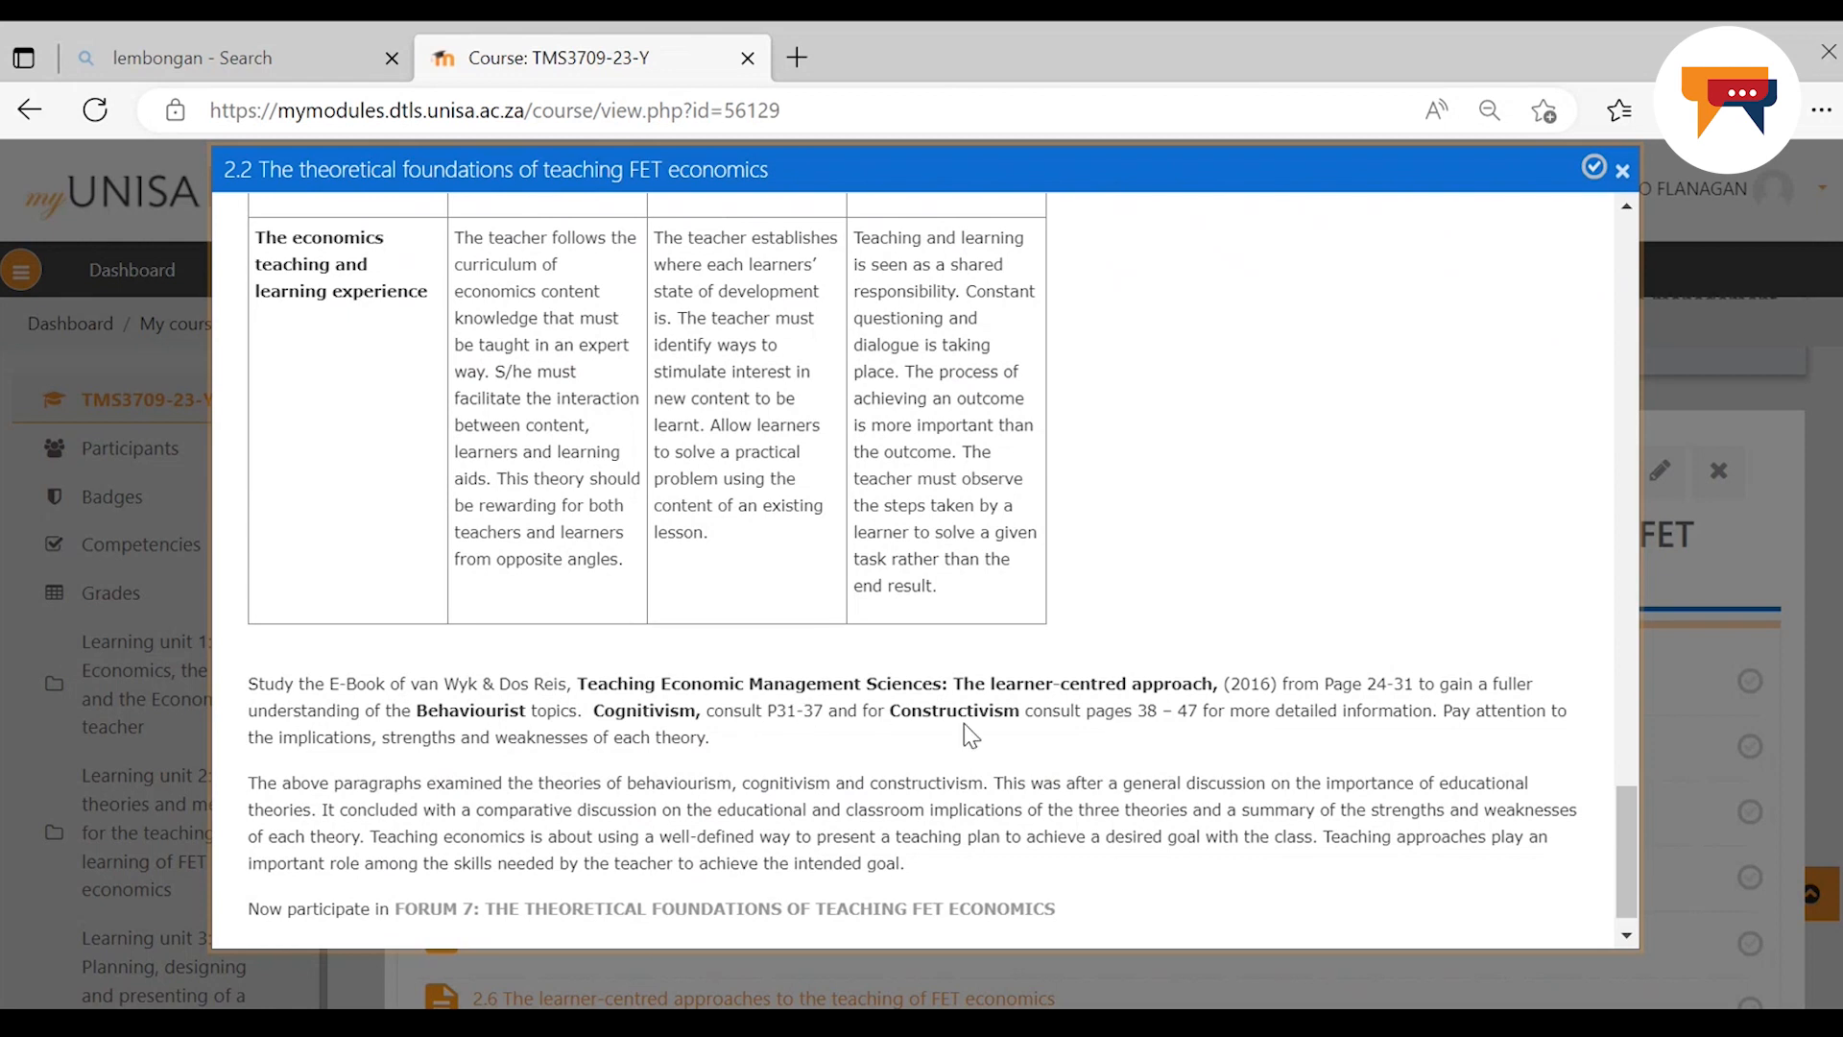
{"action": "mouse_move", "coordinate": [958, 736]}
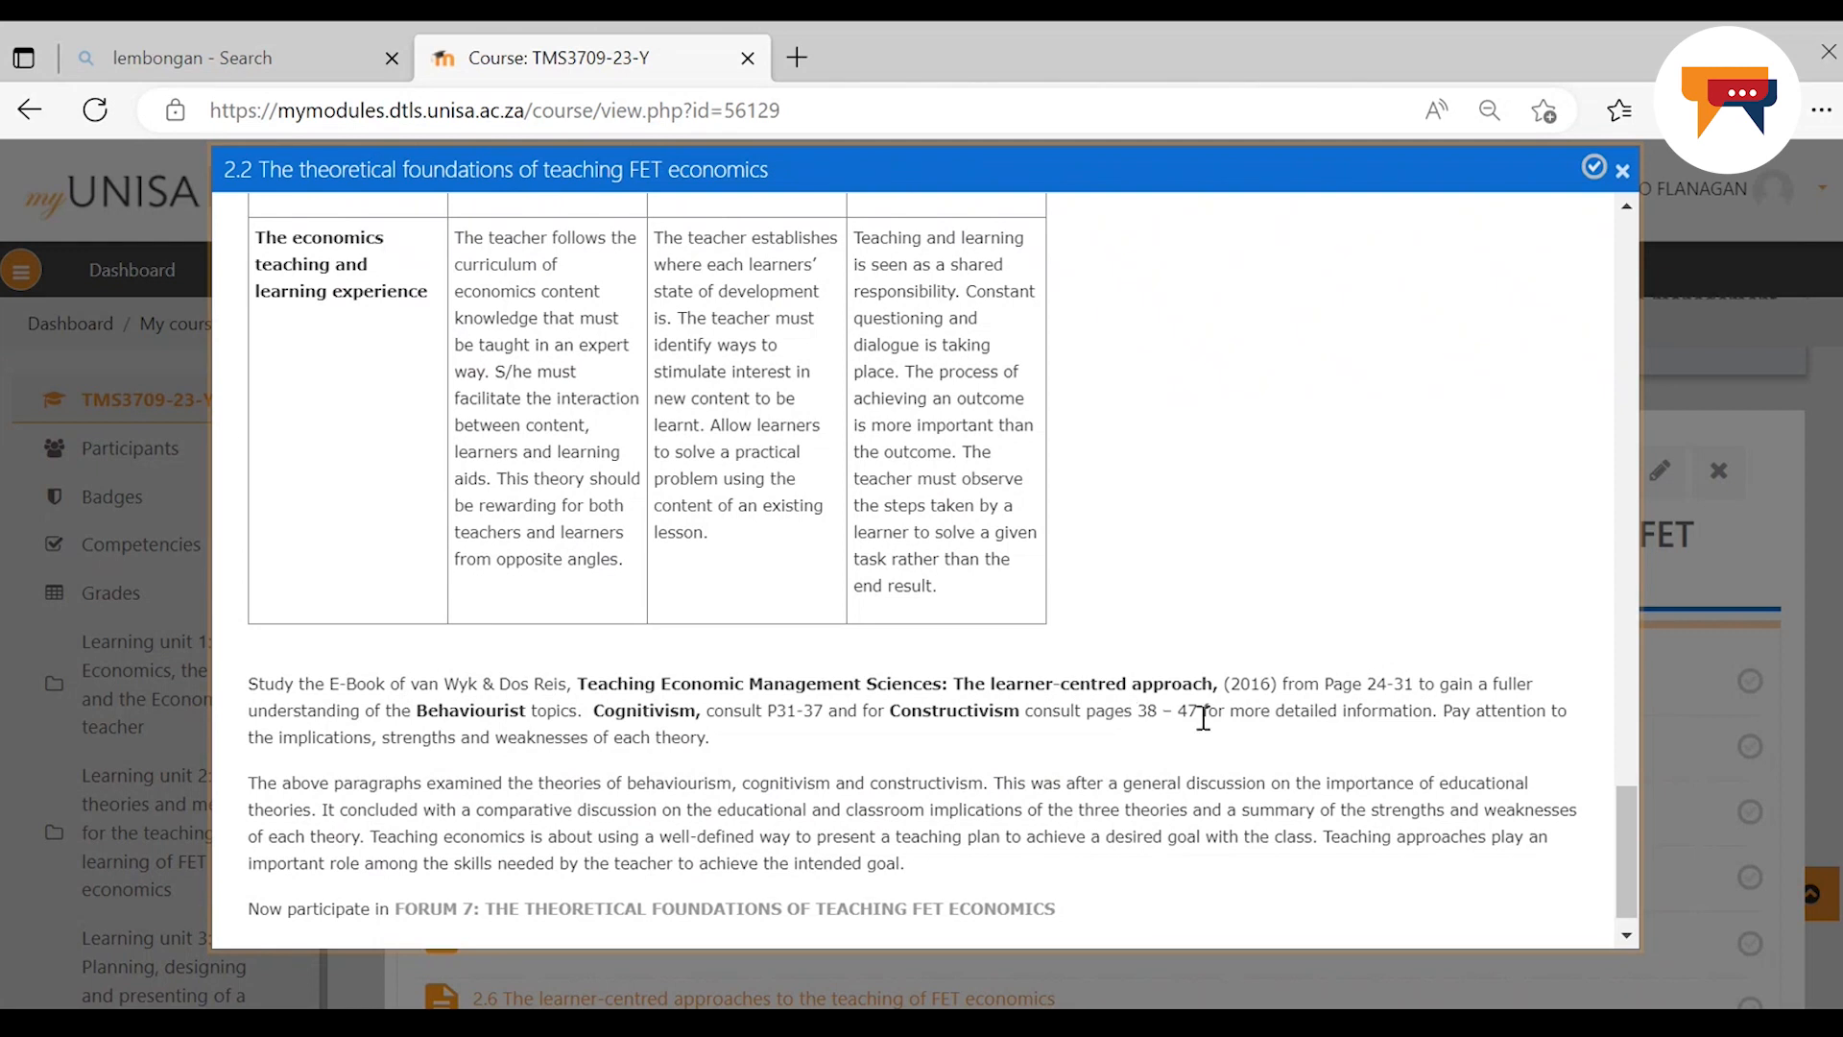
{"action": "mouse_move", "coordinate": [1521, 714]}
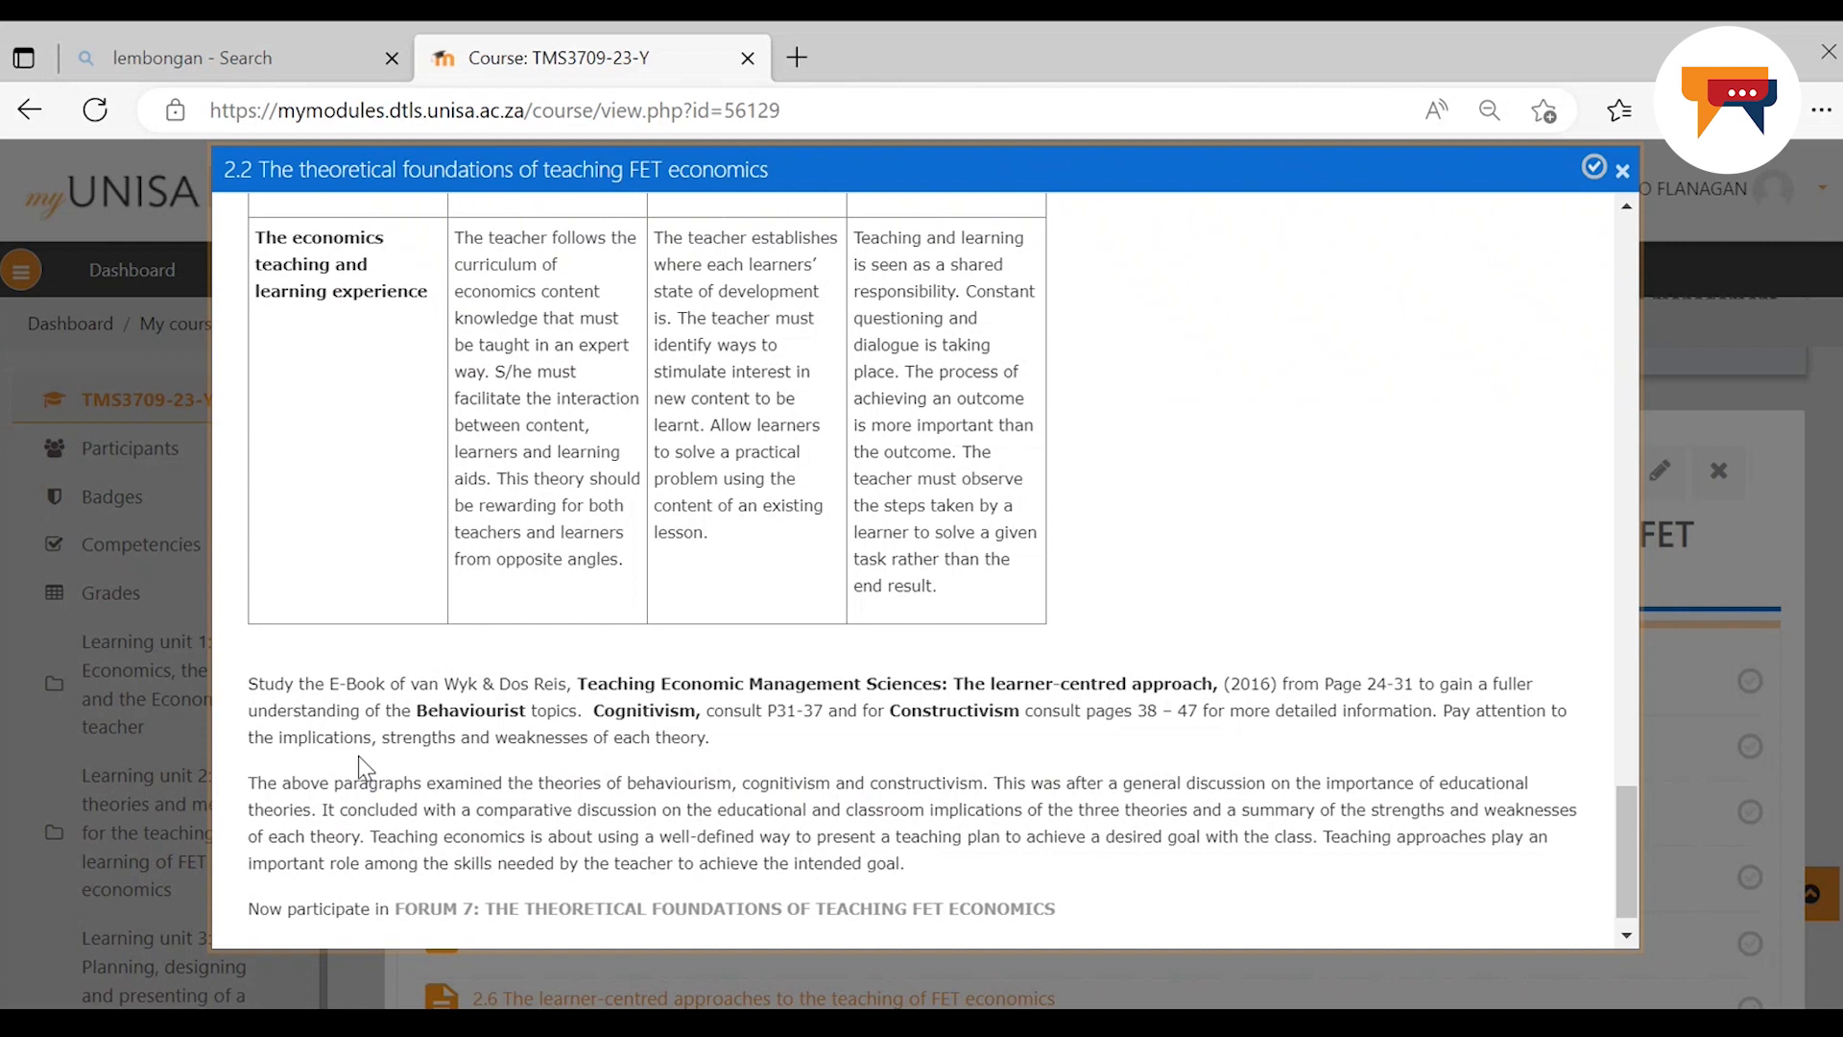
{"action": "mouse_move", "coordinate": [469, 768]}
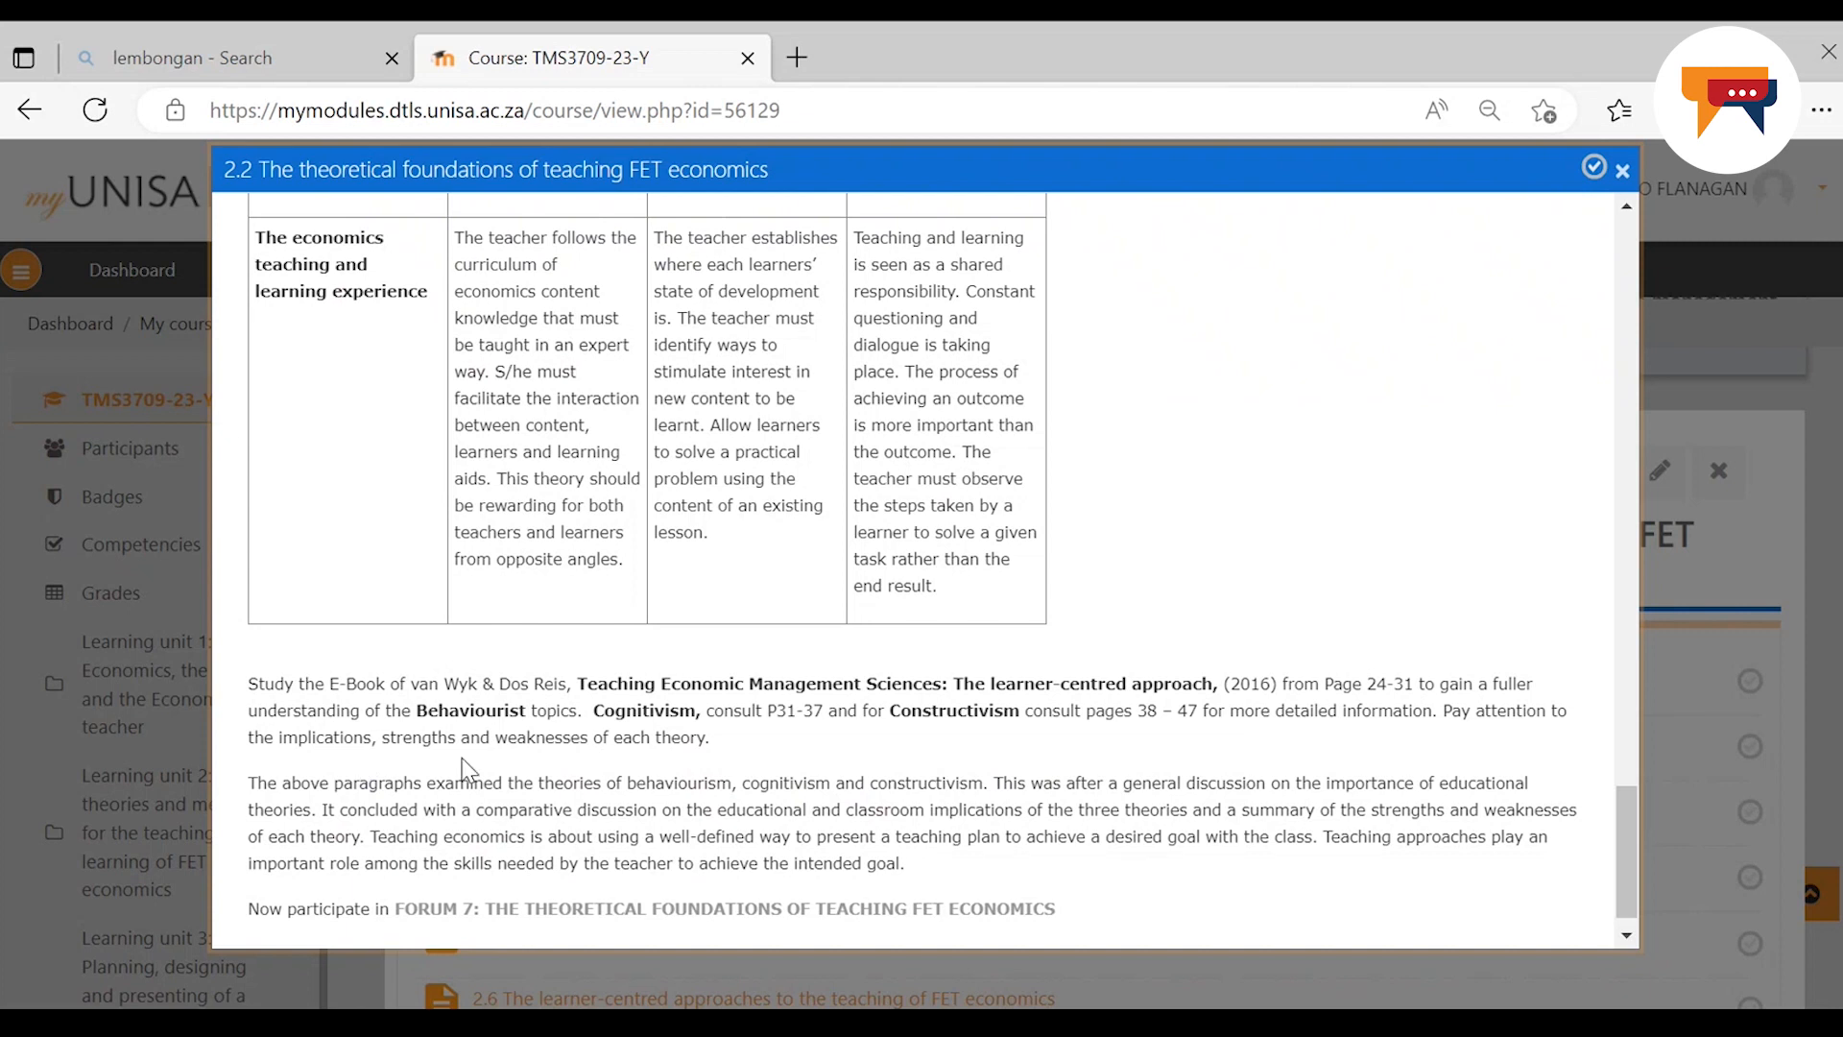
{"action": "mouse_move", "coordinate": [1628, 199]}
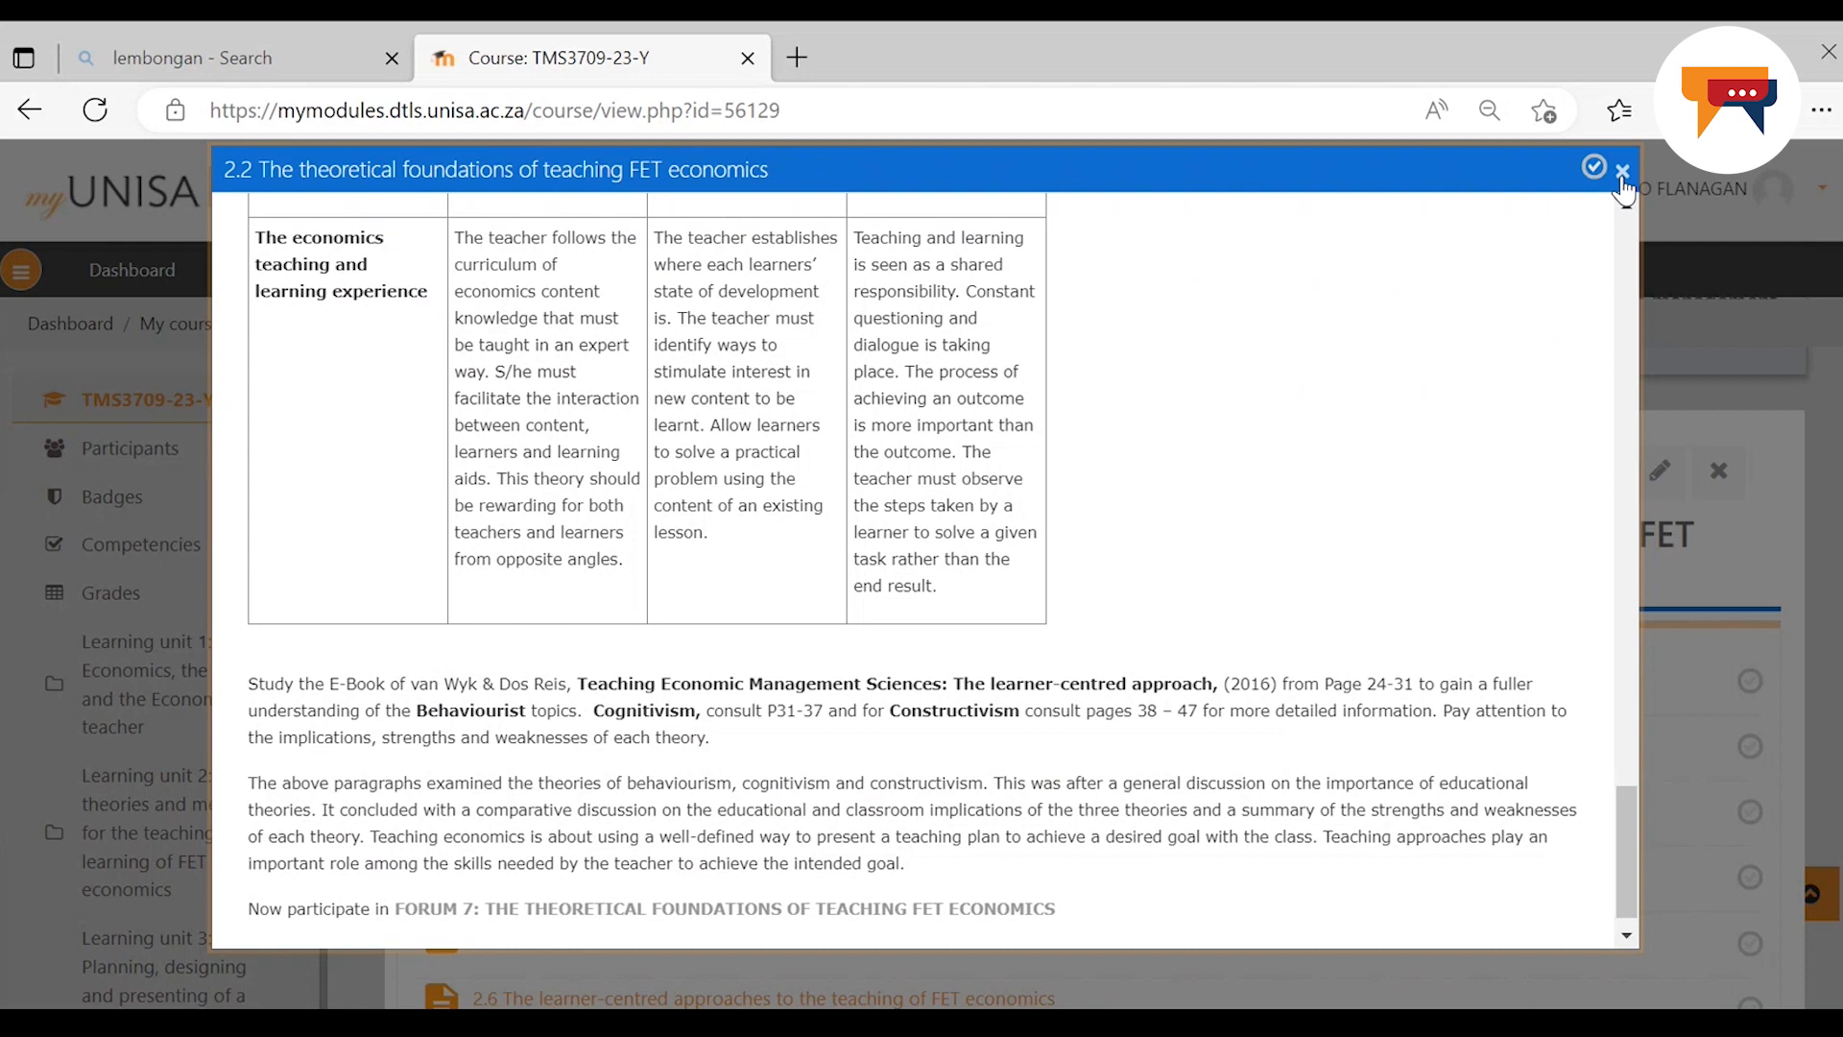
{"action": "left_click", "coordinate": [1622, 169]}
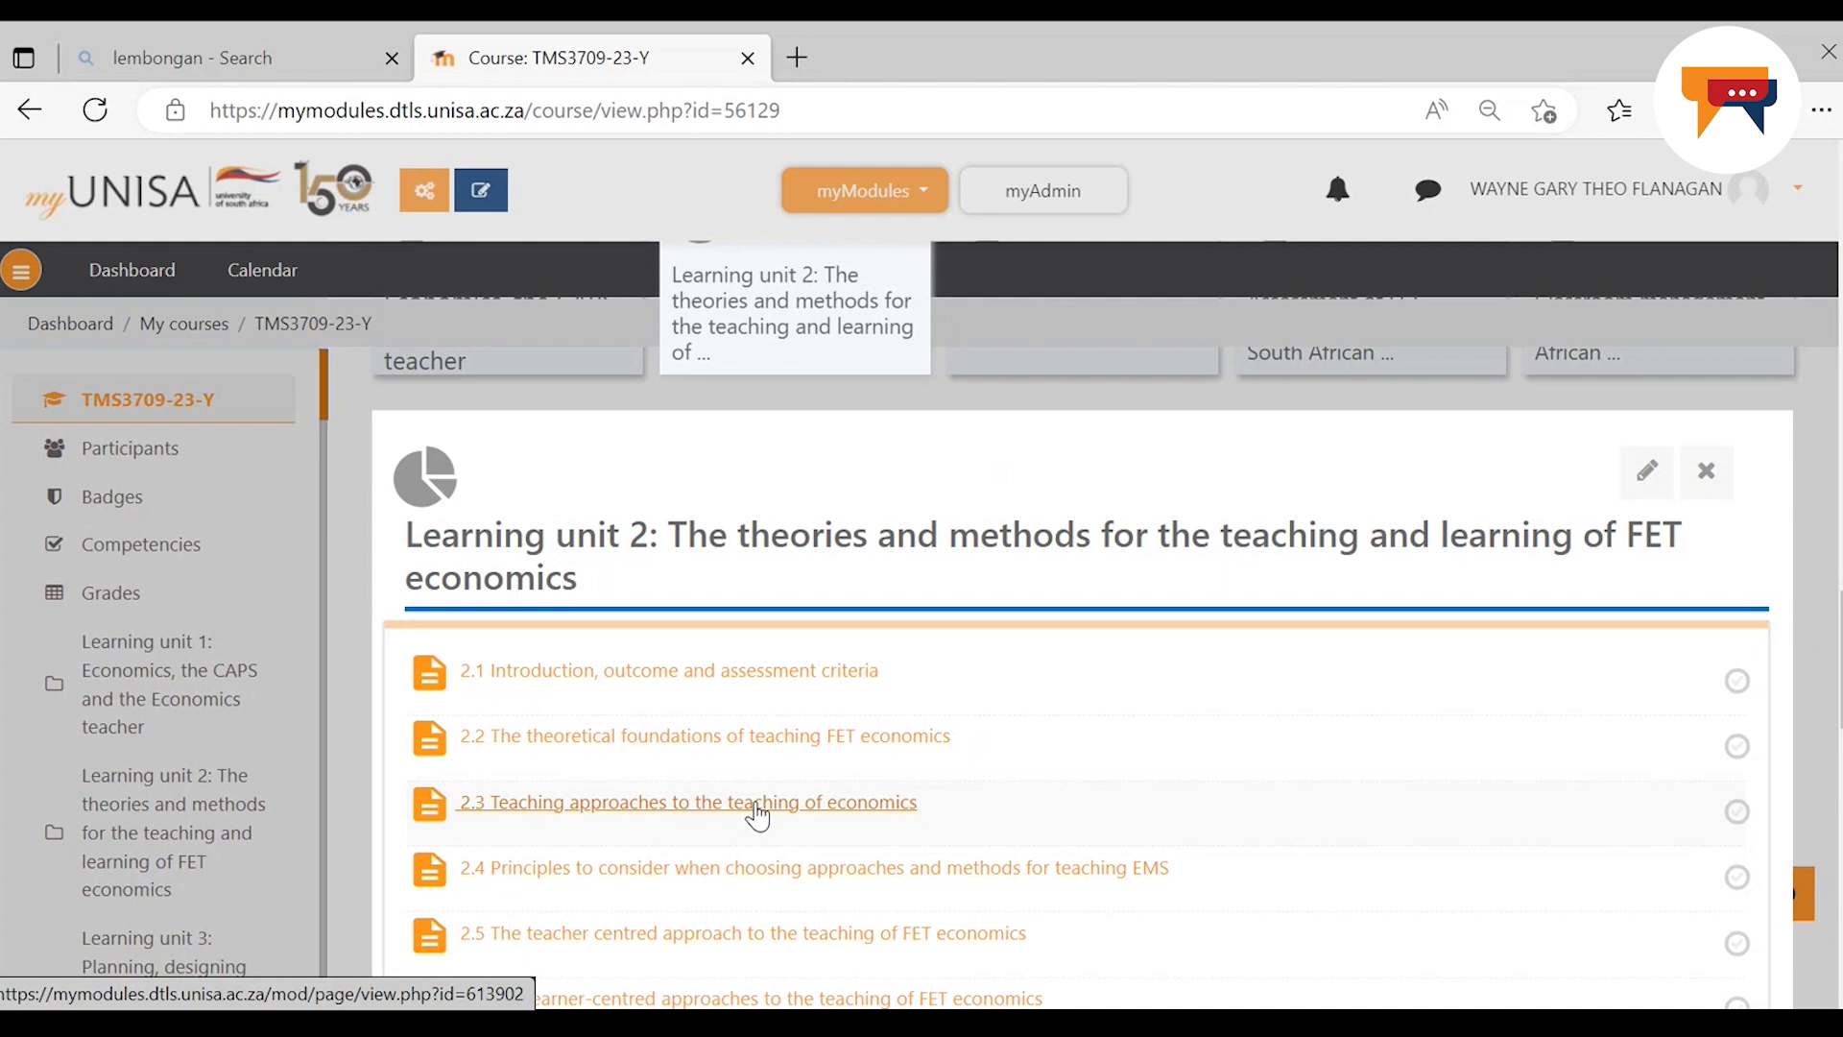
{"action": "left_click", "coordinate": [688, 803]}
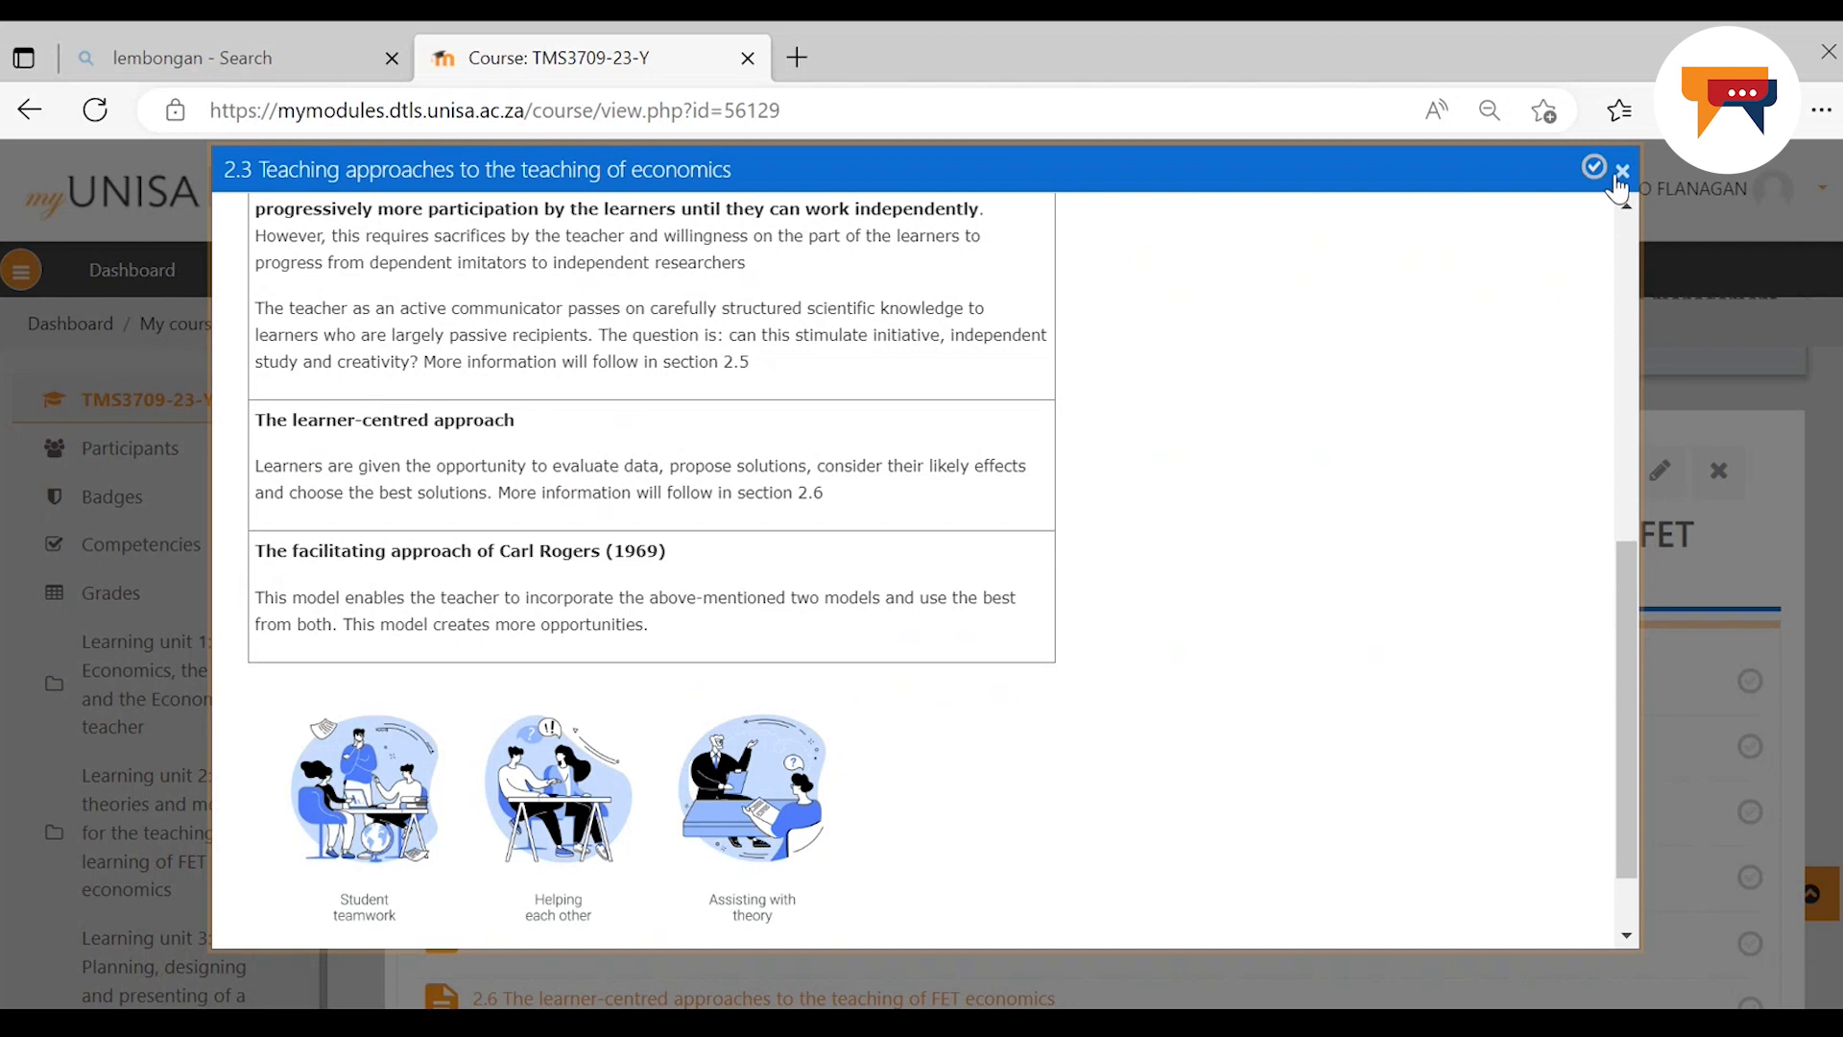
{"action": "left_click", "coordinate": [1620, 167]}
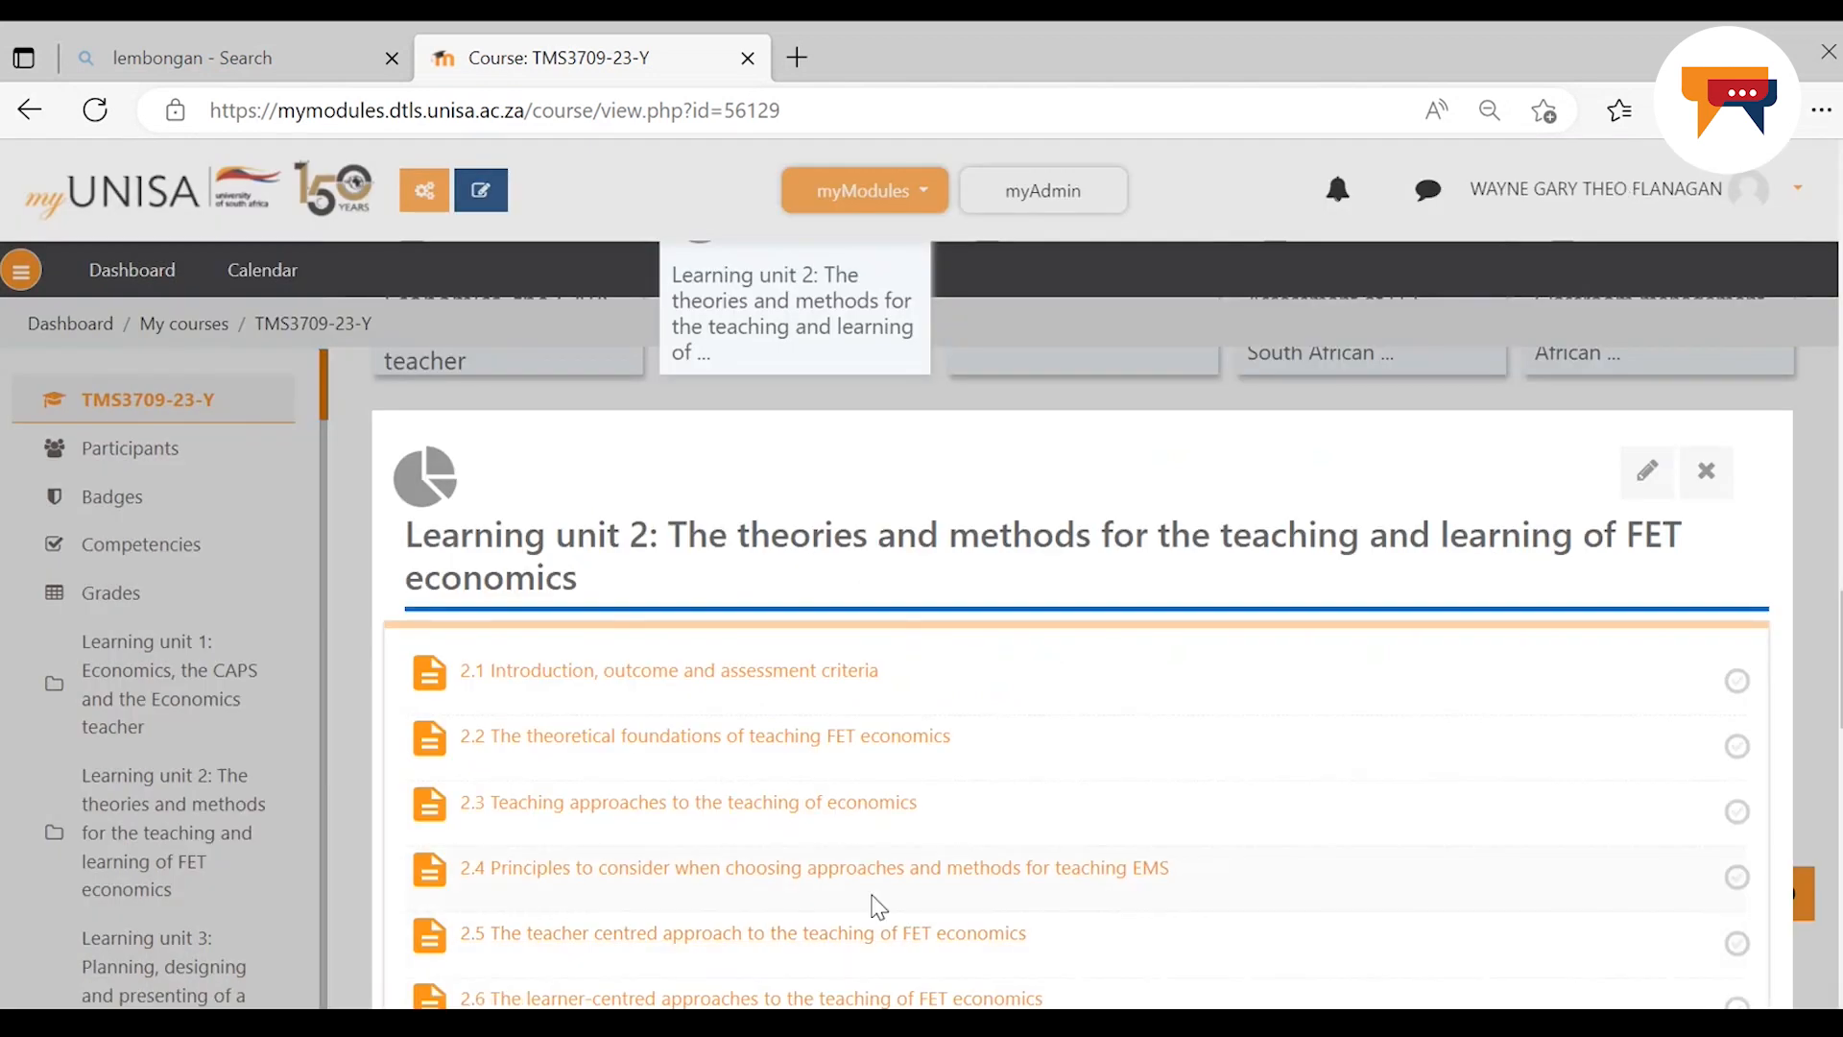
{"action": "mouse_move", "coordinate": [820, 868]}
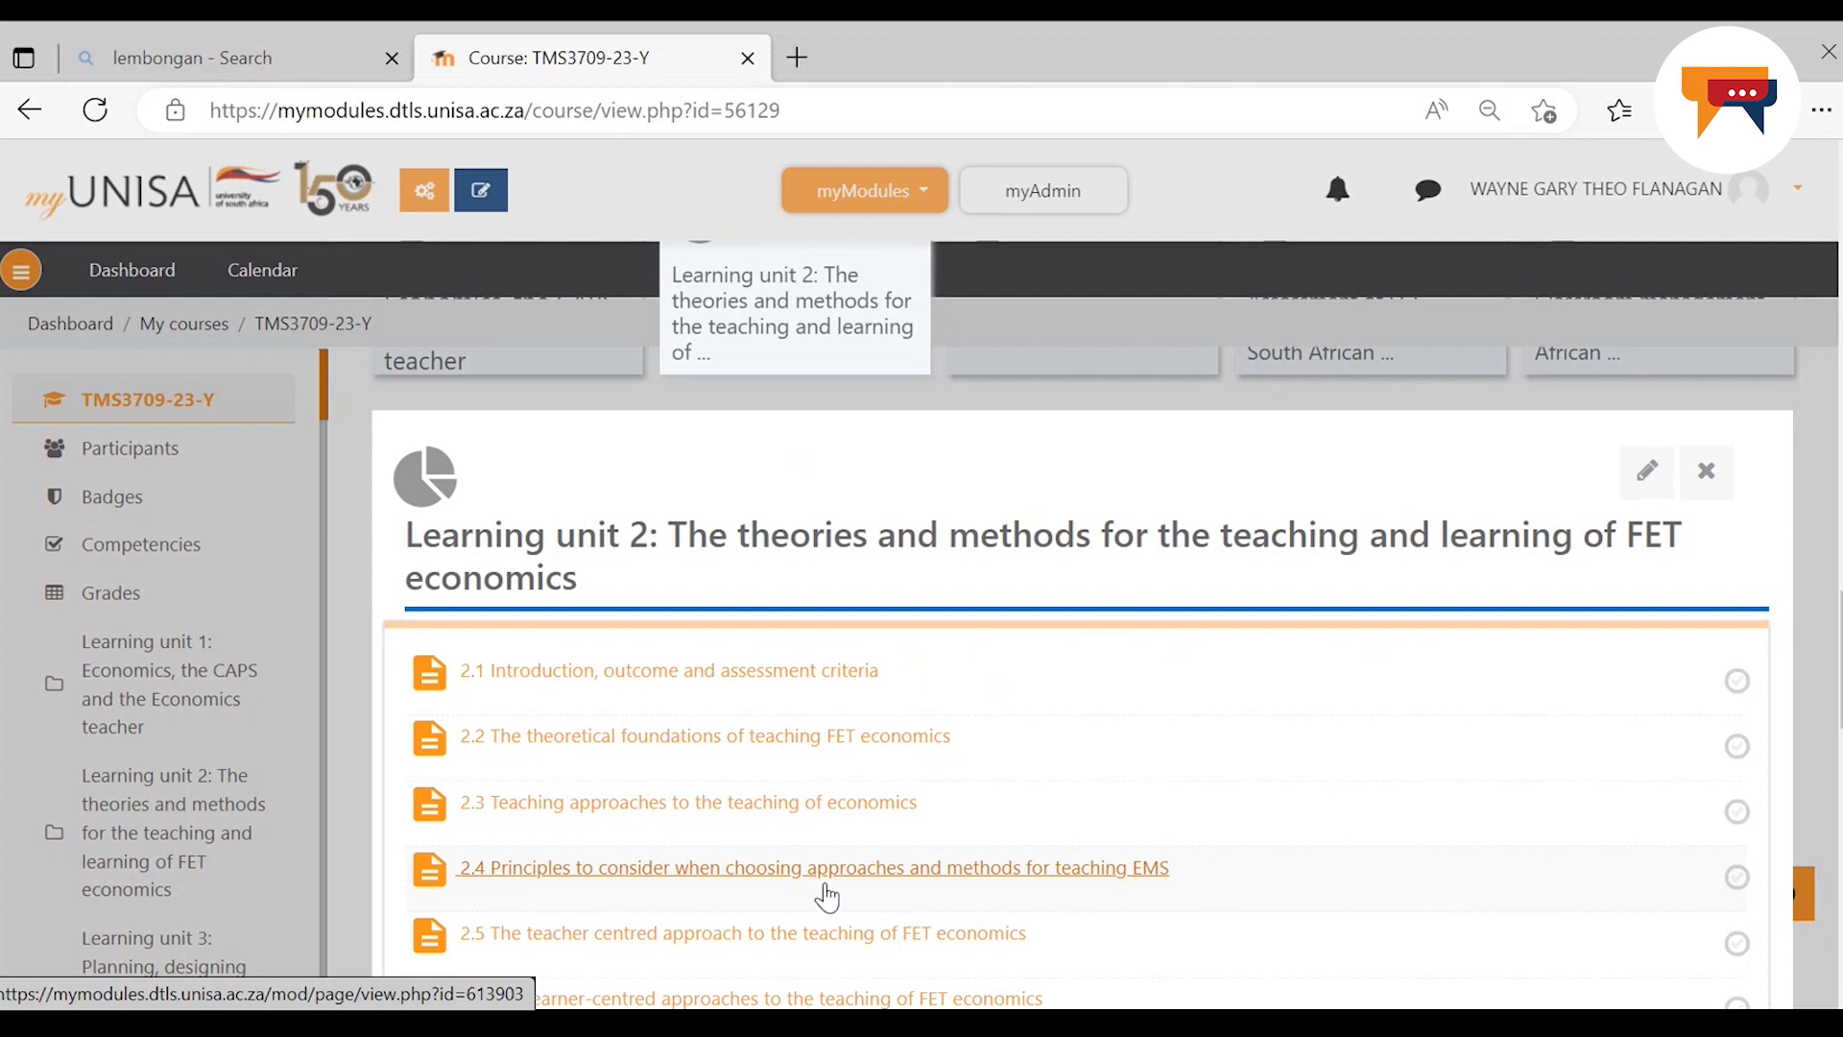
{"action": "left_click", "coordinate": [812, 868]}
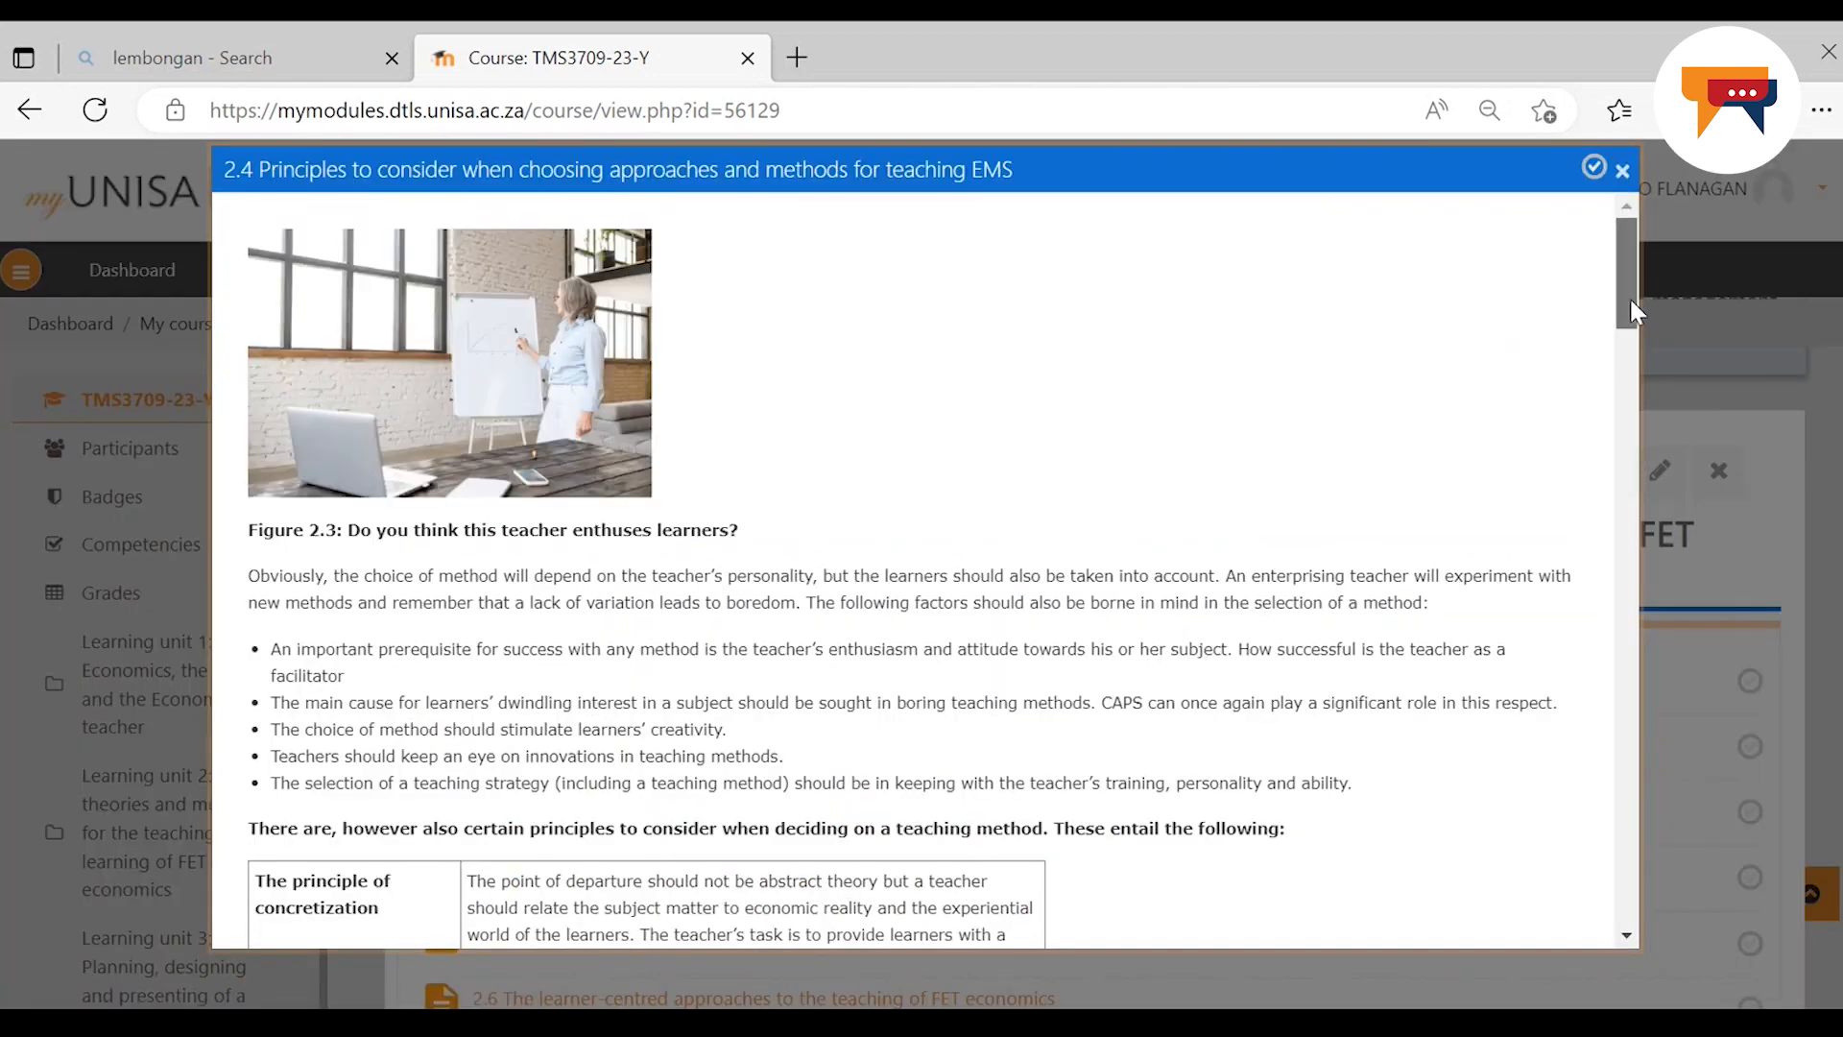
{"action": "scroll", "scroll_direction": "down", "scroll_amount": 3}
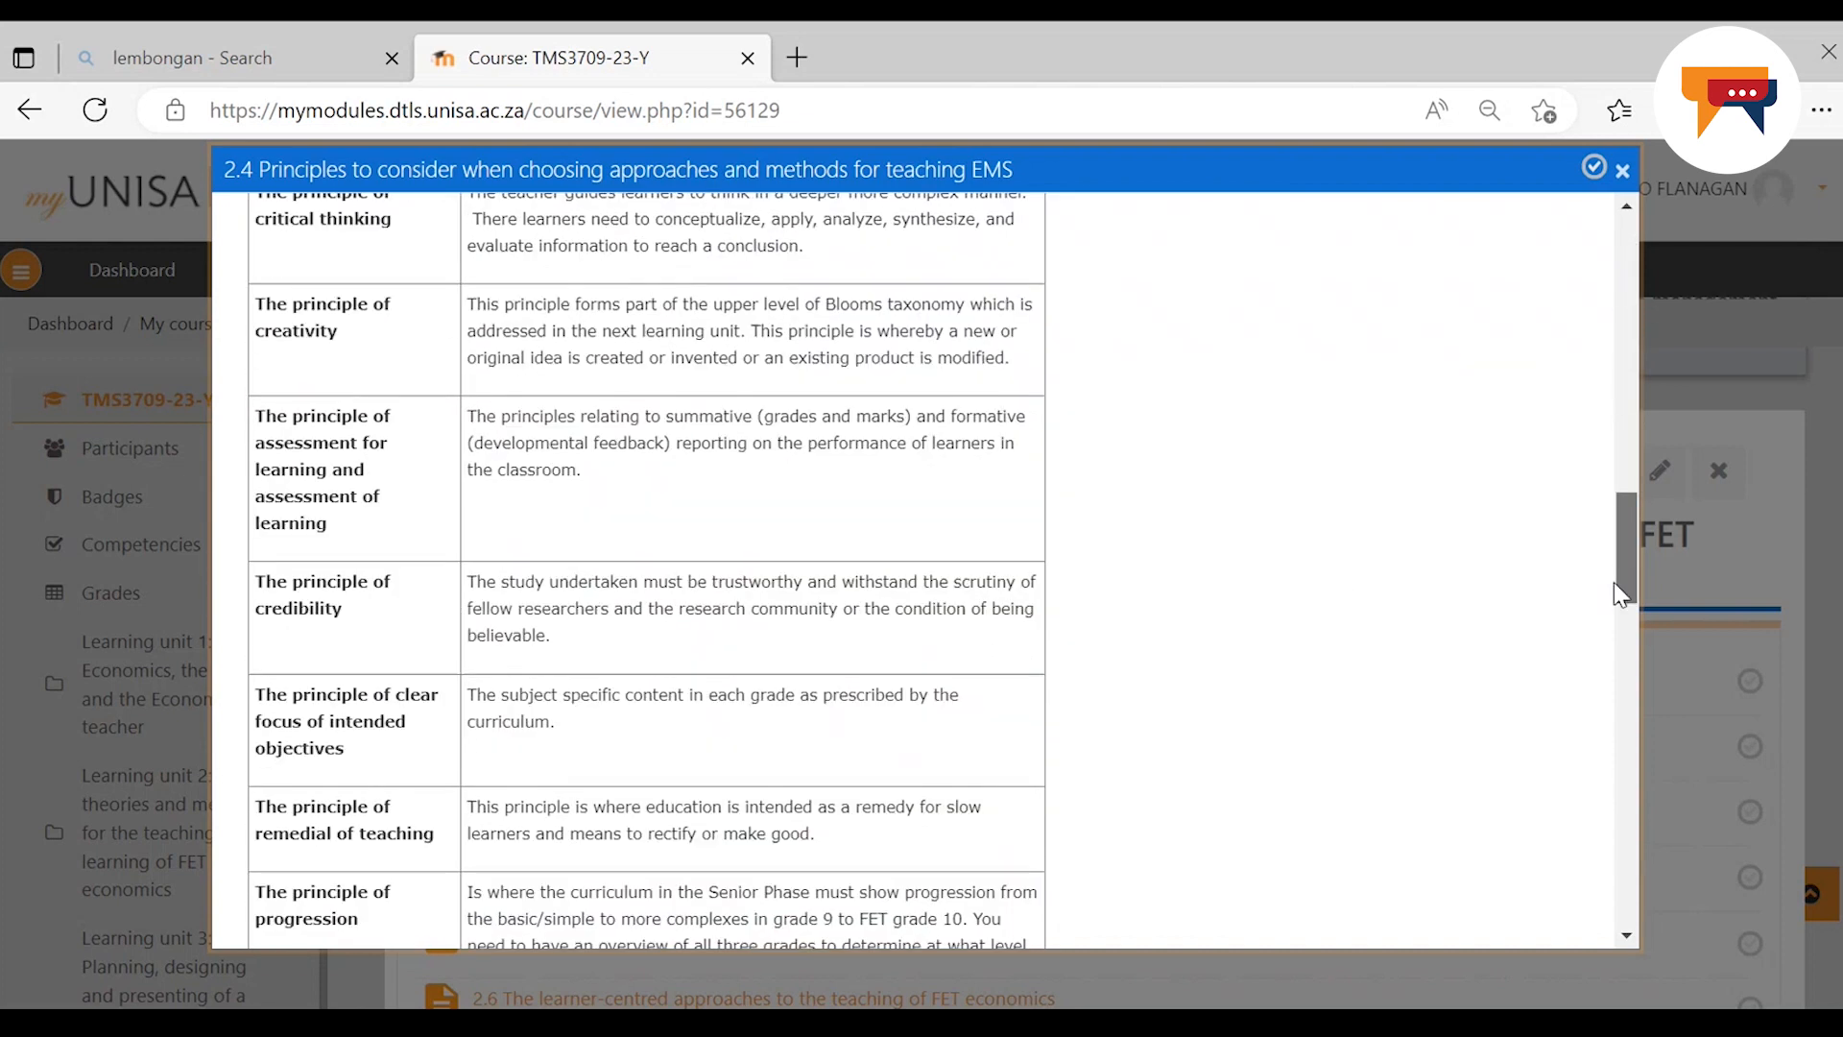
{"action": "scroll", "scroll_direction": "down", "scroll_amount": 3}
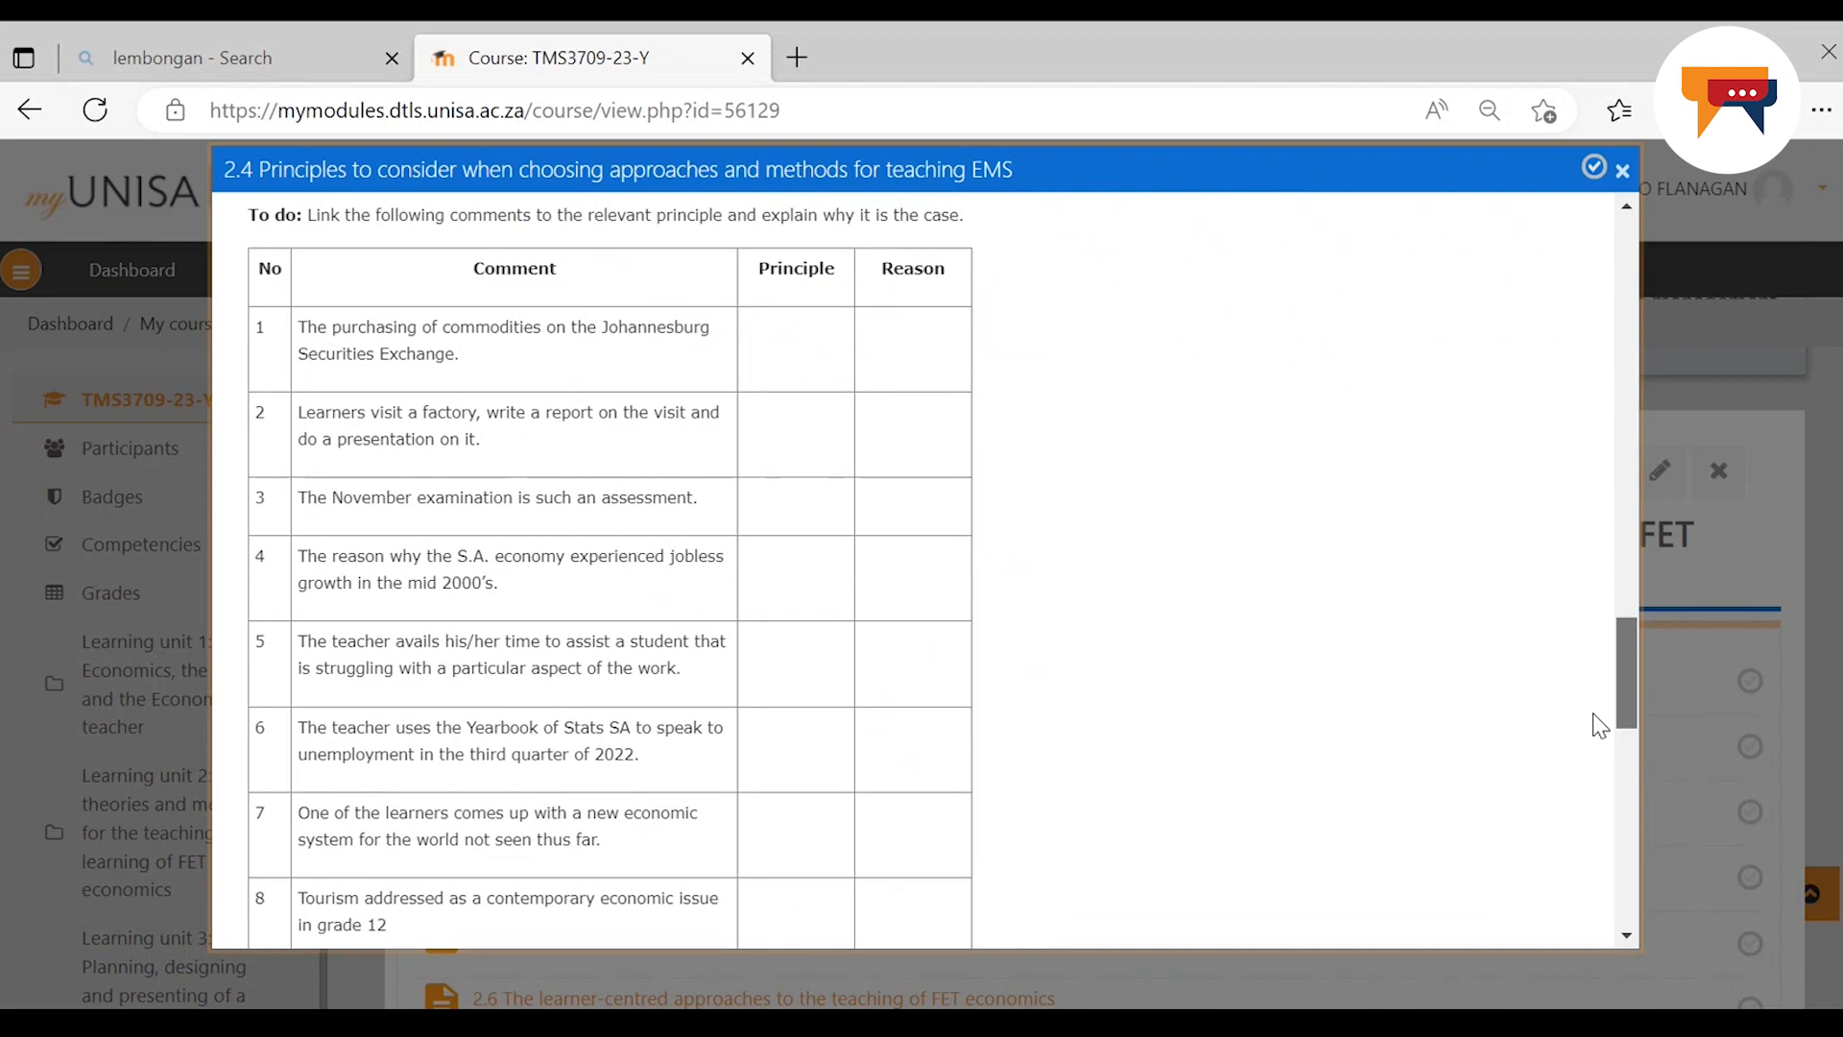
{"action": "scroll", "scroll_direction": "down", "scroll_amount": 3}
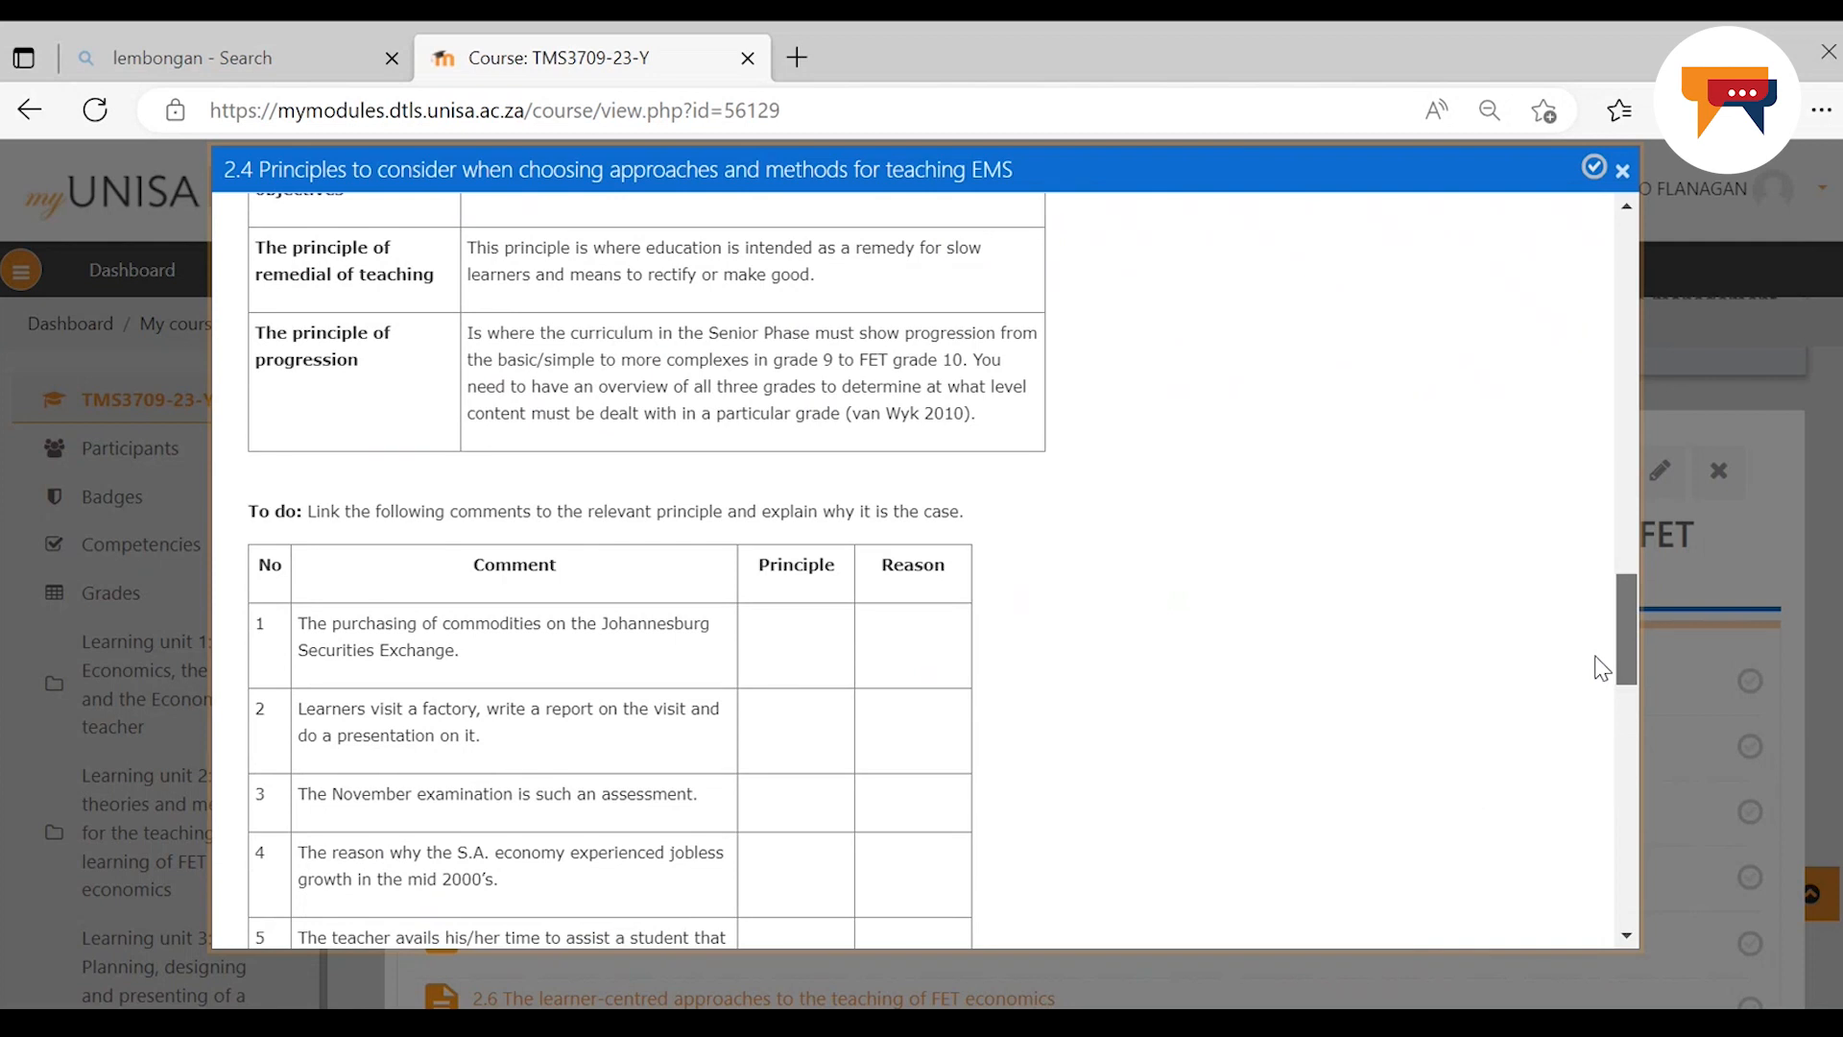
{"action": "scroll", "scroll_direction": "down", "scroll_amount": 3}
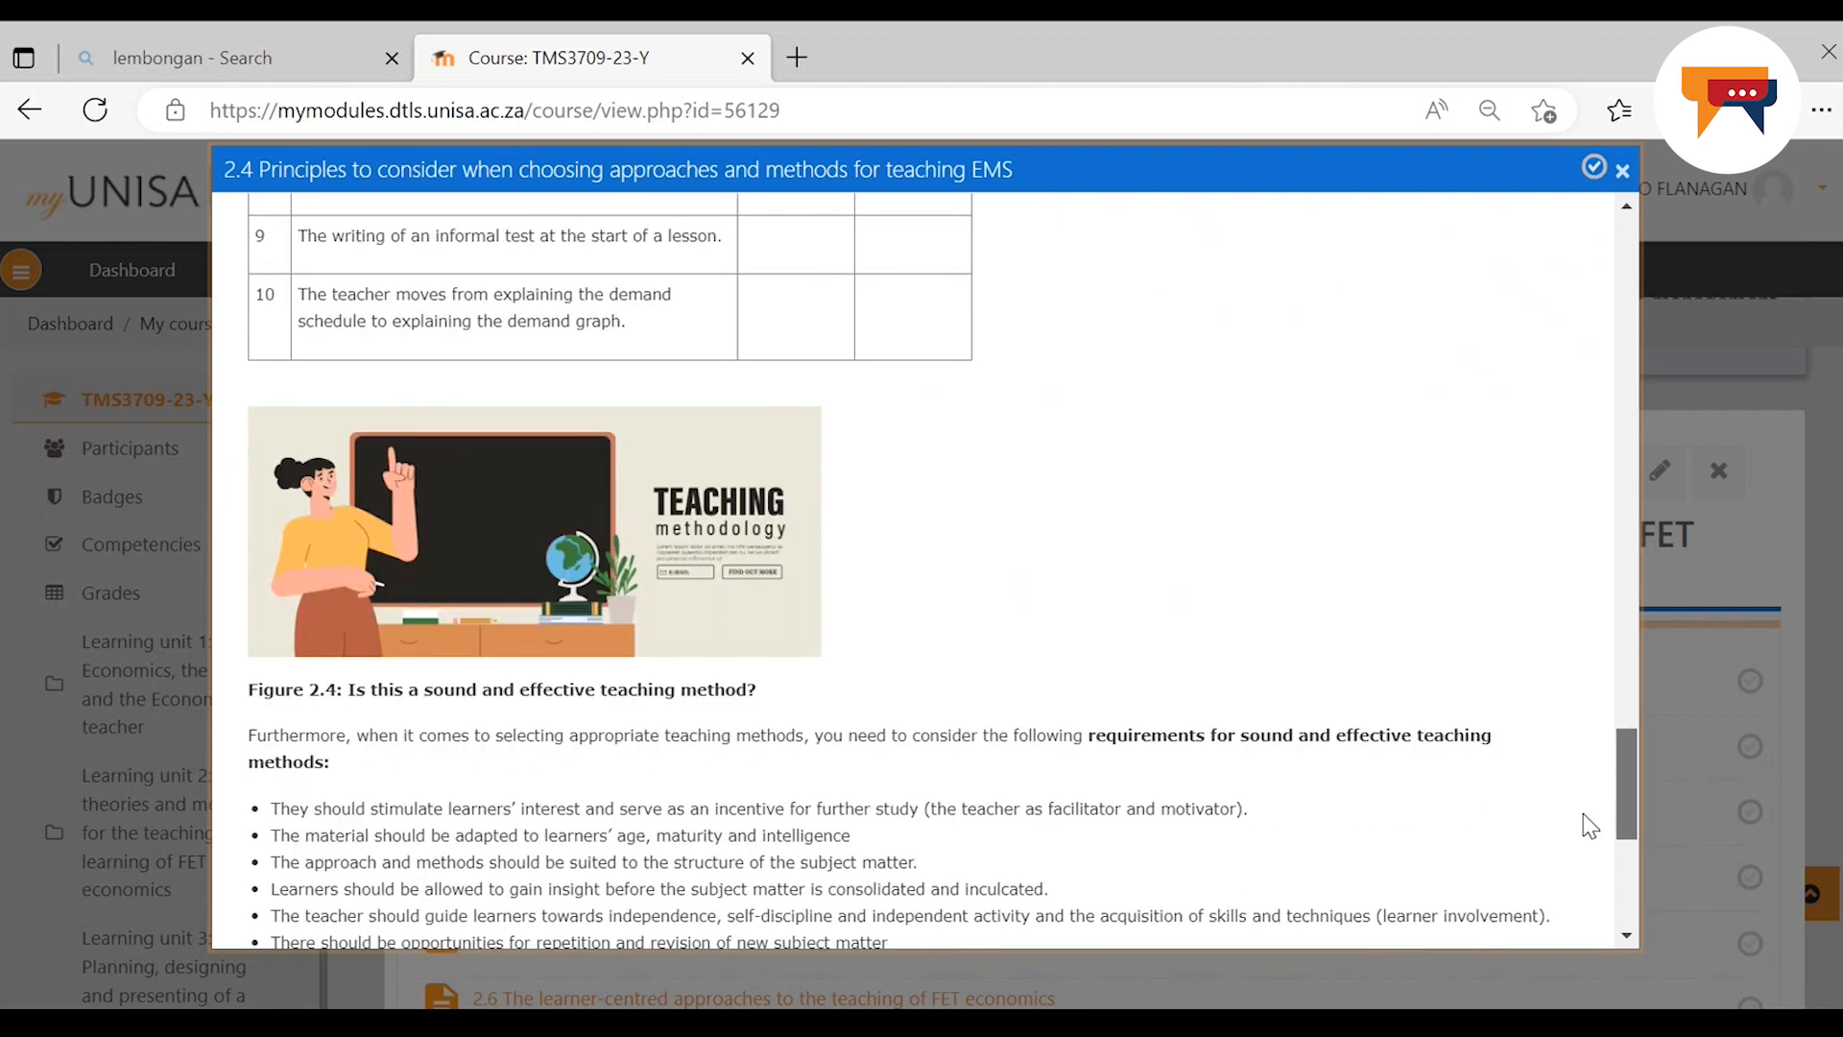
{"action": "scroll", "scroll_direction": "down", "scroll_amount": 3}
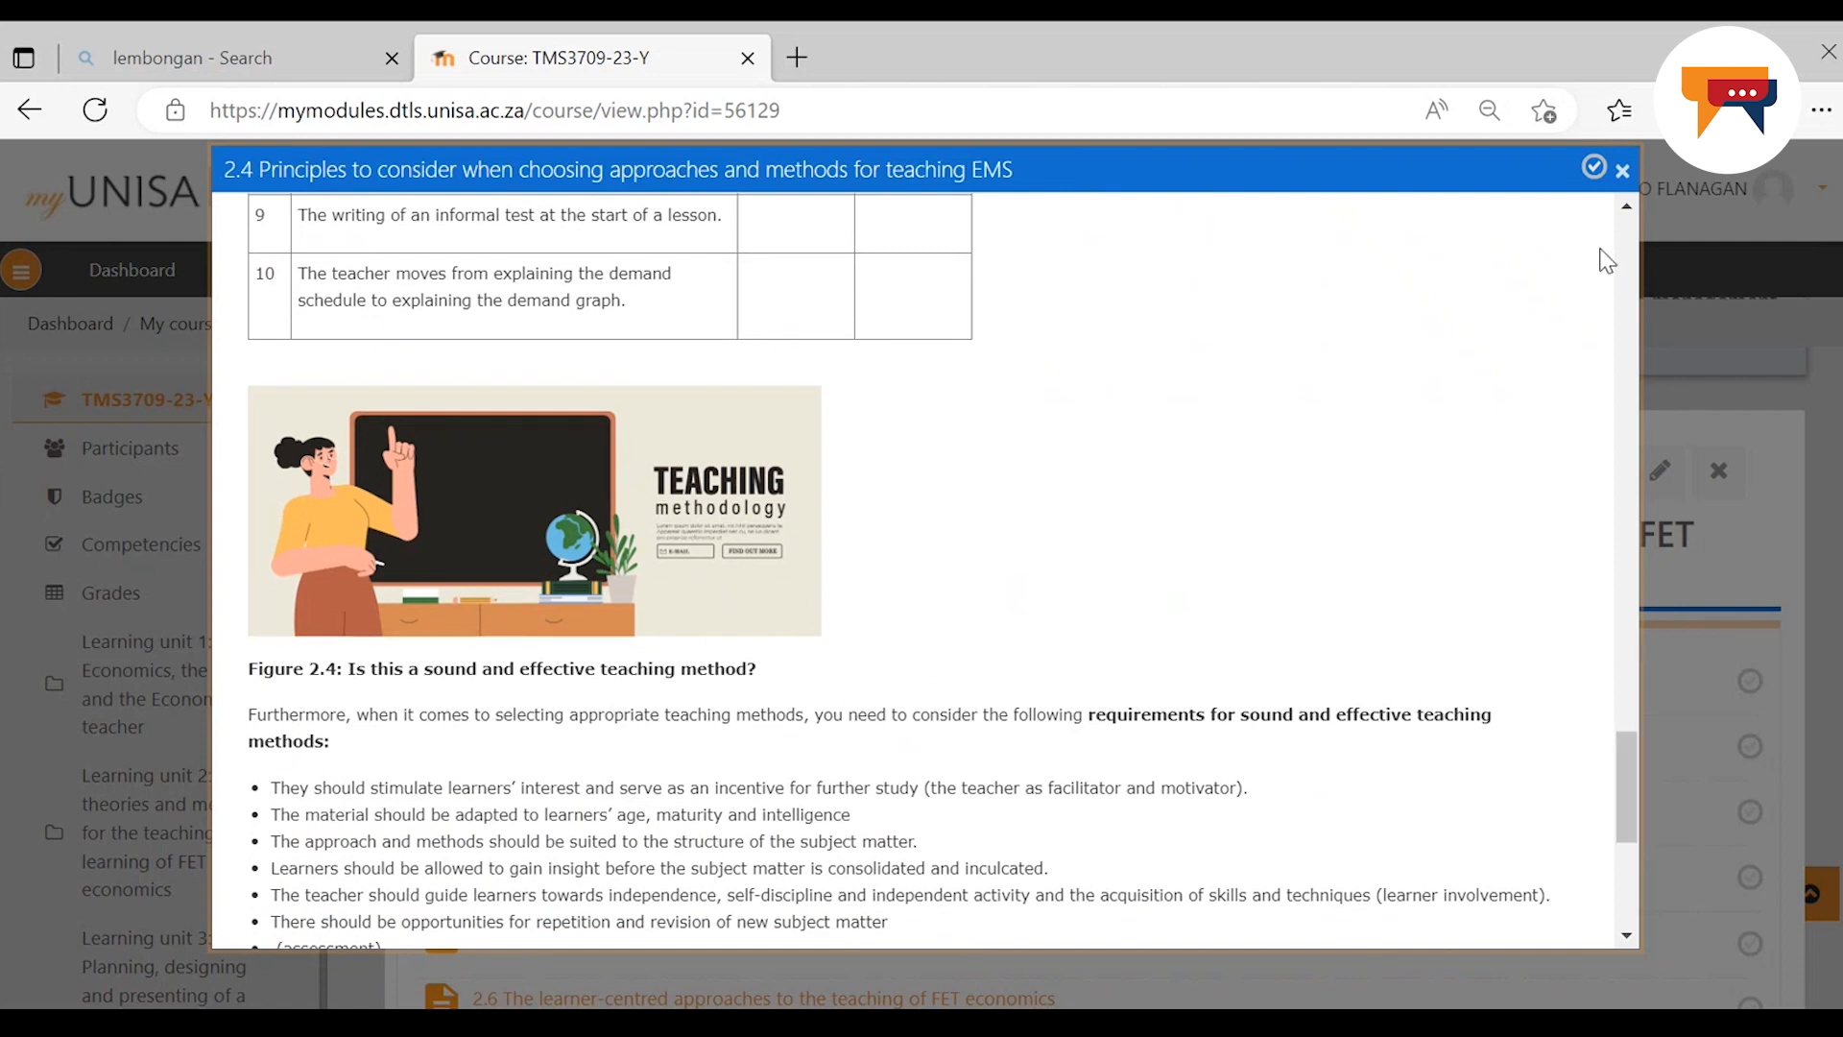
{"action": "left_click", "coordinate": [1624, 169]}
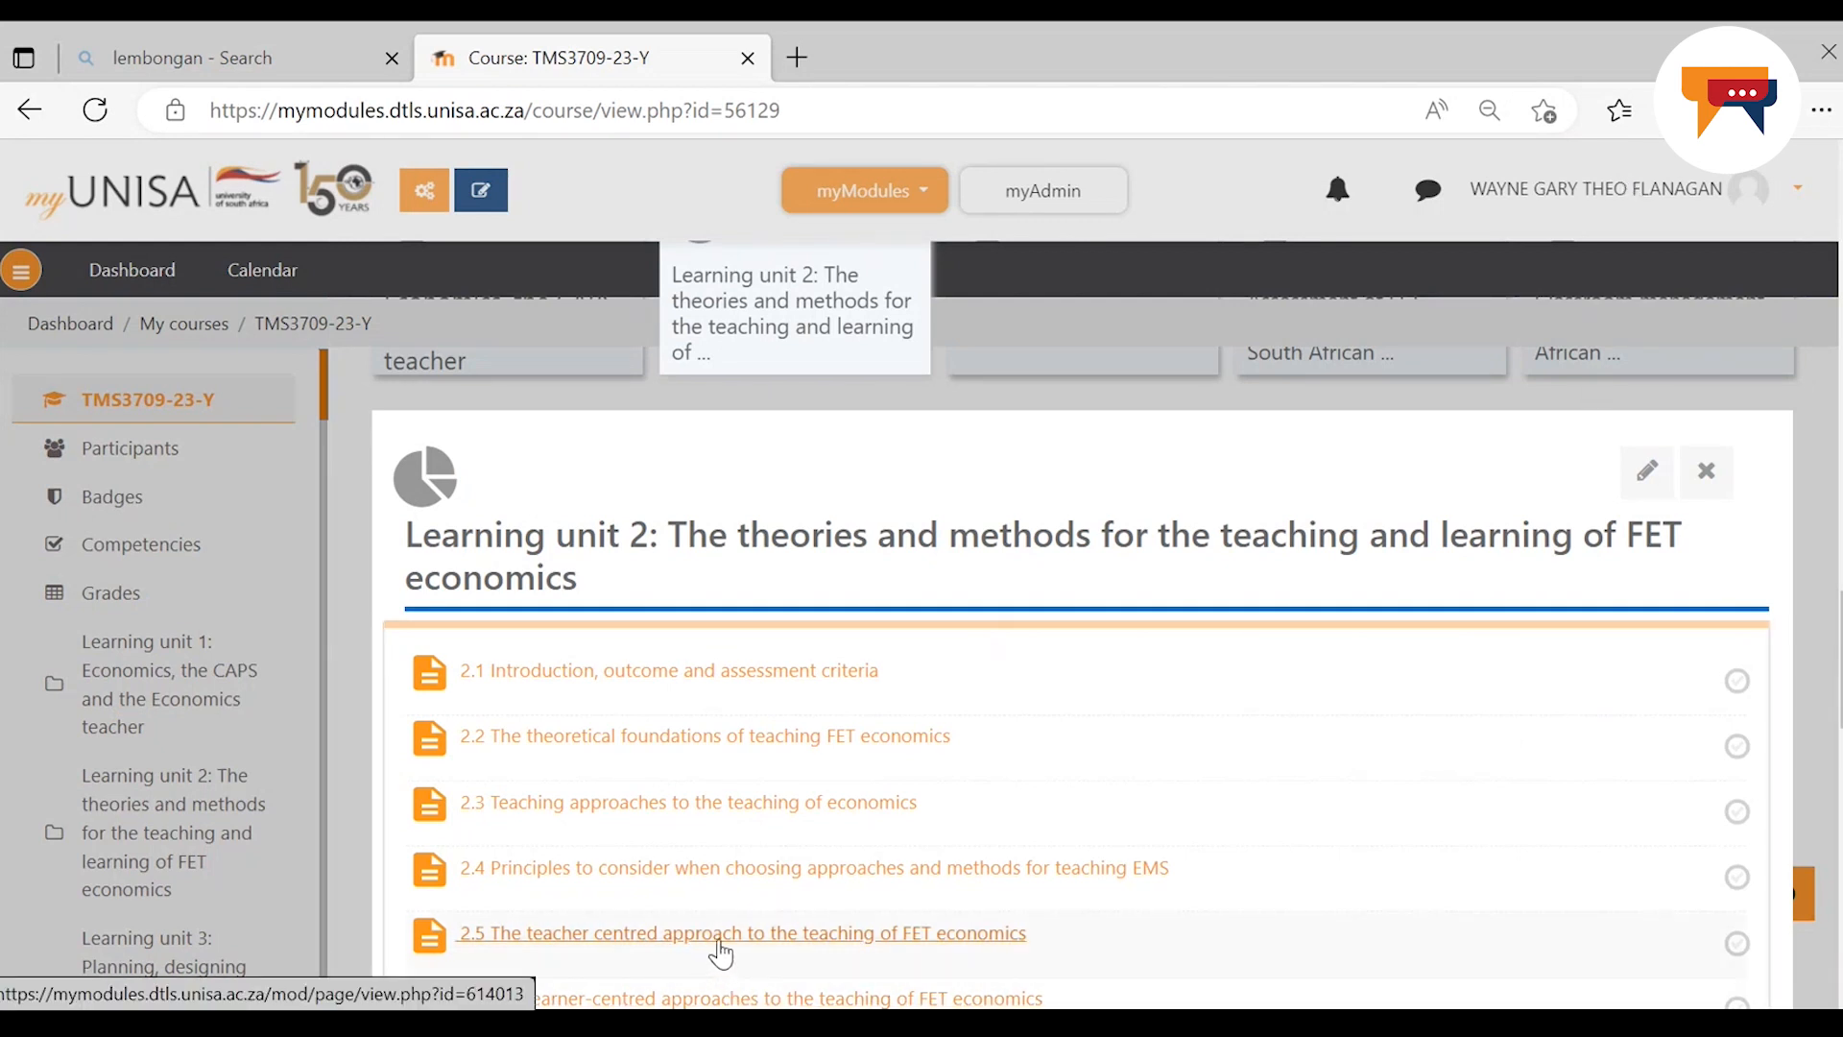
{"action": "left_click", "coordinate": [741, 933]}
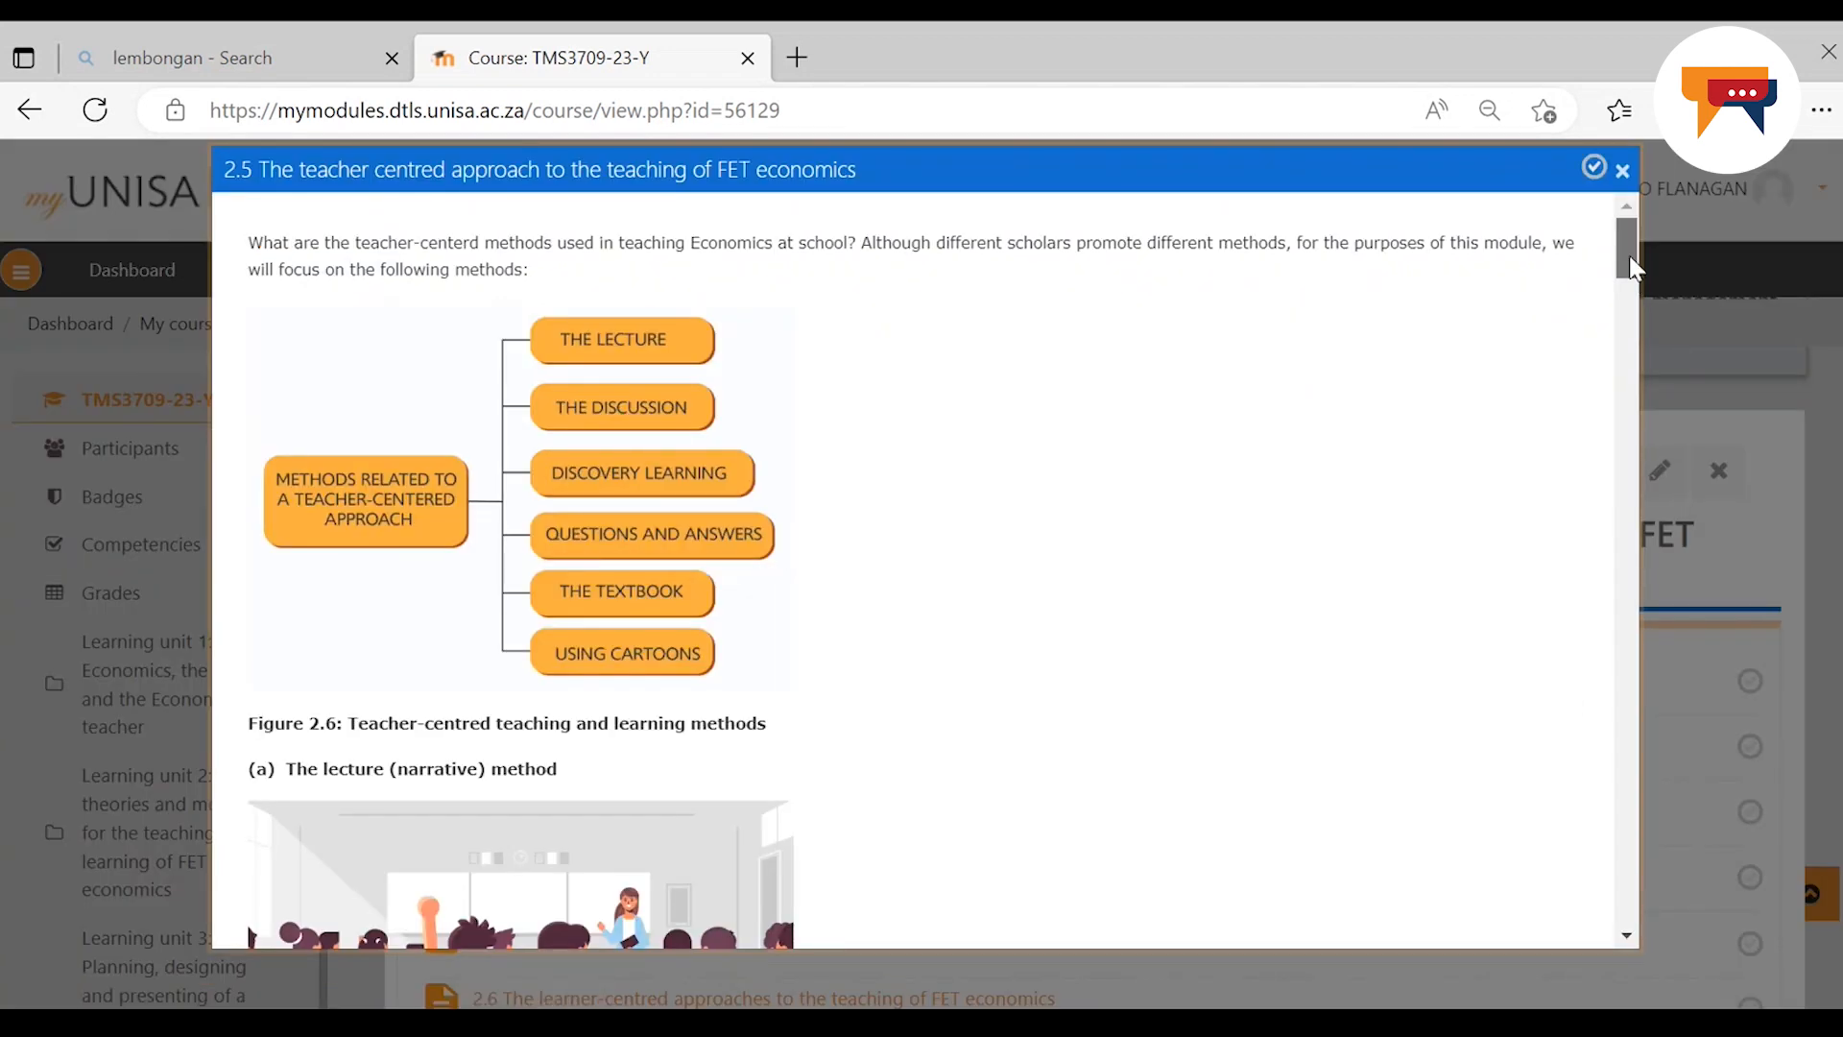
{"action": "scroll", "scroll_direction": "down", "scroll_amount": 3}
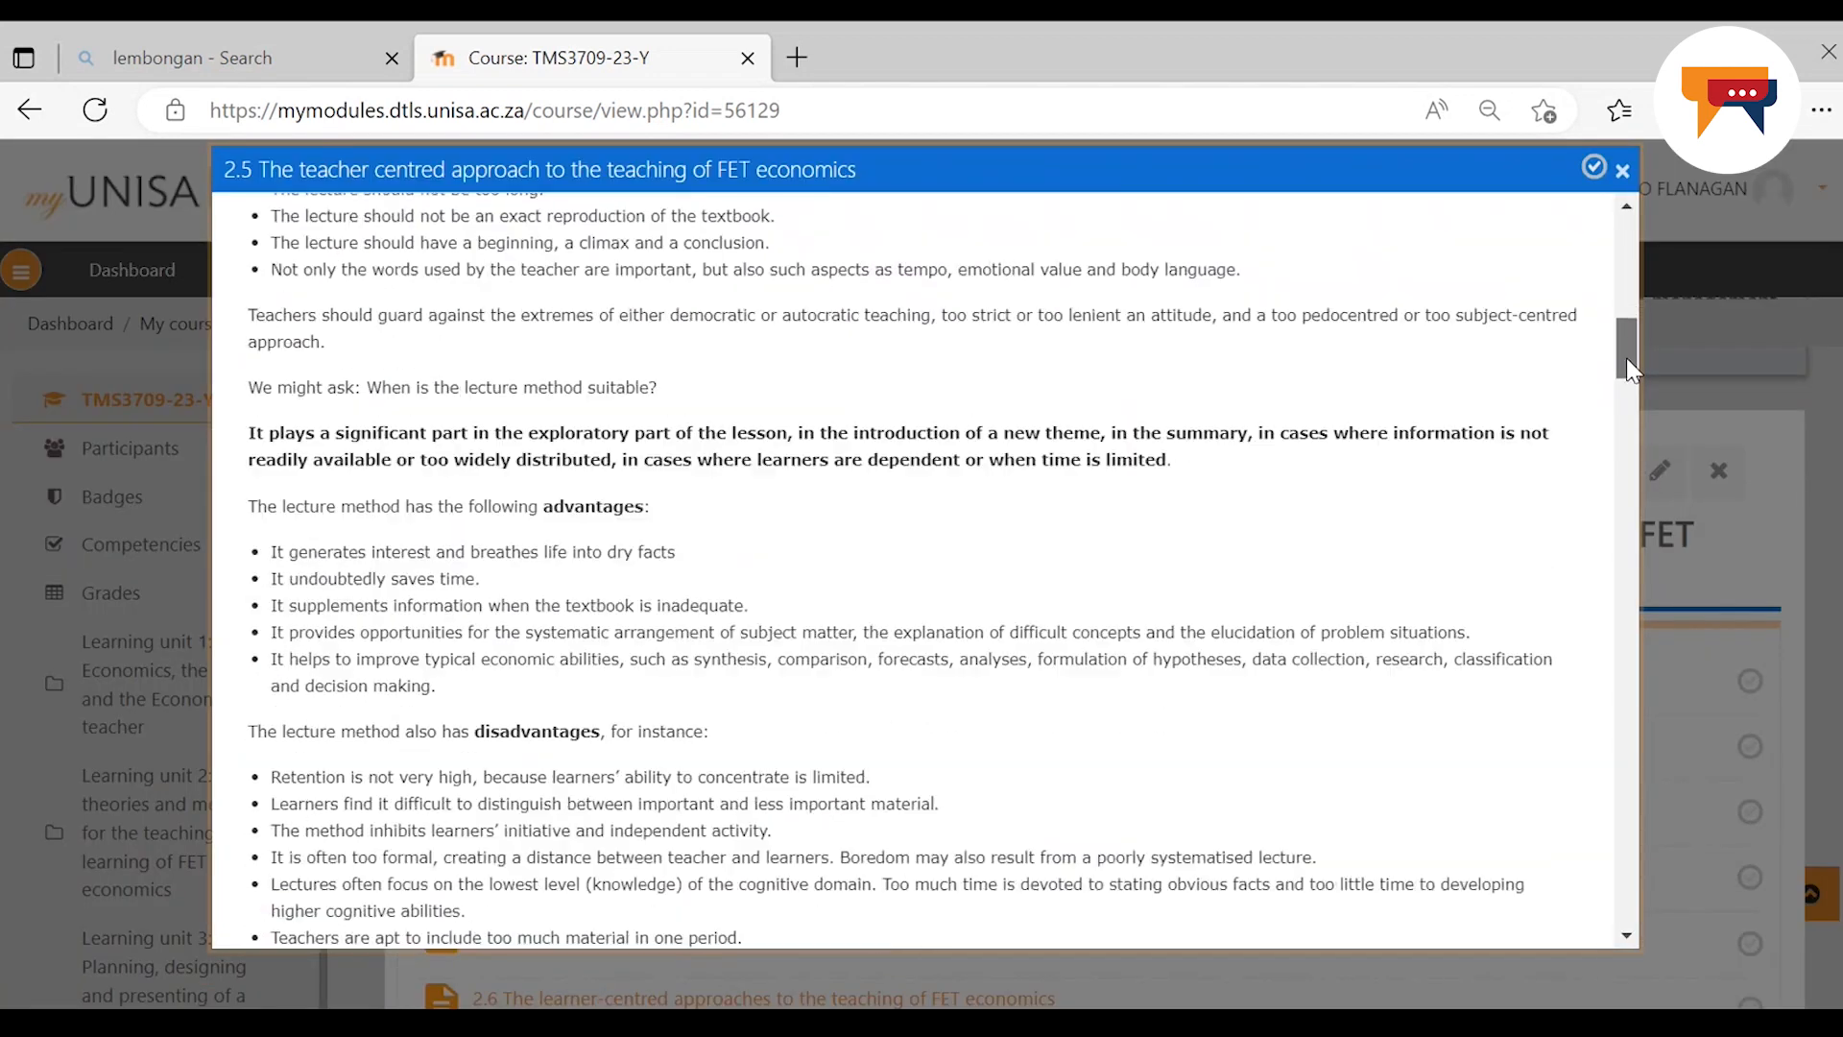
{"action": "scroll", "scroll_direction": "down", "scroll_amount": 3}
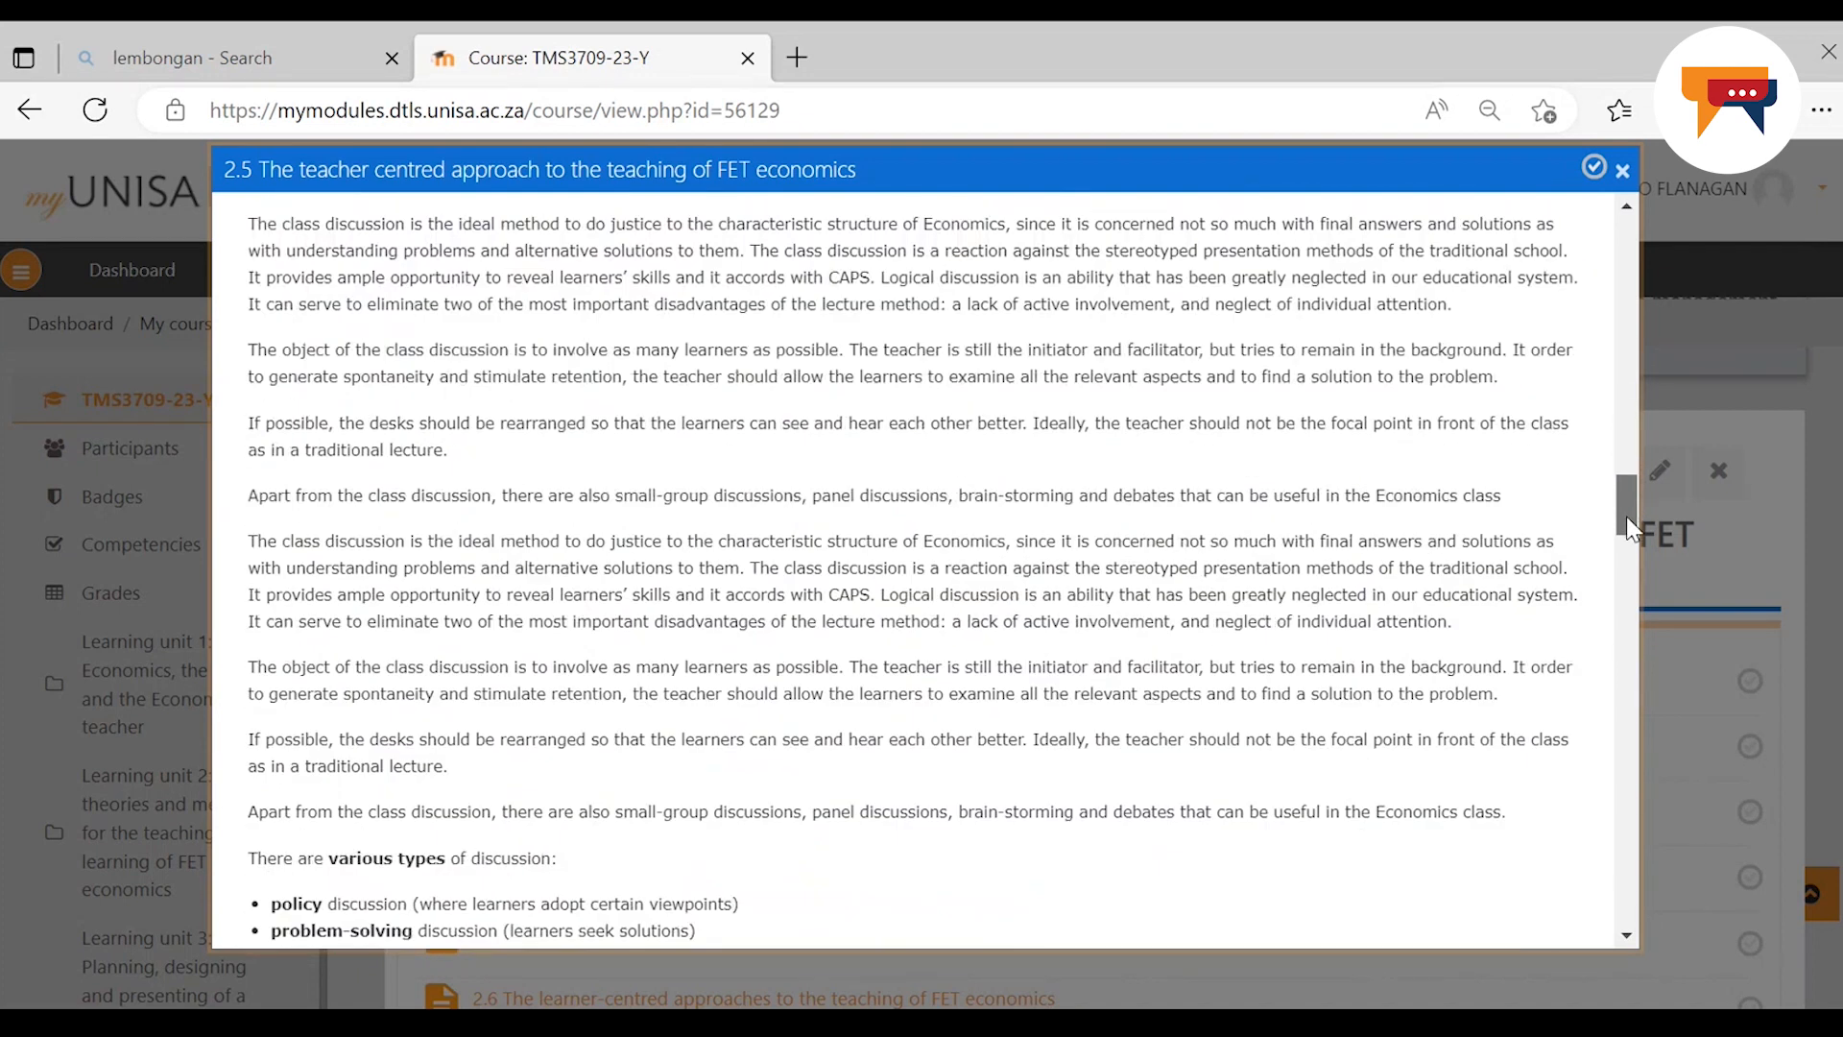
{"action": "scroll", "scroll_direction": "down", "scroll_amount": 3}
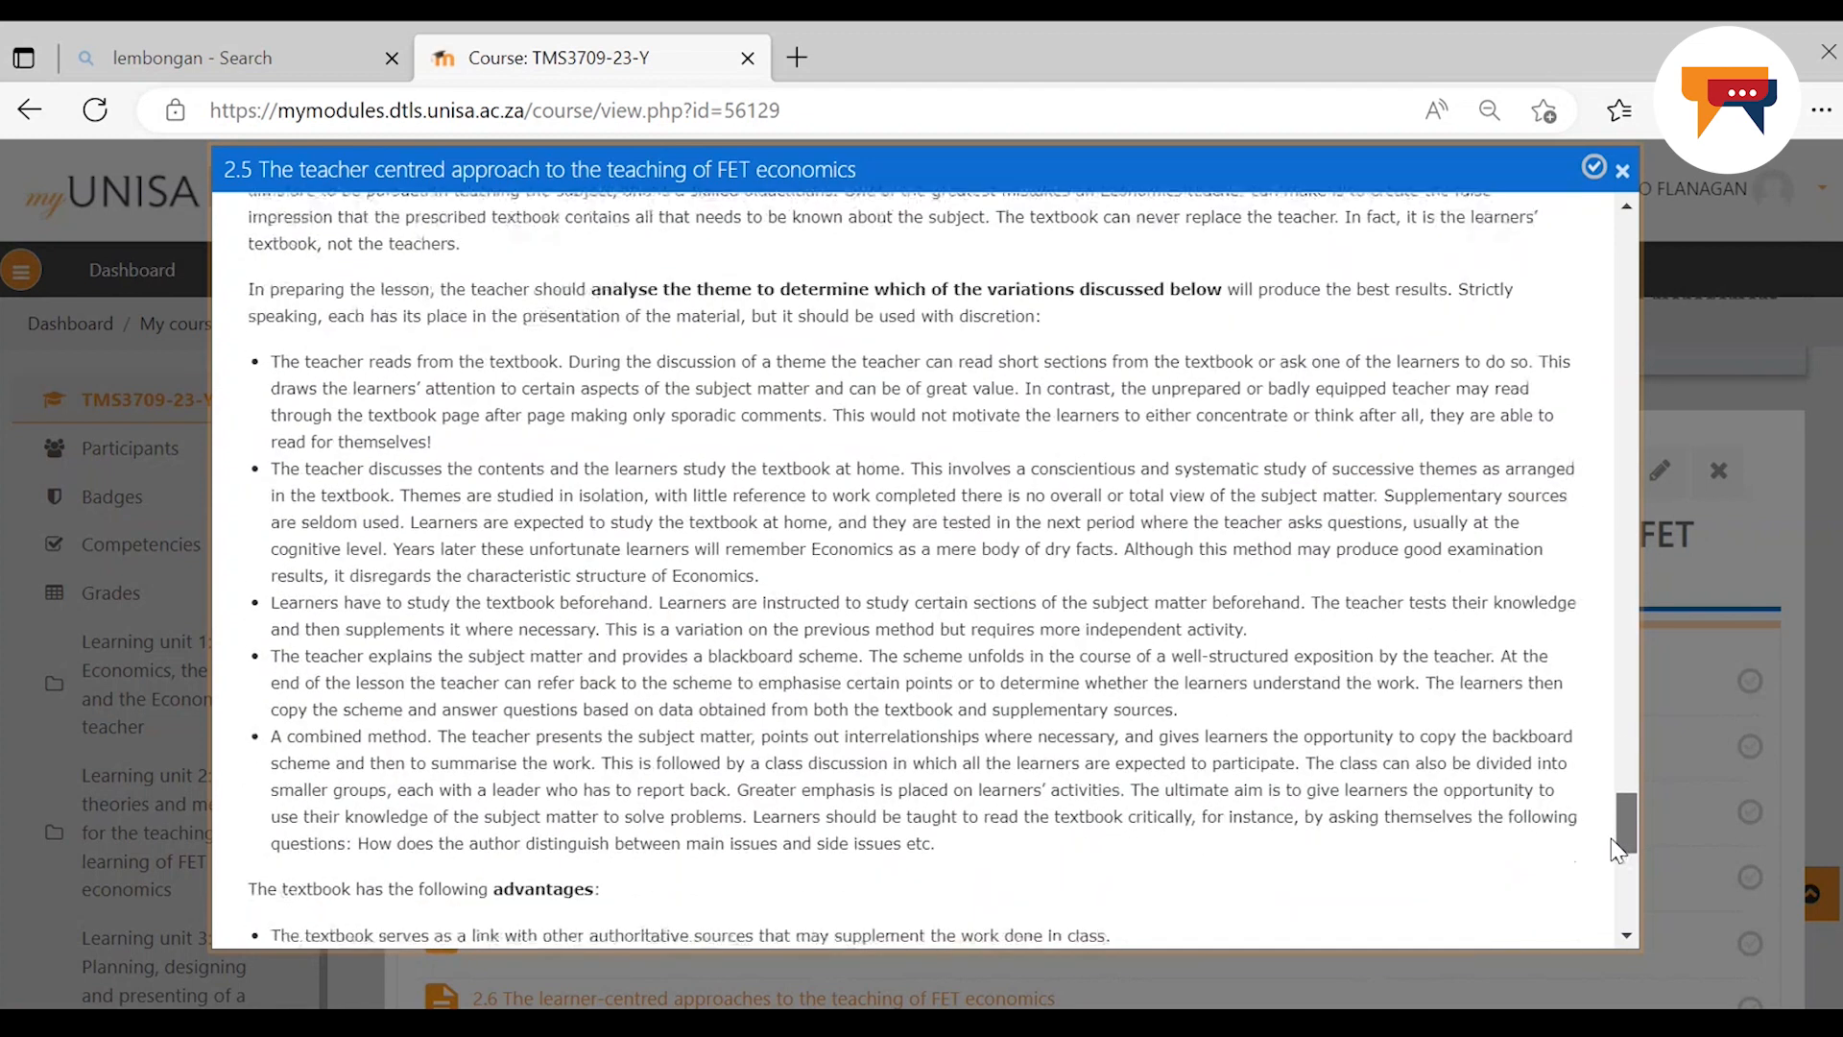
{"action": "scroll", "scroll_direction": "down", "scroll_amount": 3}
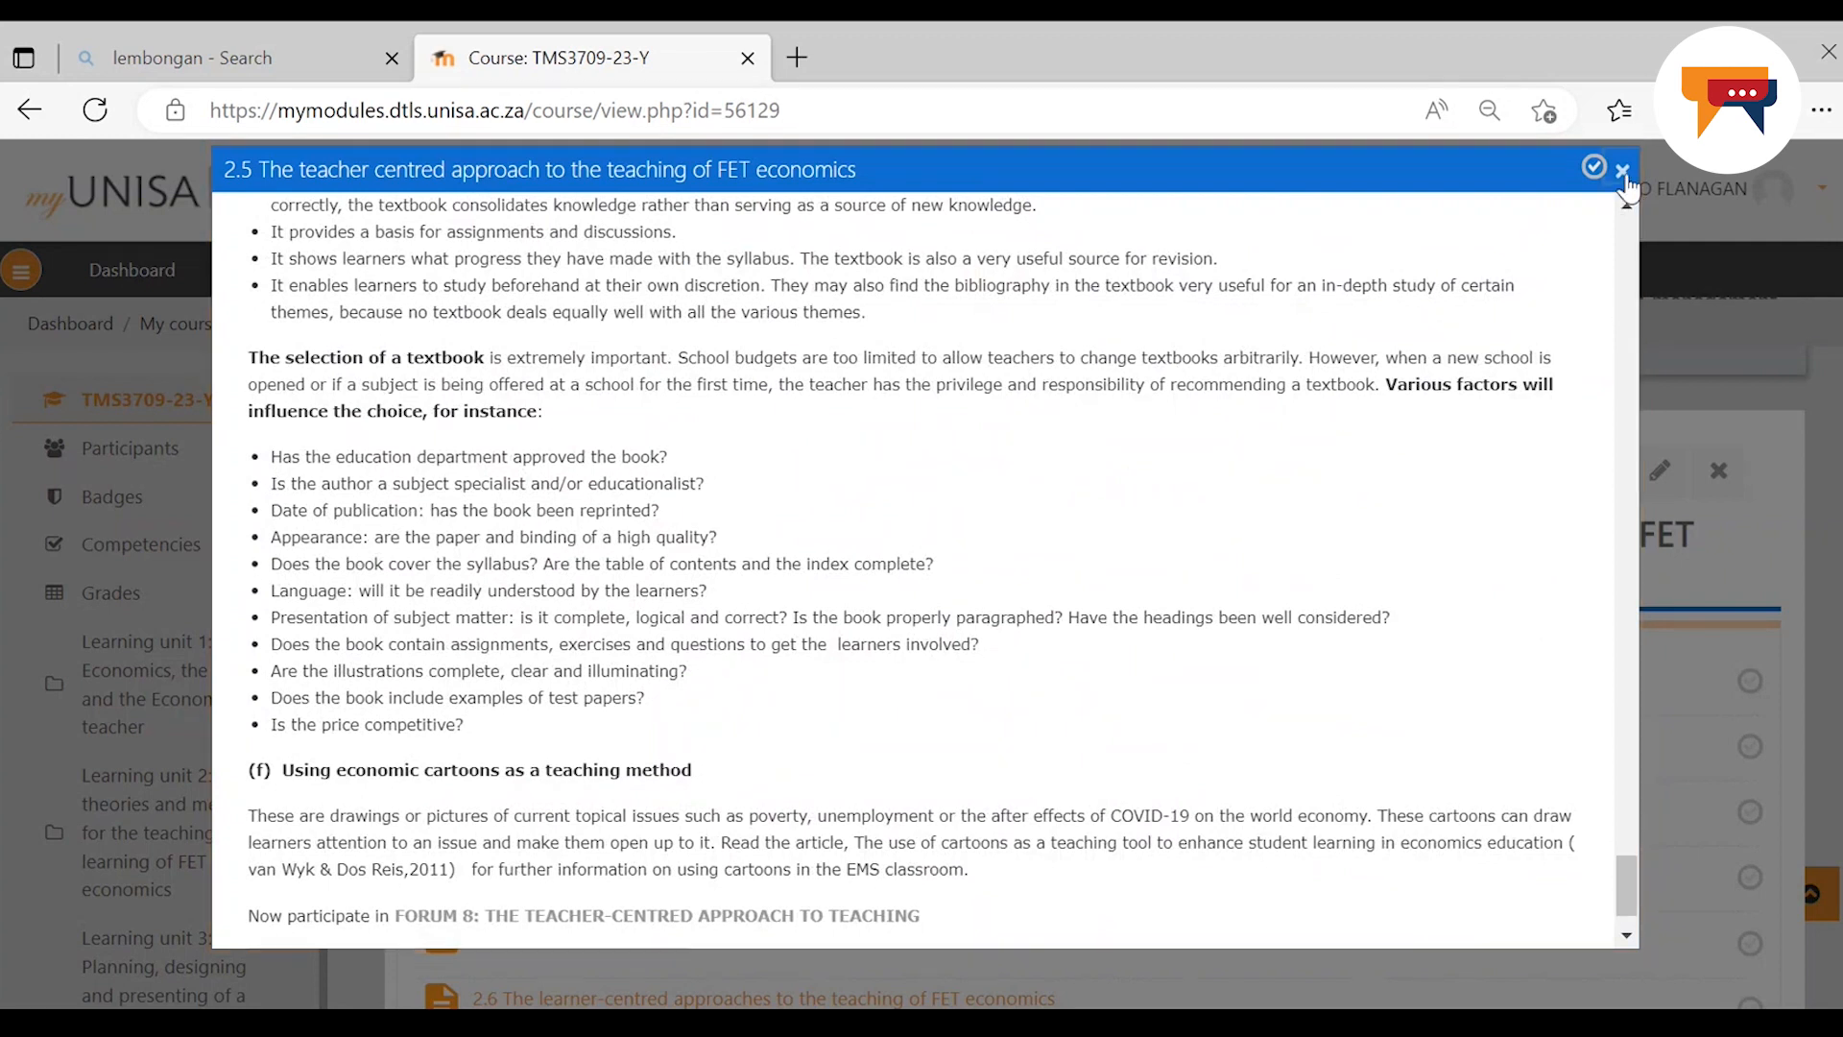
{"action": "left_click", "coordinate": [1622, 169]}
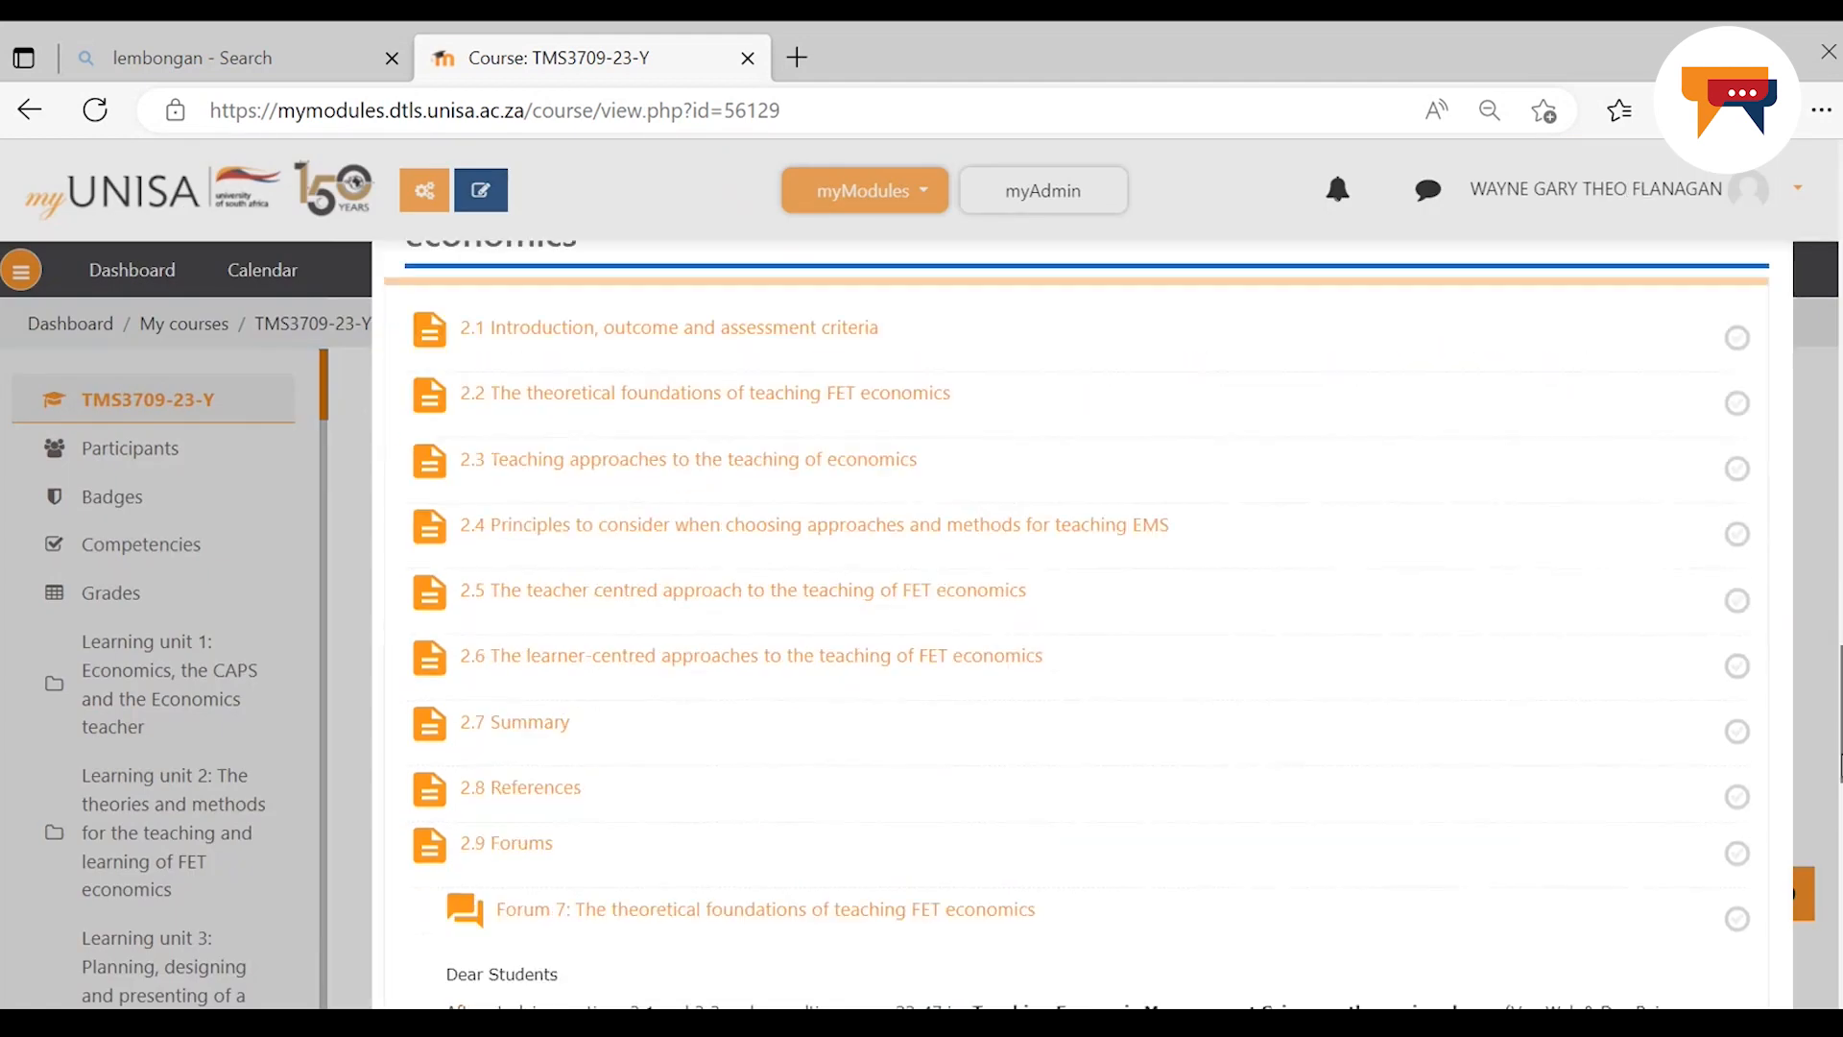
Scroll the Learning unit 2 list to show lessons 2.1 through 2.9 and the Forum 7 prompt
{"action": "scroll", "scroll_direction": "down", "scroll_amount": 3}
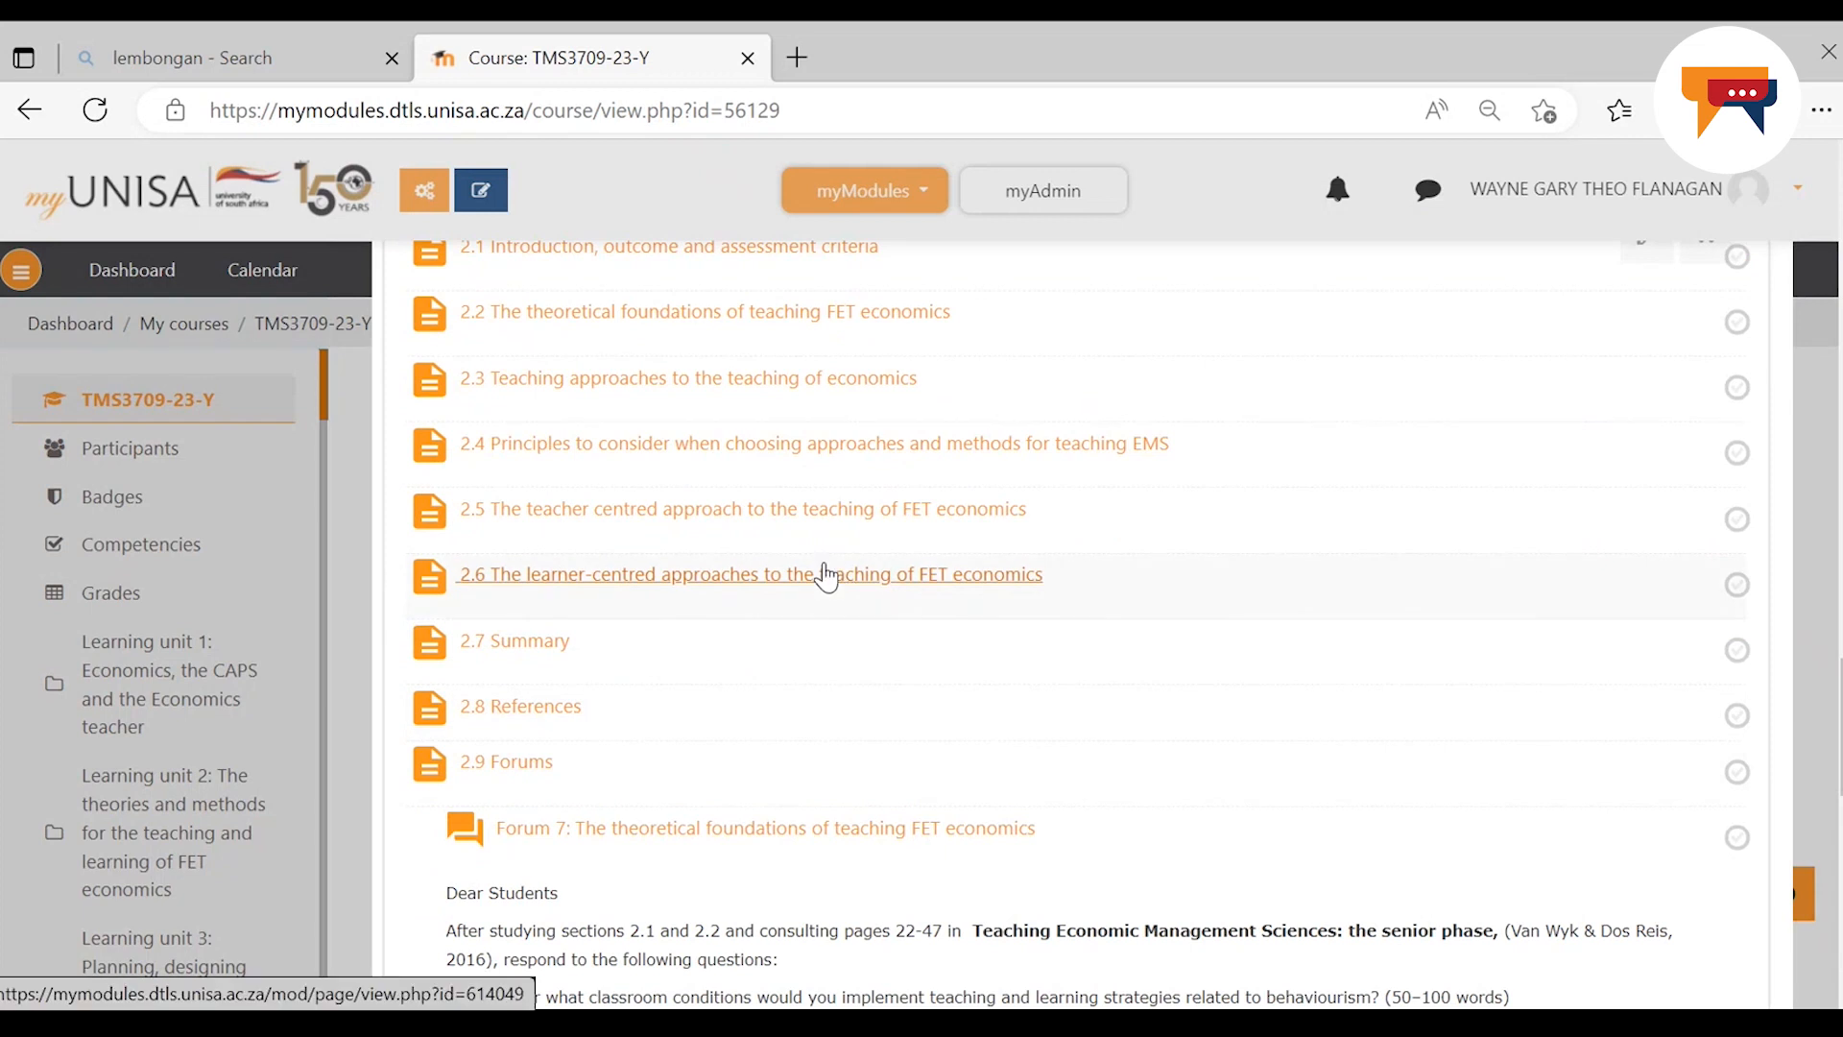
{"action": "mouse_move", "coordinate": [816, 583]}
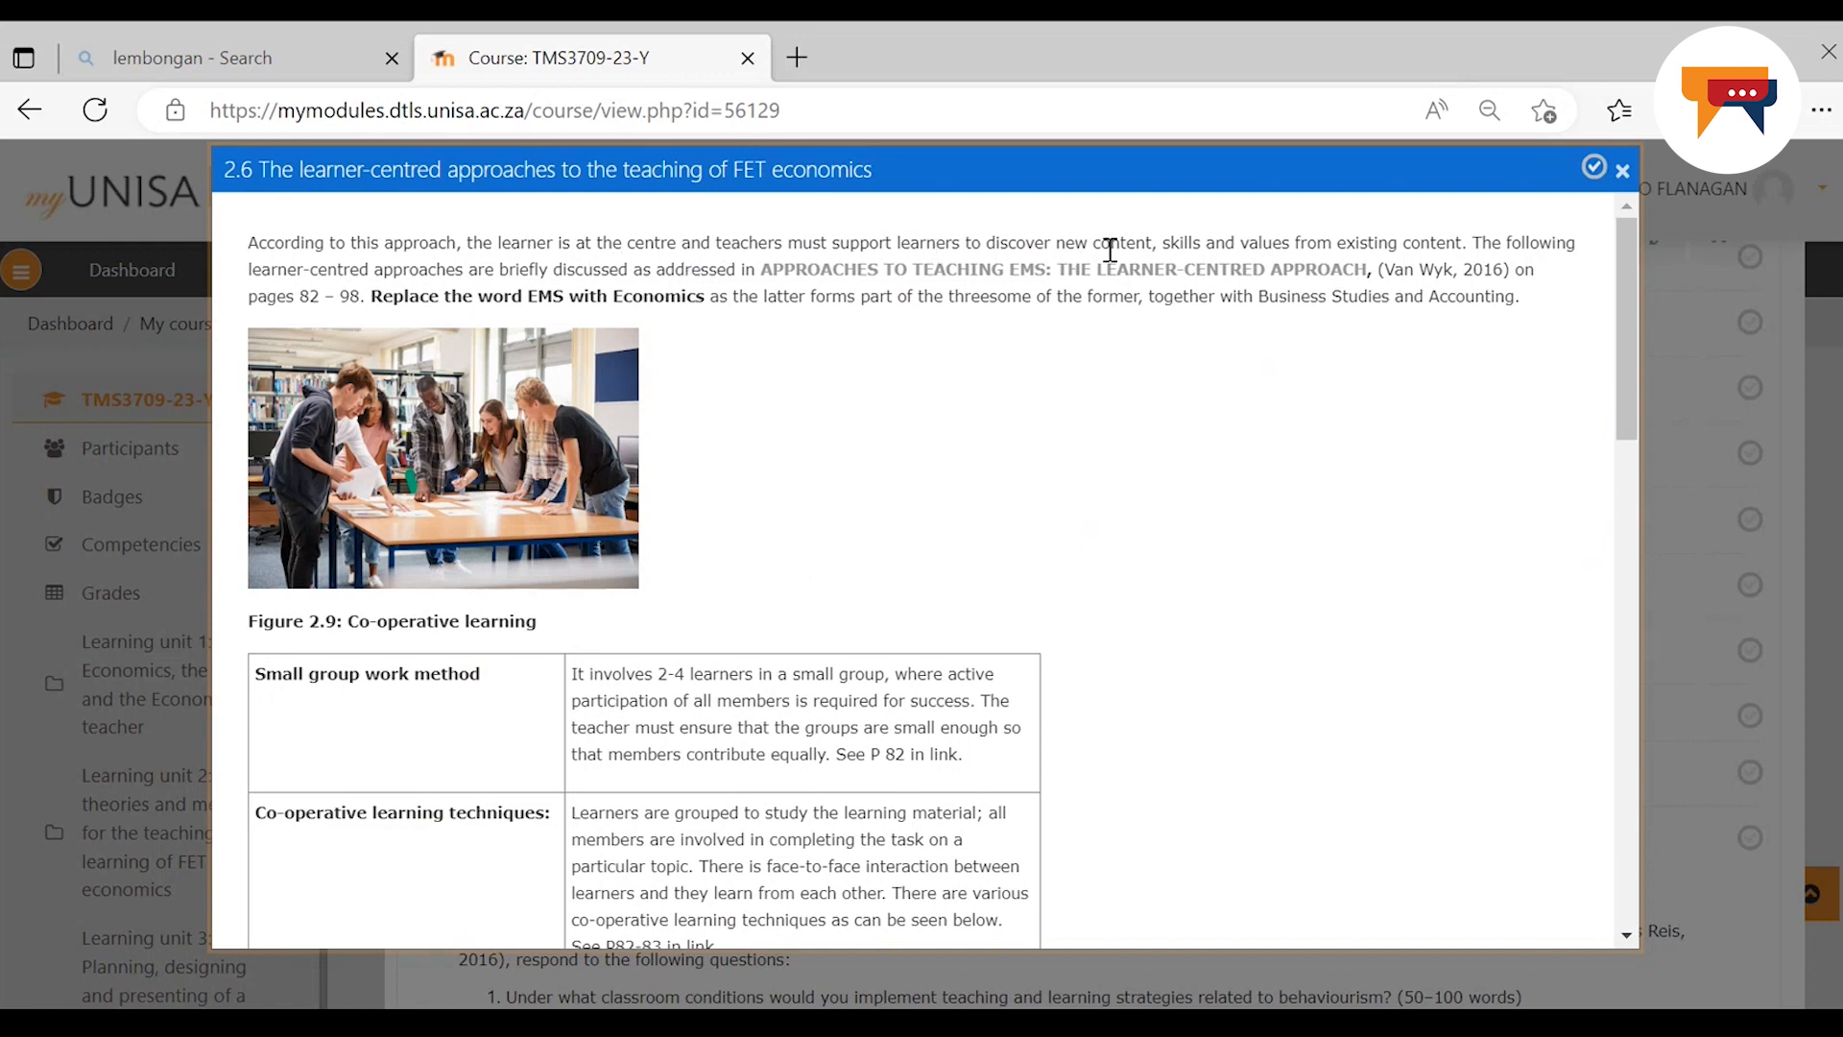
{"action": "mouse_move", "coordinate": [1198, 268]}
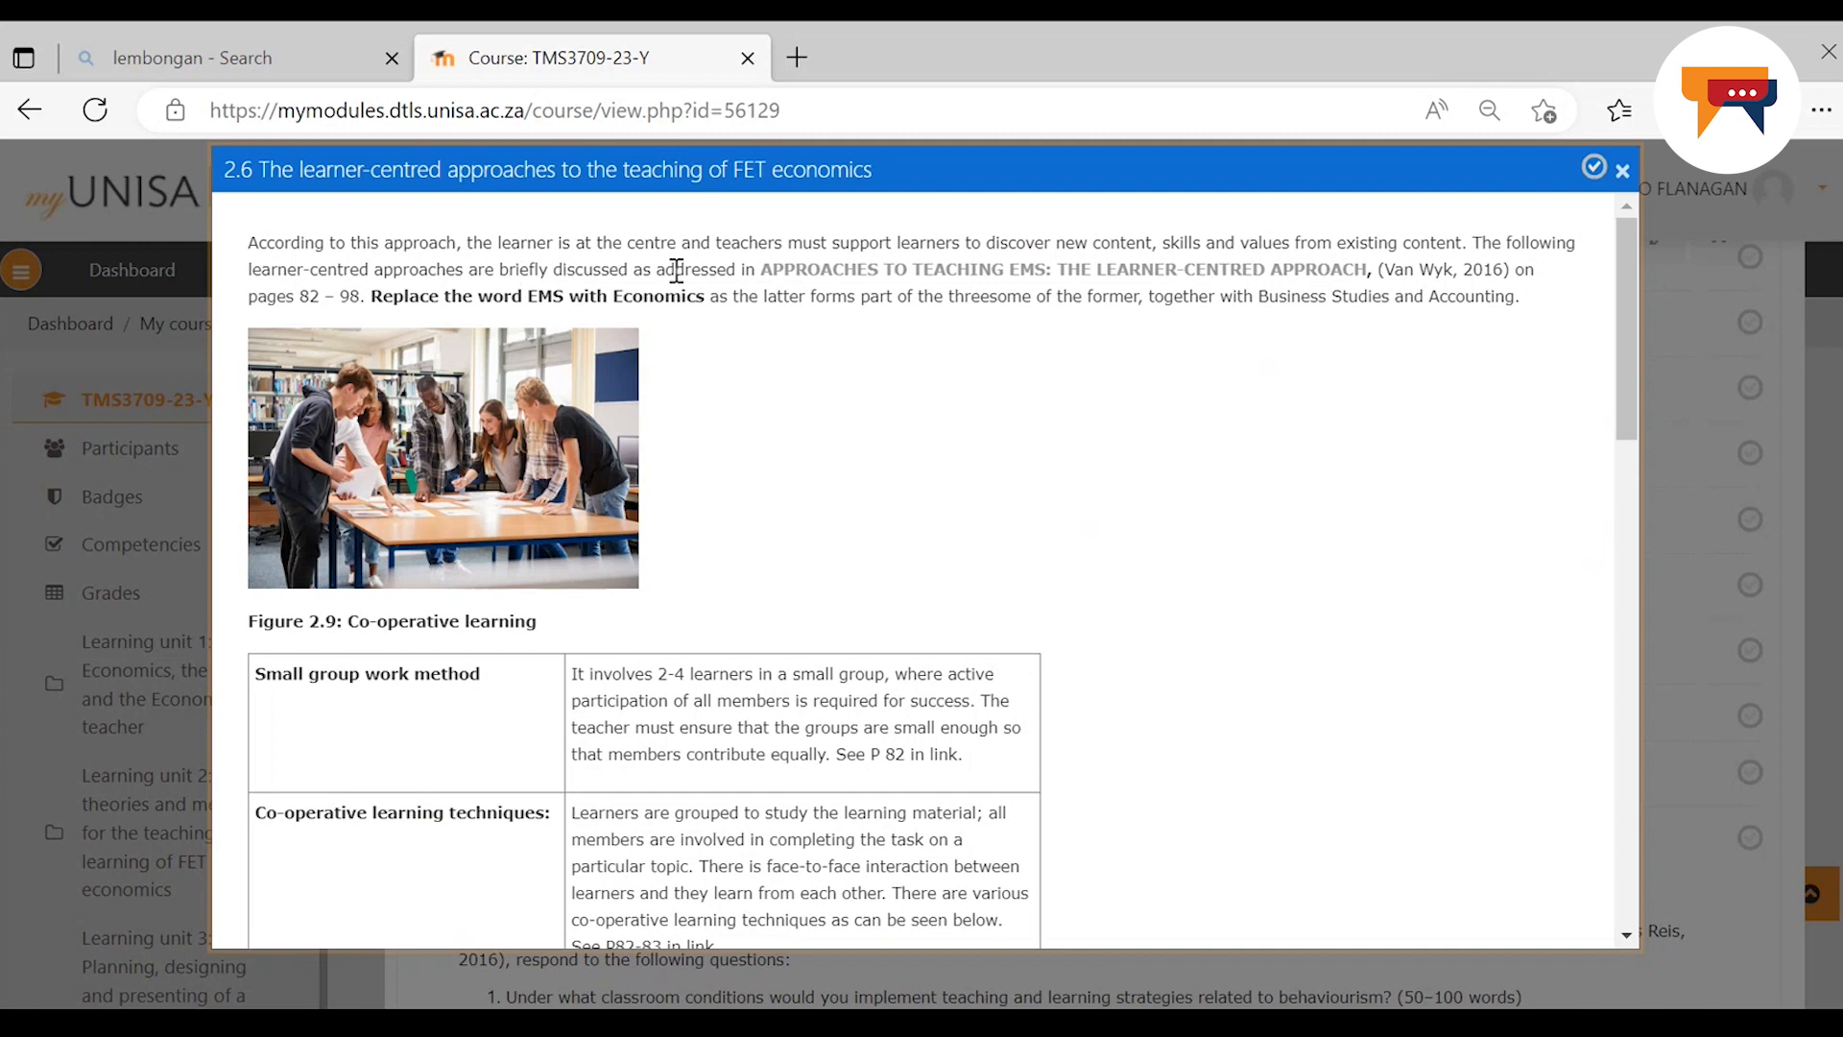
{"action": "mouse_move", "coordinate": [777, 291]}
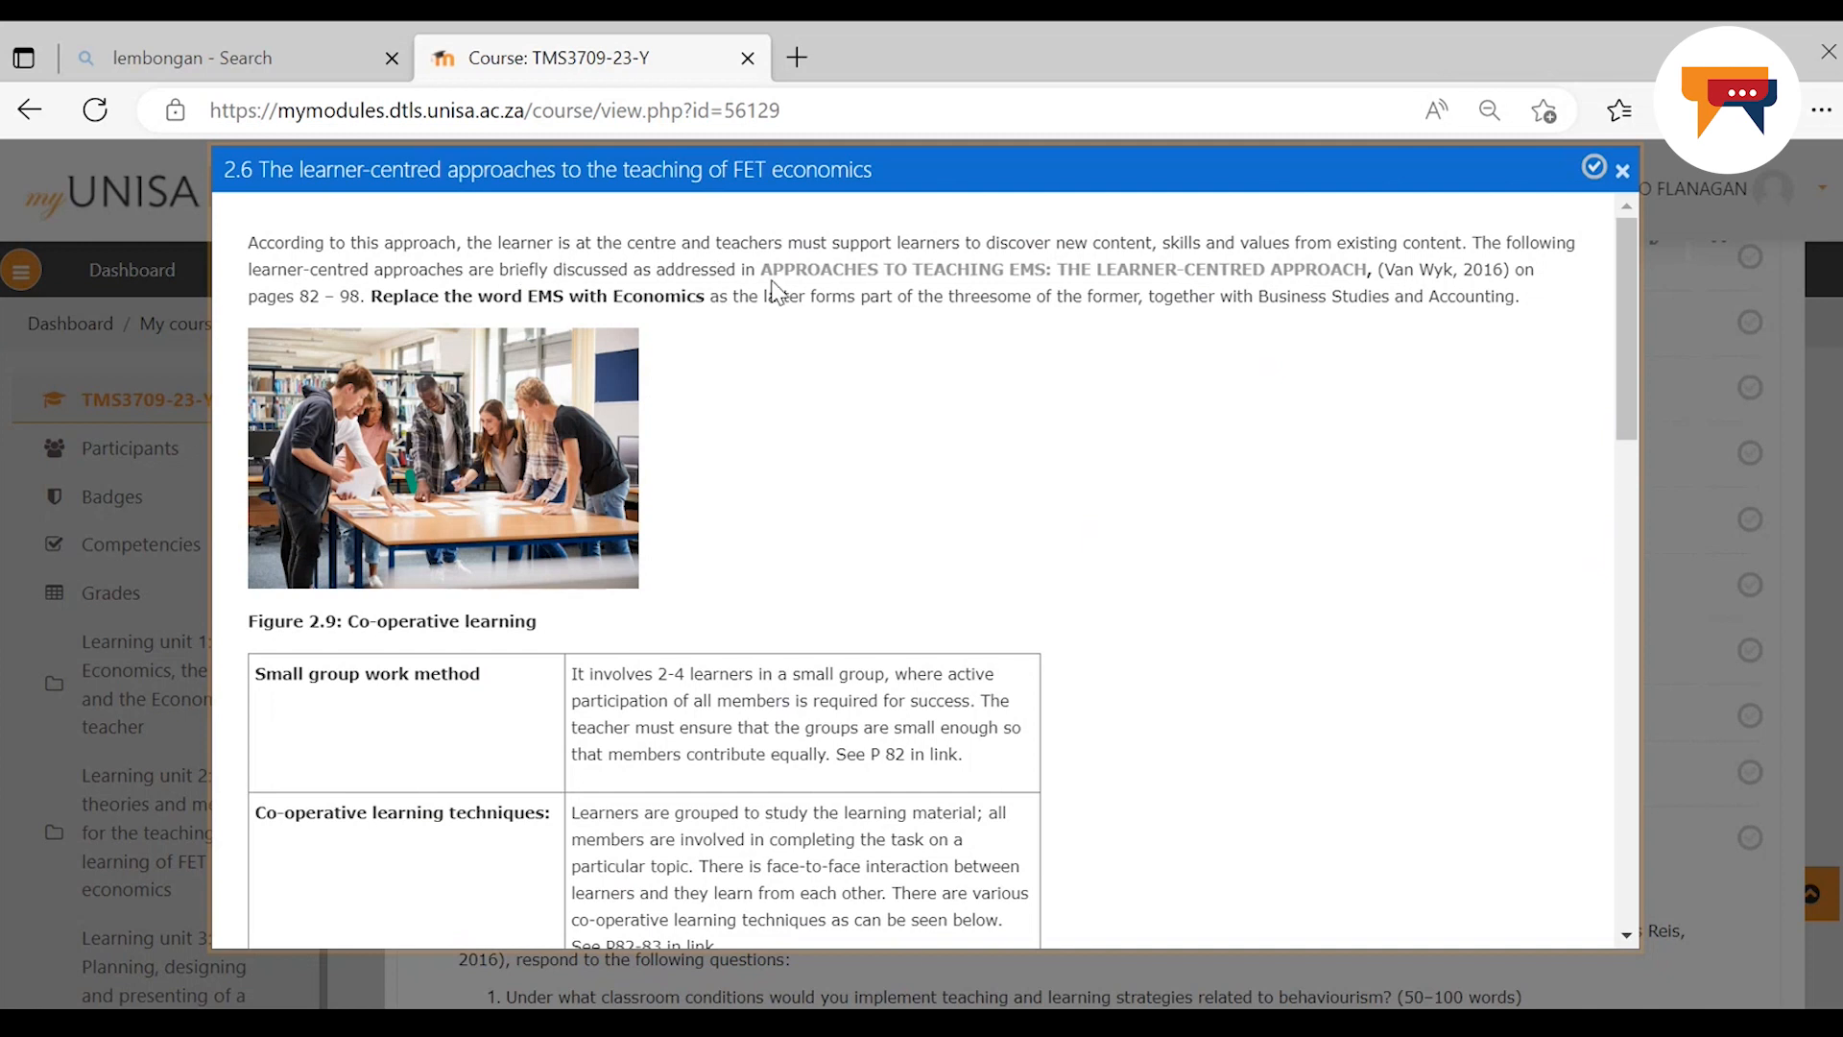
{"action": "mouse_move", "coordinate": [781, 292]}
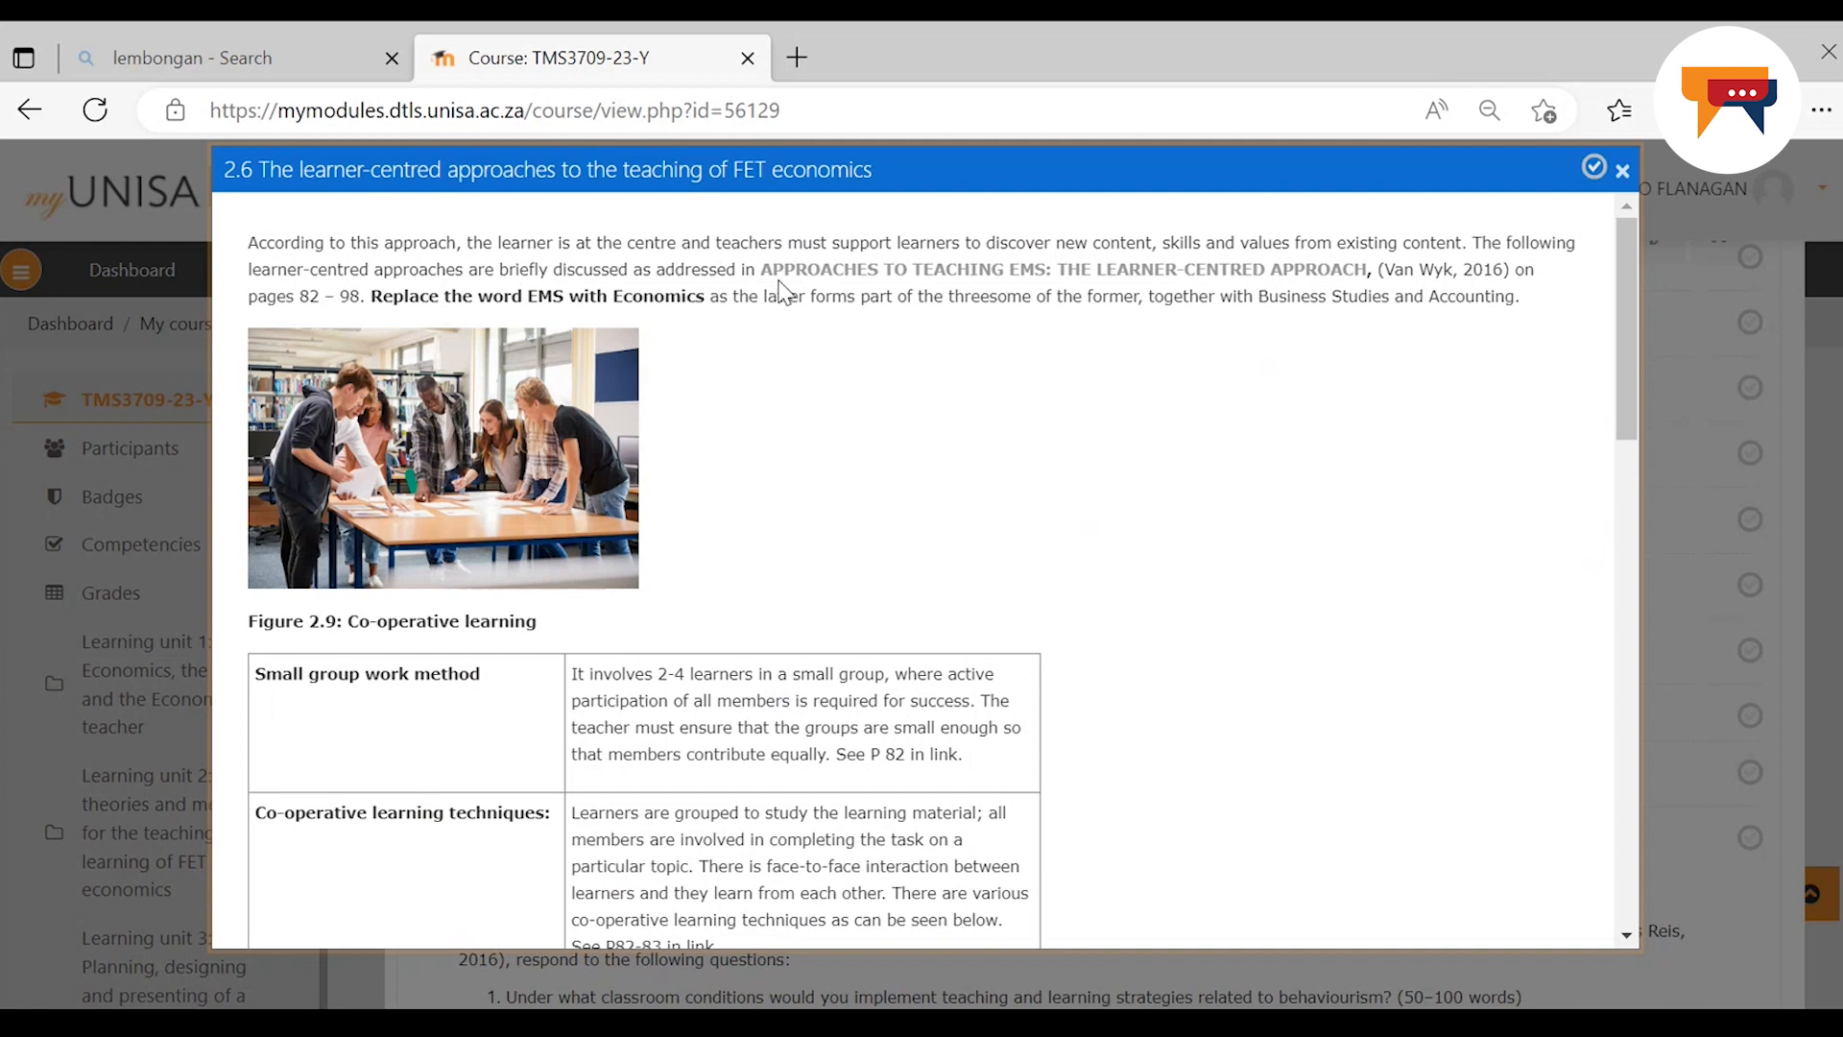
{"action": "mouse_move", "coordinate": [793, 281]}
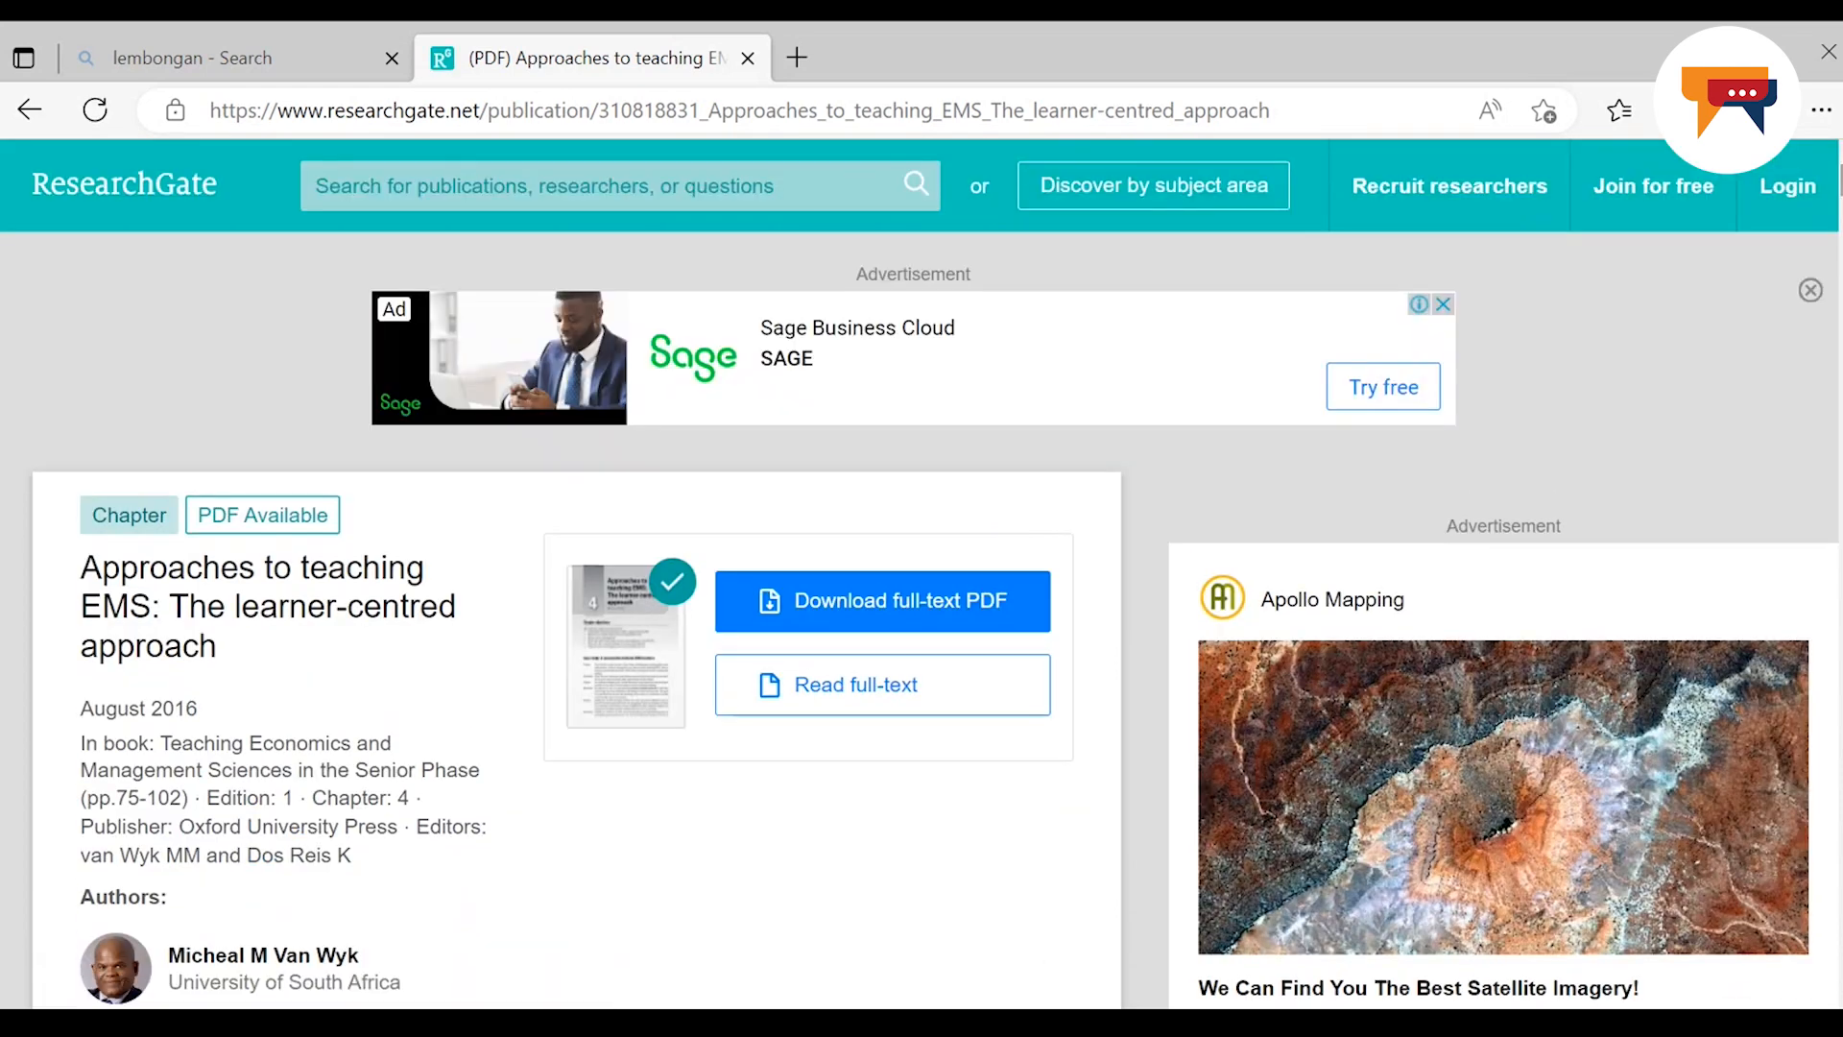
{"action": "mouse_move", "coordinate": [493, 671]}
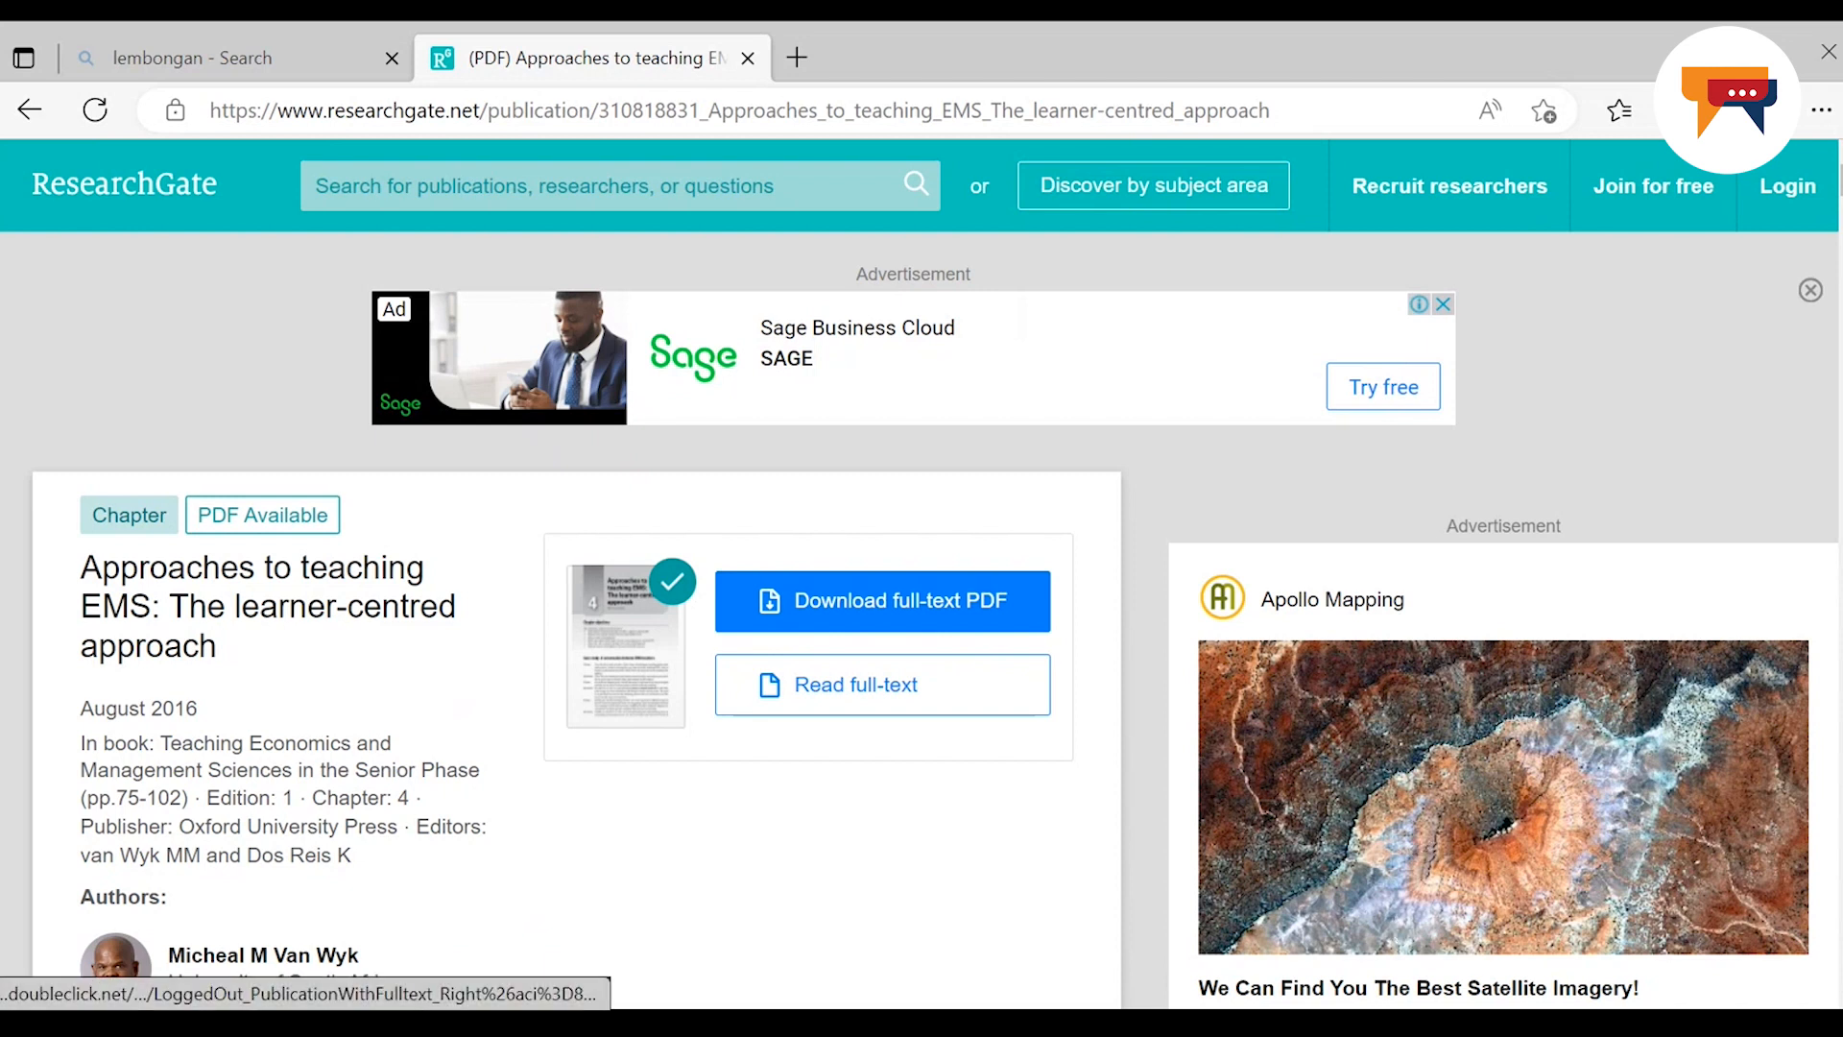
Scroll the learner-centred EMS chapter by Micheal van Wyk down to section 4.3 on teaching methods
{"action": "scroll", "scroll_direction": "down", "scroll_amount": 3}
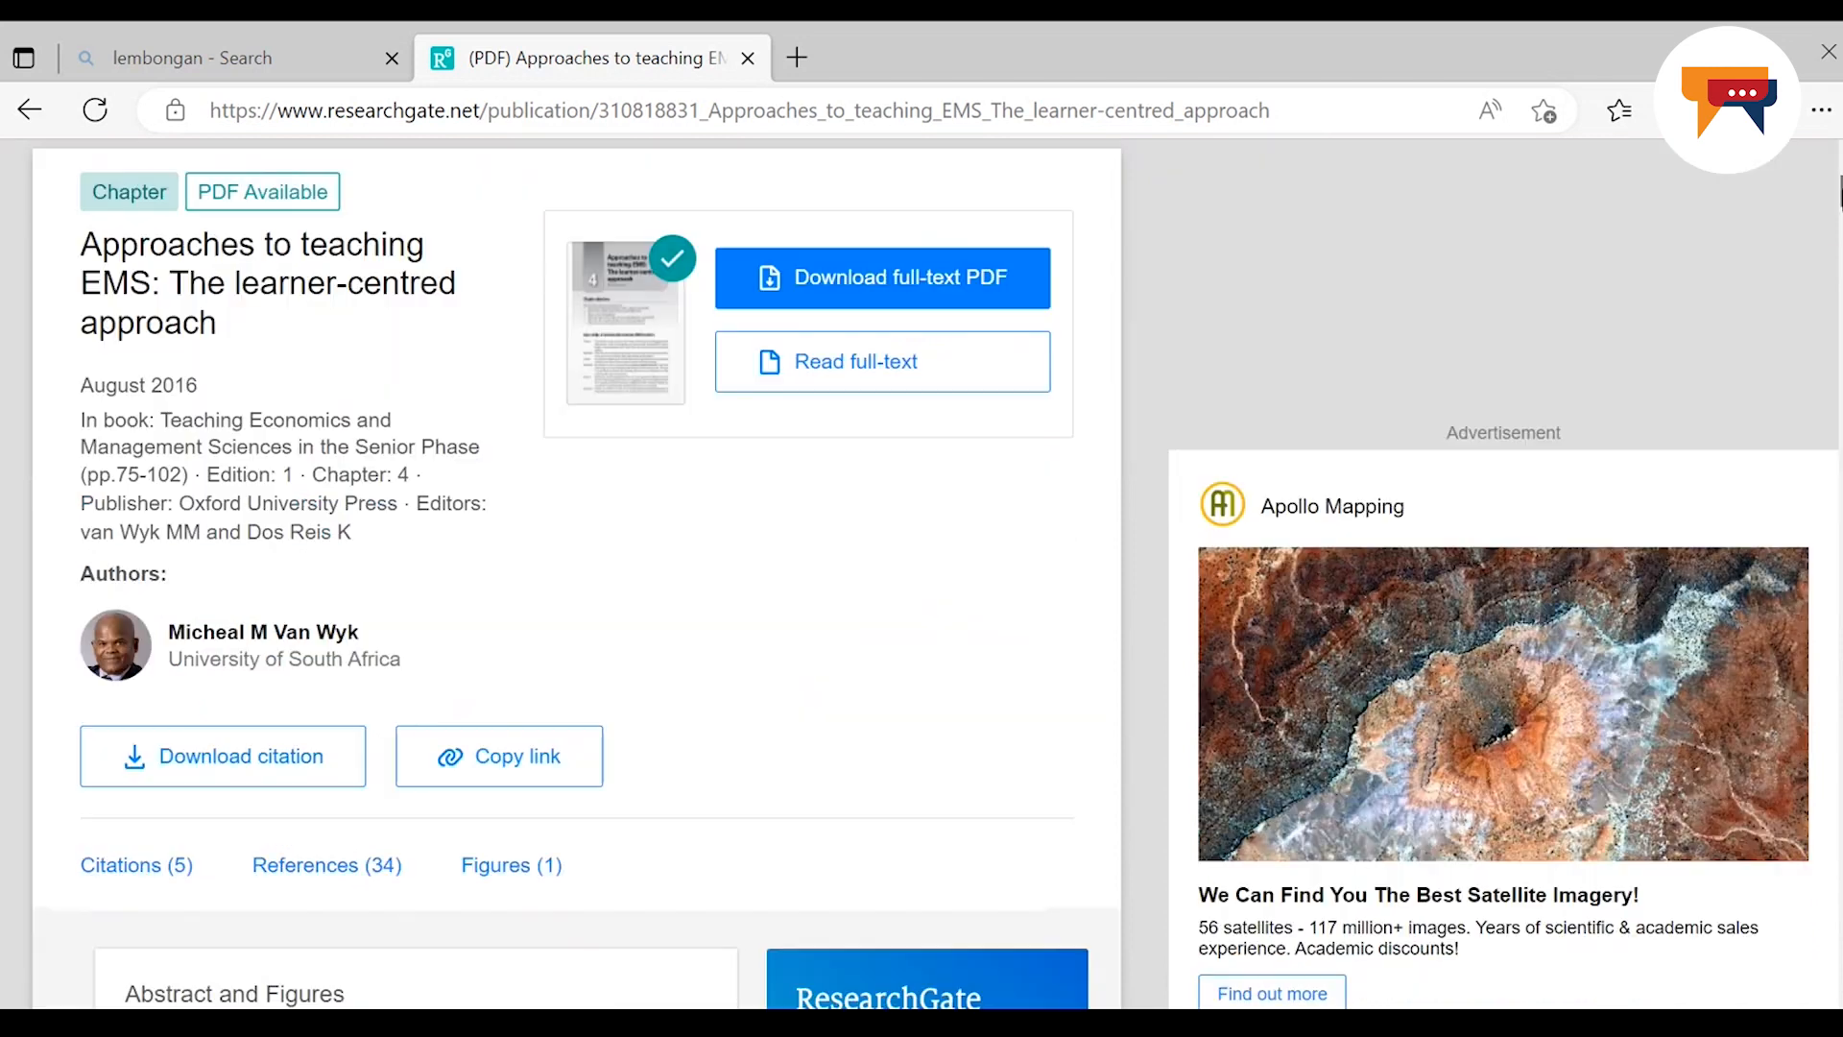
{"action": "scroll", "scroll_direction": "down", "scroll_amount": 3}
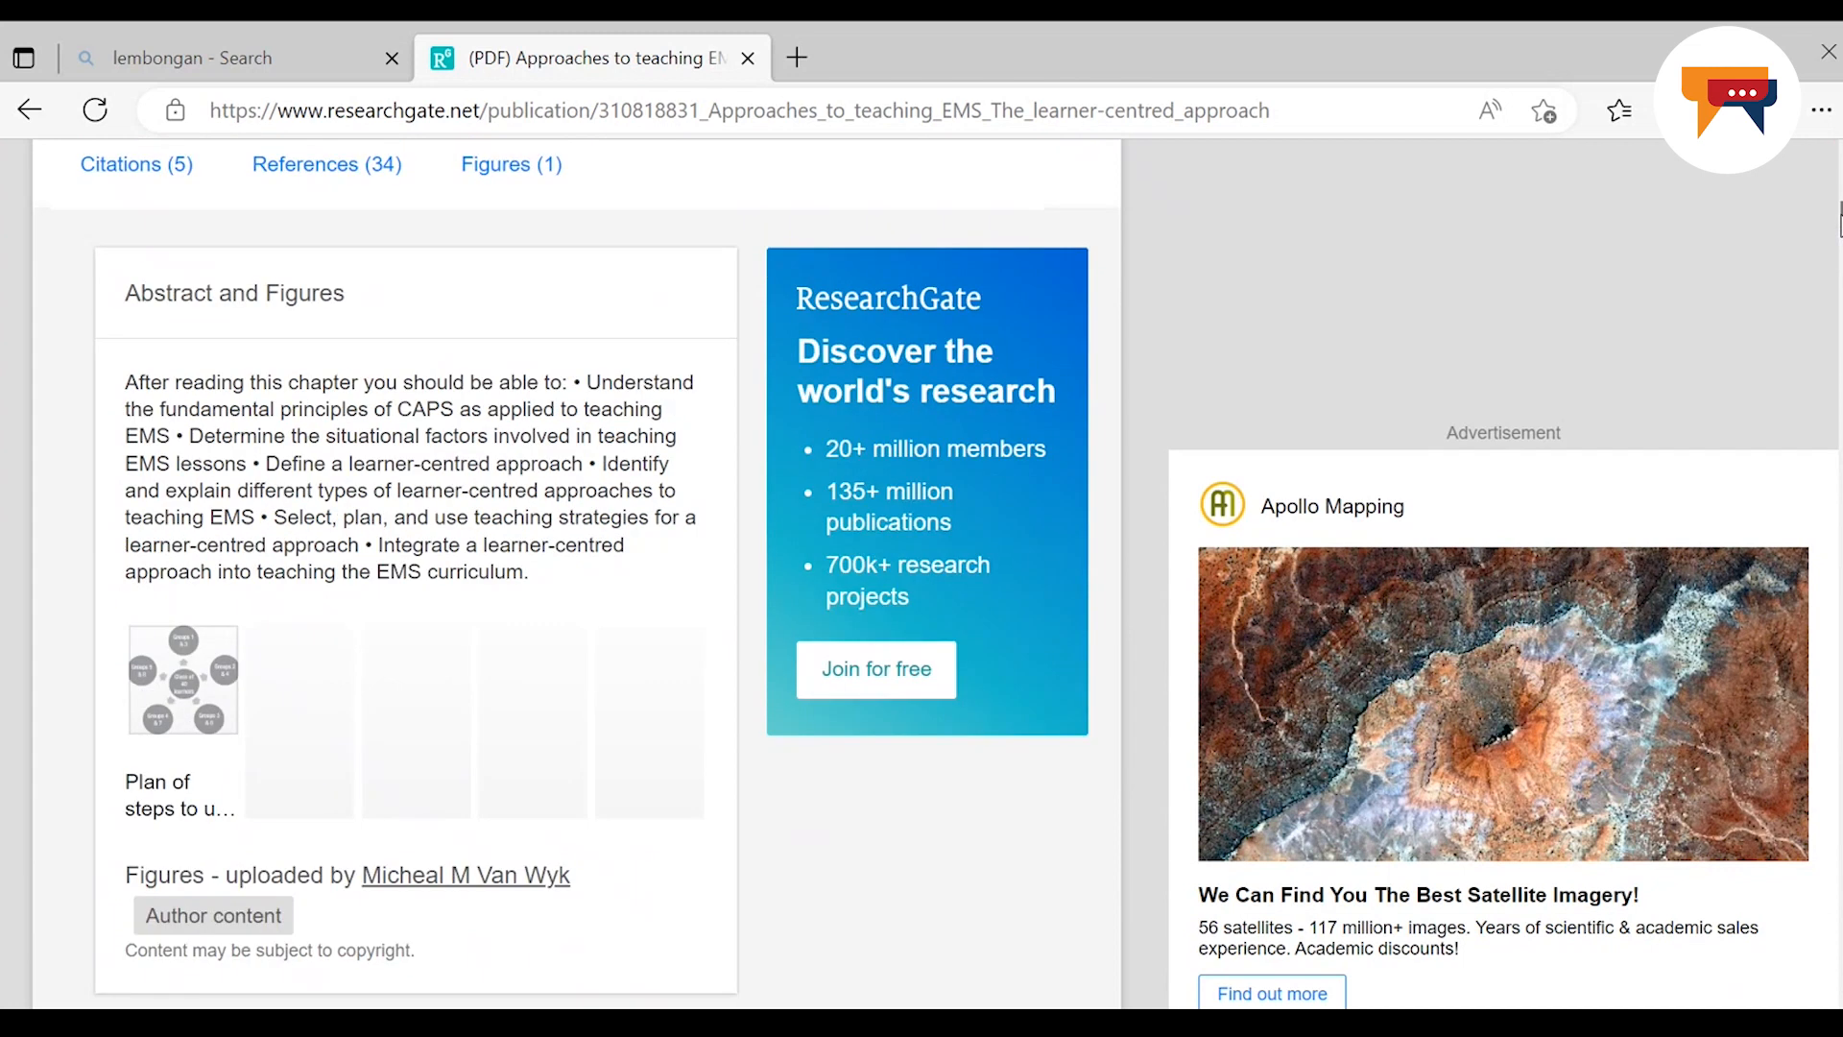
{"action": "scroll", "scroll_direction": "down", "scroll_amount": 3}
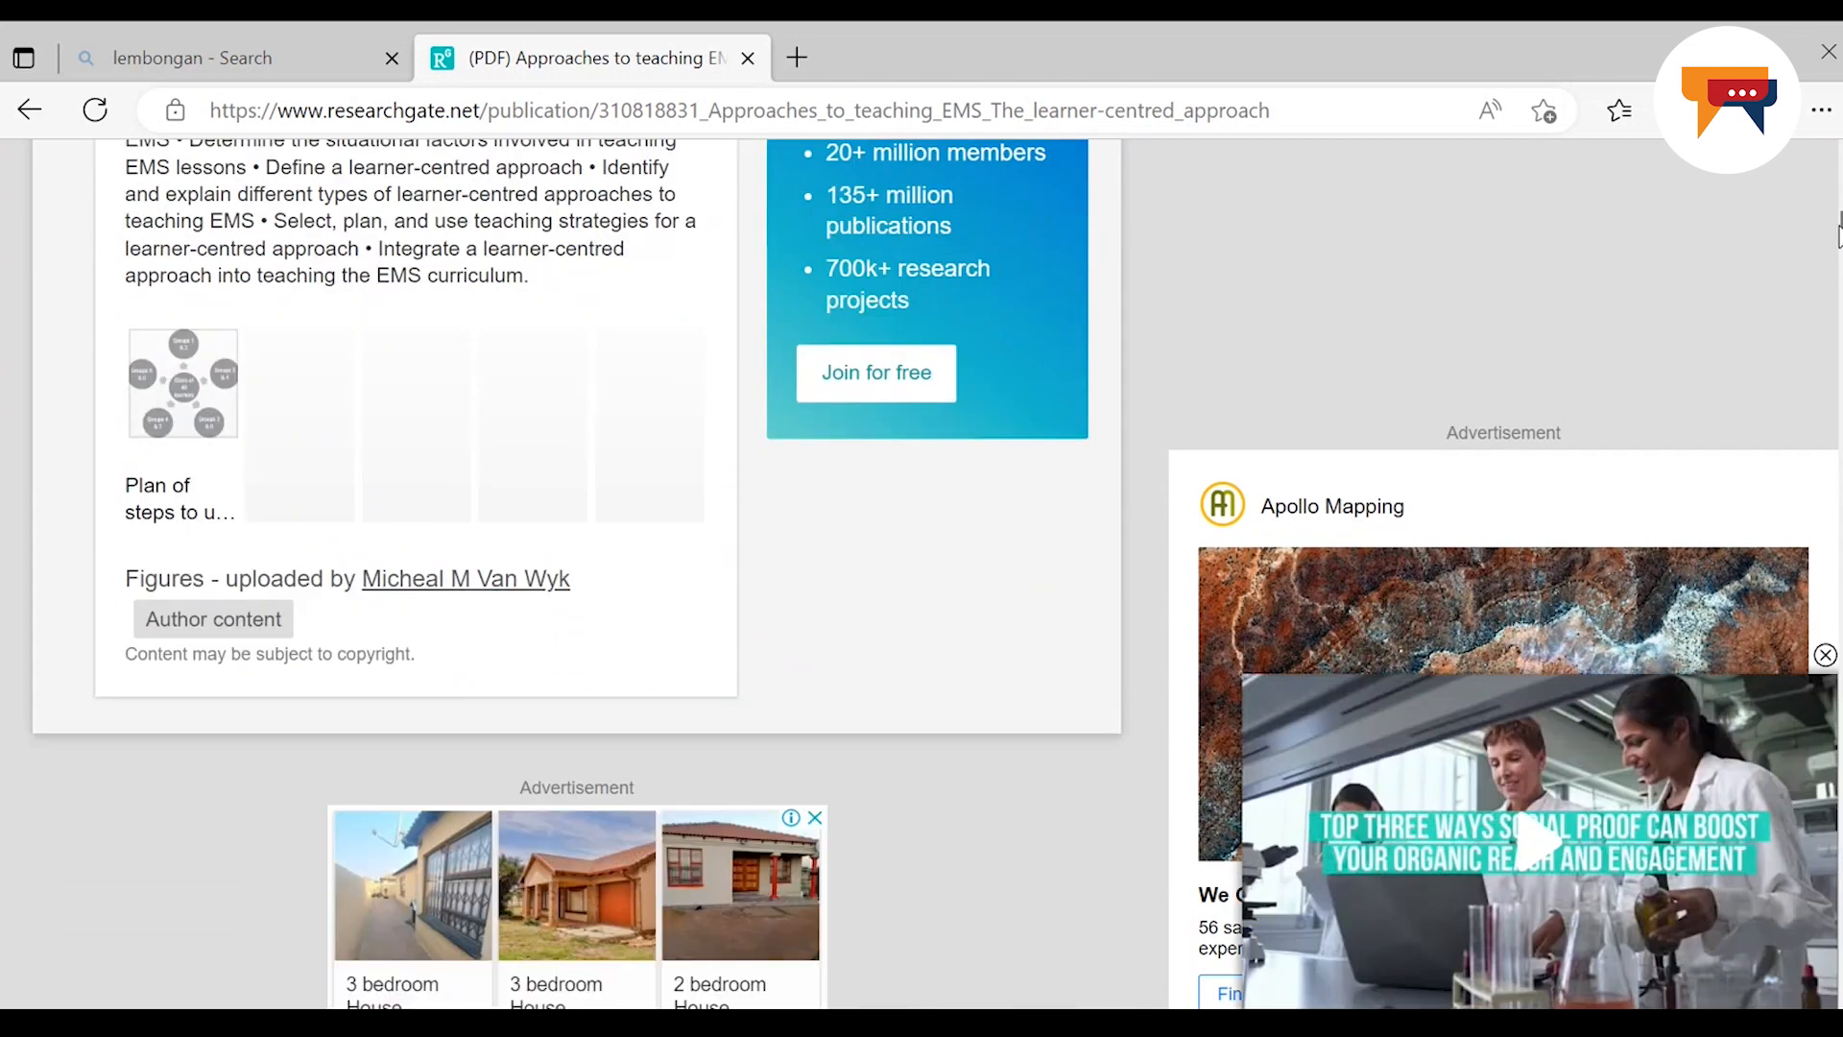
{"action": "scroll", "scroll_direction": "down", "scroll_amount": 3}
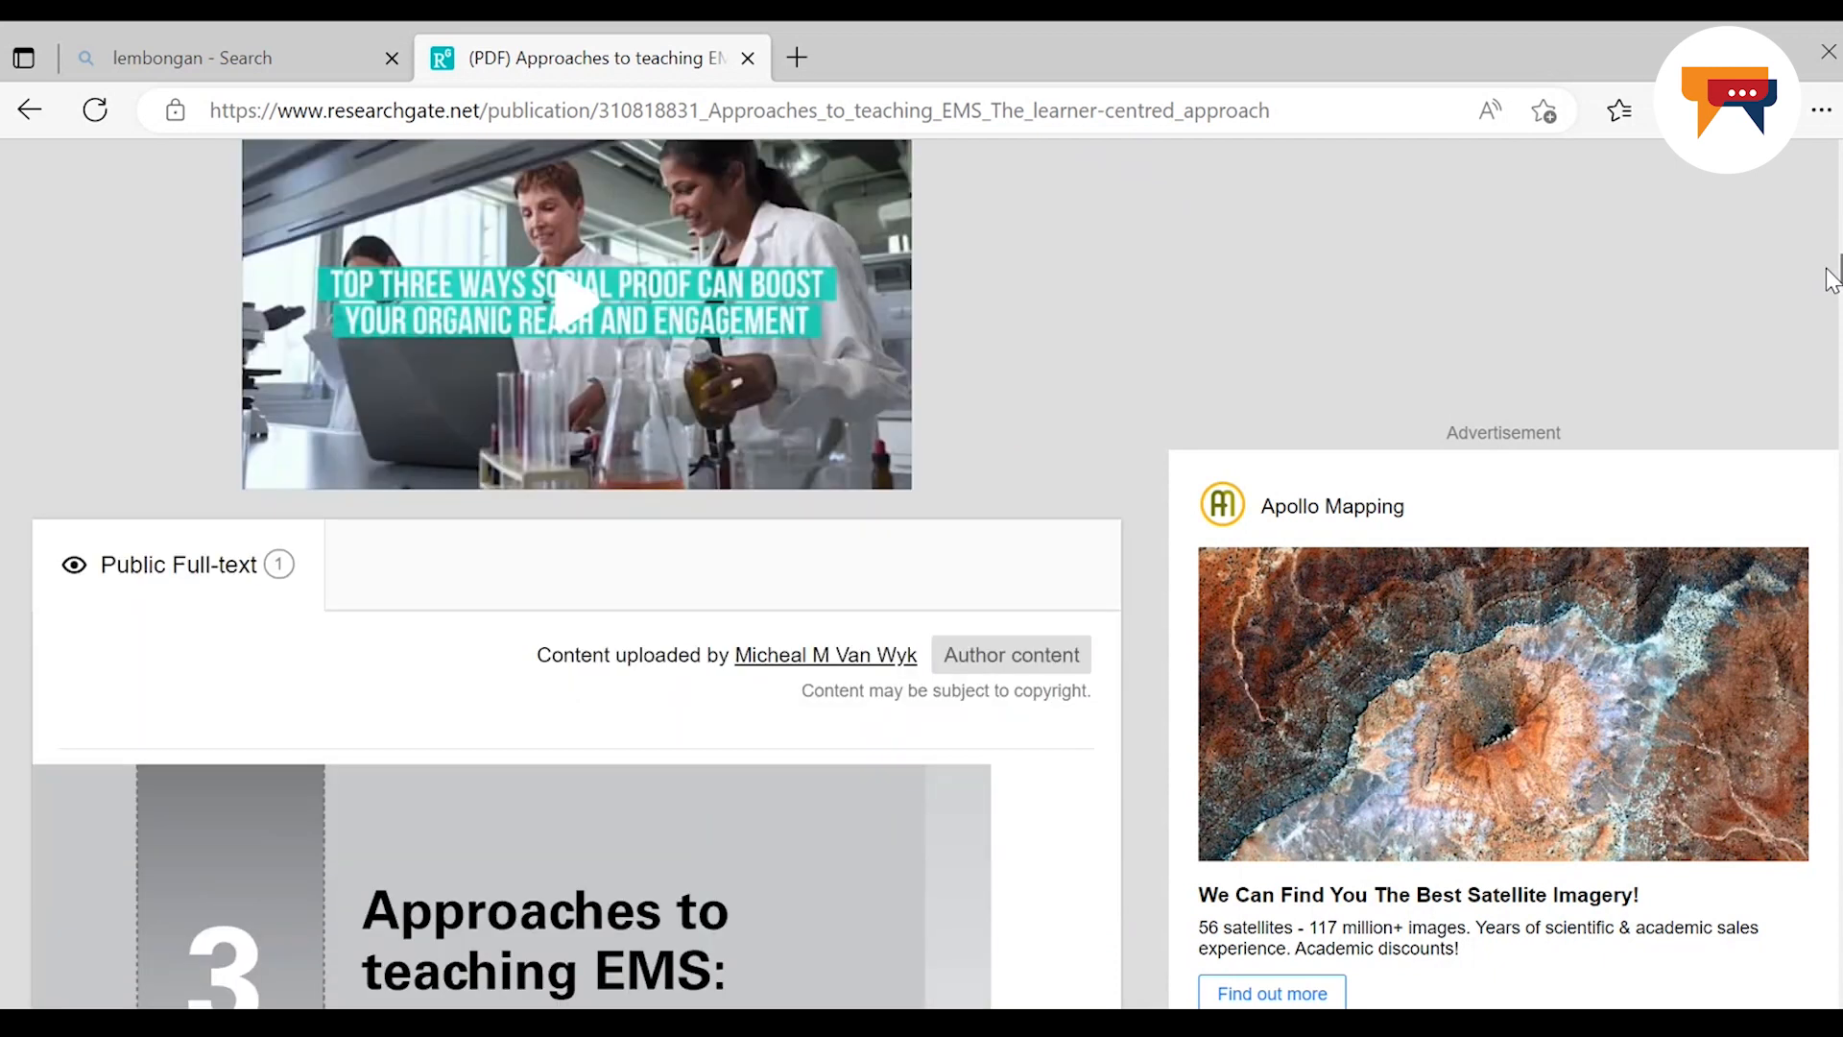
{"action": "scroll", "scroll_direction": "down", "scroll_amount": 3}
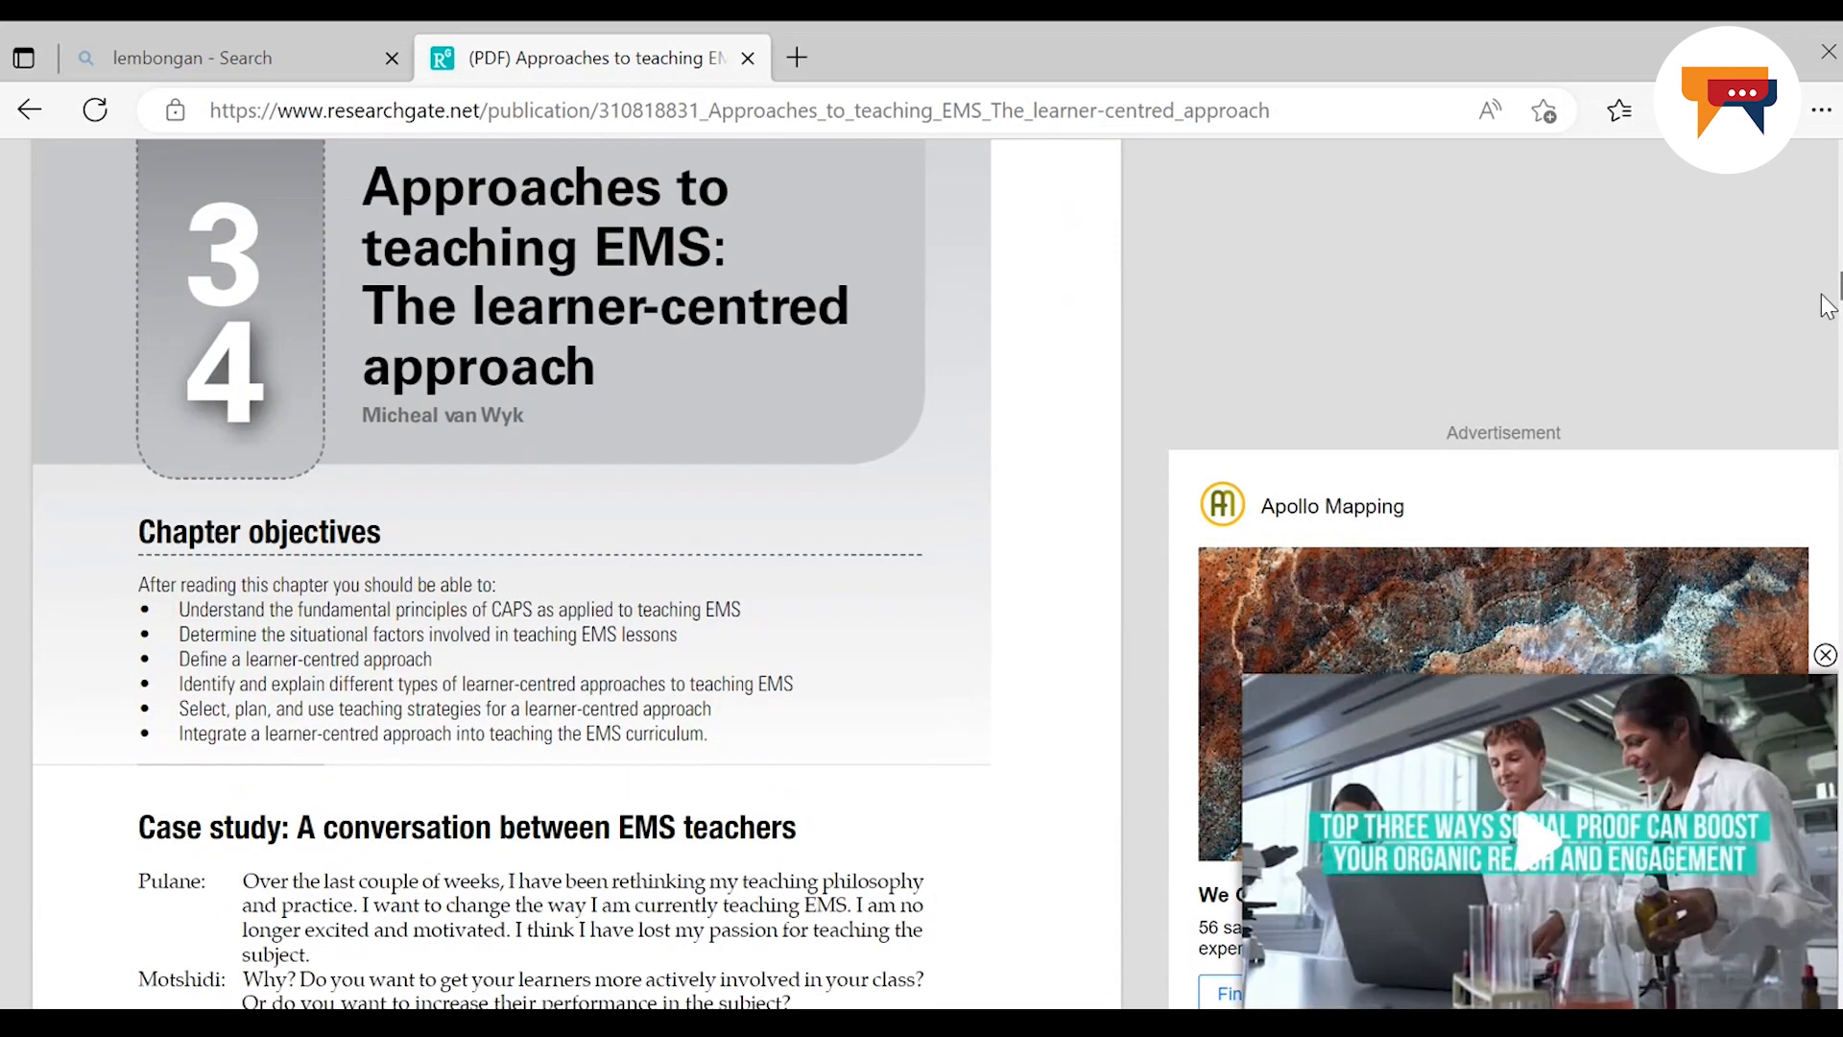
{"action": "scroll", "scroll_direction": "down", "scroll_amount": 3}
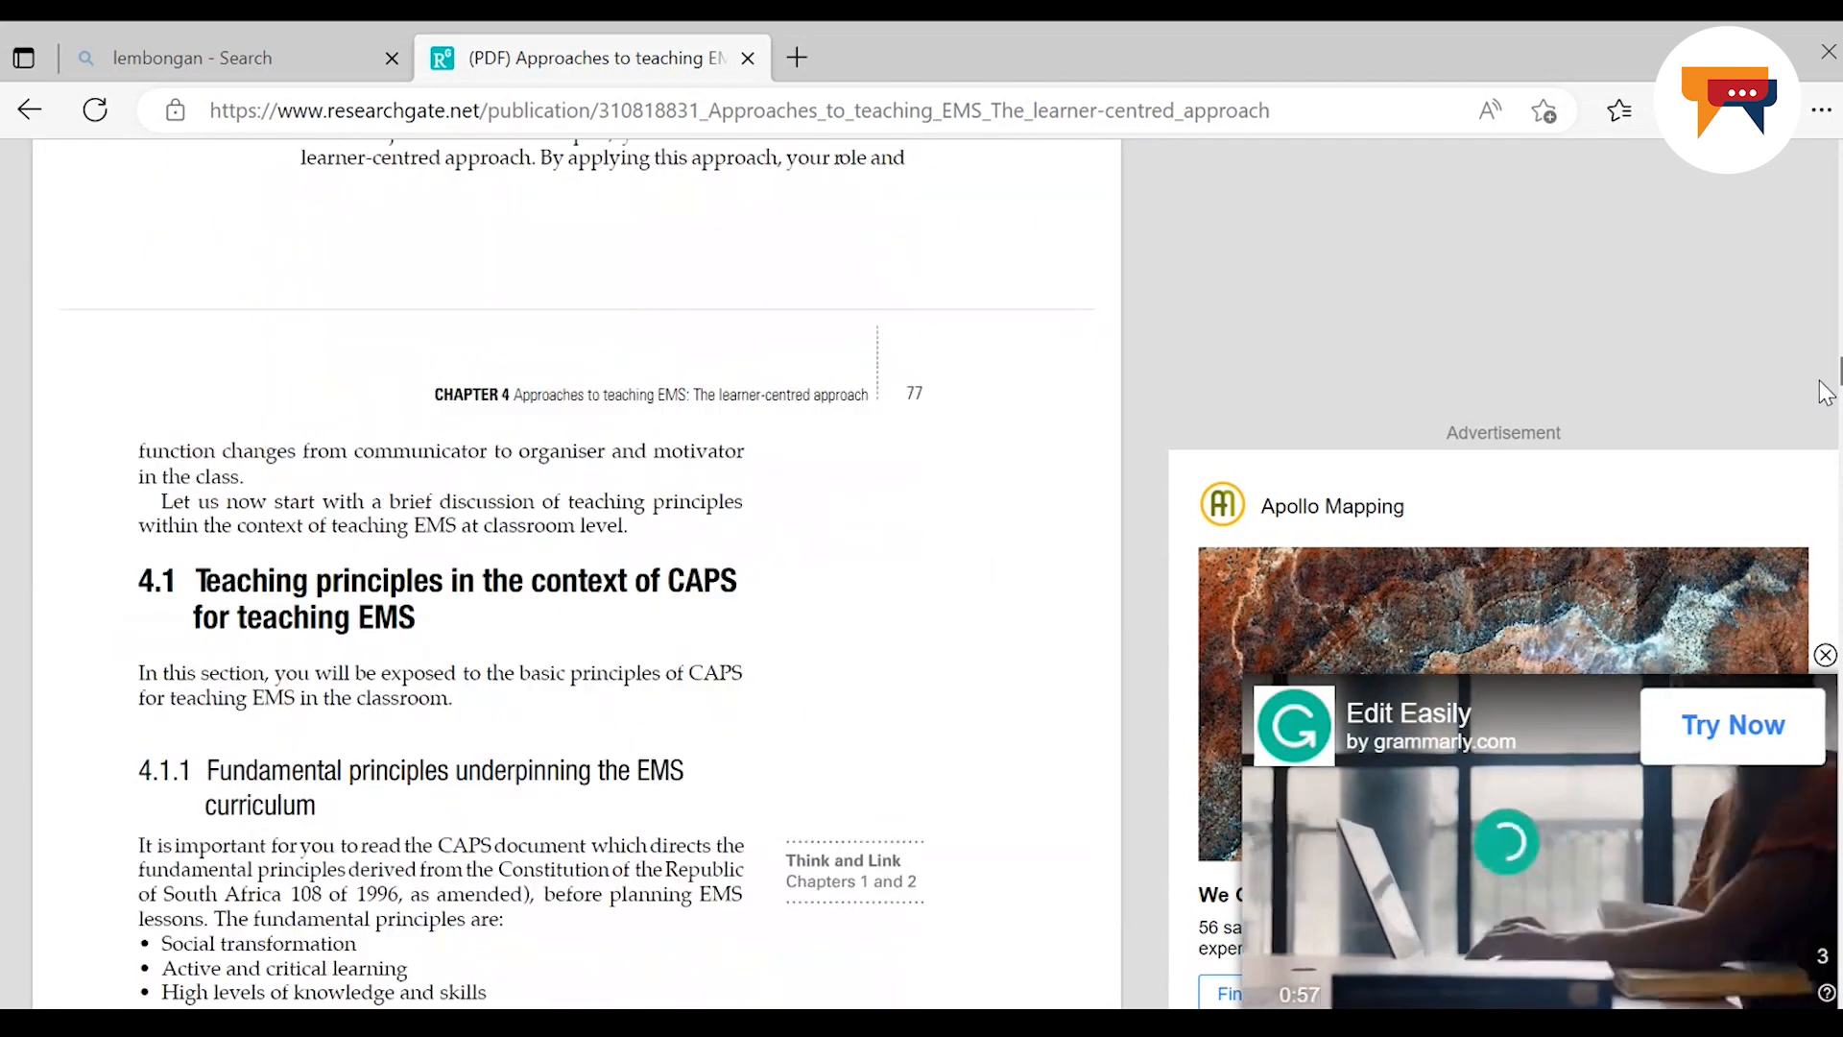
{"action": "scroll", "scroll_direction": "down", "scroll_amount": 3}
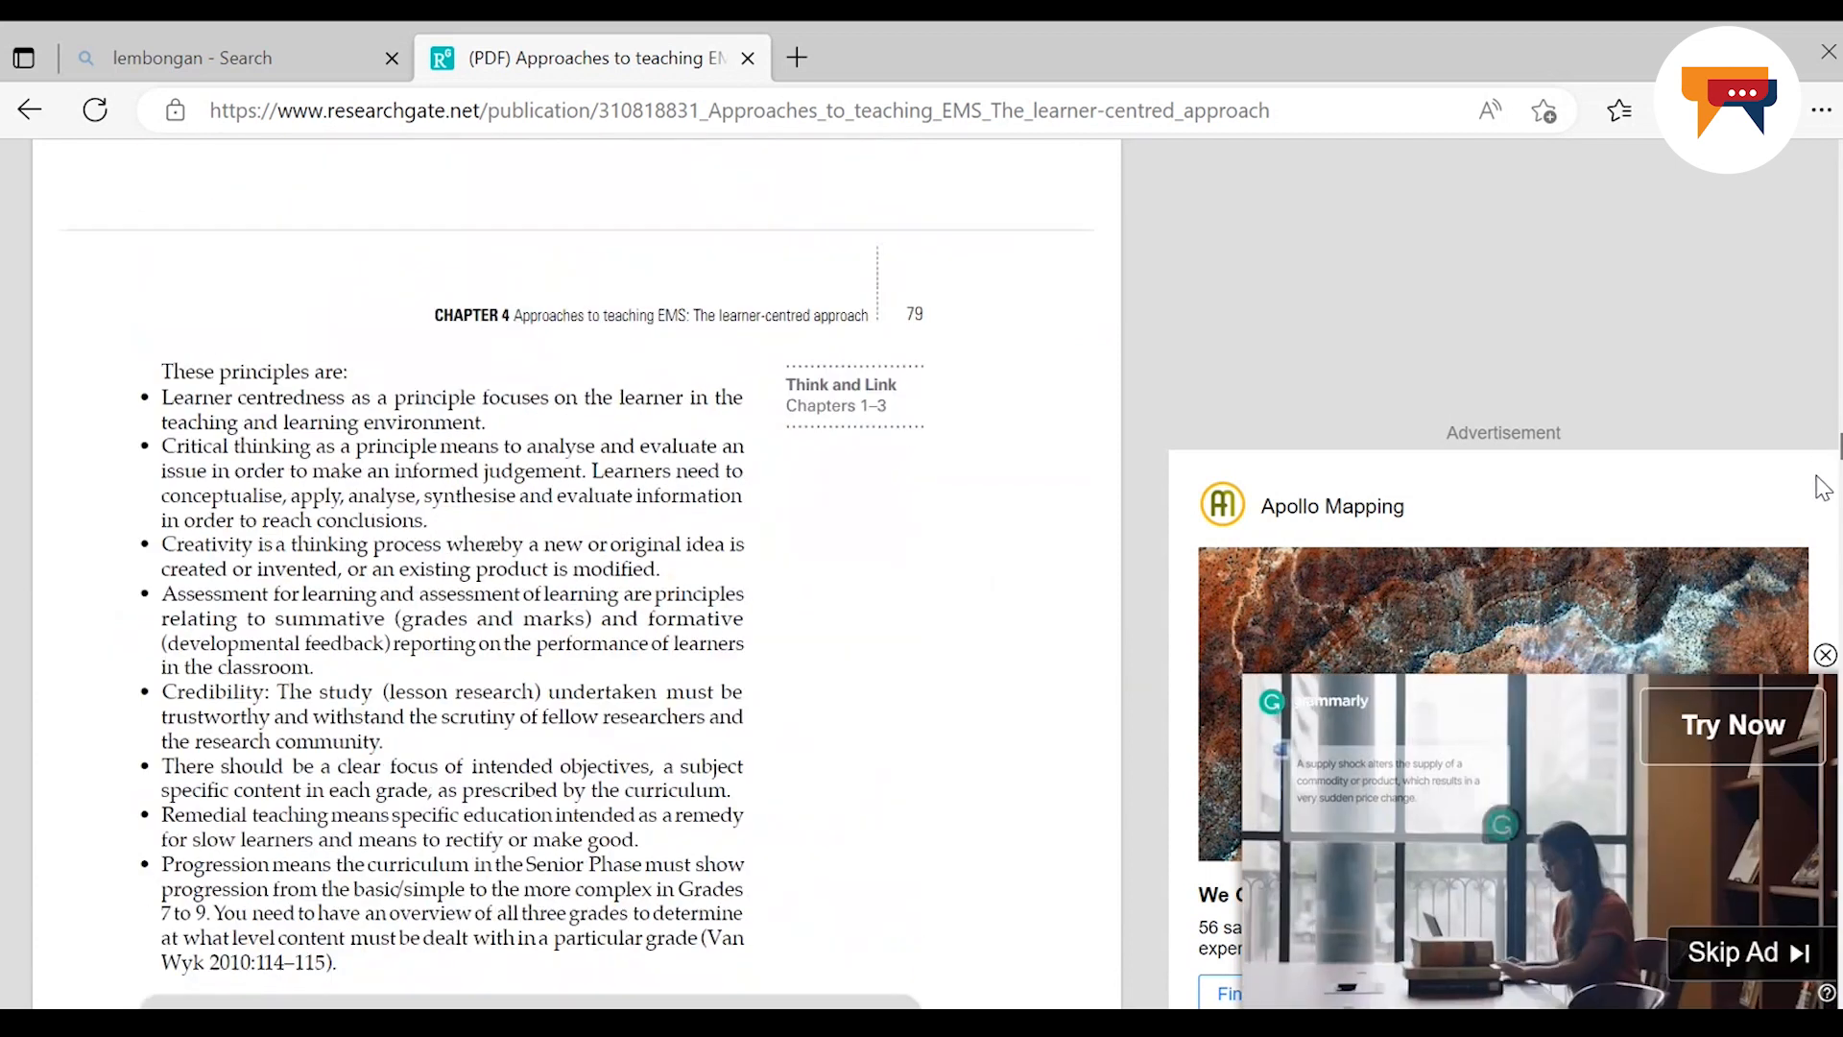
{"action": "scroll", "scroll_direction": "down", "scroll_amount": 3}
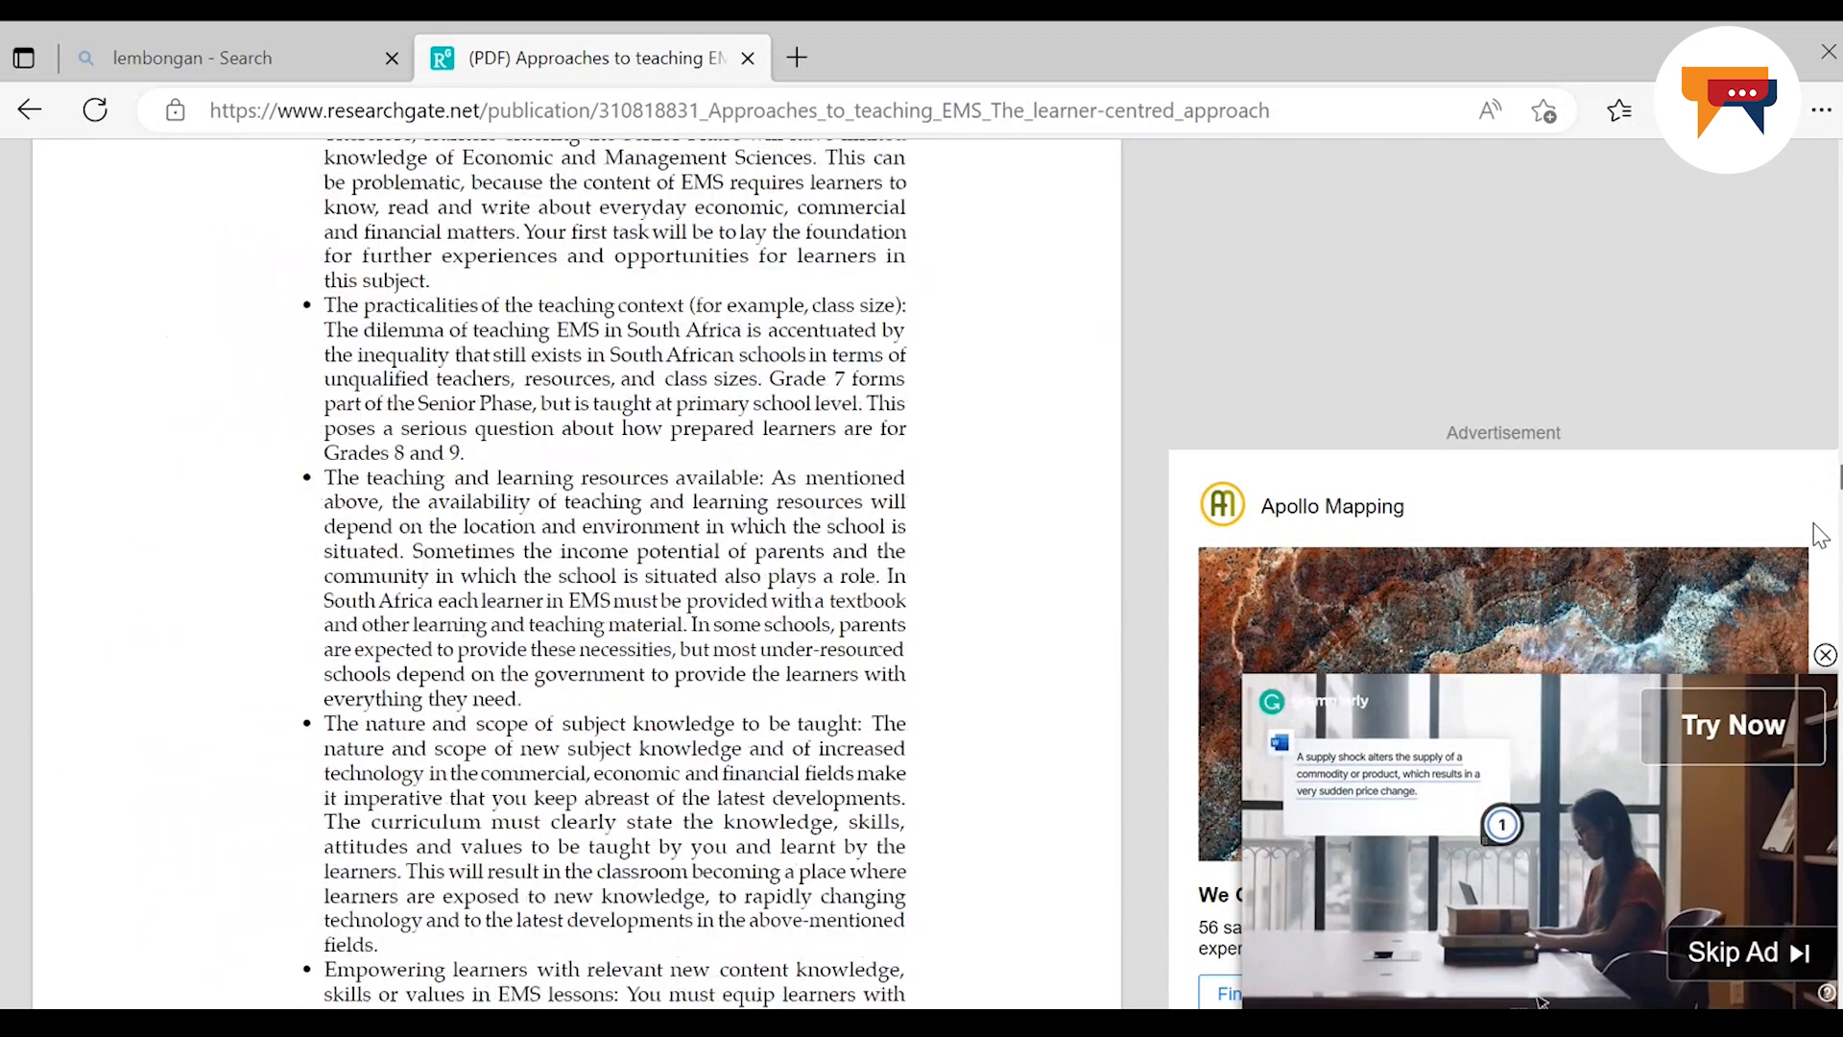
{"action": "scroll", "scroll_direction": "down", "scroll_amount": 3}
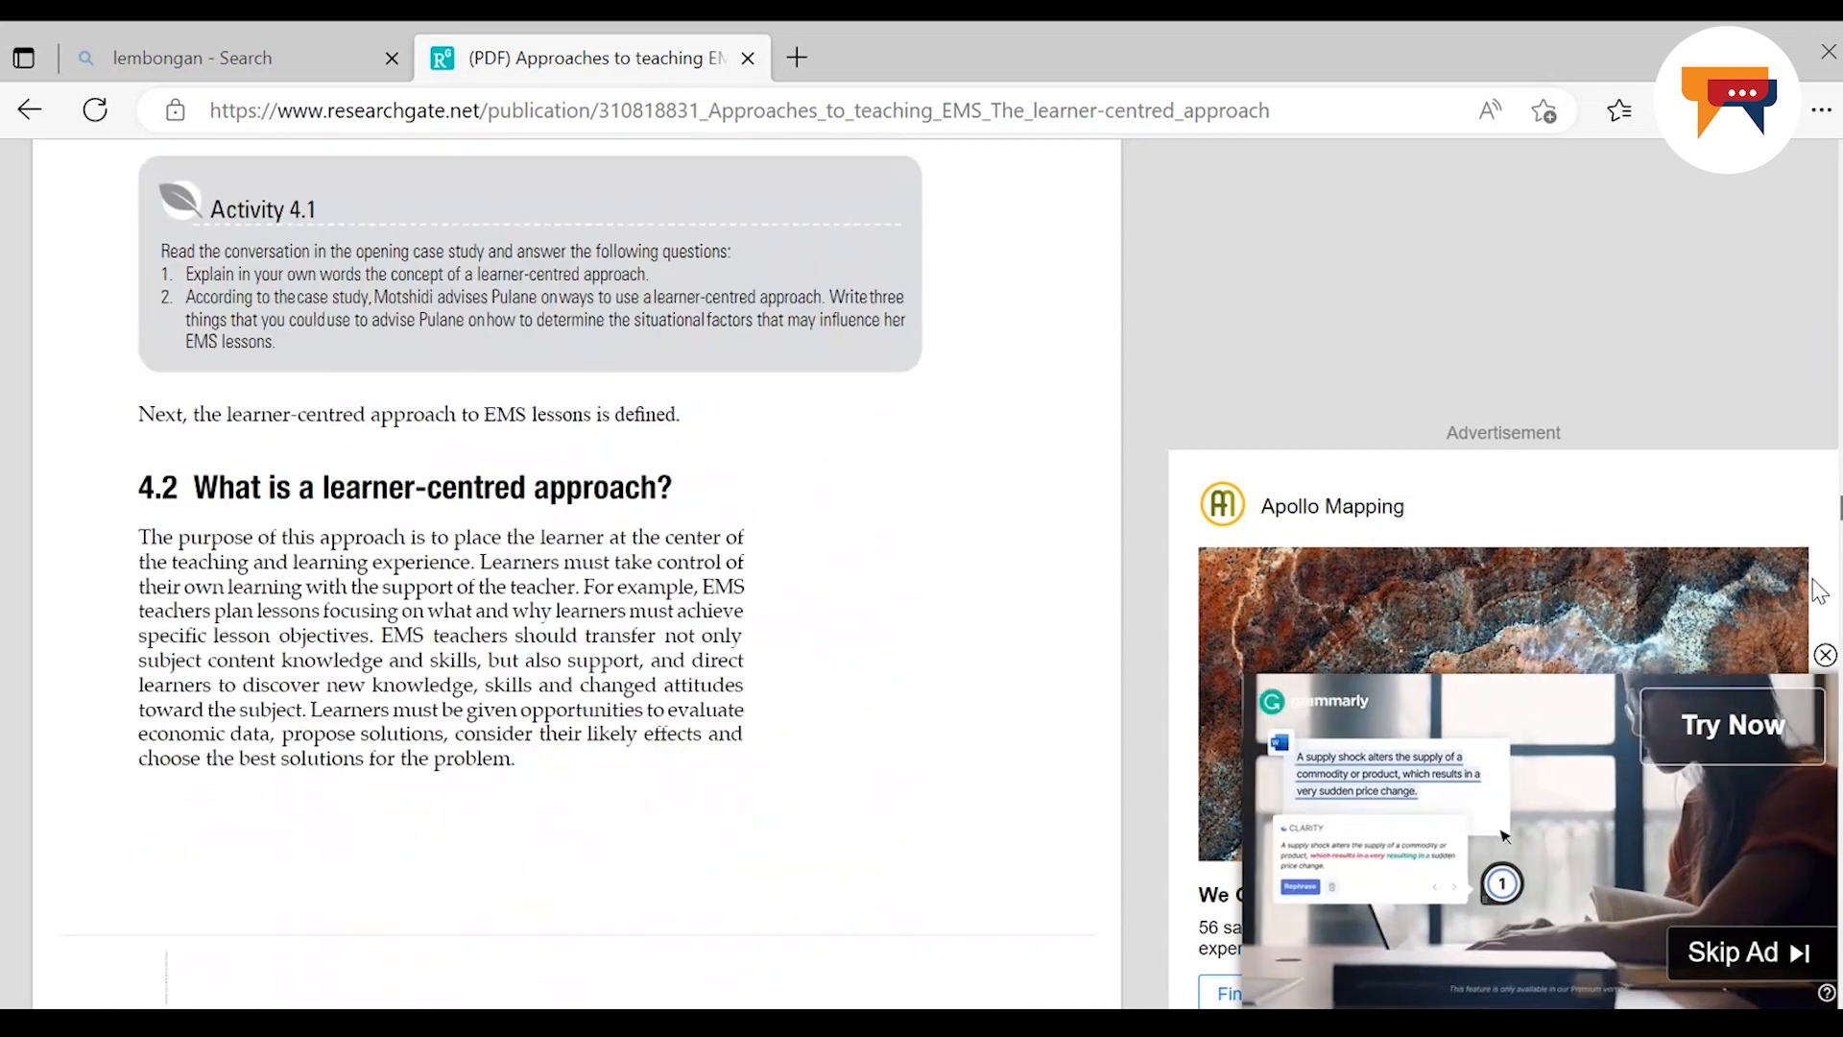
{"action": "scroll", "scroll_direction": "down", "scroll_amount": 3}
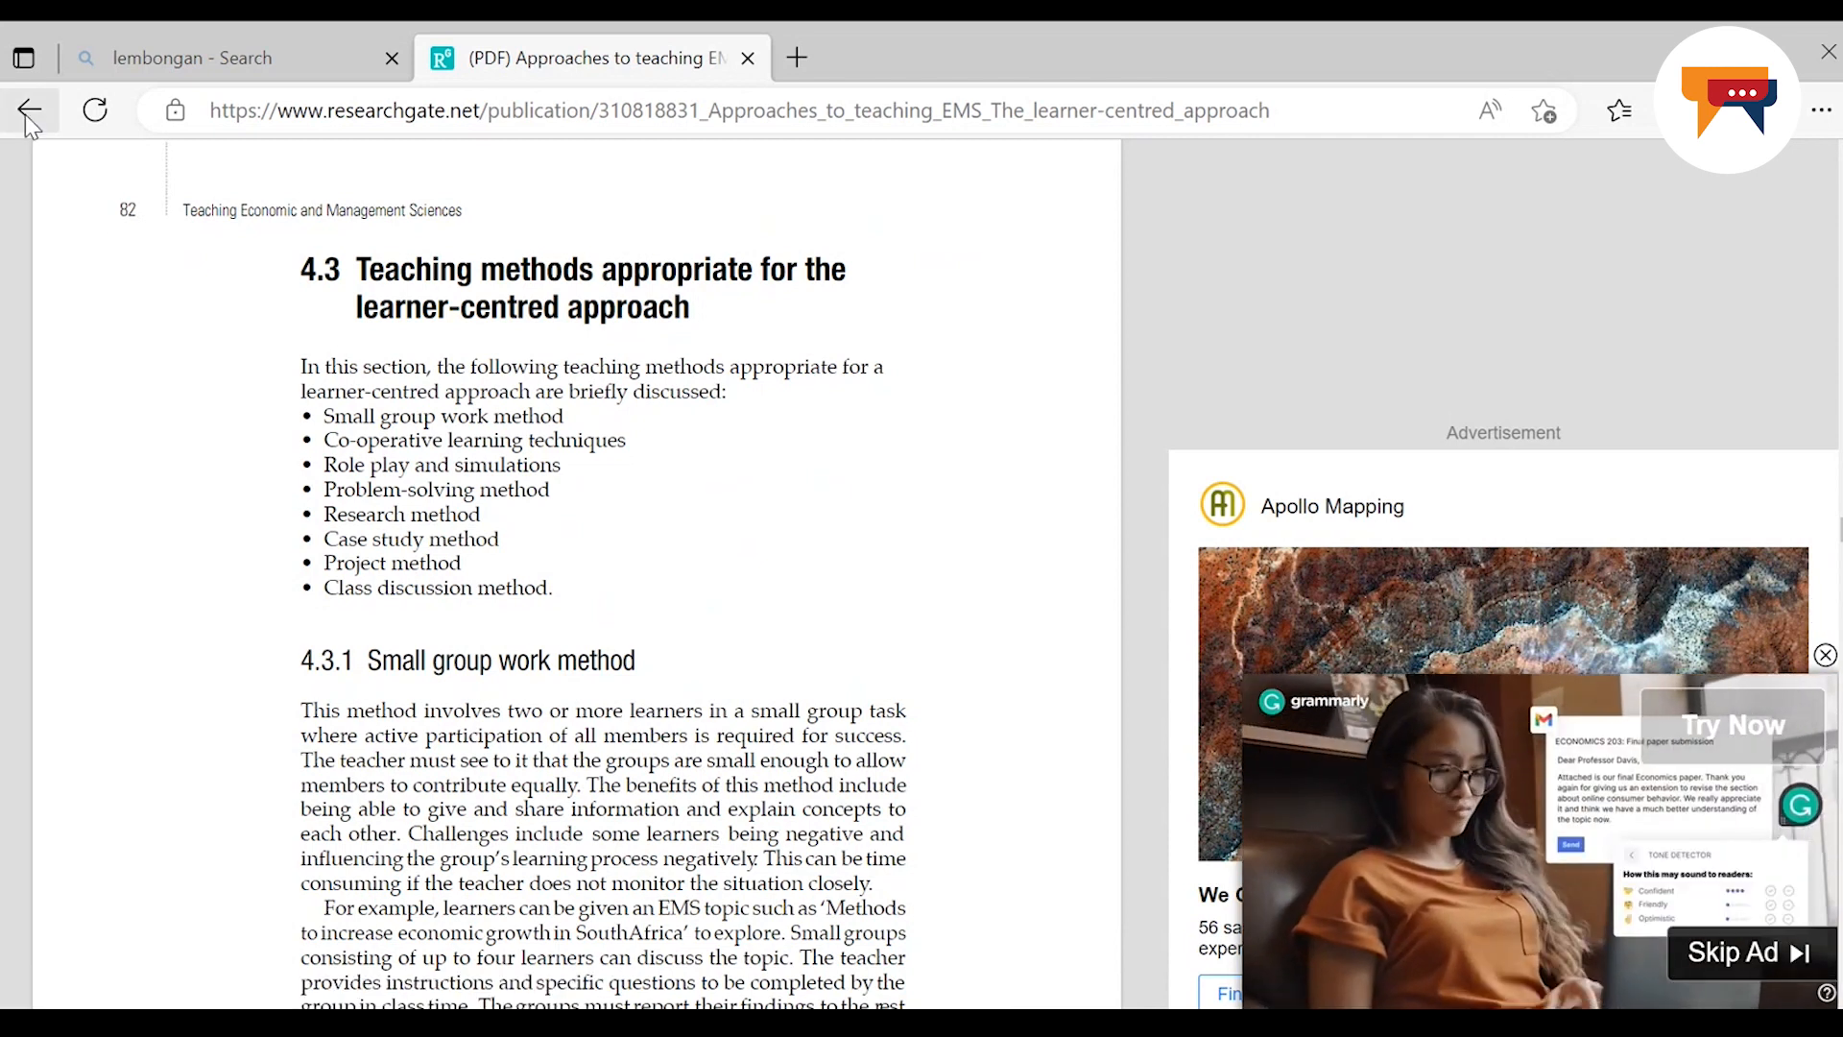
Return to the TMS3709 course page, view the Assessment 5 grading summary (due 15 August 2023), and go back
{"action": "left_click", "coordinate": [96, 111]}
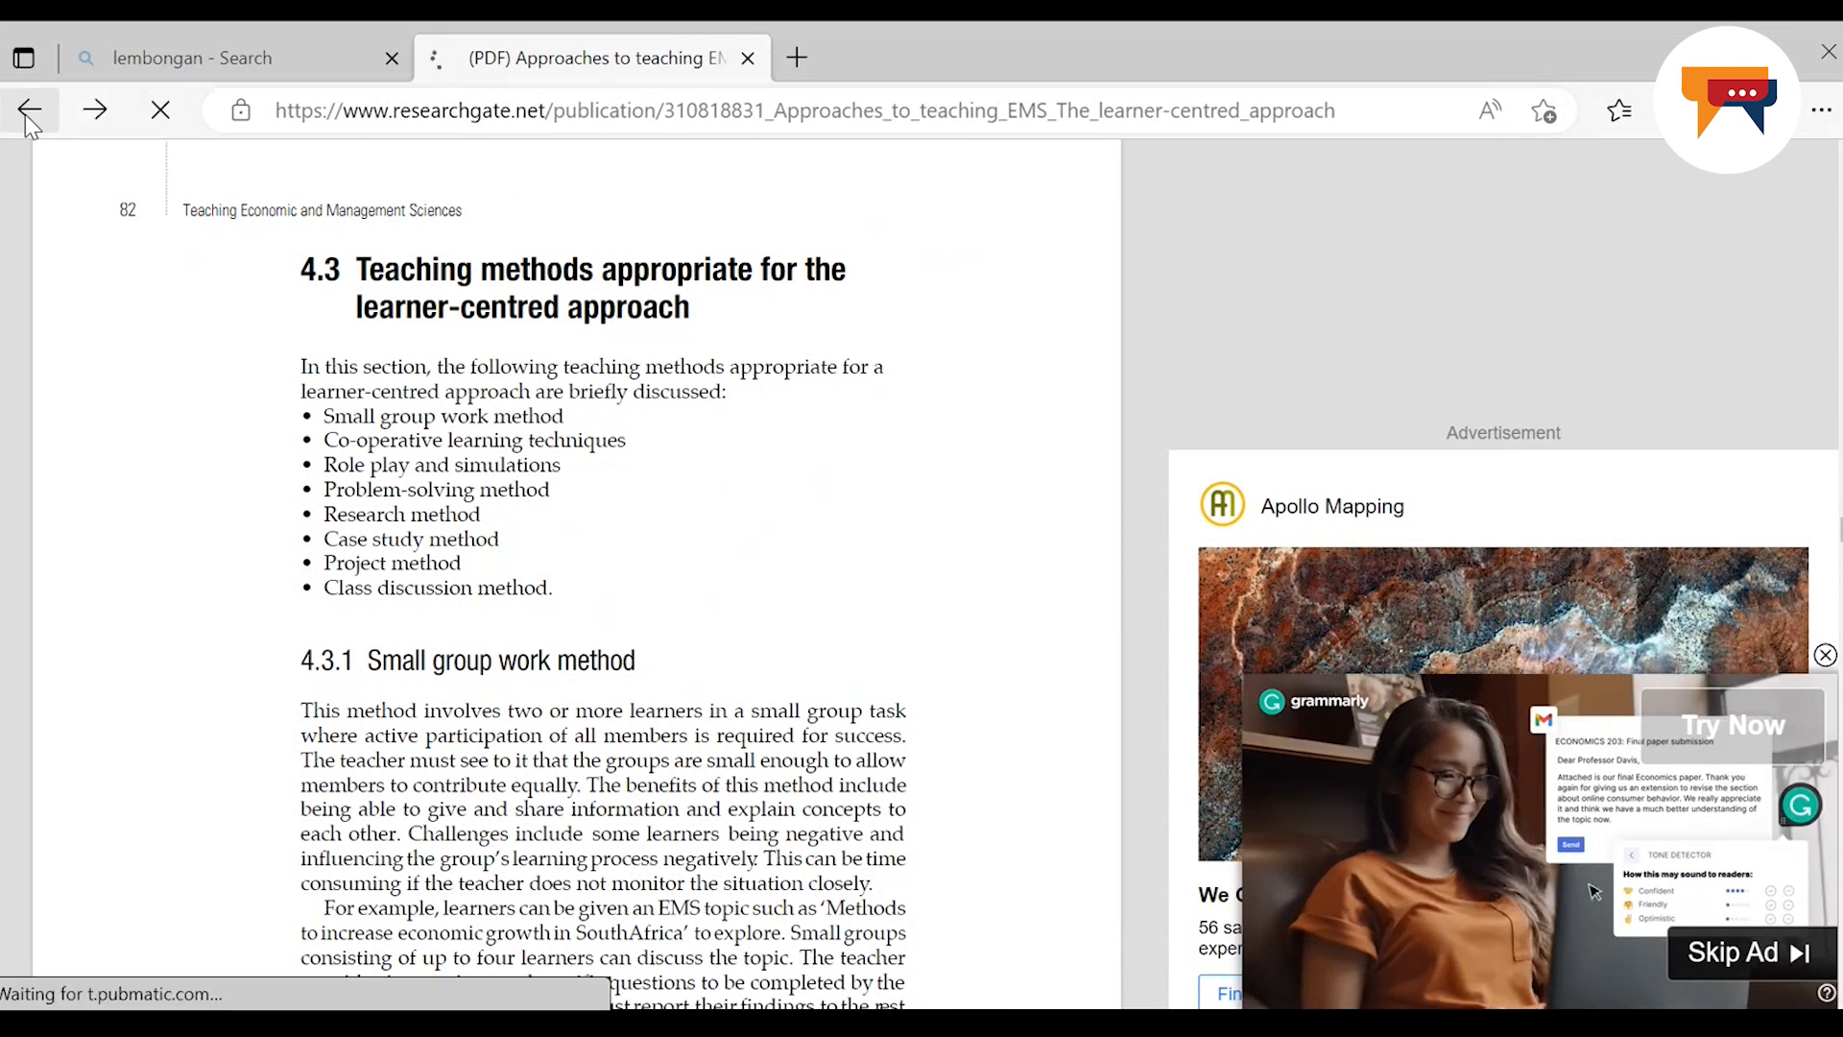
{"action": "left_click", "coordinate": [29, 109]}
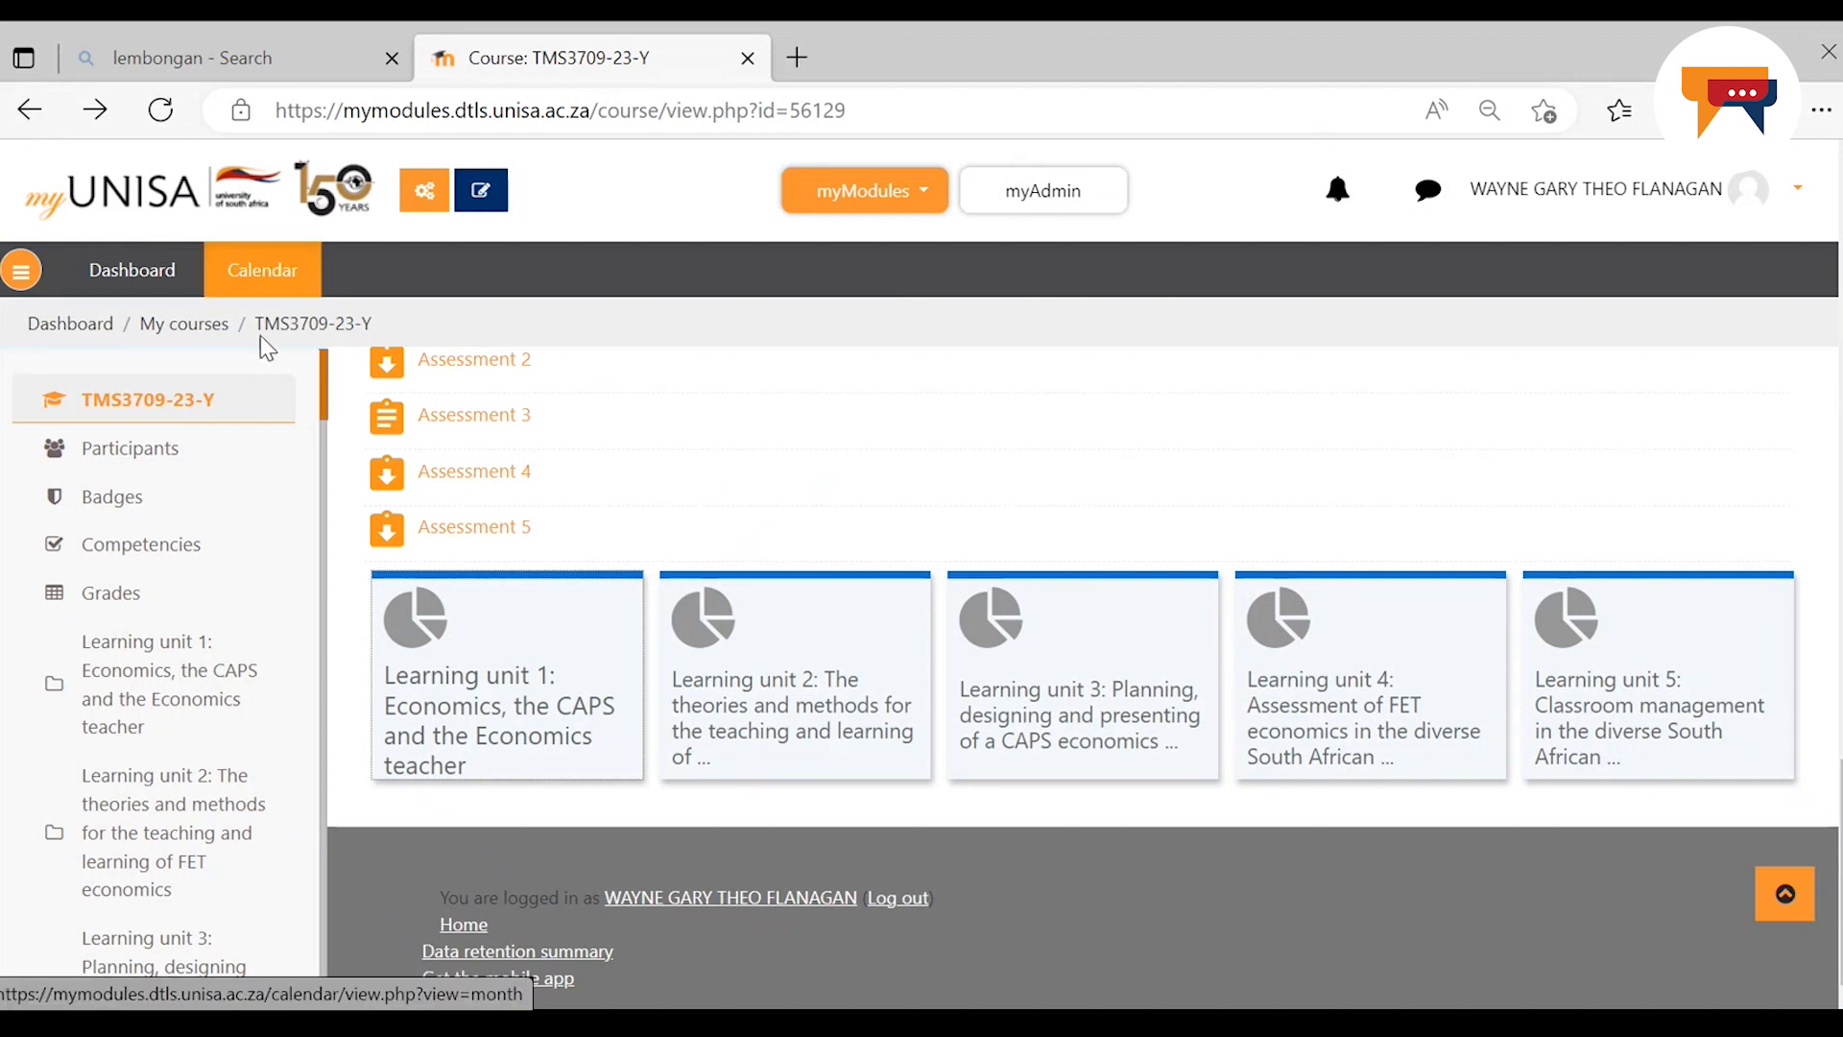
{"action": "left_click", "coordinate": [475, 526]}
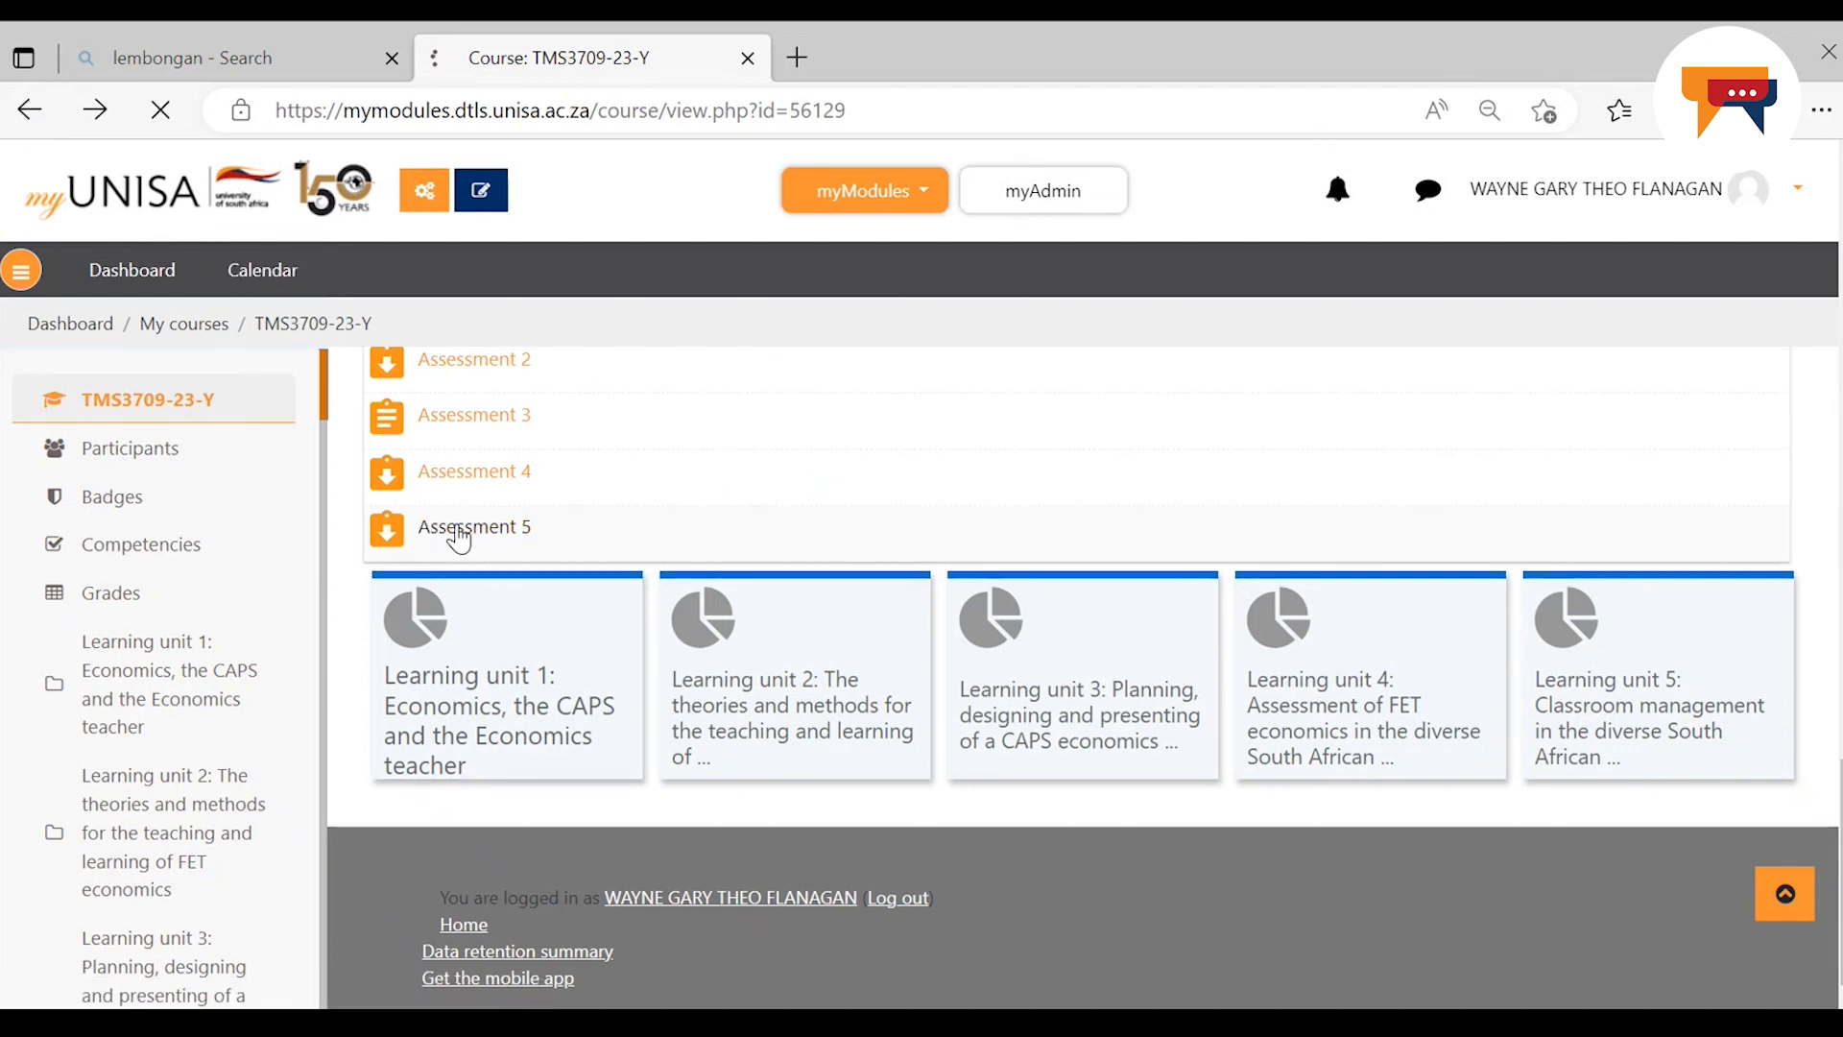
{"action": "left_click", "coordinate": [475, 526]}
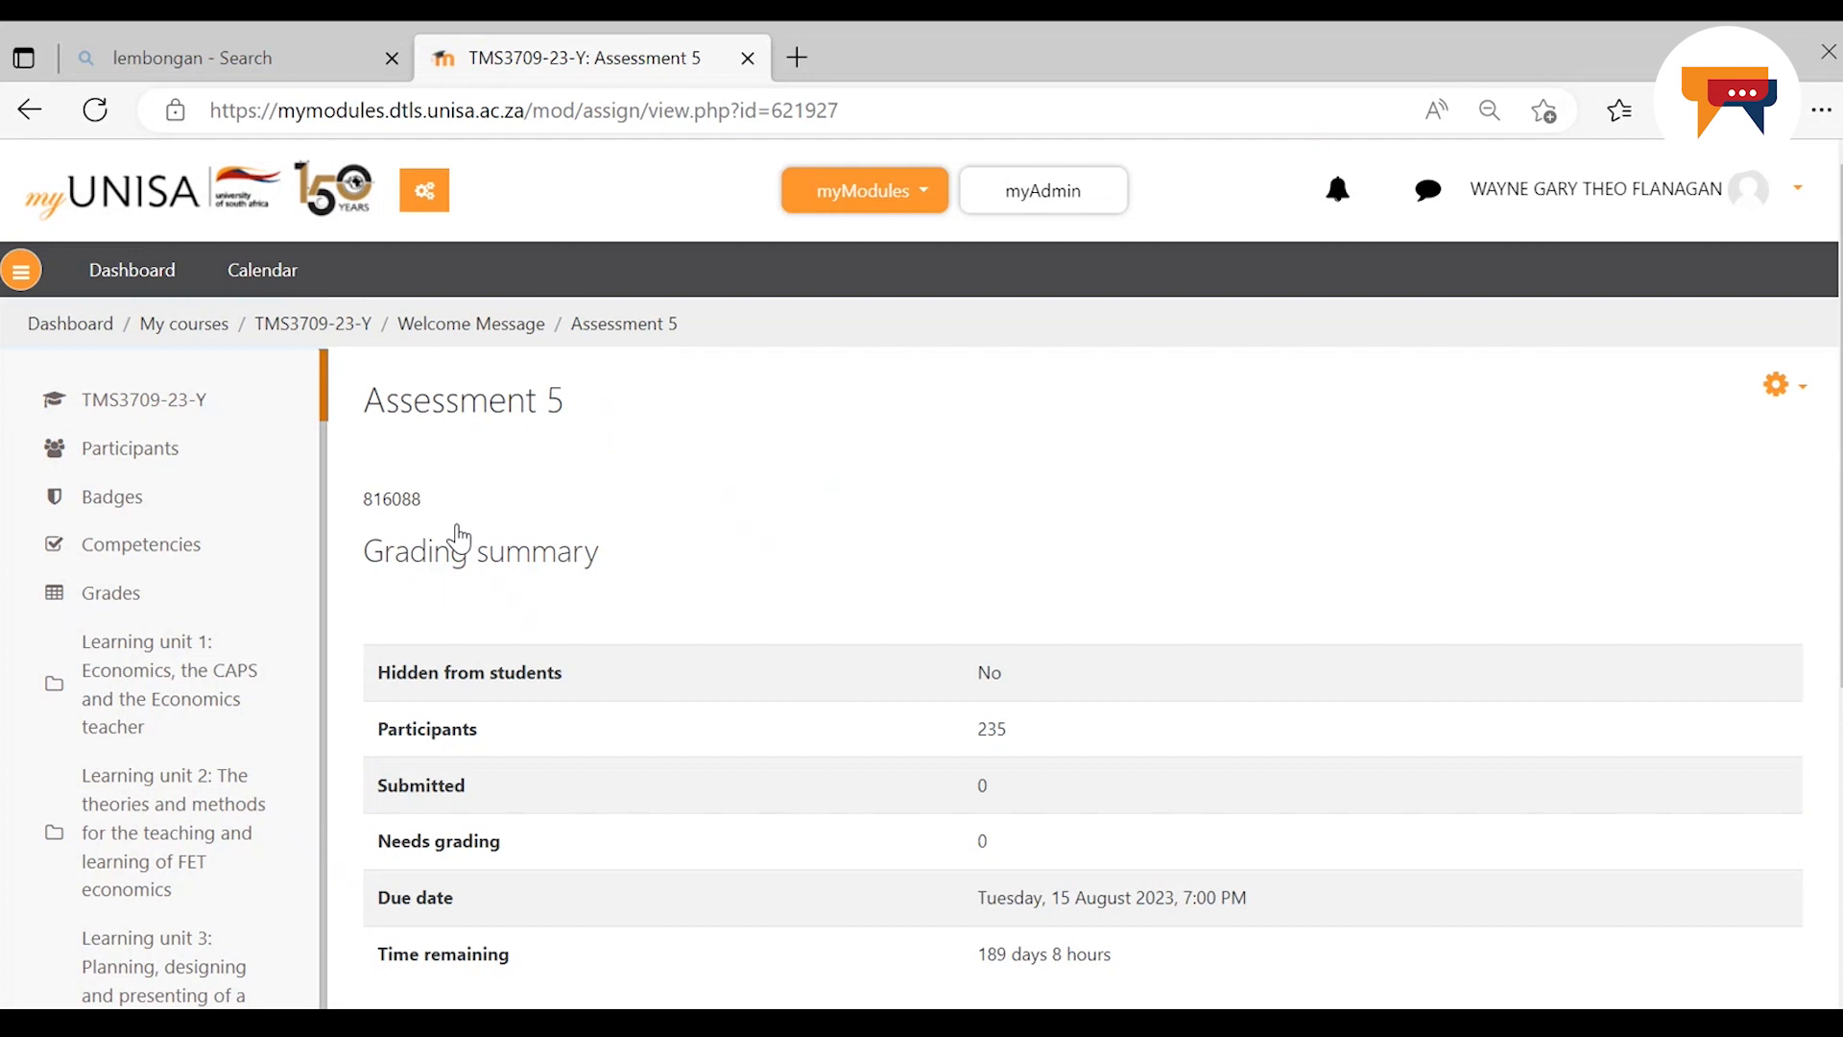
{"action": "mouse_move", "coordinate": [1834, 789]}
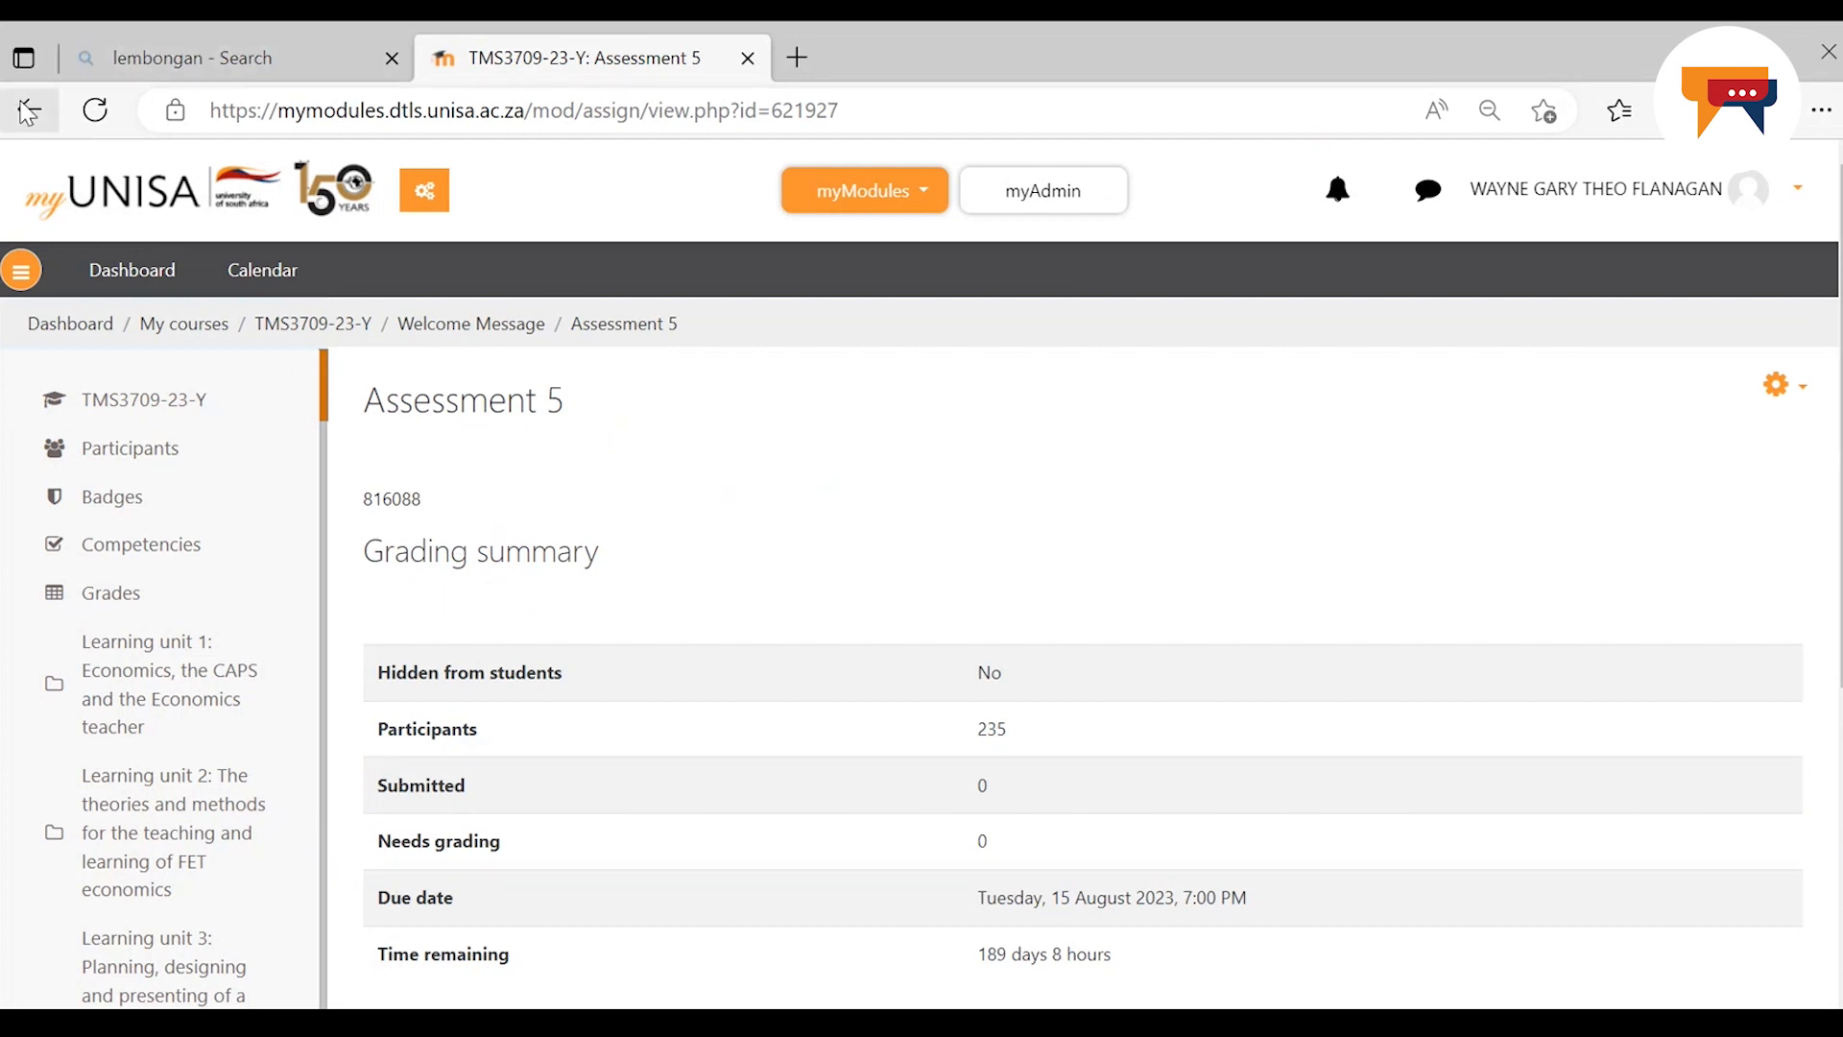
{"action": "left_click", "coordinate": [29, 109]}
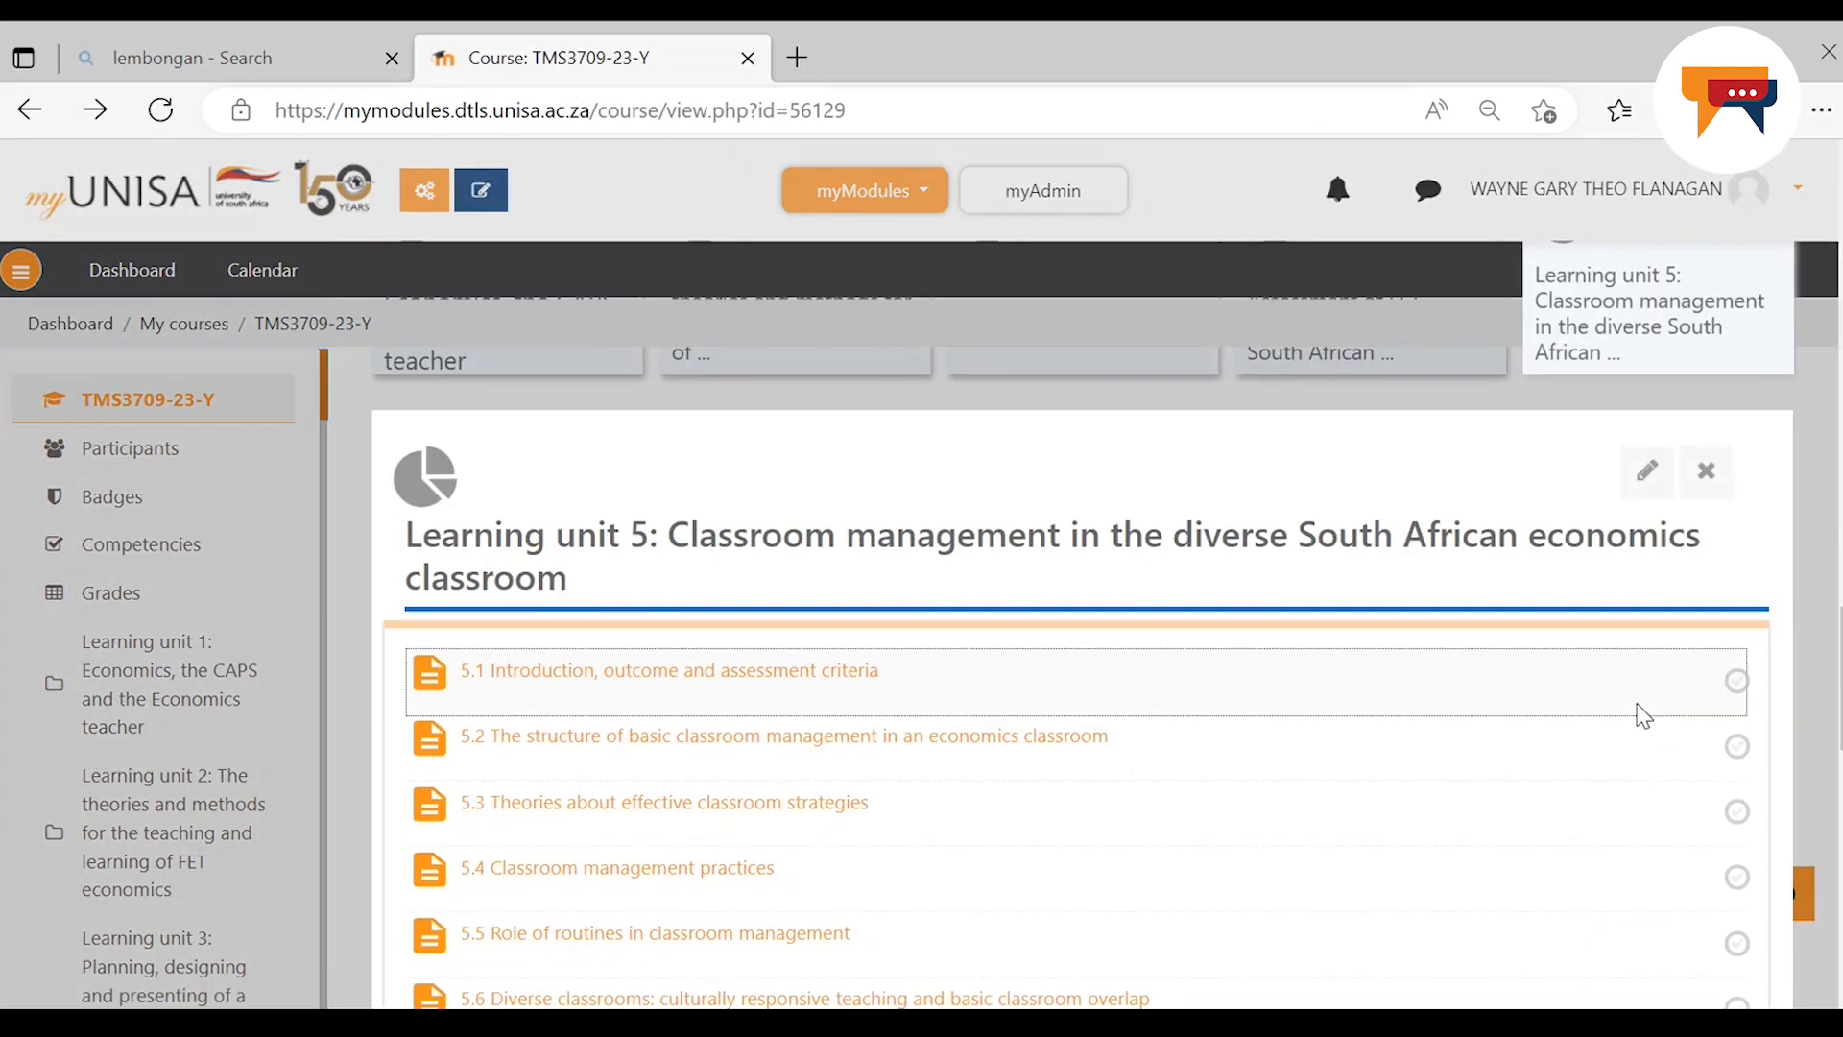
{"action": "mouse_move", "coordinate": [576, 704]}
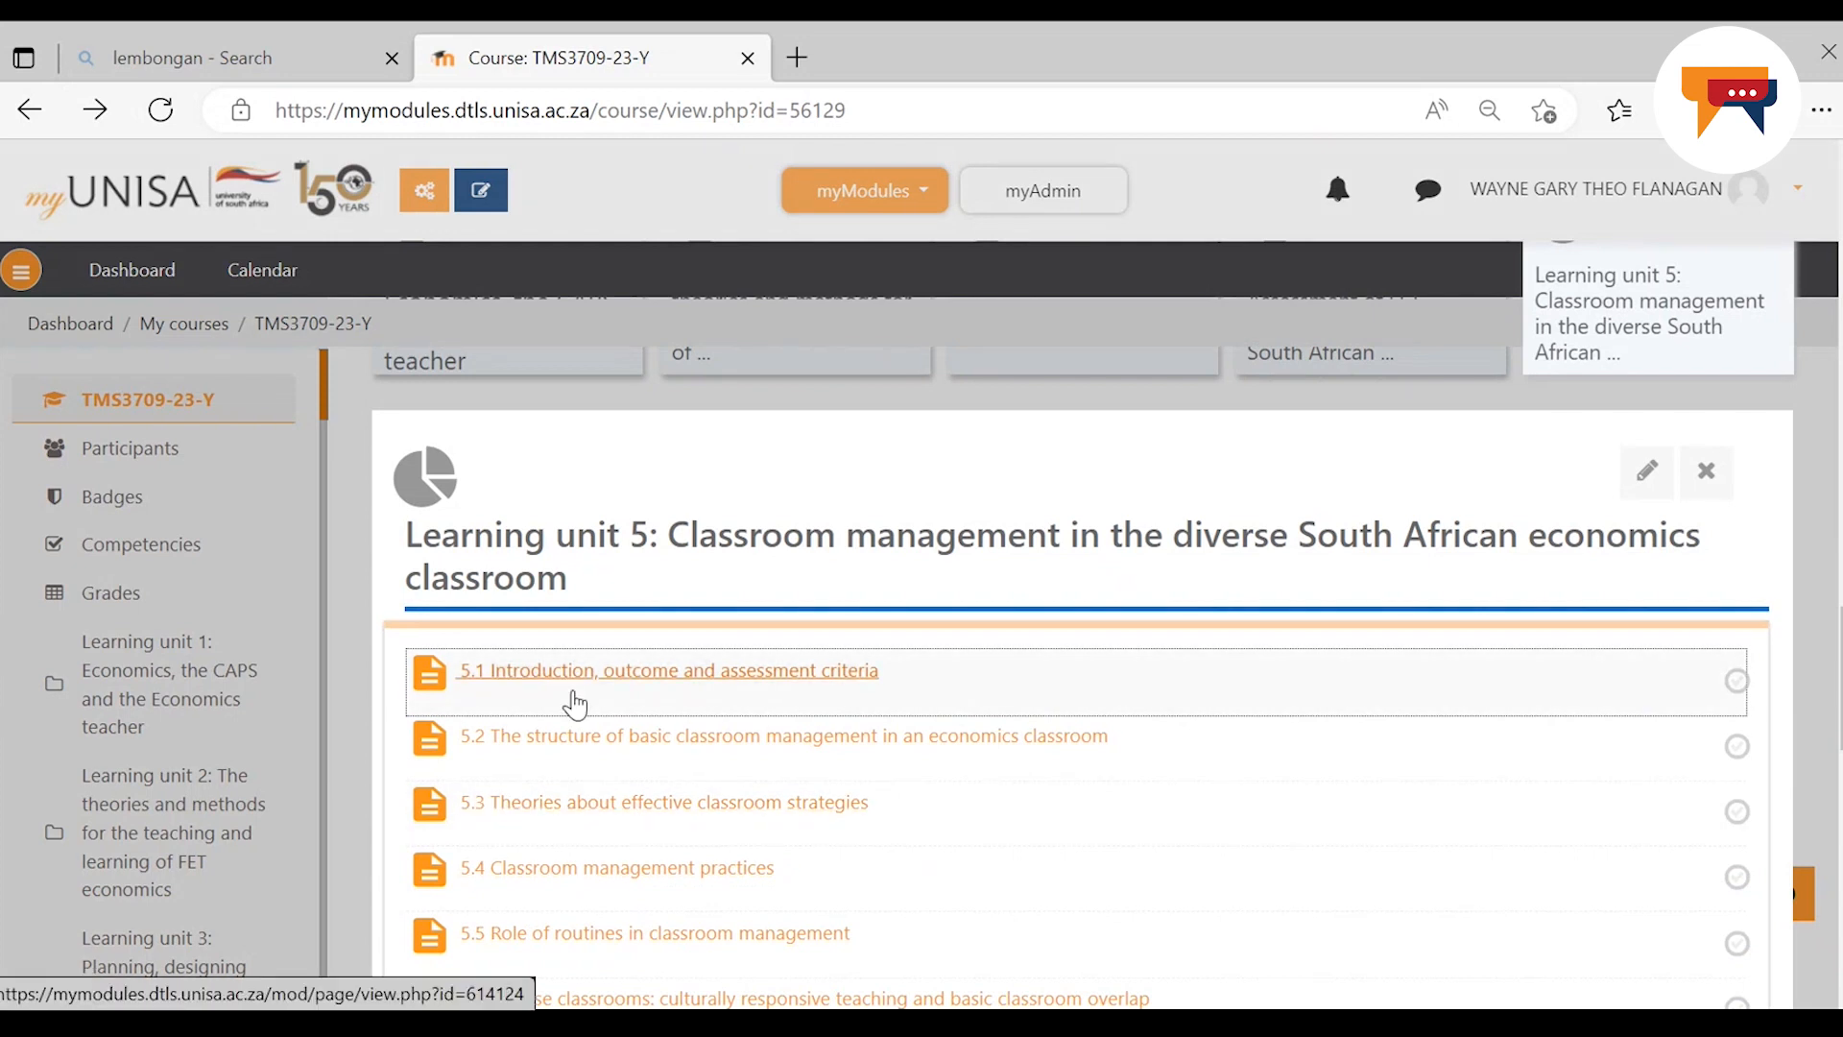
{"action": "mouse_move", "coordinate": [576, 743]}
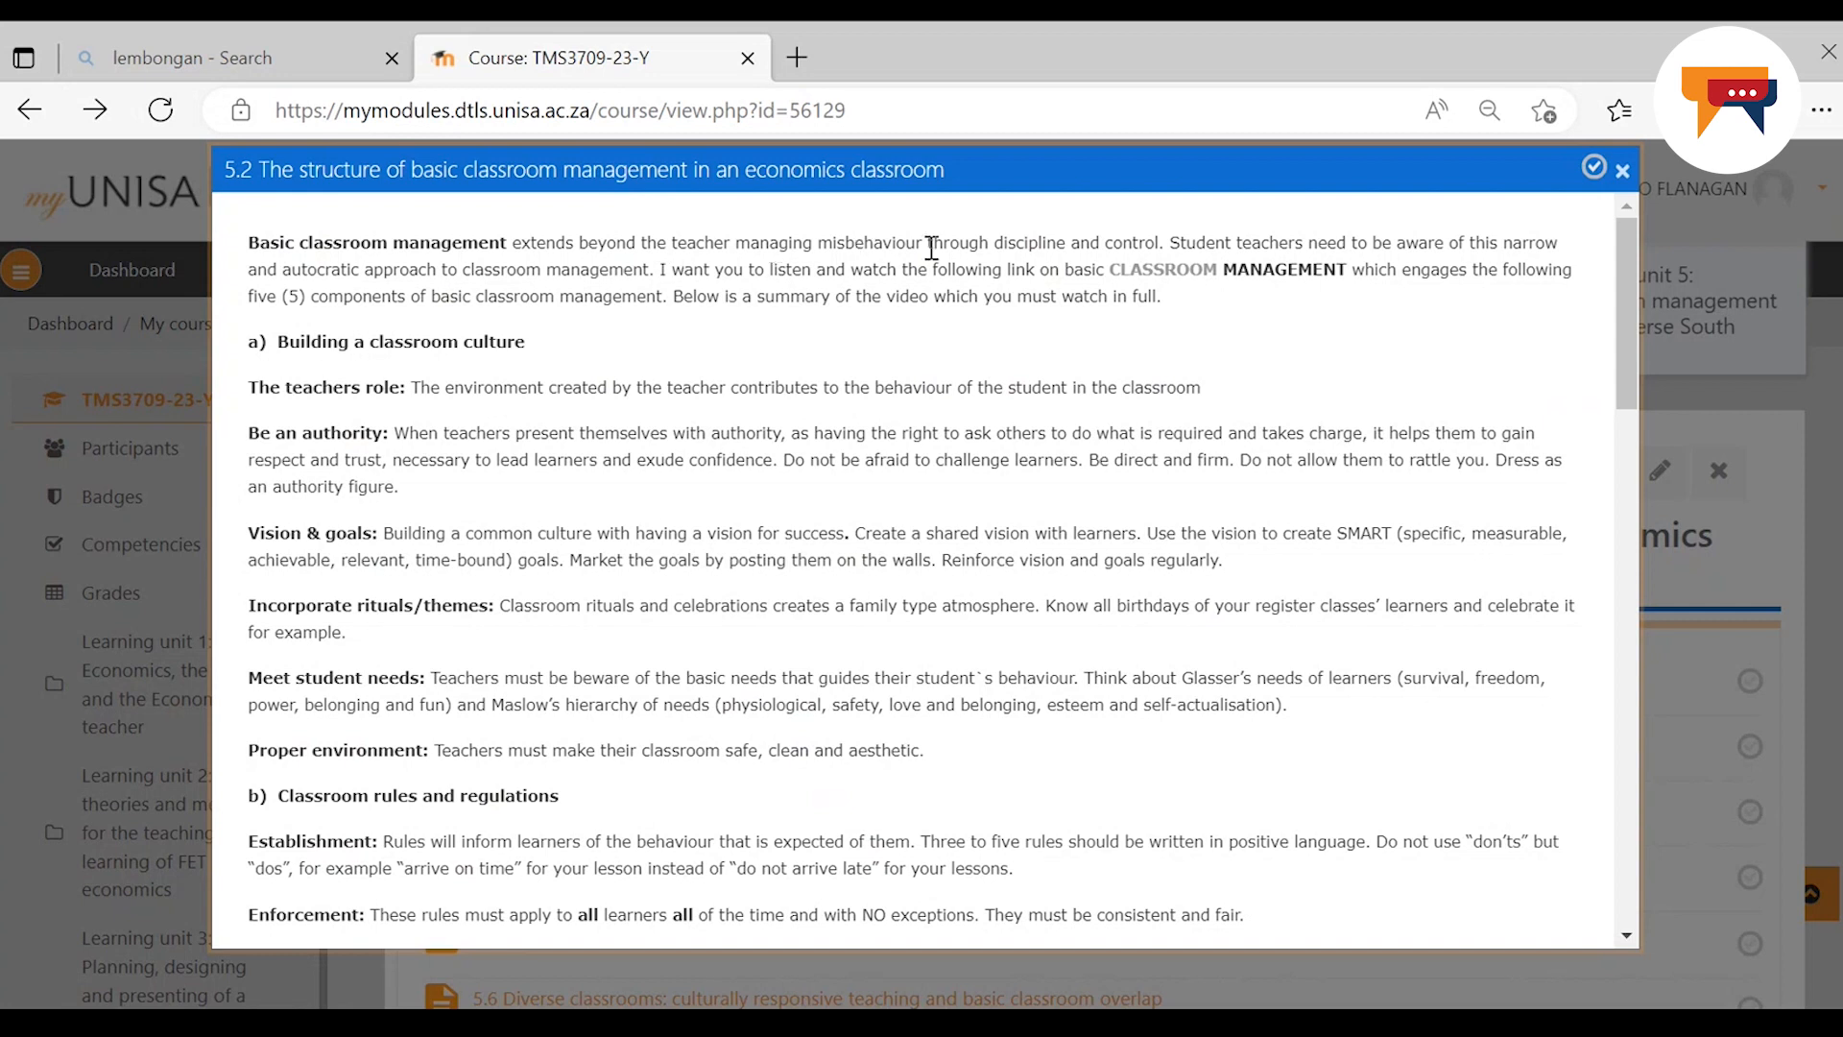
{"action": "mouse_move", "coordinate": [1341, 268]}
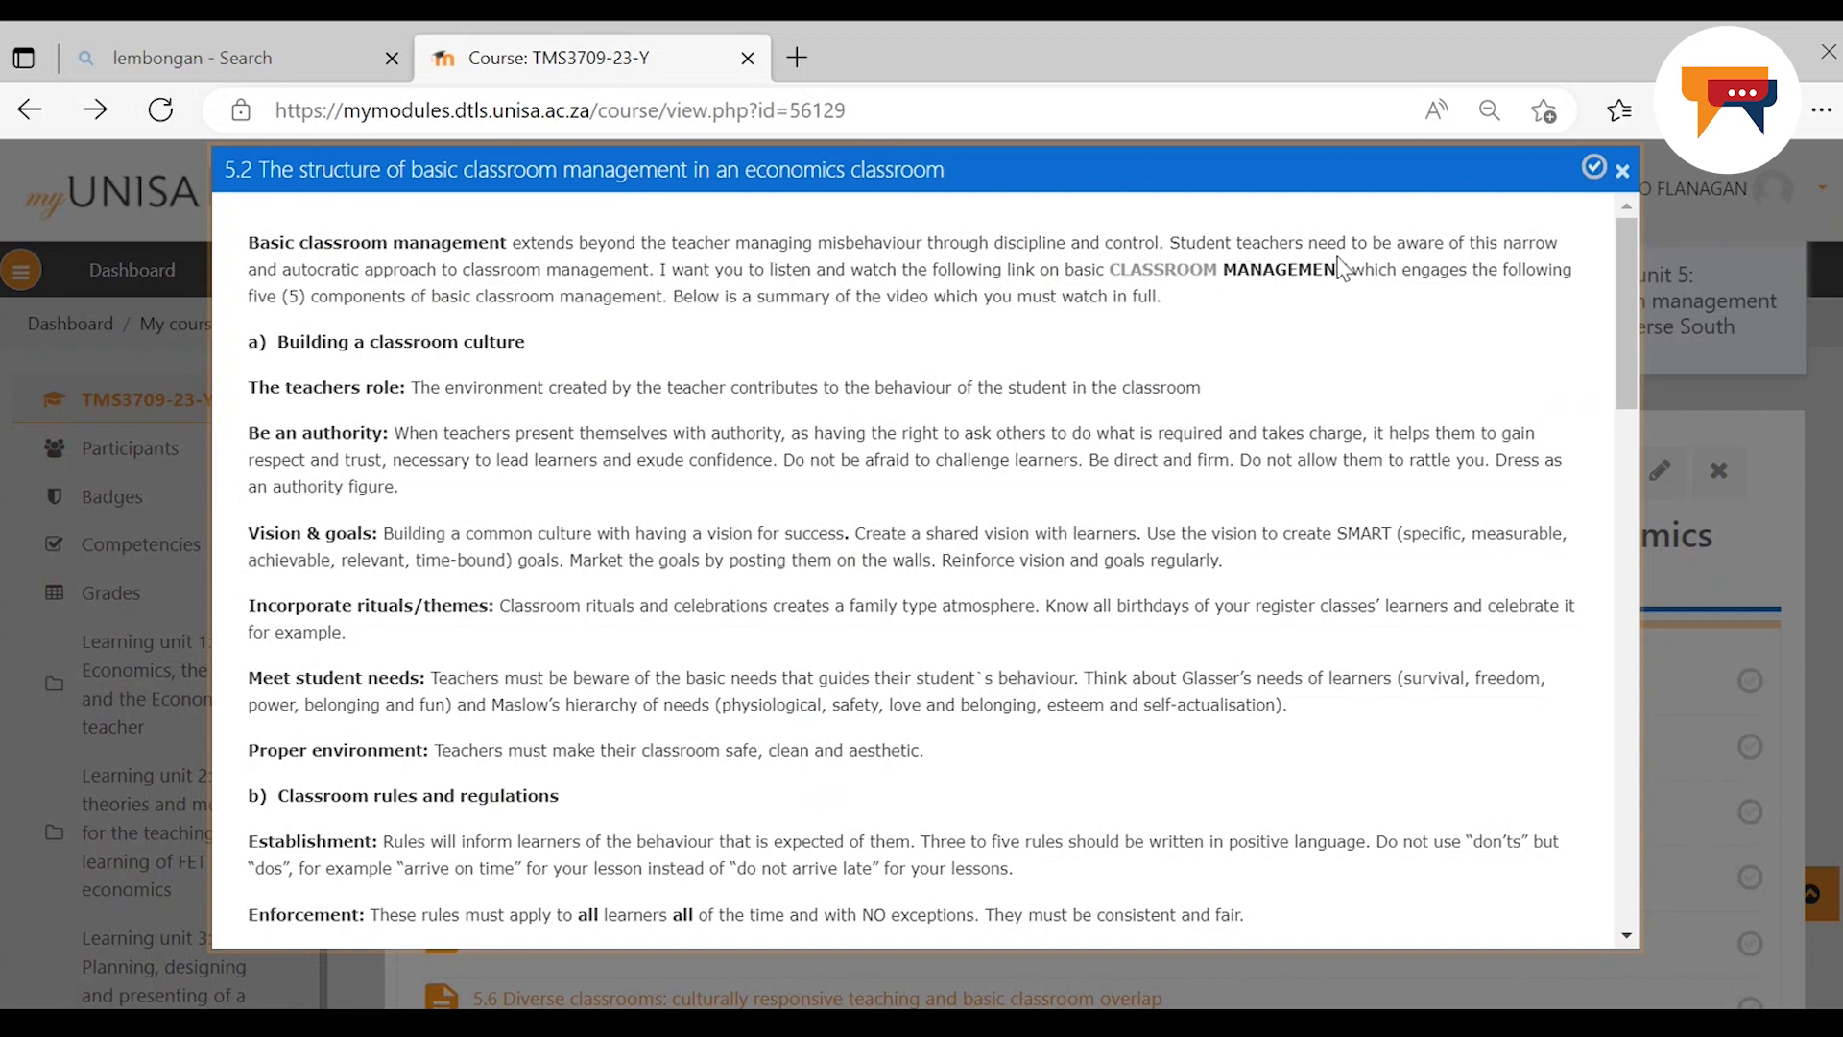
{"action": "mouse_move", "coordinate": [824, 338]}
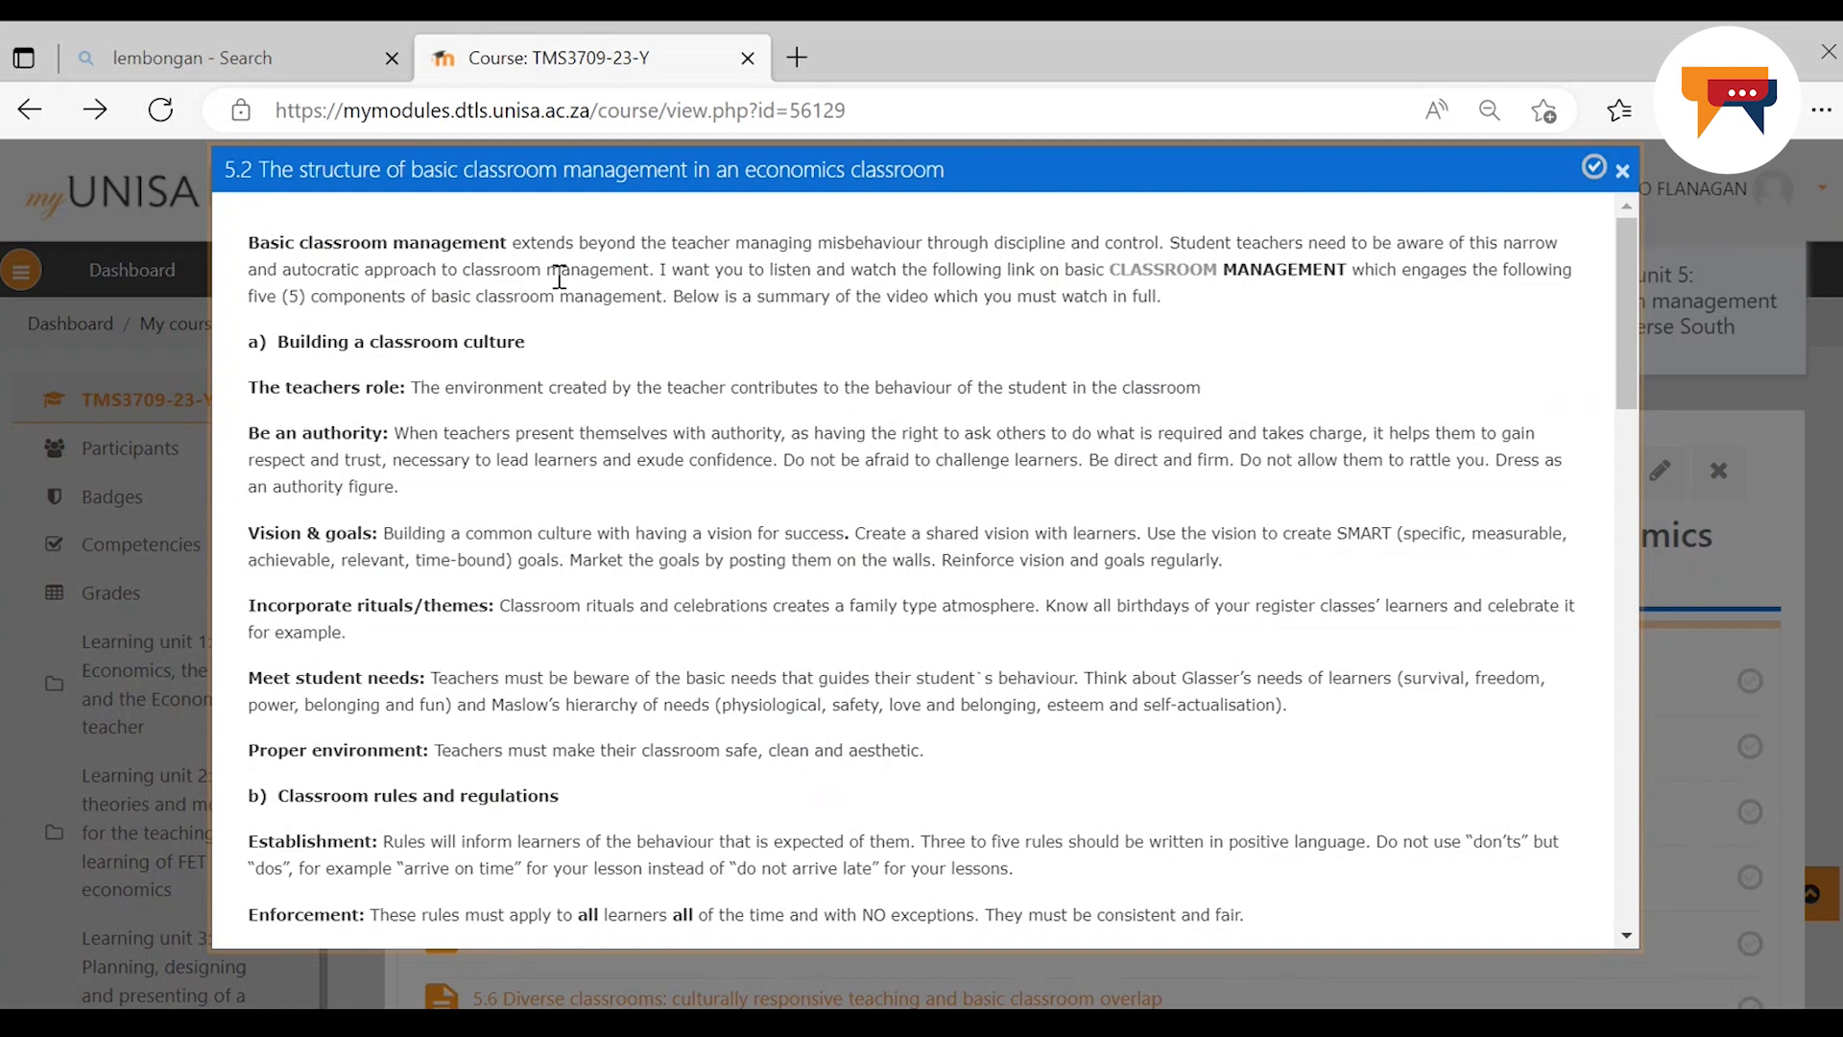
{"action": "mouse_move", "coordinate": [879, 294]}
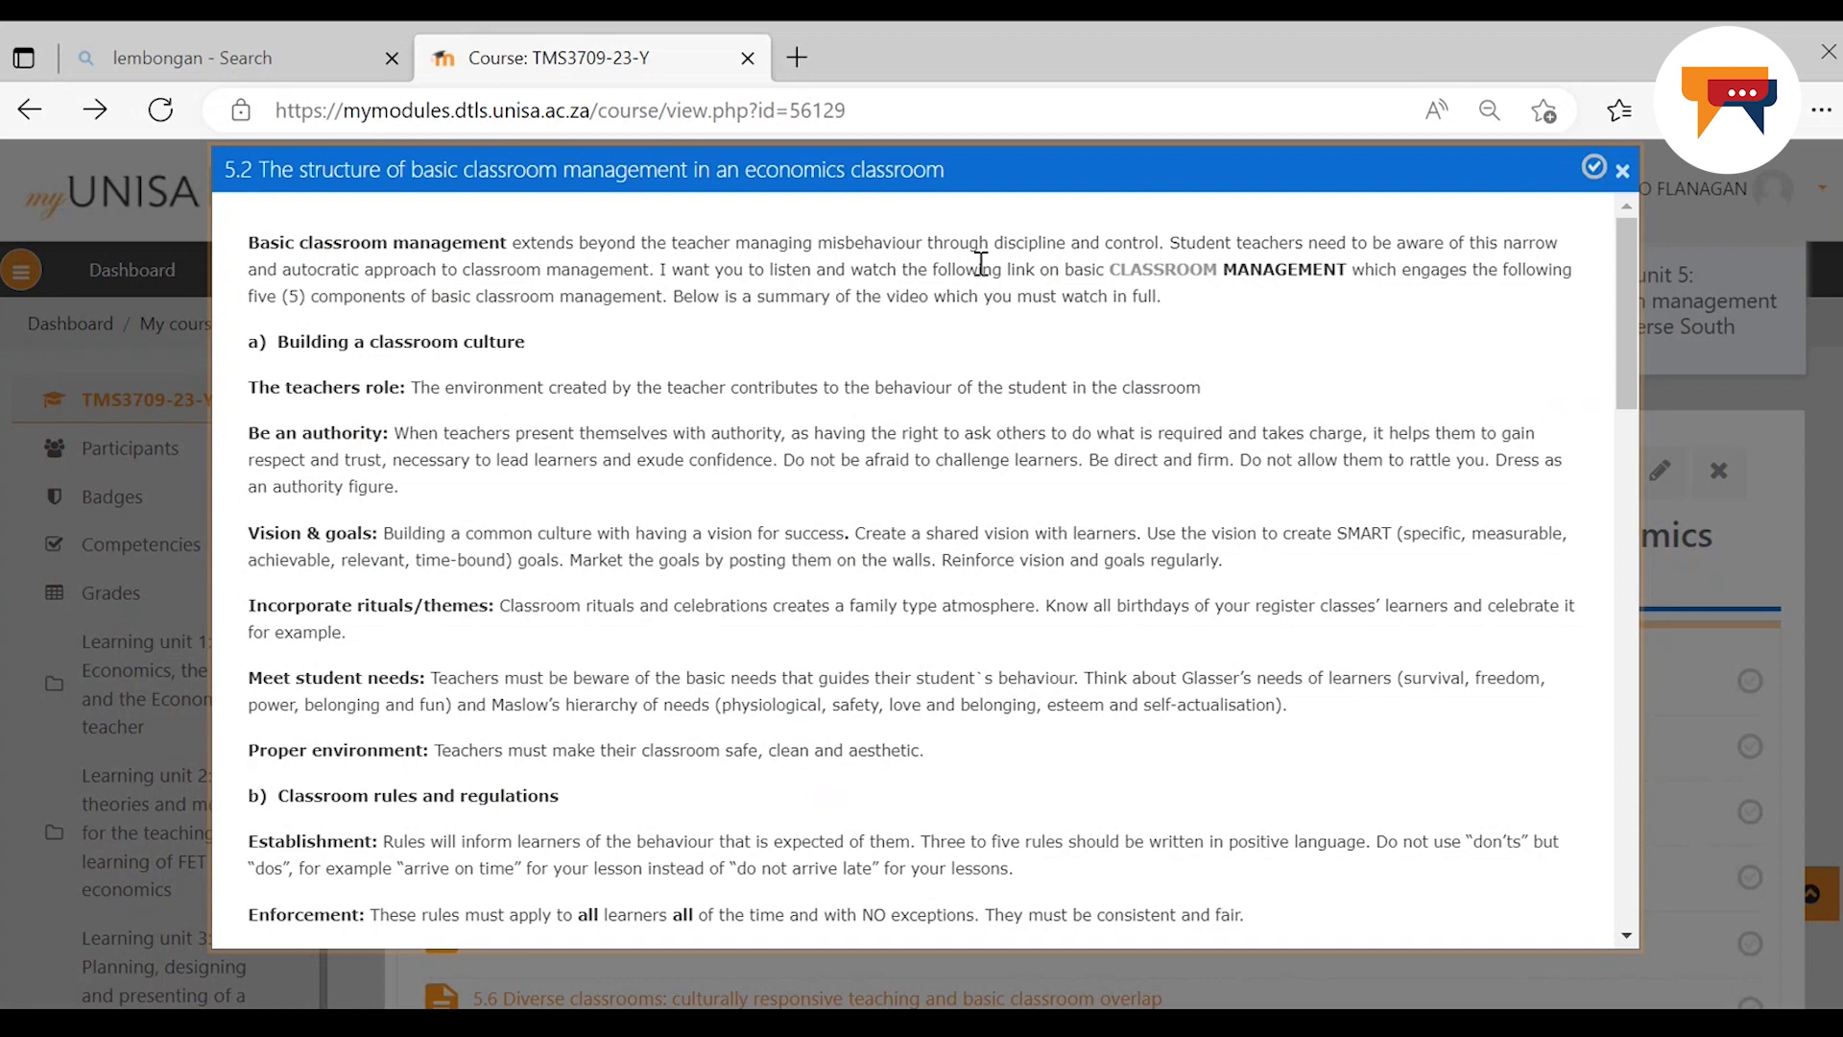
{"action": "mouse_move", "coordinate": [1163, 269]}
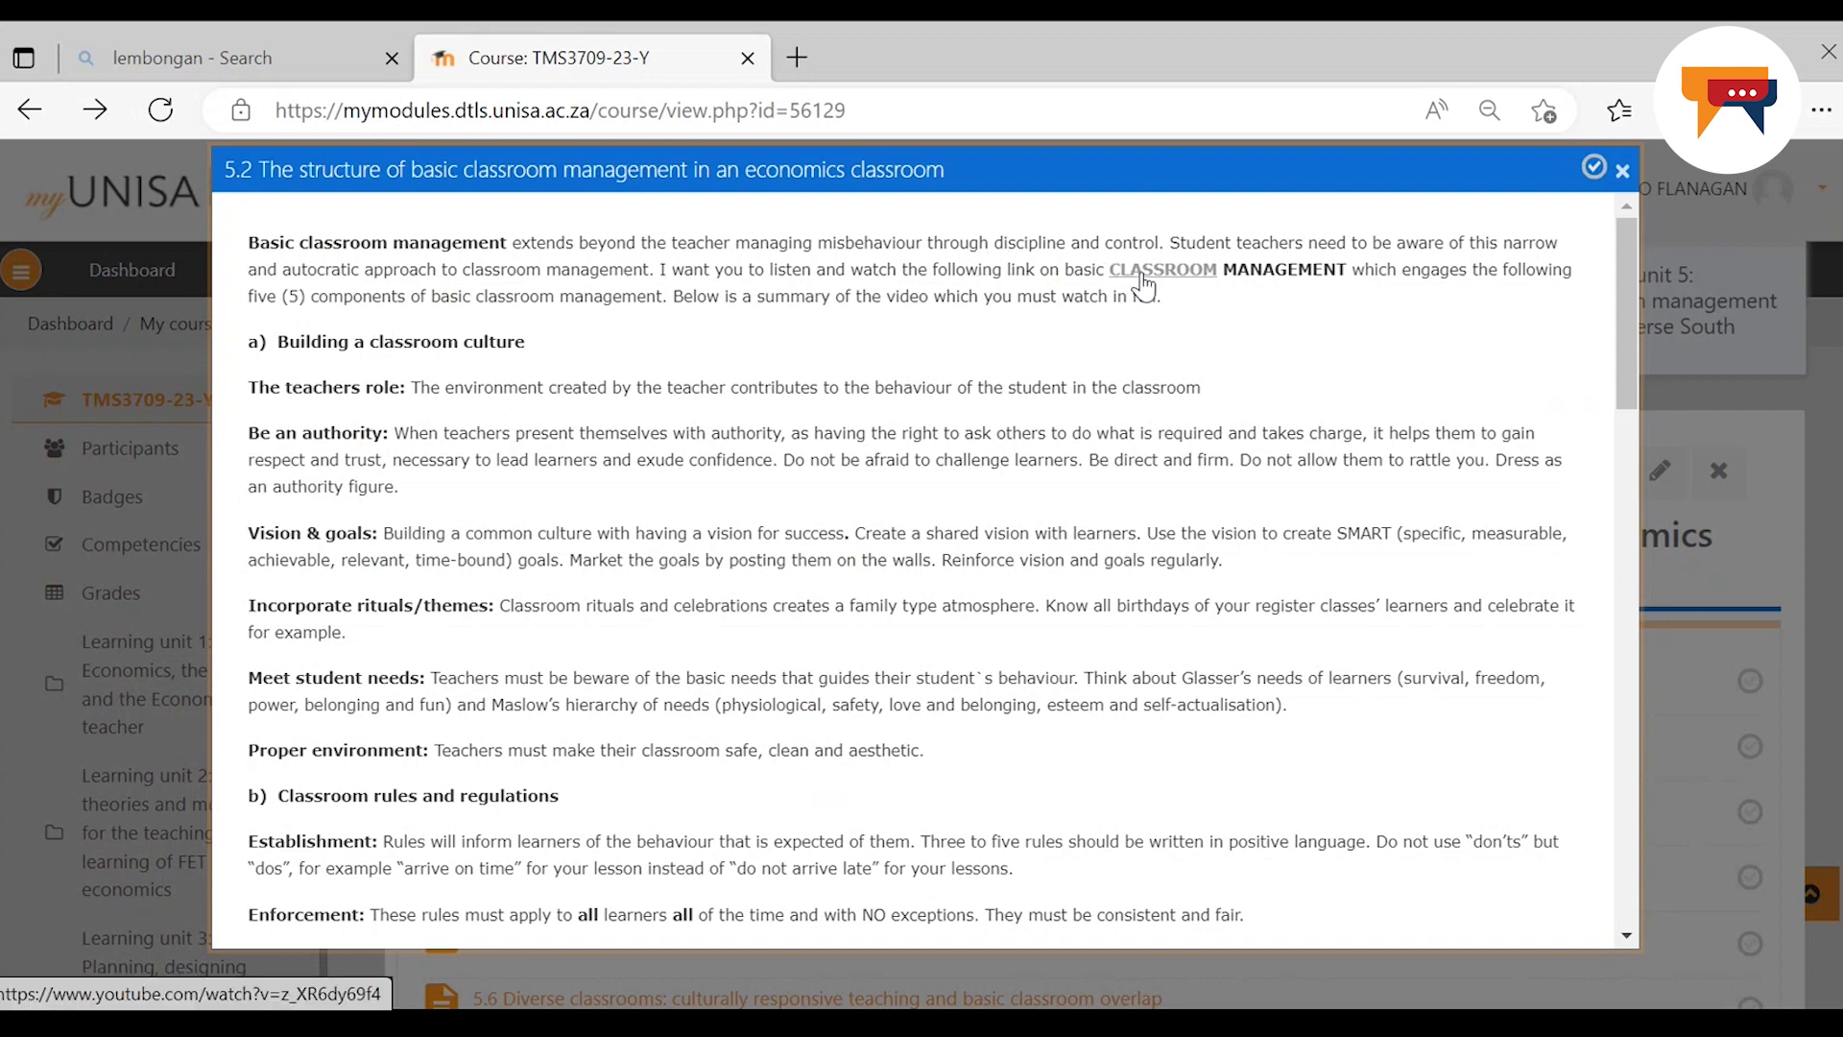
Follow the CLASSROOM MANAGEMENT hyperlink in topic 5.2 to its linked video
{"action": "left_click", "coordinate": [1163, 269]}
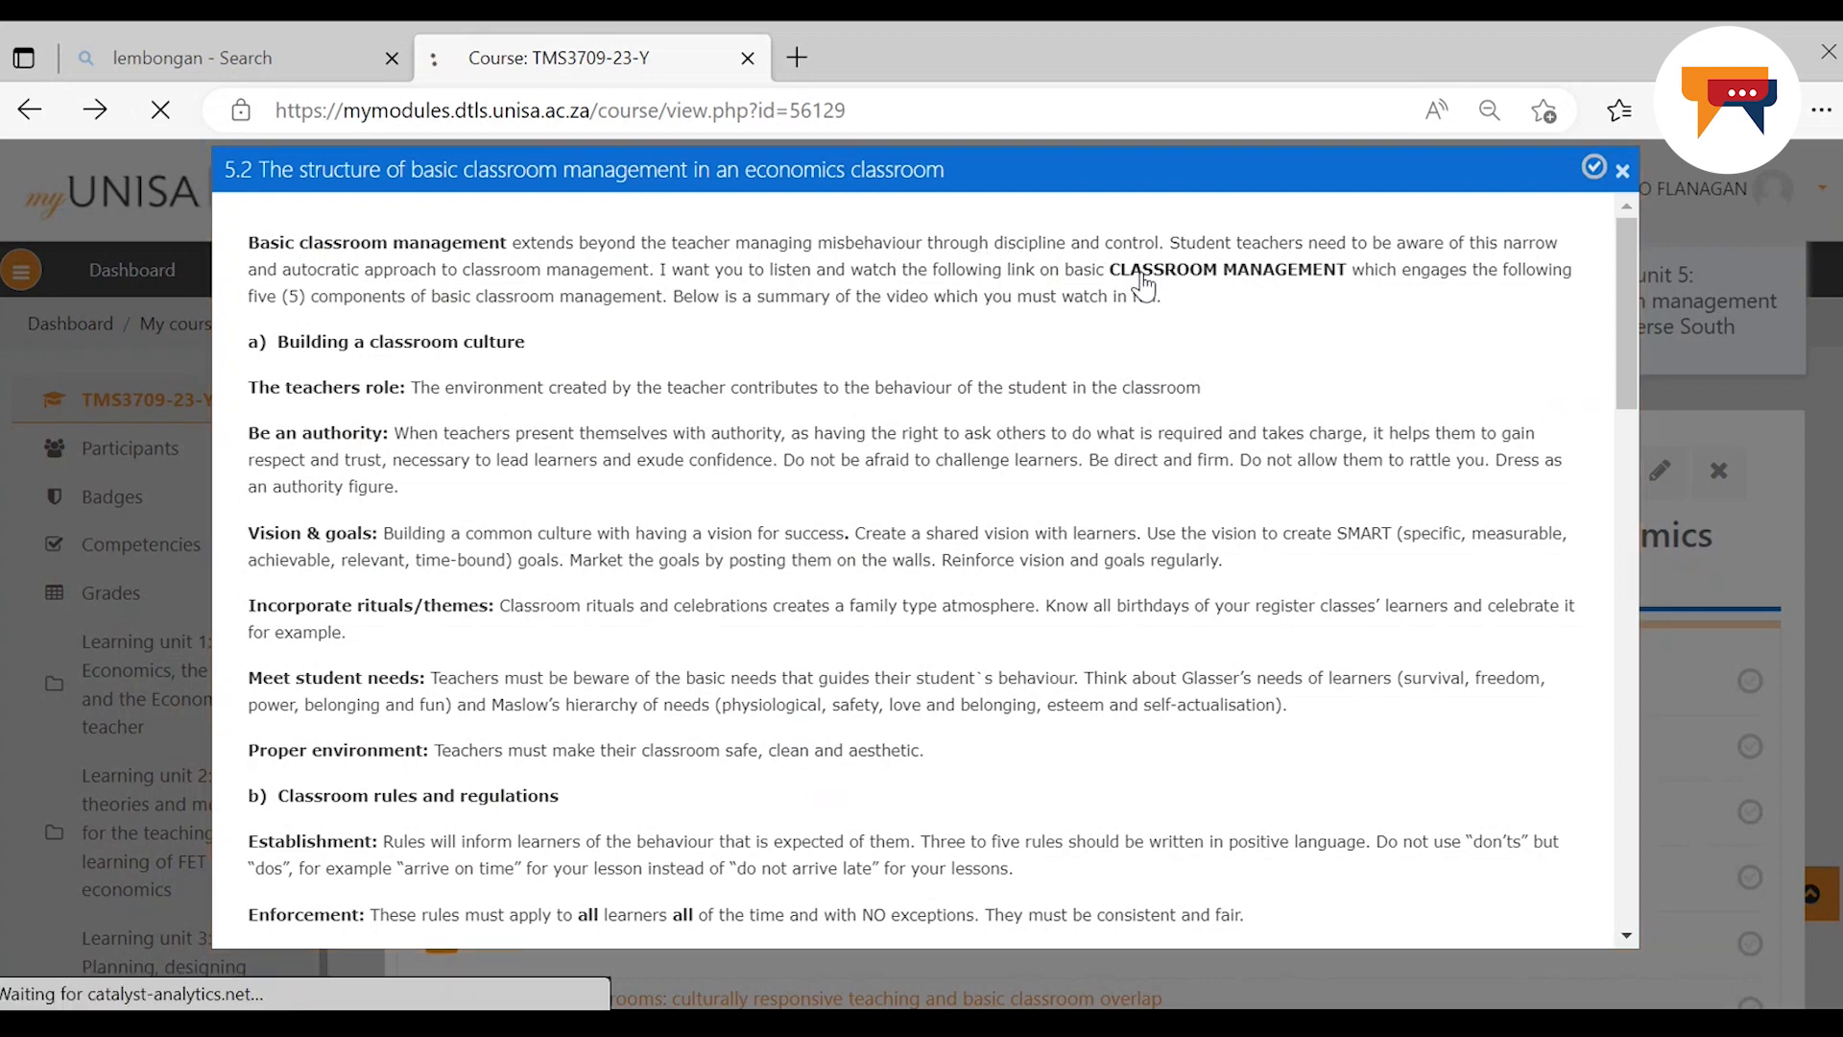
Load the linked Classroom Management video on YouTube and start playing it
{"action": "left_click", "coordinate": [1227, 269]}
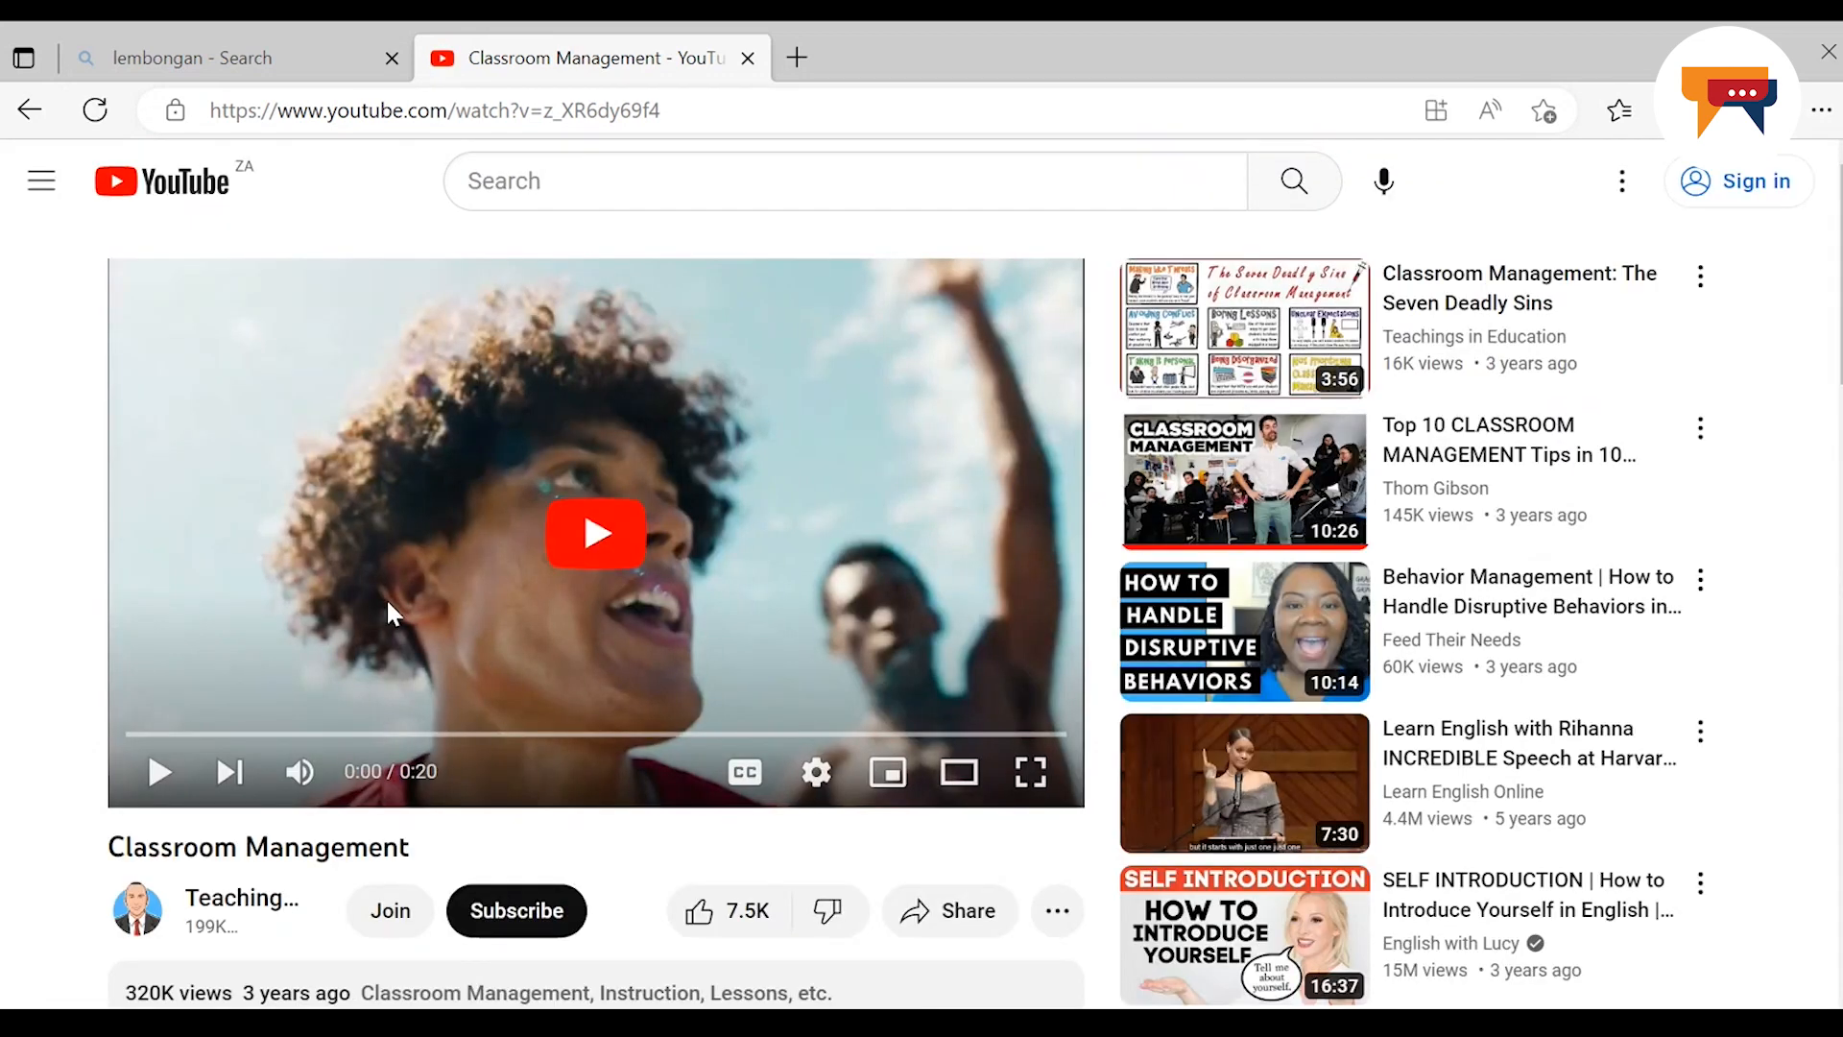
{"action": "left_click", "coordinate": [596, 533]}
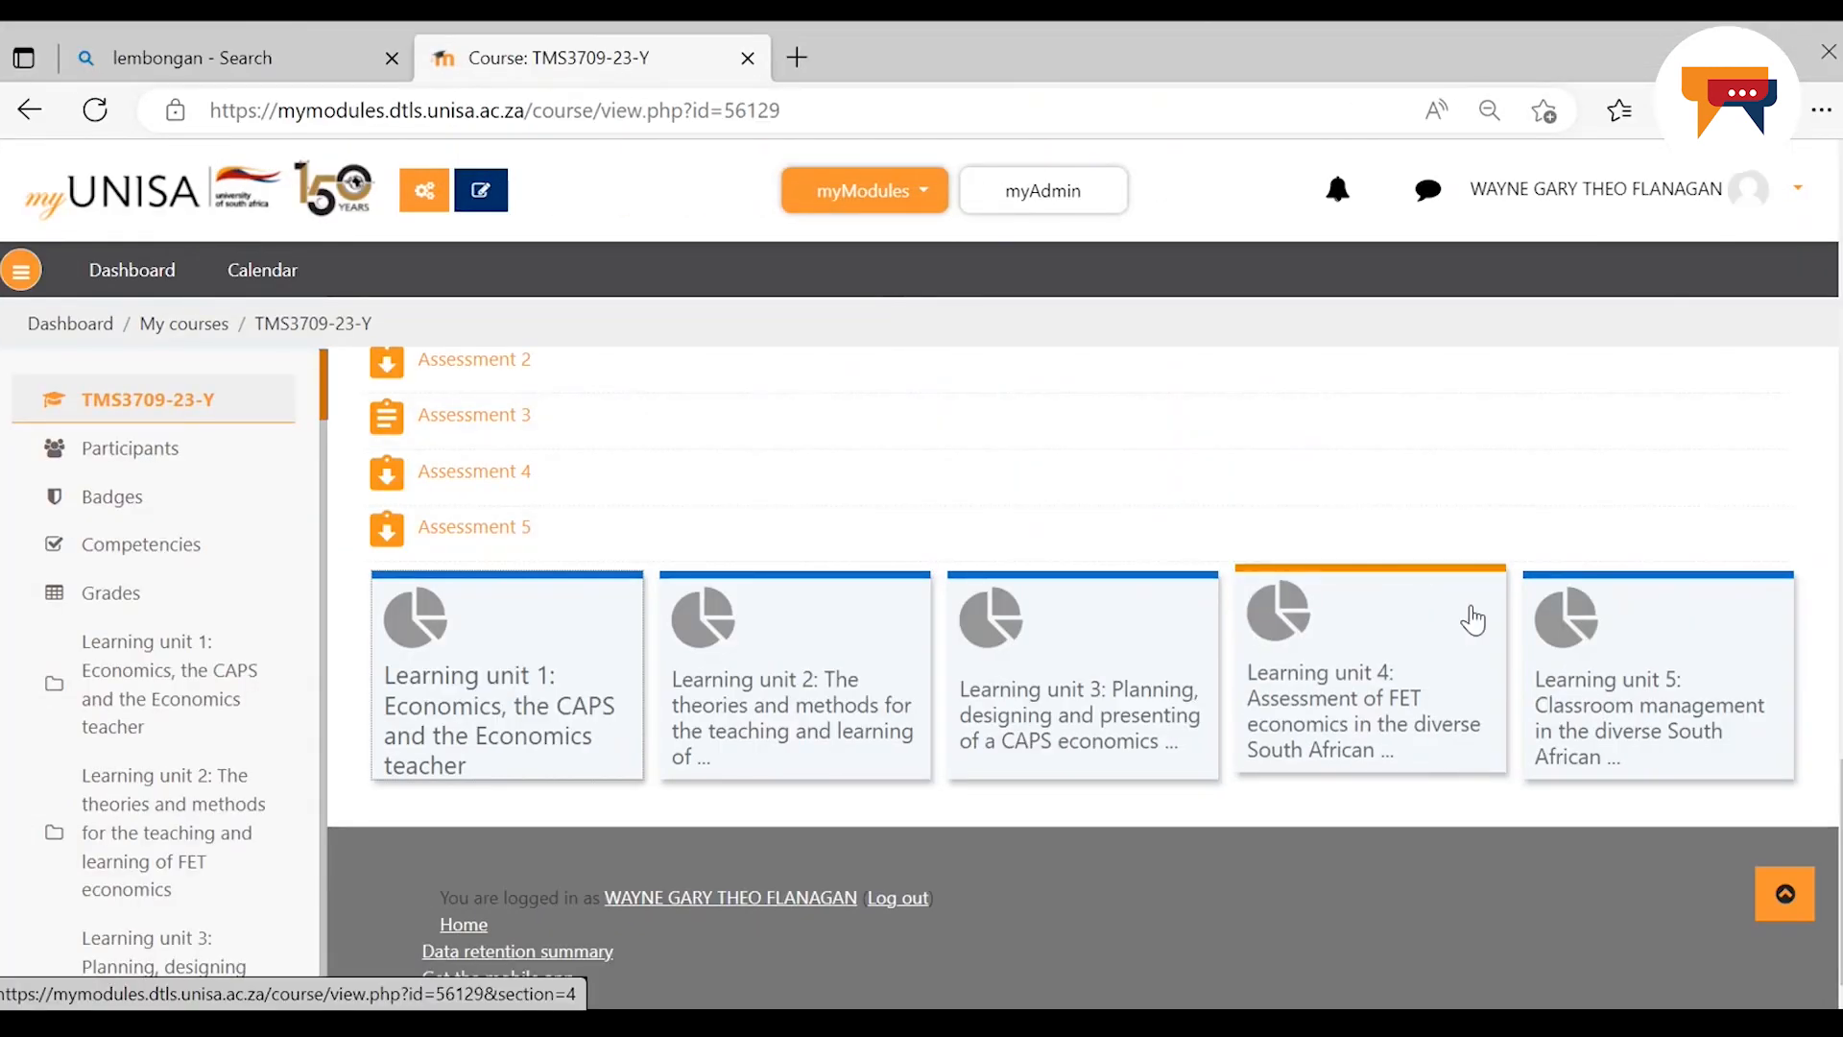
{"action": "mouse_move", "coordinate": [1593, 687]}
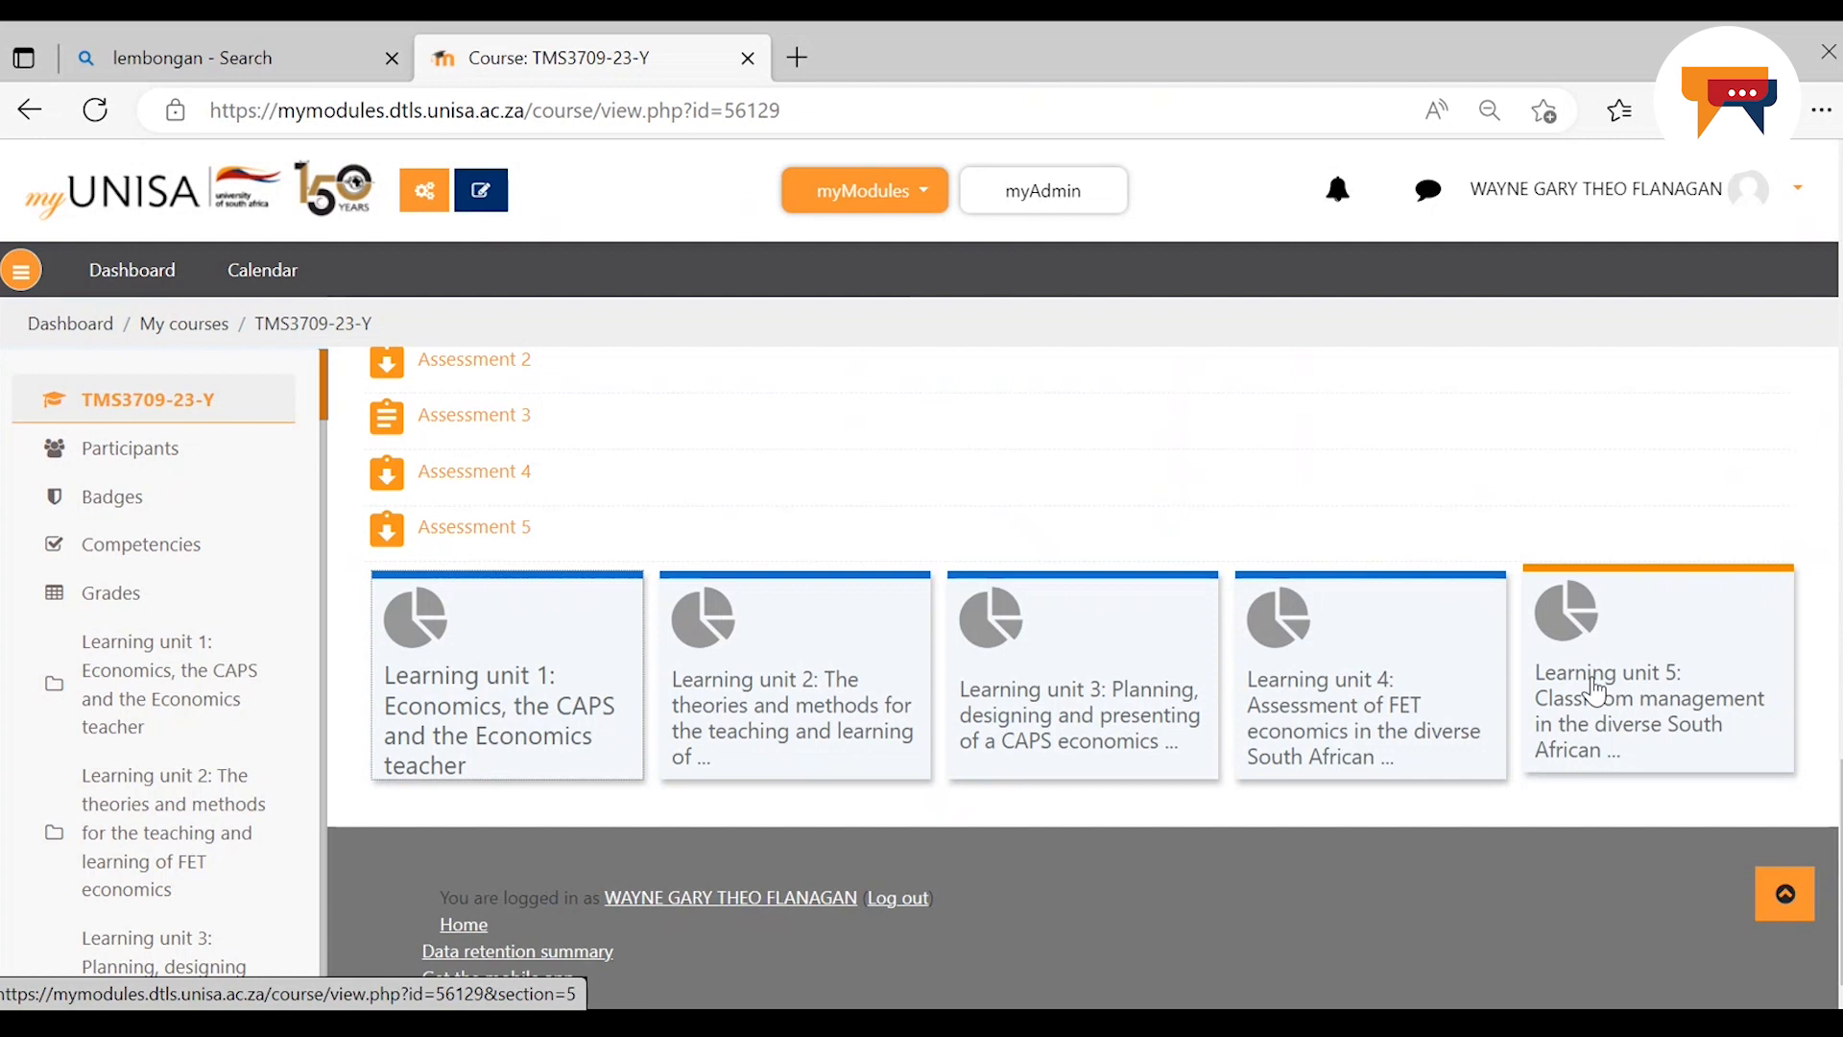
Reach 'Forum 4: The implicit aims of economics as a school subject' from the course index
{"action": "scroll", "scroll_direction": "down", "scroll_amount": 3}
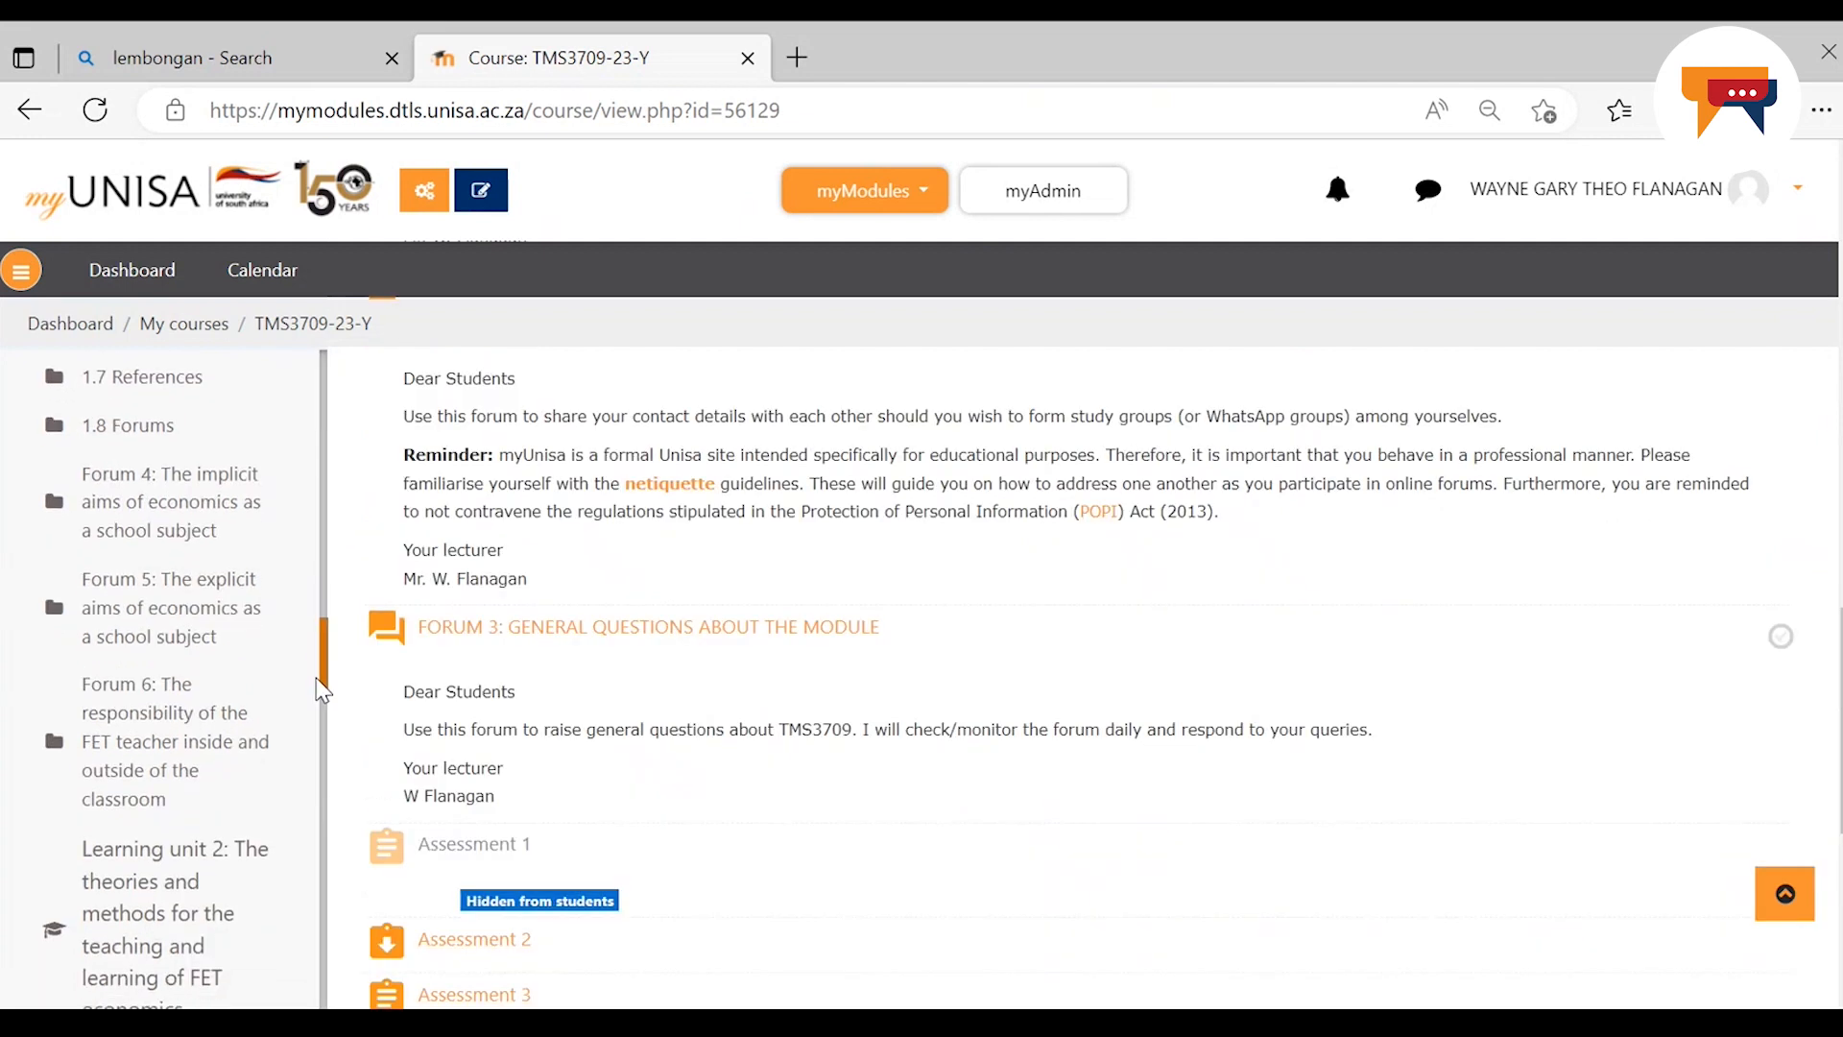
{"action": "mouse_move", "coordinate": [173, 501]}
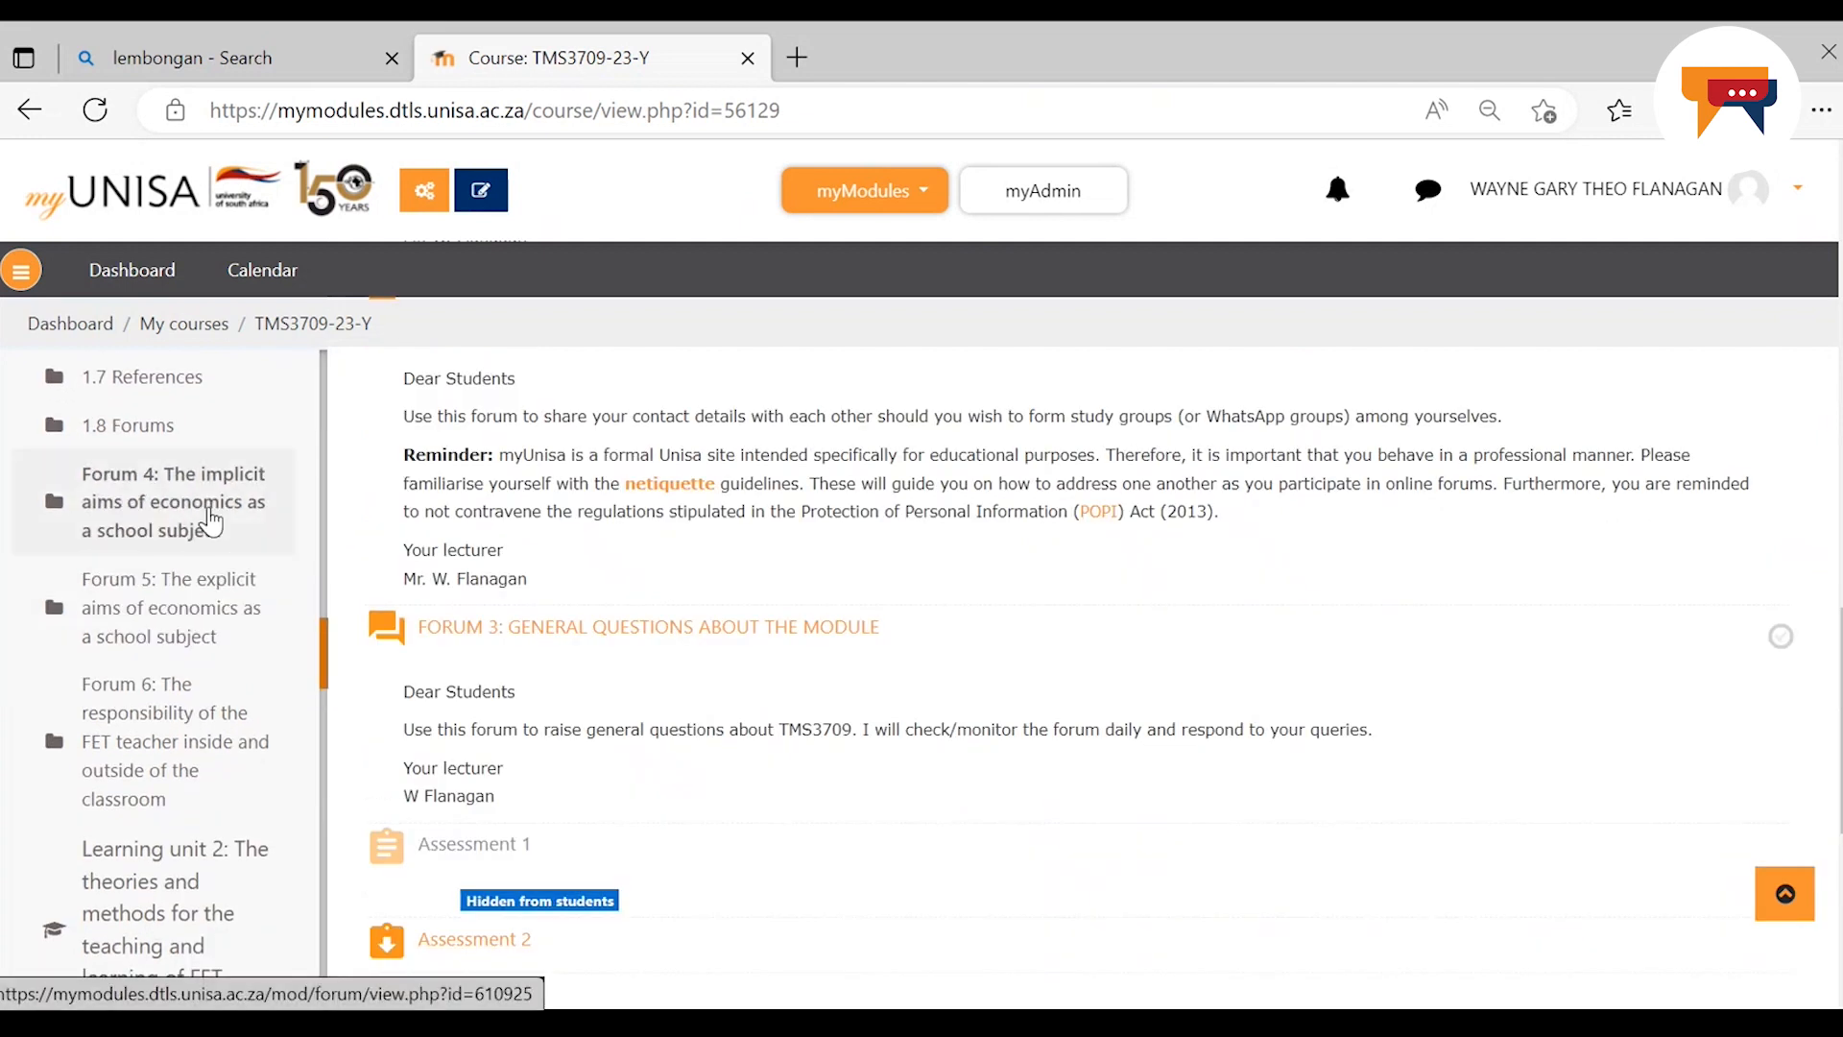
{"action": "left_click", "coordinate": [173, 501]}
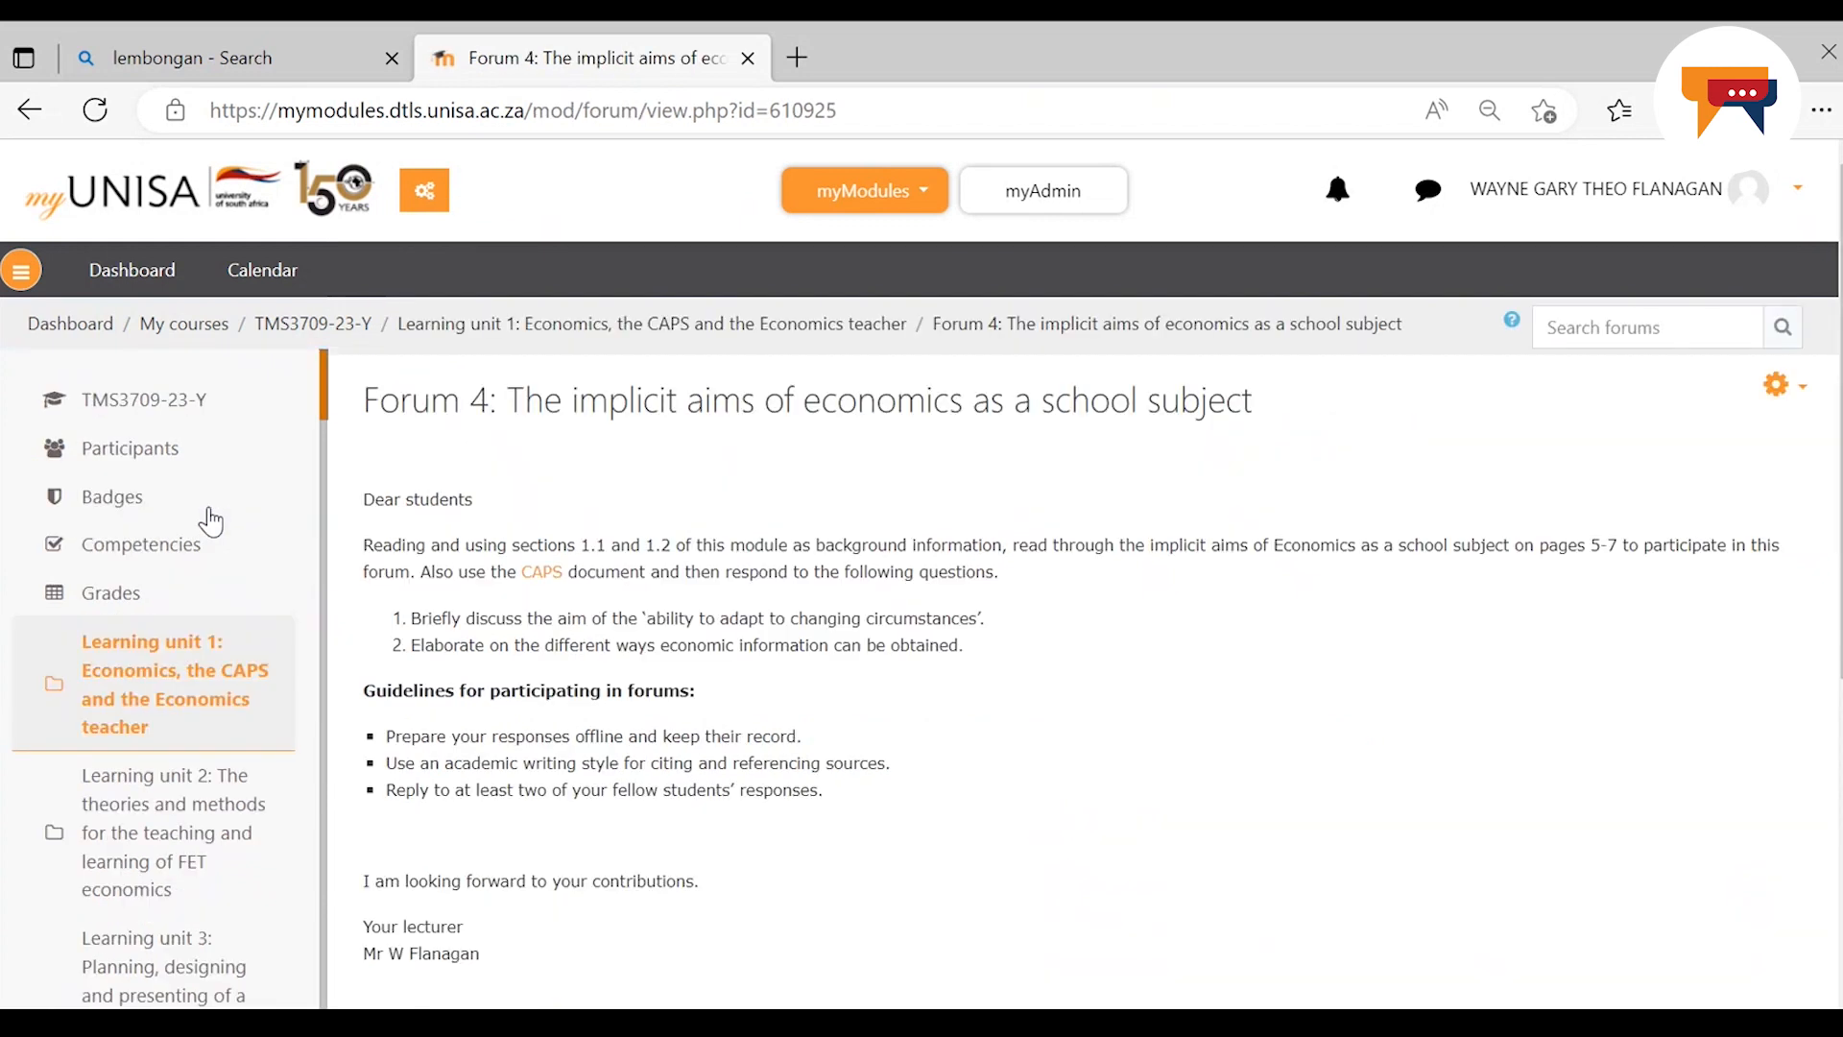